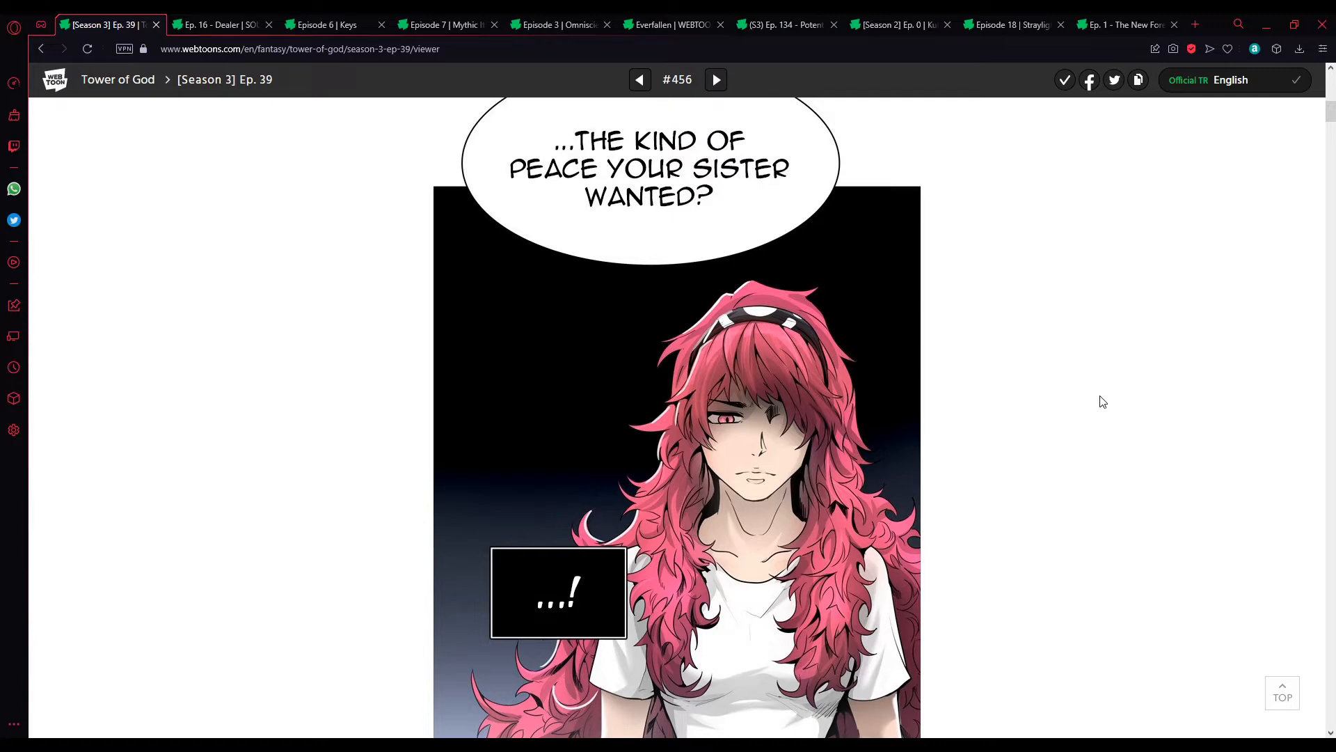
scroll("down", 3)
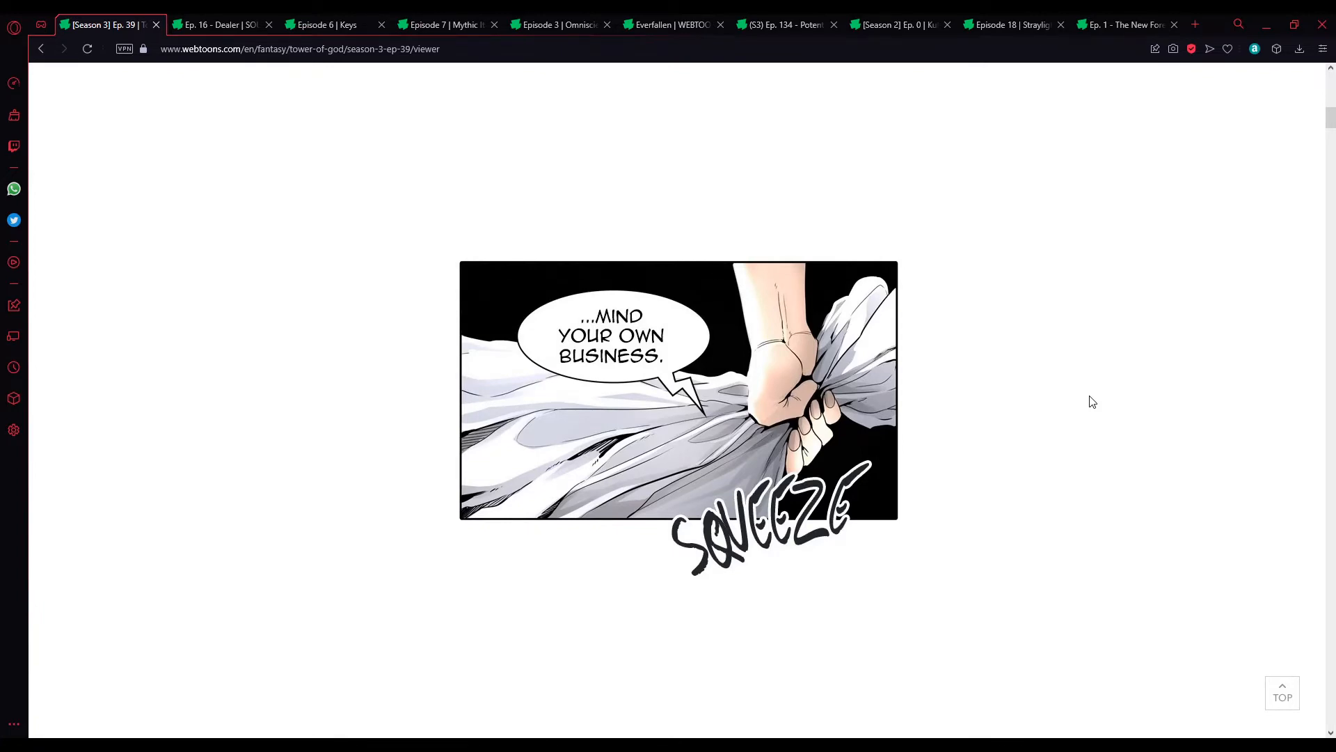
scroll("down", 3)
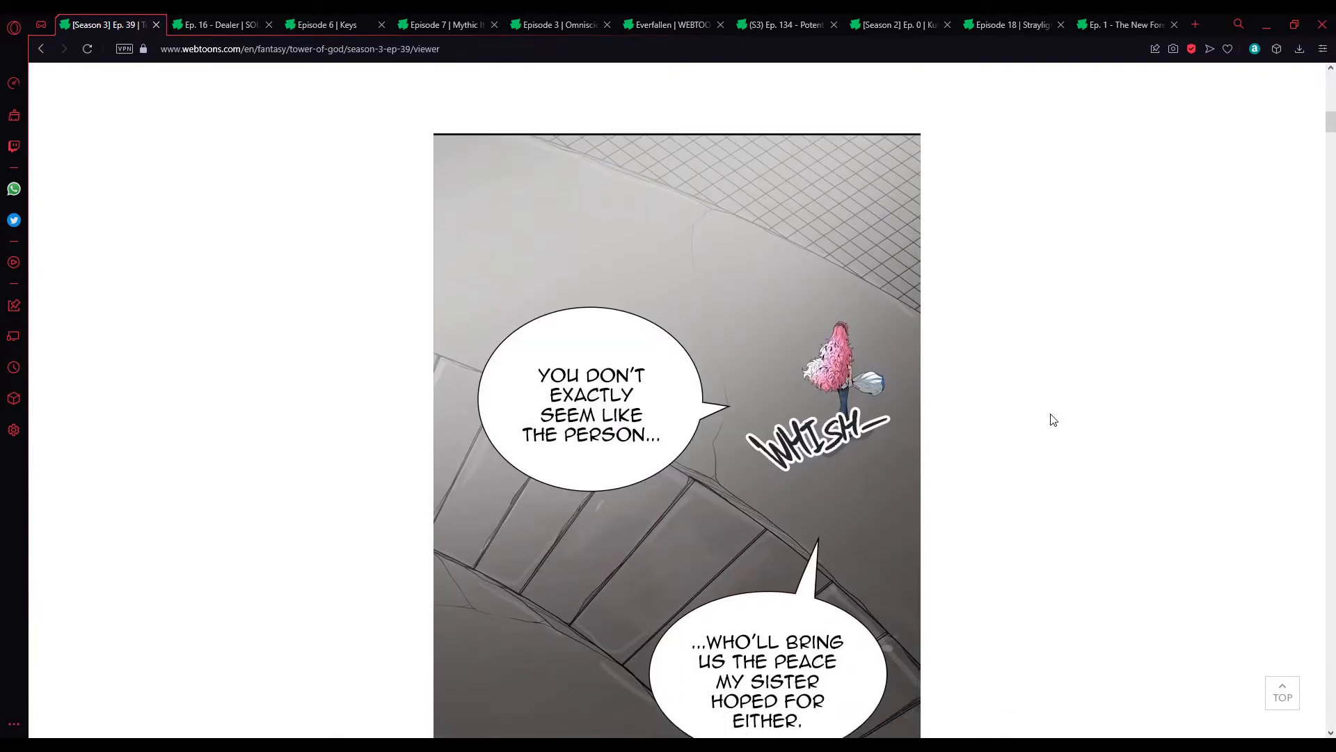
scroll("down", 3)
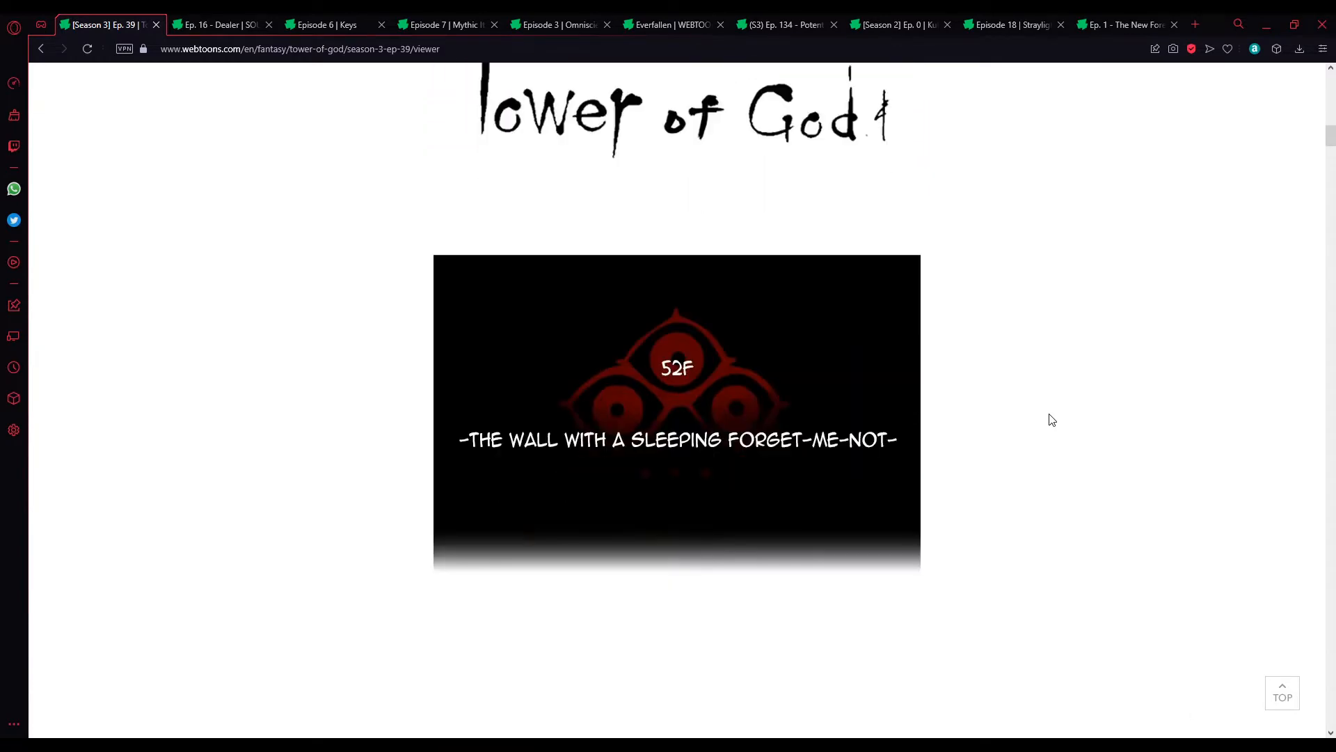
scroll("down", 3)
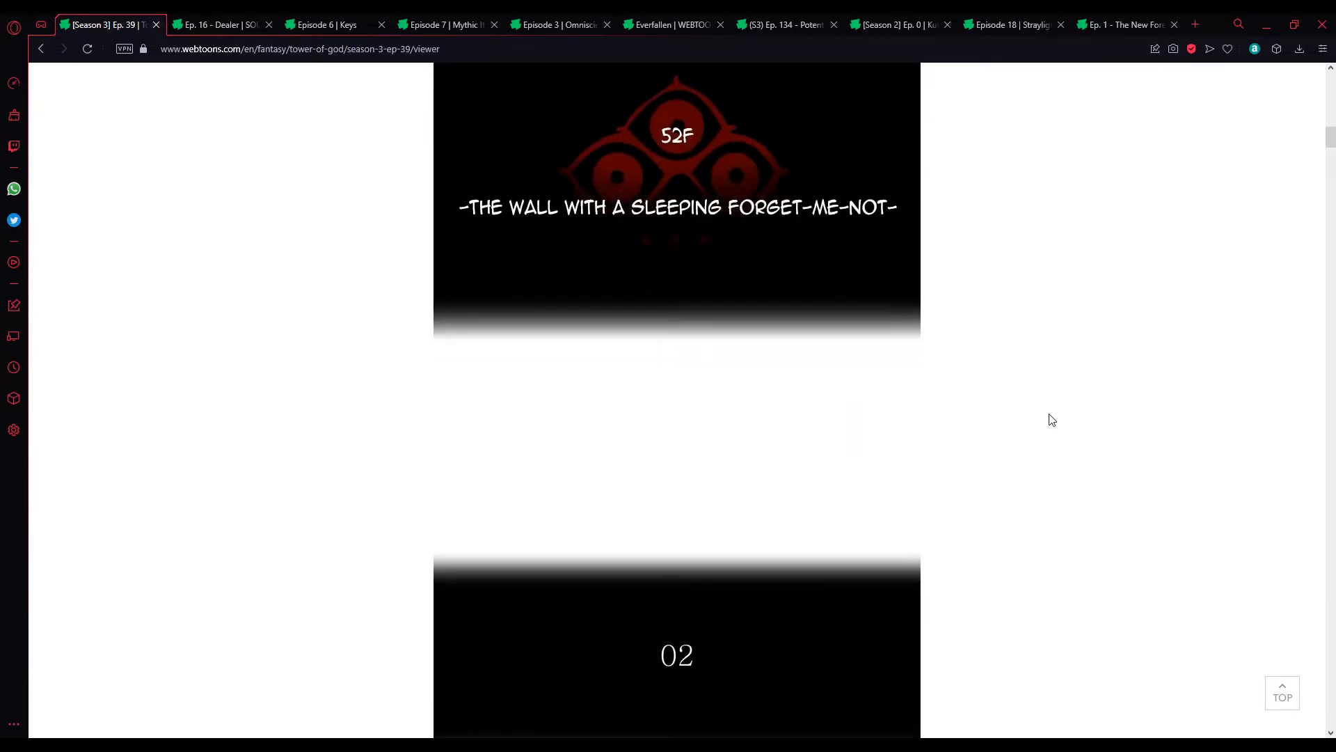
scroll("down", 3)
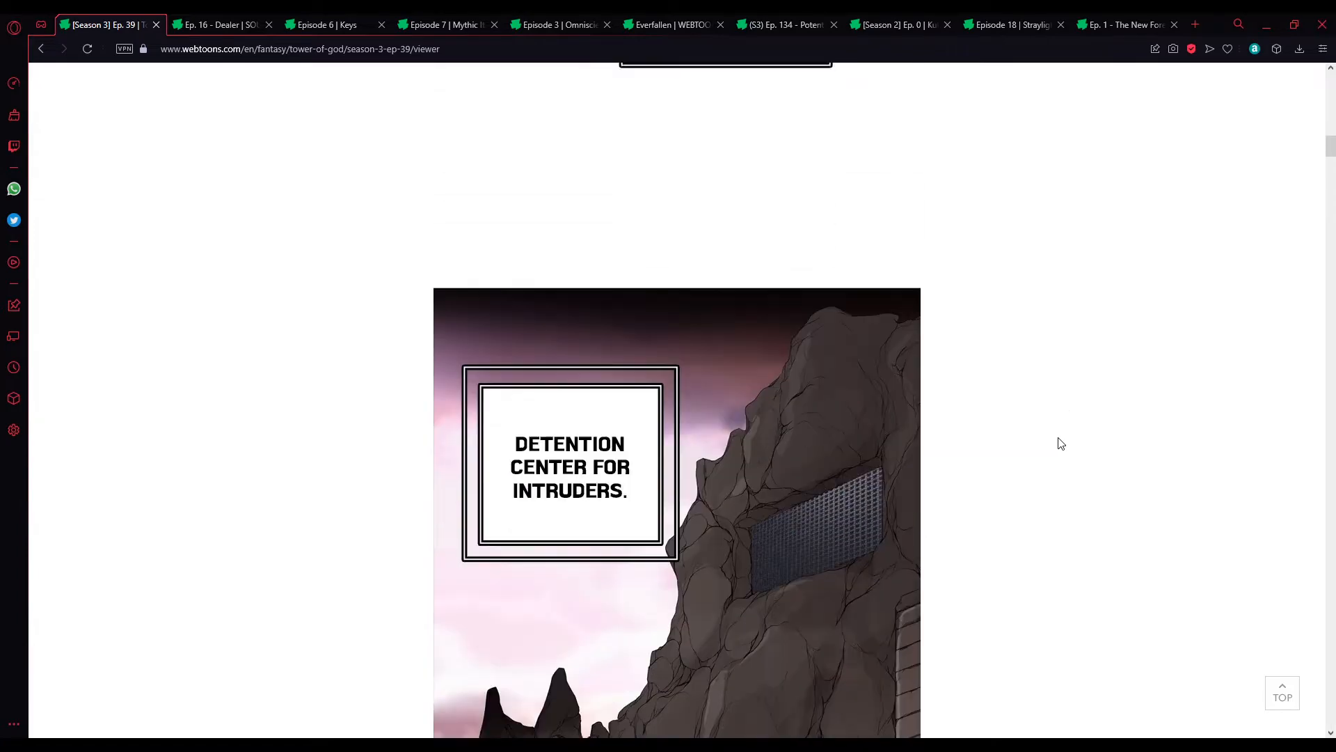
scroll("down", 3)
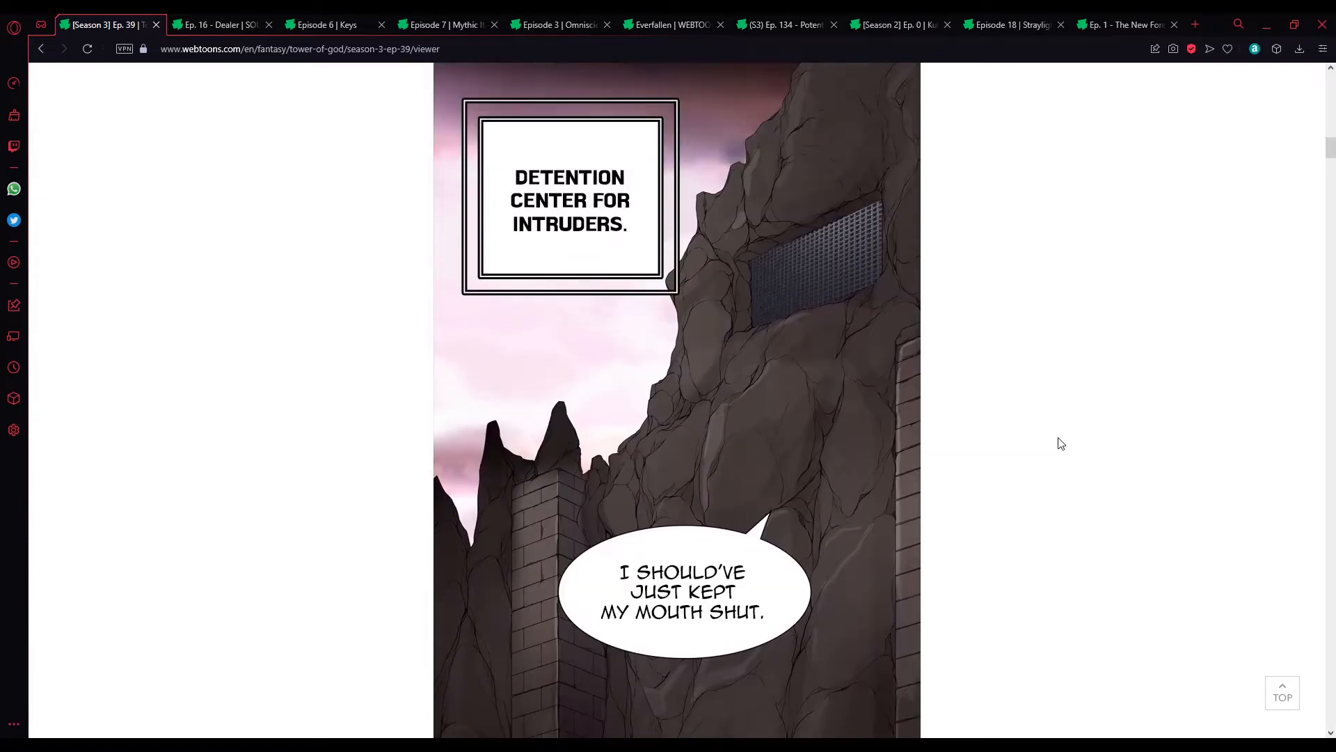
scroll("down", 3)
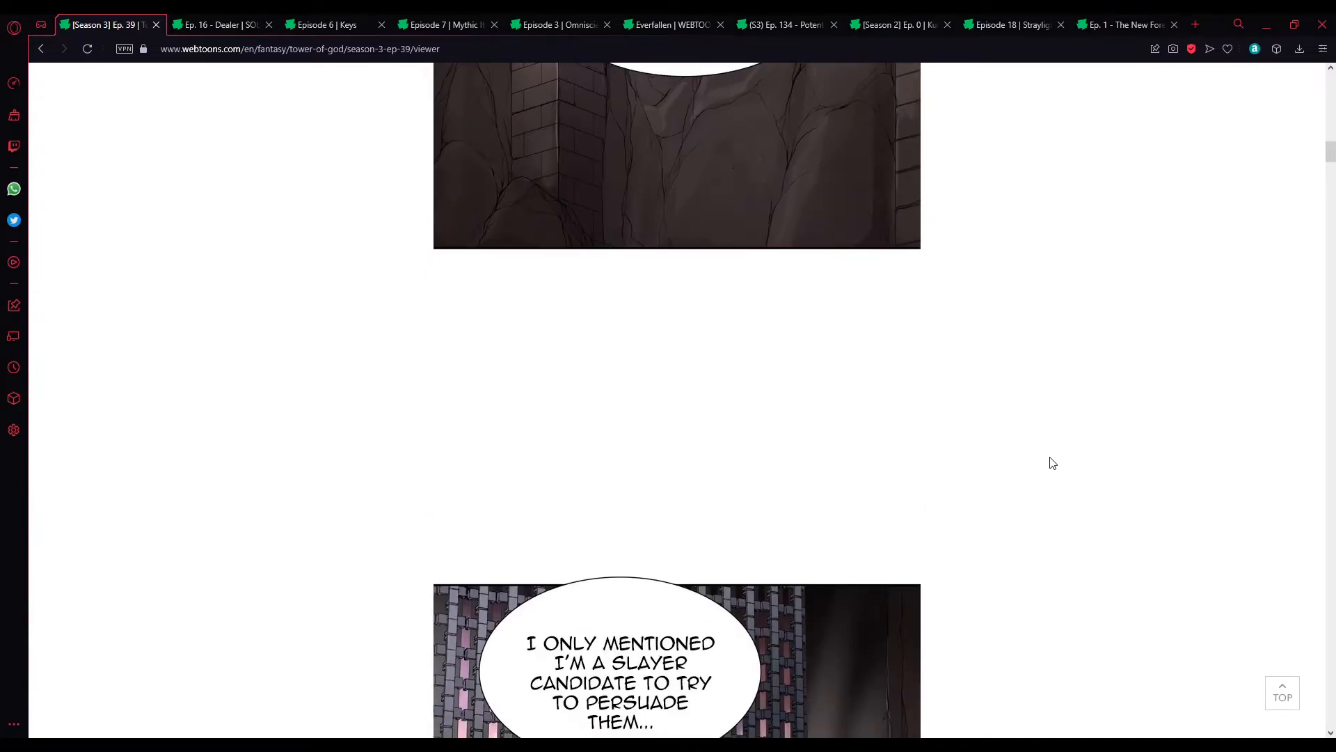
scroll("down", 3)
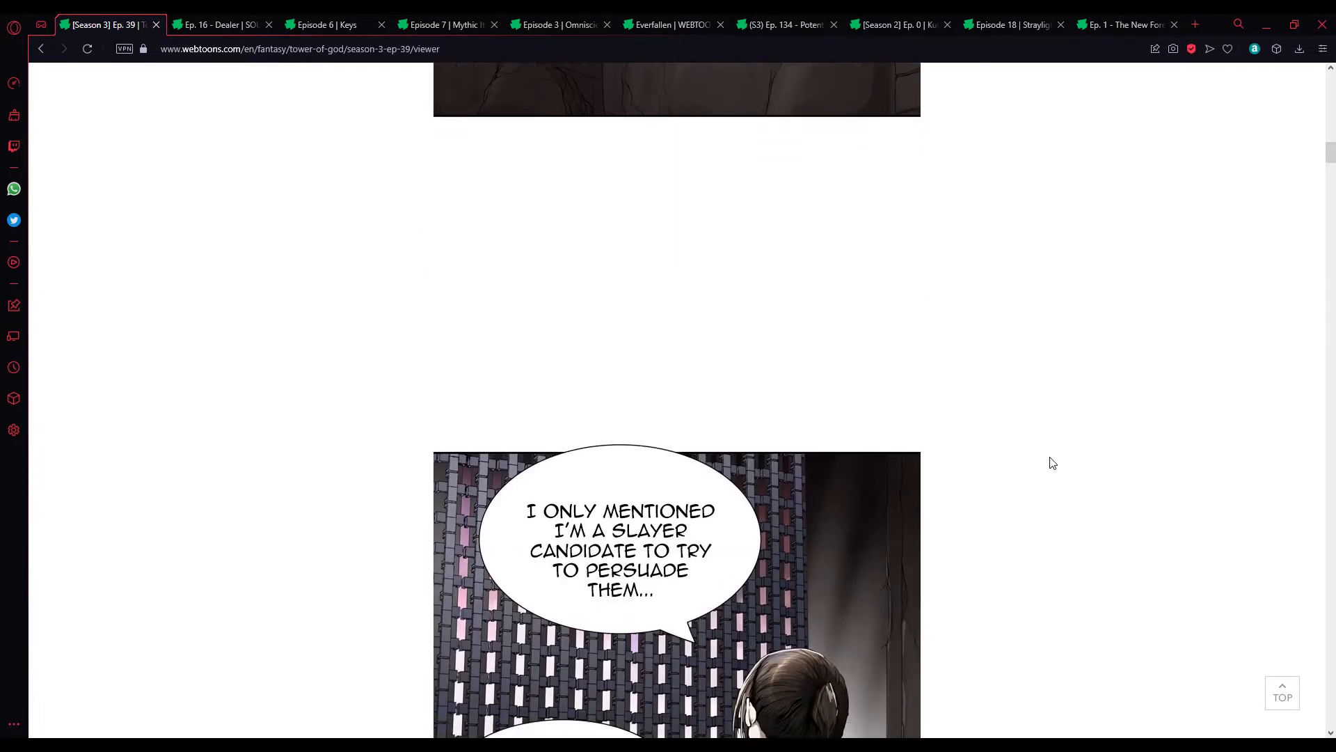
scroll("down", 3)
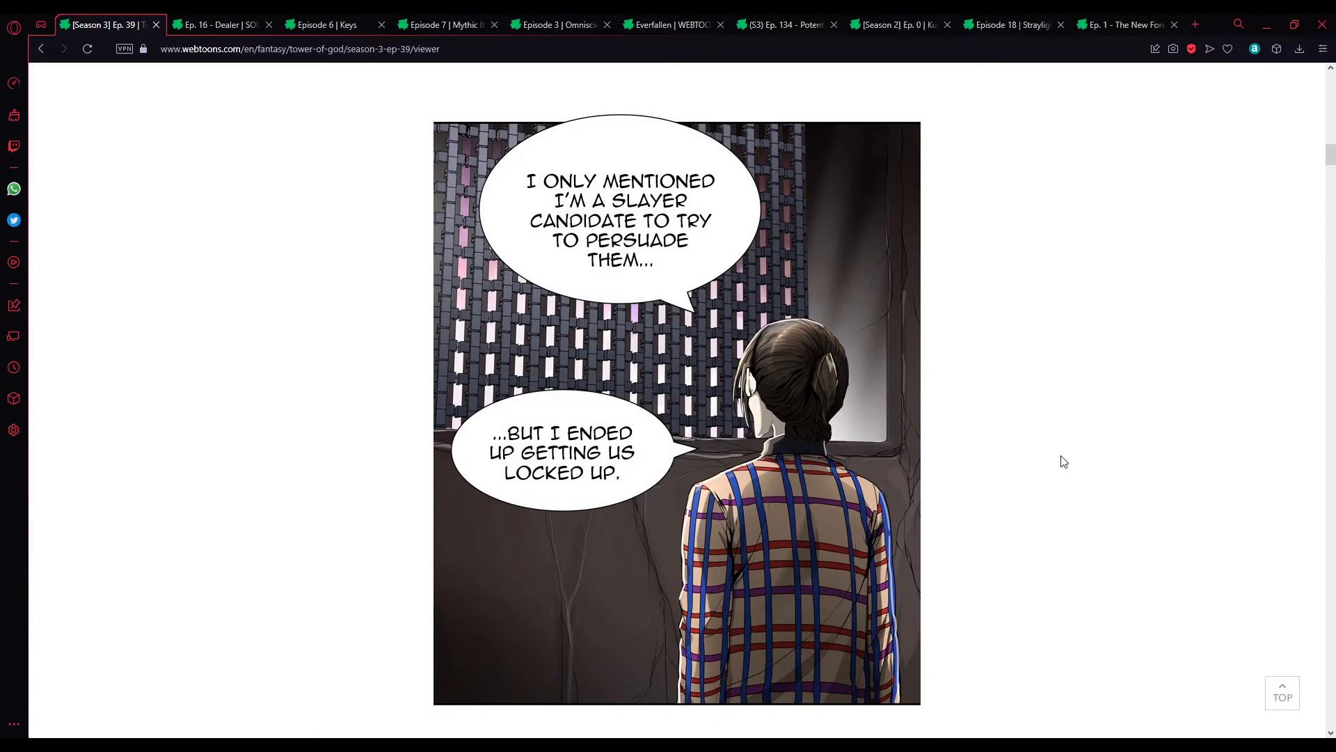
mouse_move(1056, 453)
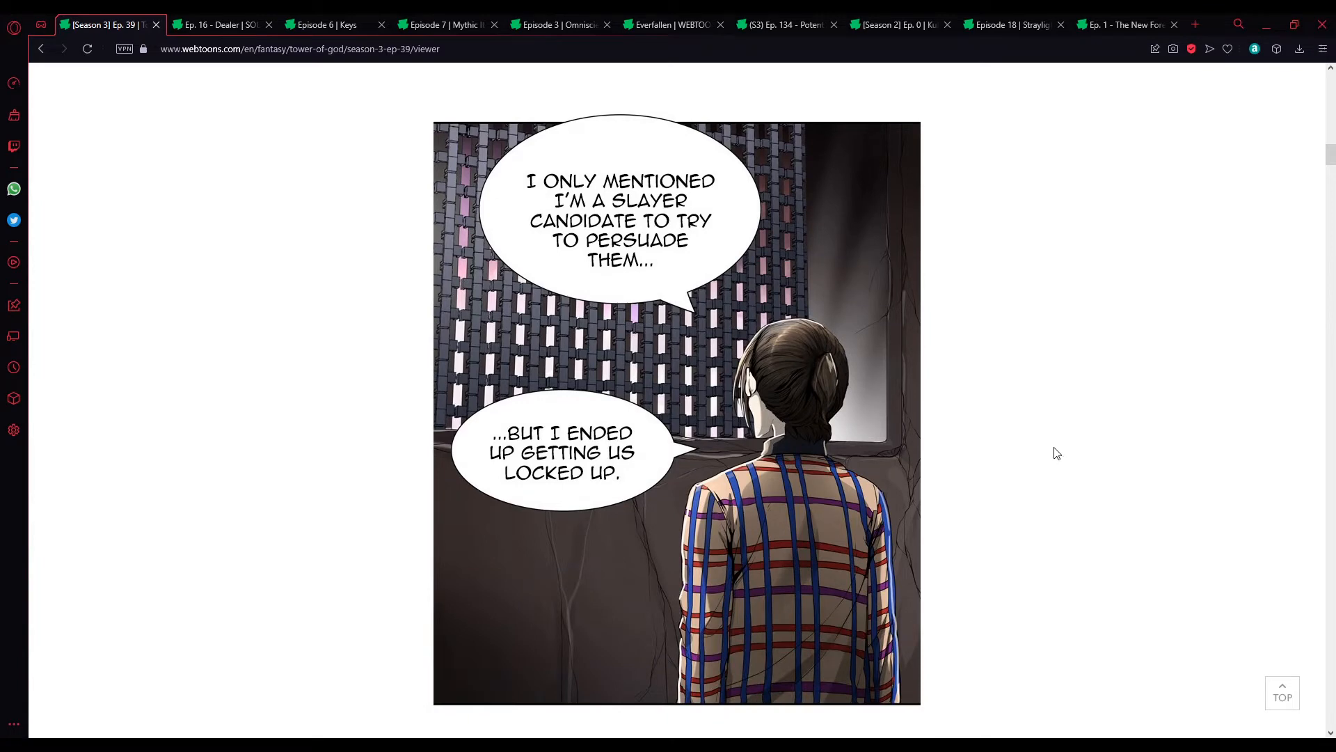
scroll("down", 3)
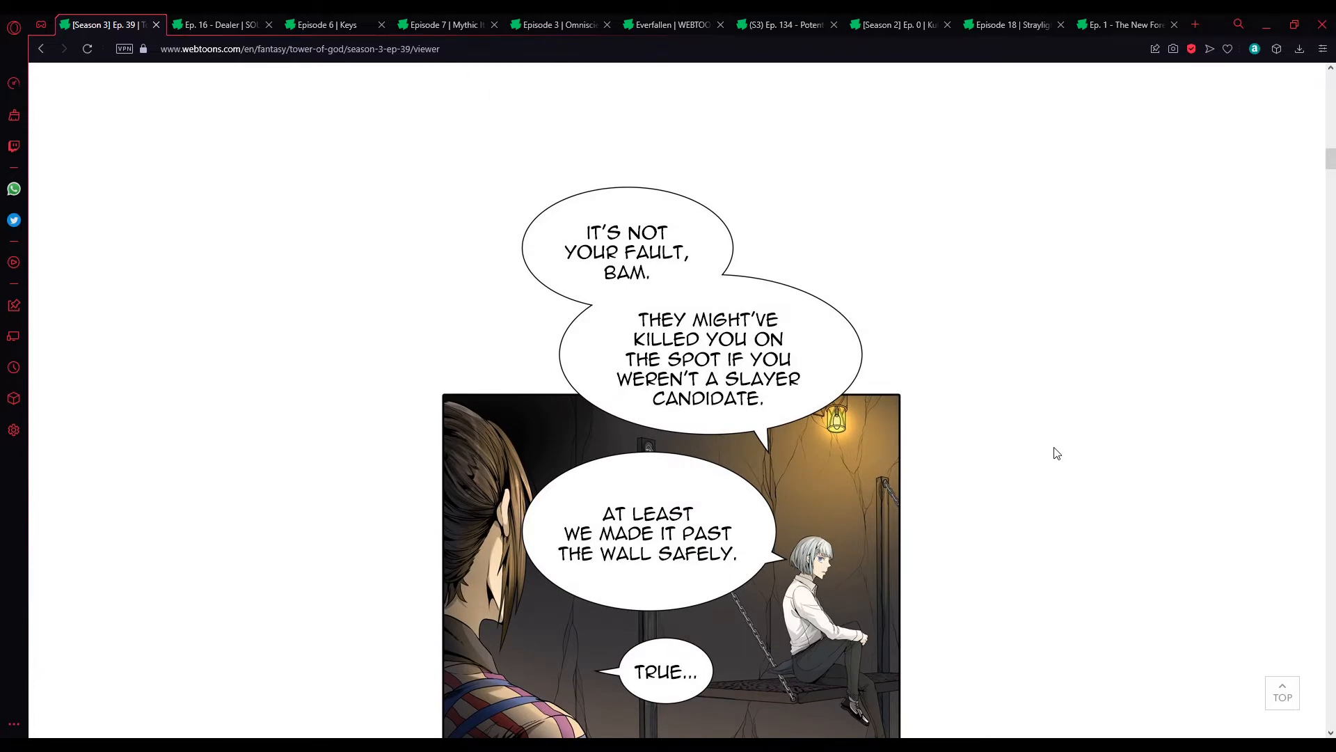
scroll("down", 3)
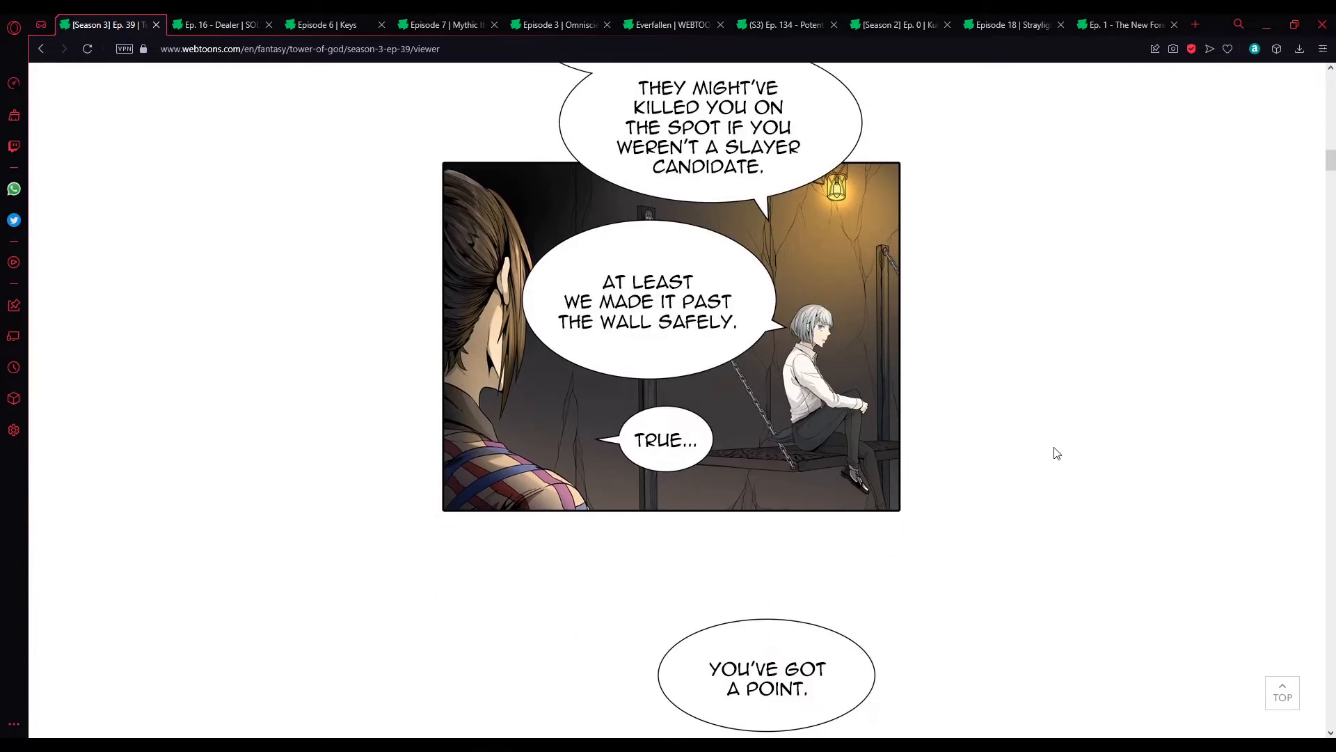
scroll("down", 3)
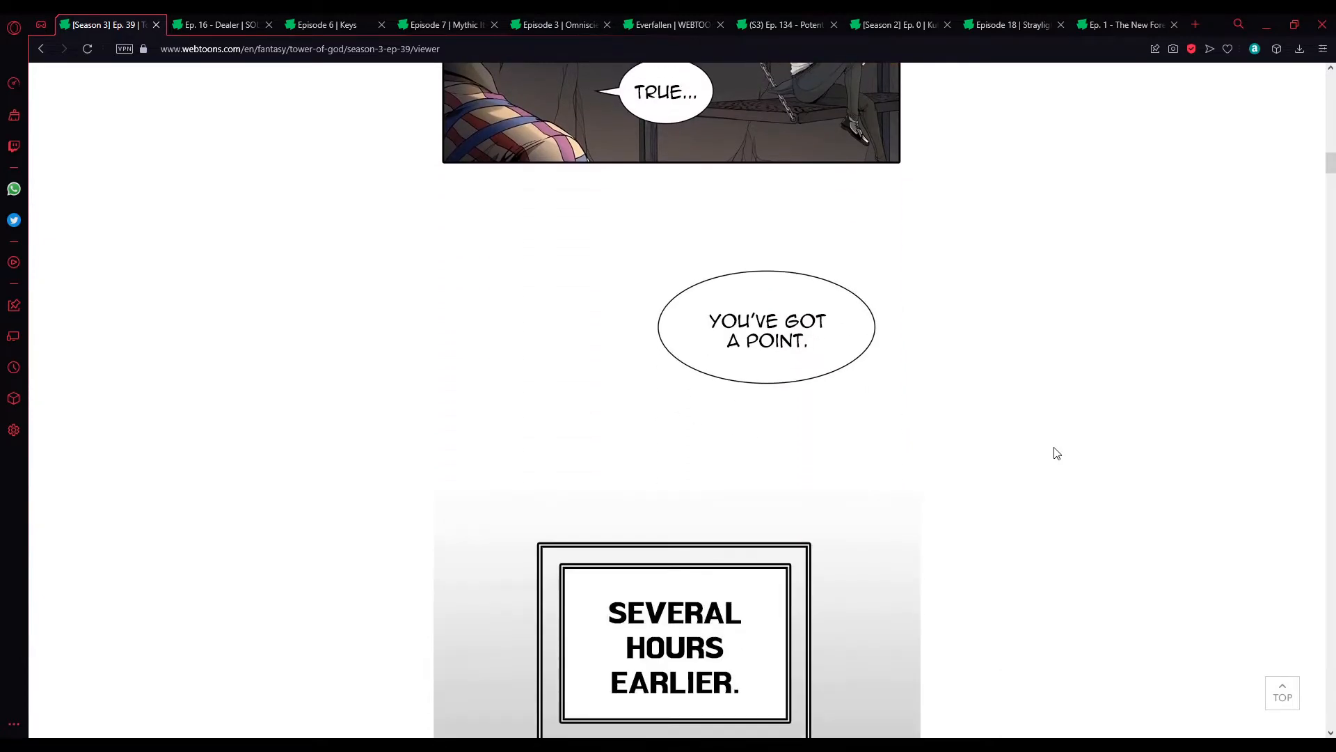
scroll("down", 3)
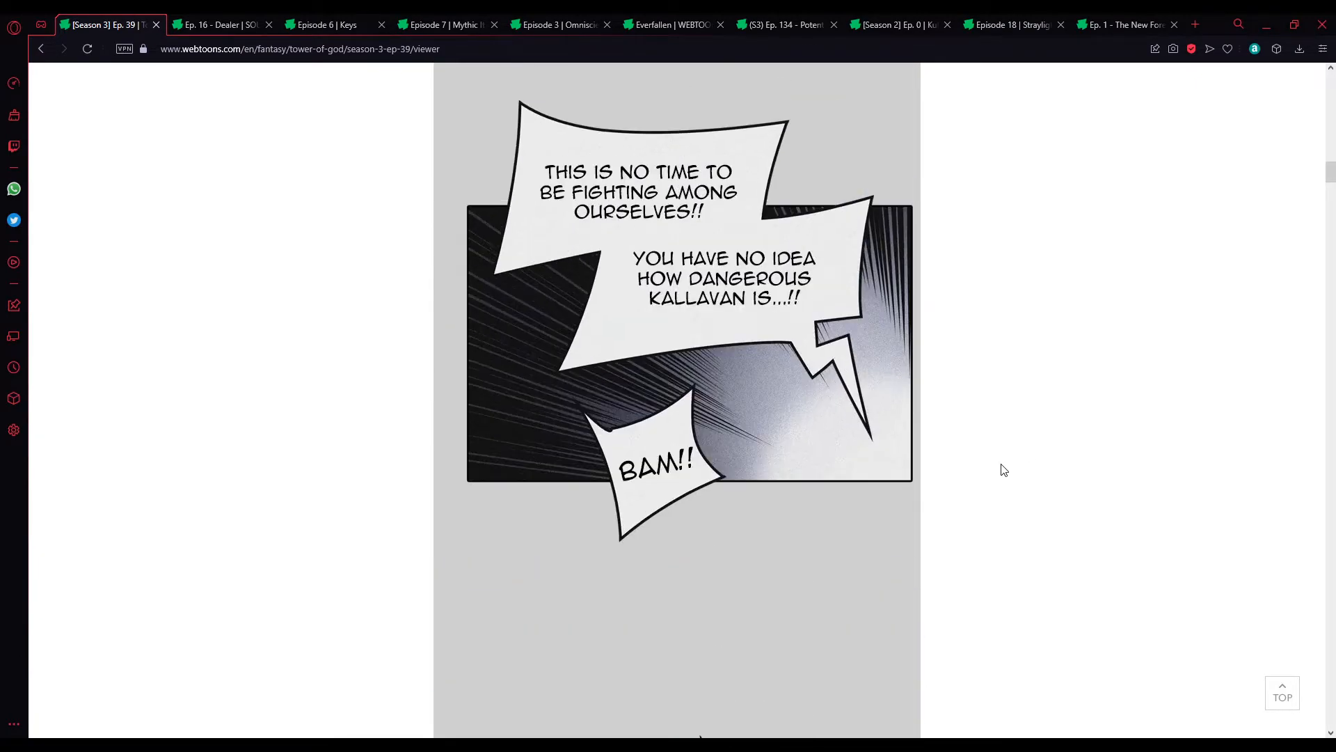
scroll("down", 3)
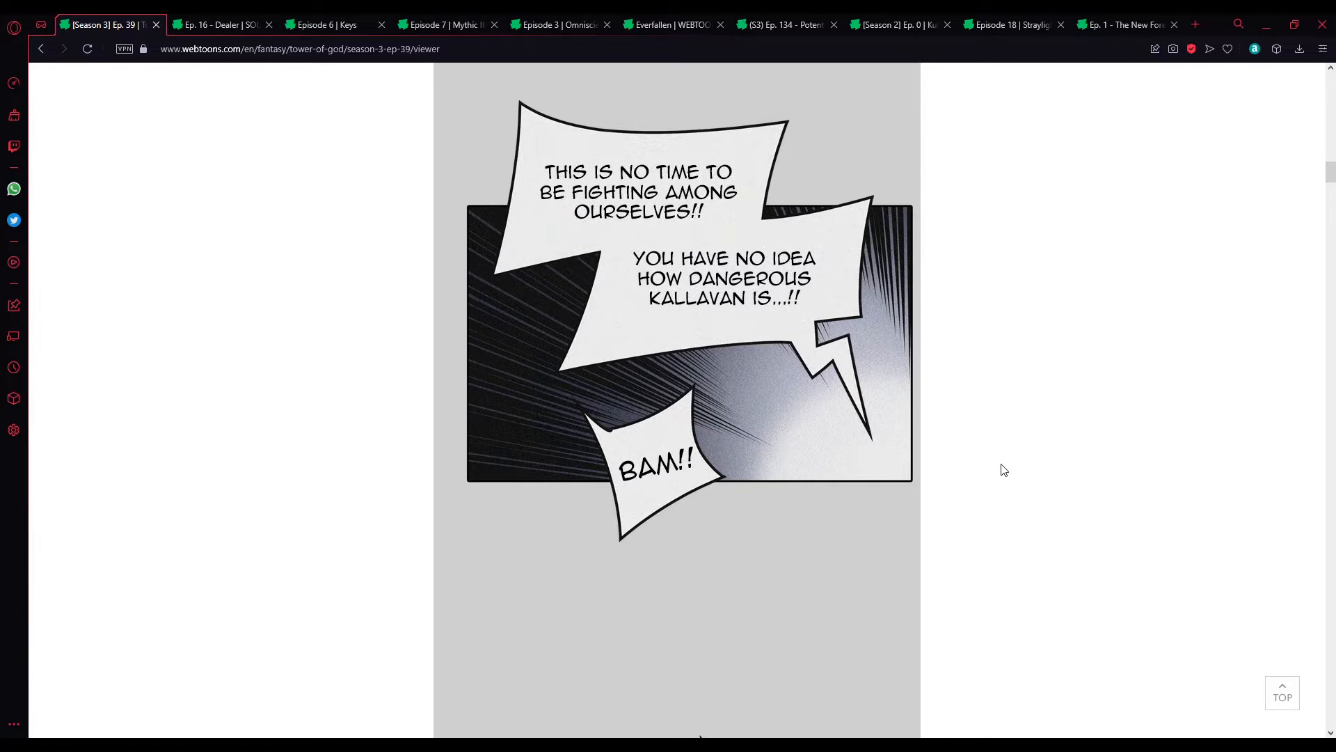
scroll("down", 3)
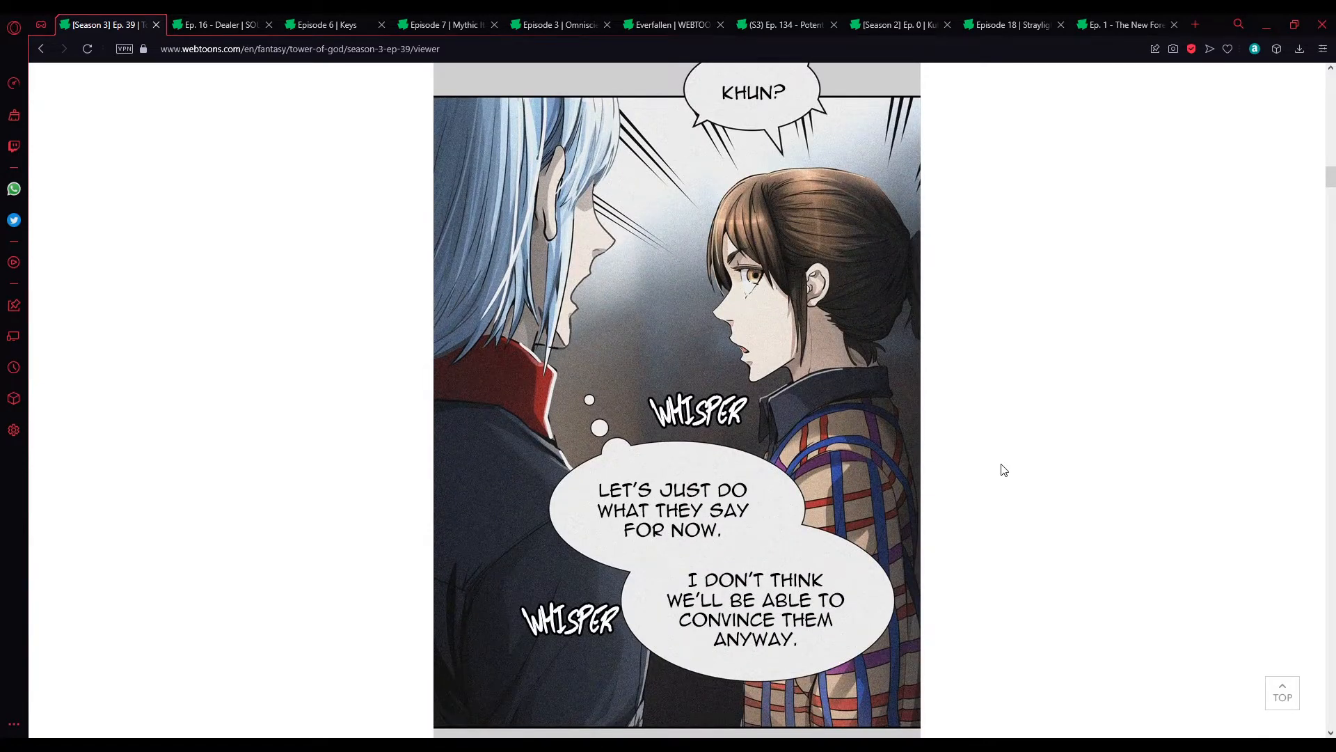
scroll("down", 3)
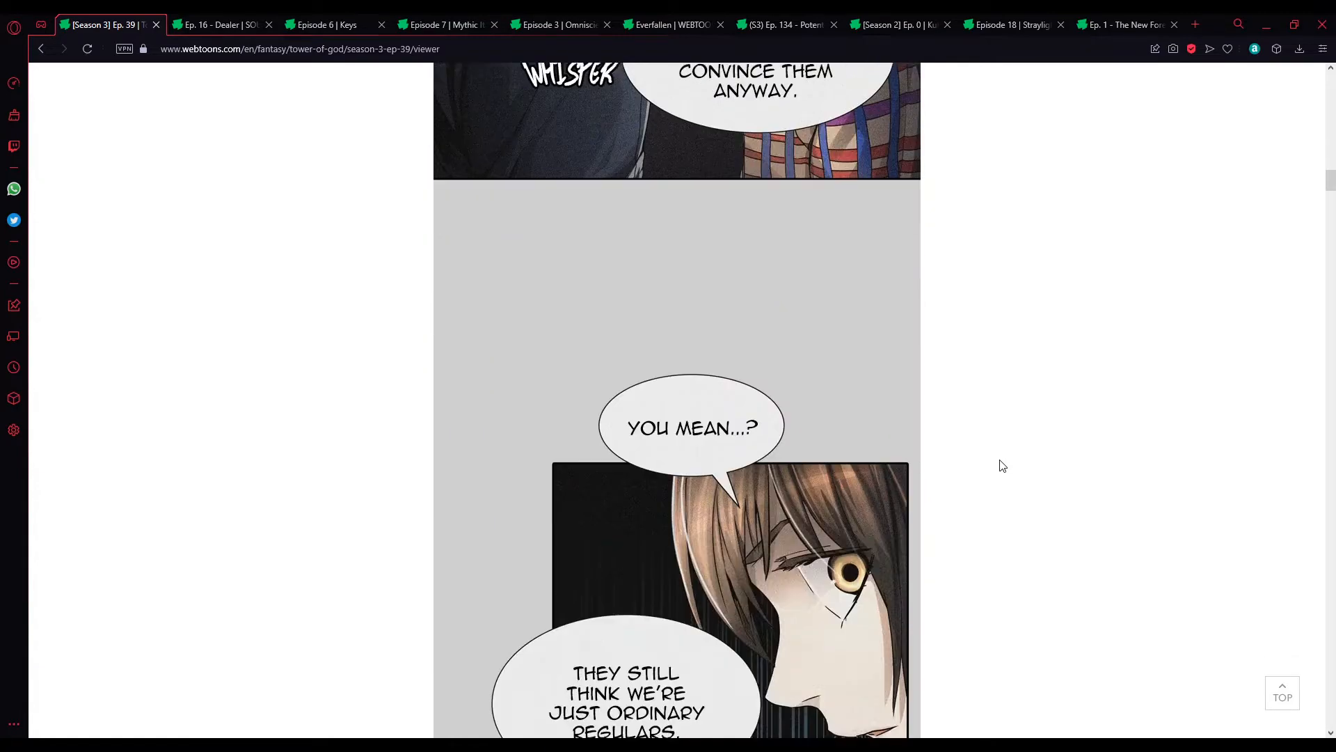
scroll("down", 3)
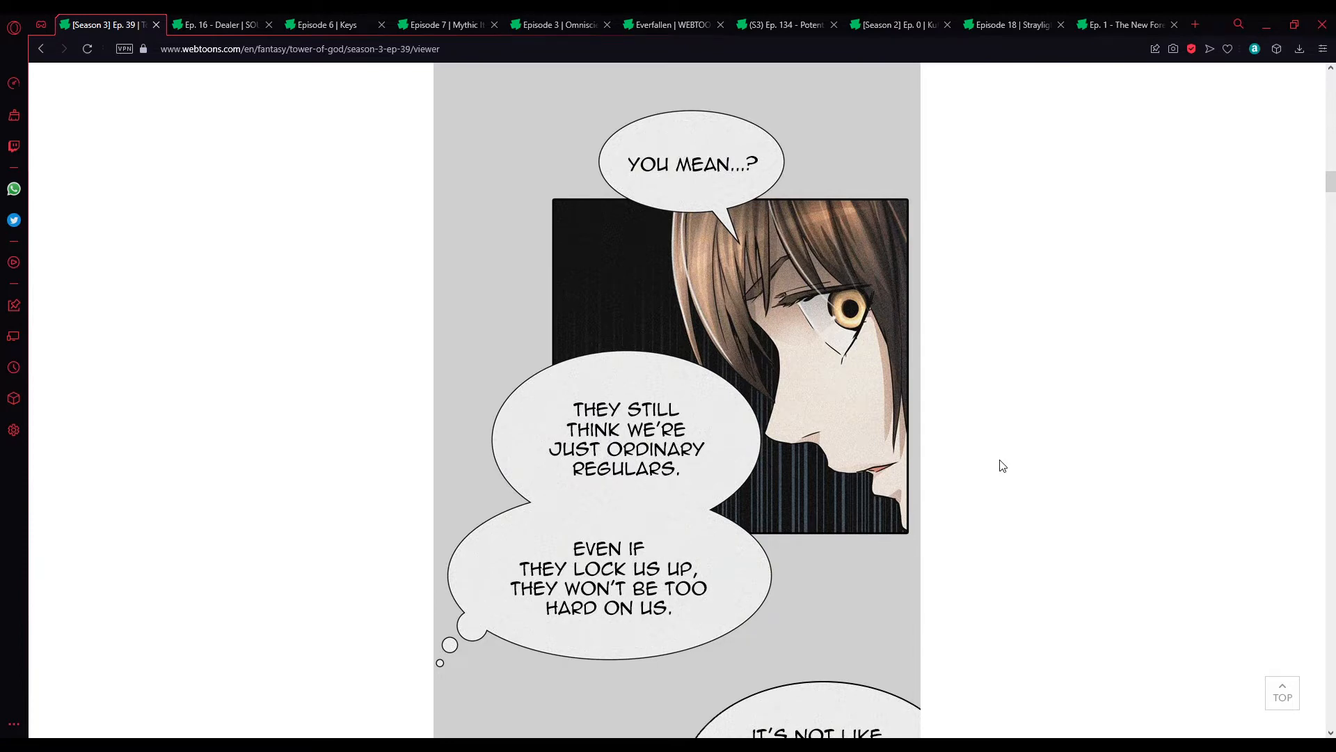
scroll("down", 3)
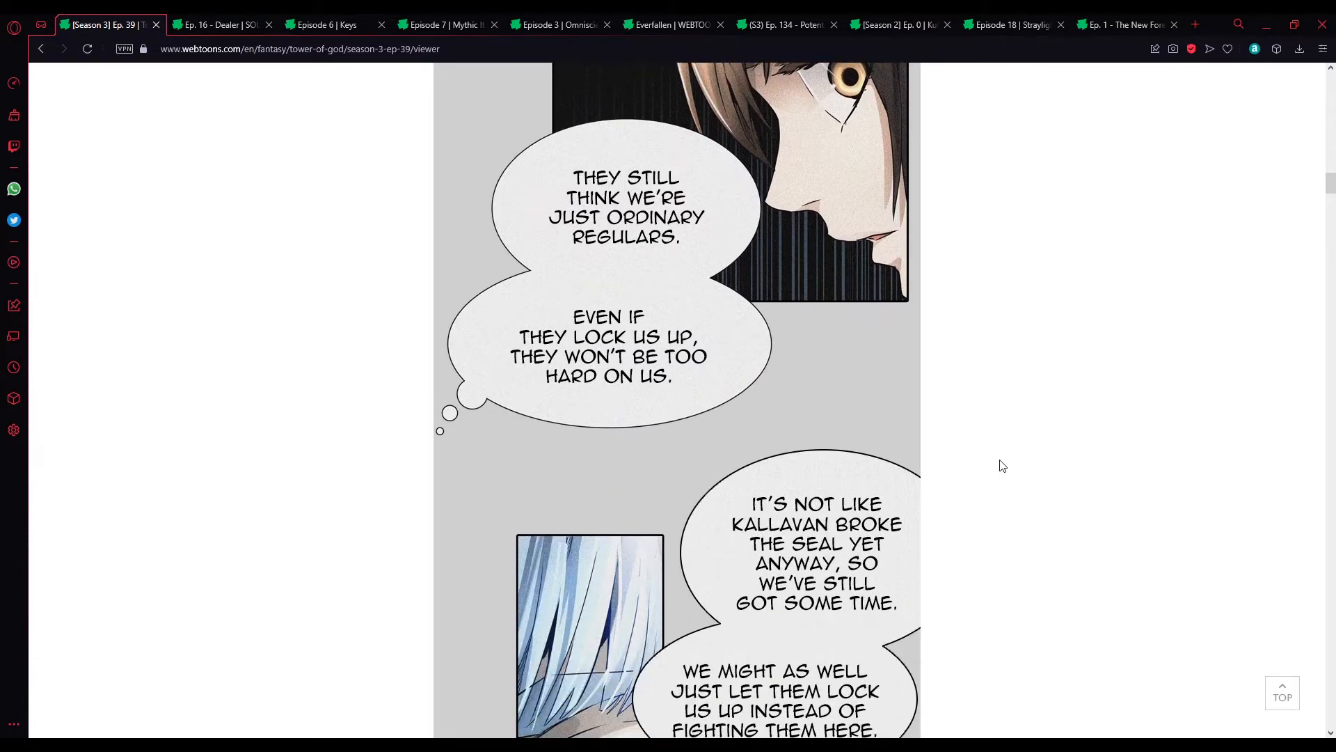
scroll("down", 3)
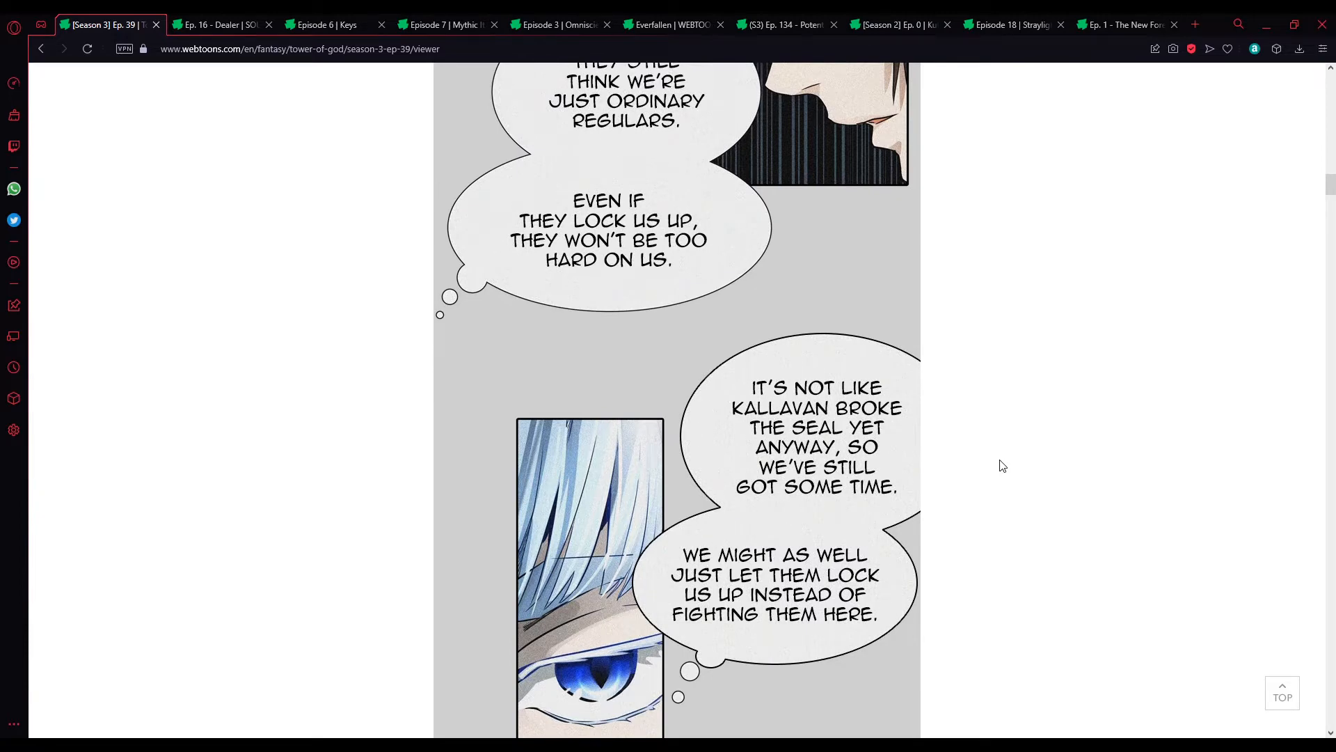
scroll("down", 3)
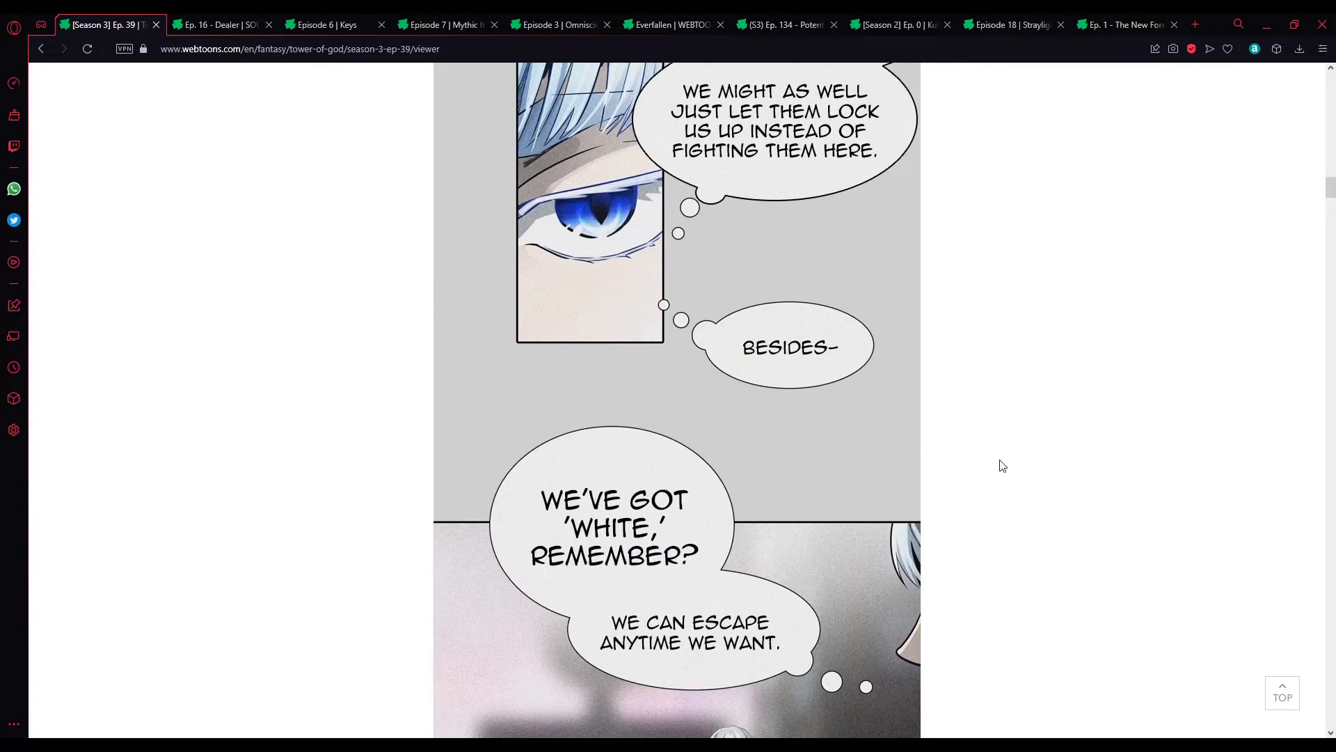
scroll("down", 3)
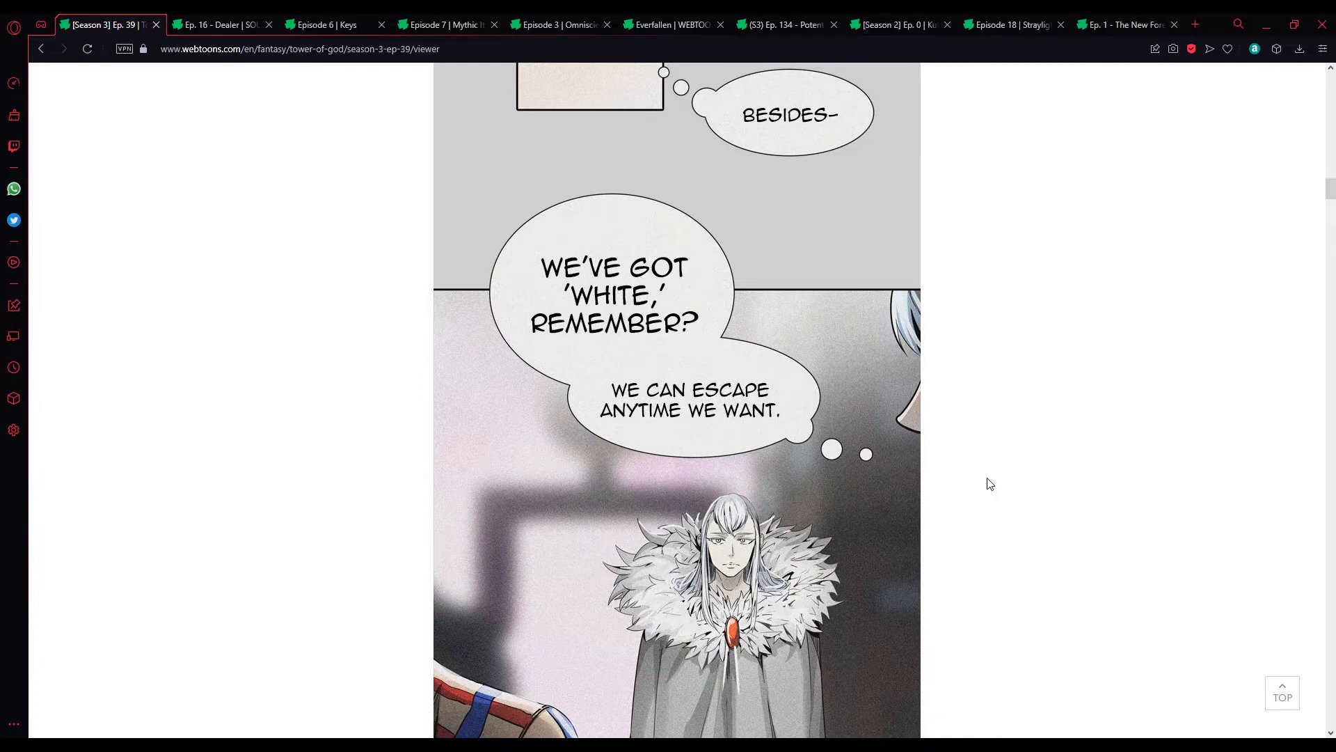
scroll("down", 3)
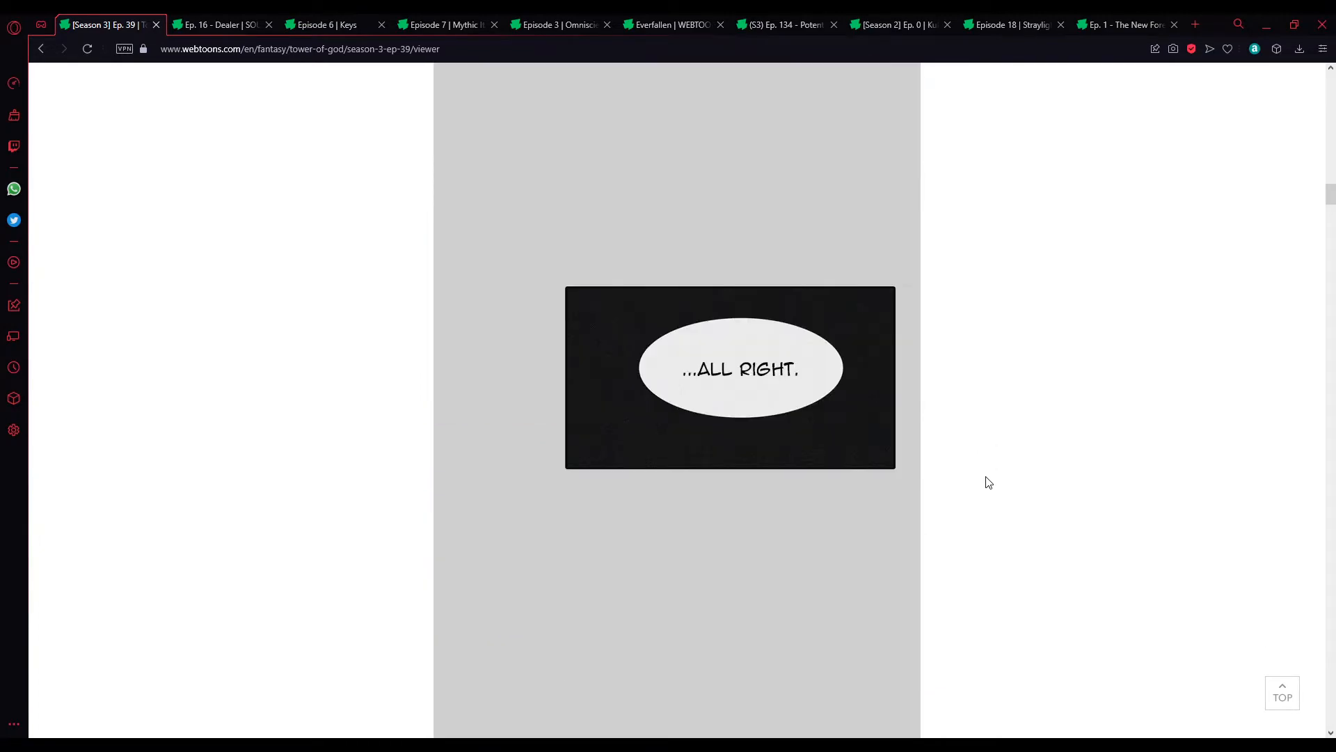
scroll("down", 3)
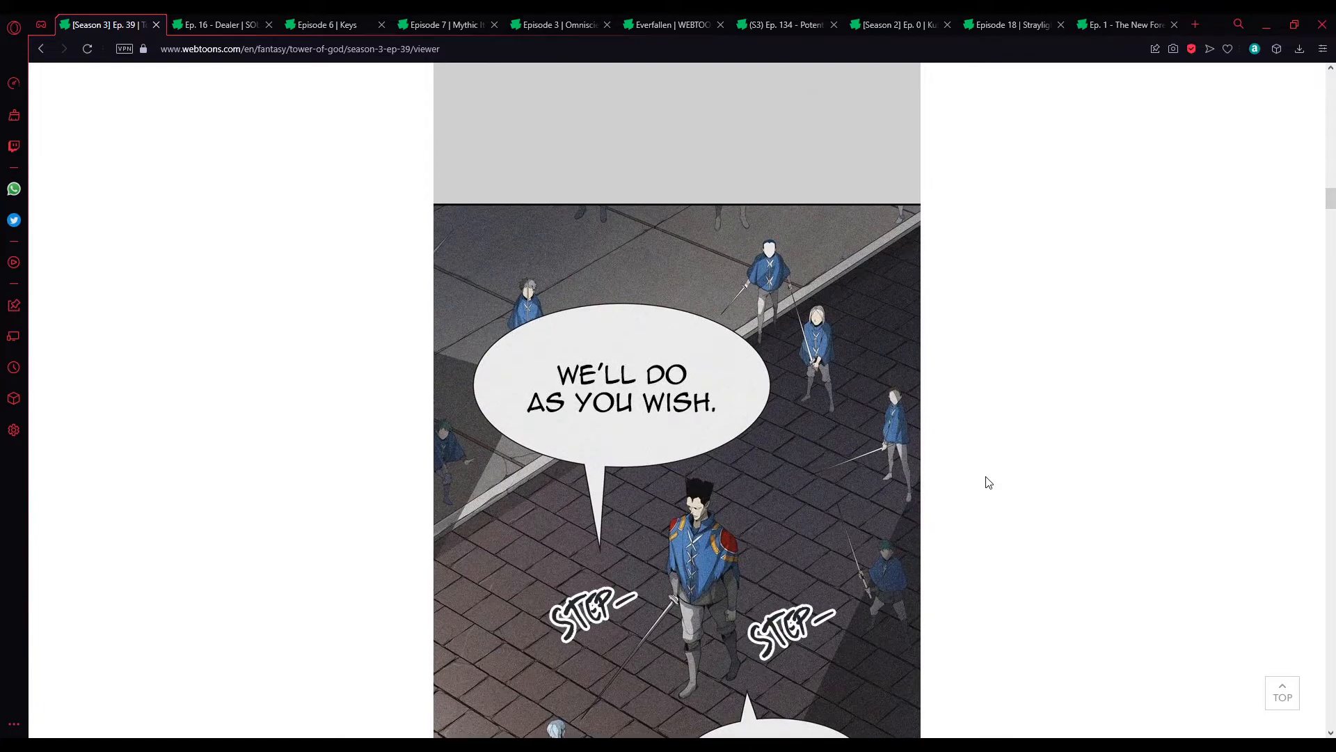
scroll("down", 3)
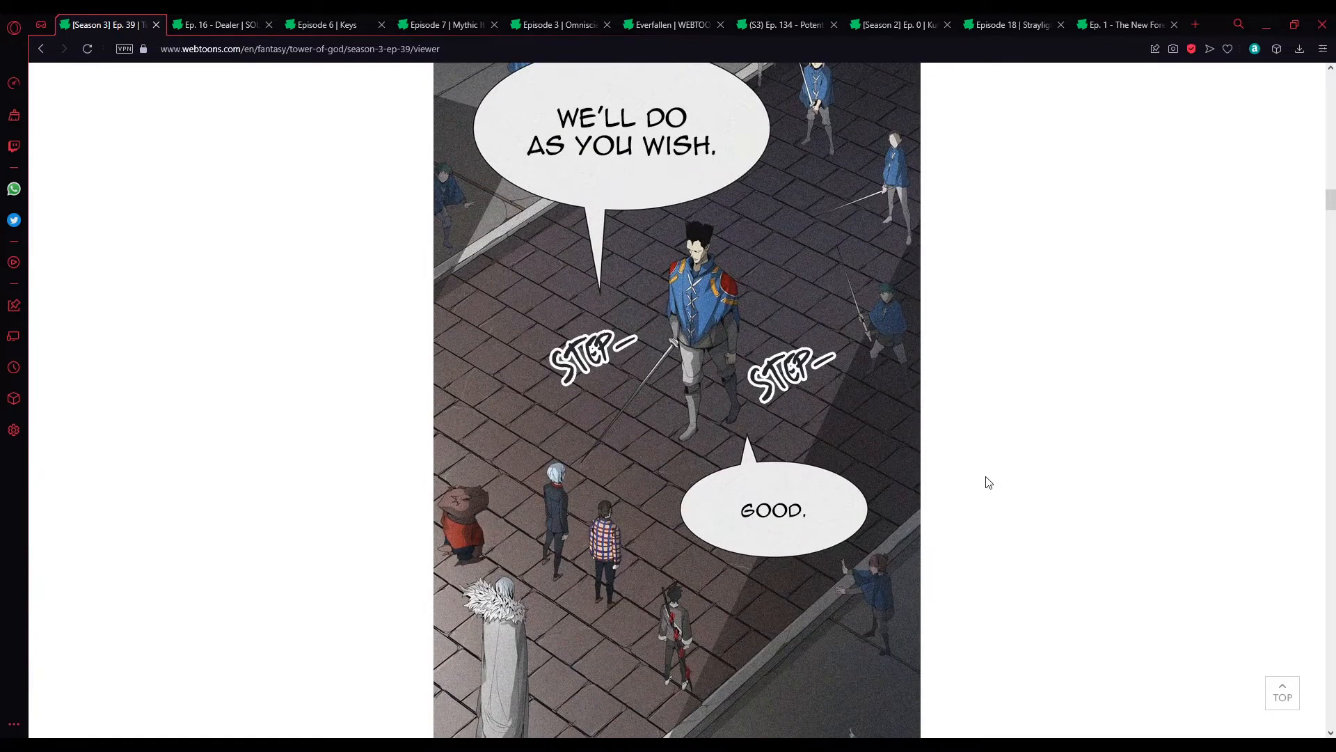
scroll("down", 3)
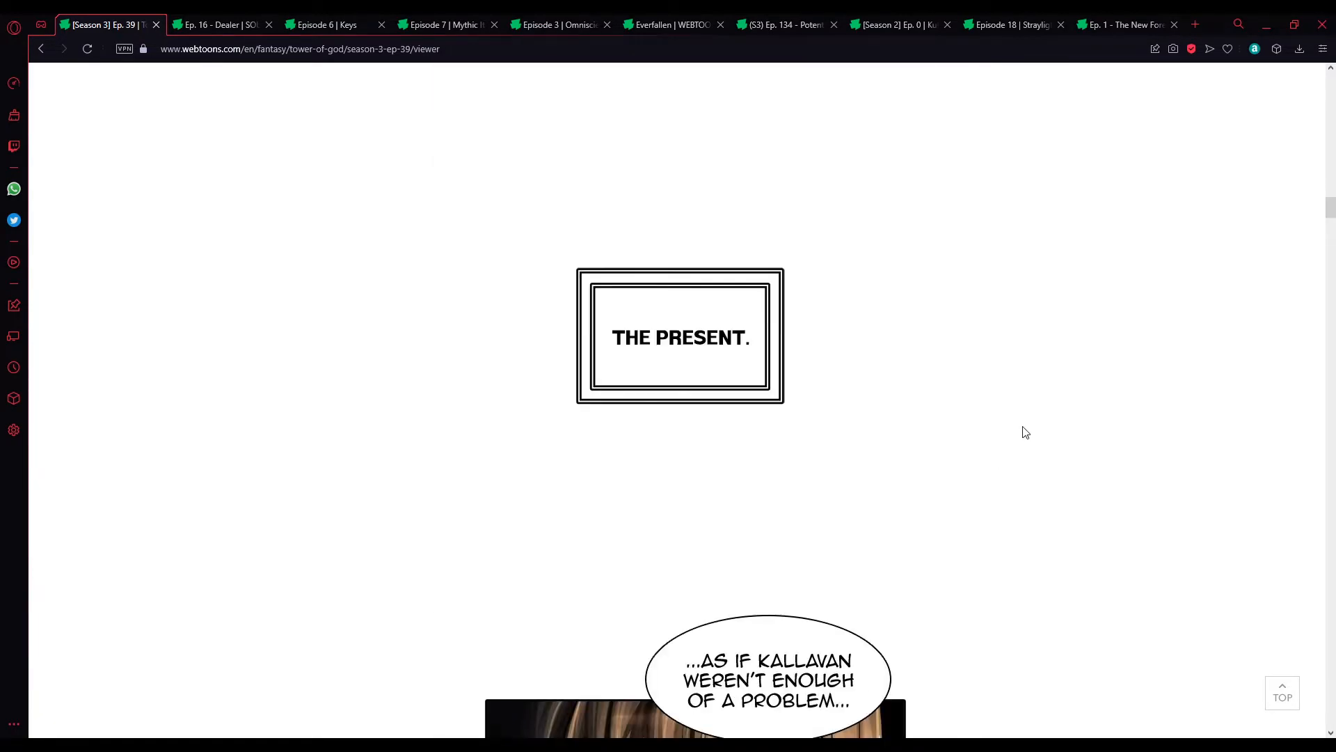
scroll("down", 3)
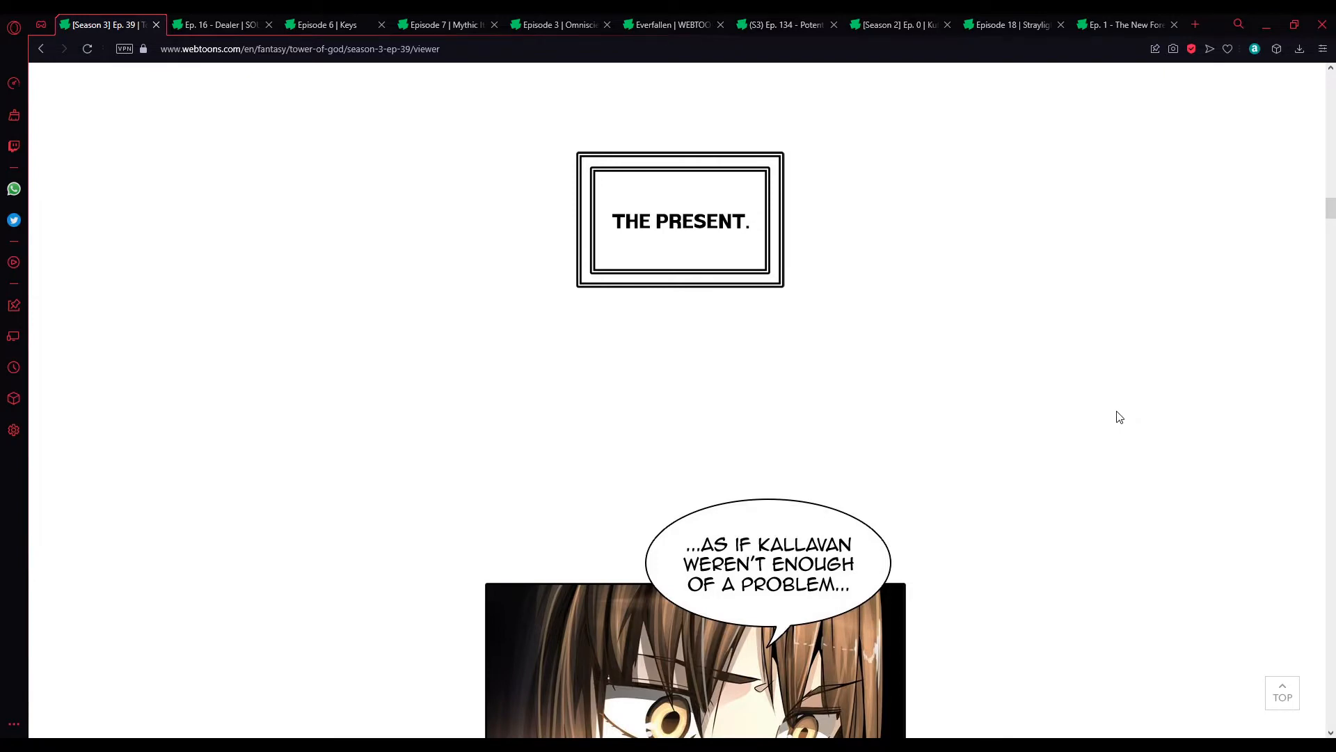
scroll("down", 3)
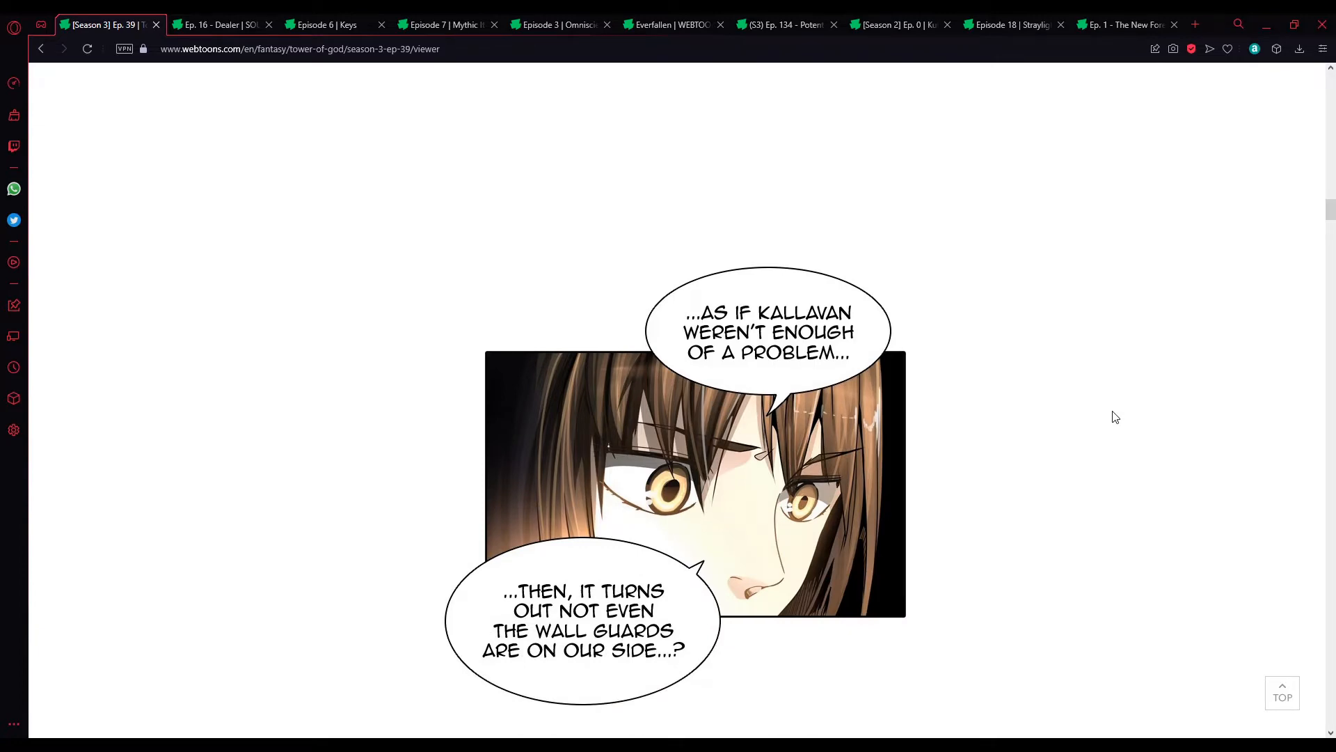
scroll("down", 3)
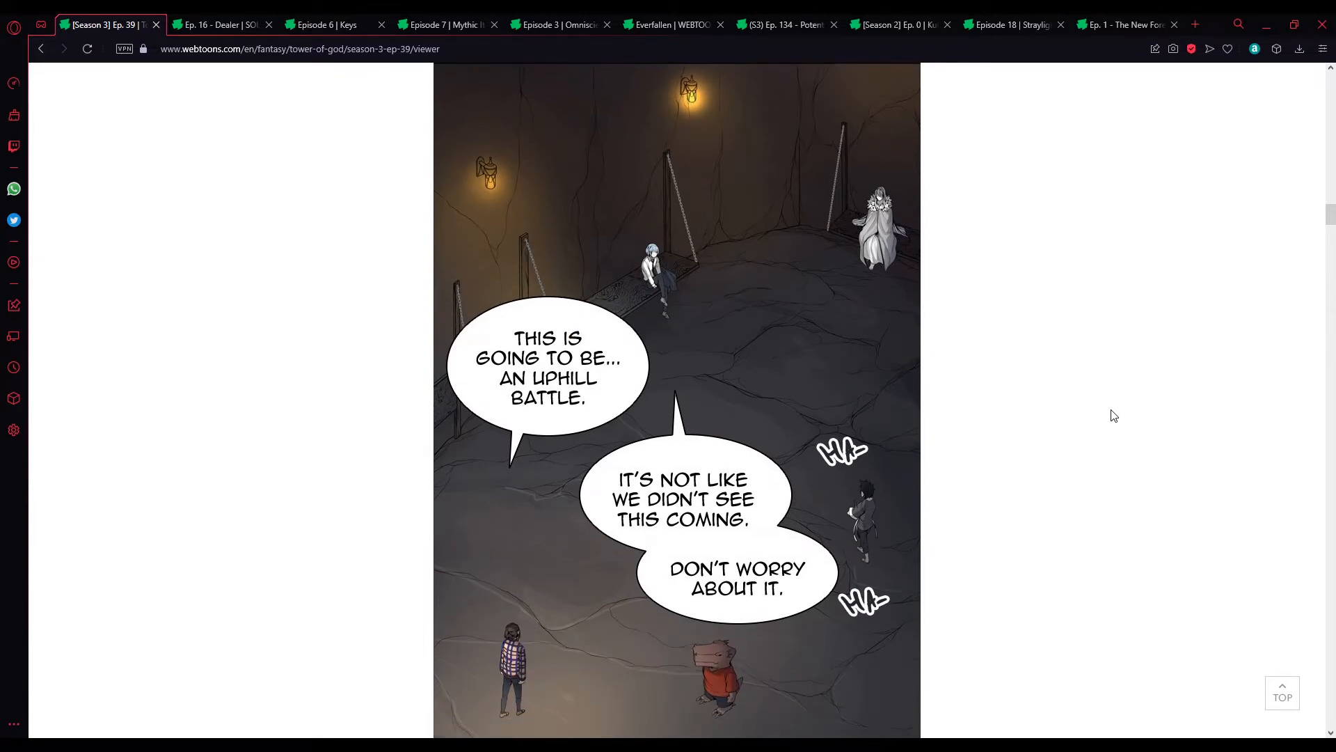
mouse_move(1054, 426)
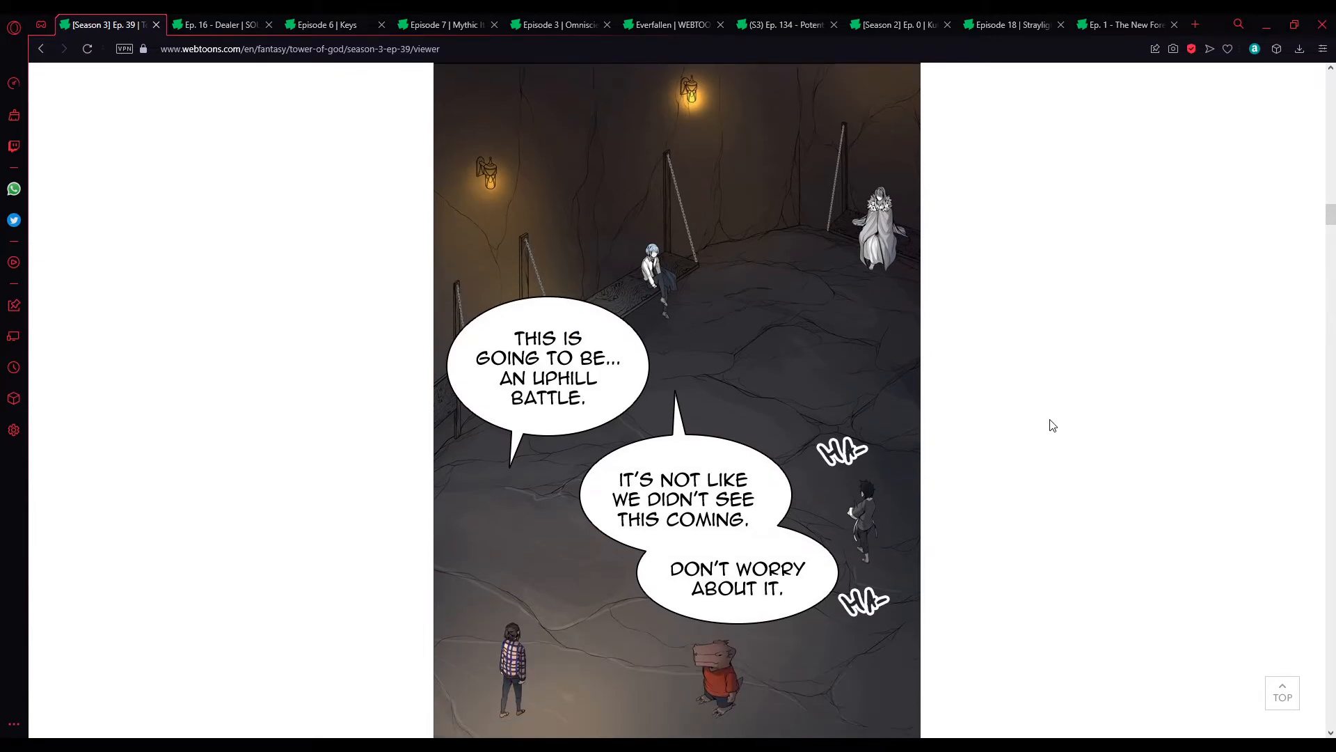
scroll("down", 3)
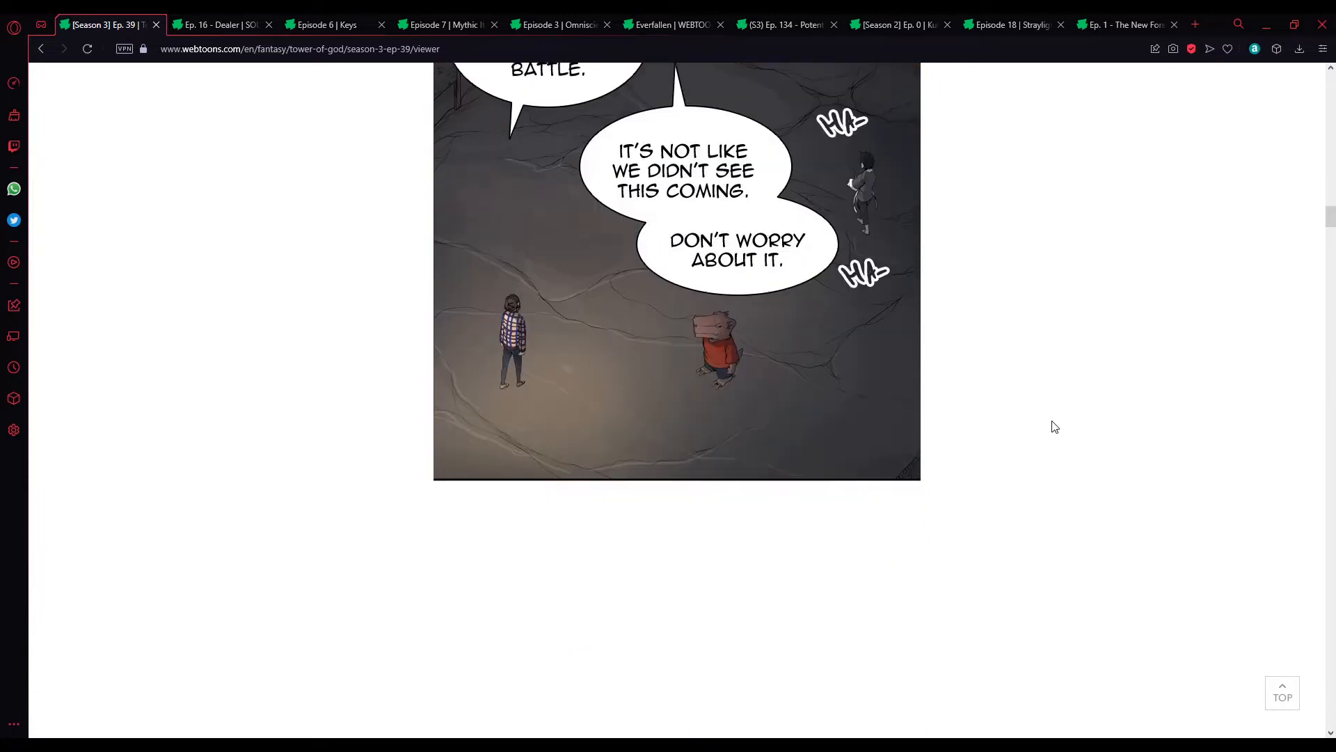
scroll("down", 3)
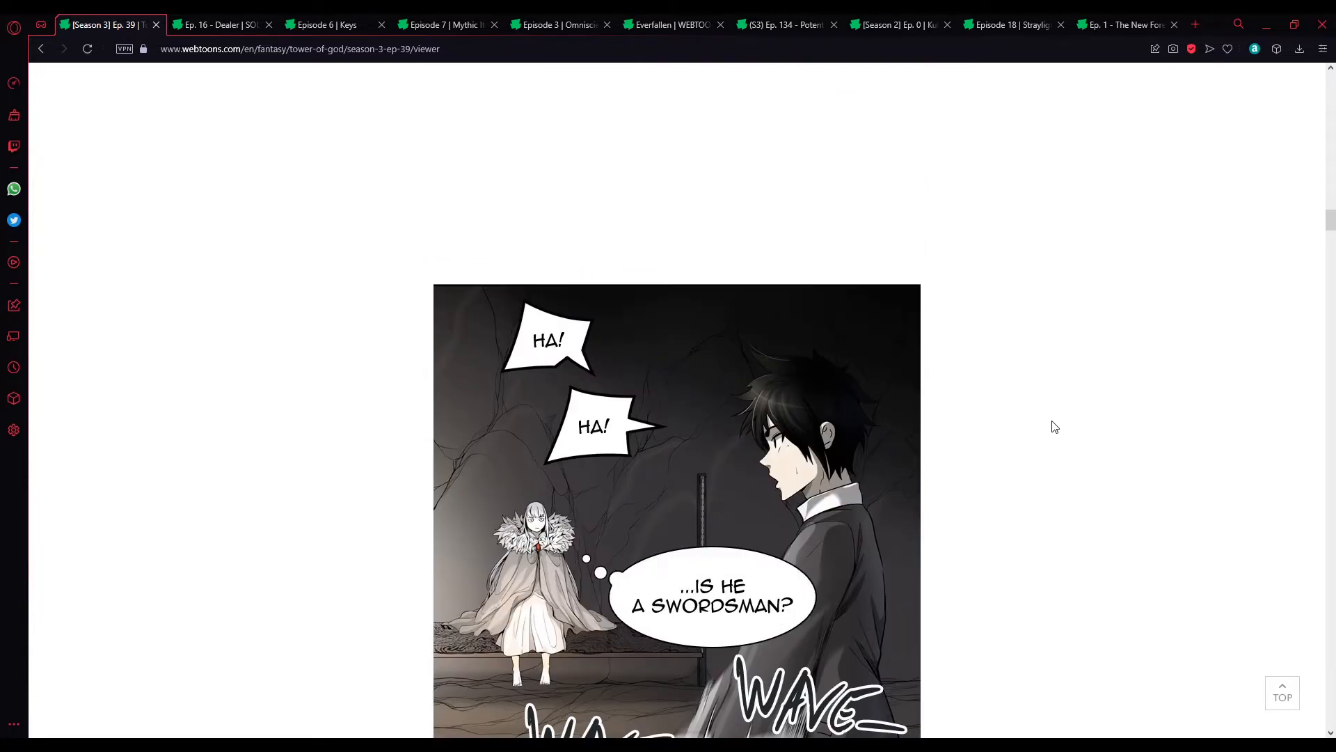
scroll("down", 3)
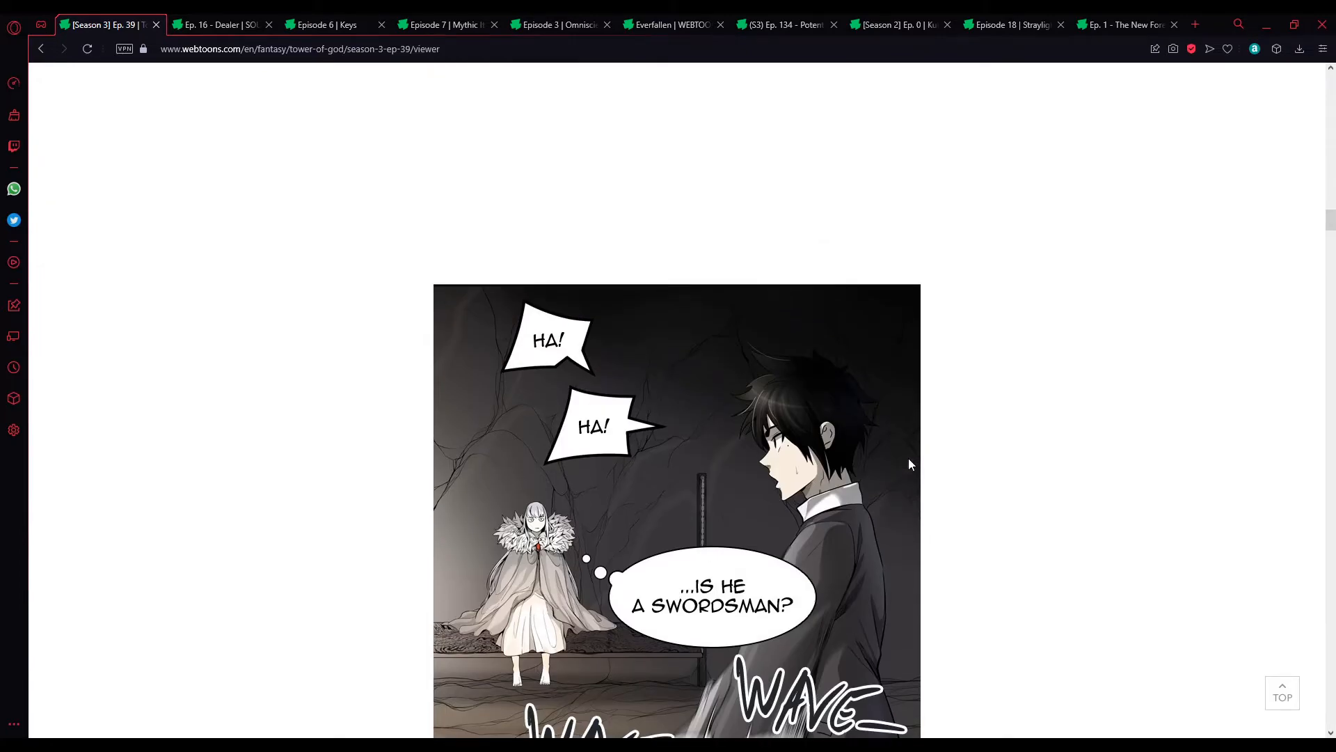
scroll("down", 3)
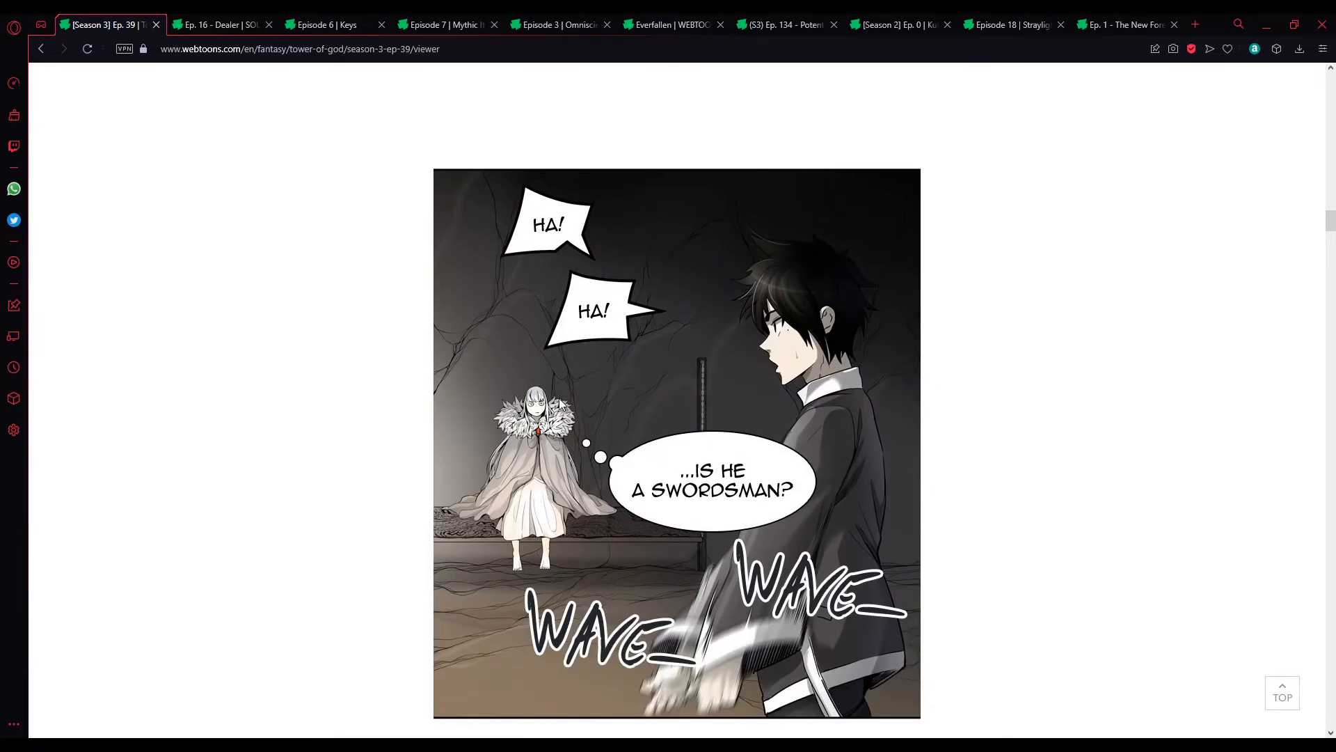
scroll("down", 3)
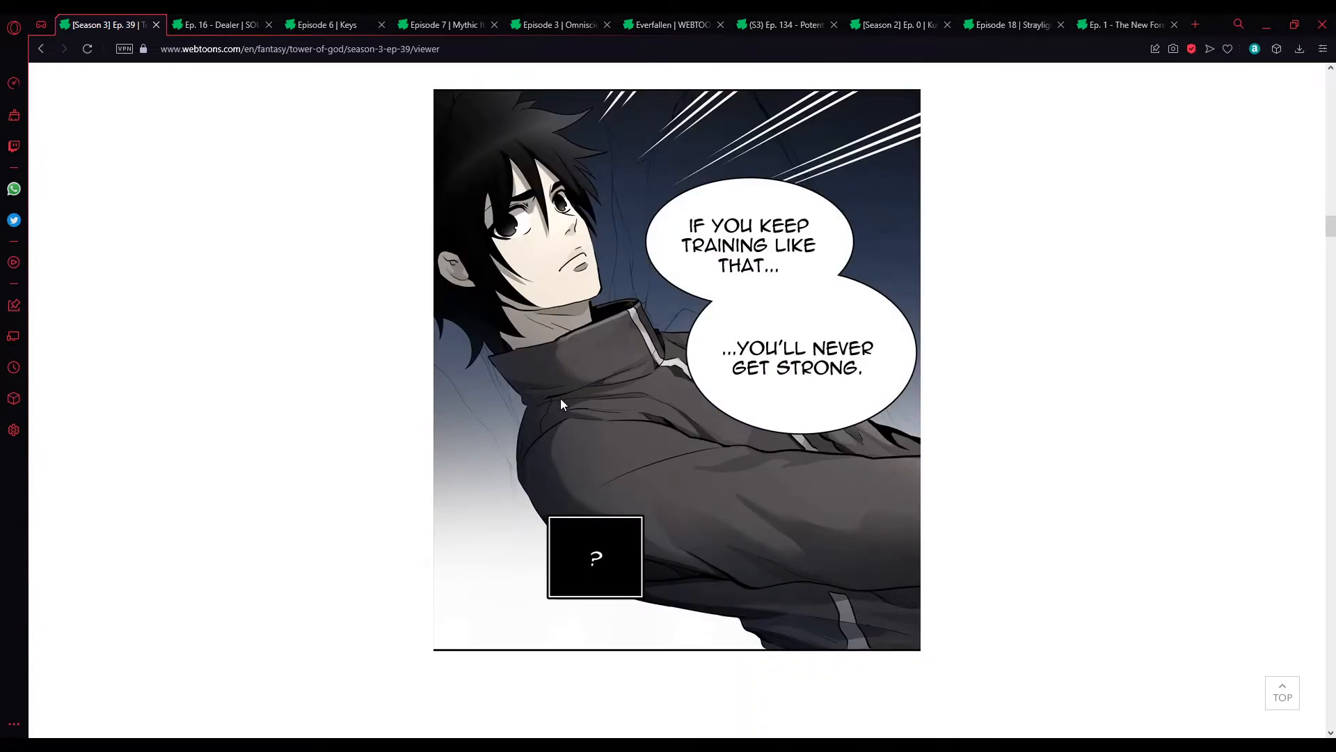
scroll("down", 3)
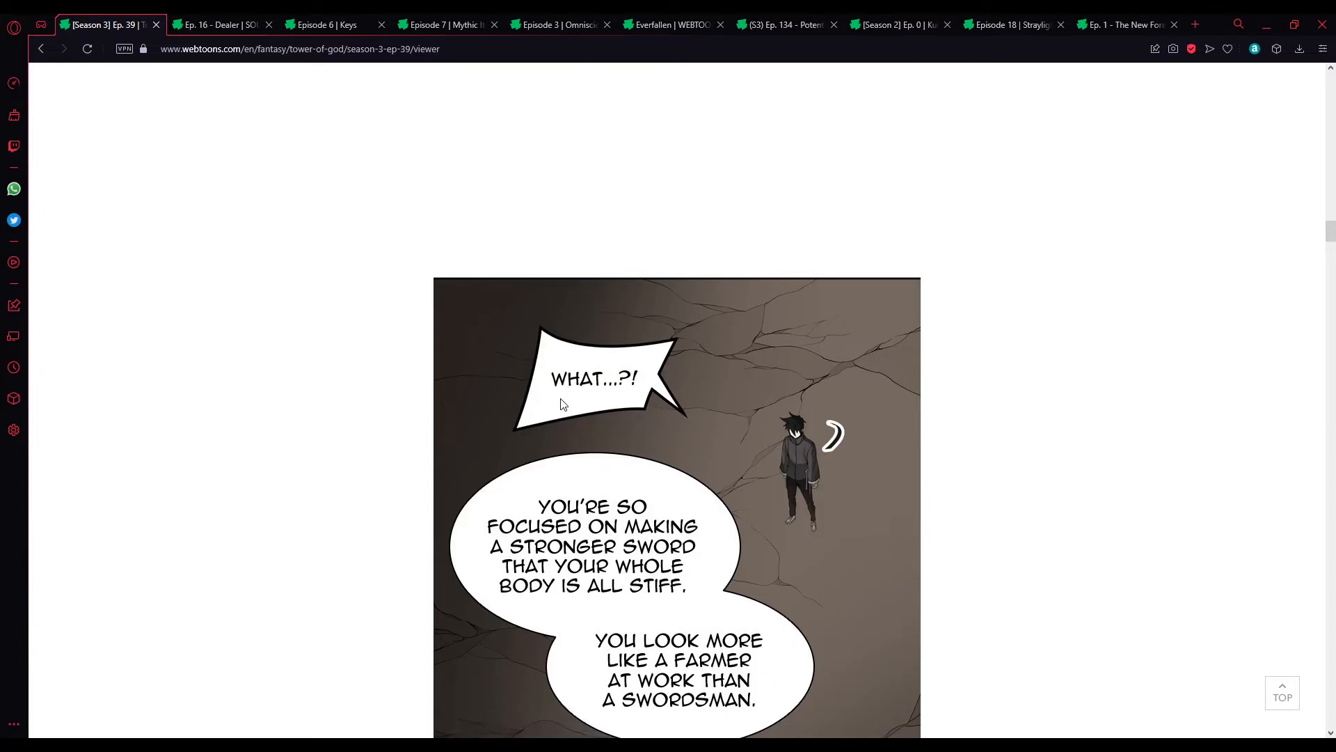
scroll("down", 3)
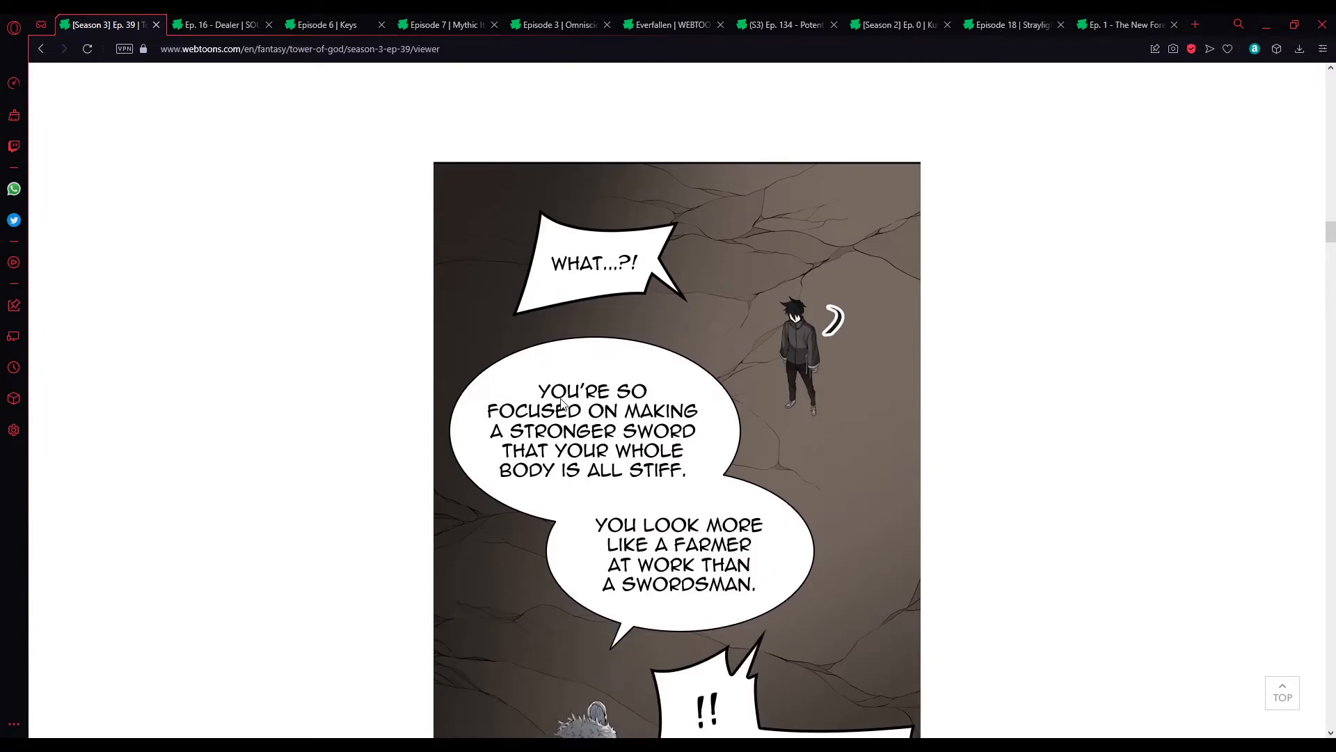
scroll("down", 3)
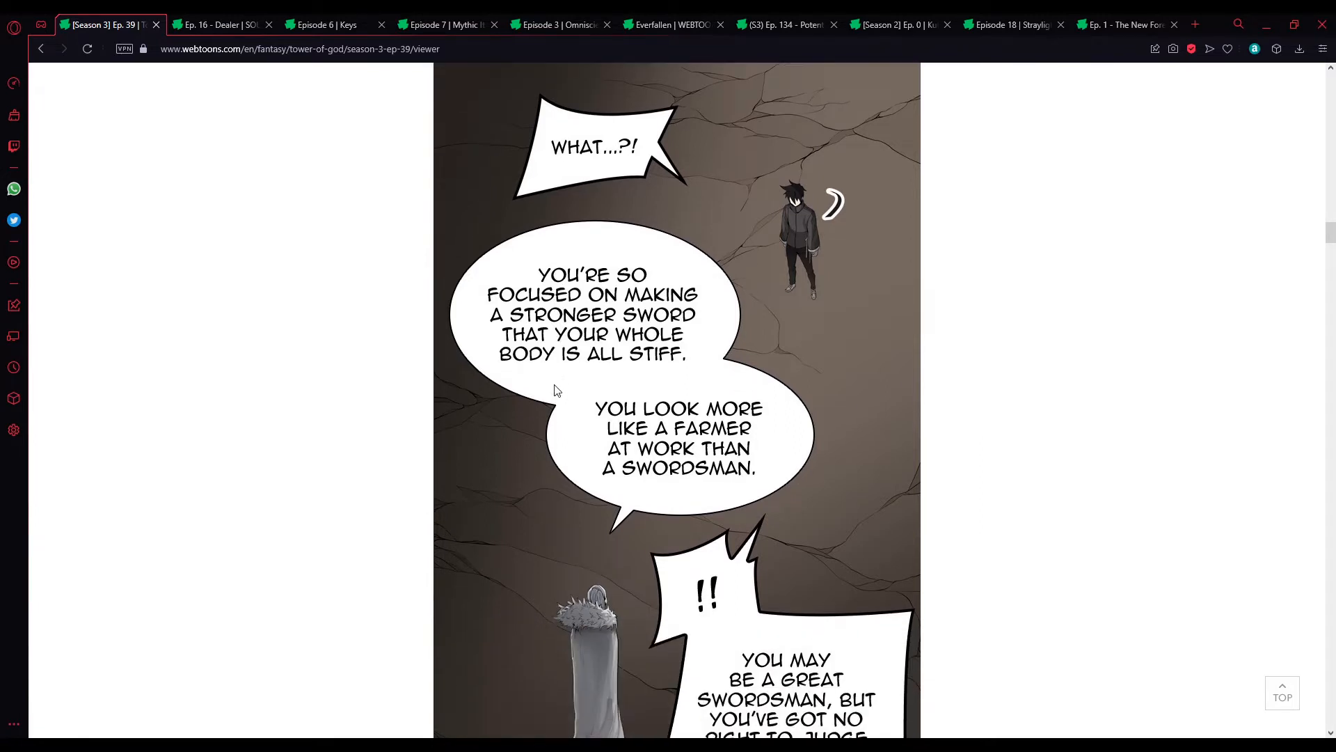
scroll("down", 3)
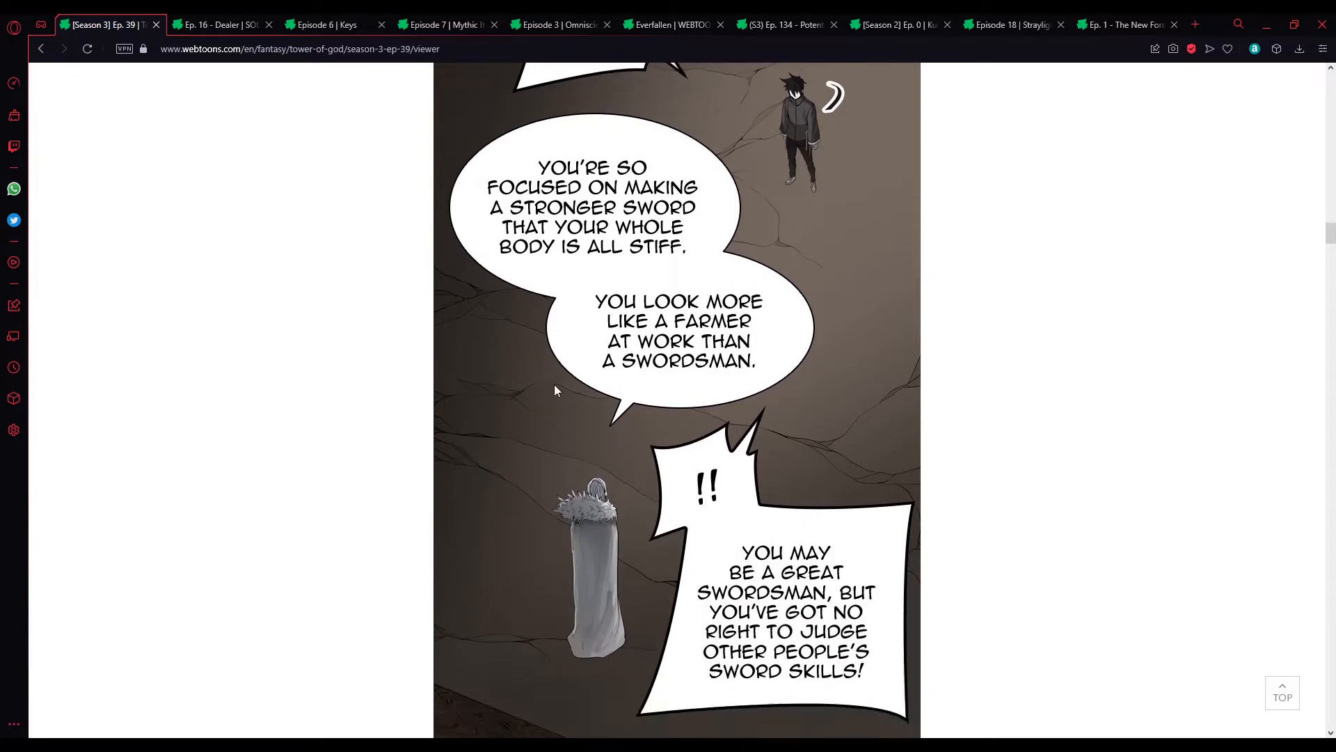
scroll("down", 3)
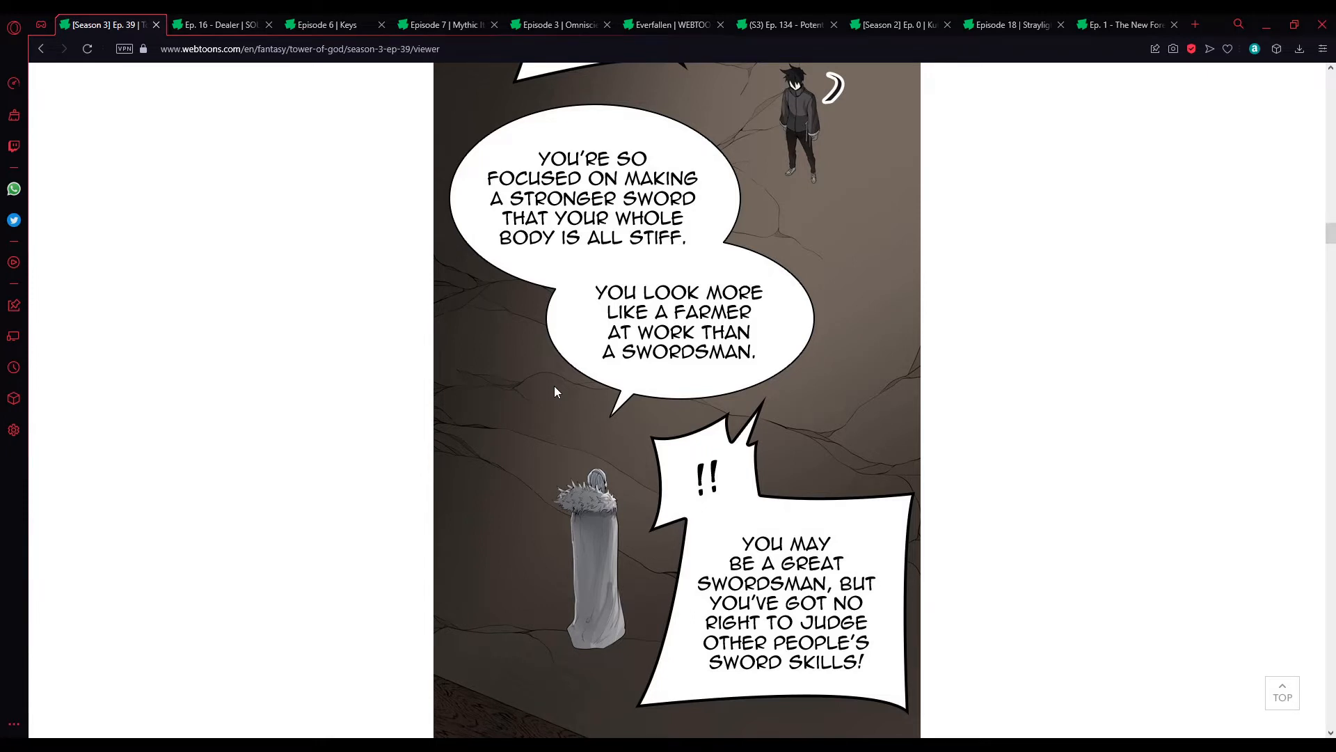
scroll("down", 3)
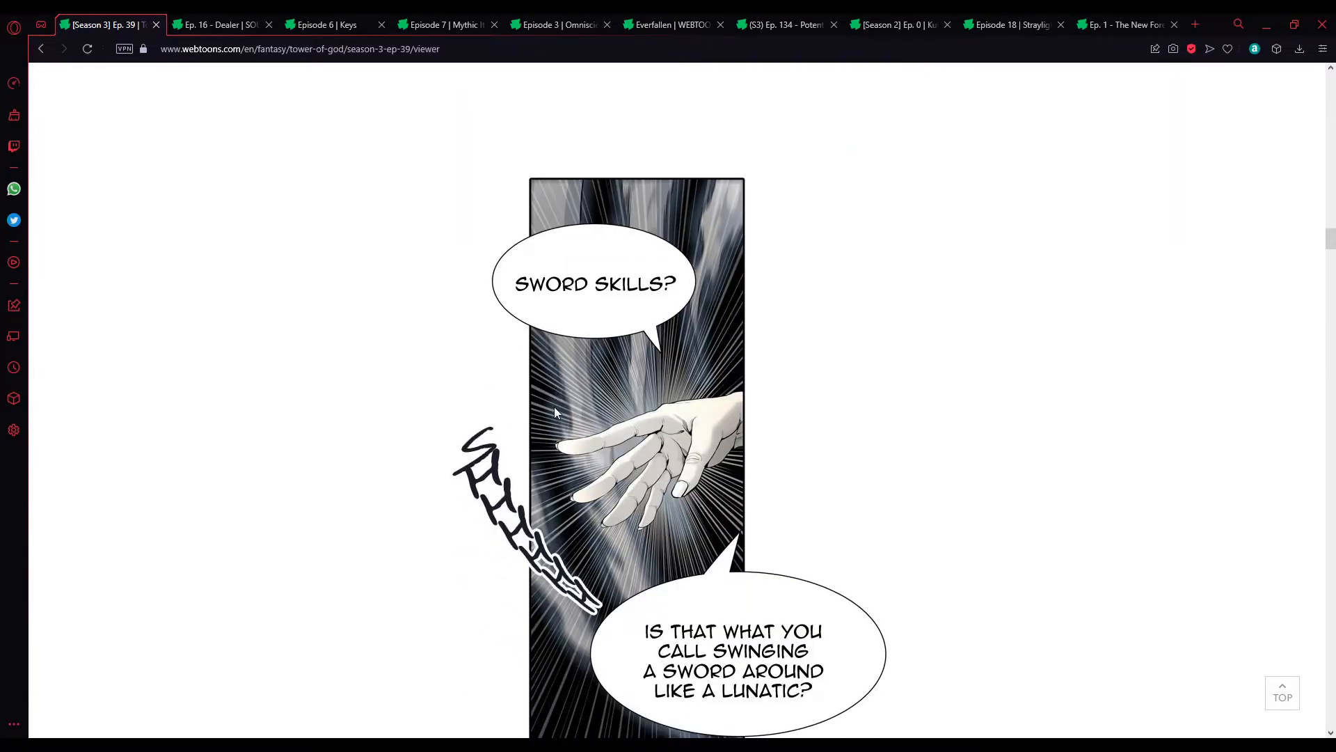
scroll("down", 3)
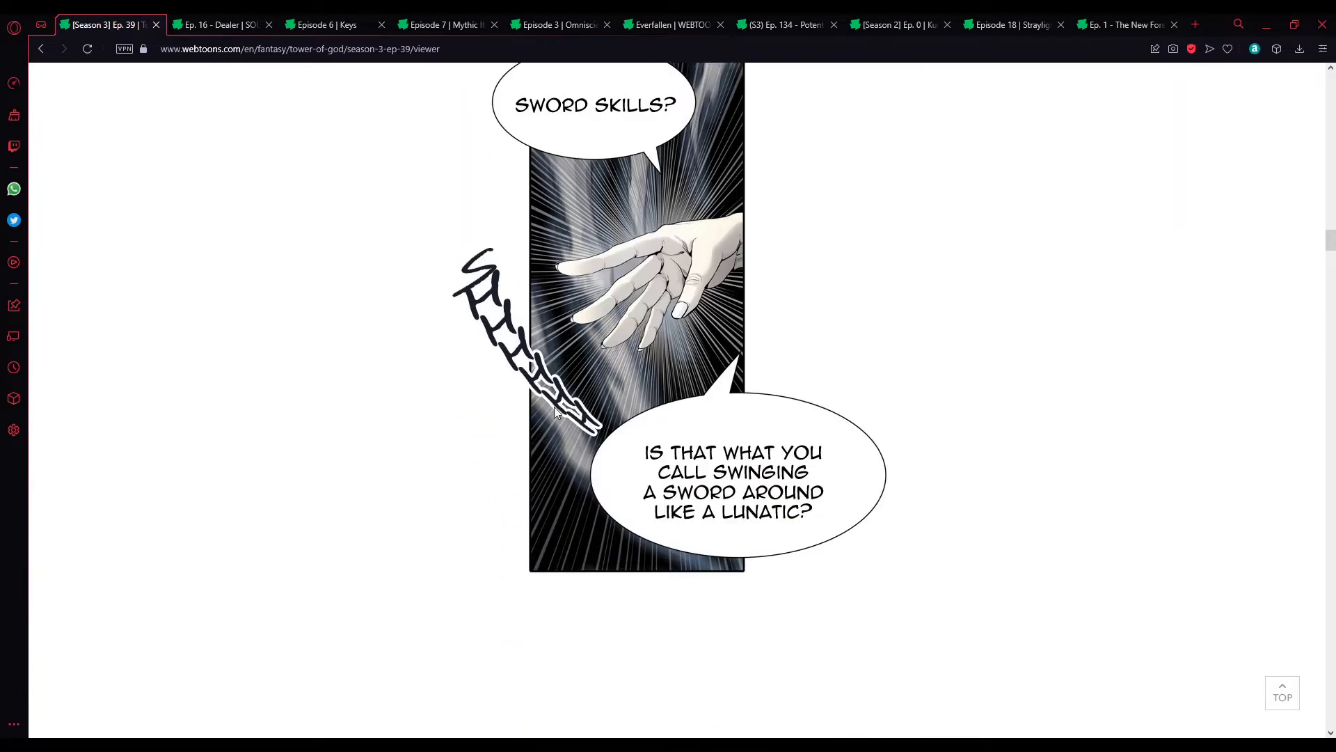
scroll("down", 3)
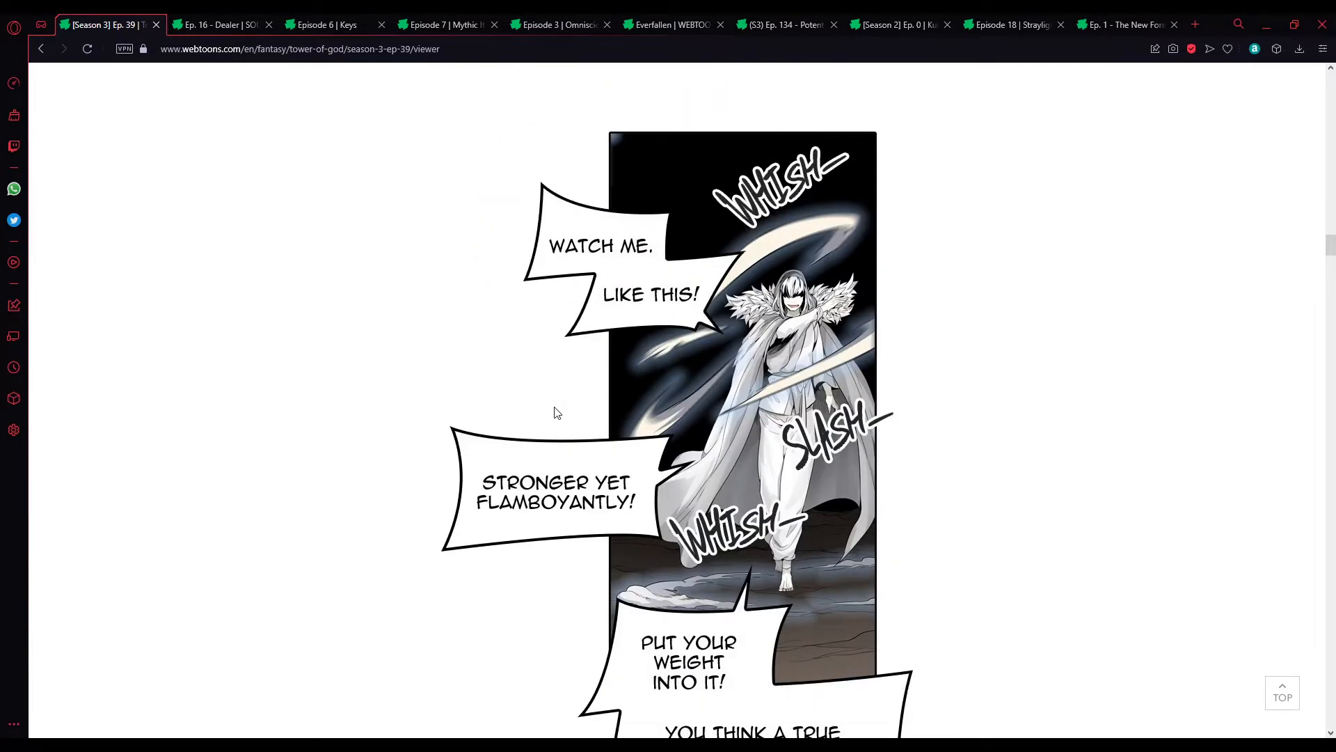
scroll("down", 3)
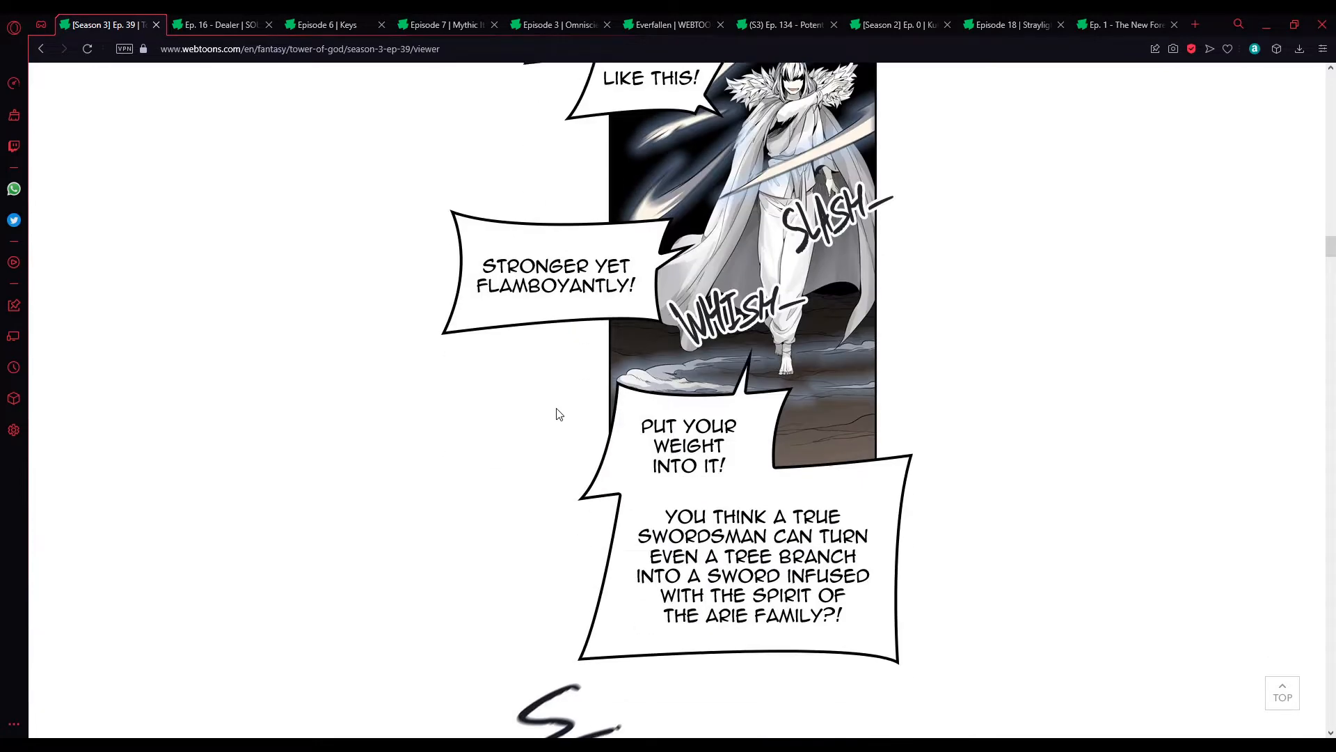
scroll("down", 3)
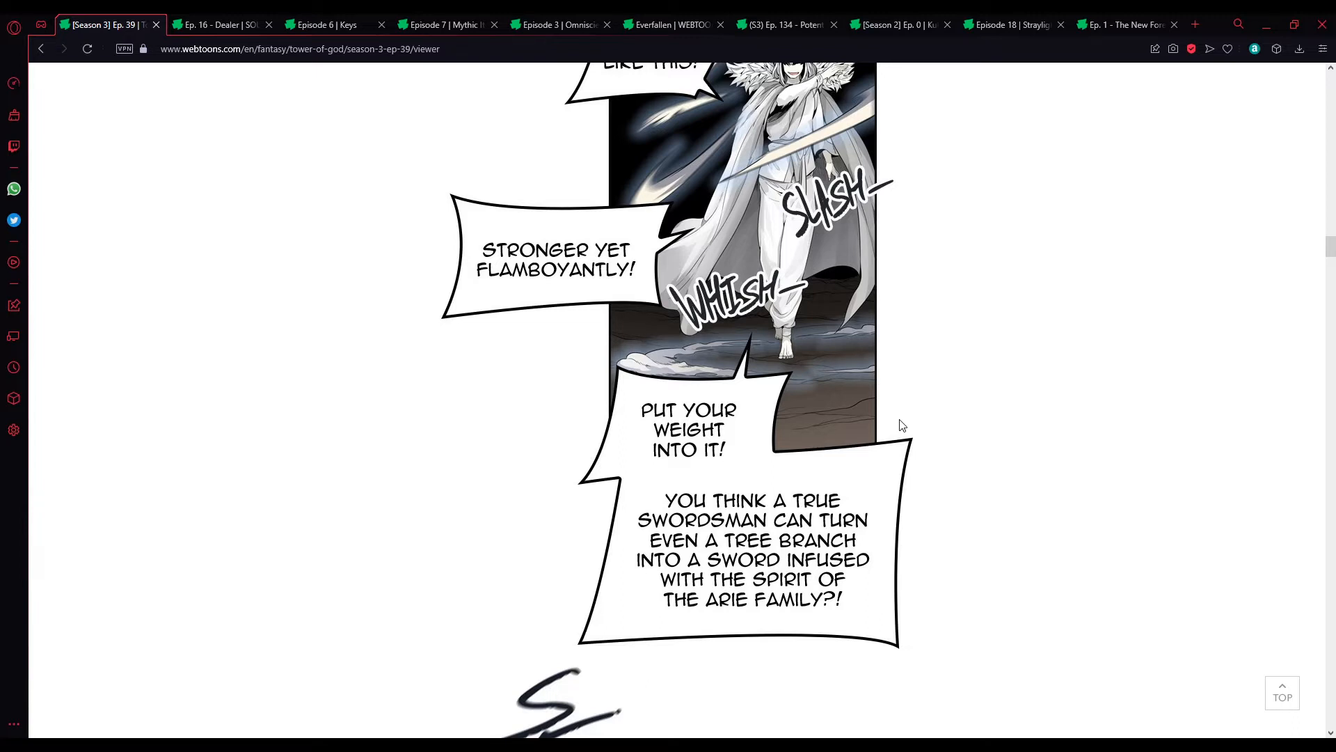
scroll("down", 3)
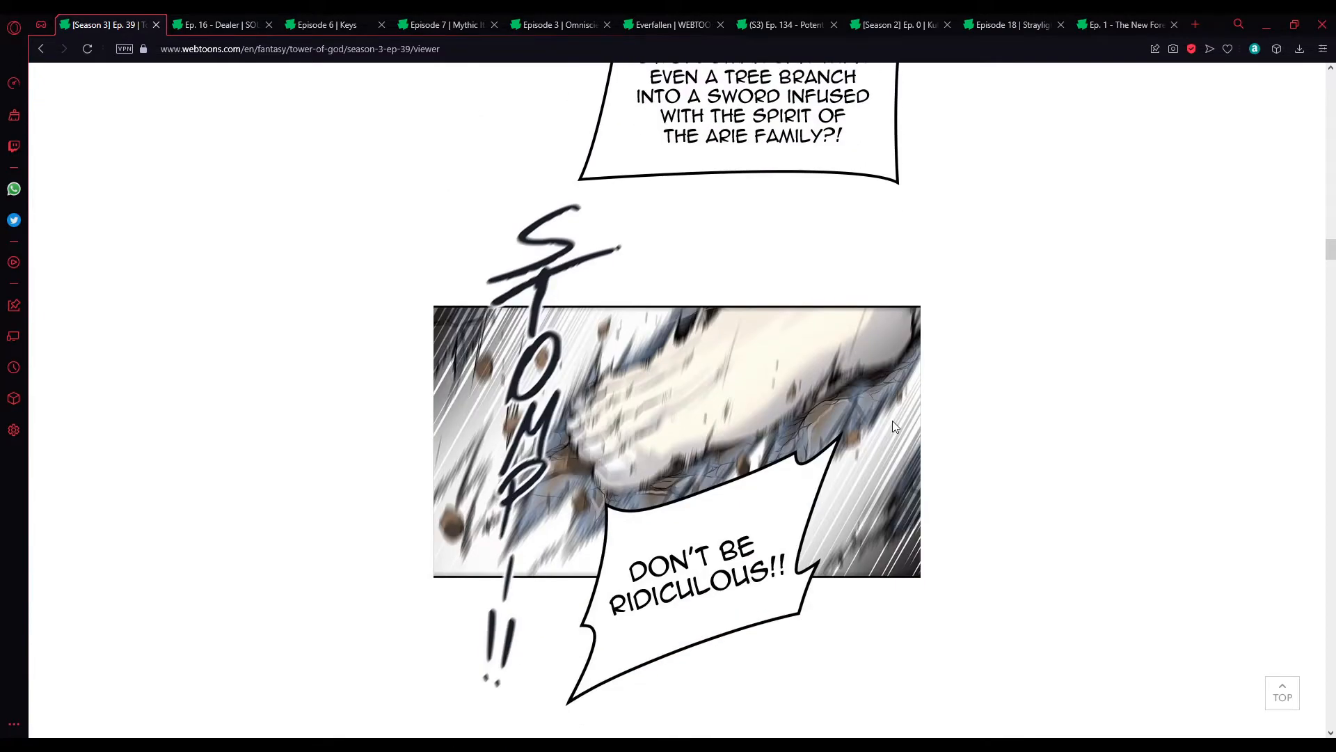
scroll("down", 3)
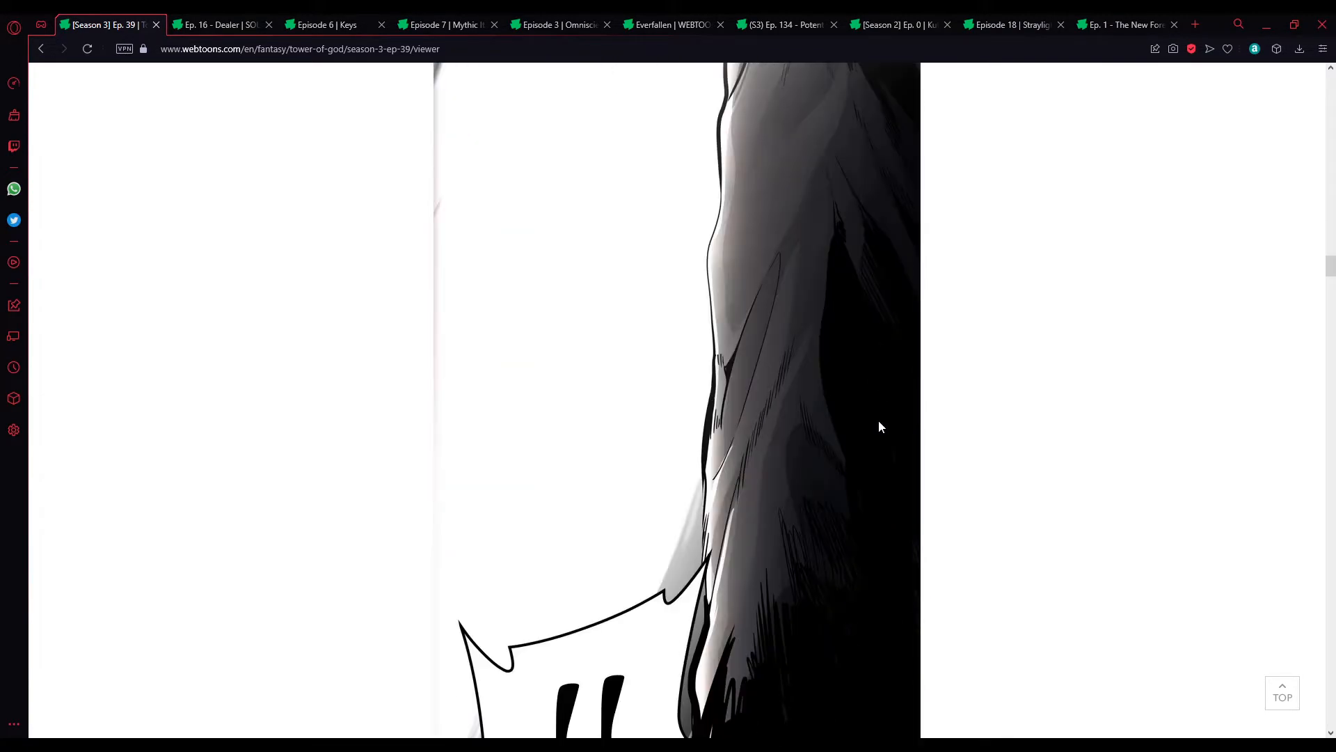
scroll("down", 3)
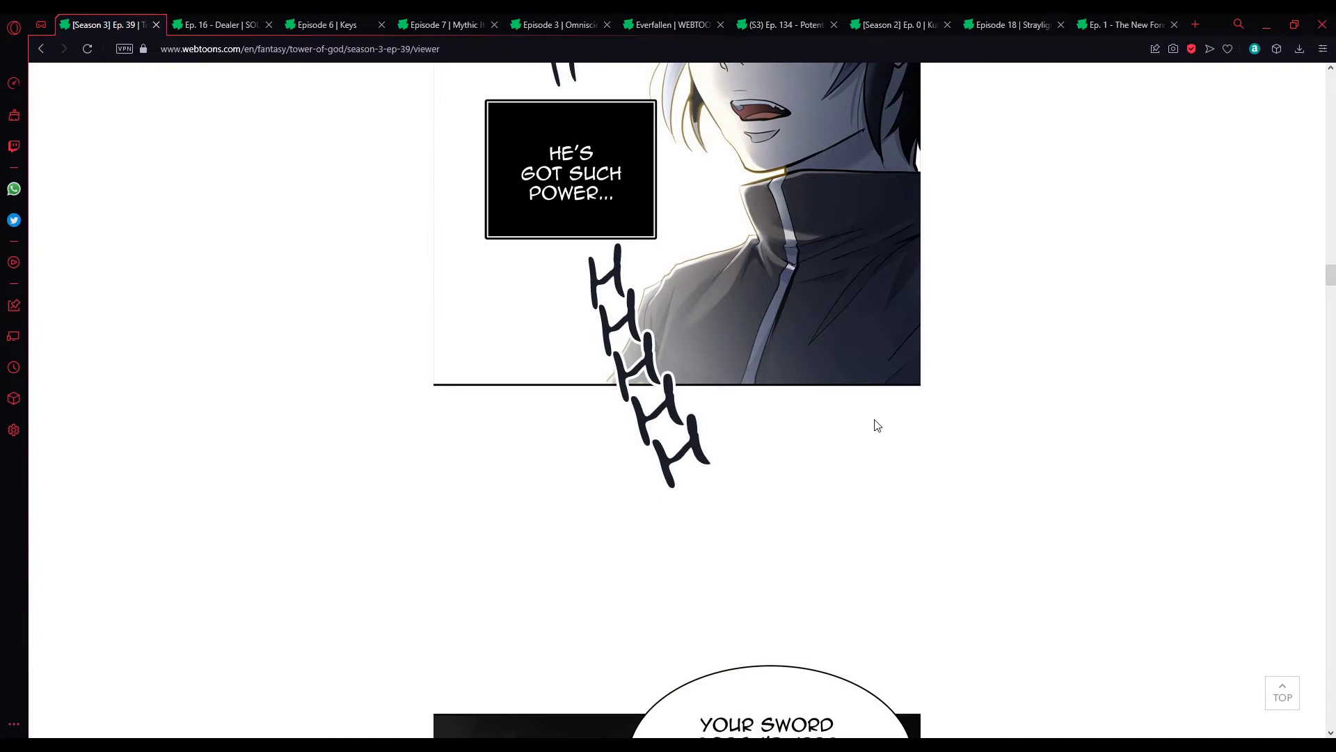
scroll("down", 3)
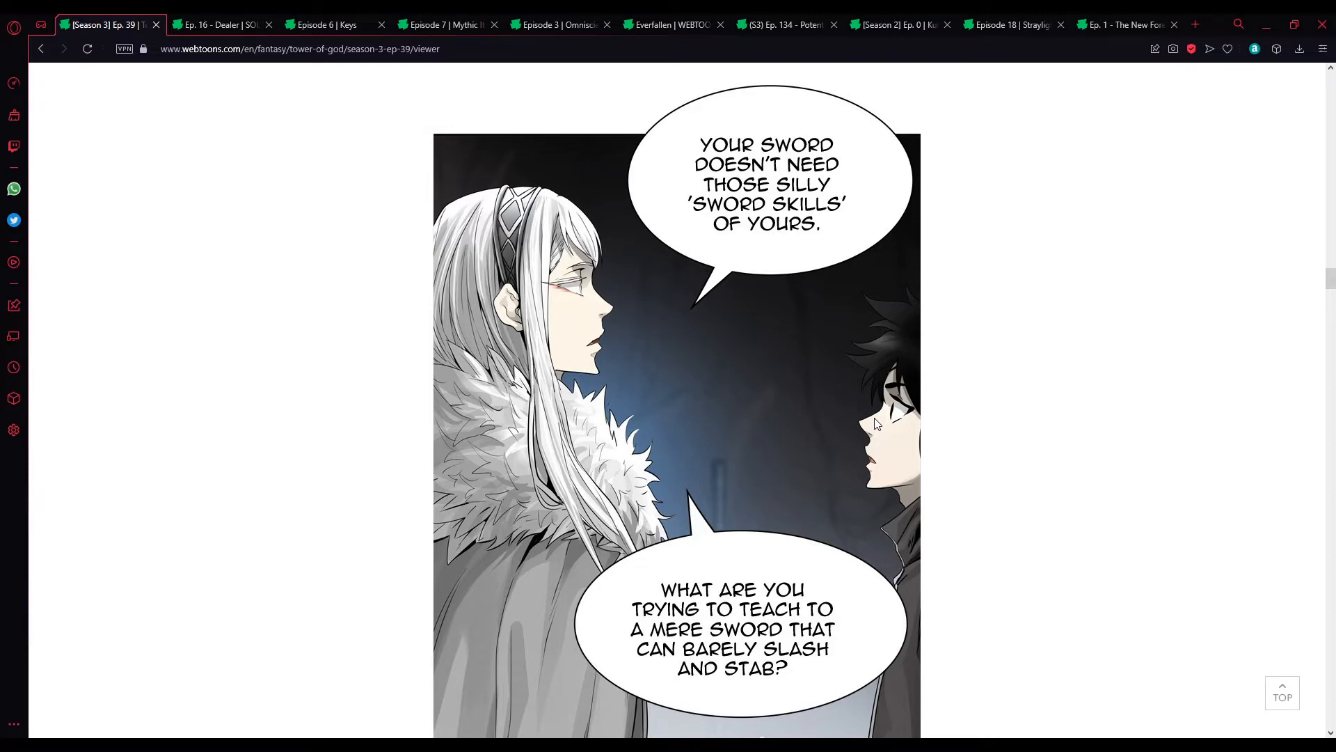
scroll("down", 3)
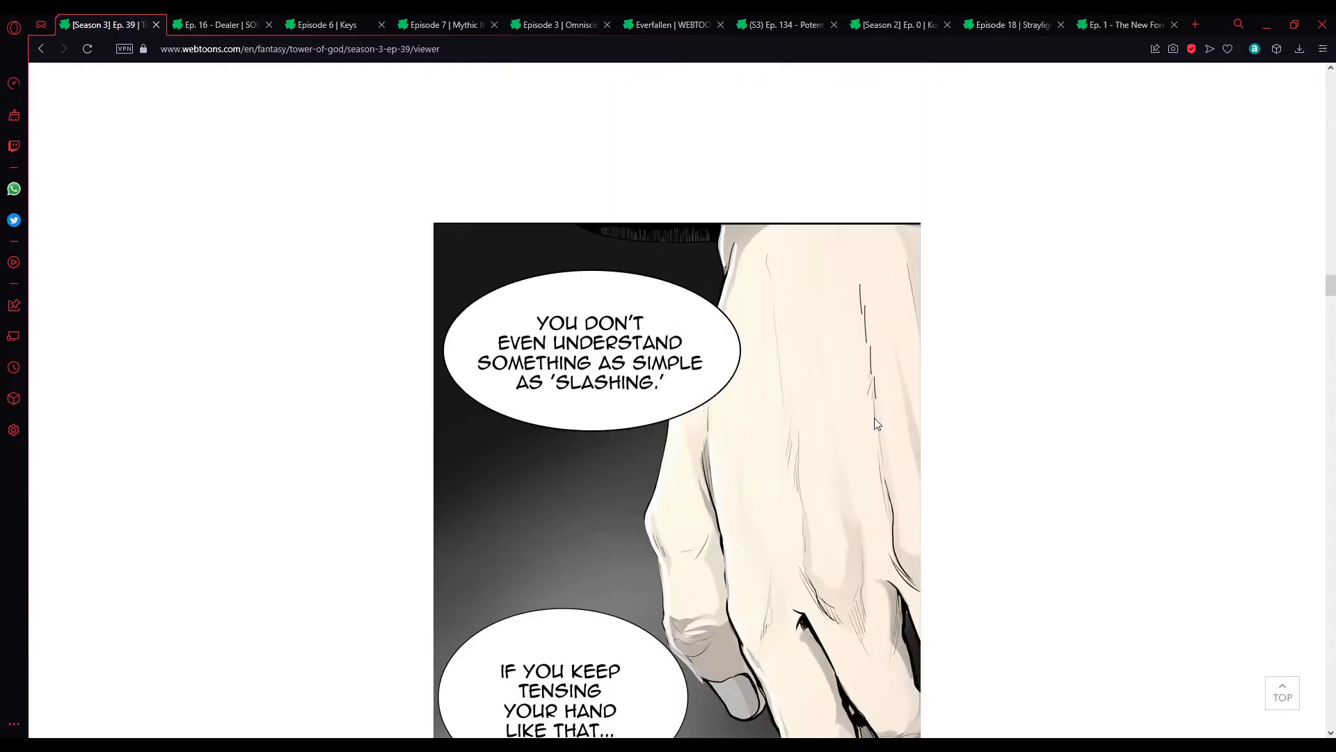
scroll("down", 3)
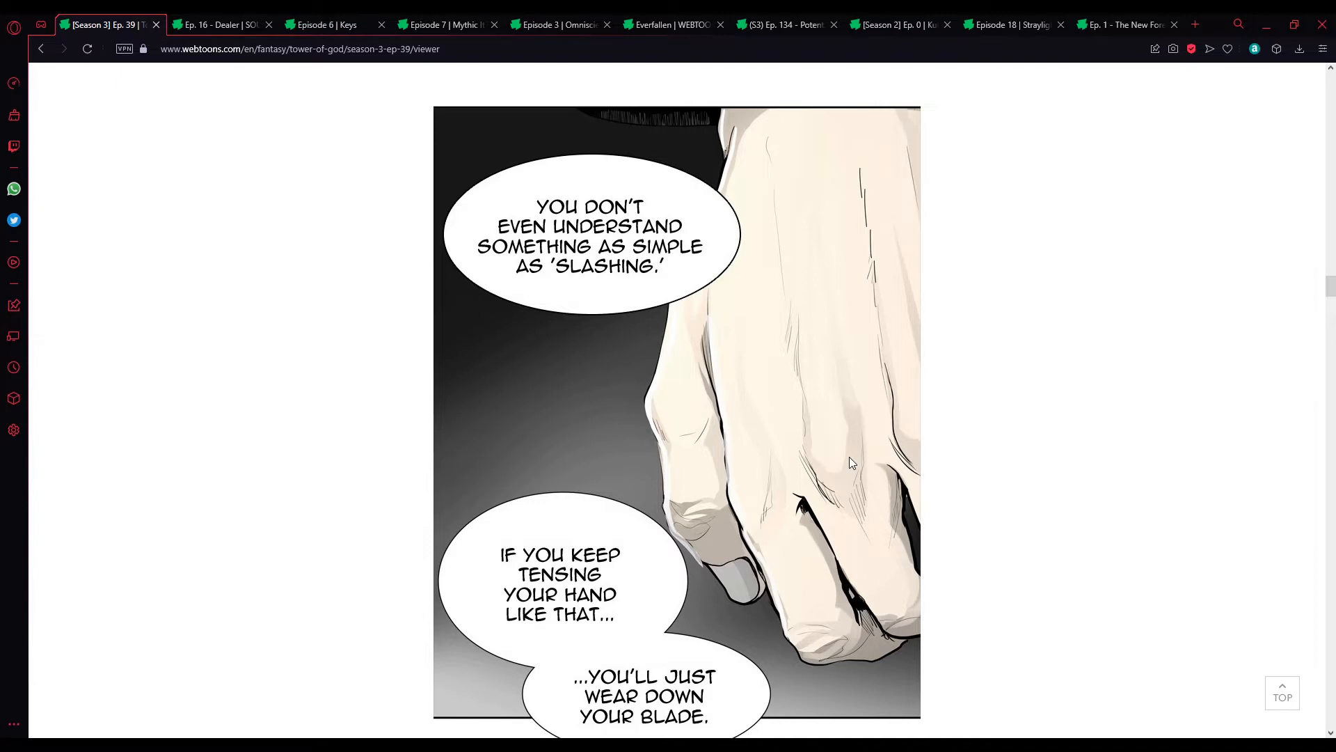
scroll("down", 3)
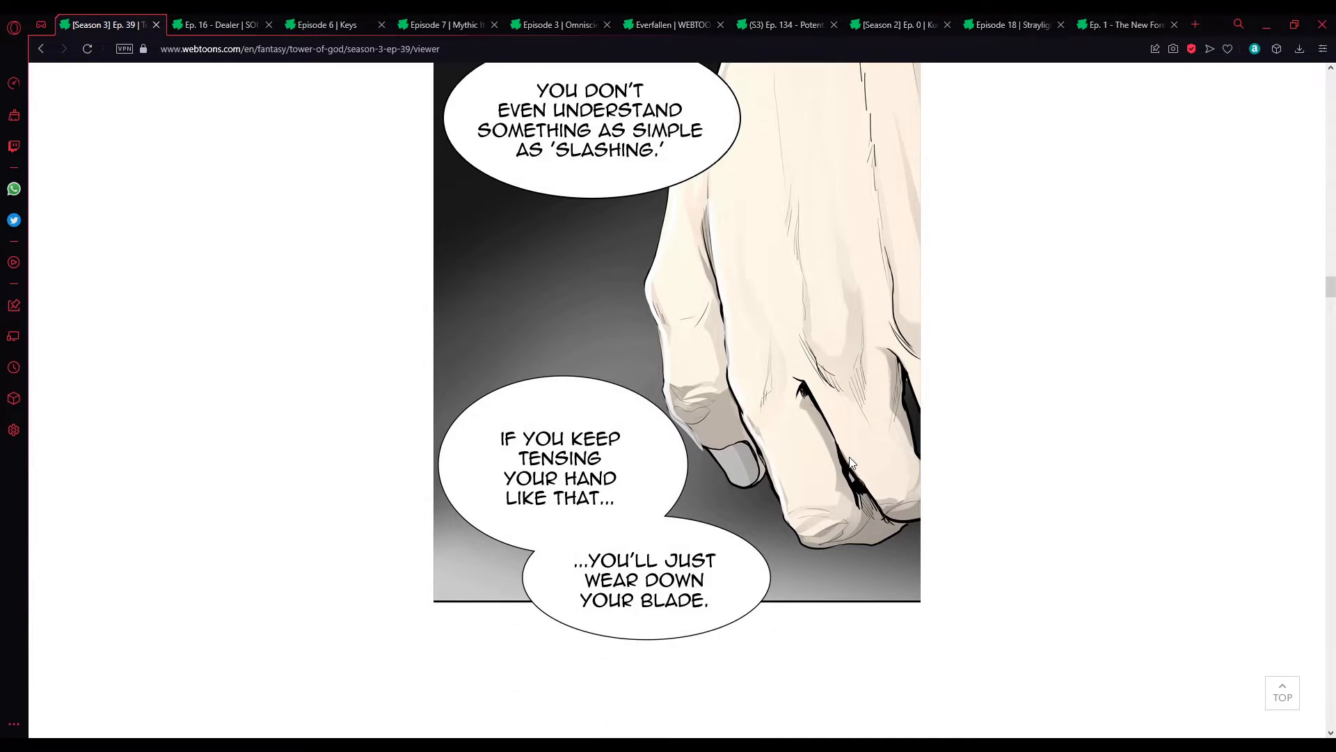
scroll("down", 3)
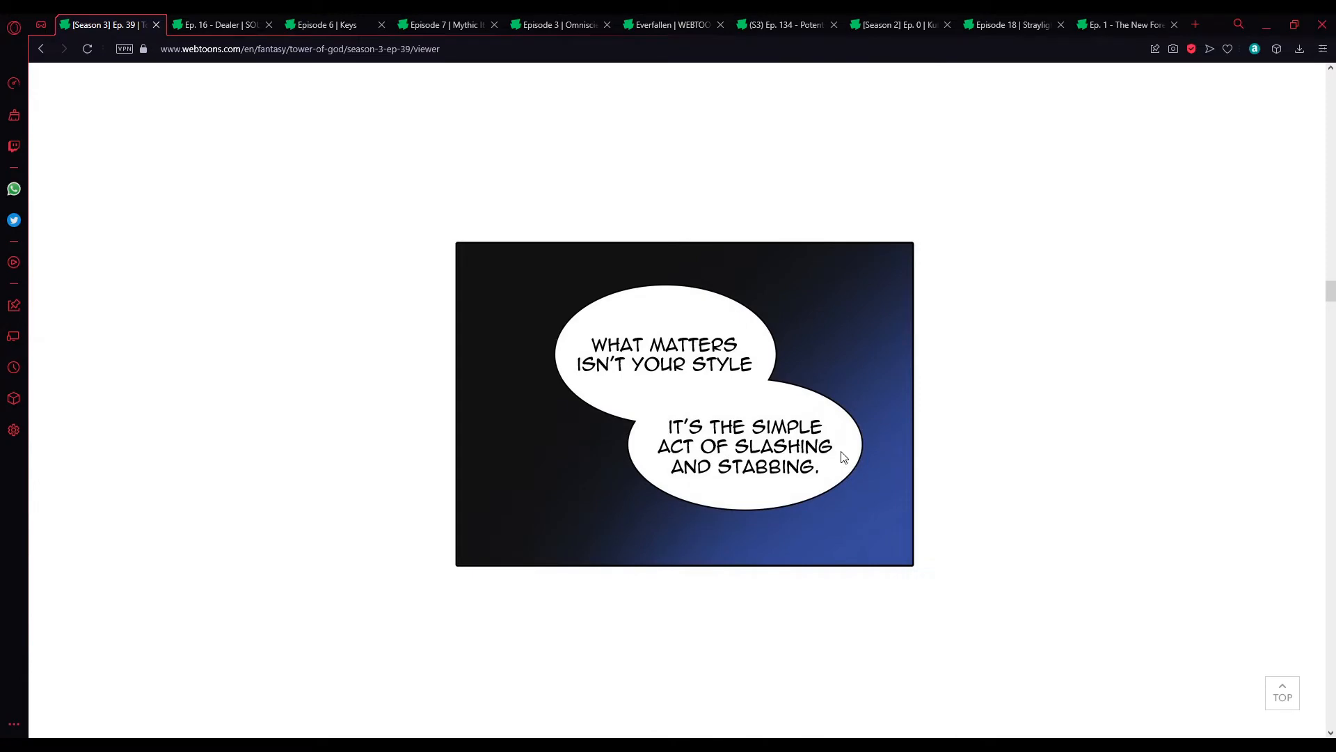
mouse_move(880, 461)
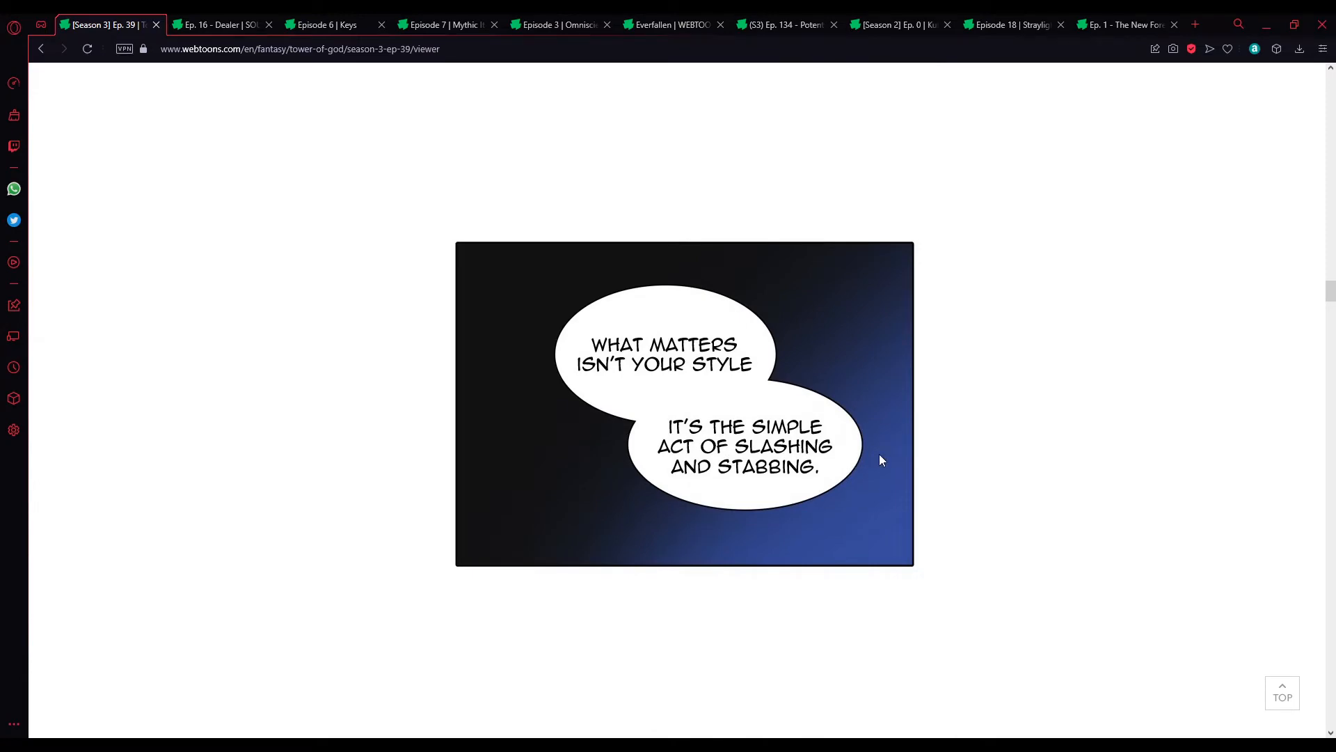
scroll("down", 3)
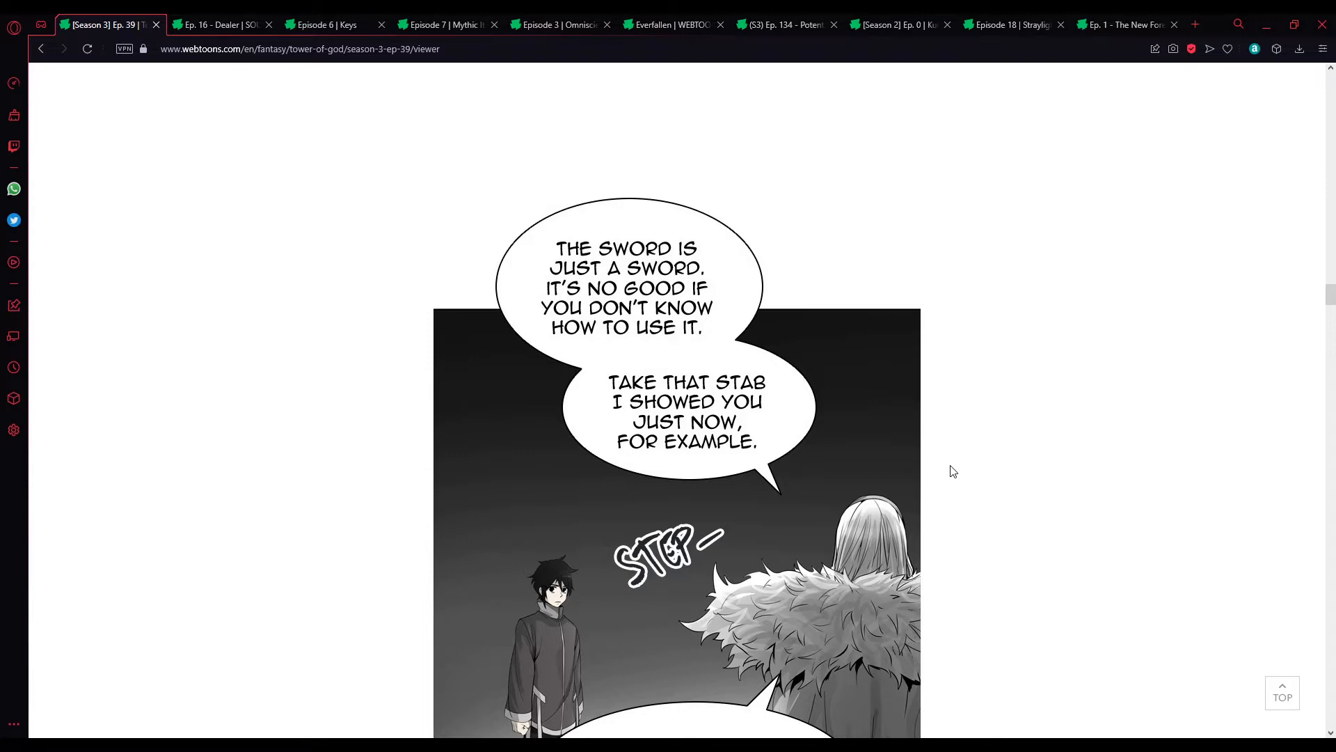
scroll("down", 3)
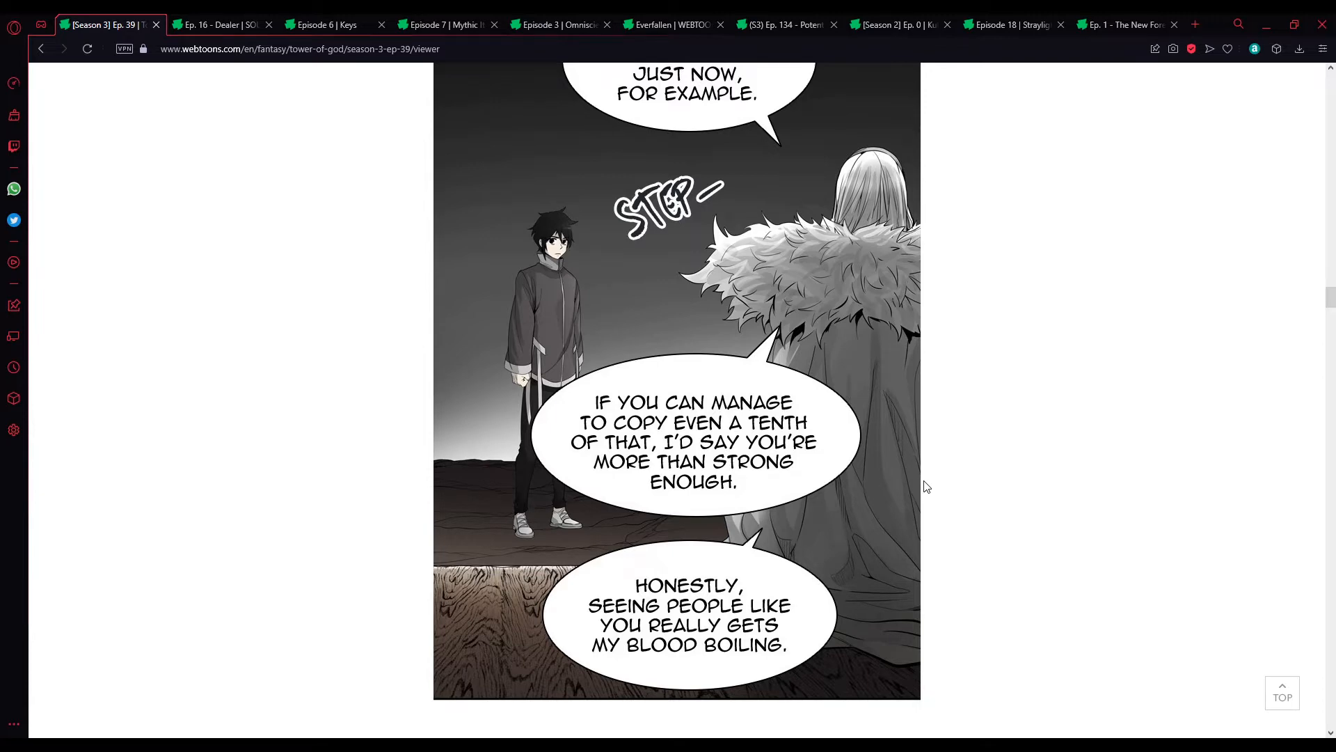
scroll("down", 3)
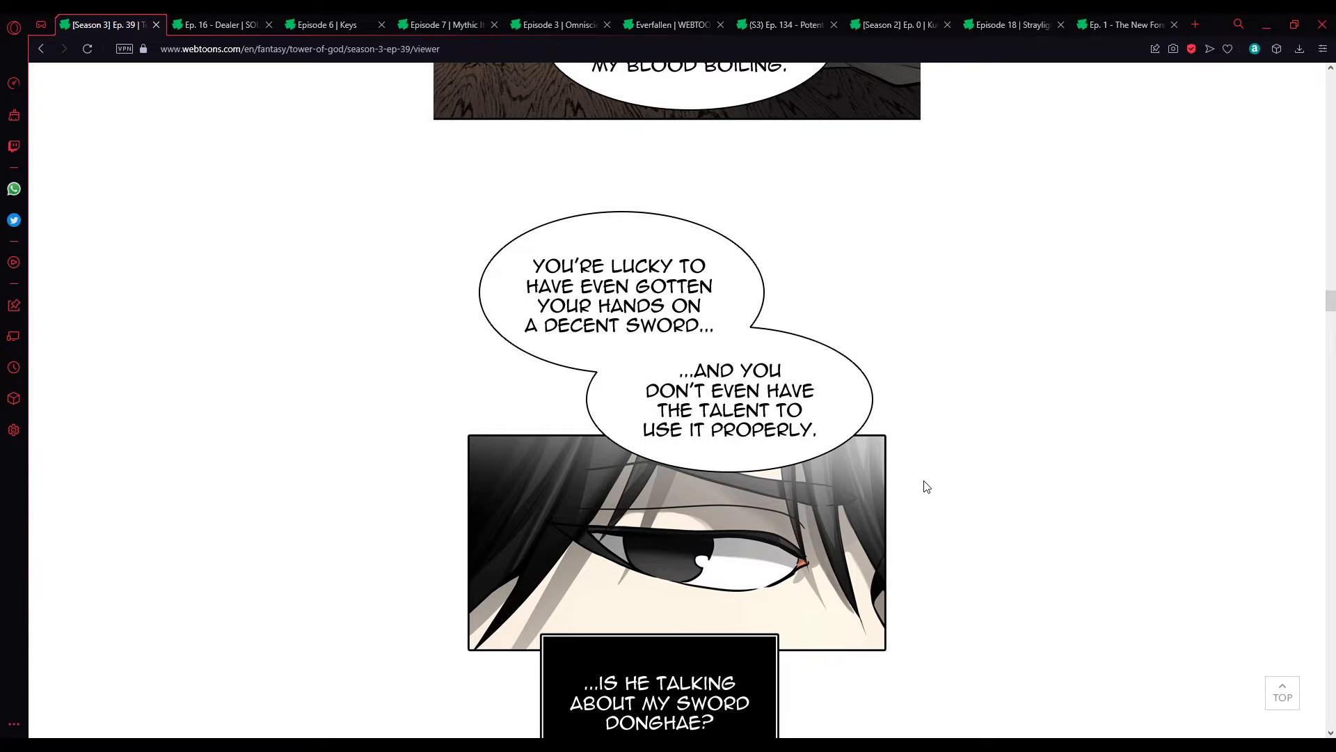
scroll("down", 3)
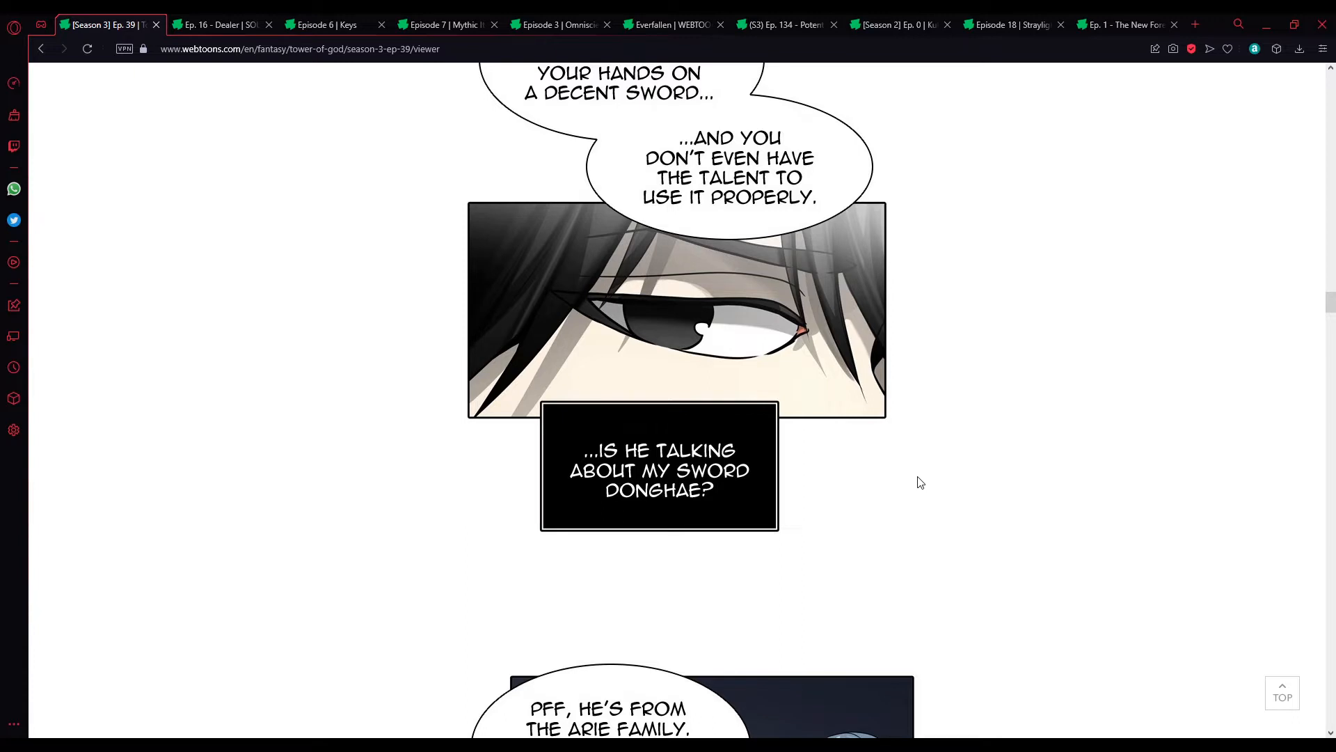
scroll("down", 3)
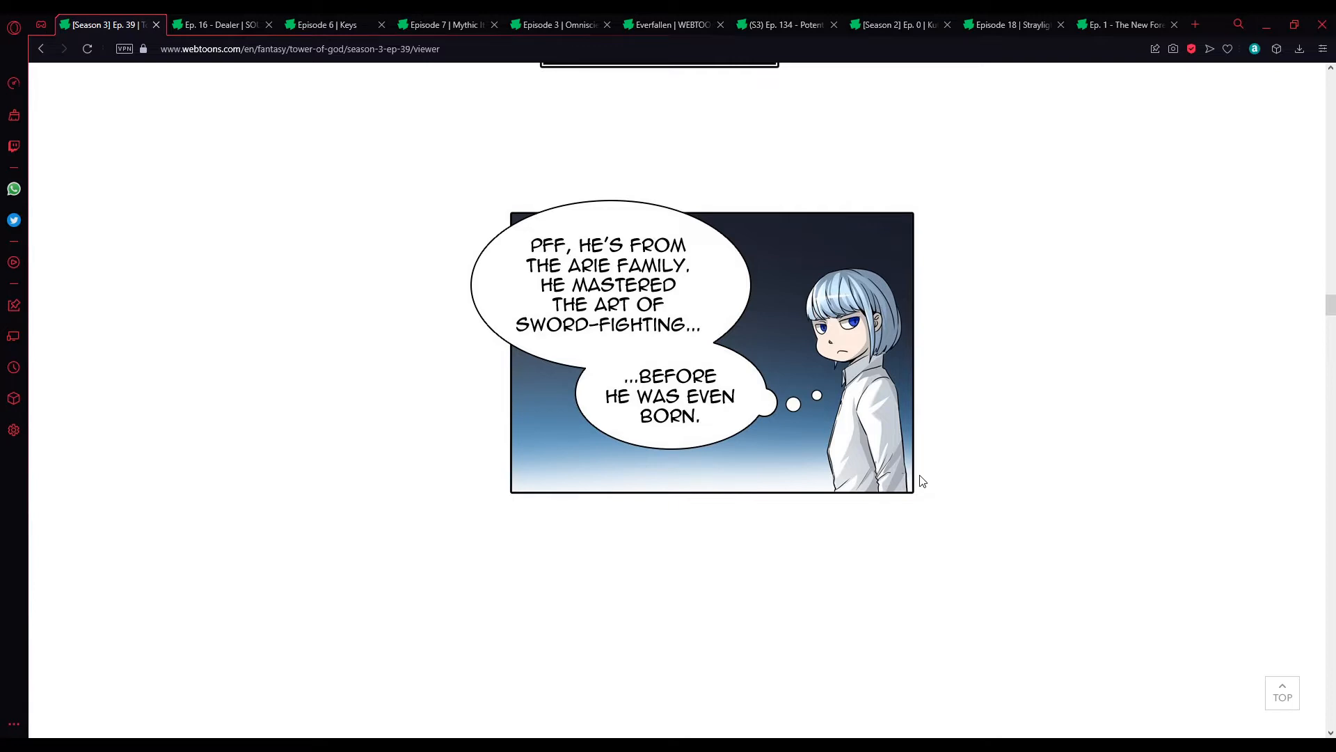
scroll("down", 3)
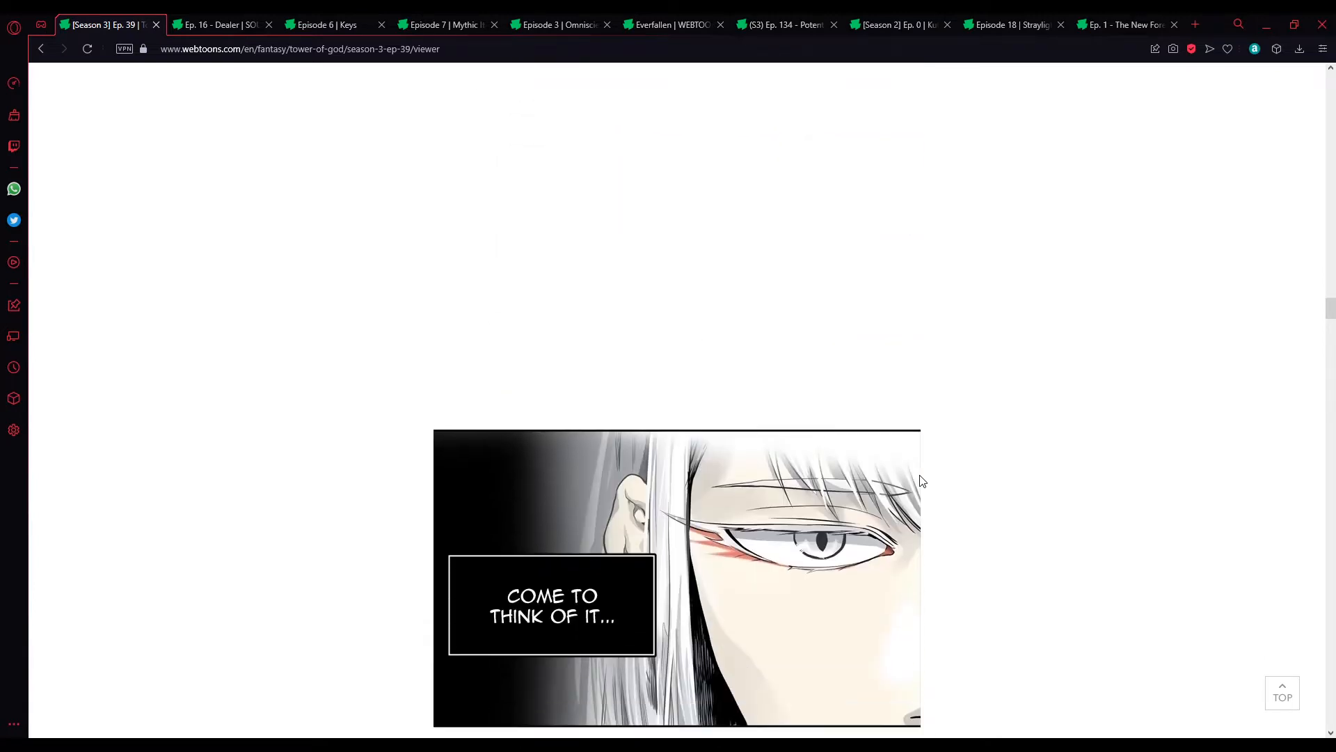
scroll("down", 3)
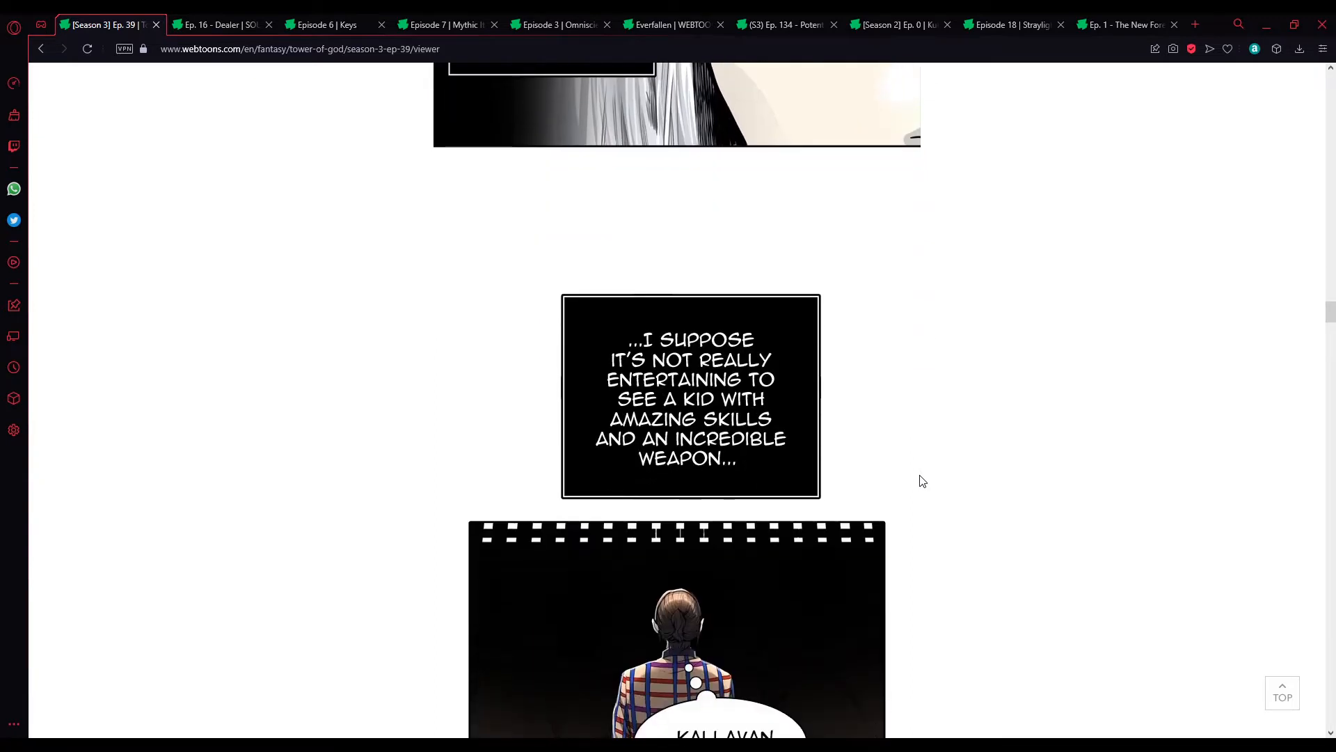
scroll("down", 3)
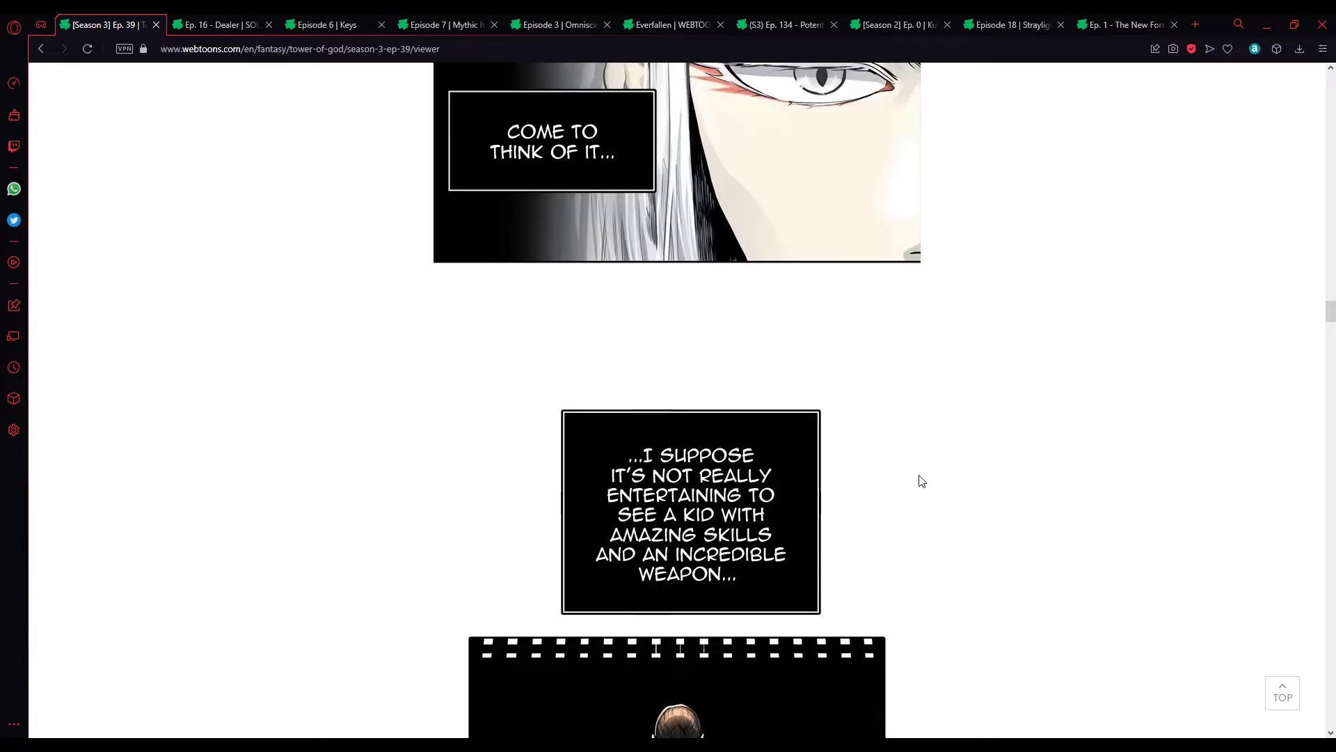
scroll("down", 3)
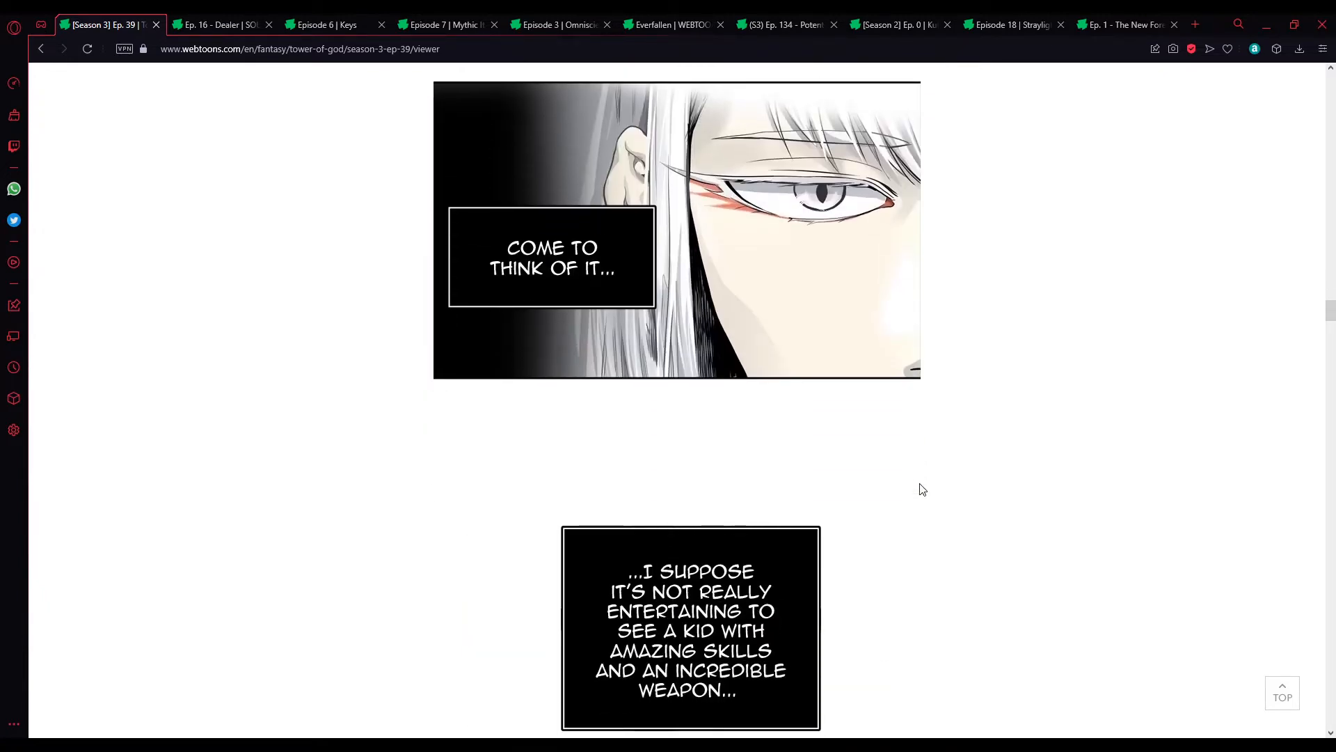
scroll("down", 3)
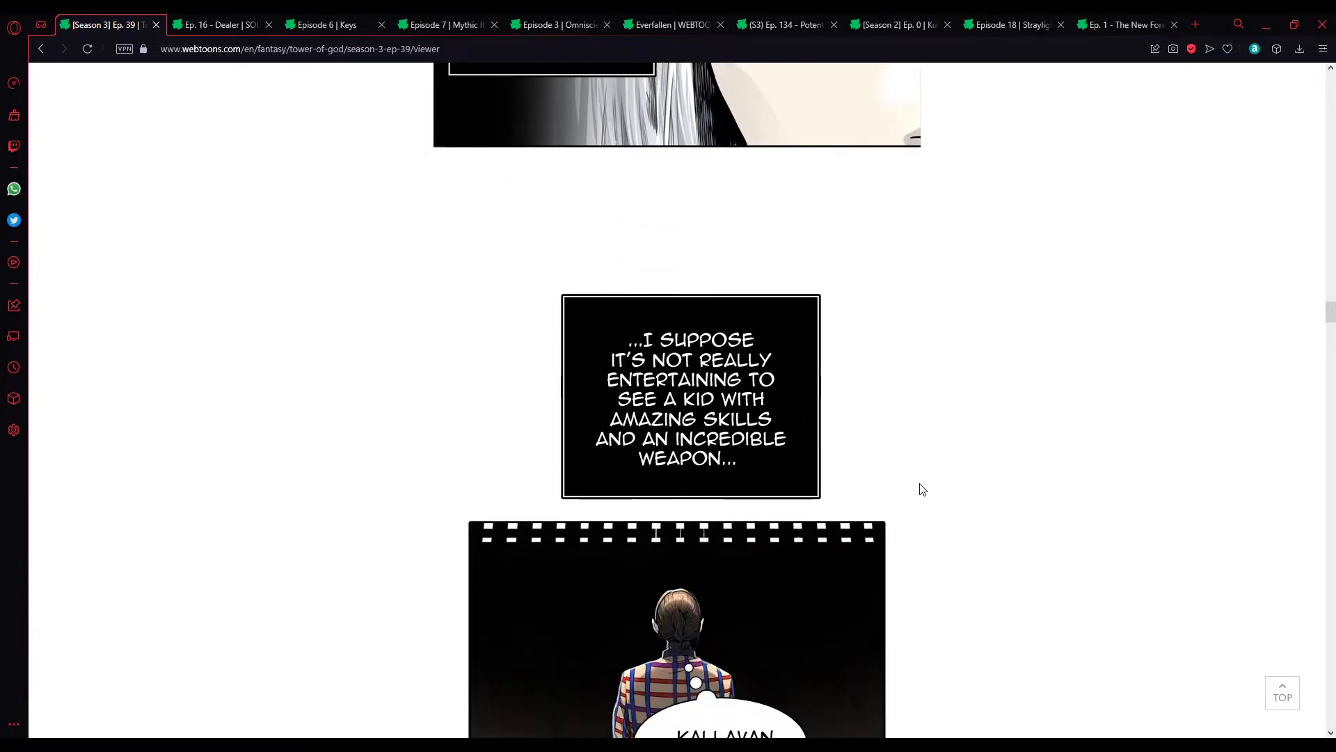
scroll("down", 3)
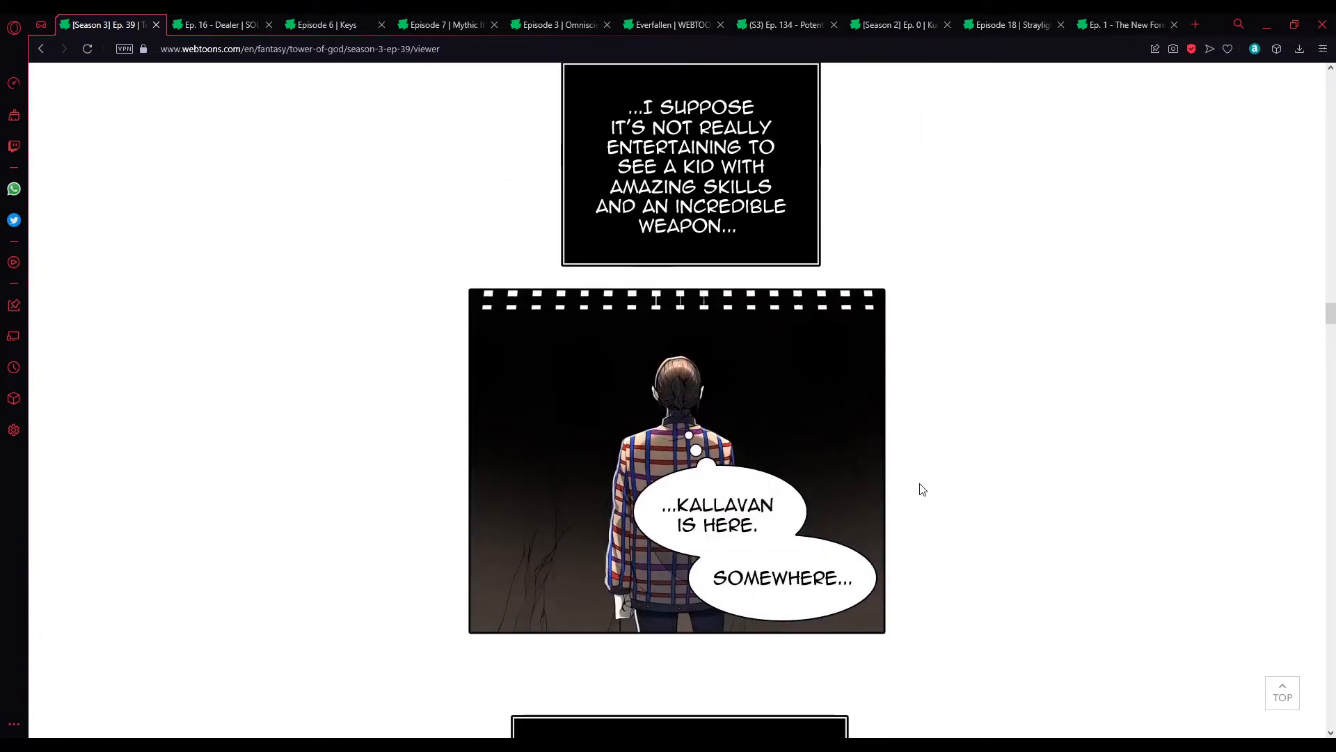
mouse_move(916, 487)
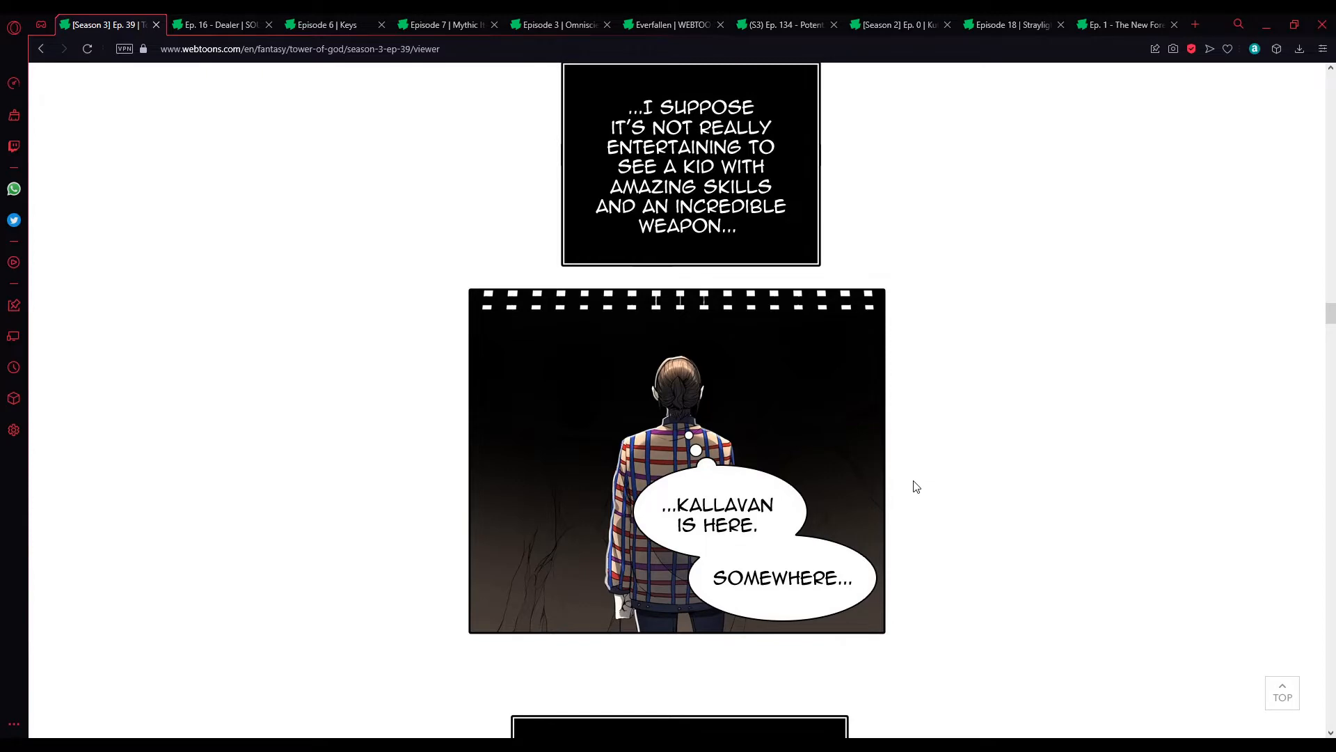
scroll("down", 3)
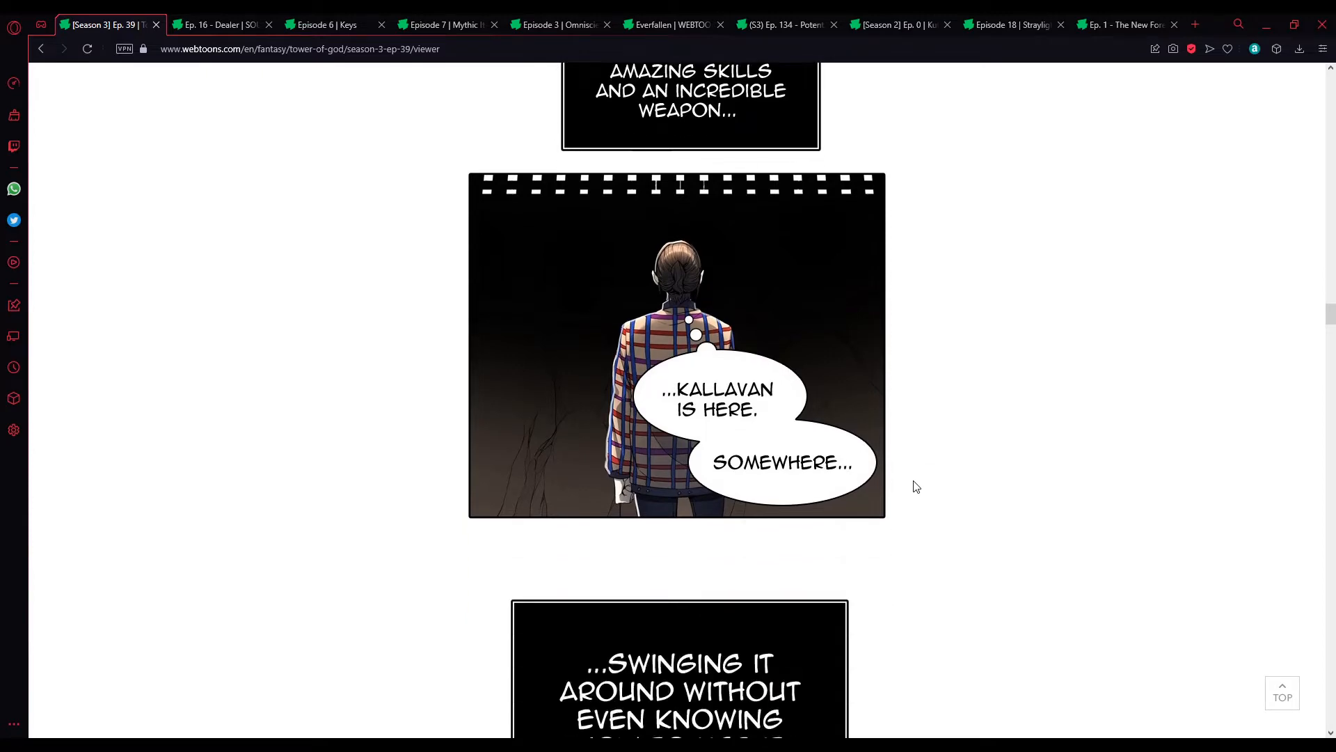
scroll("down", 3)
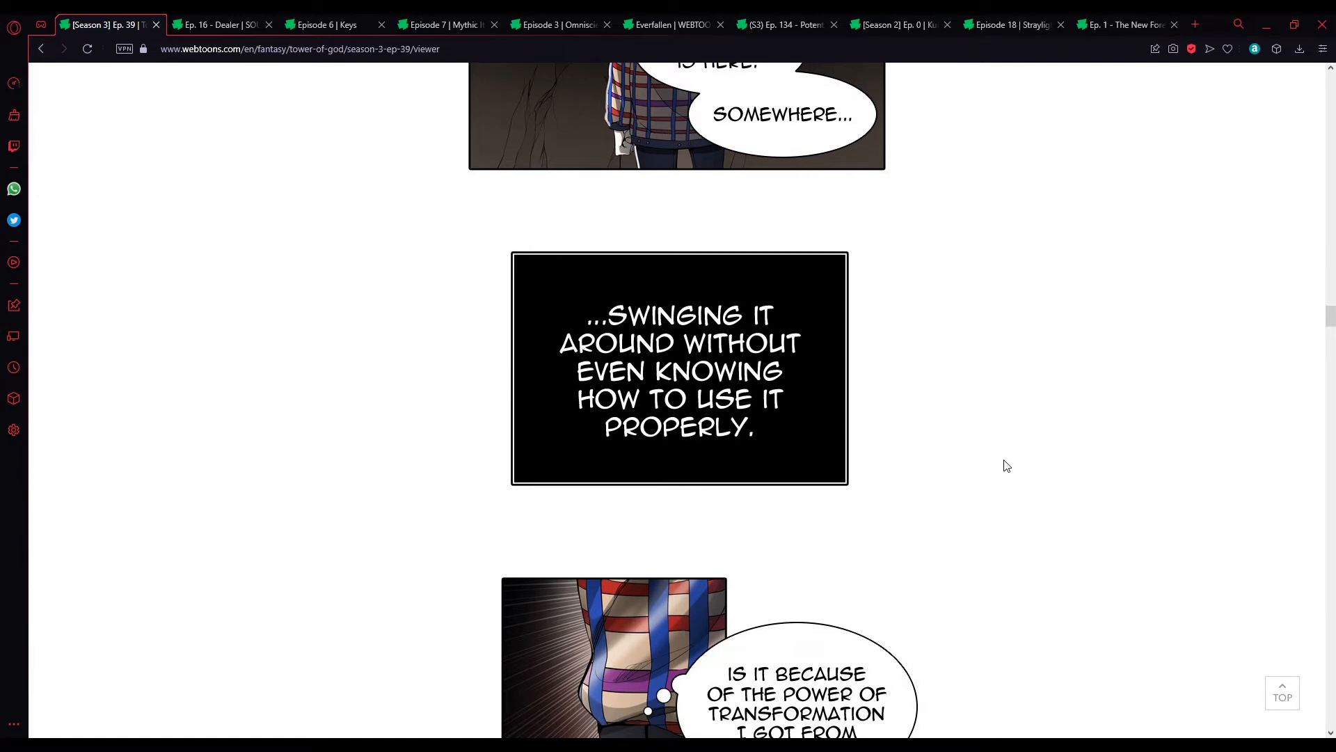
scroll("down", 3)
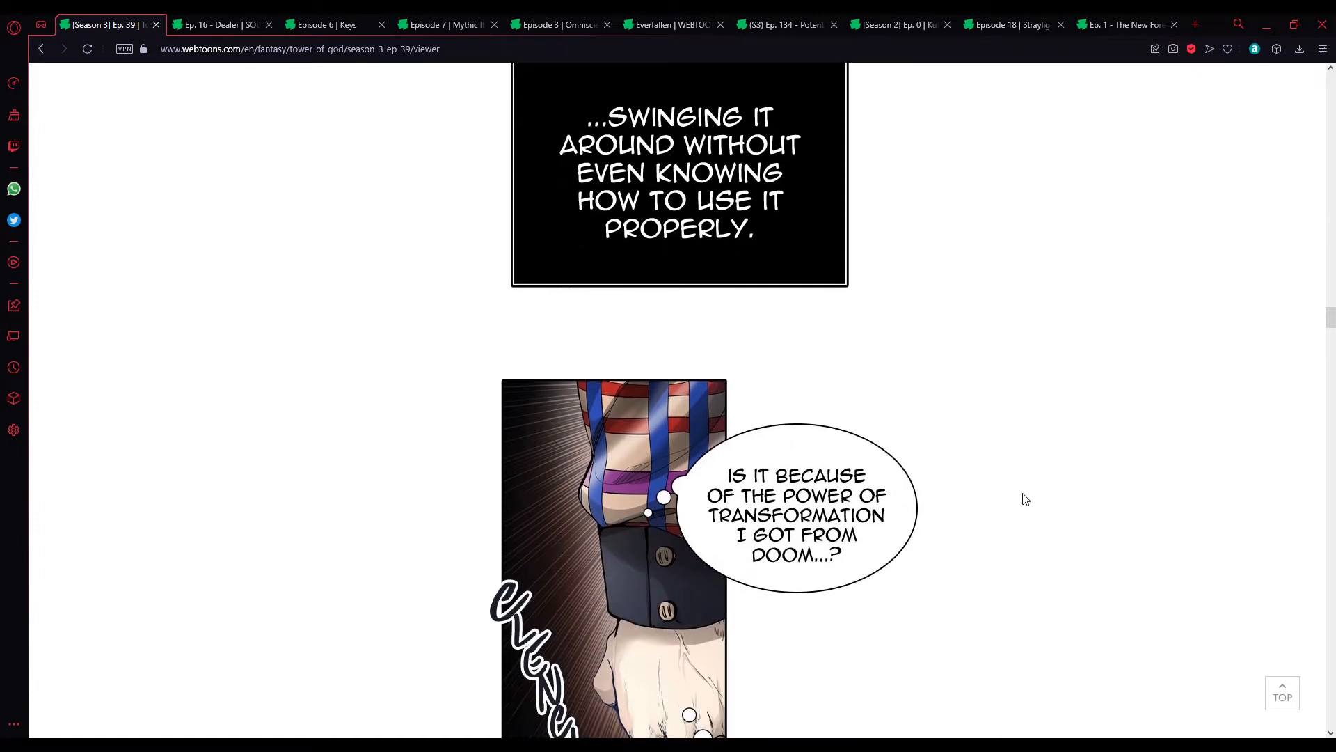
scroll("down", 3)
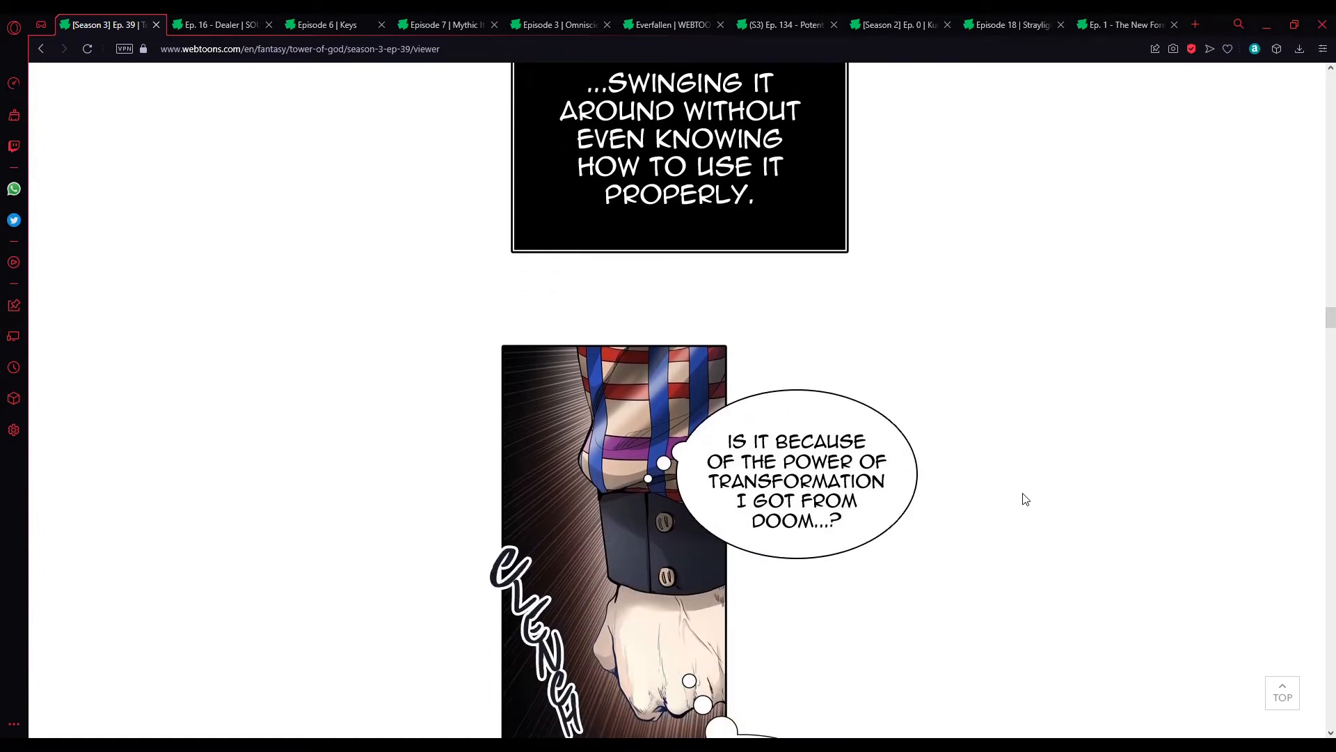
scroll("down", 3)
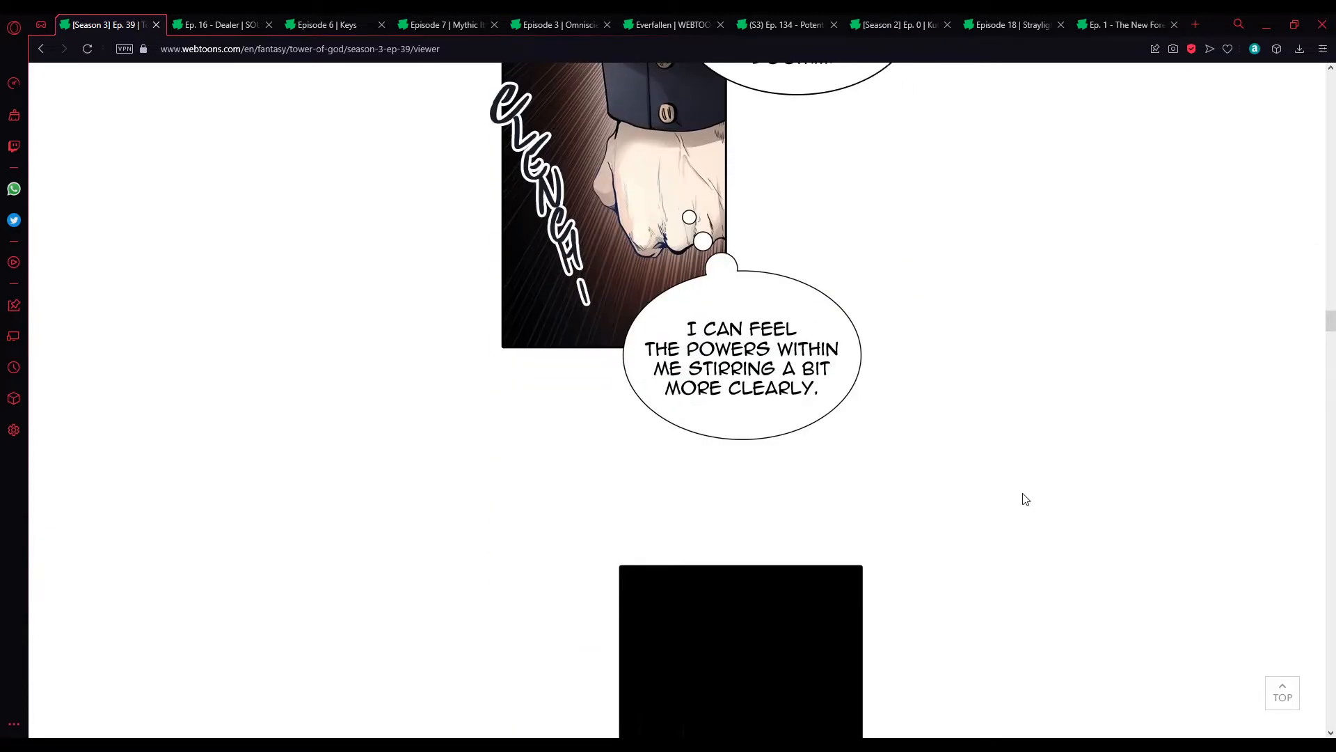
scroll("down", 3)
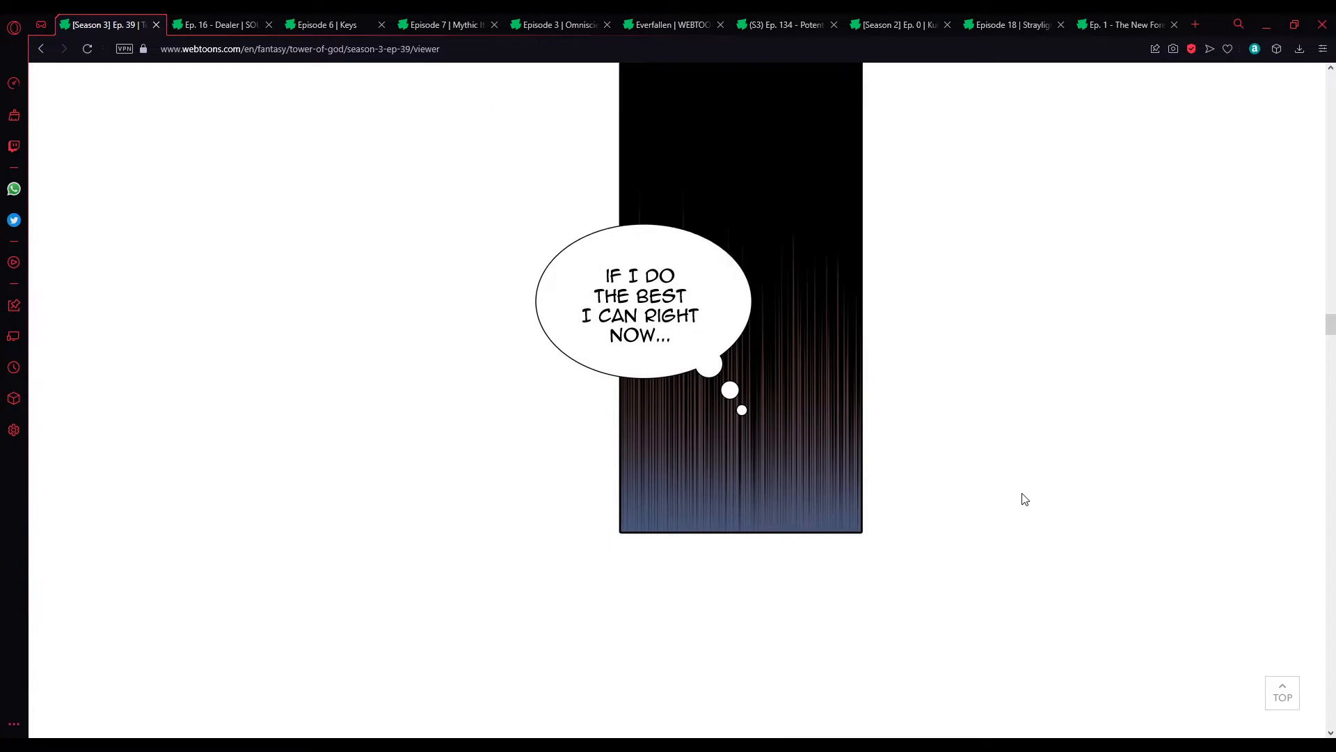
scroll("down", 3)
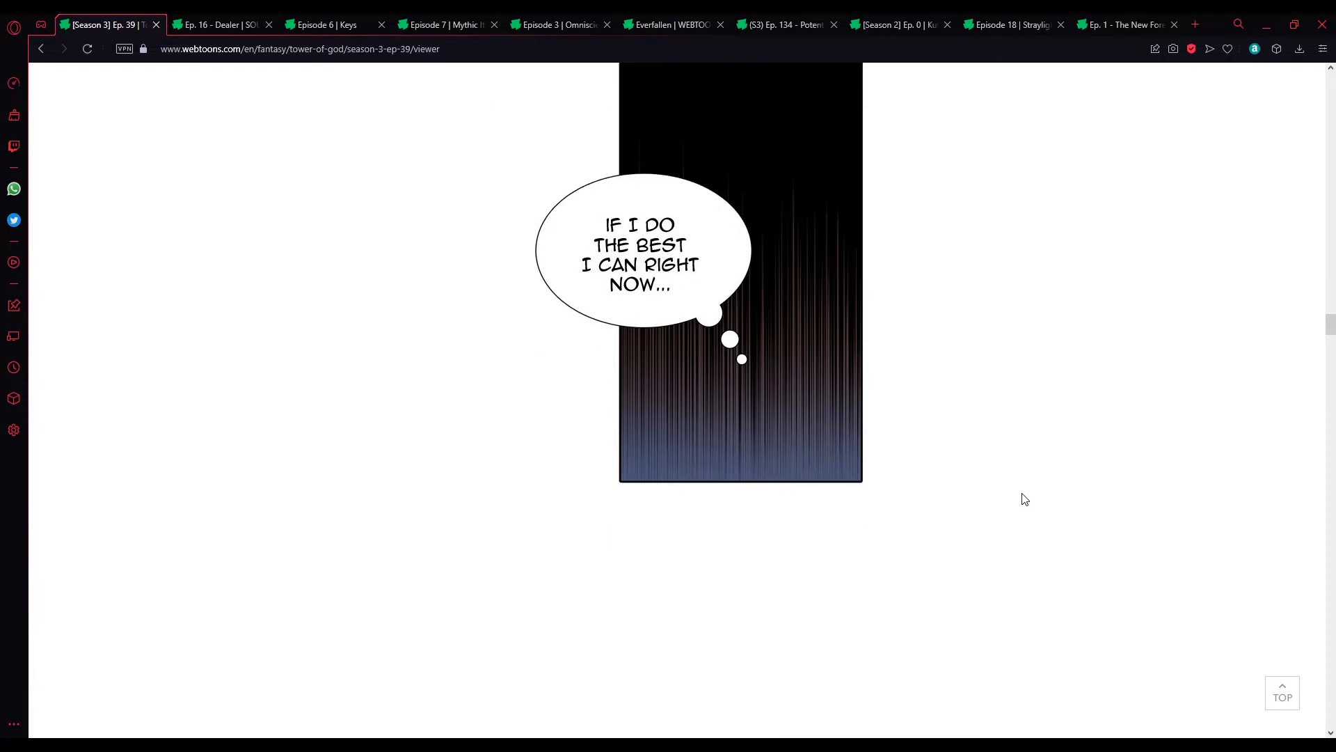
scroll("down", 3)
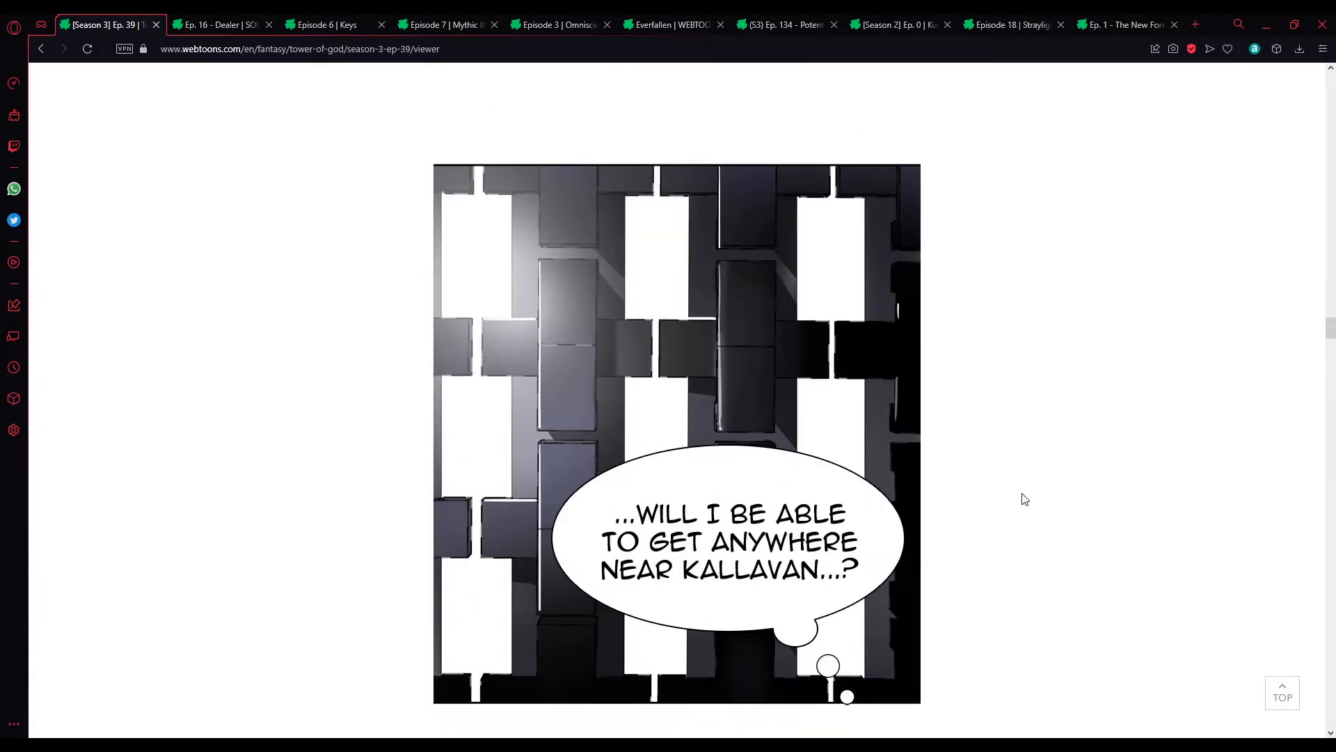
scroll("down", 3)
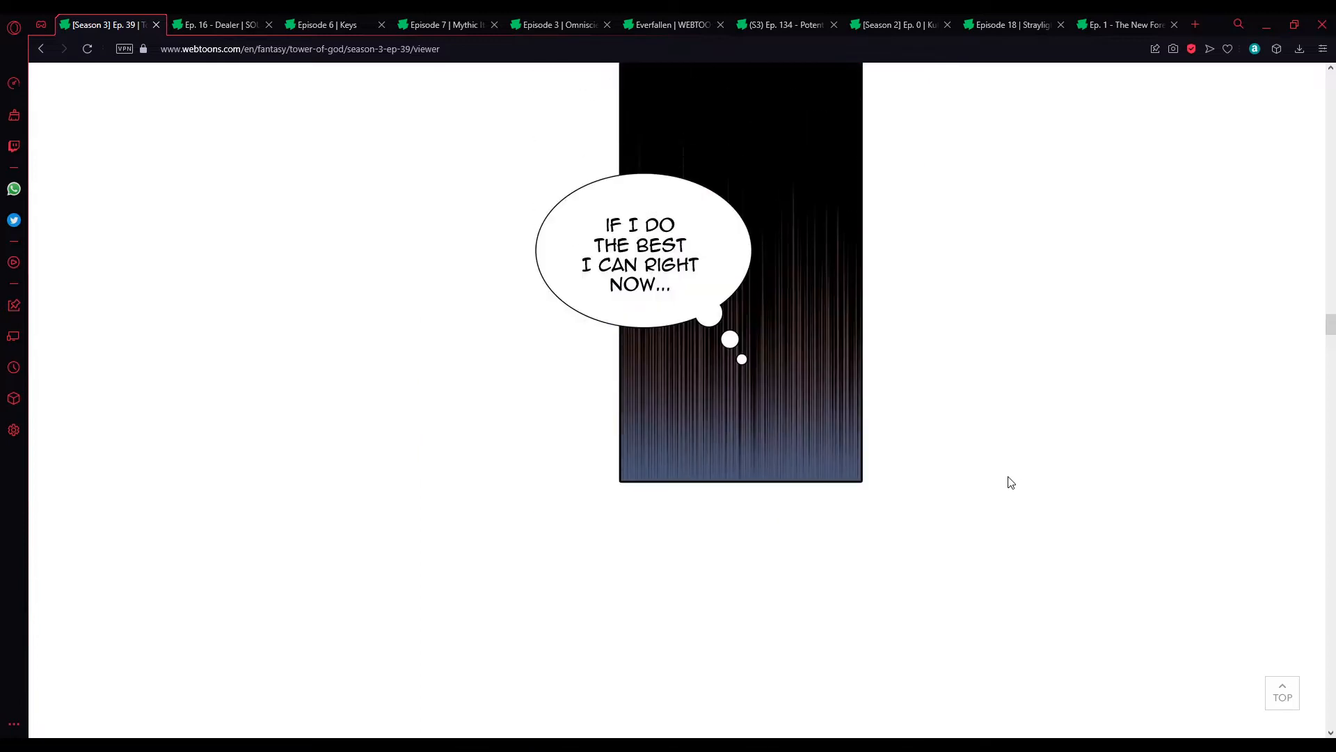
scroll("down", 3)
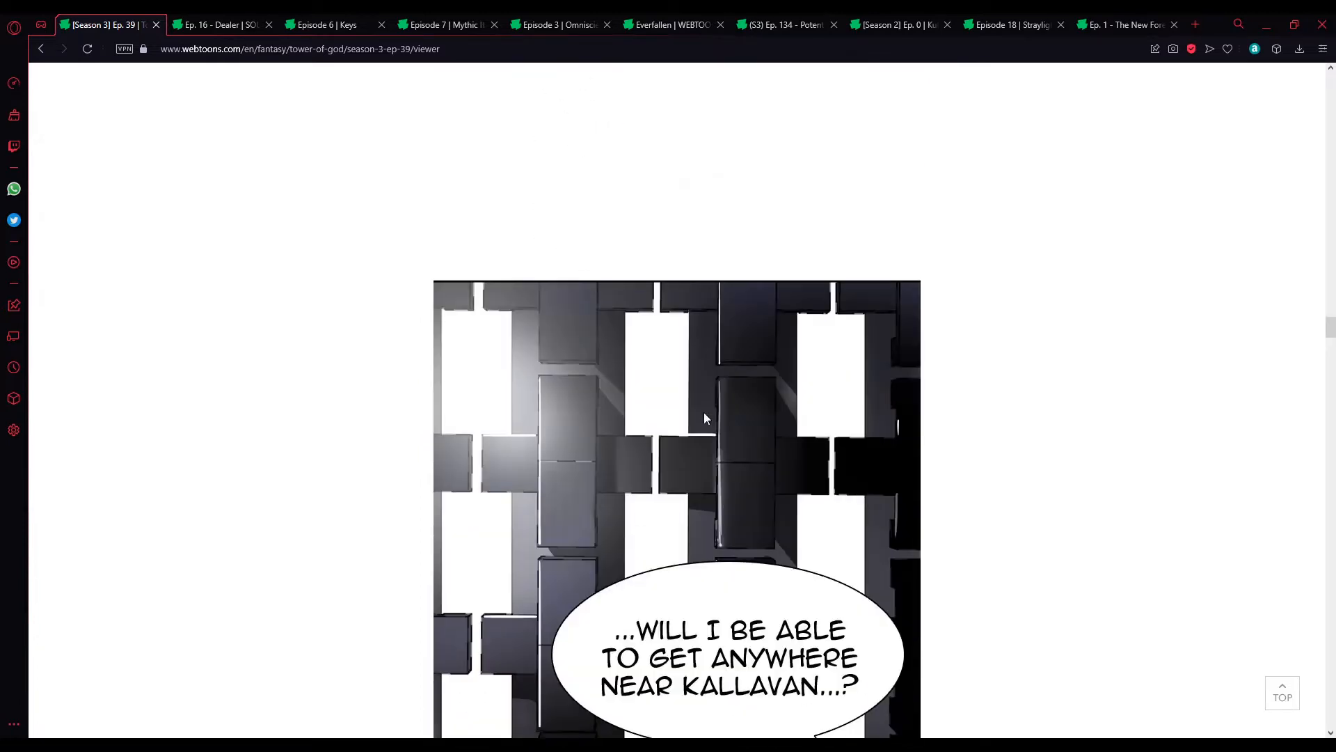
scroll("down", 3)
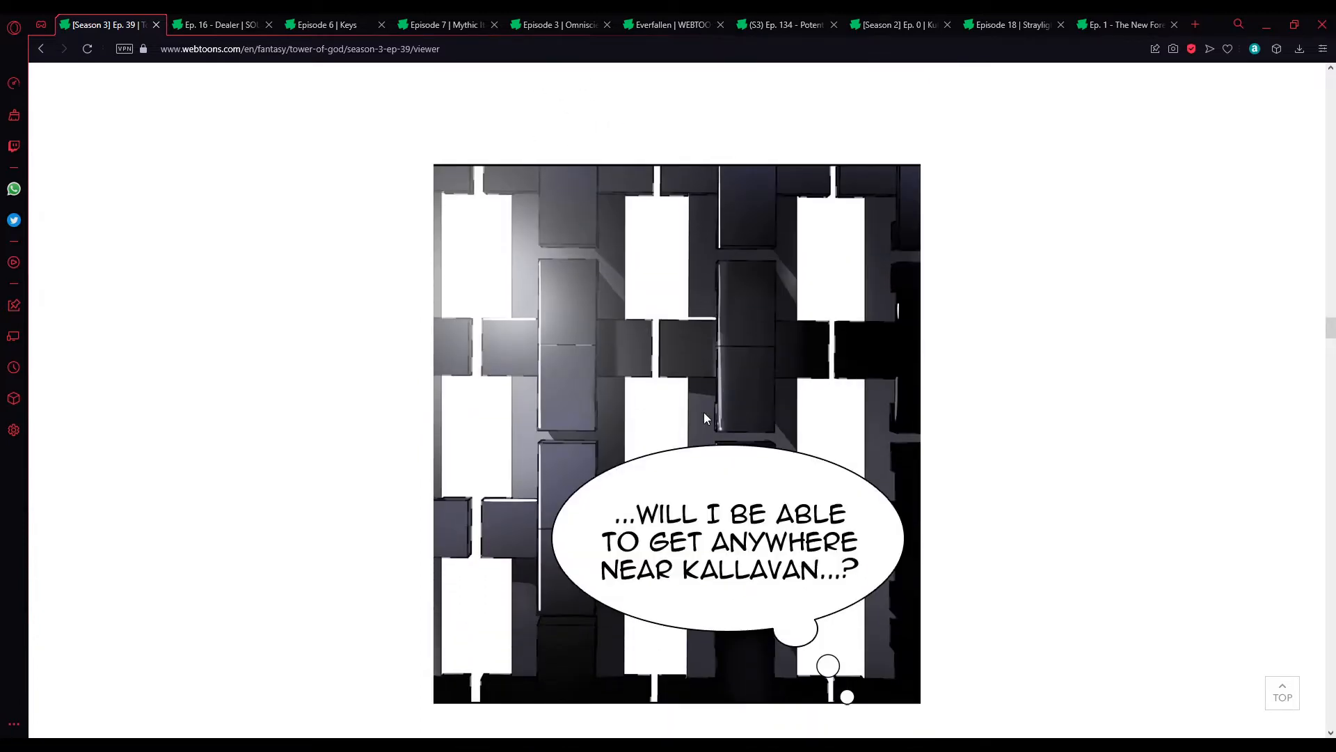
scroll("down", 3)
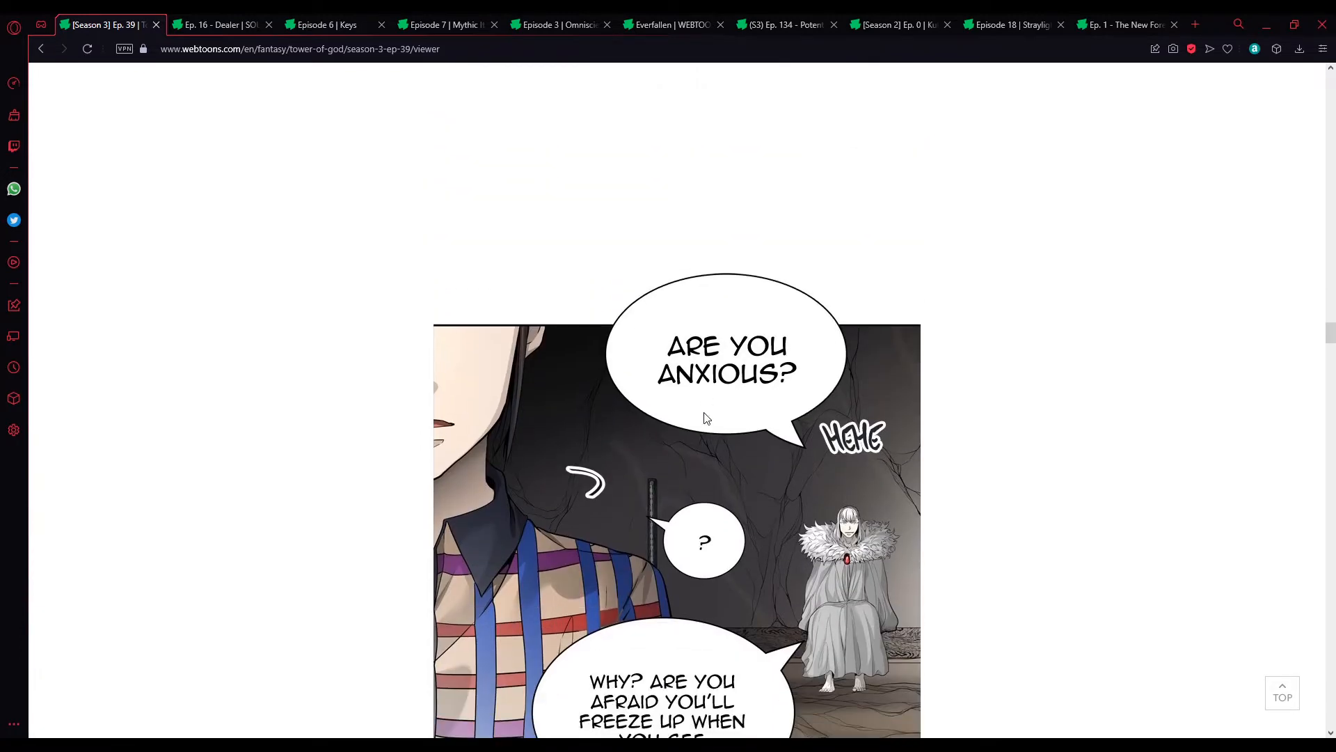
scroll("down", 3)
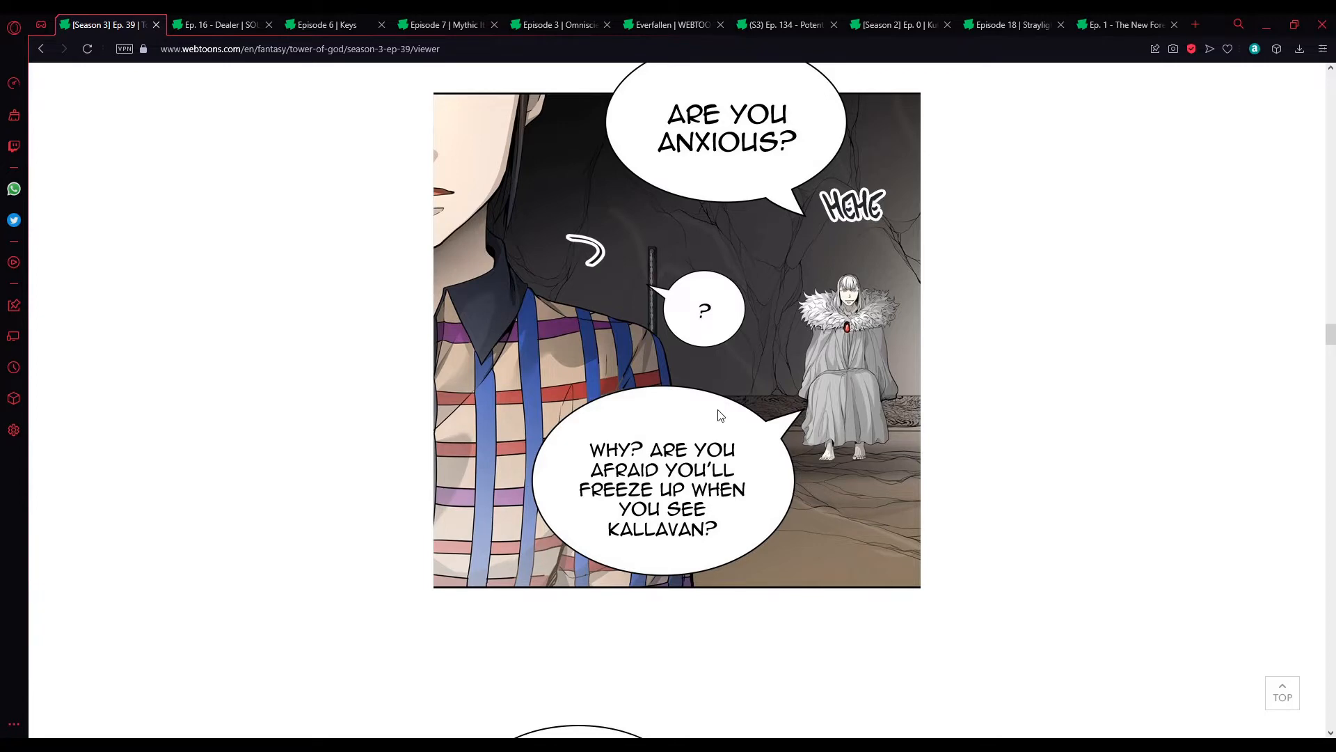
scroll("down", 3)
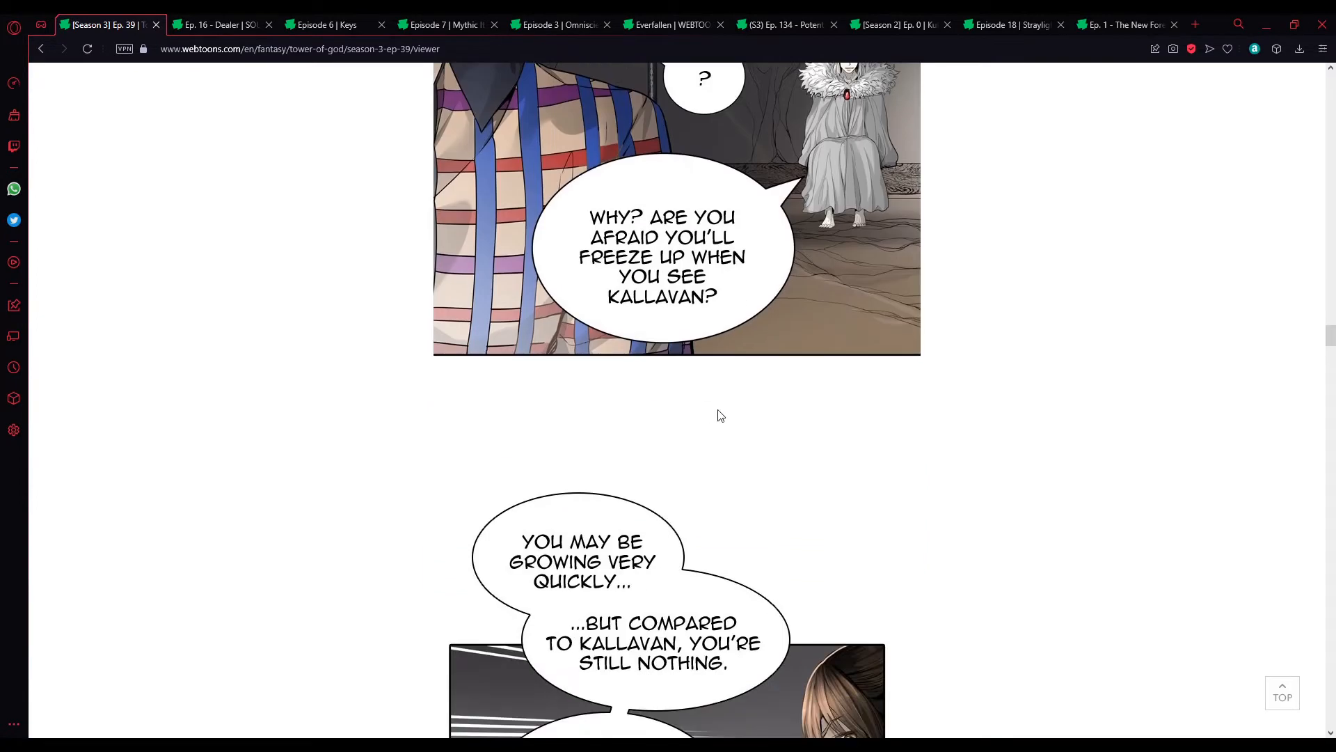
scroll("down", 3)
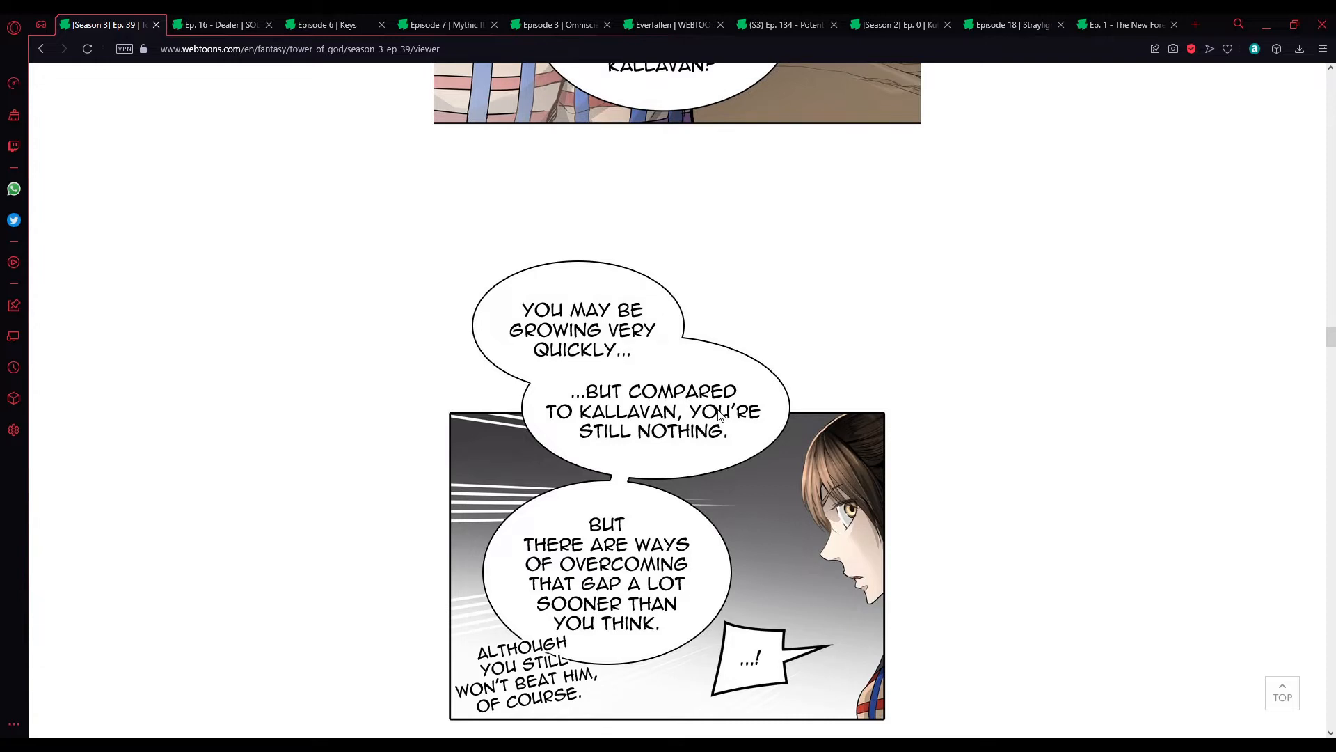
mouse_move(731, 373)
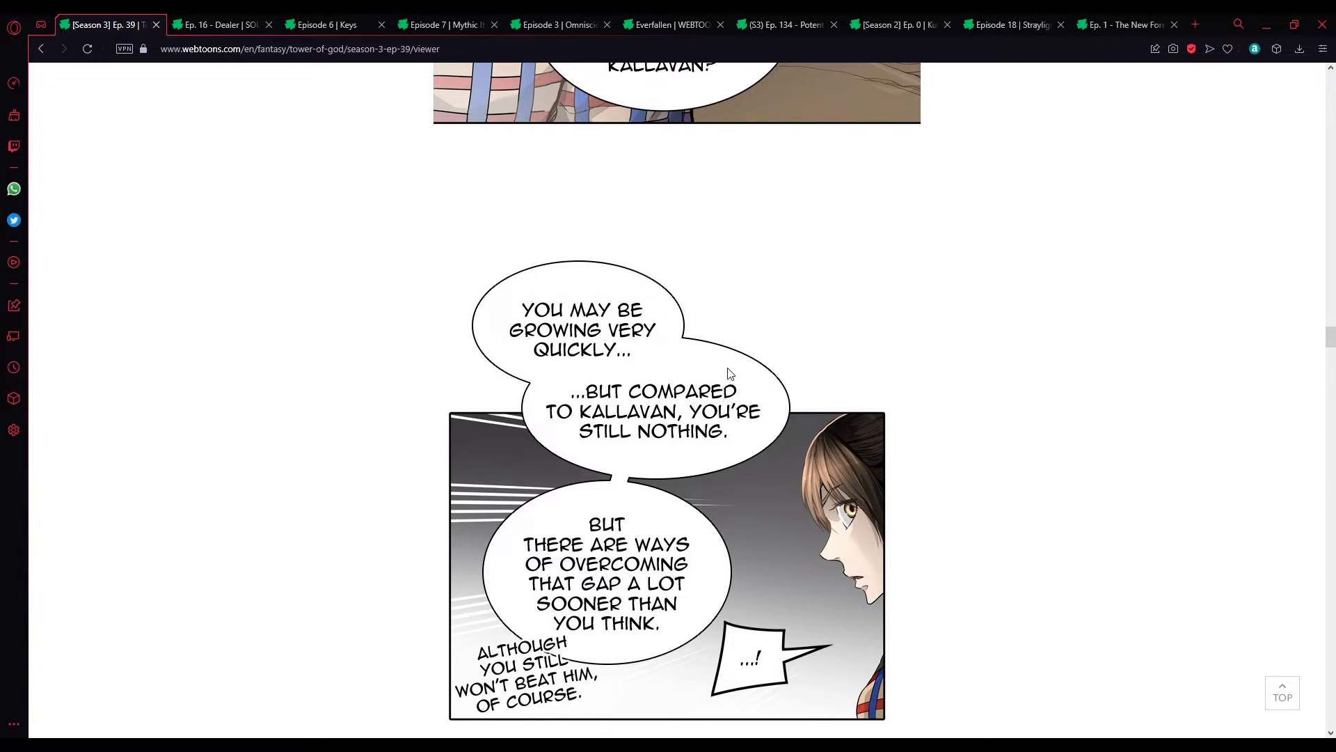
mouse_move(787, 382)
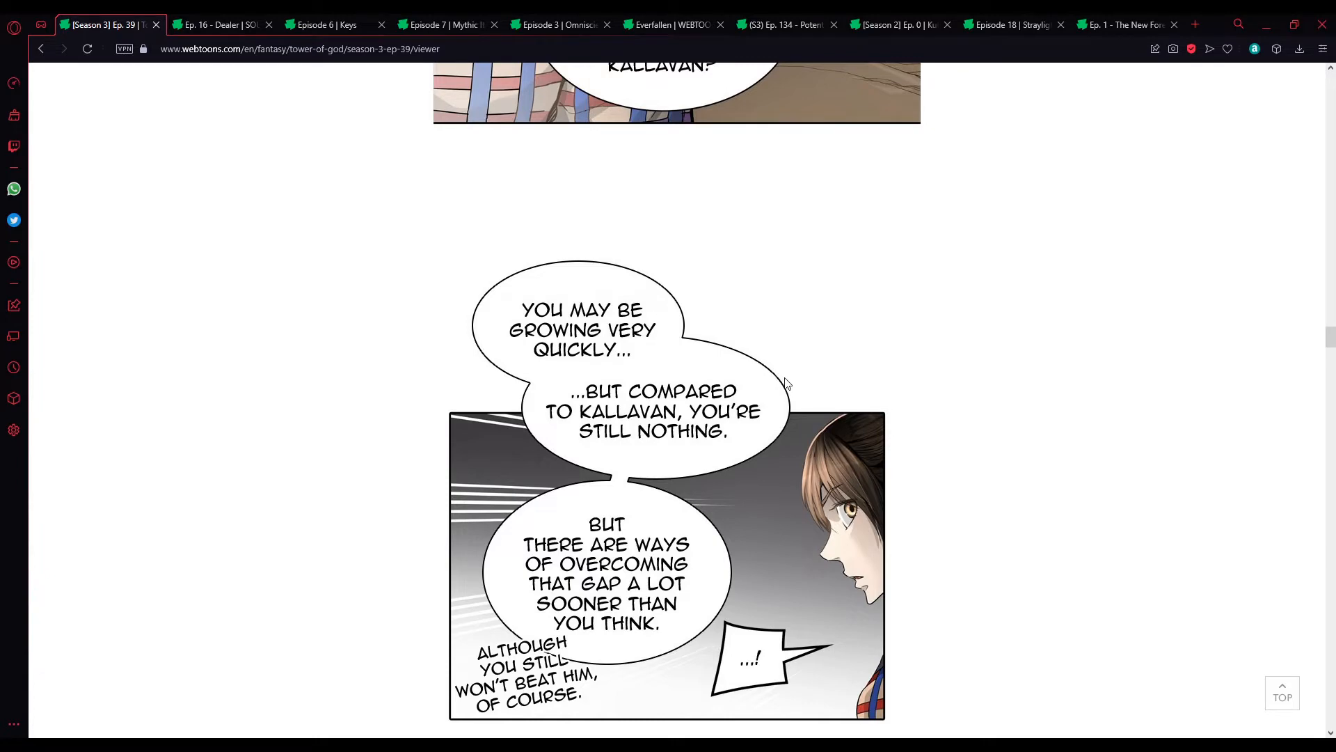
scroll("down", 3)
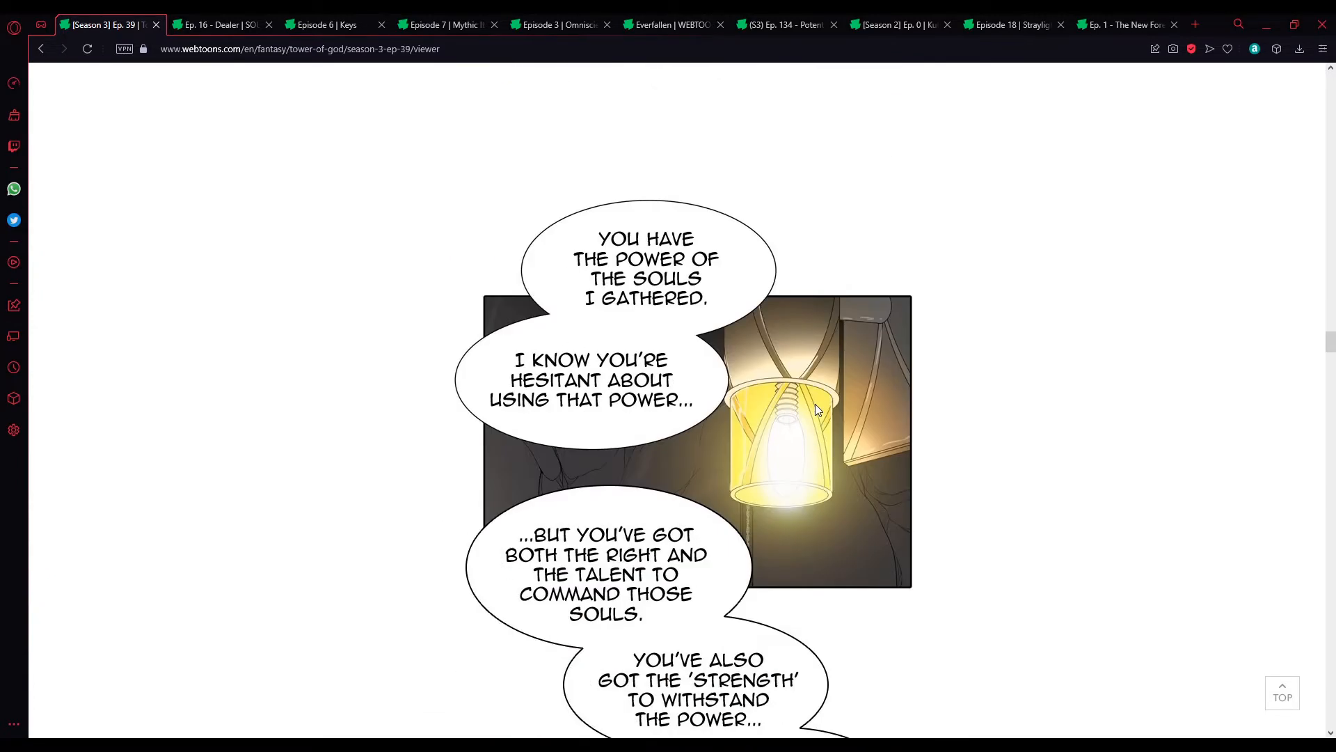
scroll("down", 3)
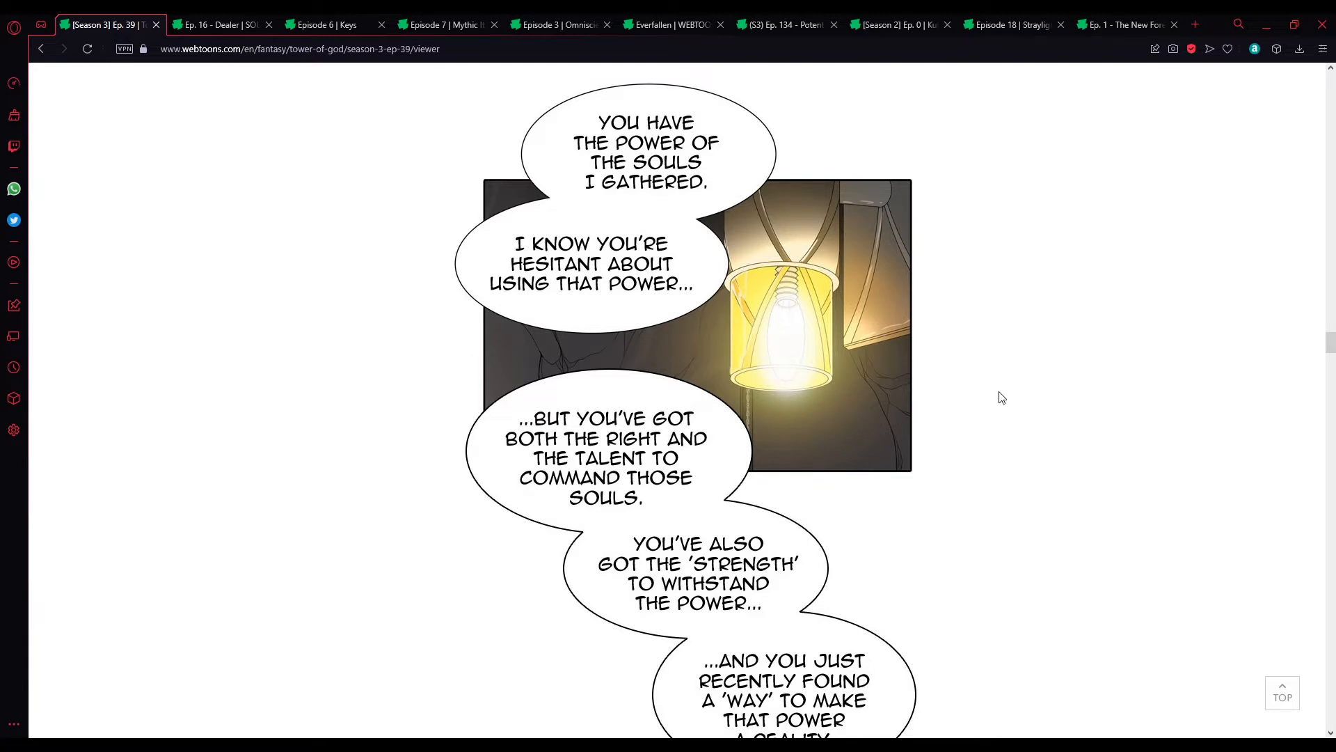
scroll("down", 3)
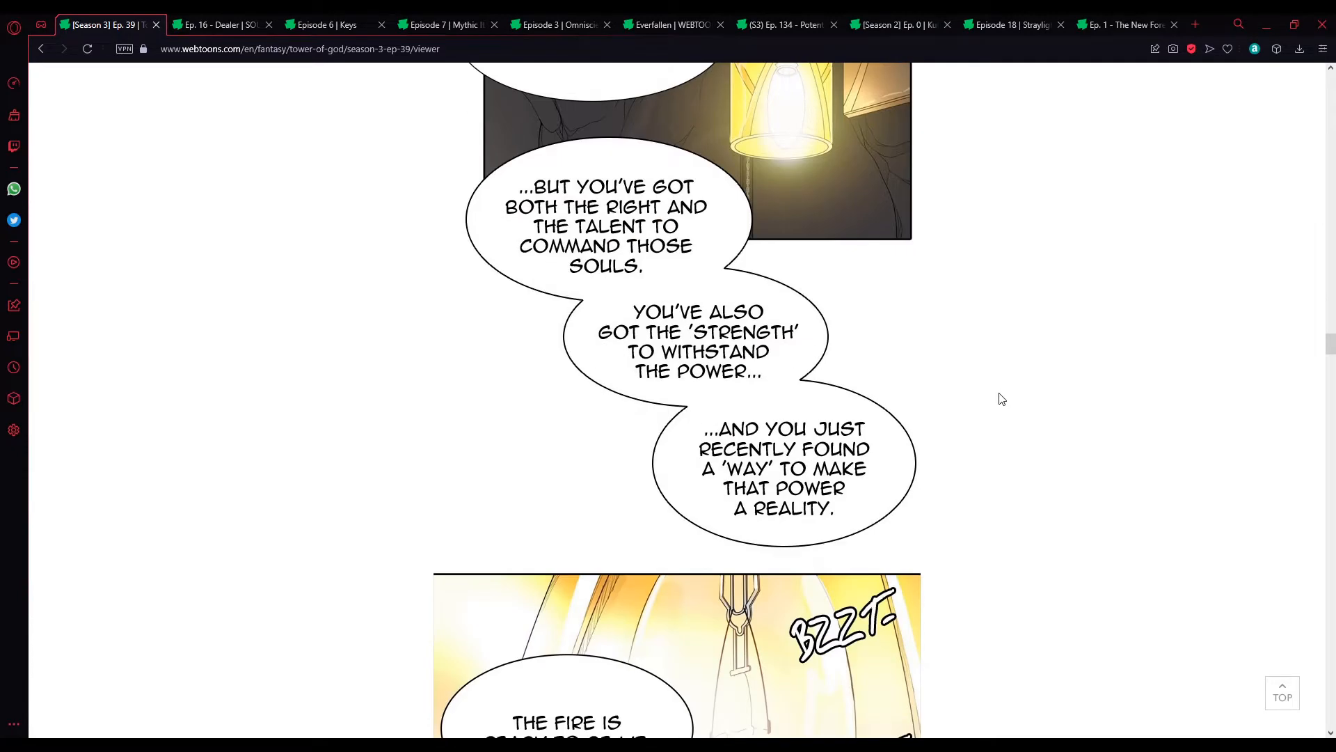
mouse_move(962, 393)
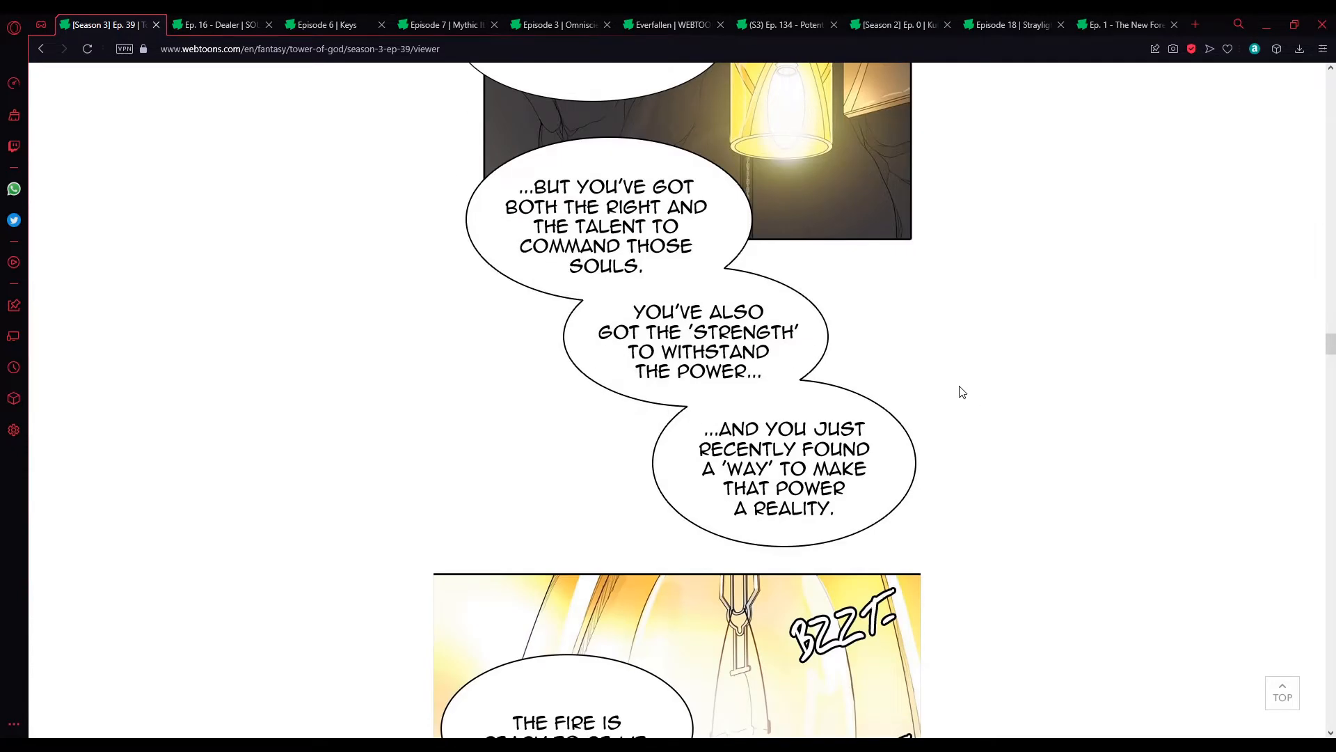
scroll("down", 3)
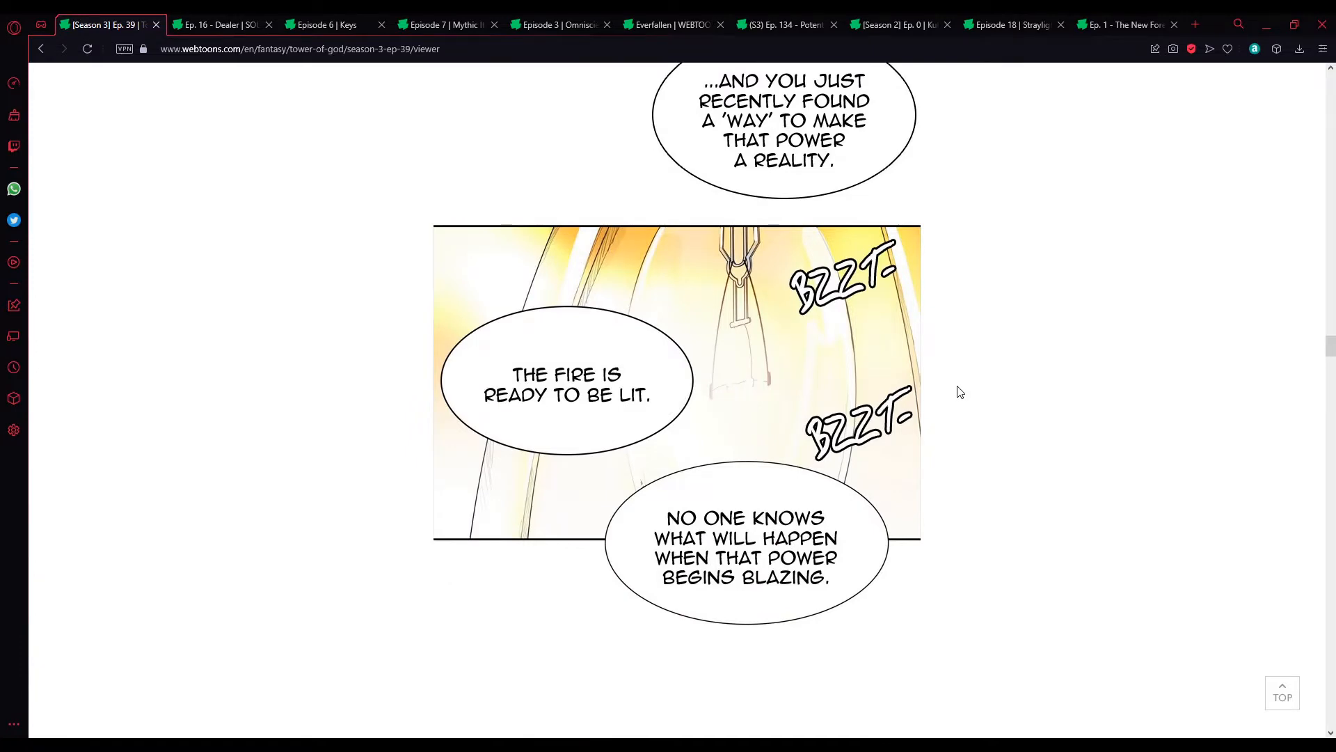
scroll("down", 3)
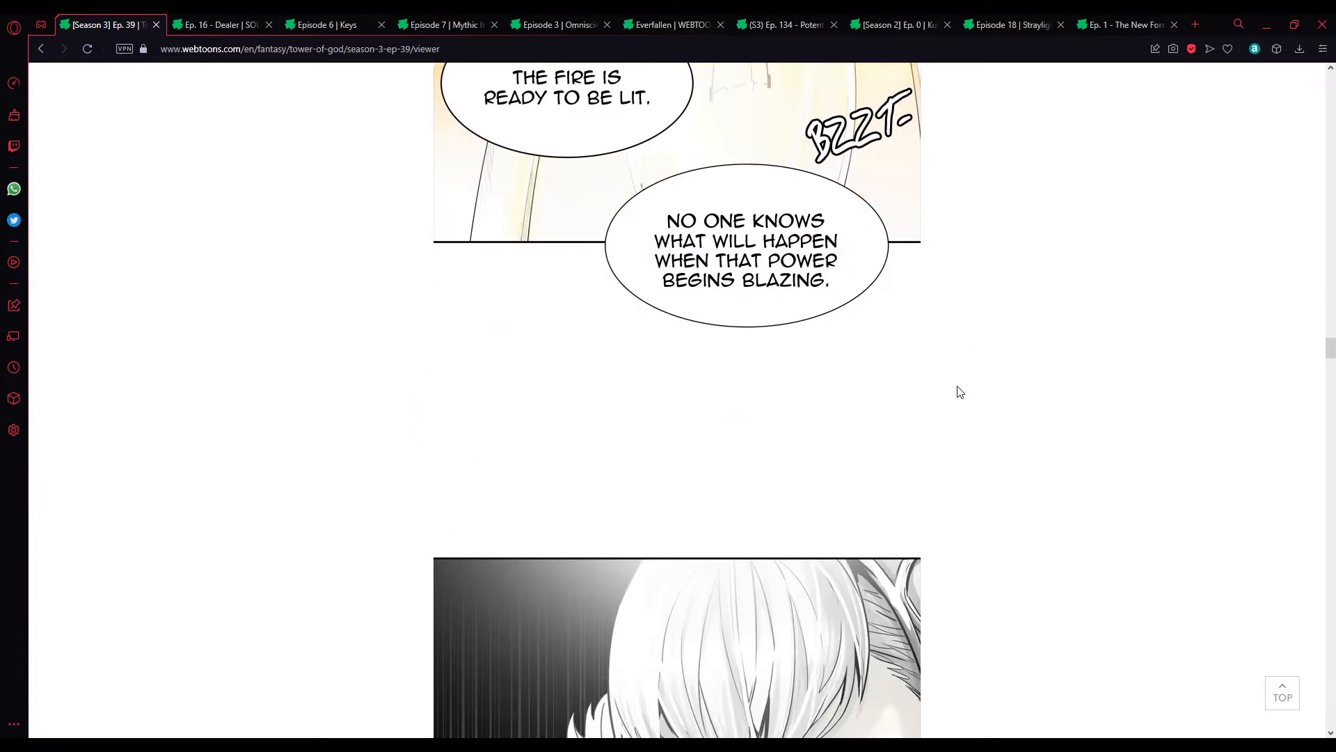
scroll("down", 3)
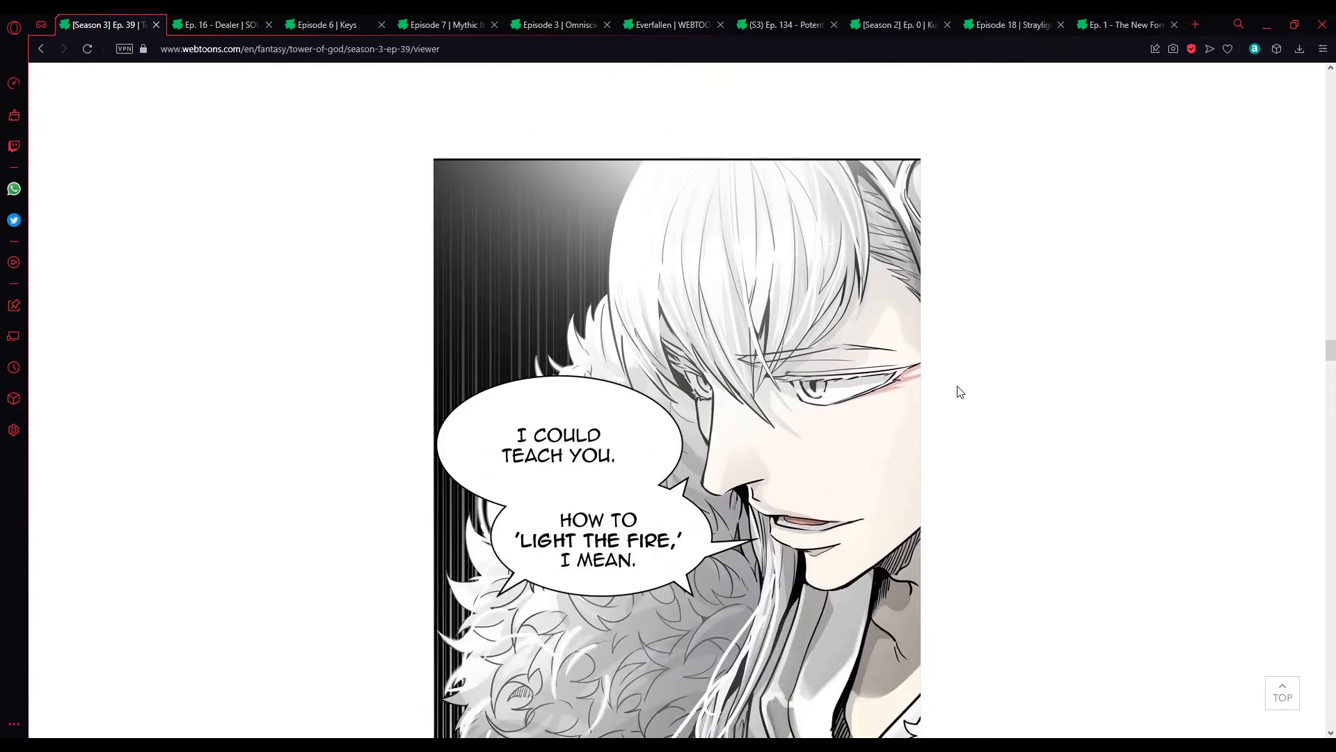
mouse_move(963, 397)
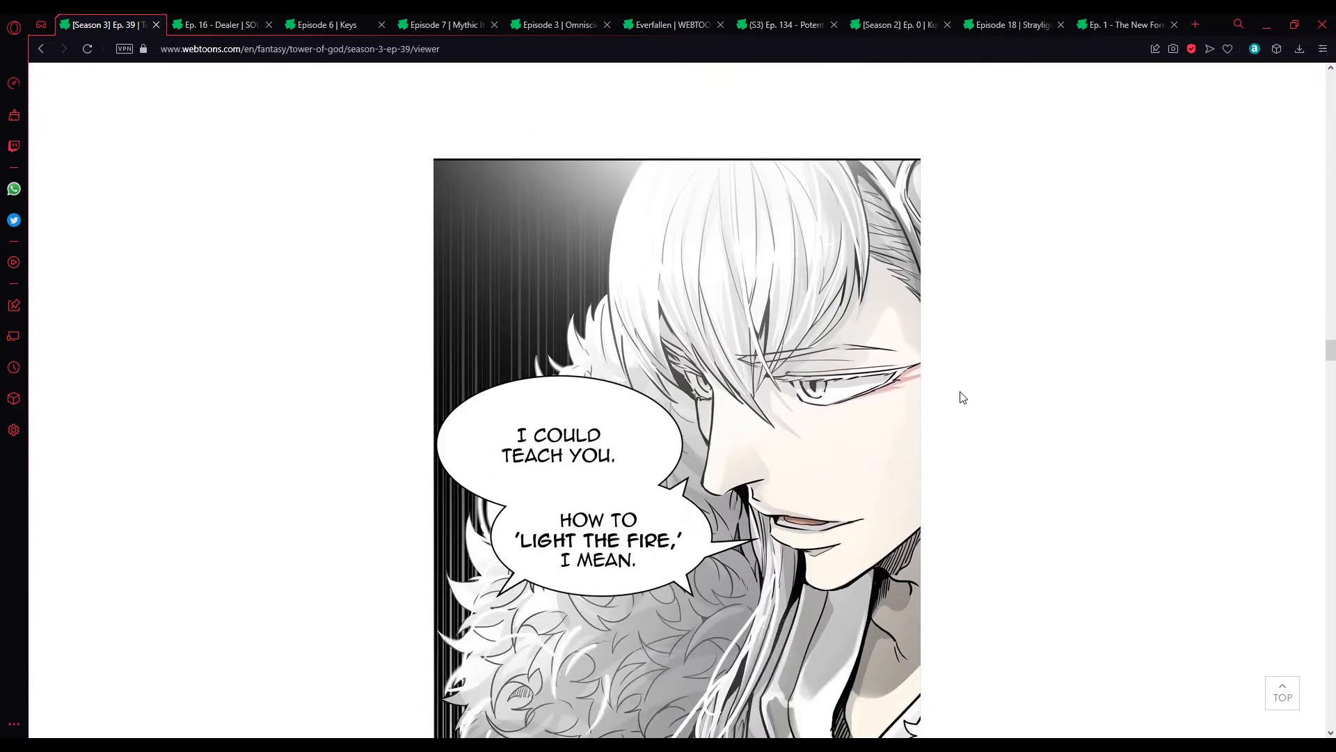
scroll("down", 3)
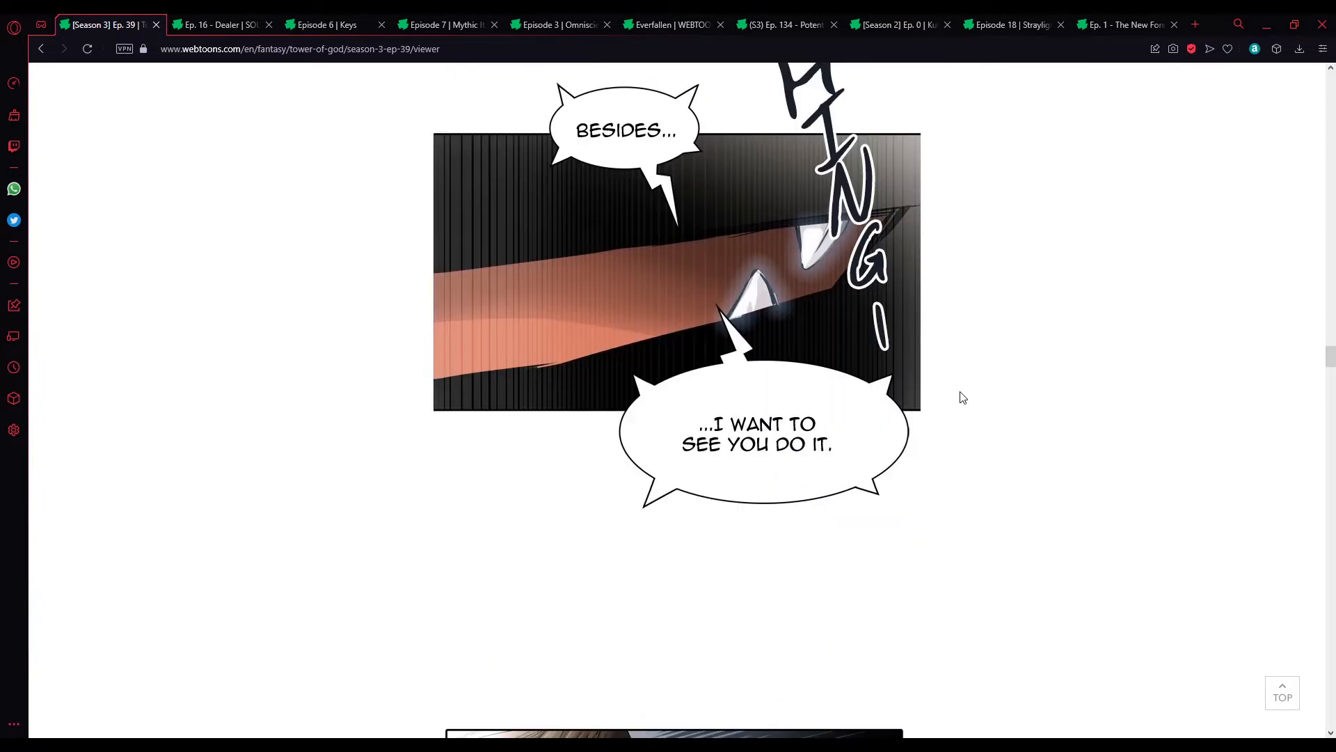
scroll("down", 3)
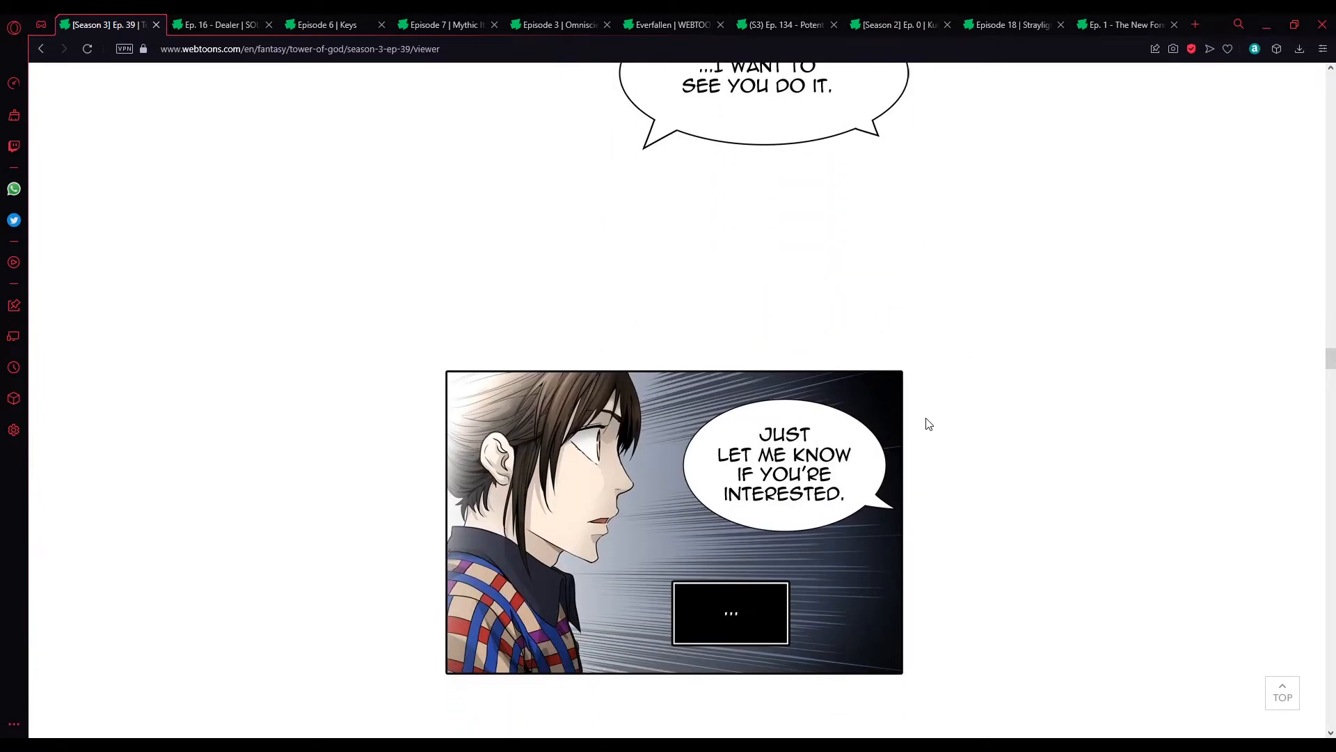
scroll("down", 3)
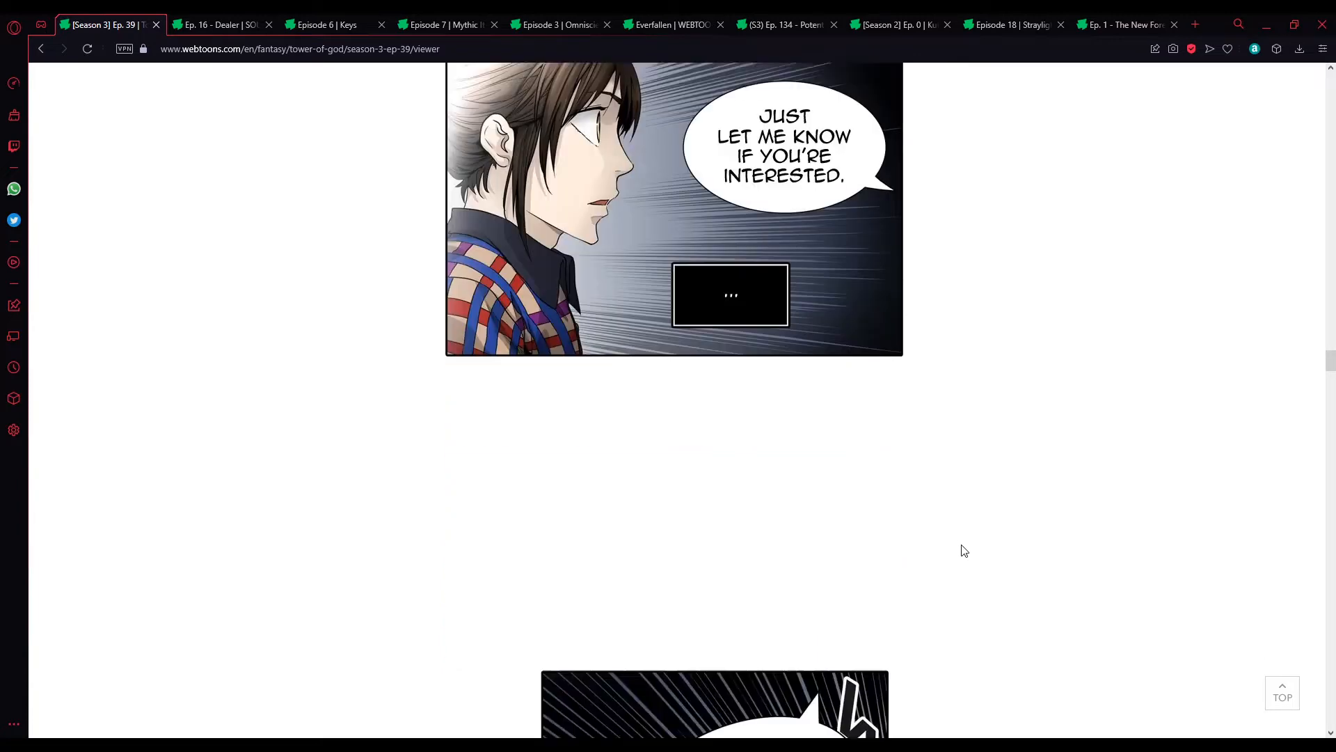
scroll("down", 3)
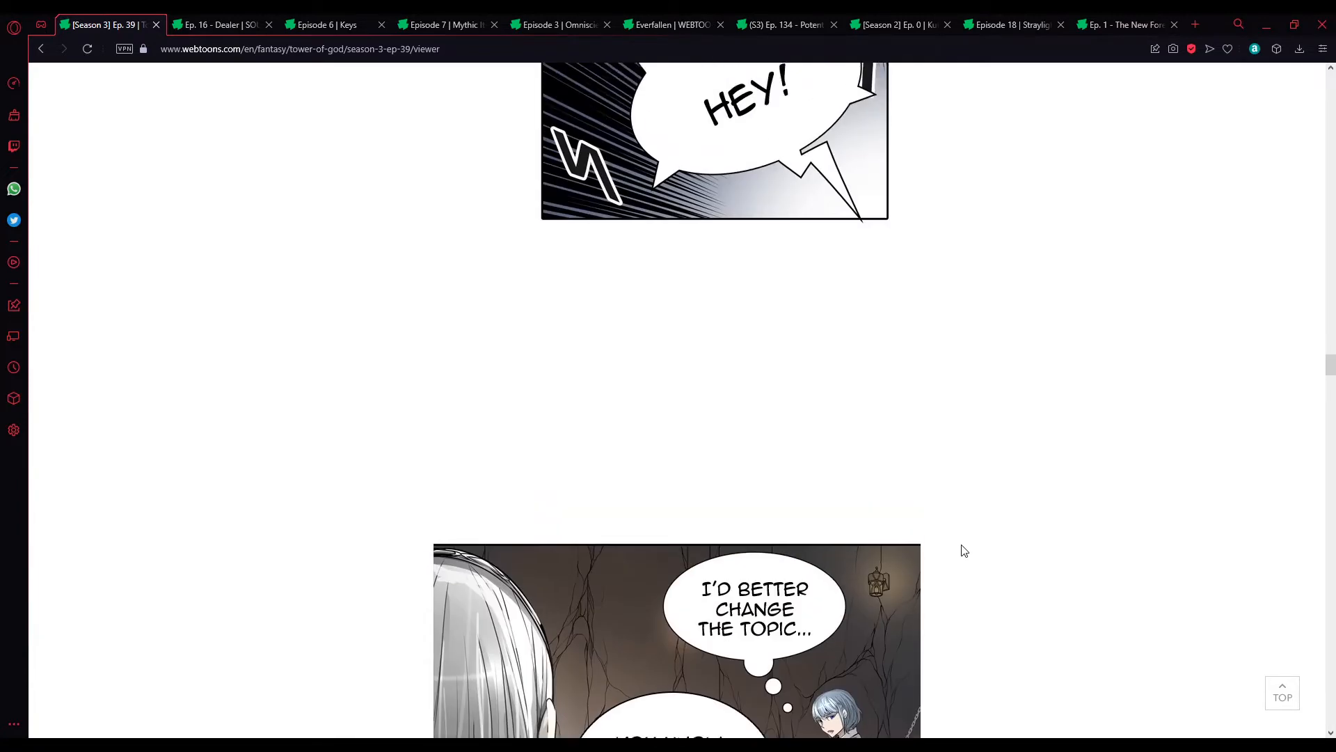
scroll("down", 3)
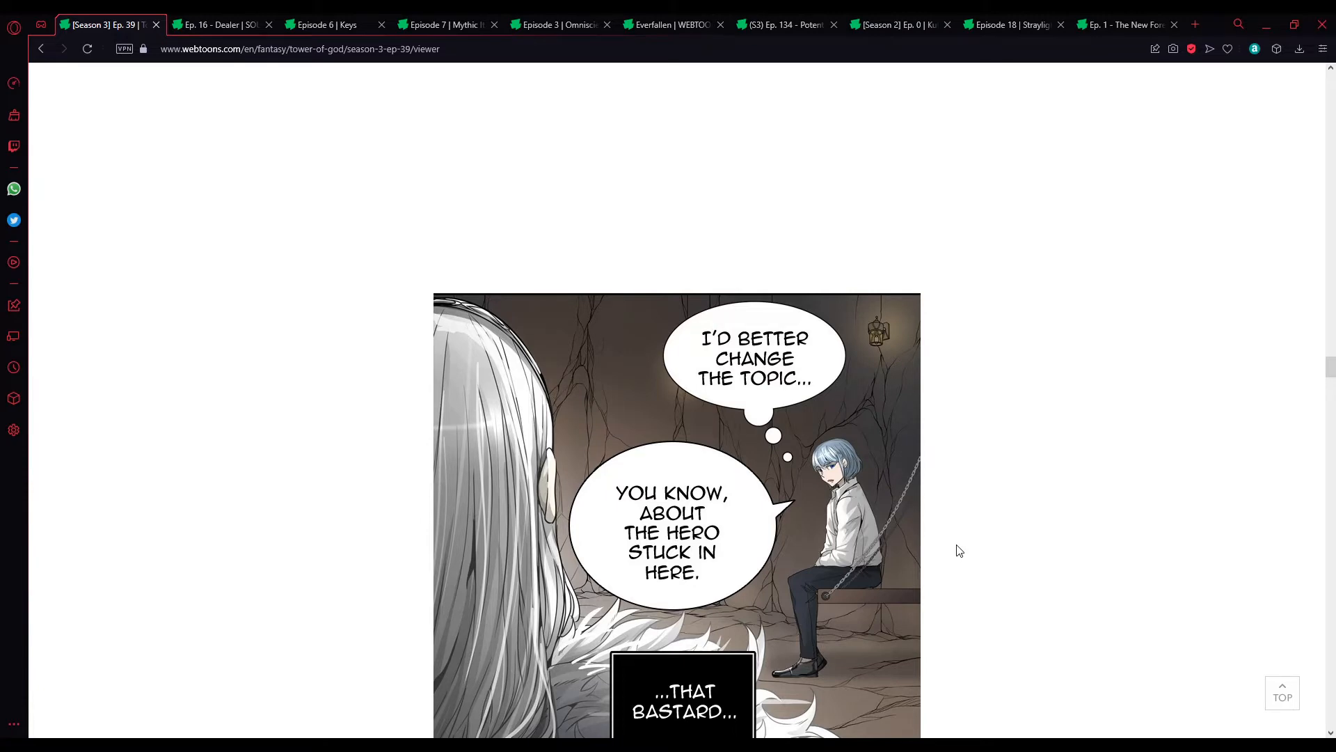
scroll("down", 3)
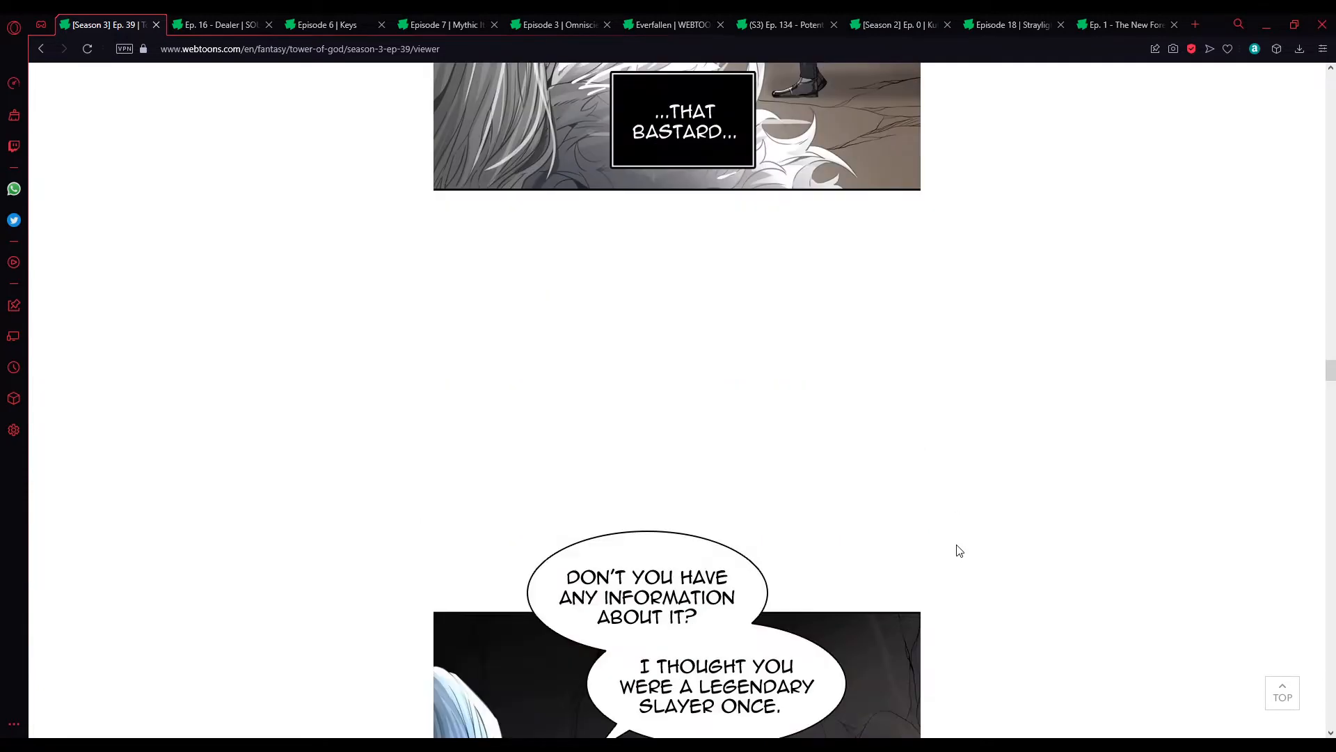
scroll("down", 3)
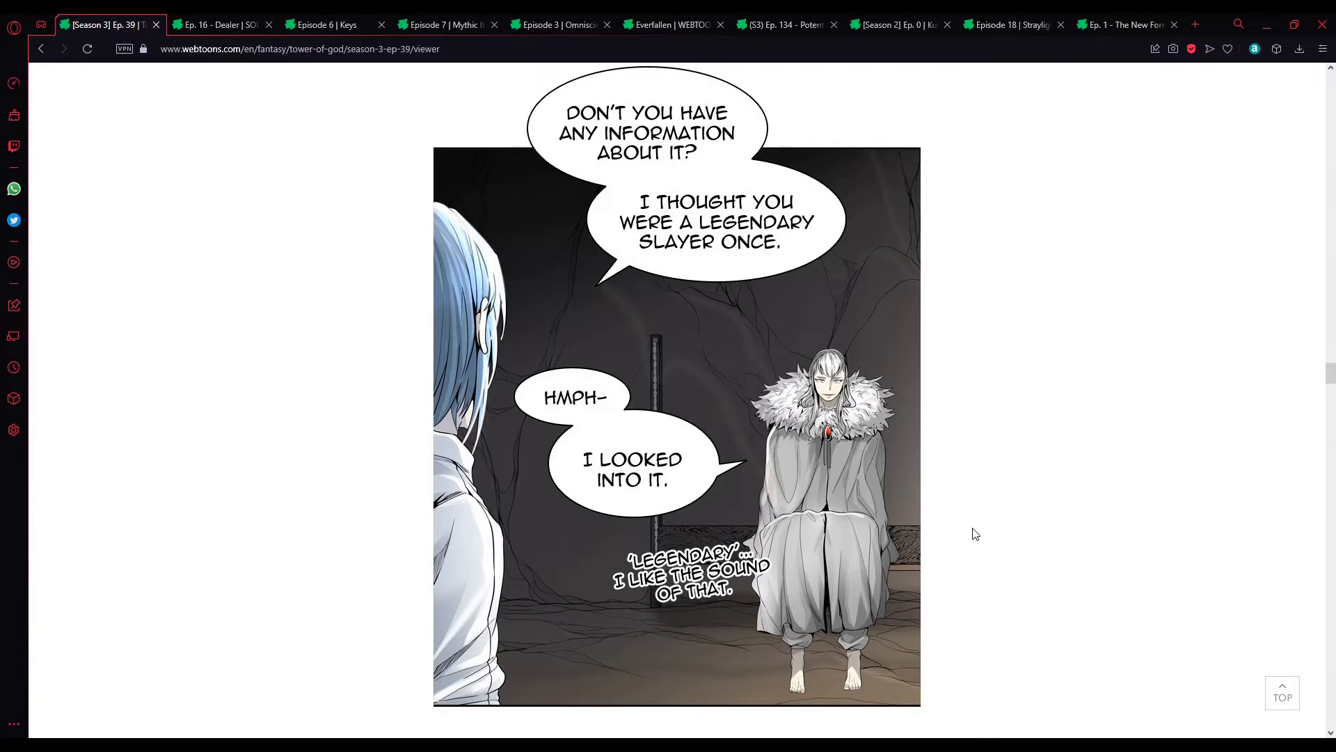
scroll("down", 3)
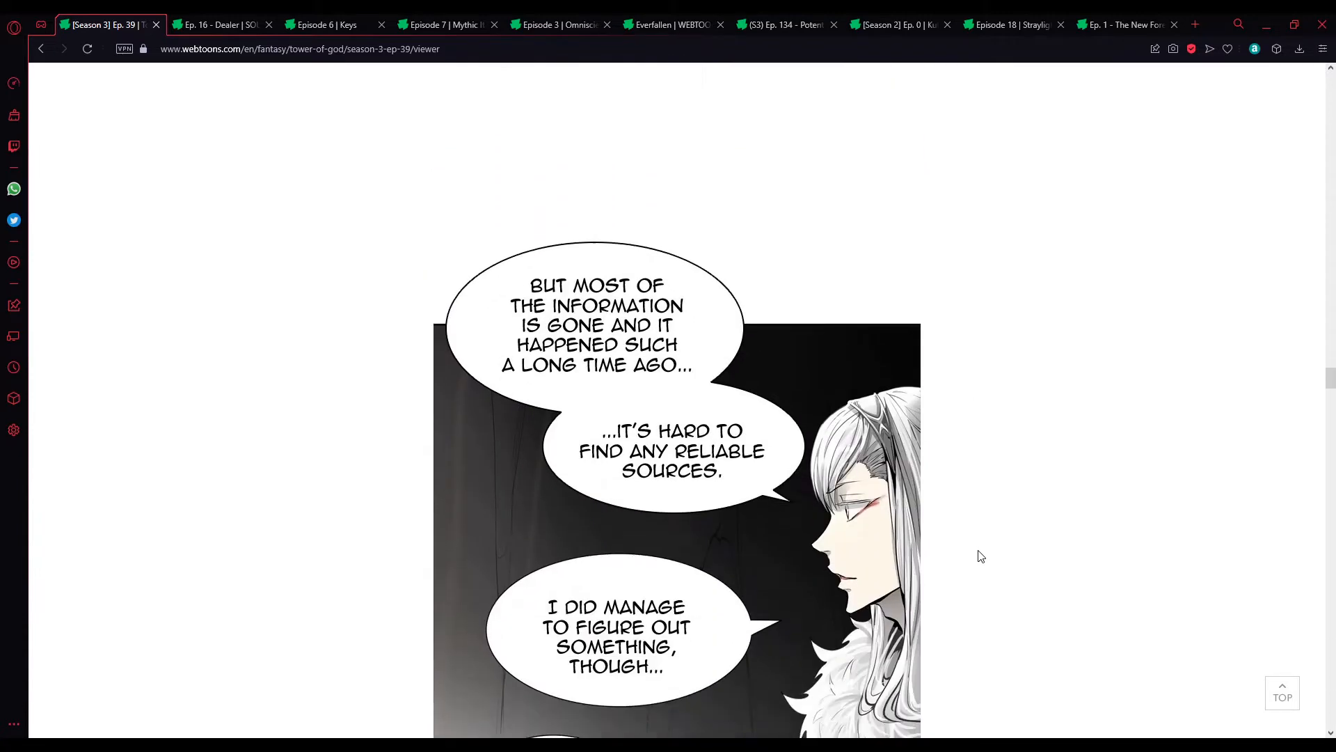
scroll("down", 3)
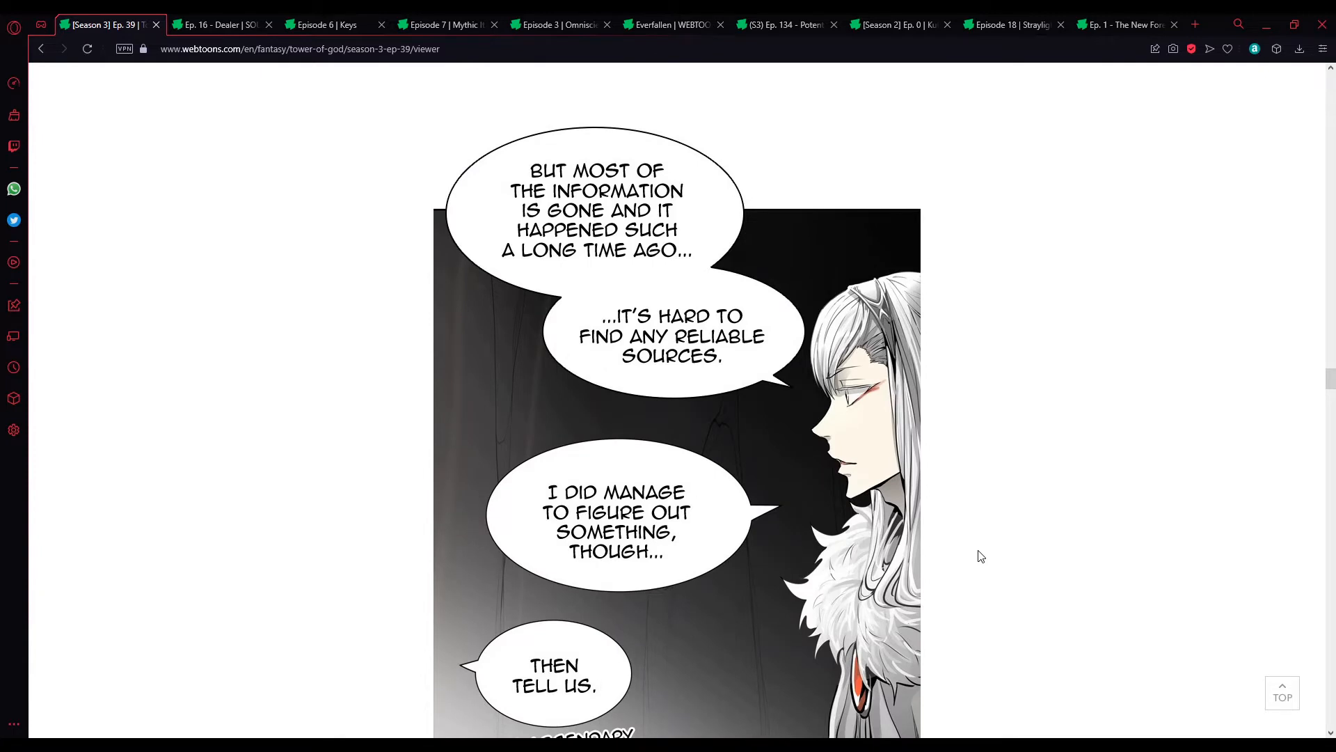
mouse_move(951, 487)
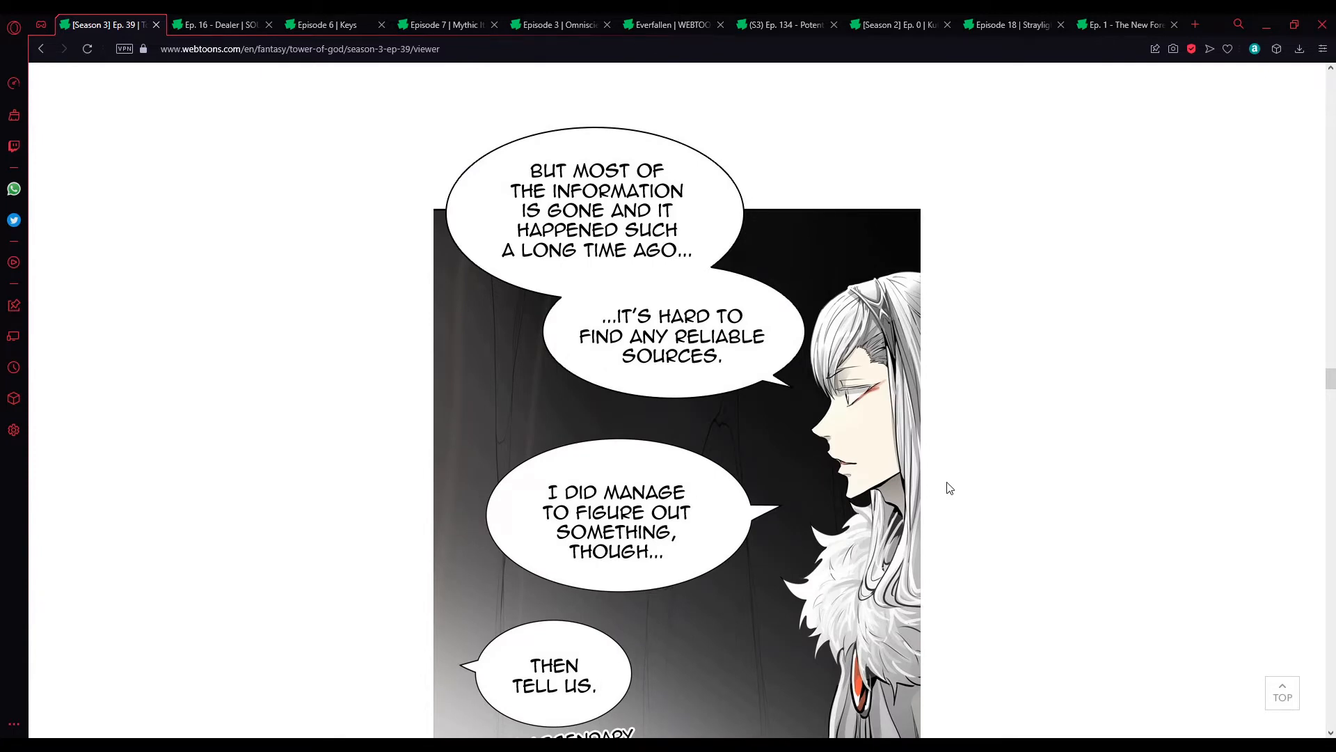
mouse_move(896, 390)
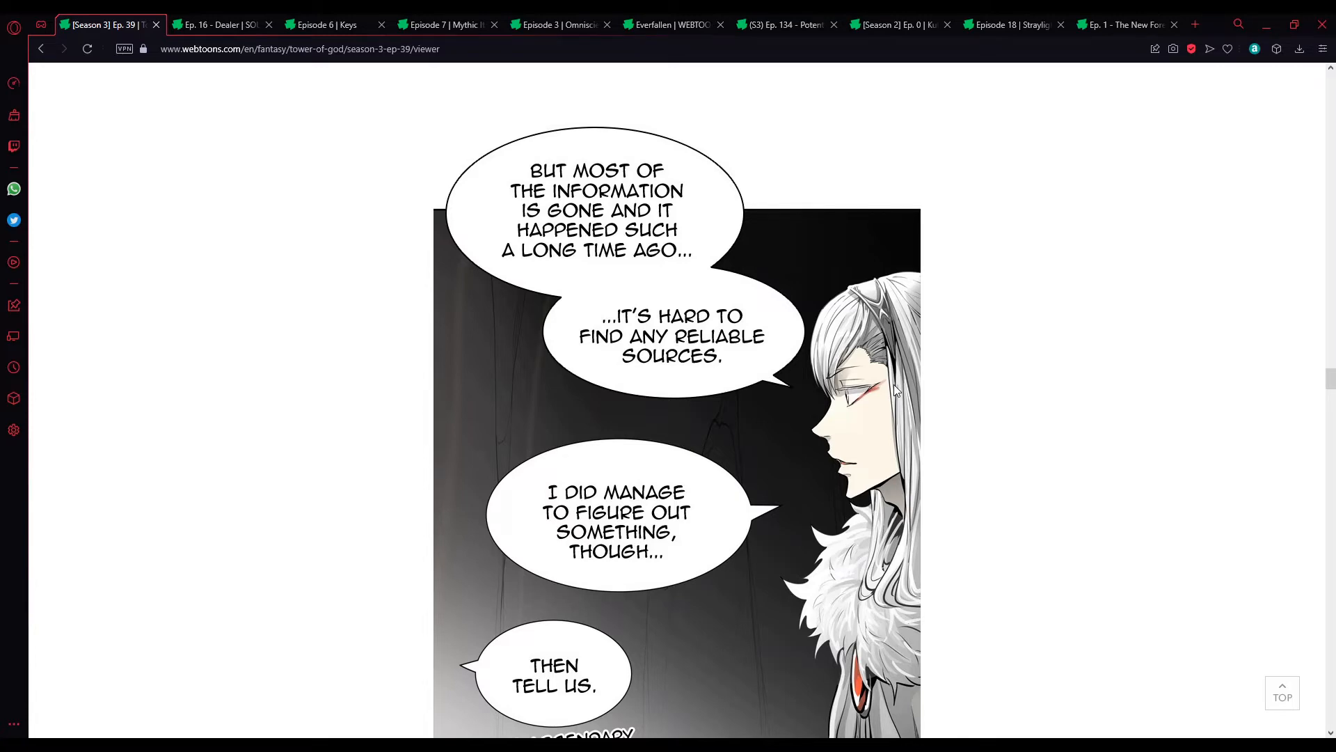
scroll("down", 3)
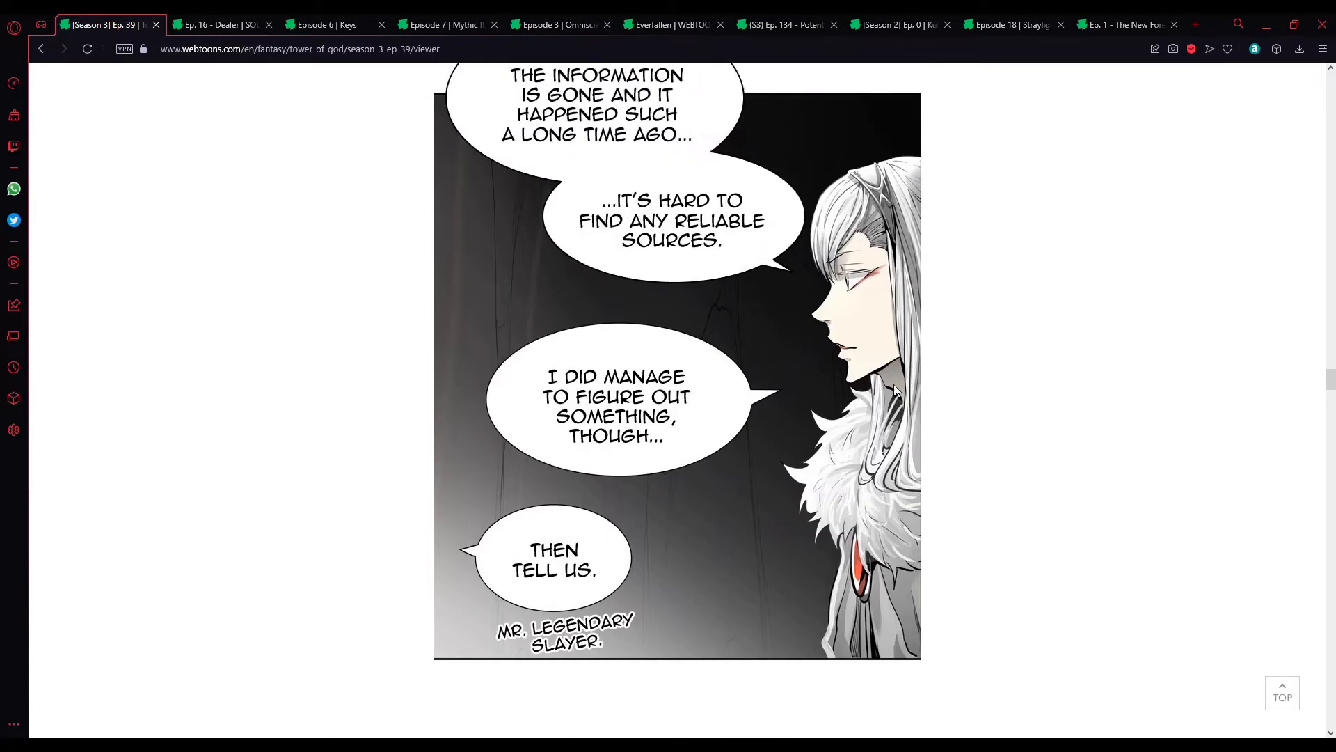
scroll("down", 3)
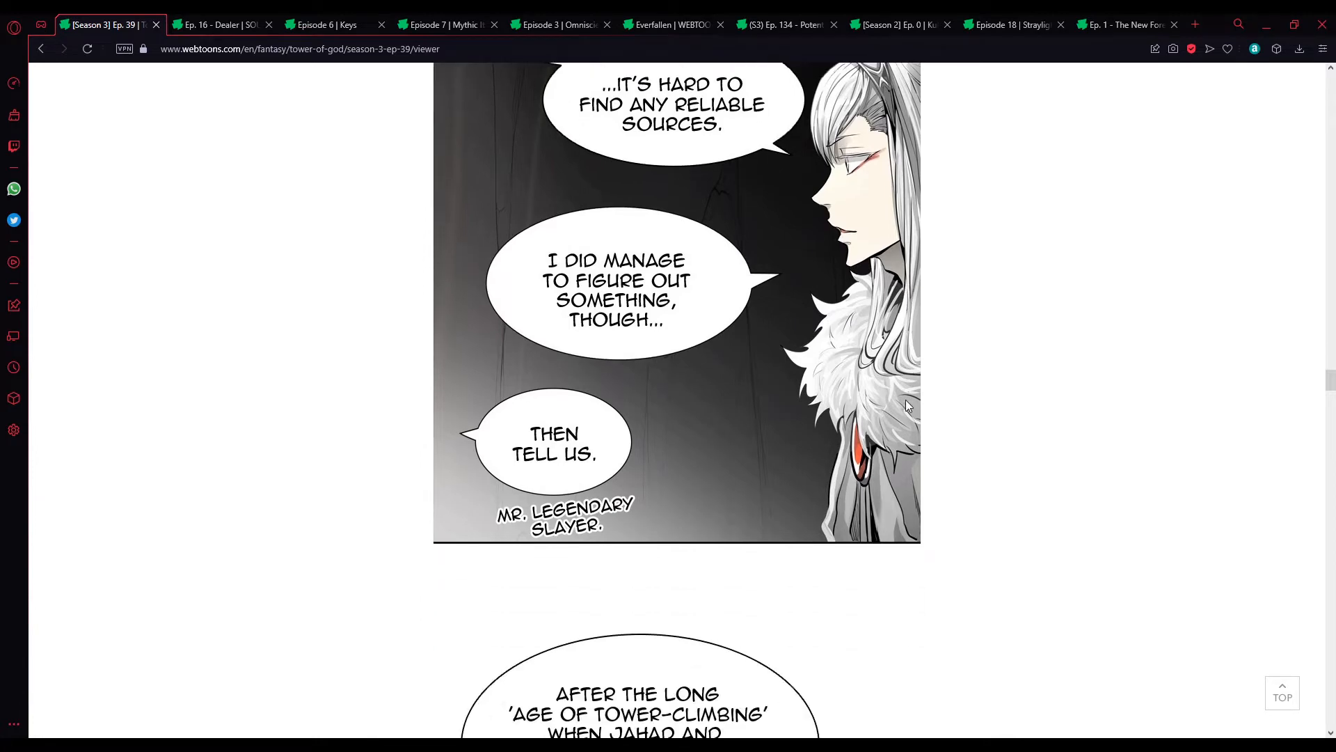
scroll("down", 3)
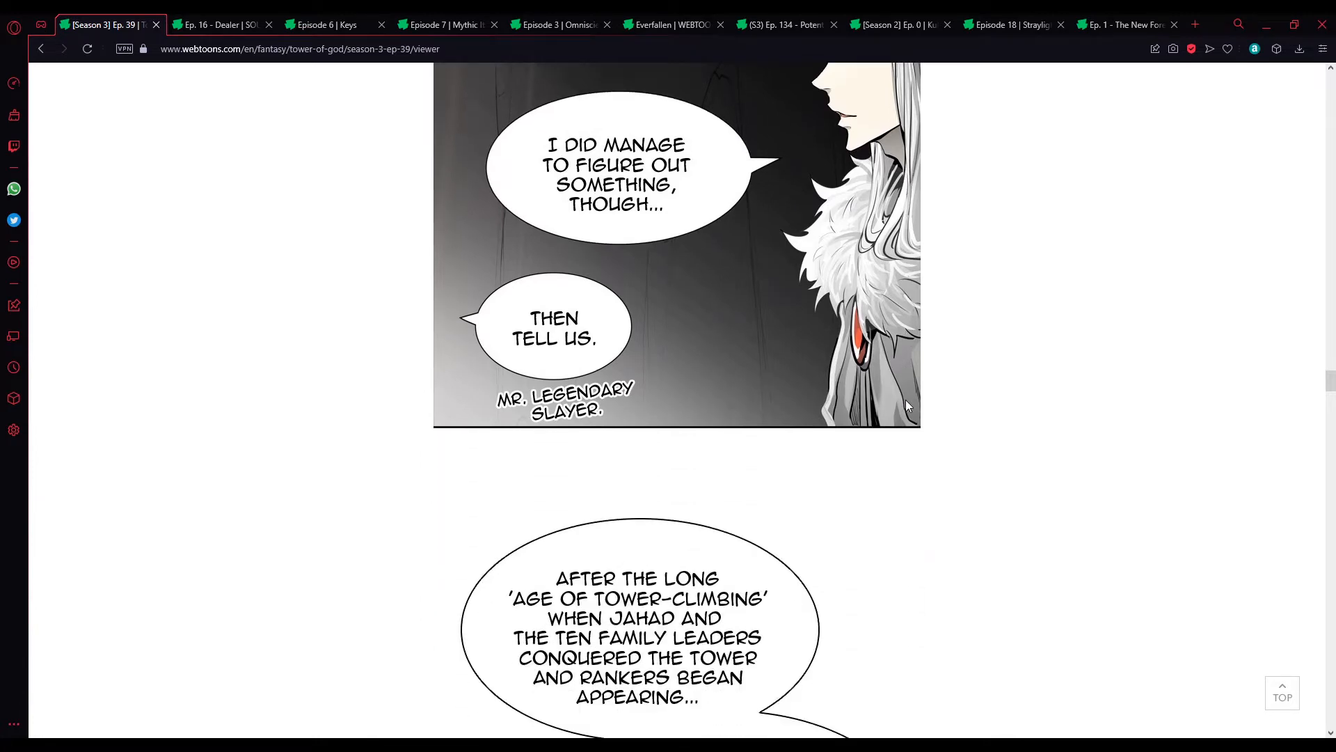
scroll("down", 3)
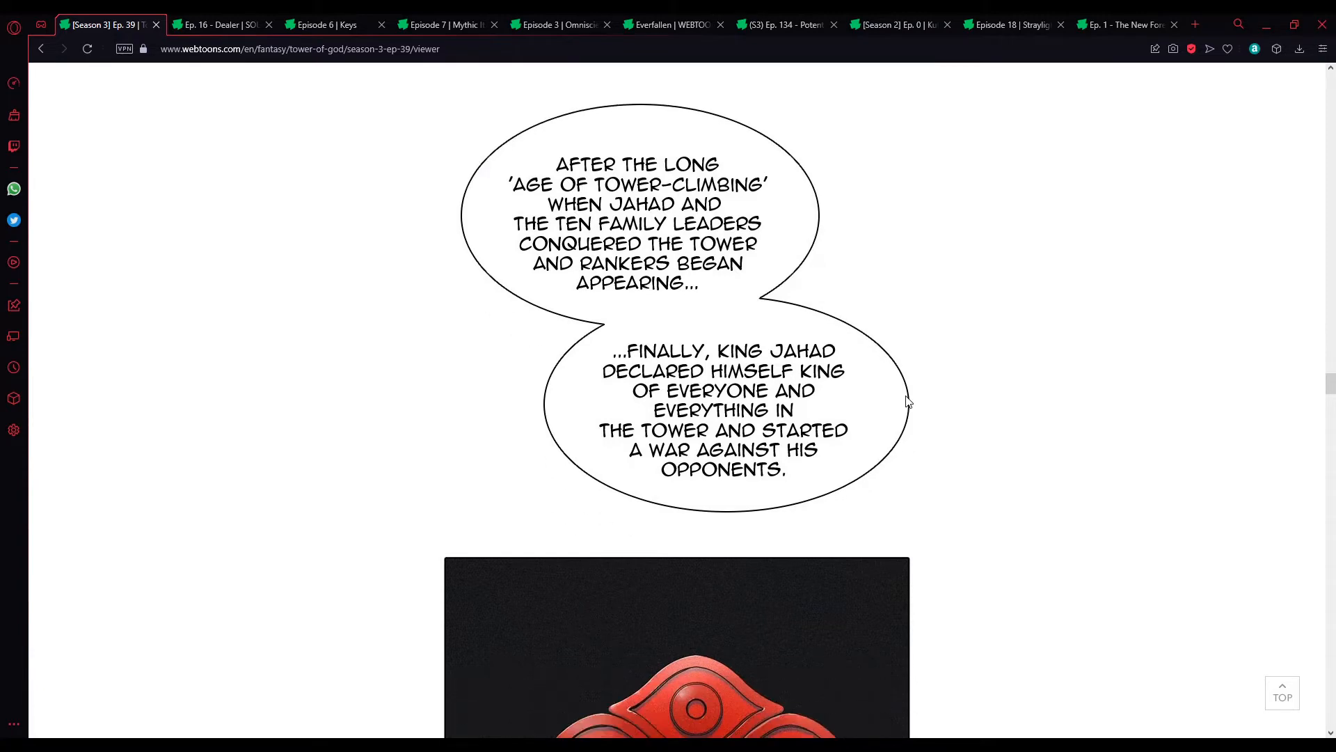
scroll("down", 3)
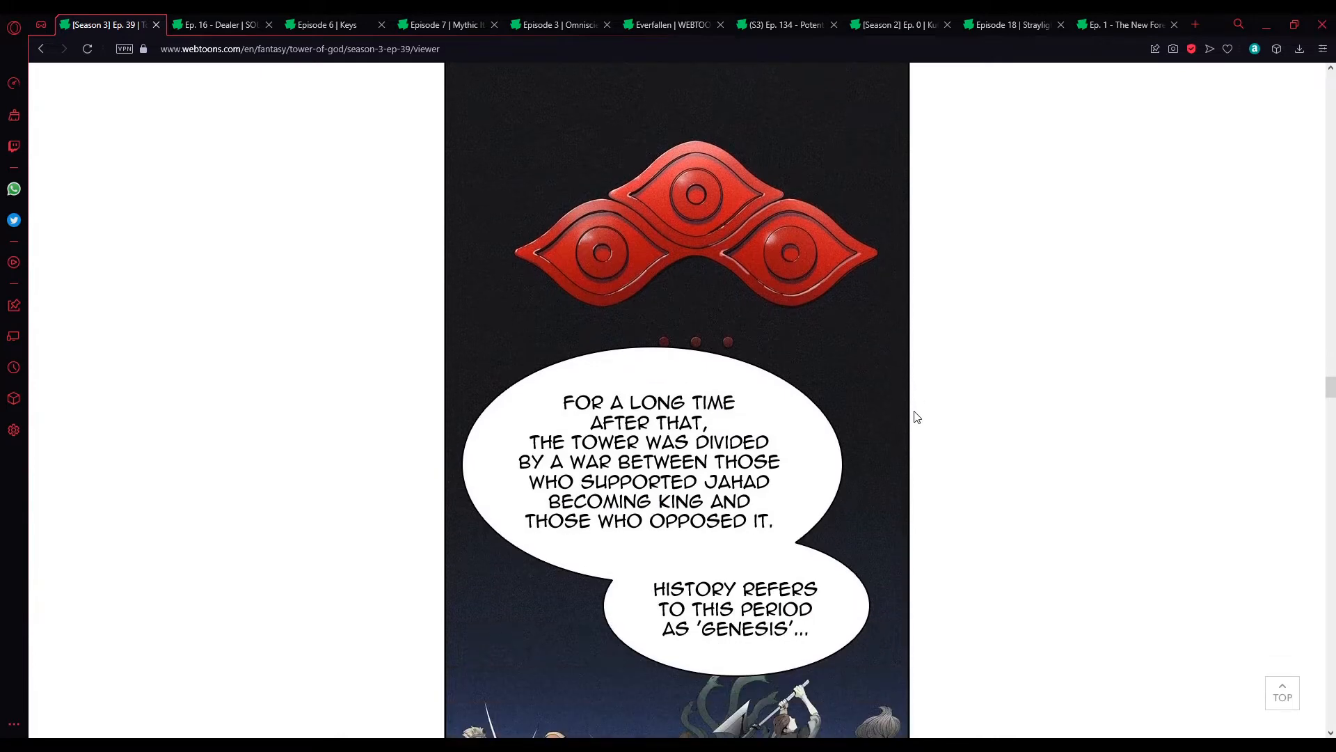
mouse_move(1003, 451)
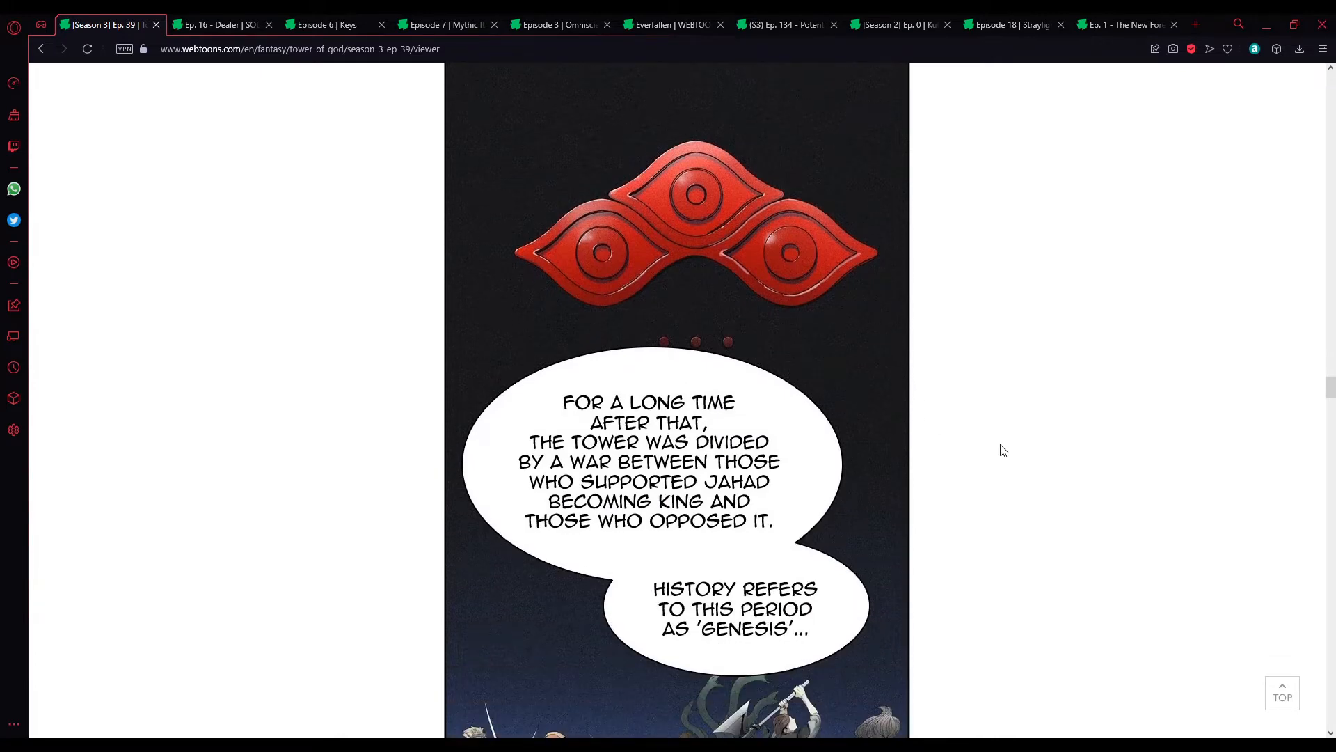
mouse_move(1001, 466)
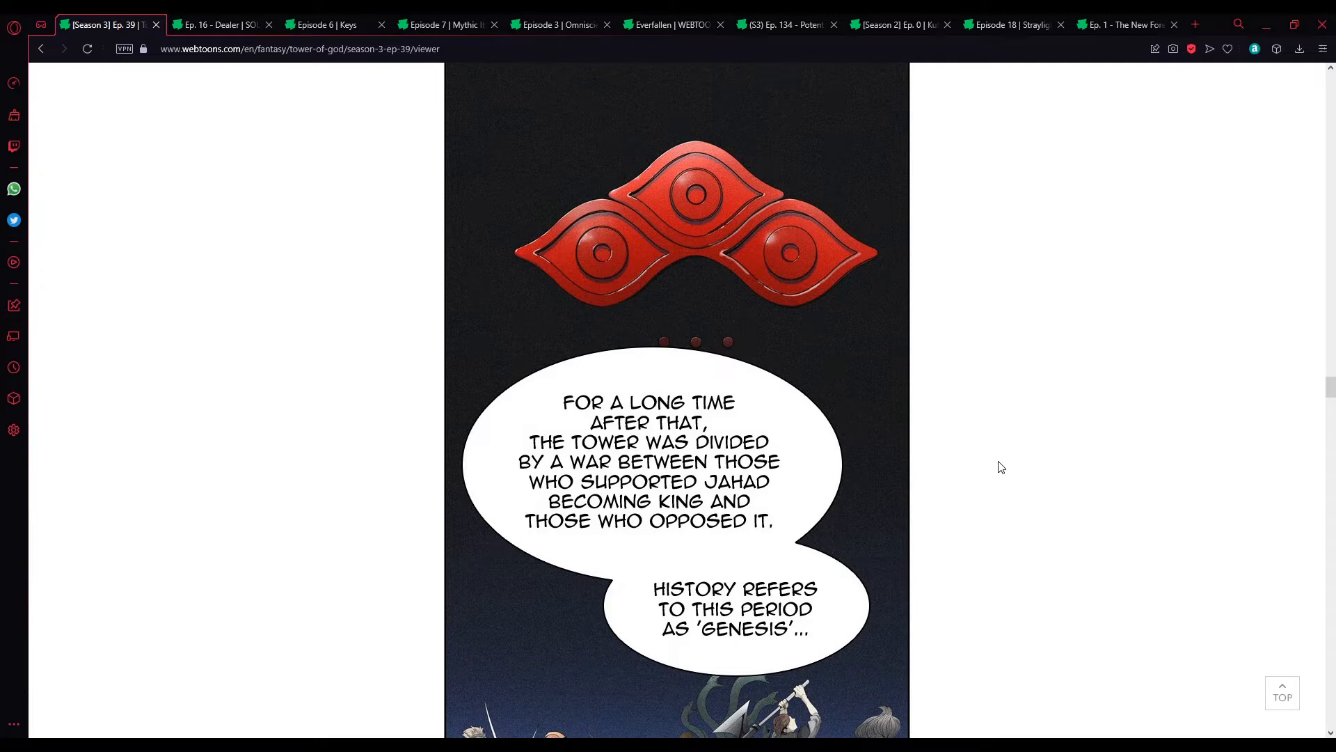
mouse_move(1004, 476)
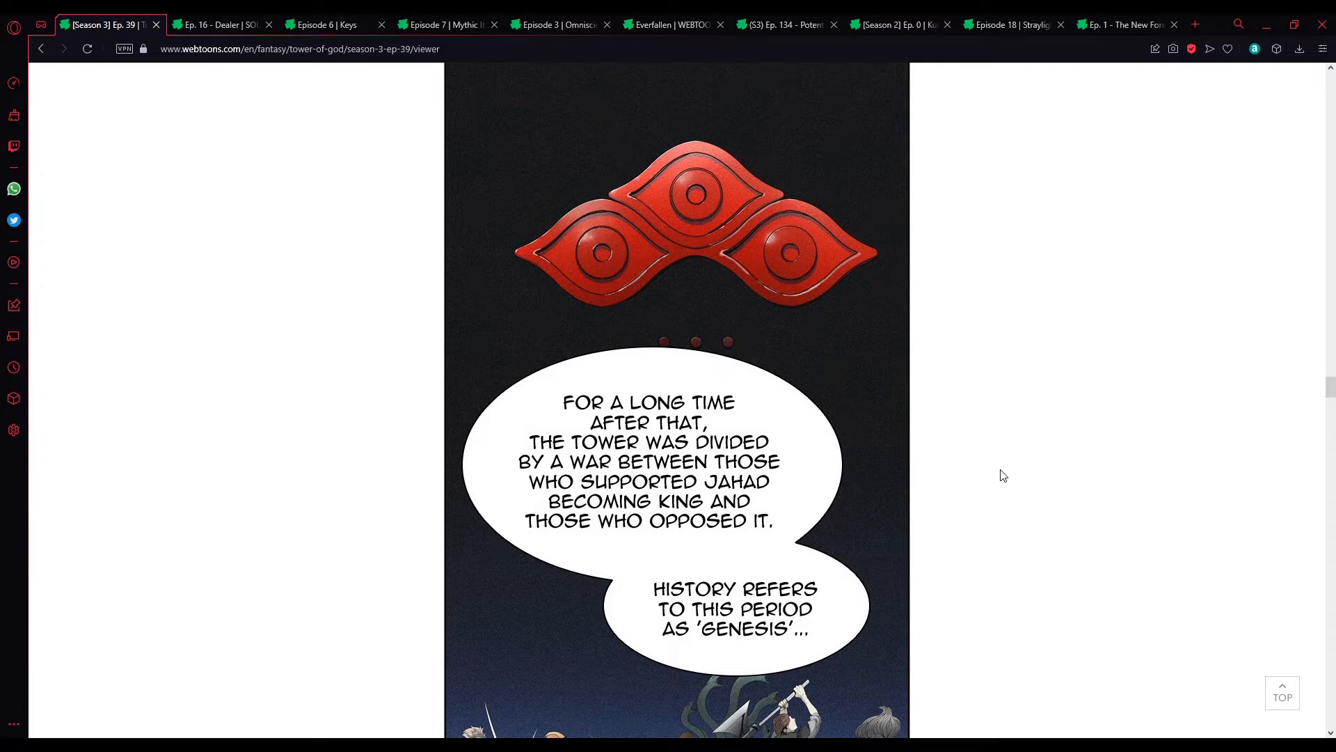
scroll("down", 3)
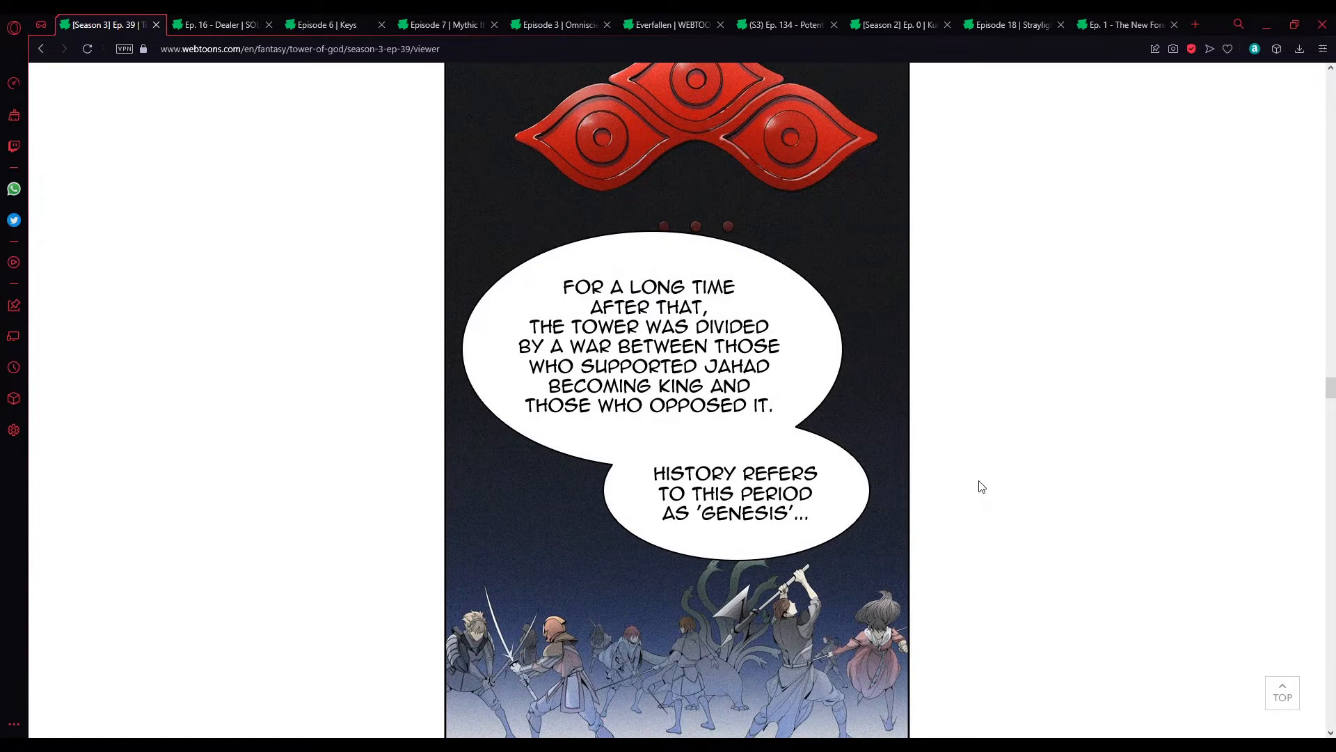
mouse_move(990, 476)
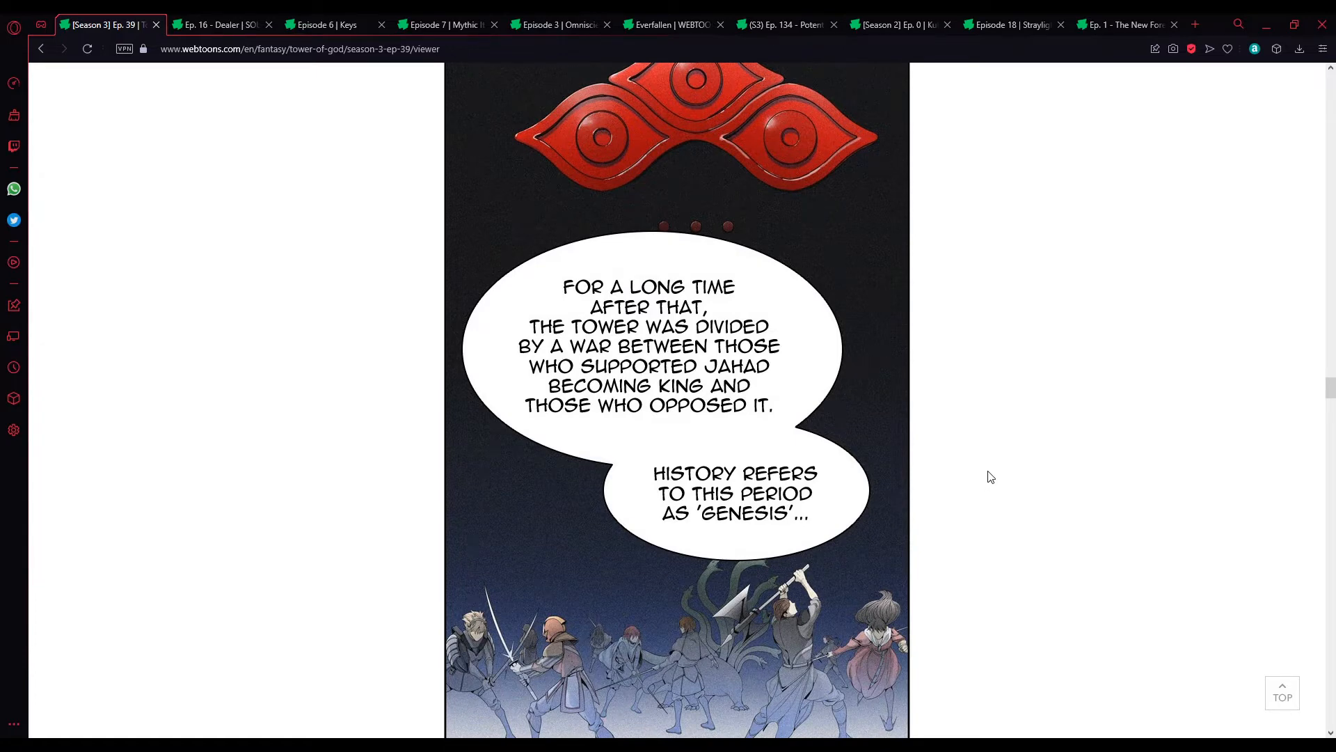
scroll("down", 3)
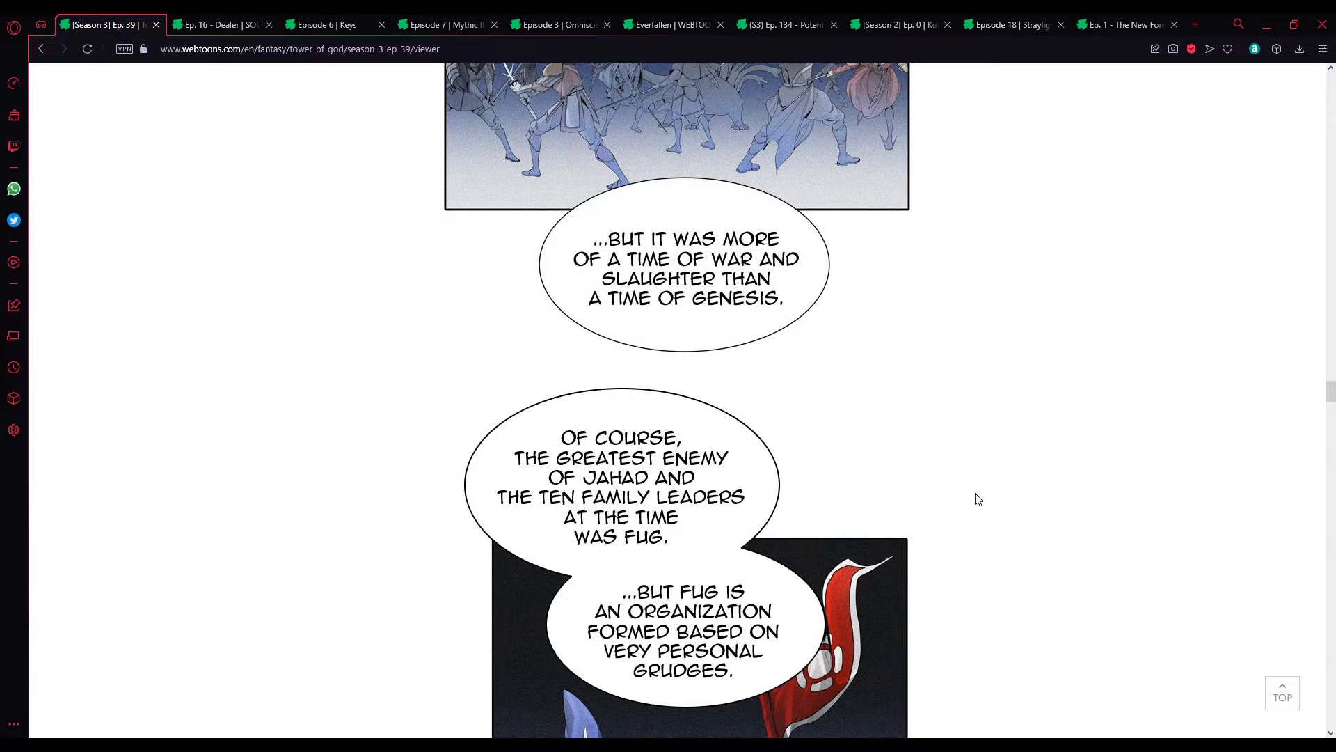
mouse_move(975, 498)
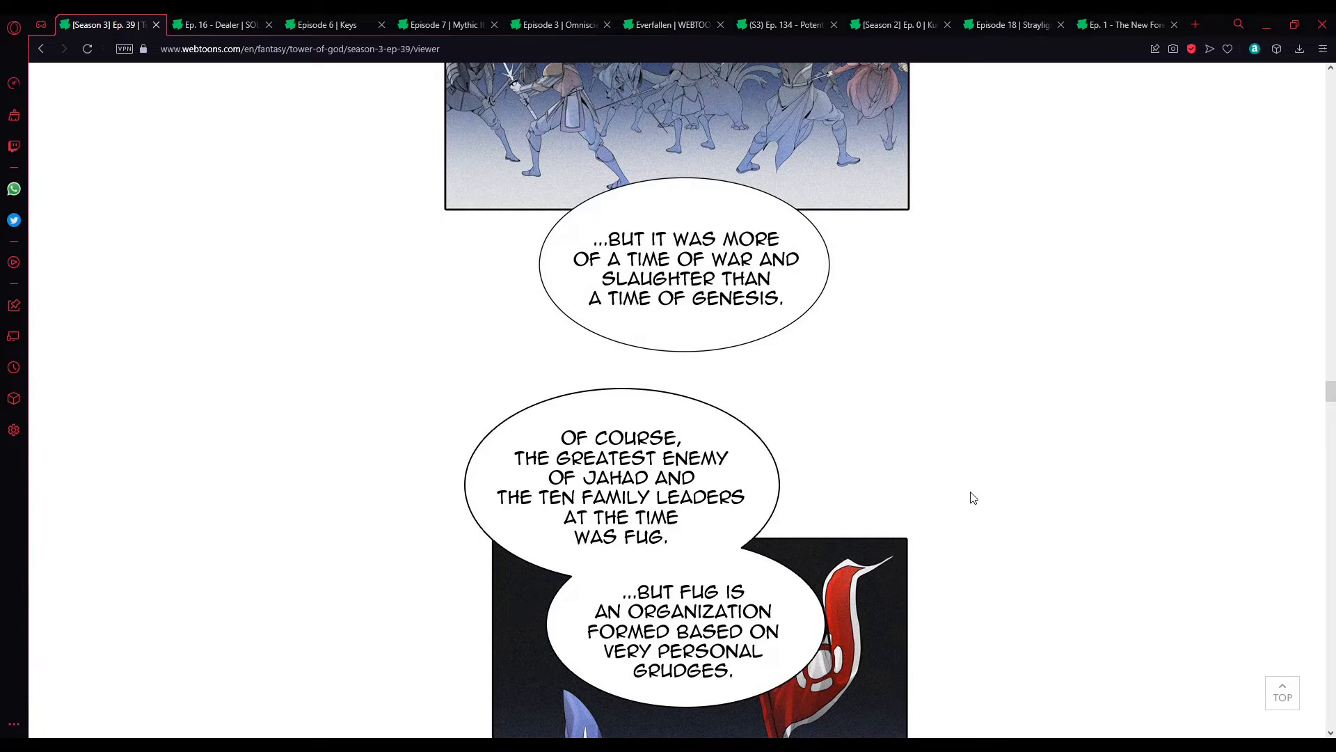
scroll("down", 3)
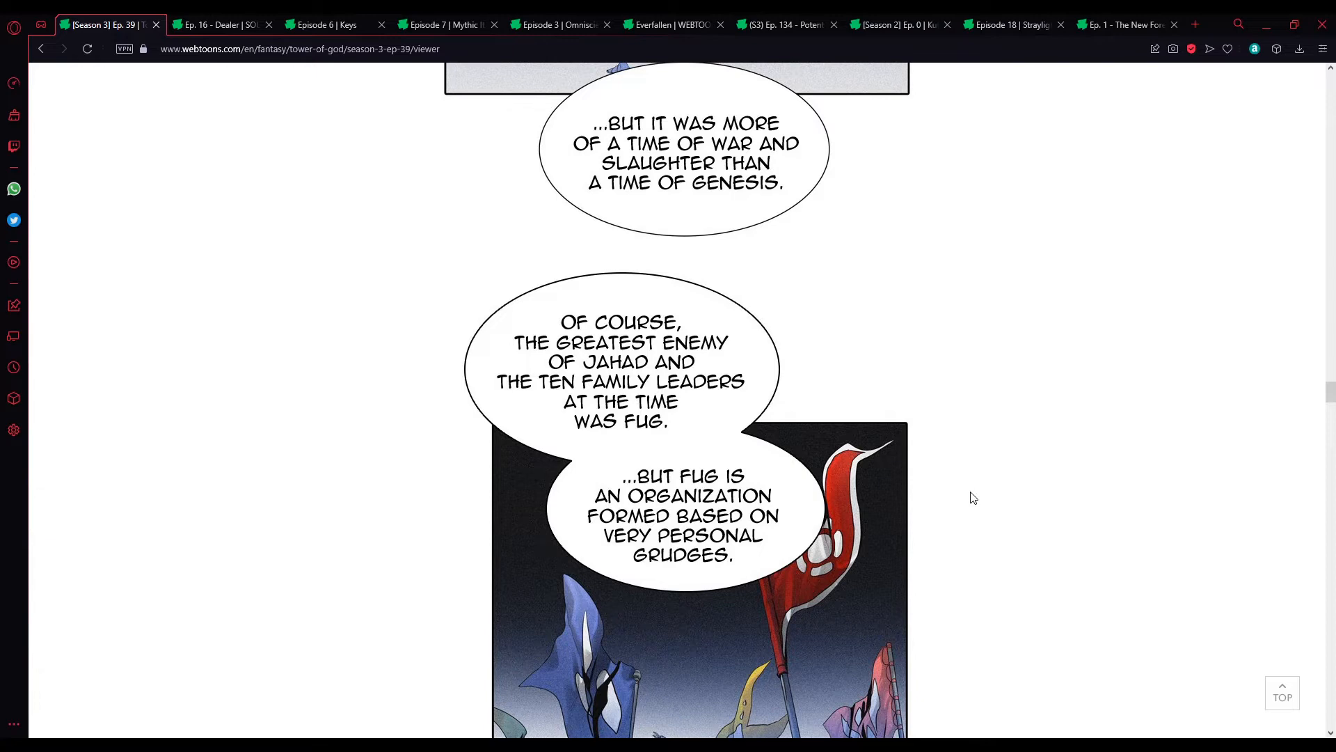
scroll("down", 3)
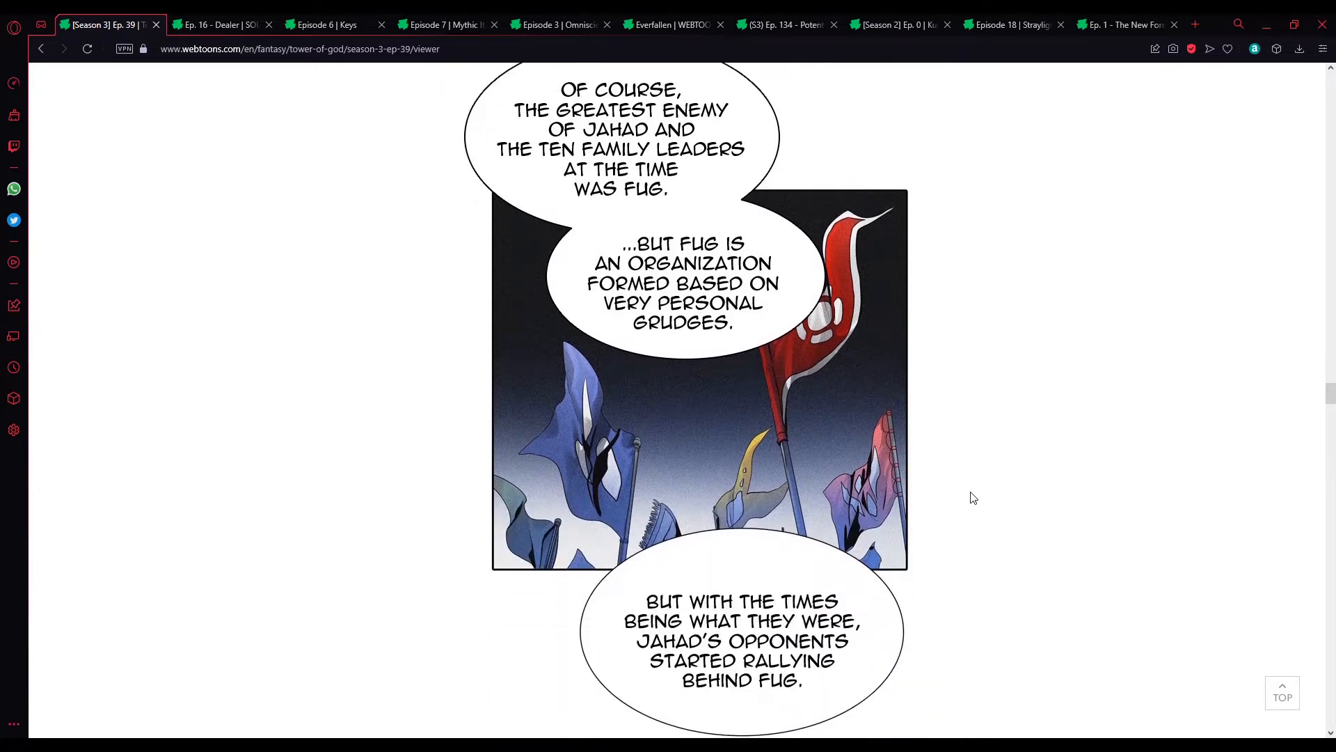
scroll("down", 3)
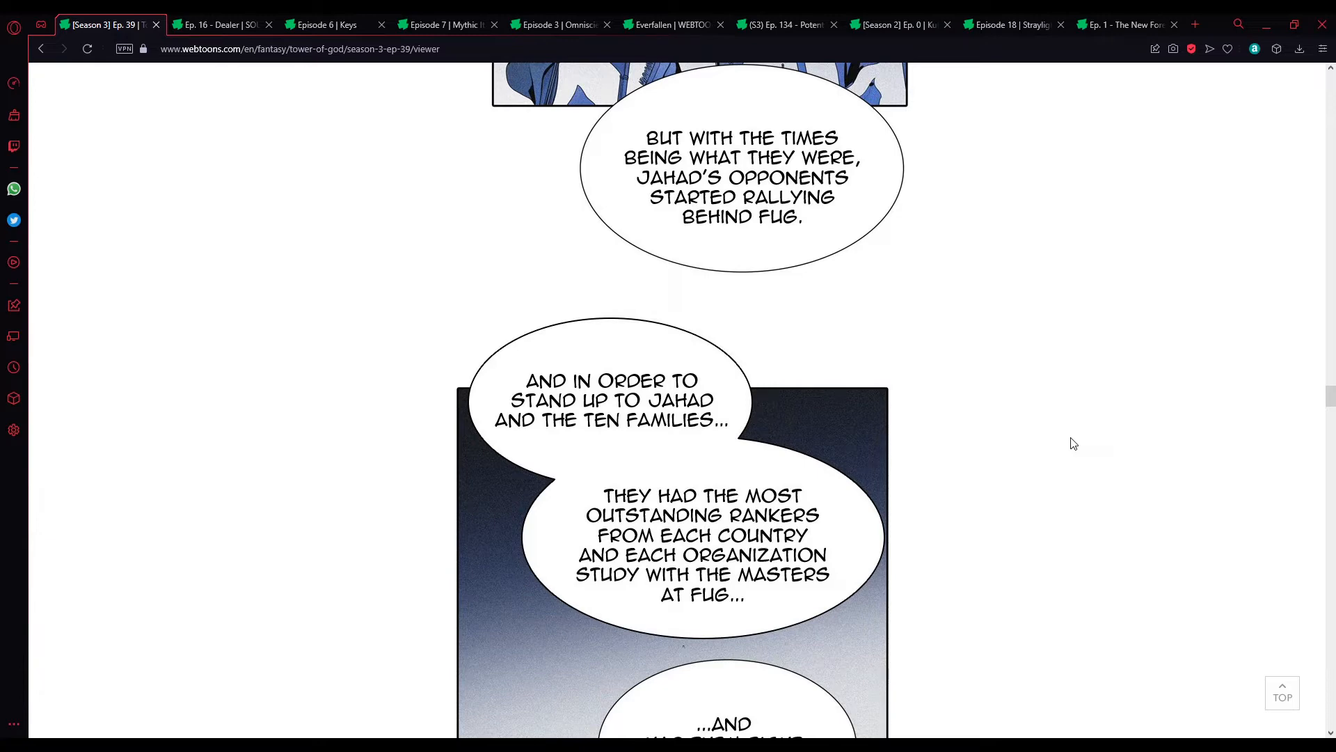
scroll("down", 3)
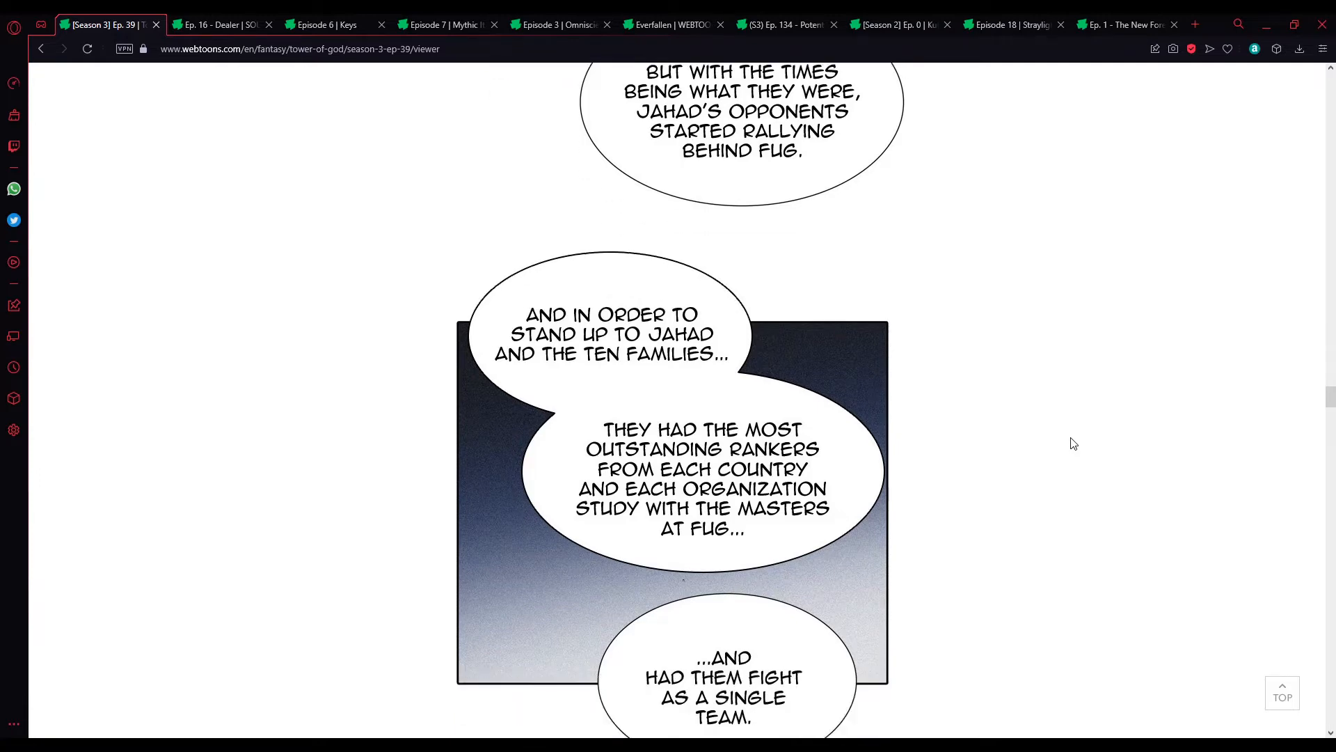
scroll("down", 3)
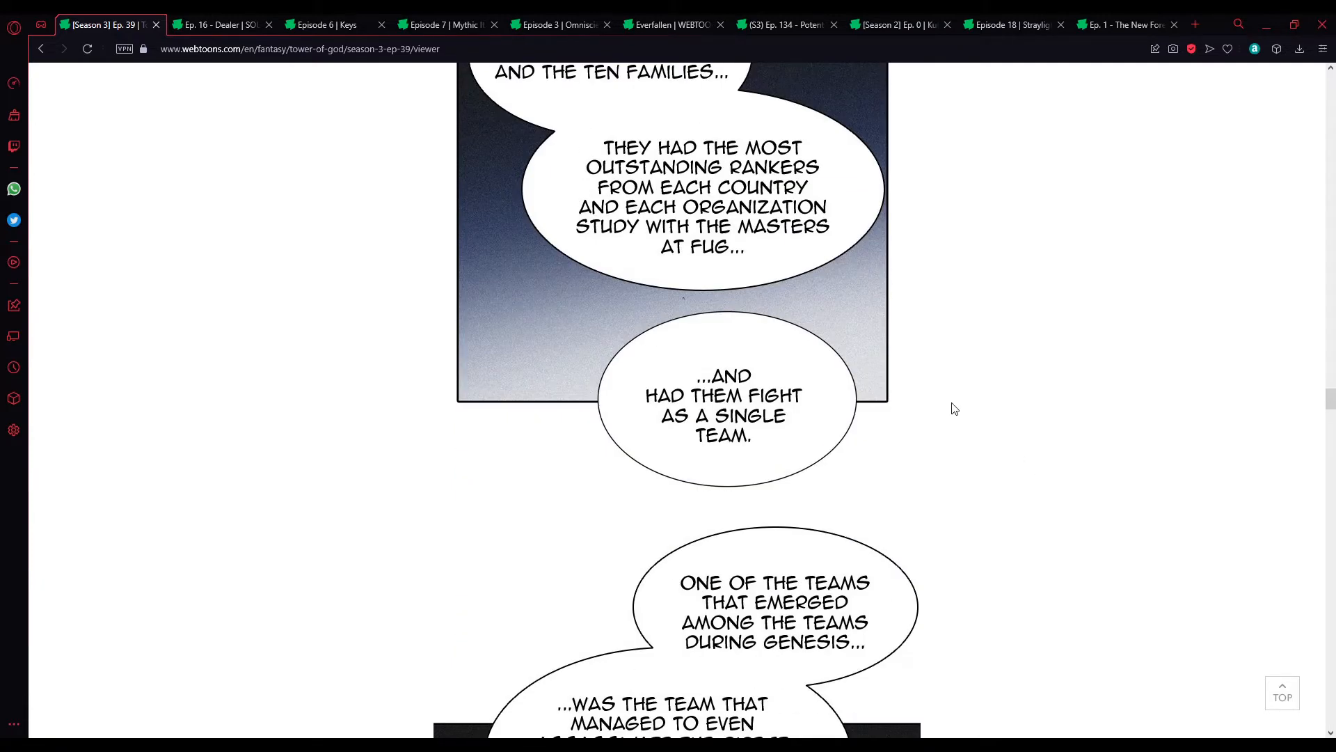
scroll("down", 3)
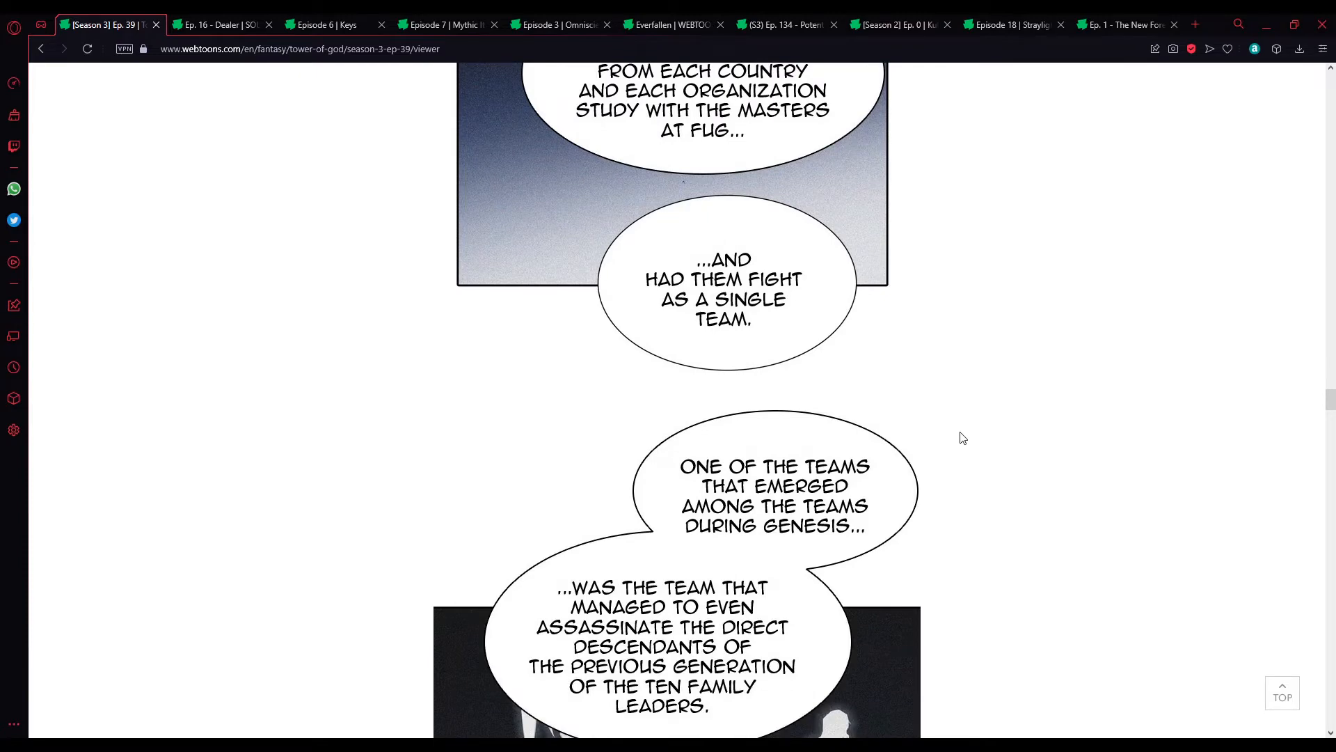
mouse_move(977, 443)
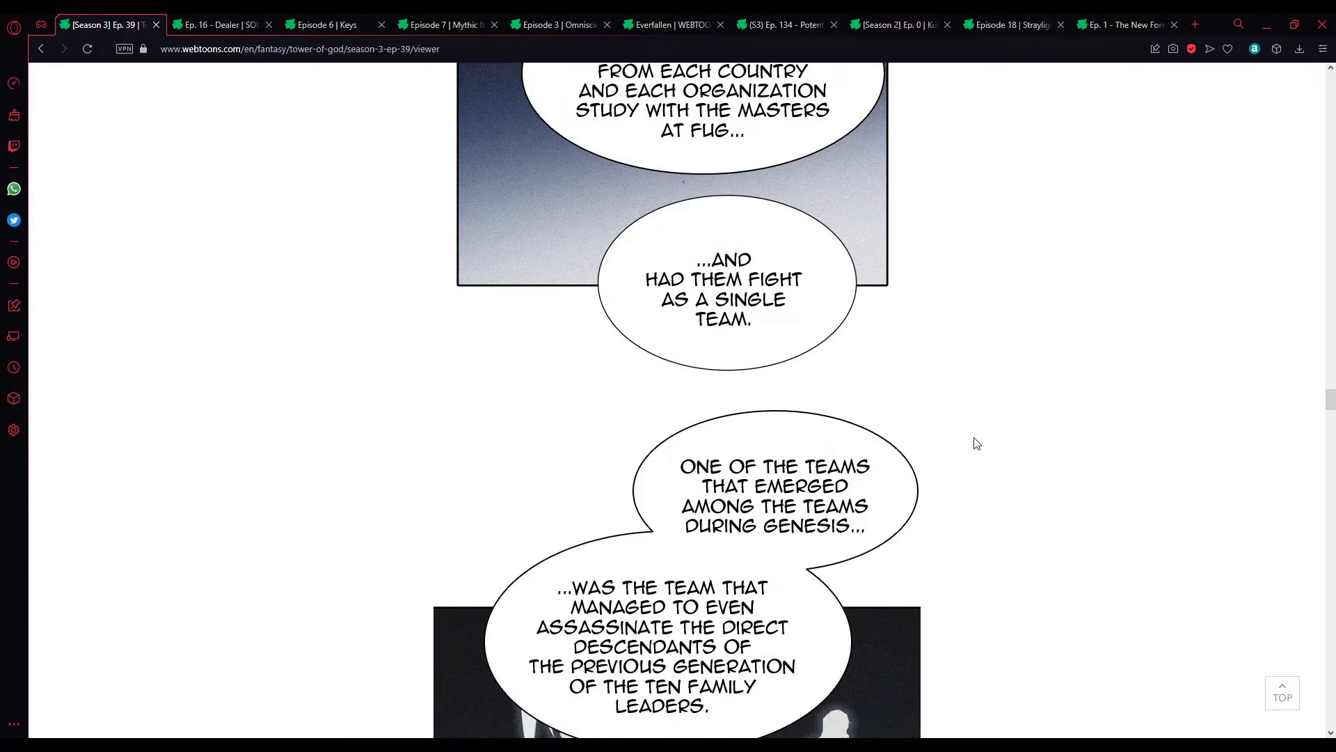
scroll("down", 3)
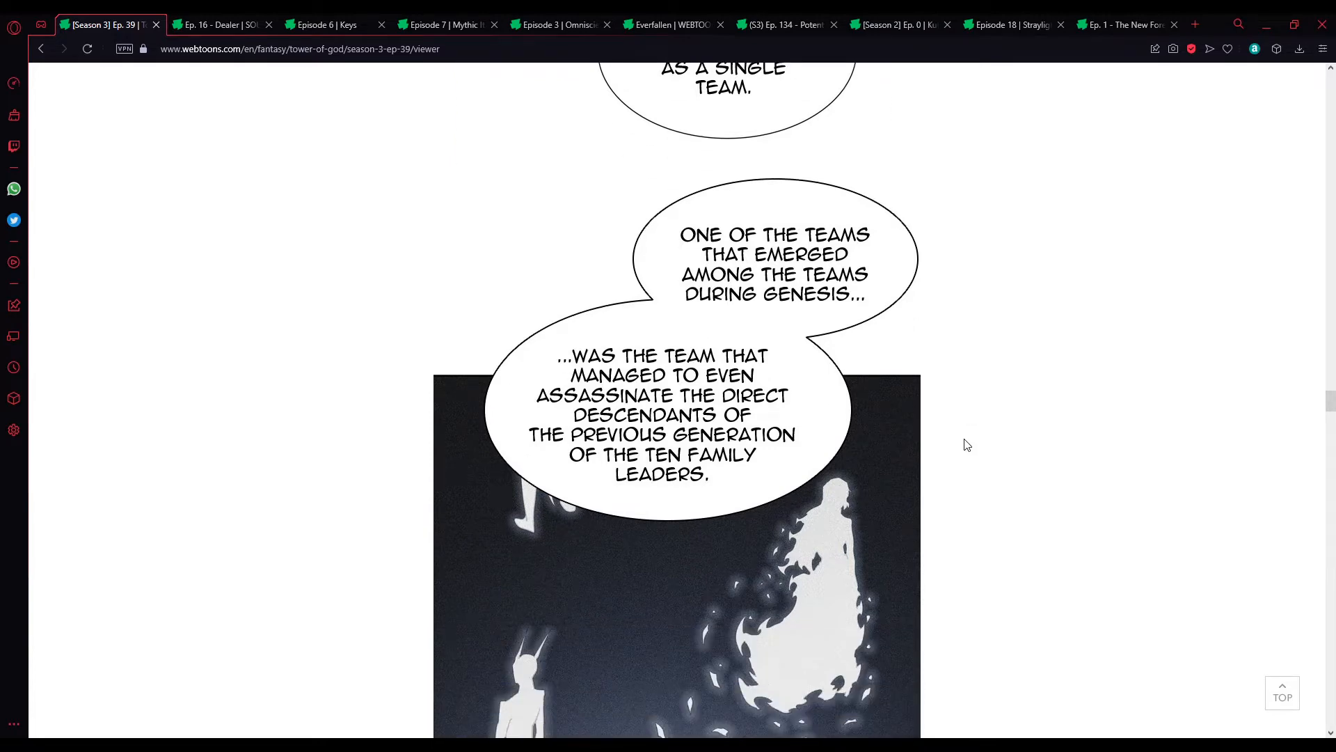
scroll("down", 3)
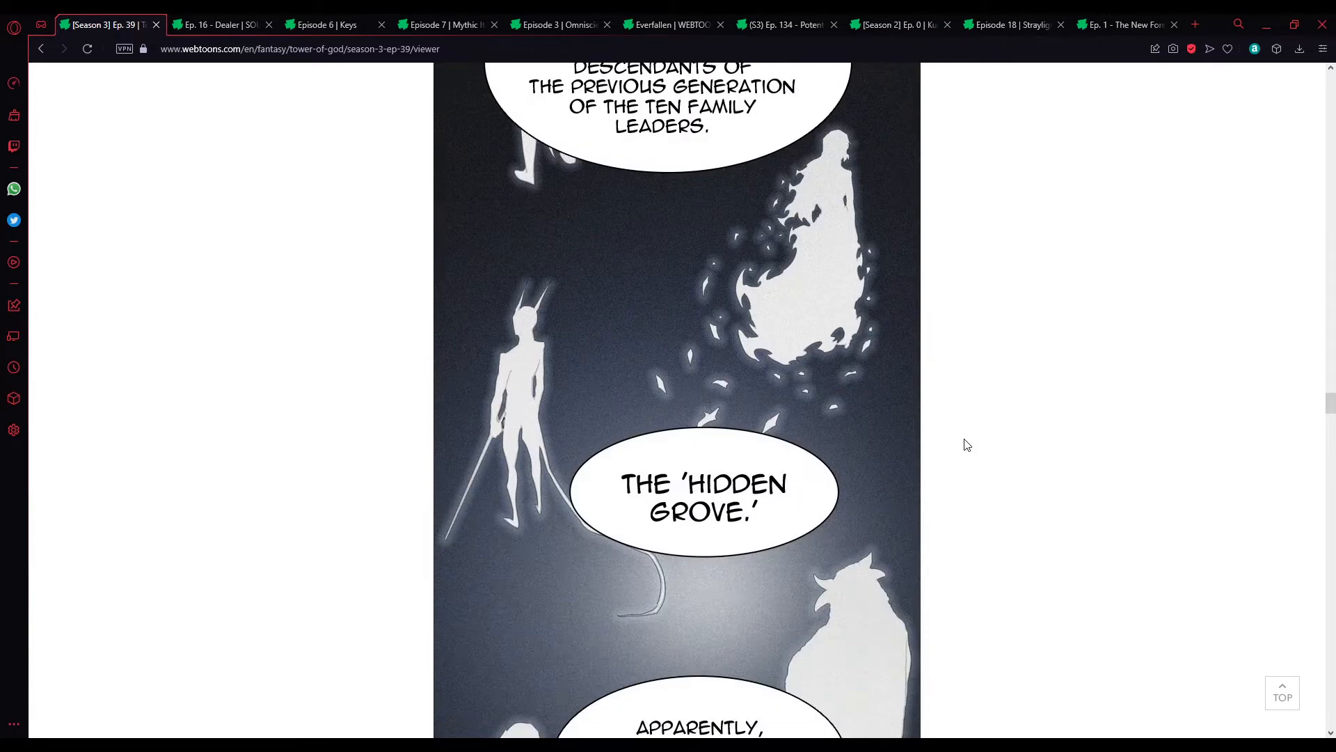
scroll("down", 3)
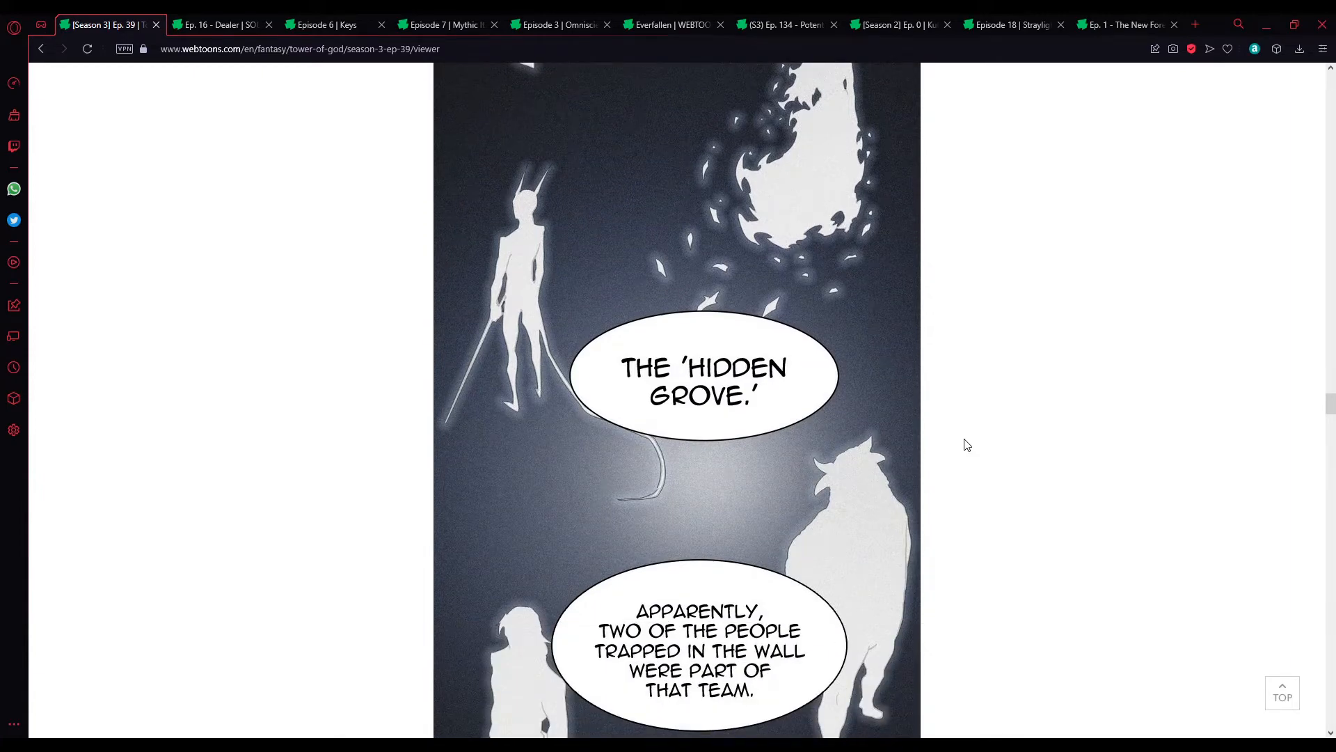
scroll("down", 3)
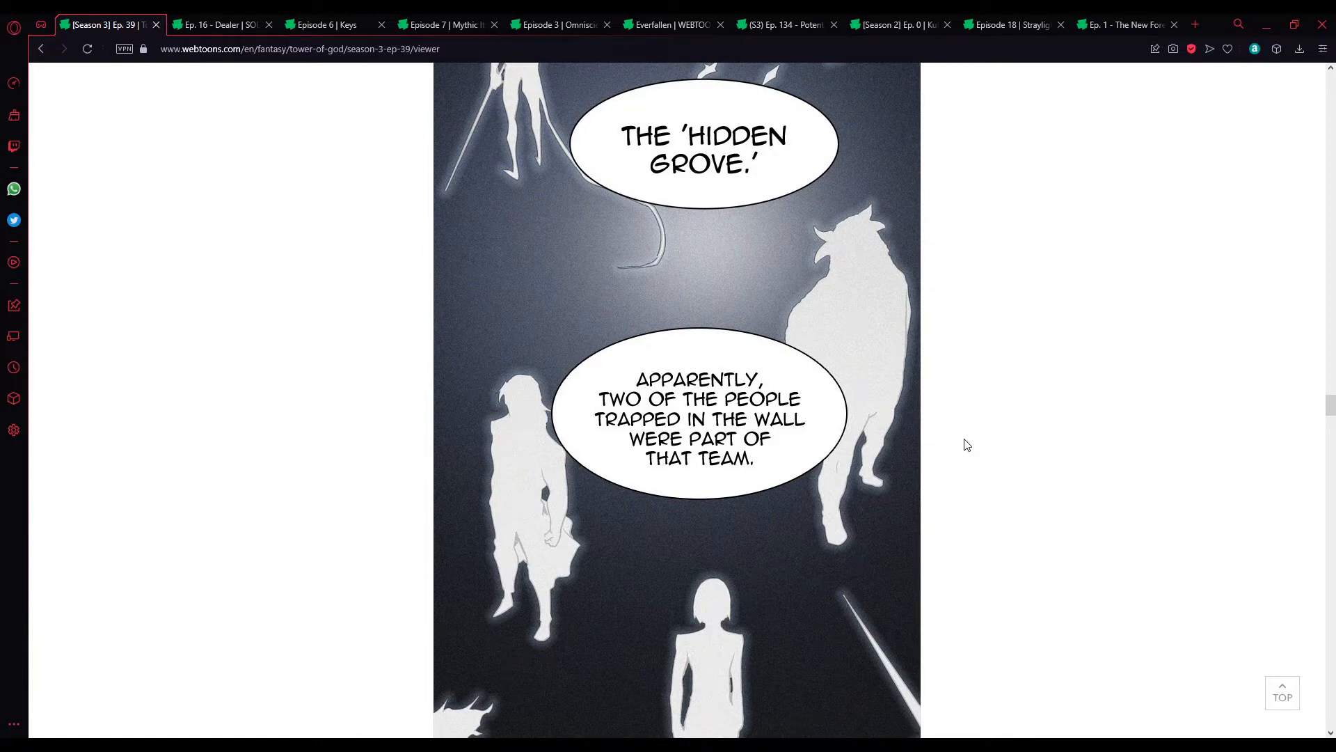
scroll("down", 3)
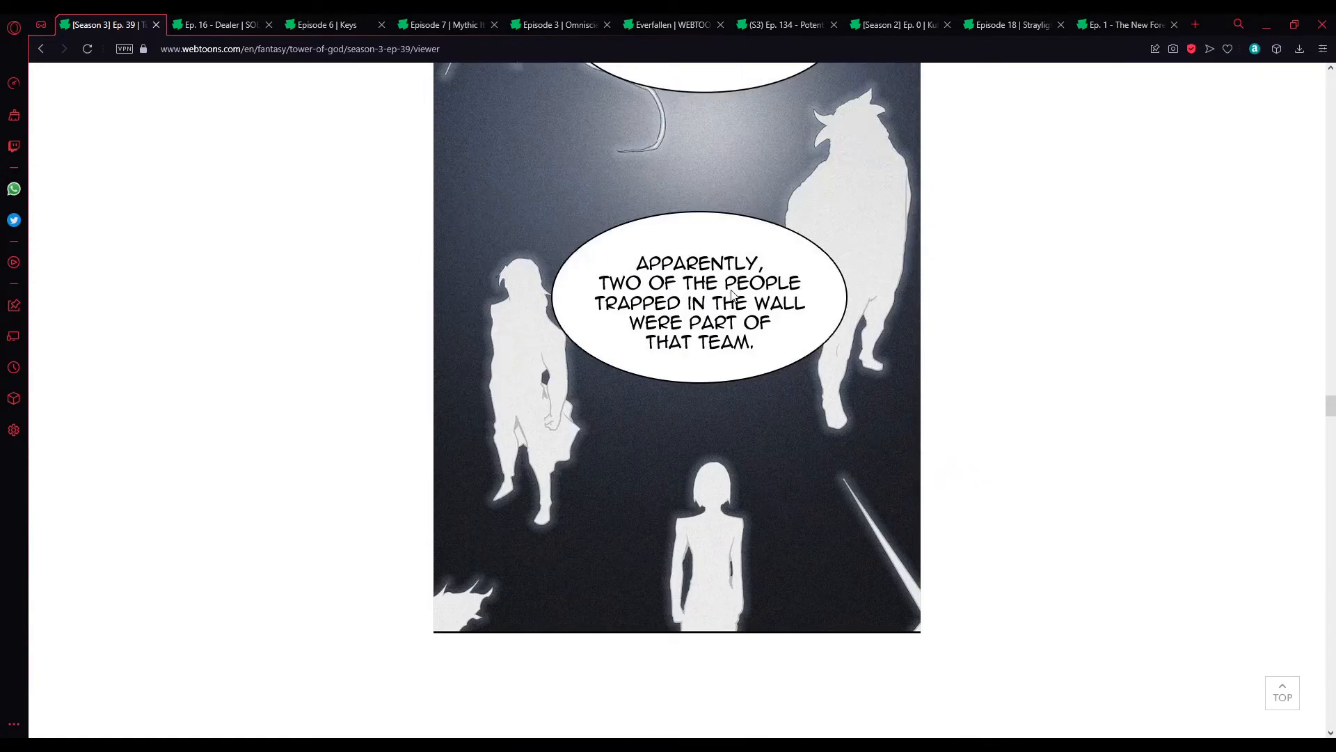
scroll("down", 3)
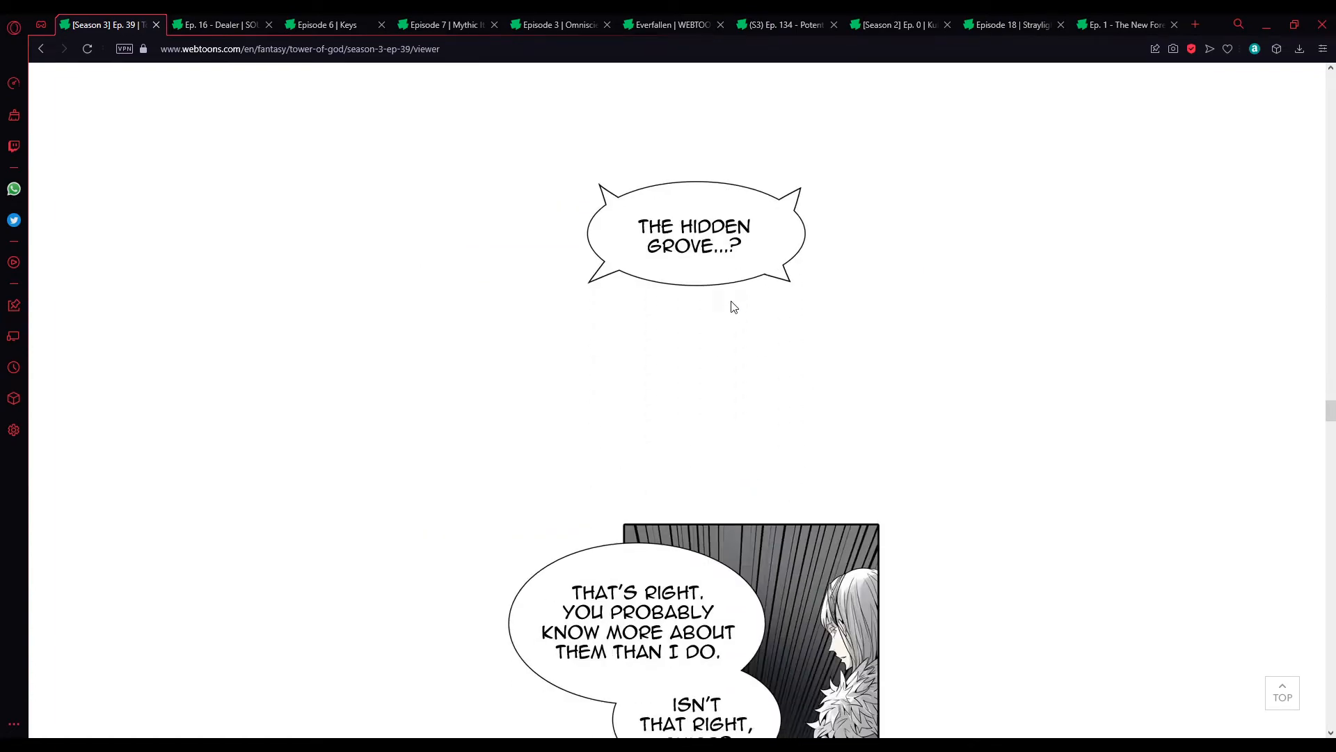
scroll("down", 3)
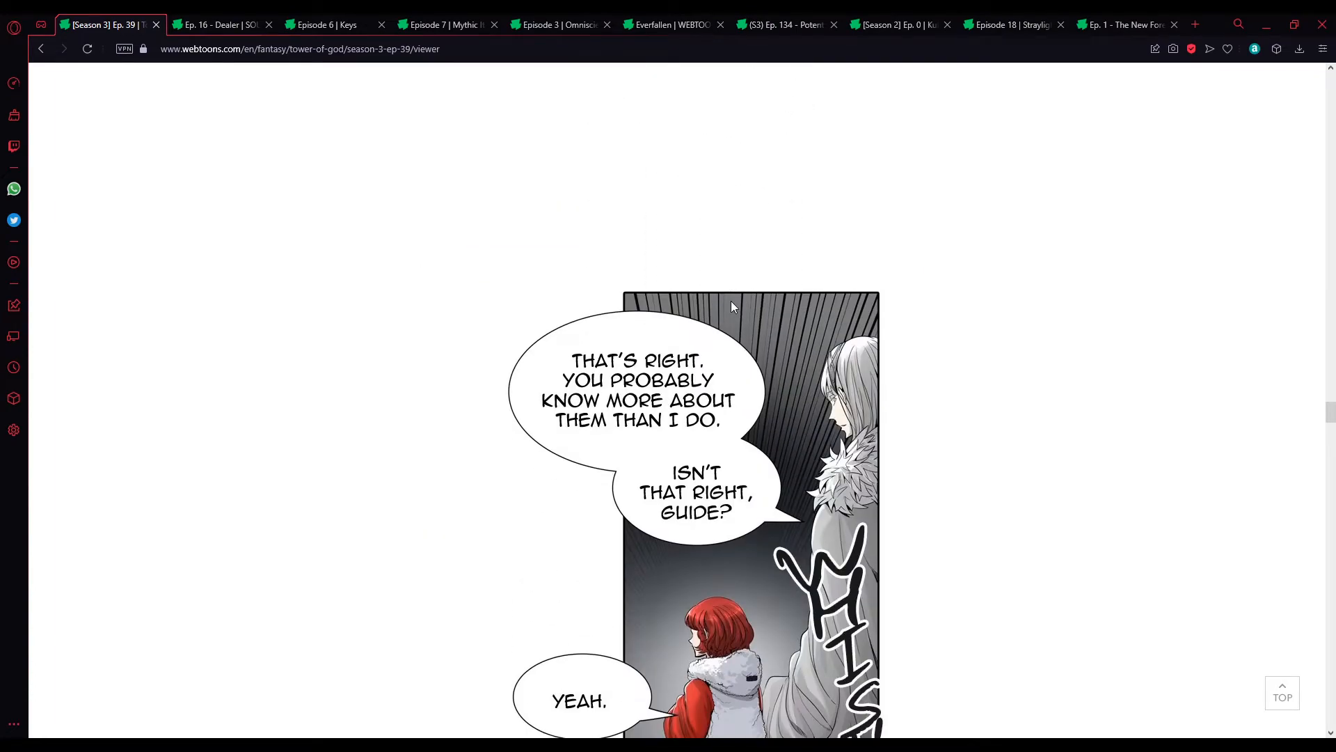
scroll("down", 3)
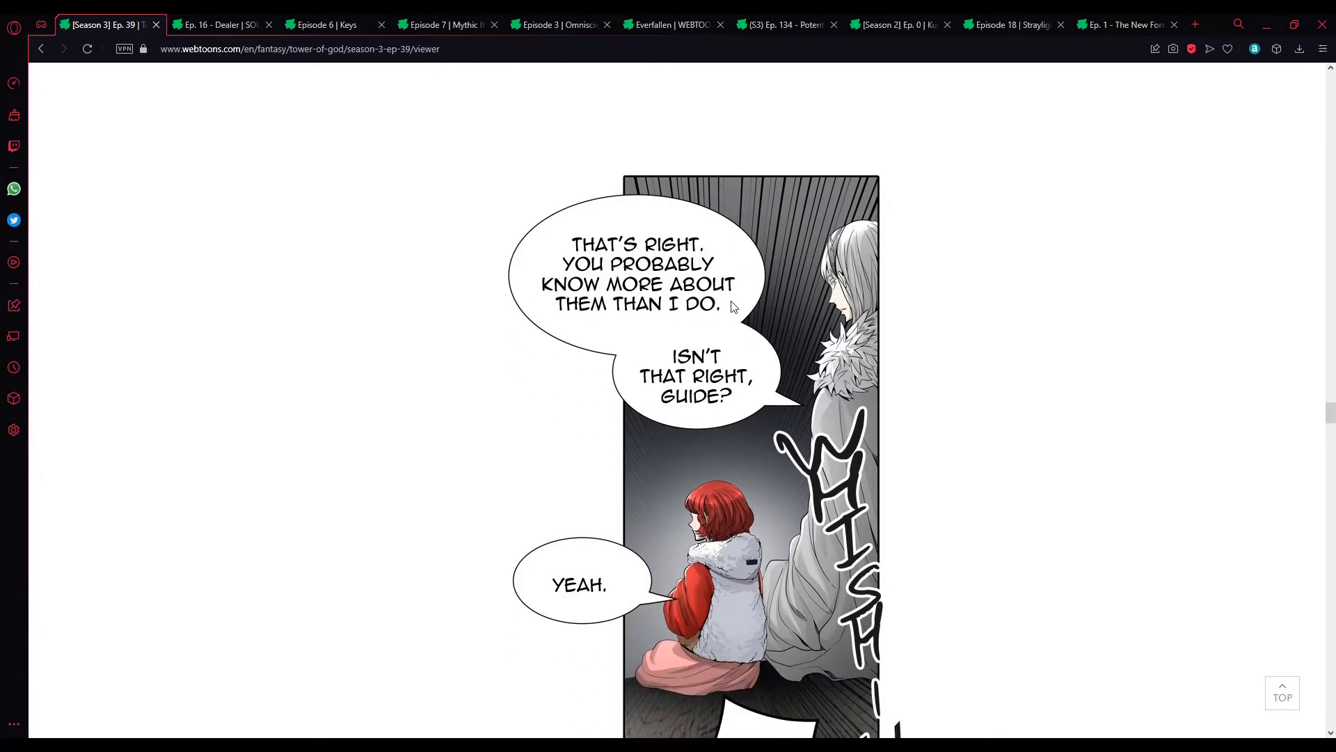
scroll("down", 3)
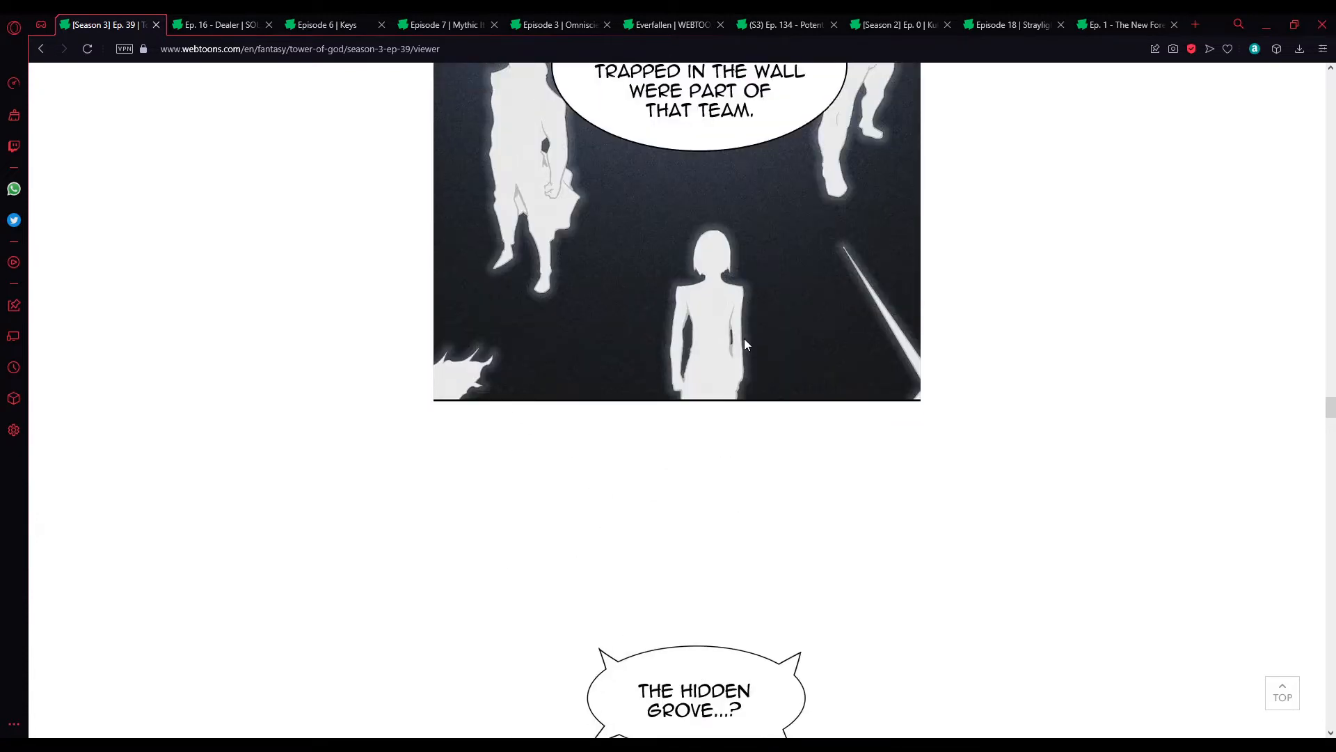
scroll("down", 3)
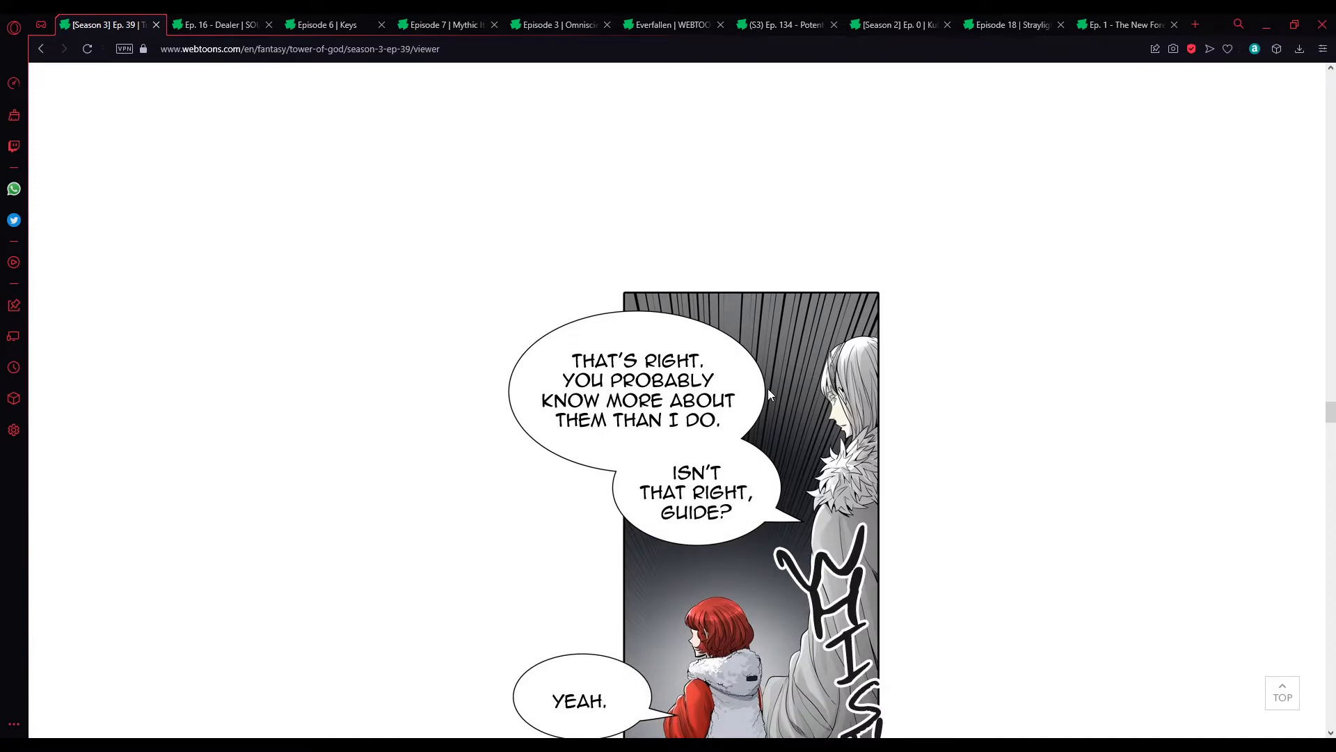
mouse_move(806, 370)
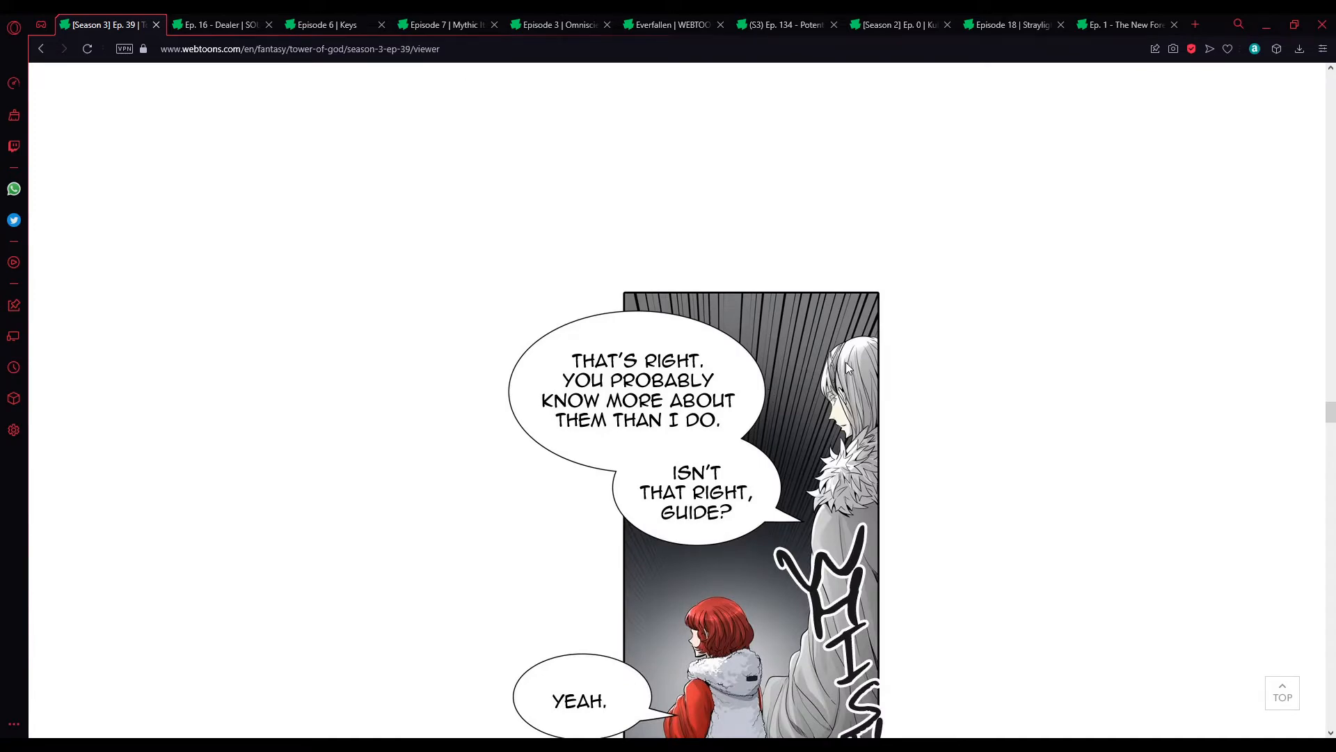
scroll("down", 3)
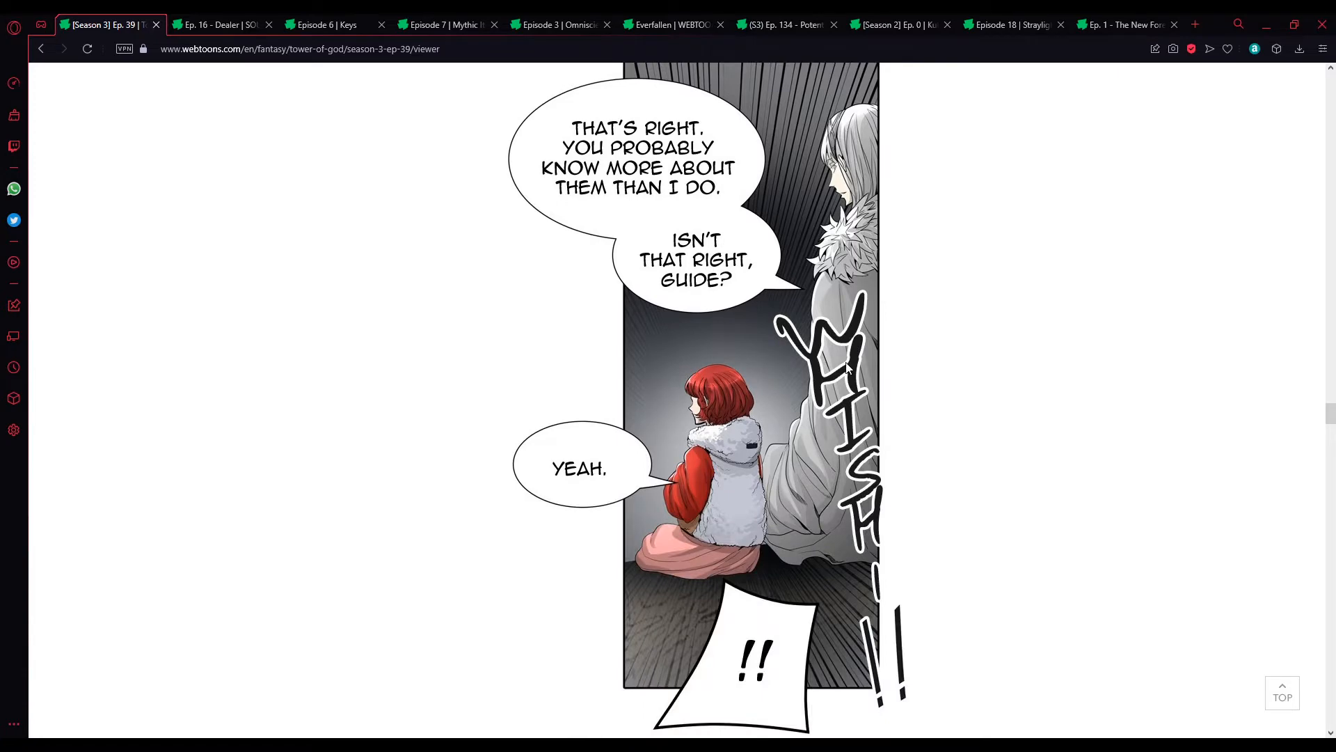
scroll("down", 3)
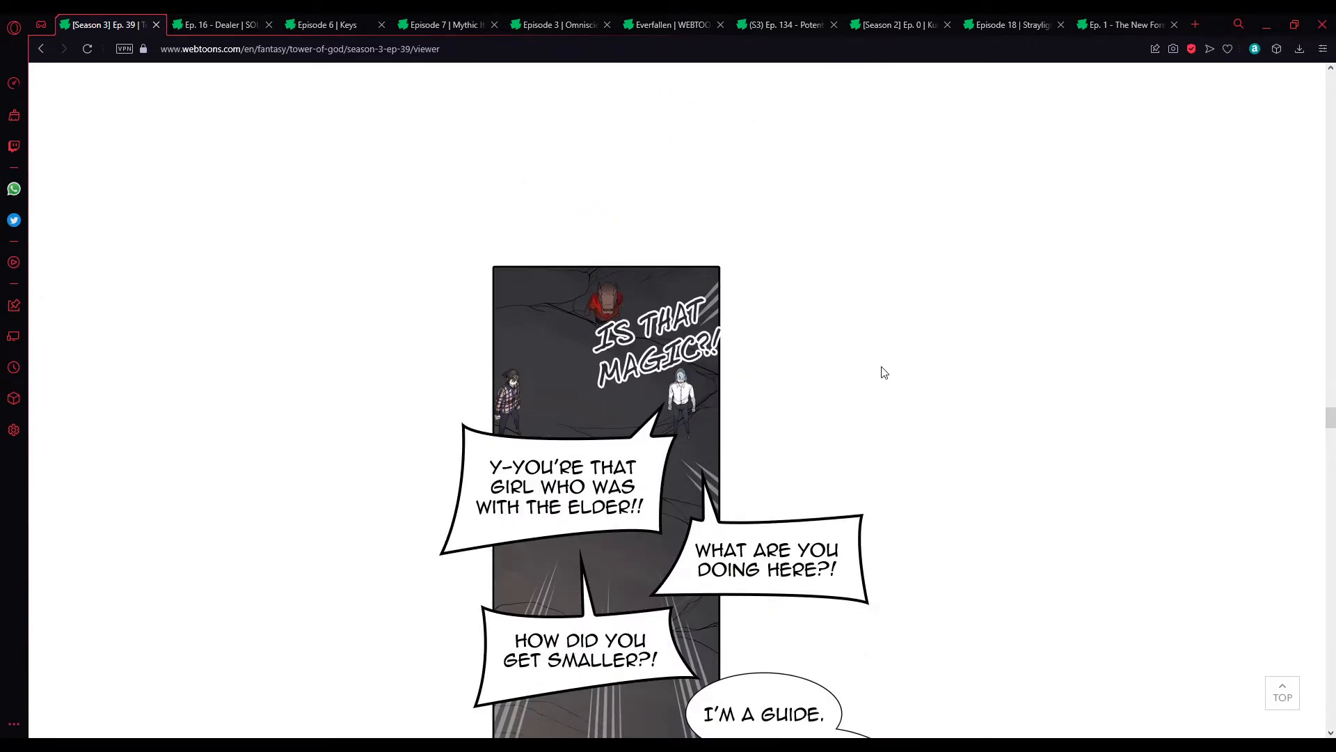
scroll("down", 3)
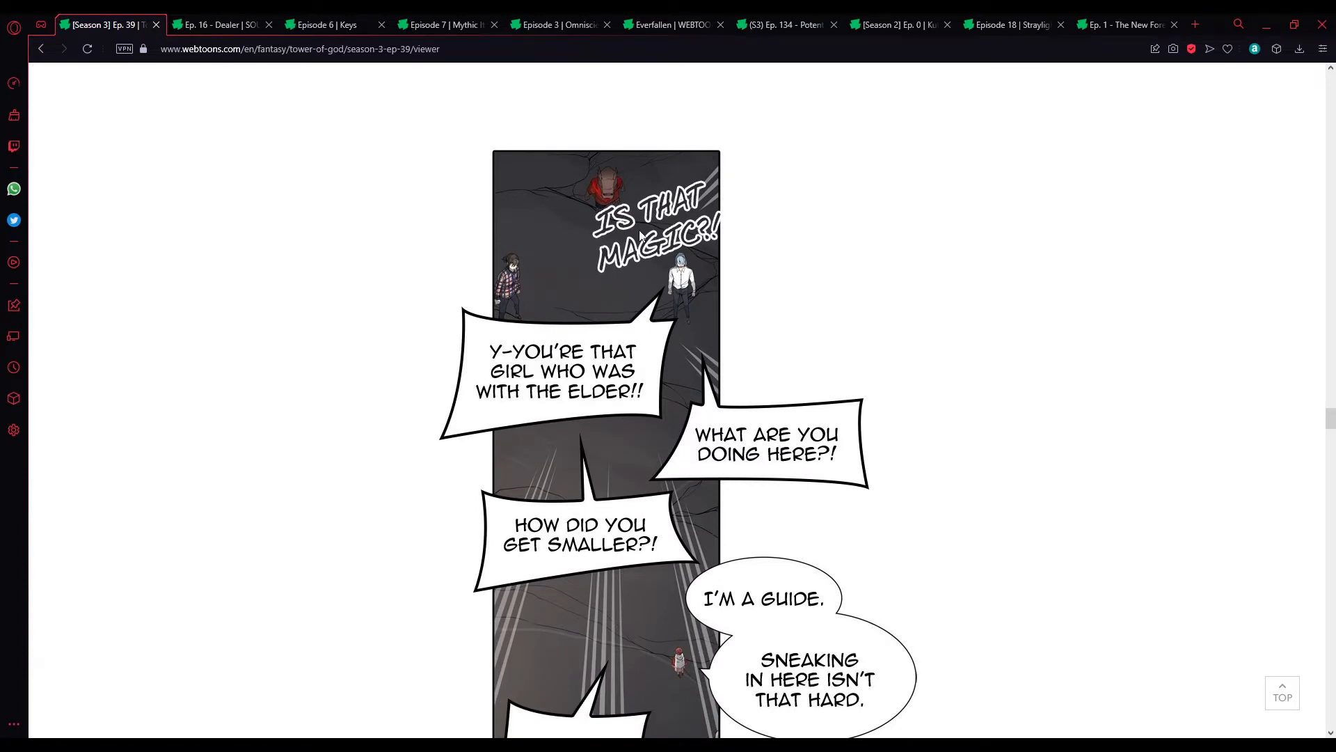
mouse_move(637, 322)
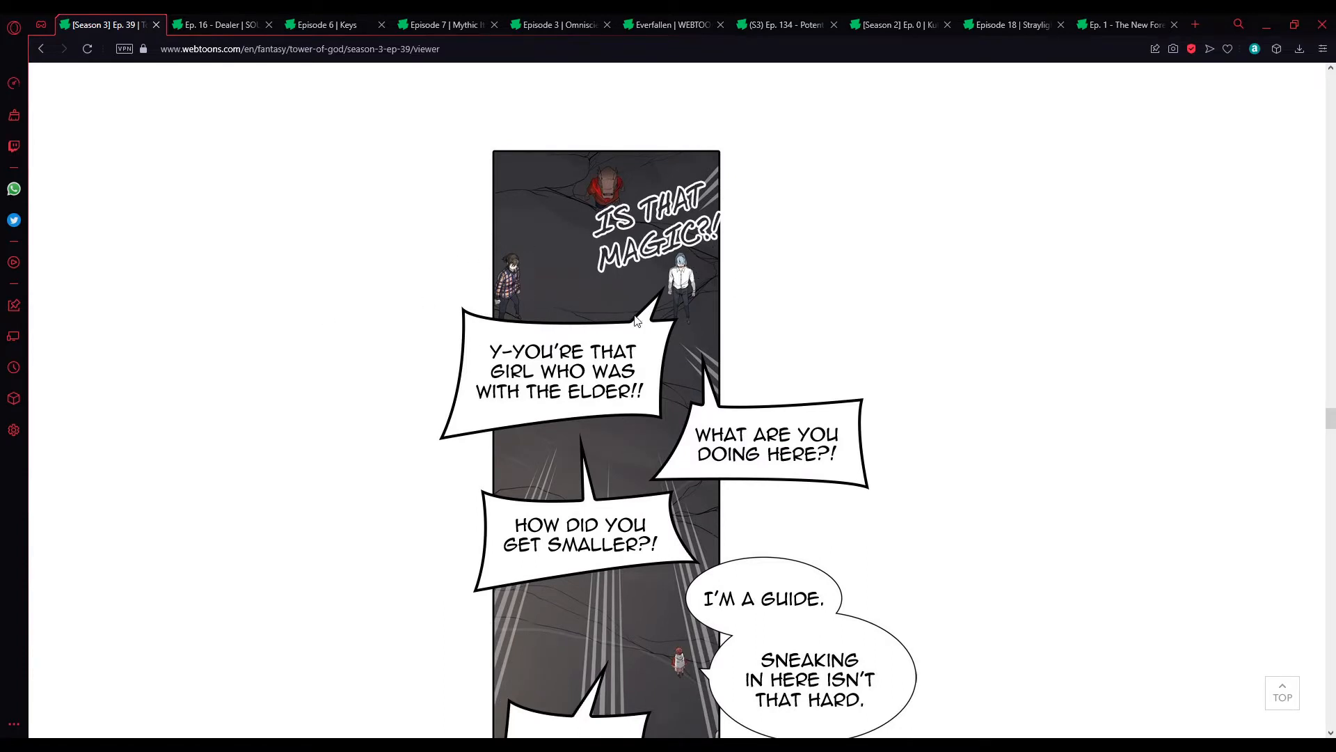
scroll("down", 3)
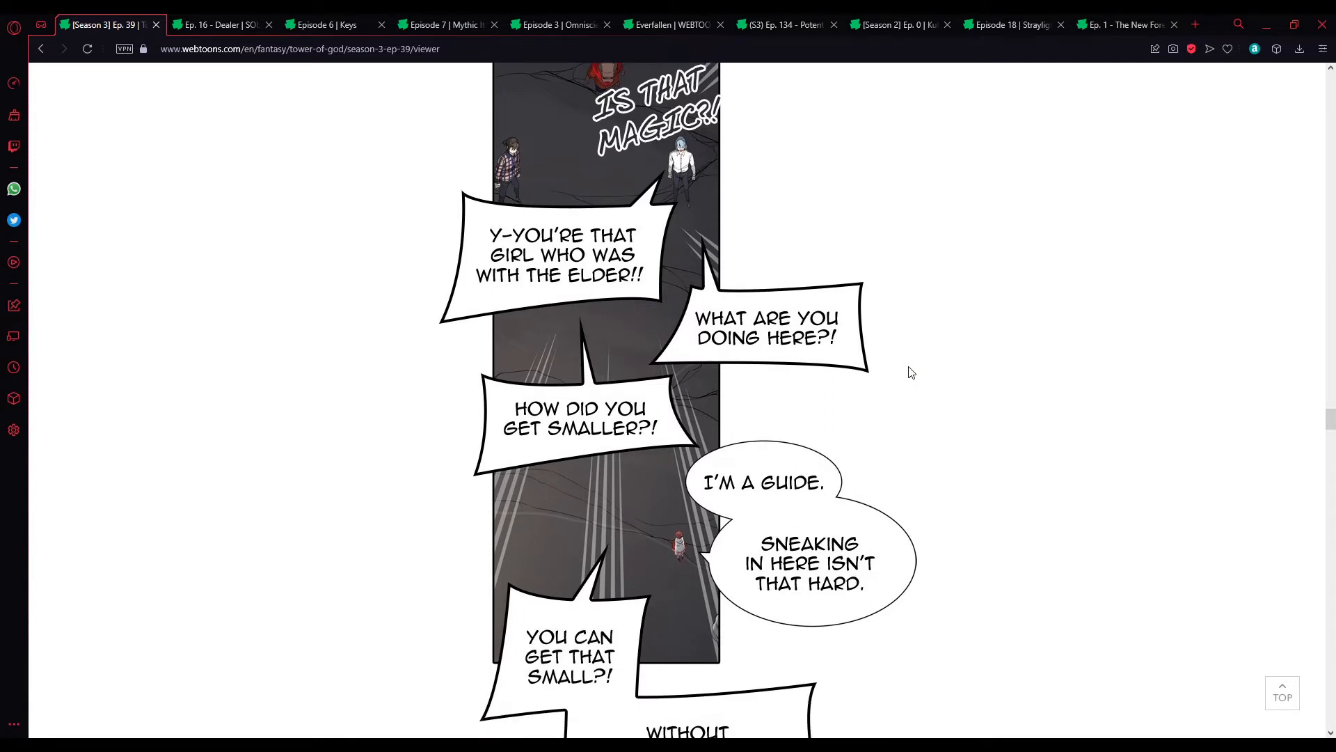
mouse_move(905, 373)
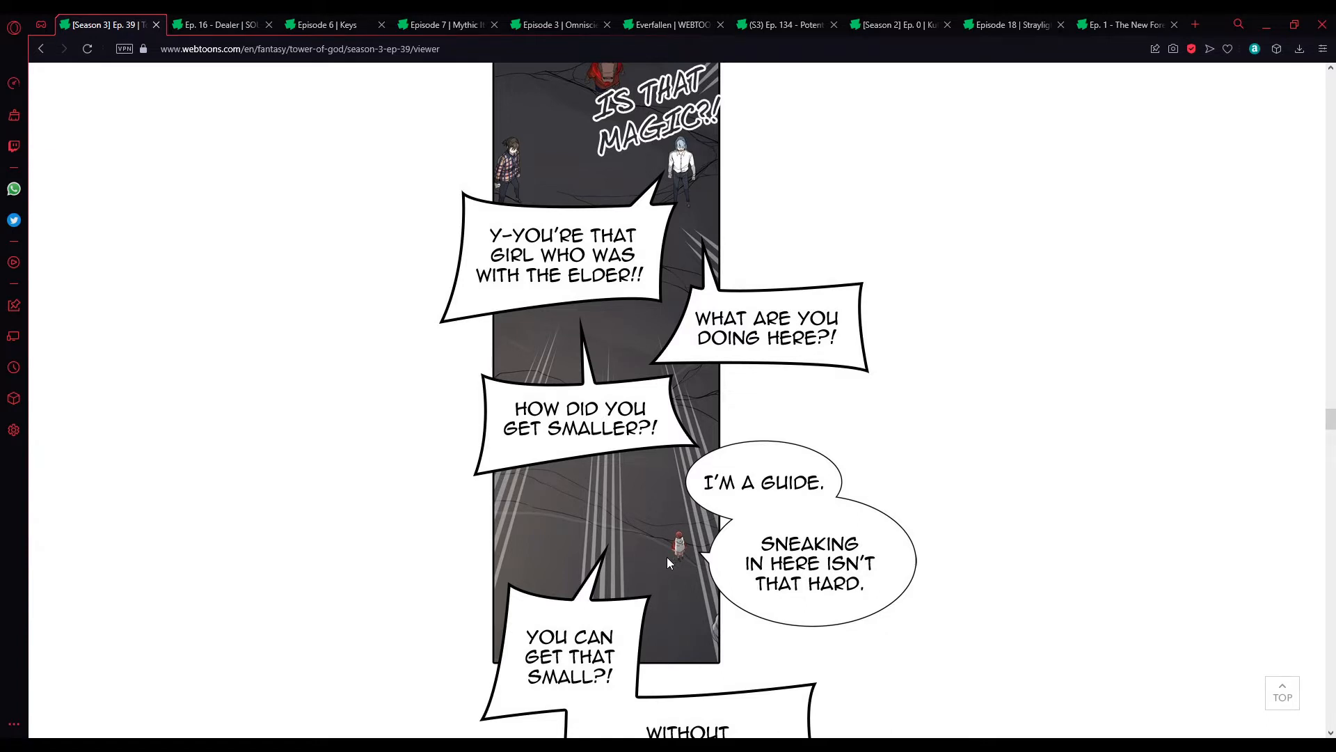
mouse_move(1094, 413)
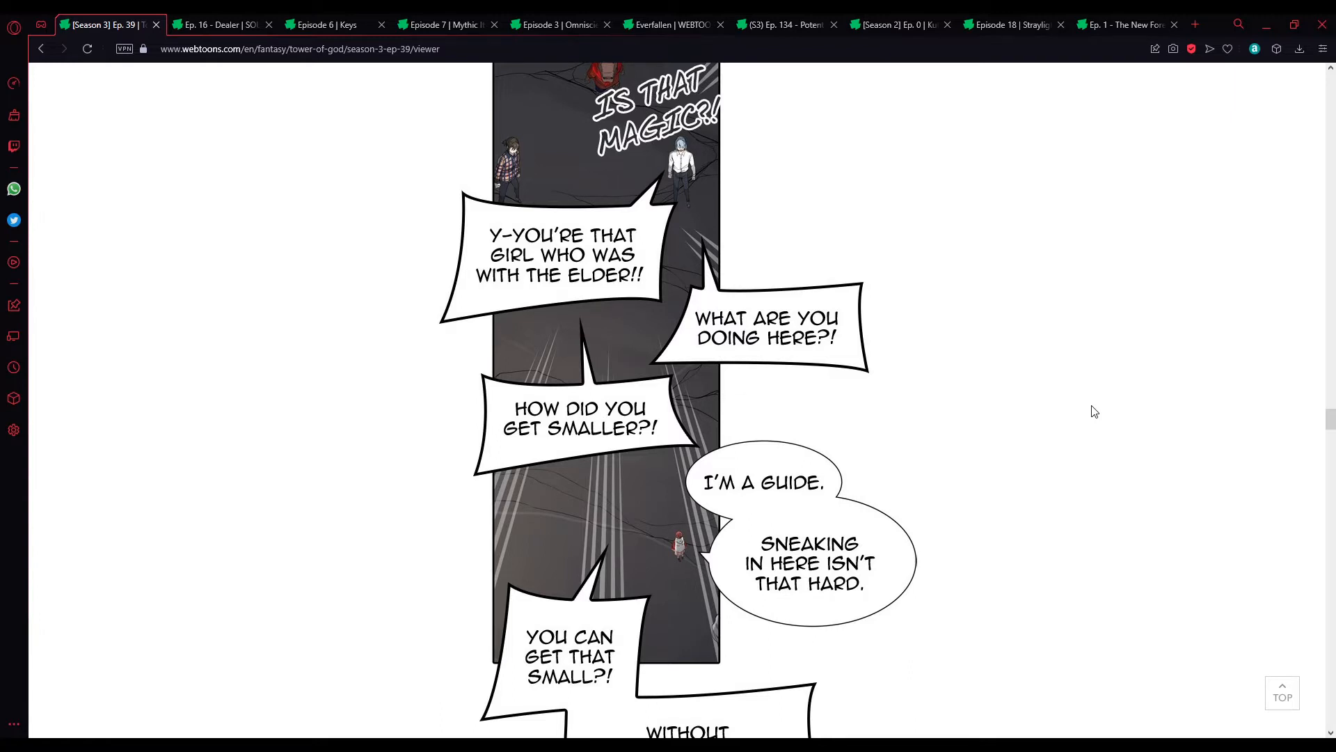
mouse_move(1084, 445)
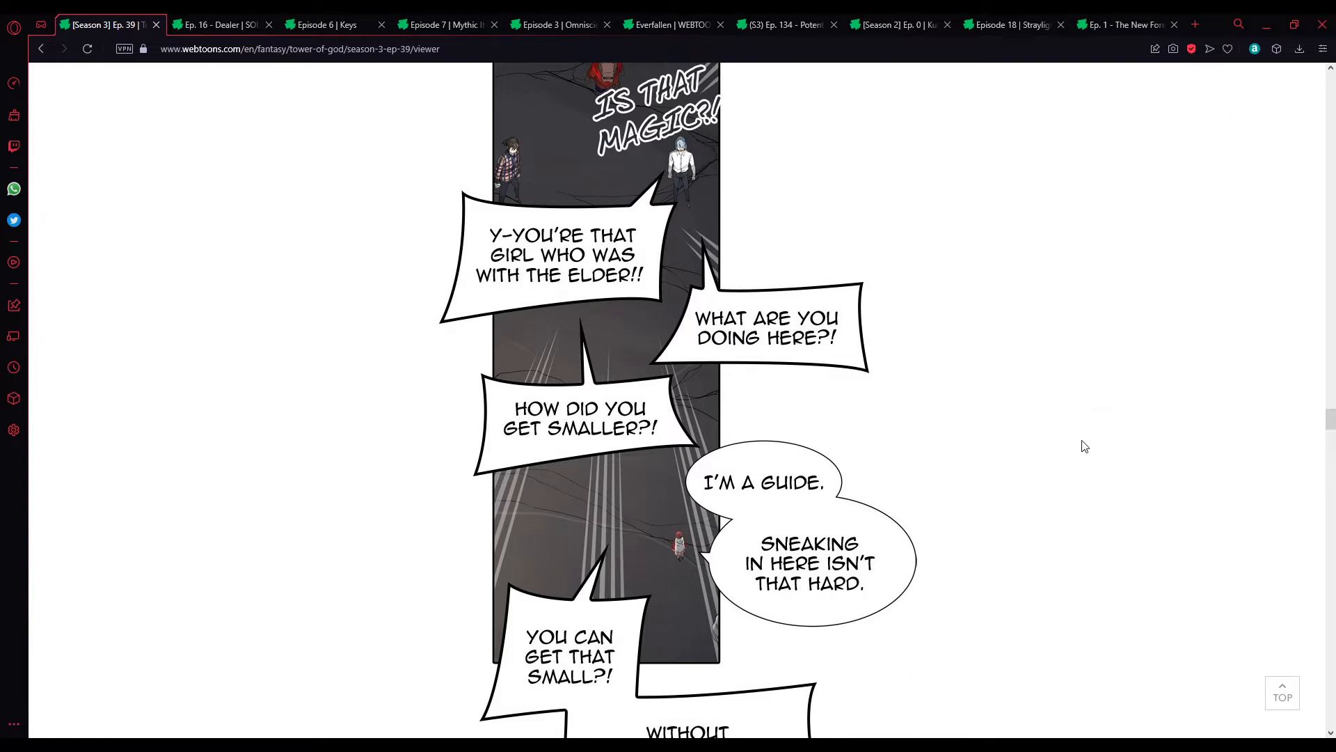
scroll("down", 3)
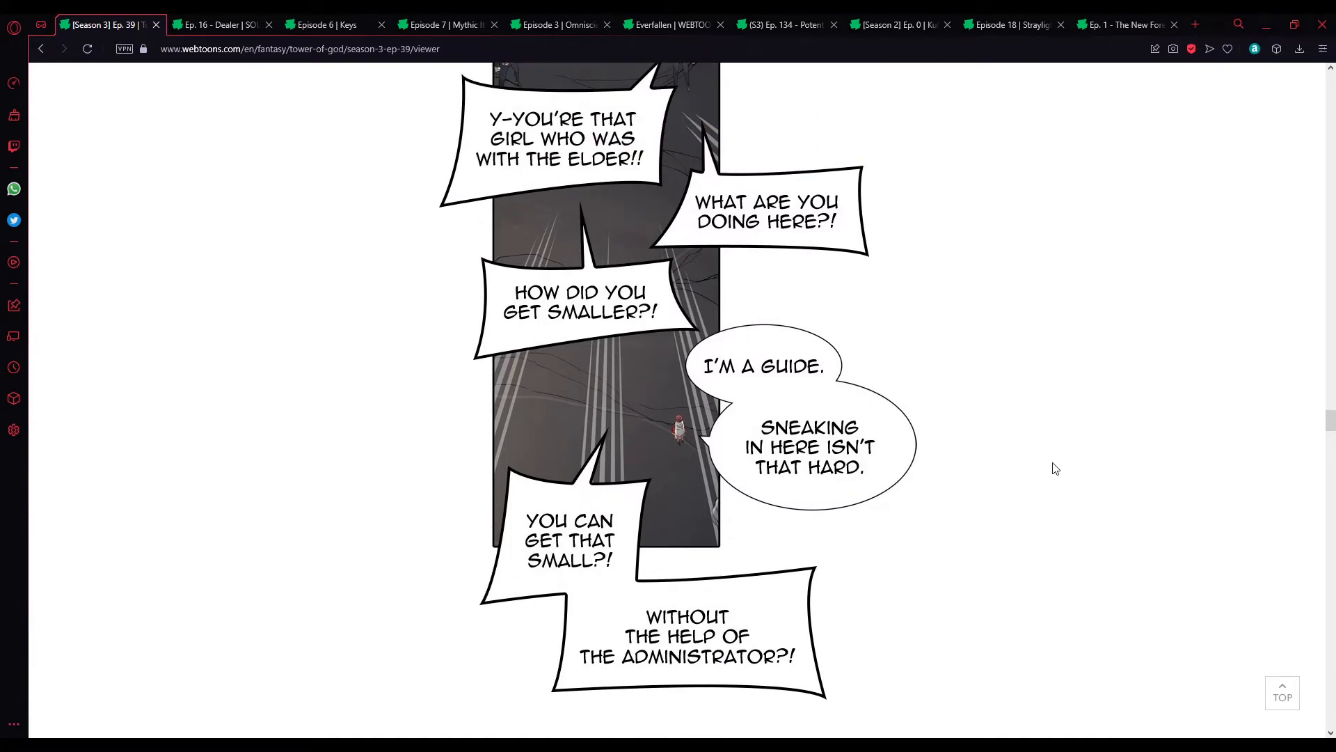
scroll("down", 3)
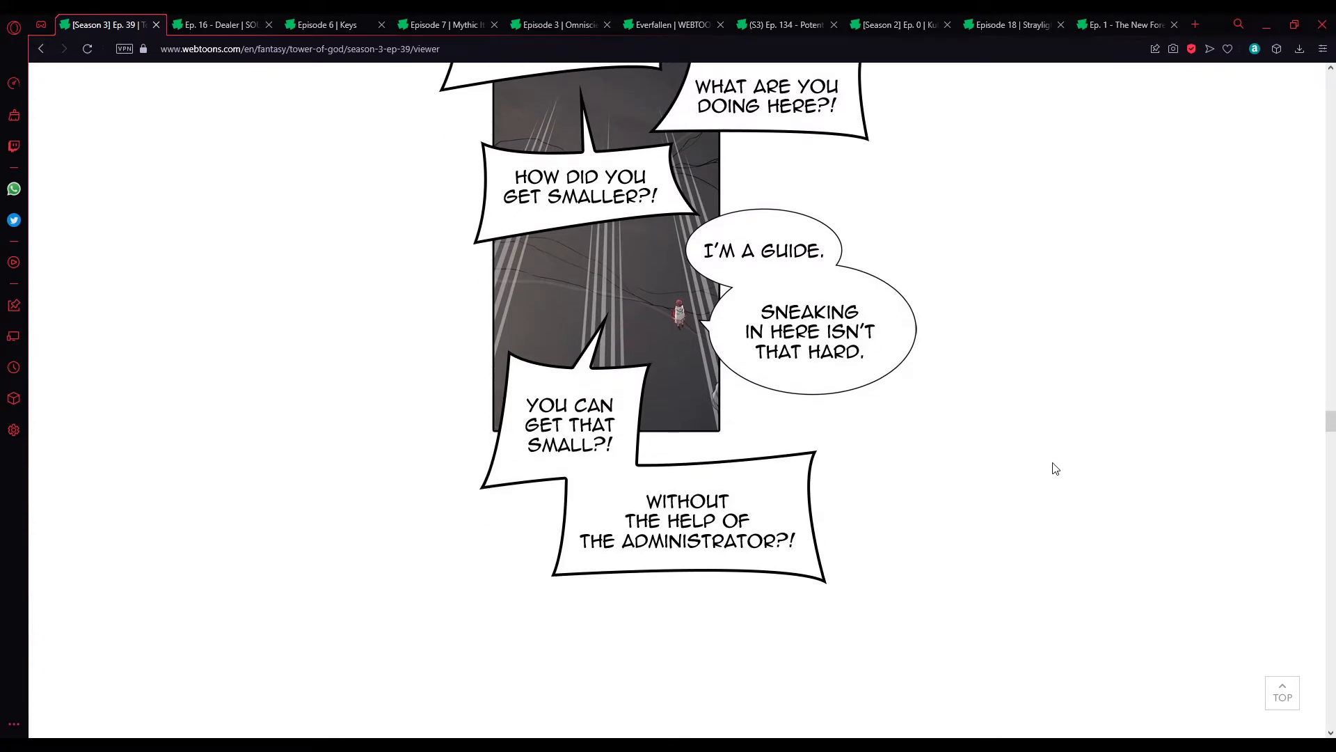
scroll("down", 3)
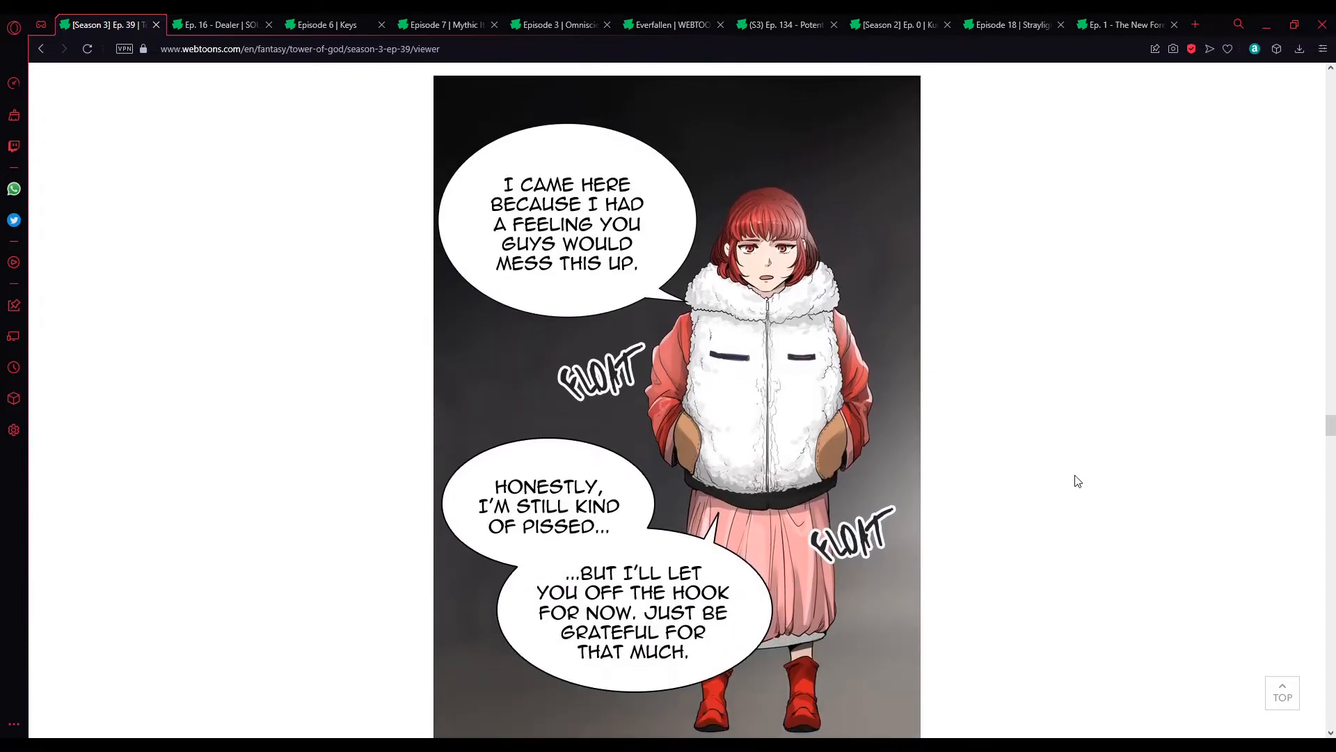
mouse_move(1073, 476)
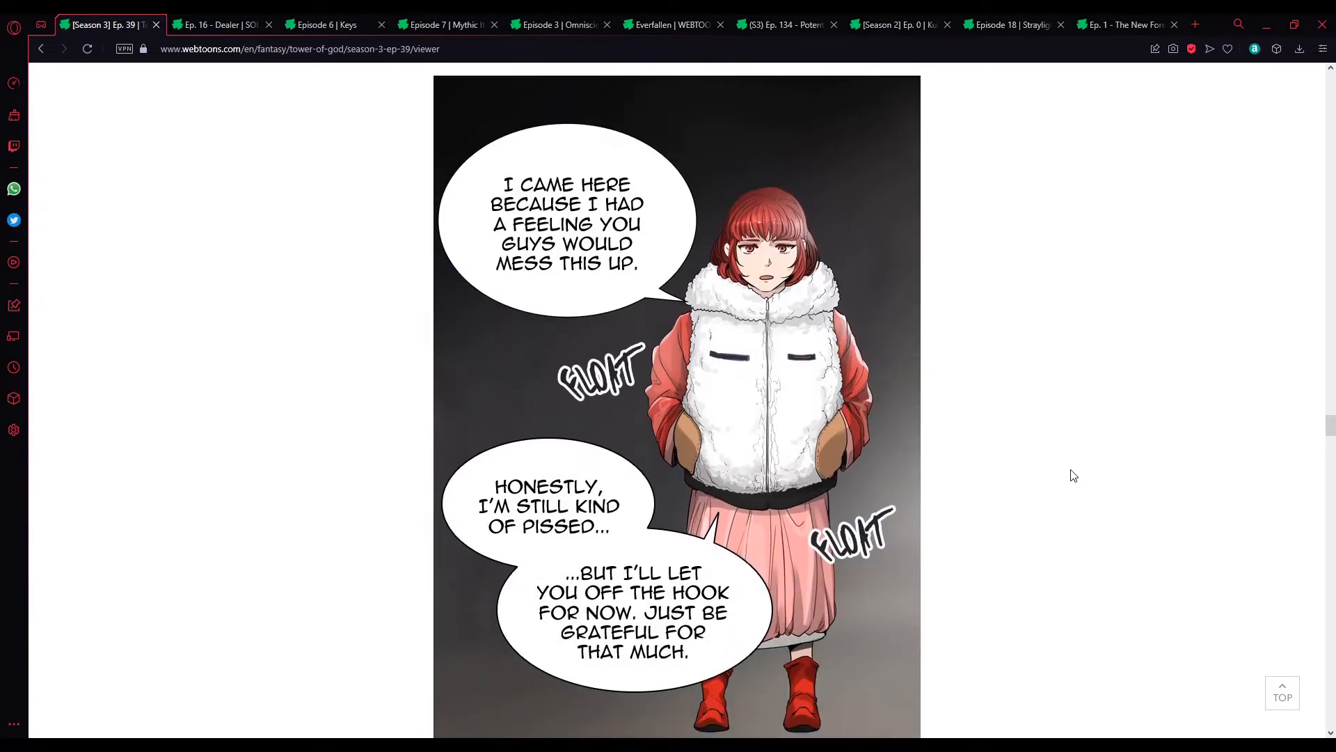
scroll("down", 3)
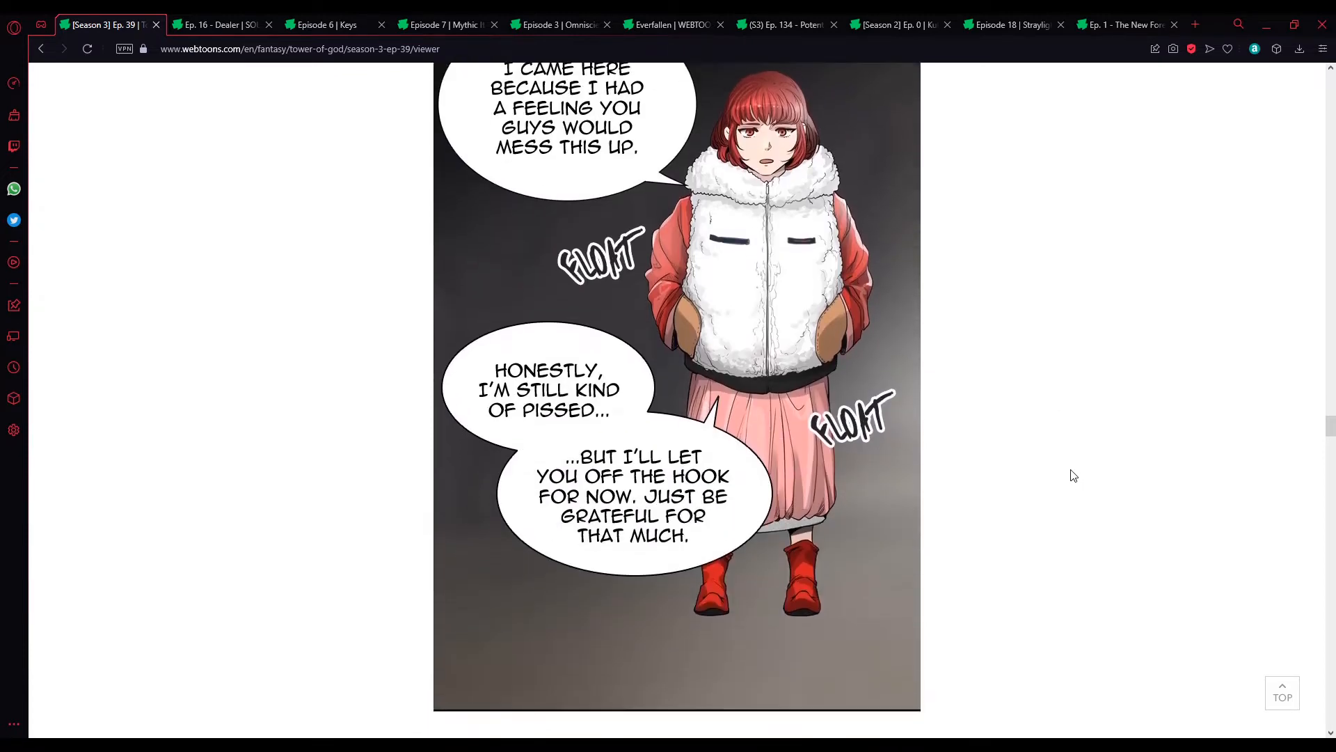
mouse_move(1083, 476)
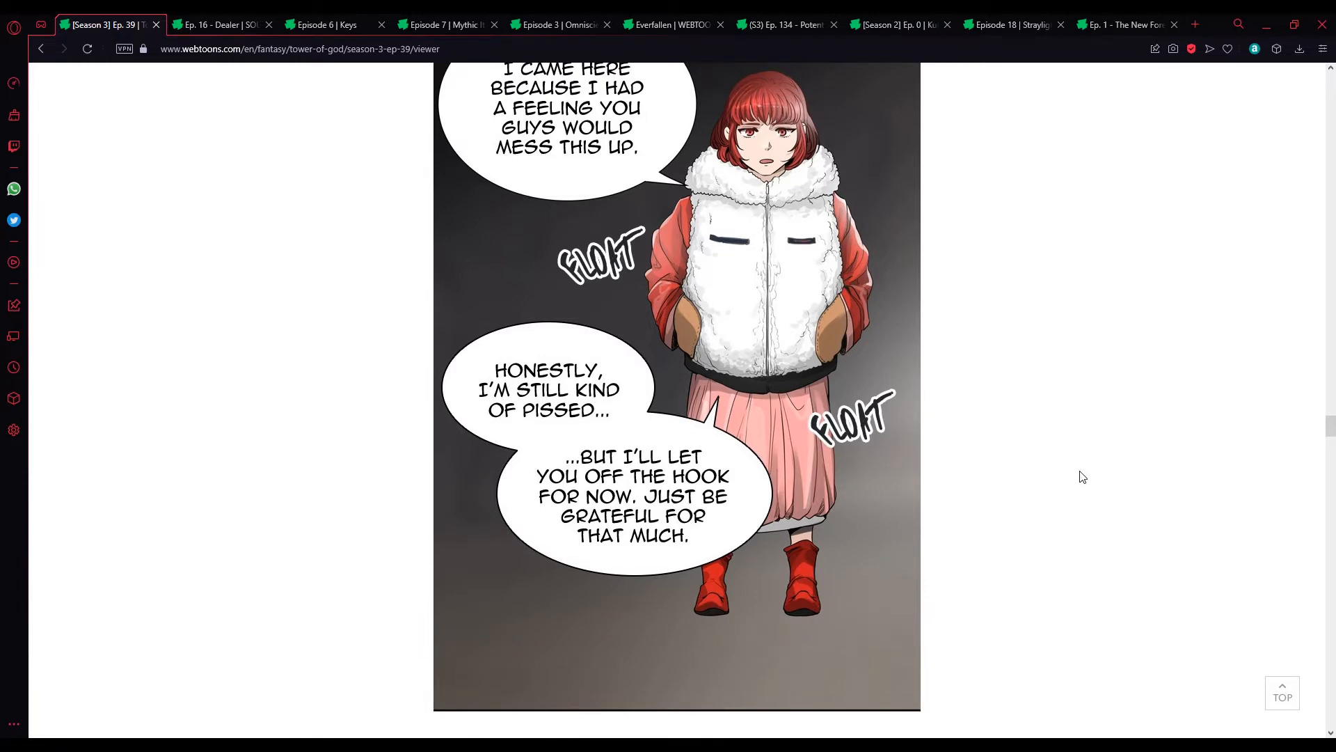
scroll("down", 3)
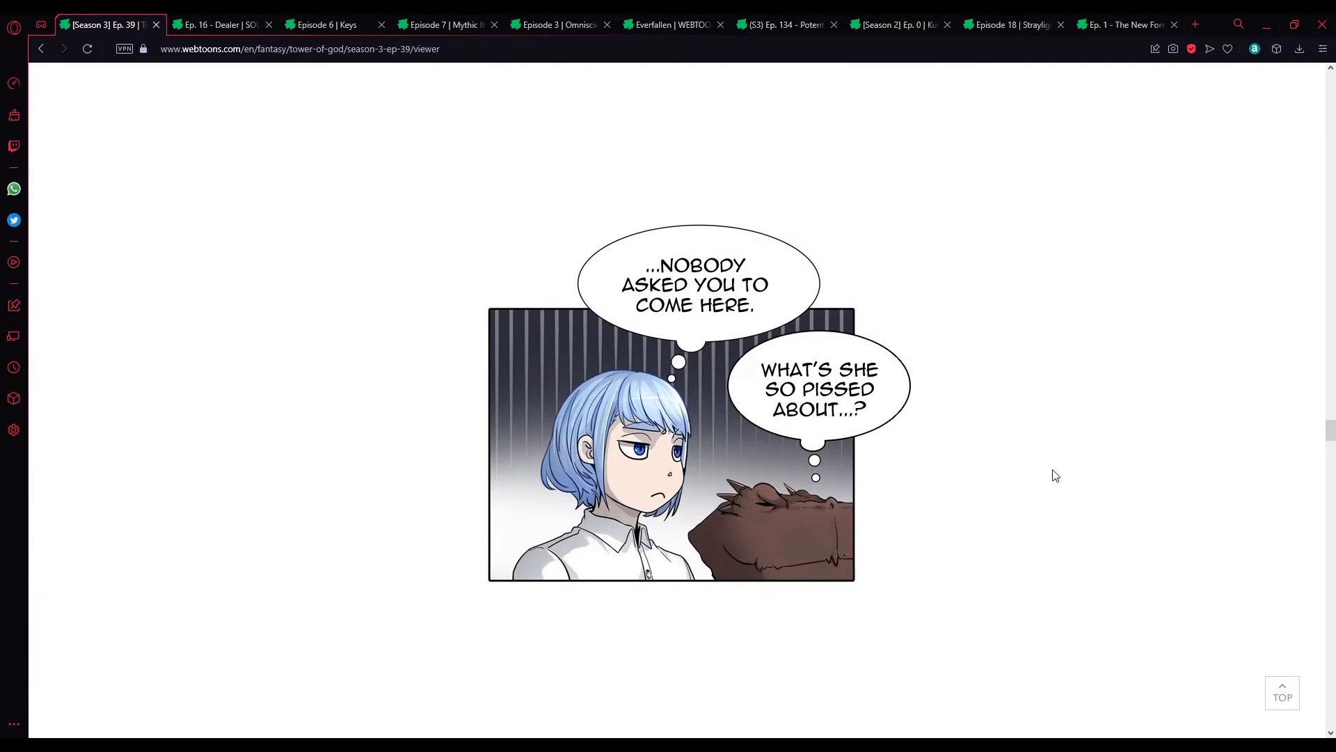
mouse_move(955, 445)
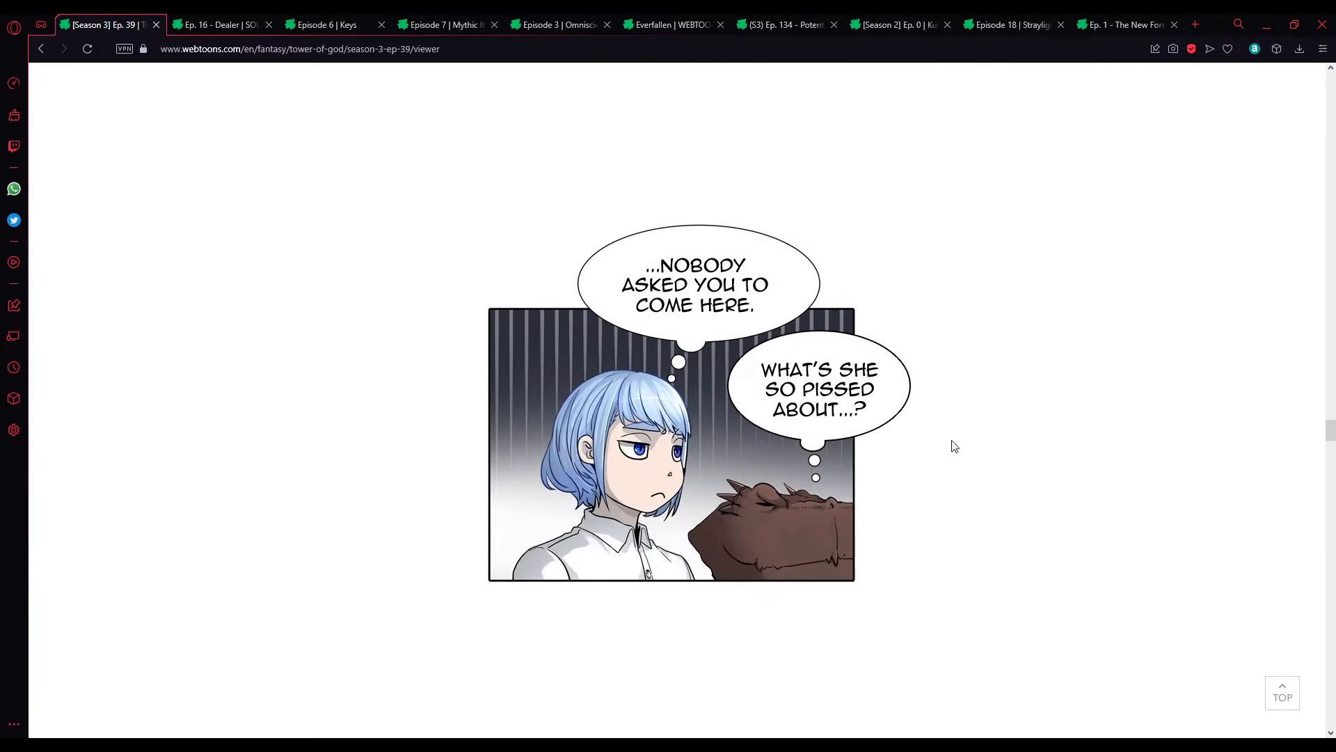
scroll("down", 3)
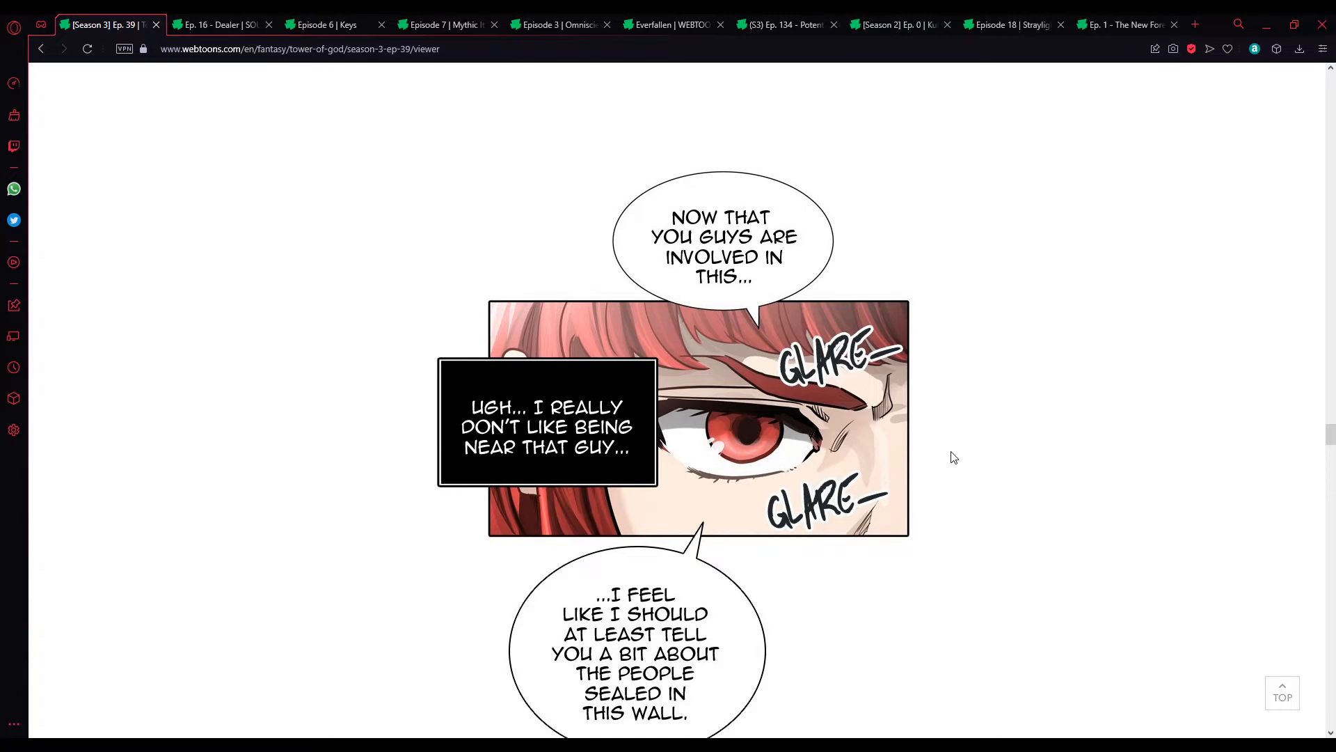
scroll("down", 3)
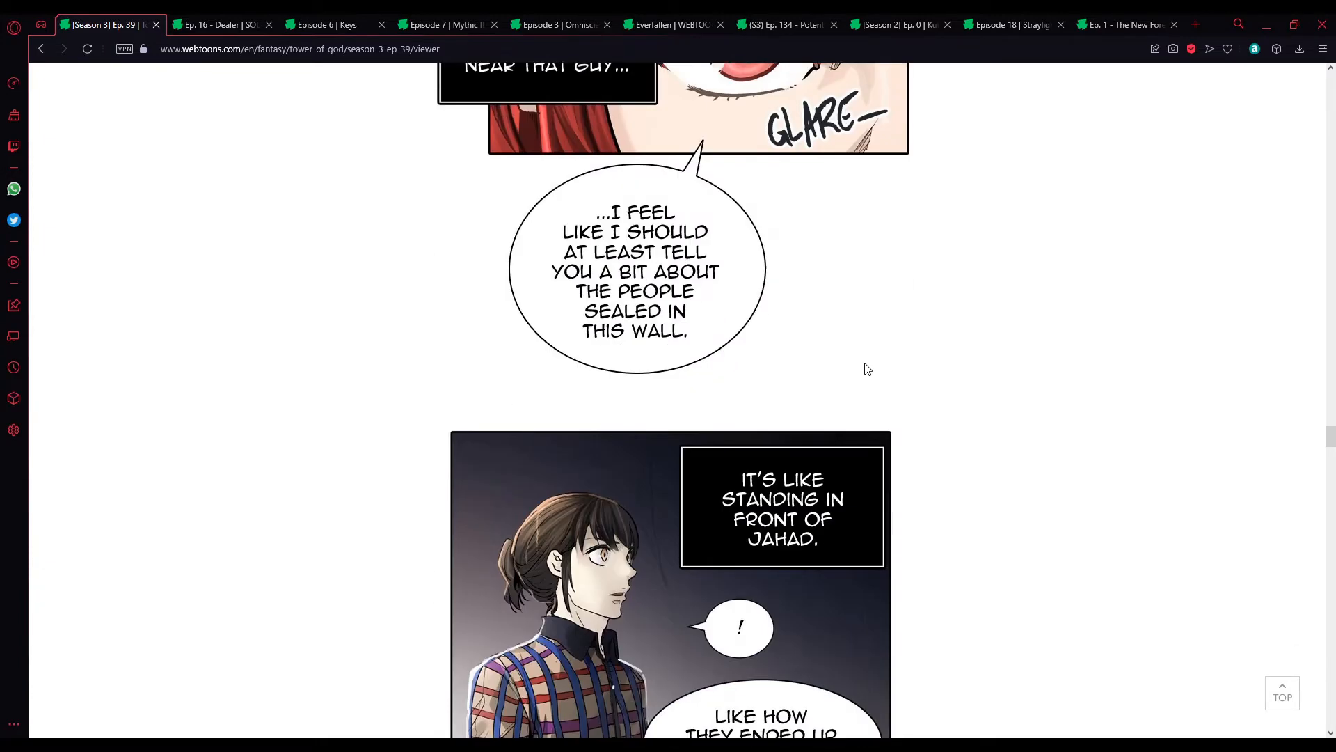
scroll("down", 3)
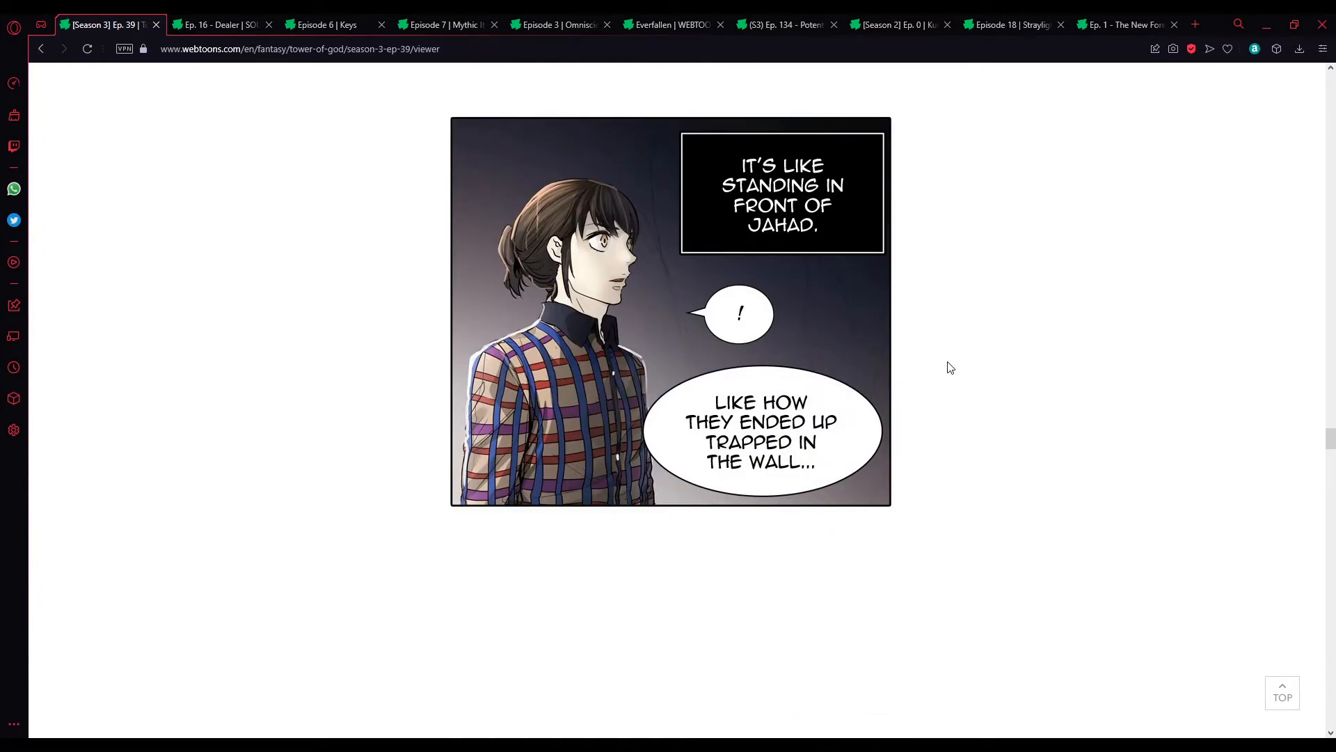
scroll("down", 3)
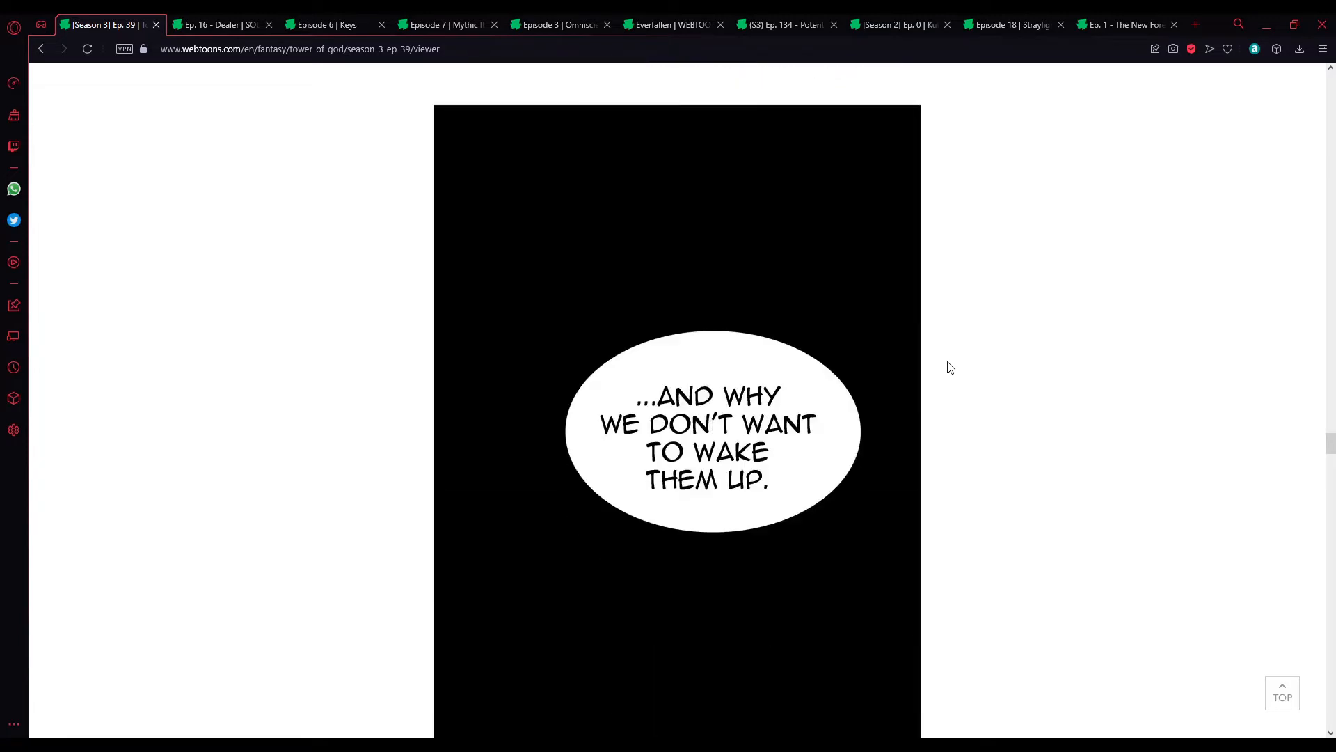
scroll("down", 3)
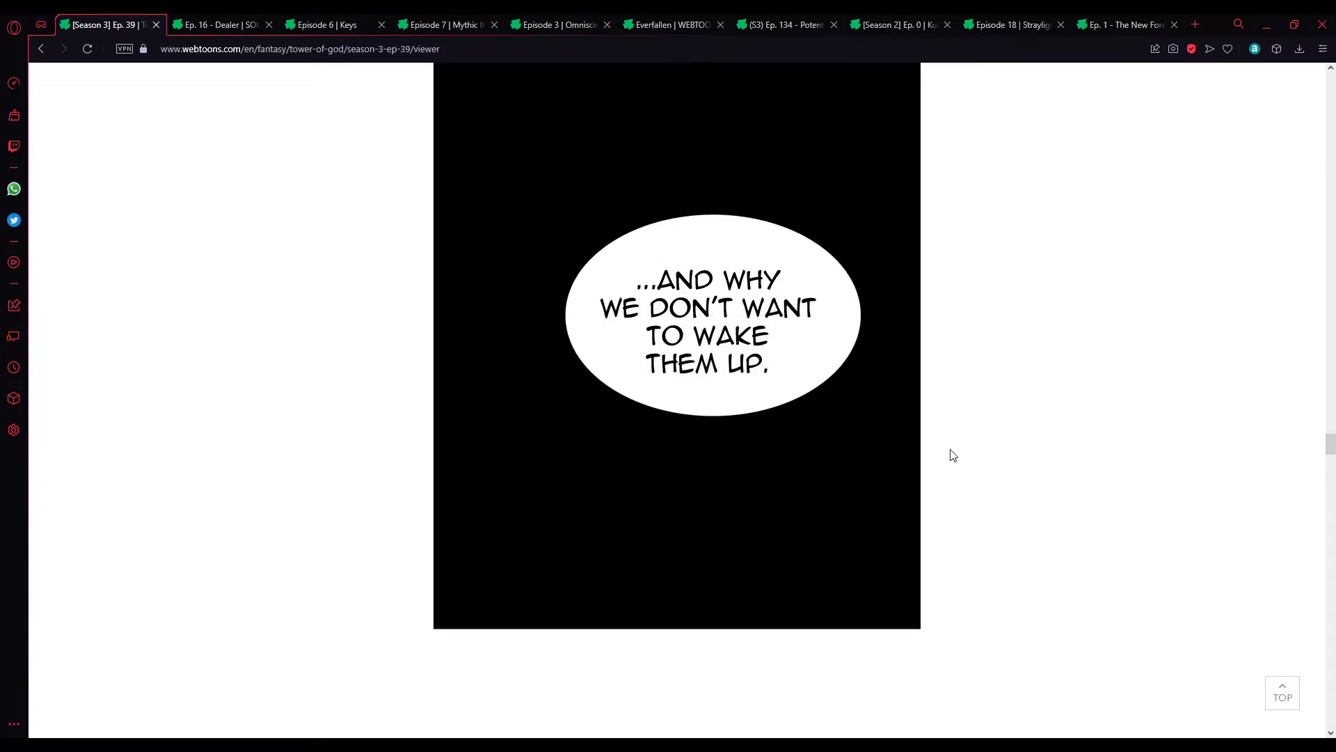
scroll("down", 3)
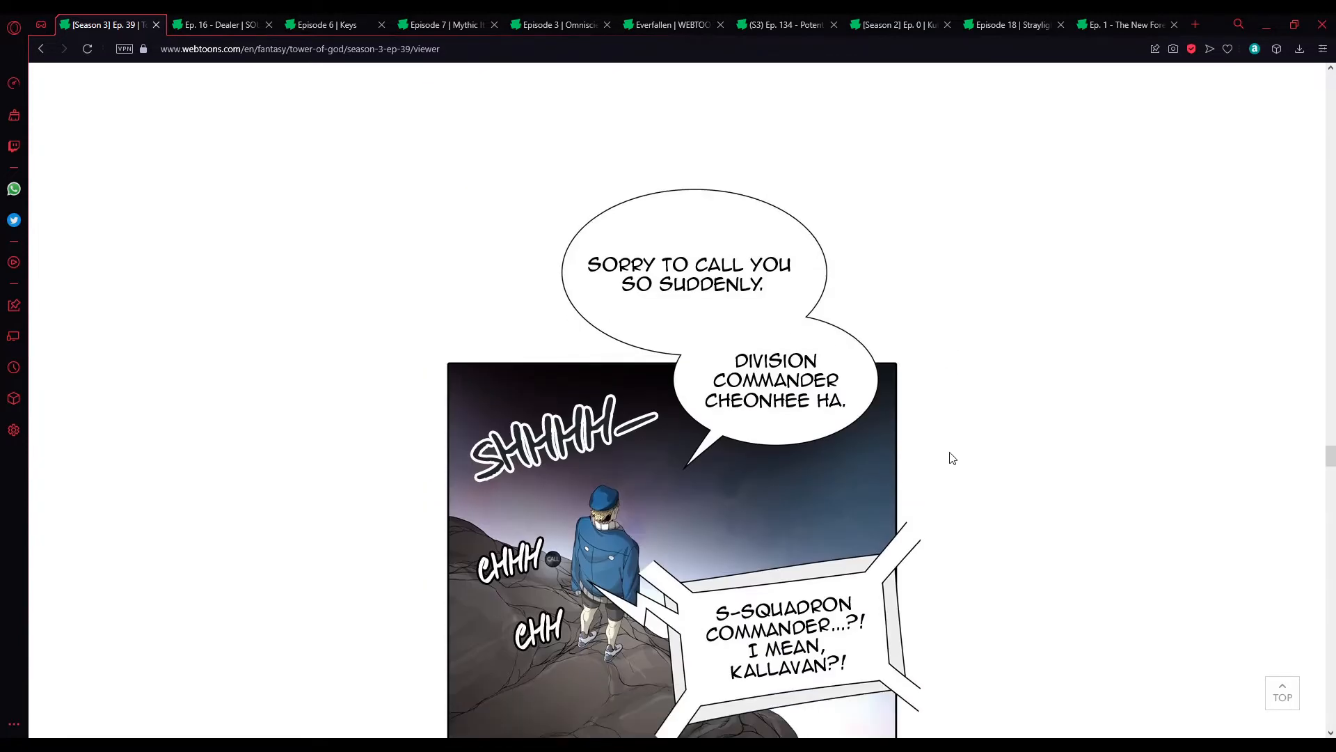
scroll("down", 3)
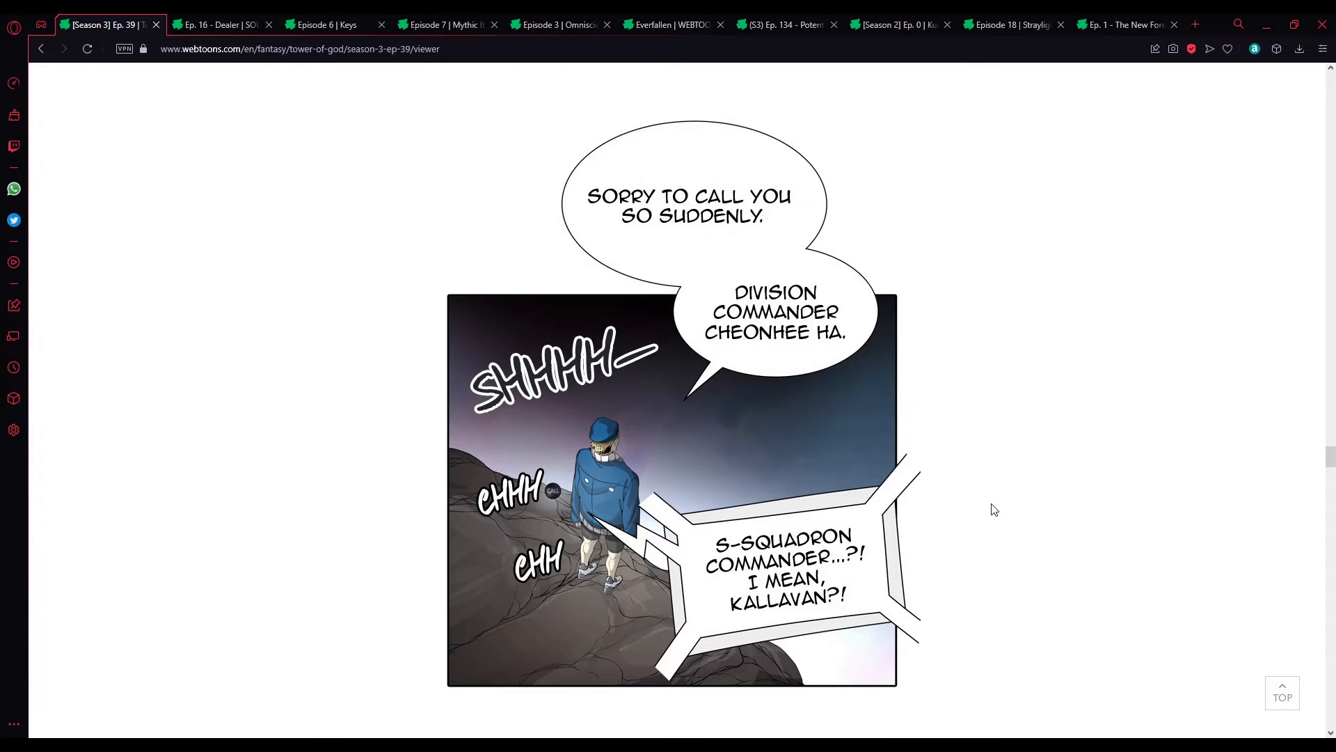
scroll("down", 3)
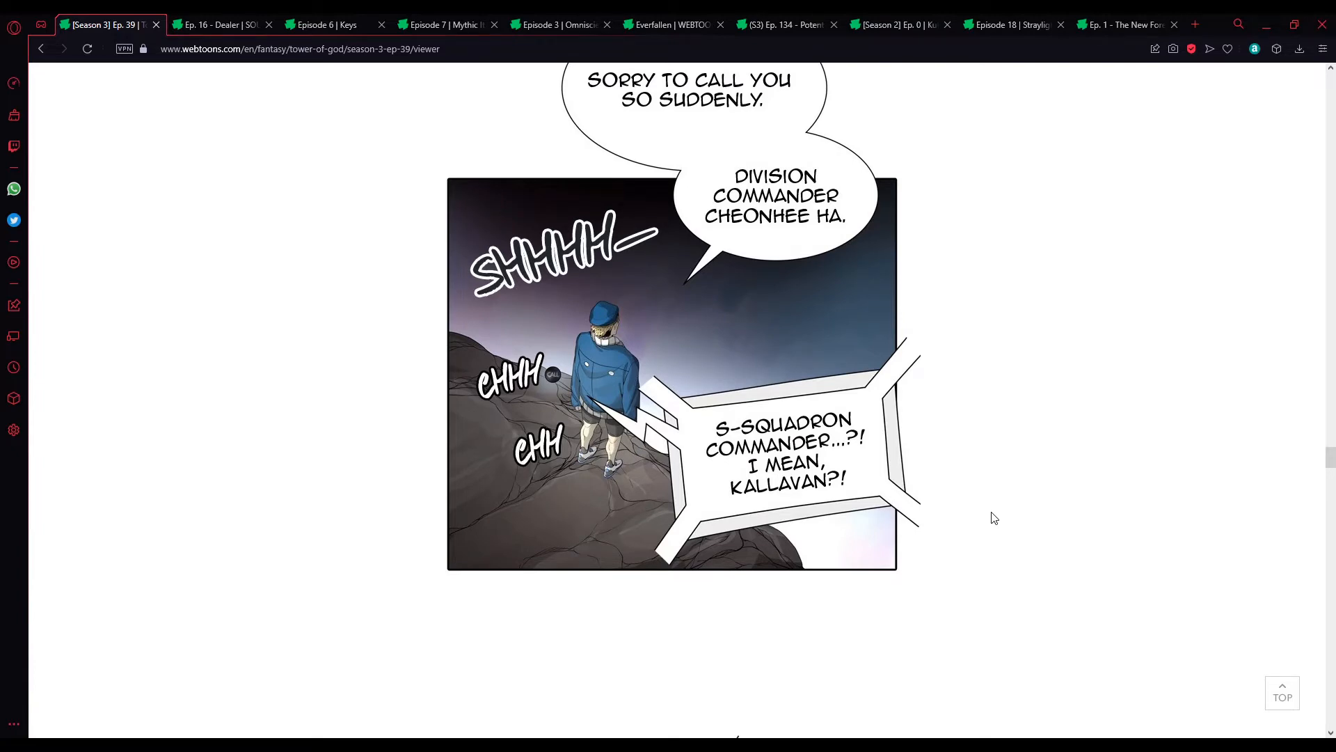
scroll("down", 3)
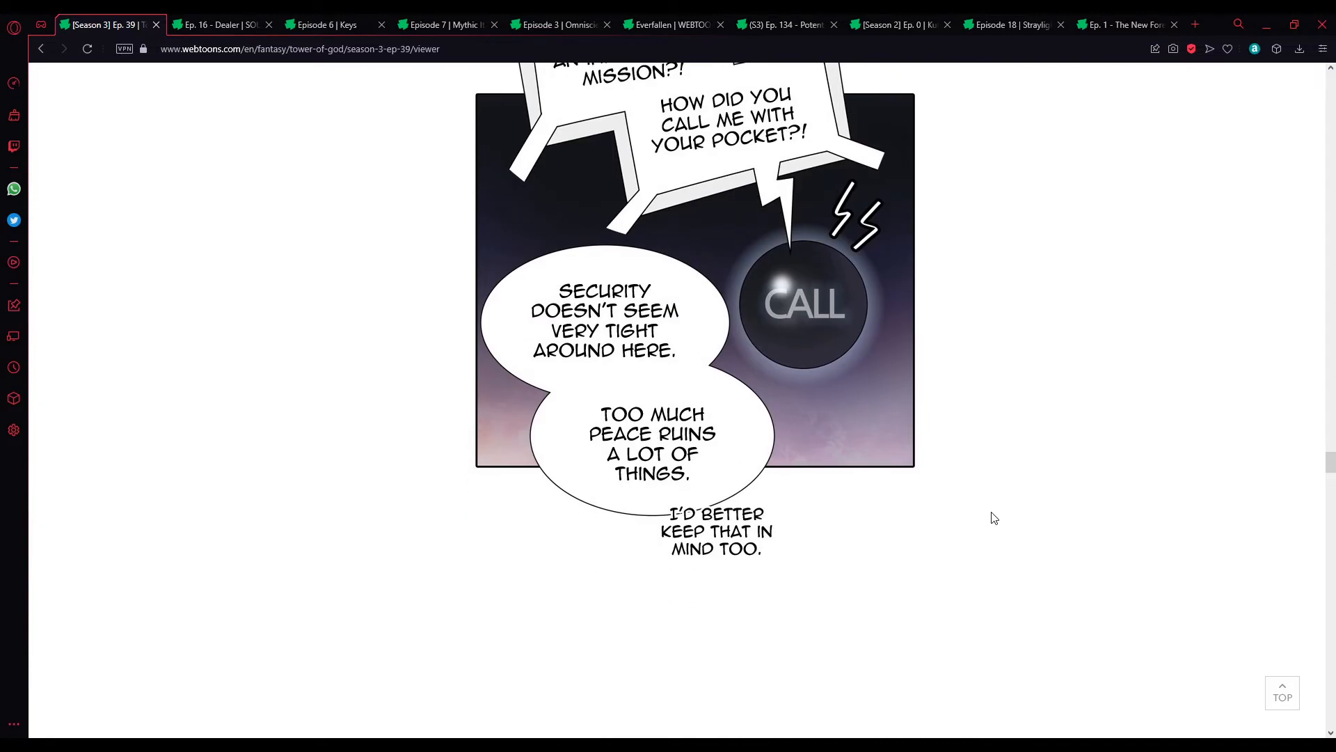
mouse_move(991, 499)
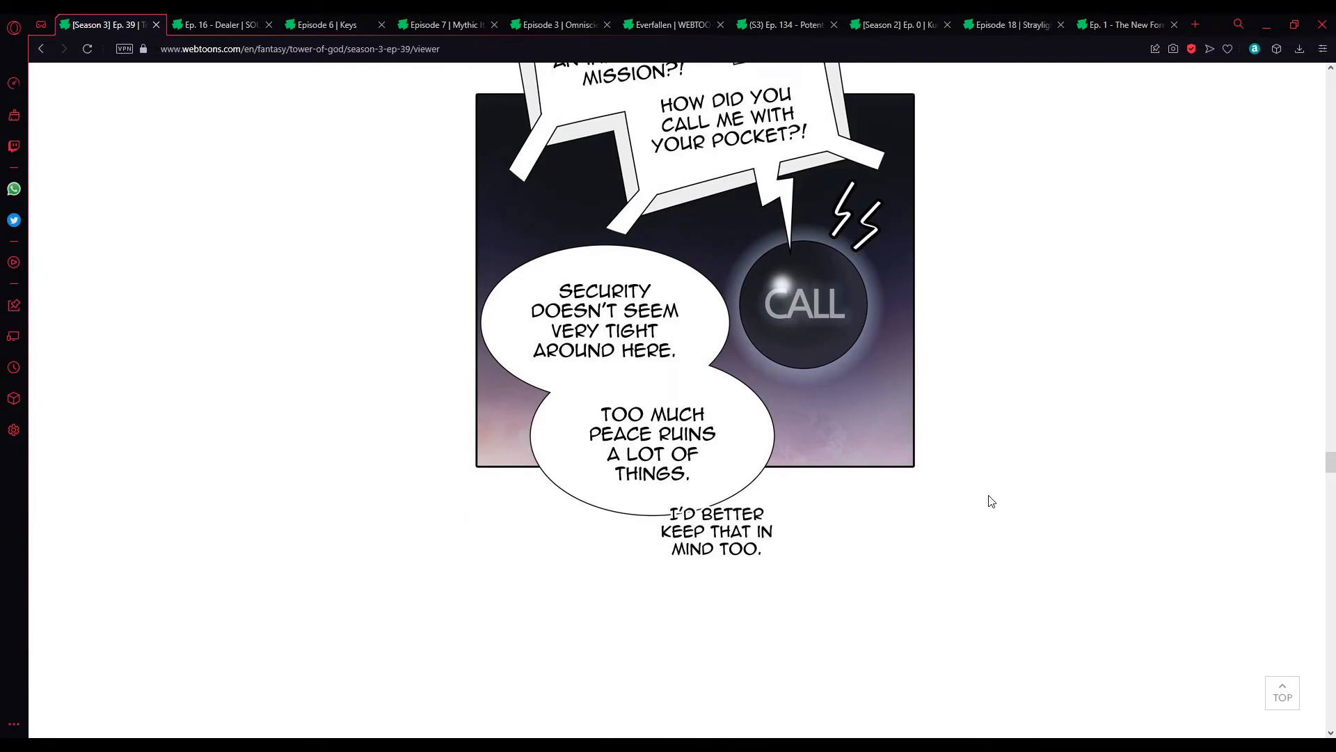
mouse_move(994, 504)
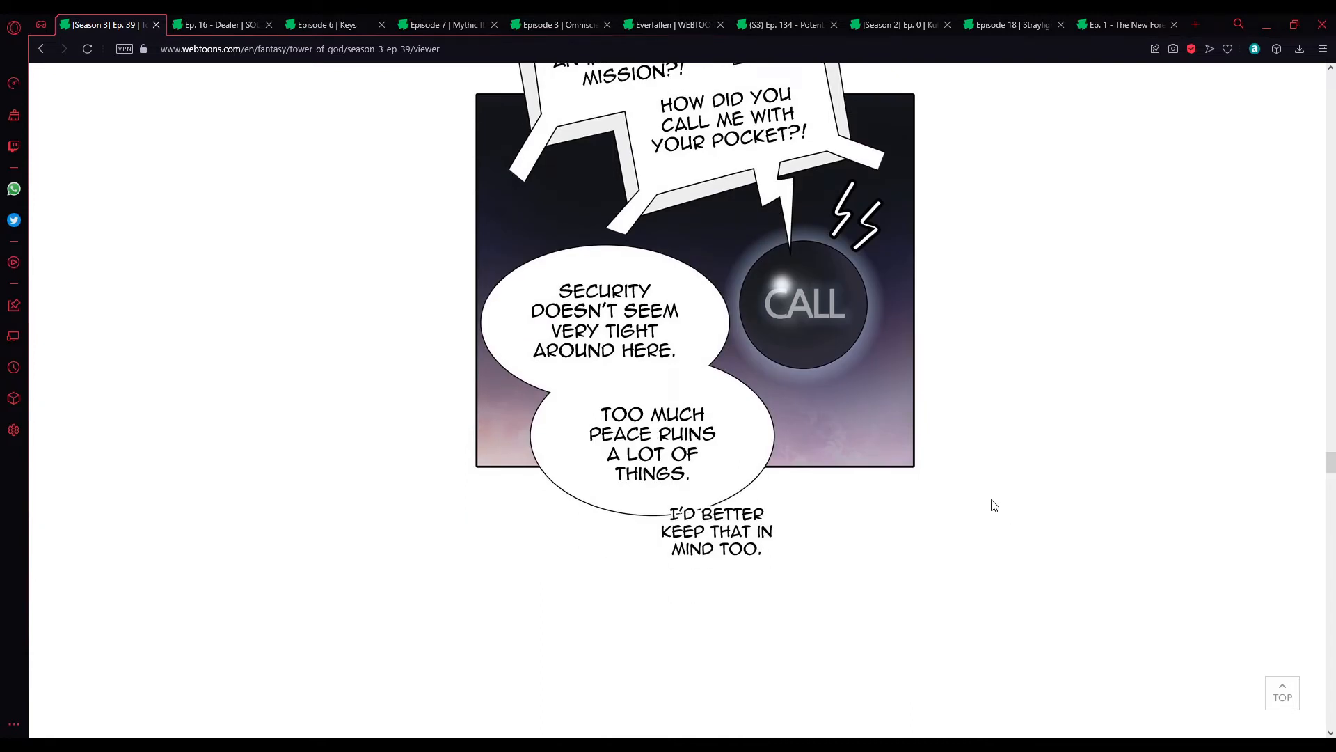
scroll("down", 3)
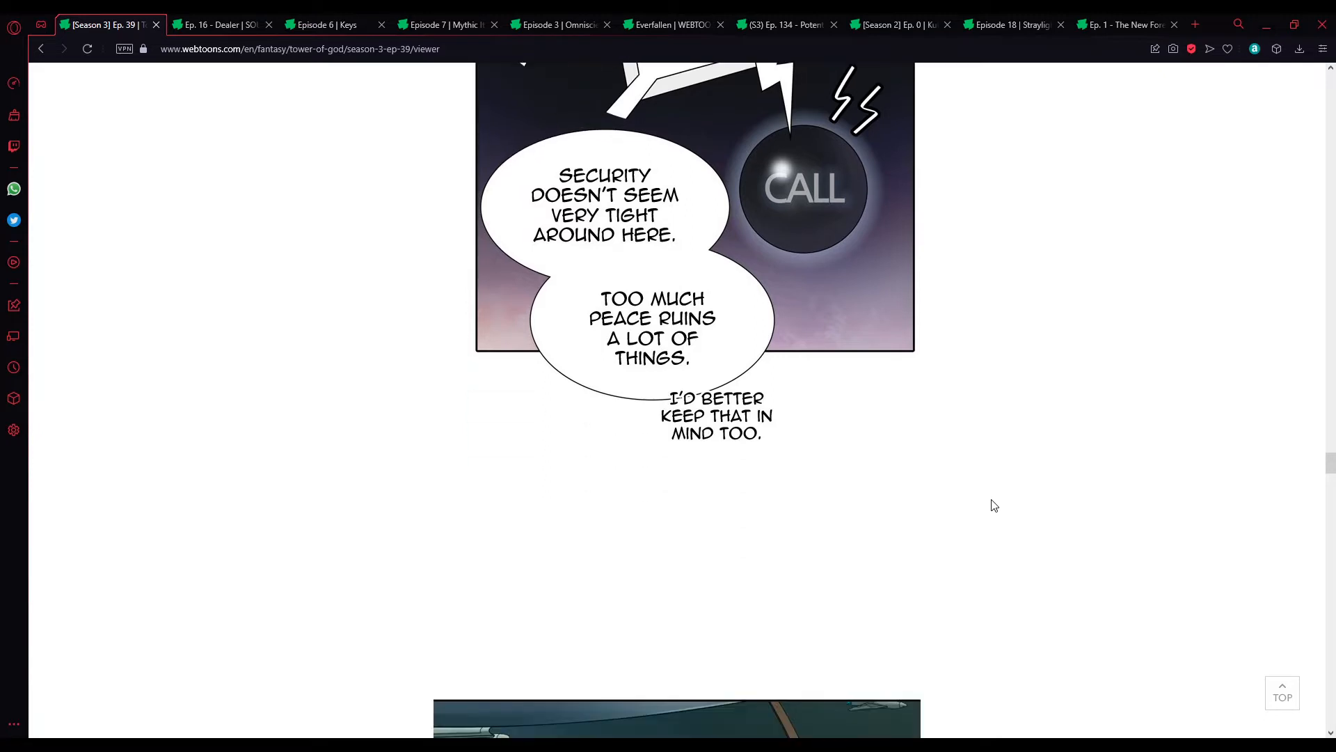
scroll("down", 3)
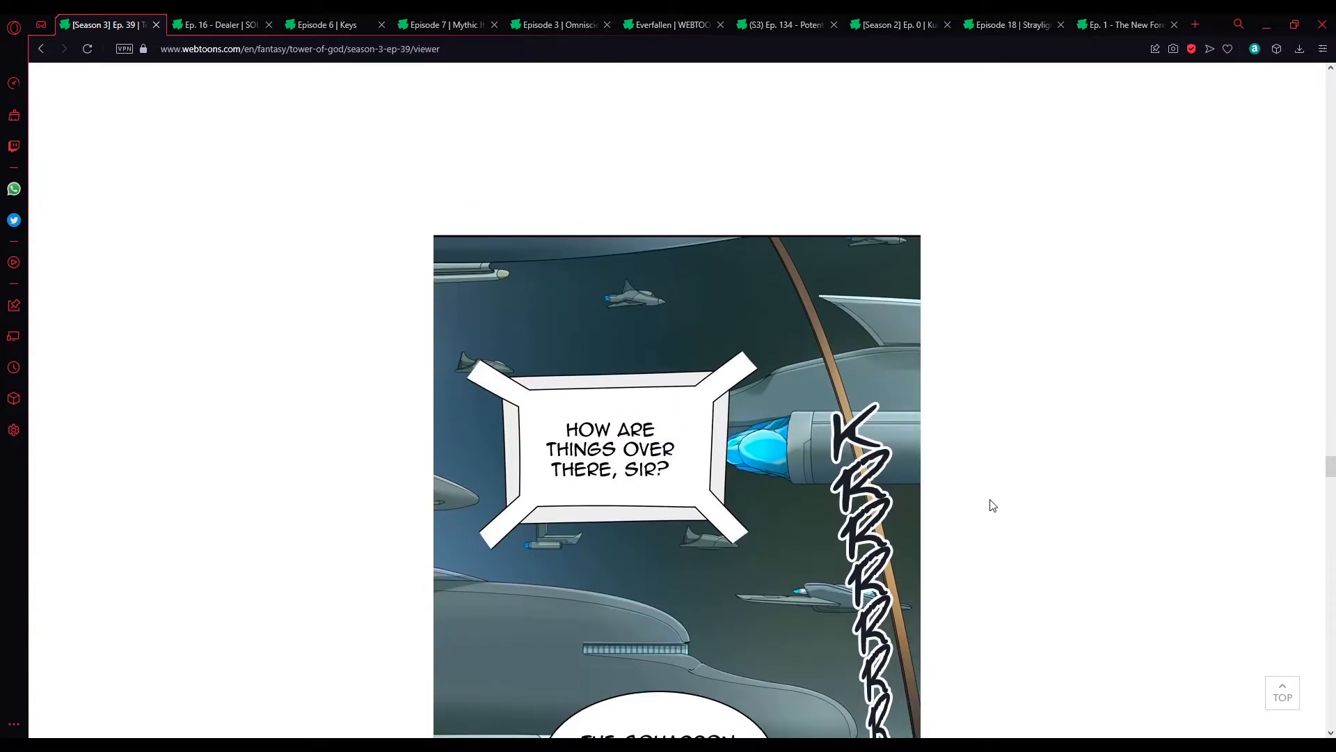
scroll("down", 3)
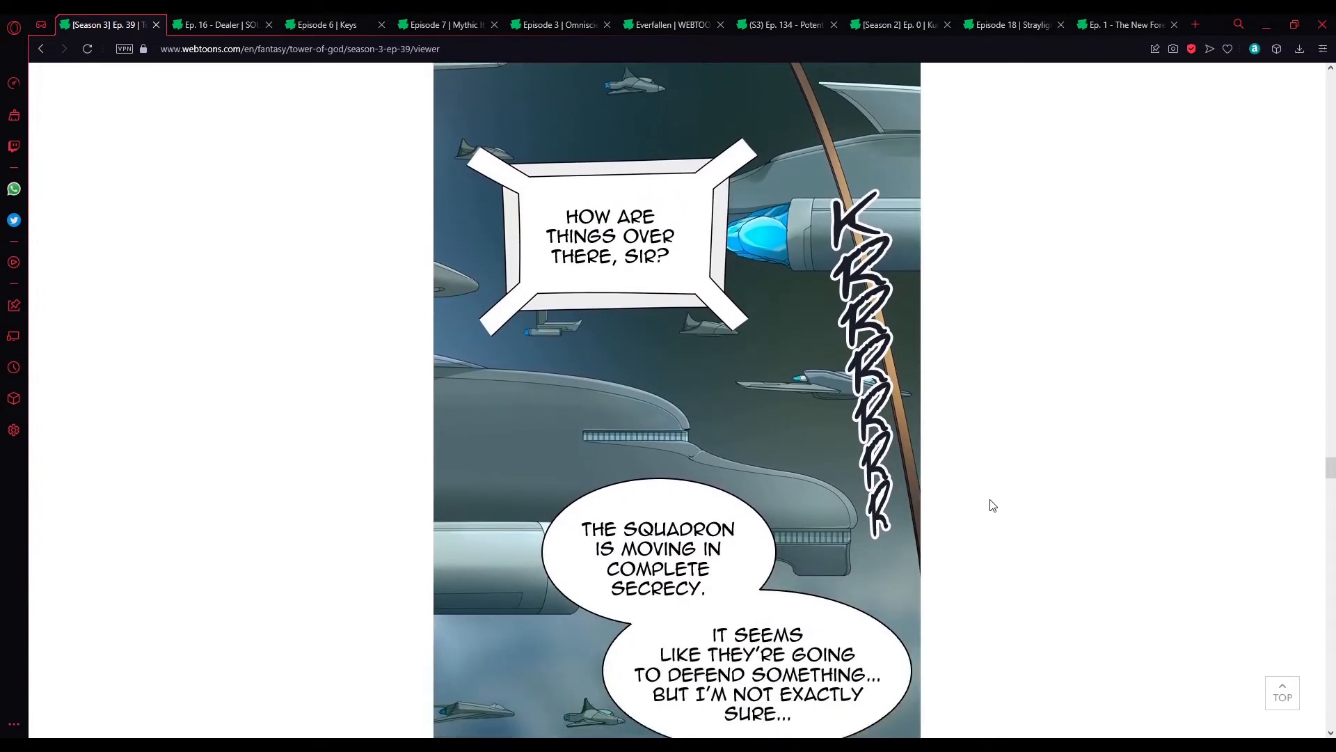
scroll("up", 3)
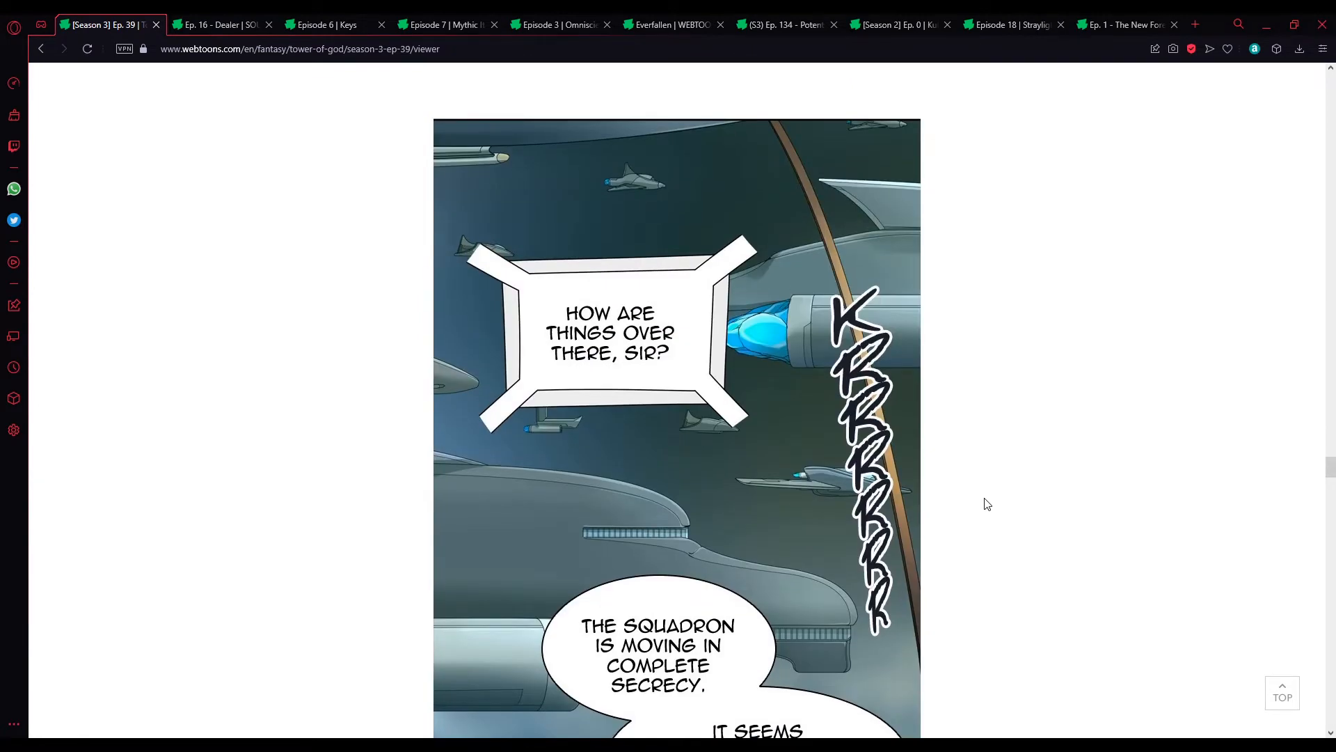
scroll("down", 3)
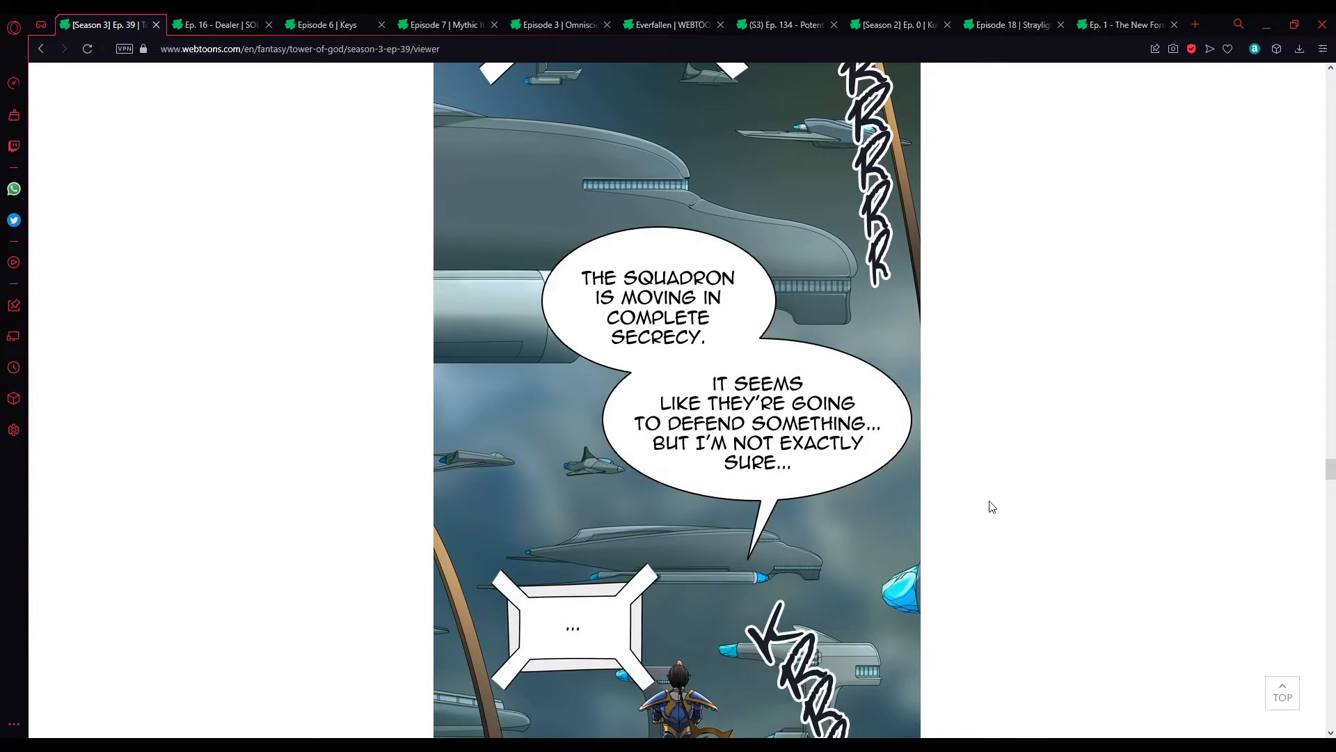
mouse_move(1064, 538)
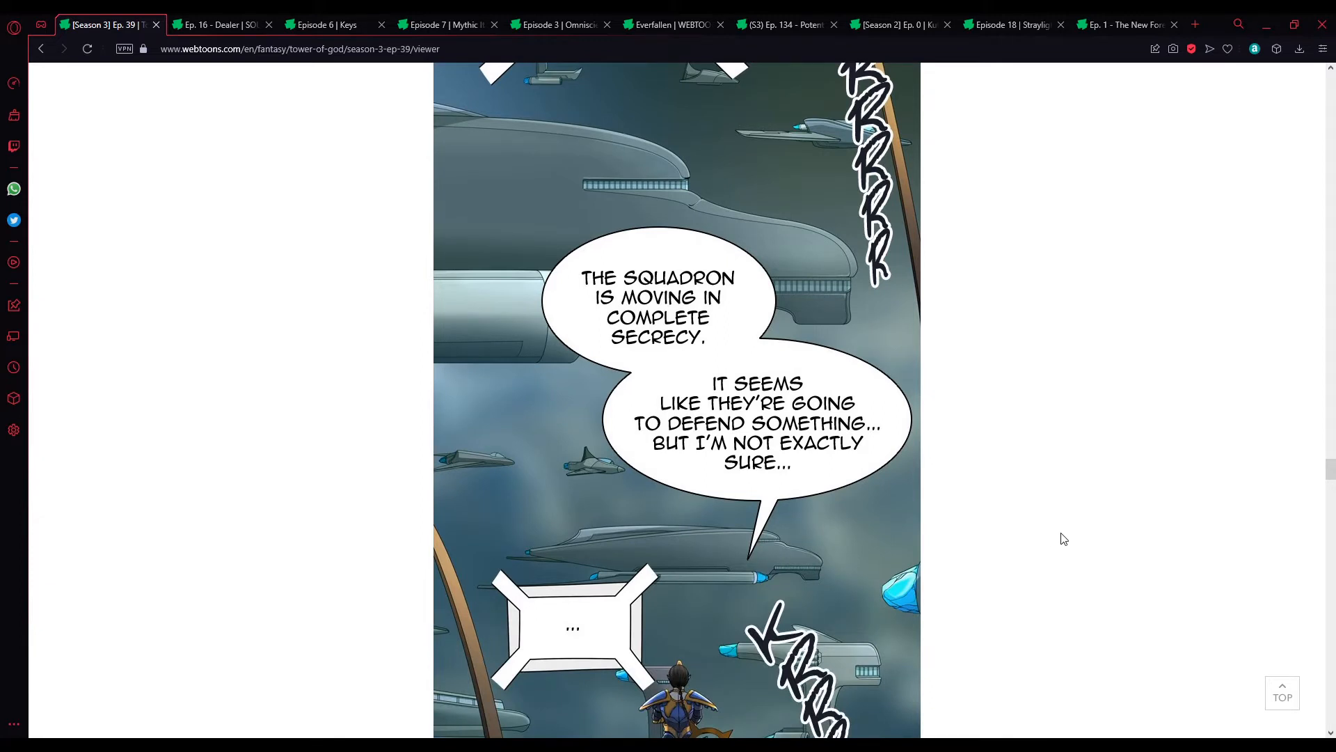
mouse_move(1061, 532)
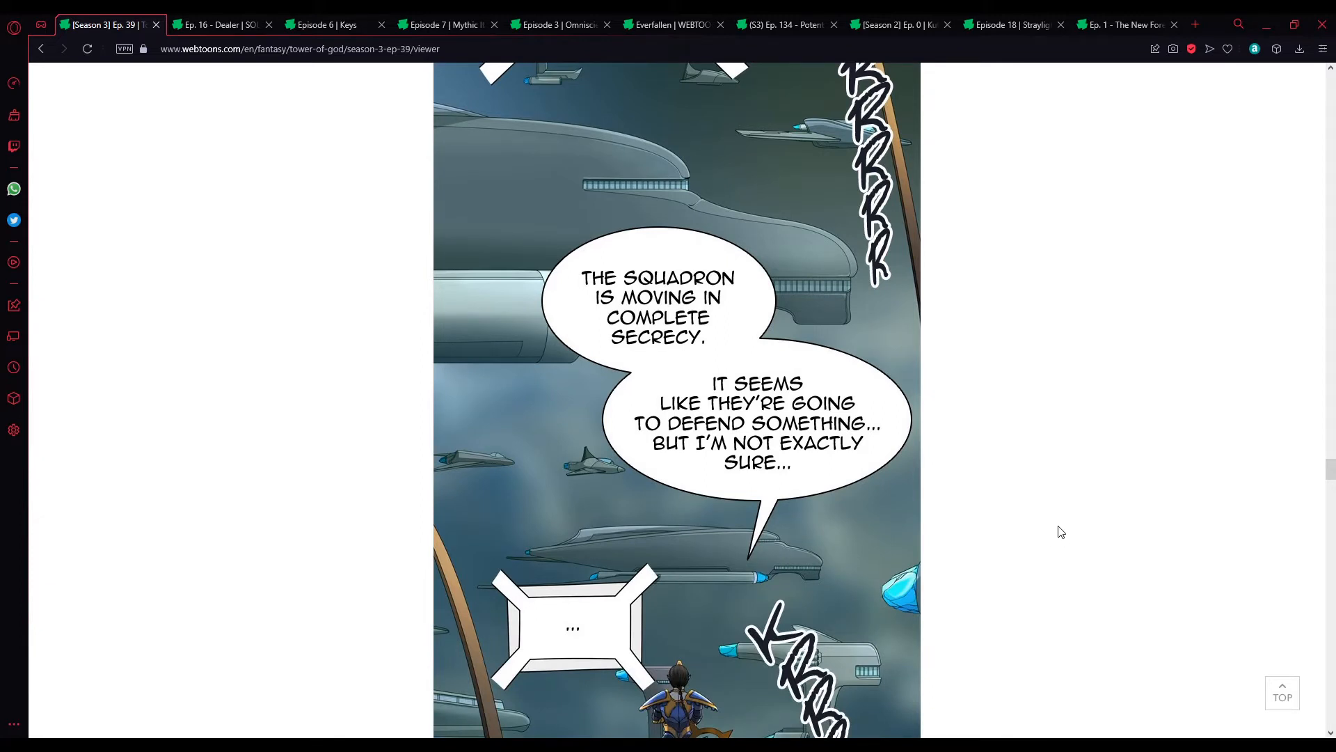
scroll("down", 3)
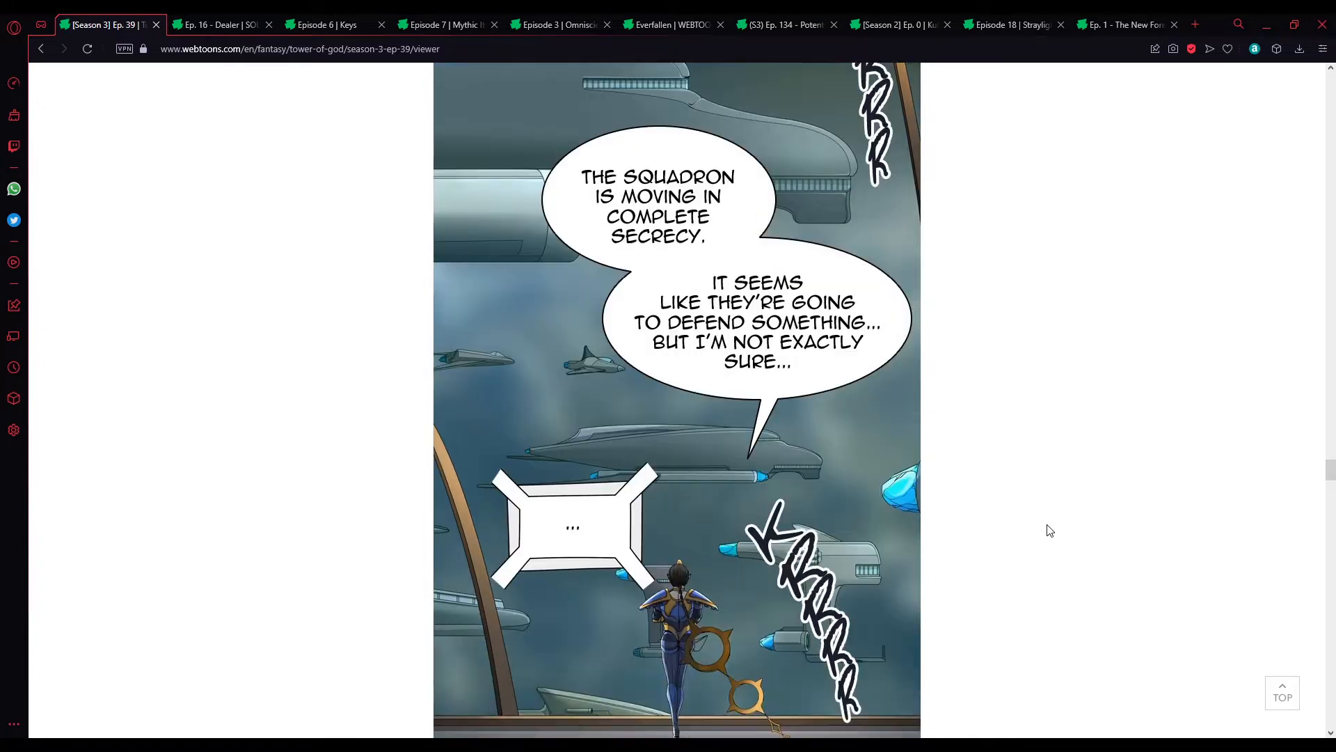
scroll("down", 3)
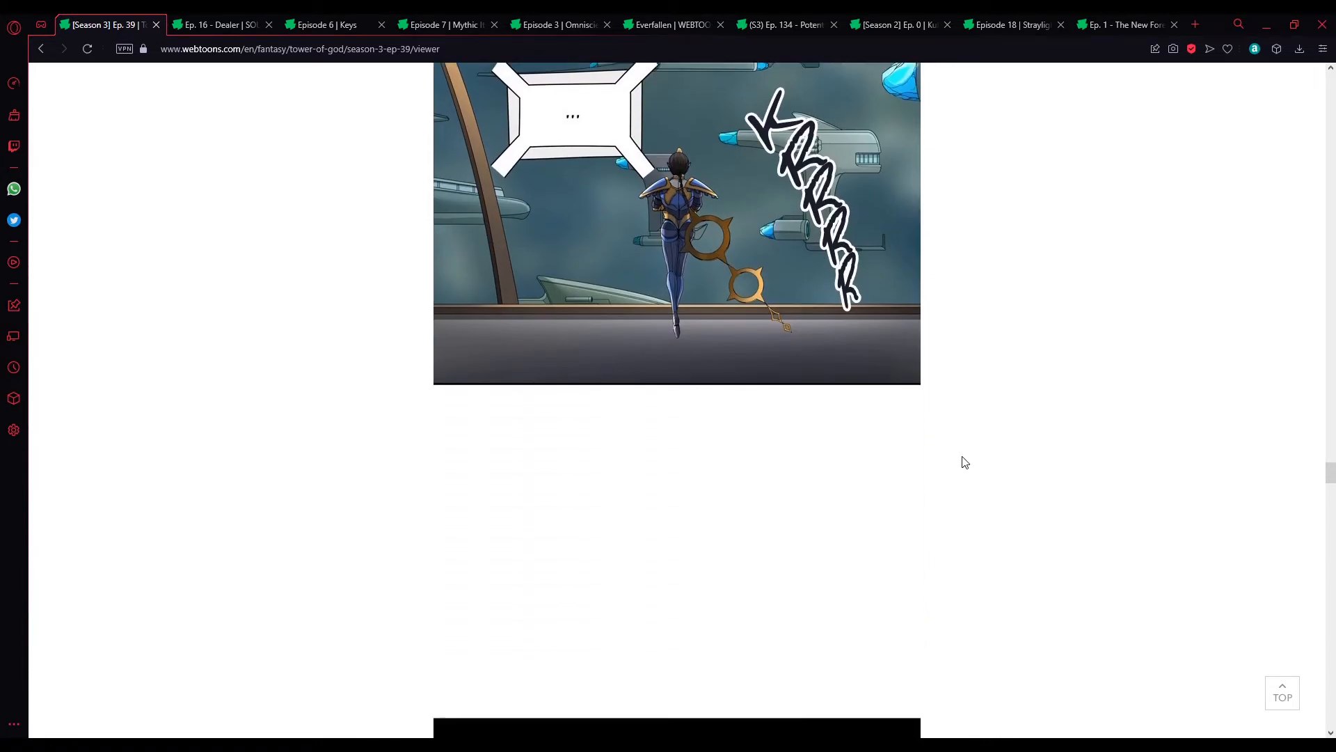
scroll("down", 3)
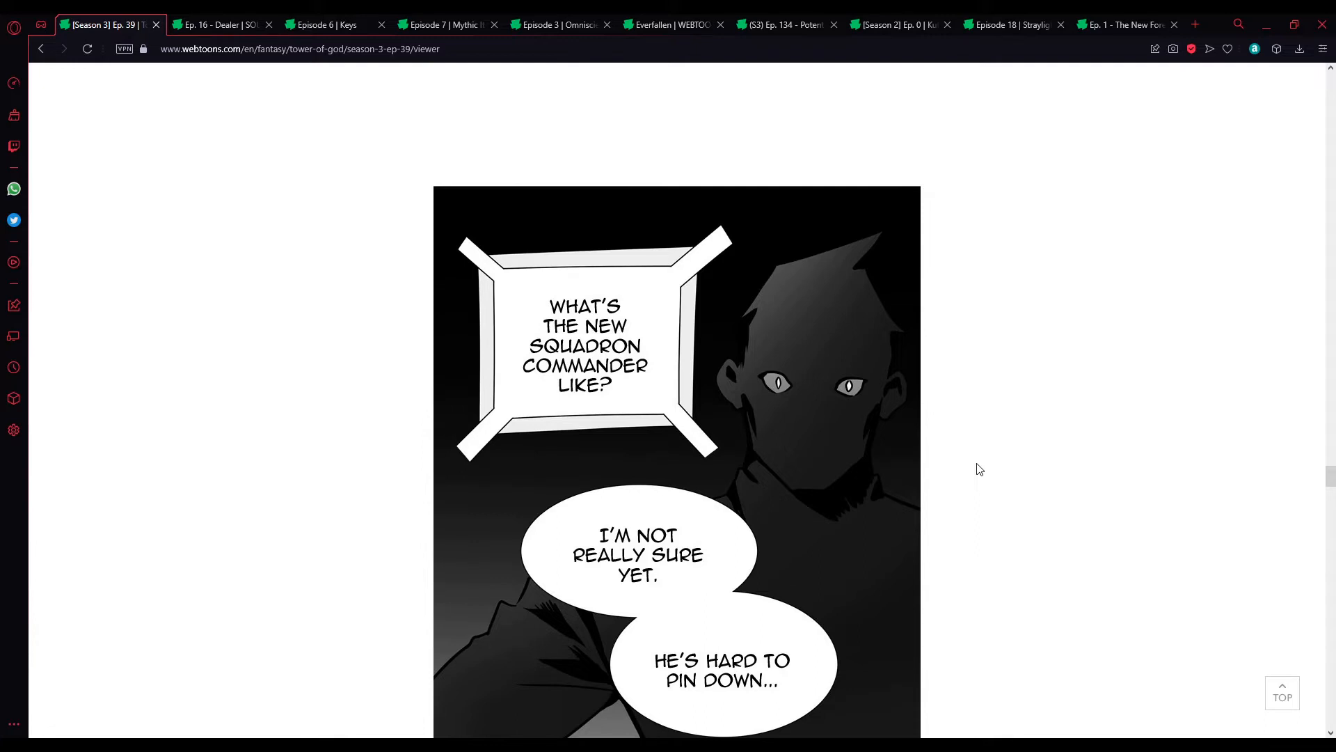
scroll("down", 3)
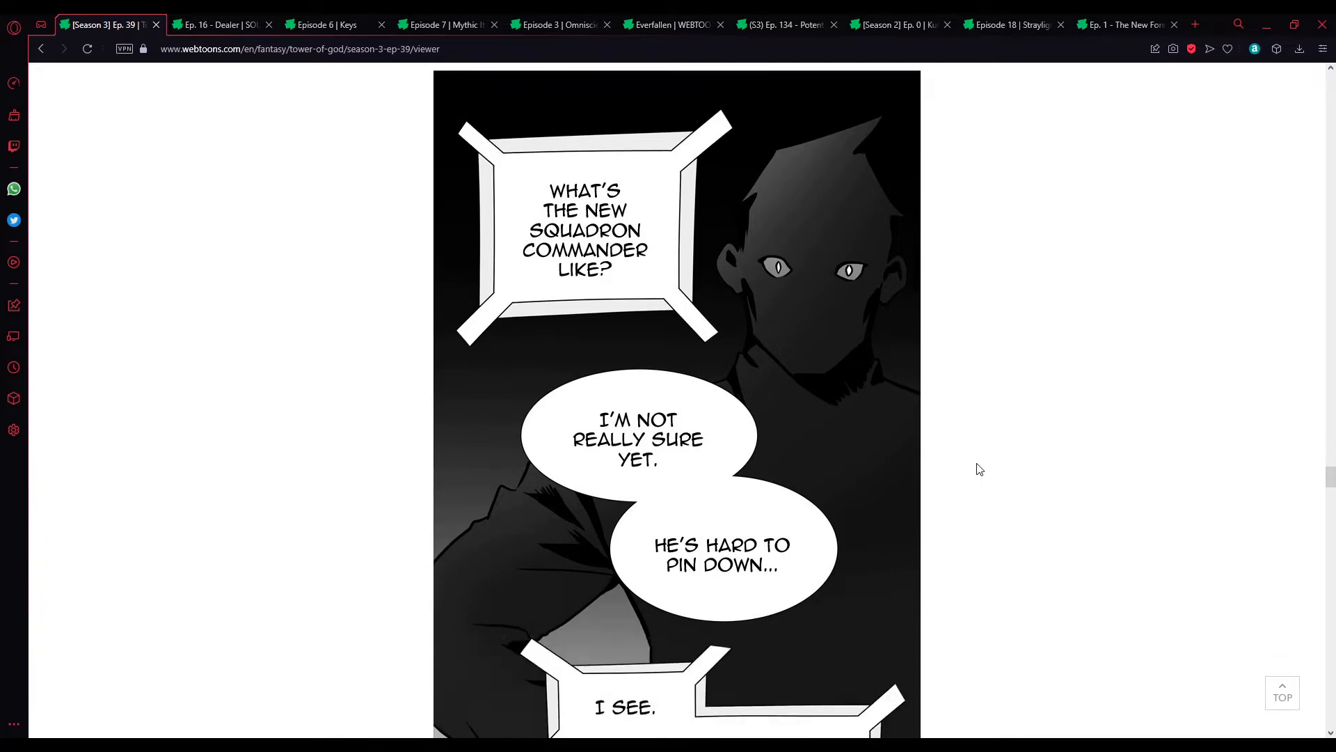
mouse_move(1016, 486)
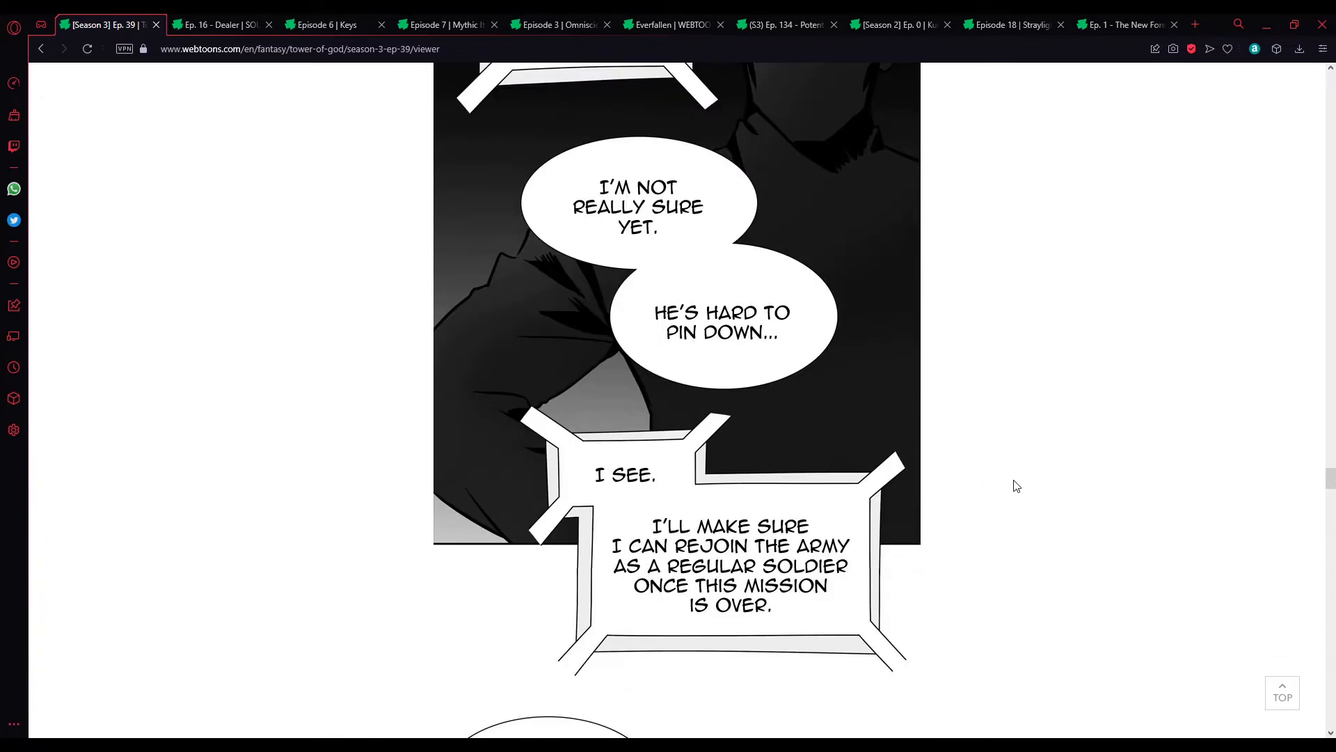
scroll("down", 3)
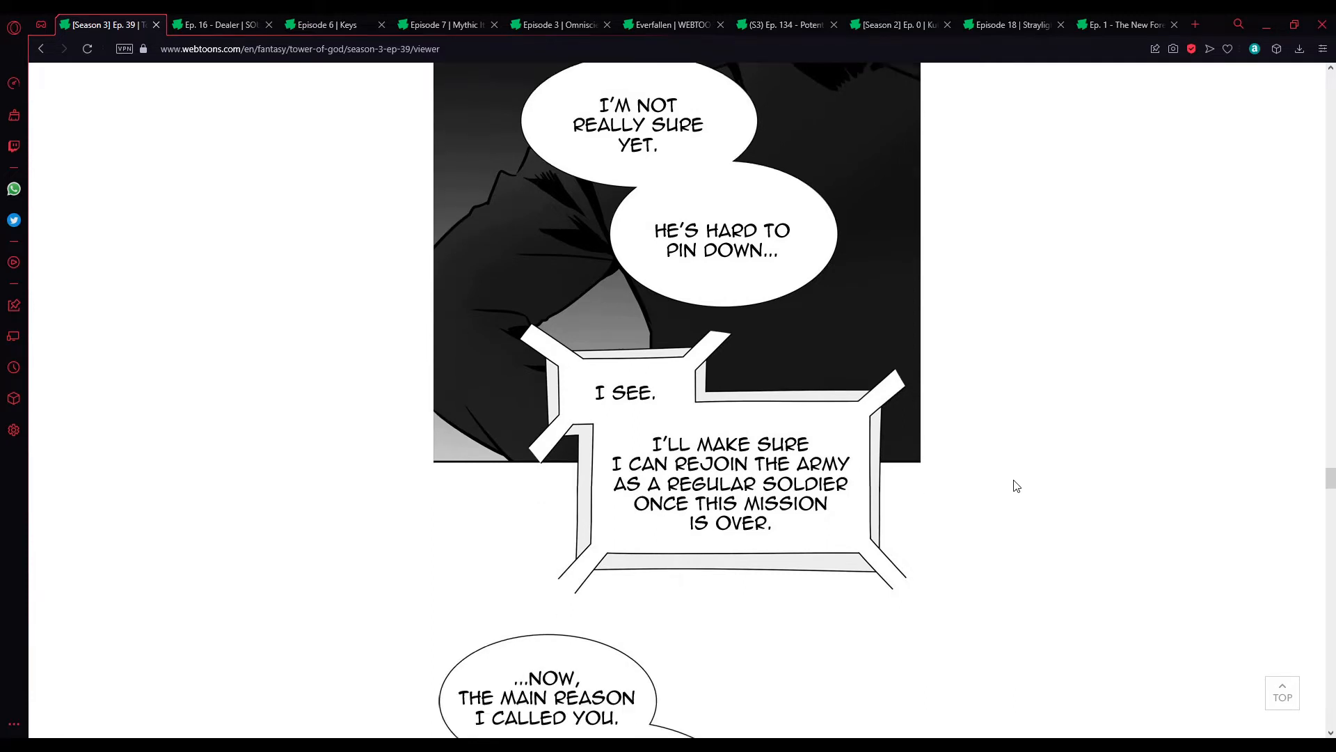
scroll("down", 3)
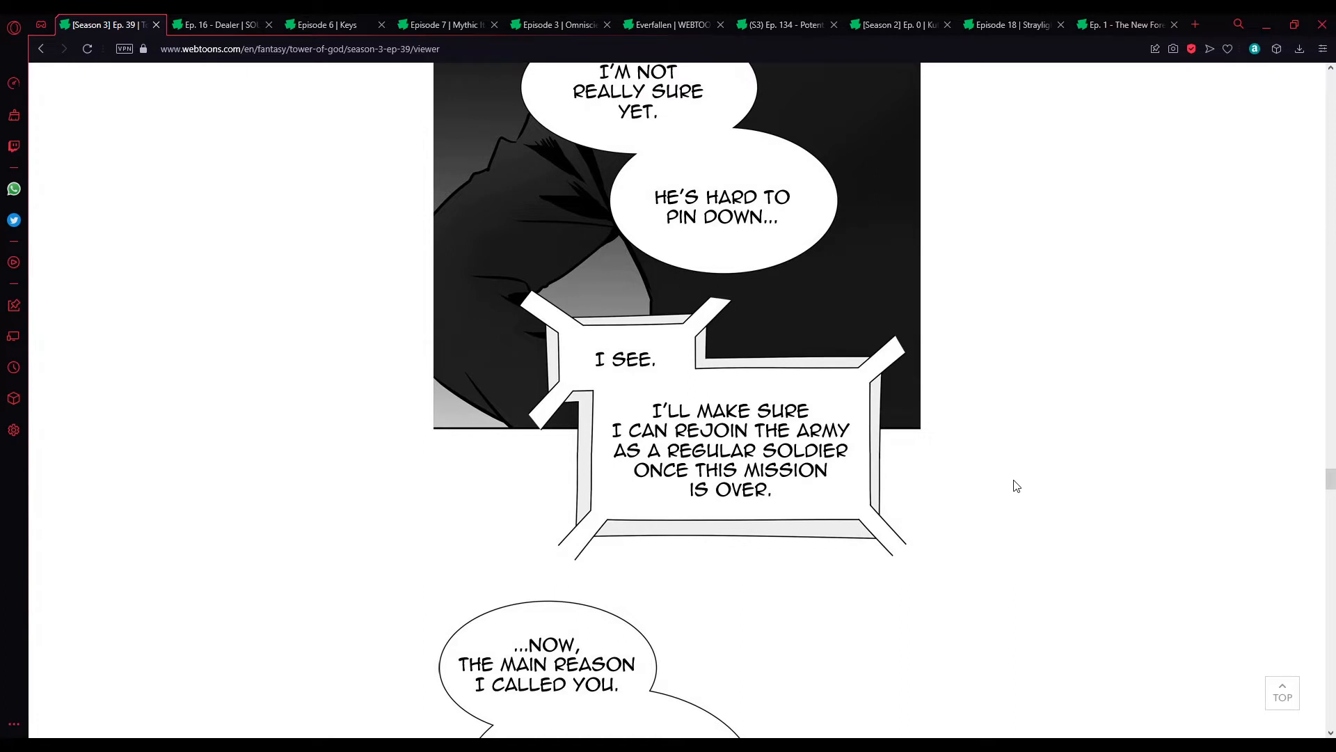
mouse_move(1012, 486)
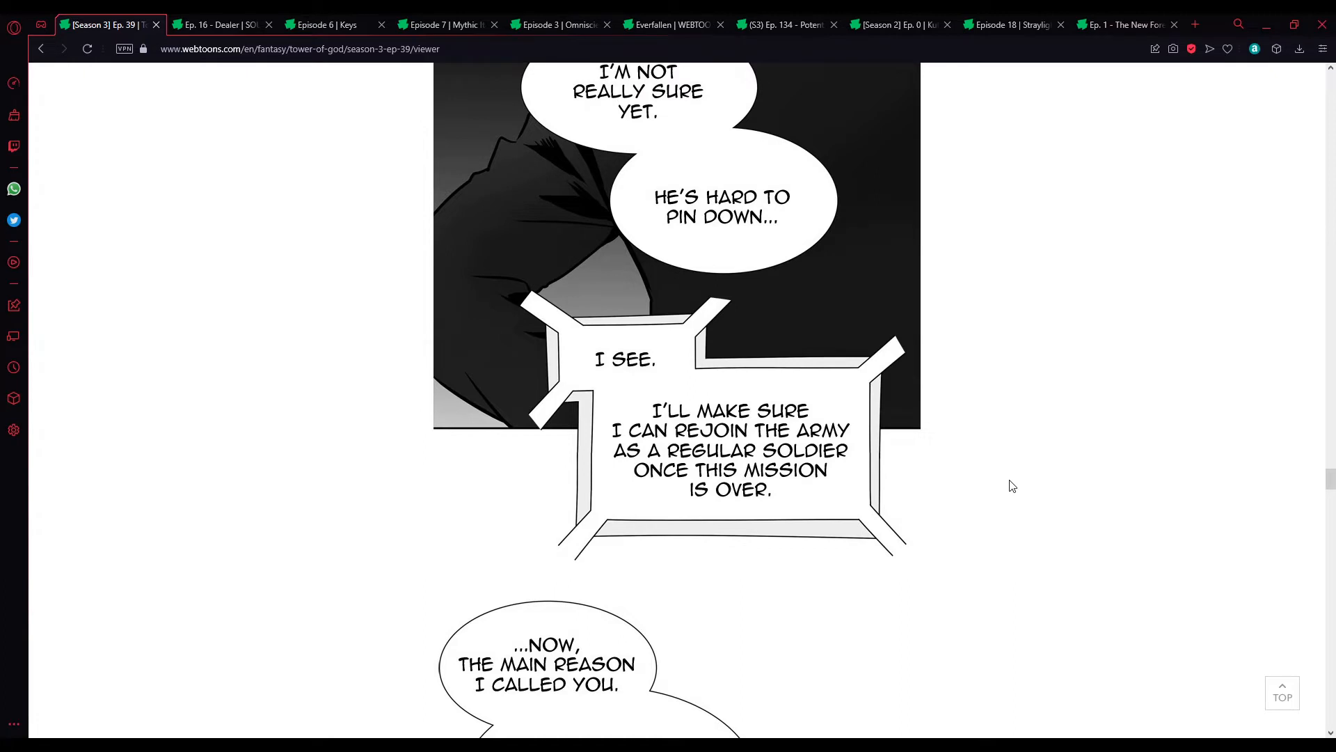
scroll("down", 3)
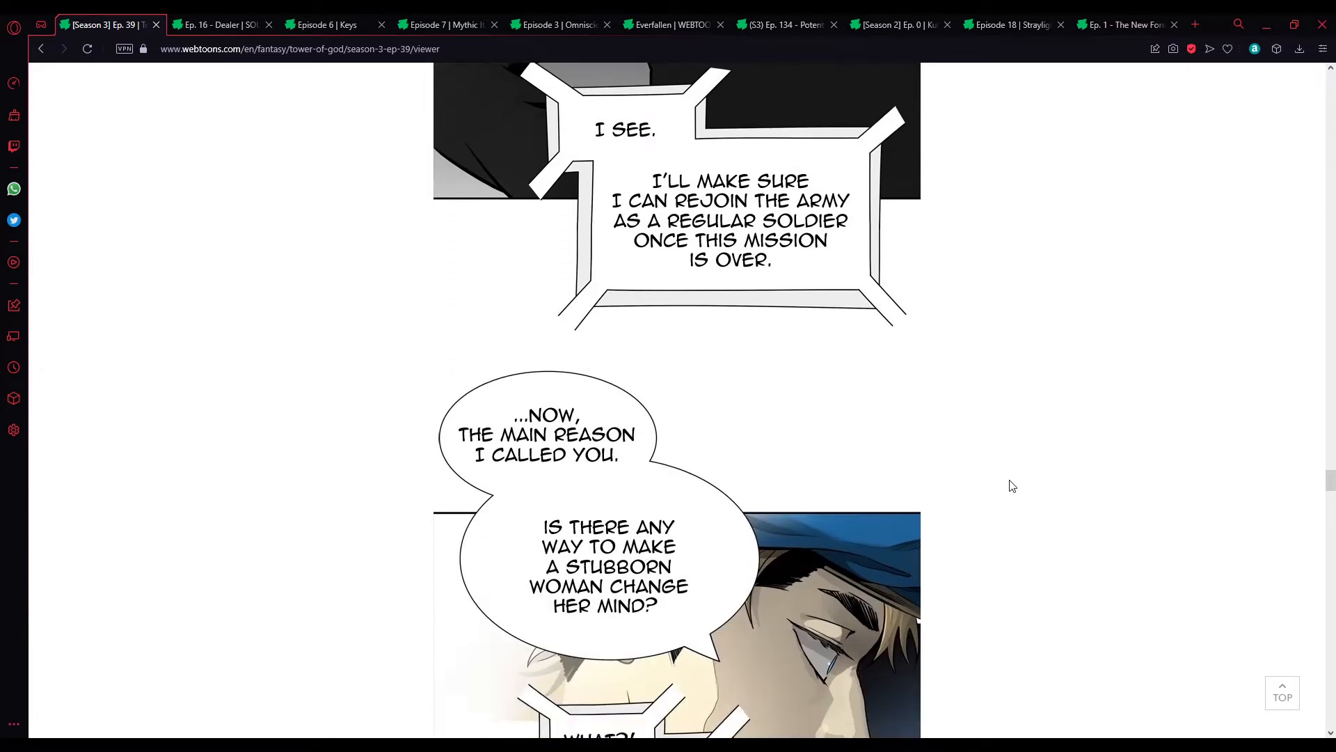
scroll("down", 3)
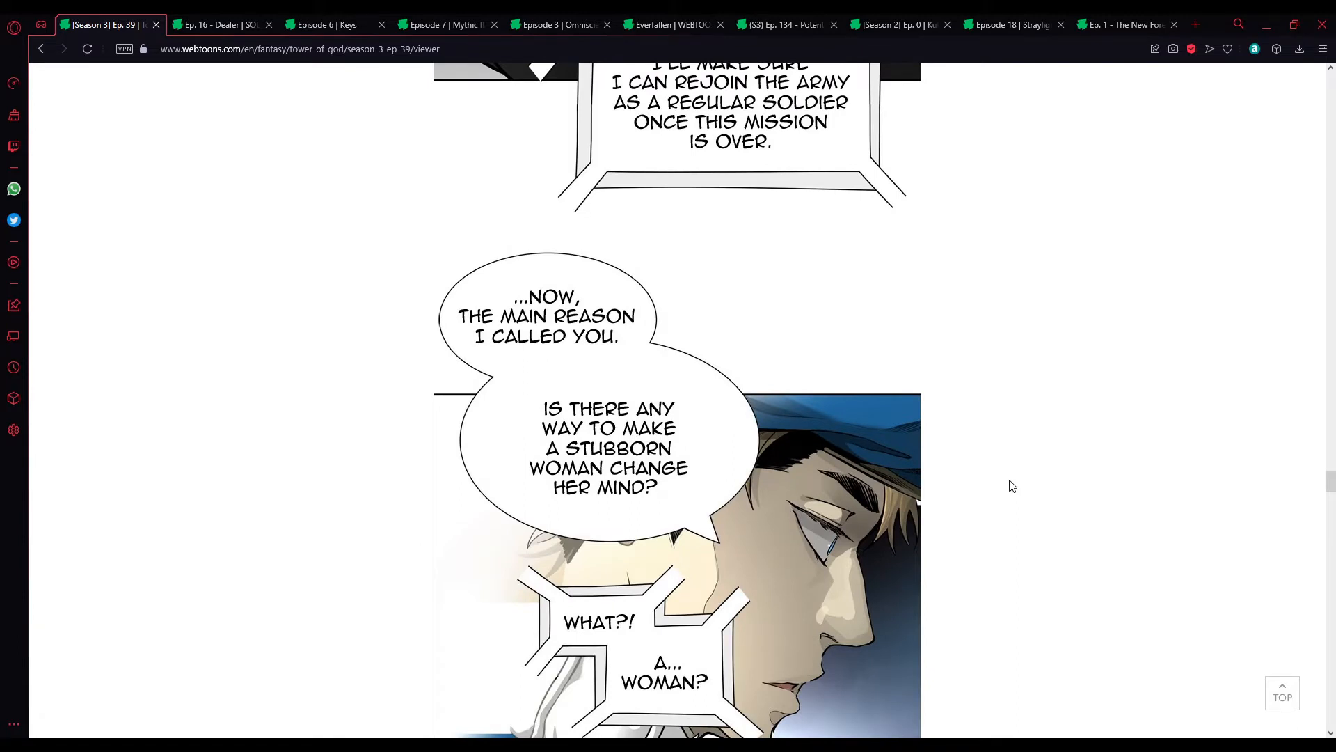
scroll("down", 3)
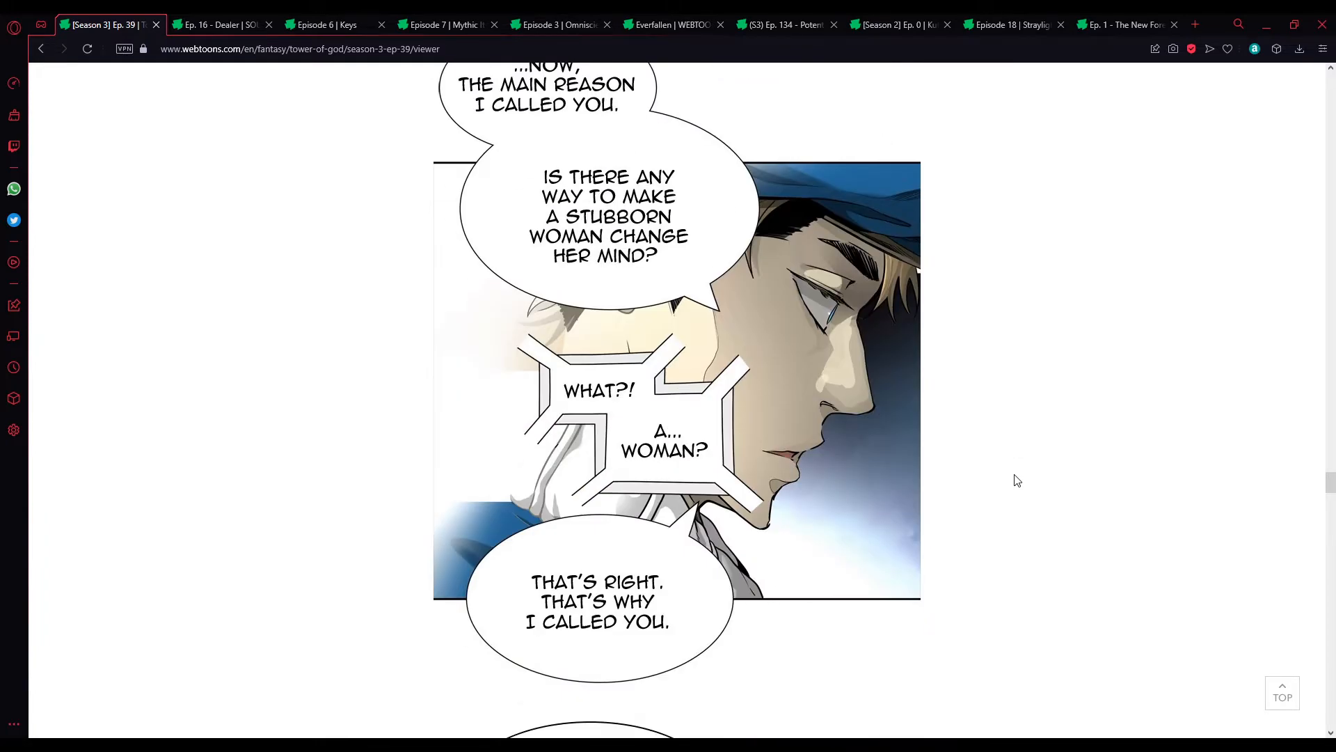
mouse_move(1034, 489)
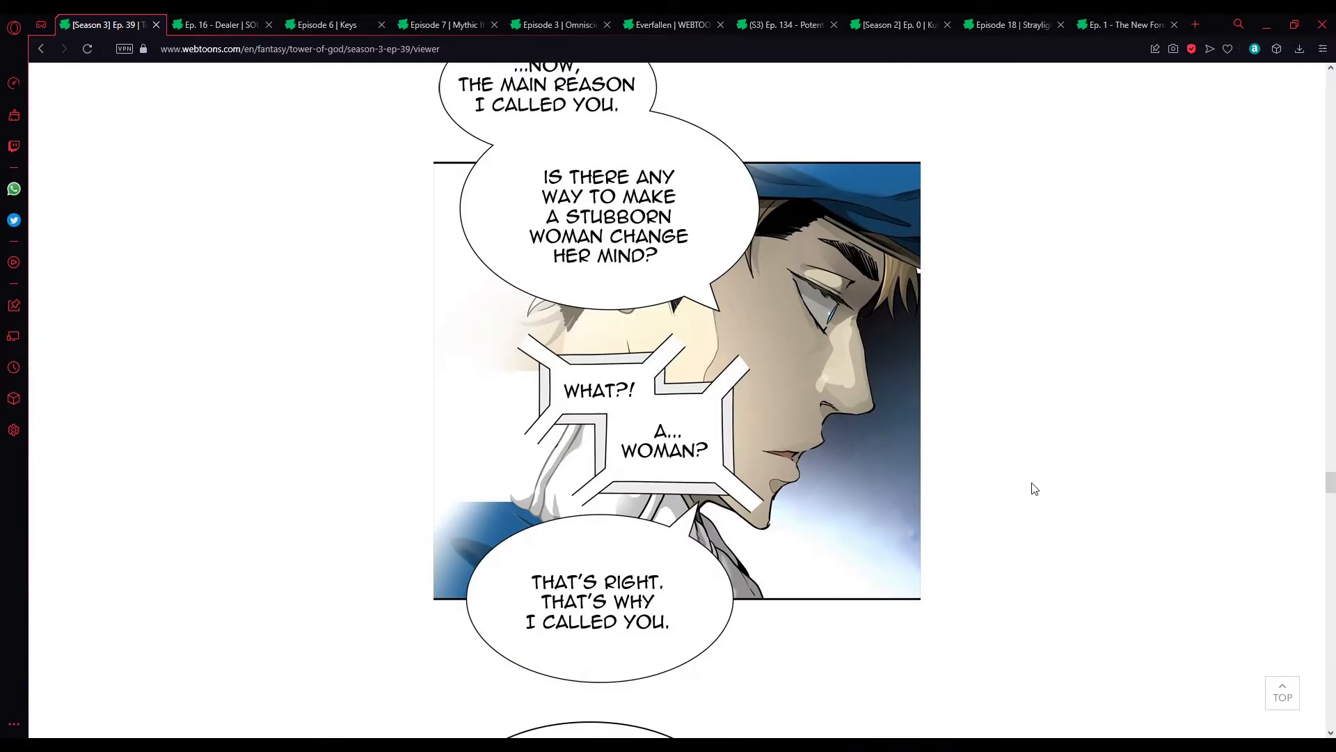
scroll("down", 3)
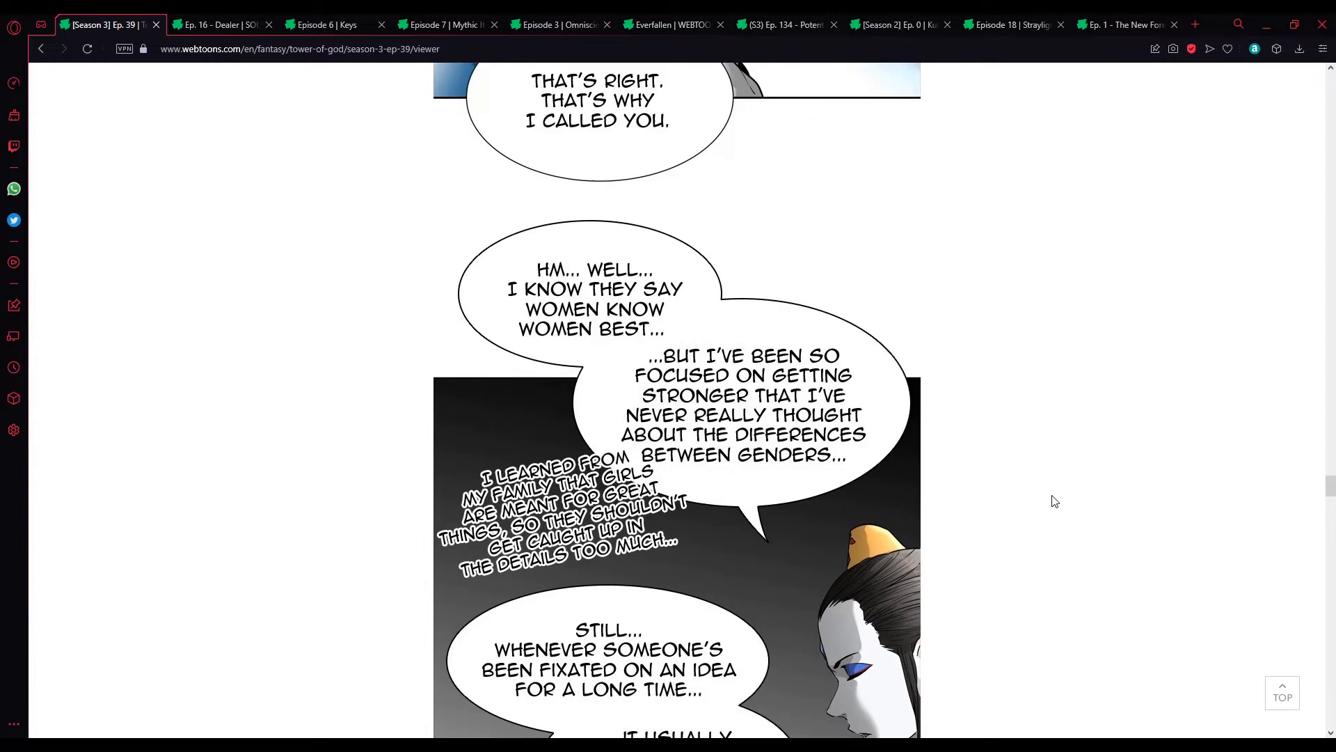
scroll("up", 3)
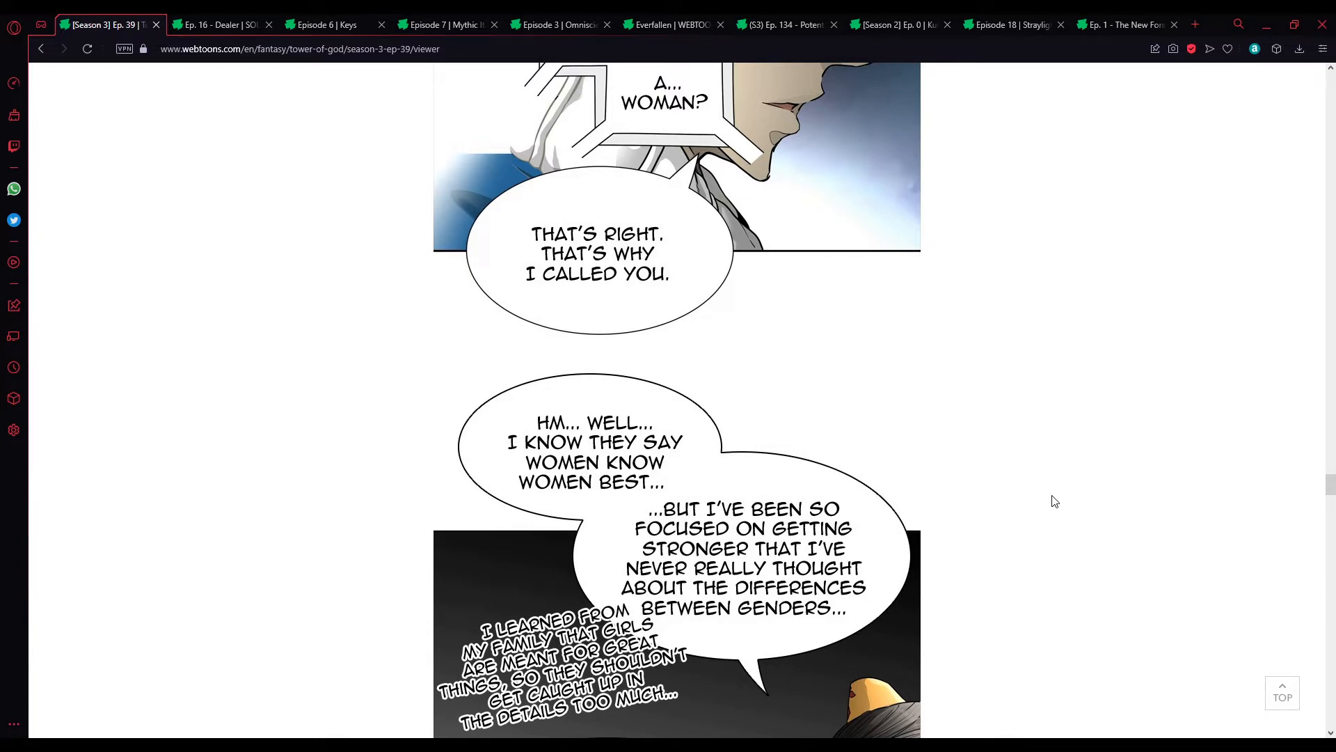
scroll("down", 3)
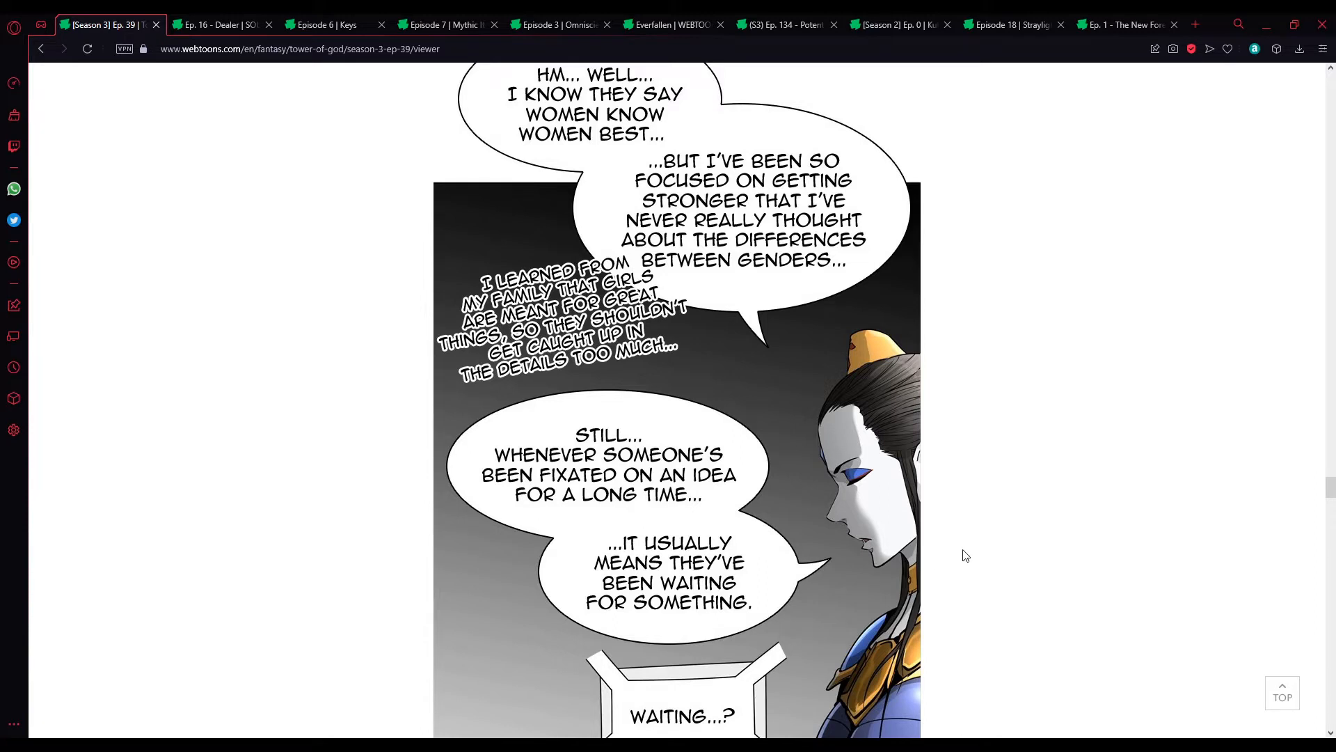
mouse_move(970, 552)
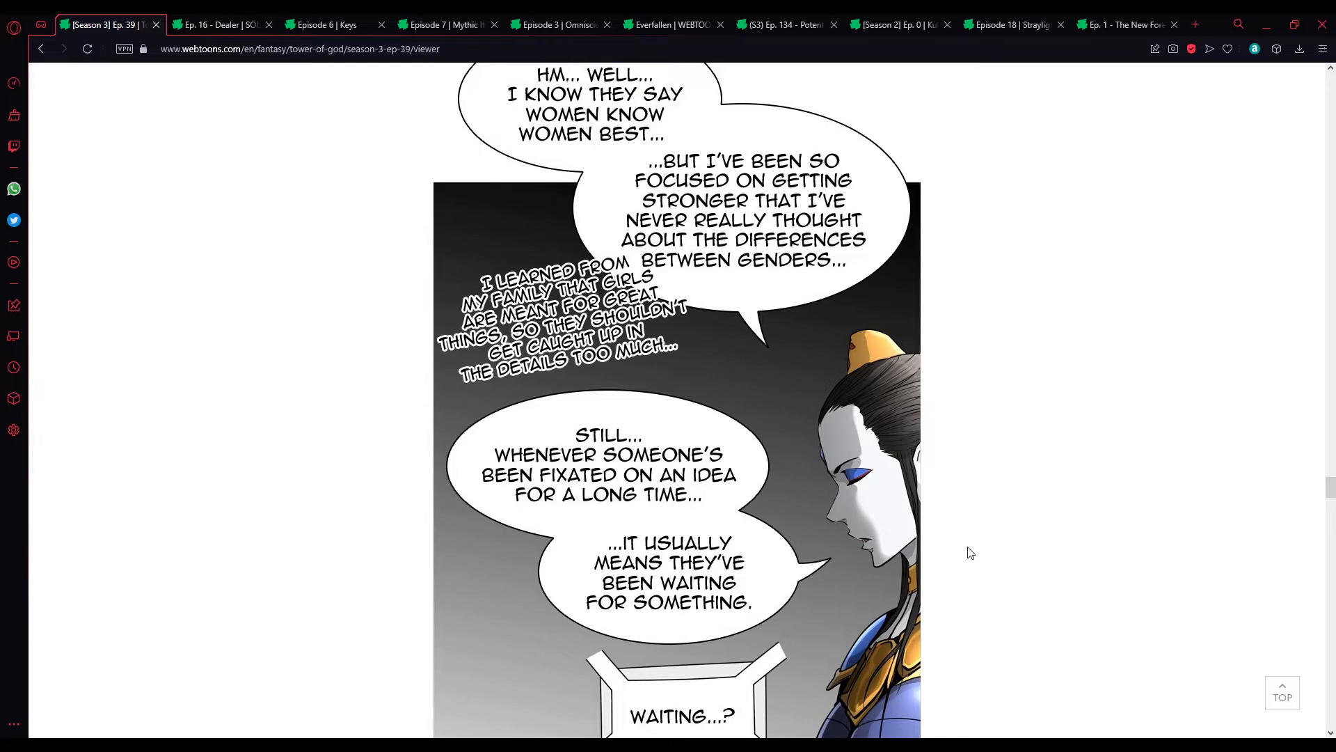
scroll("down", 3)
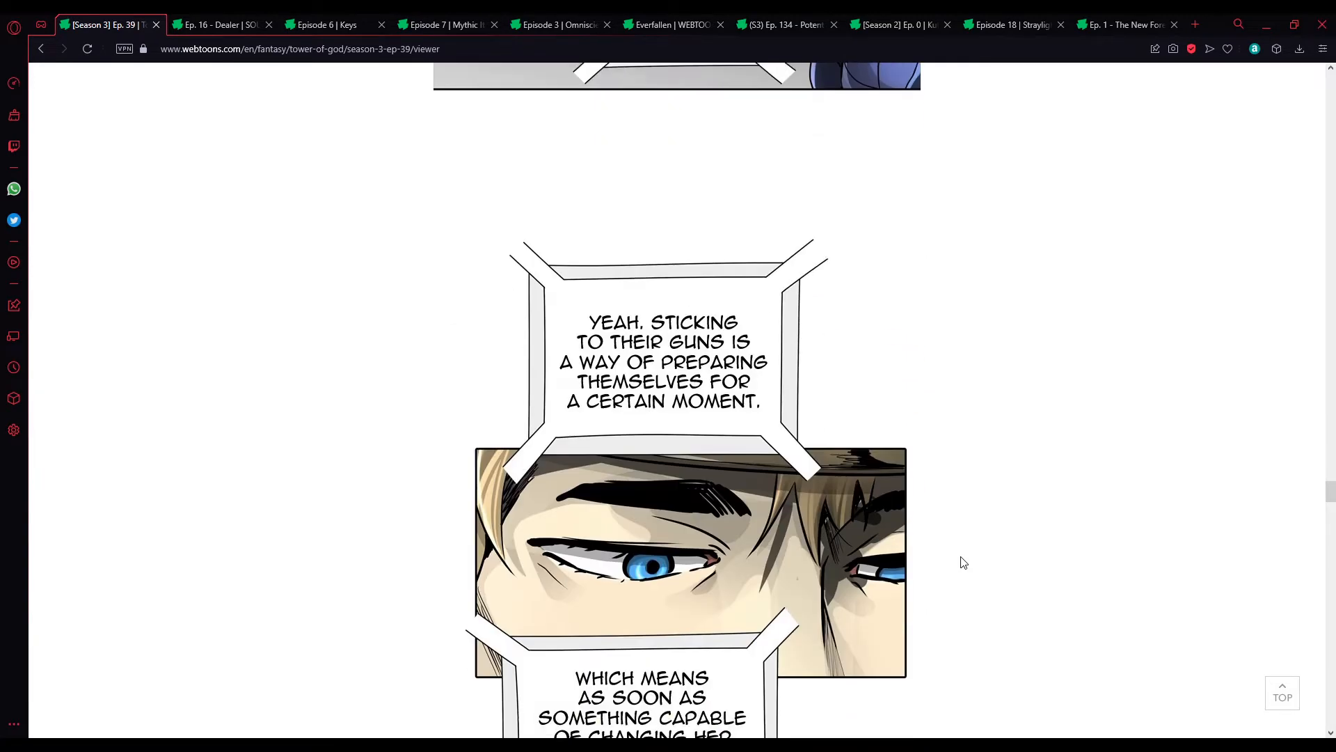
mouse_move(961, 561)
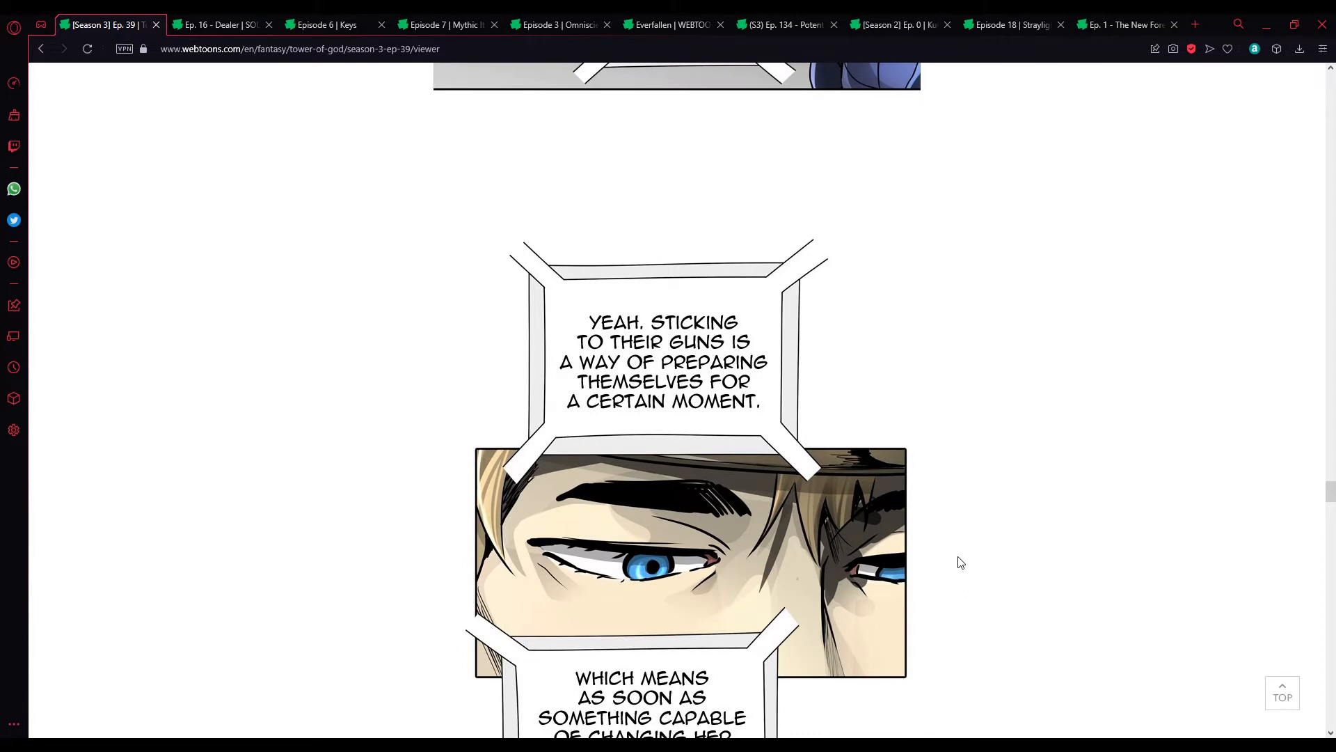
scroll("down", 3)
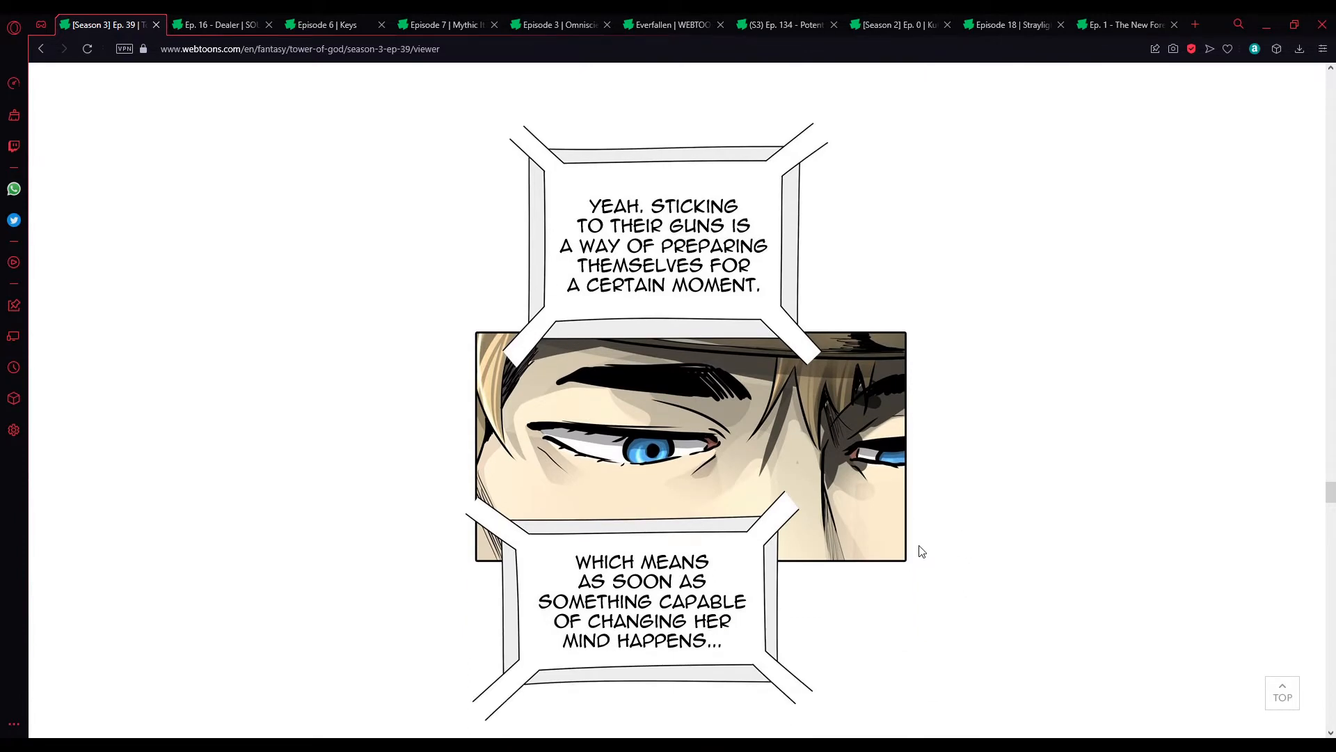
scroll("down", 3)
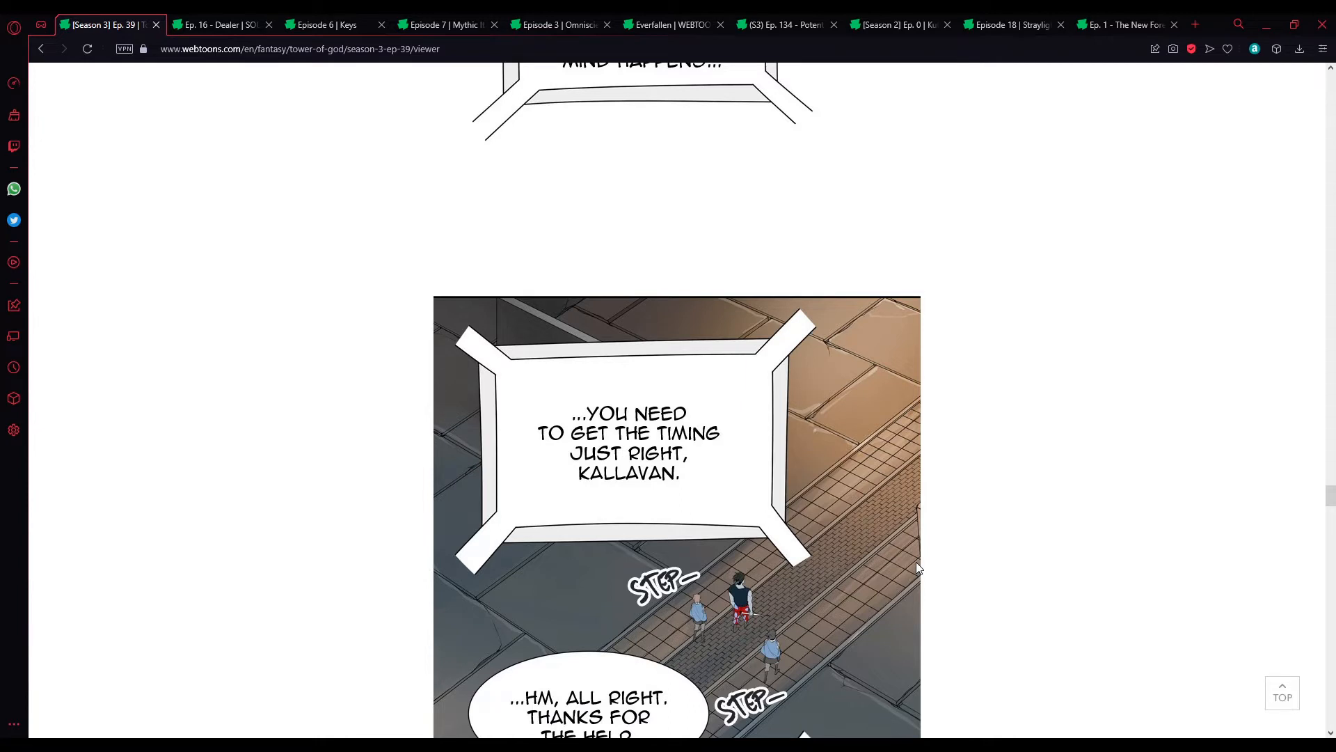
scroll("down", 3)
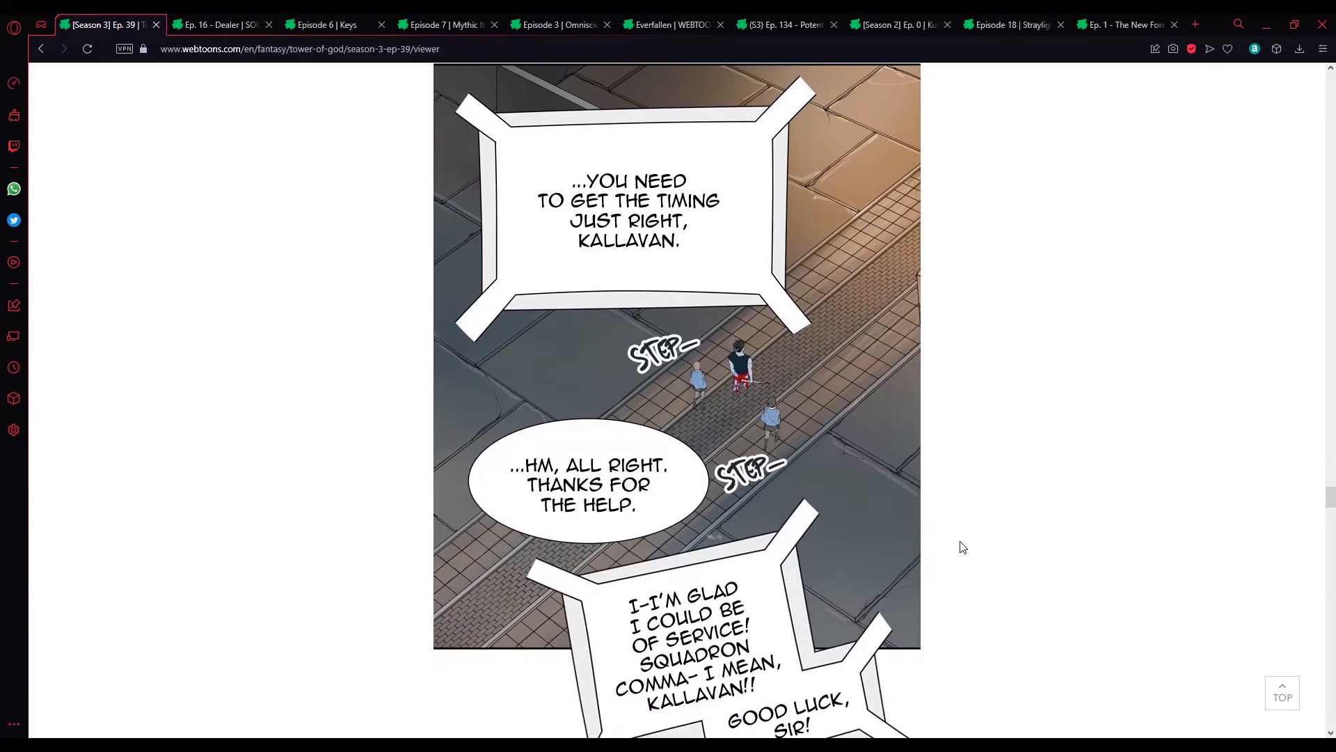
scroll("down", 3)
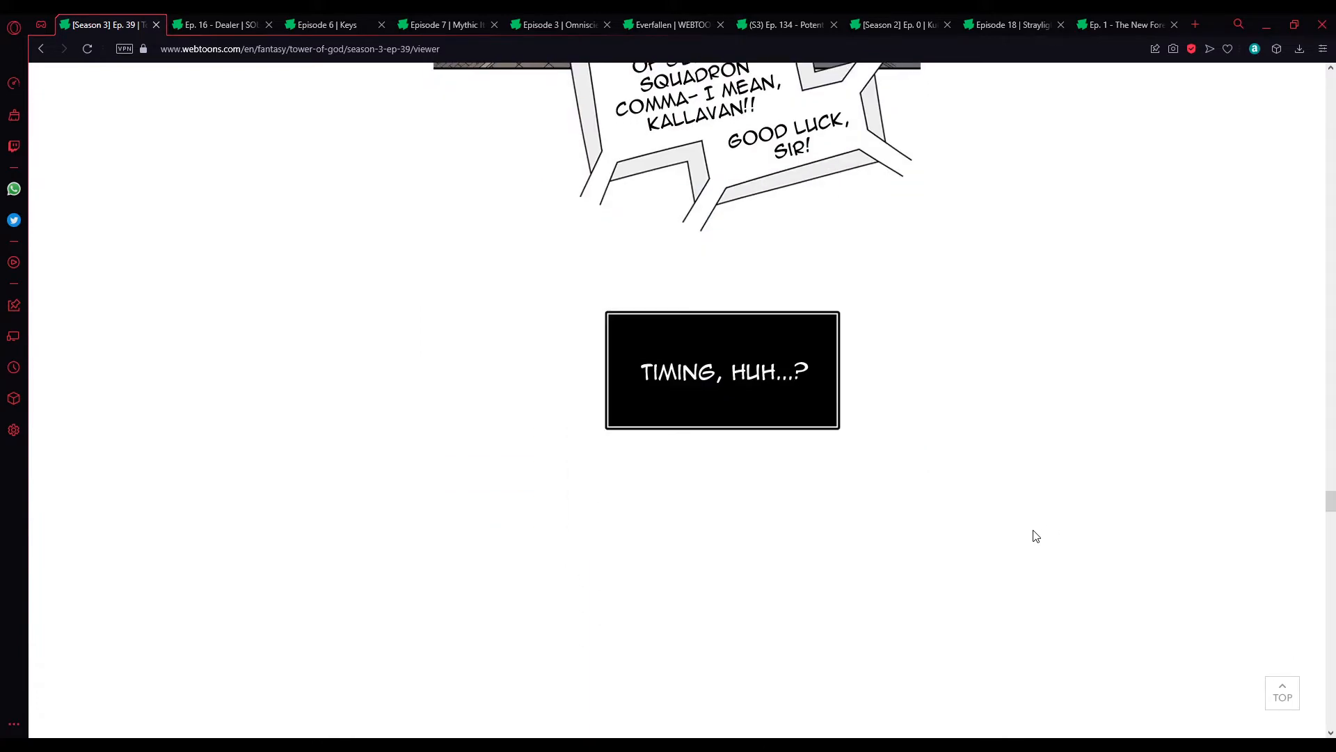
scroll("down", 3)
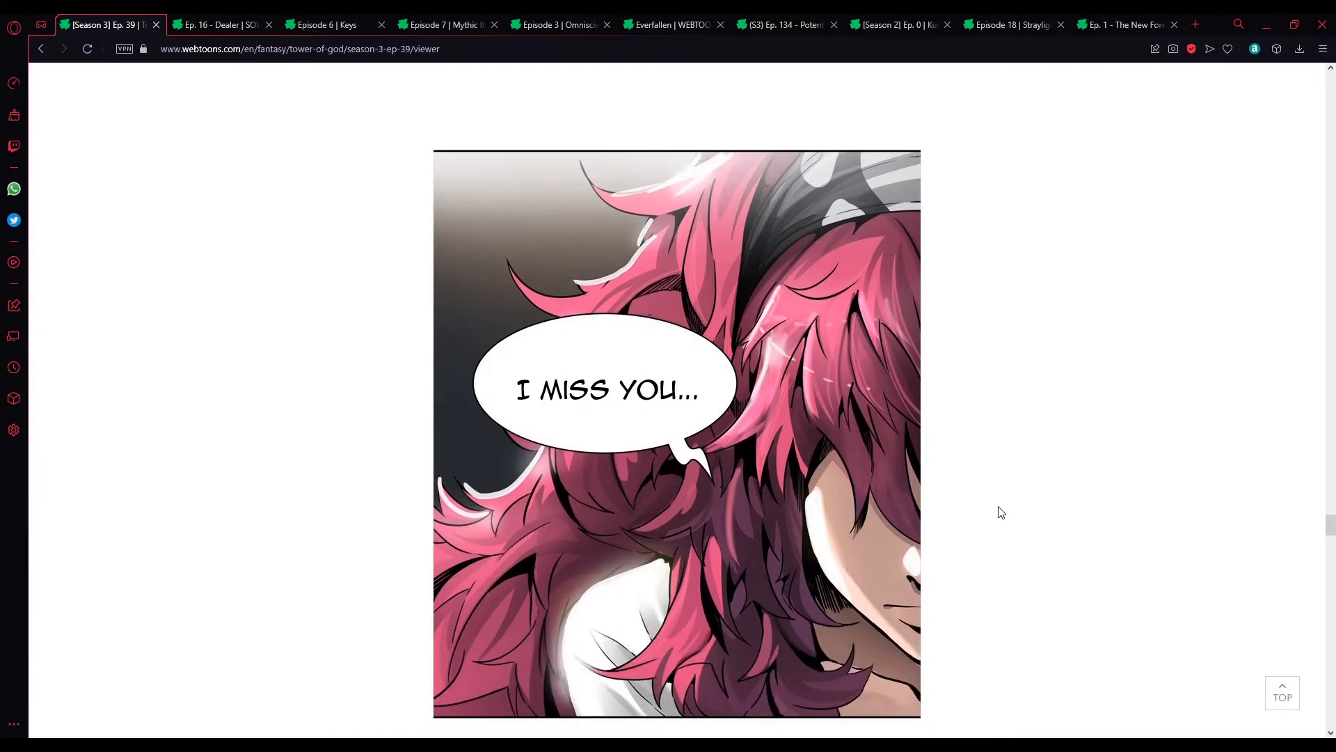
scroll("down", 3)
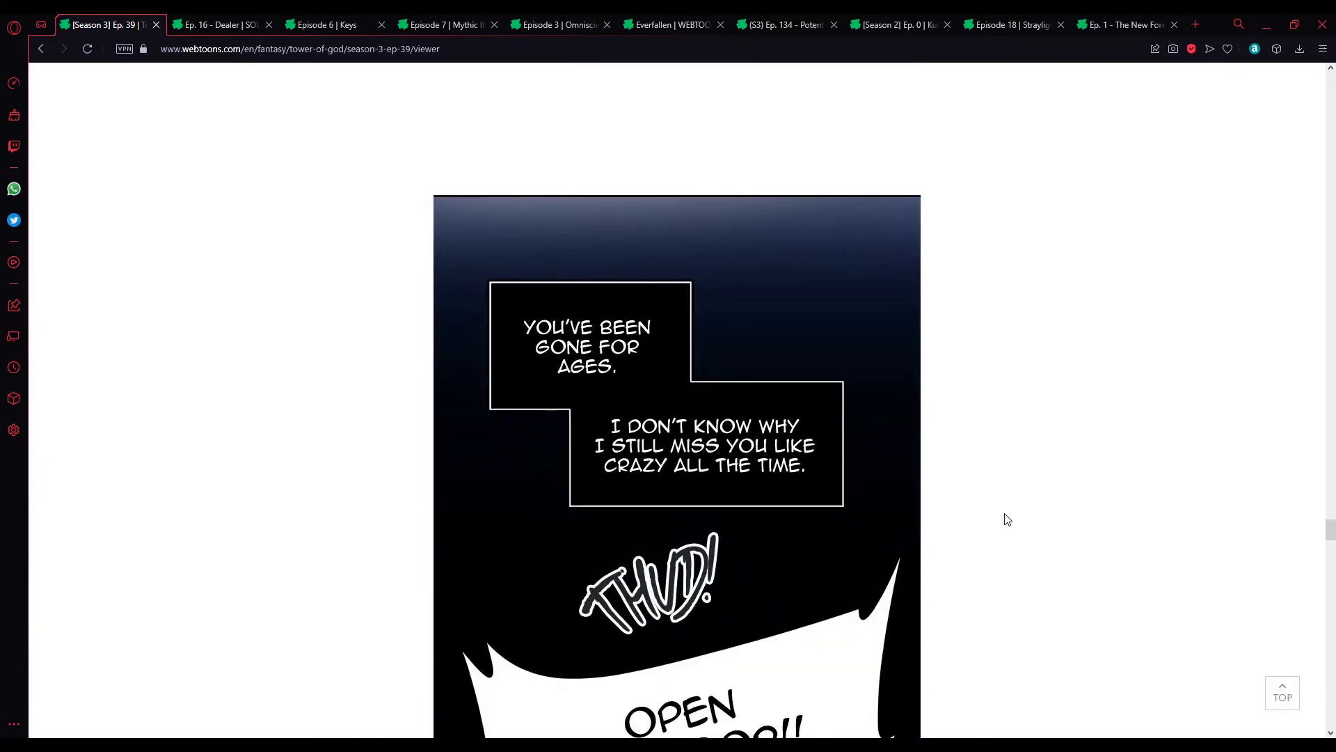
scroll("down", 3)
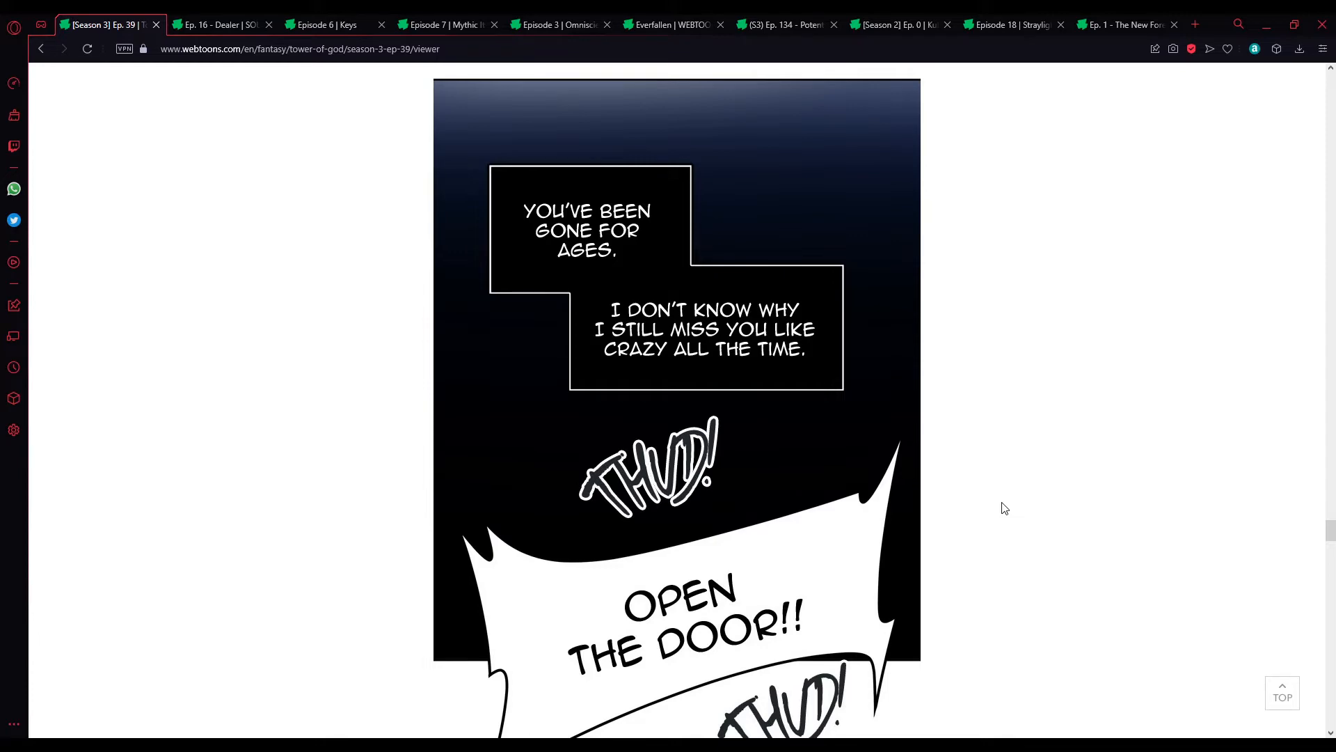
scroll("down", 3)
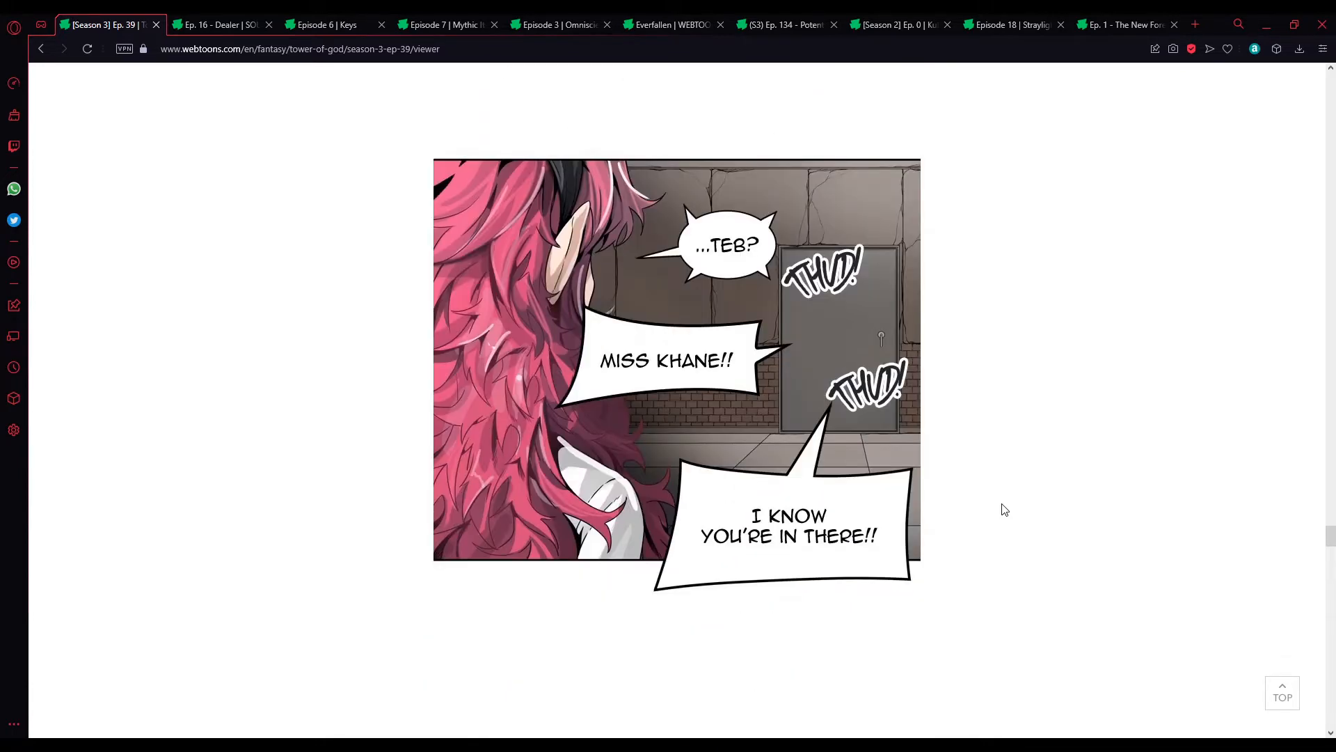
scroll("down", 3)
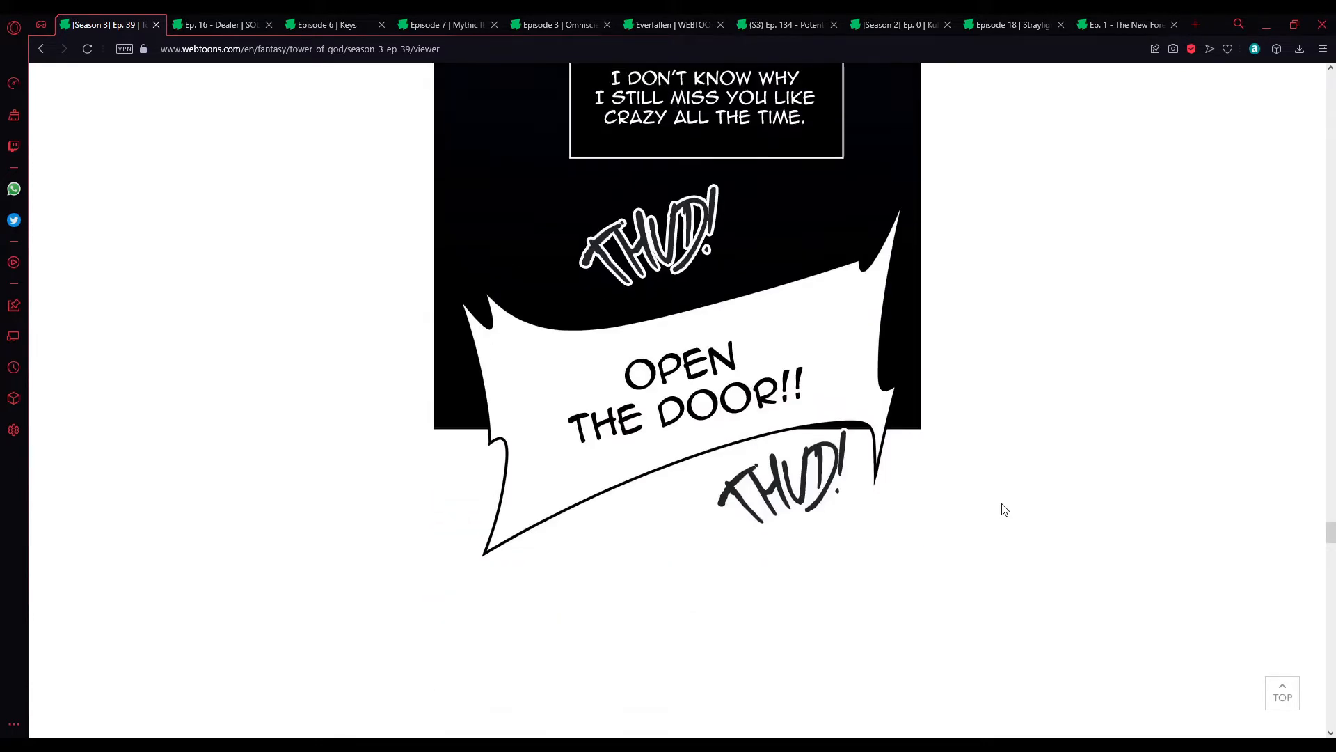
scroll("down", 3)
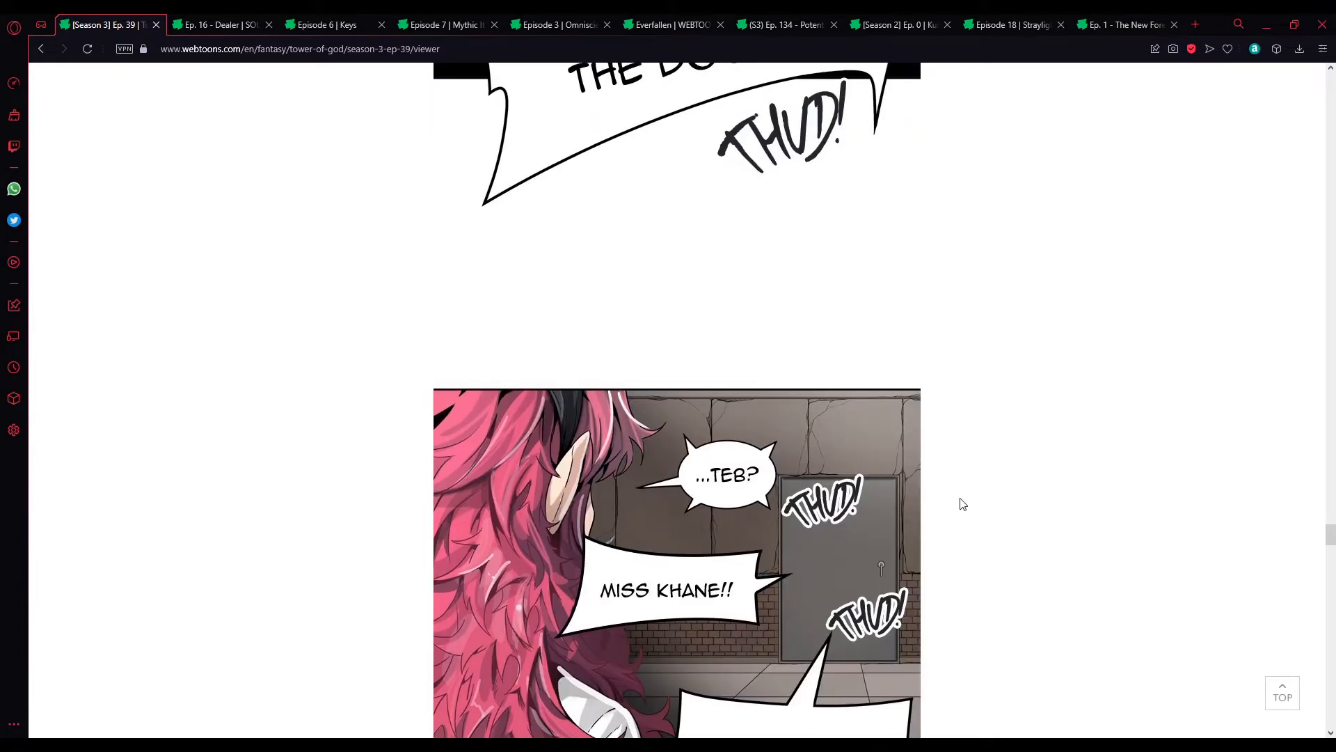
scroll("down", 3)
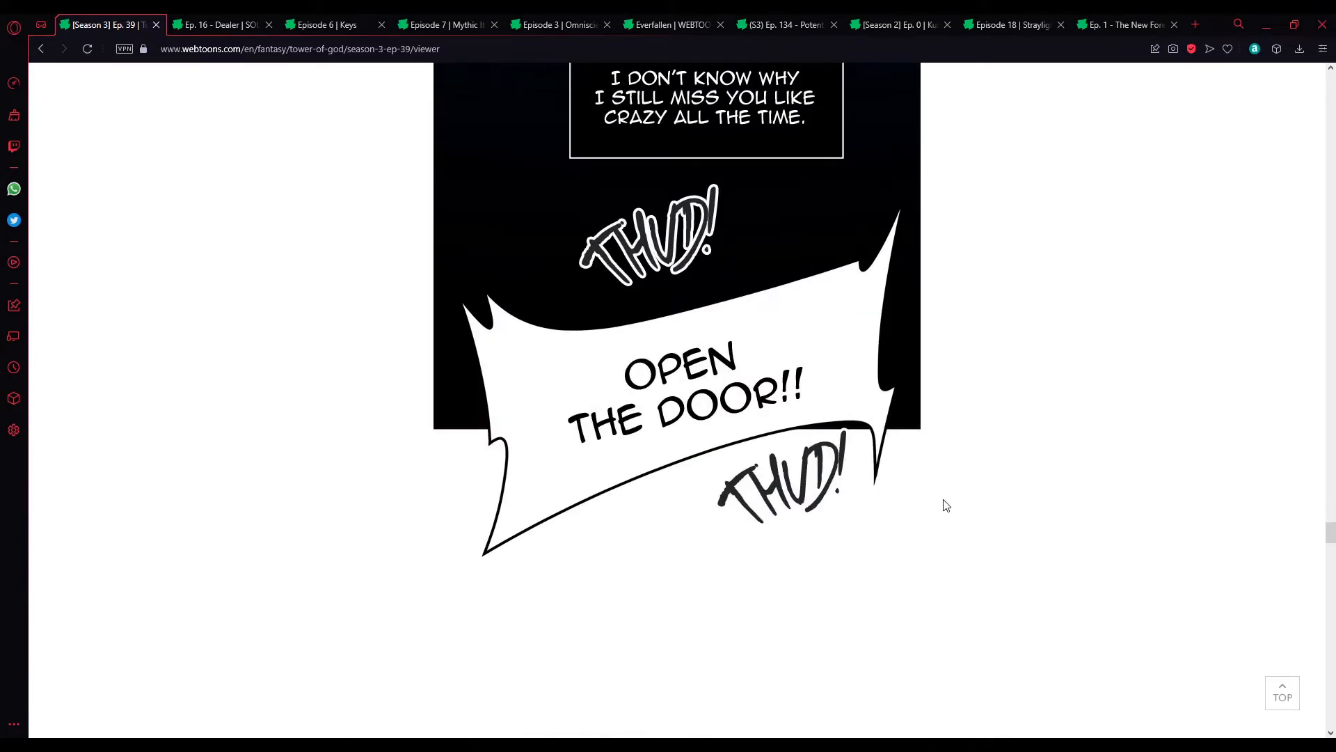
scroll("down", 3)
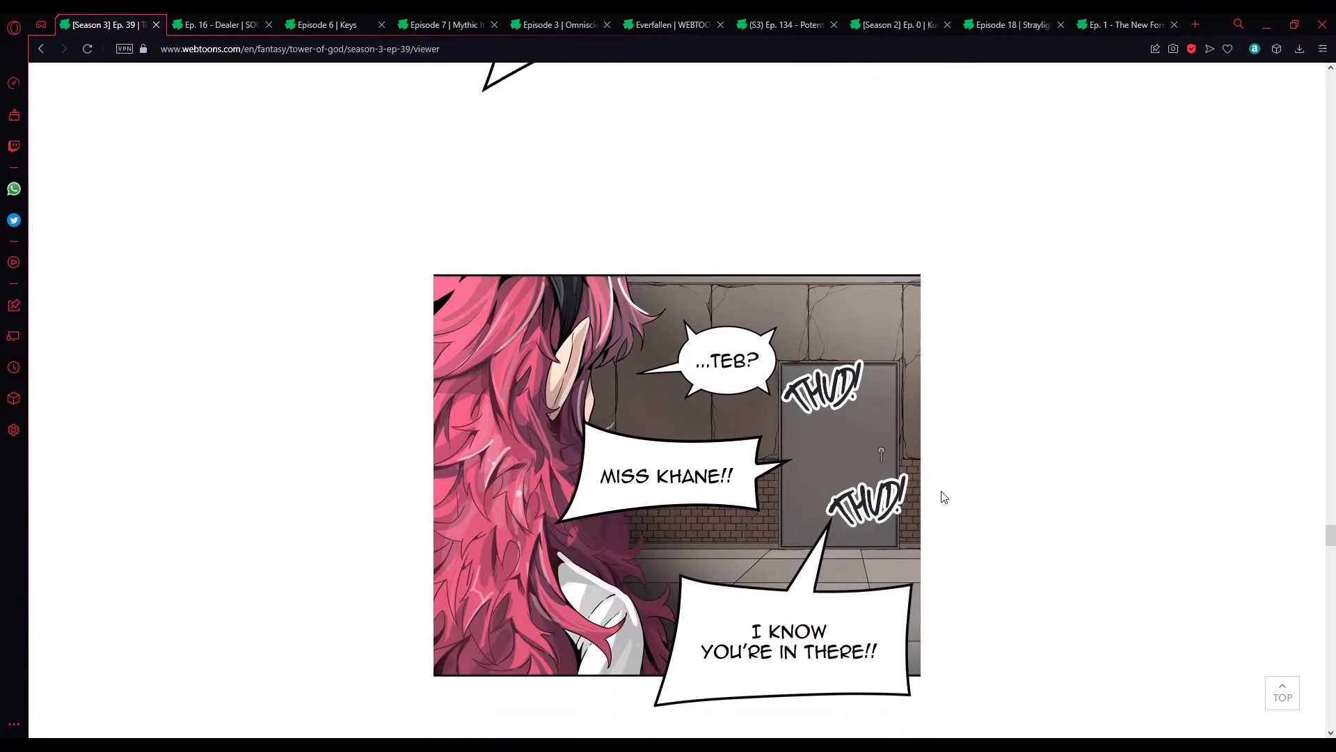
mouse_move(914, 511)
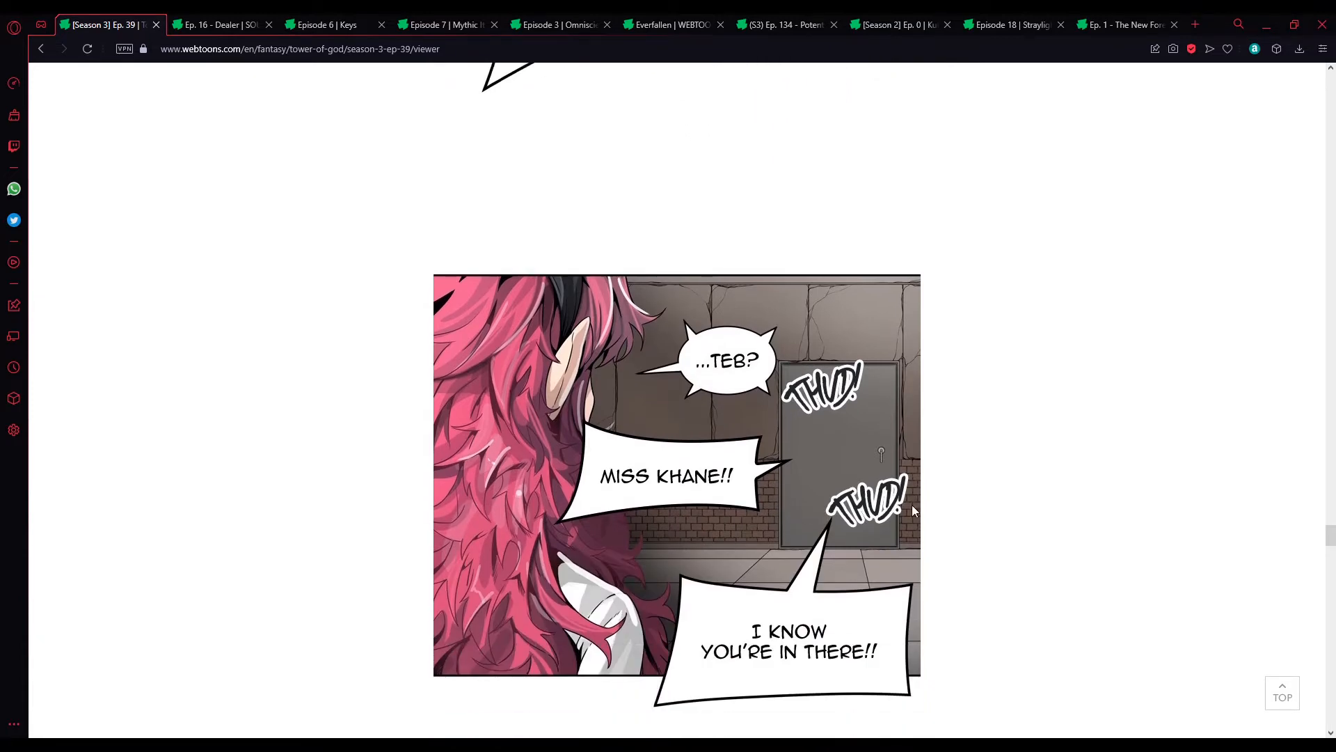
scroll("down", 3)
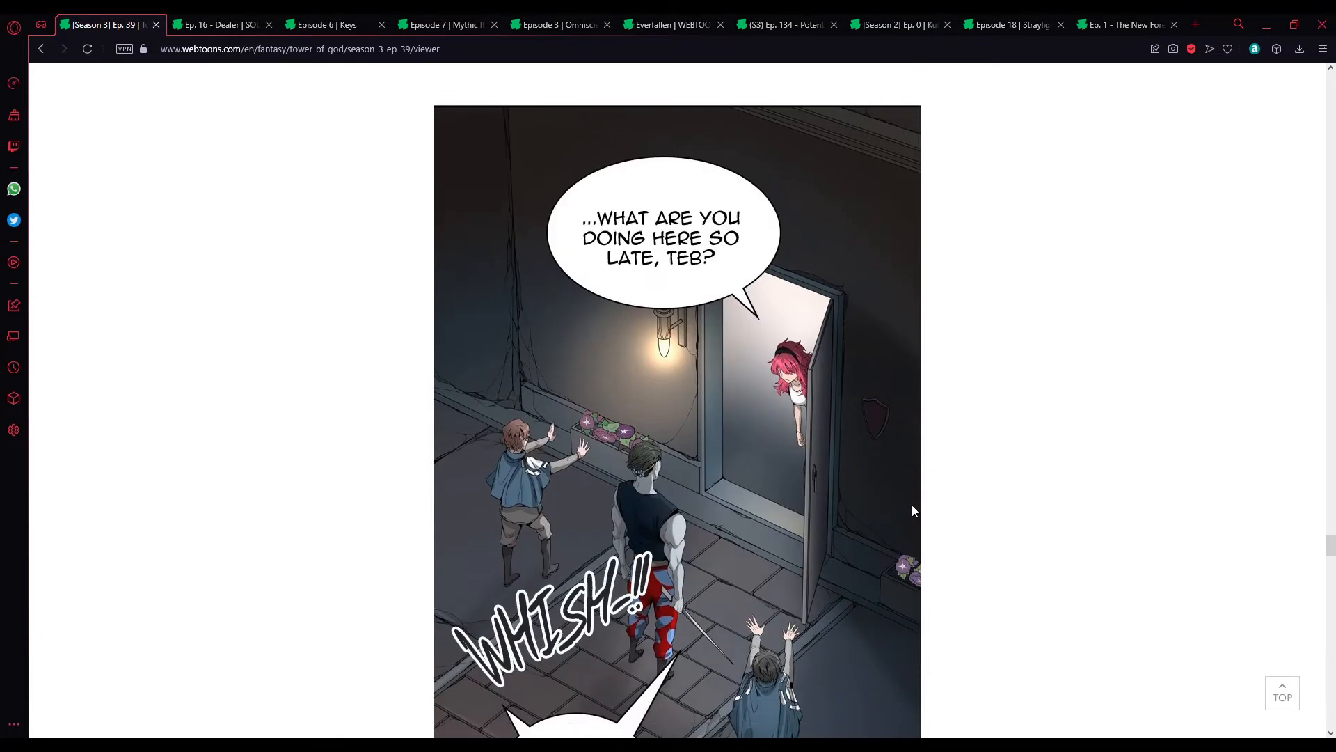
mouse_move(689, 515)
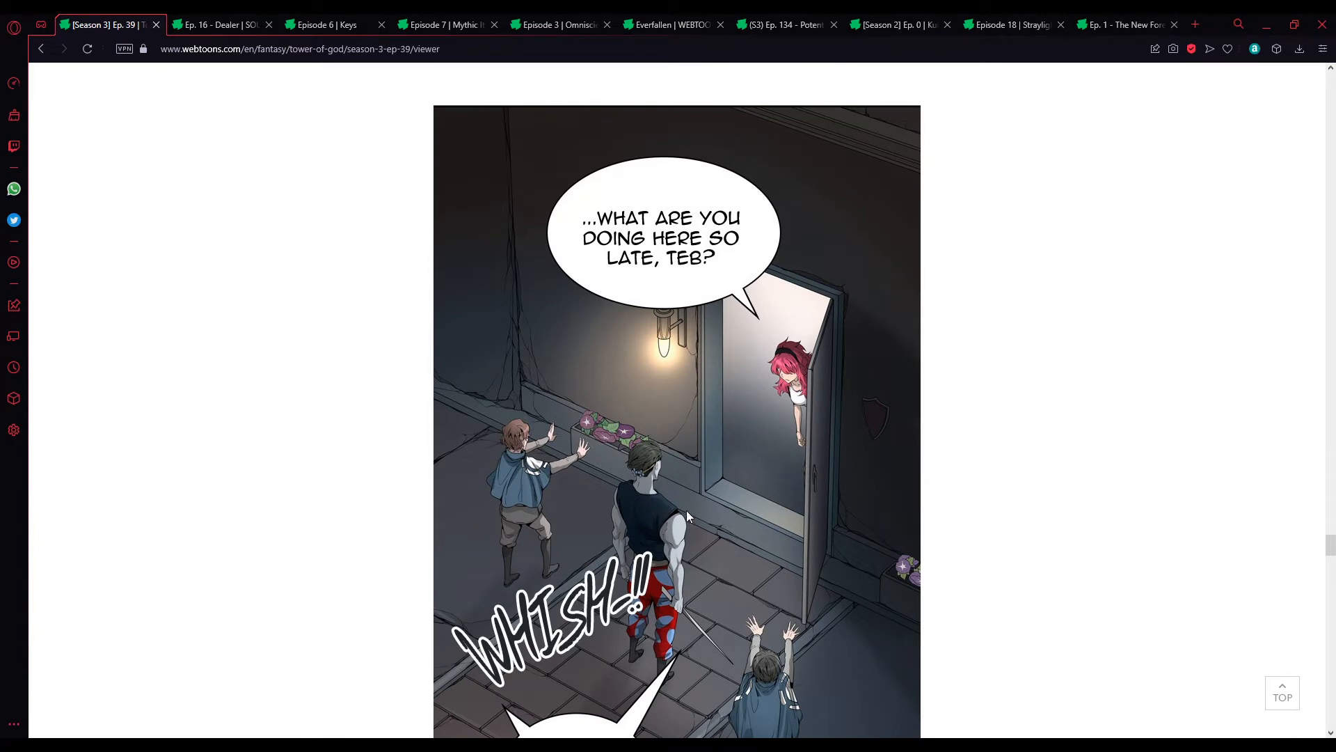
mouse_move(757, 496)
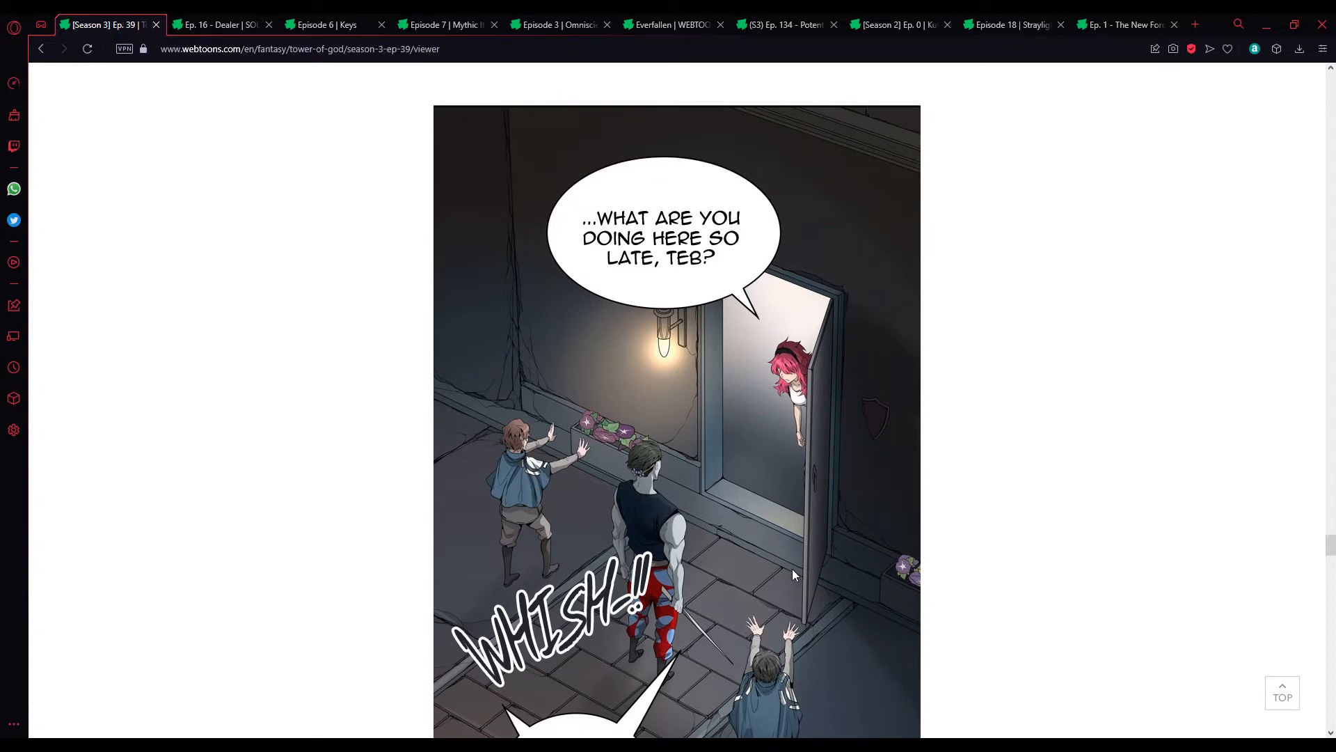
scroll("down", 3)
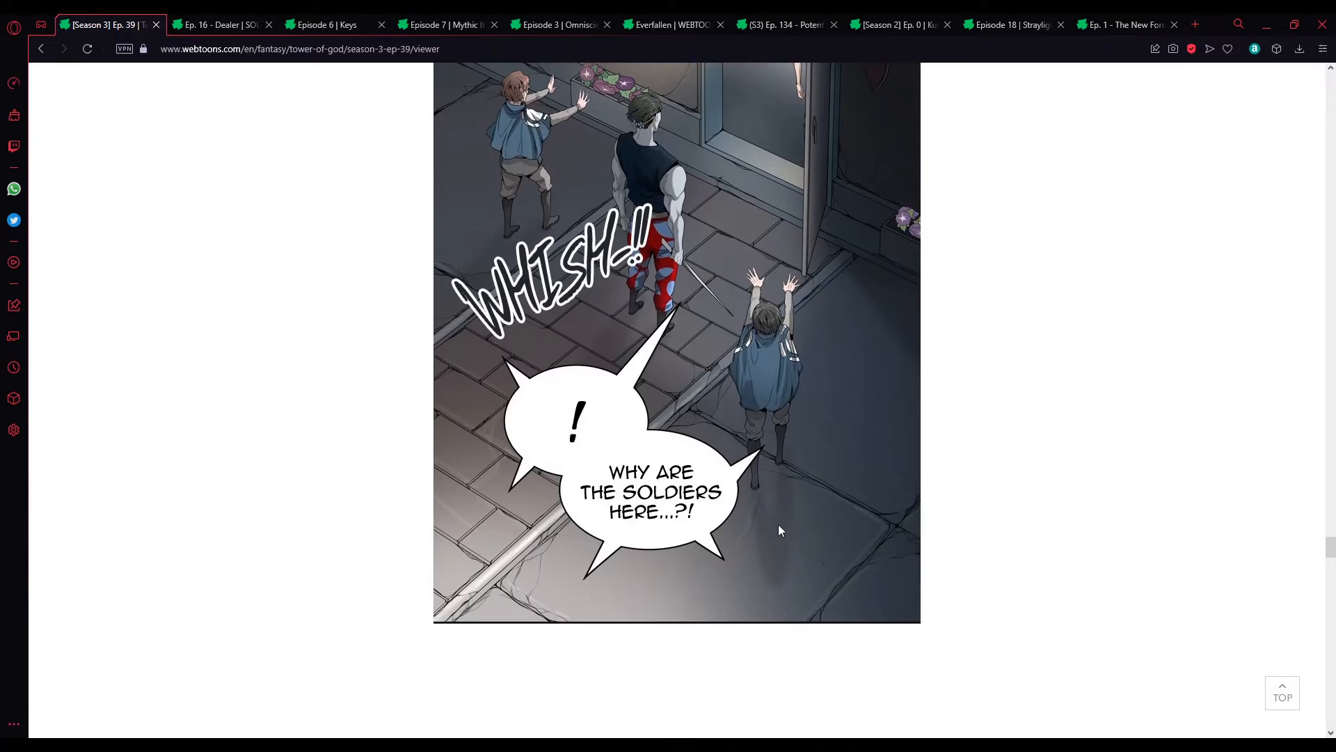
scroll("down", 3)
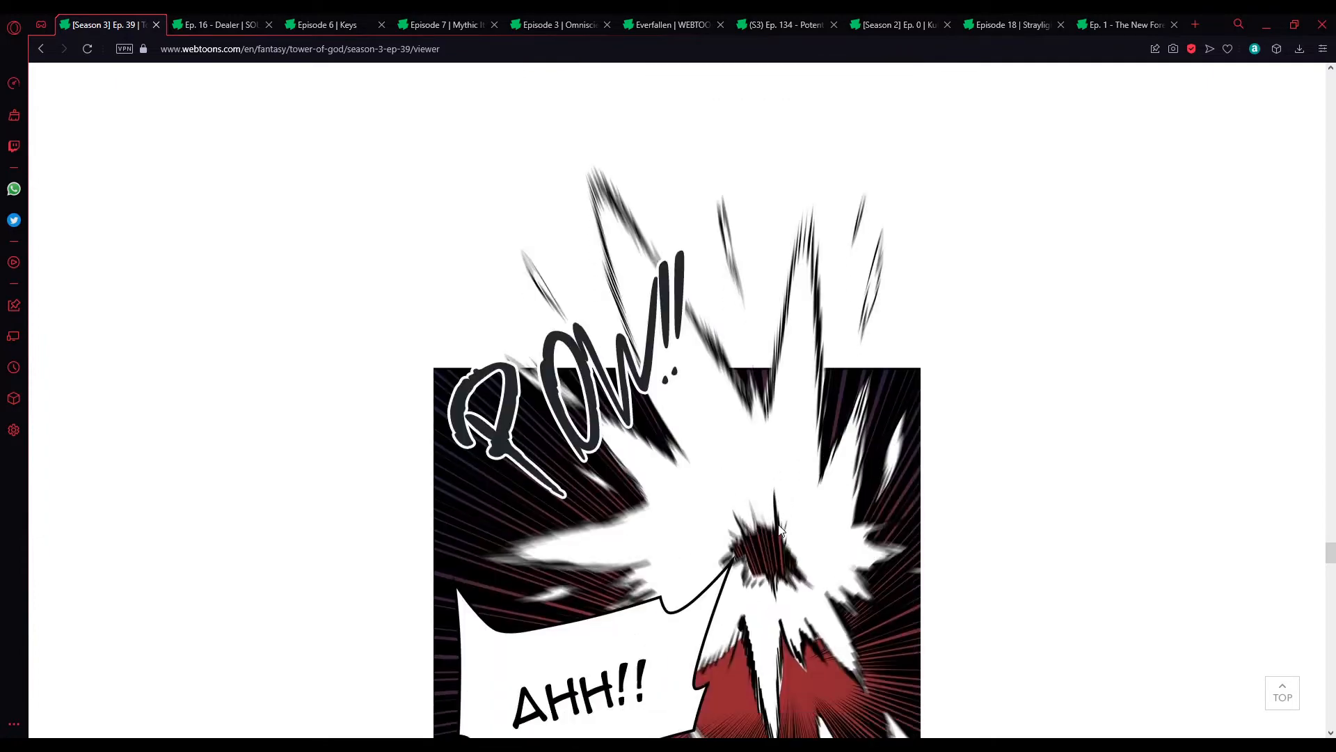
scroll("down", 3)
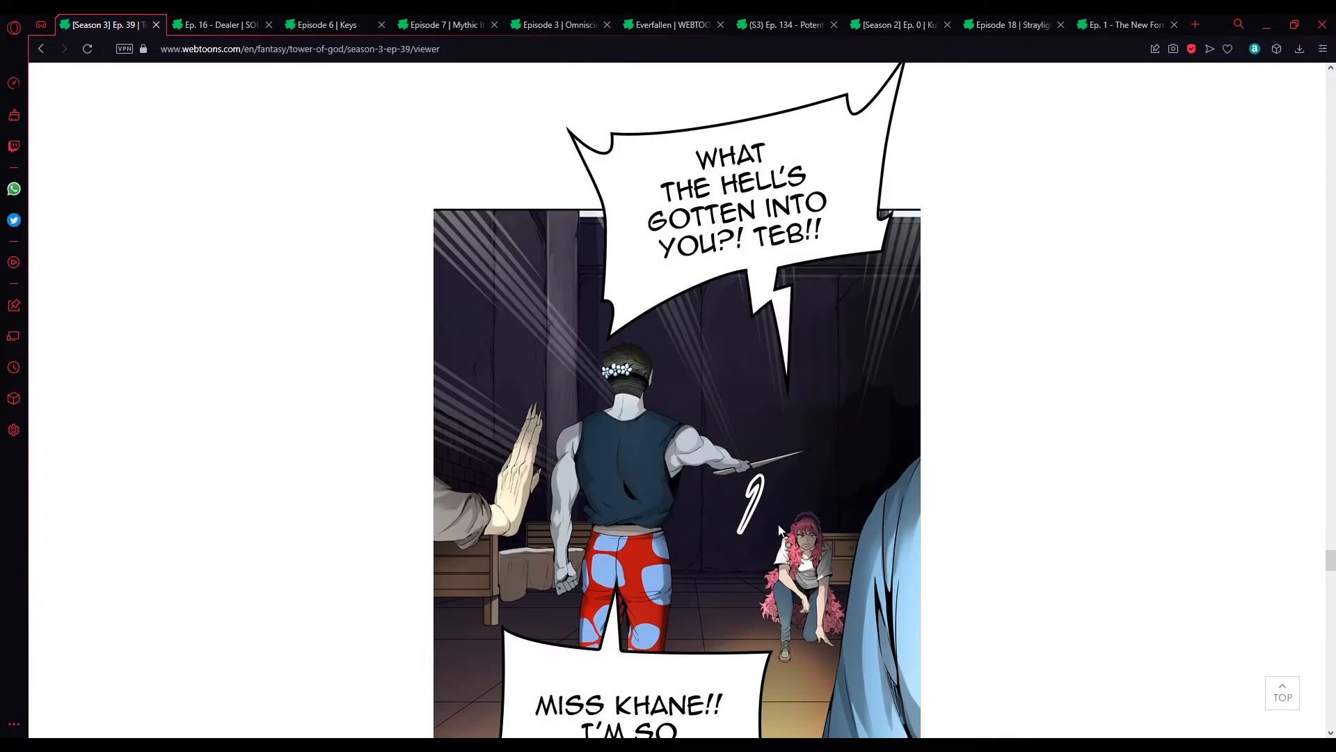
scroll("down", 3)
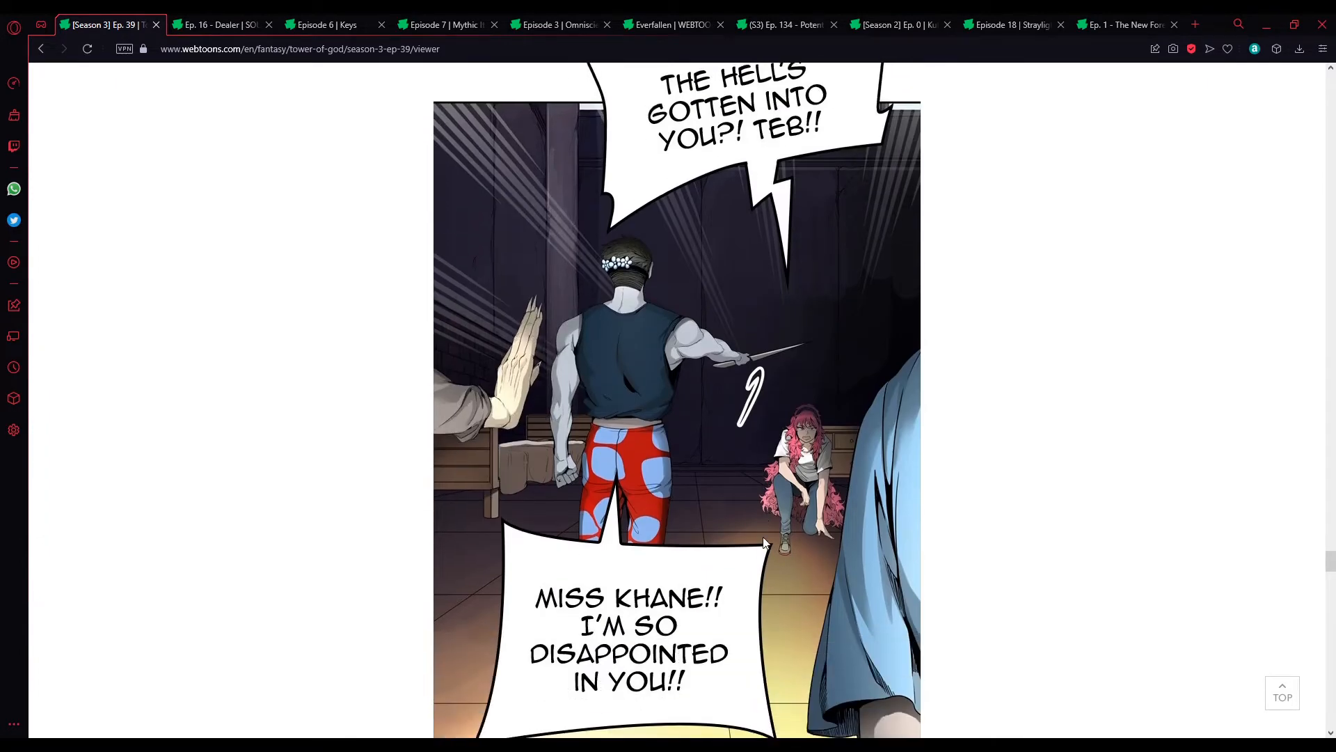
scroll("down", 3)
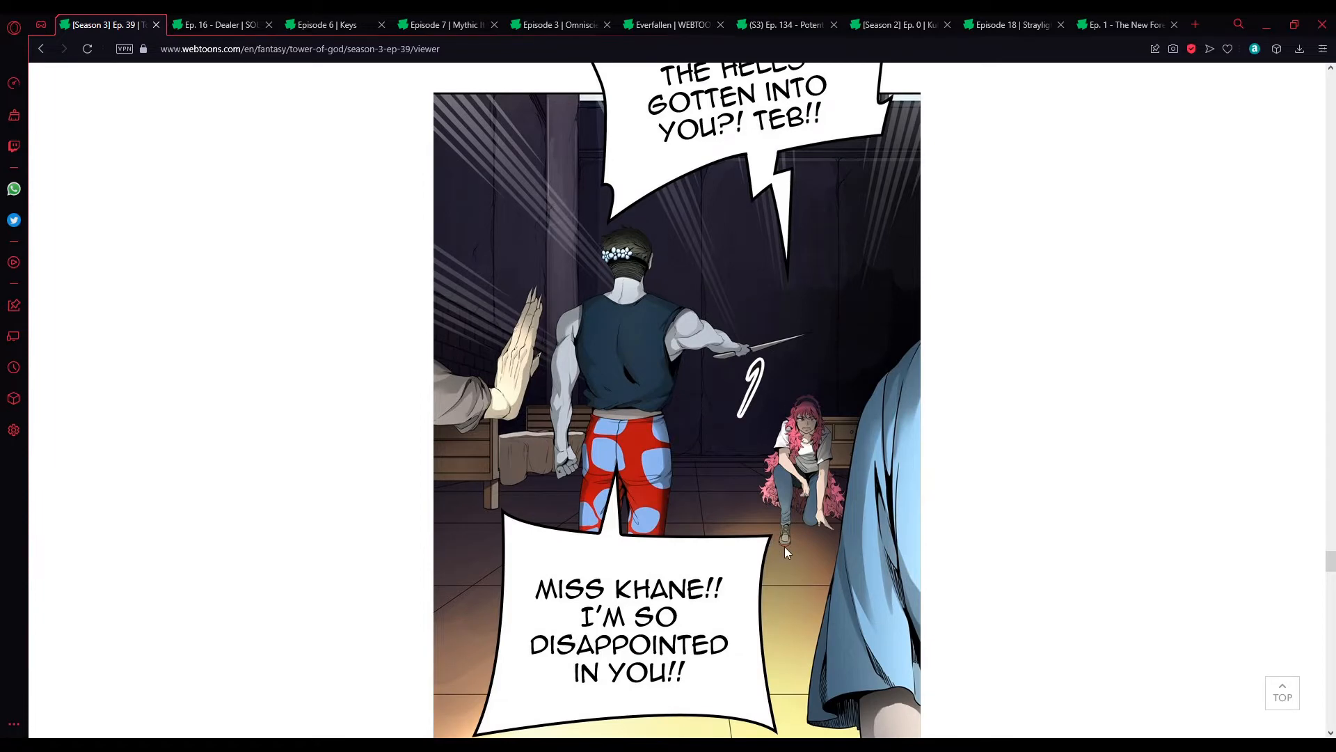
scroll("down", 3)
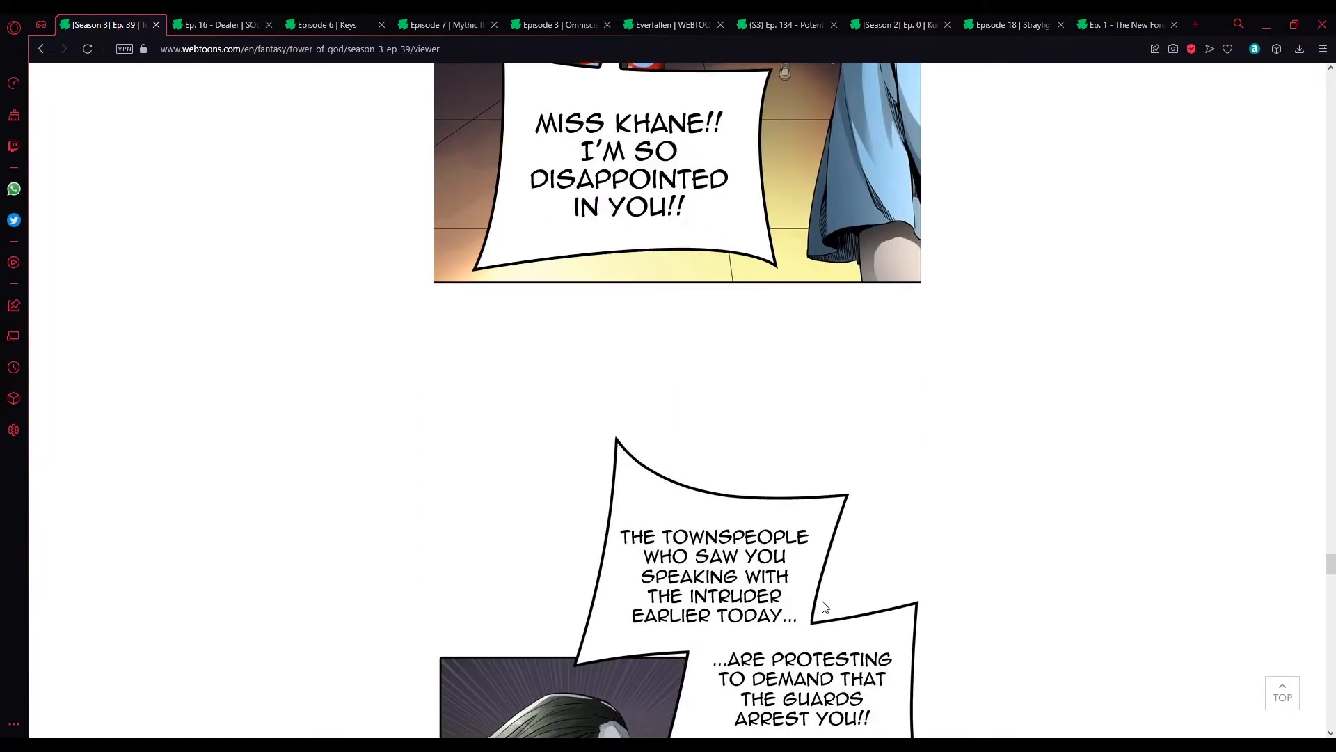
scroll("down", 3)
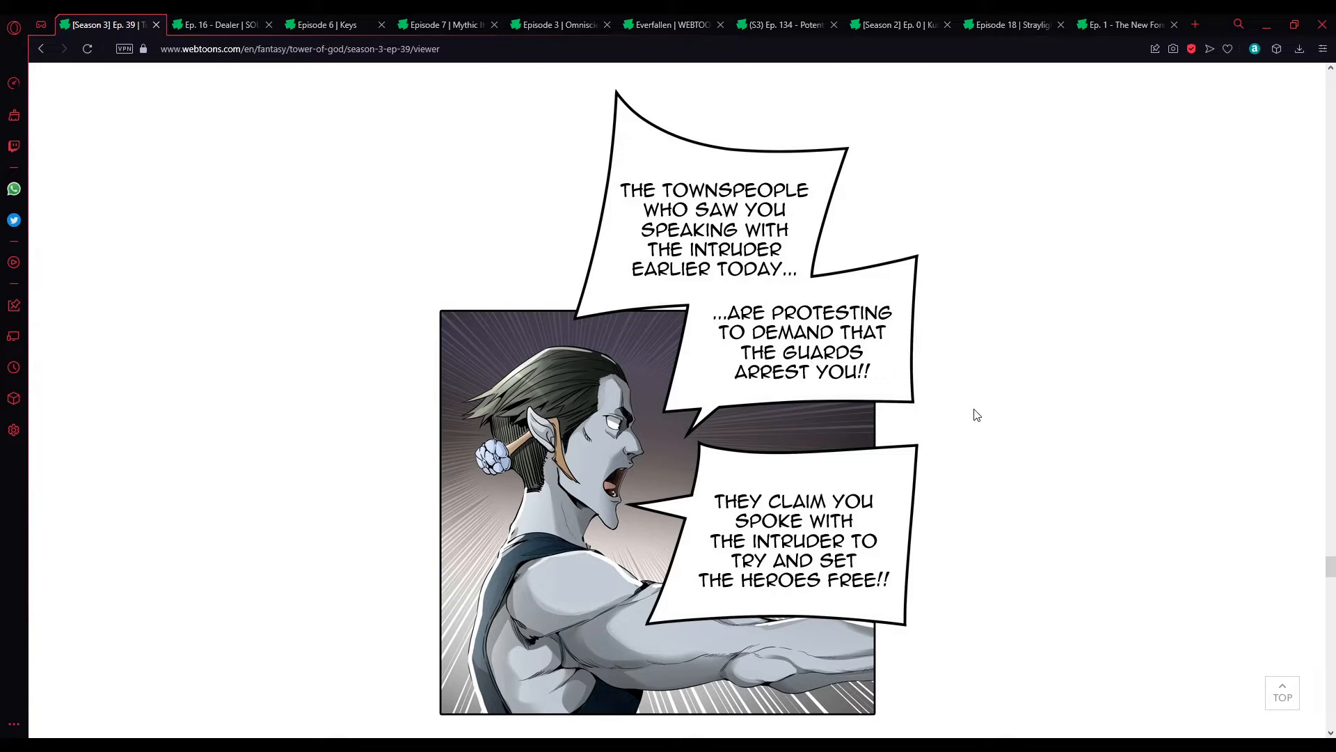
scroll("down", 3)
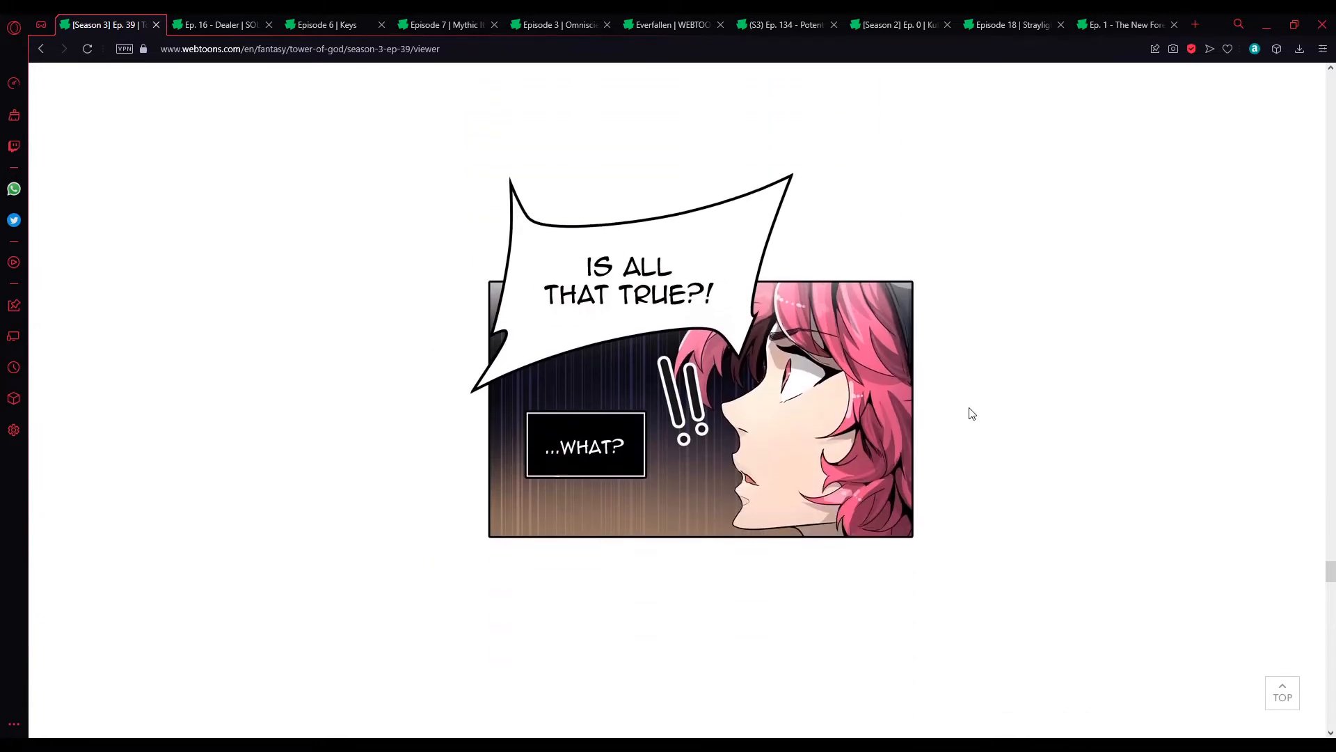
scroll("down", 3)
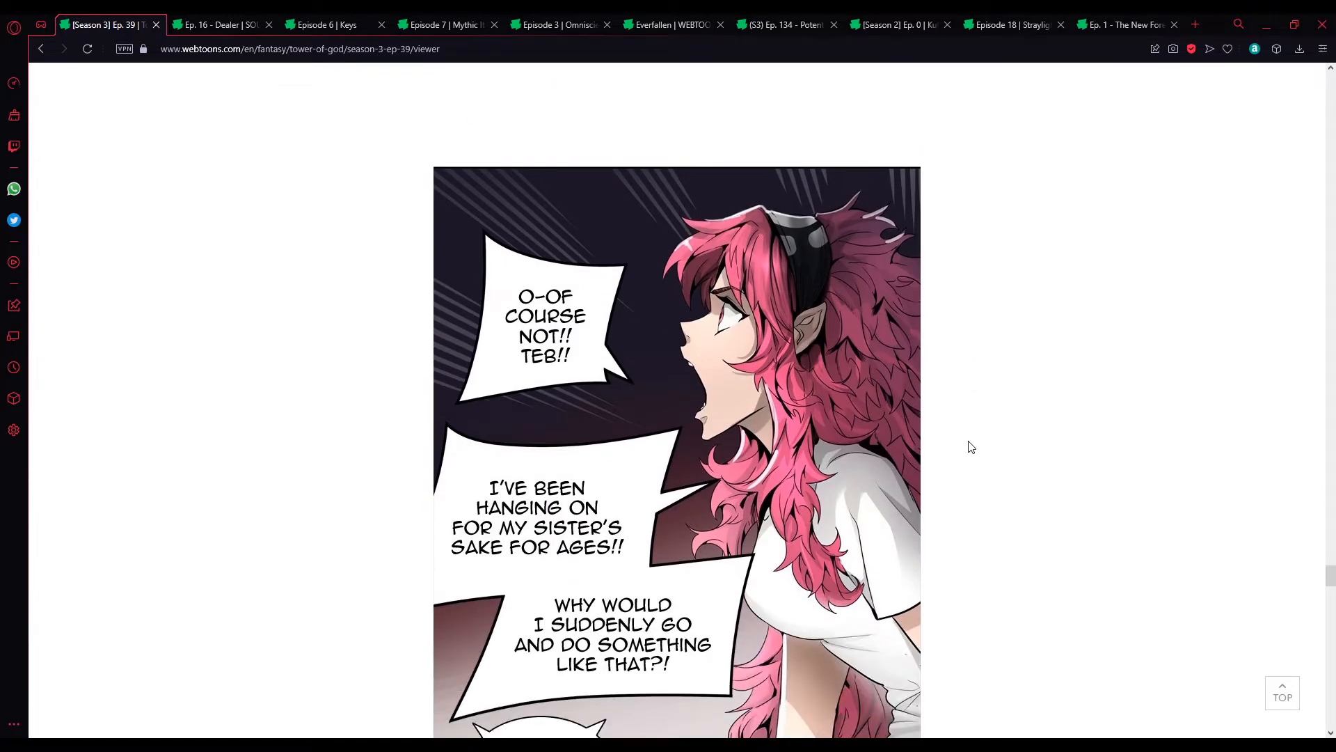
mouse_move(918, 423)
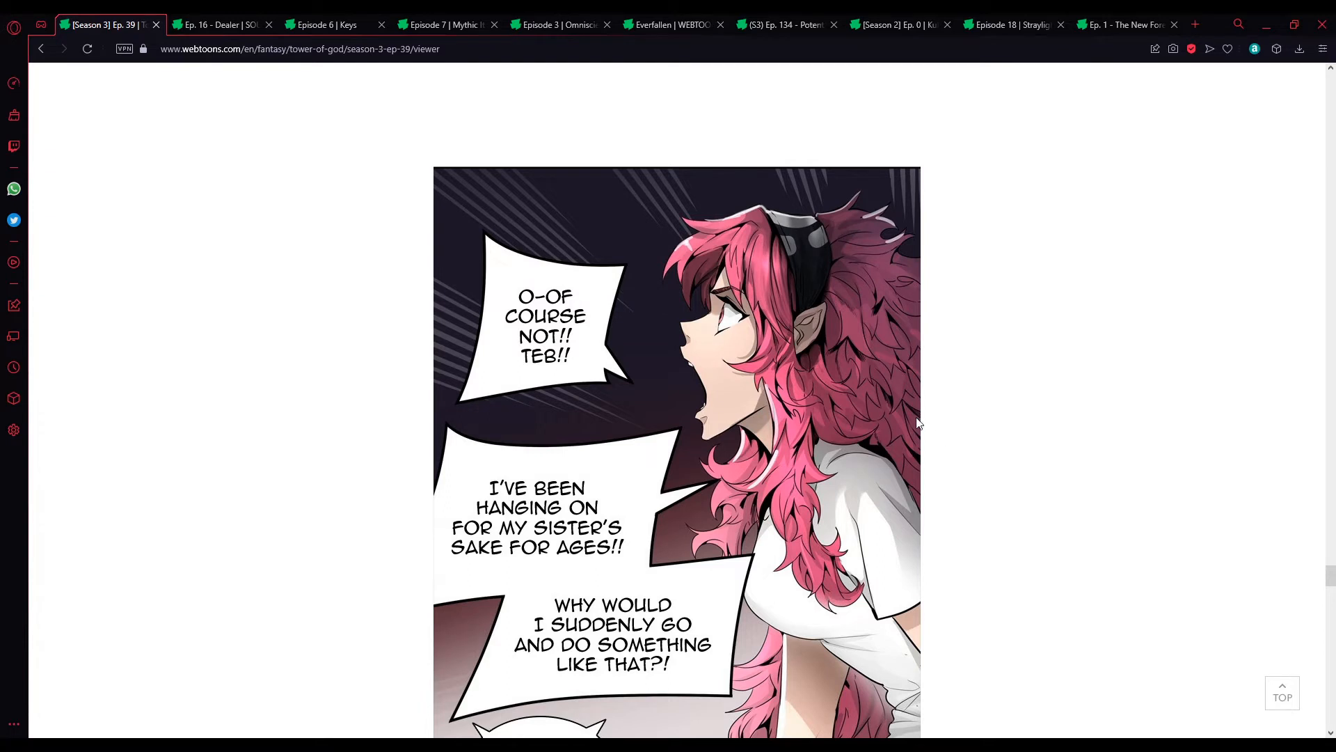
scroll("down", 3)
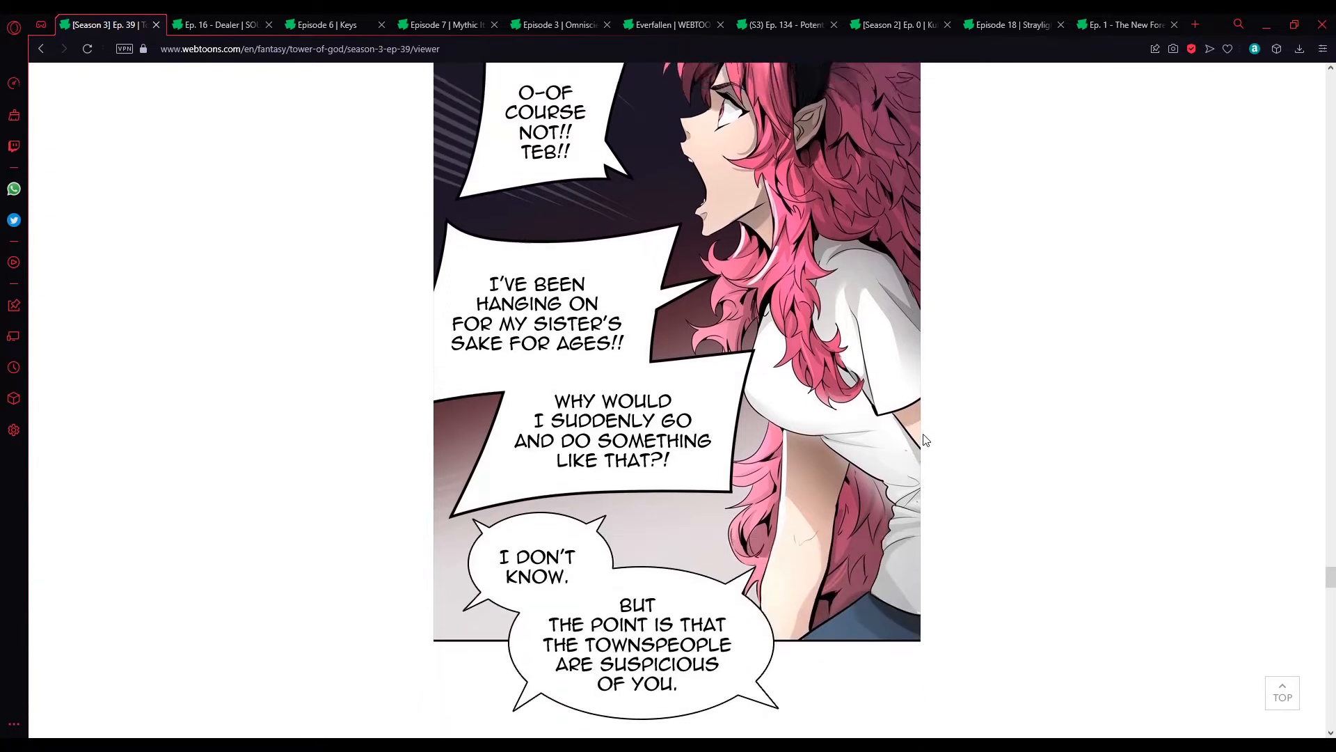
scroll("down", 3)
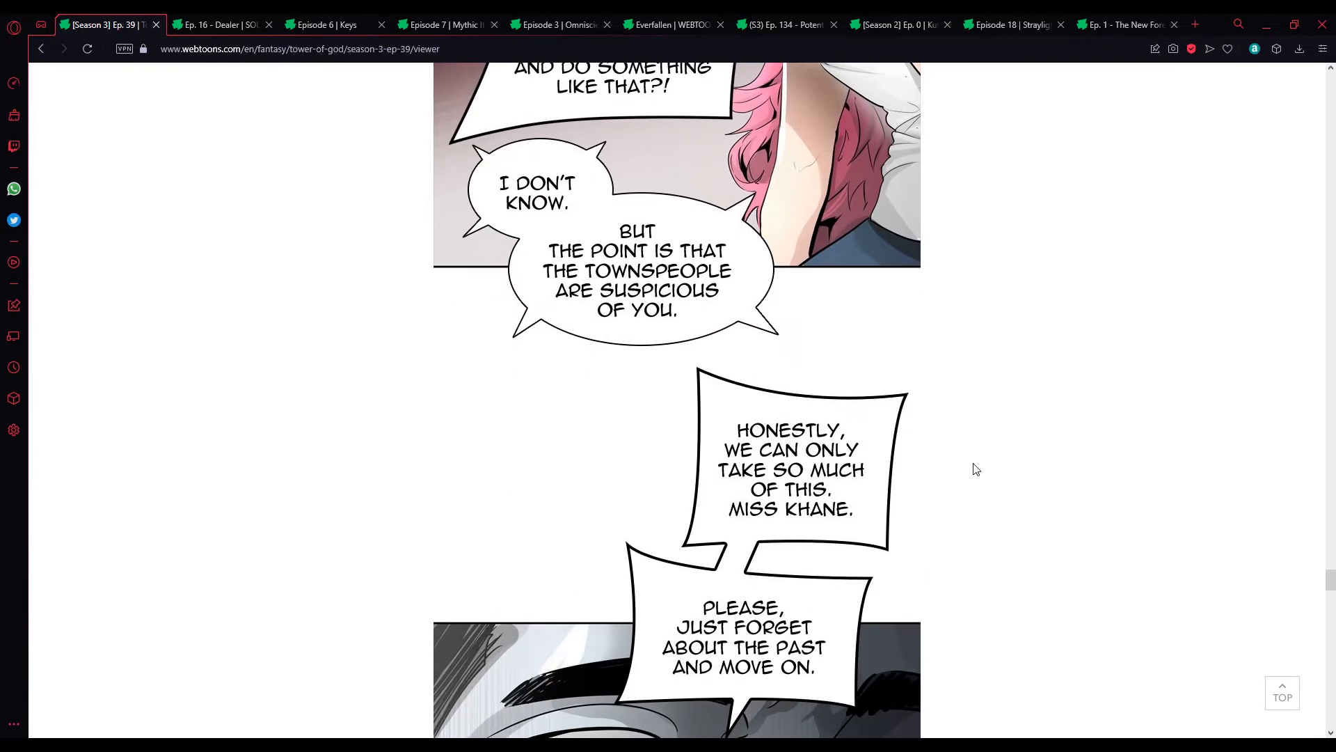
scroll("down", 3)
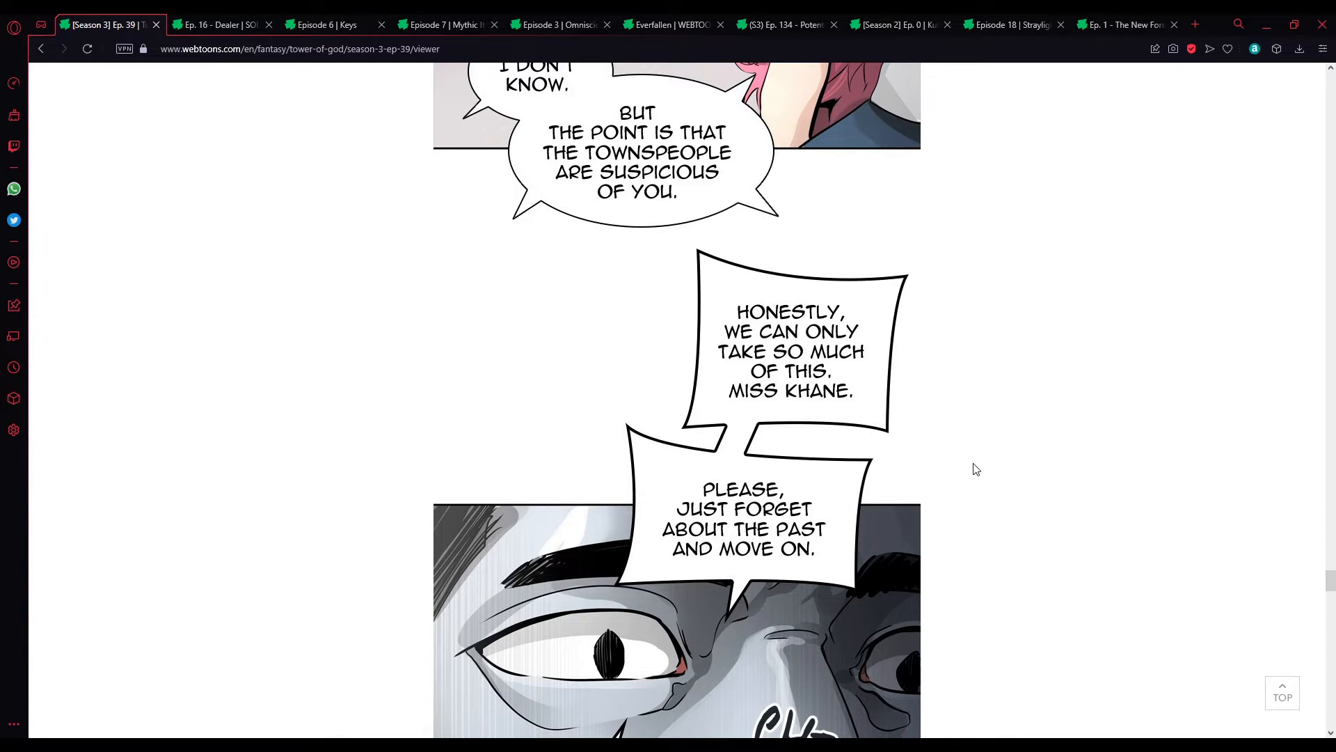
scroll("down", 3)
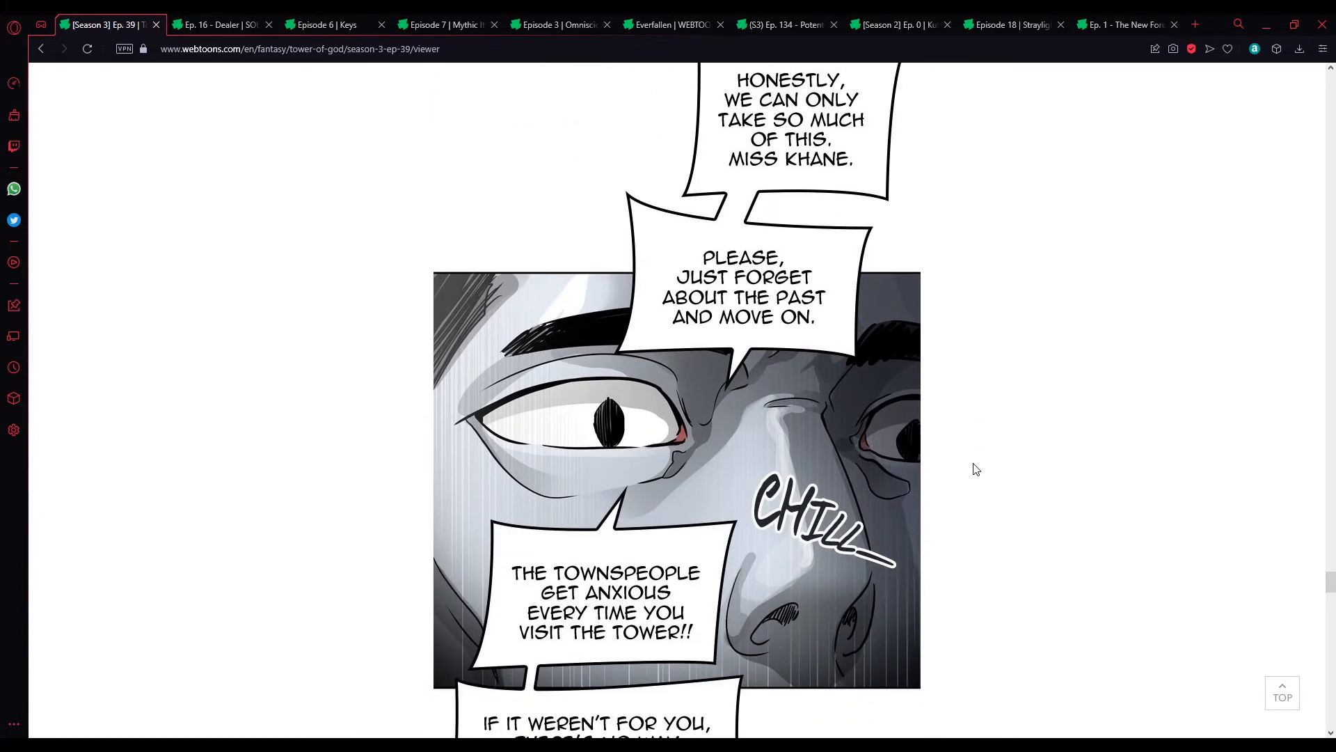
scroll("down", 3)
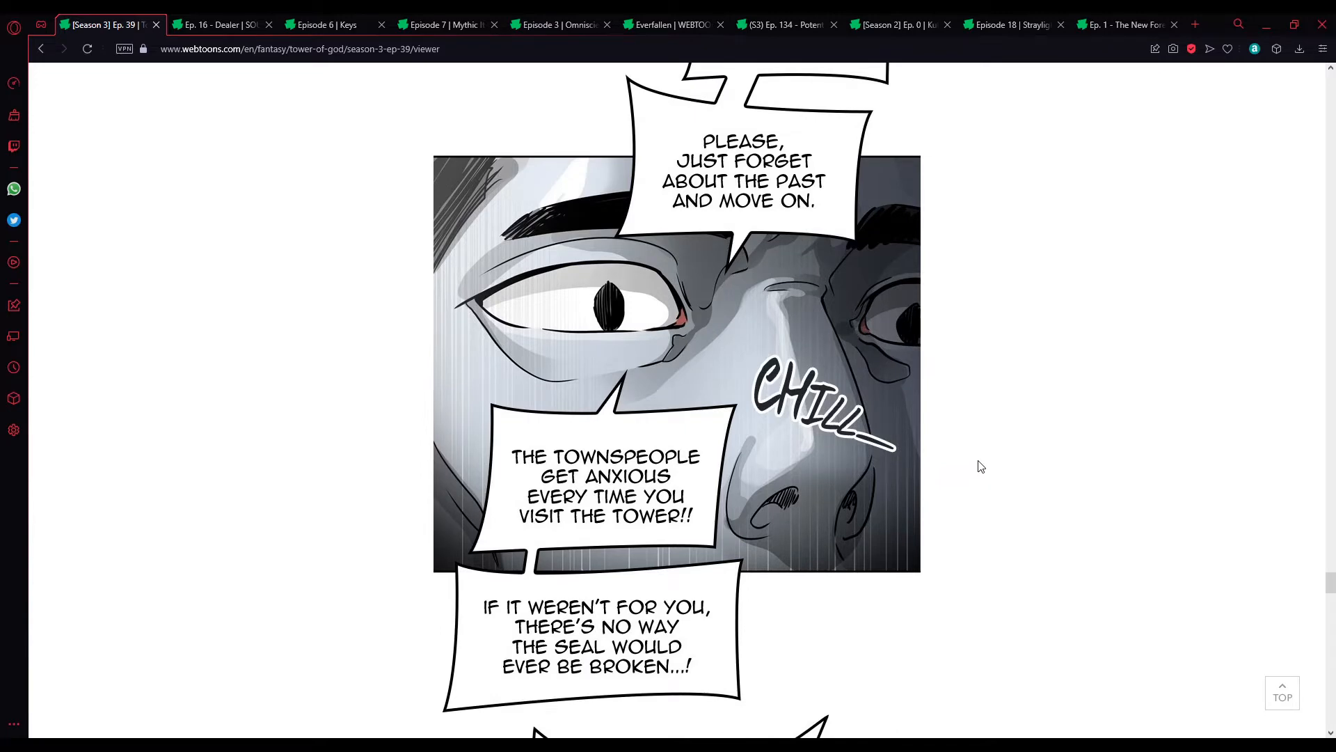
mouse_move(971, 447)
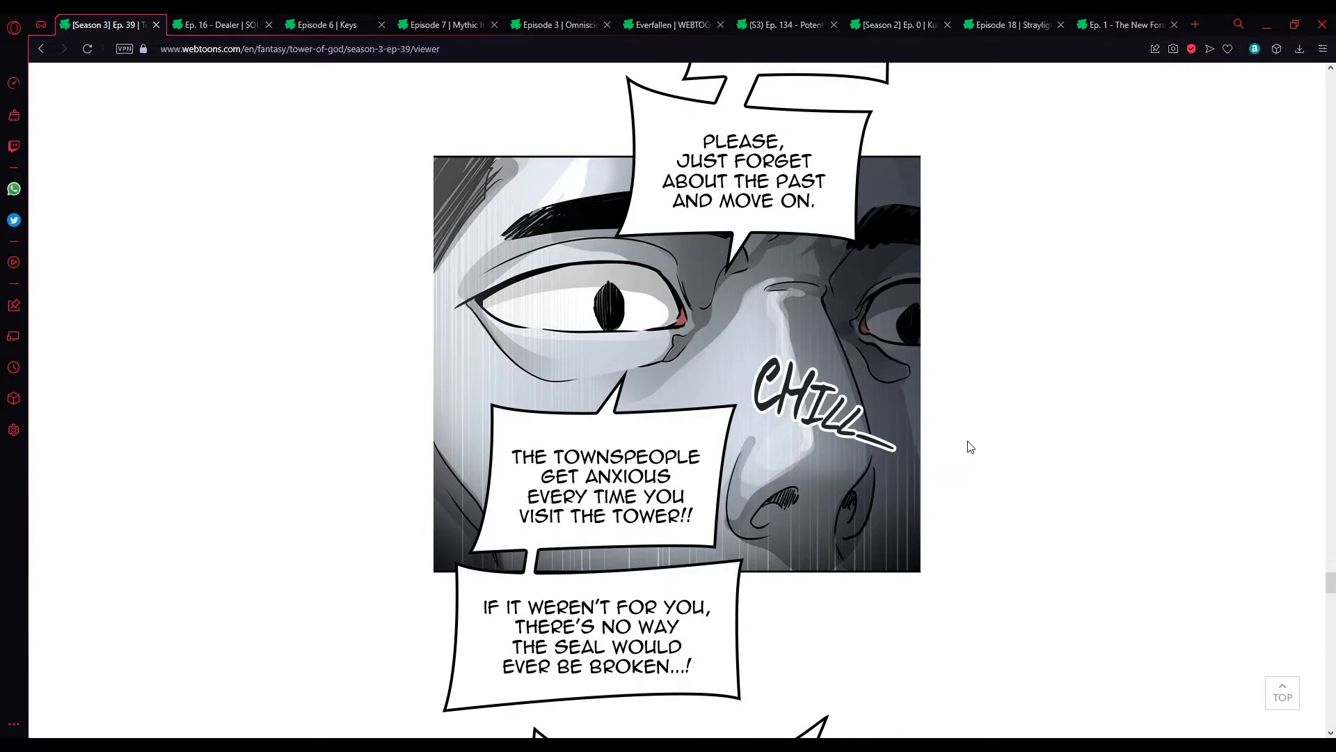
scroll("down", 3)
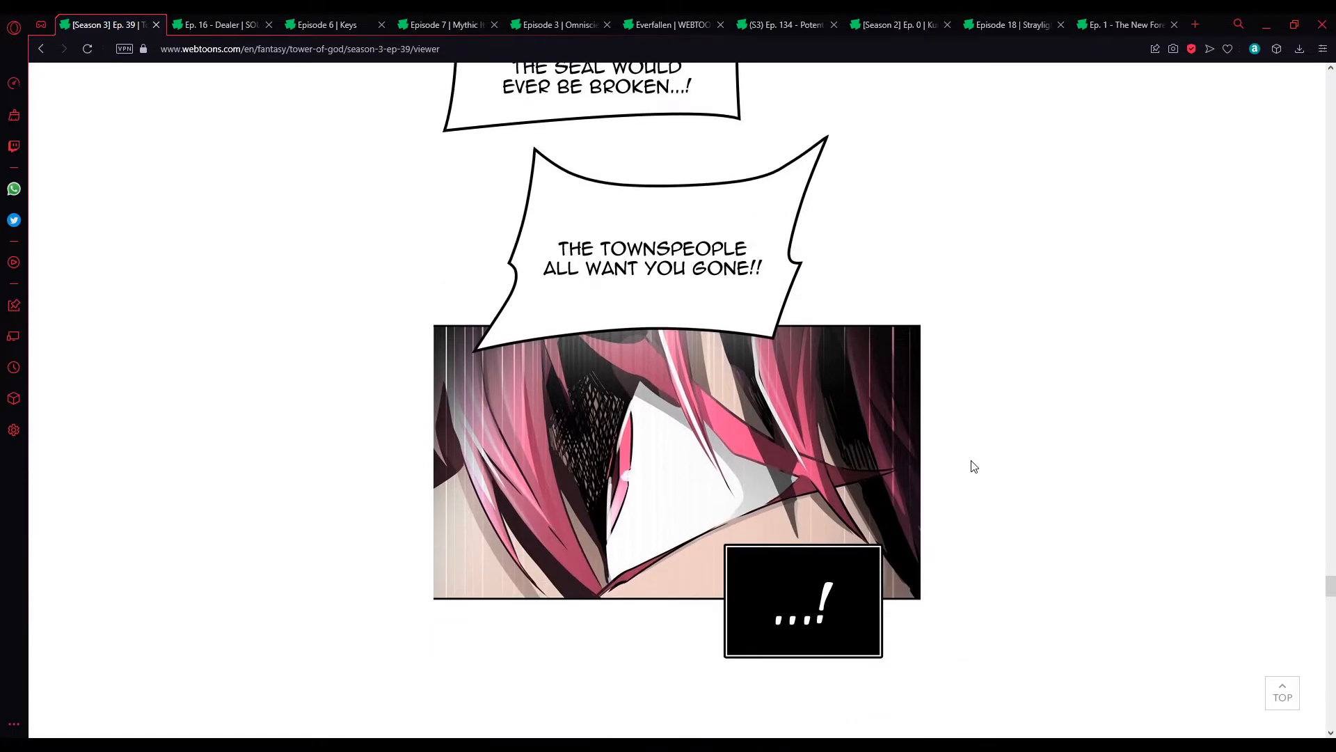
scroll("down", 3)
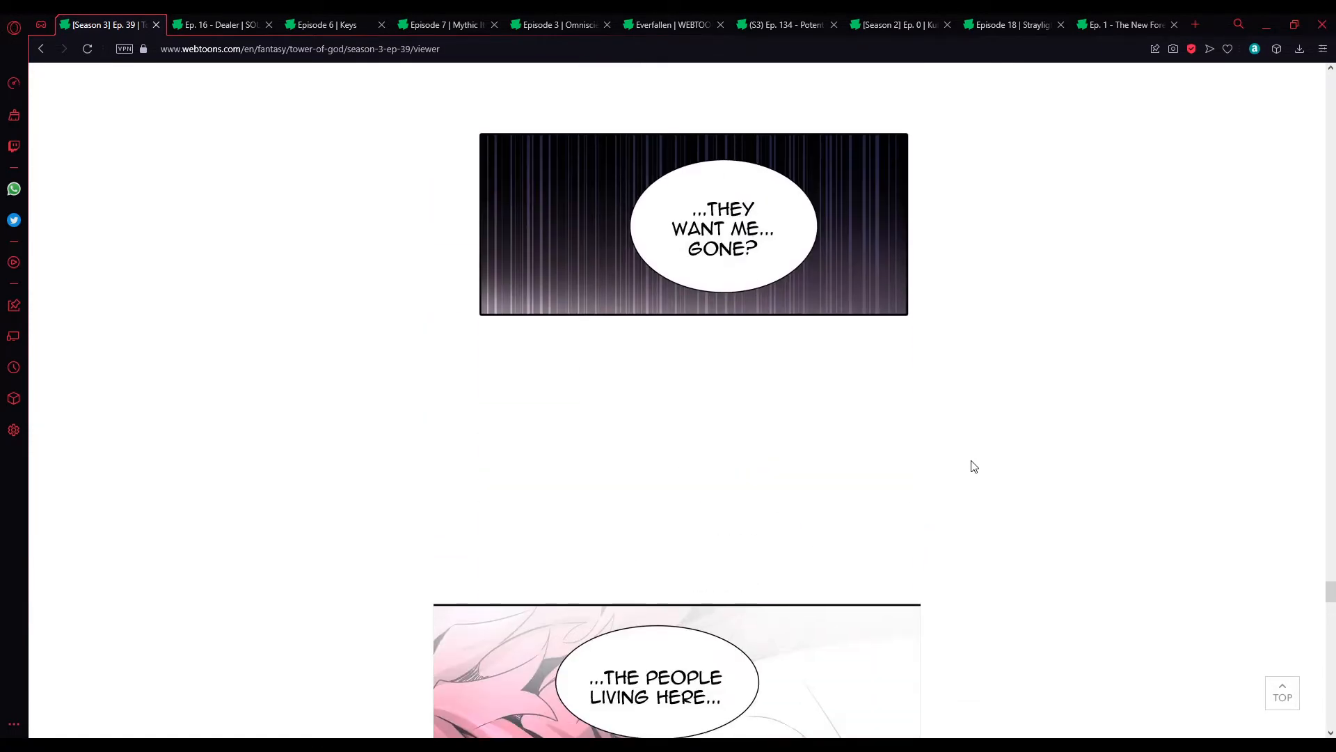
scroll("down", 3)
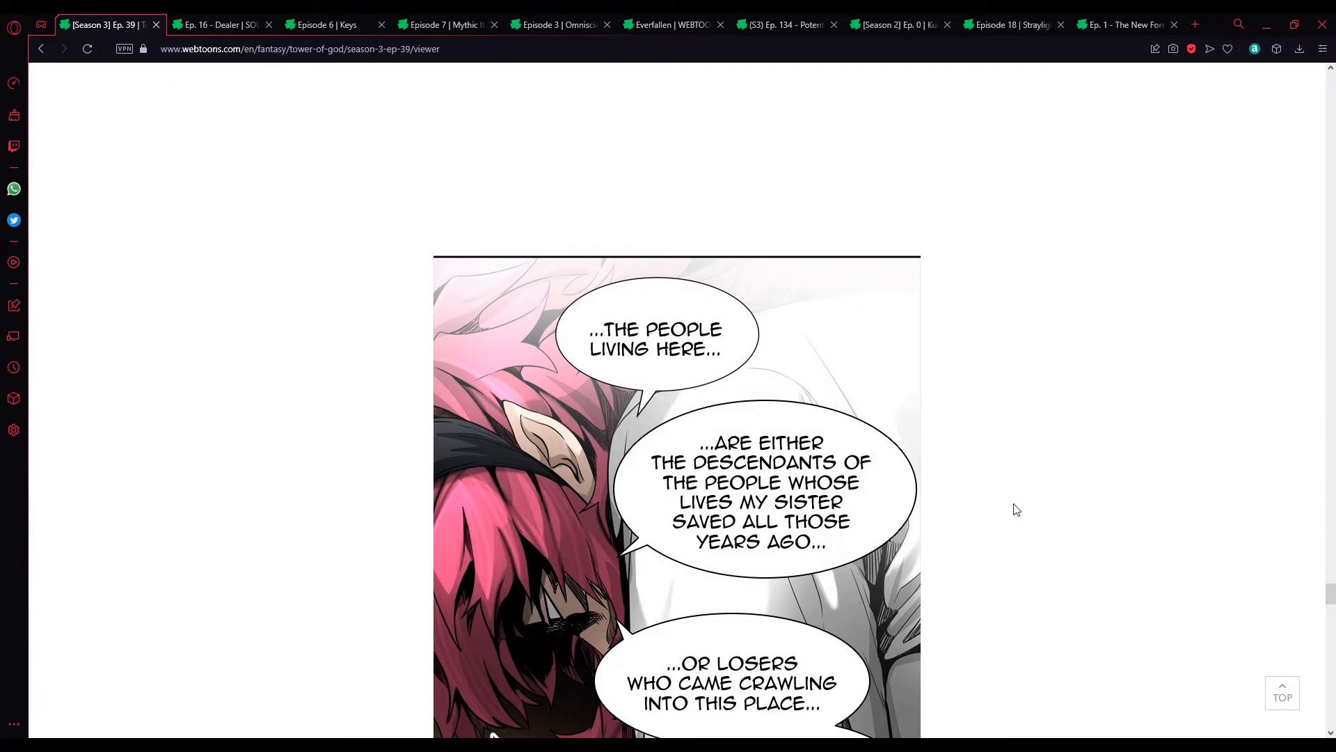
scroll("down", 3)
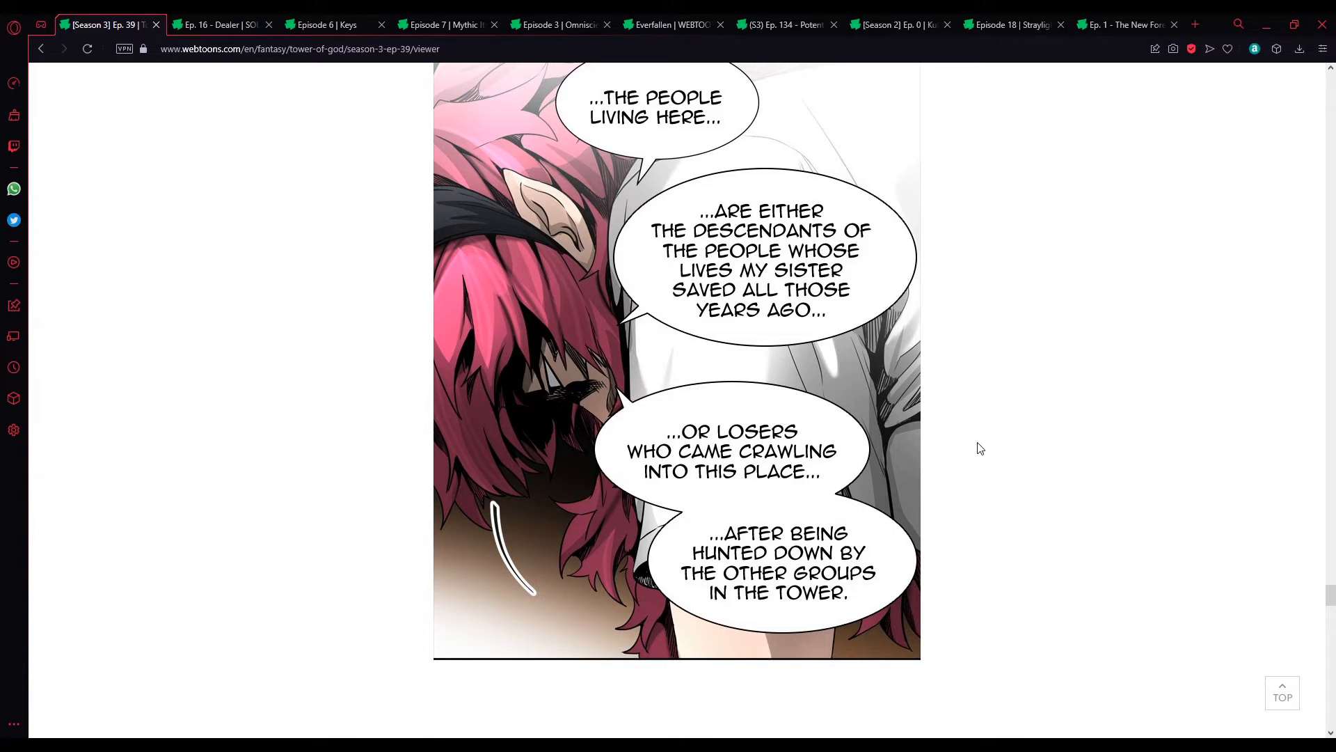
mouse_move(1020, 481)
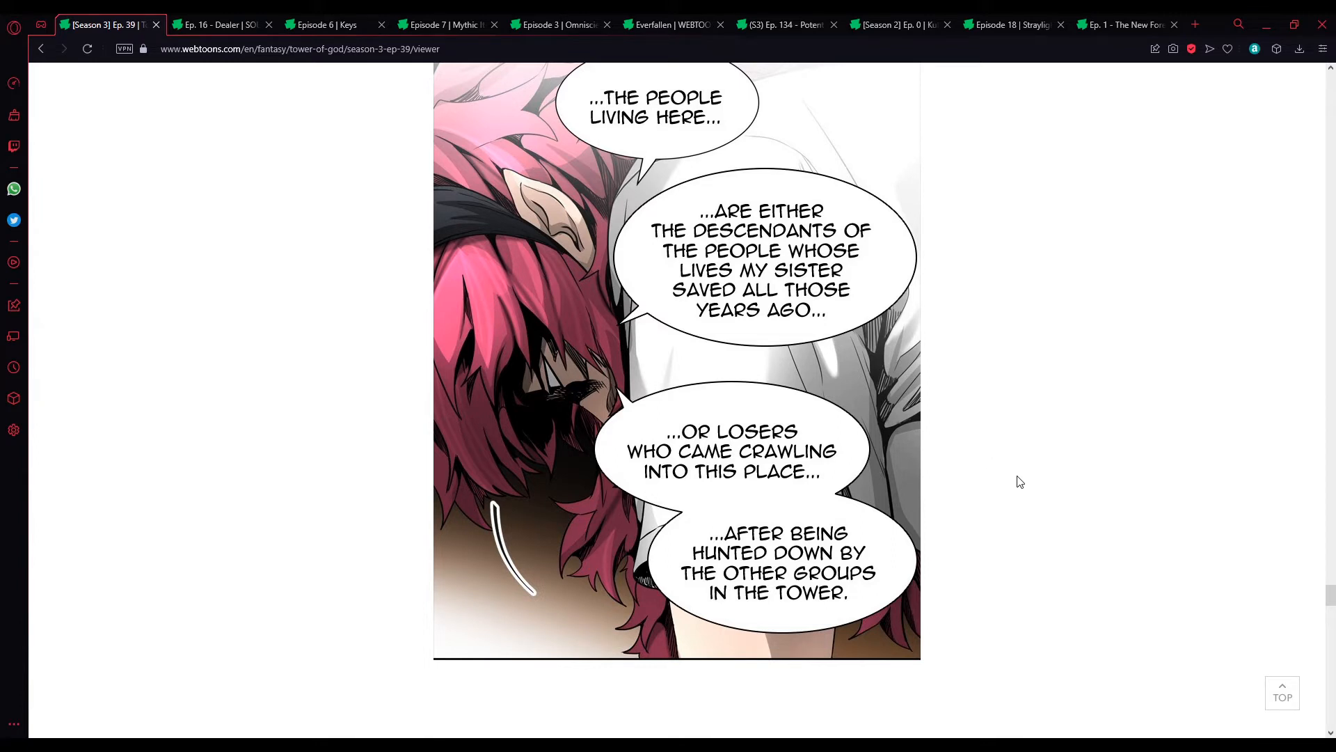
scroll("down", 3)
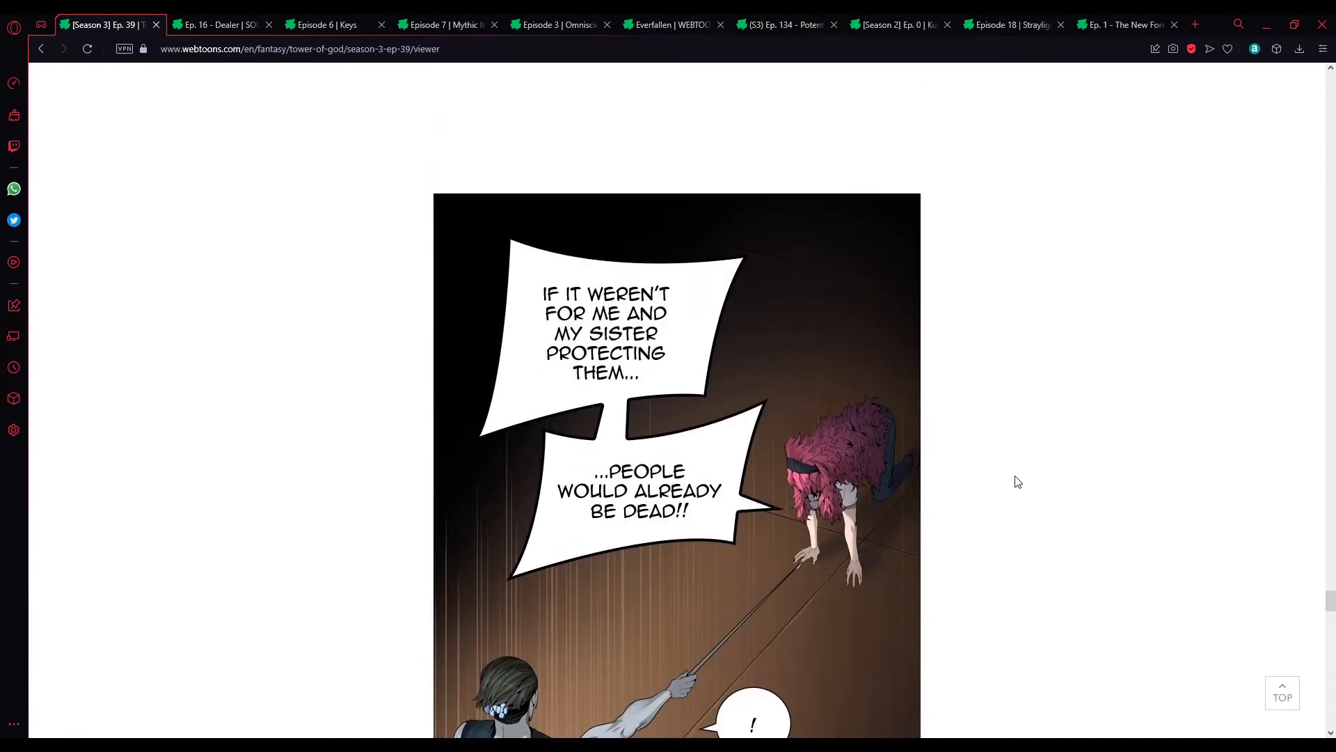
mouse_move(1005, 478)
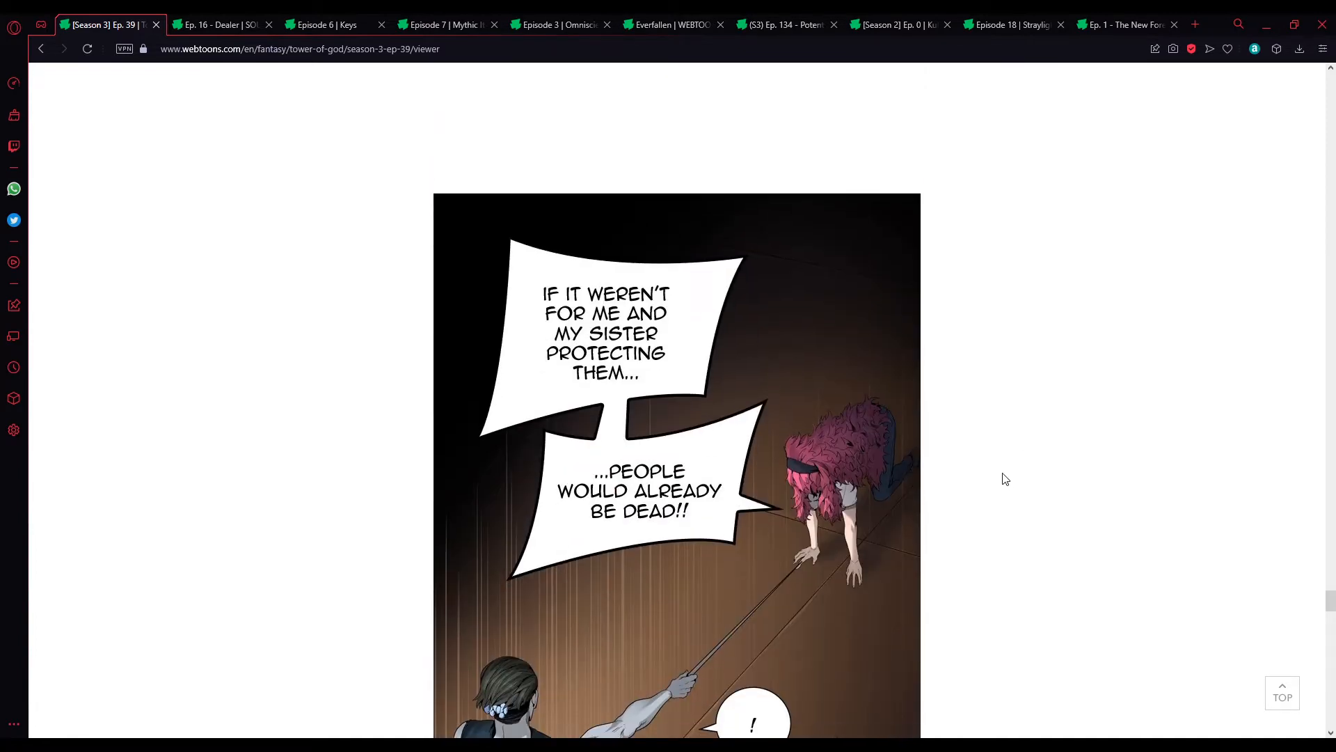
scroll("down", 3)
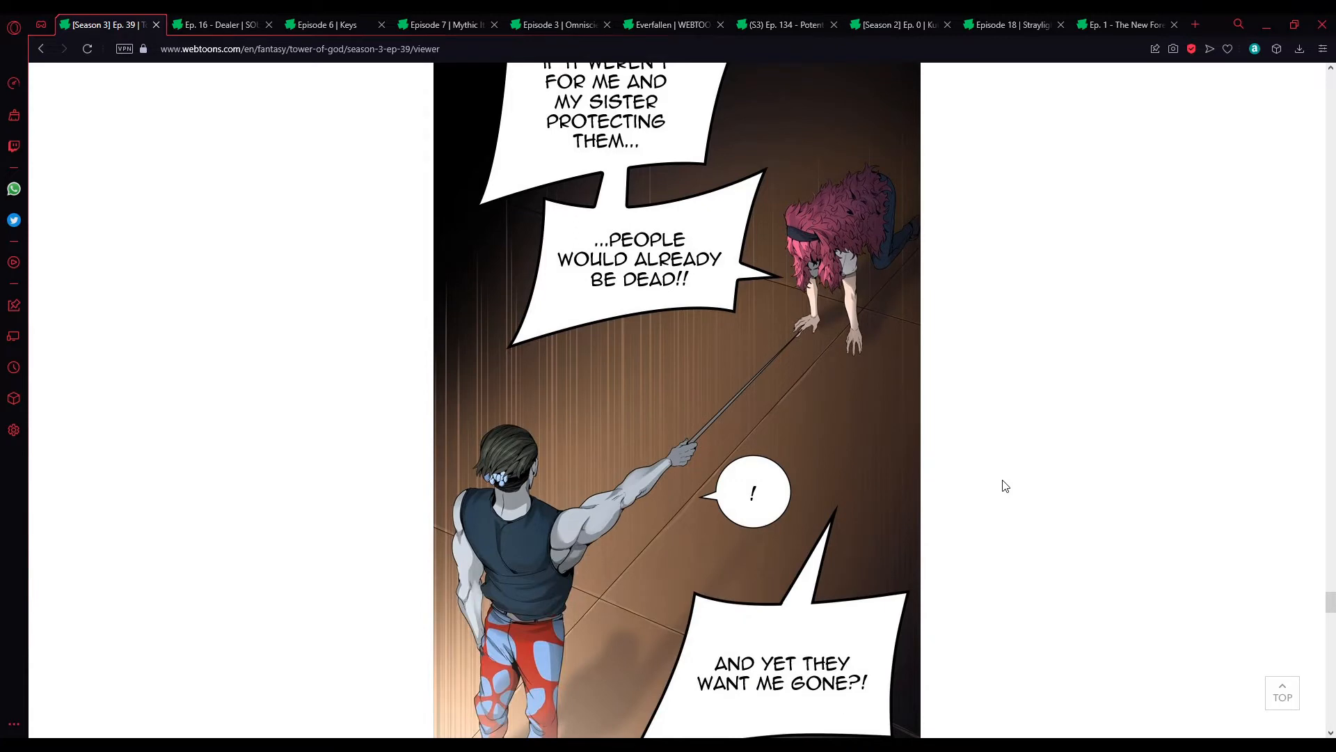
scroll("down", 3)
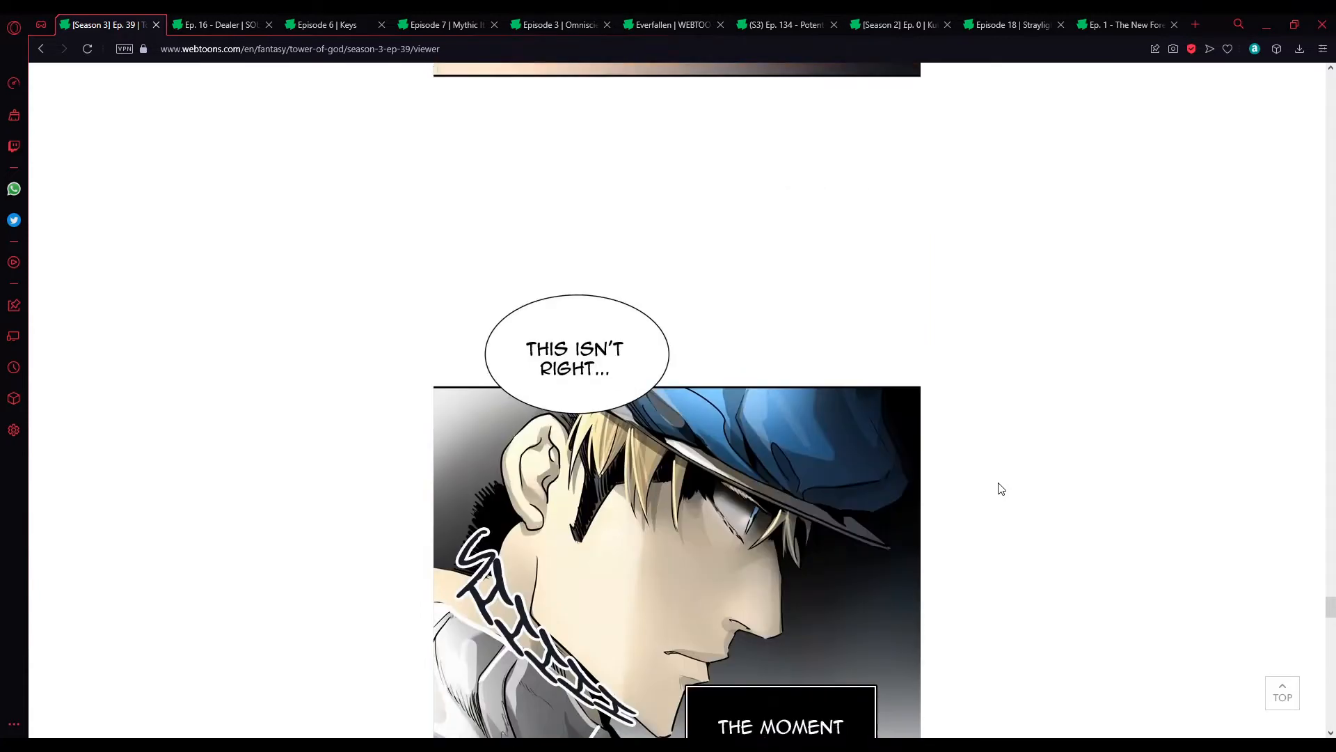
scroll("down", 3)
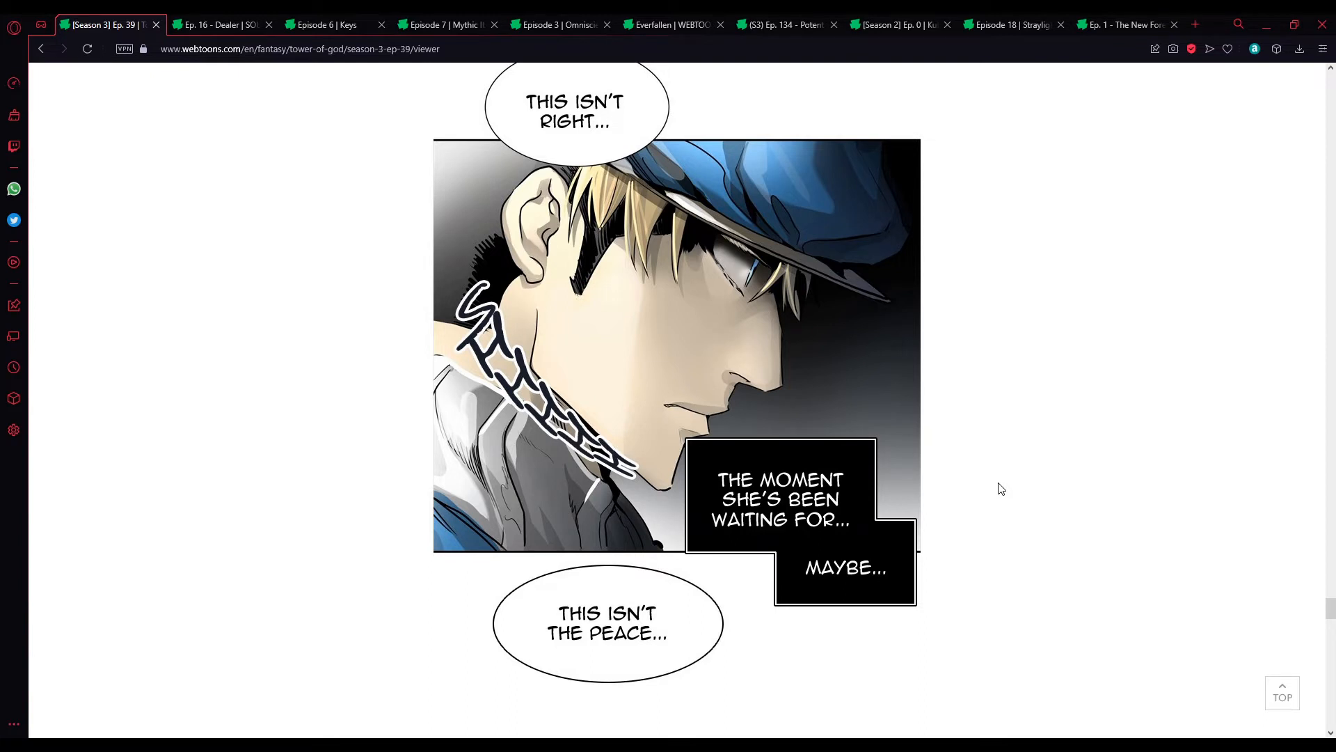
mouse_move(1004, 491)
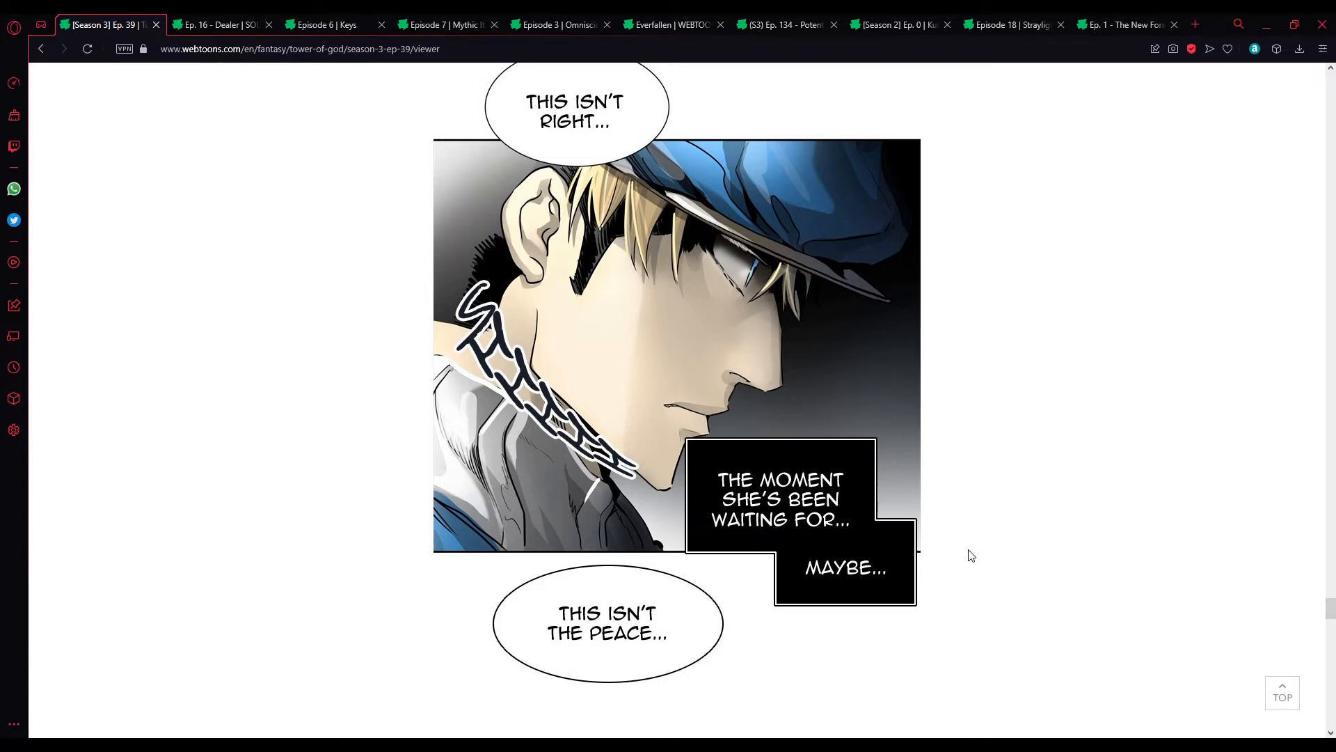
scroll("down", 3)
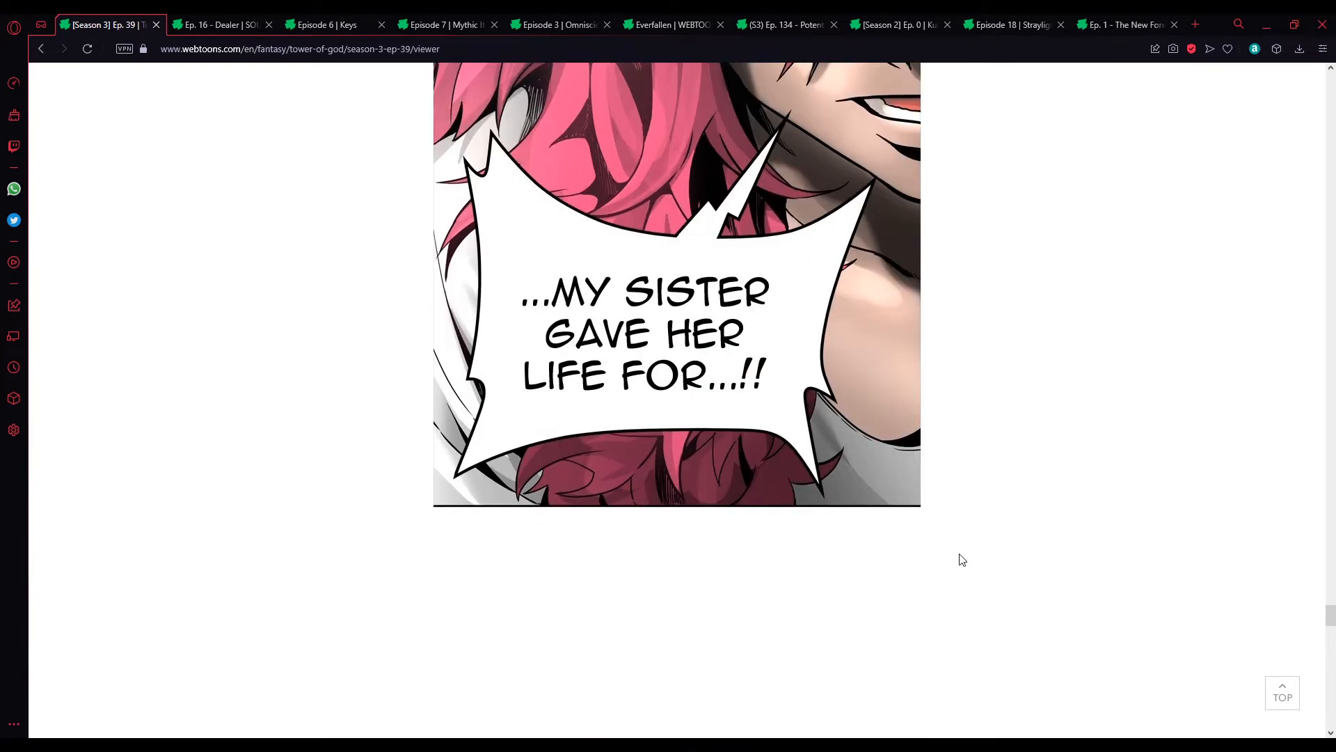
scroll("down", 3)
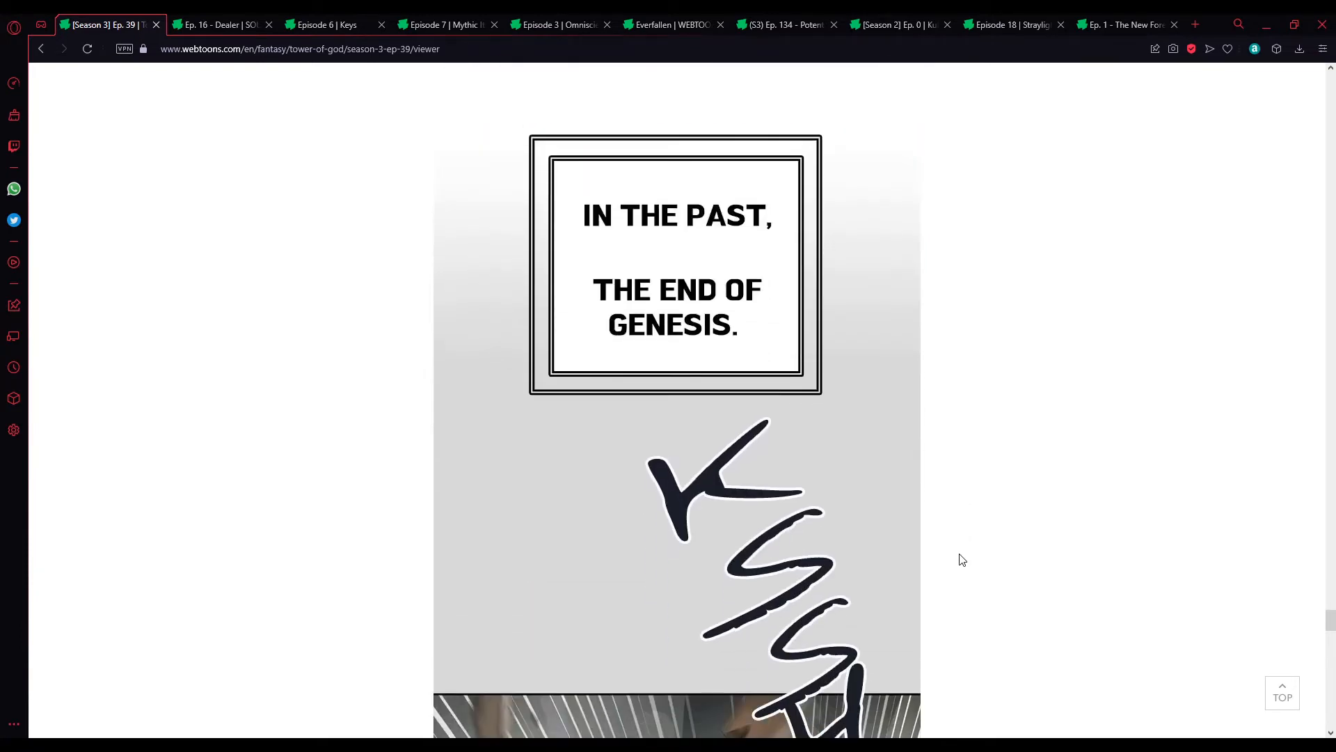
scroll("down", 3)
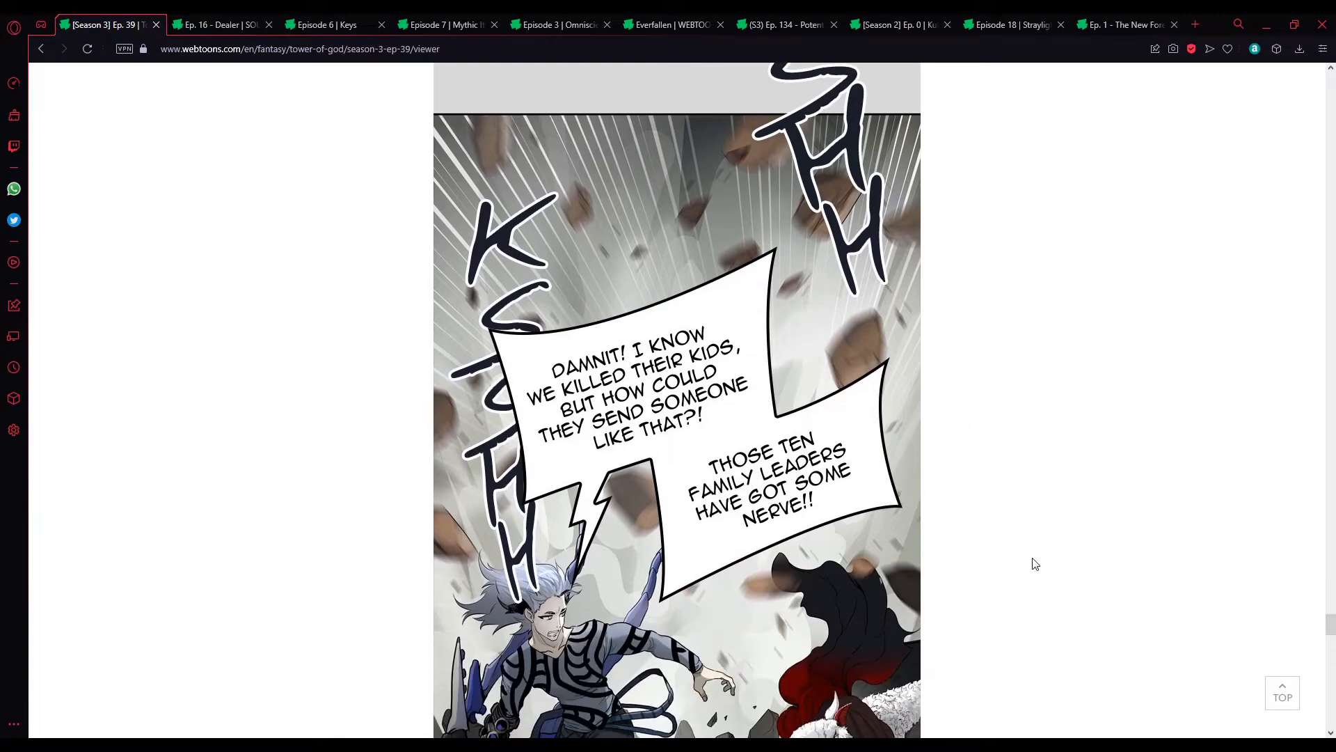
scroll("down", 3)
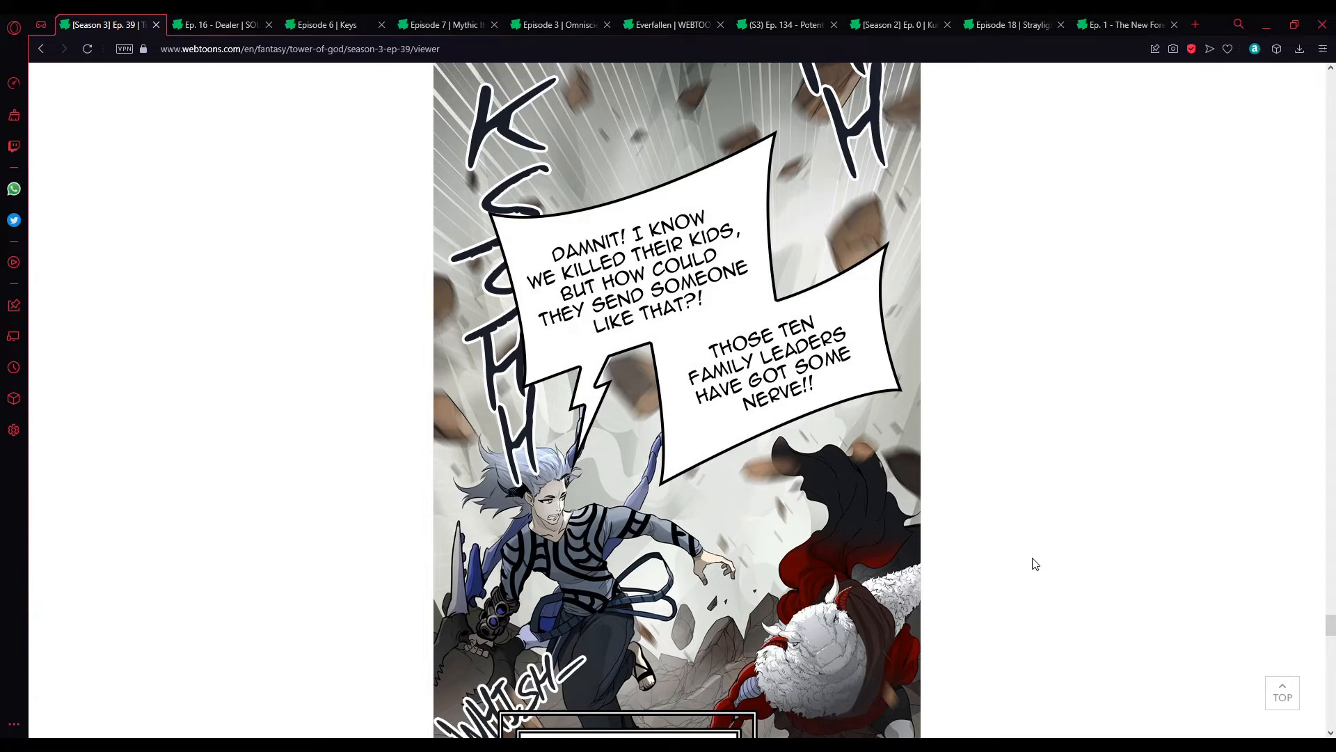
scroll("down", 3)
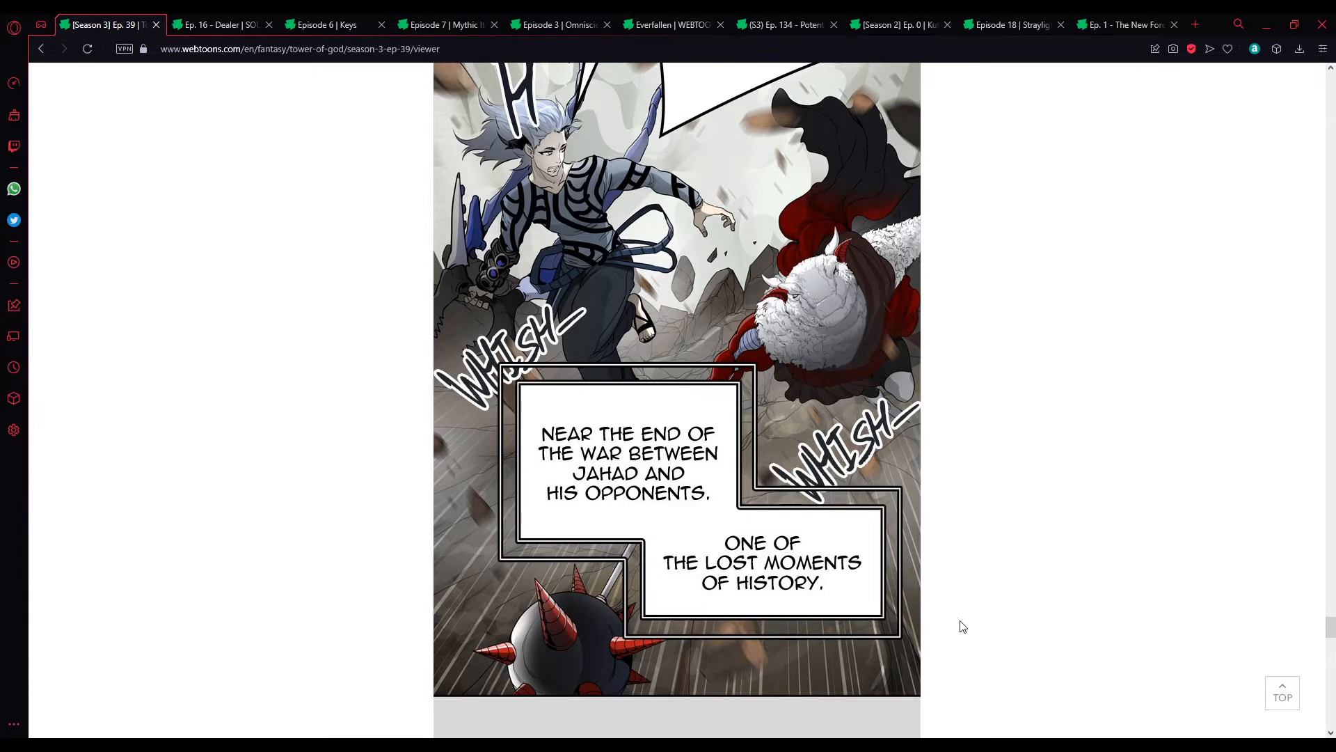
scroll("down", 3)
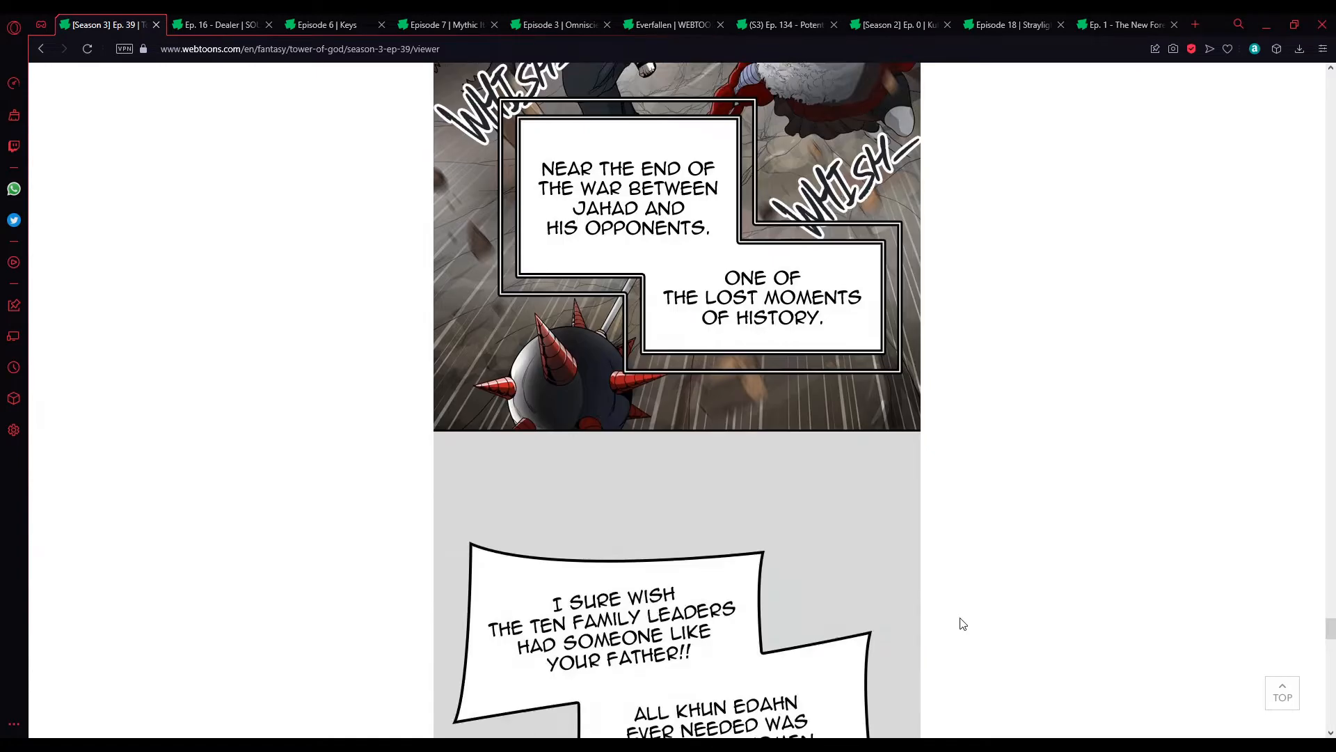
scroll("down", 3)
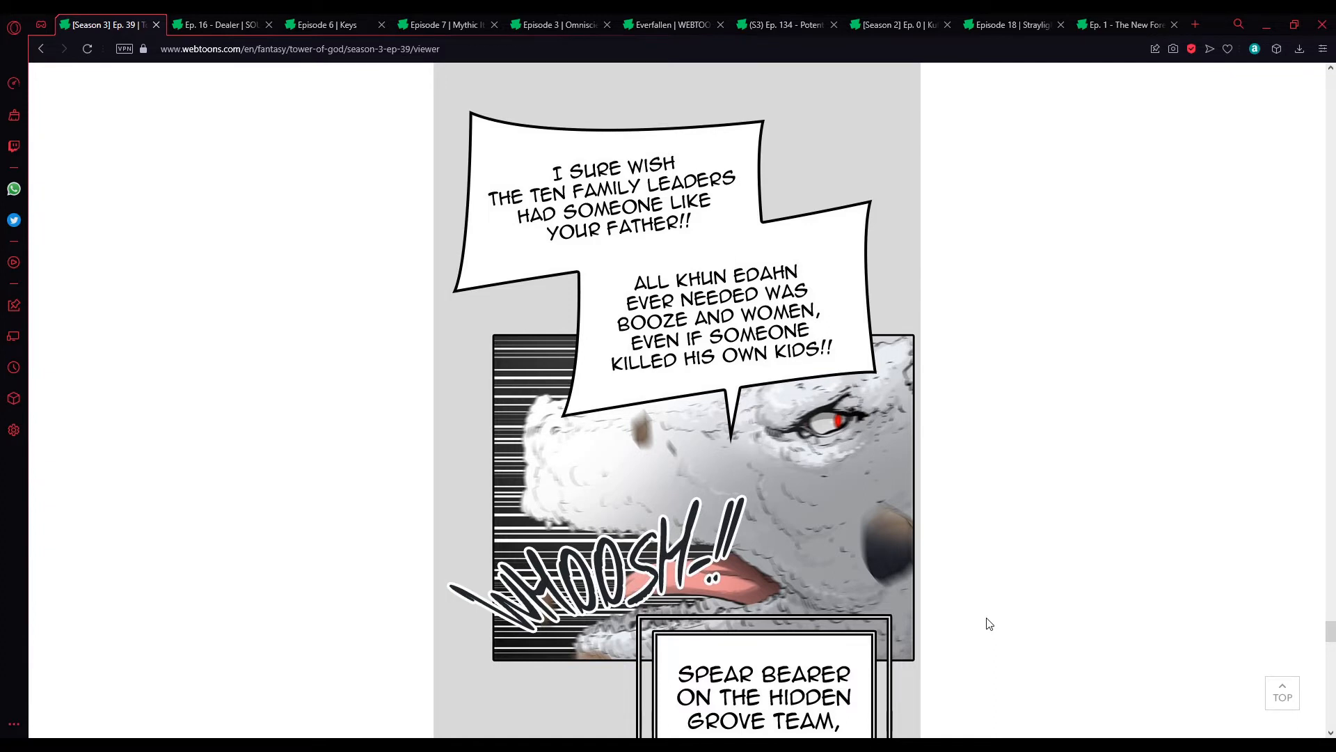
mouse_move(973, 538)
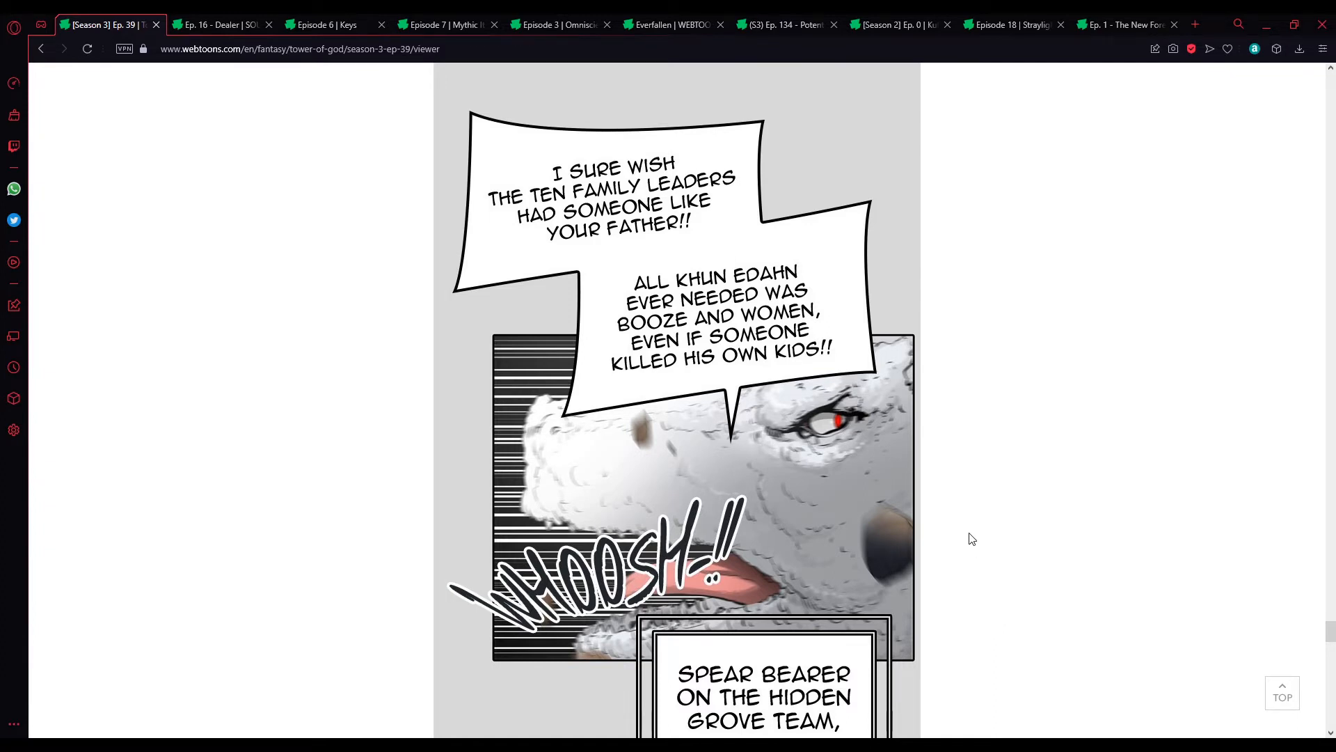
mouse_move(966, 537)
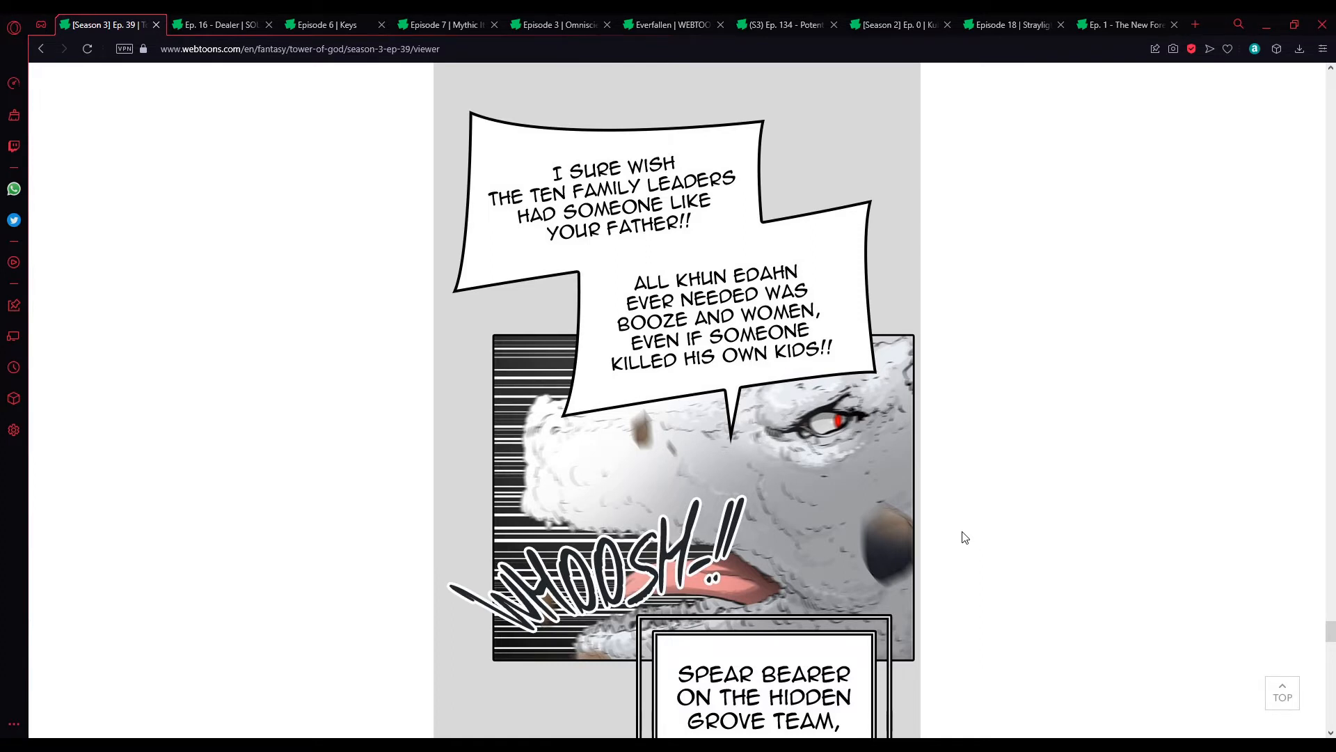
scroll("down", 3)
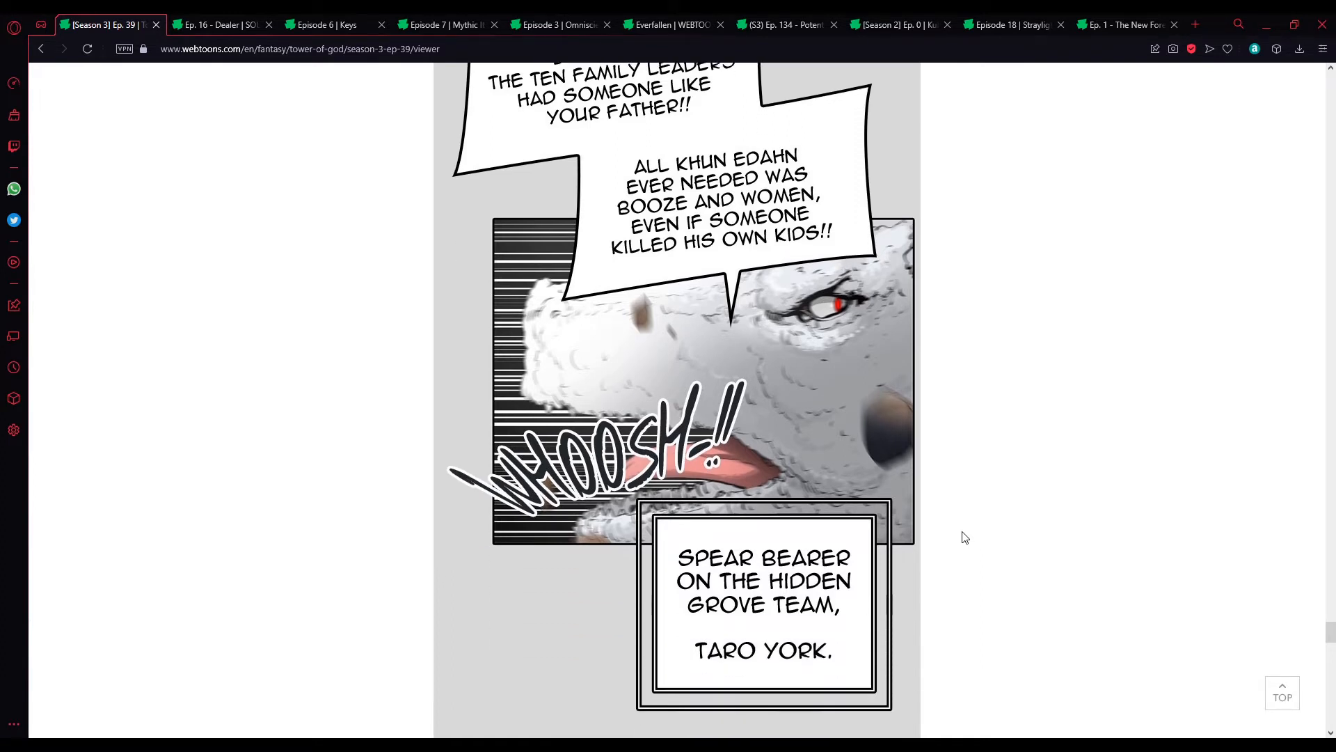
scroll("down", 3)
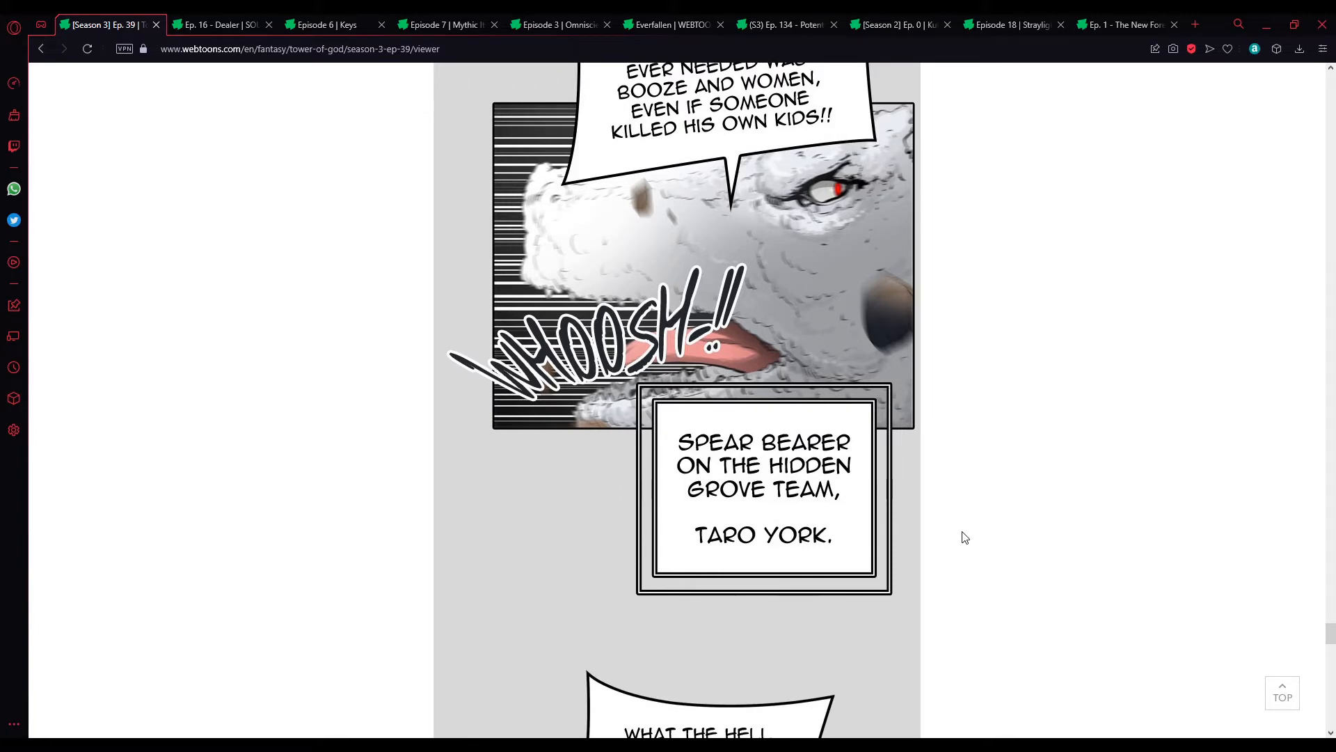
scroll("down", 3)
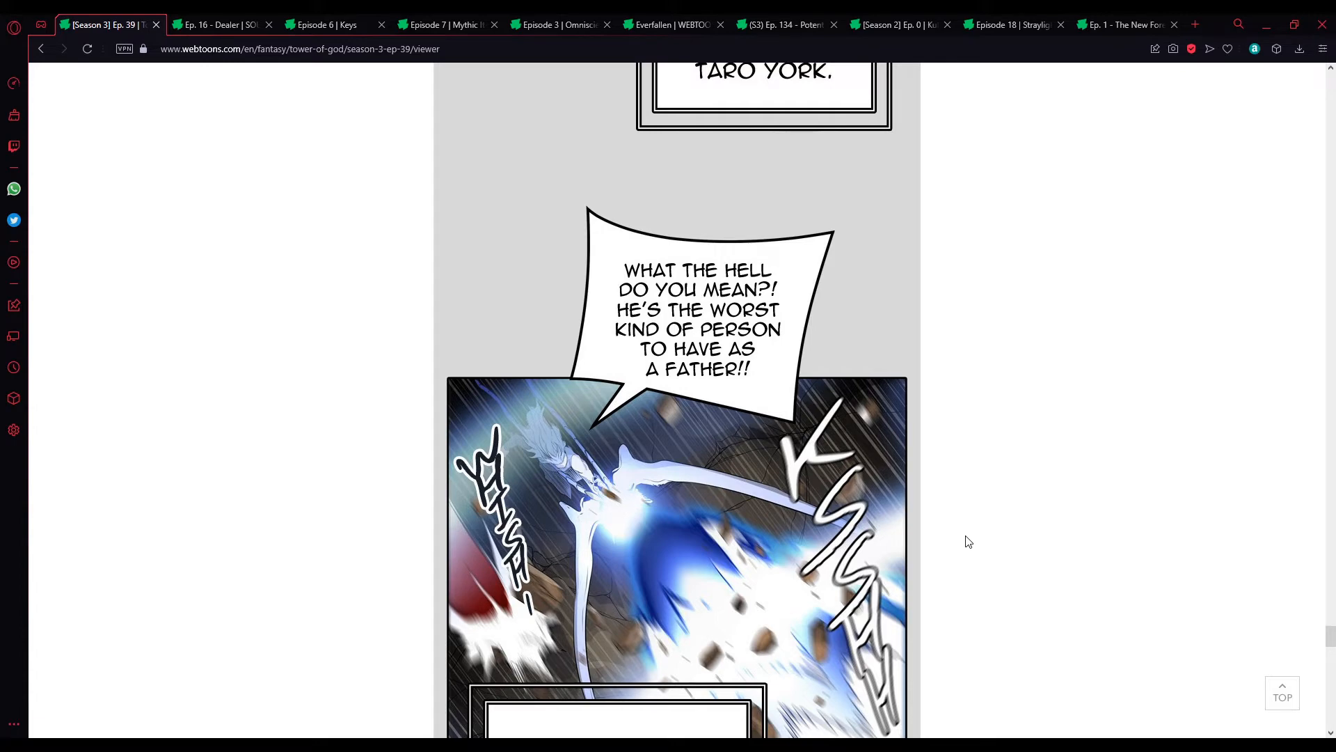
scroll("down", 3)
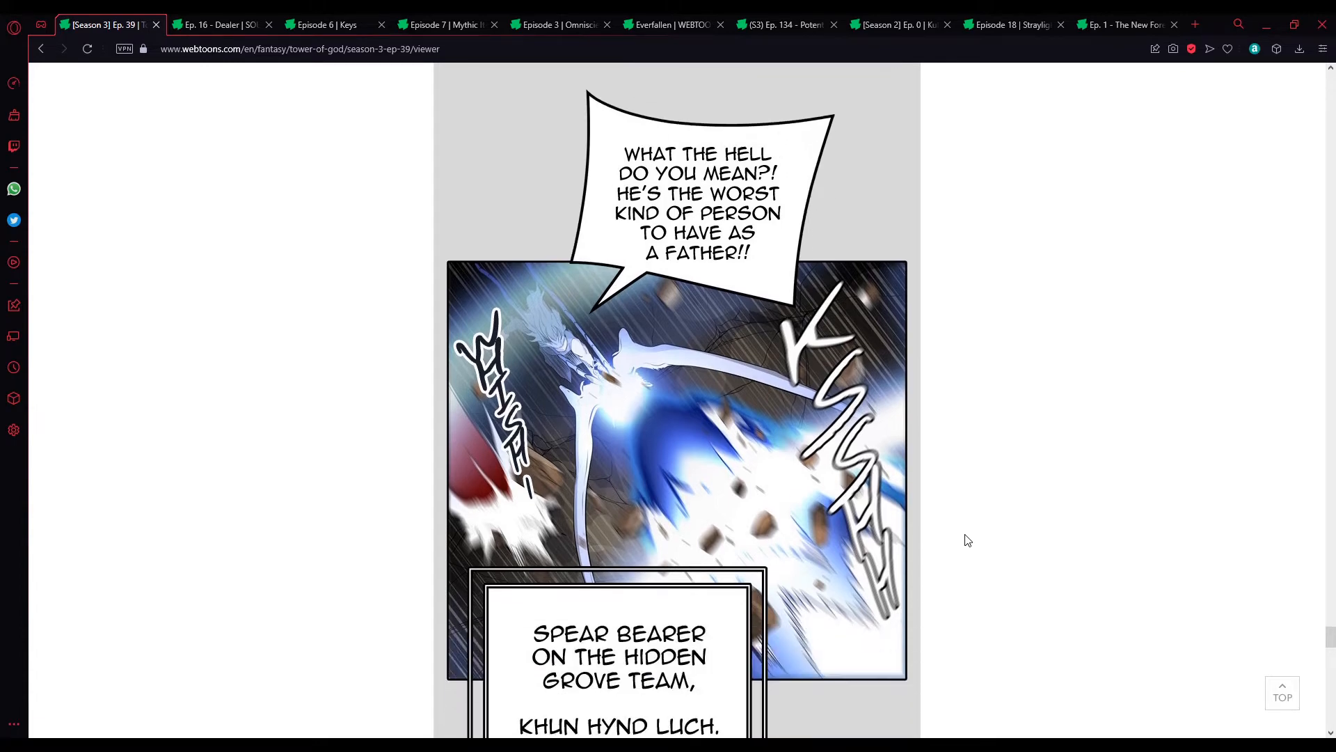
scroll("down", 3)
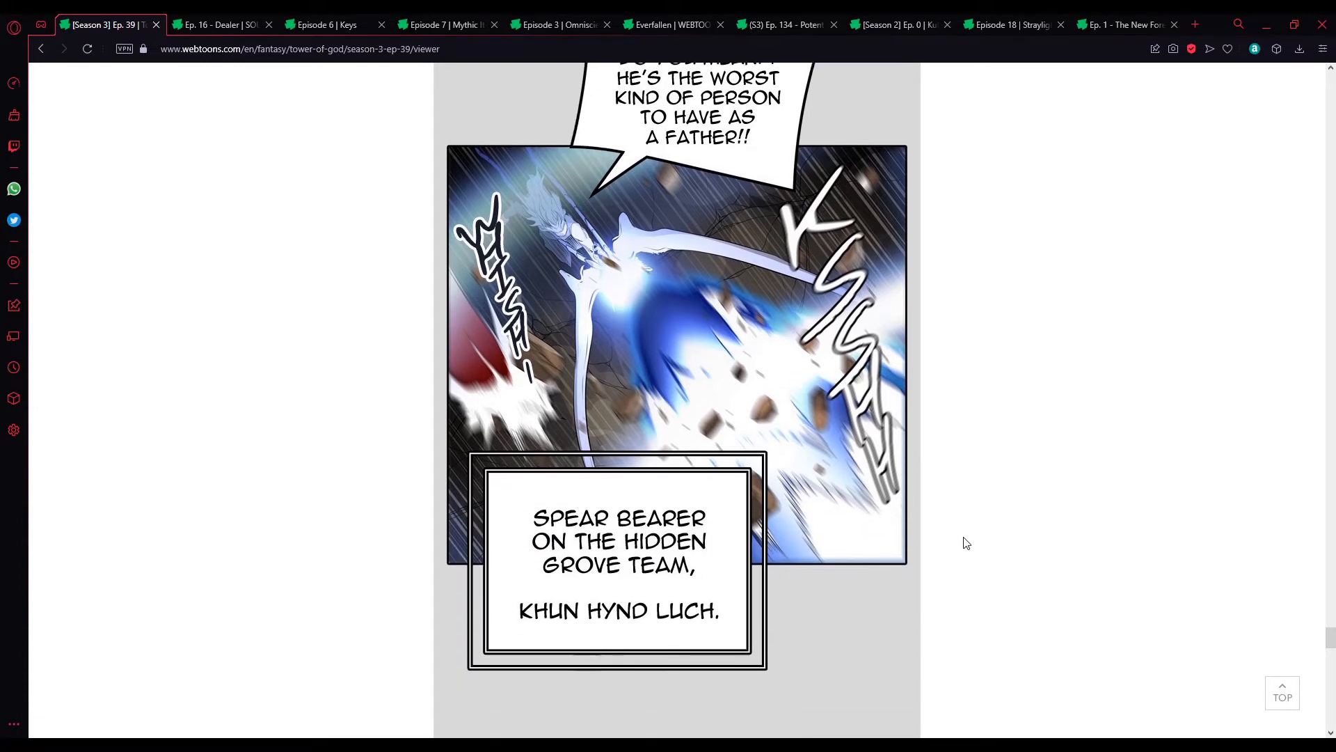
scroll("down", 3)
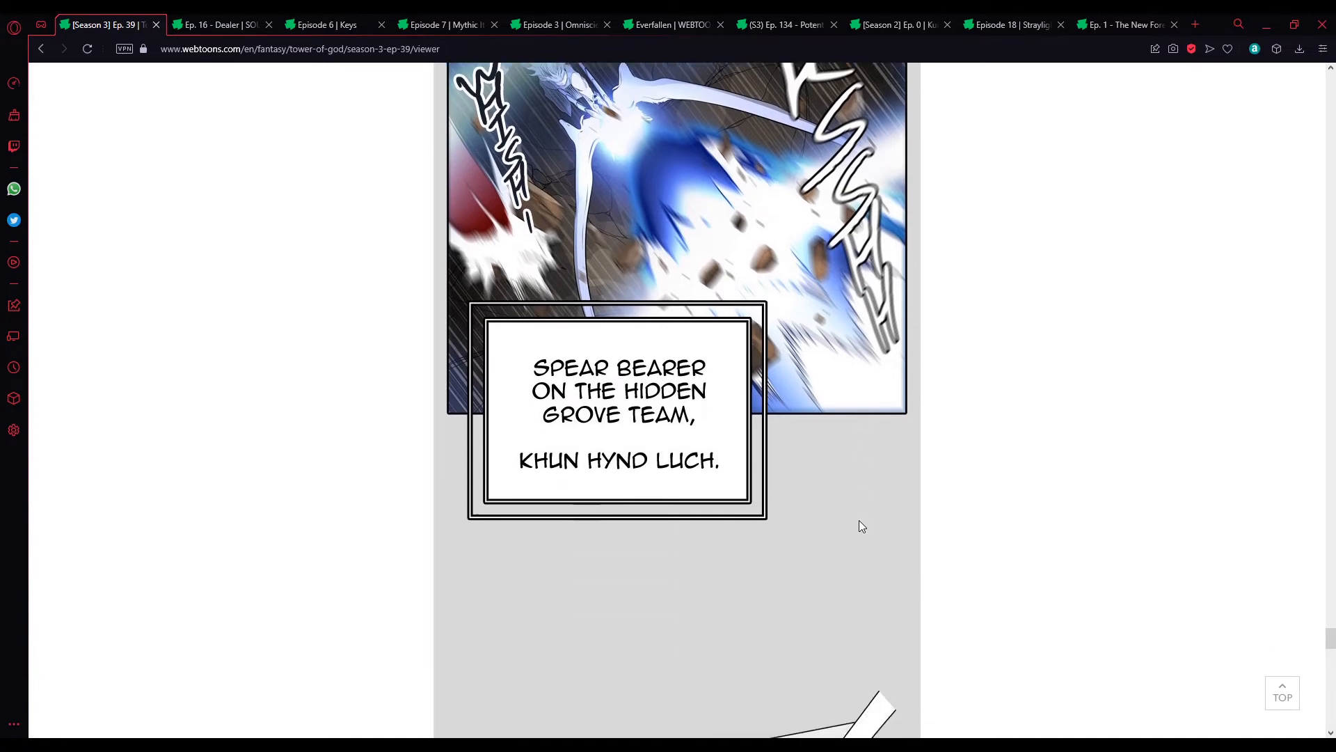
scroll("down", 3)
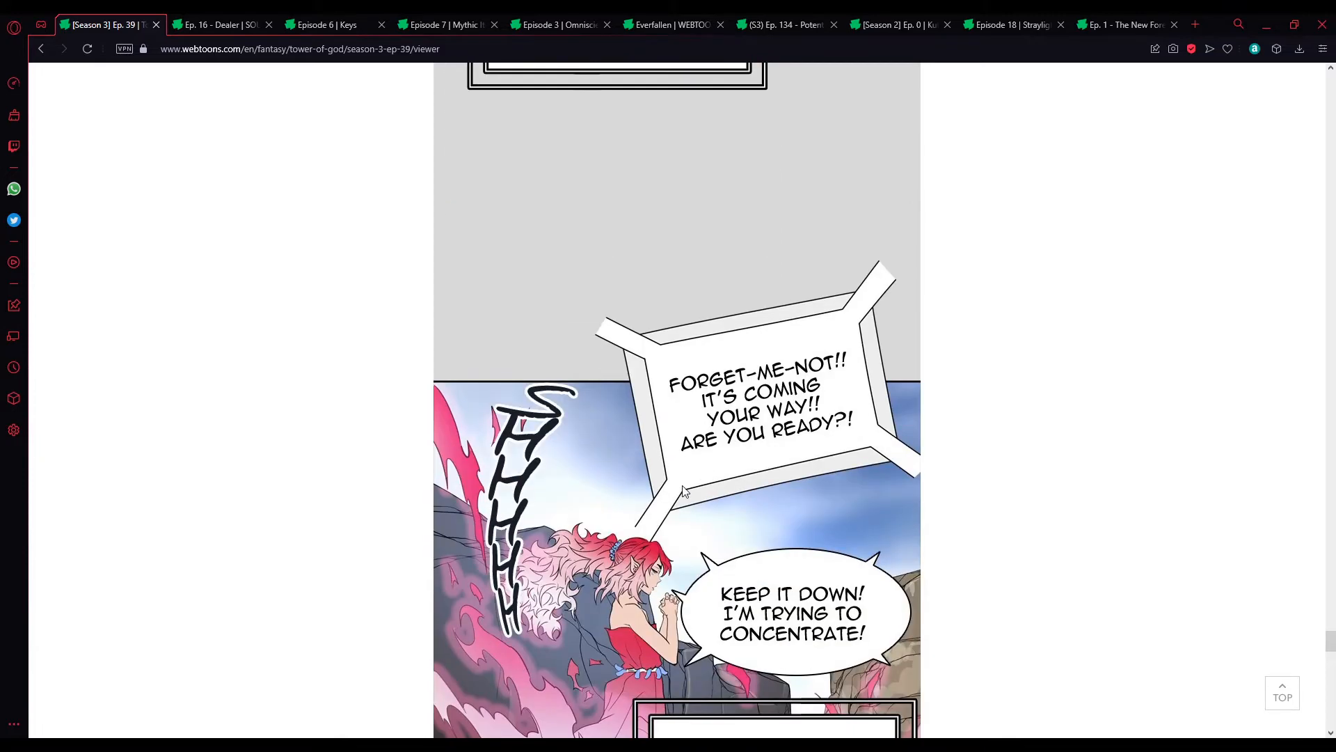
scroll("down", 3)
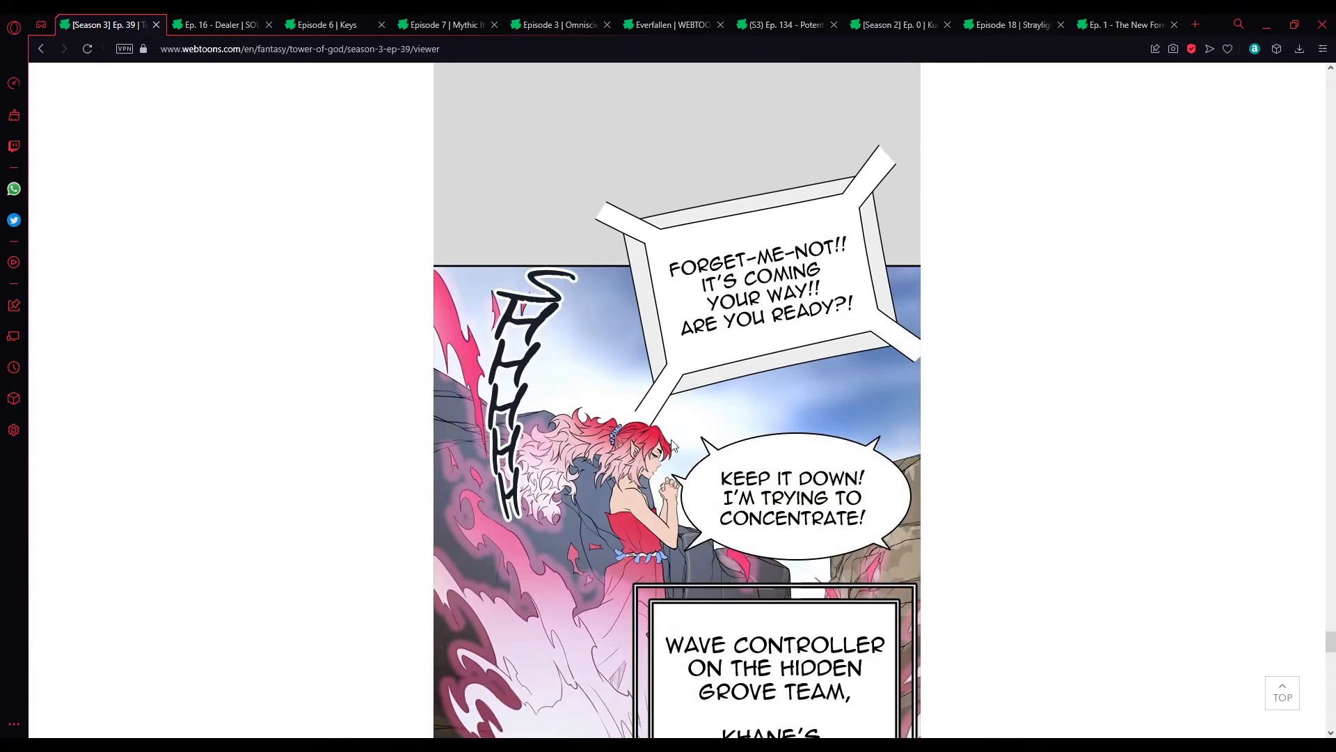
scroll("down", 3)
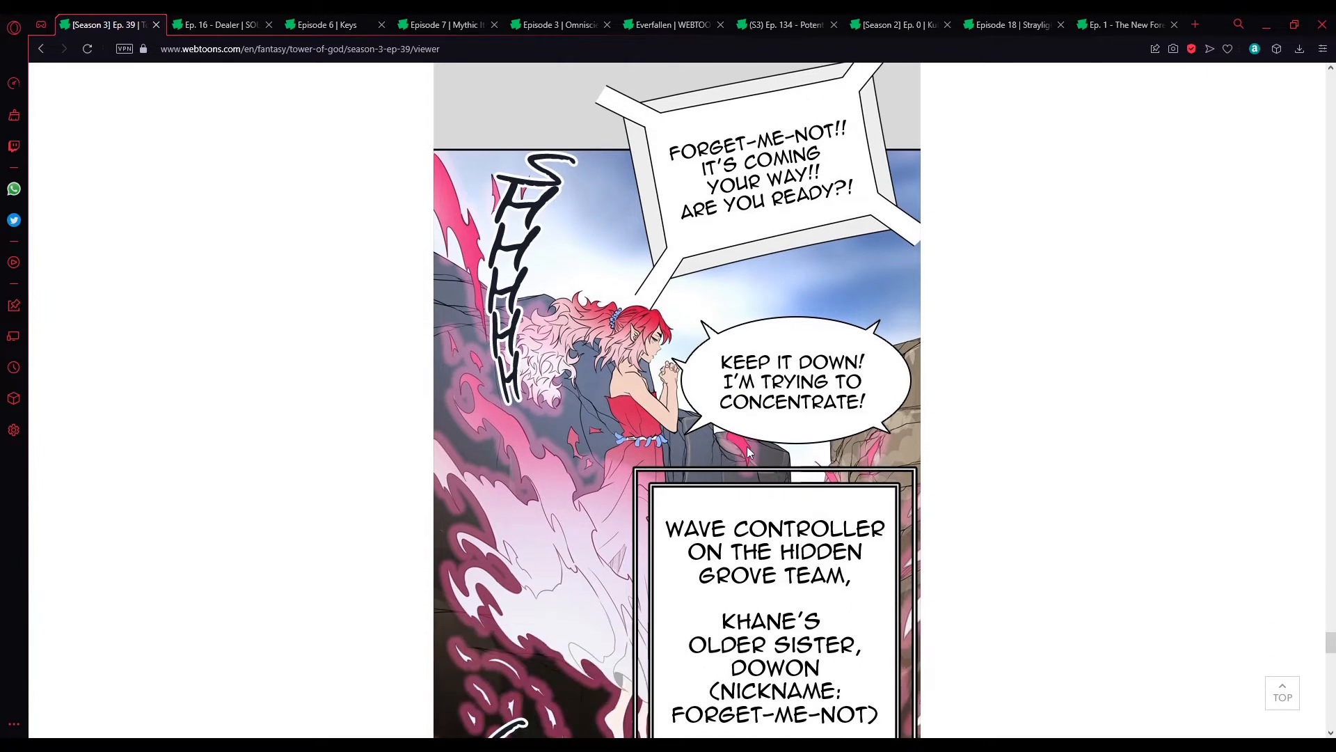
mouse_move(905, 426)
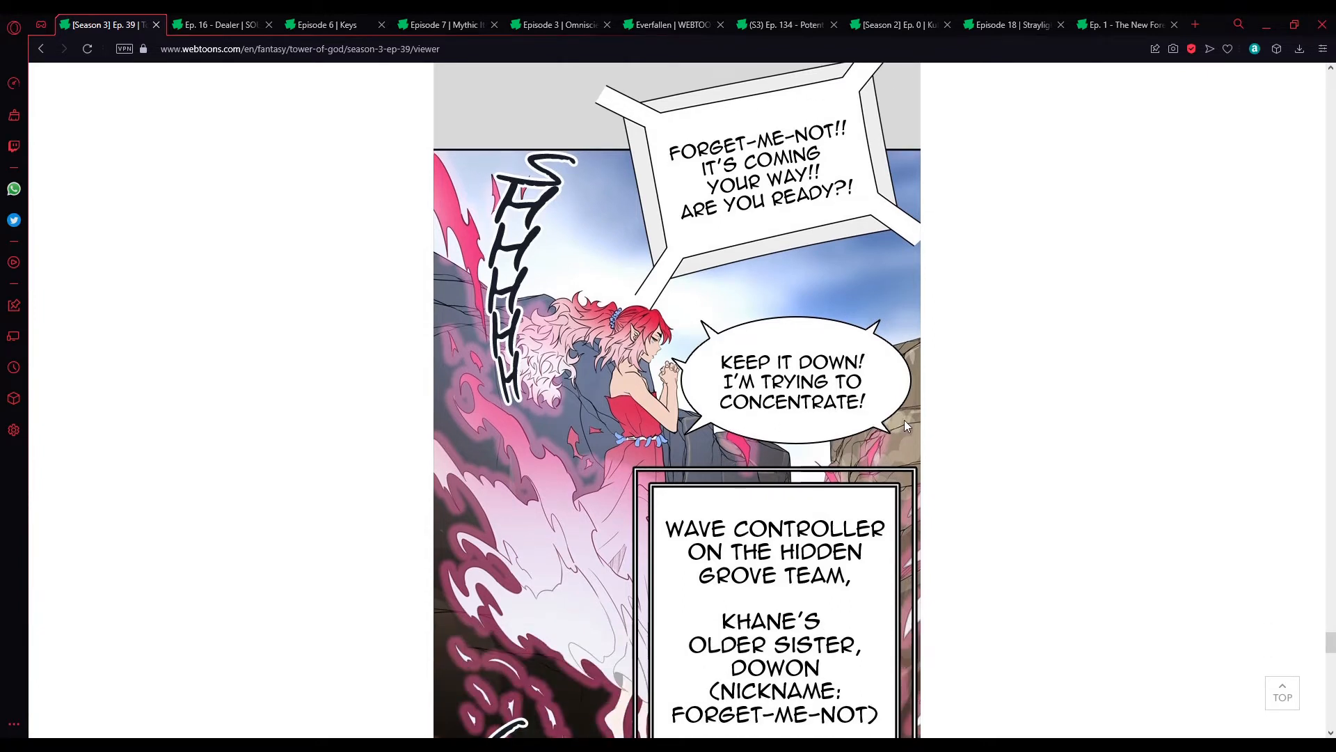
scroll("down", 3)
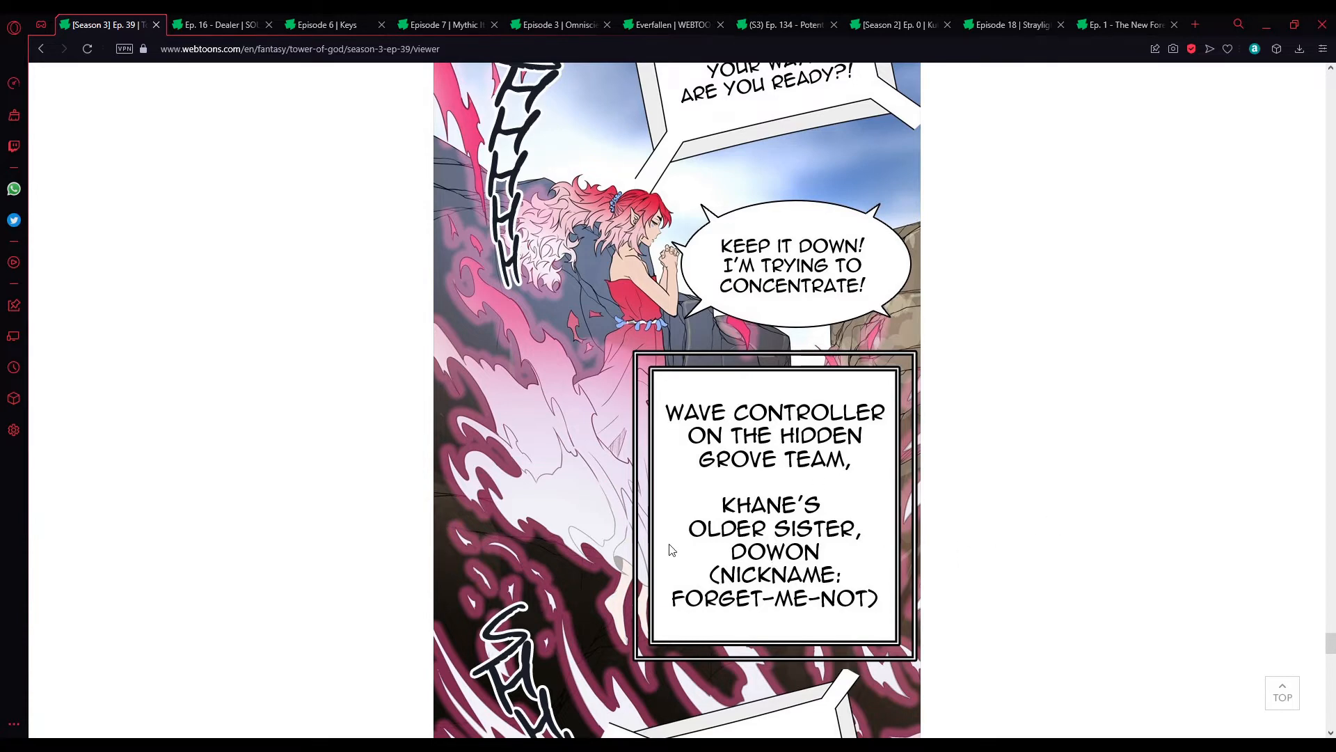
scroll("down", 3)
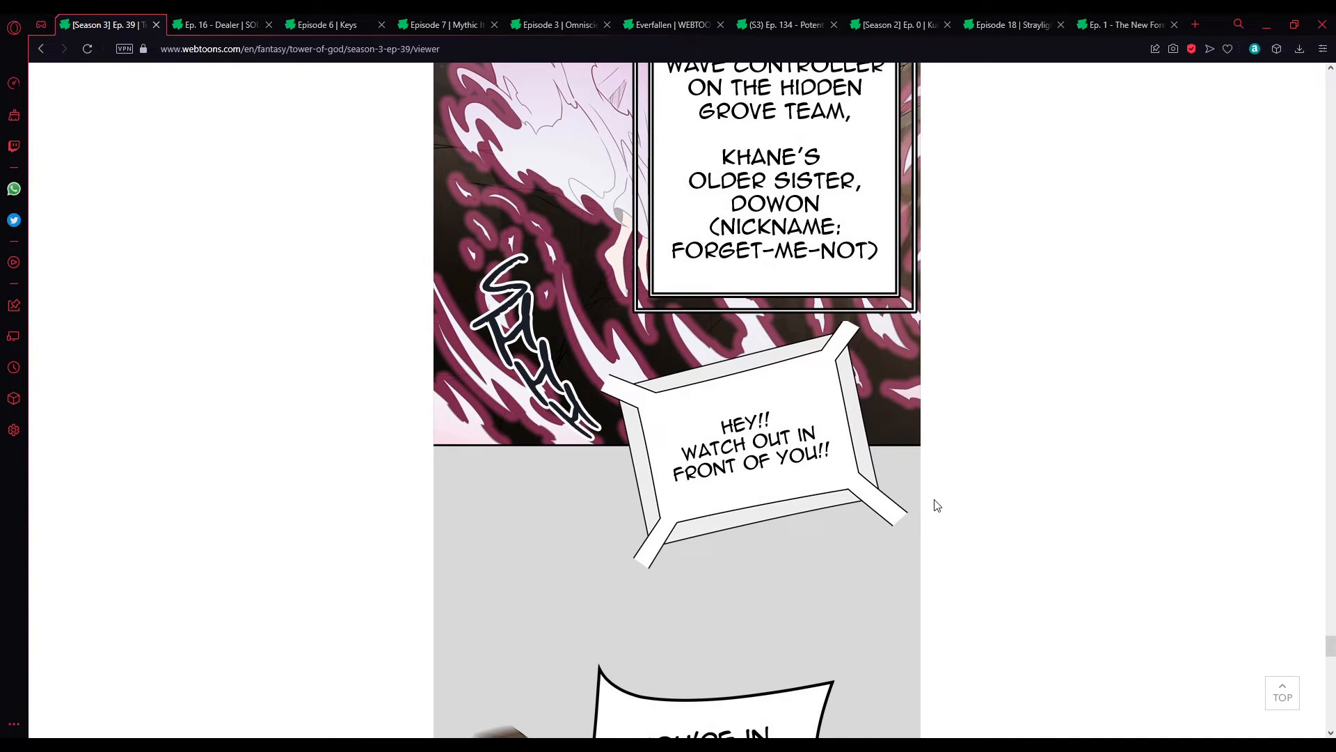
scroll("down", 3)
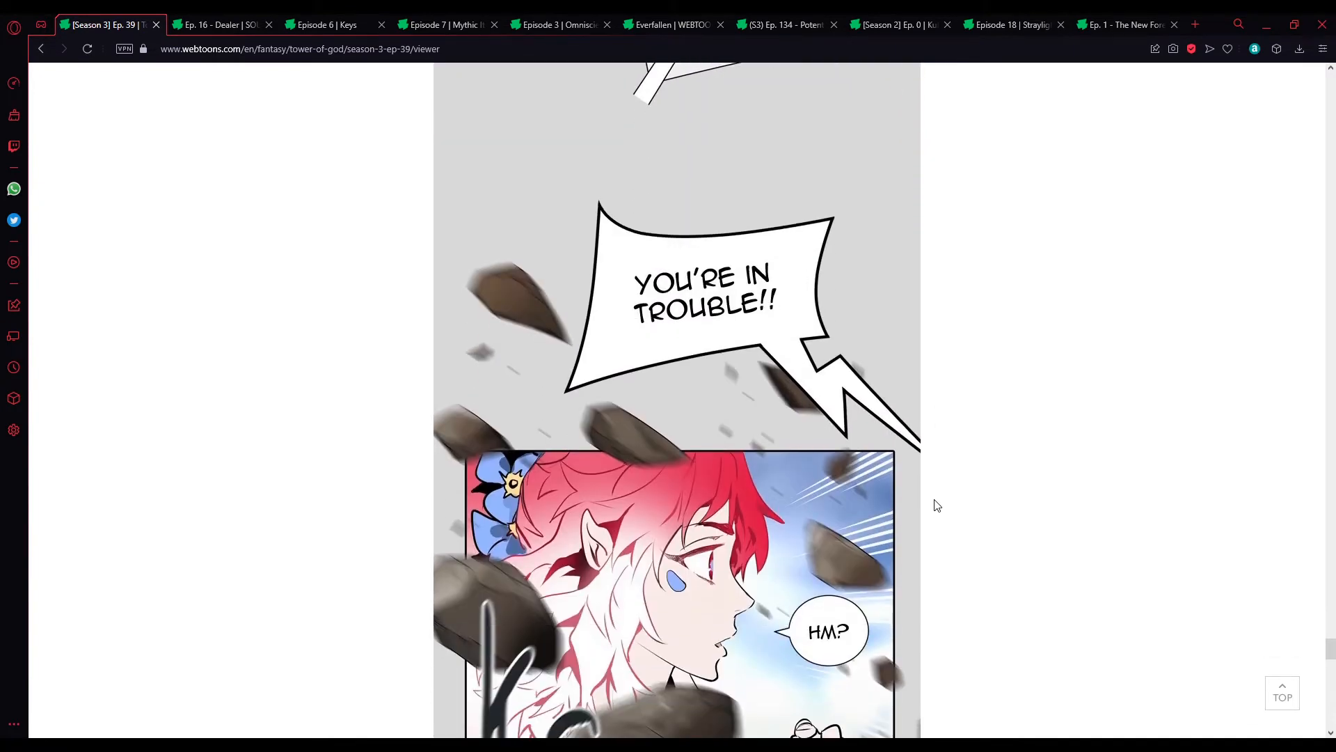
scroll("down", 3)
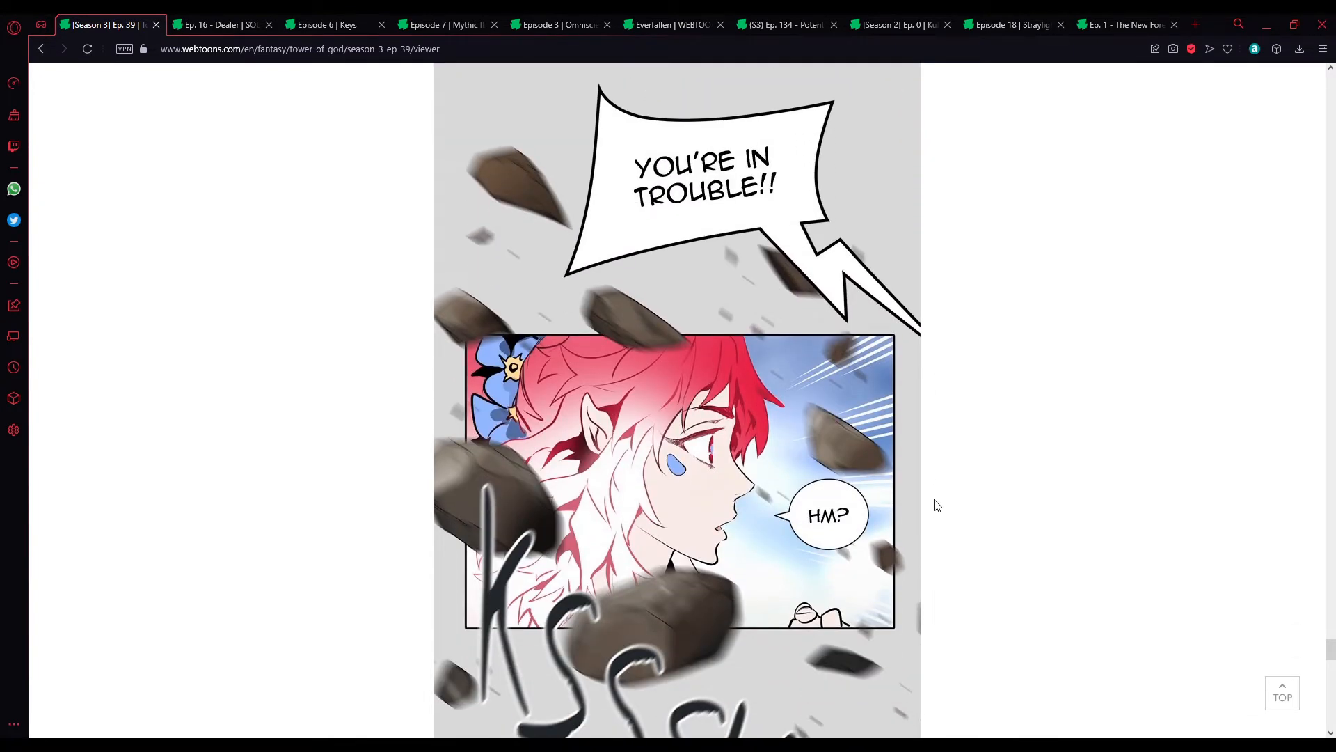
scroll("down", 3)
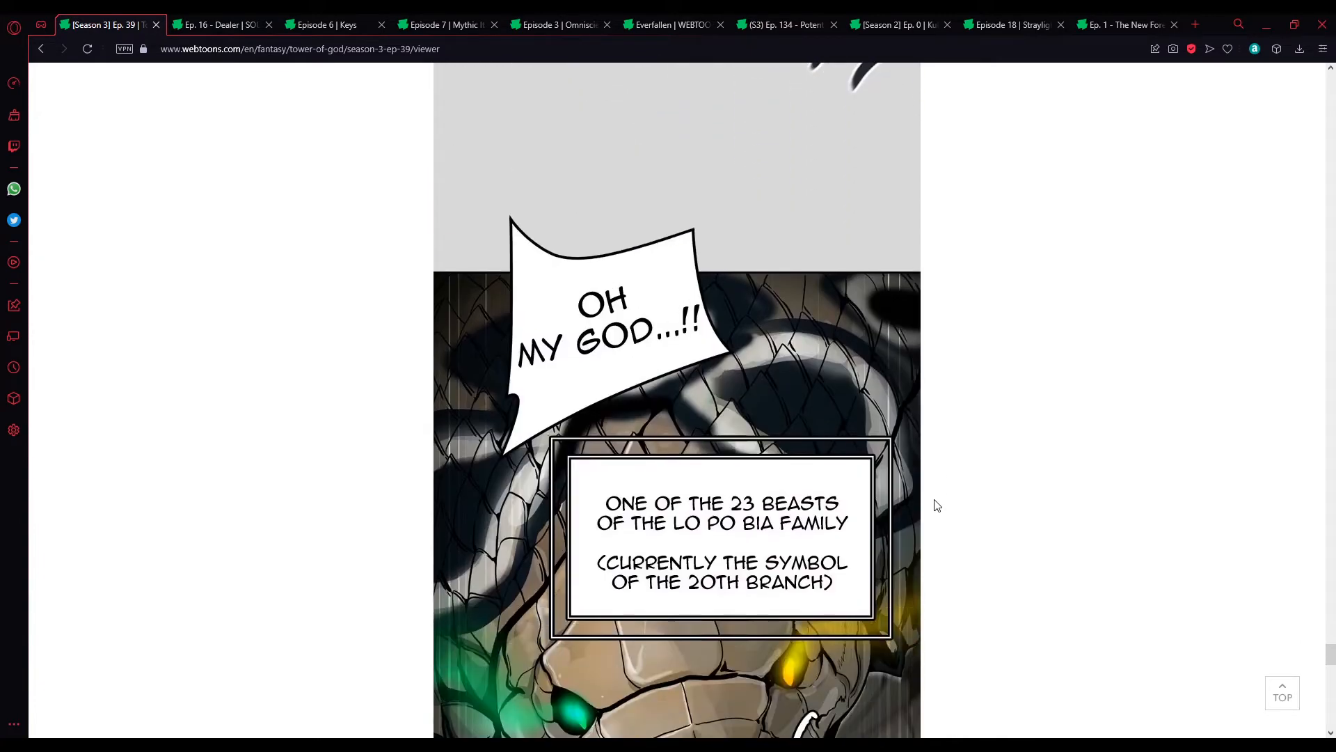
scroll("down", 3)
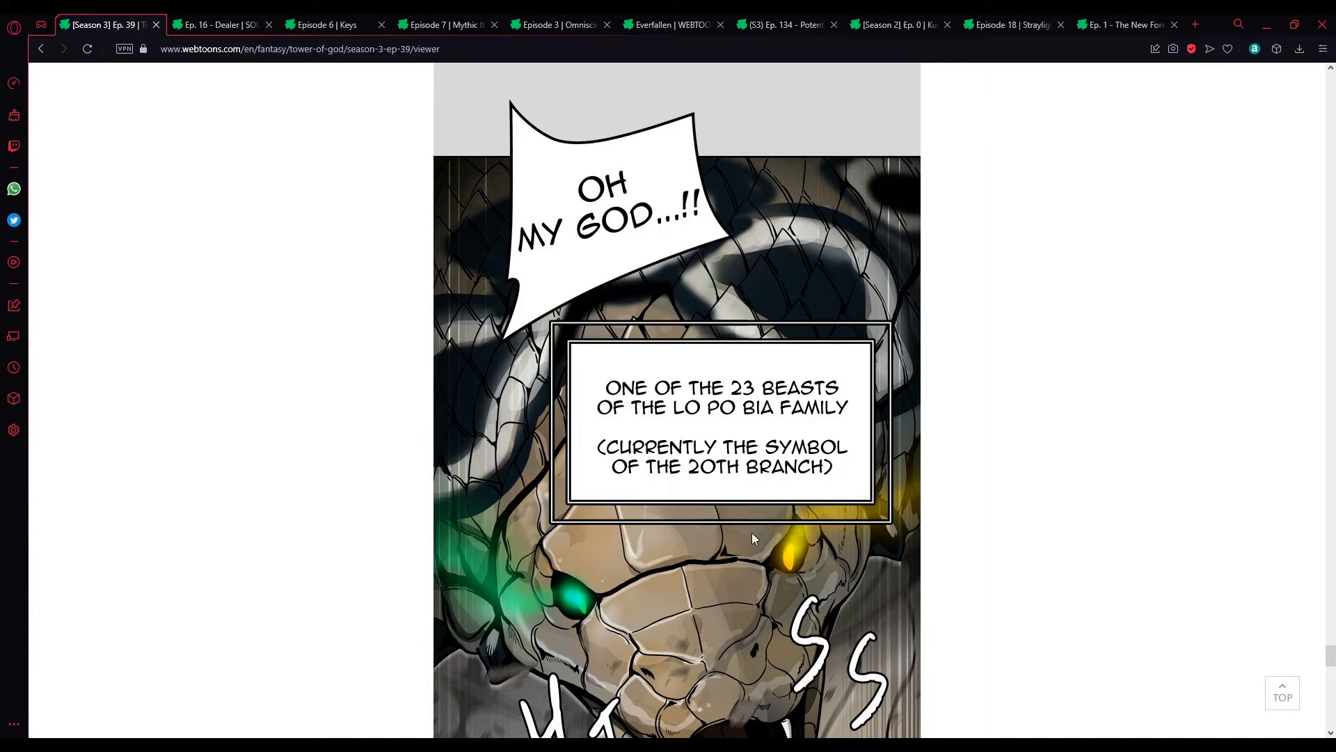
scroll("down", 3)
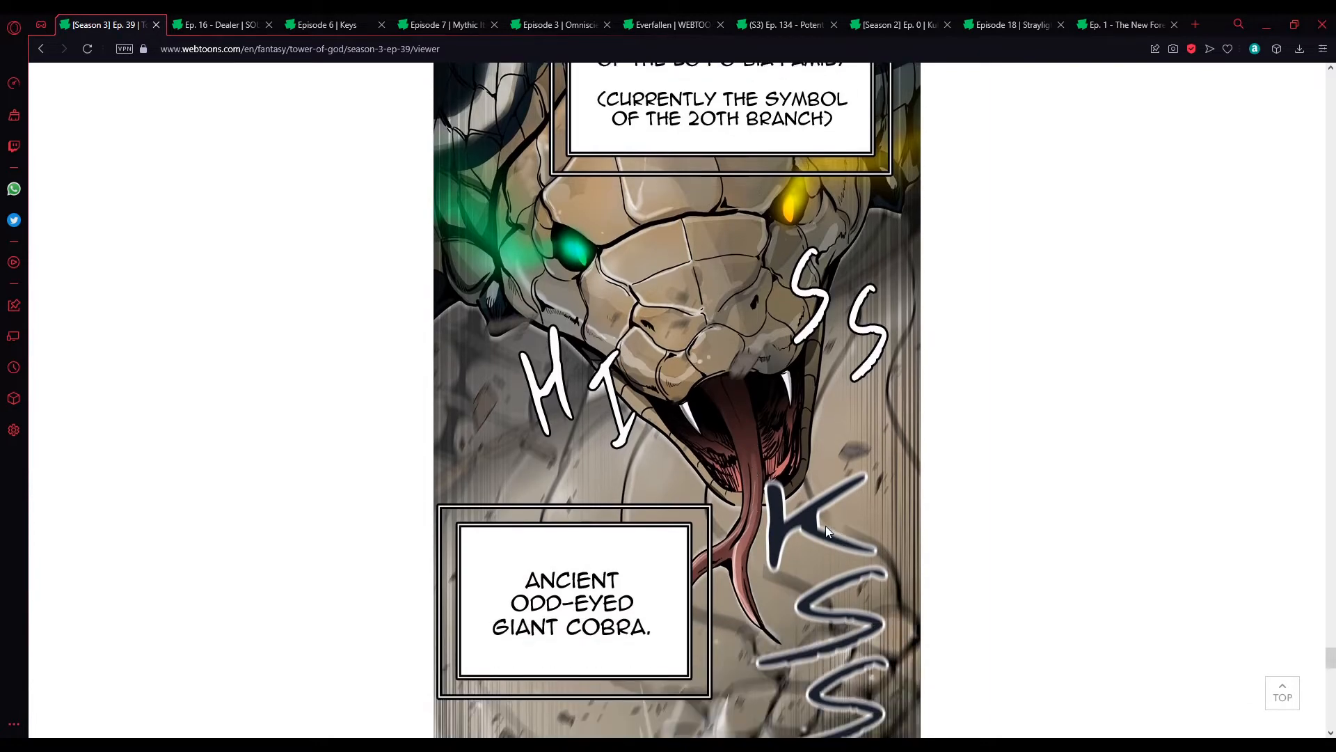
scroll("down", 3)
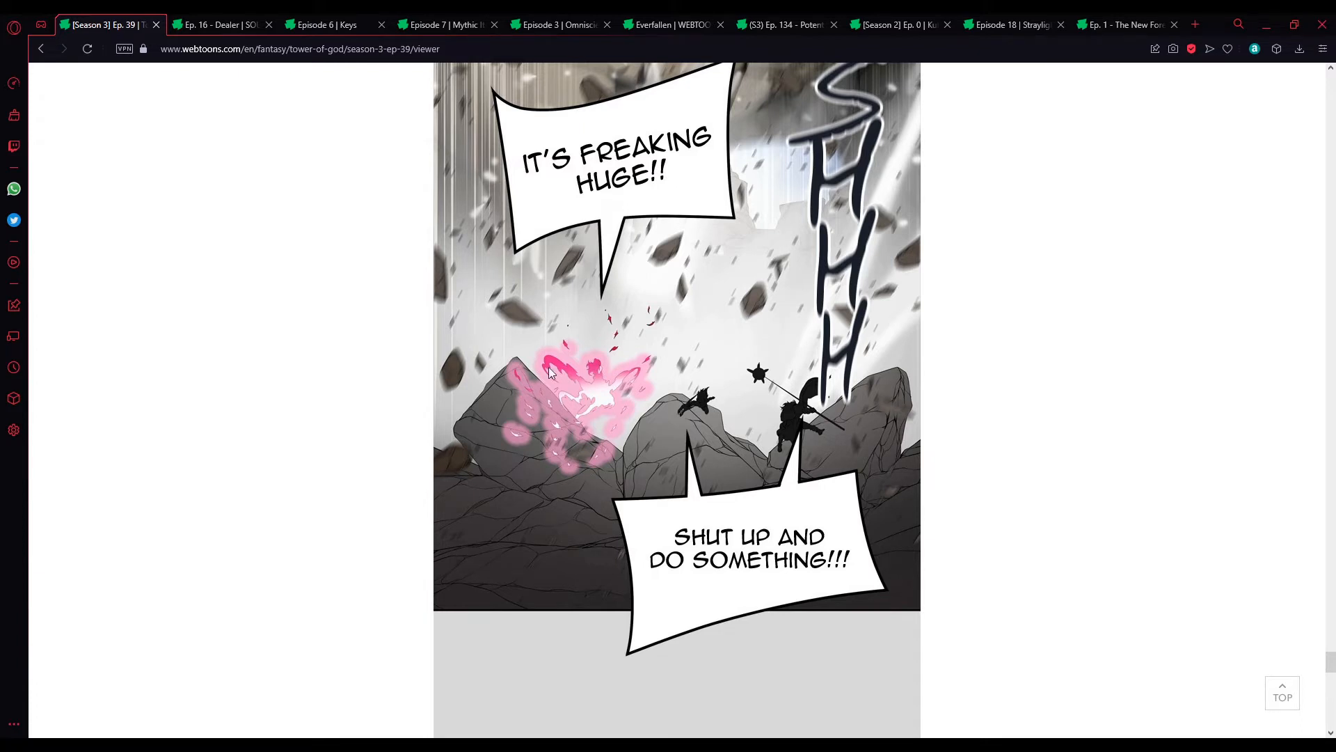
mouse_move(930, 483)
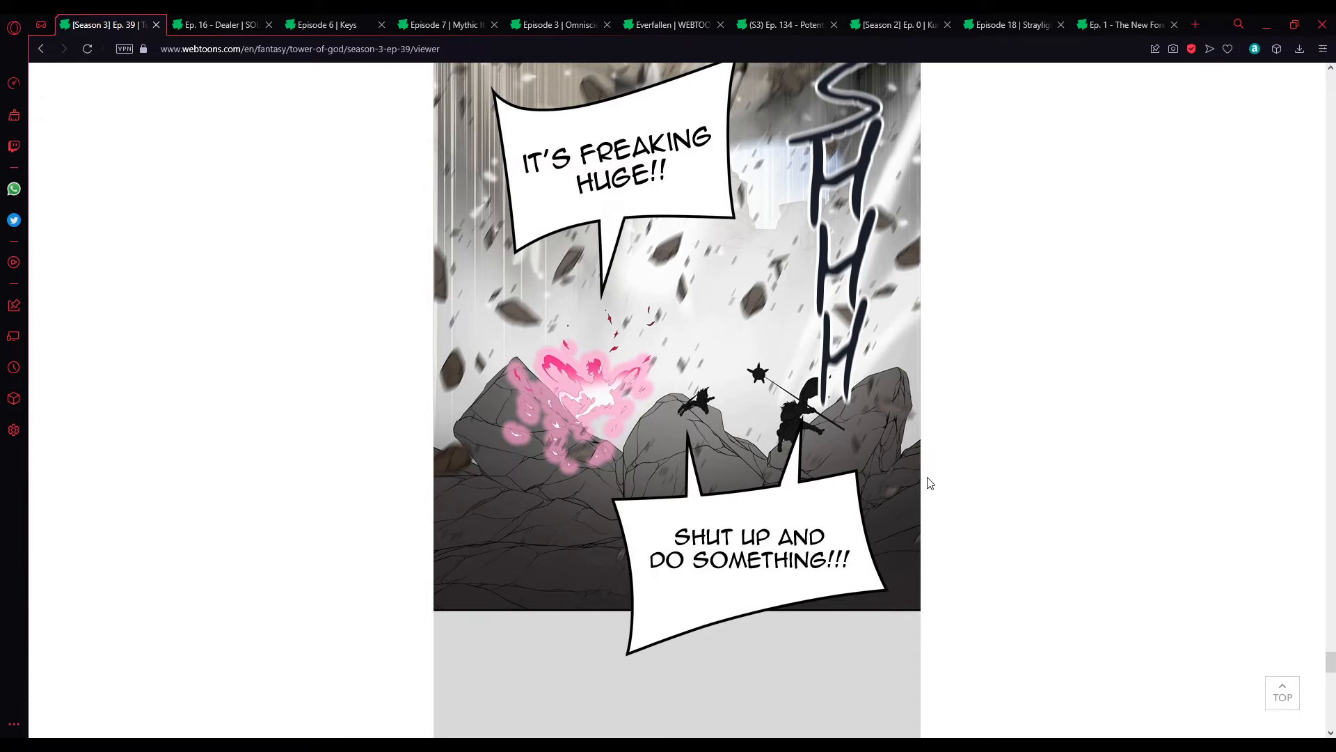
scroll("down", 3)
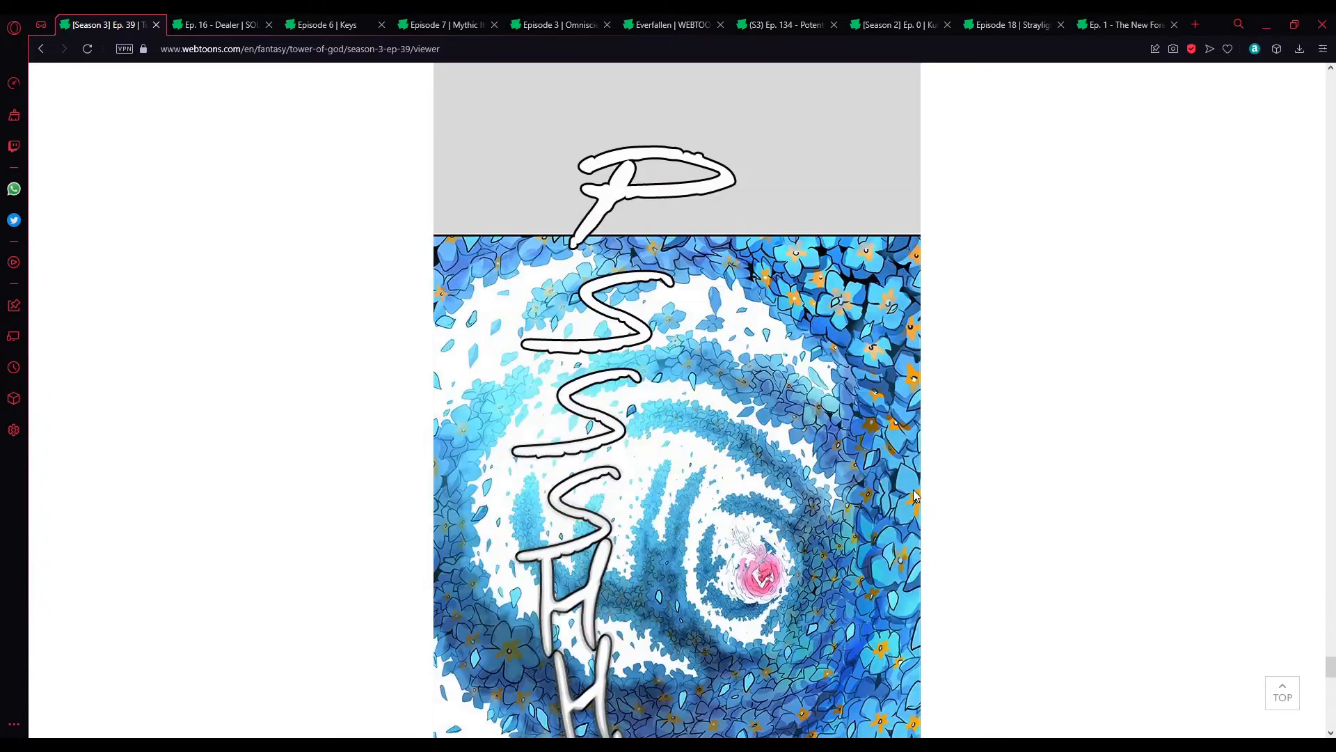
scroll("down", 3)
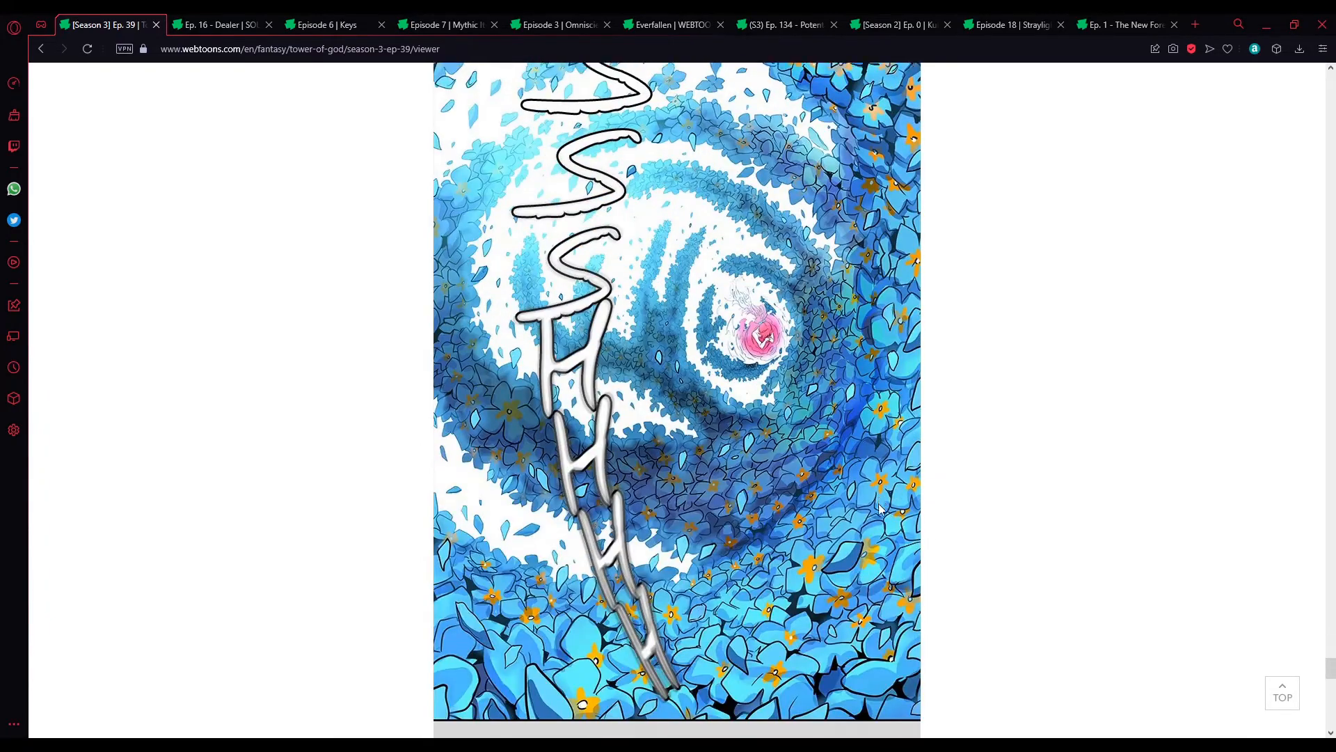
scroll("down", 3)
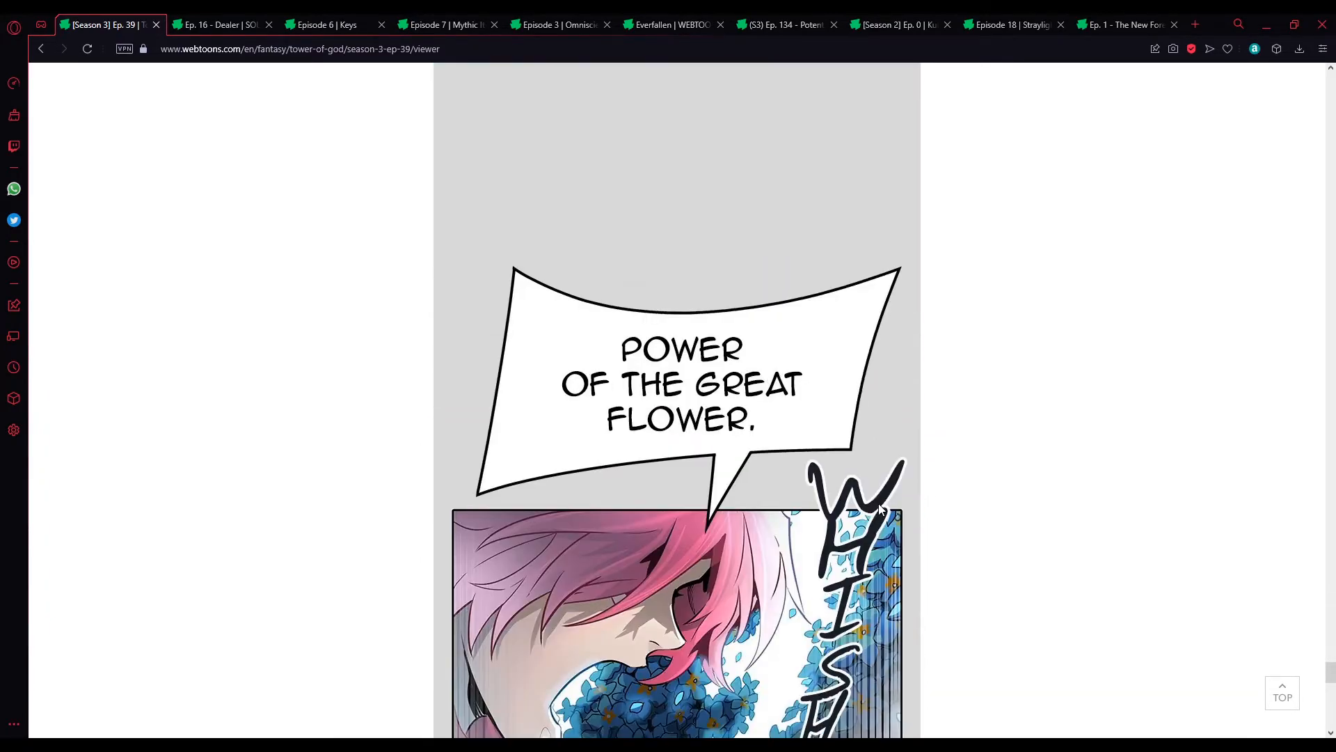
scroll("down", 3)
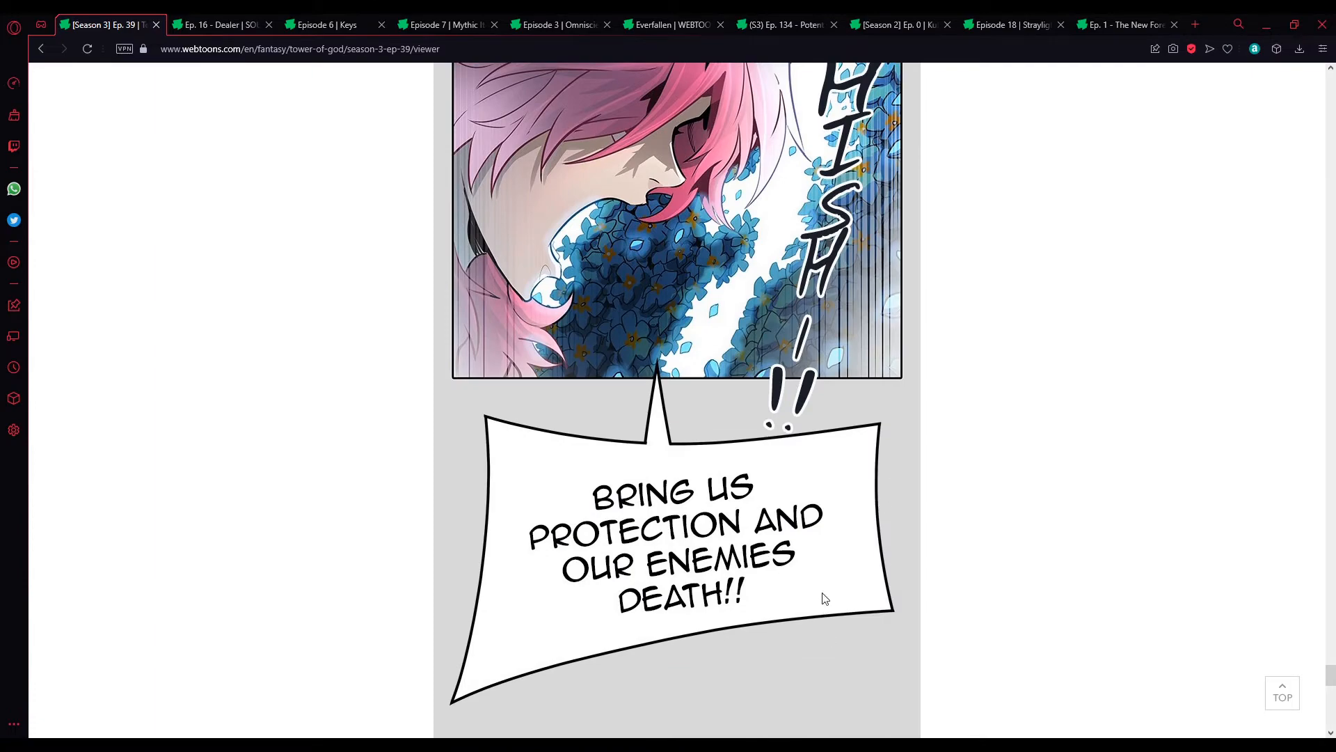
scroll("down", 3)
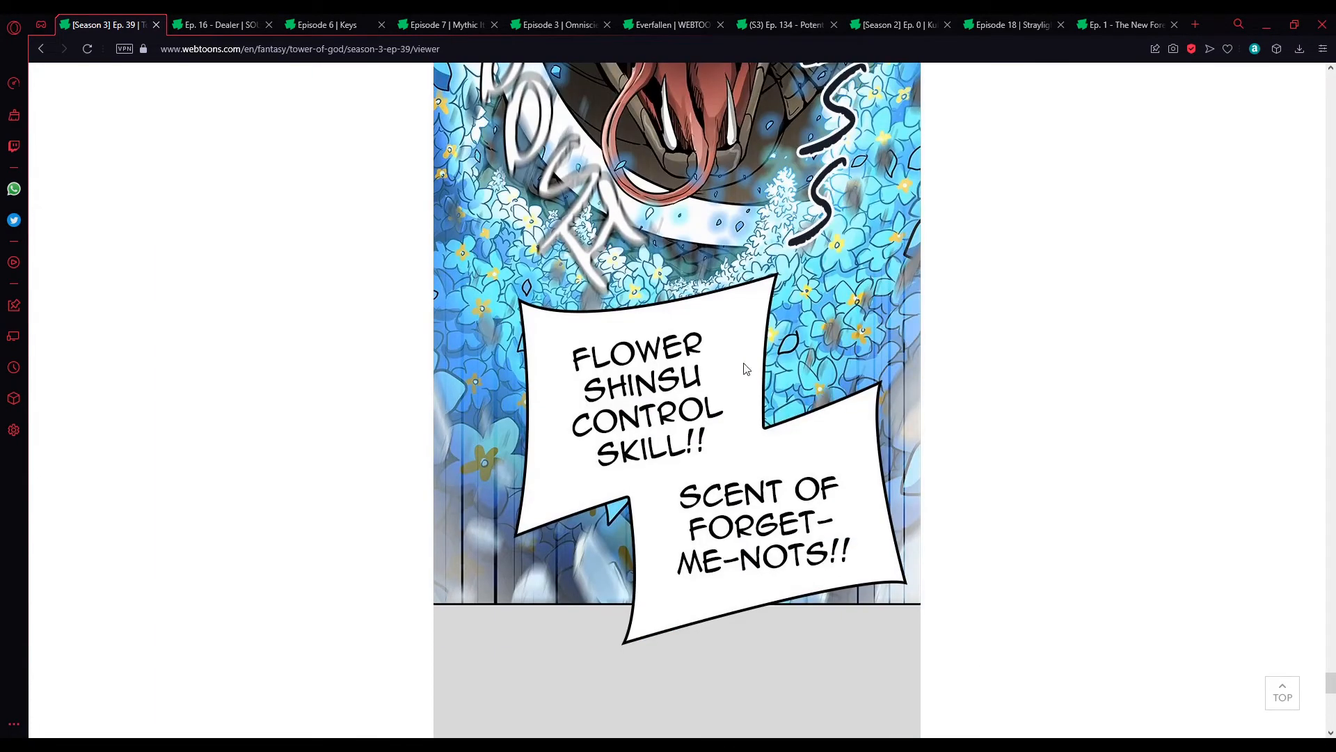
mouse_move(710, 359)
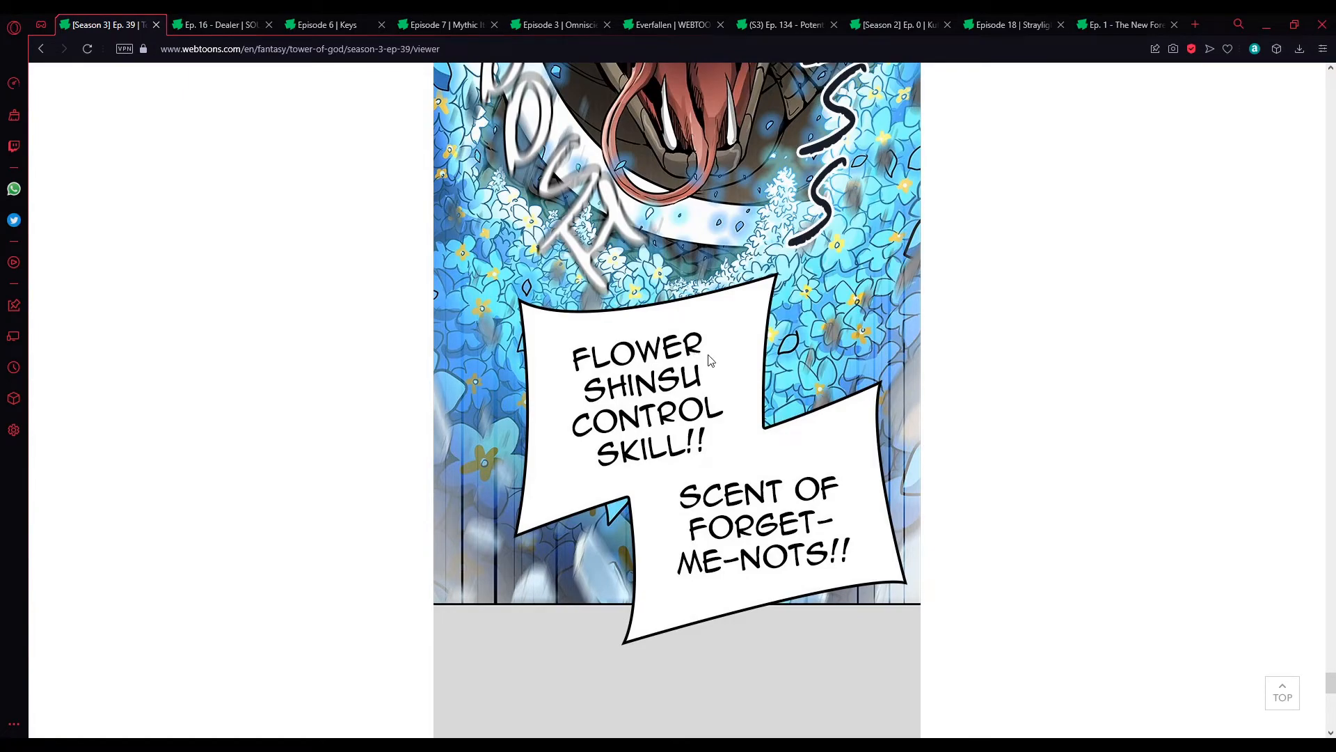
scroll("down", 3)
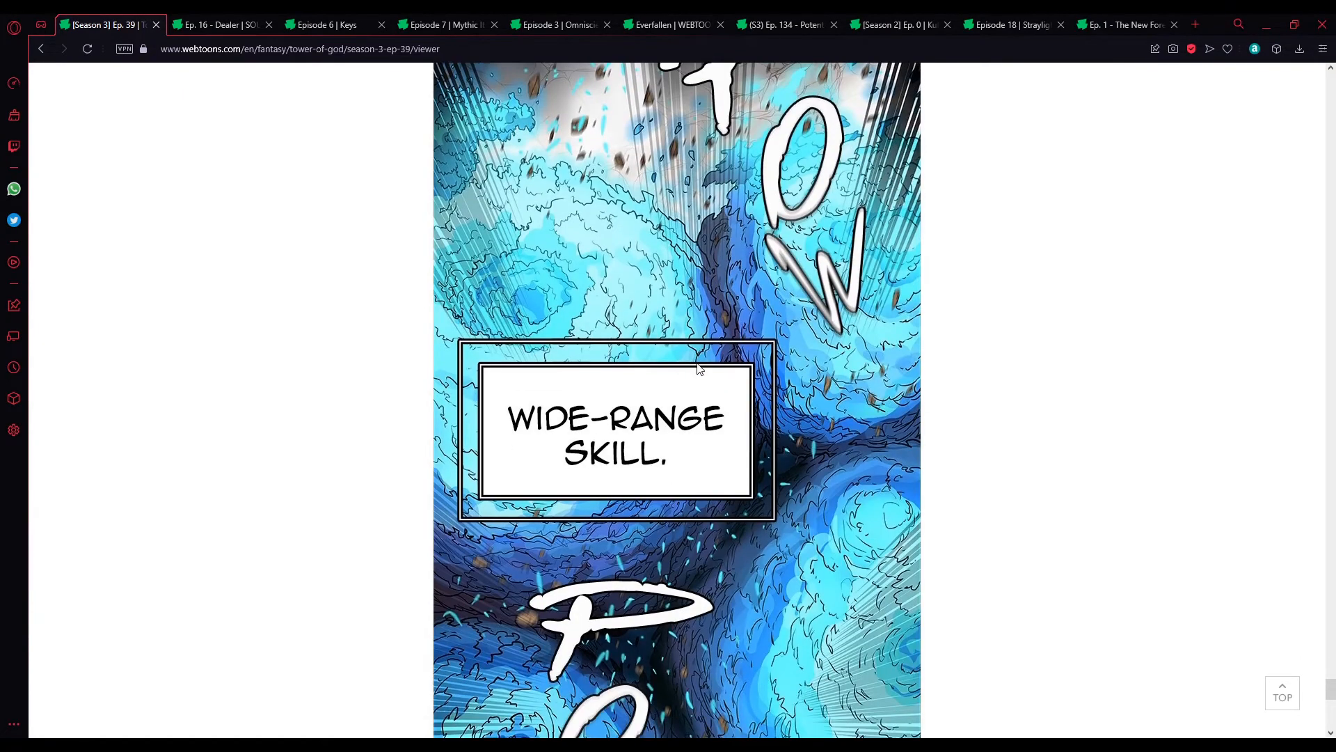
scroll("down", 3)
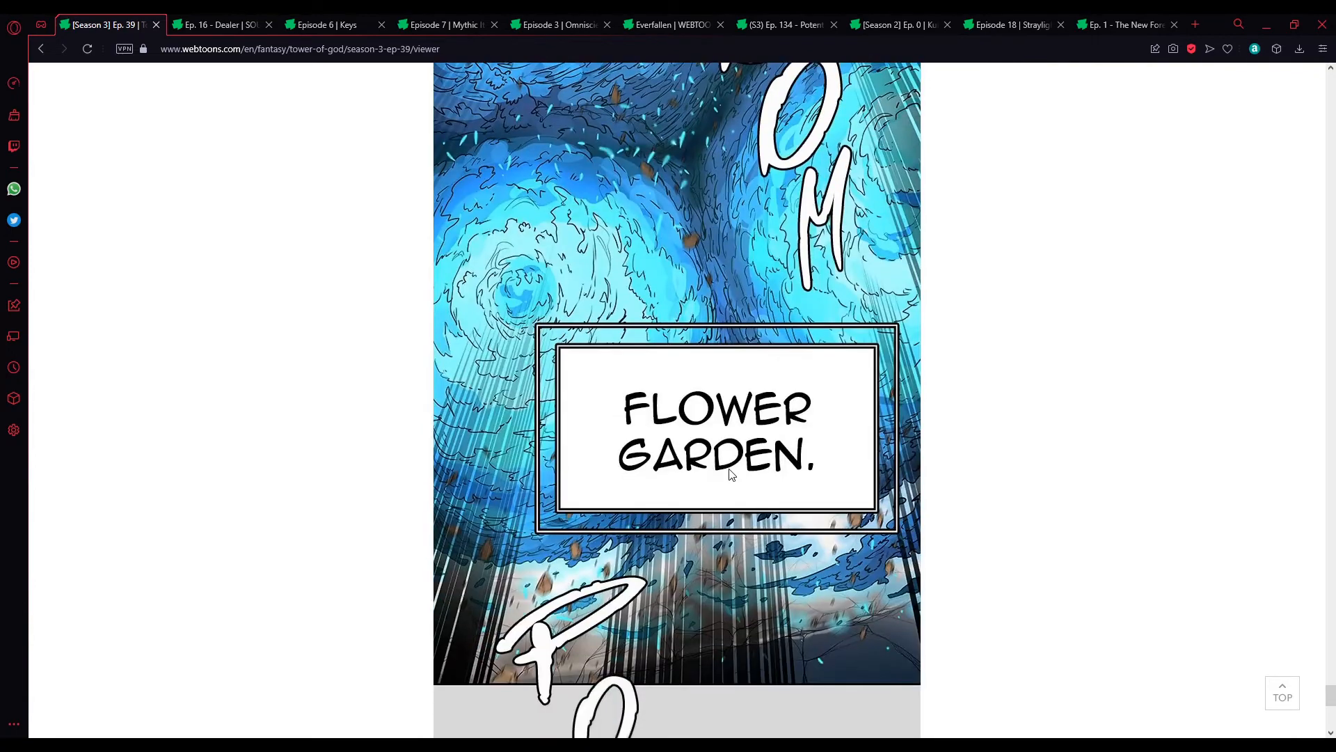
scroll("down", 3)
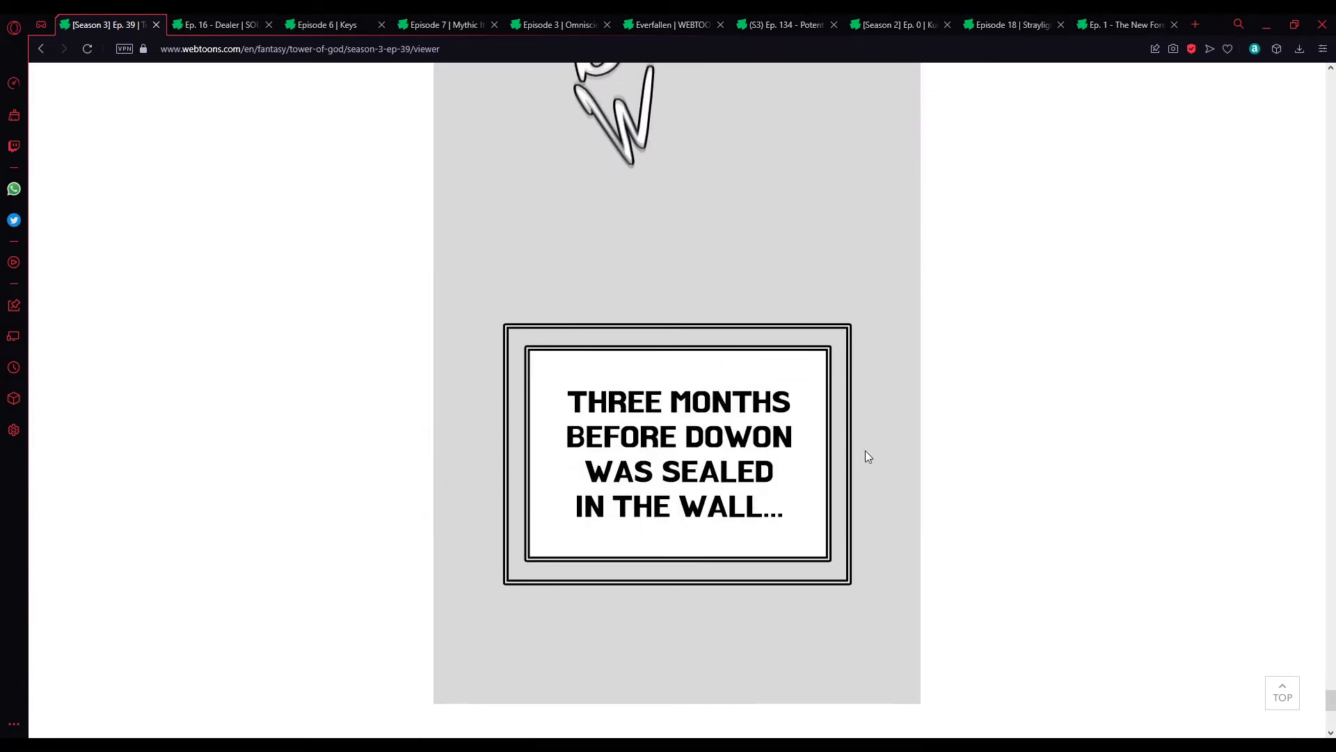
scroll("down", 3)
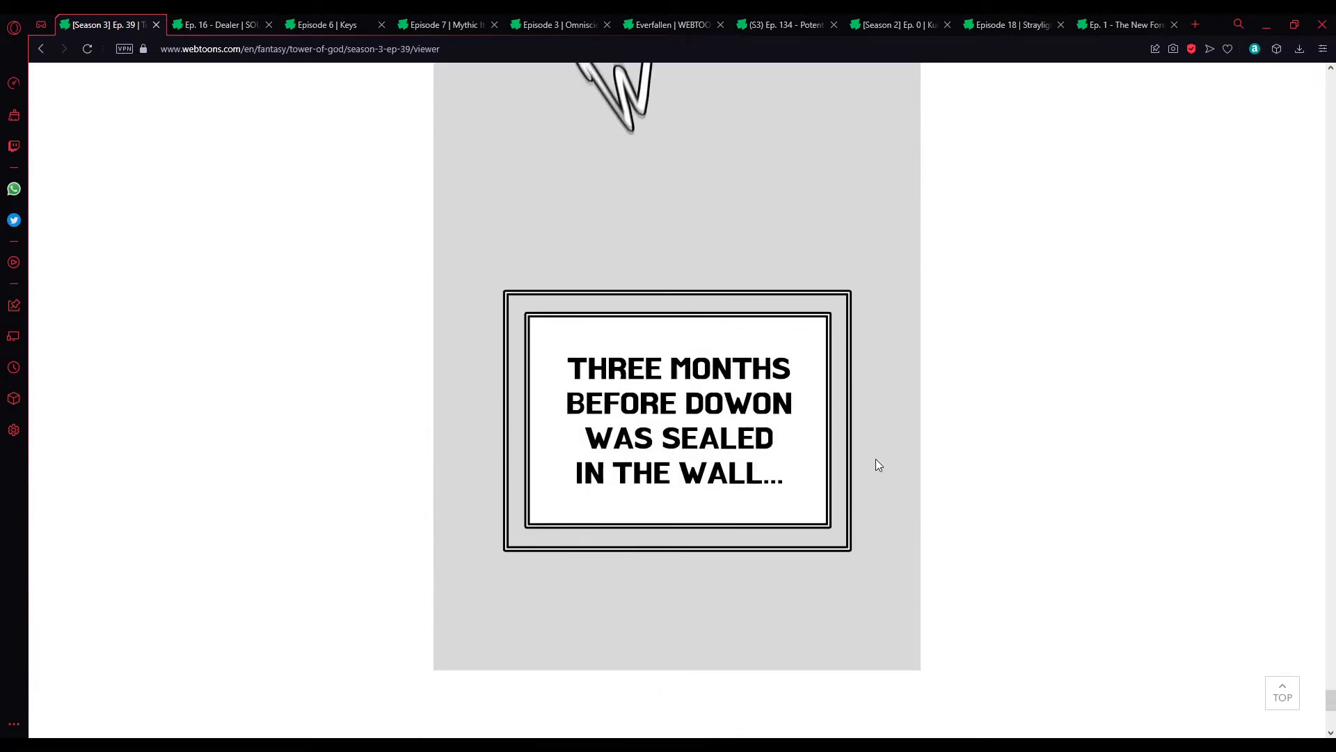
scroll("down", 3)
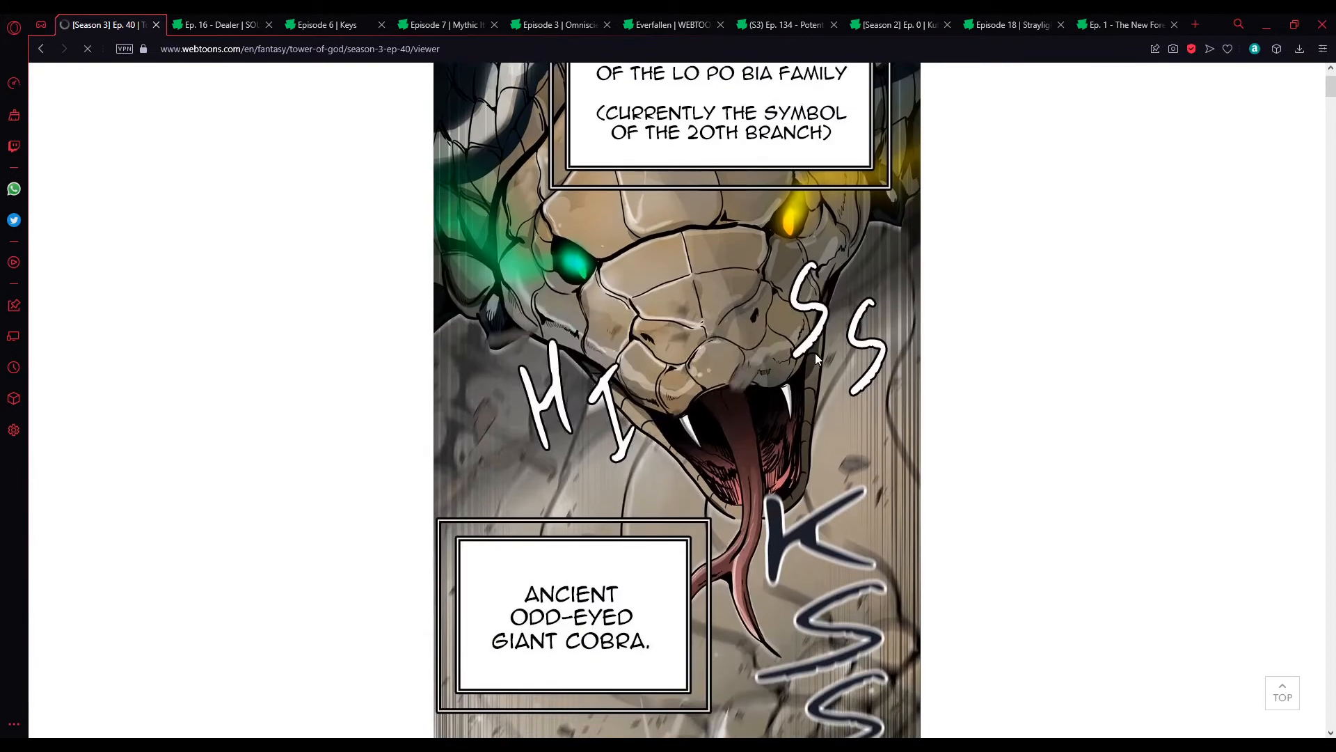
scroll("down", 3)
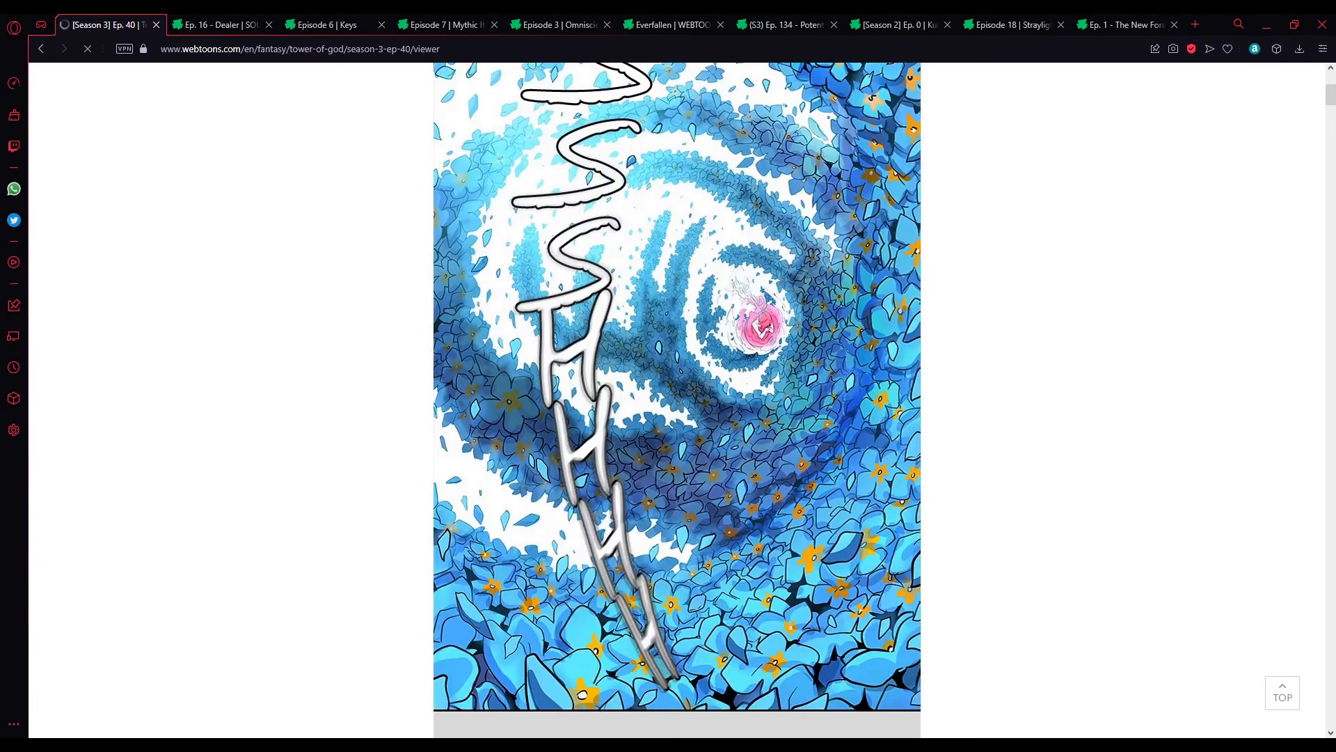
scroll("down", 3)
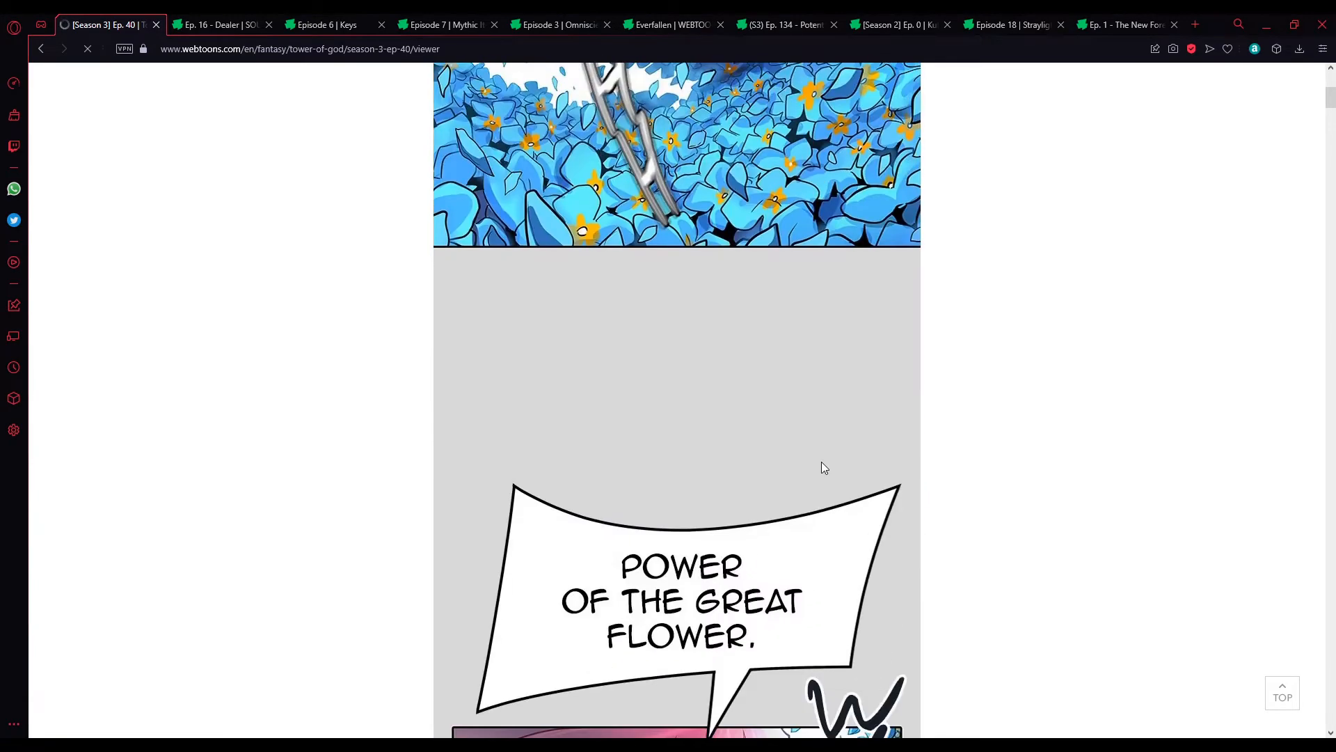
scroll("down", 3)
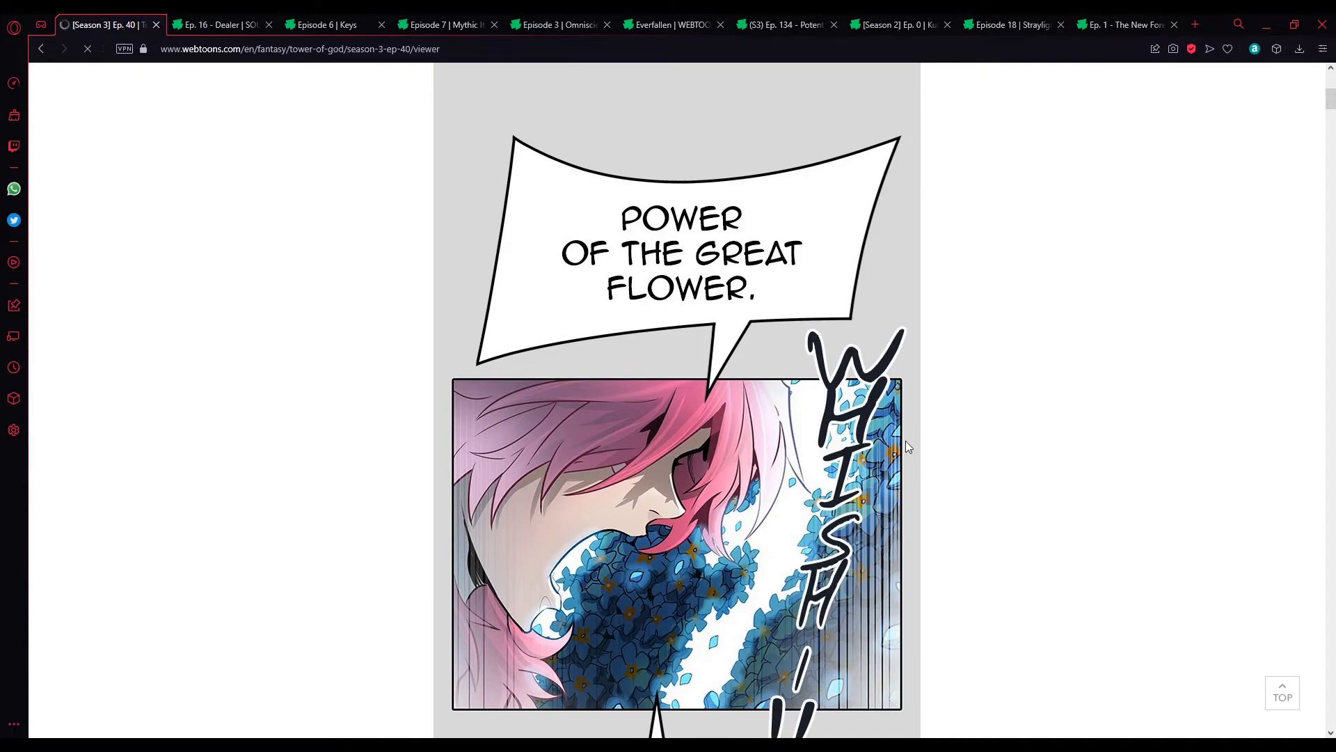
mouse_move(924, 442)
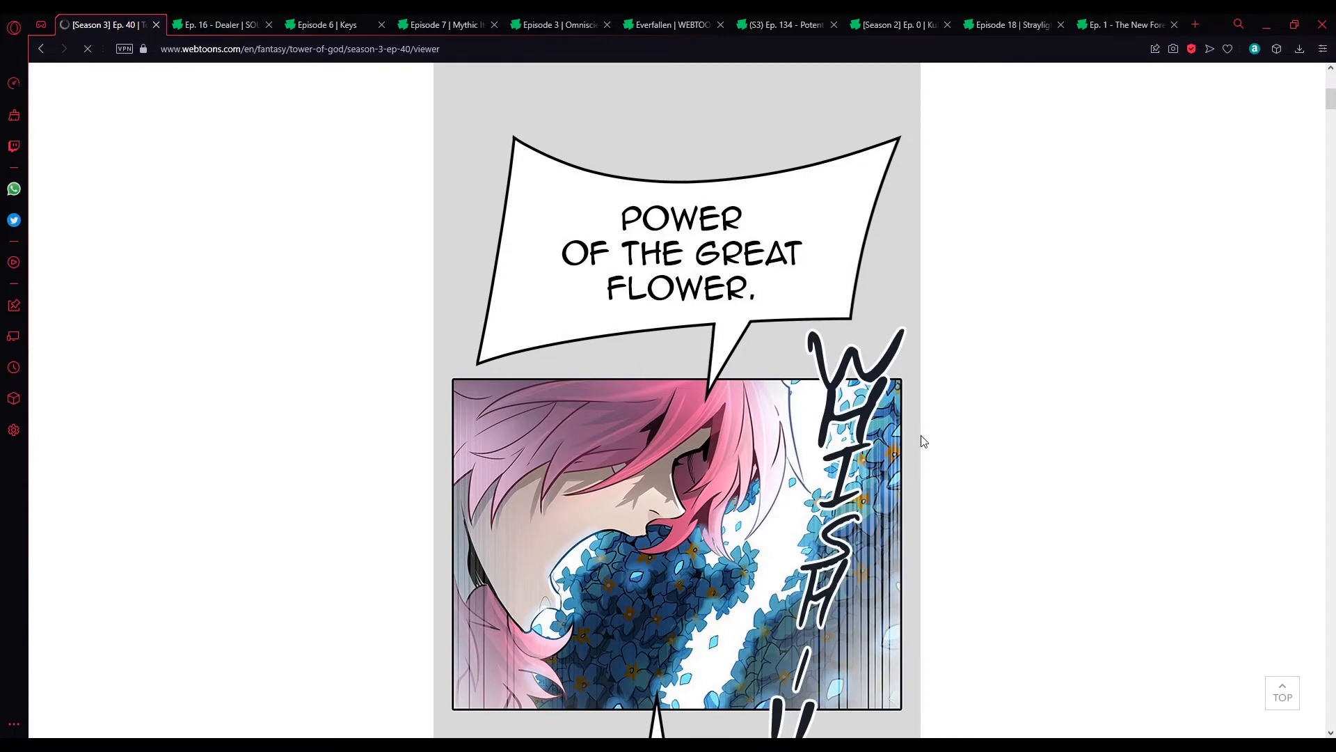
scroll("down", 3)
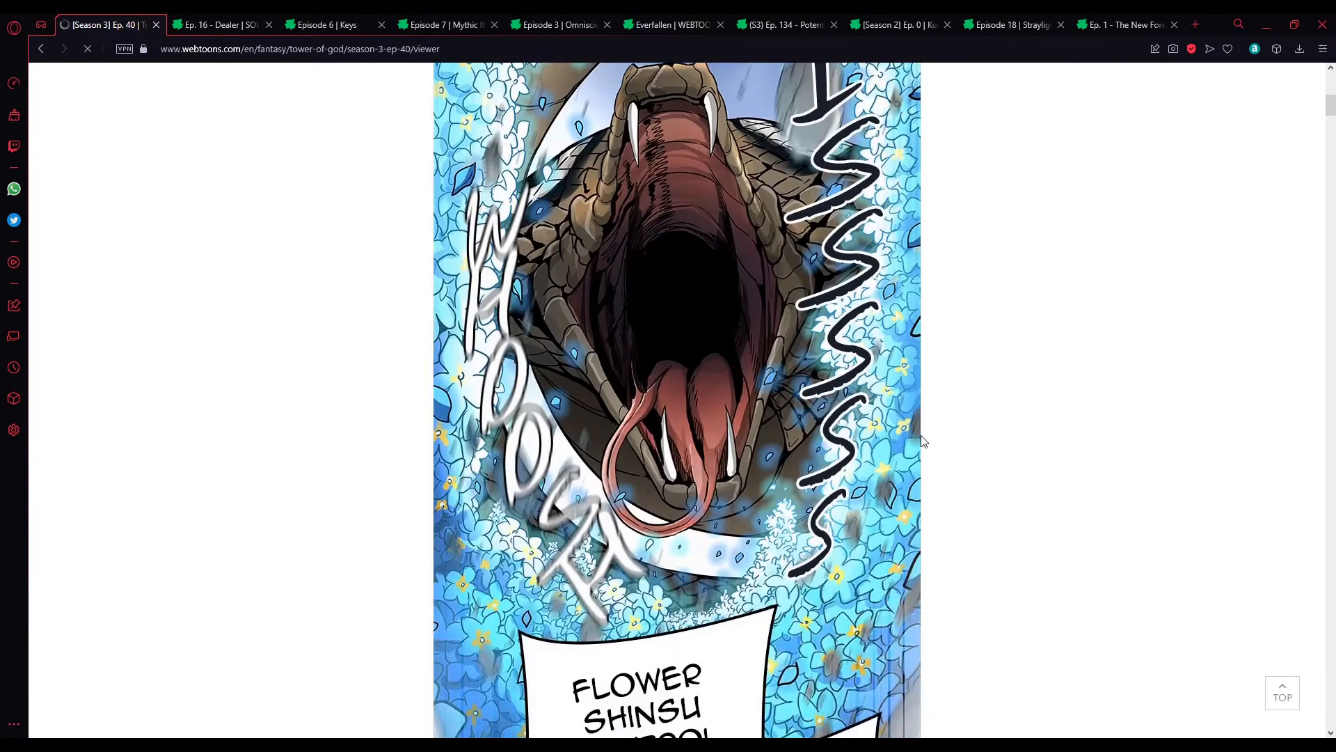
scroll("down", 3)
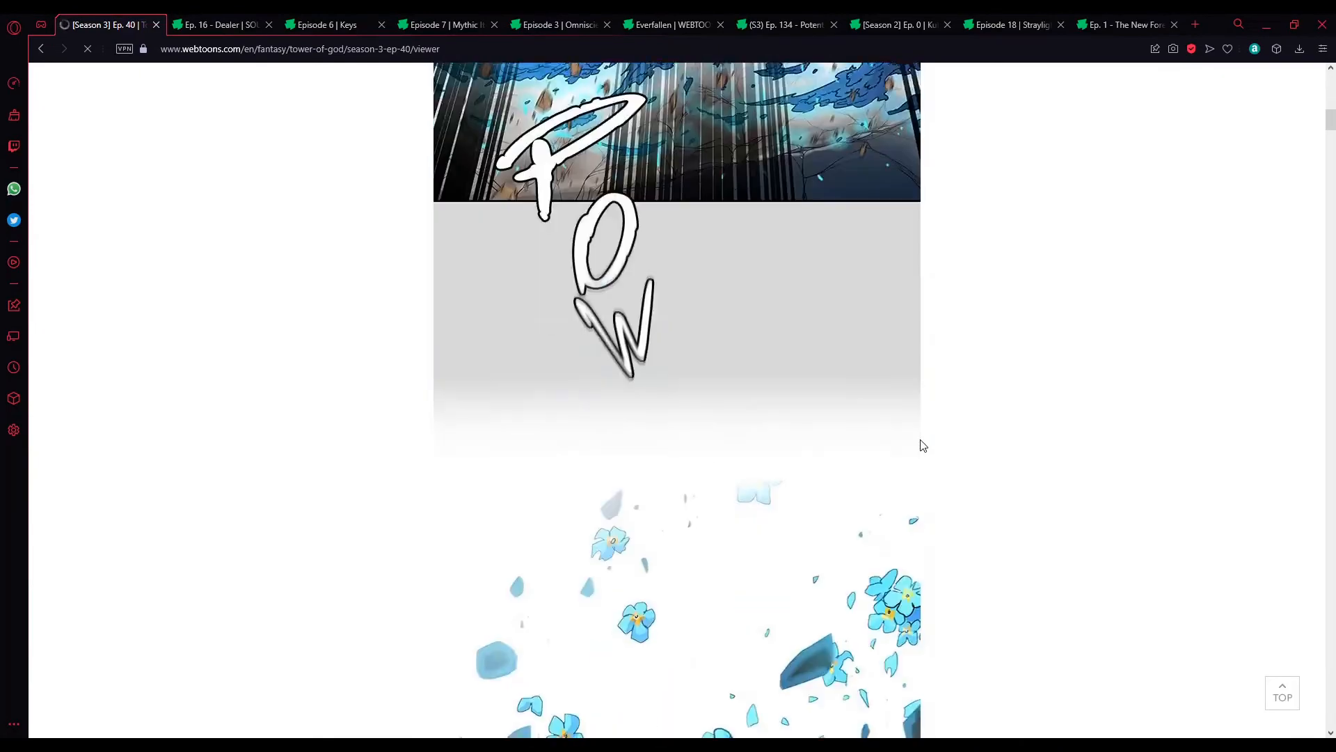
scroll("down", 3)
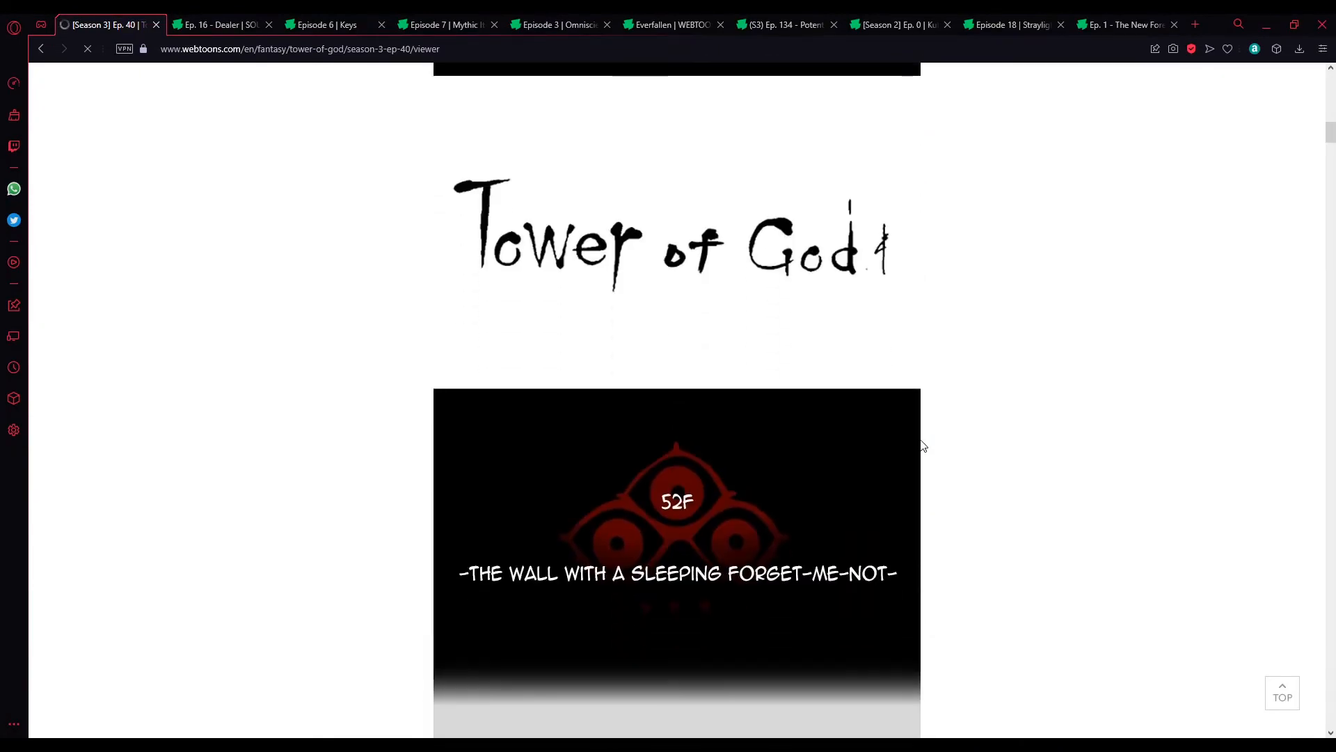
scroll("down", 3)
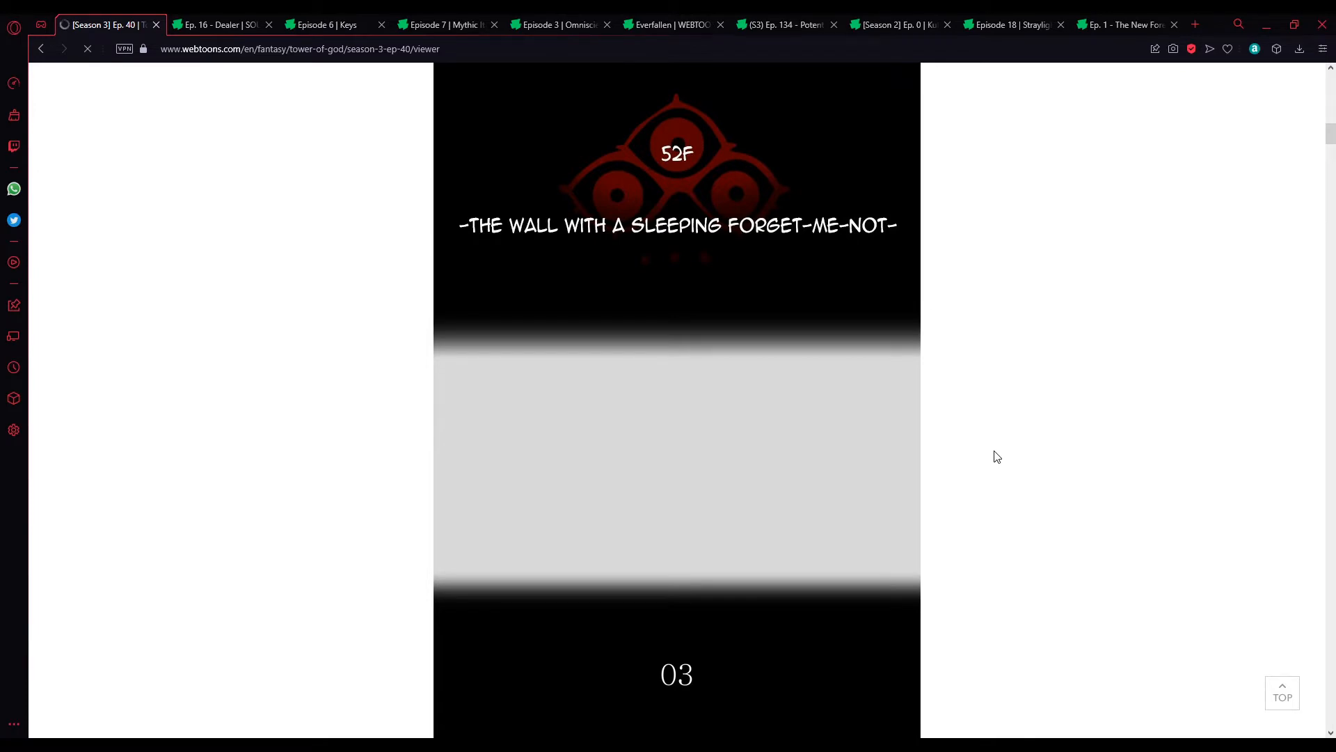
scroll("down", 3)
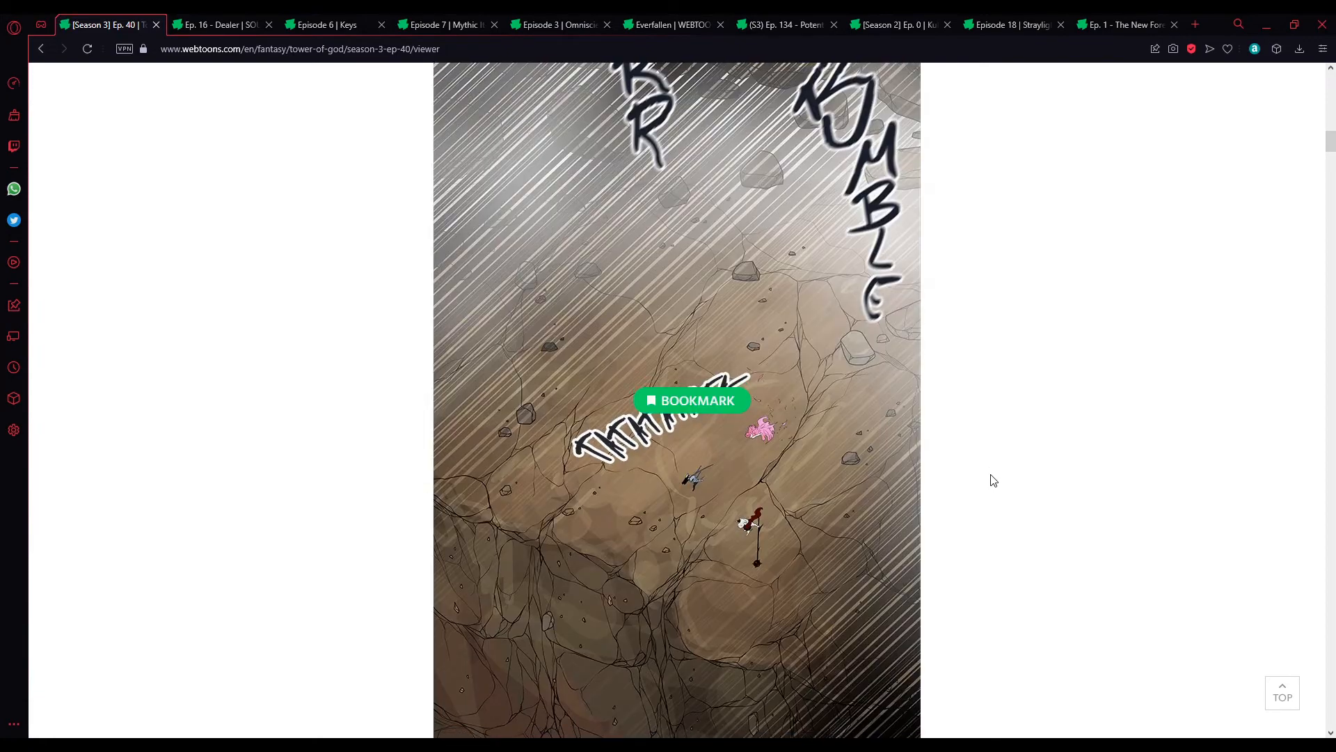
scroll("down", 3)
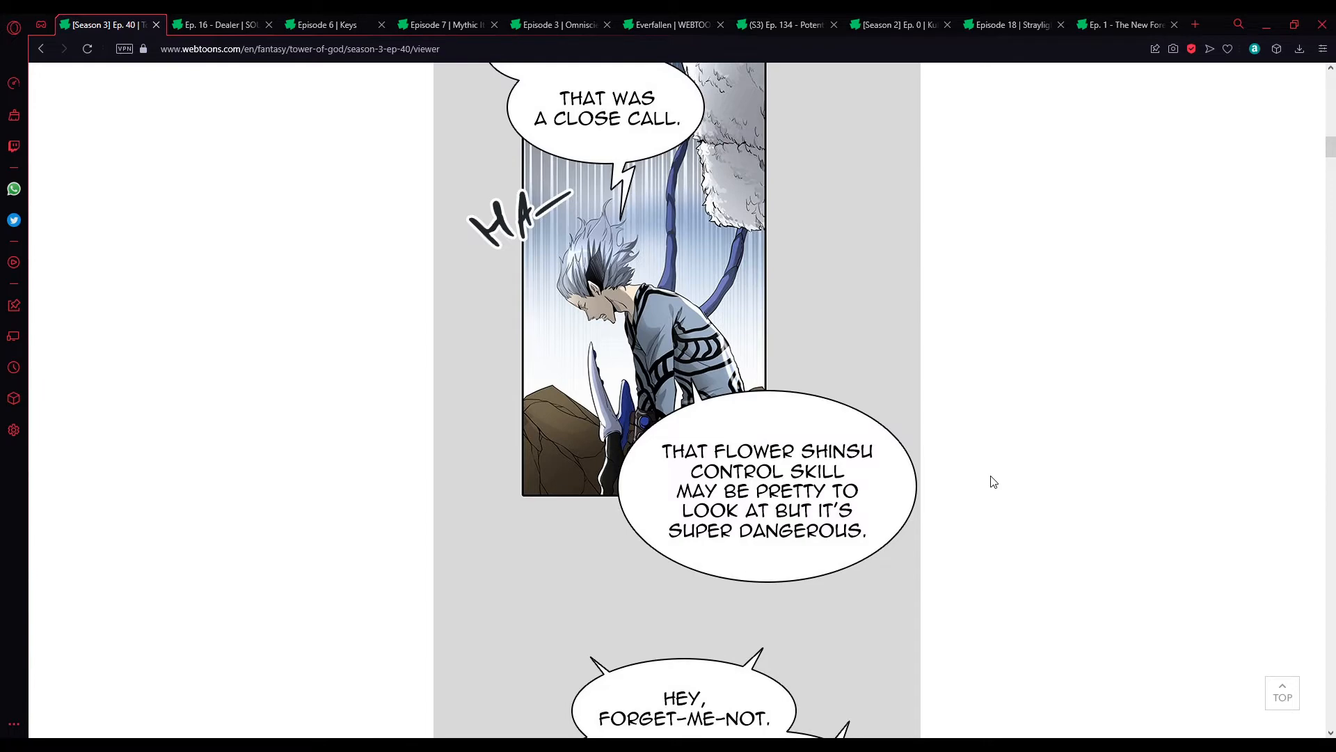
scroll("down", 3)
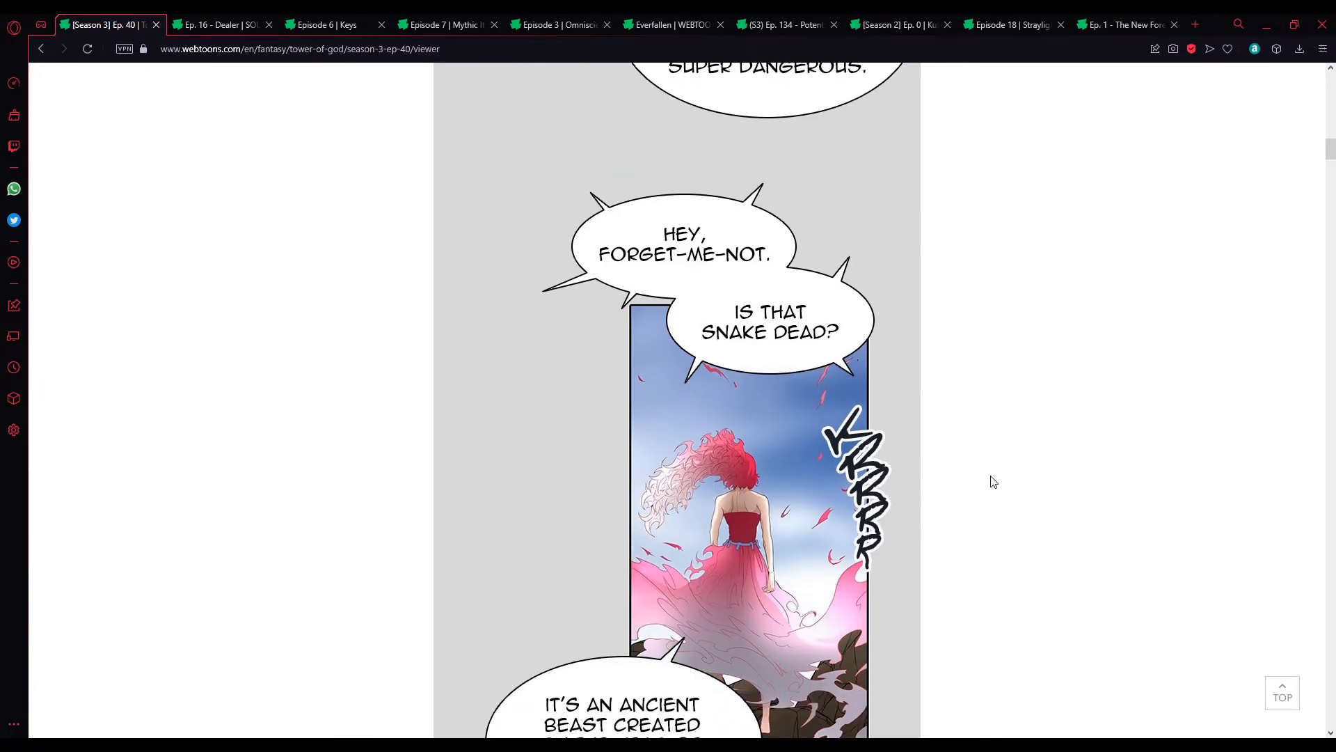
scroll("down", 3)
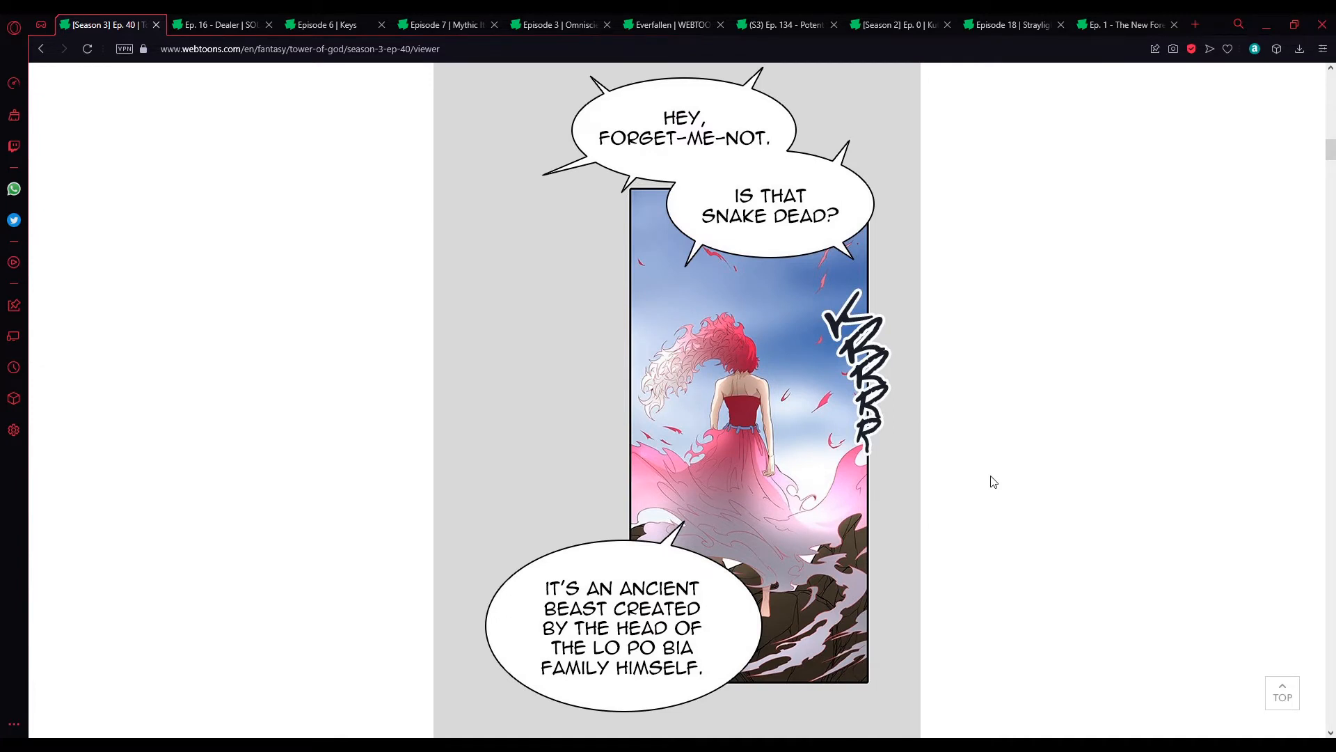
mouse_move(987, 474)
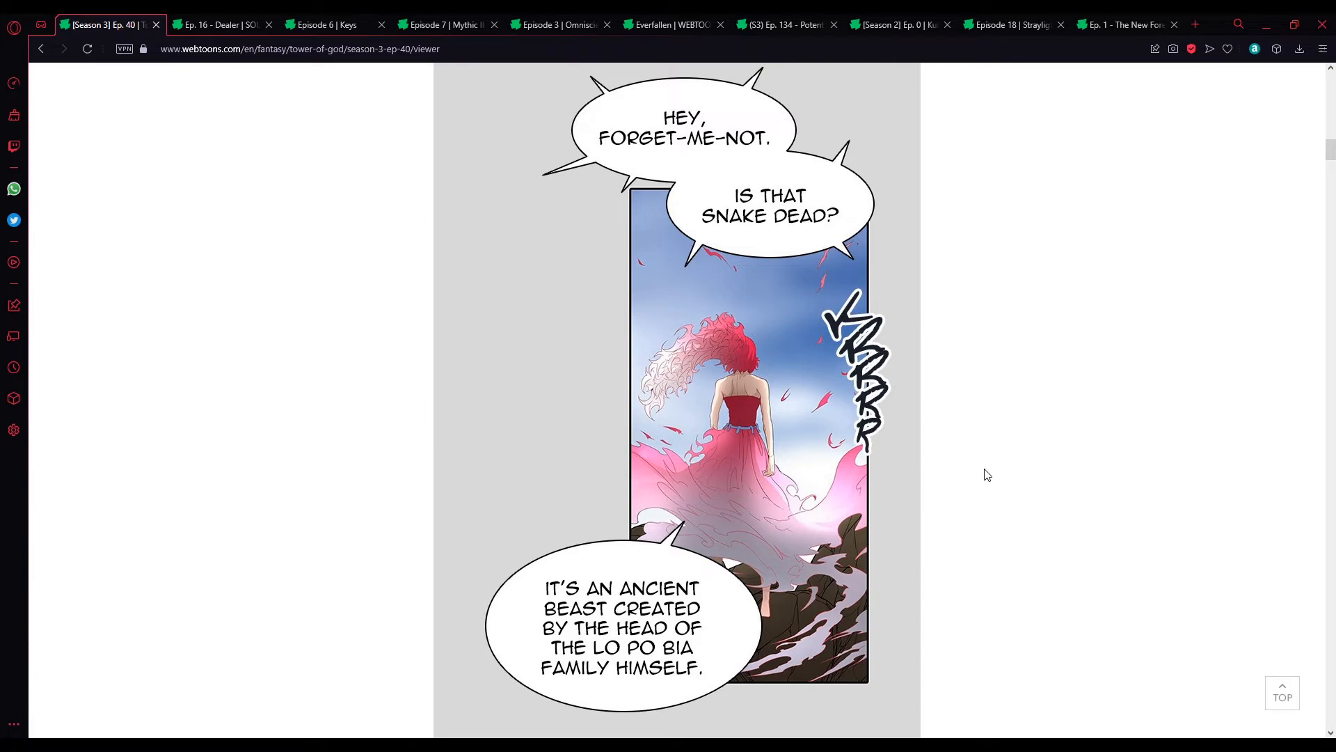
mouse_move(984, 475)
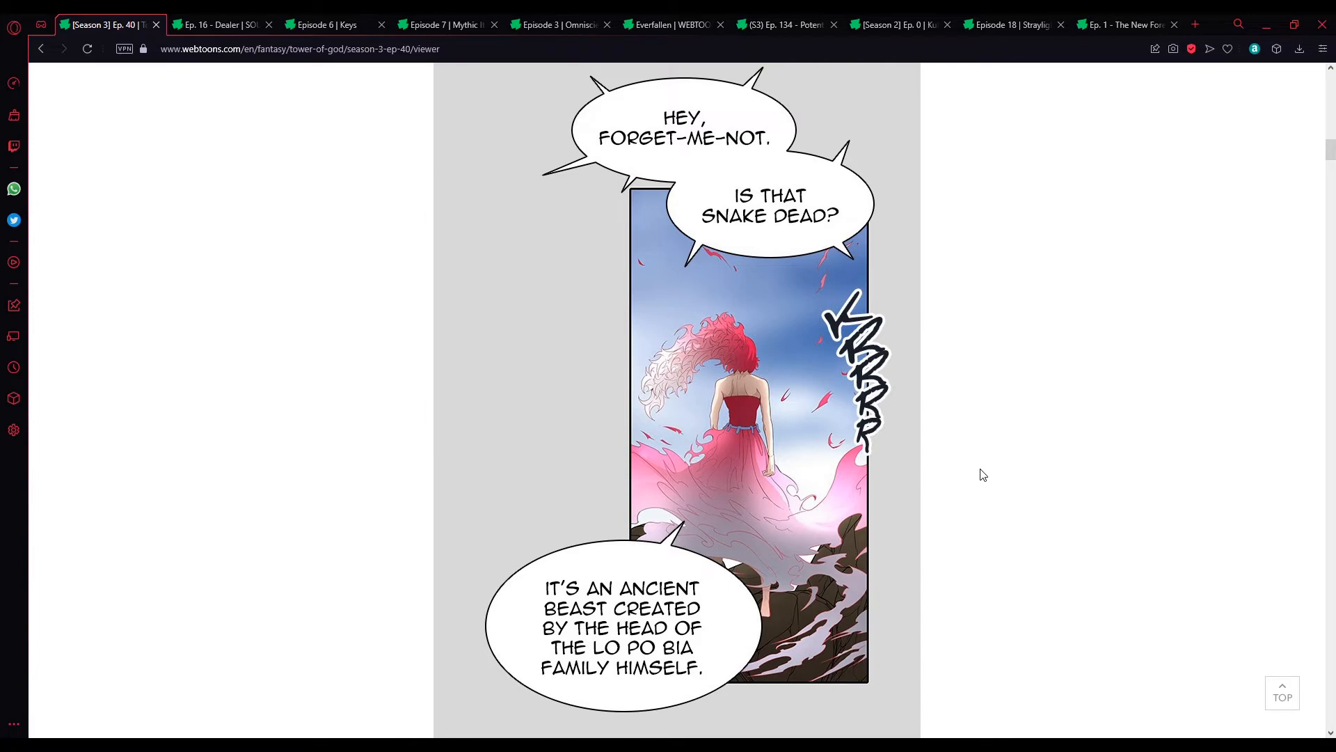
scroll("down", 3)
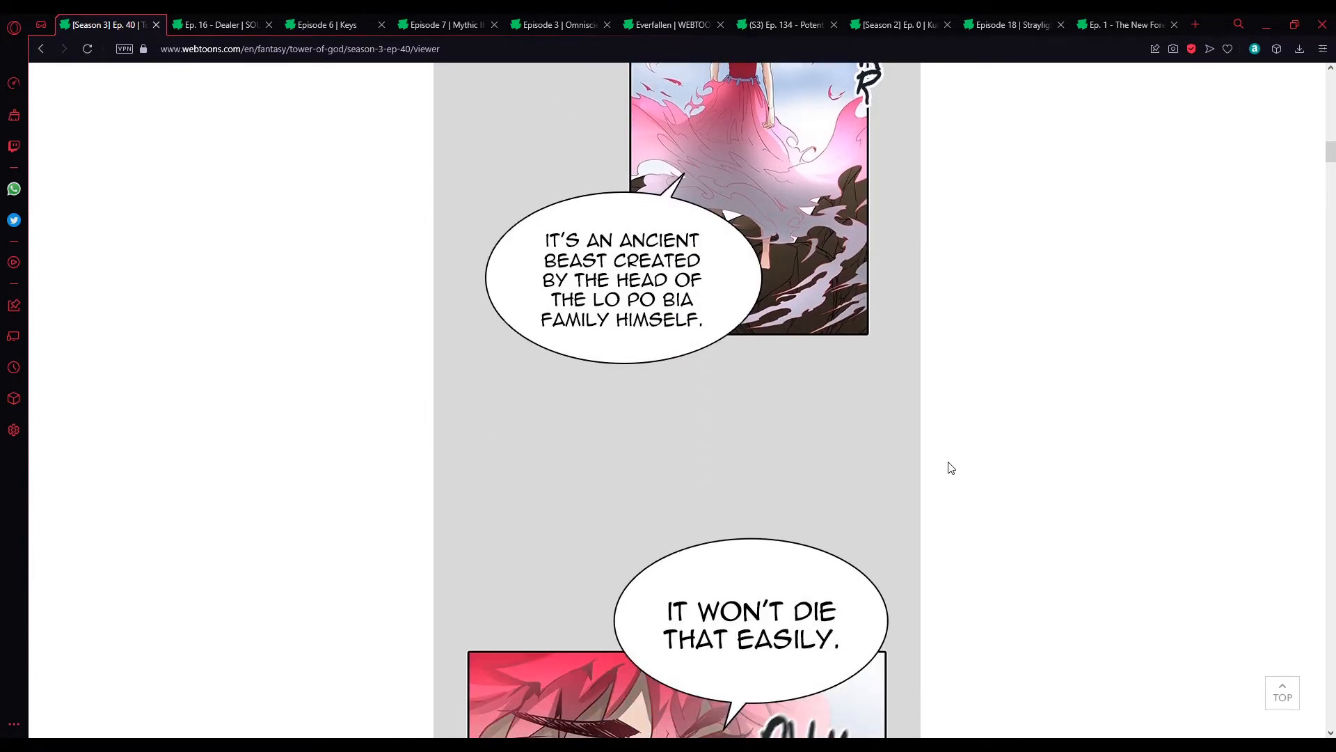
scroll("down", 3)
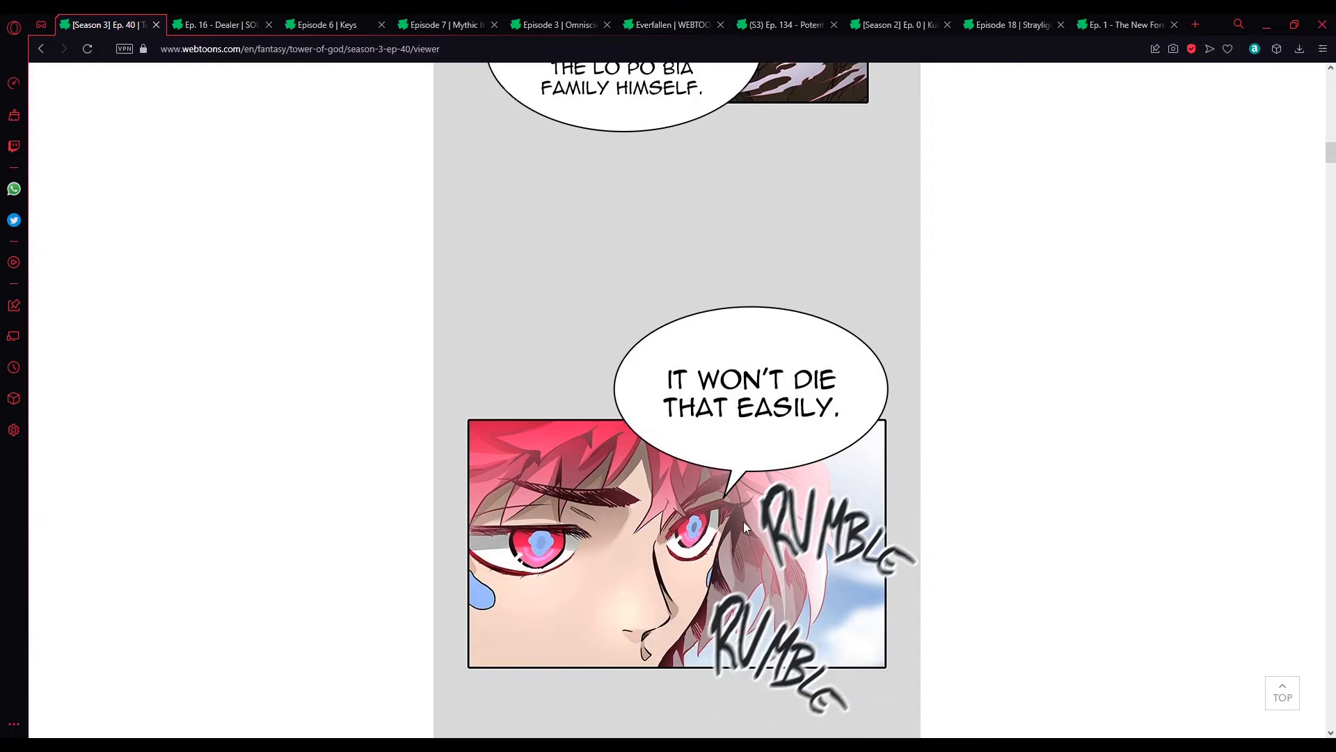
scroll("down", 3)
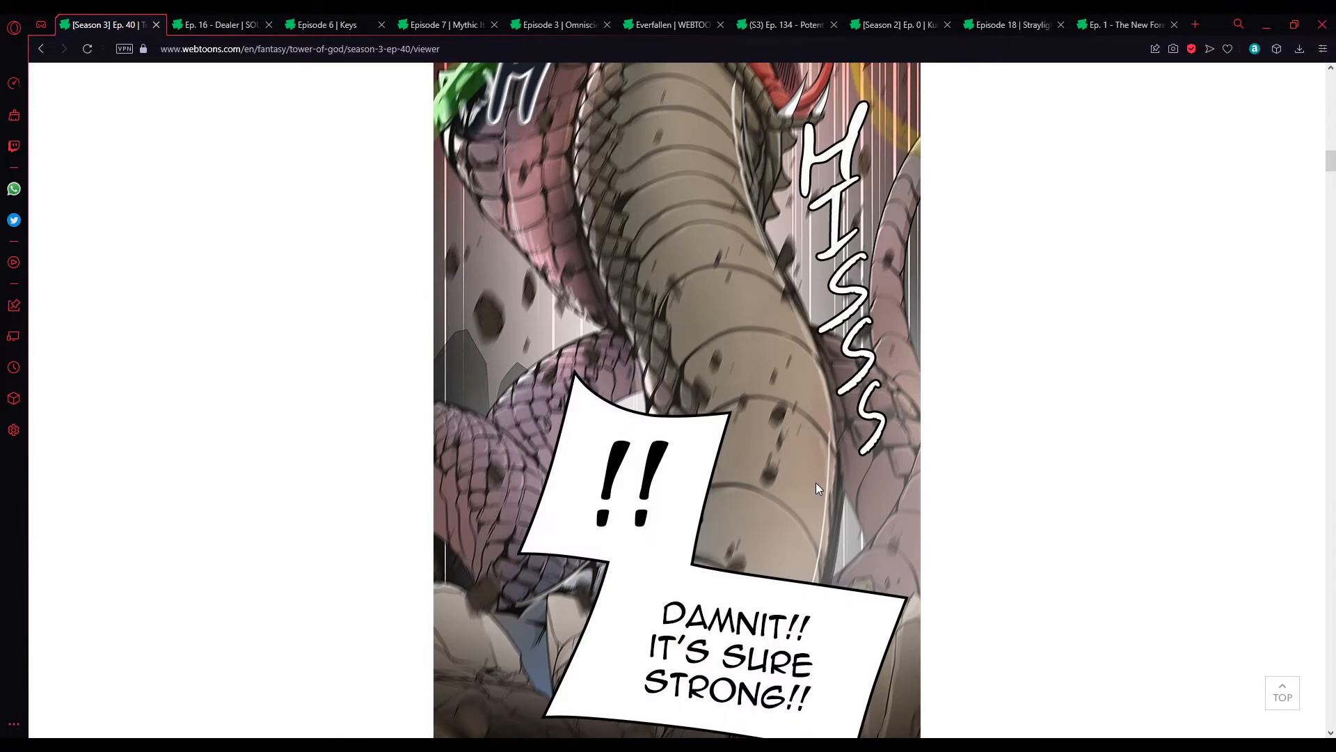
scroll("down", 3)
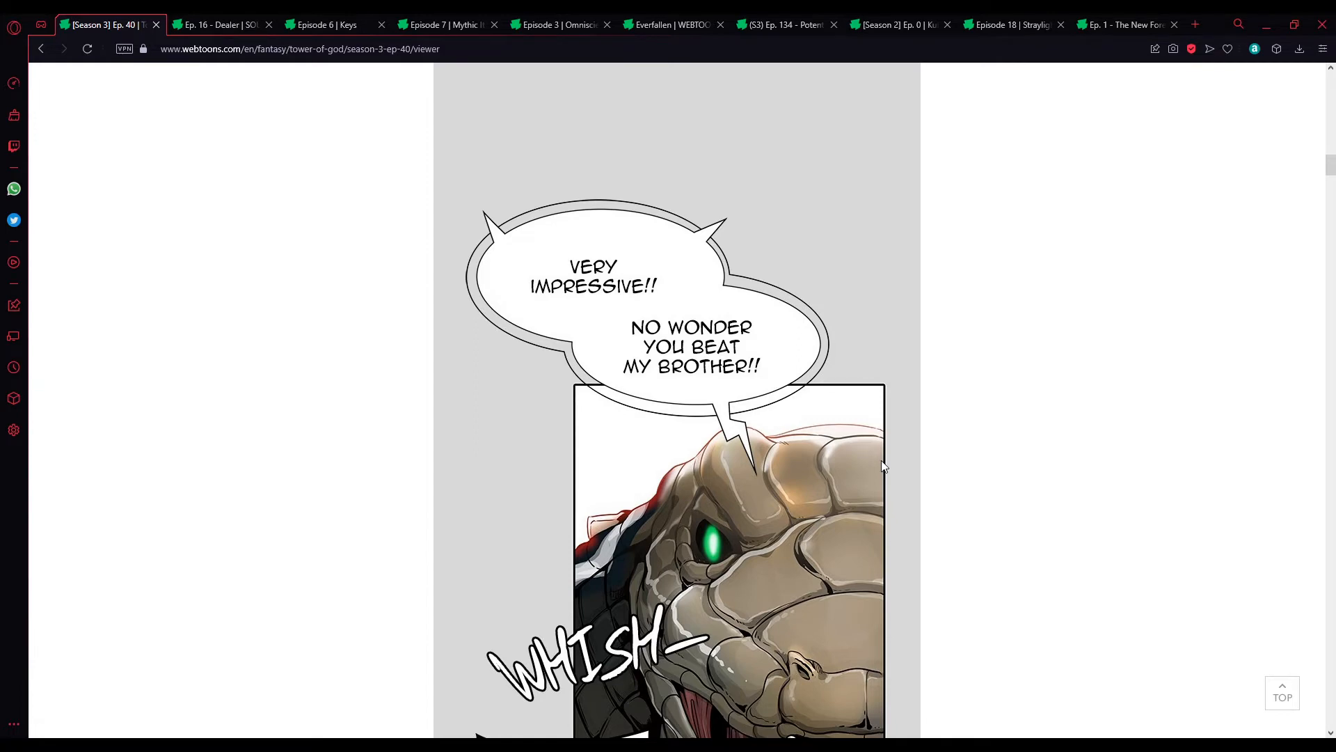
mouse_move(806, 465)
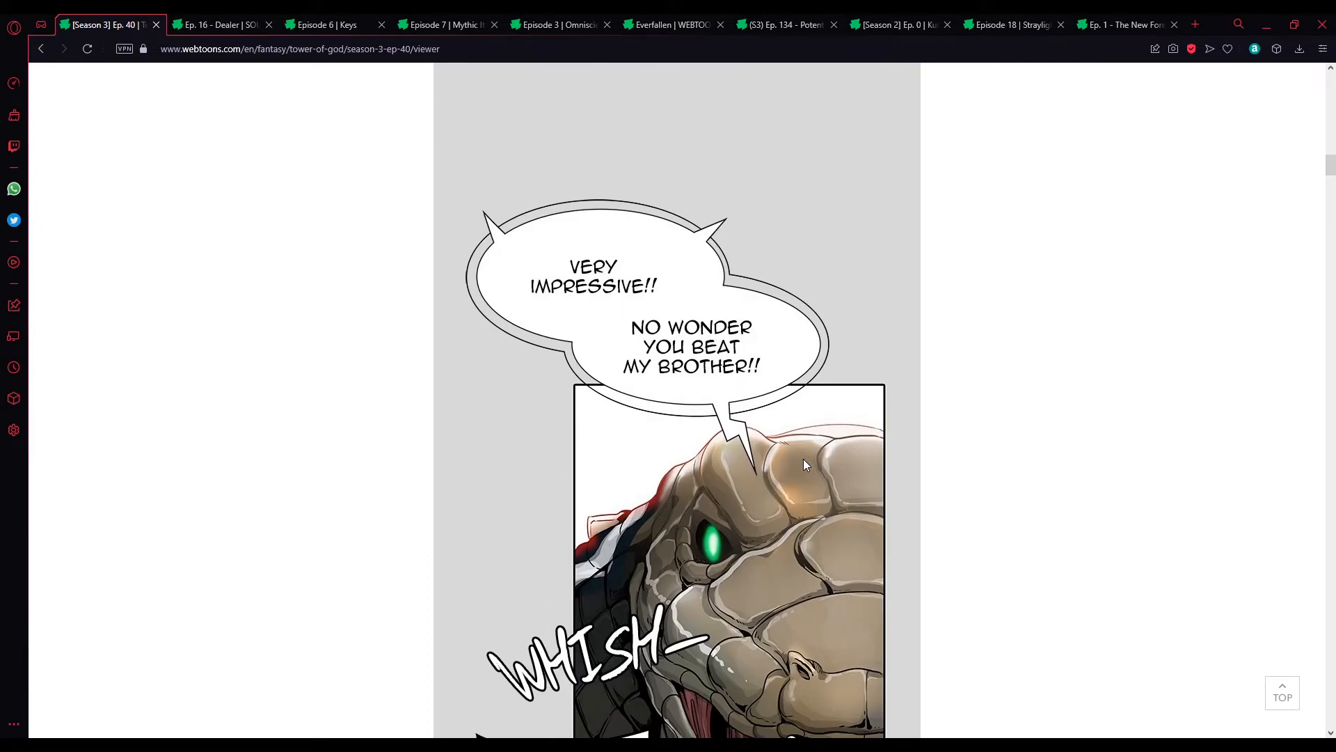
scroll("down", 3)
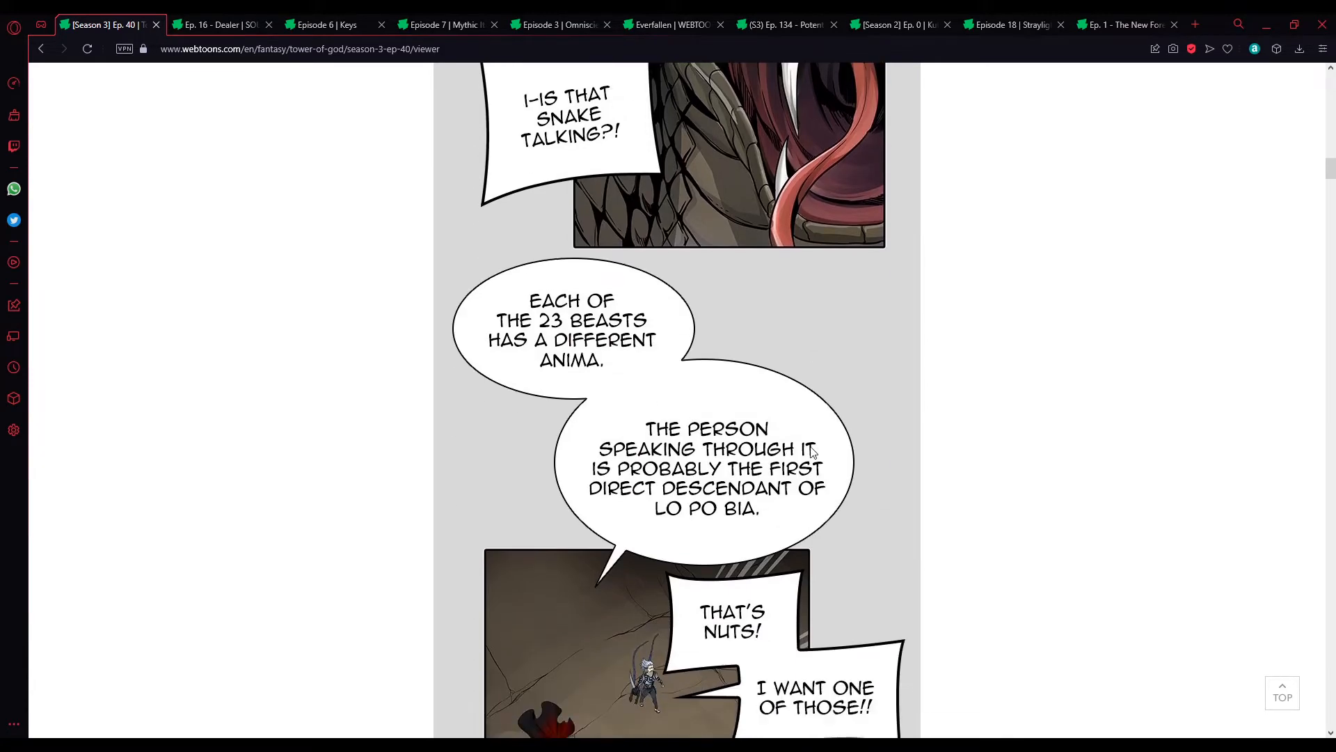
mouse_move(605, 503)
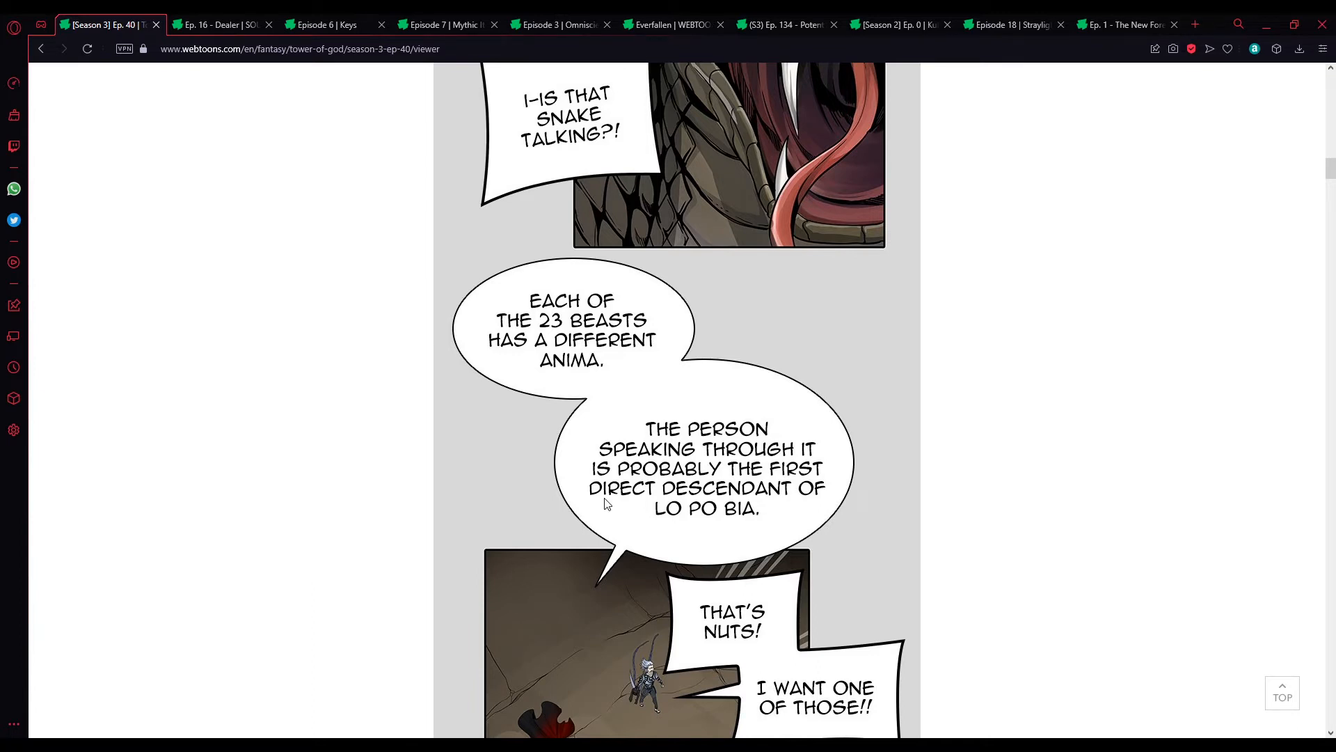
mouse_move(607, 451)
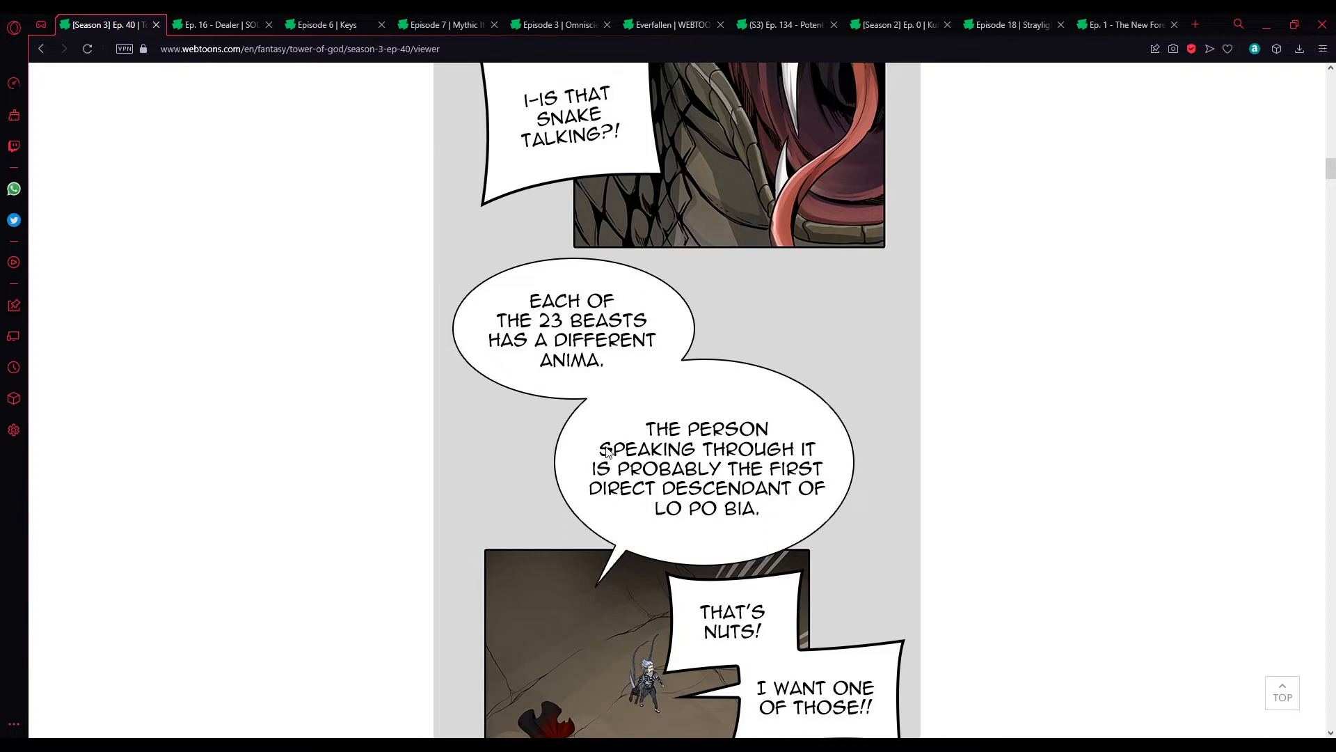
scroll("down", 3)
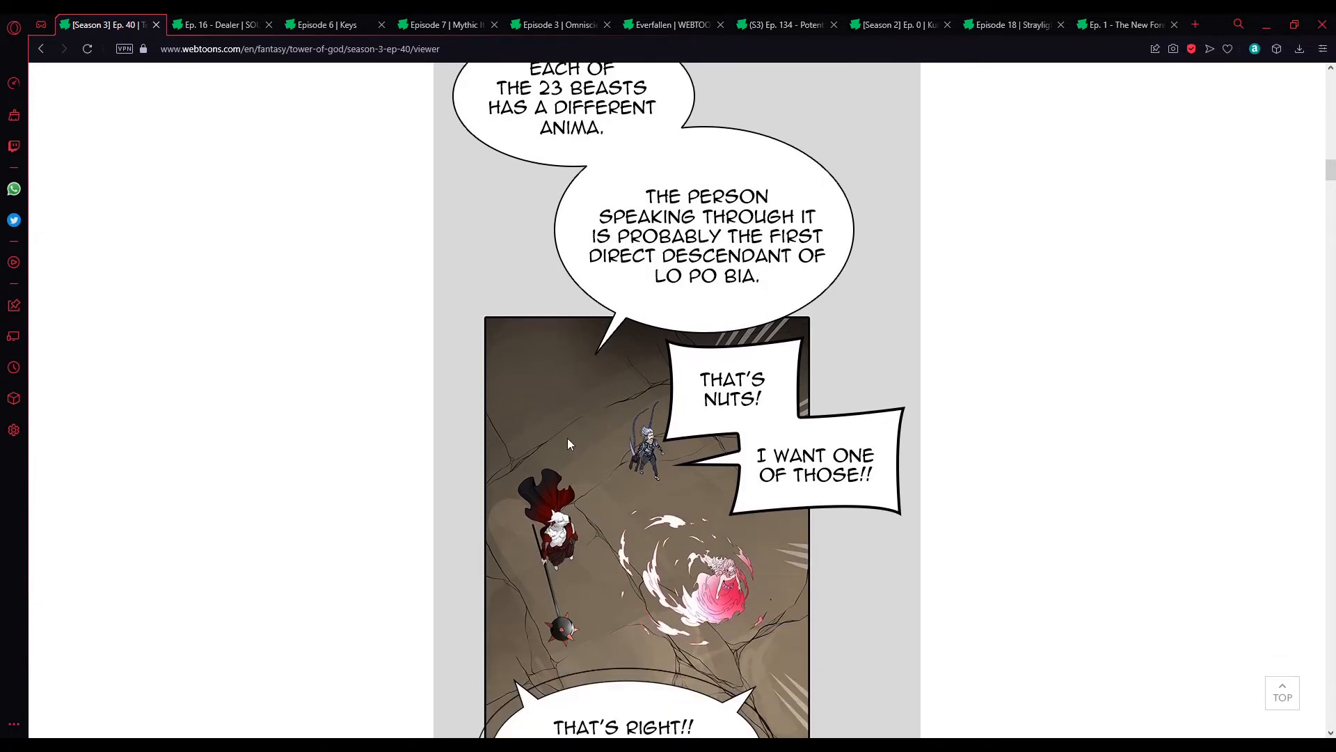
scroll("down", 3)
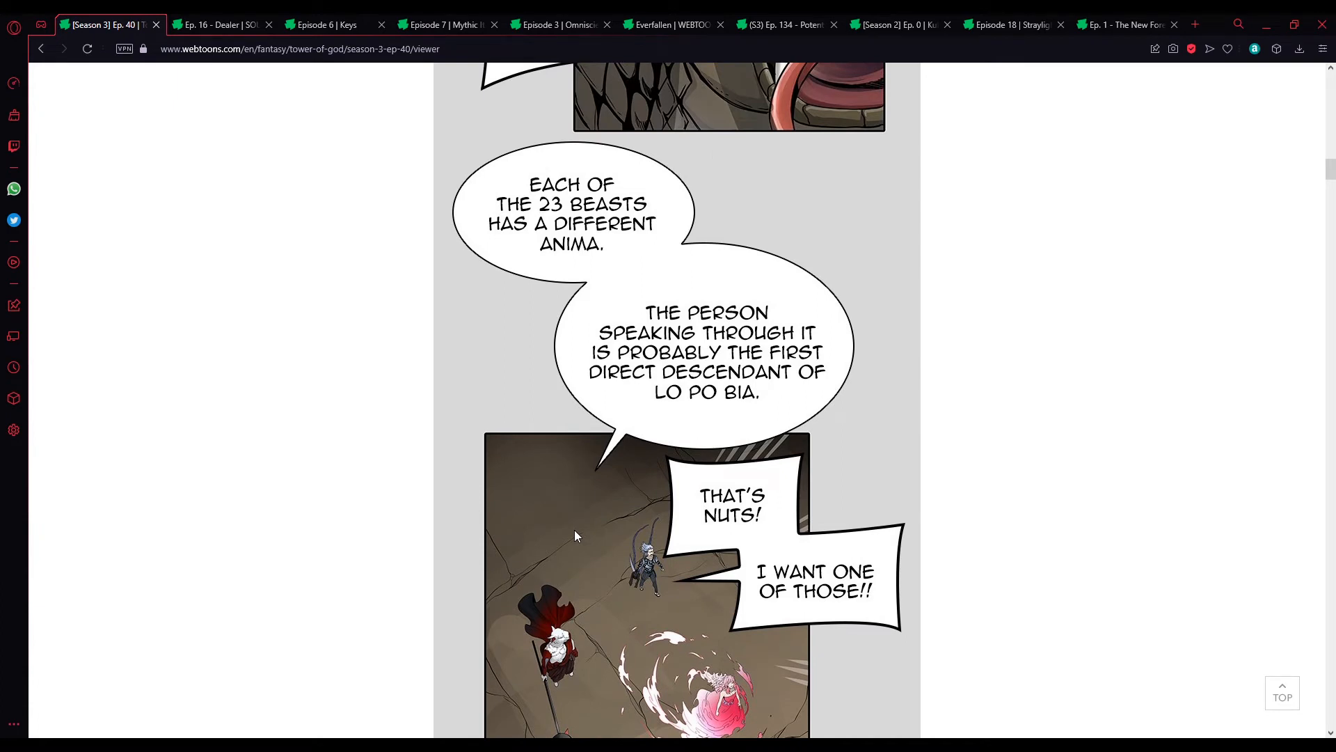
mouse_move(519, 503)
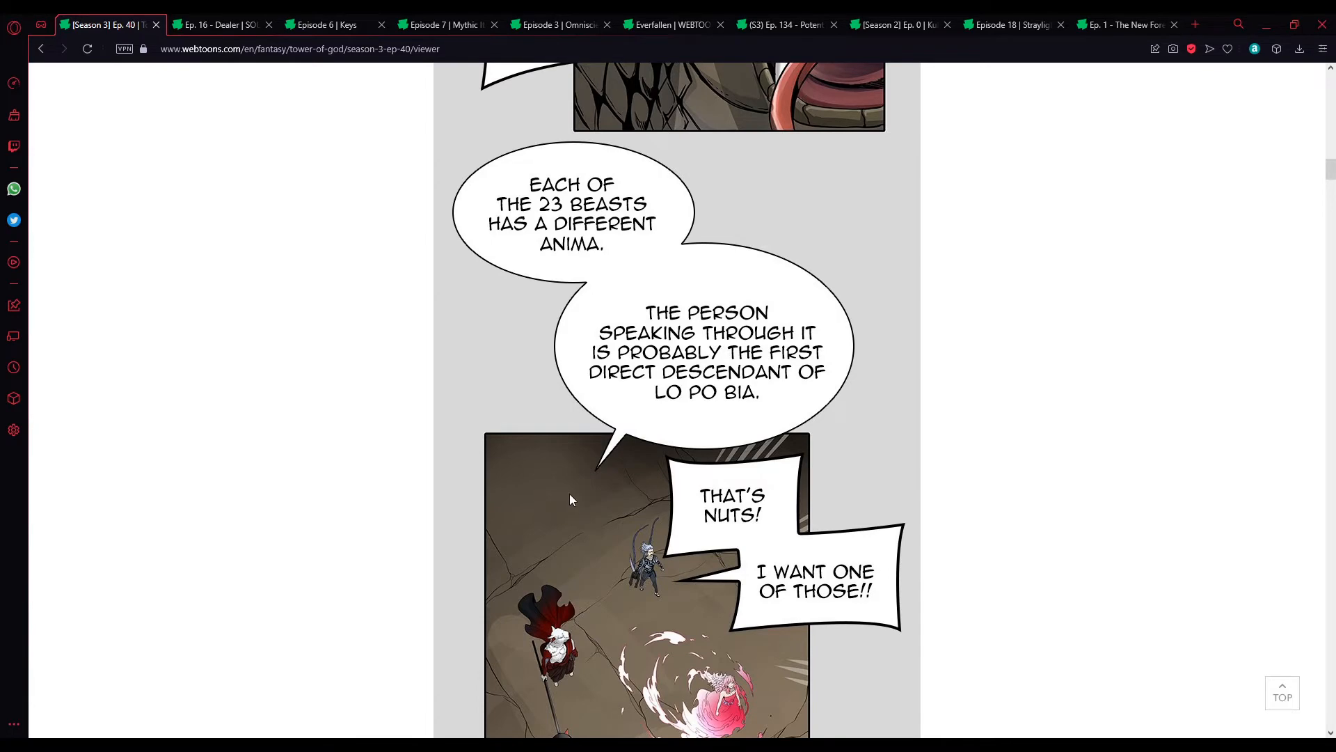
scroll("down", 3)
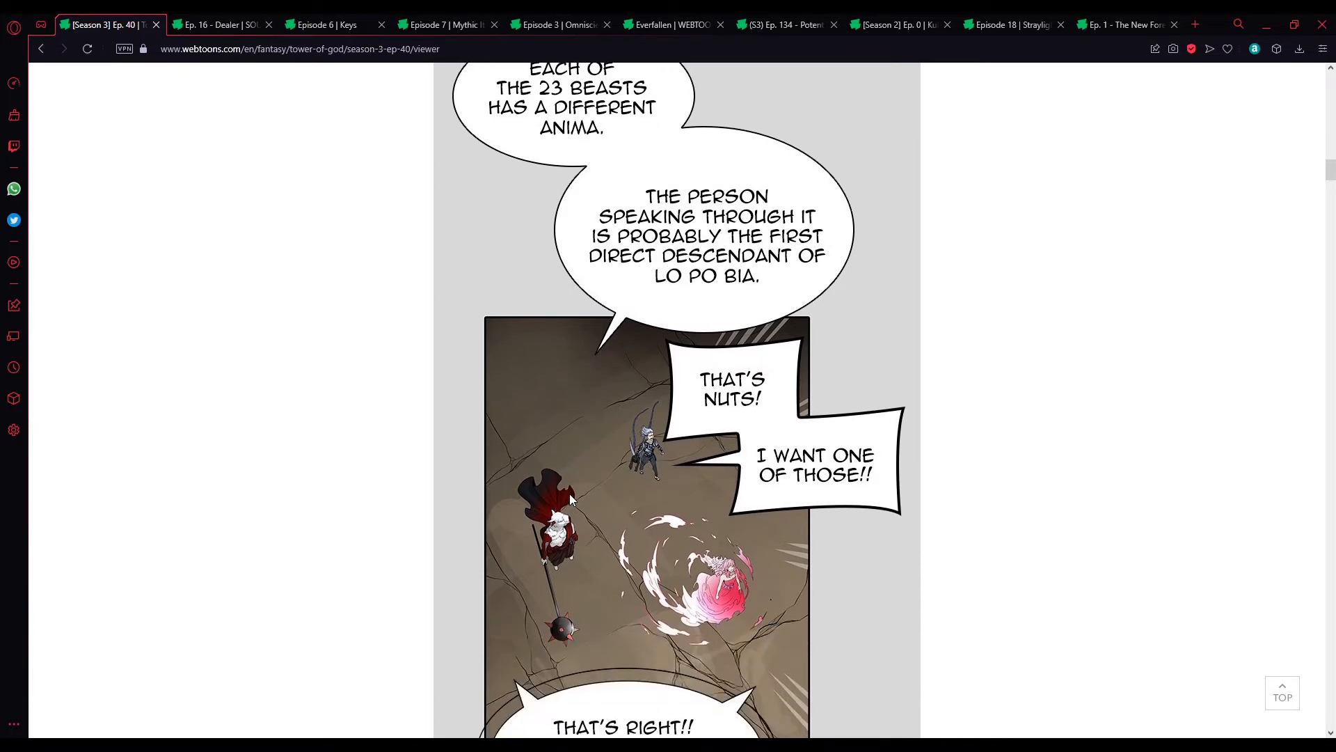
scroll("down", 3)
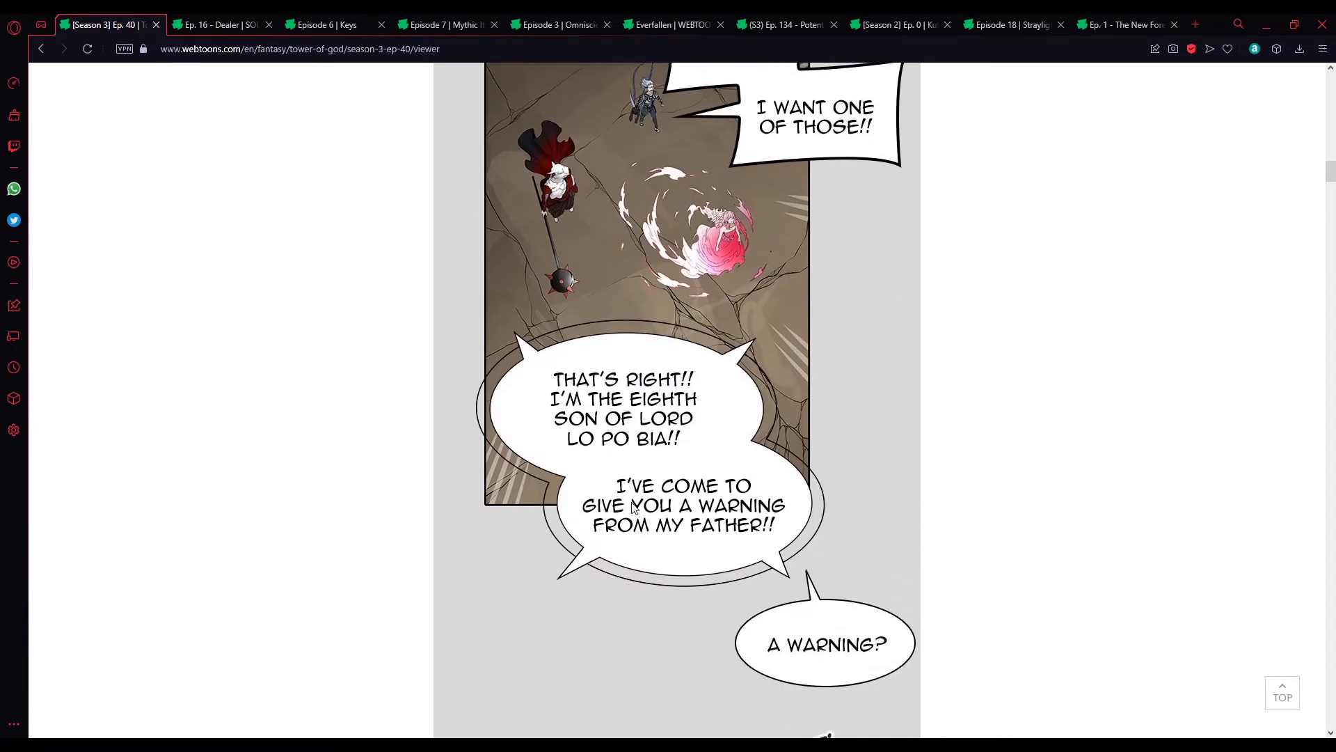
mouse_move(508, 564)
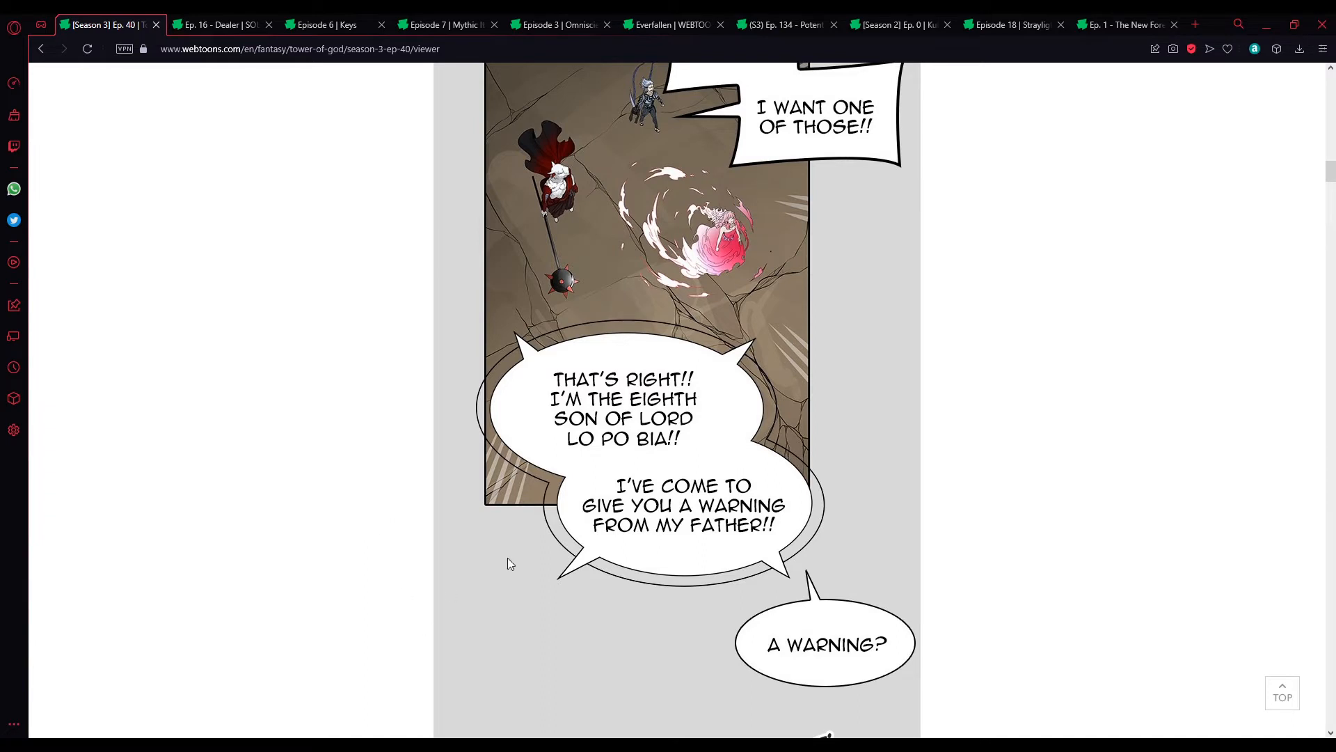
mouse_move(502, 552)
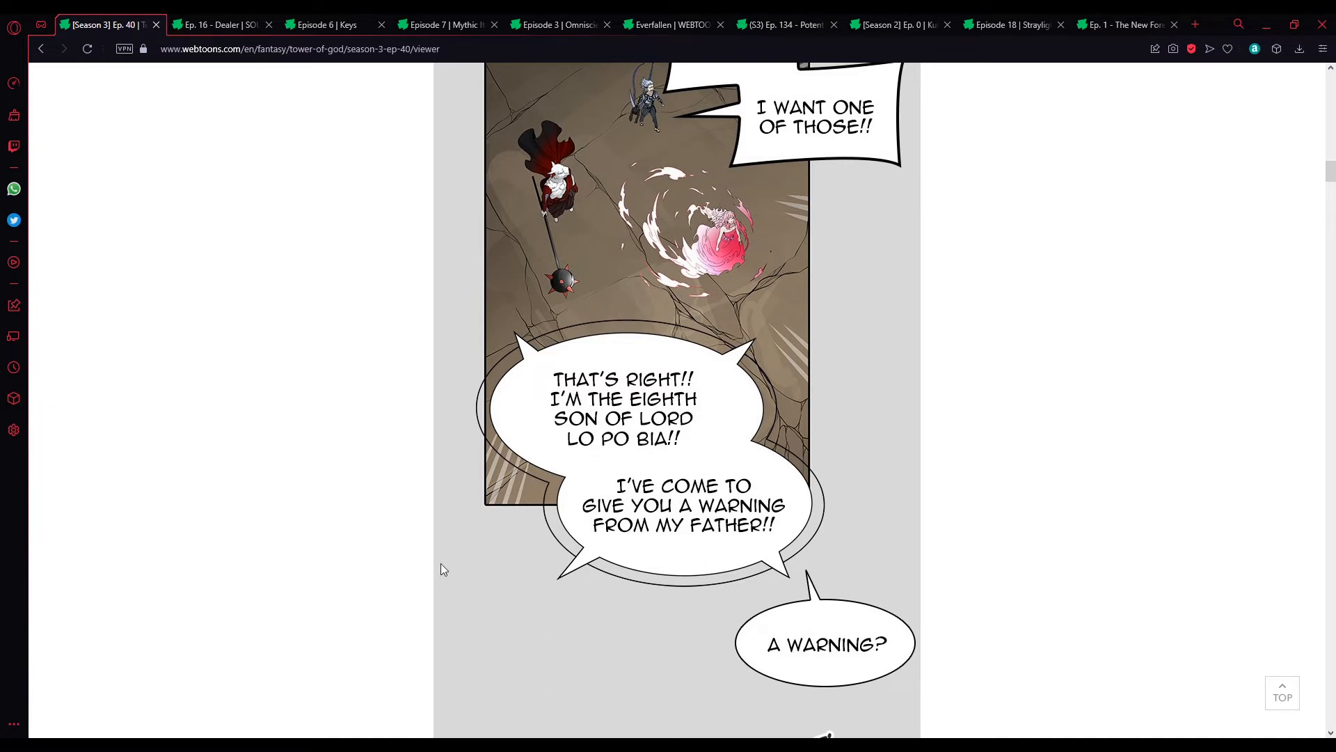
scroll("down", 3)
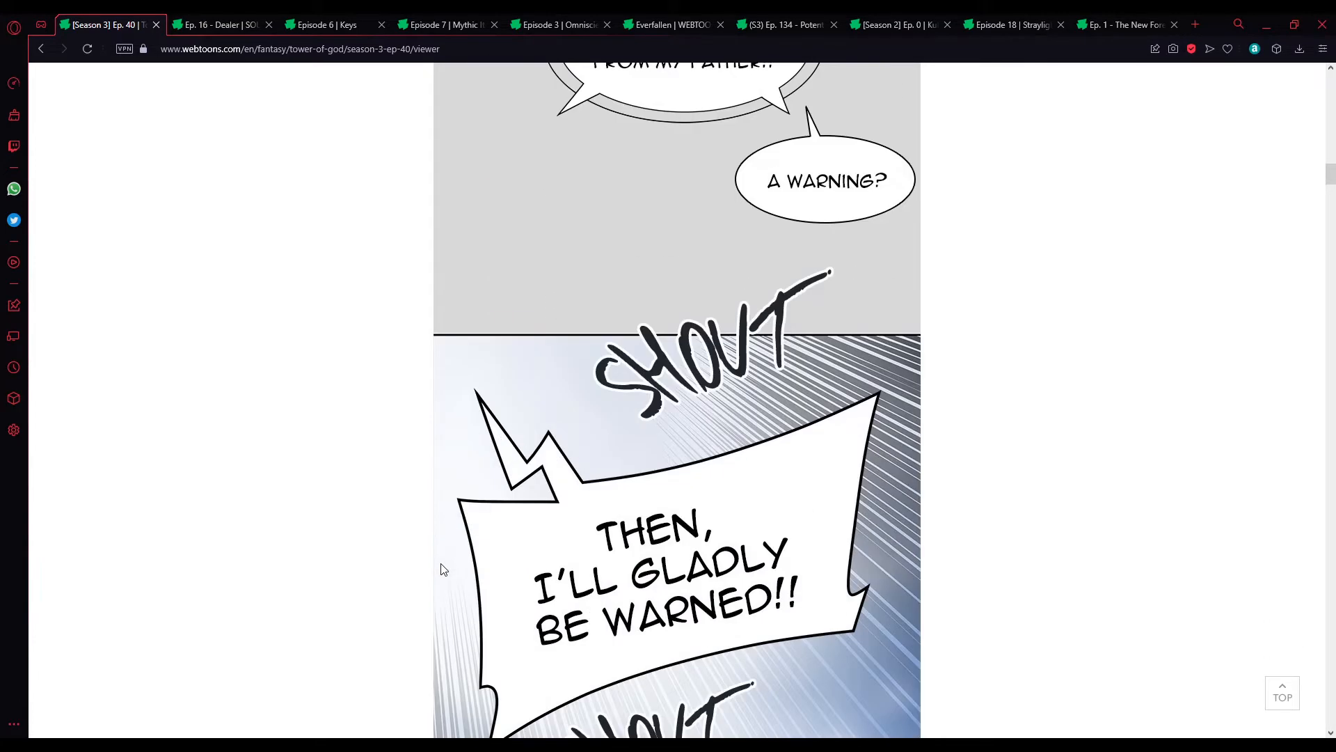
scroll("down", 3)
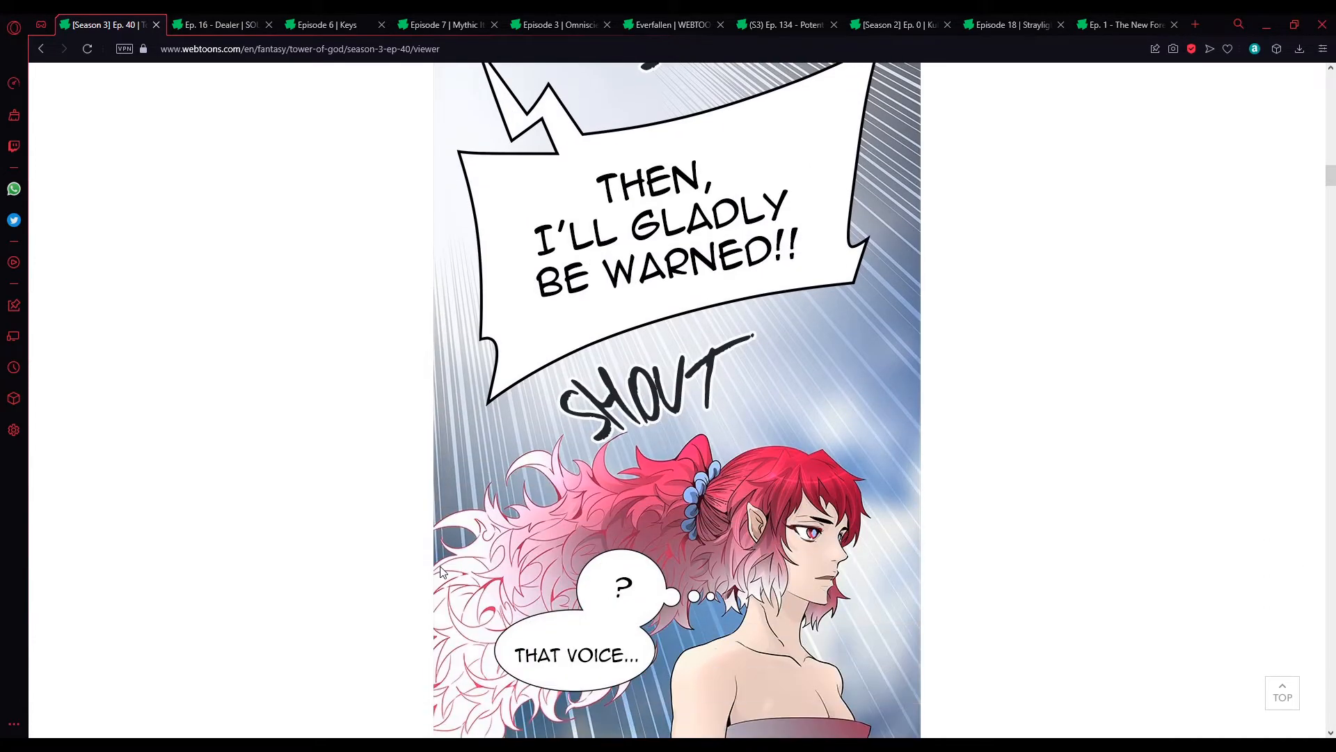
scroll("down", 3)
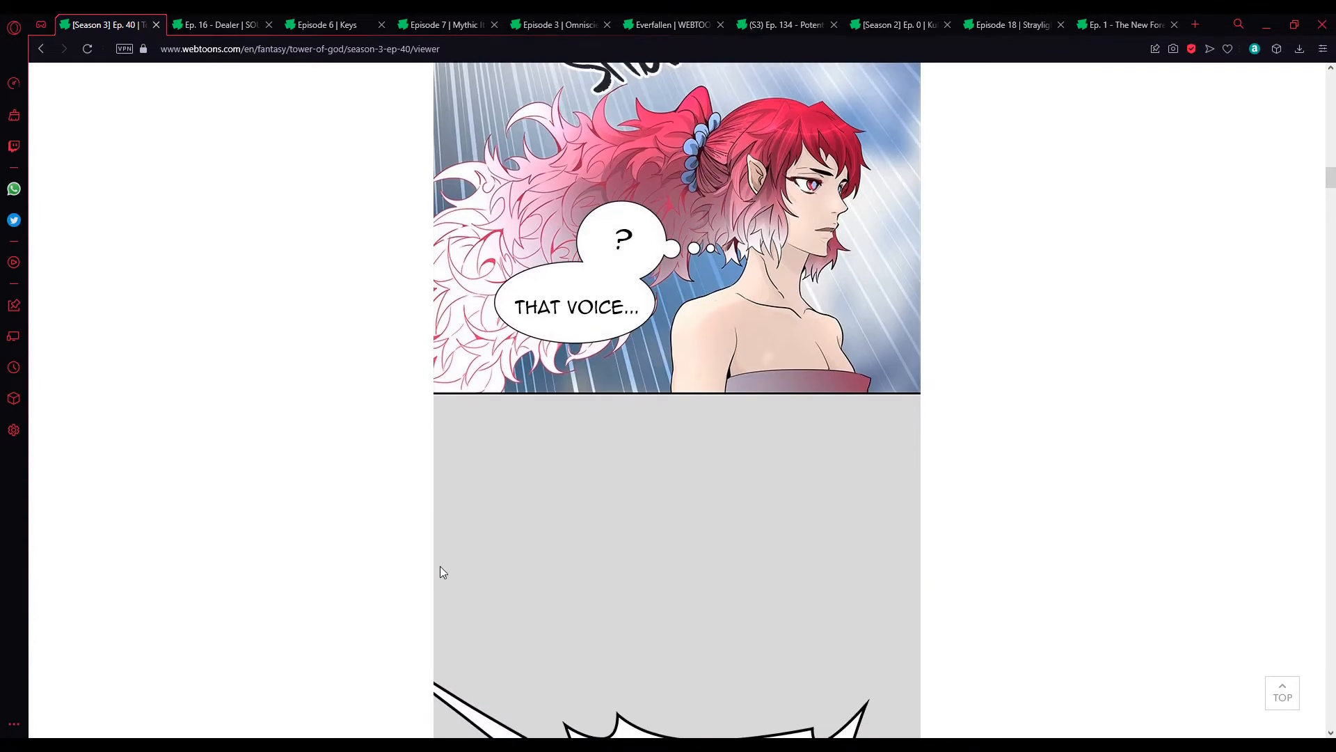
scroll("down", 3)
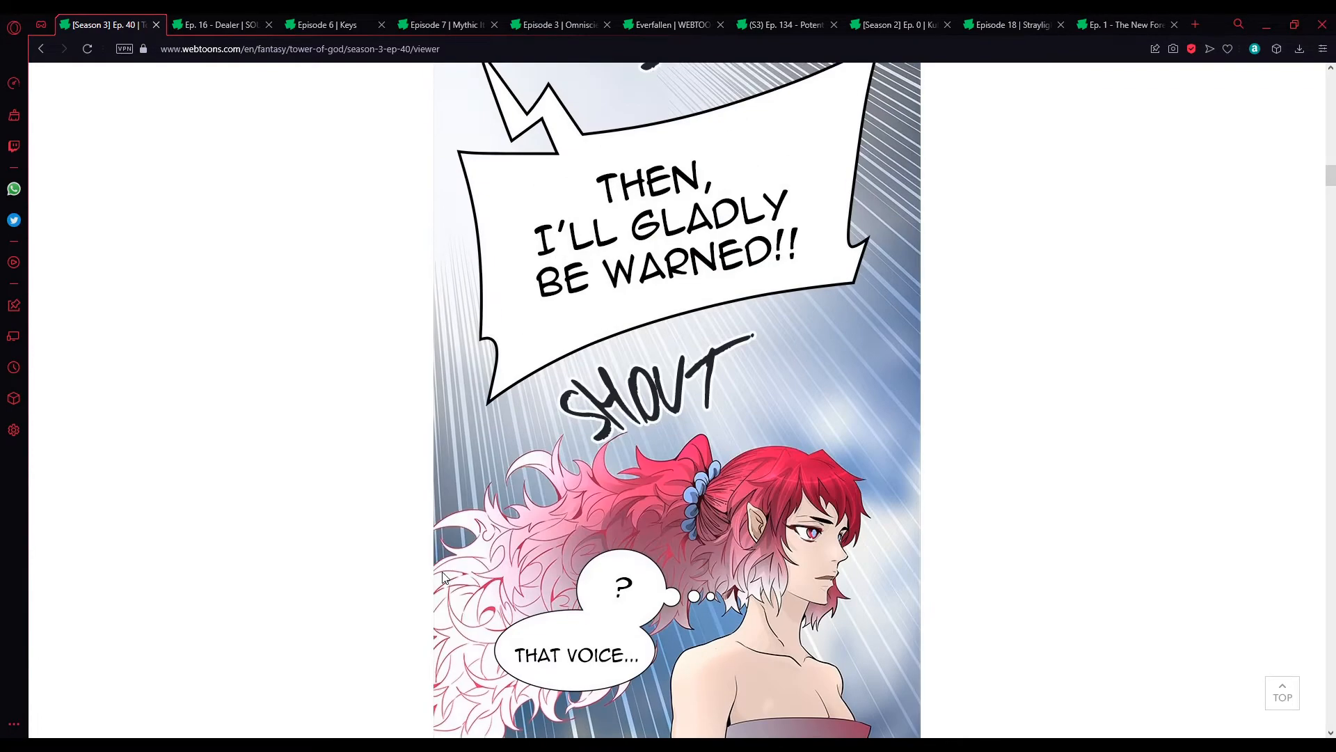
scroll("down", 3)
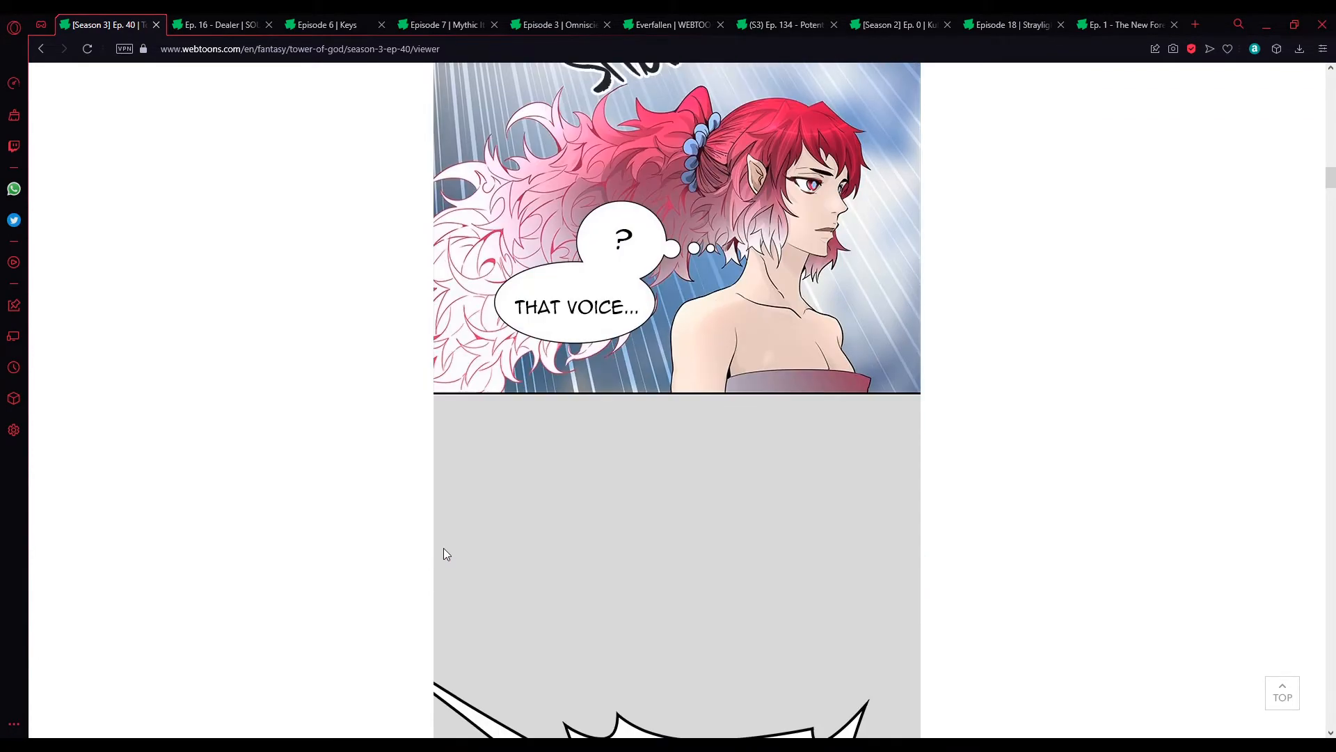
scroll("down", 3)
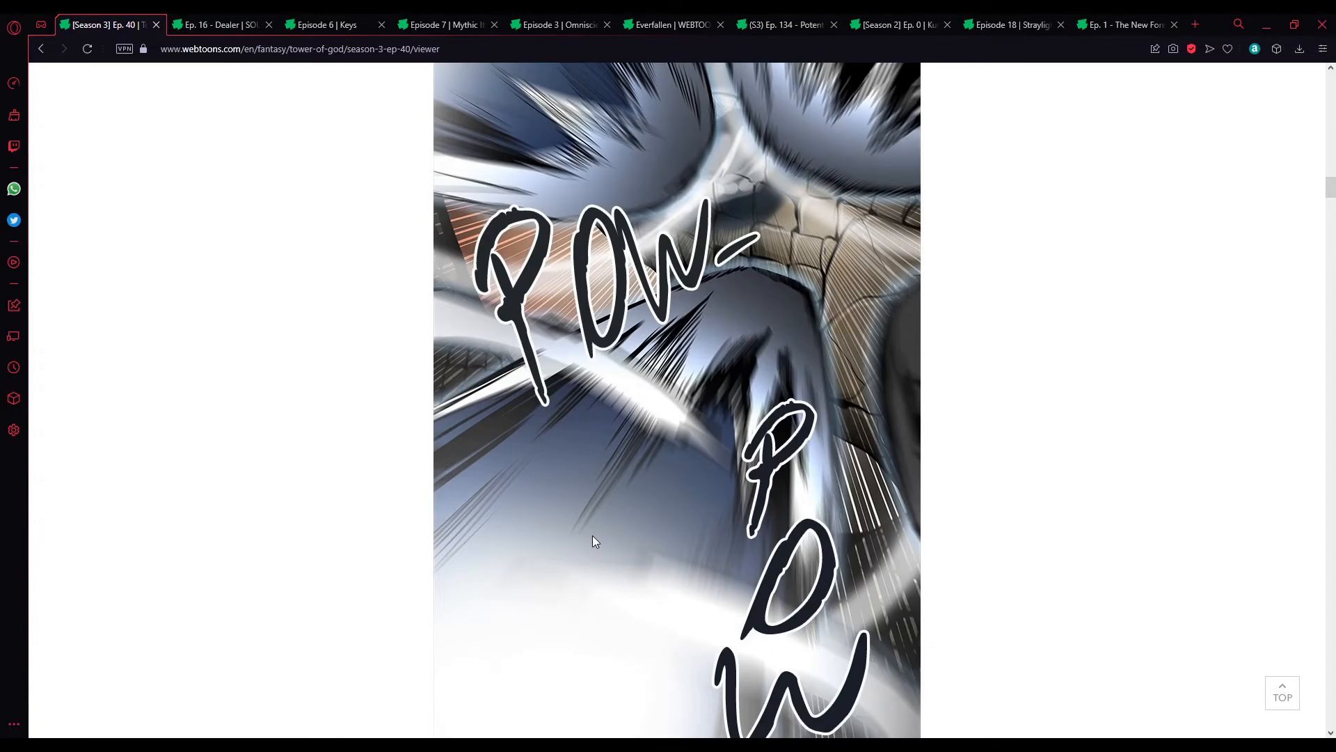
scroll("down", 3)
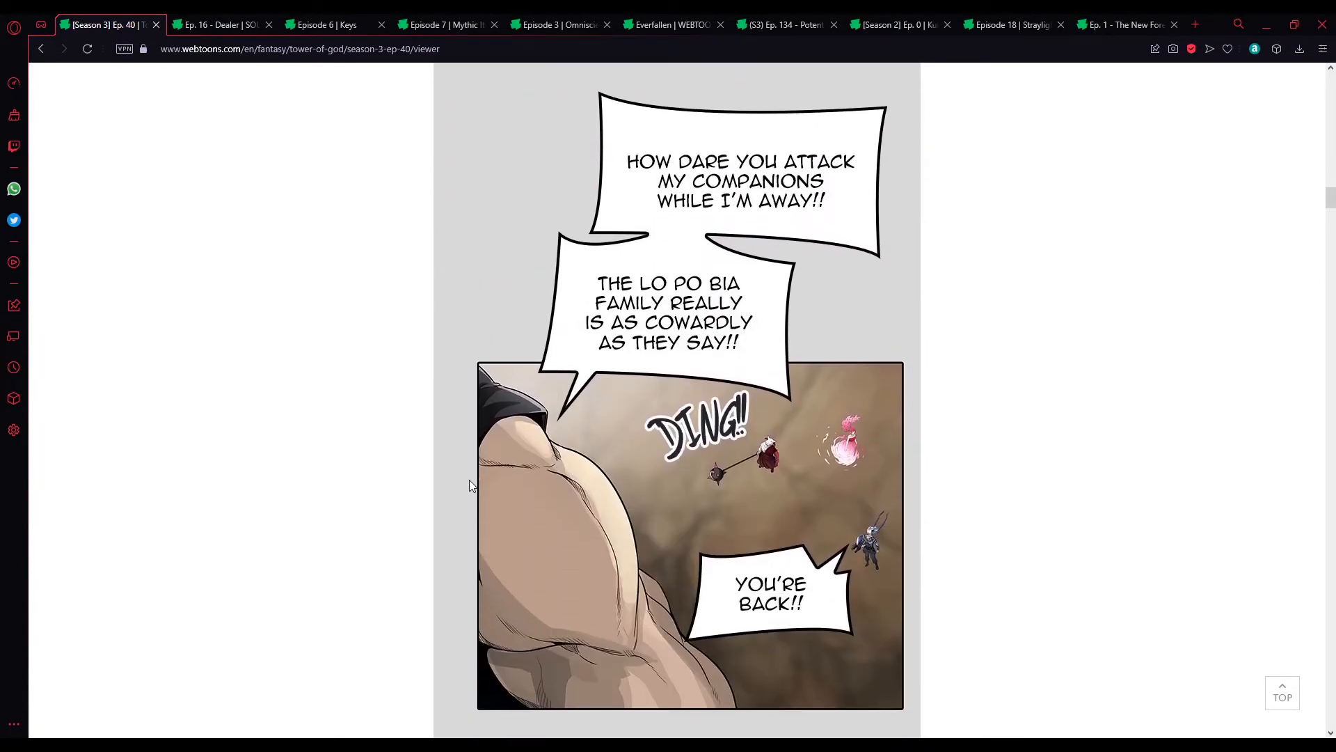
scroll("down", 3)
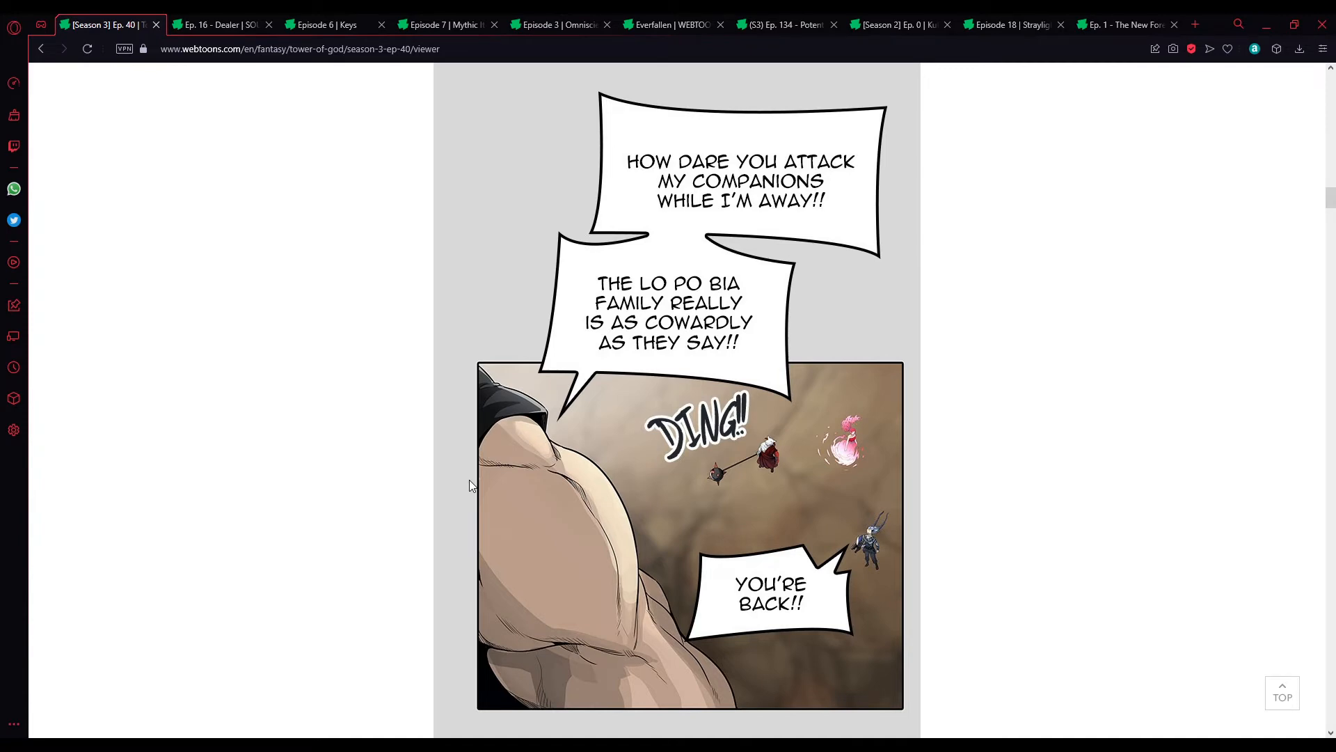
scroll("down", 3)
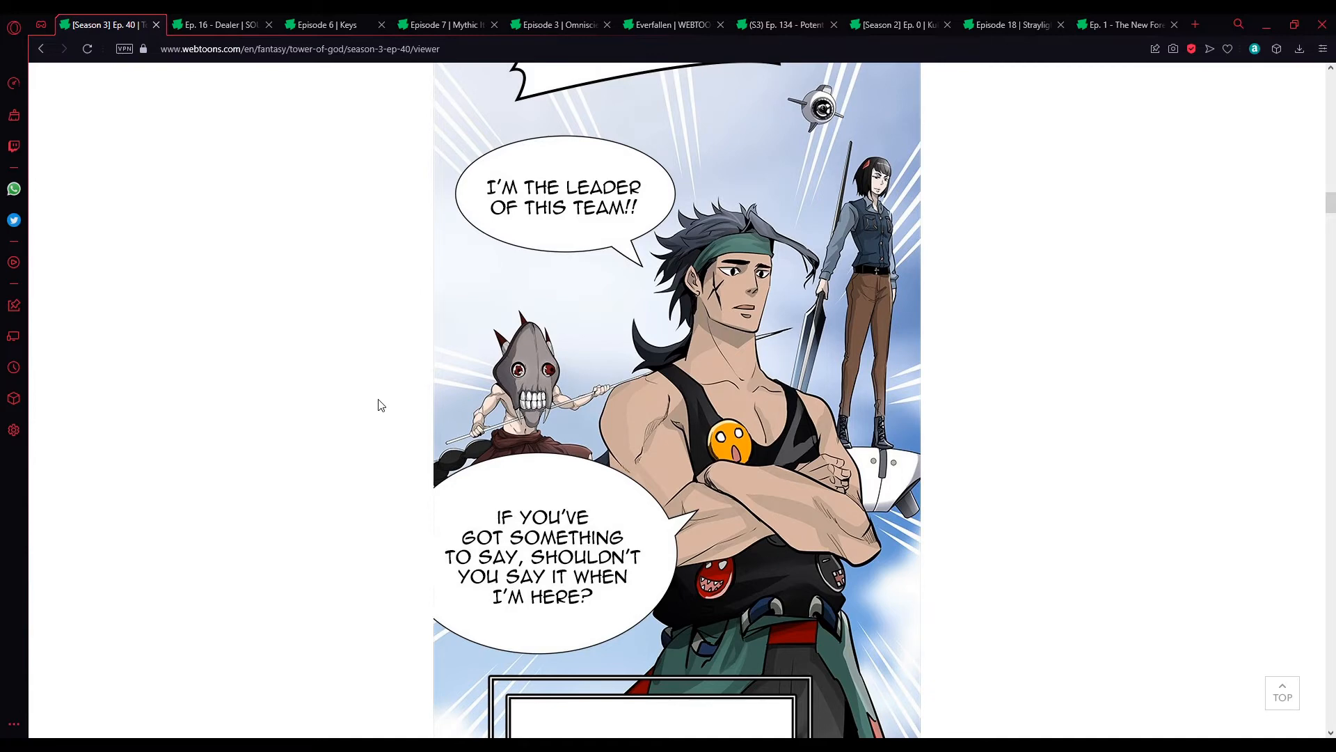
mouse_move(363, 451)
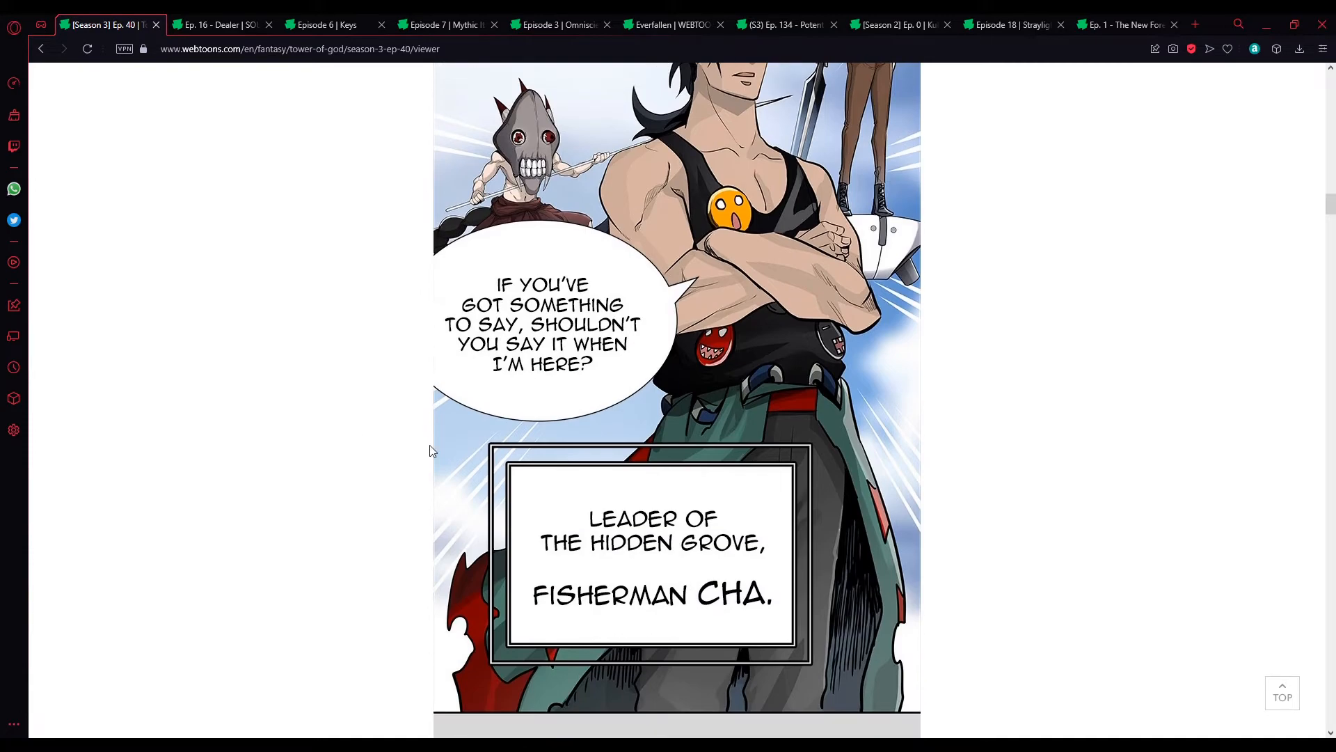
mouse_move(449, 457)
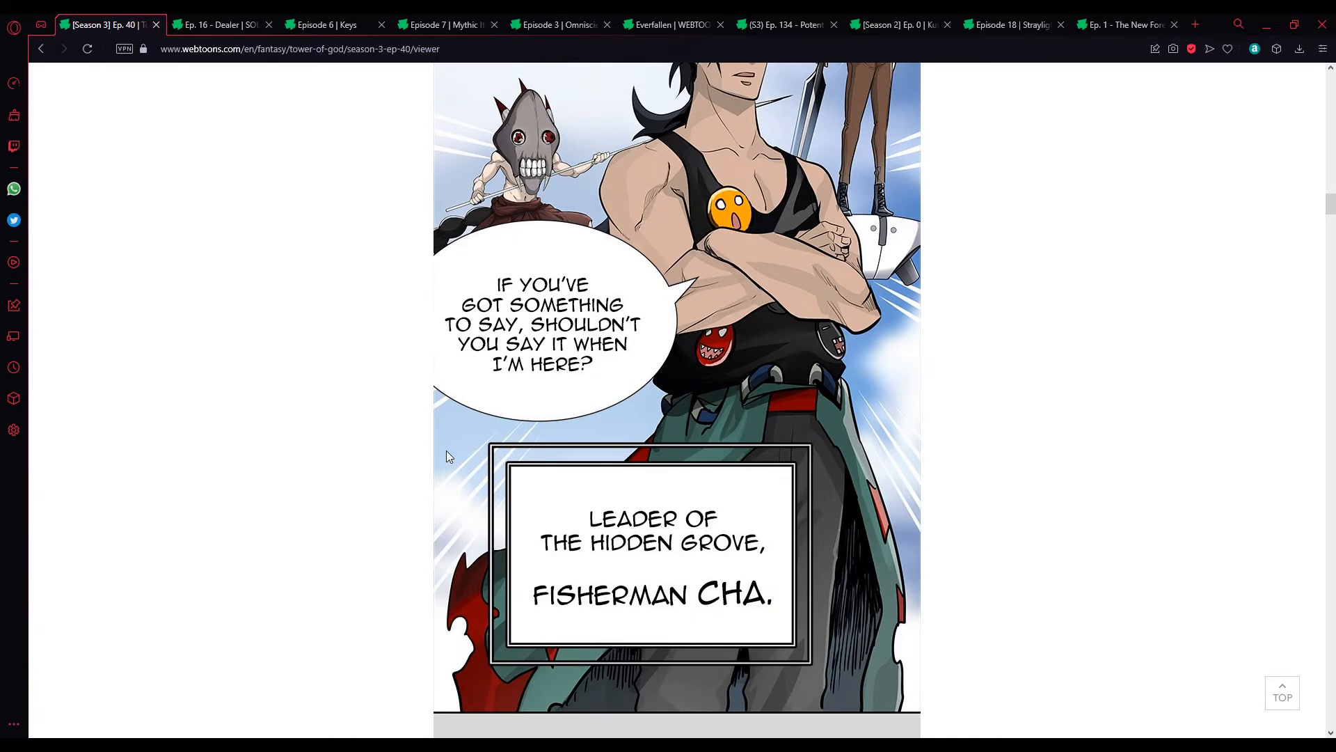
scroll("down", 3)
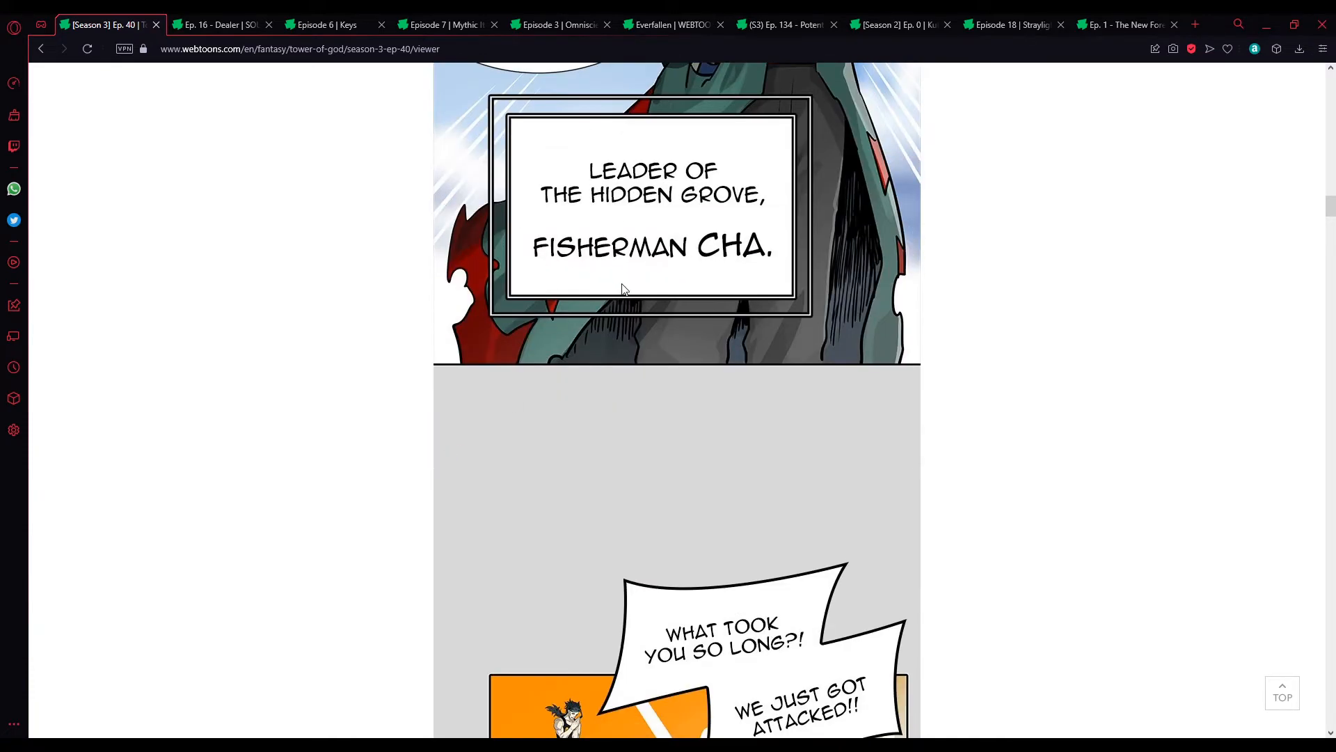
scroll("down", 3)
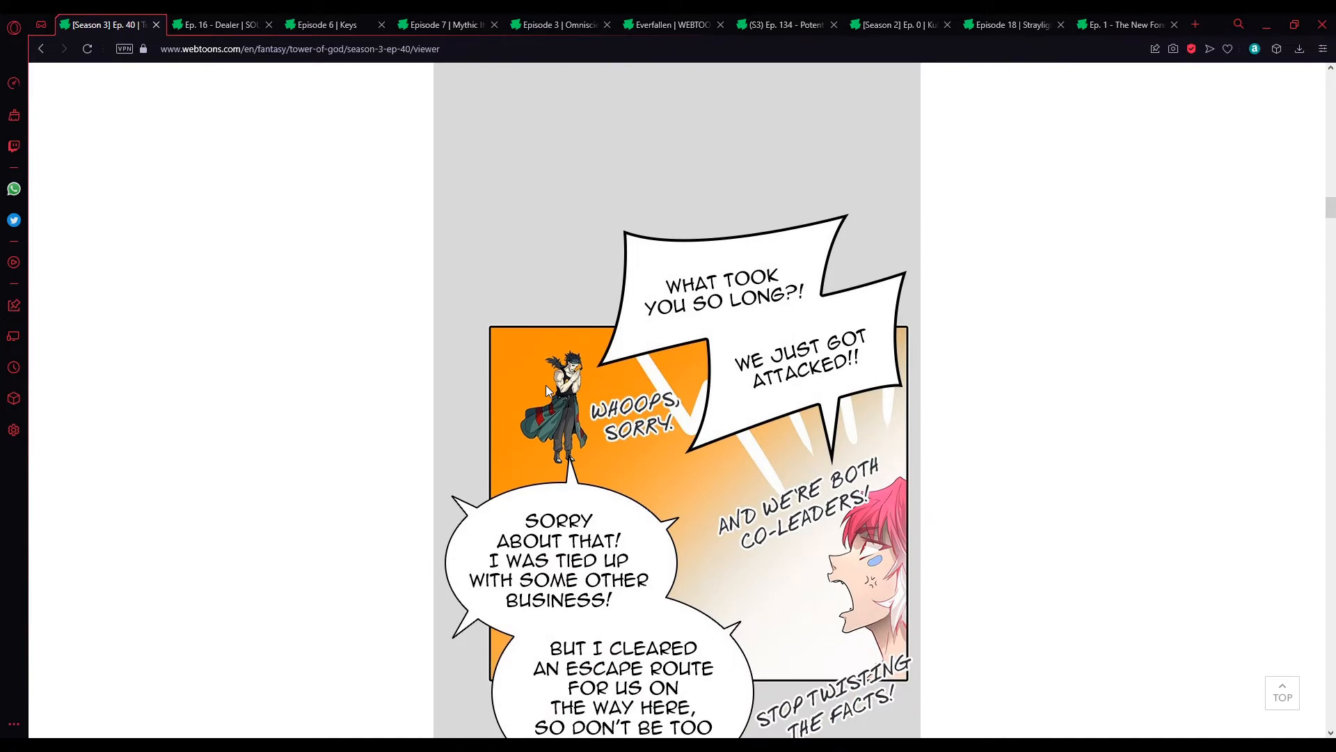
scroll("down", 3)
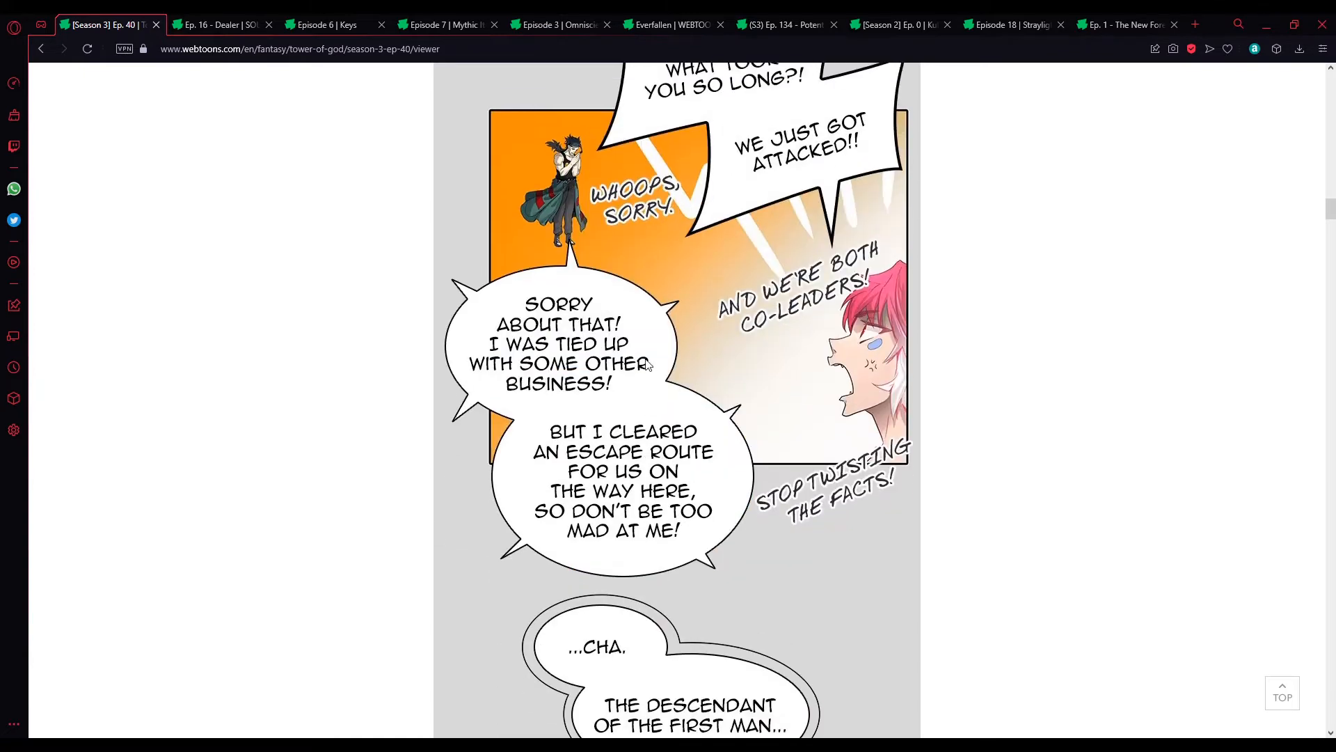
scroll("down", 3)
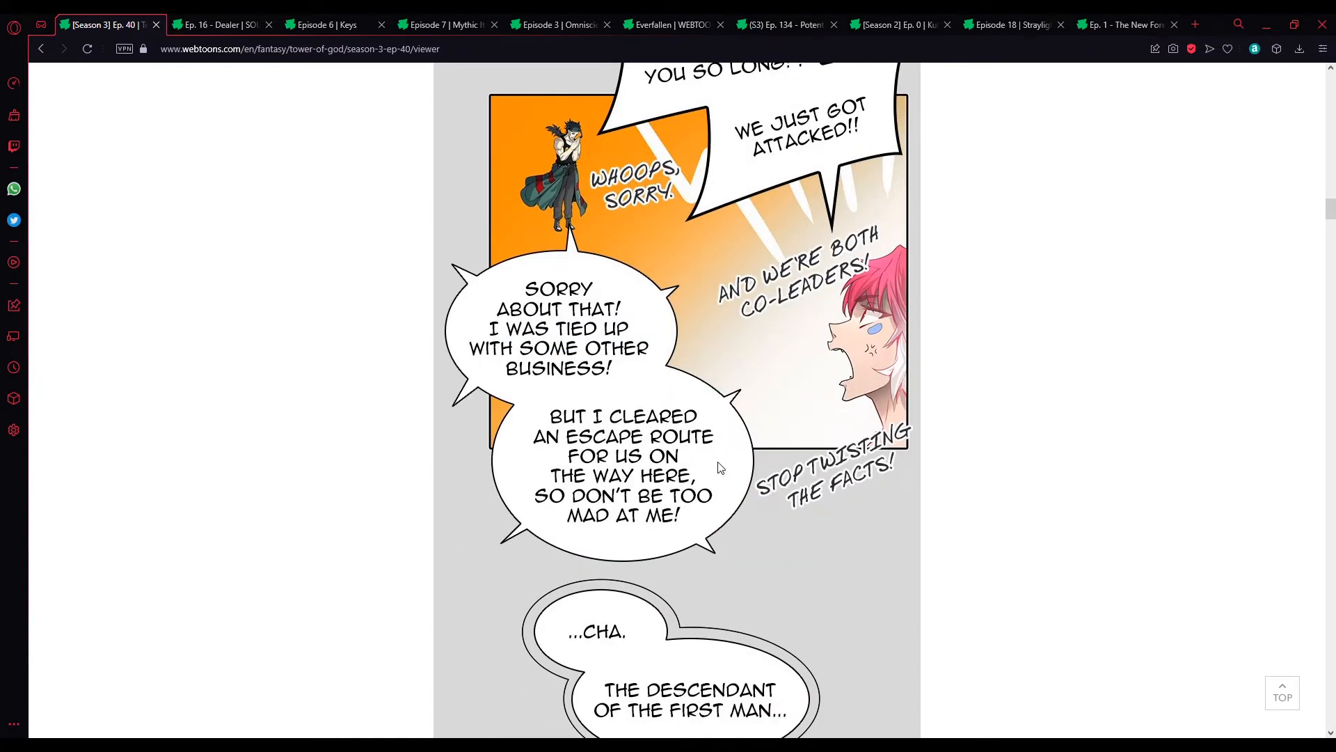
mouse_move(715, 503)
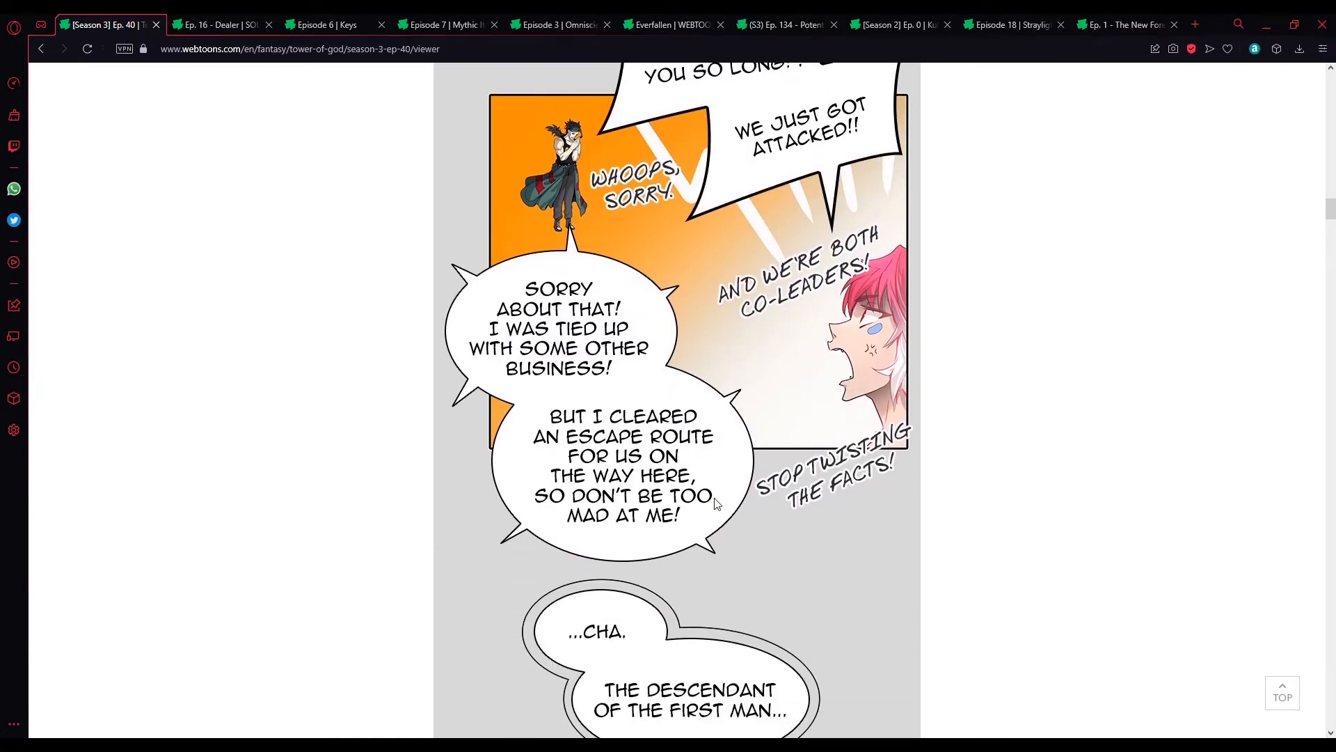
scroll("down", 3)
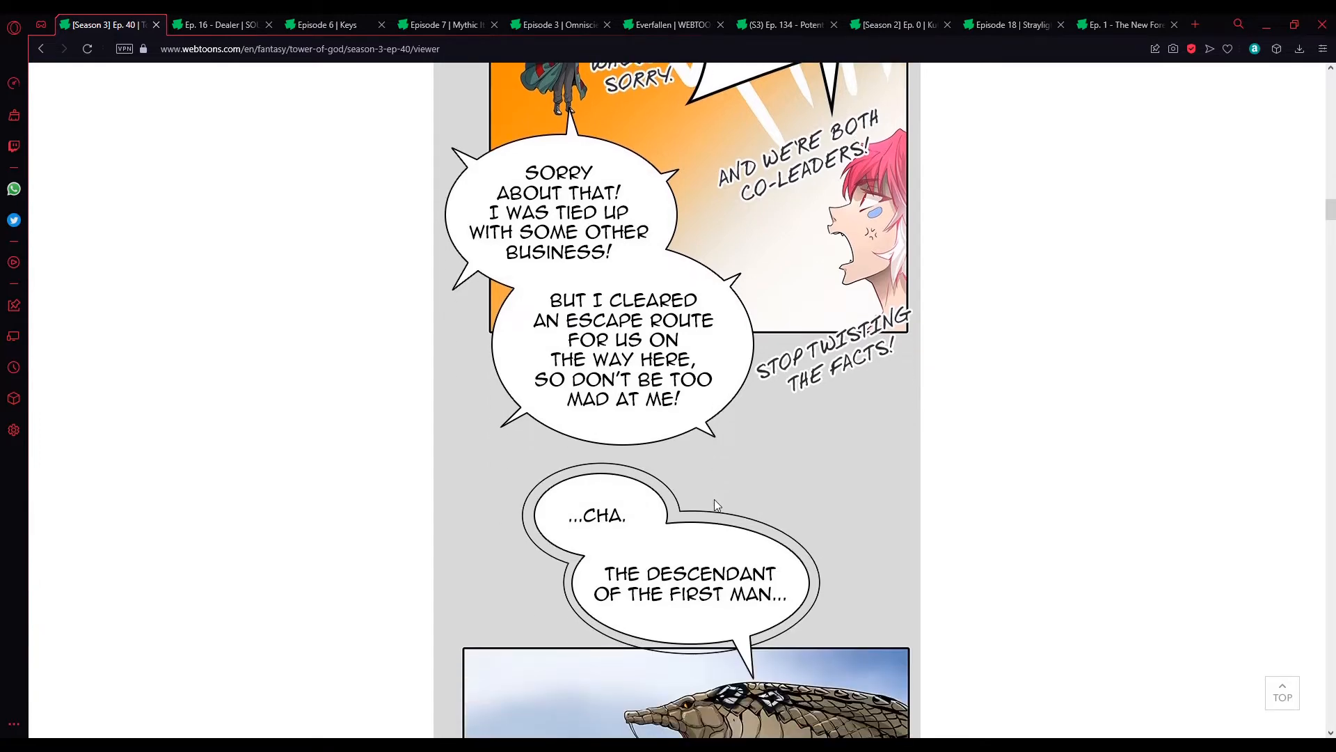
scroll("down", 3)
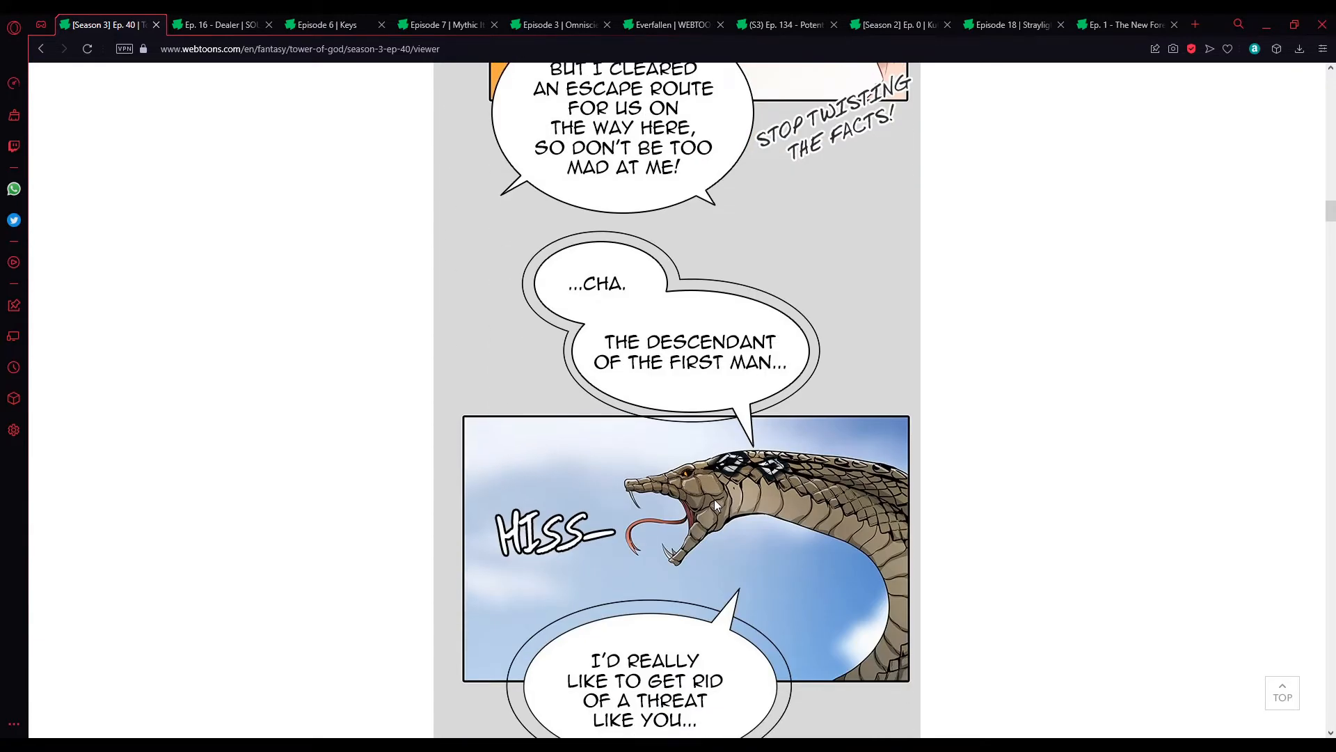
scroll("down", 3)
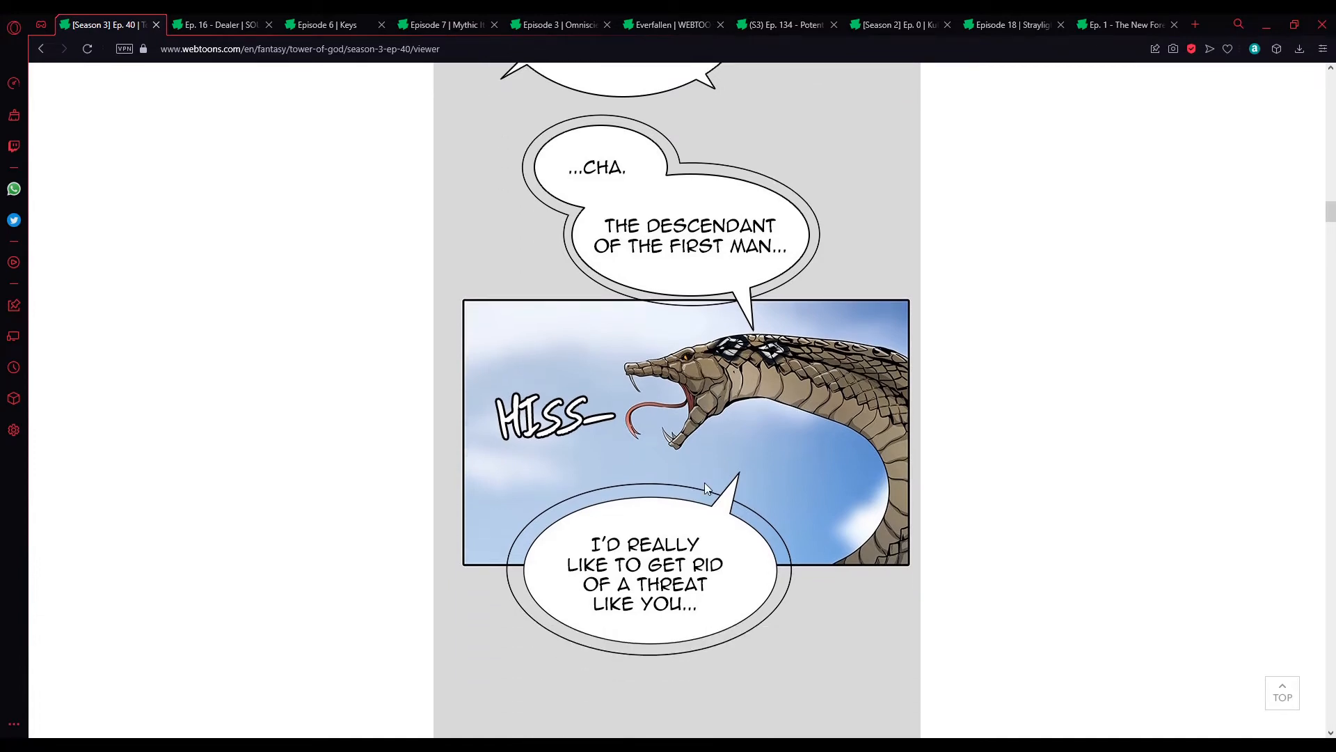
scroll("down", 3)
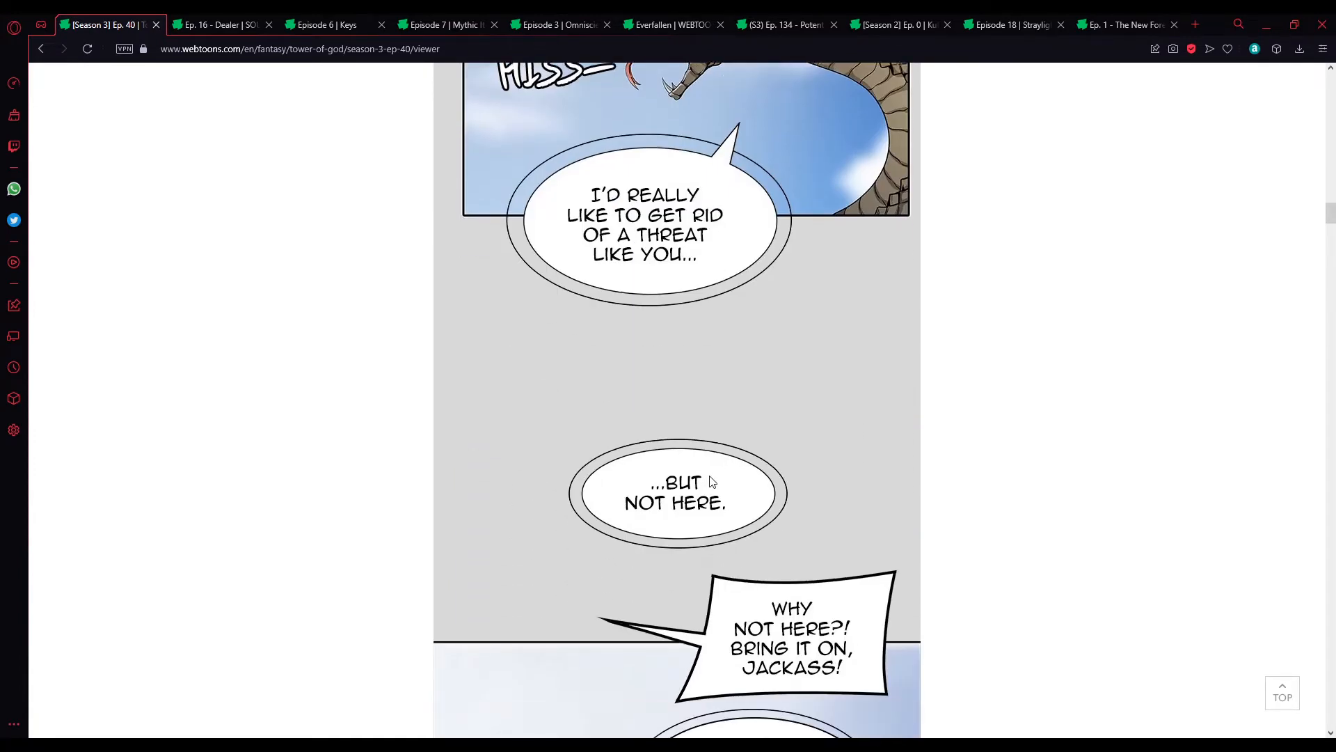
scroll("down", 3)
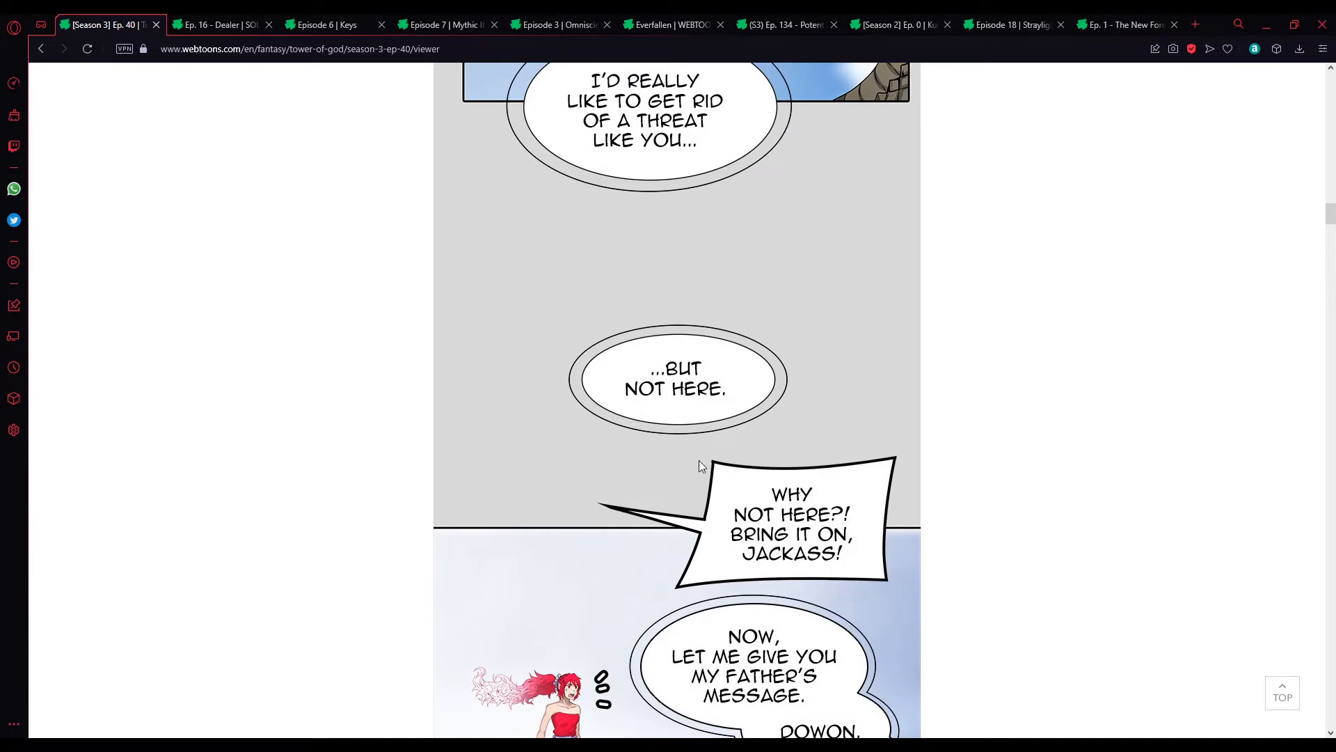
scroll("down", 3)
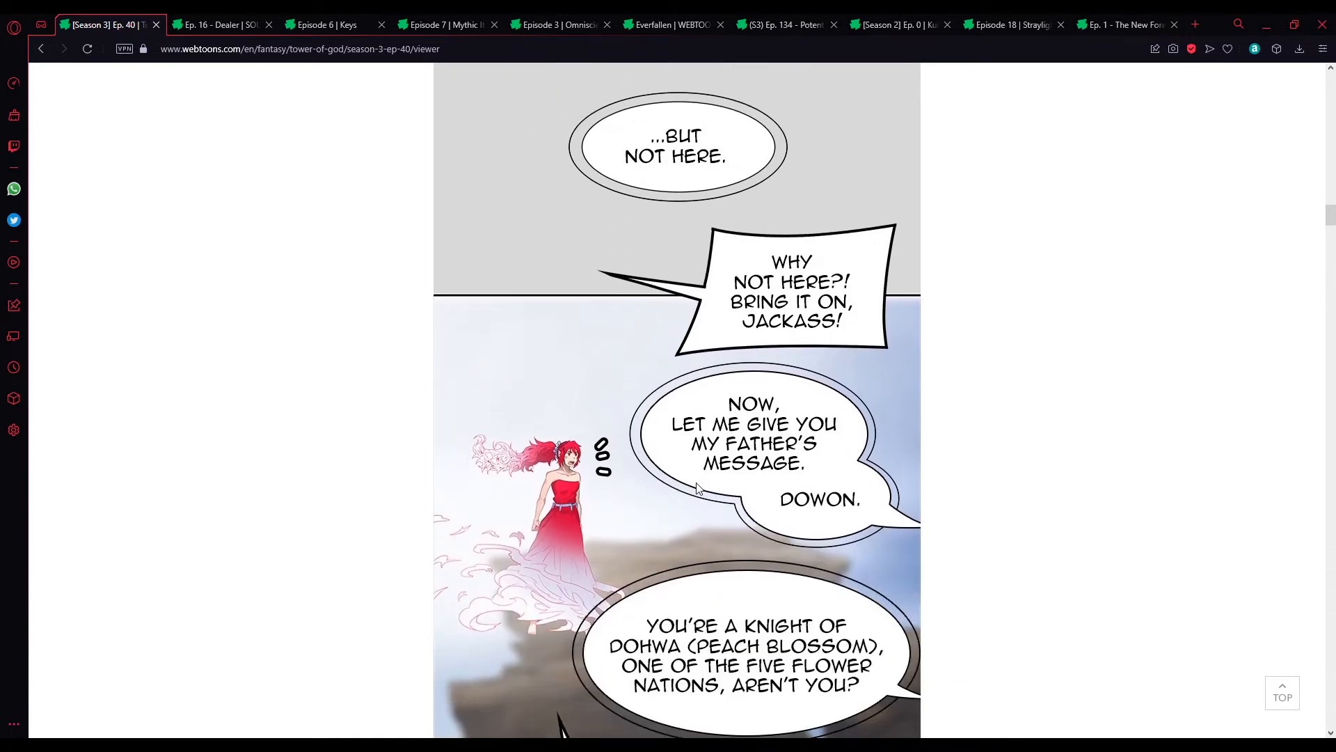
mouse_move(583, 486)
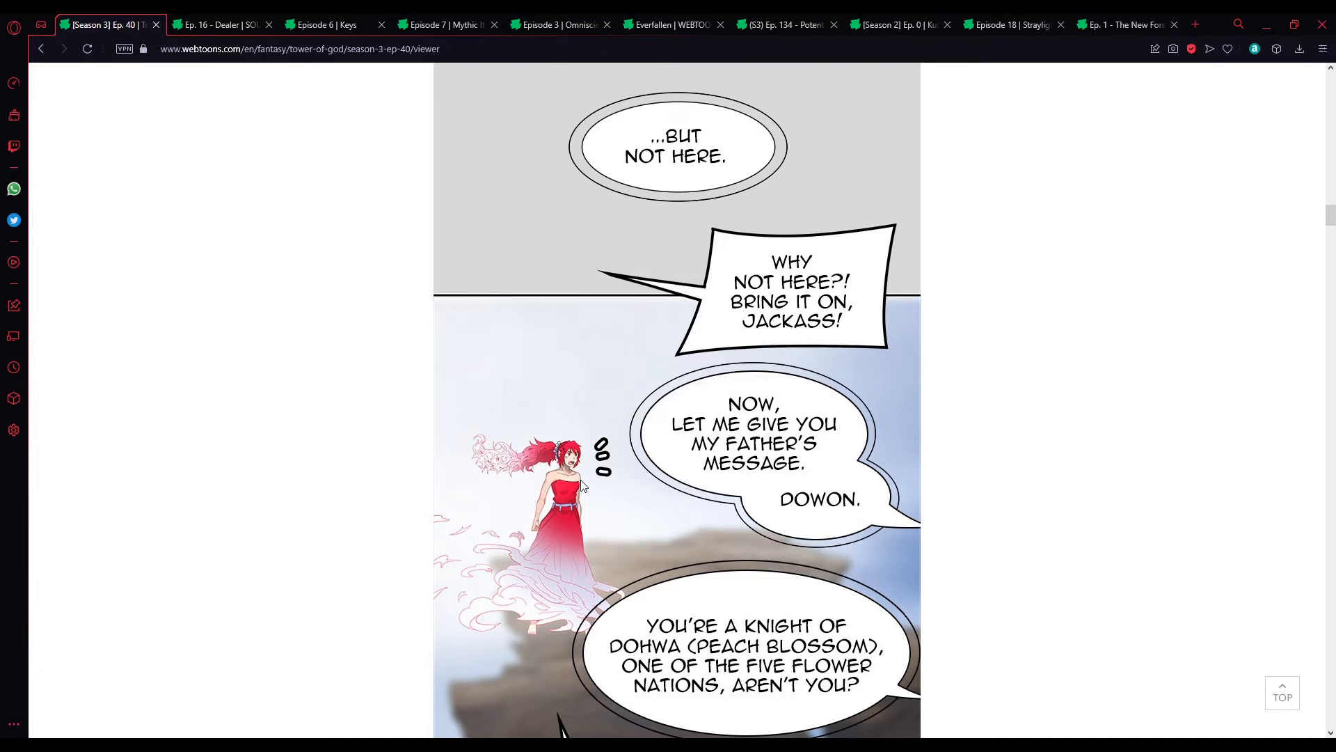
mouse_move(576, 502)
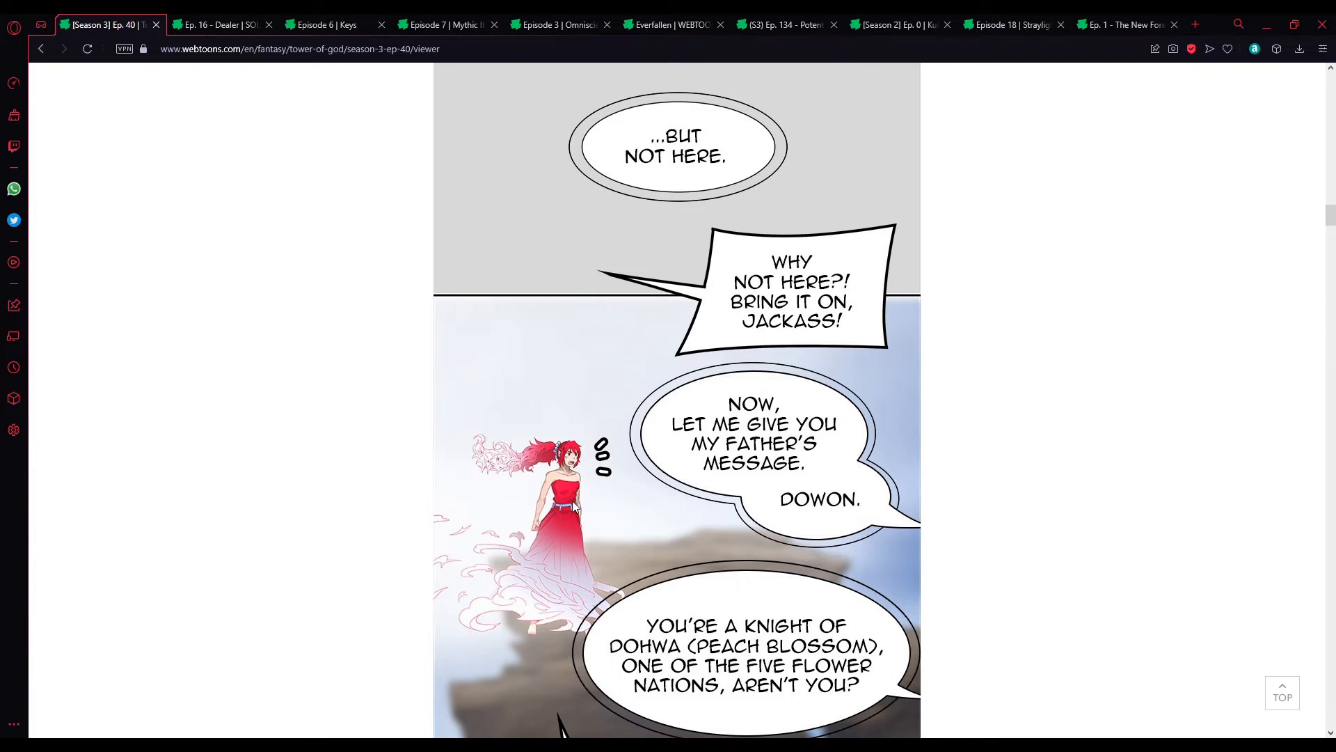
scroll("down", 3)
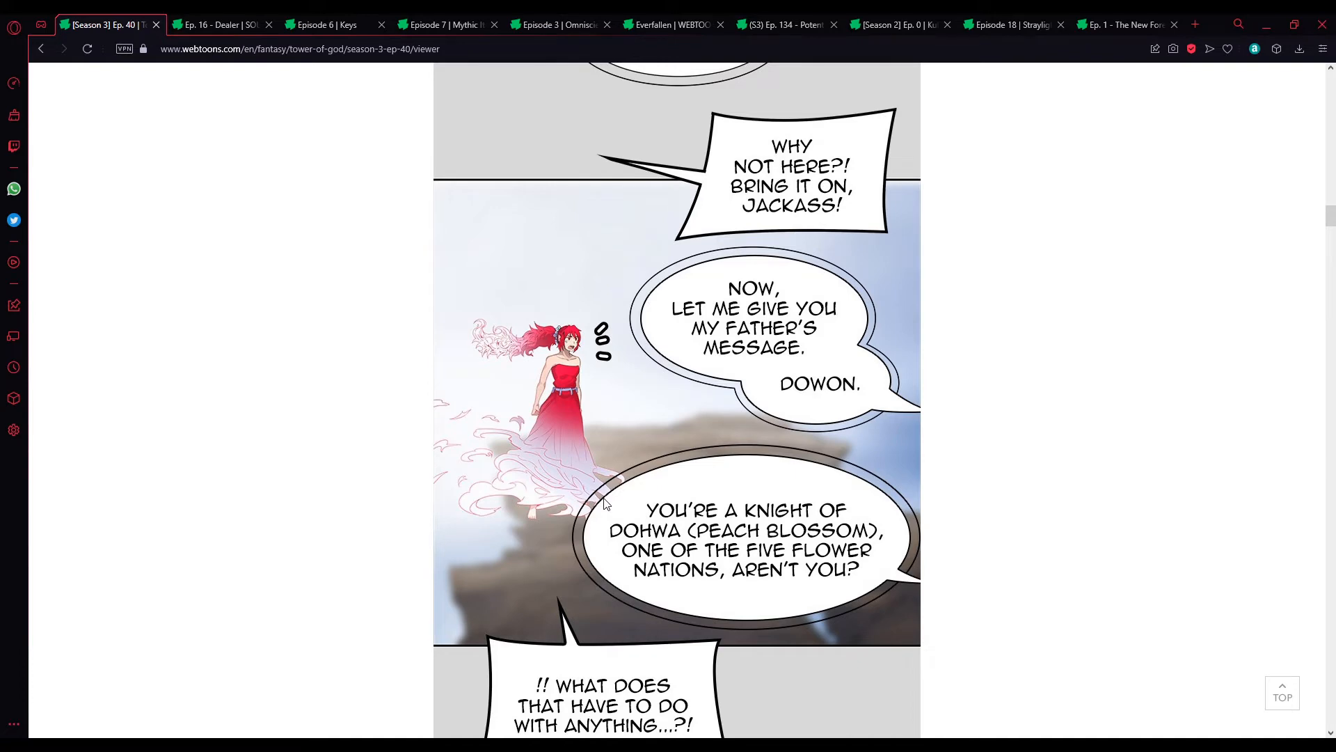
scroll("down", 3)
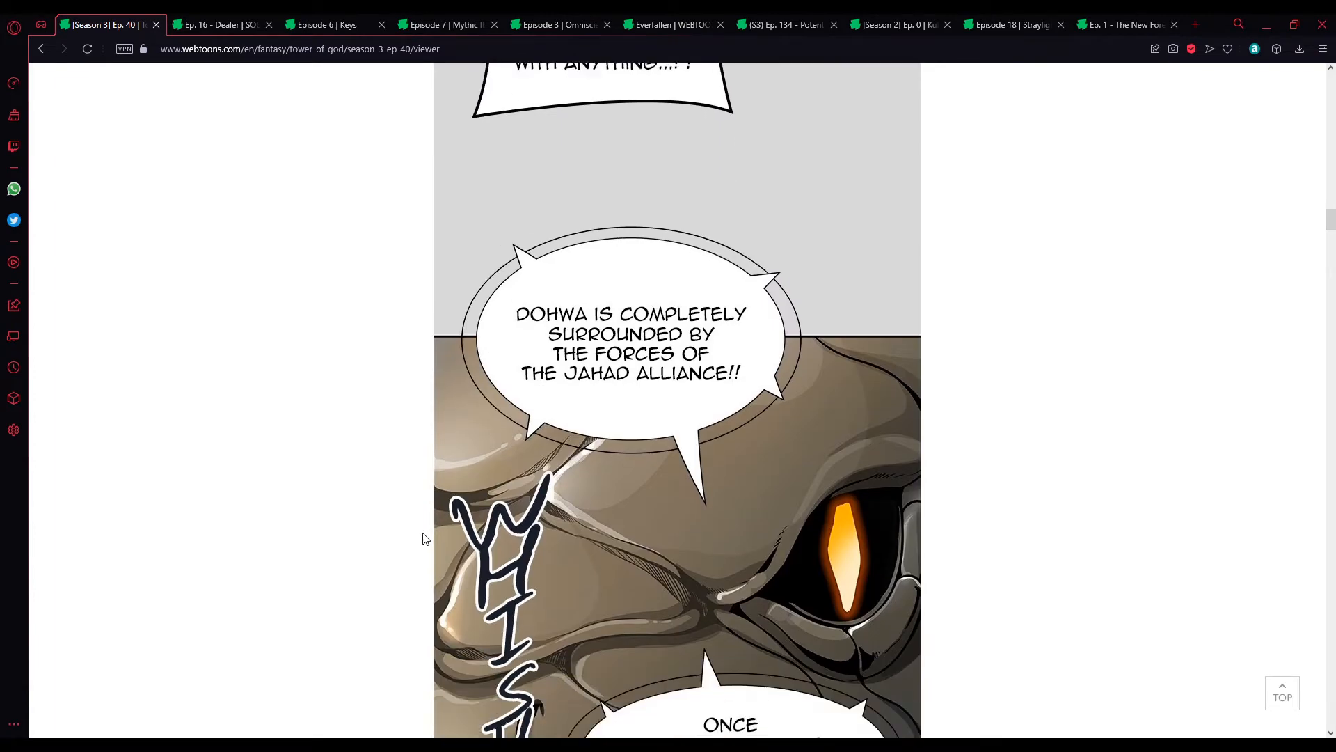
scroll("down", 3)
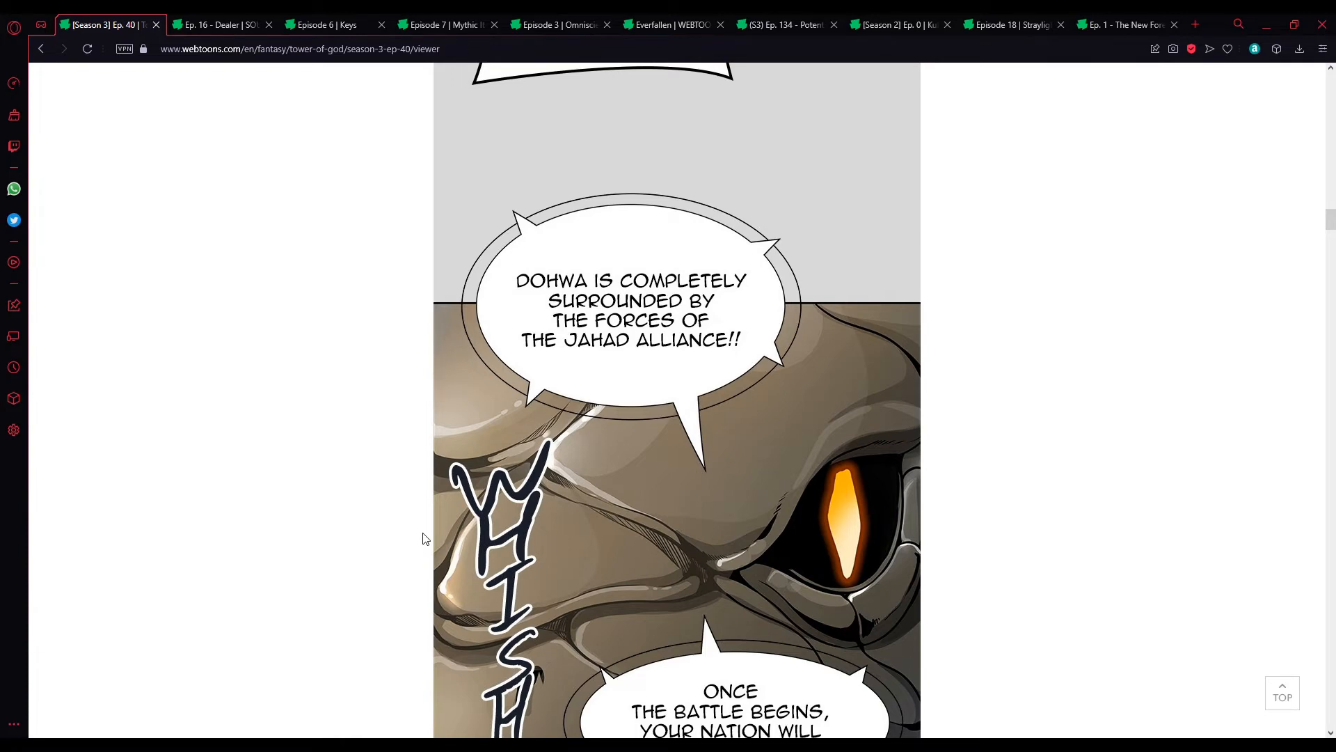
scroll("down", 3)
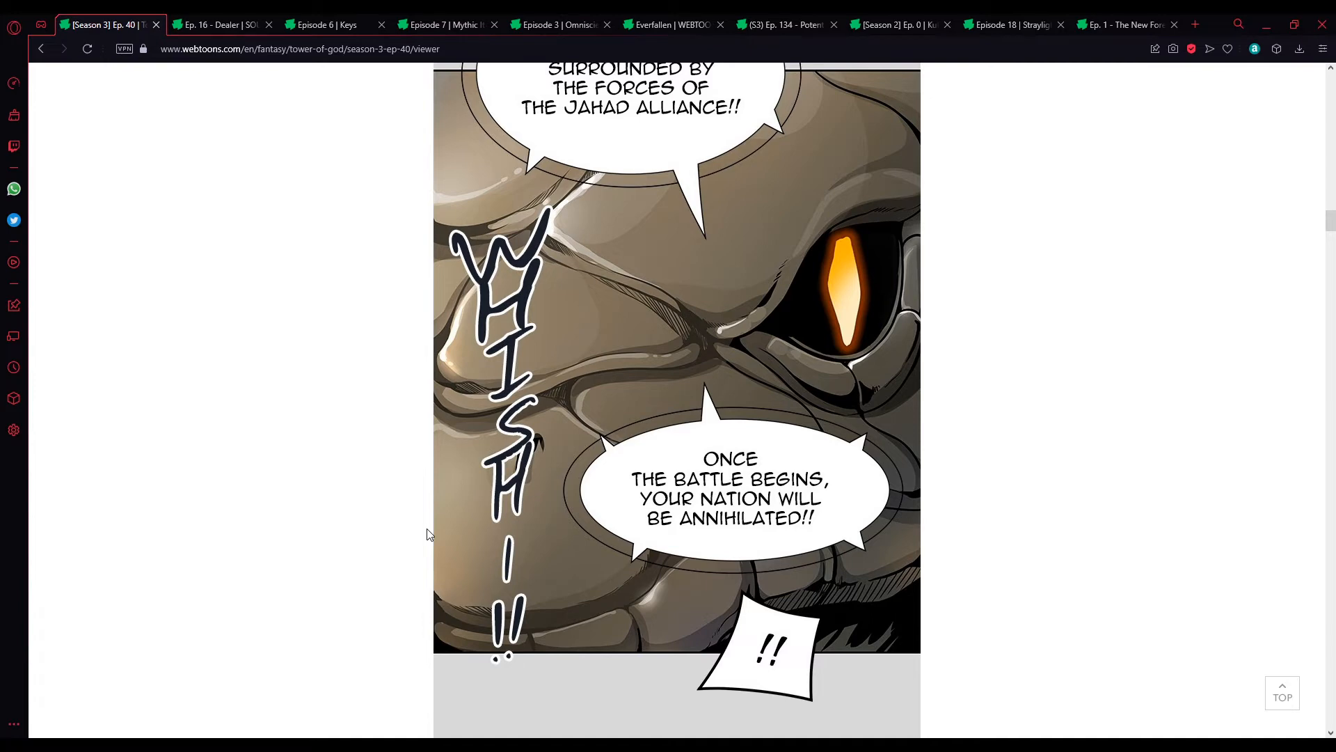
scroll("down", 3)
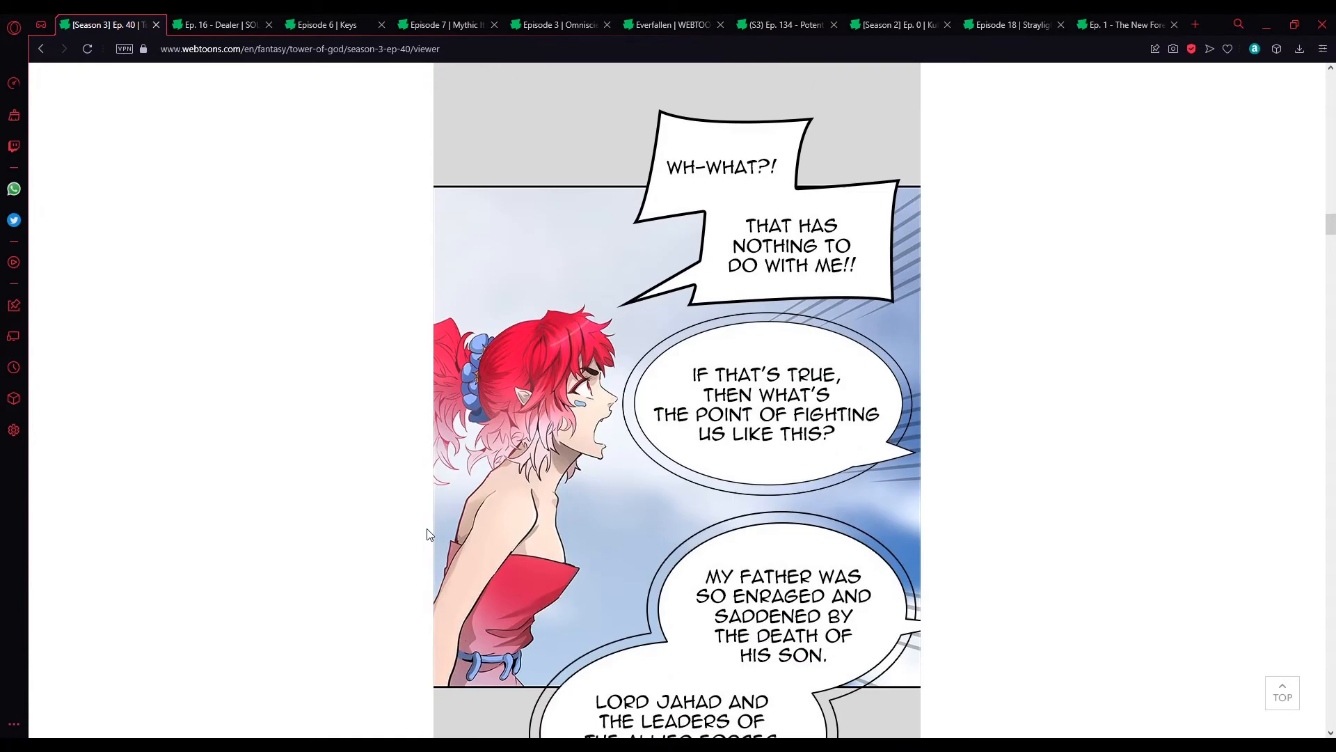
scroll("down", 3)
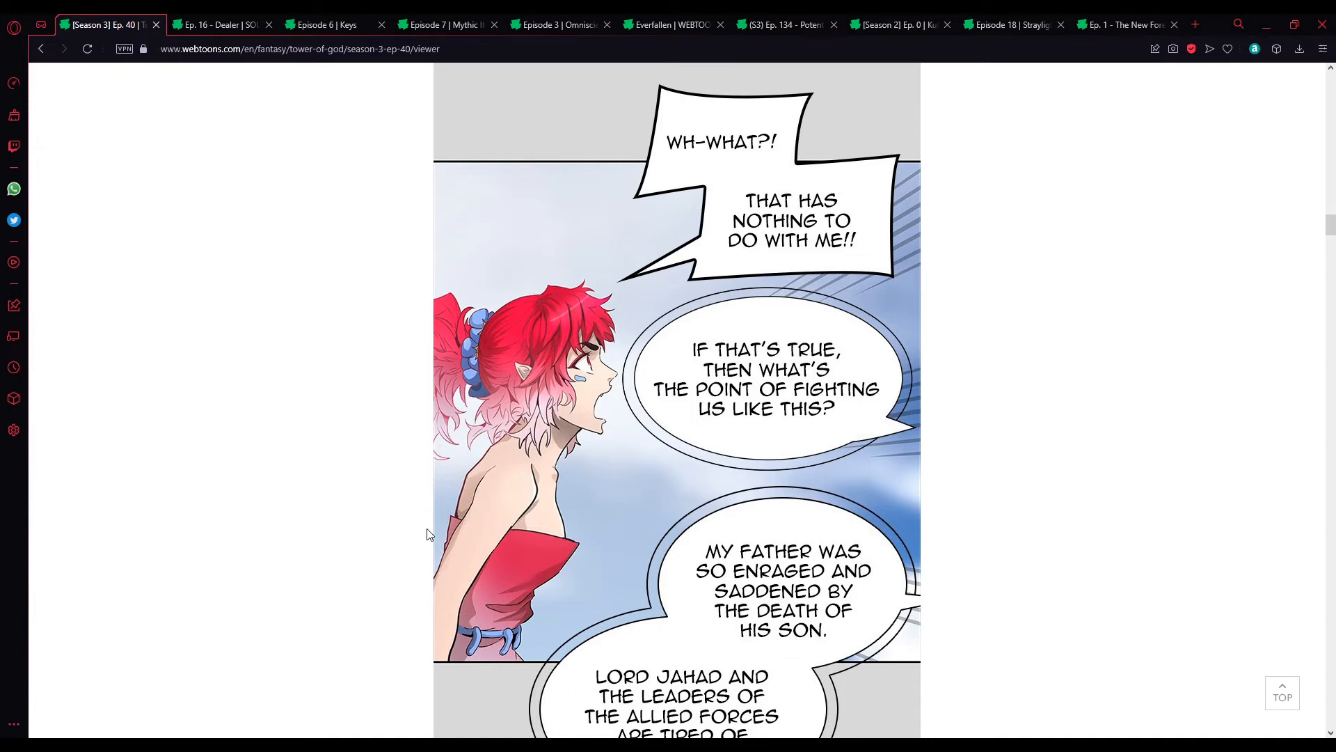
mouse_move(381, 563)
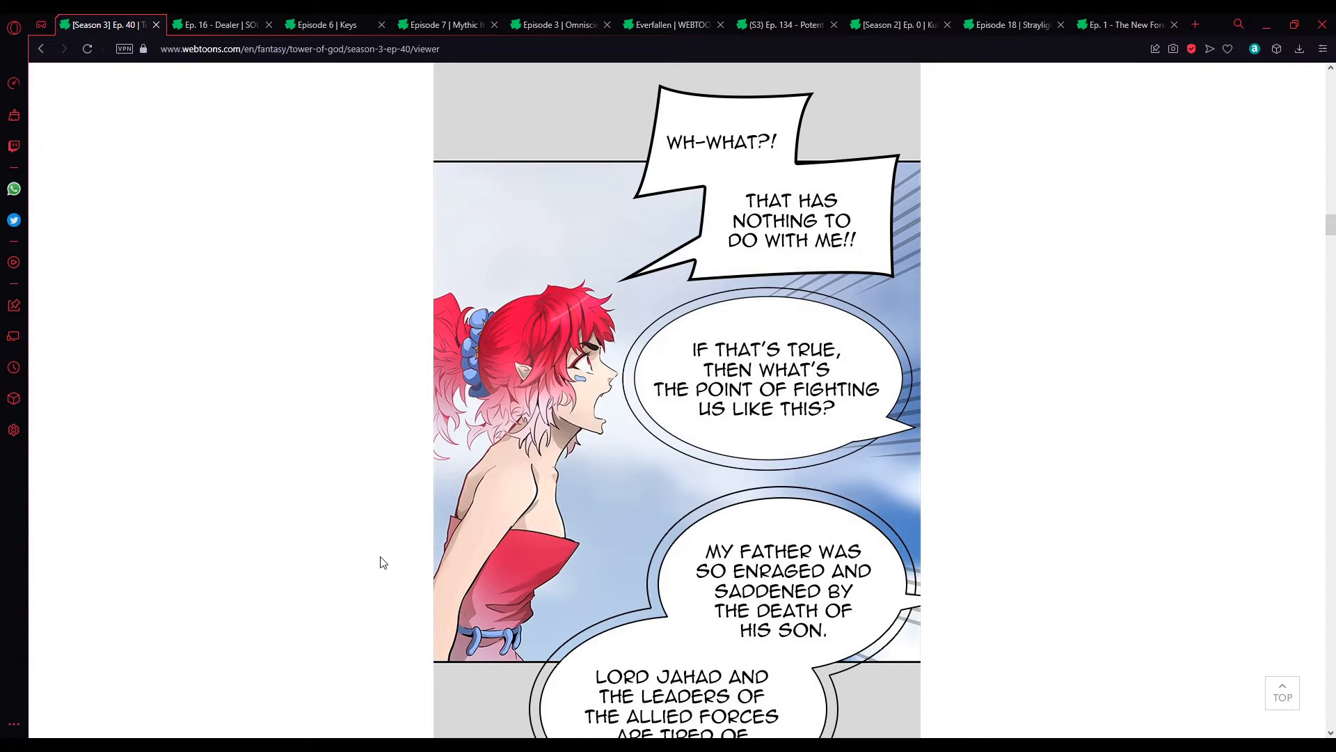
mouse_move(435, 474)
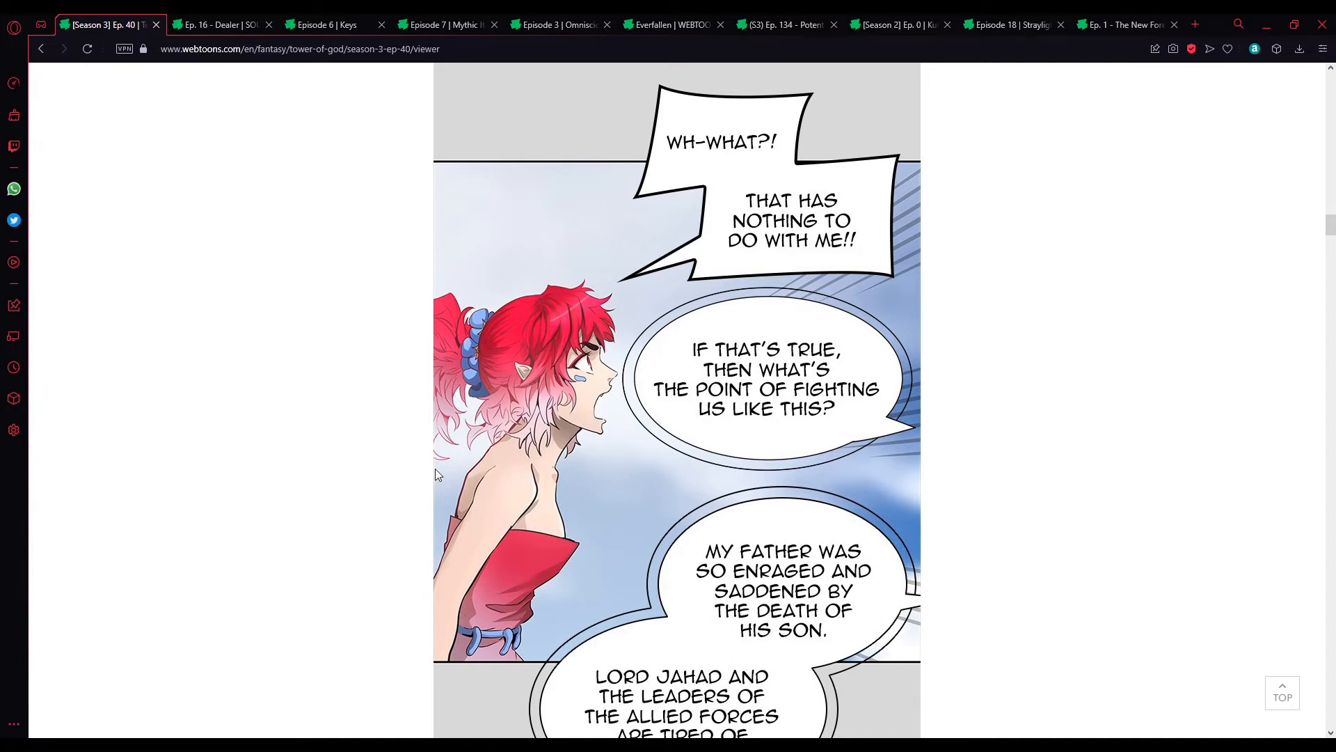
scroll("down", 3)
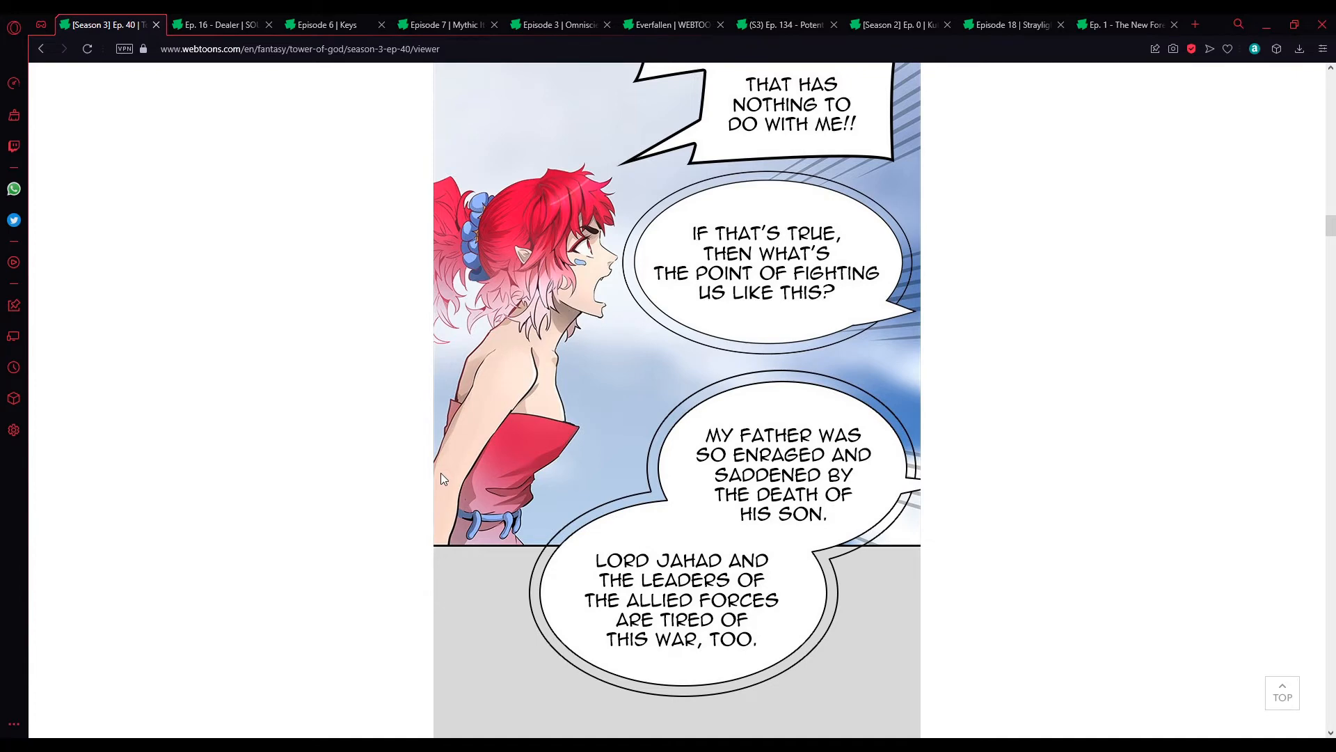
scroll("down", 3)
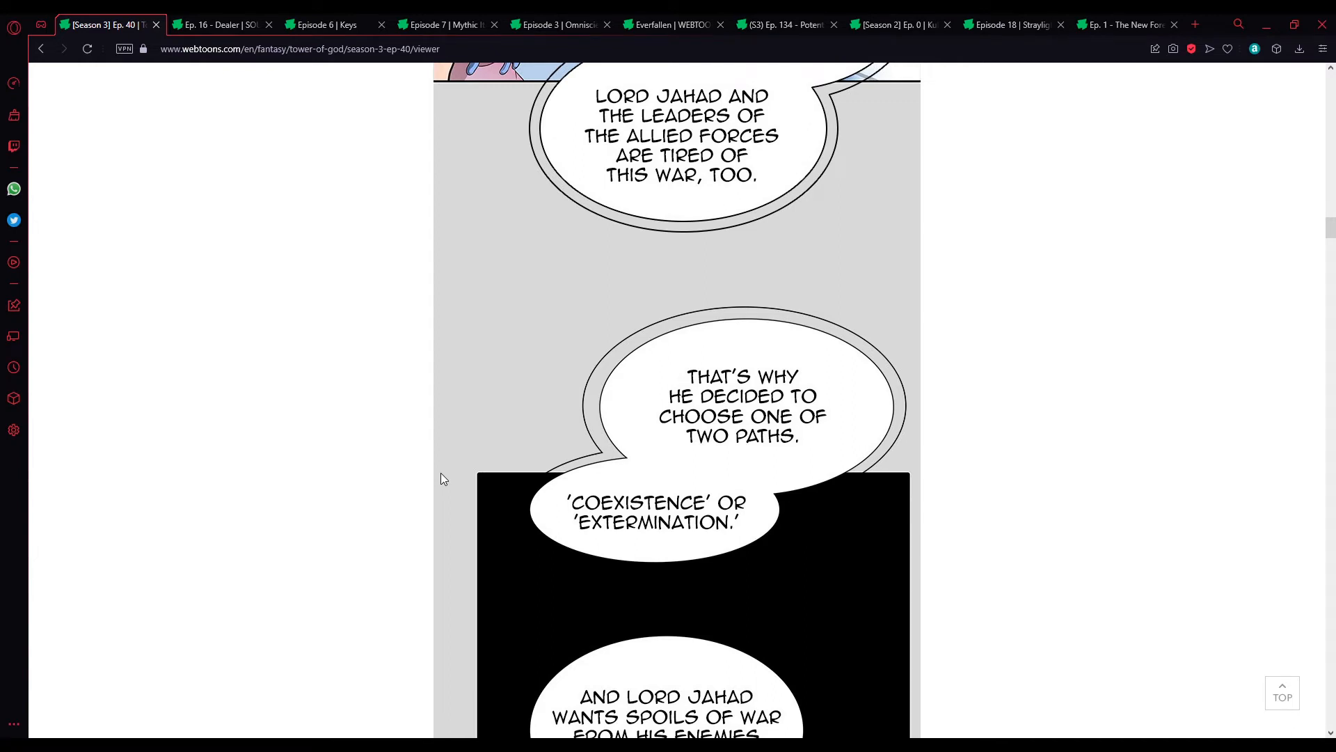
scroll("down", 3)
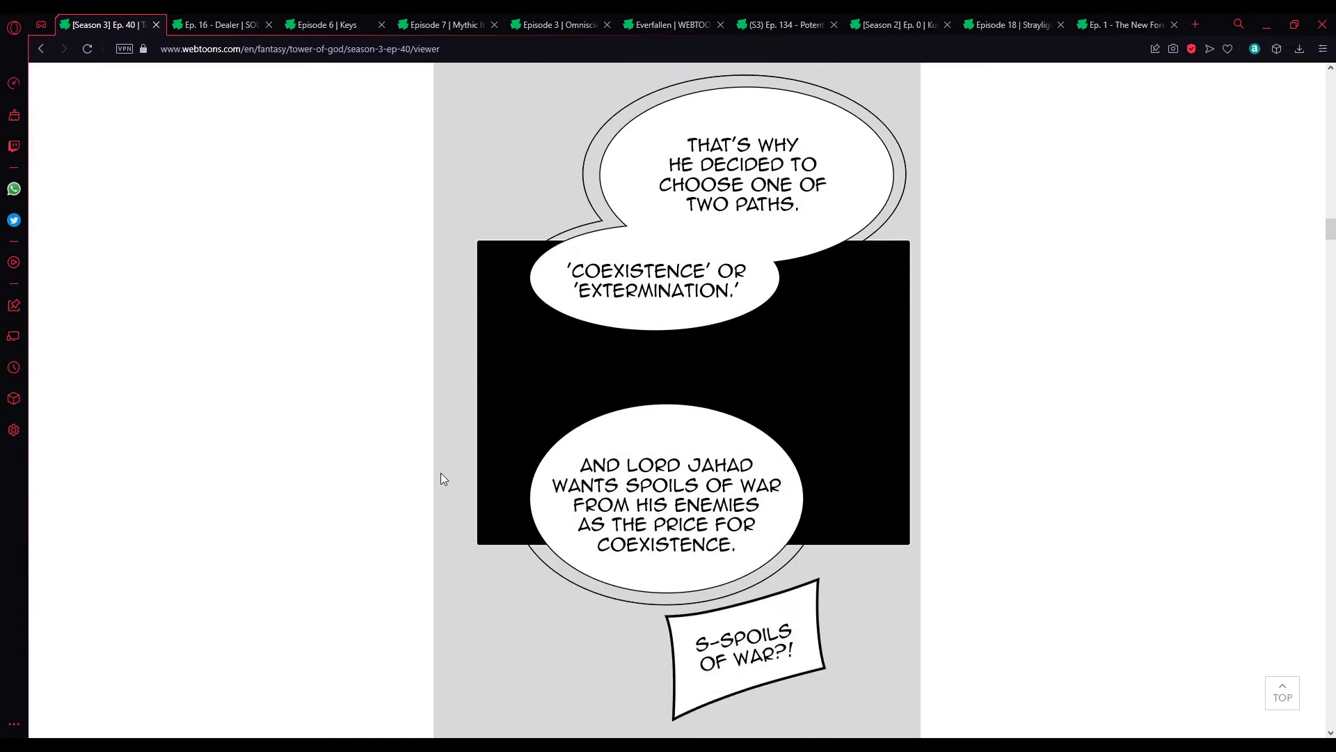
mouse_move(433, 491)
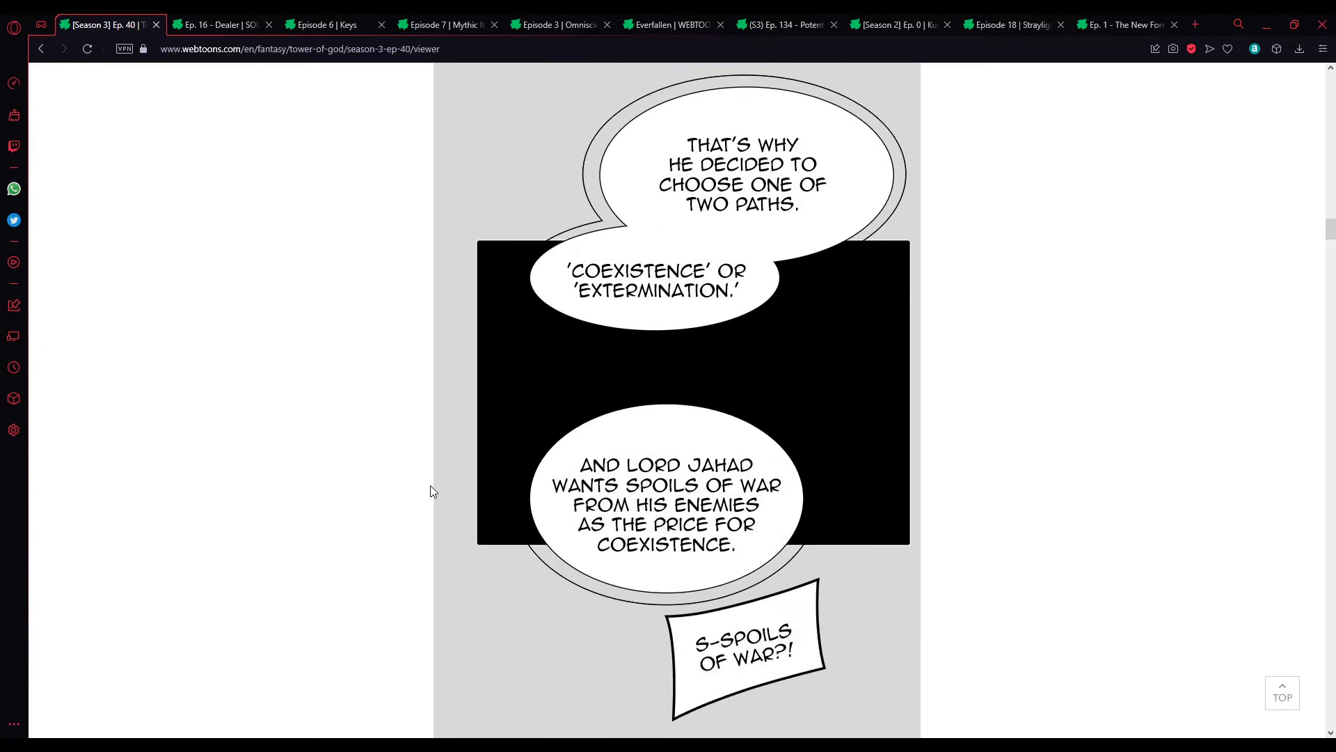
scroll("down", 3)
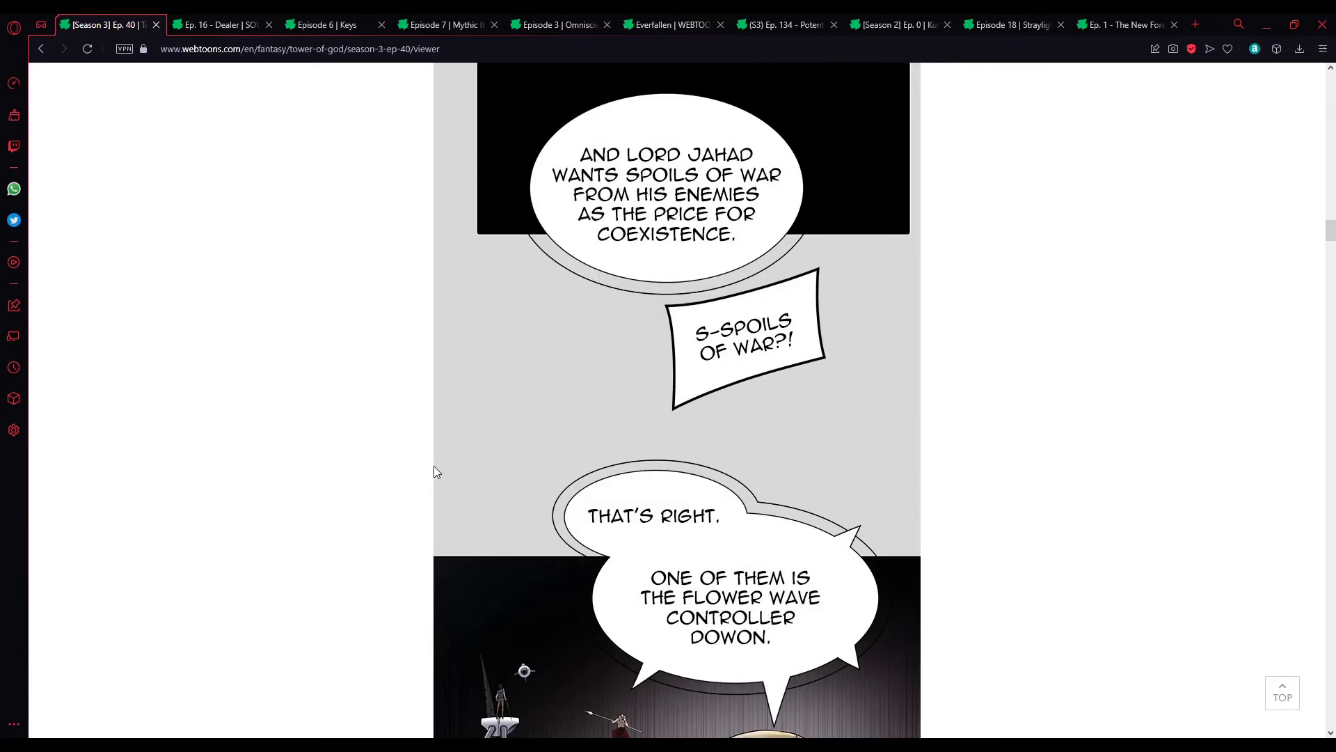
scroll("down", 3)
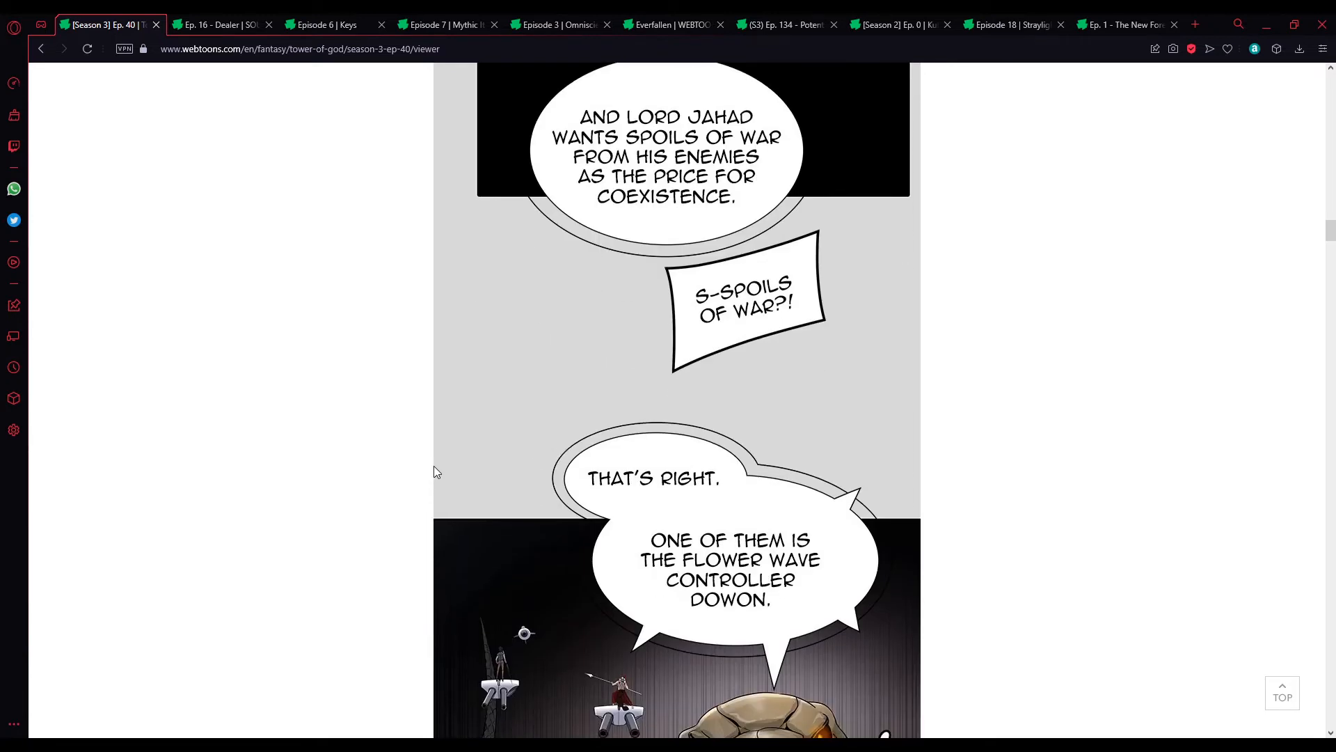
scroll("down", 3)
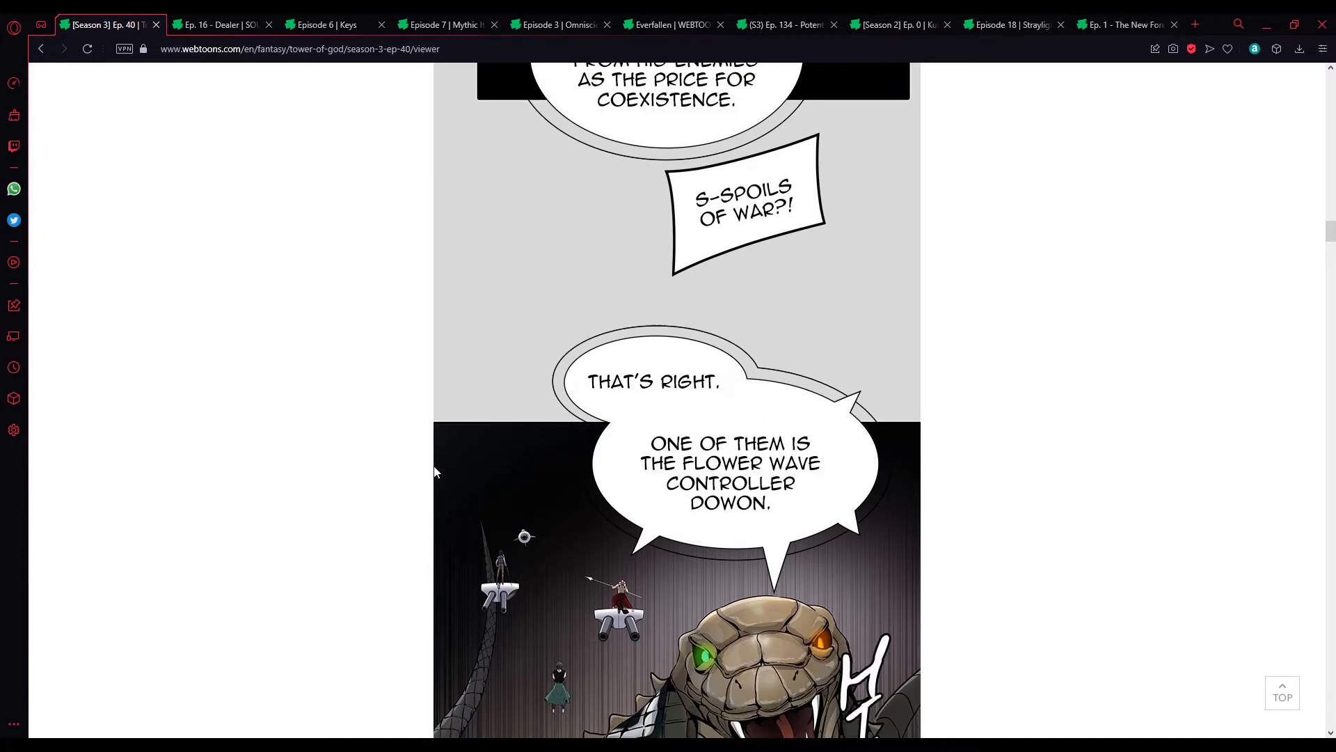
scroll("down", 3)
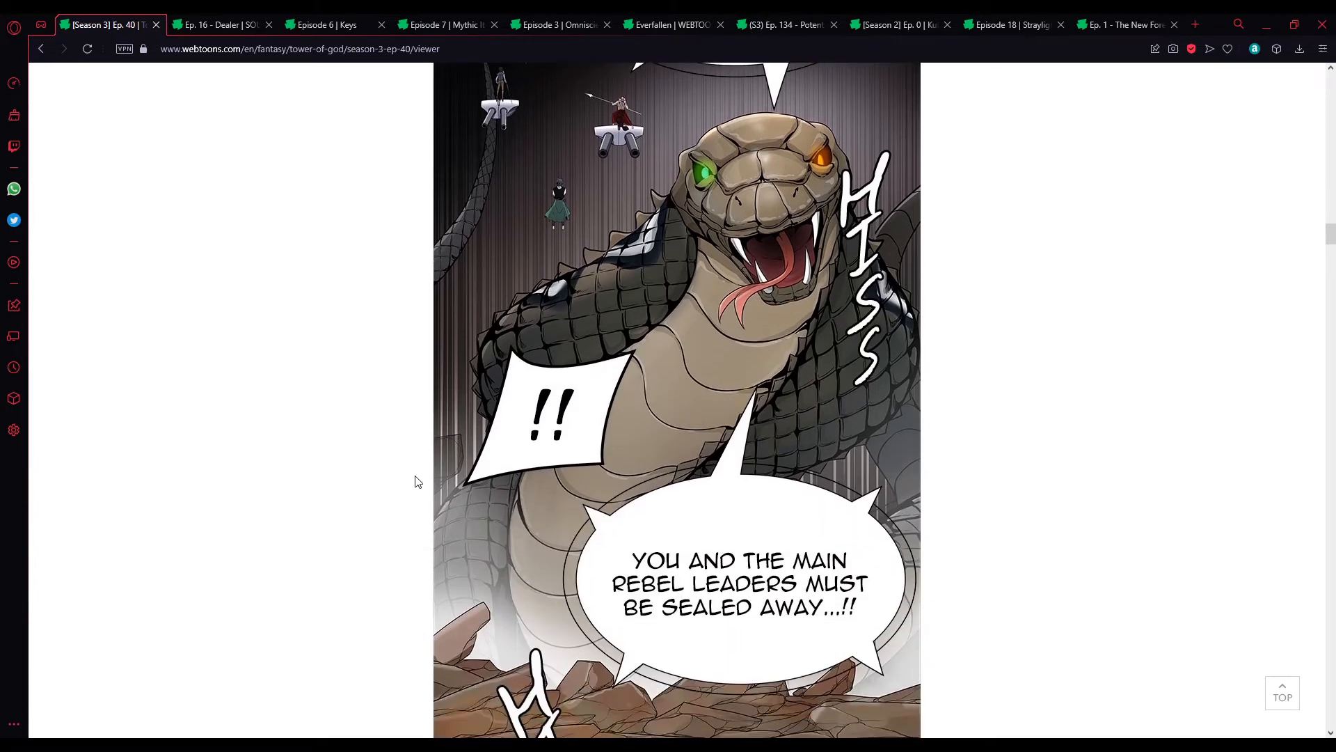
mouse_move(438, 481)
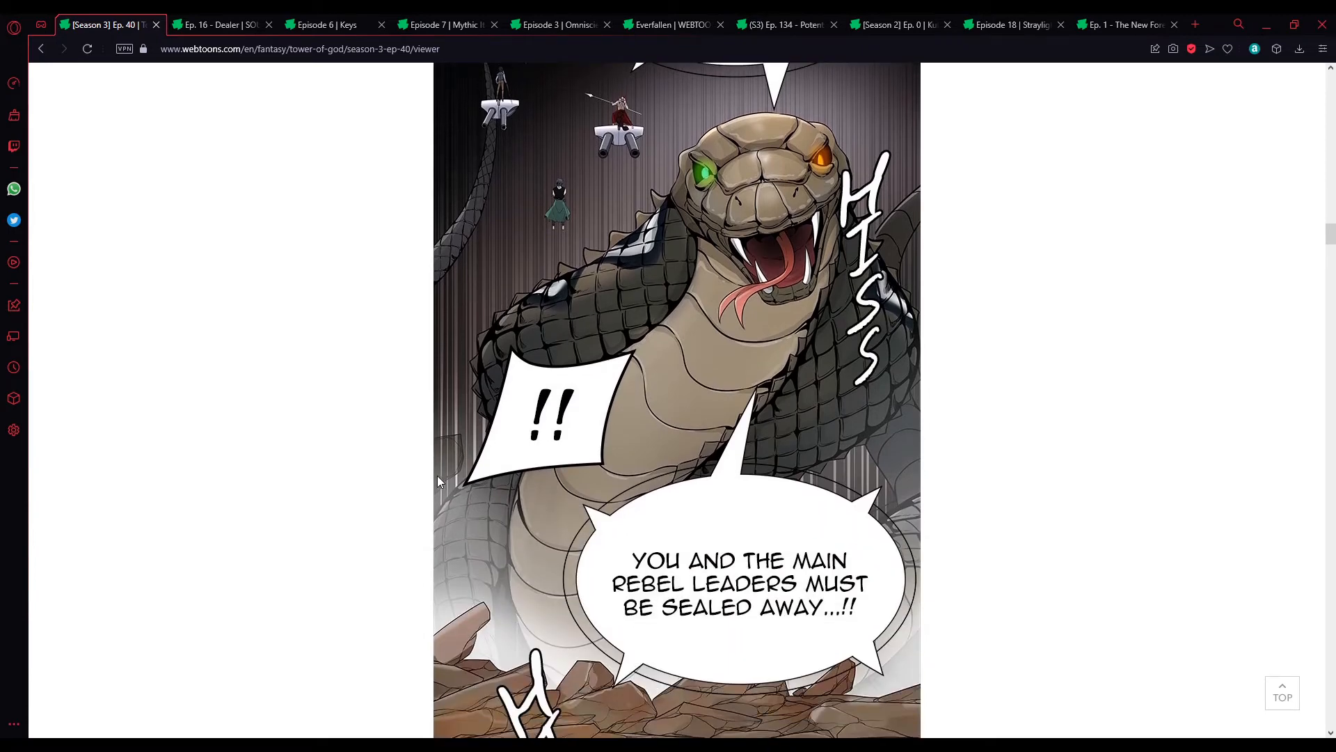
scroll("down", 3)
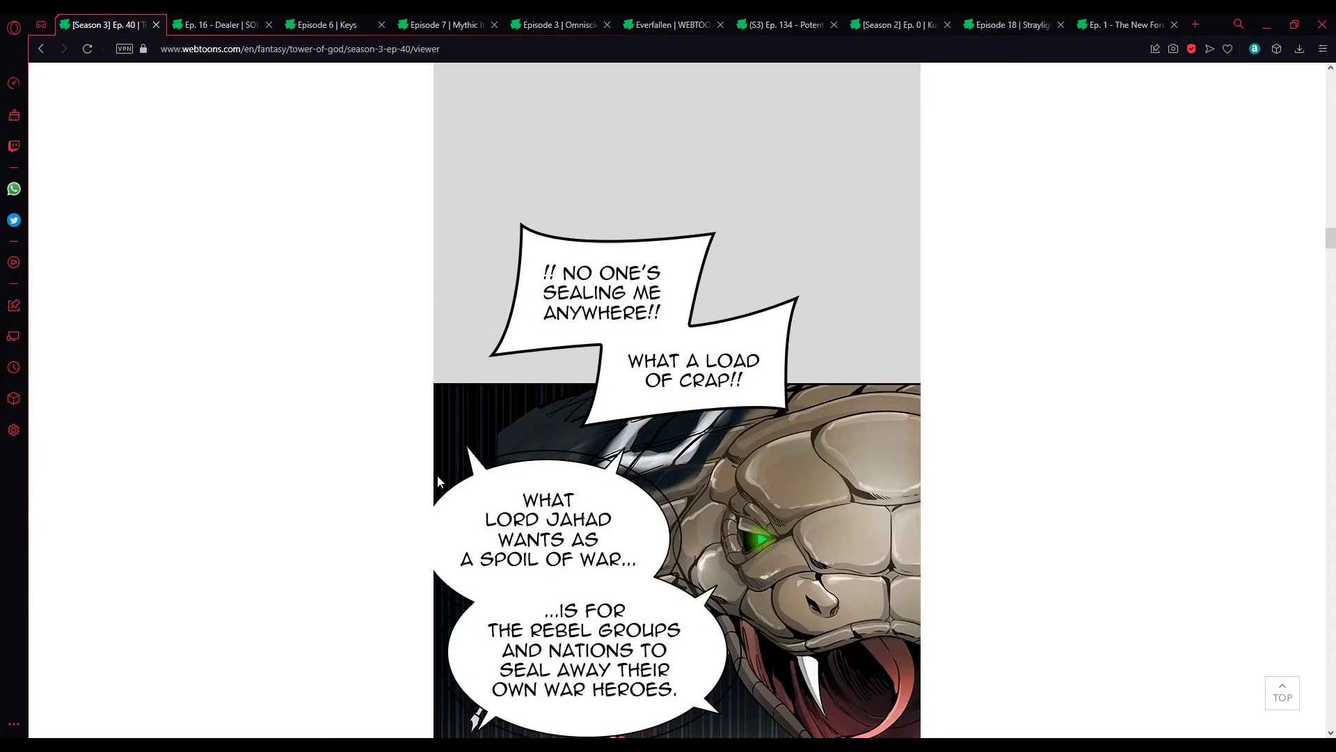
scroll("down", 3)
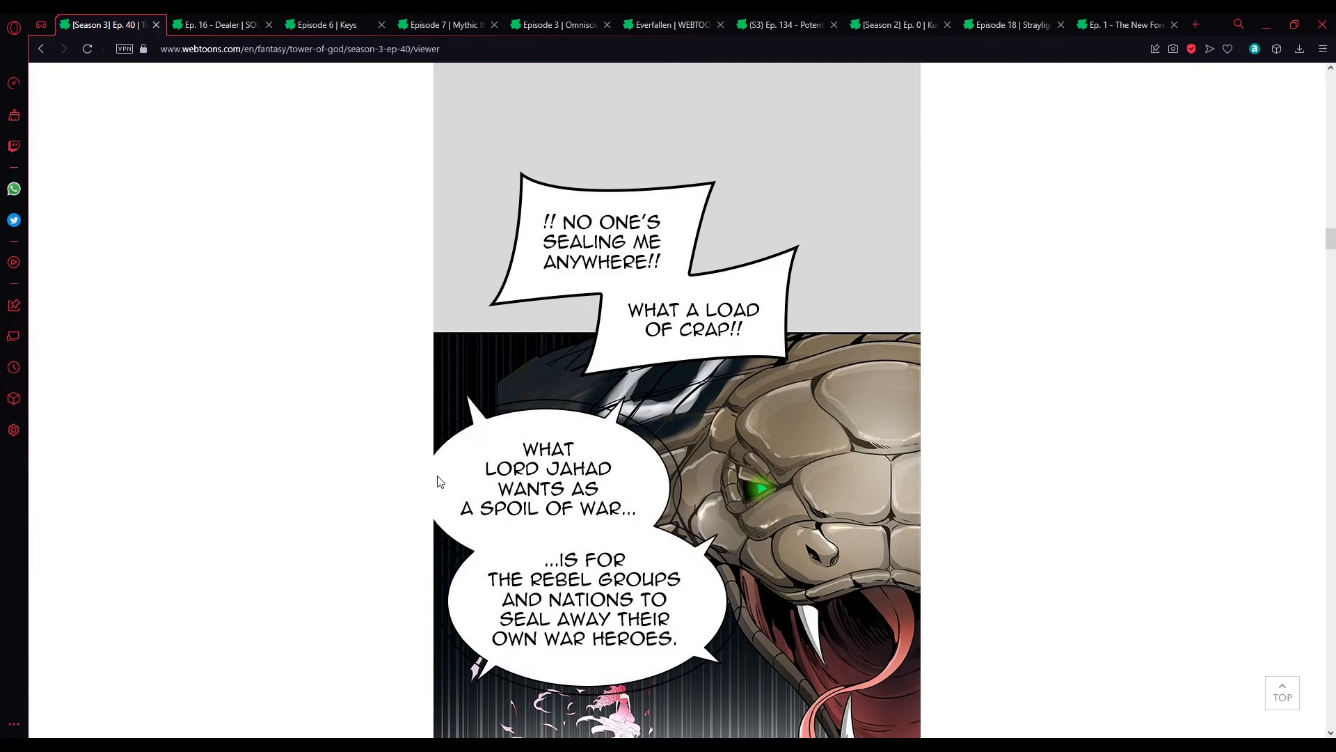
mouse_move(438, 514)
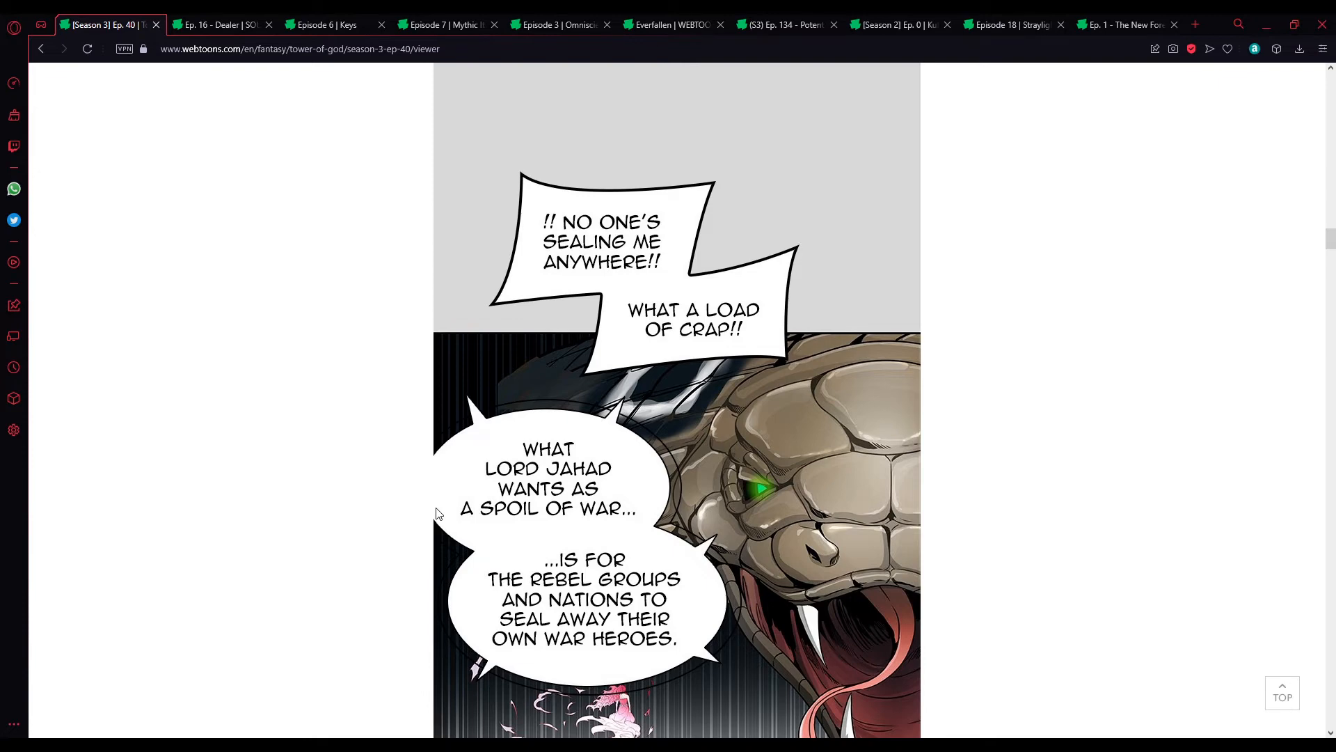
scroll("down", 3)
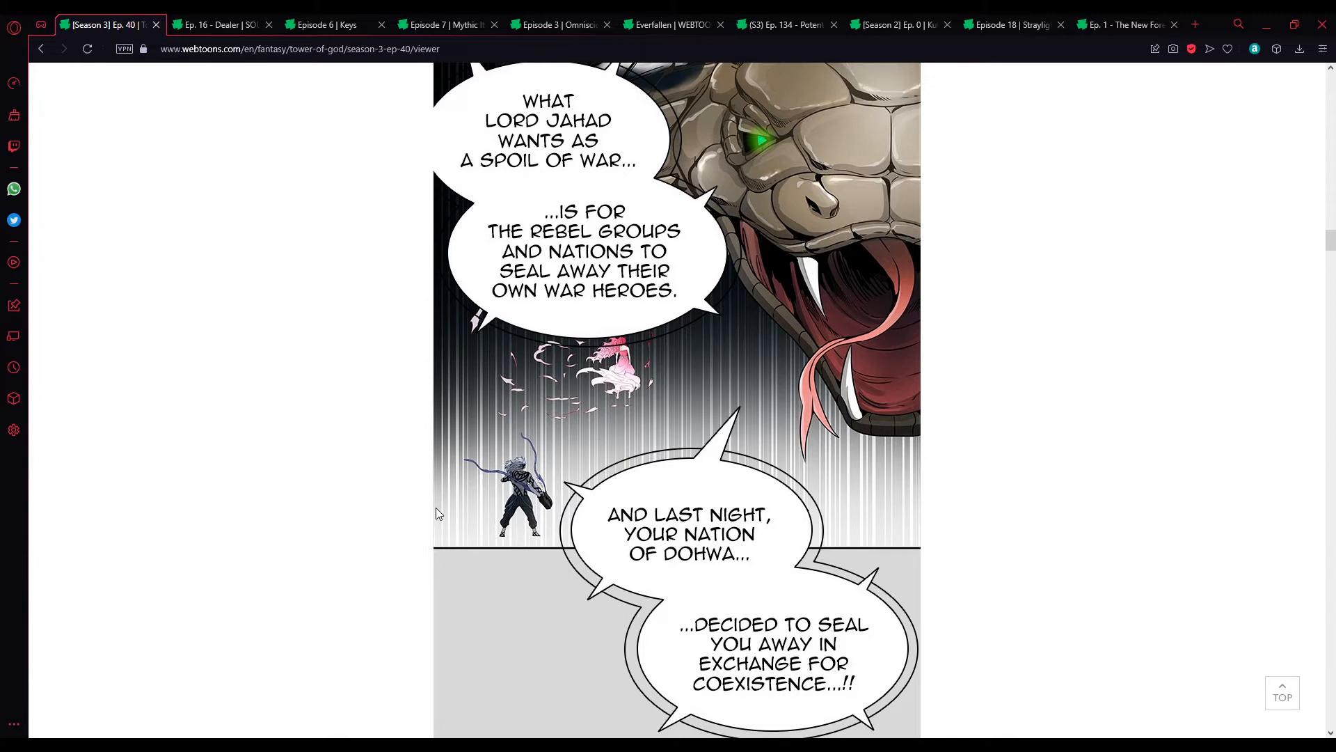
scroll("down", 3)
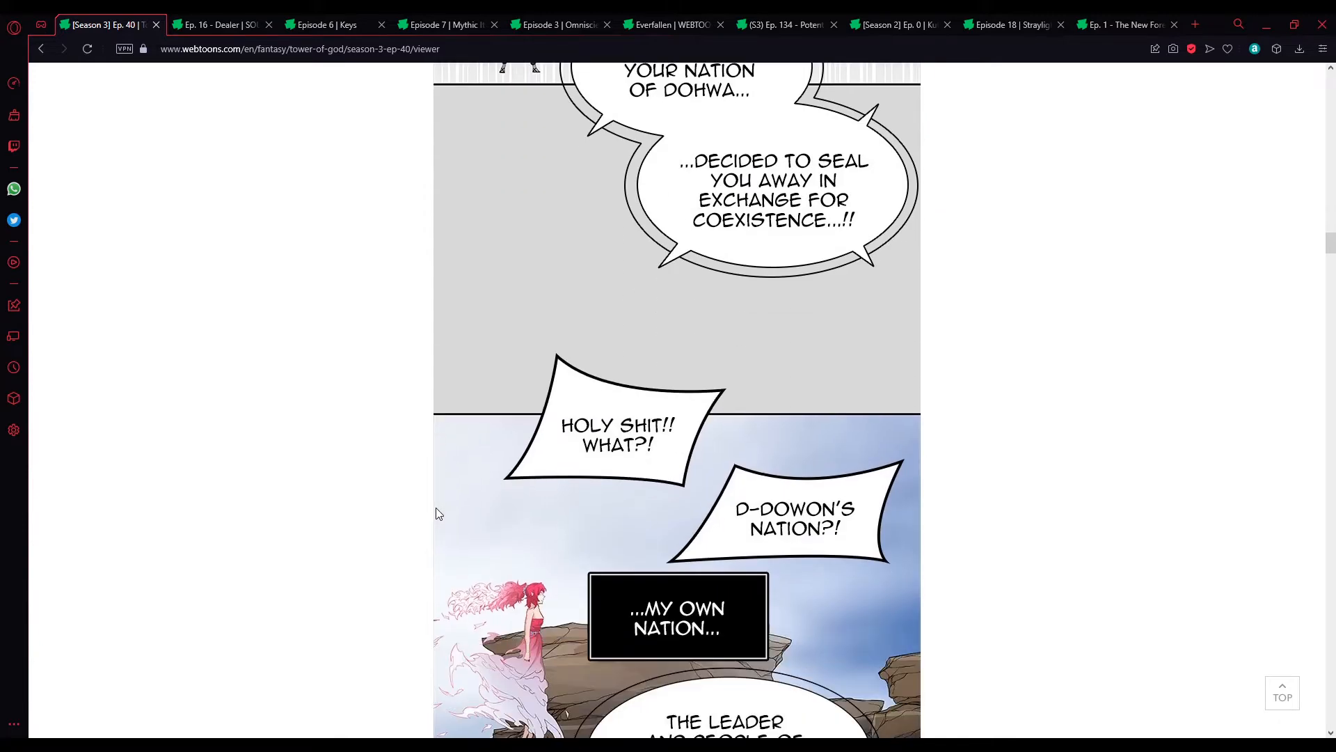
mouse_move(467, 526)
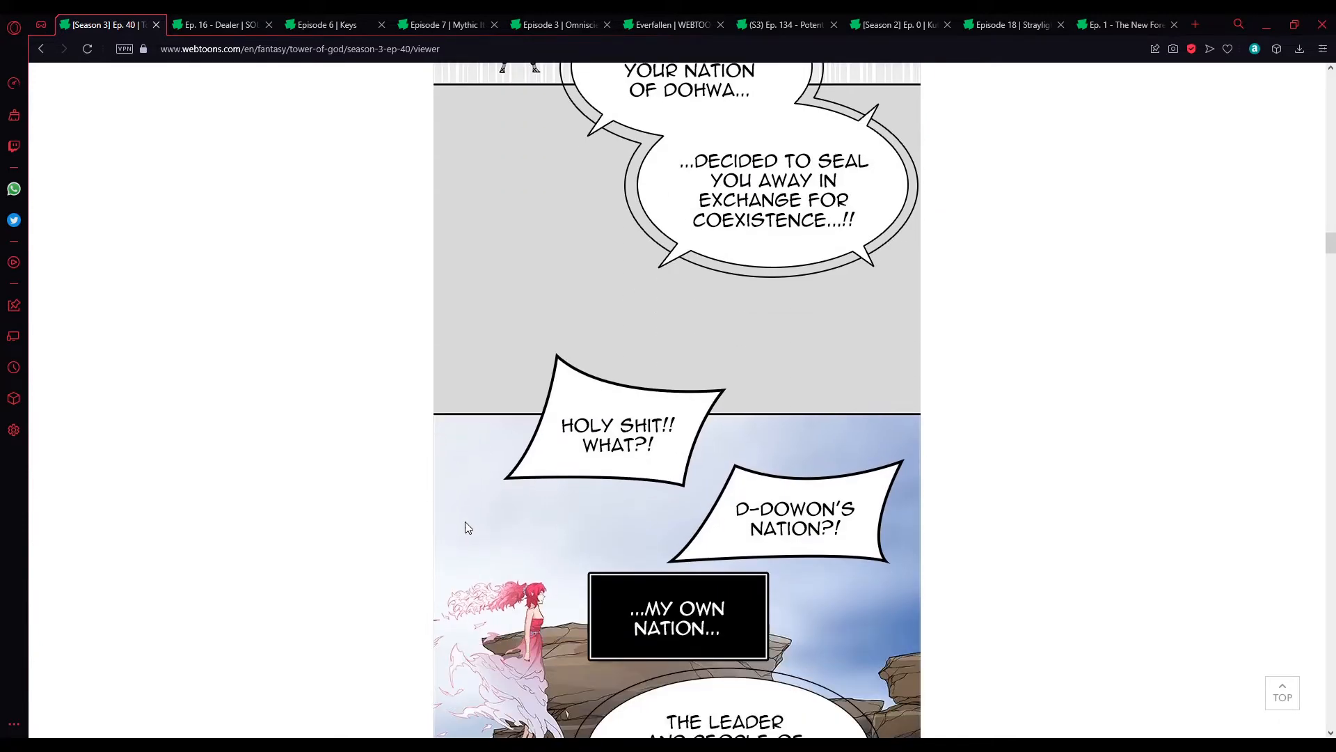
scroll("down", 3)
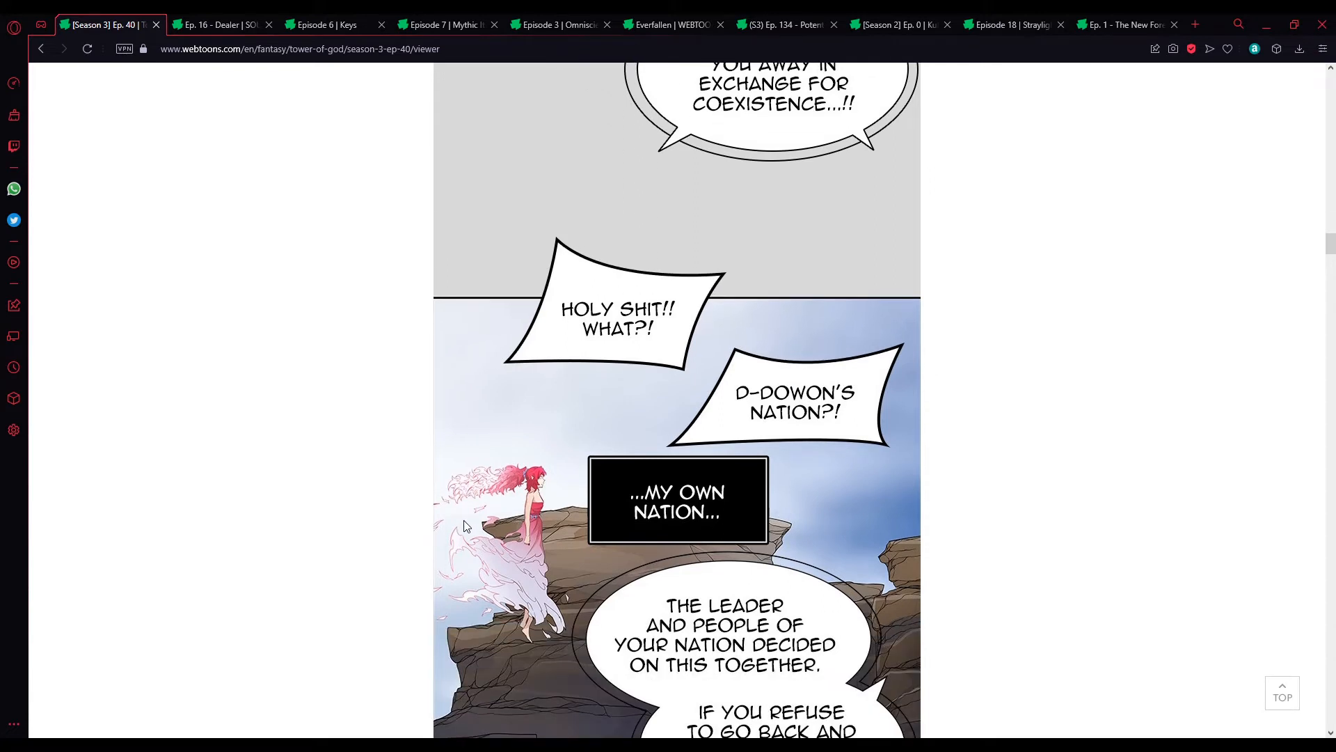
scroll("down", 3)
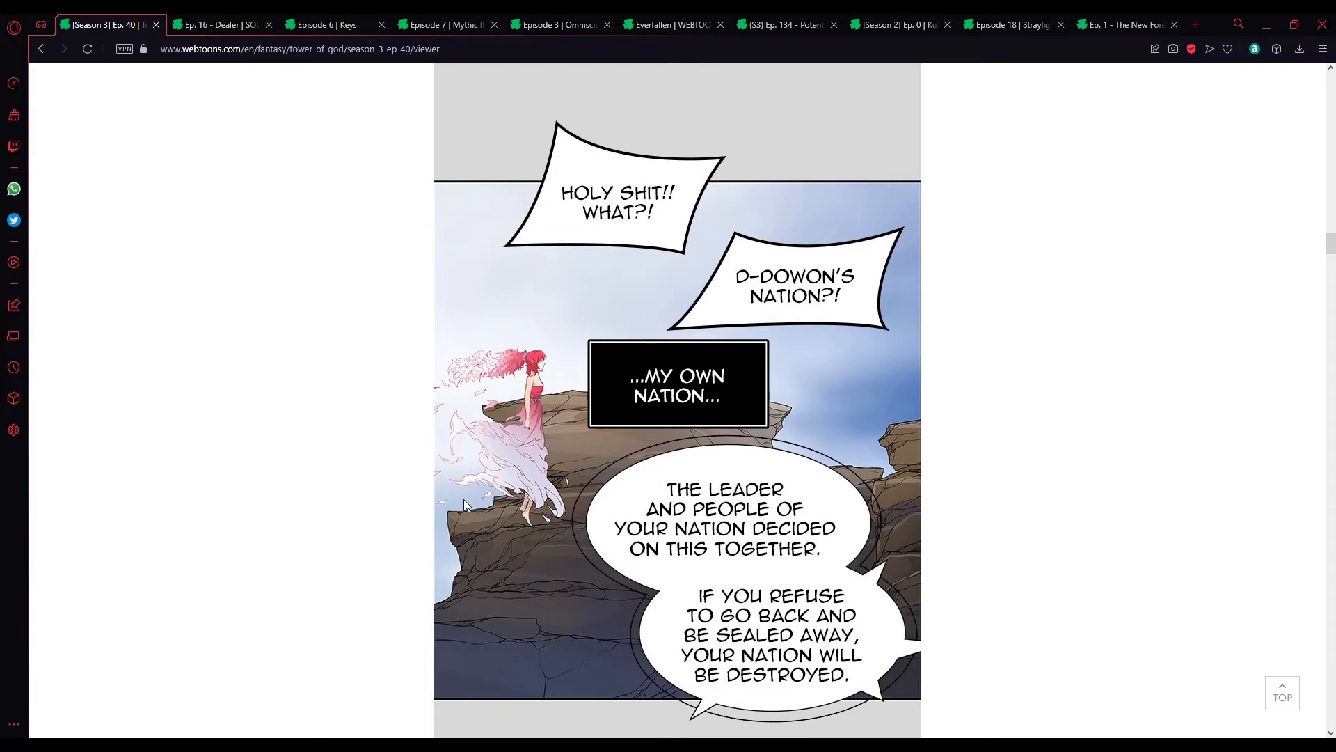
scroll("down", 3)
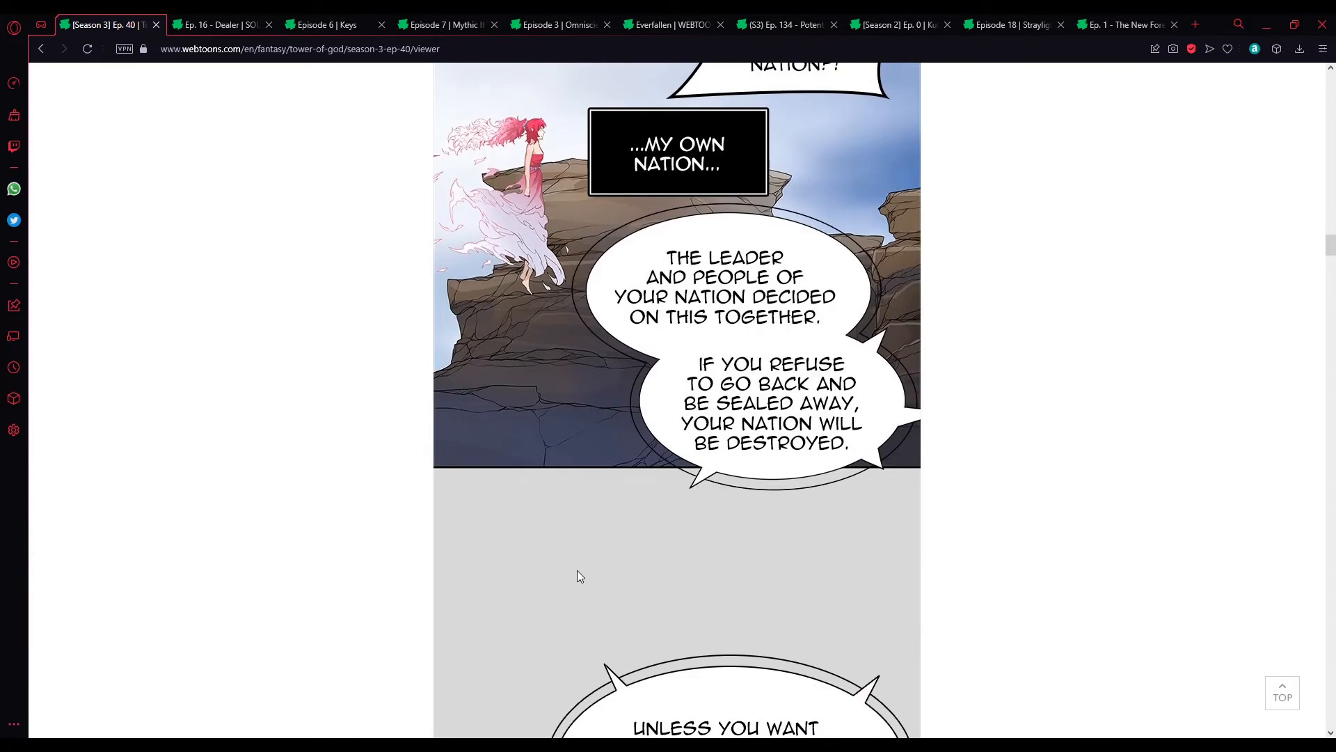
mouse_move(582, 572)
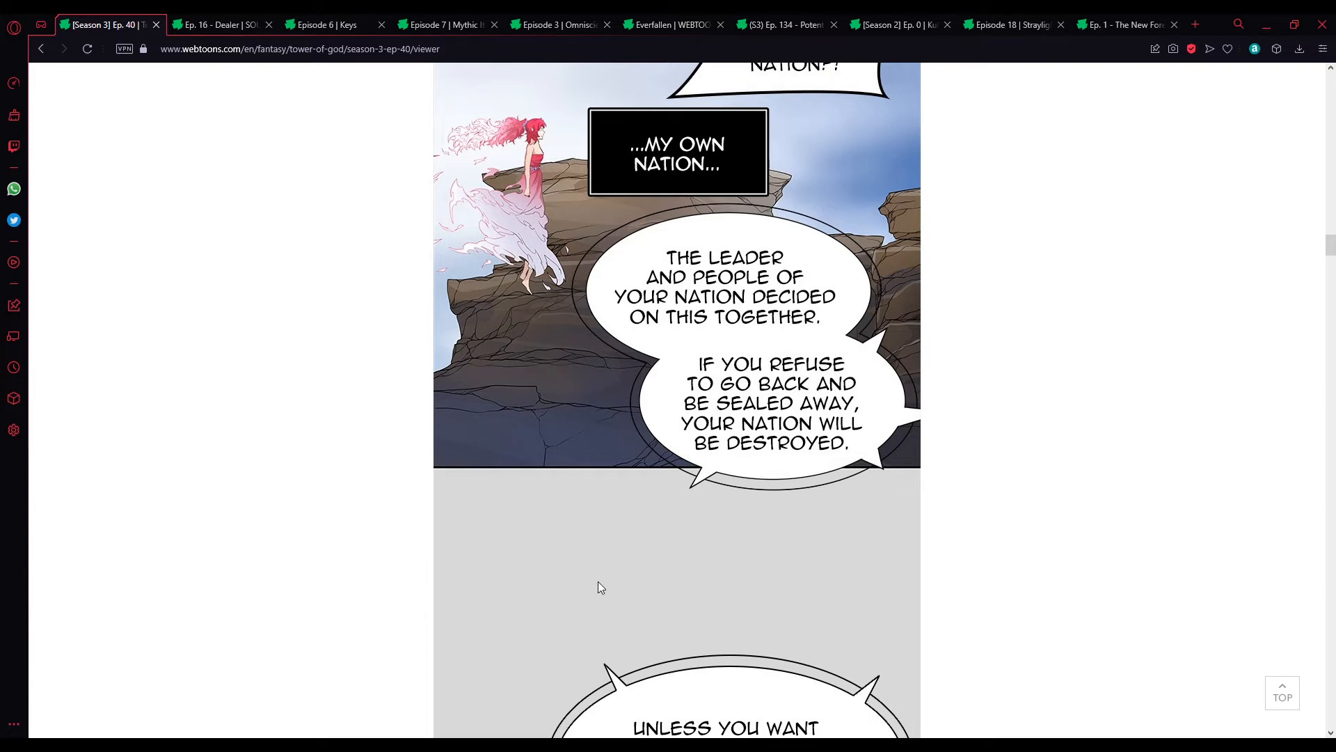
scroll("down", 3)
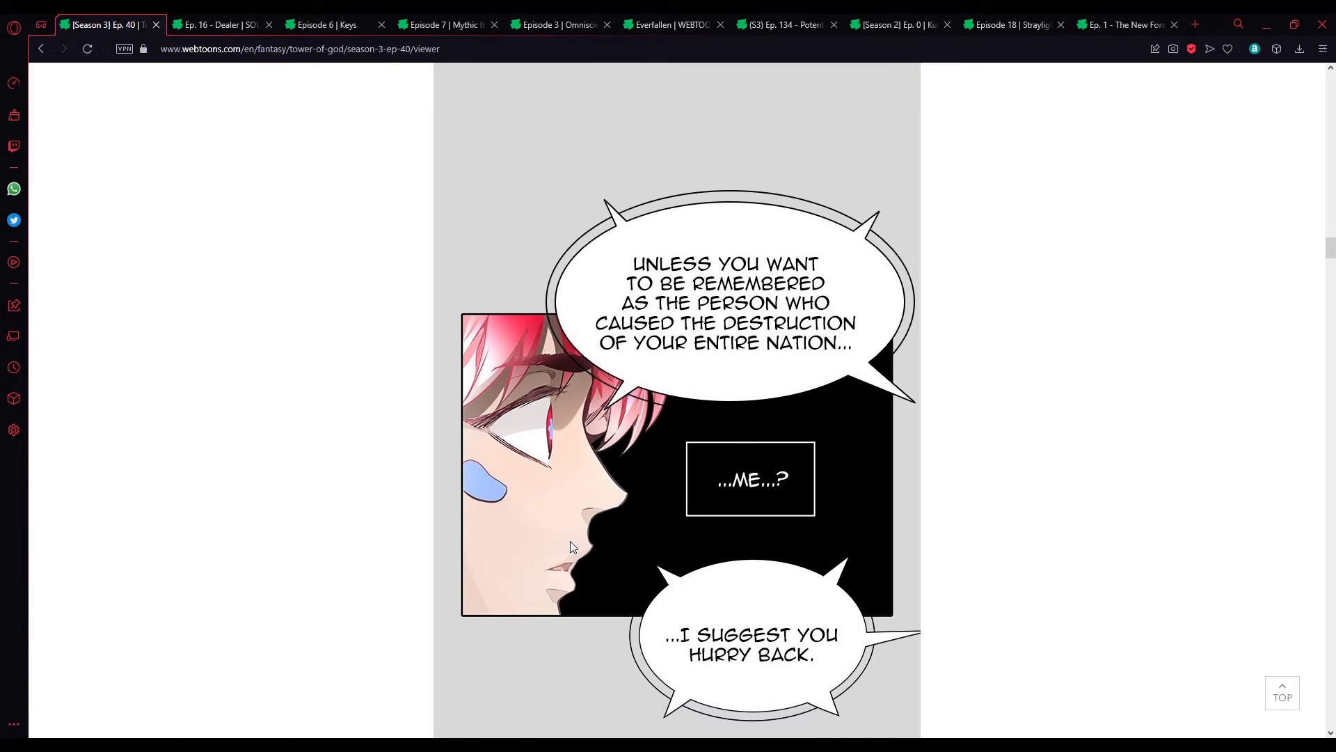
mouse_move(586, 534)
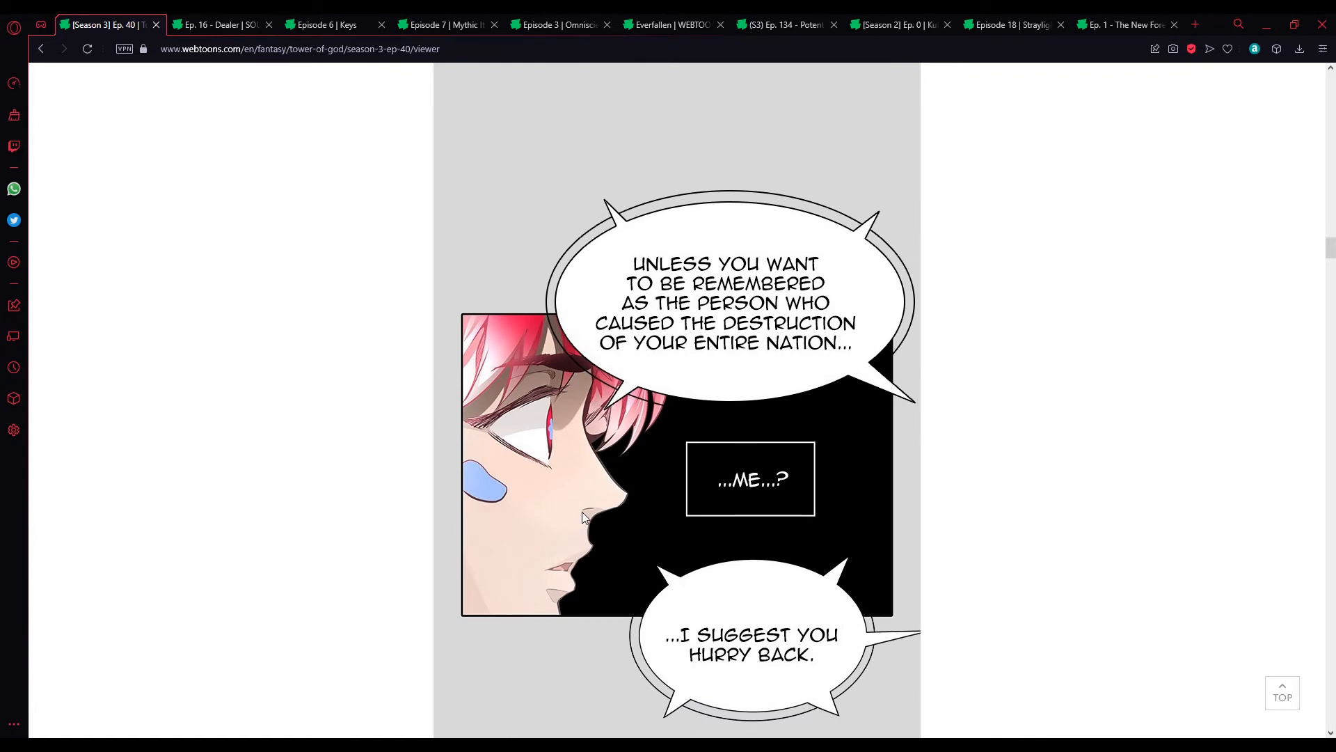
scroll("down", 3)
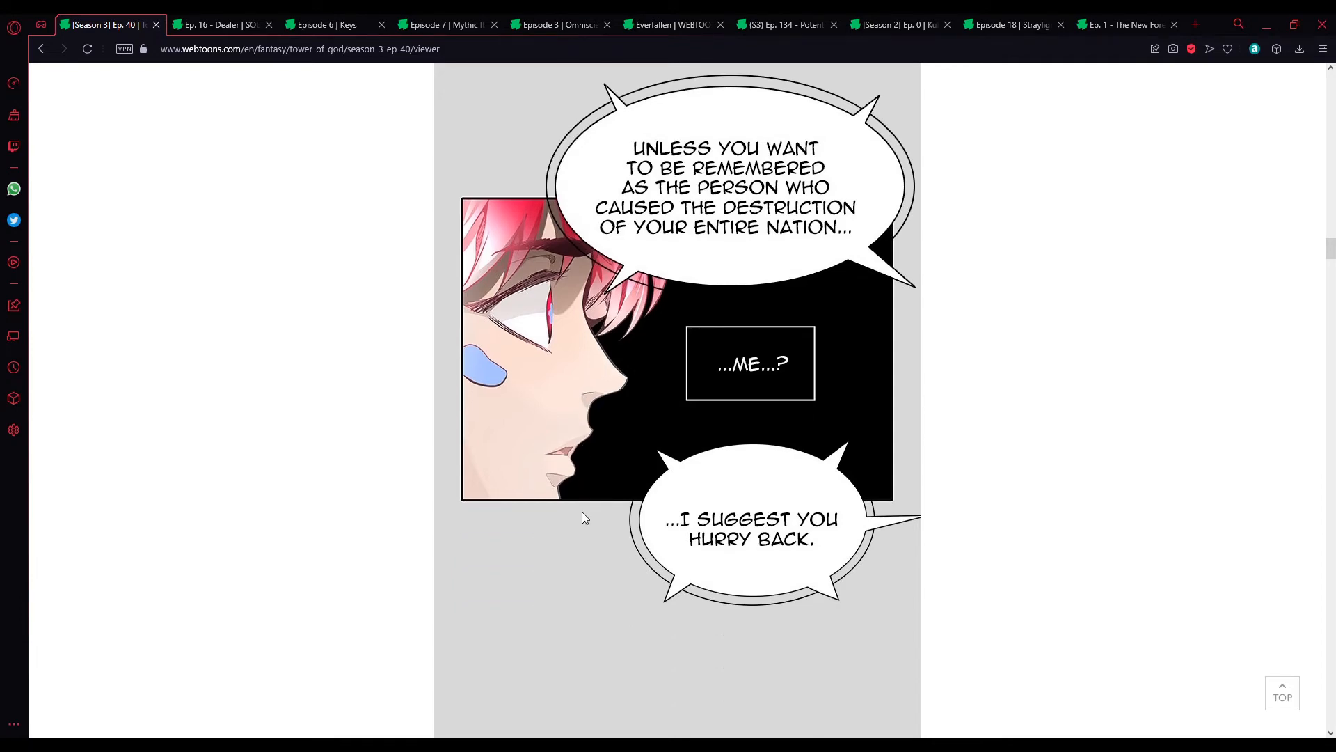
scroll("down", 3)
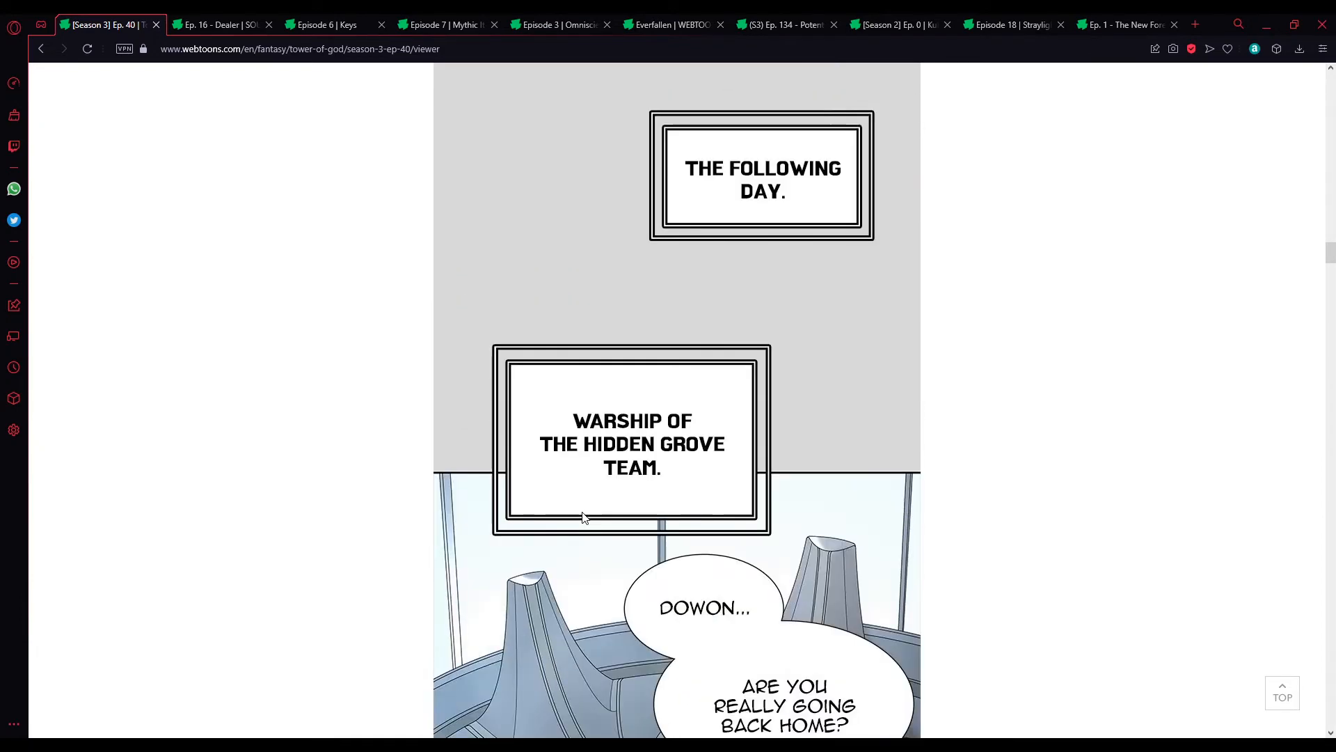
scroll("down", 3)
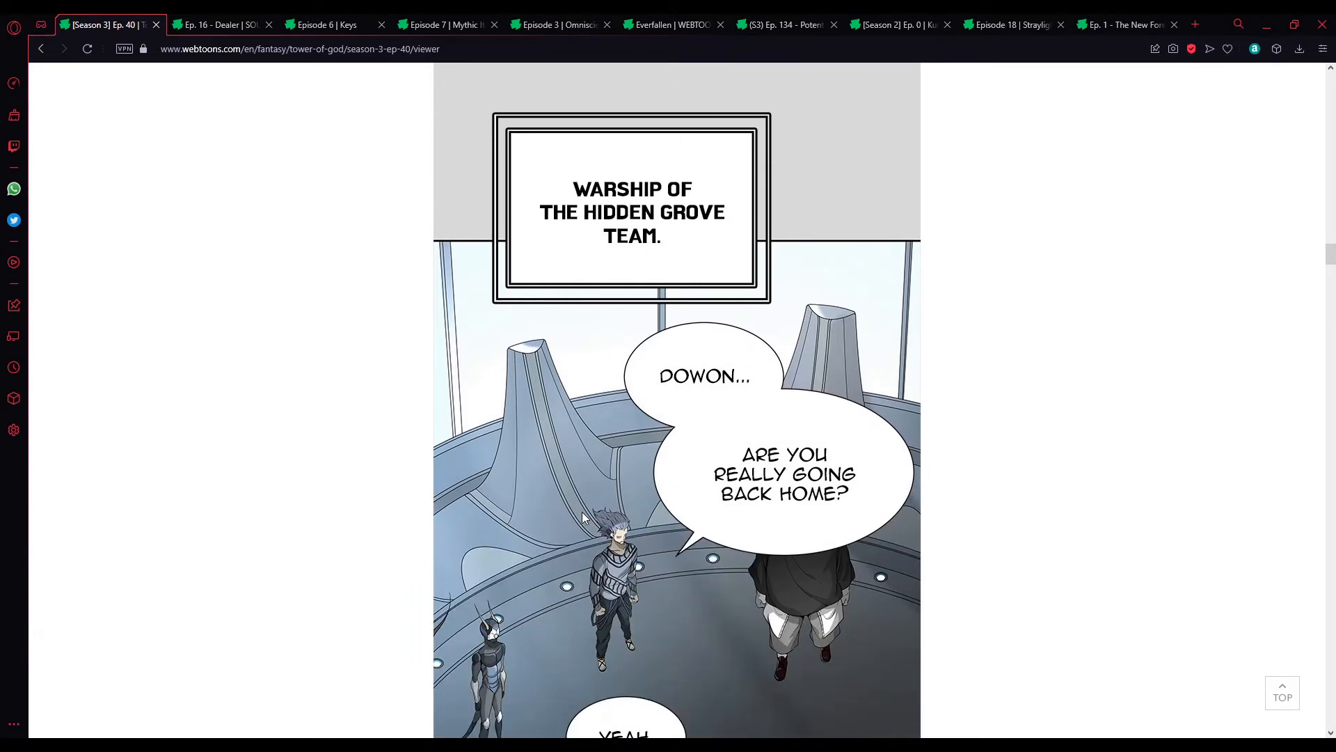
scroll("down", 3)
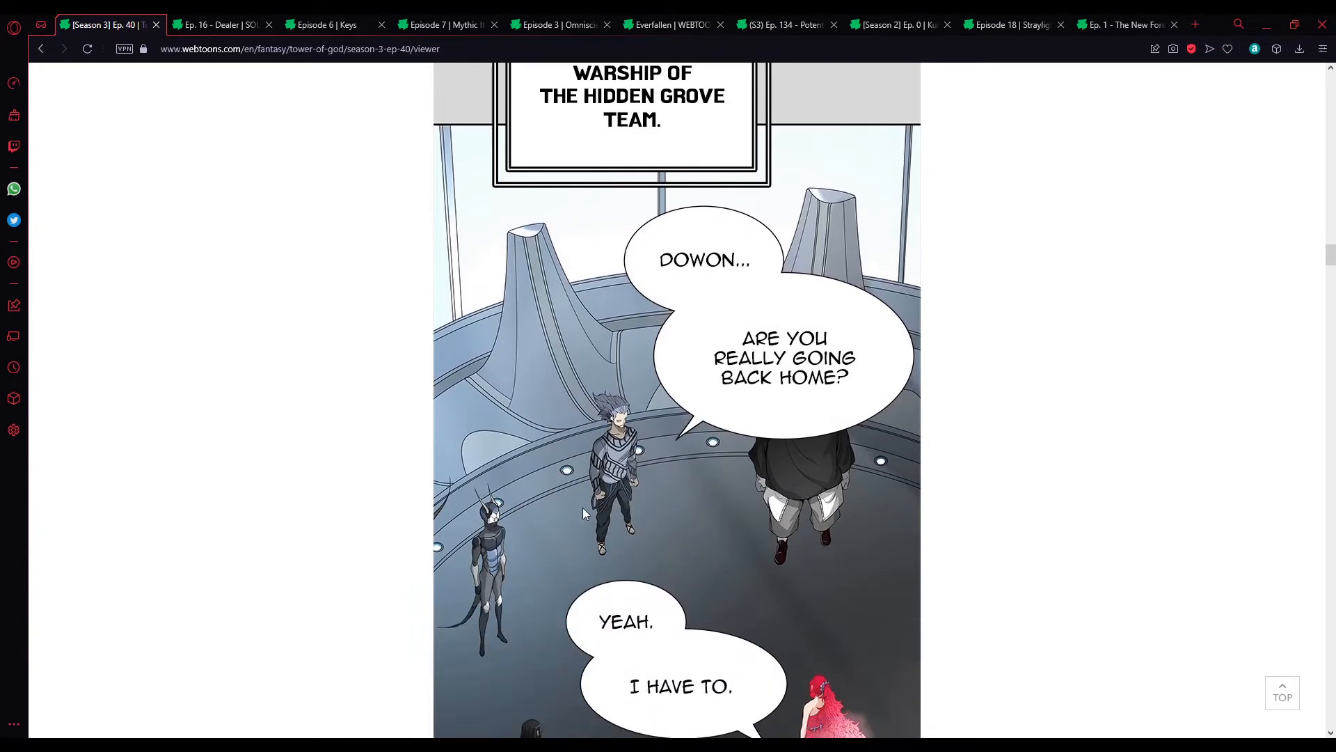
scroll("down", 3)
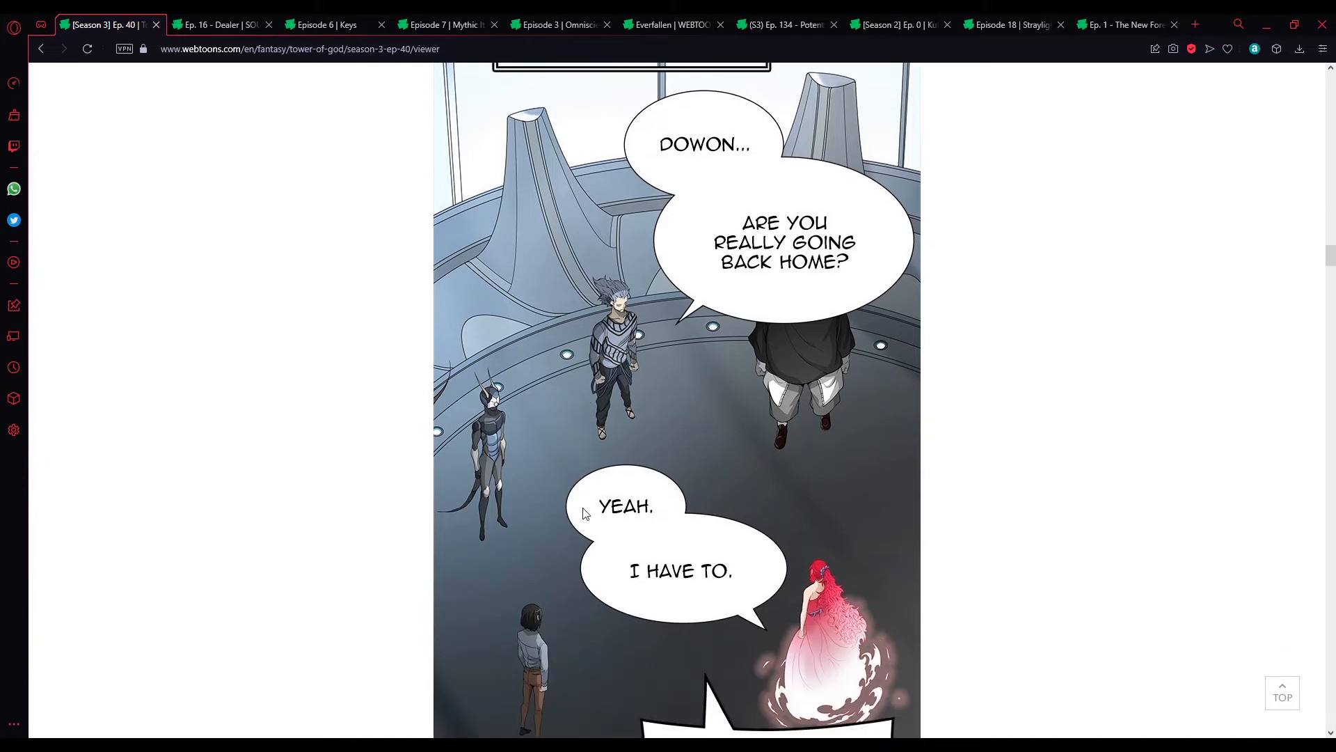
scroll("down", 3)
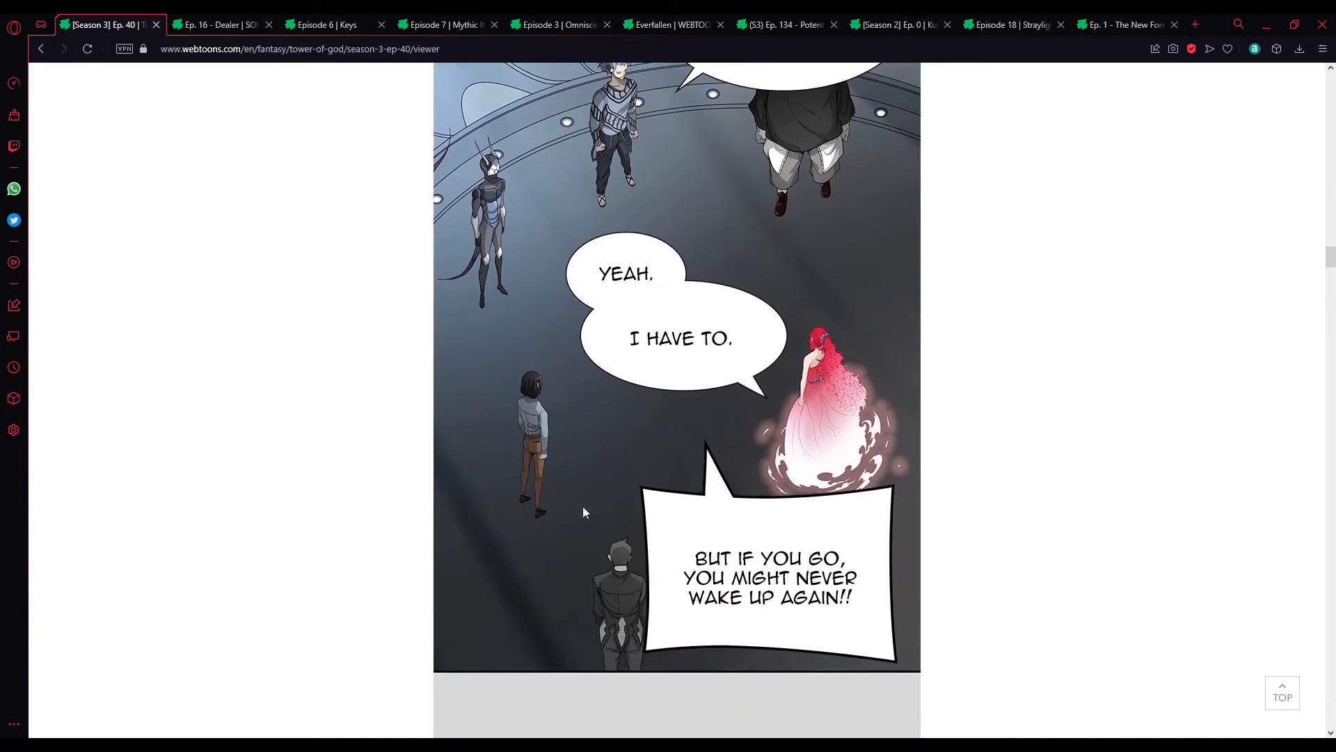
scroll("down", 3)
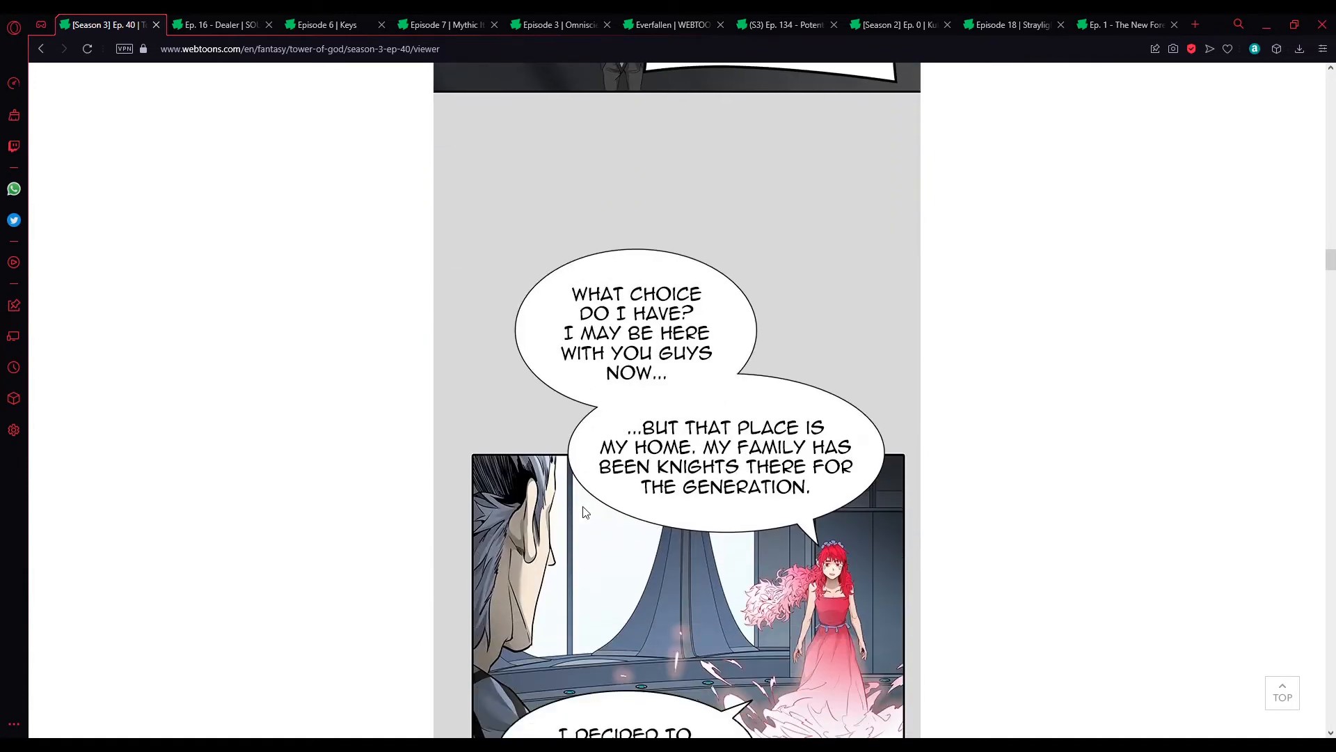
scroll("down", 3)
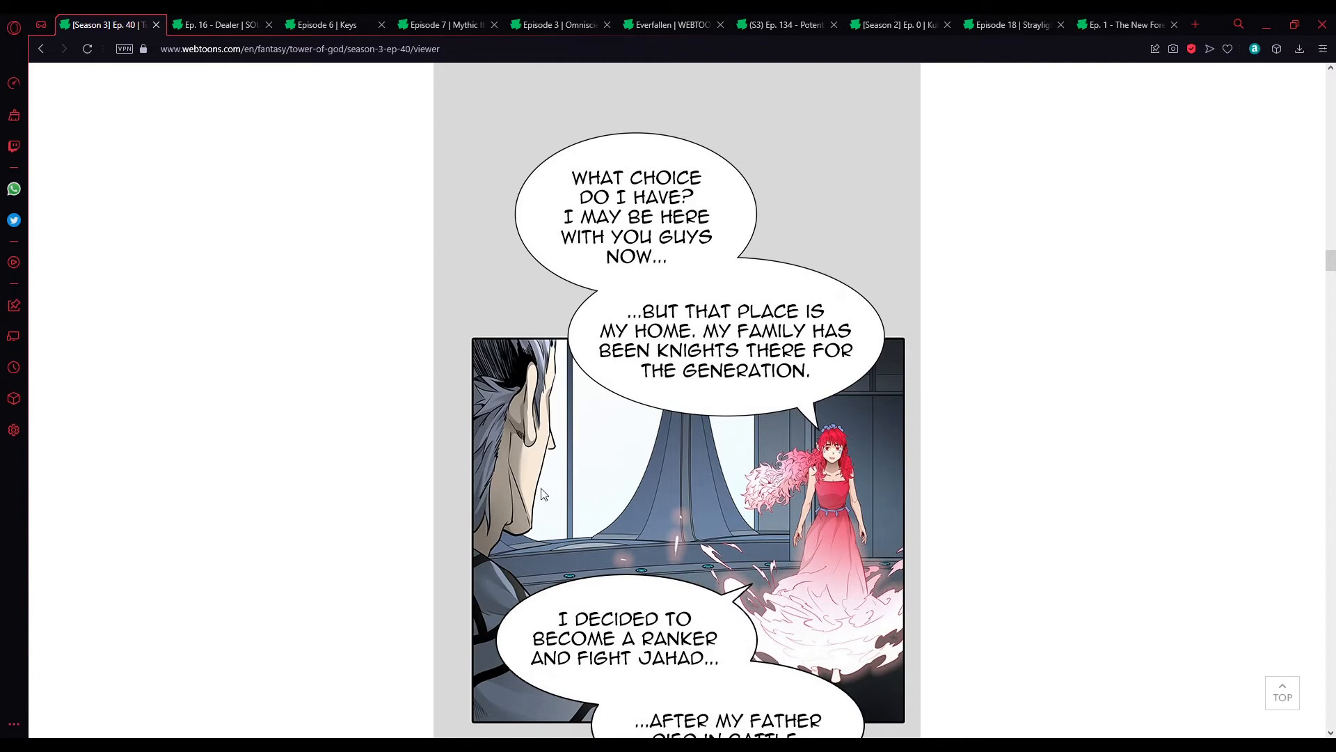
mouse_move(567, 471)
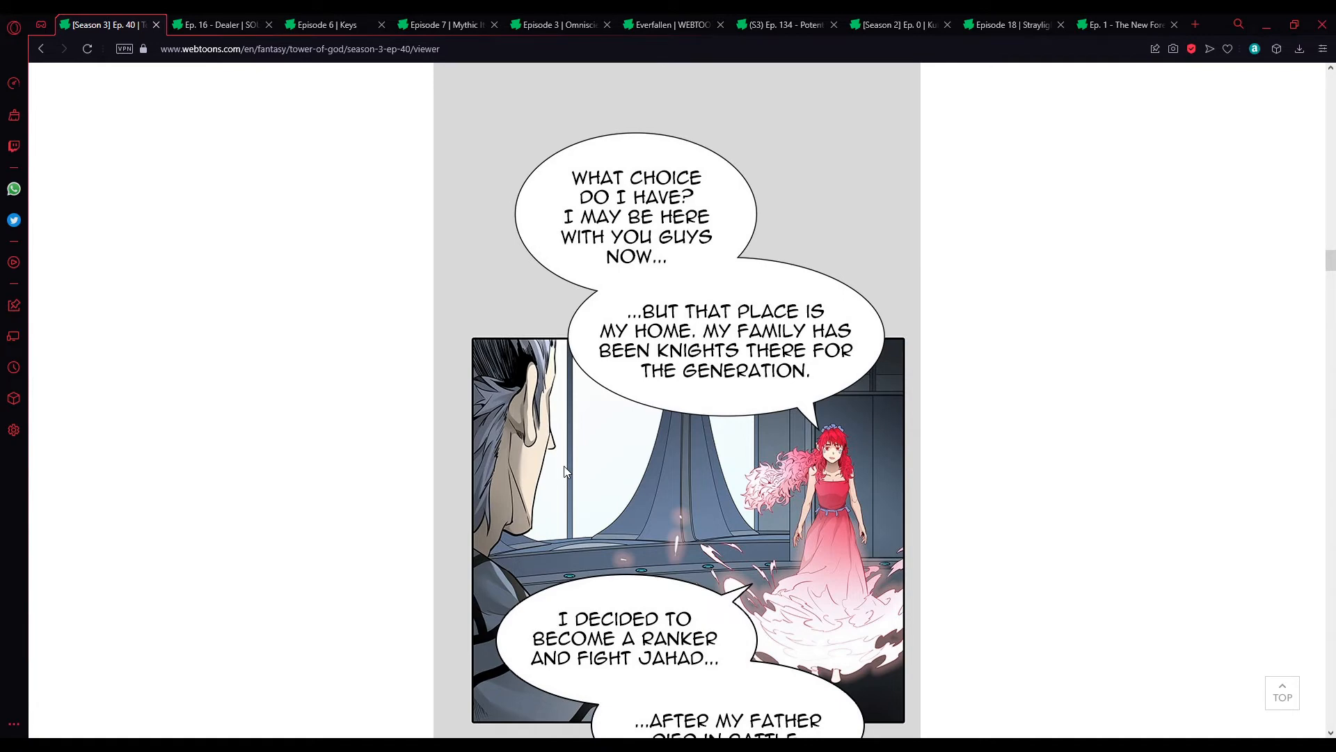
scroll("down", 3)
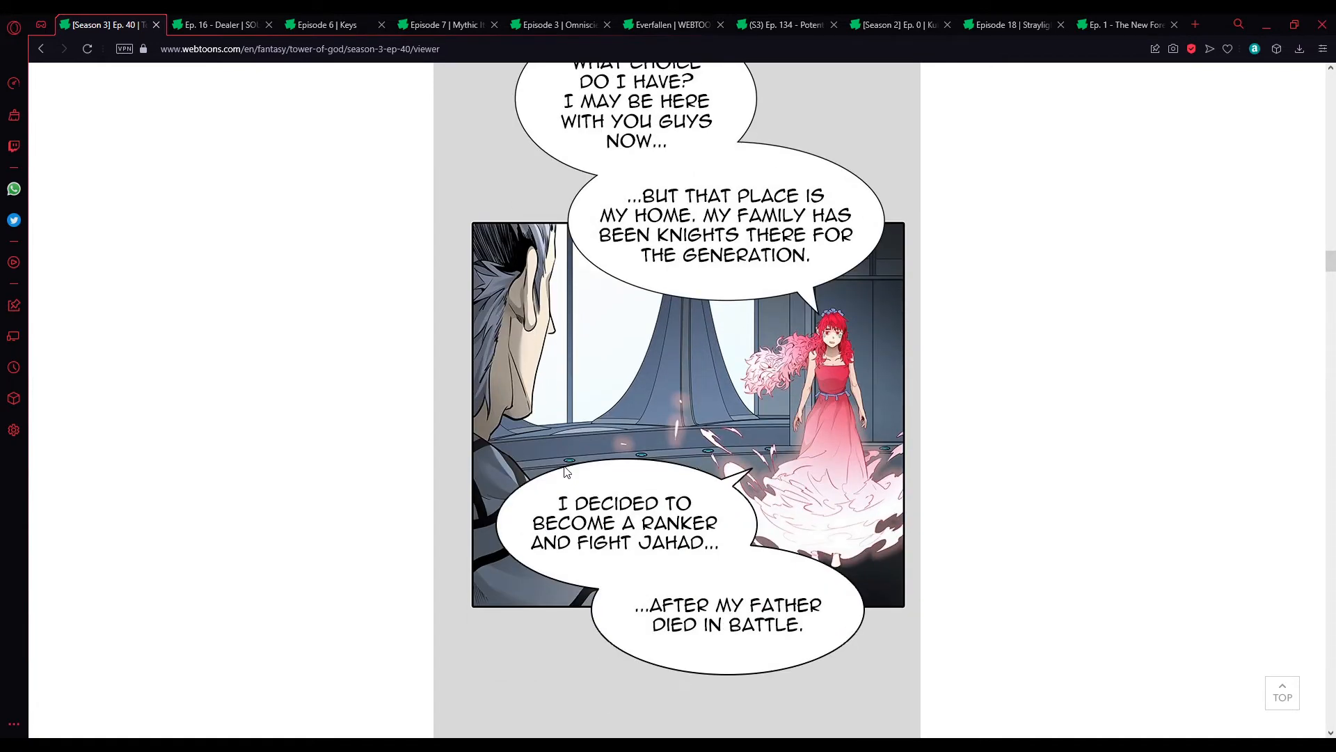
mouse_move(500, 521)
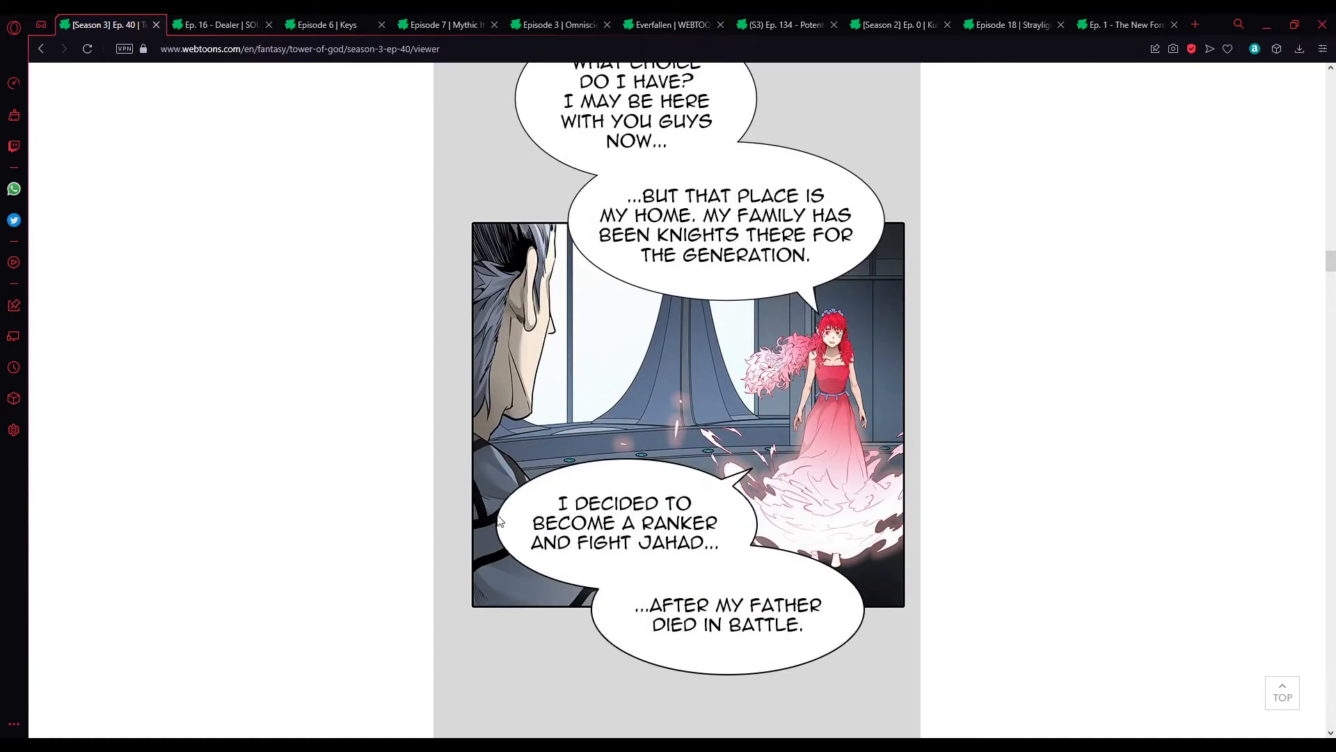
scroll("down", 3)
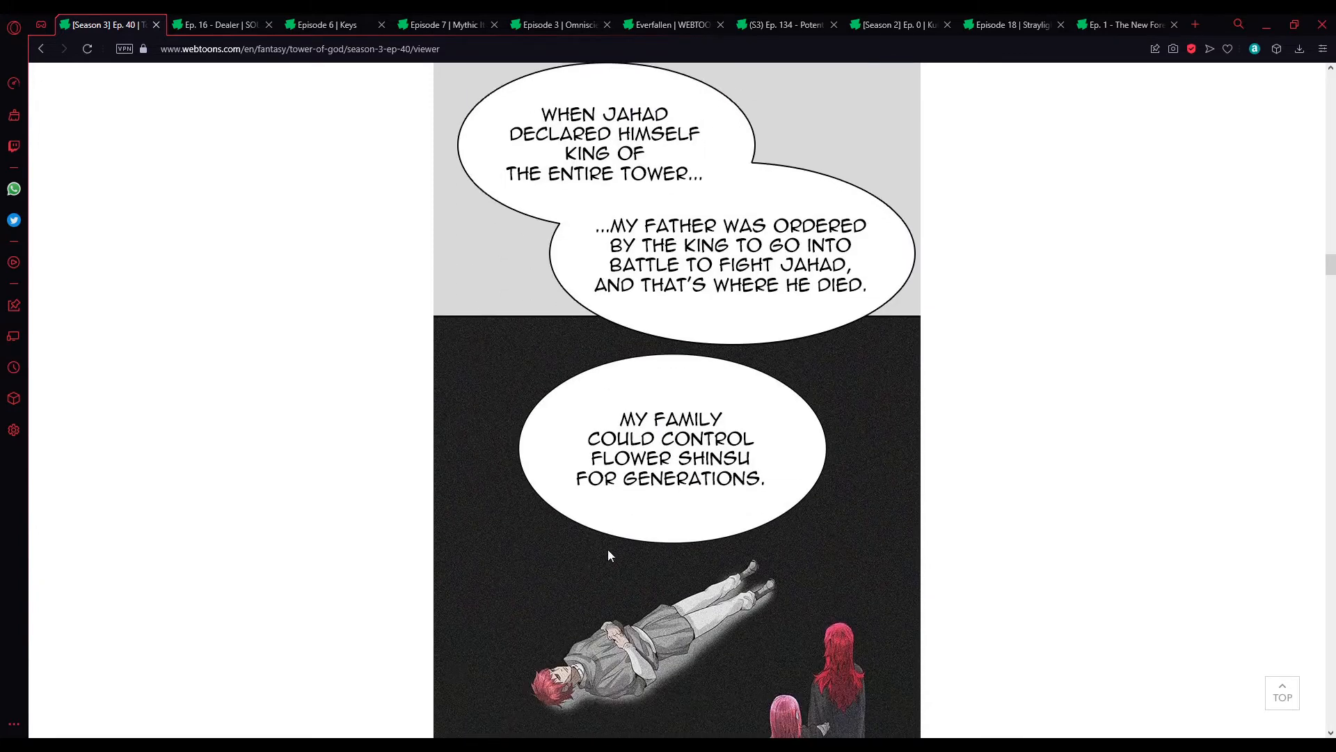
mouse_move(799, 450)
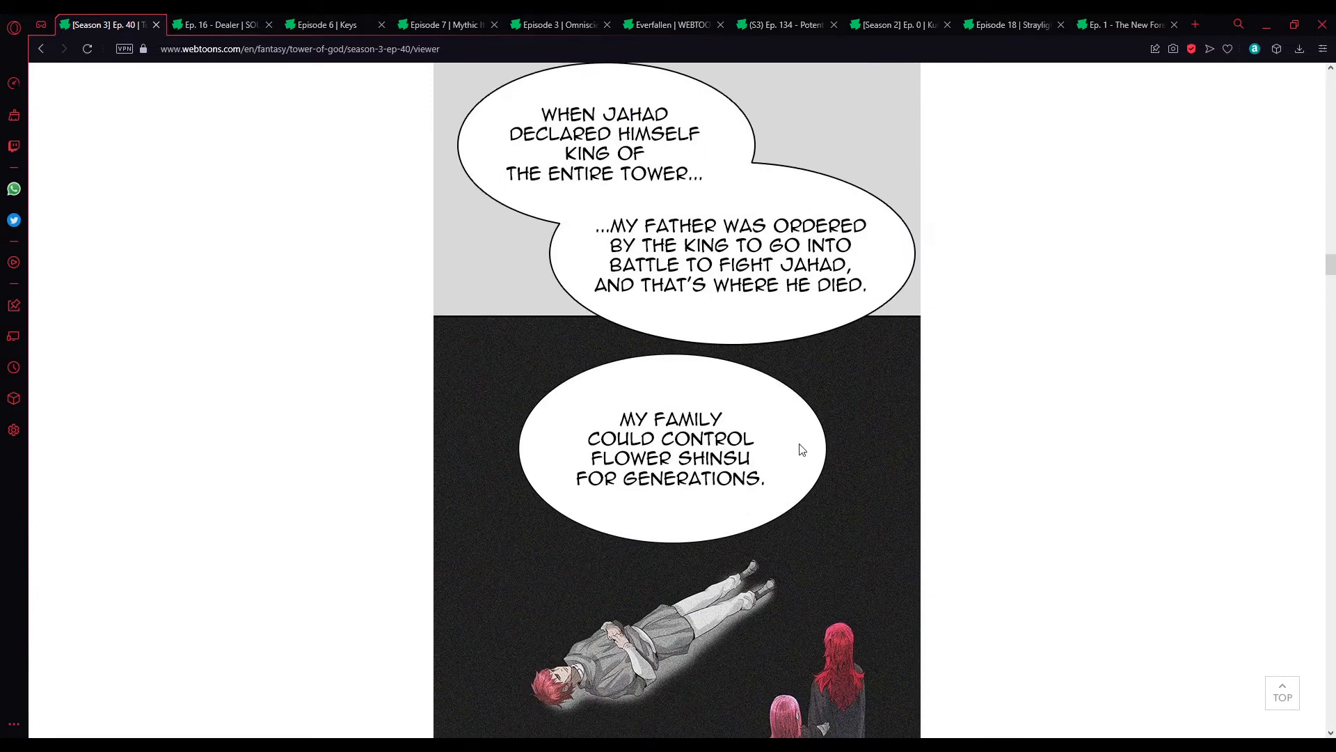
mouse_move(830, 466)
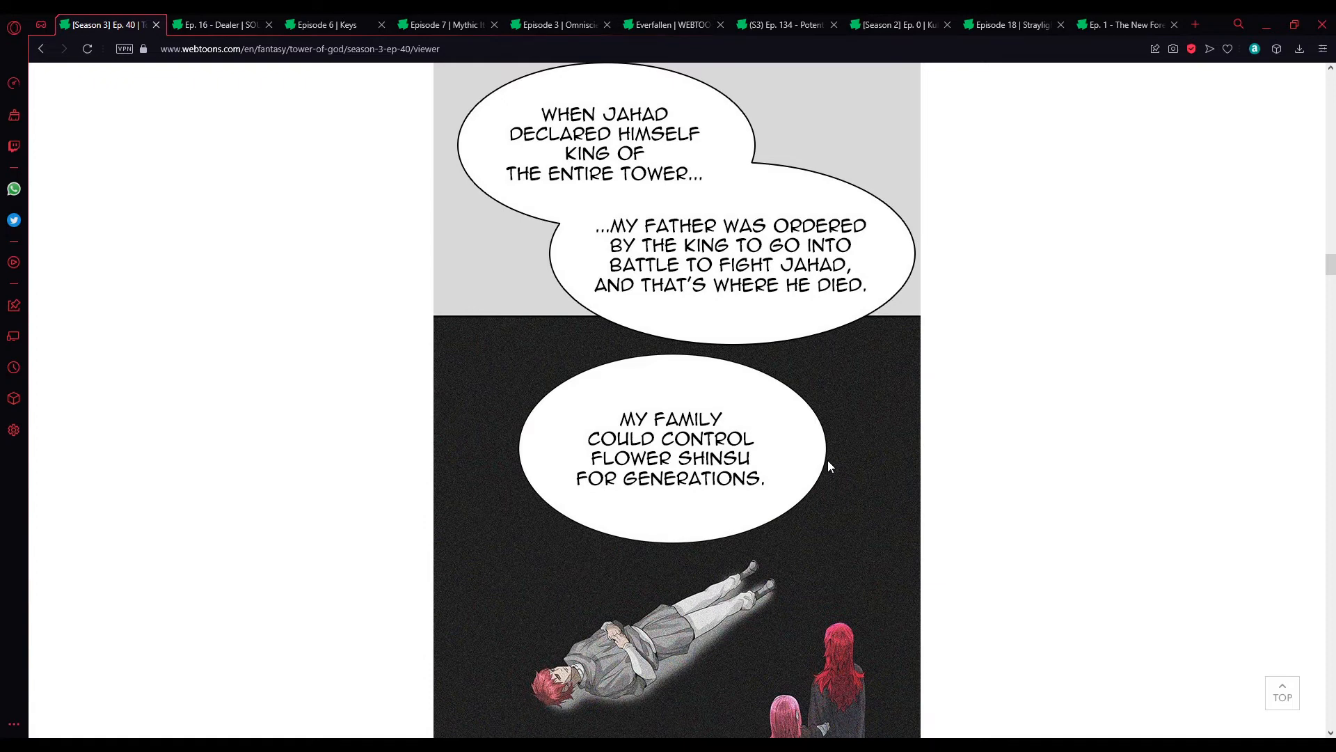
scroll("down", 3)
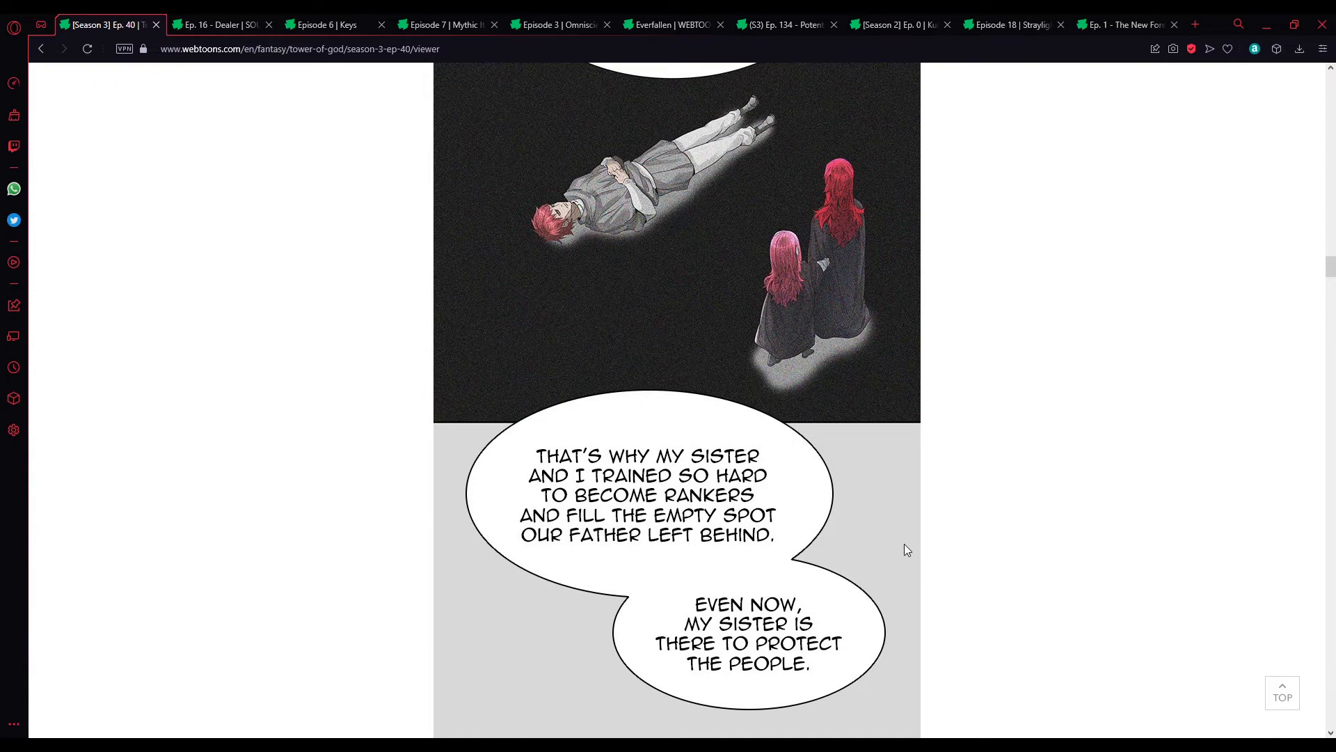
scroll("down", 3)
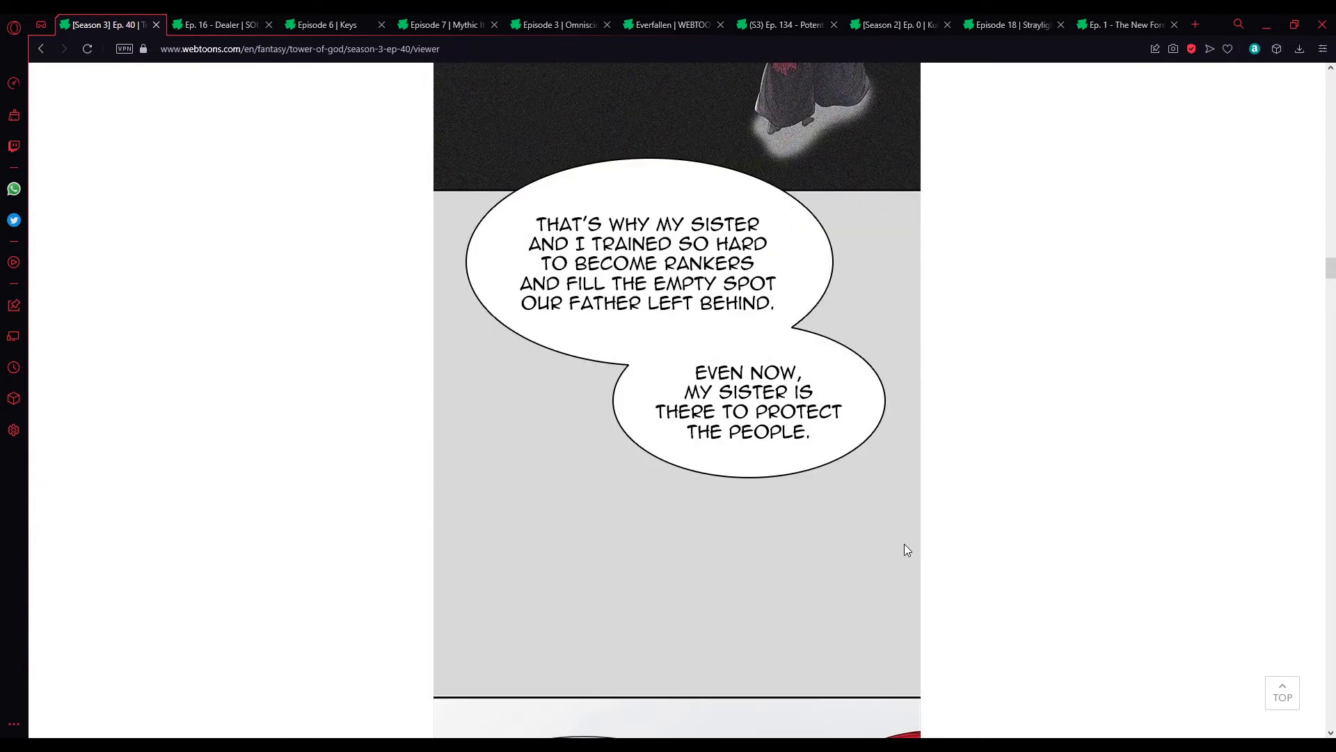
scroll("down", 3)
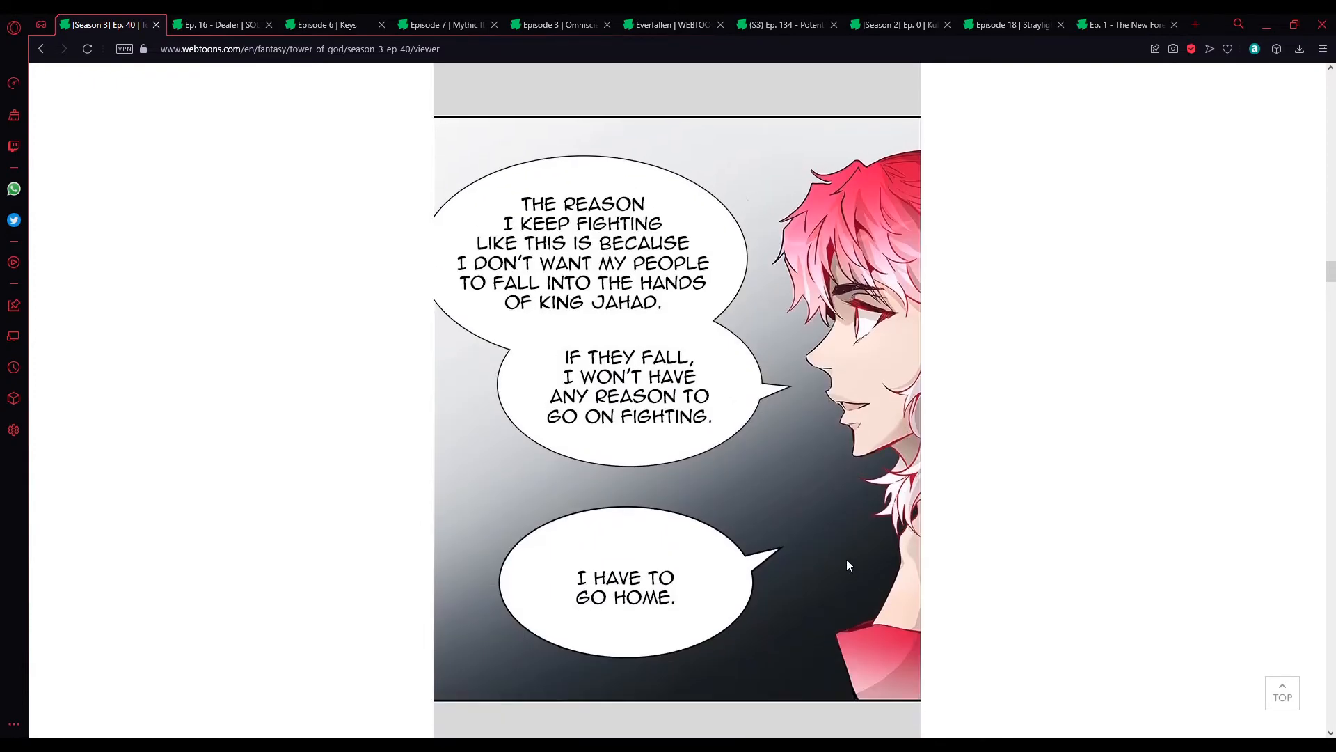
mouse_move(882, 525)
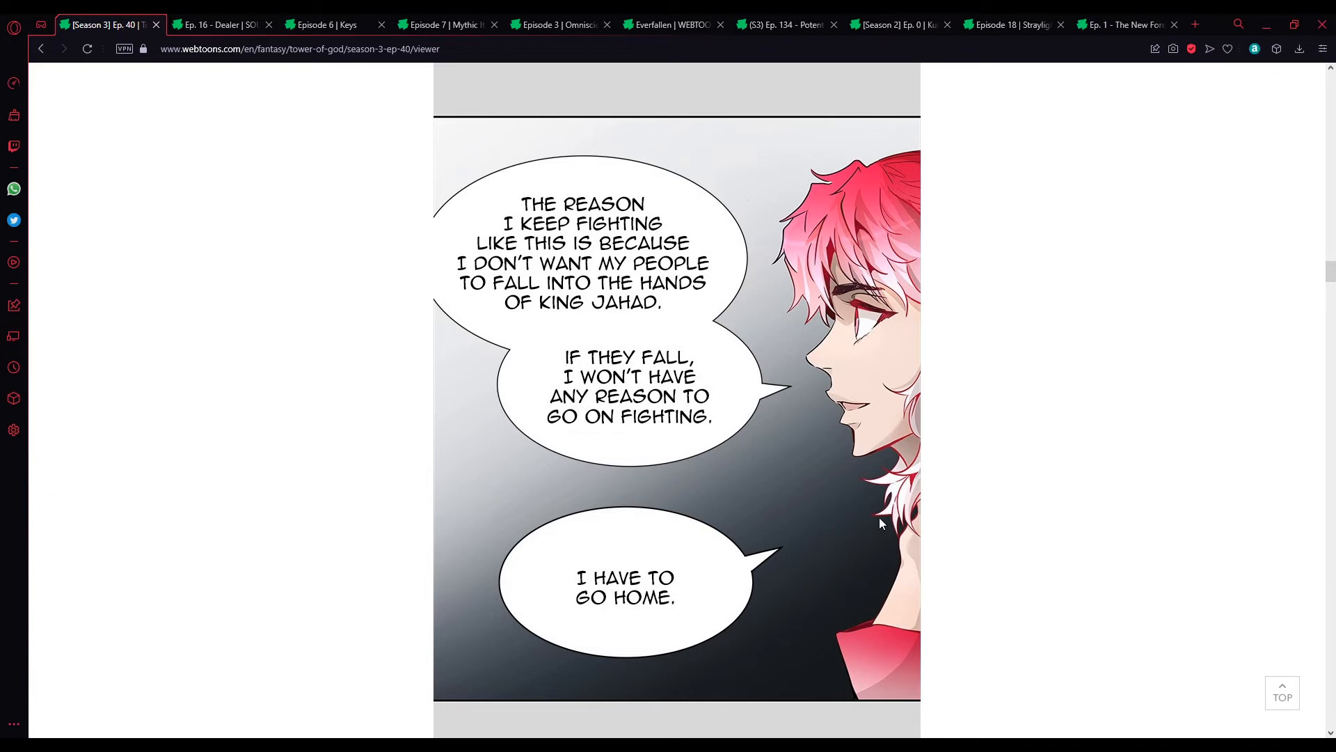
mouse_move(874, 539)
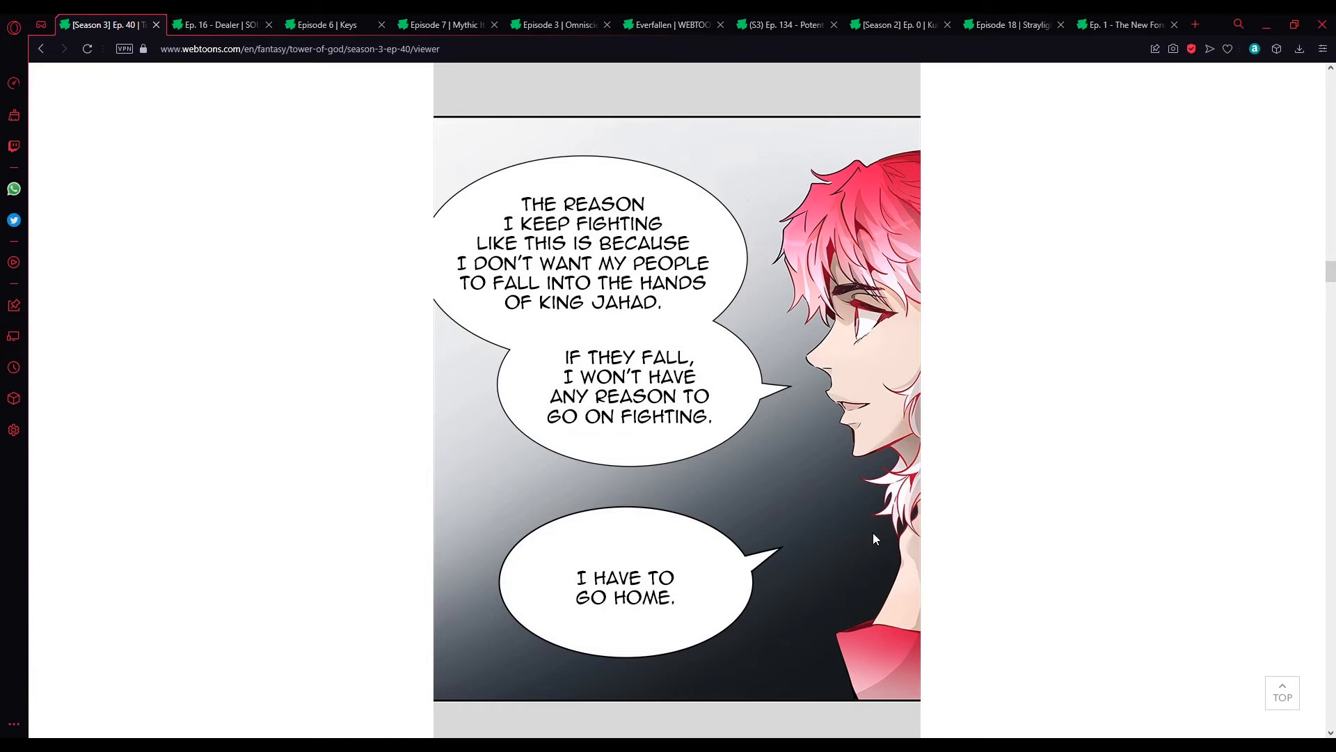
mouse_move(857, 579)
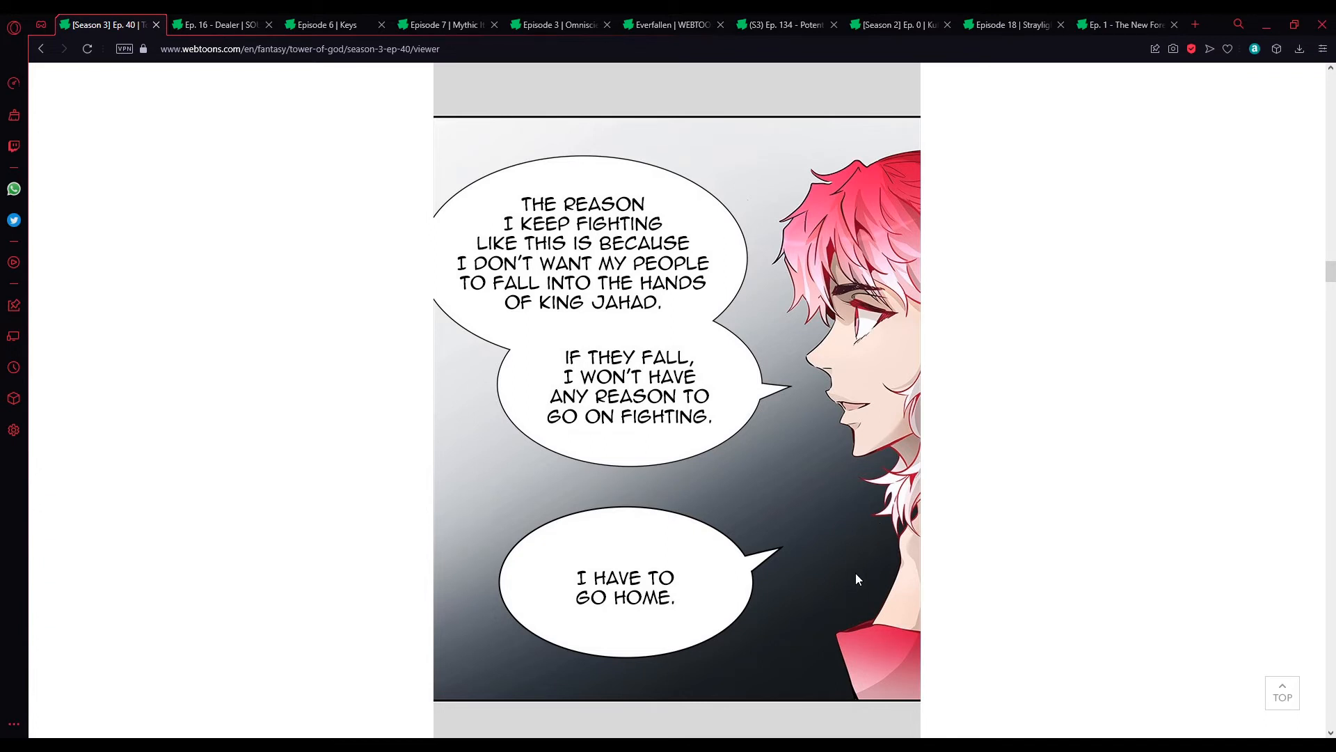
mouse_move(874, 568)
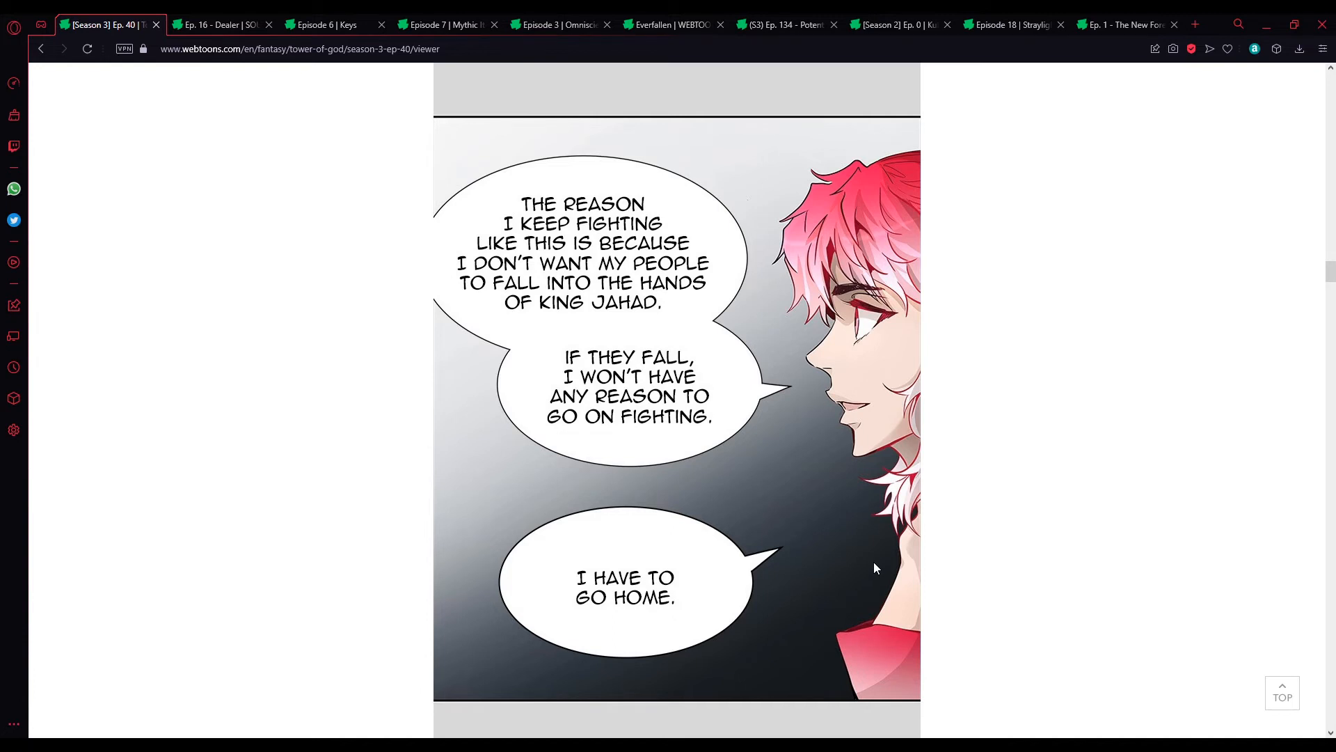
scroll("down", 3)
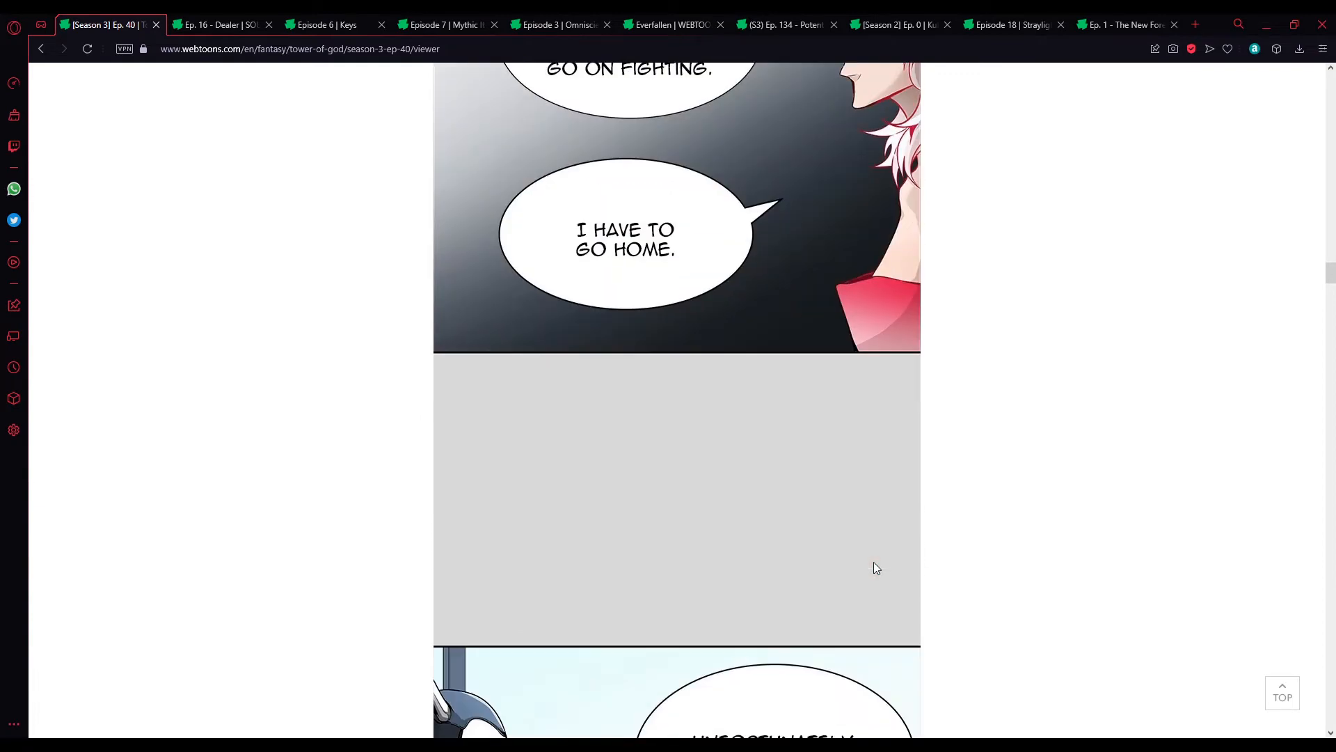
scroll("down", 3)
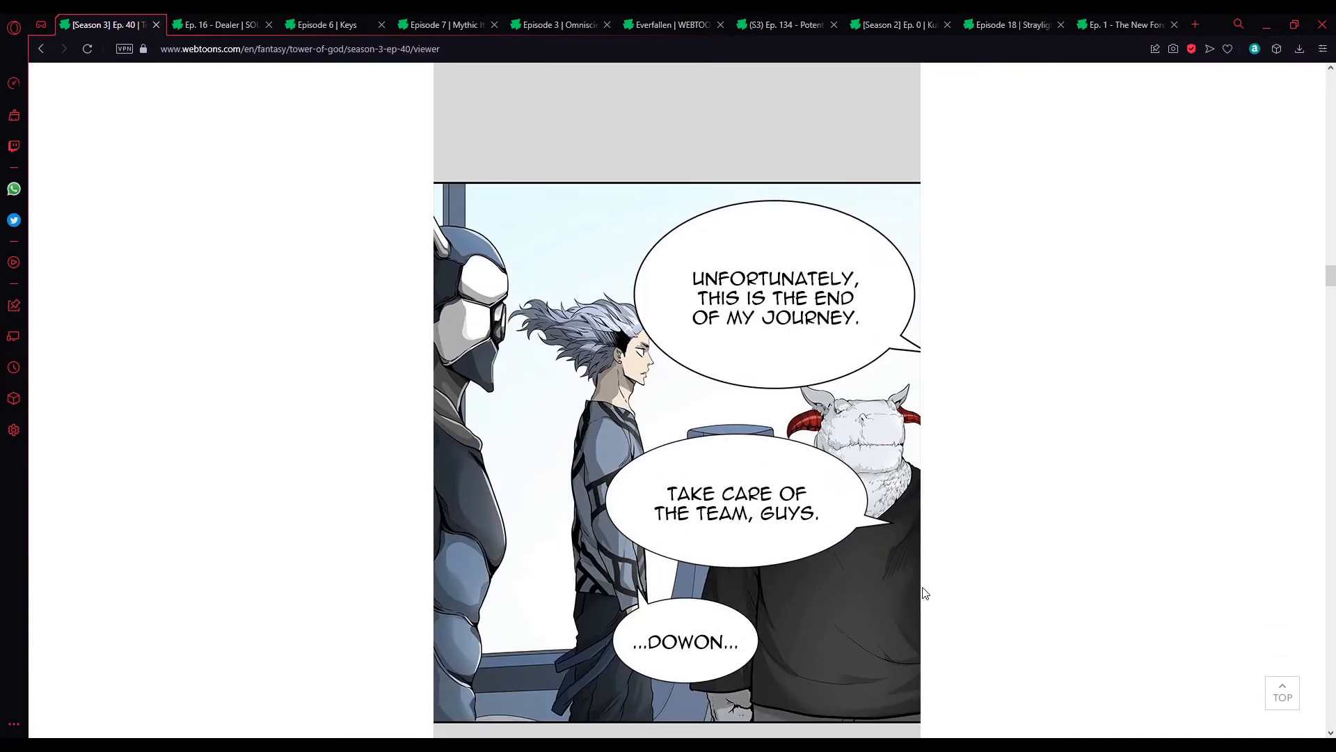
scroll("down", 3)
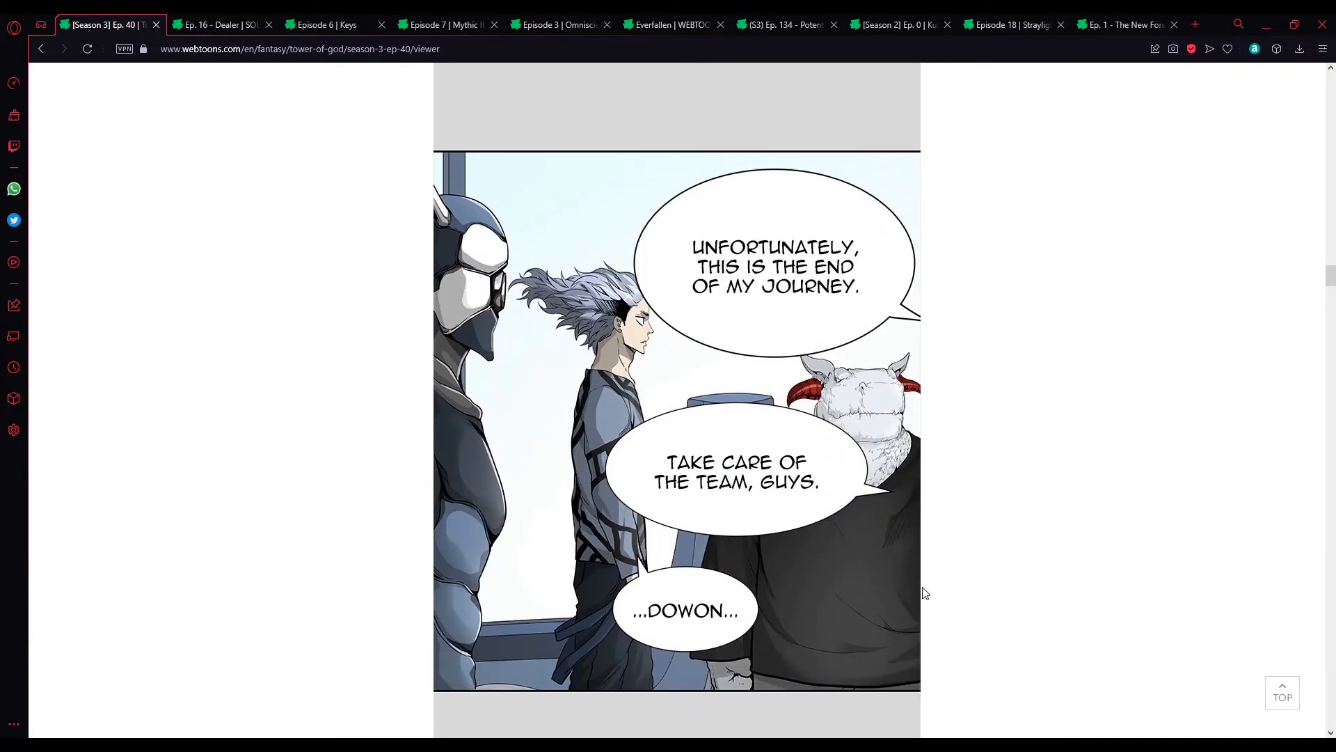
scroll("down", 3)
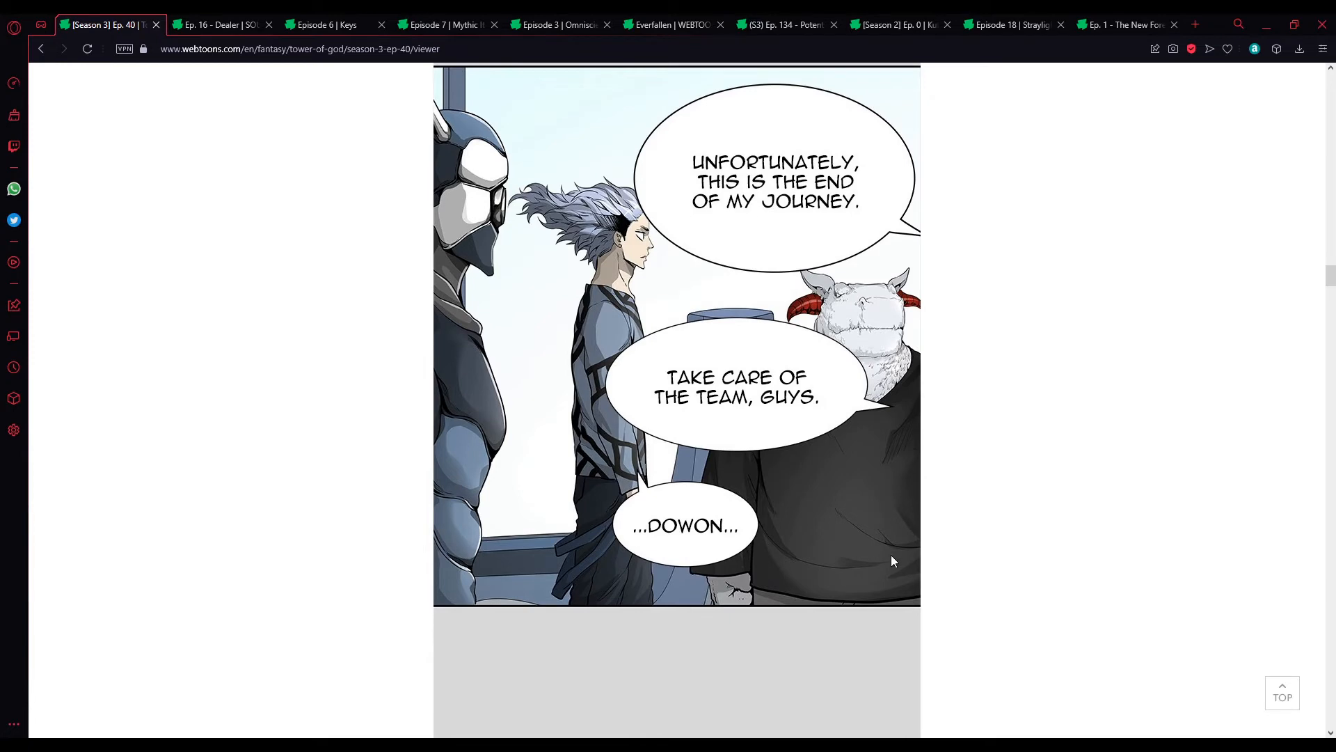
scroll("down", 3)
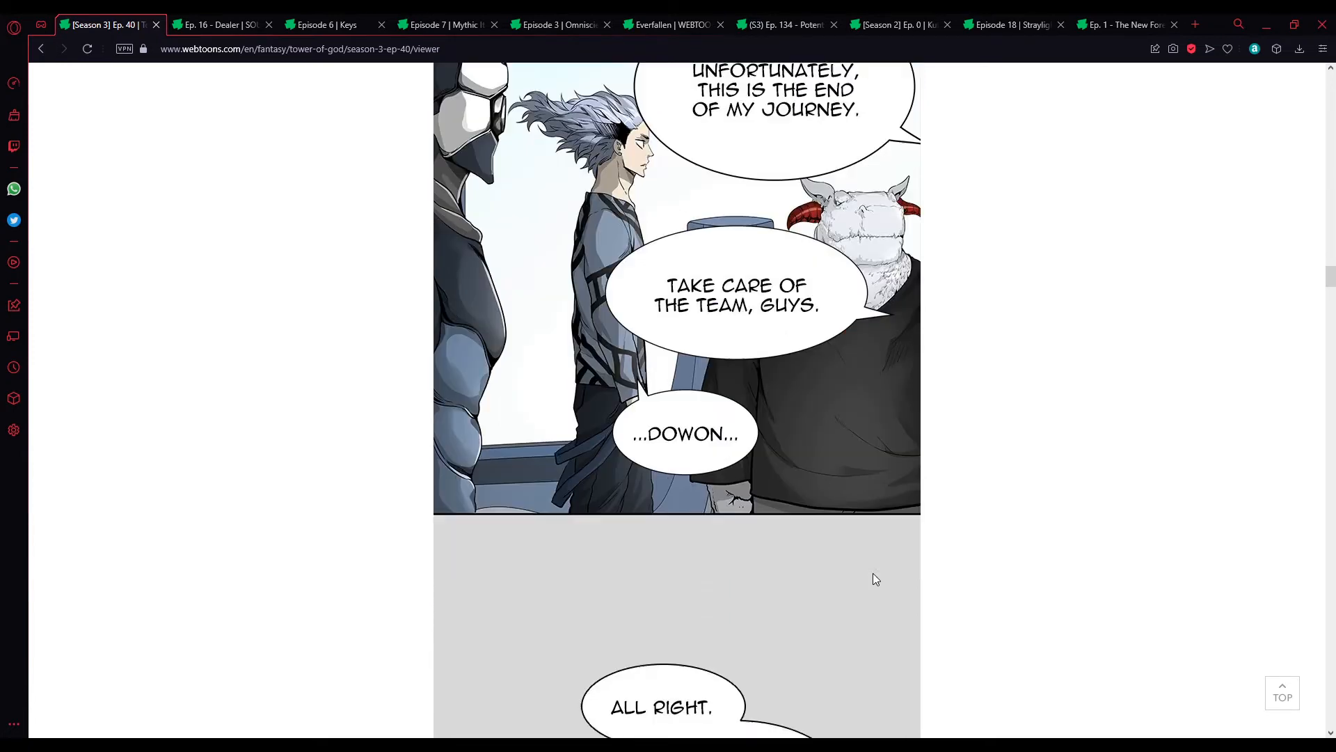
scroll("down", 3)
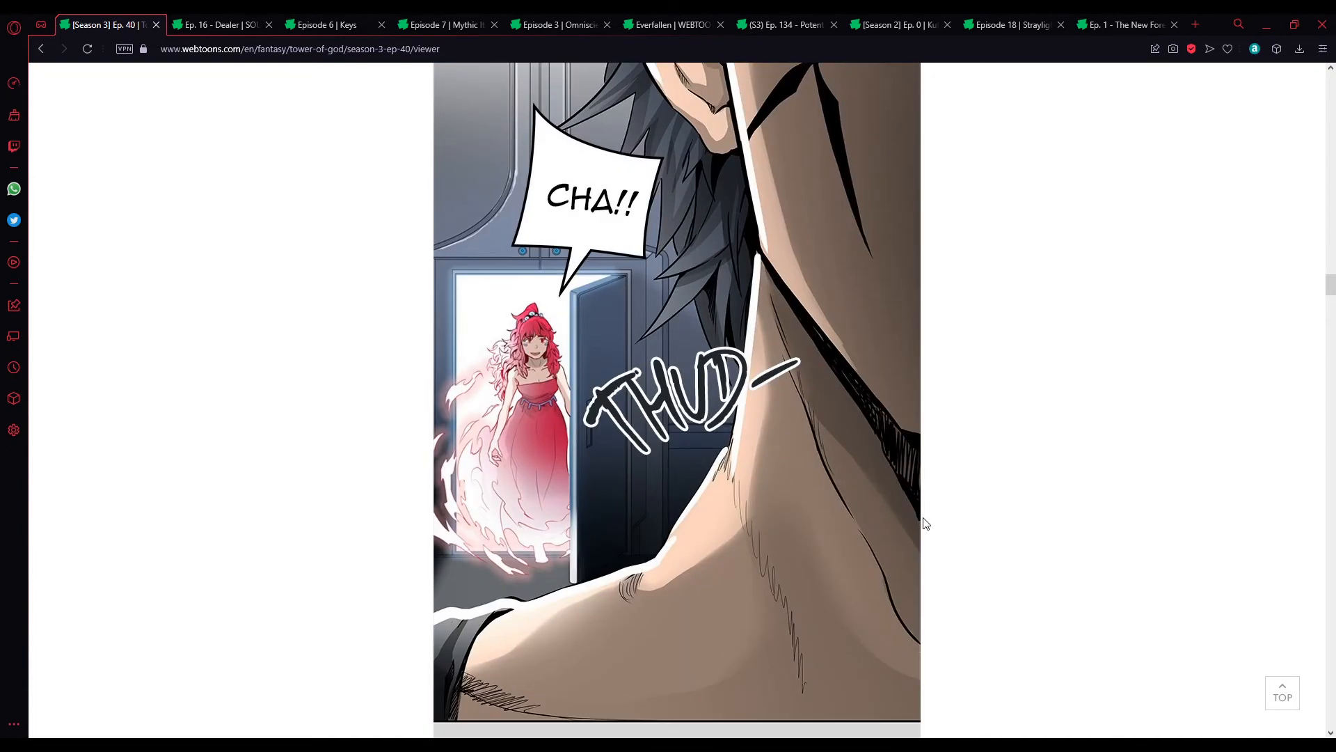
scroll("down", 3)
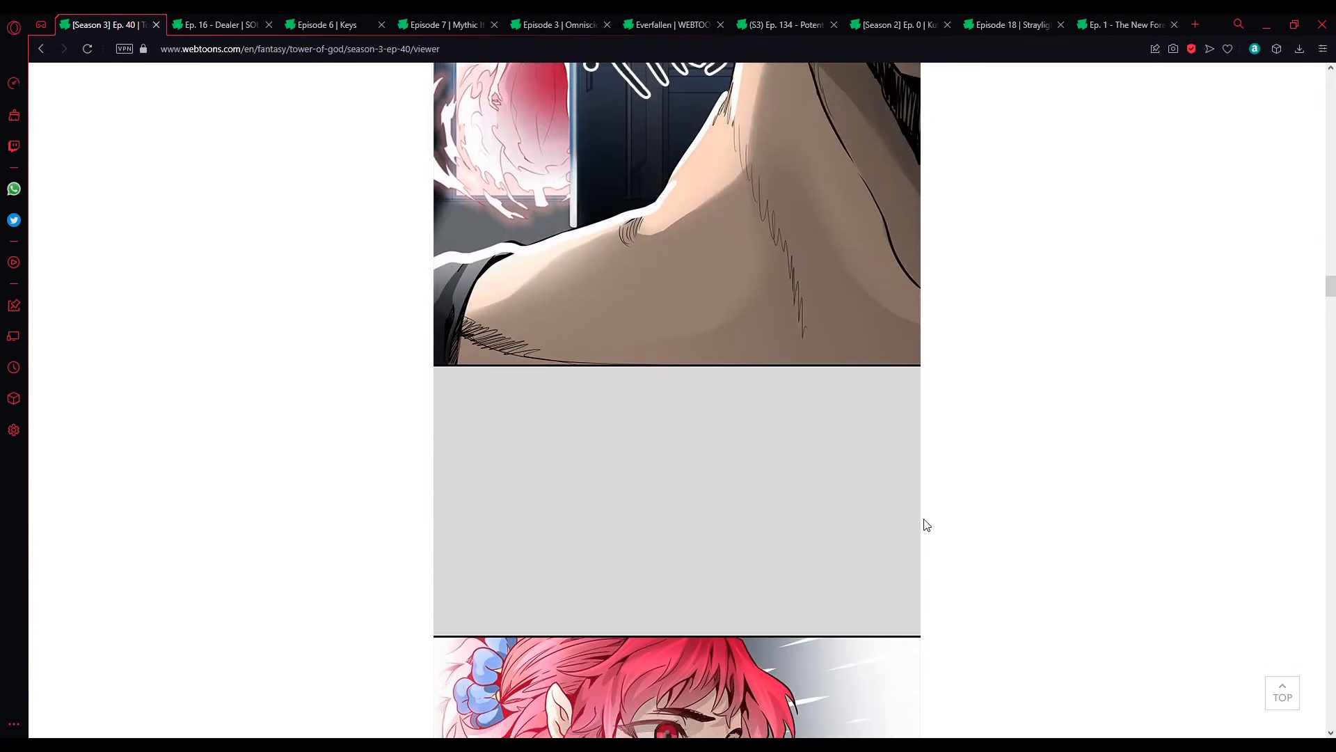
scroll("down", 3)
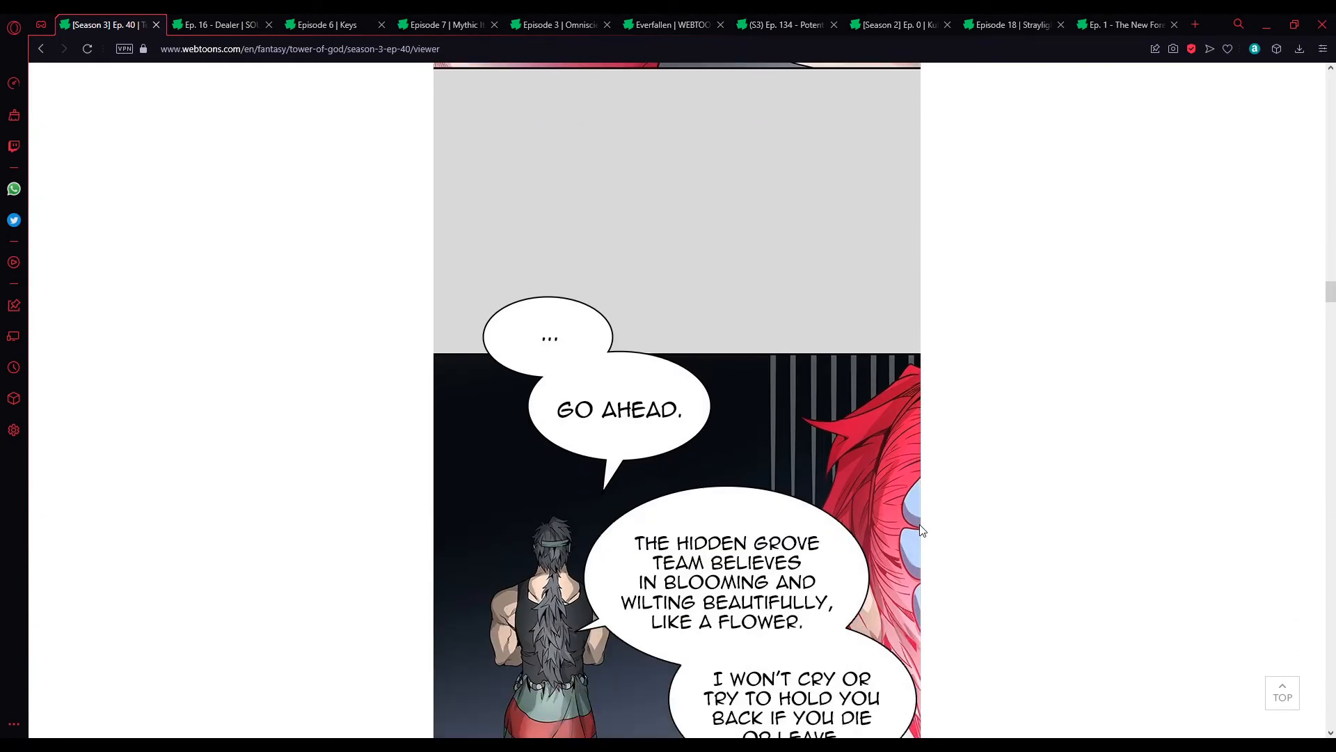
scroll("down", 3)
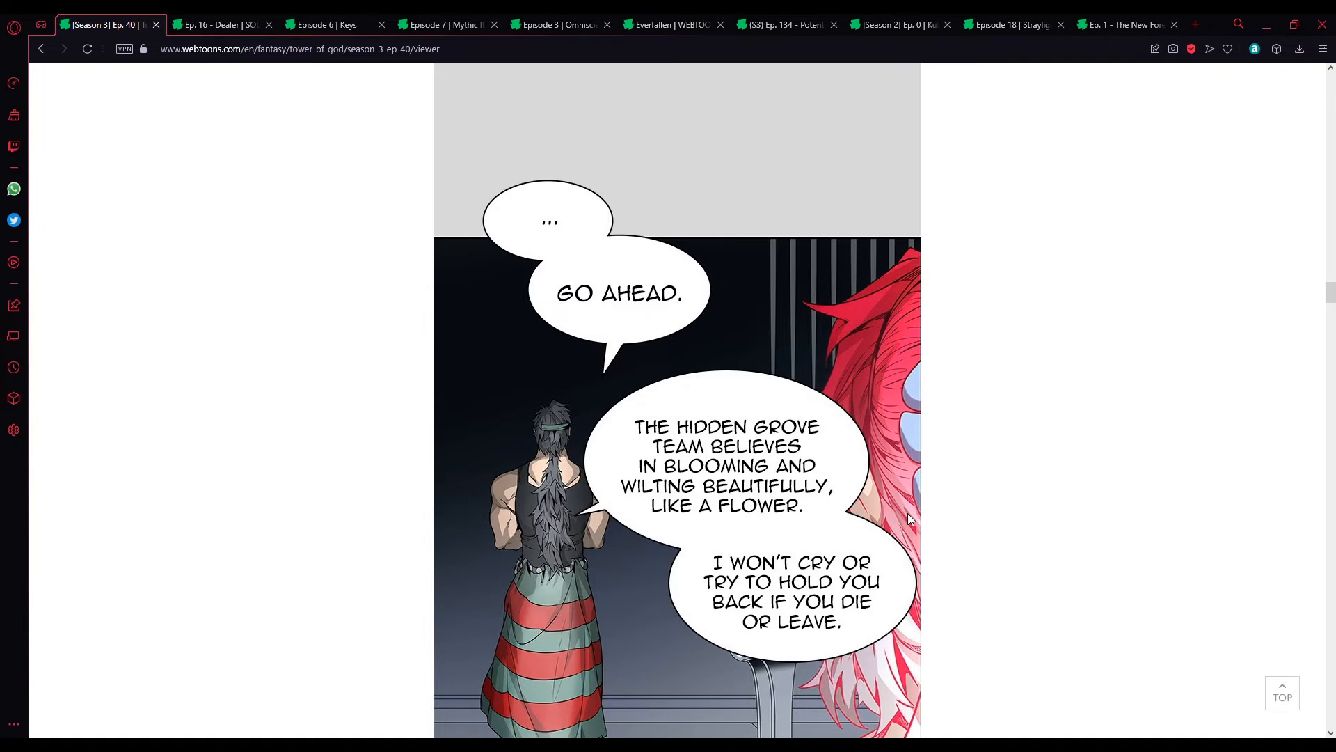
scroll("down", 3)
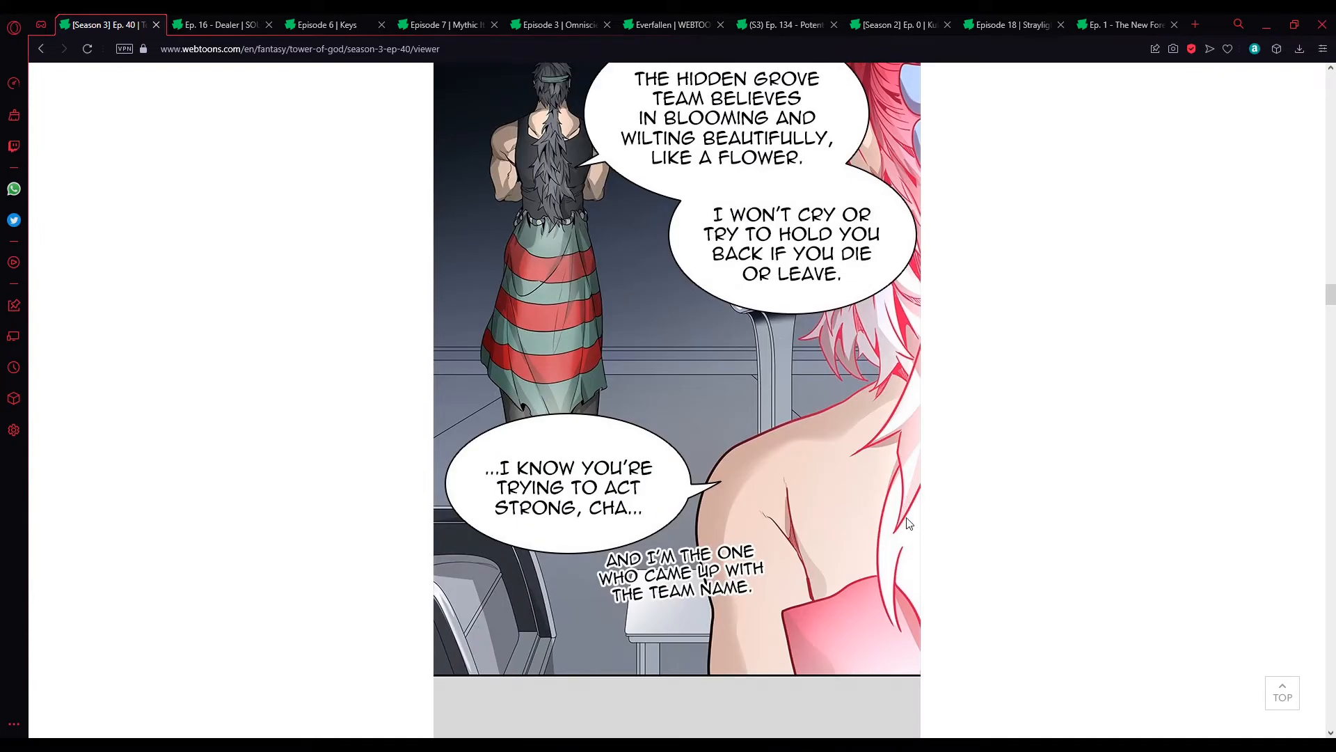
mouse_move(995, 463)
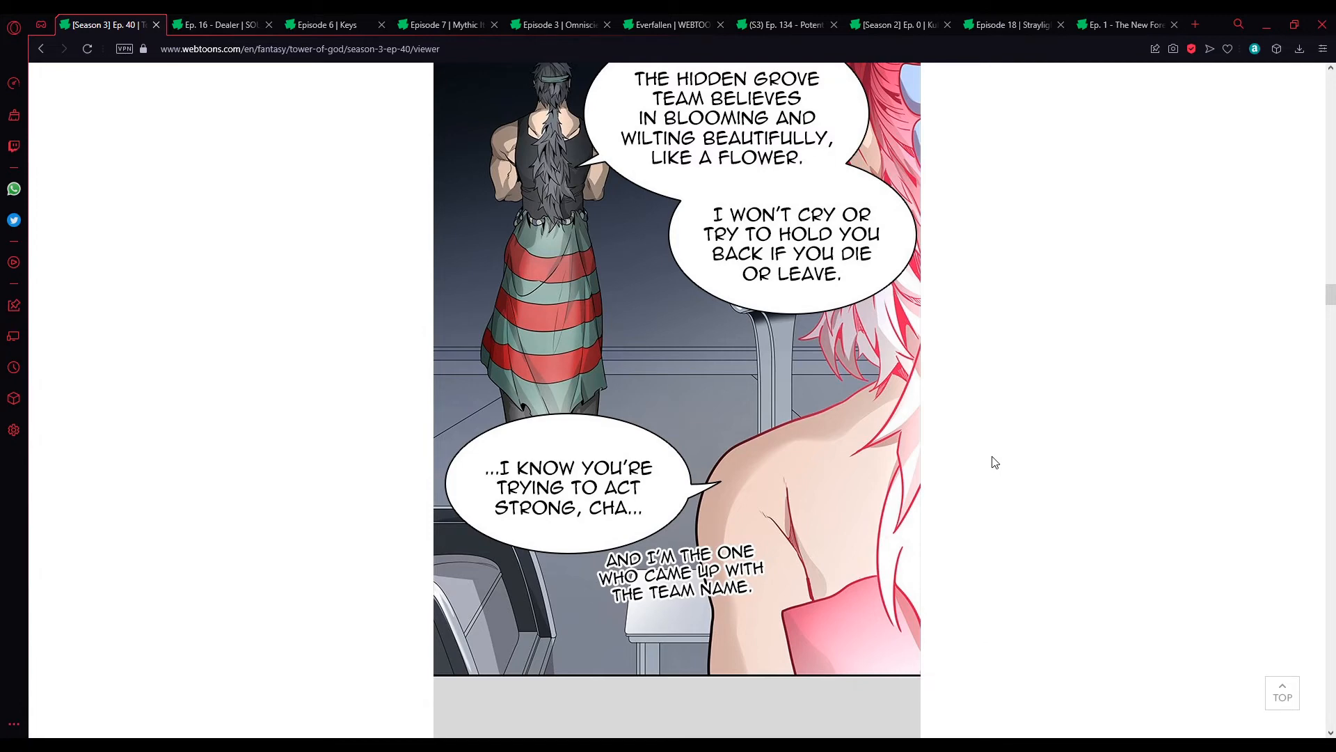
scroll("down", 3)
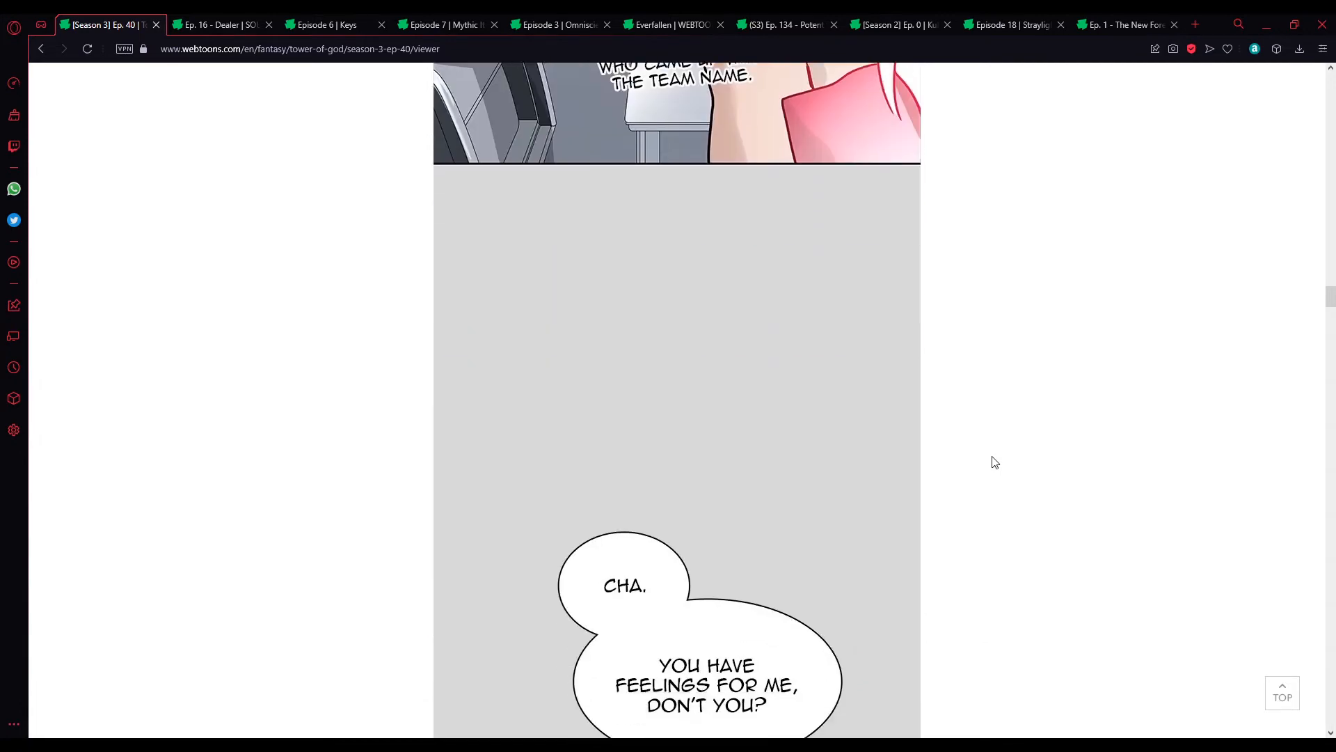
scroll("down", 3)
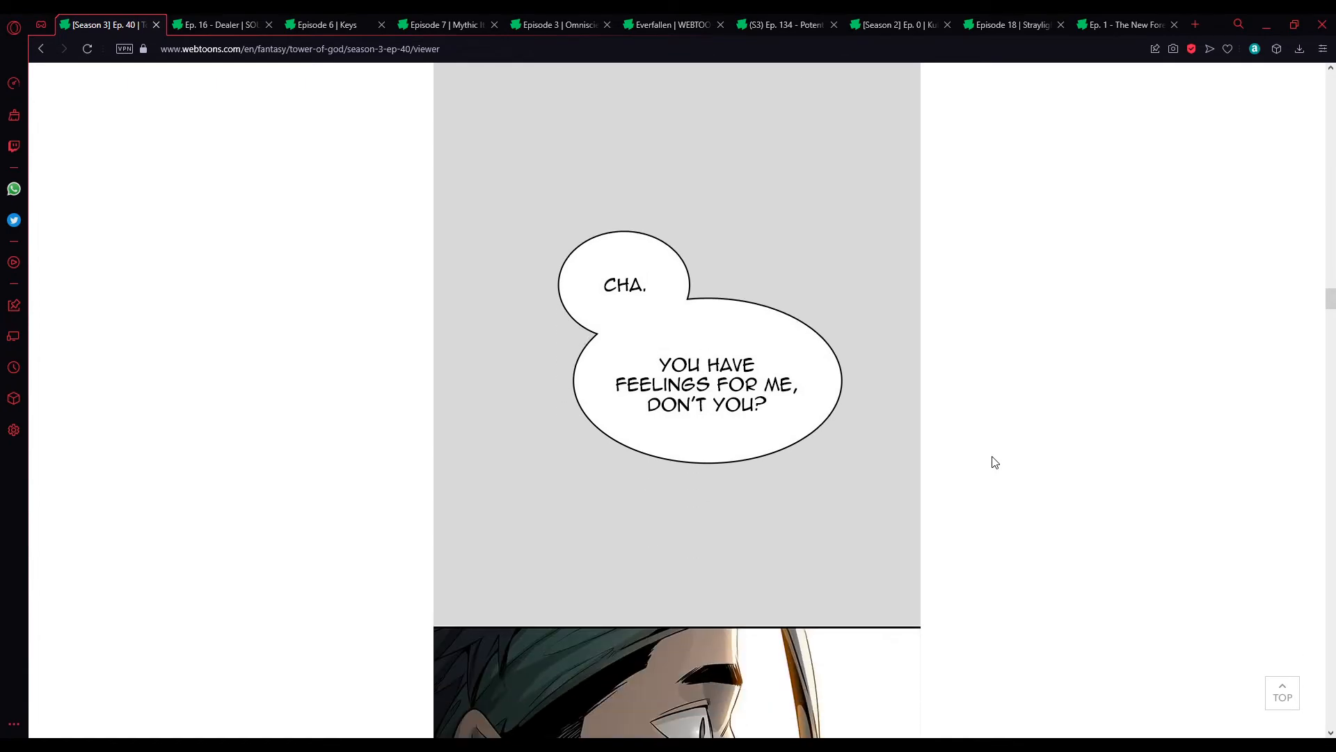
scroll("down", 3)
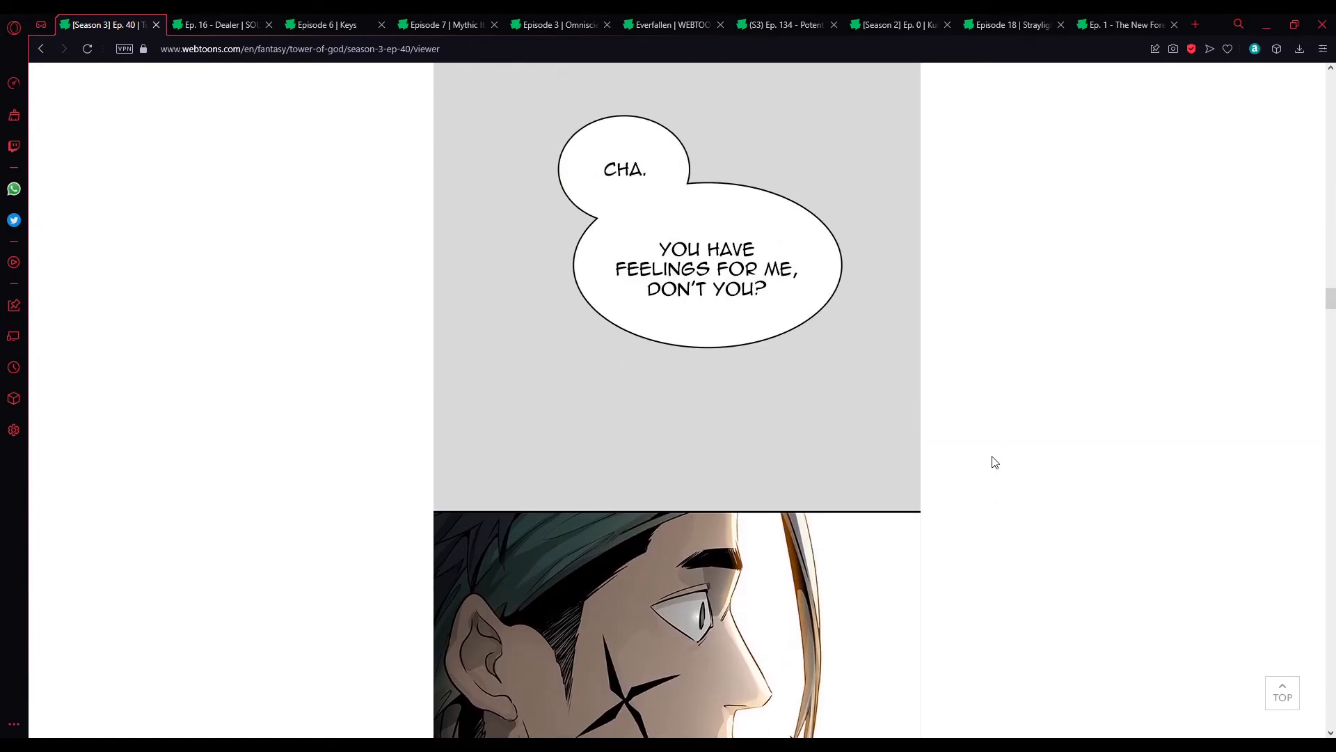
scroll("down", 3)
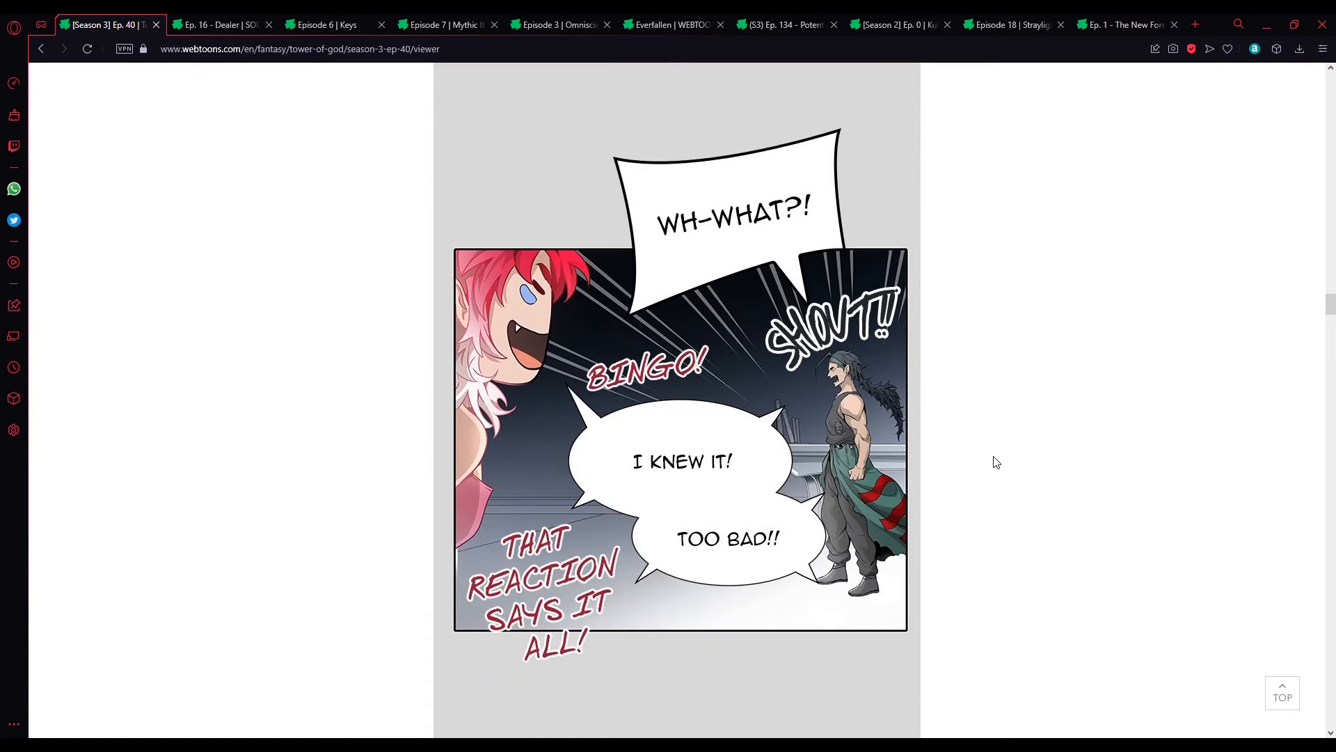
scroll("down", 3)
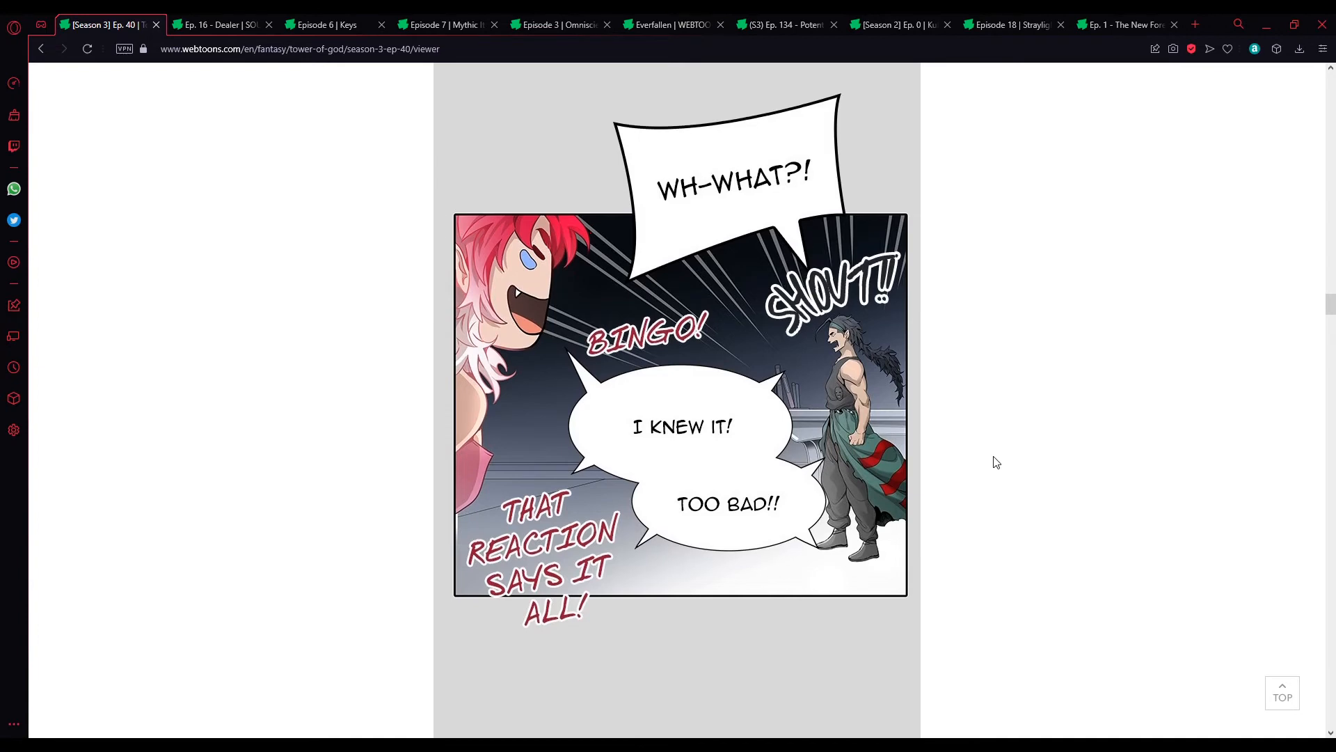
scroll("down", 3)
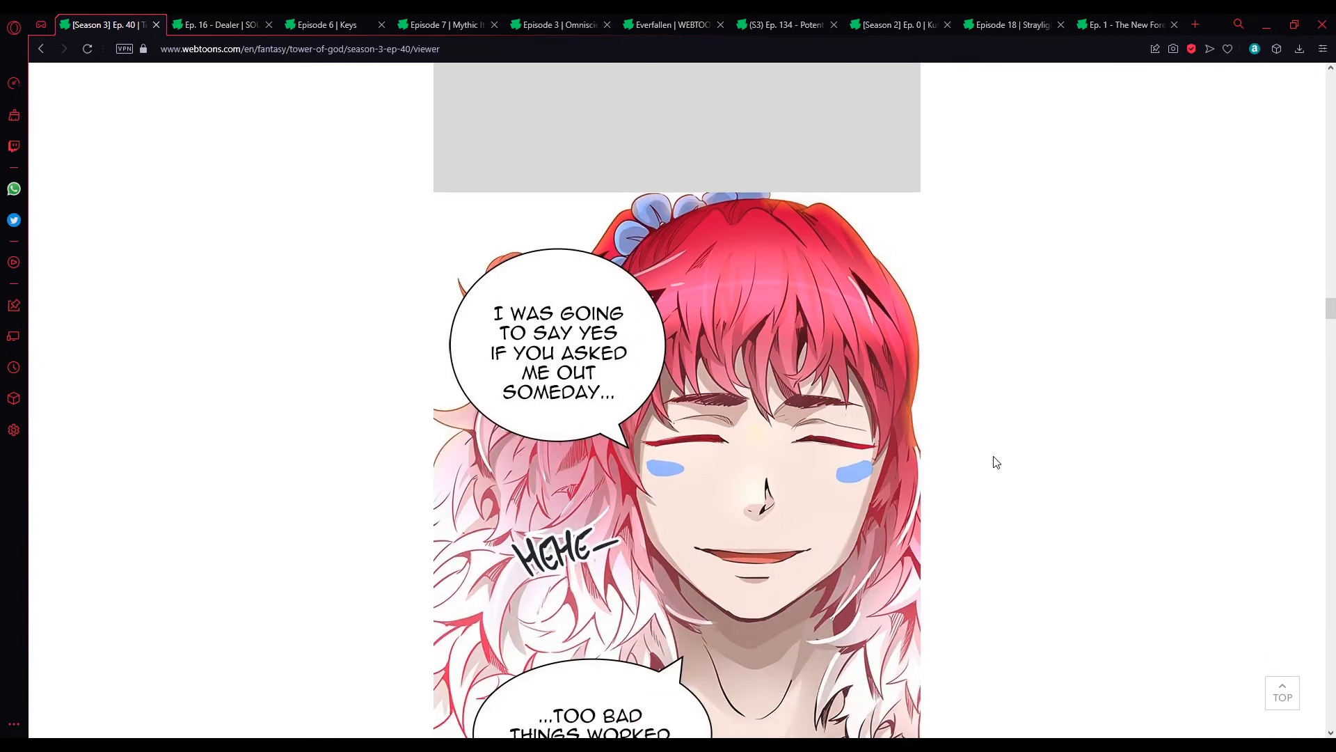
scroll("down", 3)
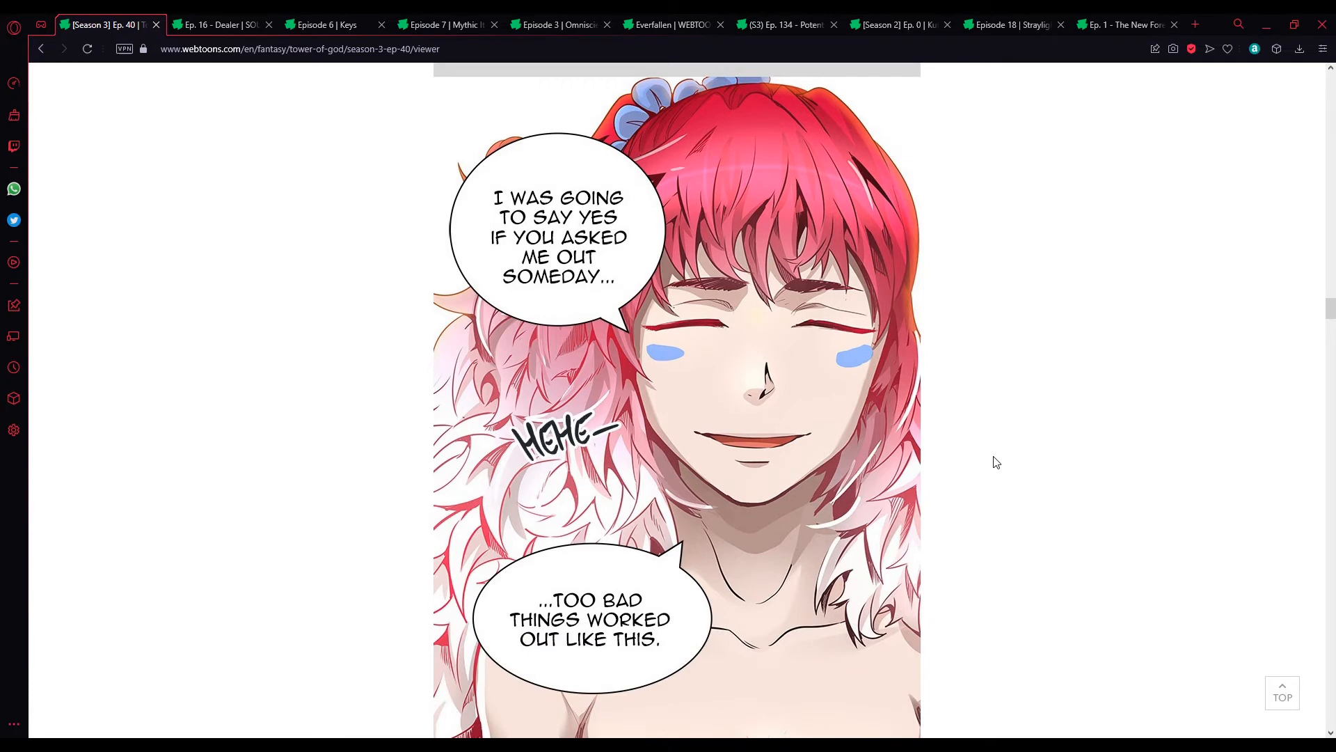
scroll("down", 3)
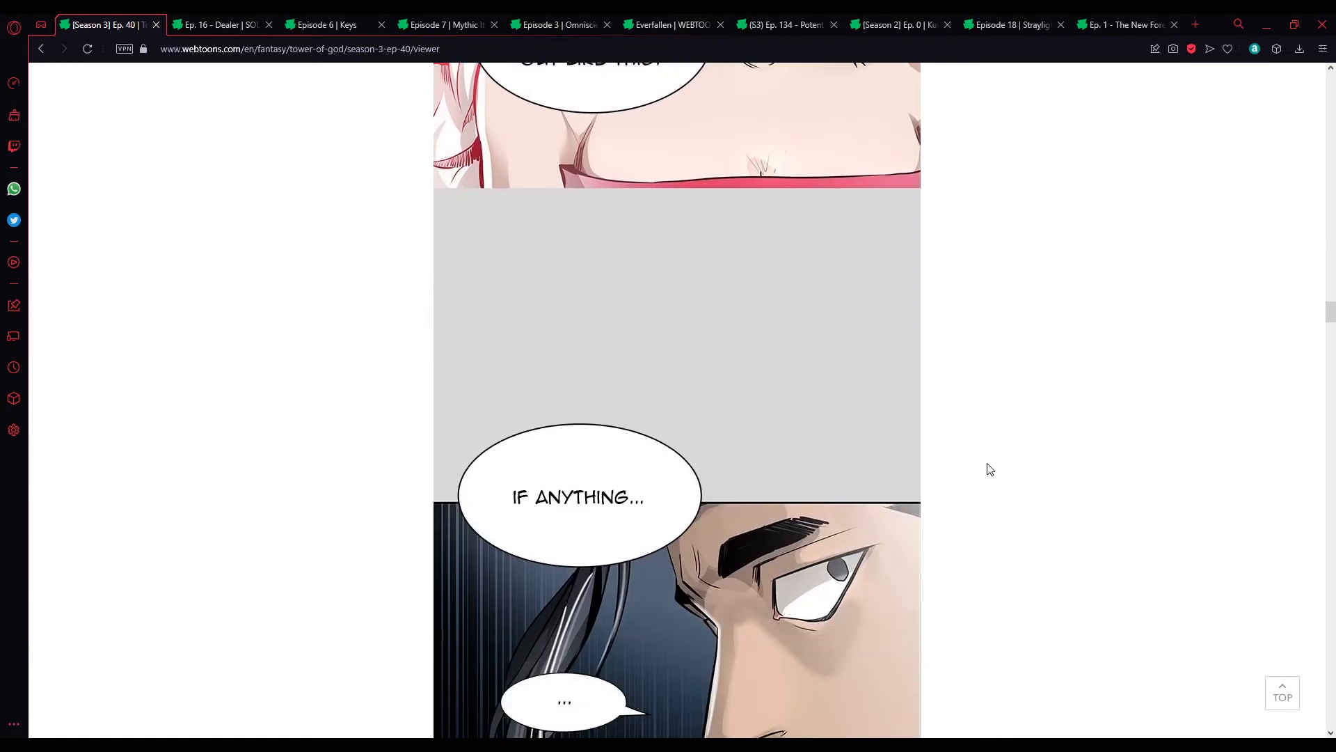
scroll("down", 3)
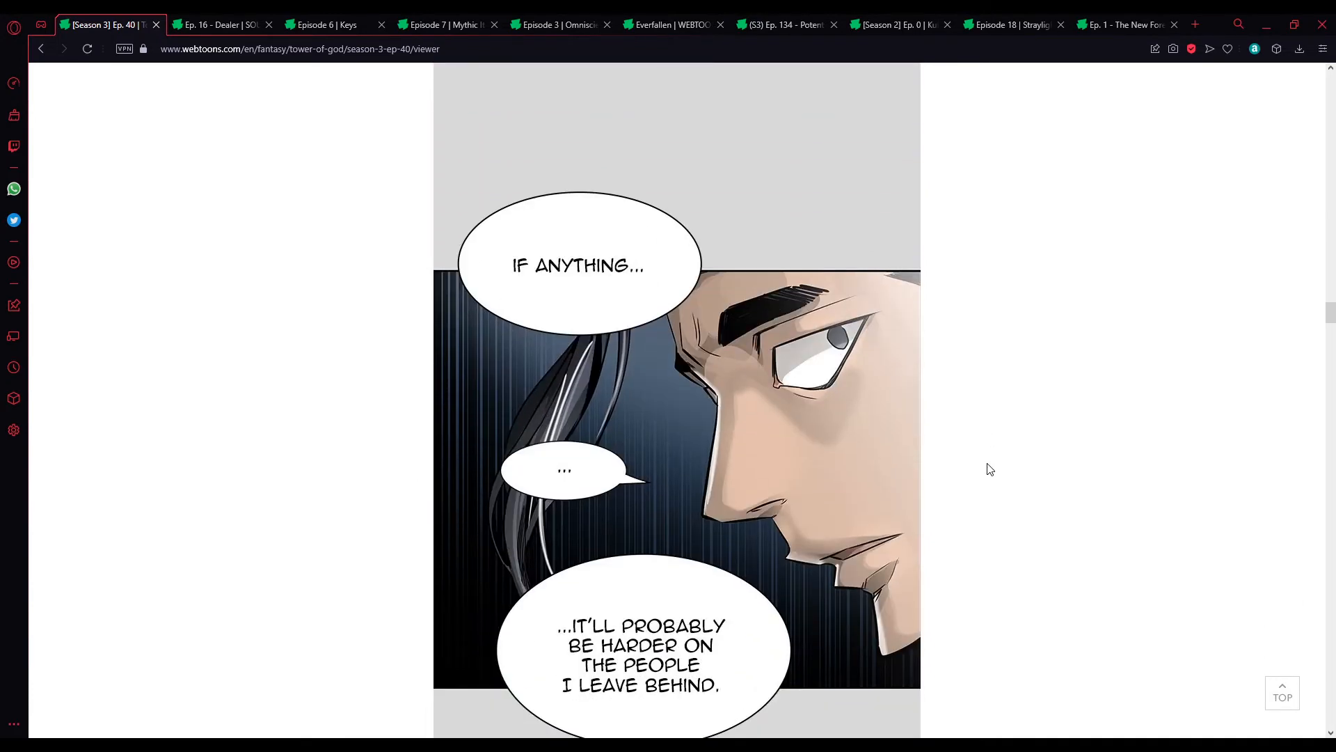
scroll("down", 3)
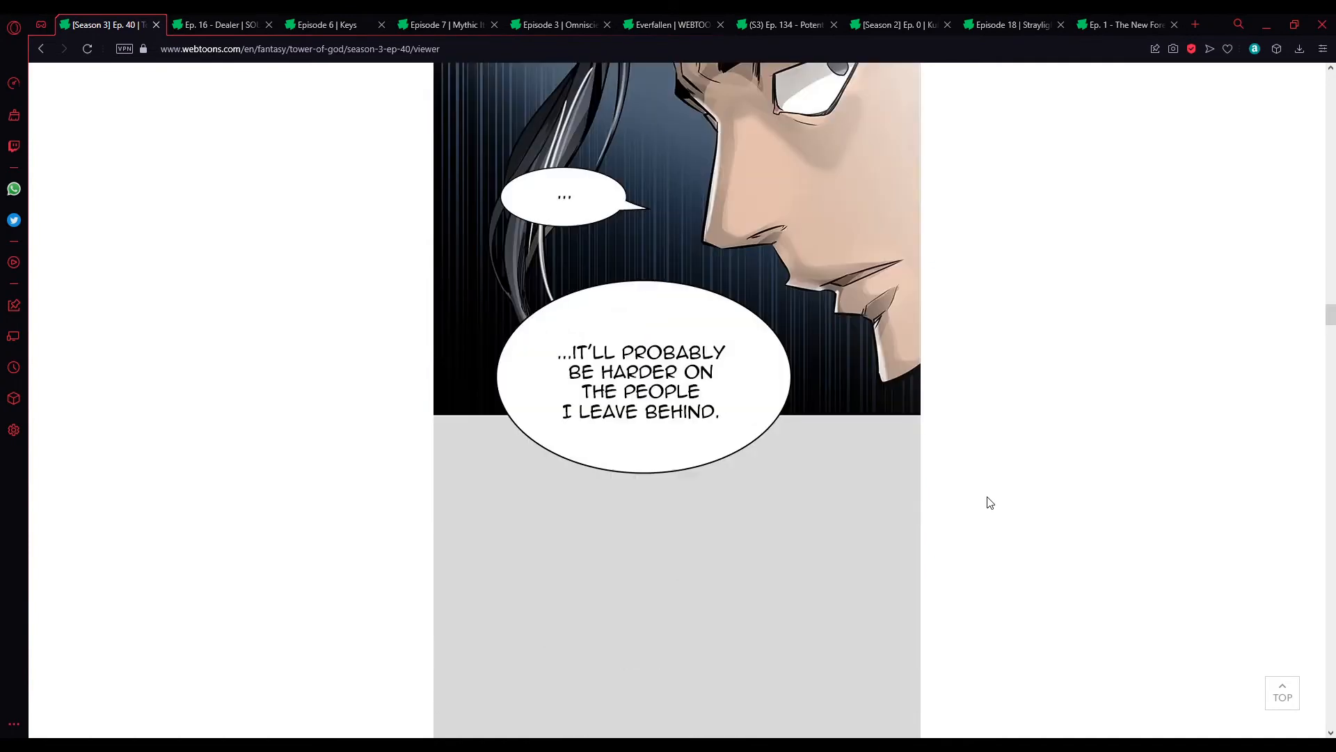
scroll("down", 3)
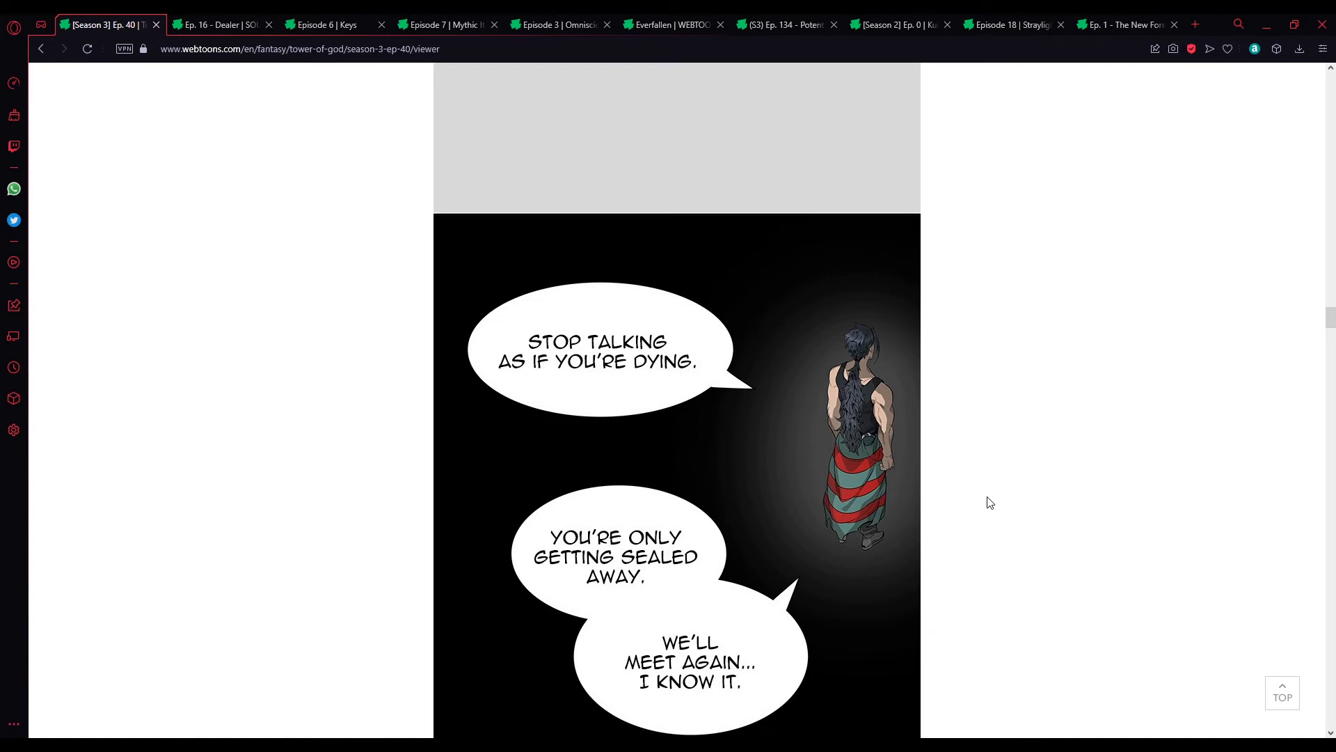
scroll("down", 3)
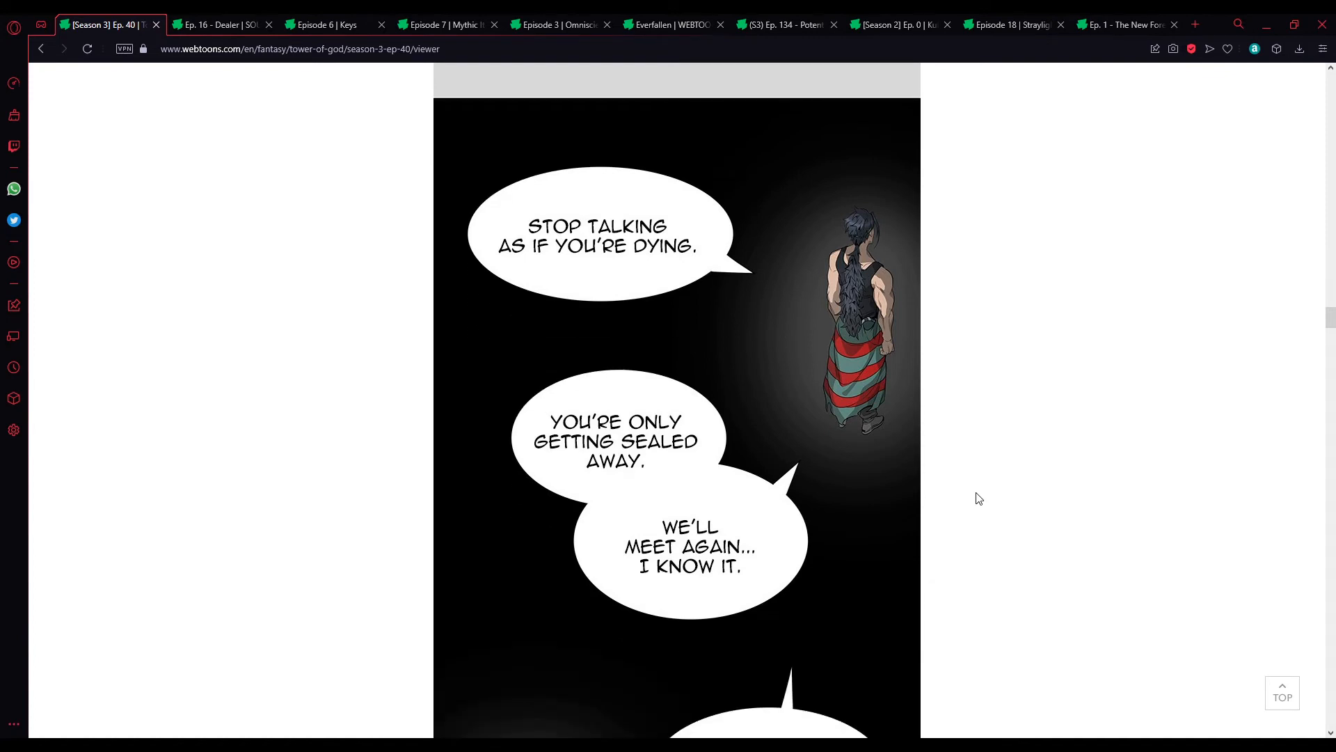
scroll("down", 3)
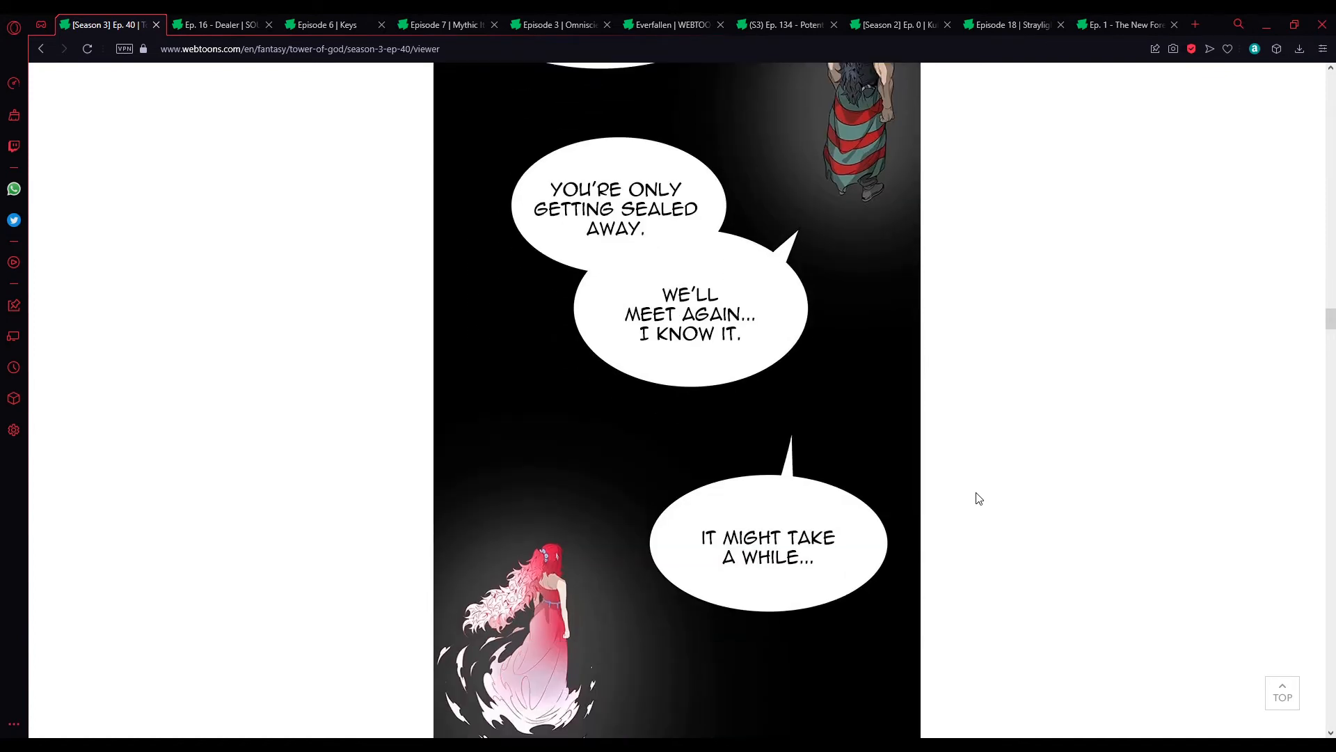
scroll("down", 3)
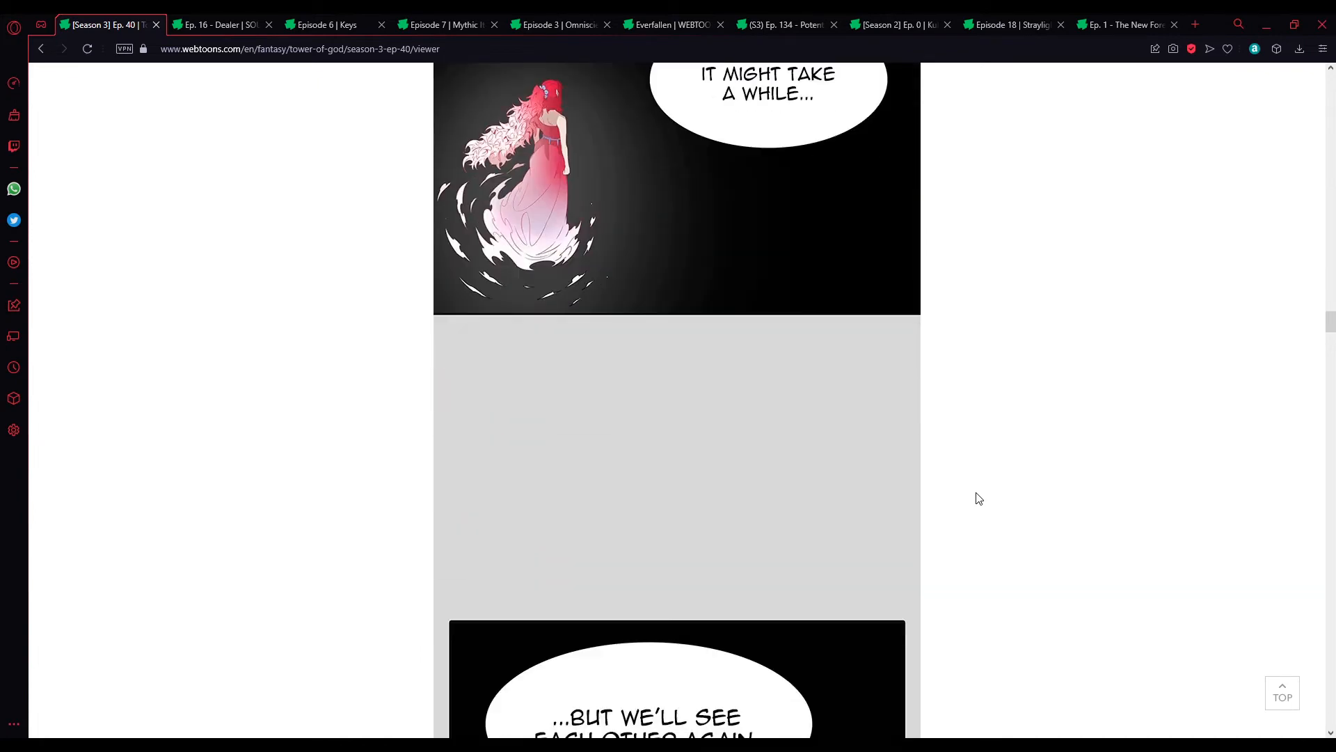
scroll("down", 3)
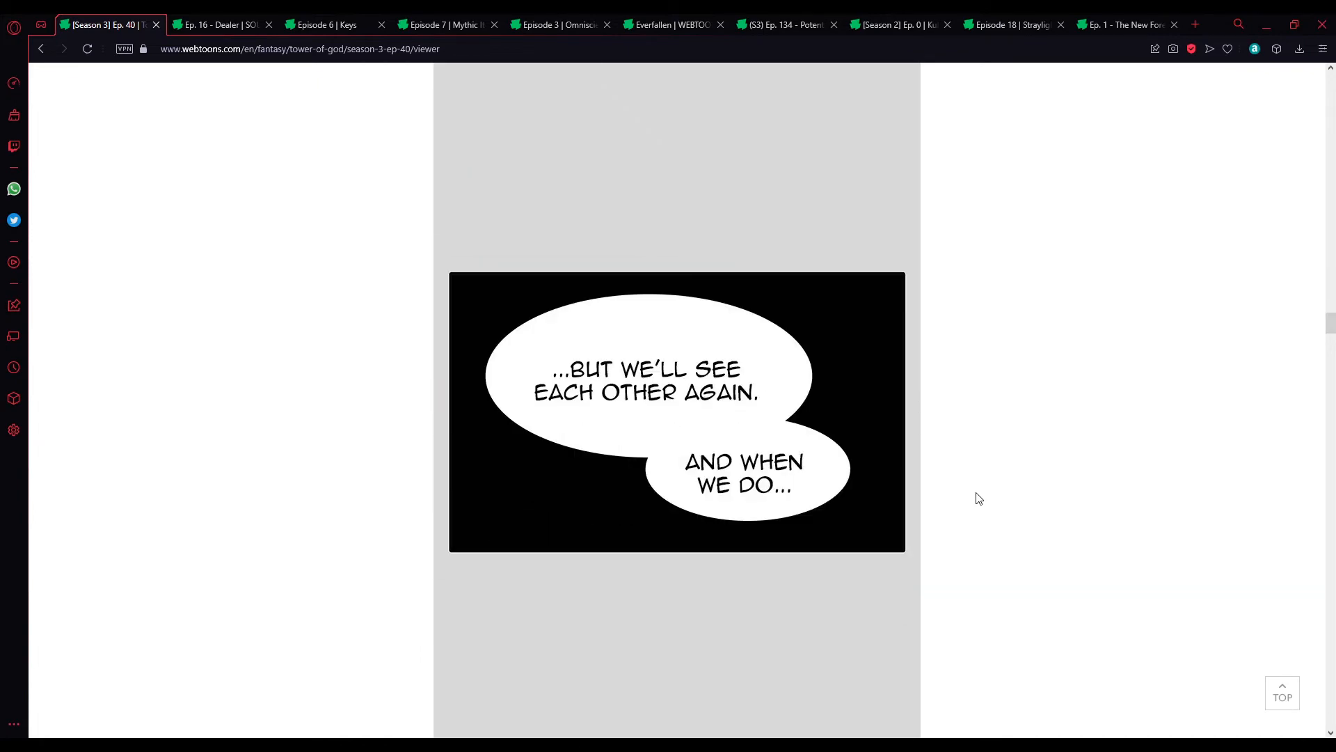
scroll("down", 3)
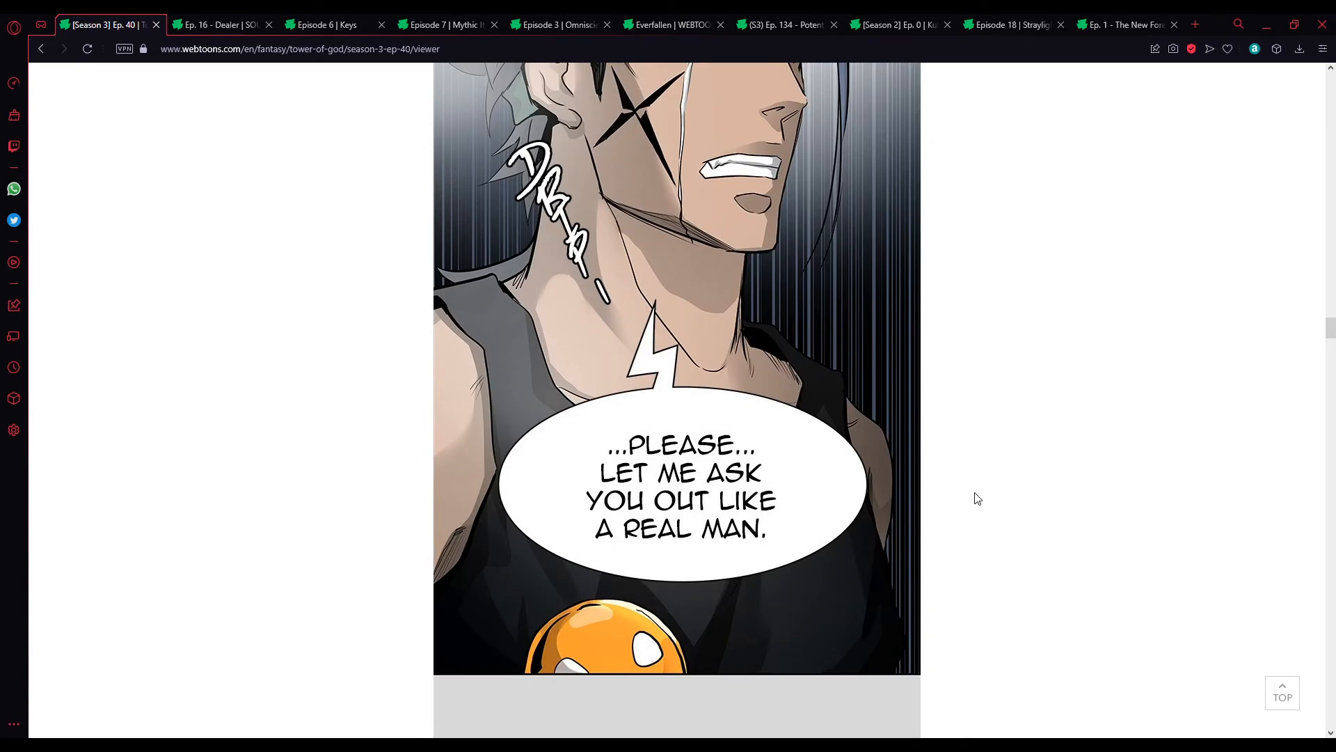
scroll("down", 3)
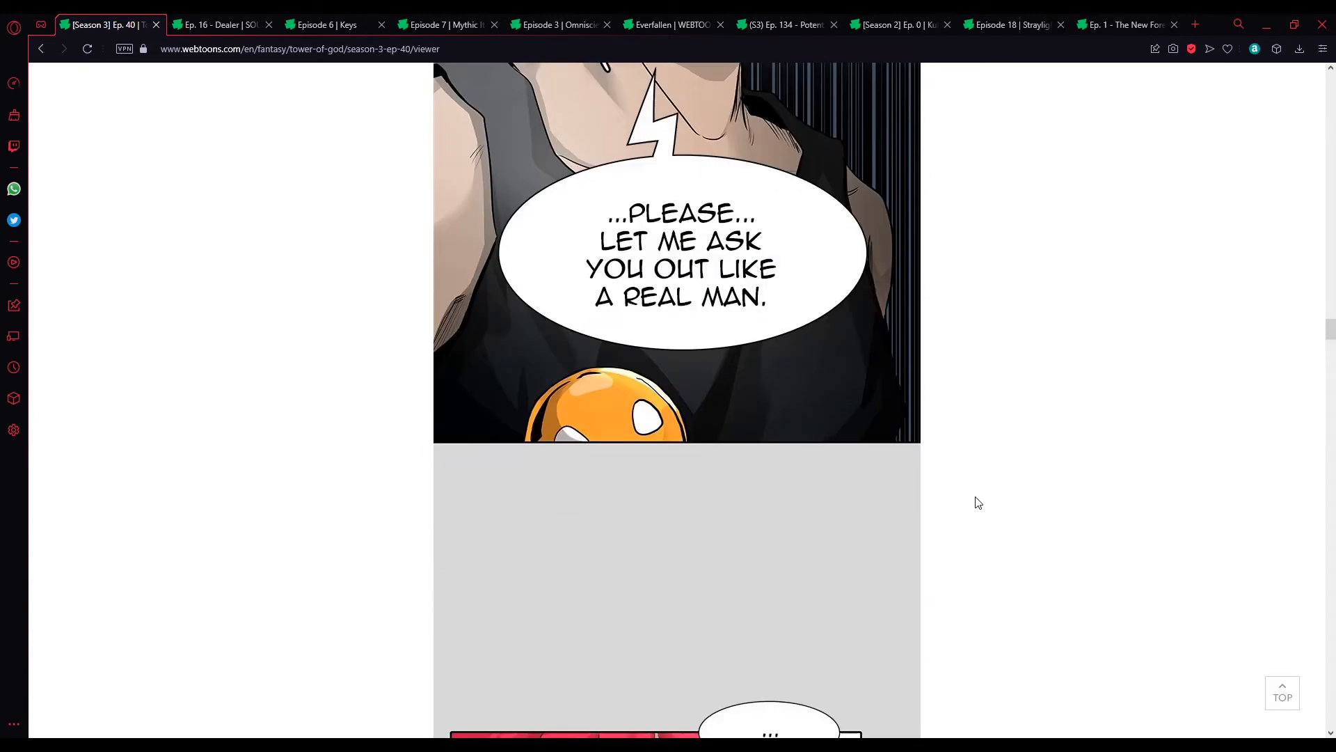
scroll("down", 3)
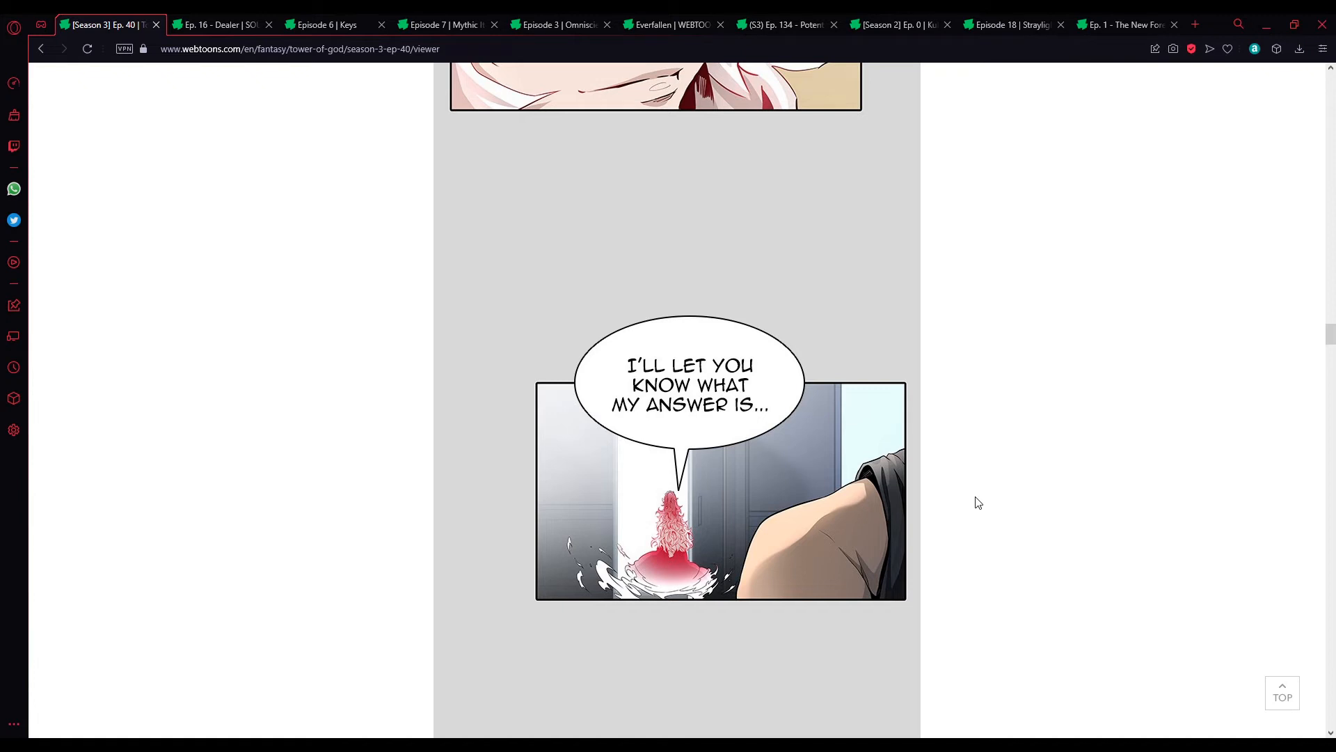
scroll("down", 3)
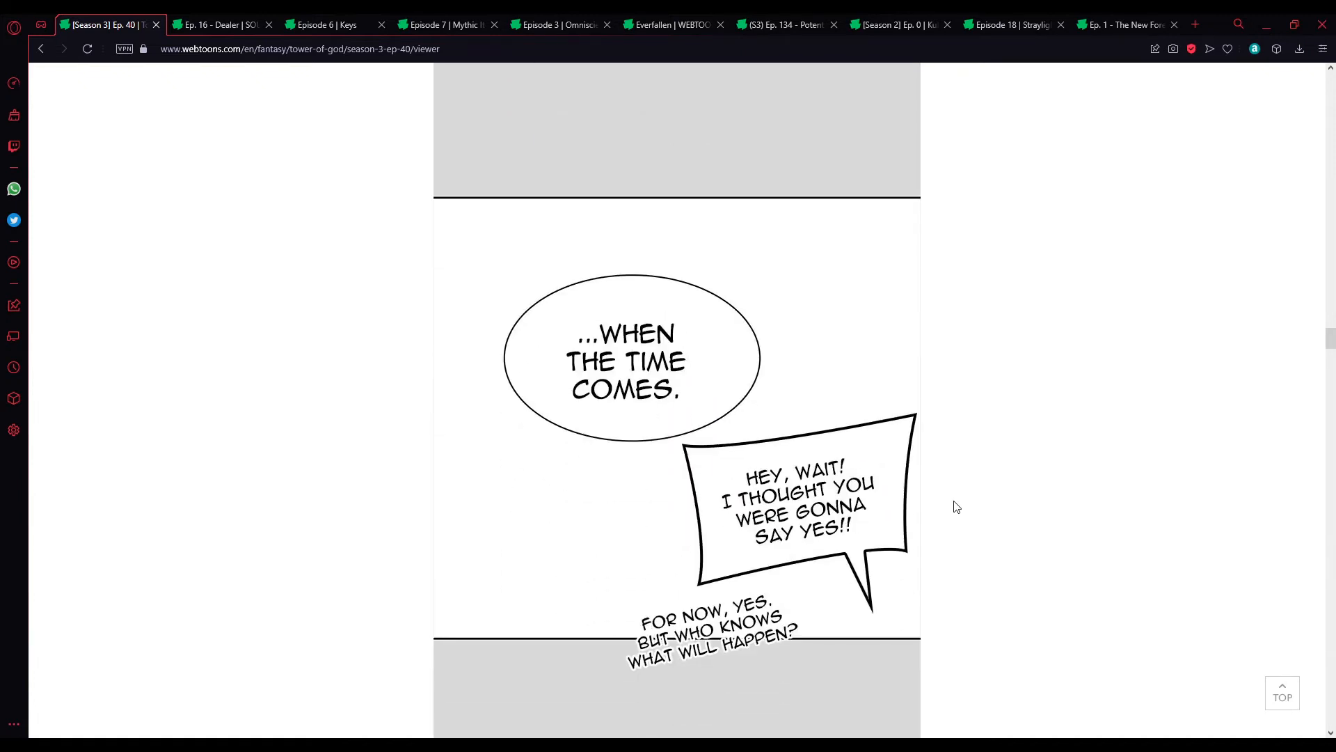
mouse_move(991, 518)
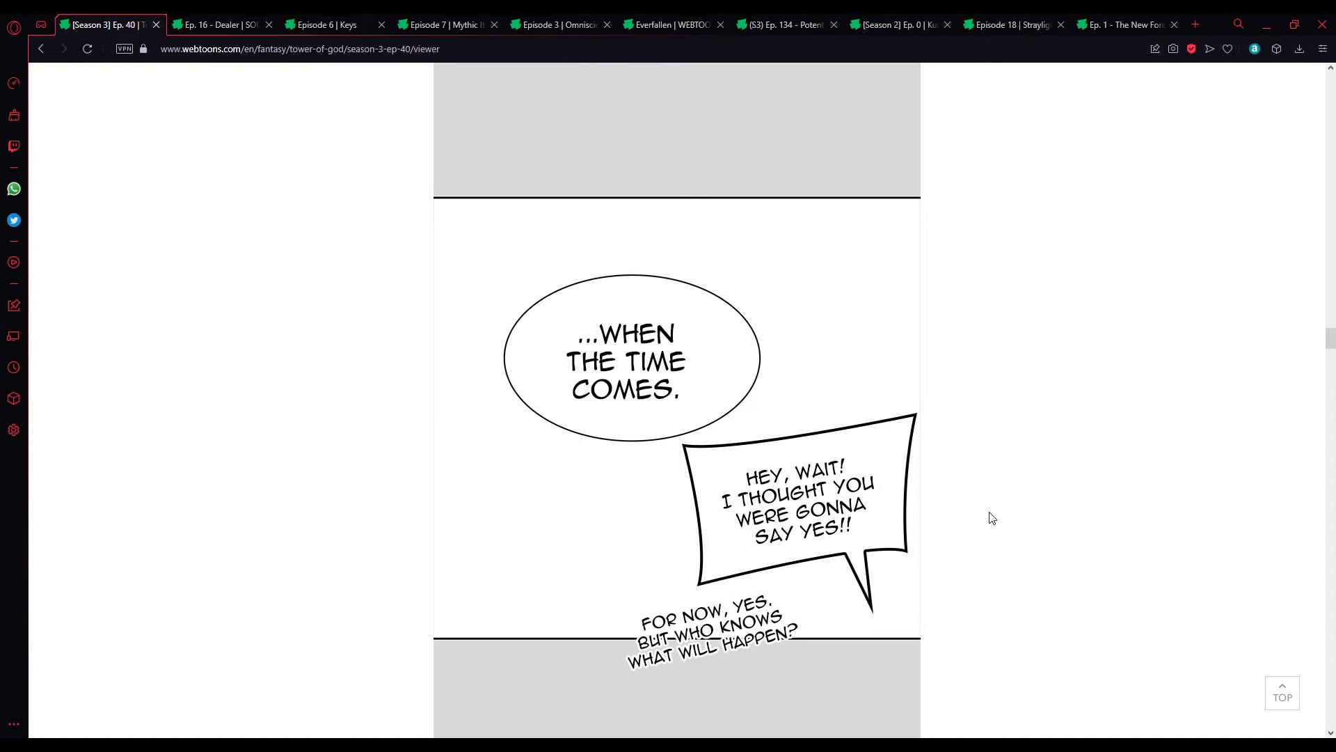
scroll("down", 3)
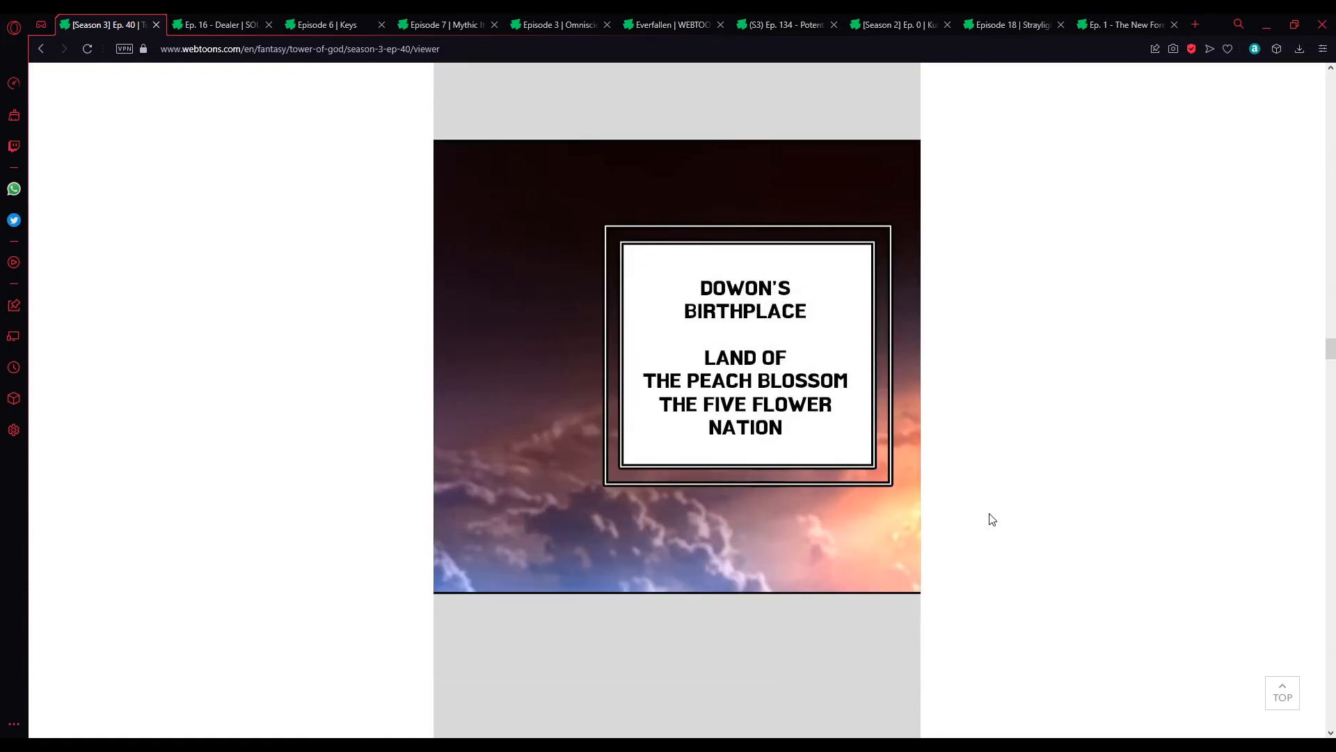
mouse_move(895, 534)
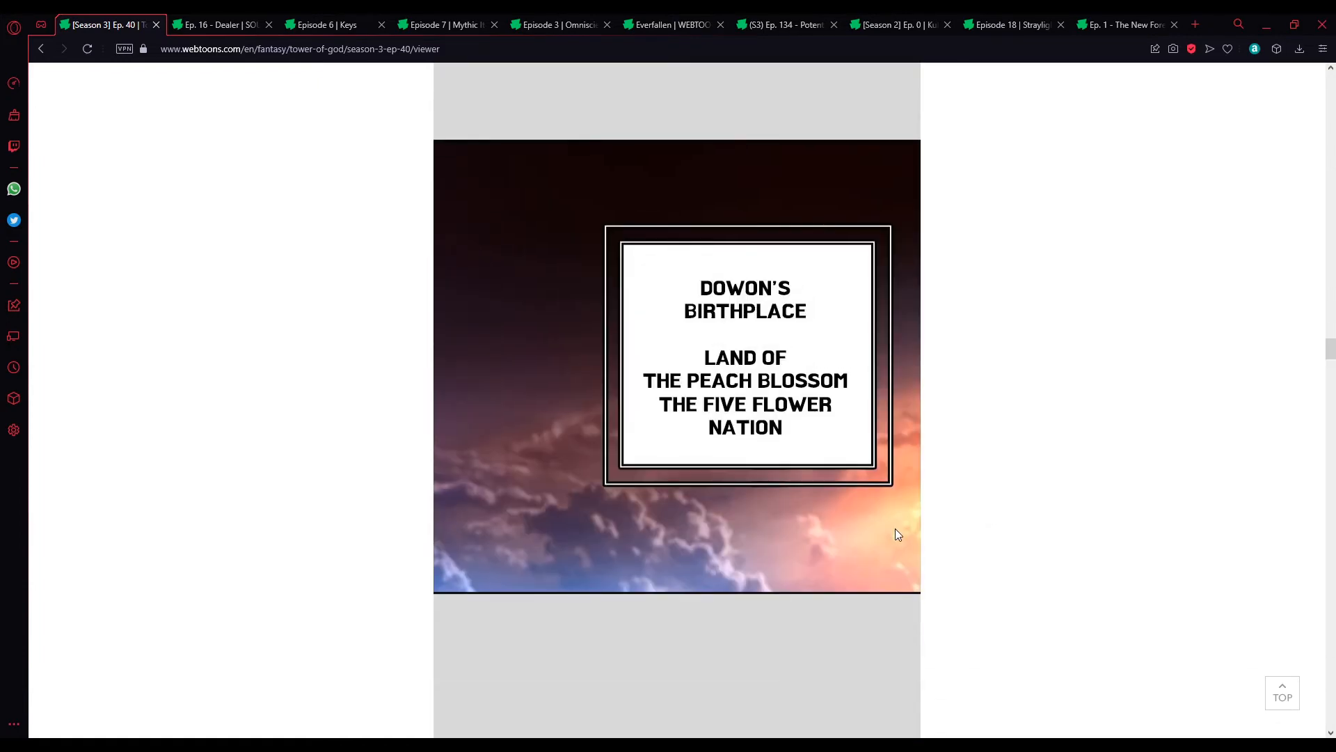
scroll("down", 3)
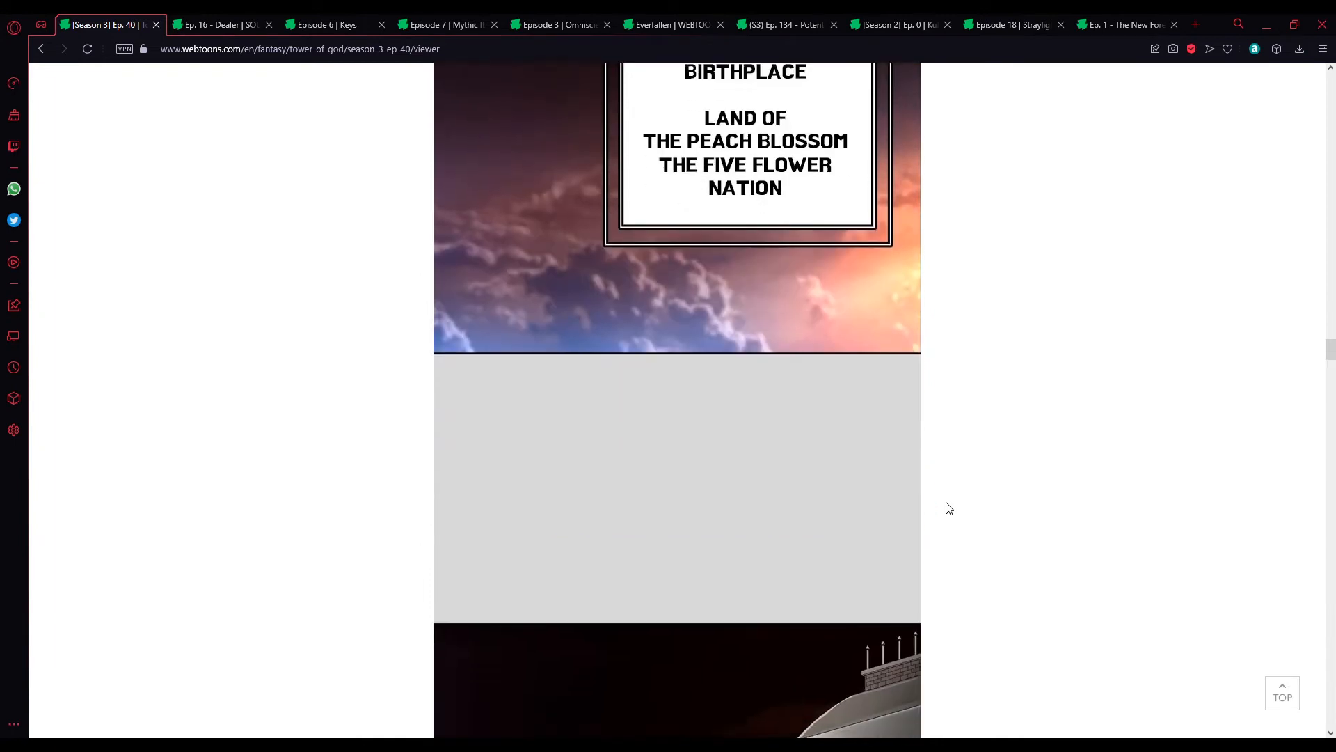
scroll("down", 3)
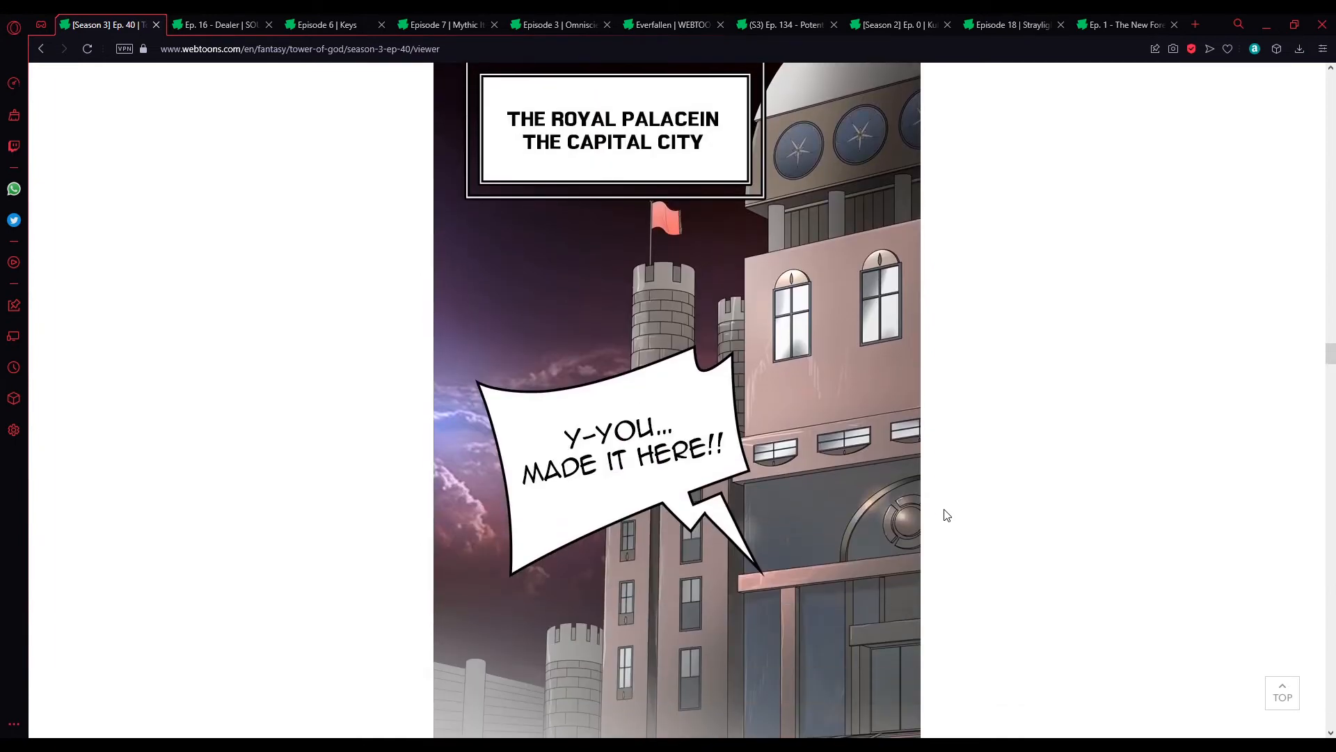
mouse_move(943, 504)
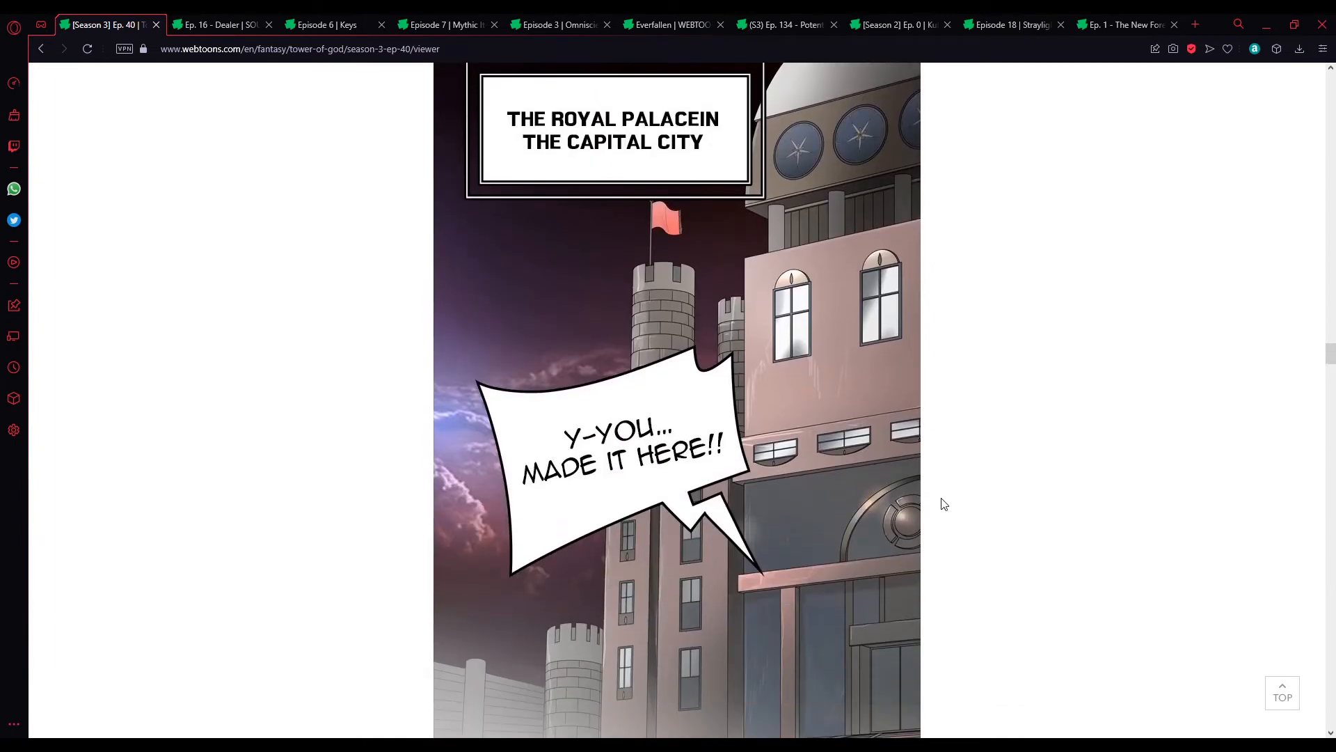
scroll("down", 3)
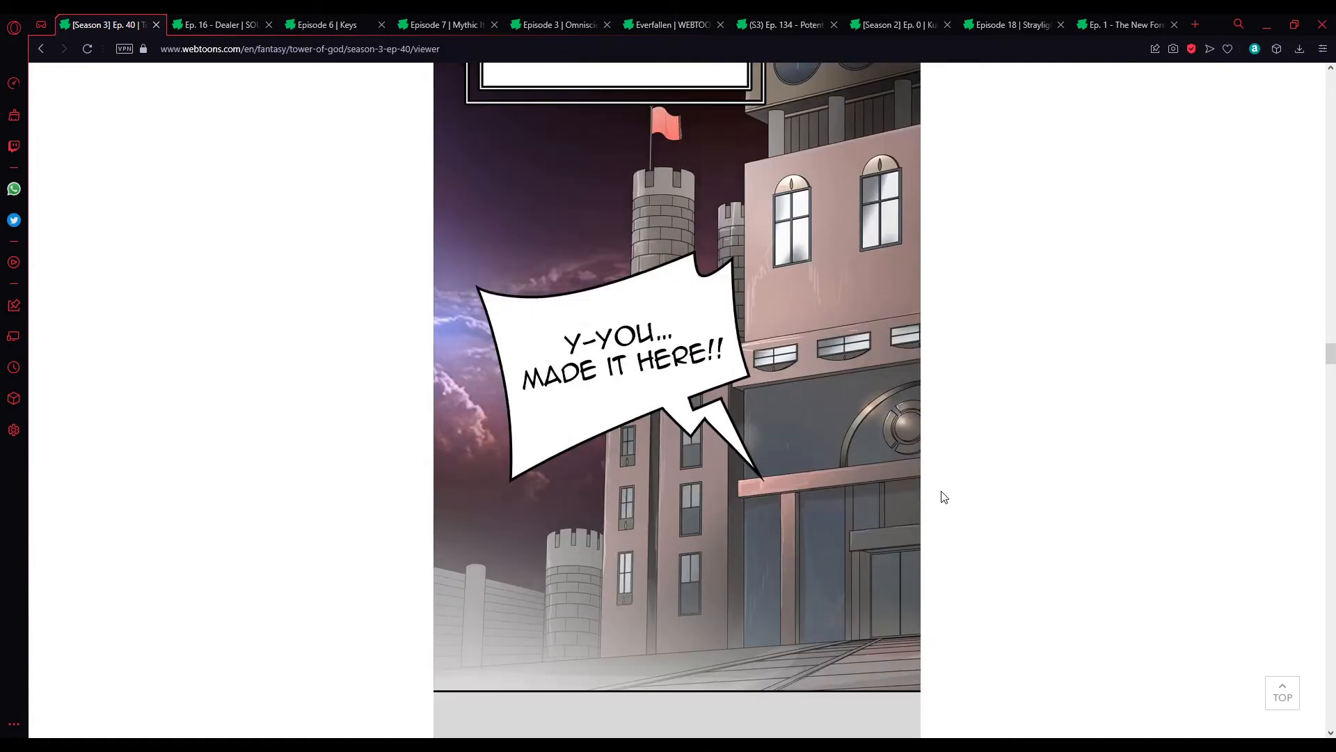
scroll("down", 3)
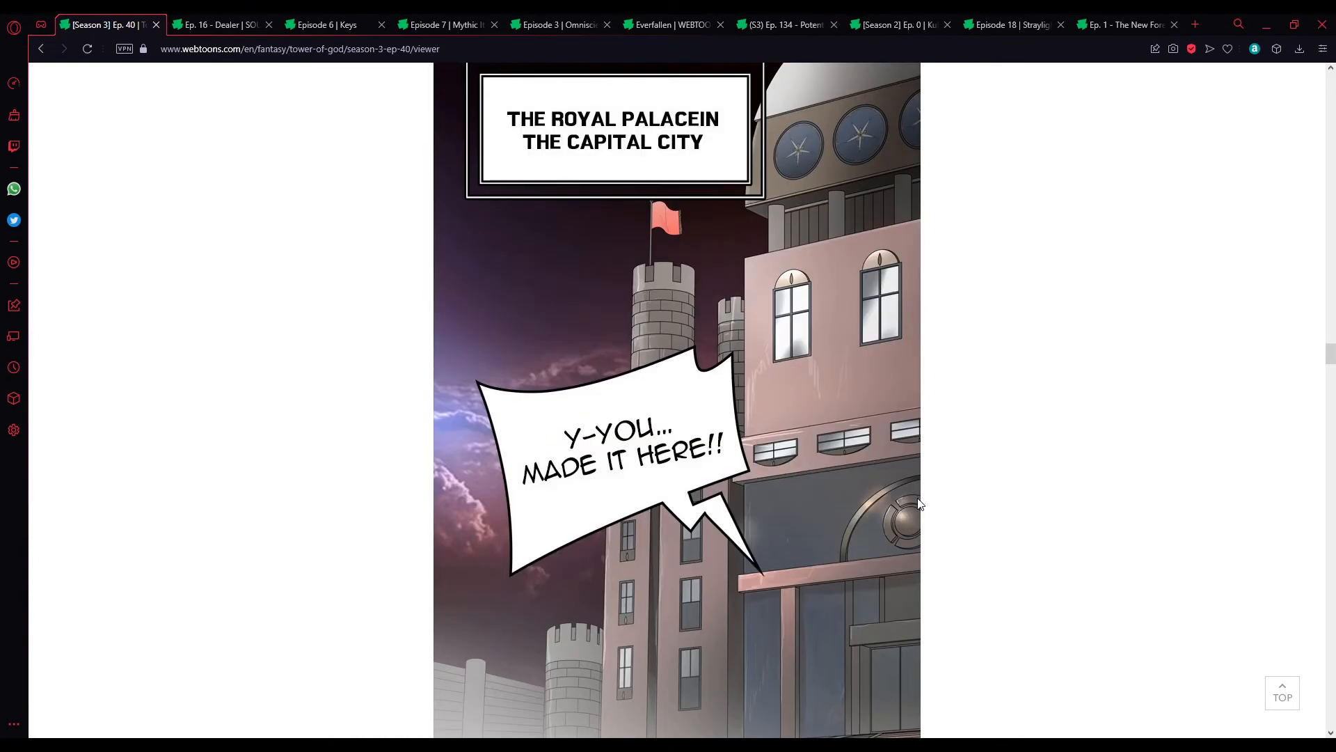
scroll("down", 3)
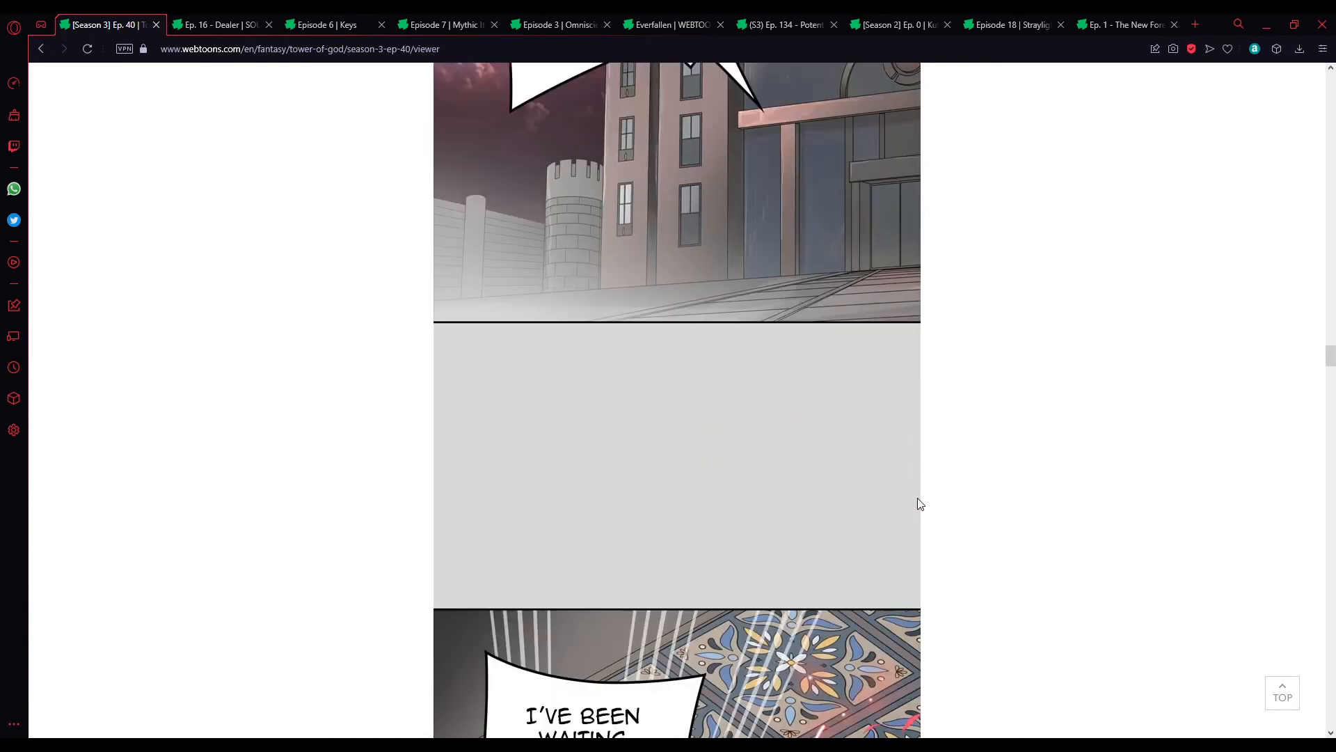
scroll("down", 3)
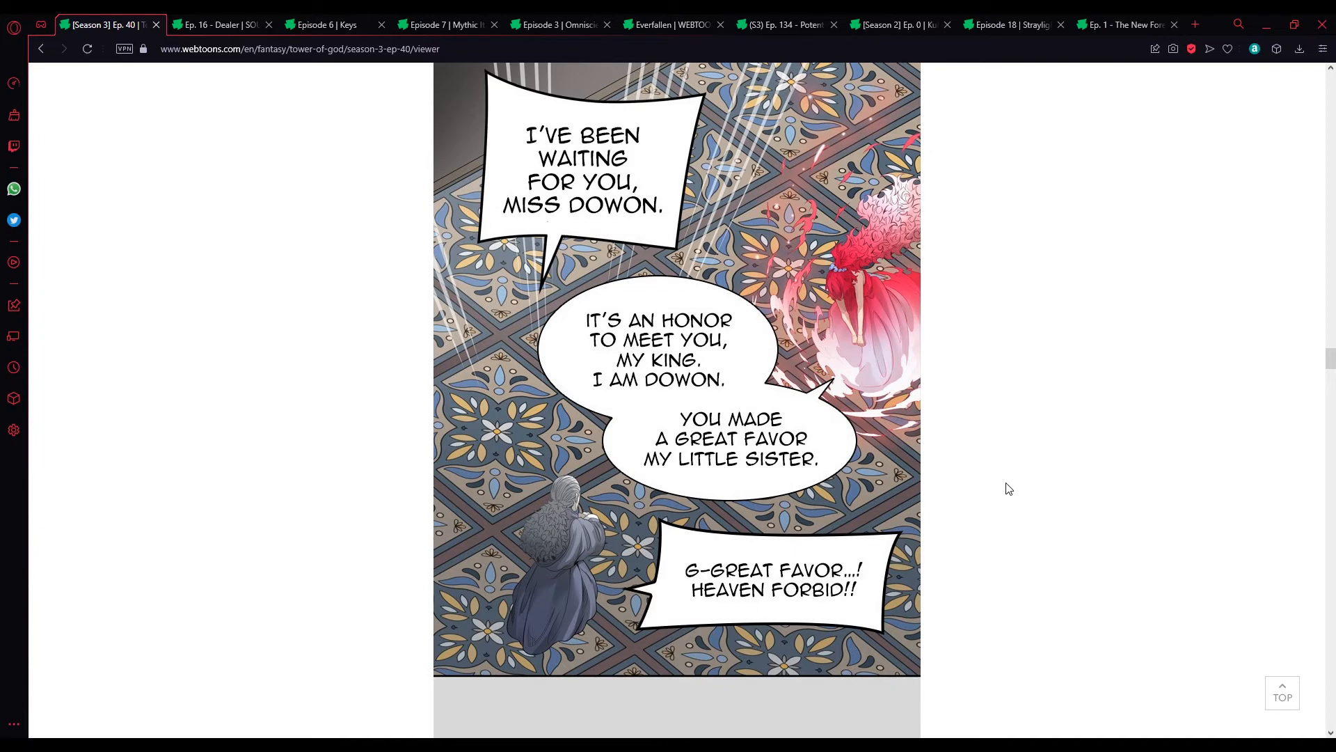
mouse_move(780, 484)
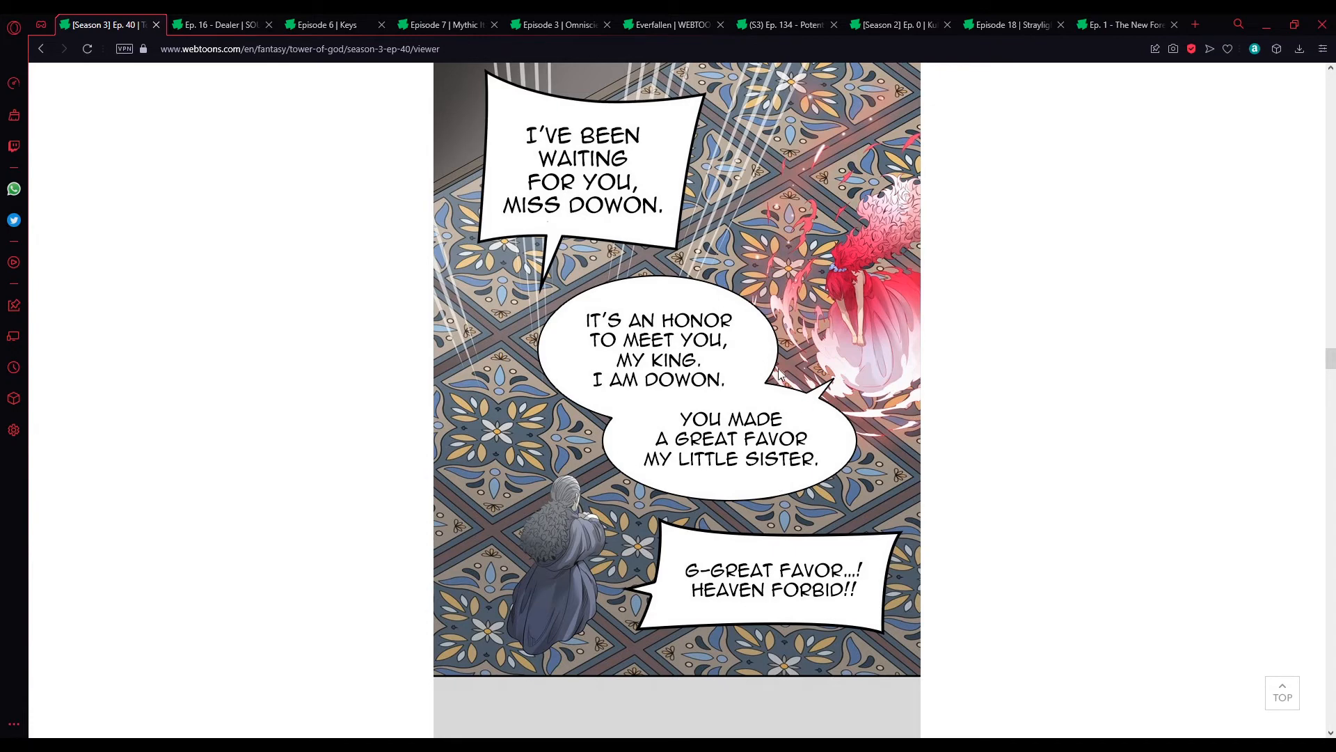
scroll("down", 3)
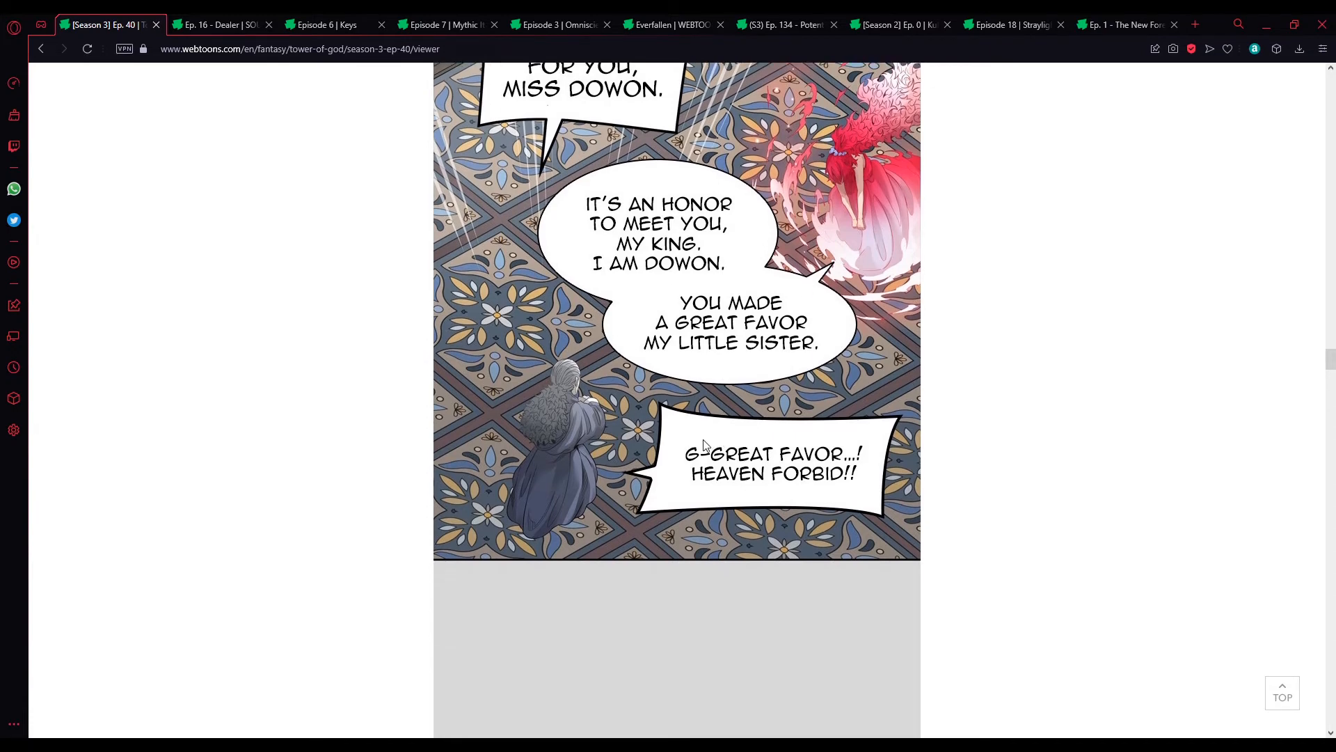
scroll("down", 3)
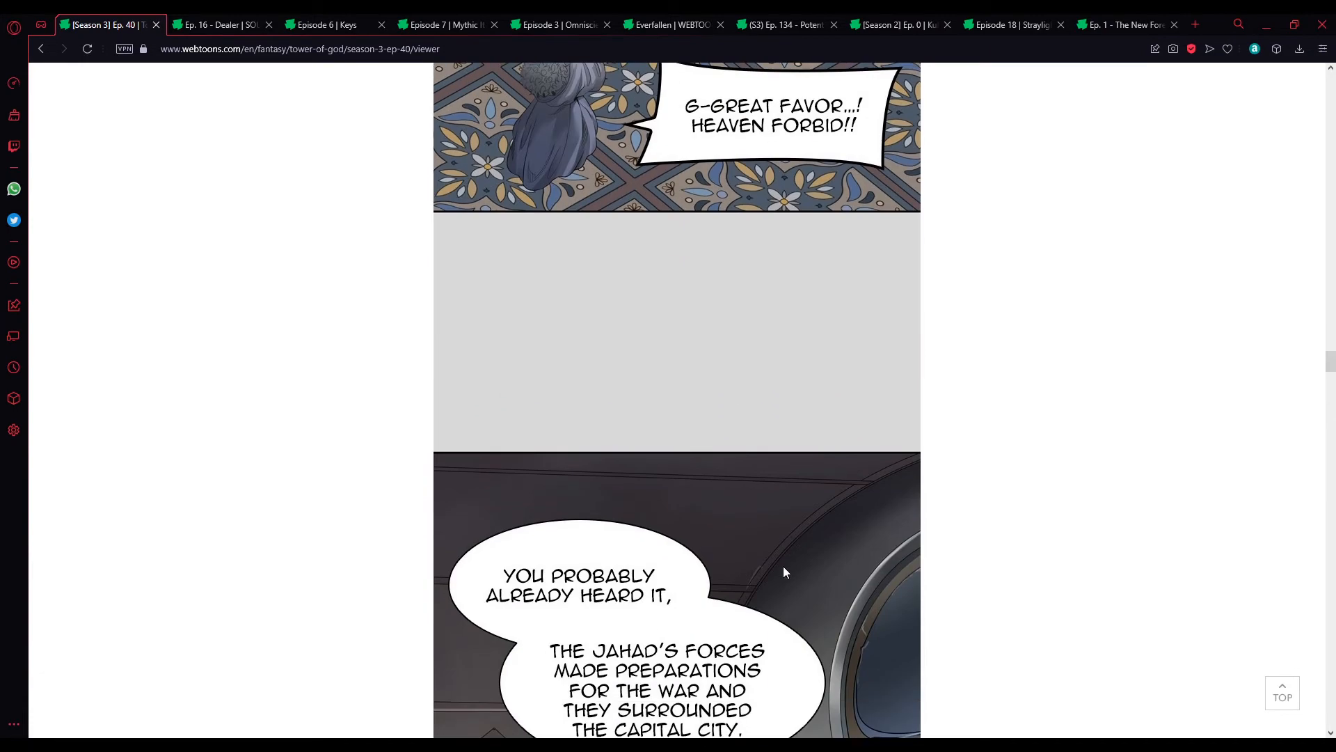
scroll("down", 3)
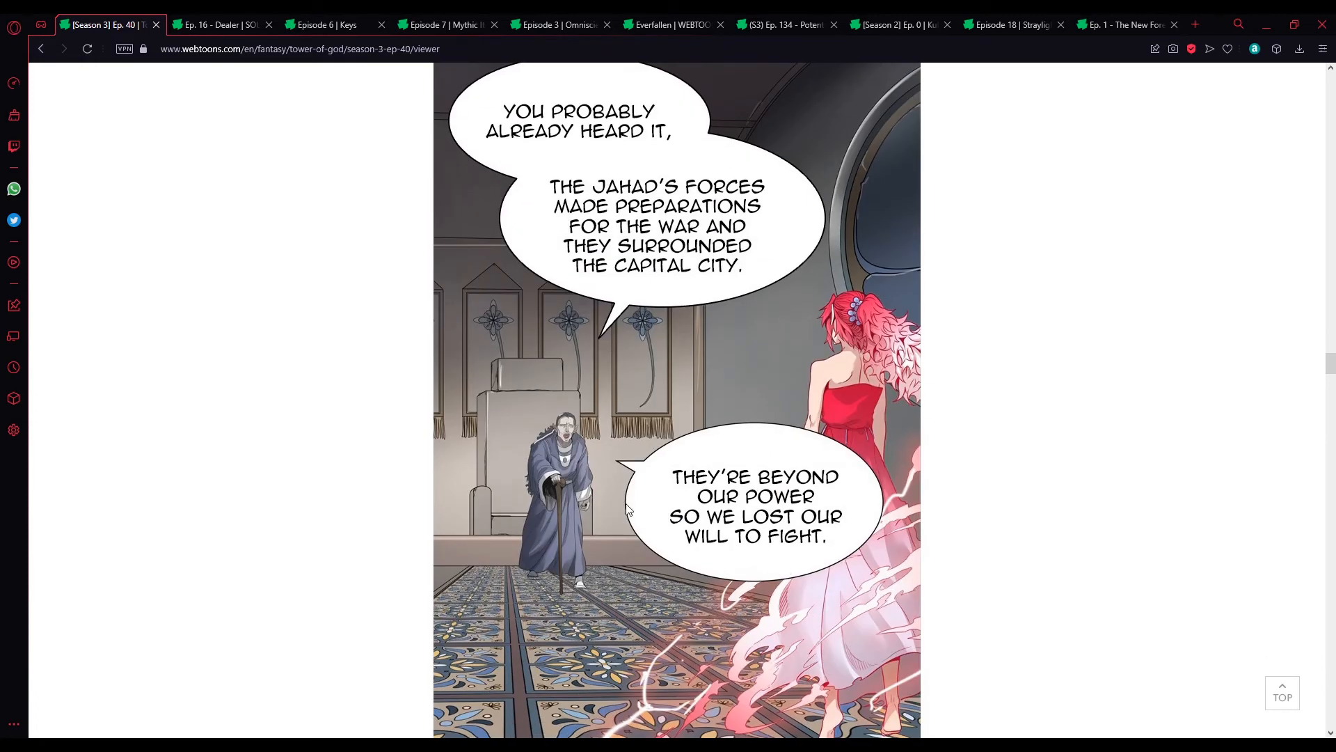
mouse_move(578, 442)
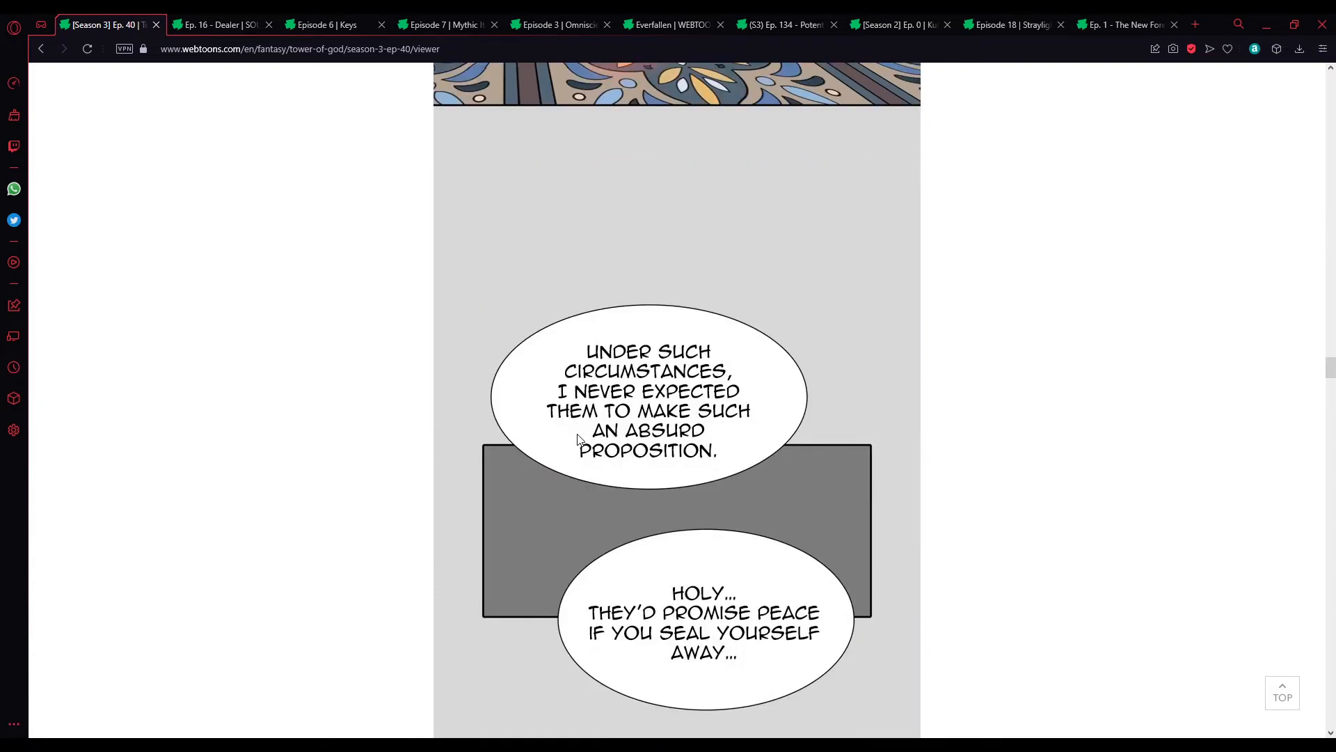
scroll("down", 3)
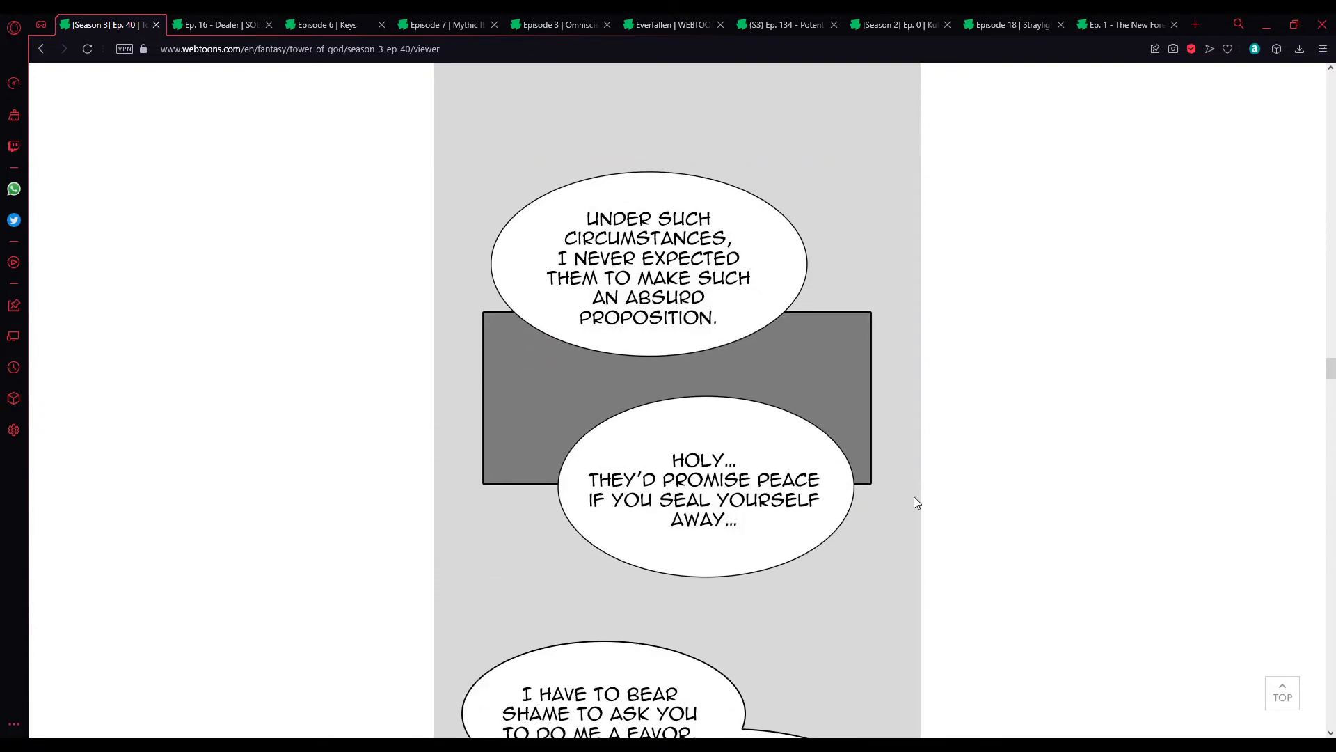
scroll("down", 3)
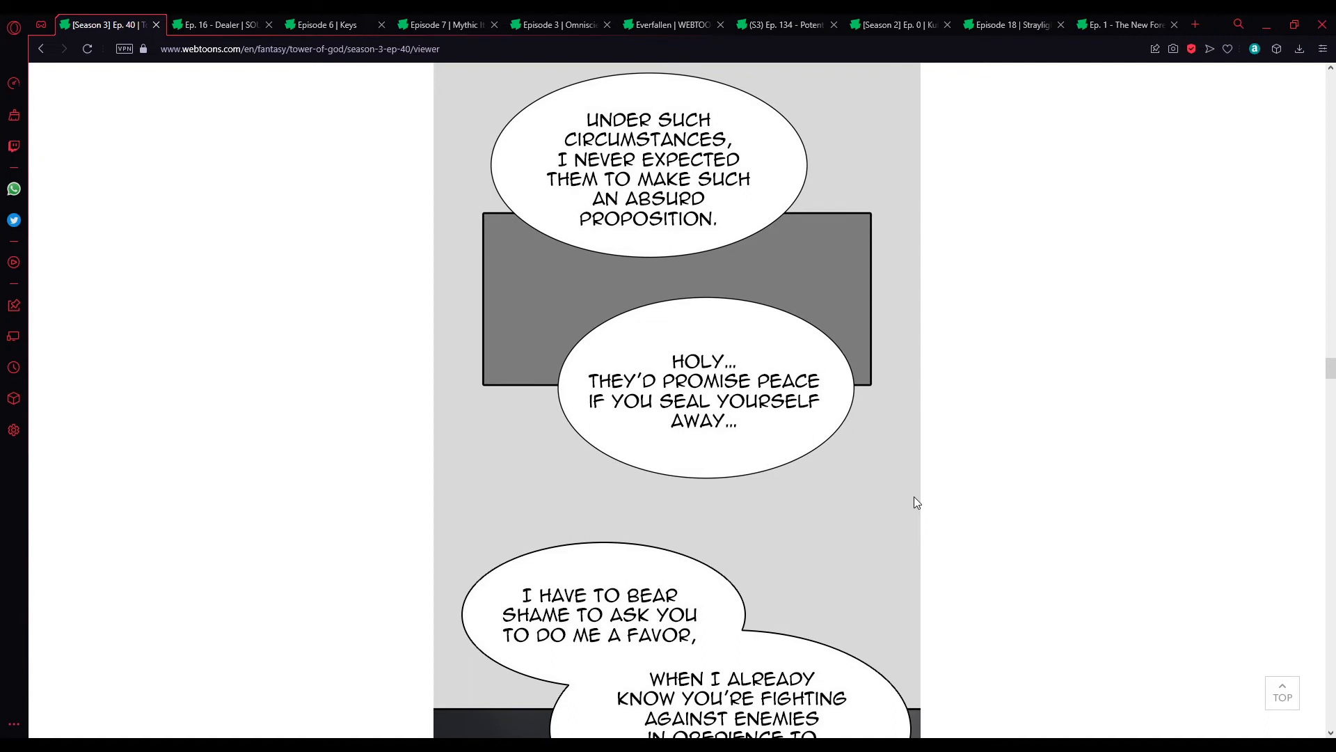
scroll("down", 3)
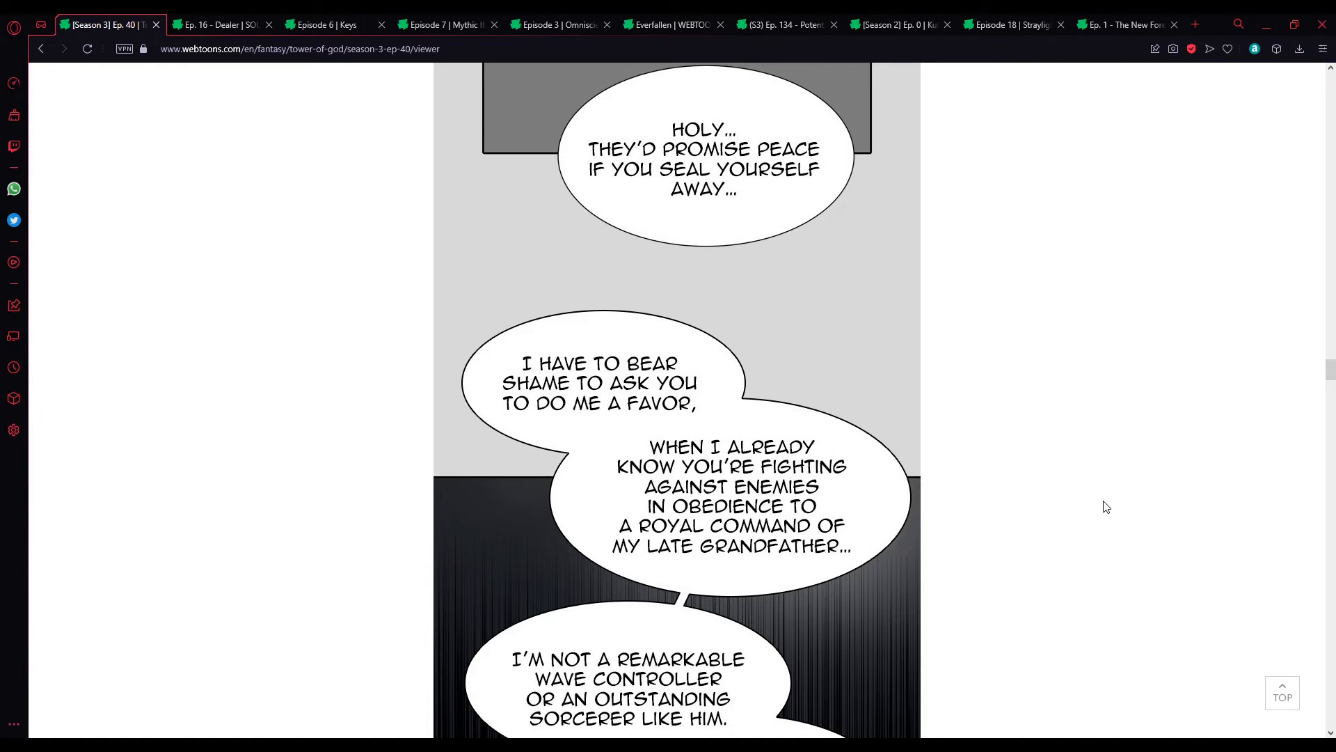
mouse_move(1069, 473)
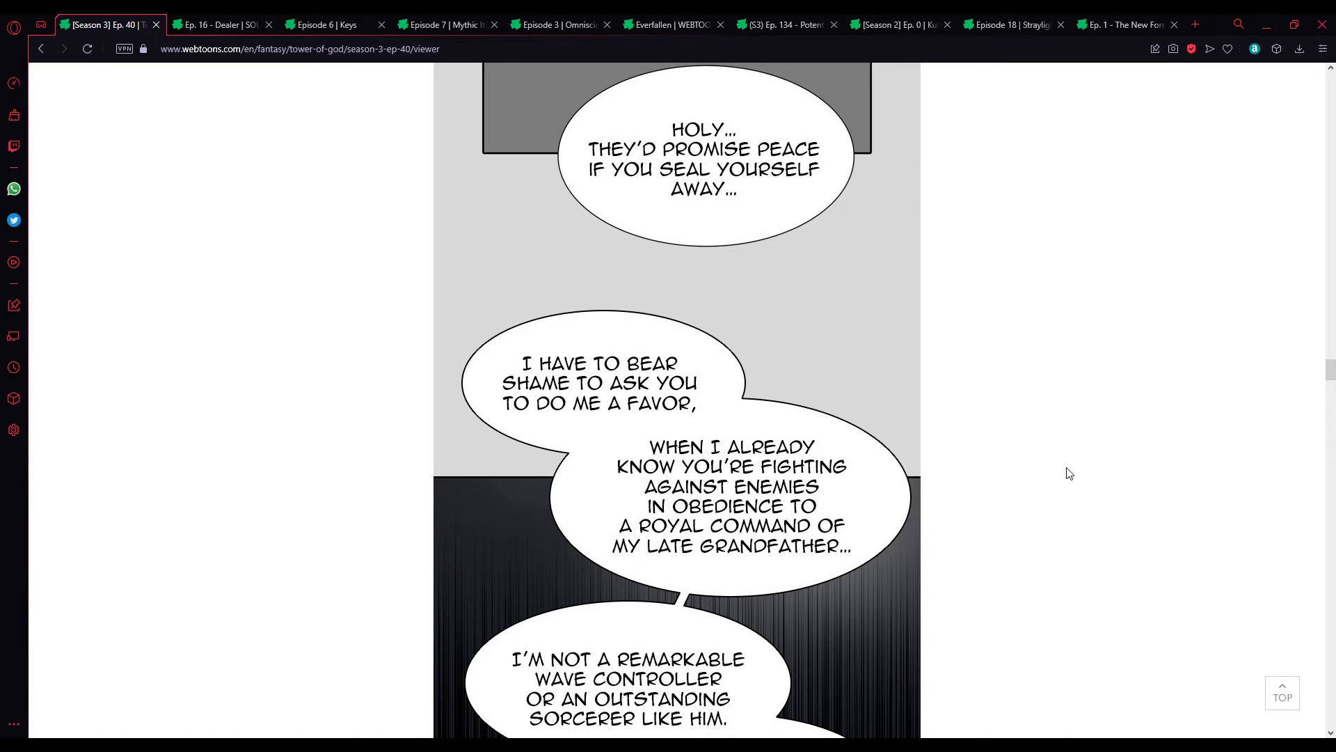
scroll("down", 3)
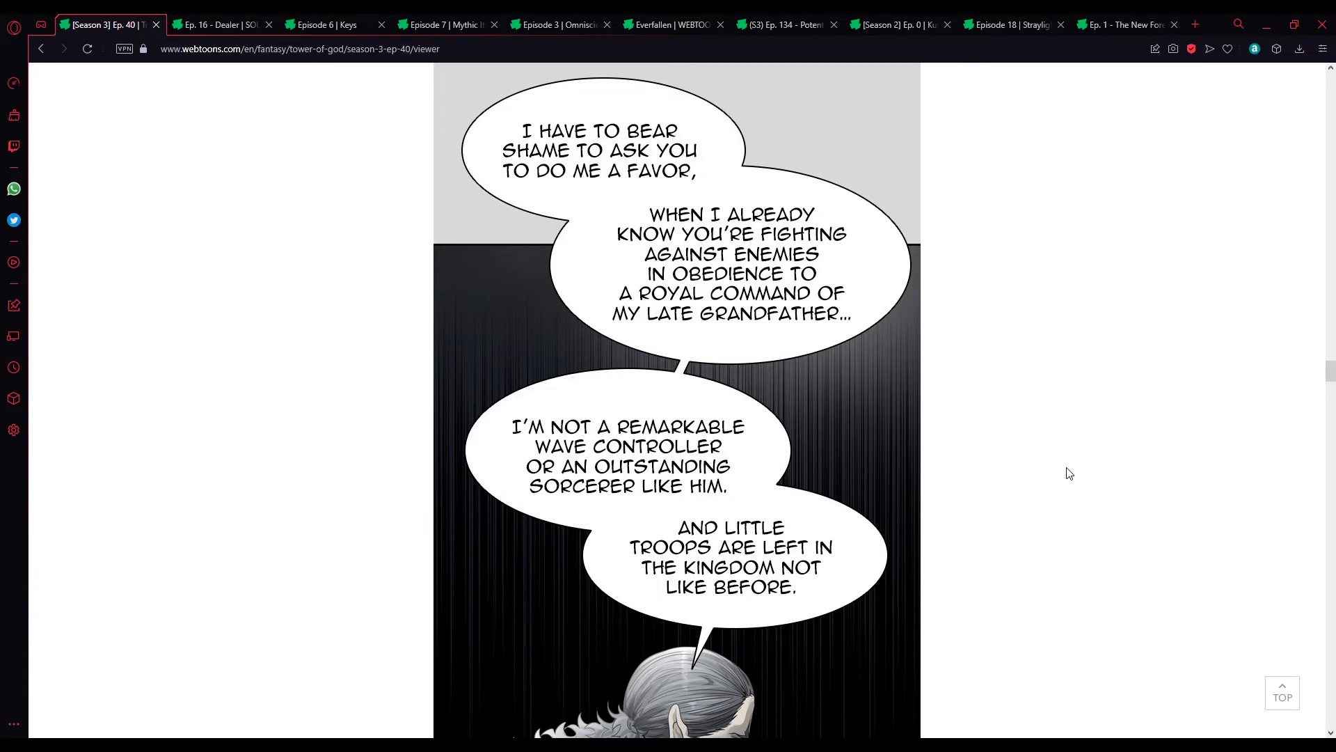
scroll("down", 3)
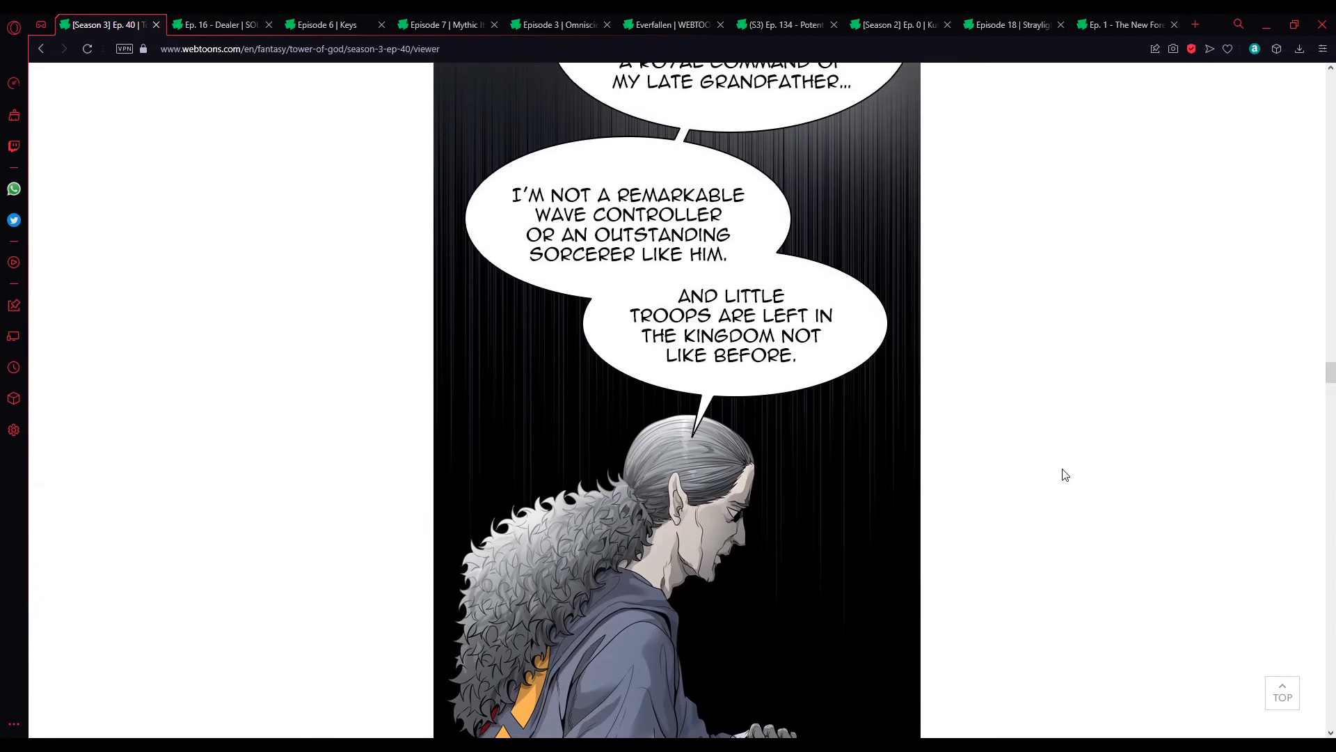
mouse_move(1026, 439)
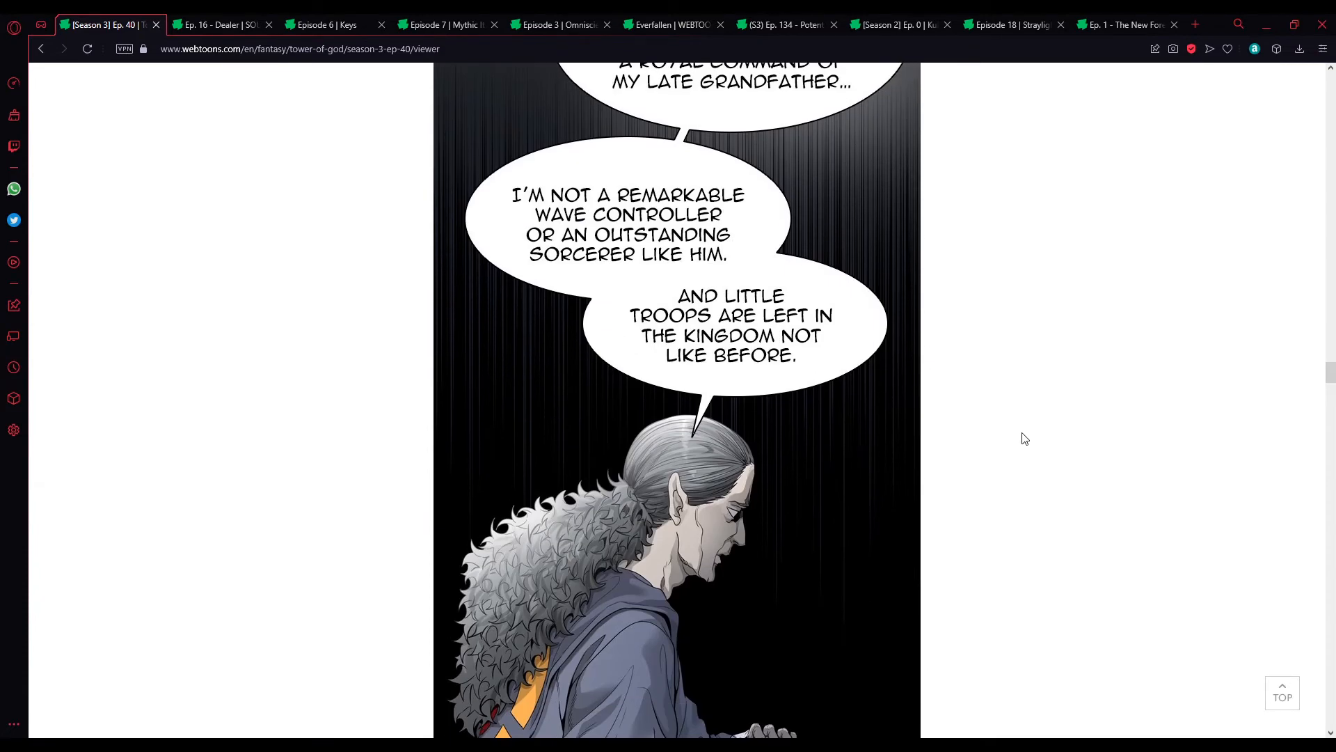
mouse_move(960, 474)
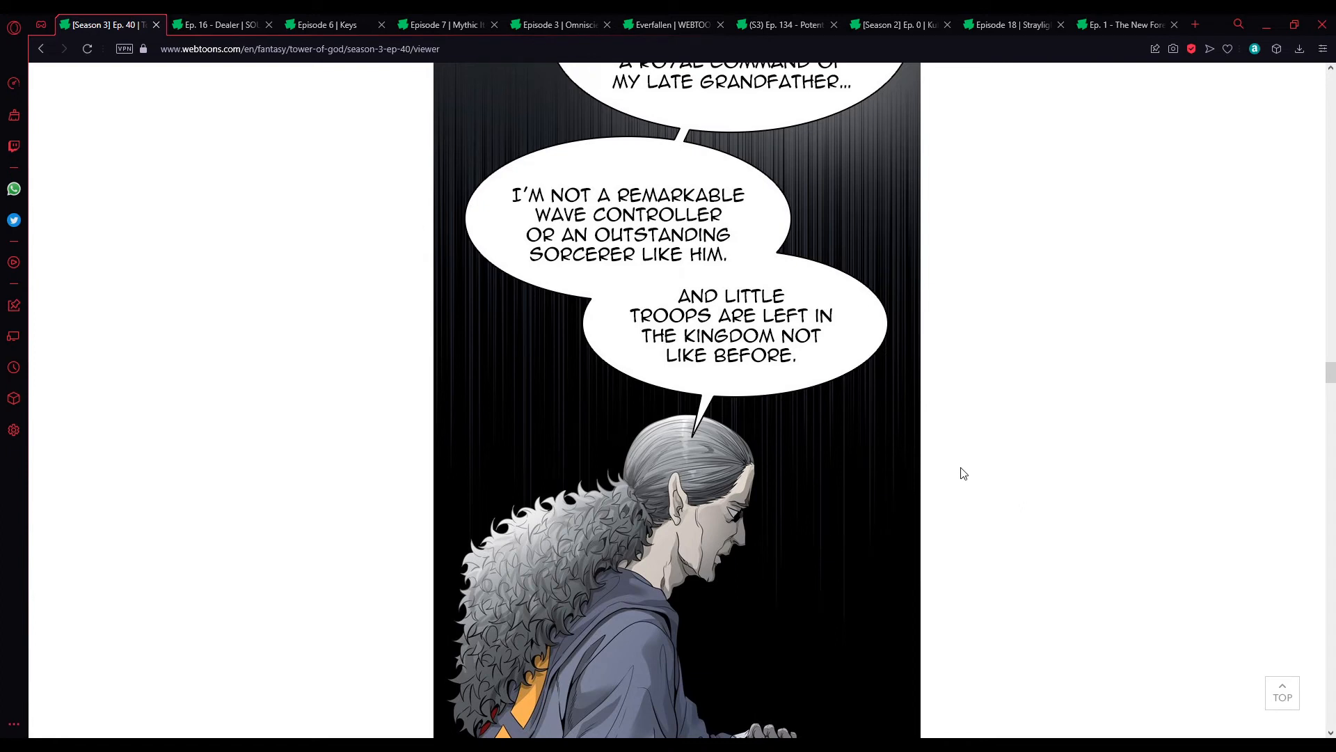
mouse_move(1010, 529)
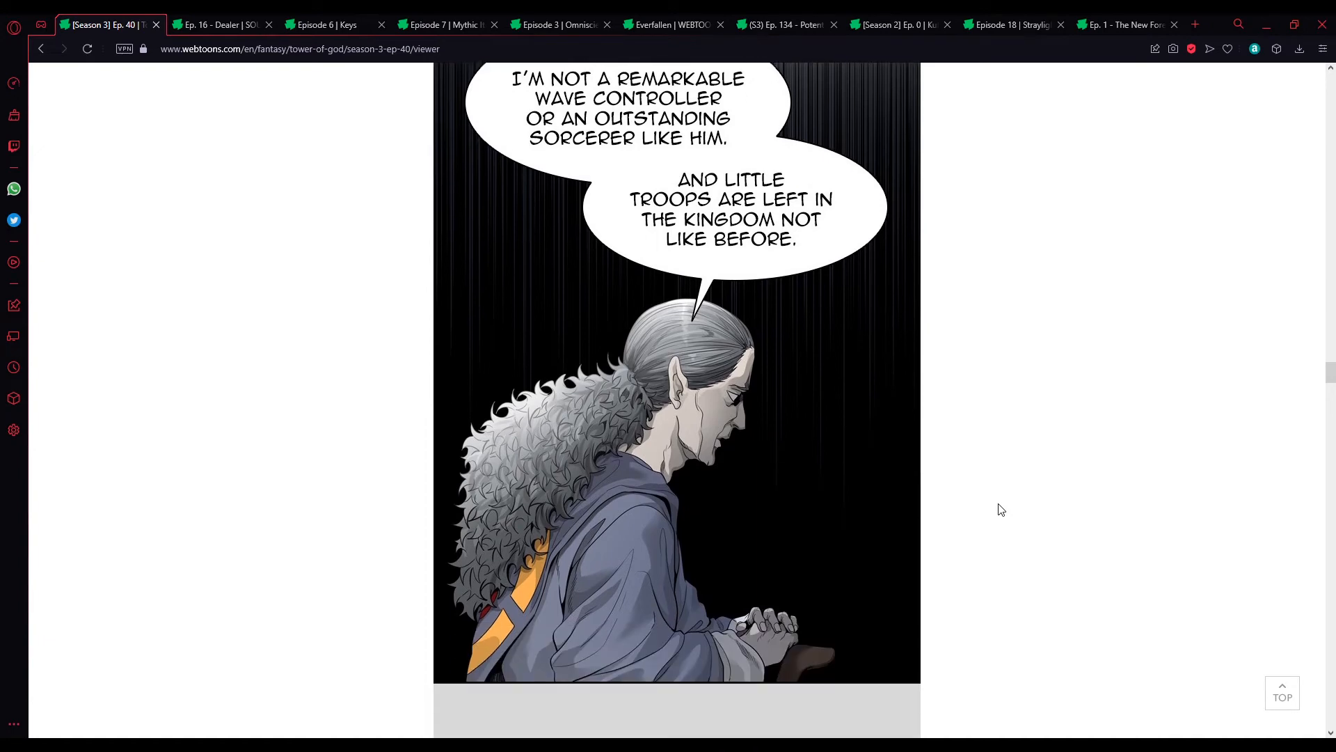
scroll("down", 3)
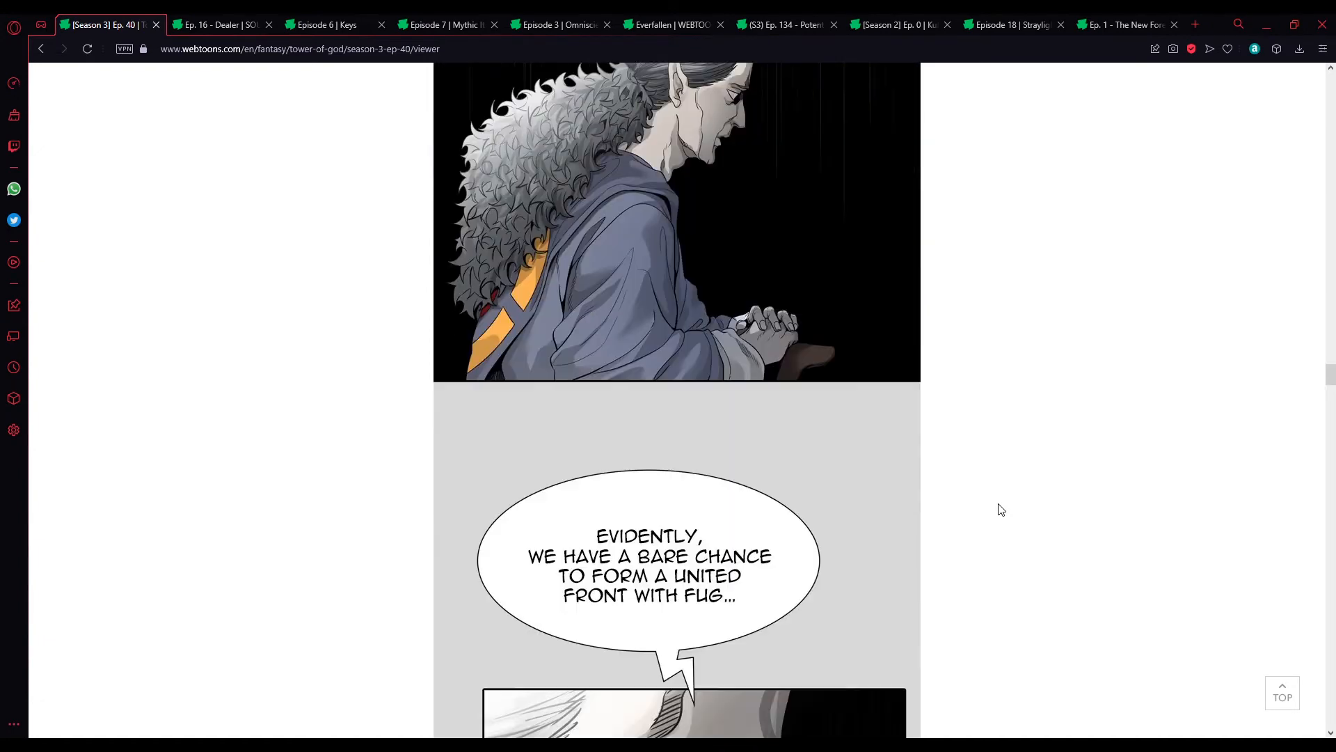
scroll("down", 3)
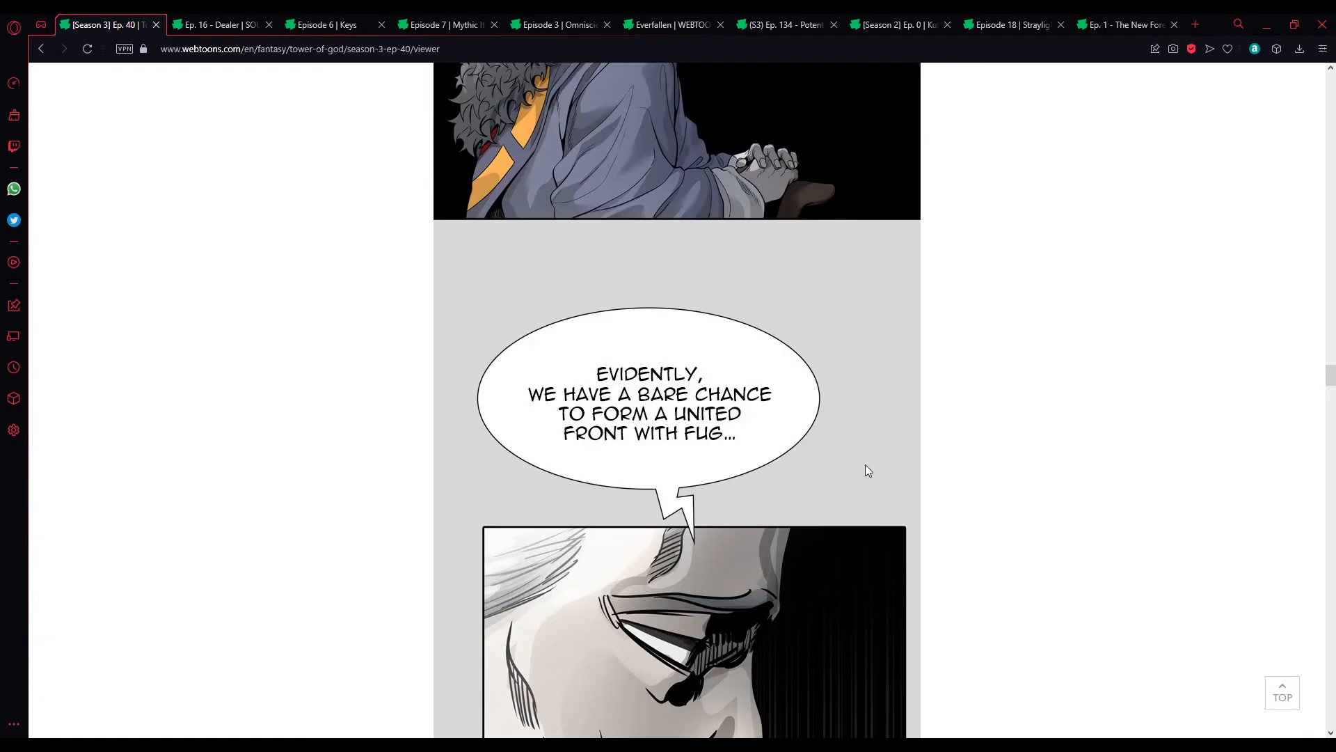
scroll("down", 3)
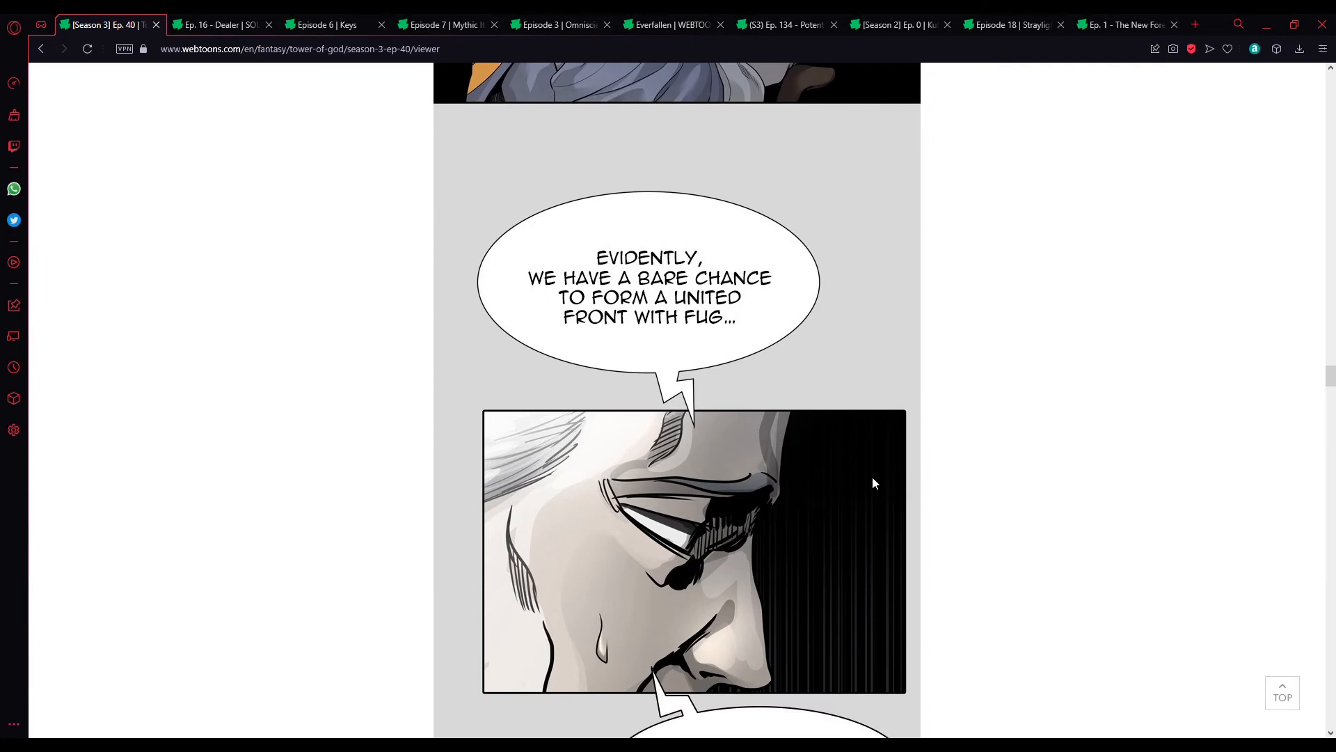
mouse_move(859, 497)
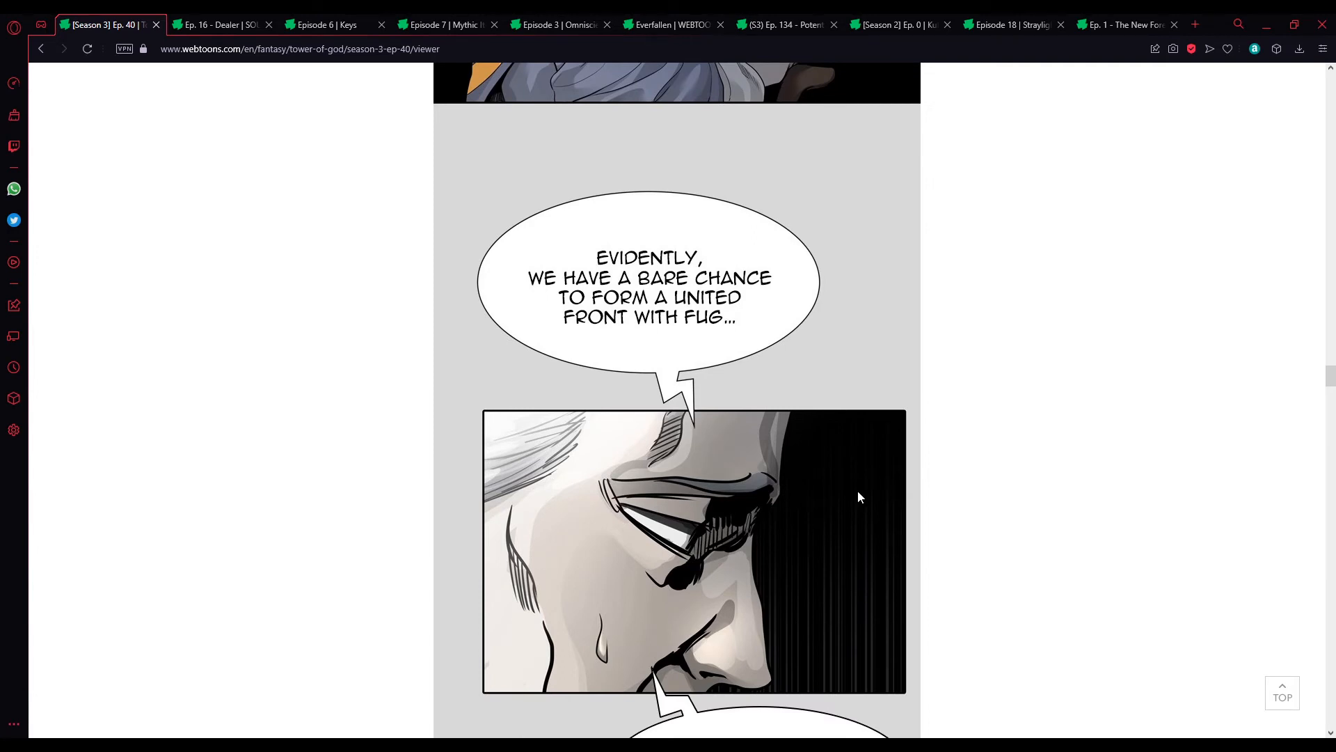
scroll("down", 3)
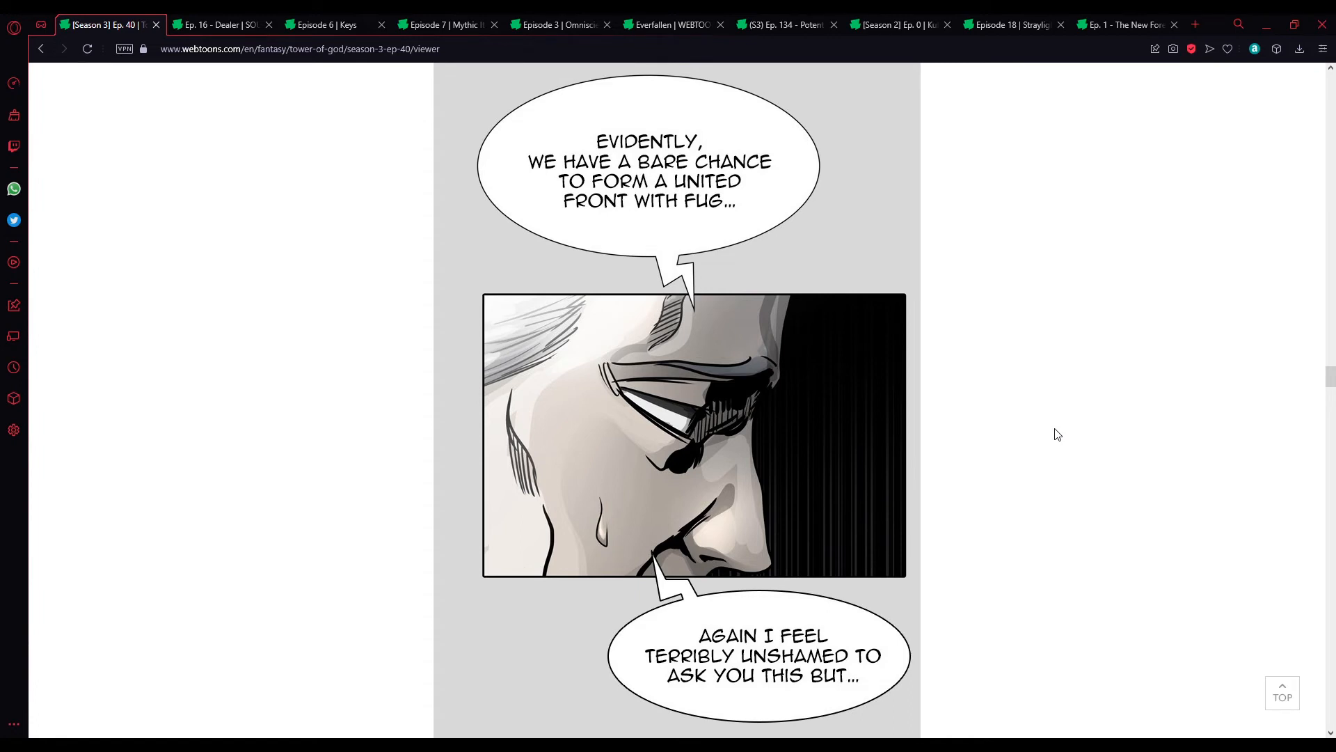
scroll("down", 3)
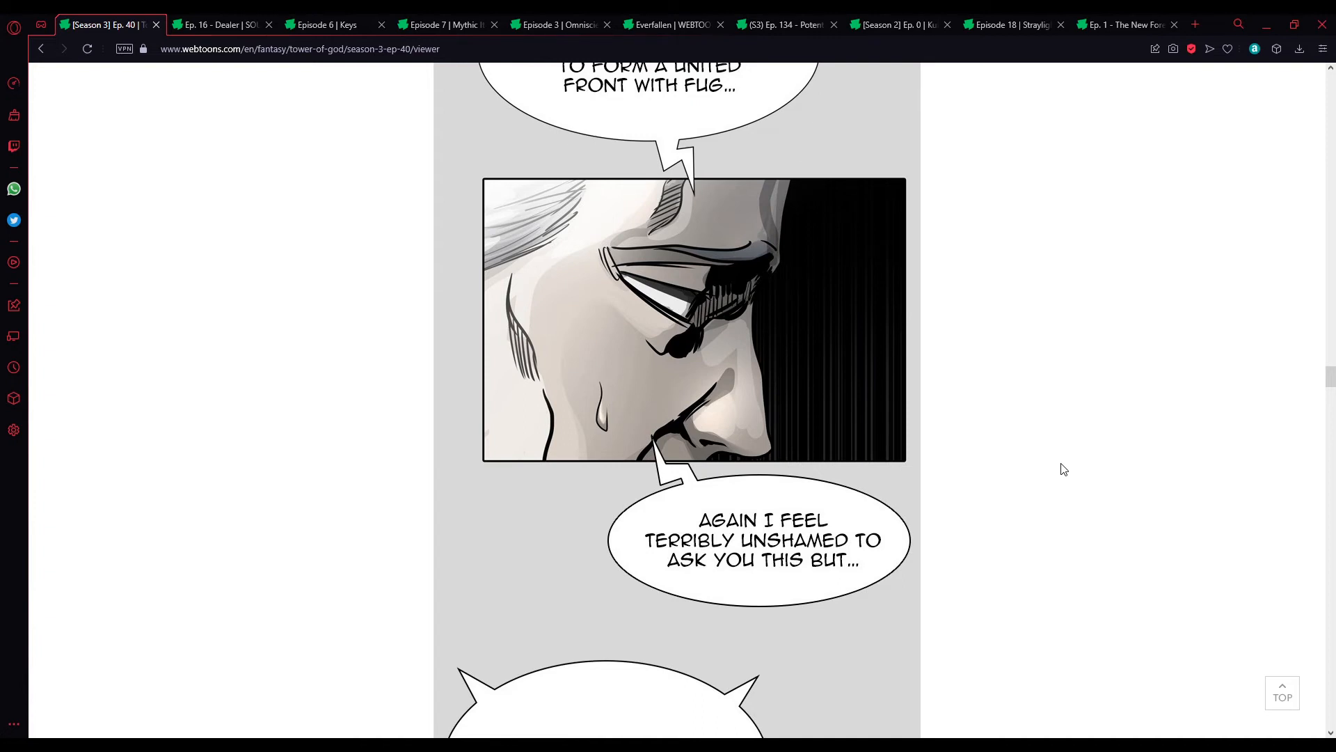
scroll("down", 3)
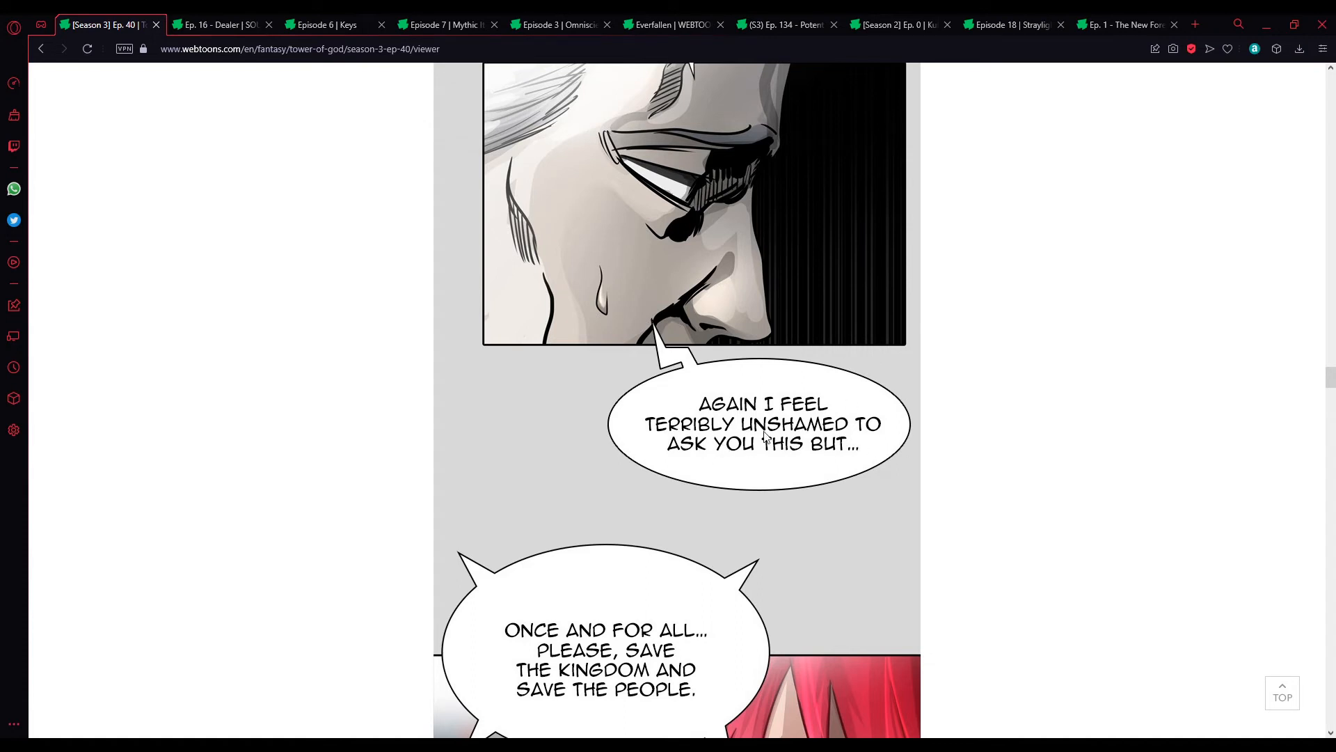
mouse_move(795, 436)
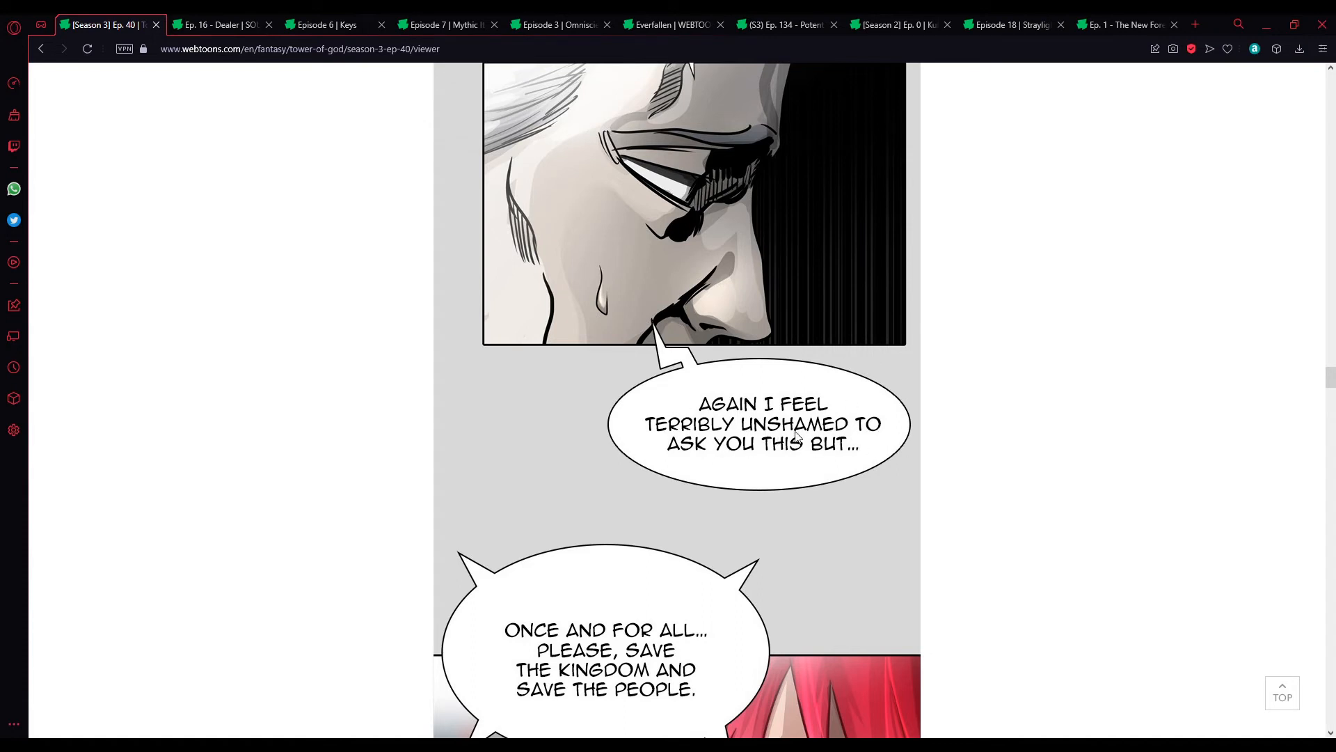
mouse_move(751, 376)
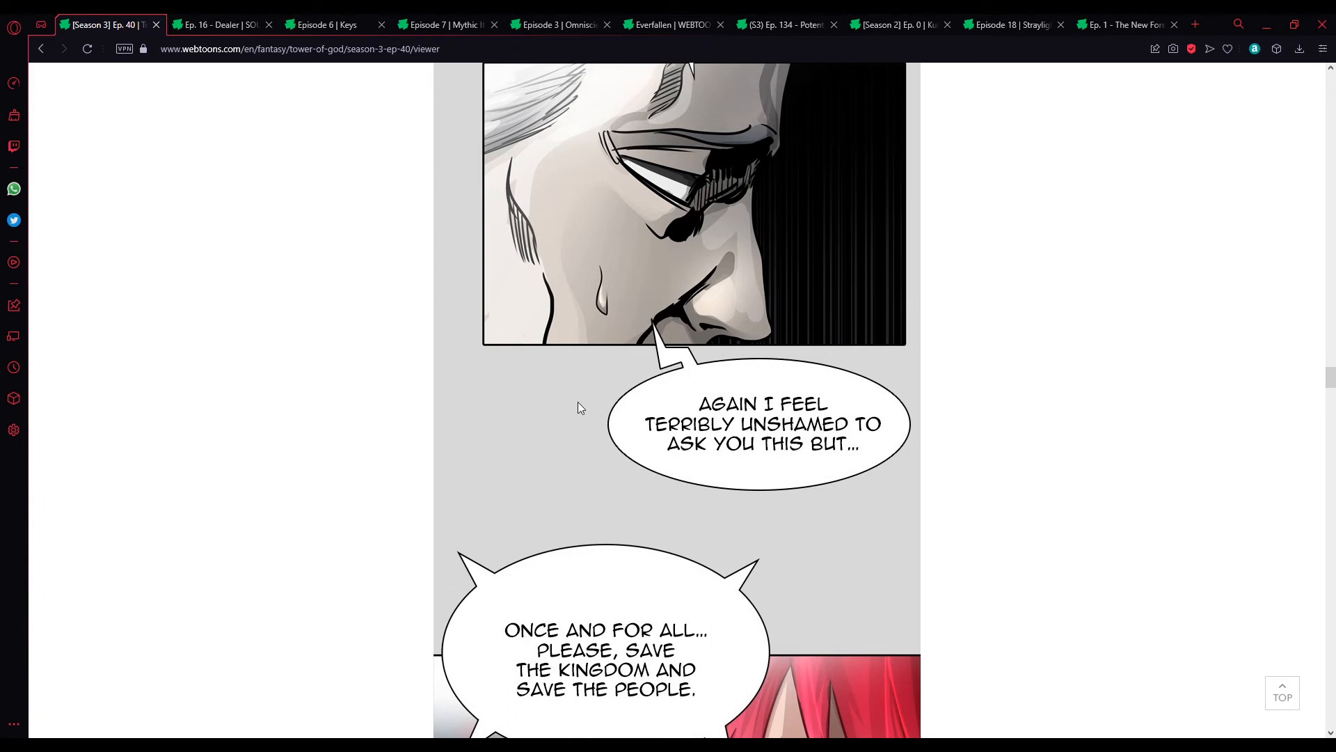
mouse_move(893, 382)
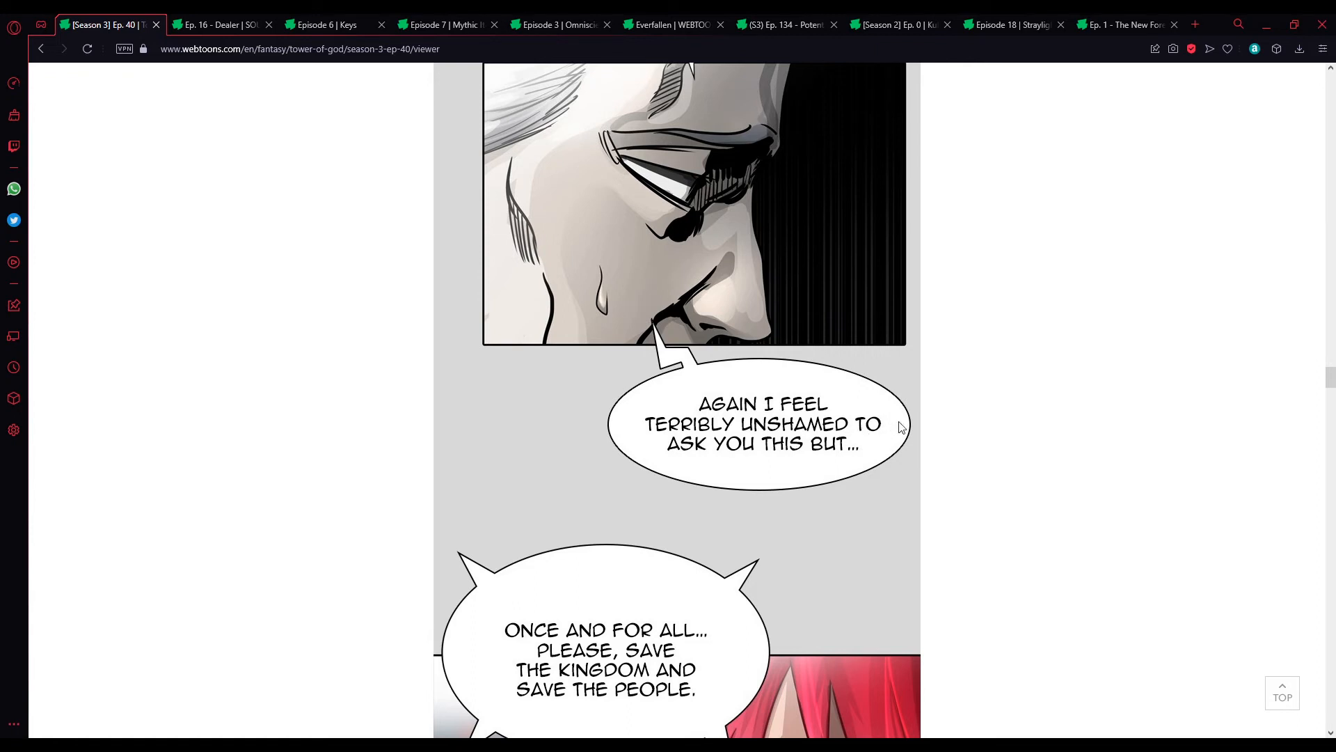
scroll("down", 3)
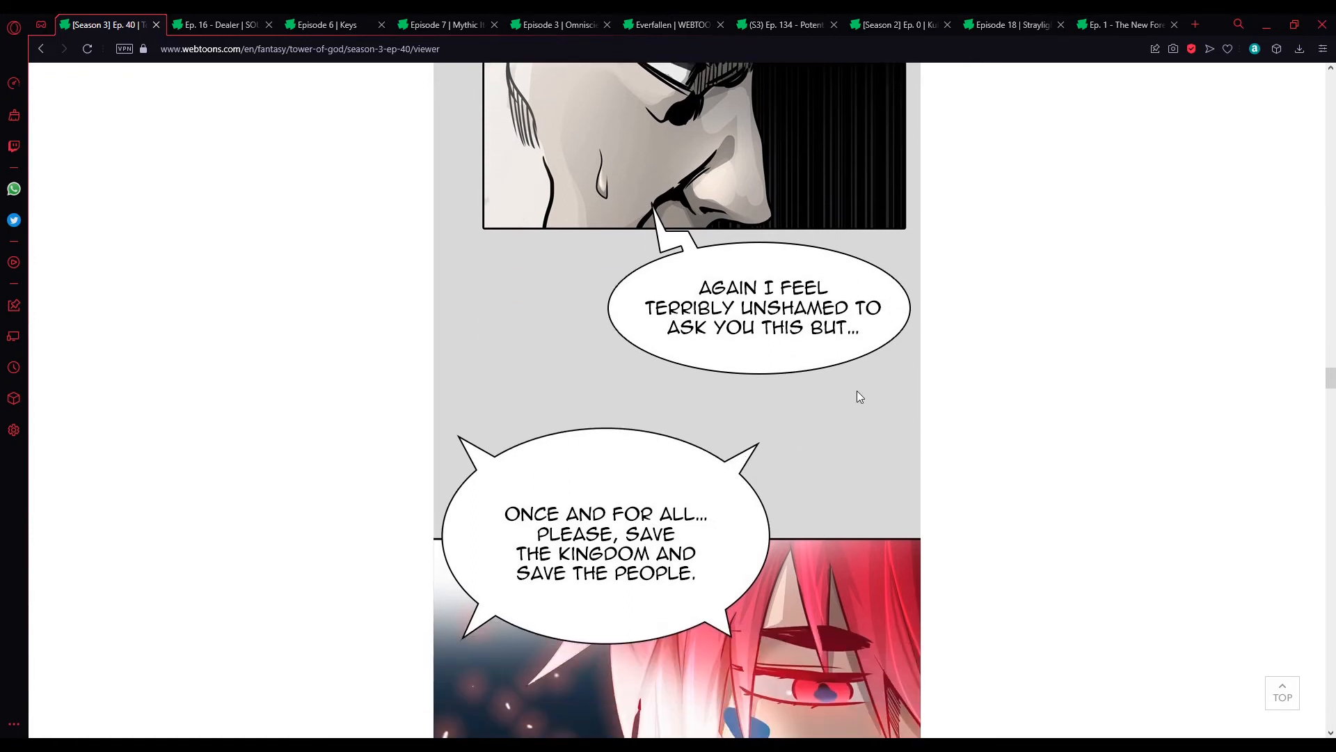
scroll("down", 3)
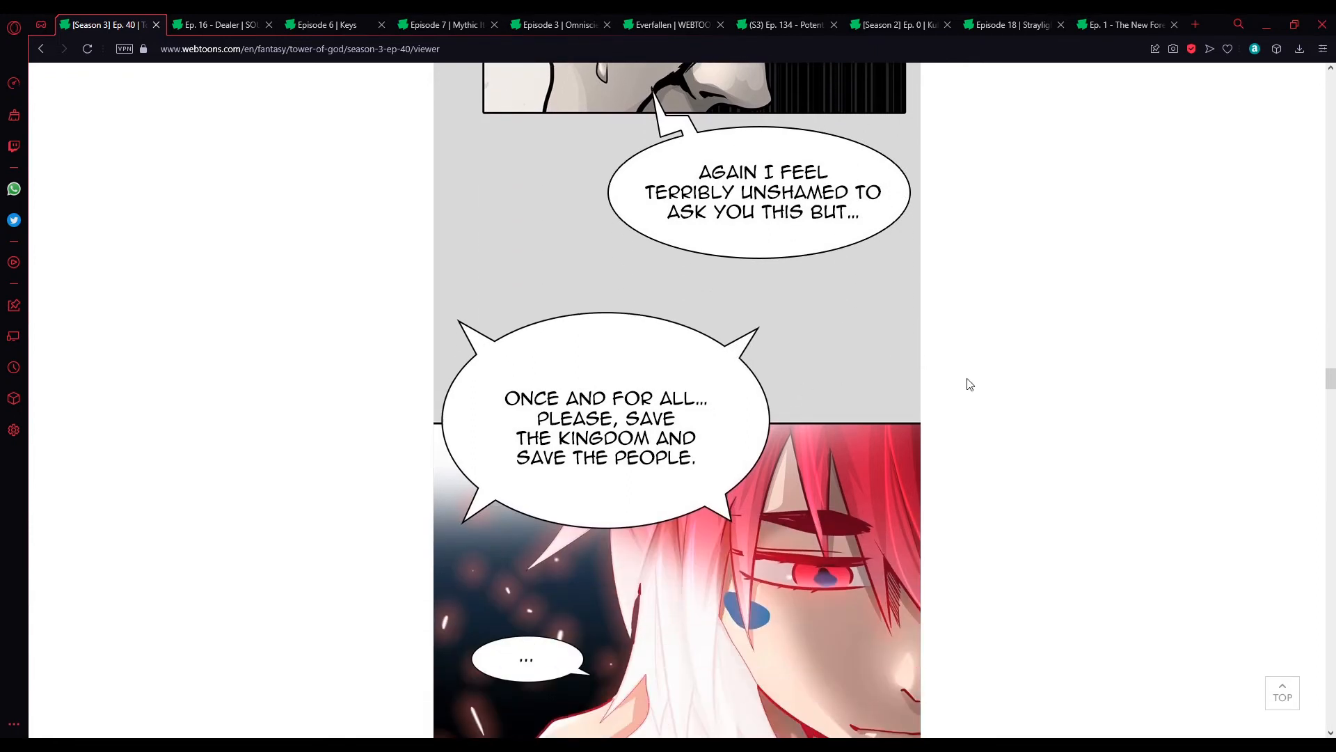
scroll("down", 3)
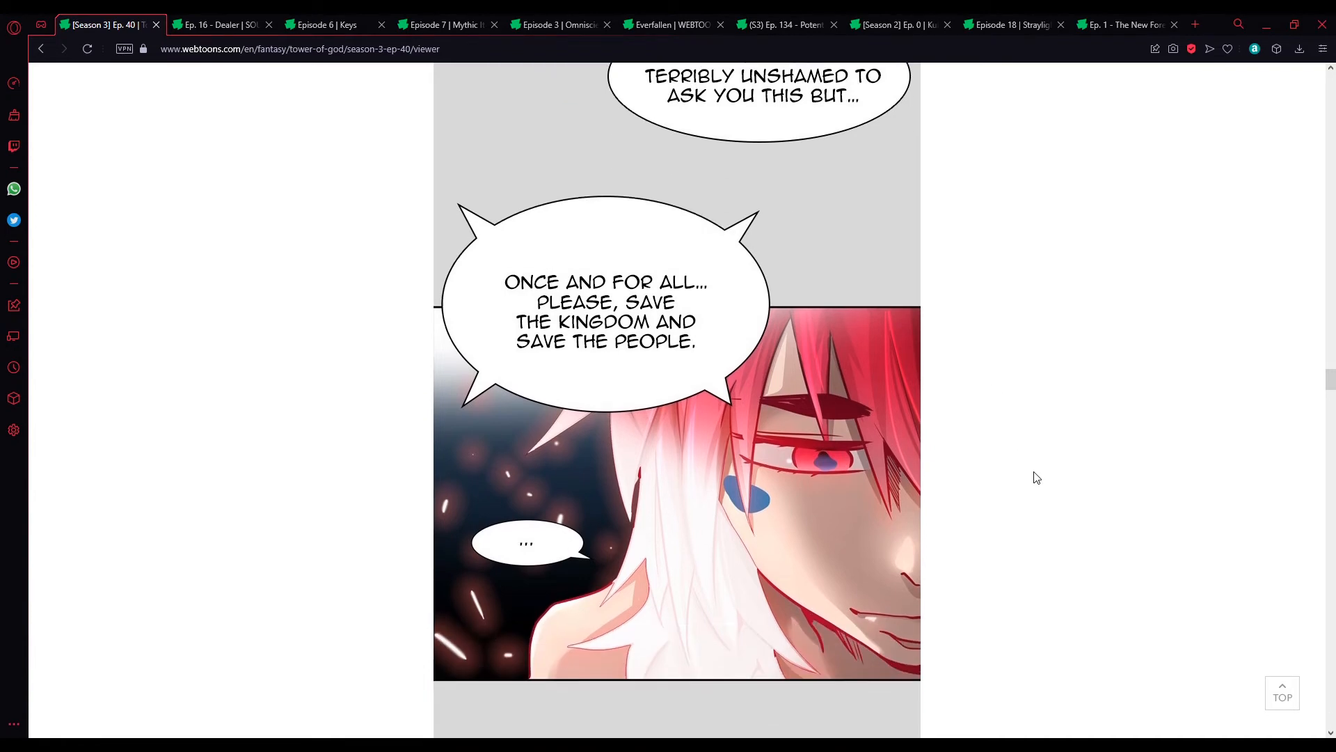
mouse_move(820, 525)
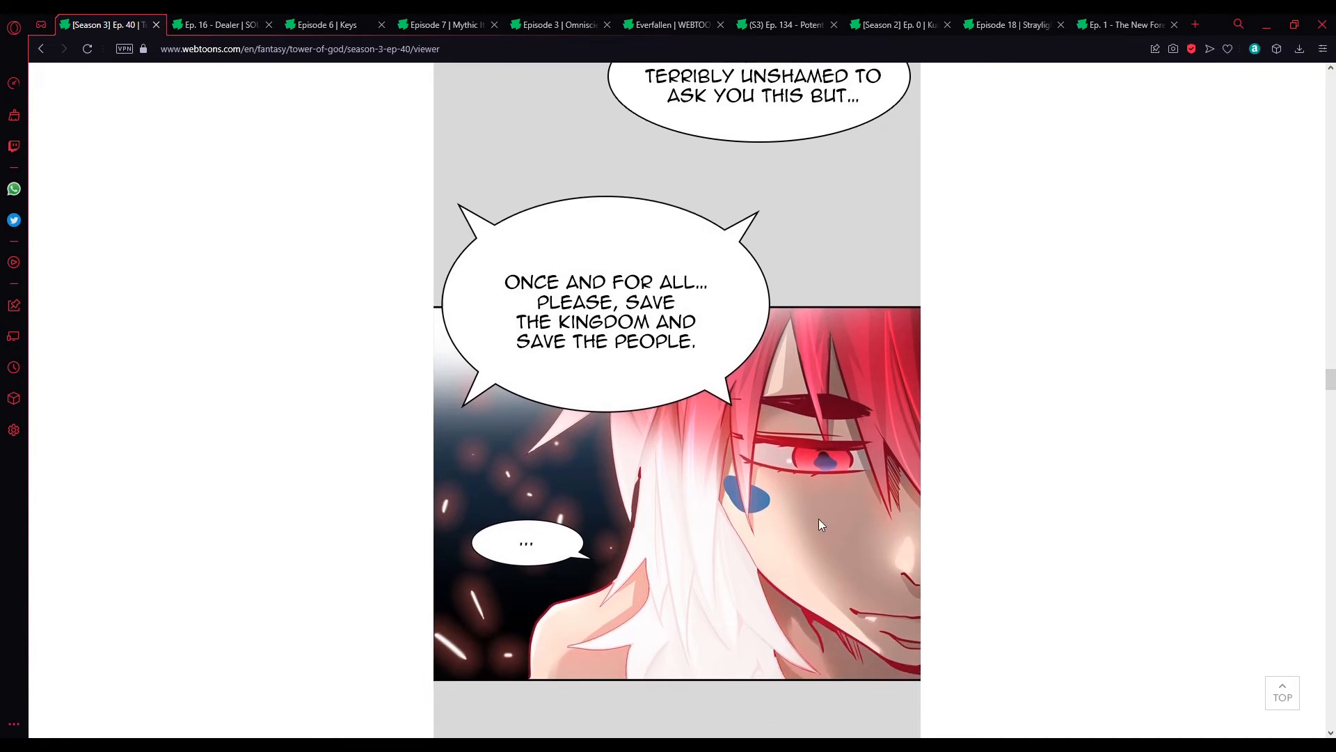
scroll("down", 3)
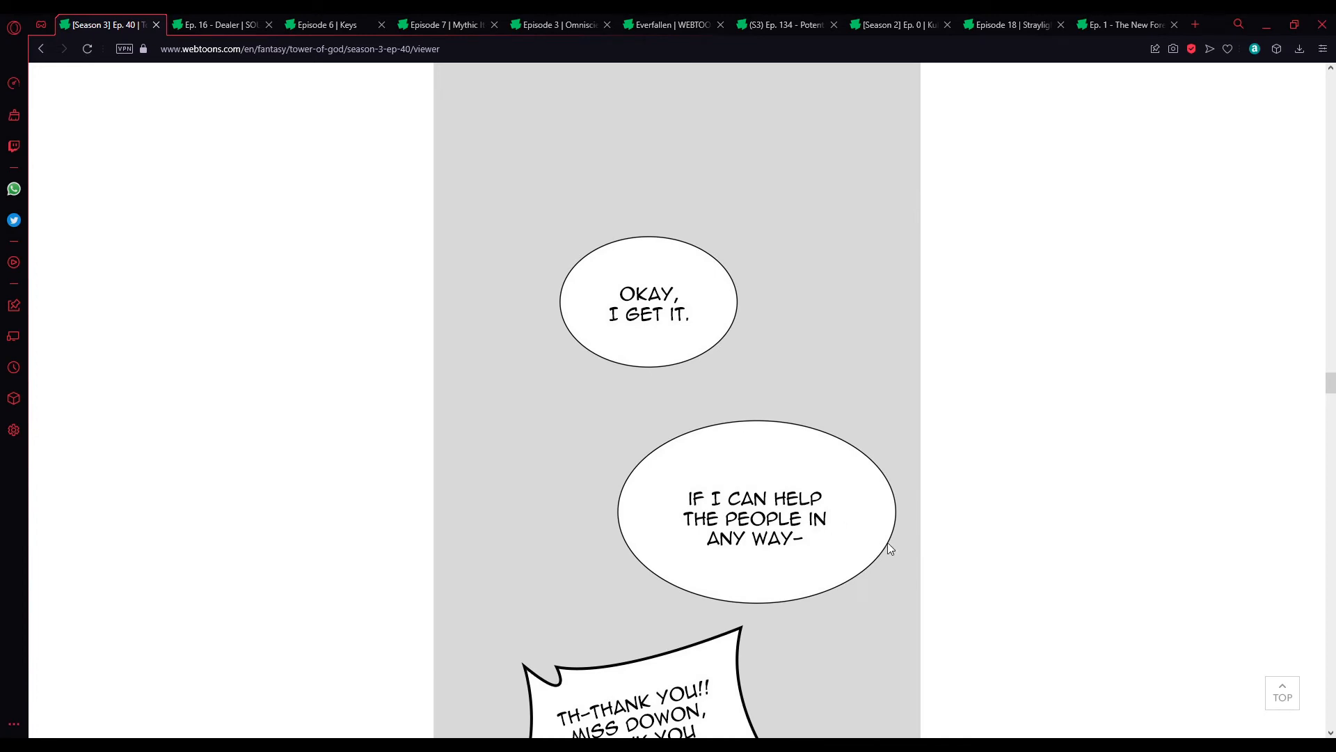
mouse_move(987, 604)
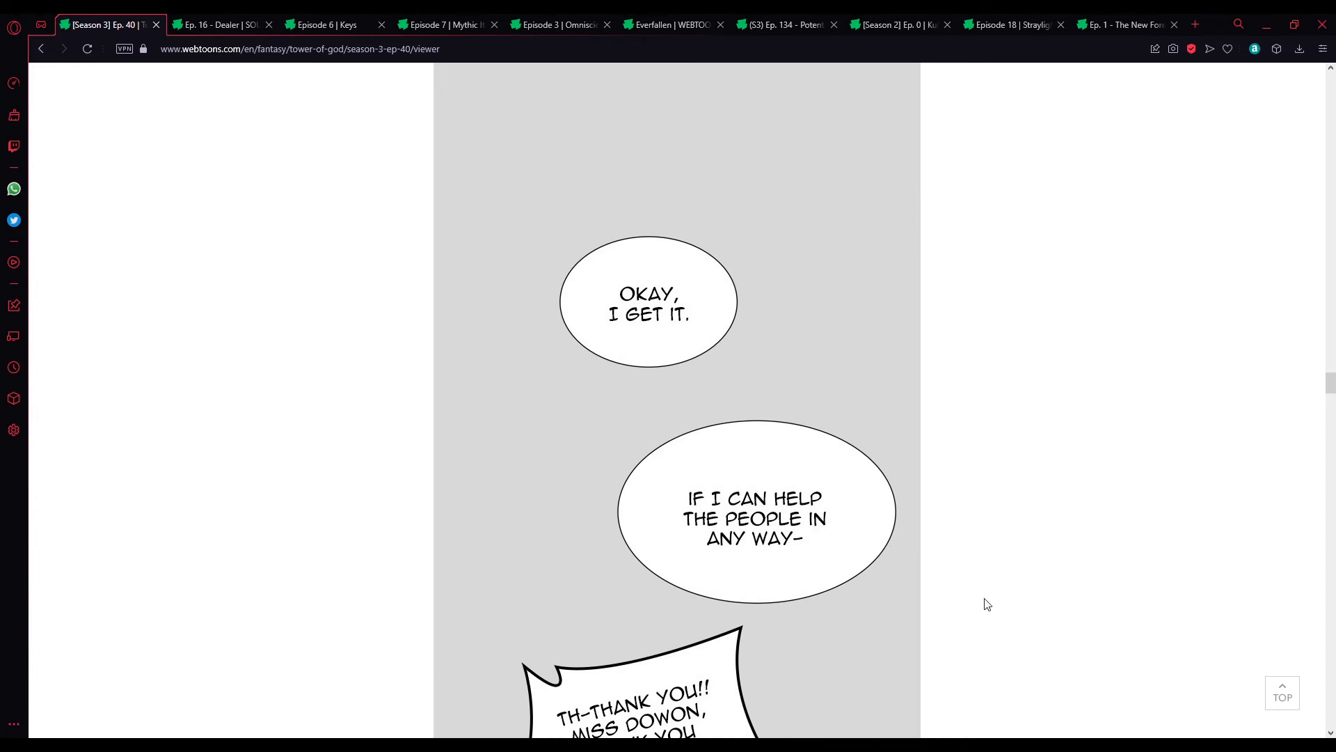
scroll("down", 3)
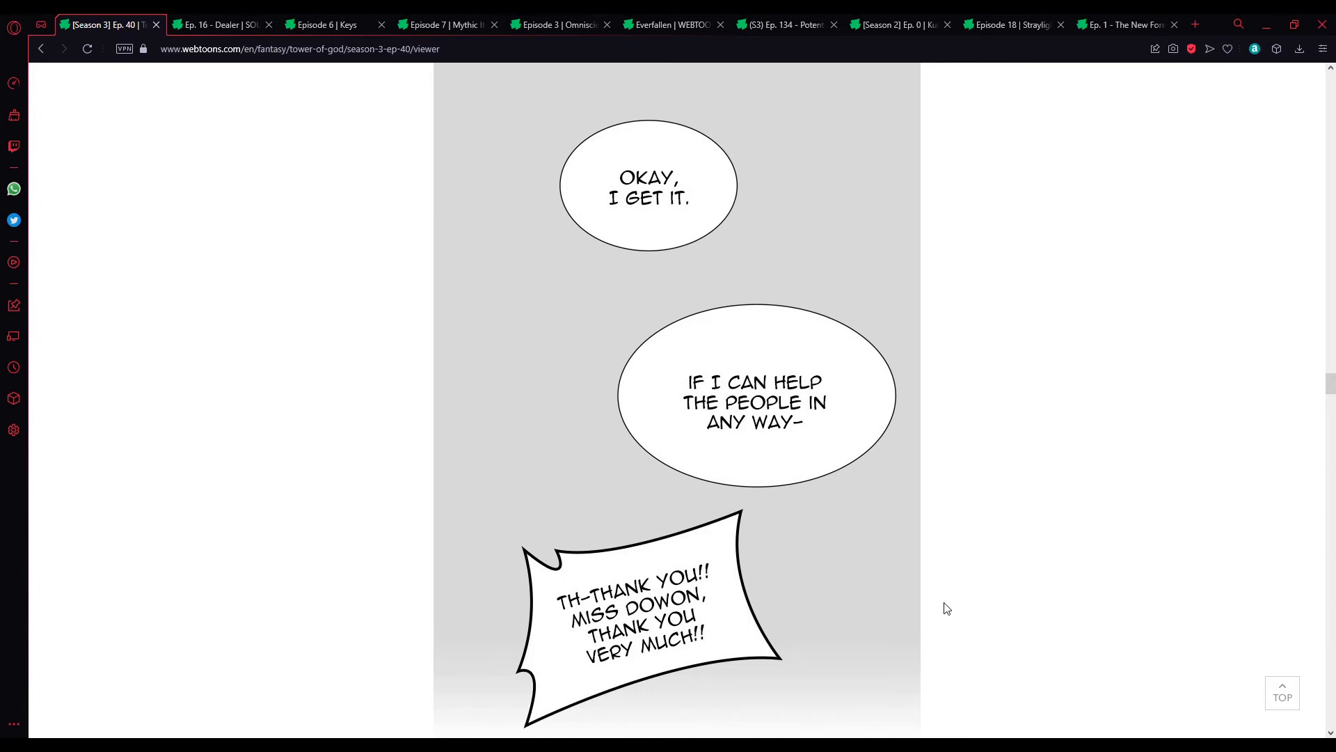
scroll("down", 3)
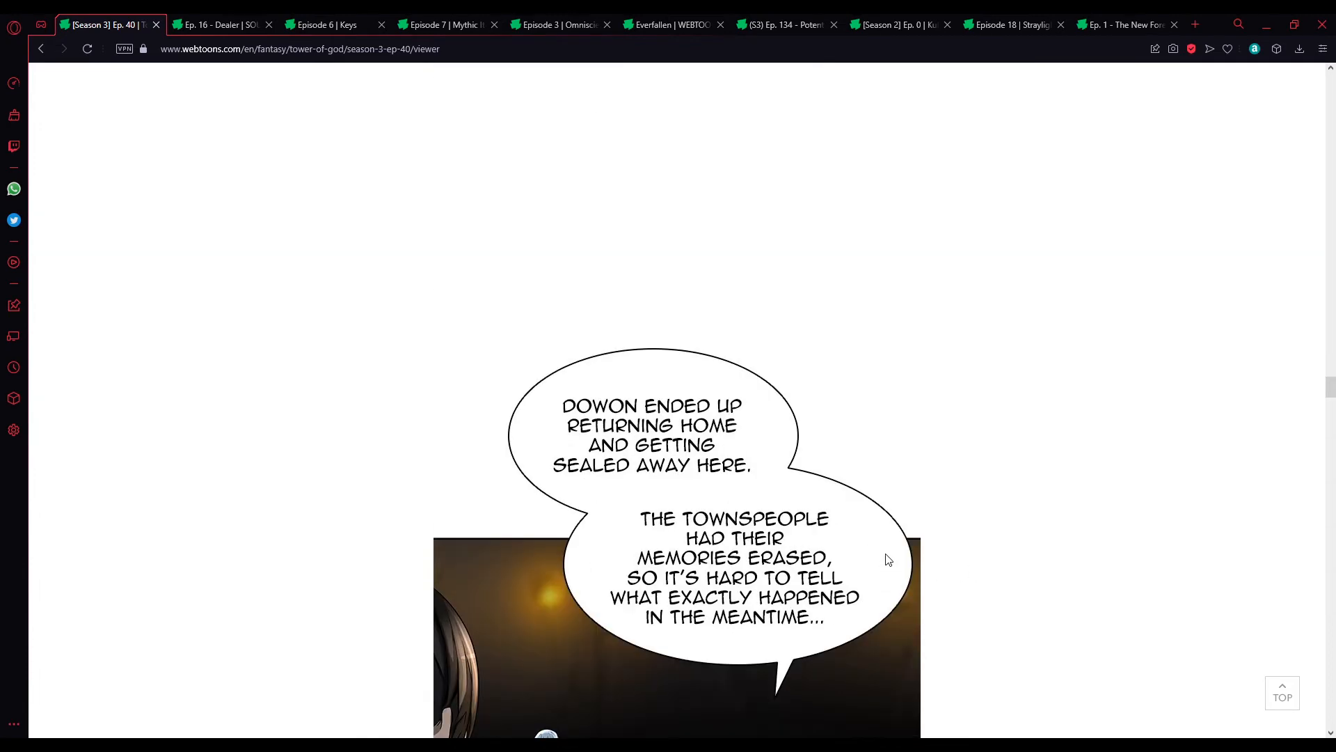
scroll("down", 3)
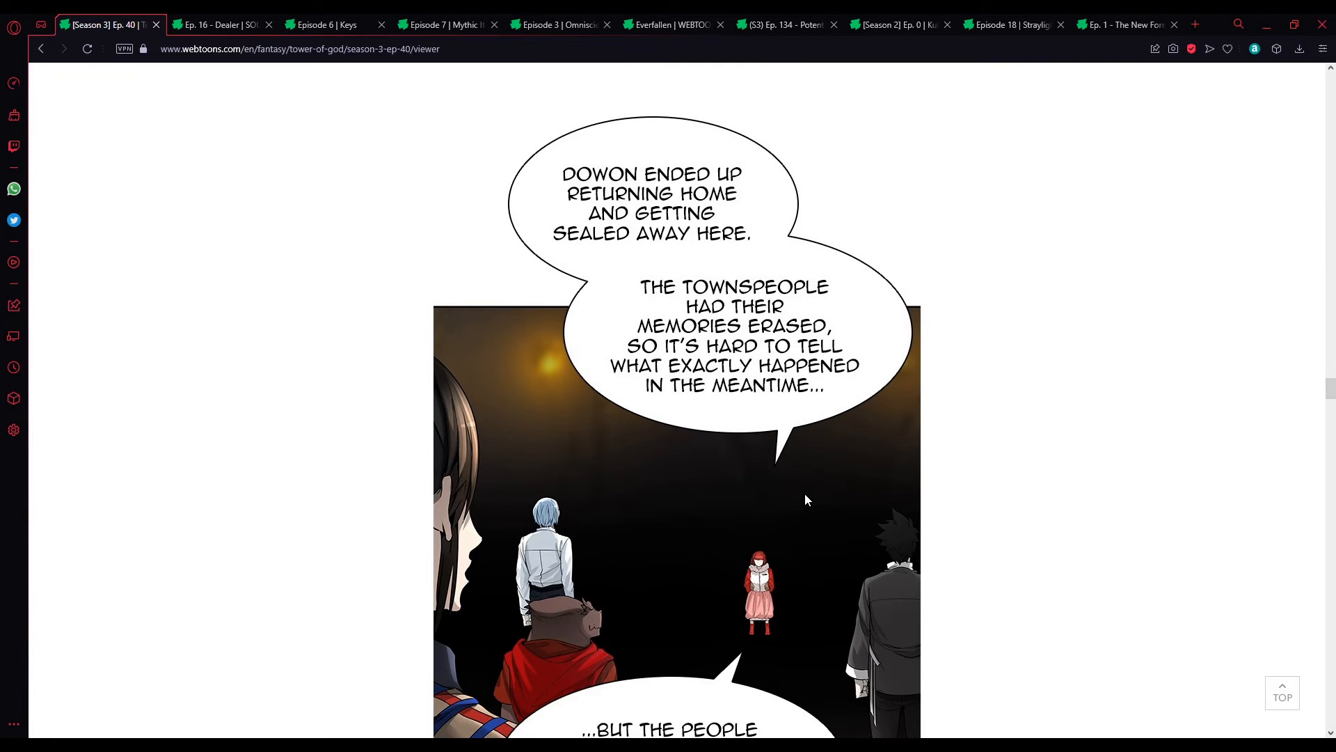
mouse_move(833, 527)
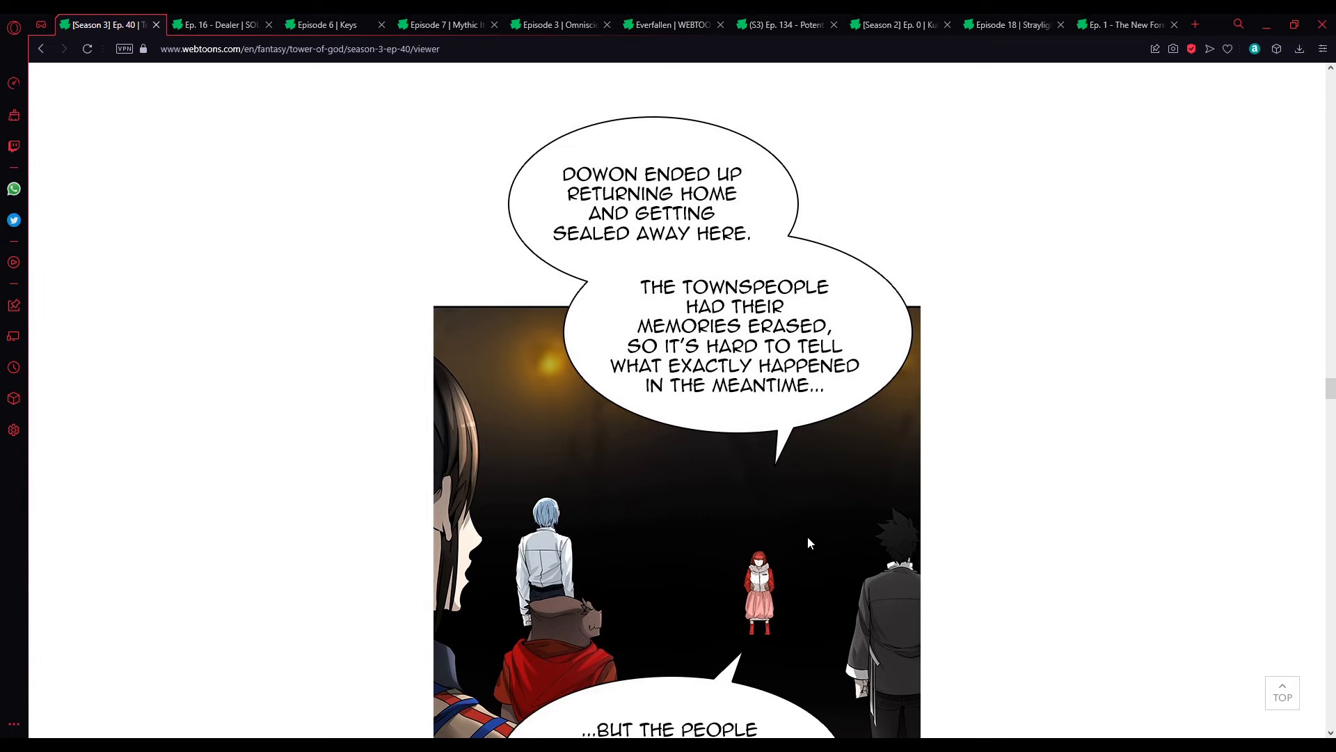
scroll("down", 3)
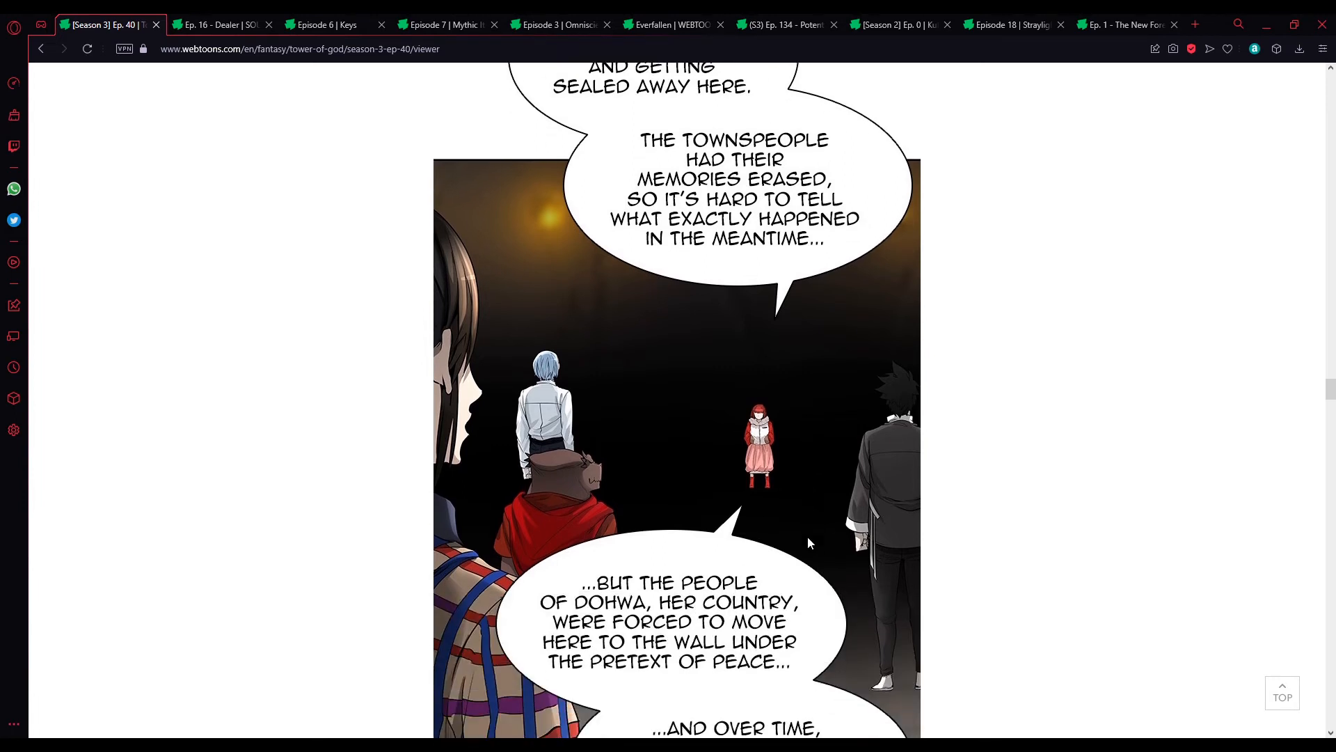
scroll("down", 3)
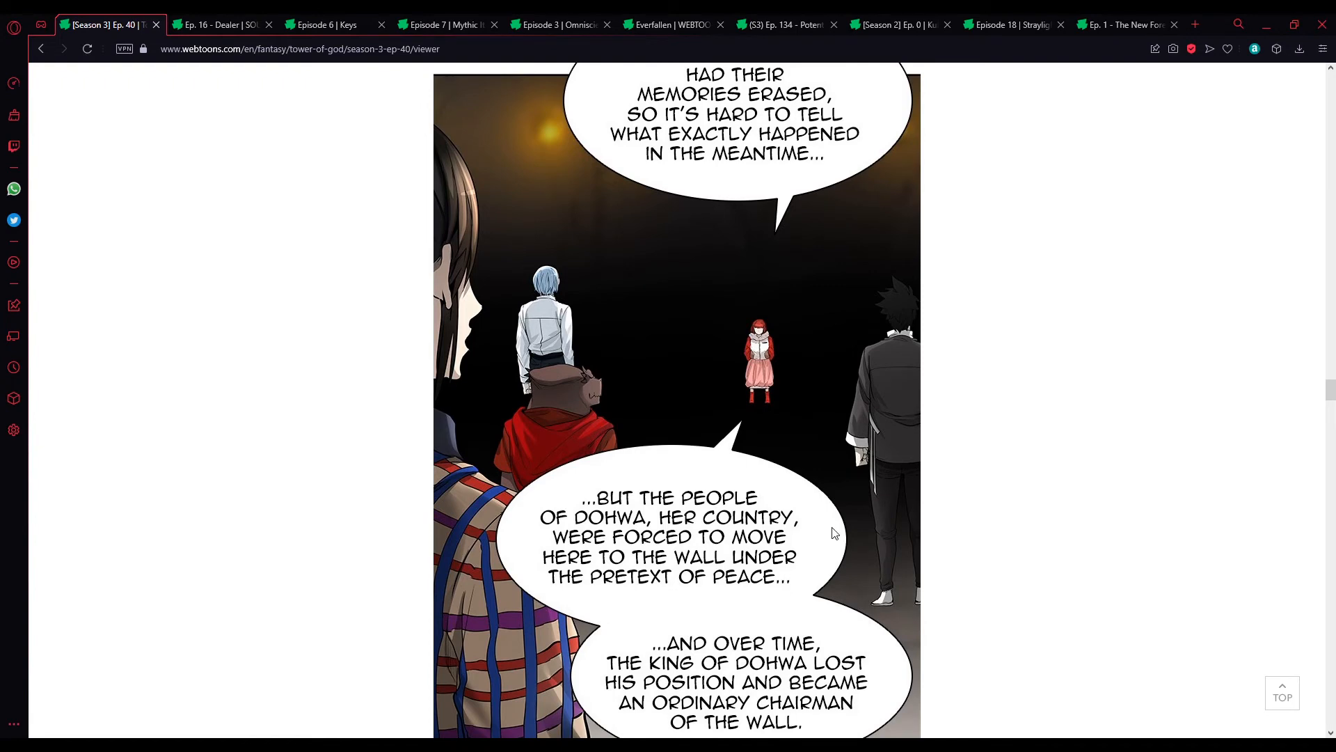
mouse_move(1001, 554)
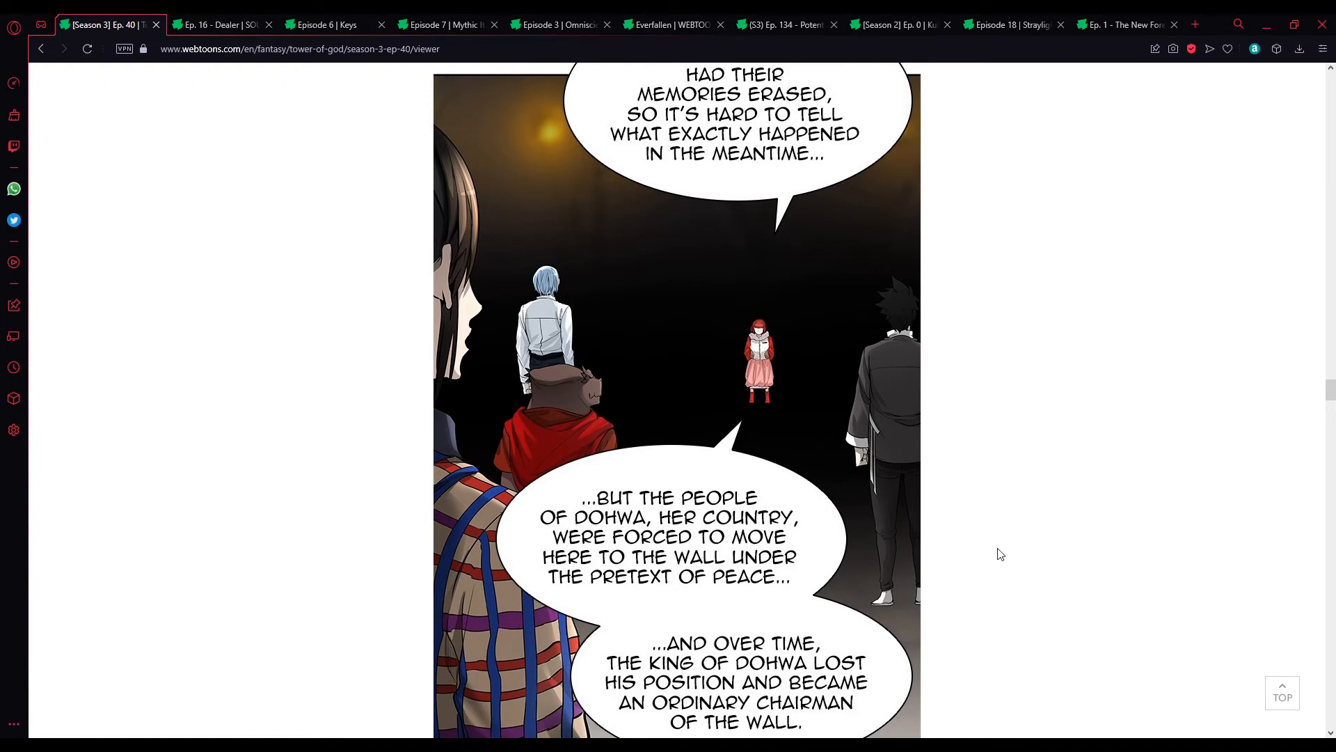
scroll("down", 3)
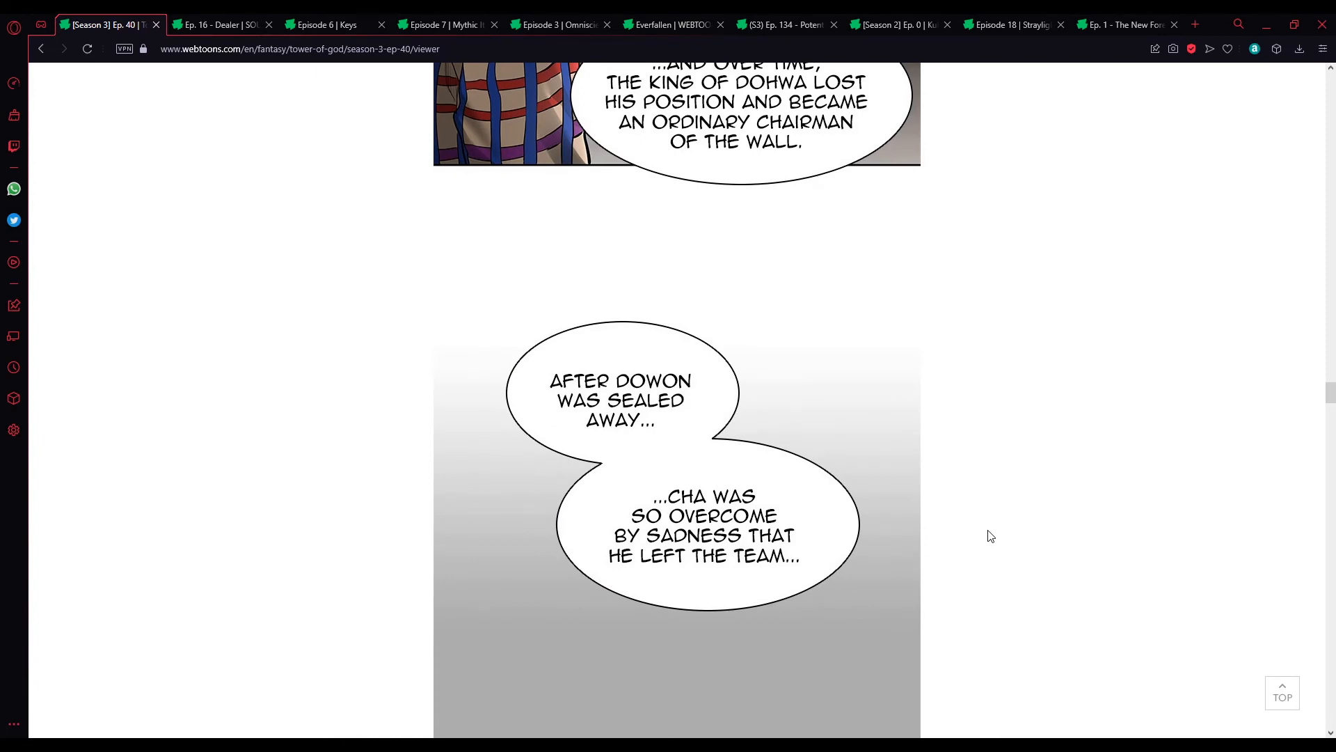
scroll("down", 3)
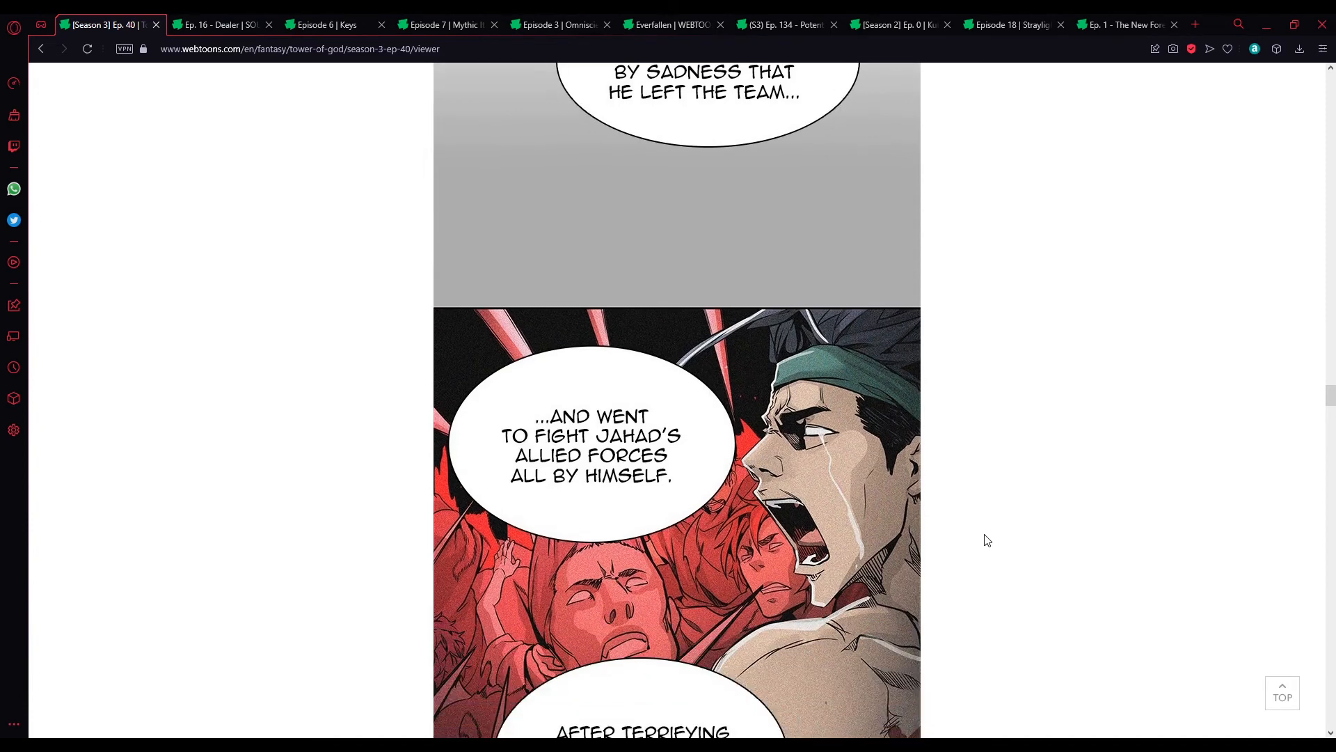
scroll("down", 3)
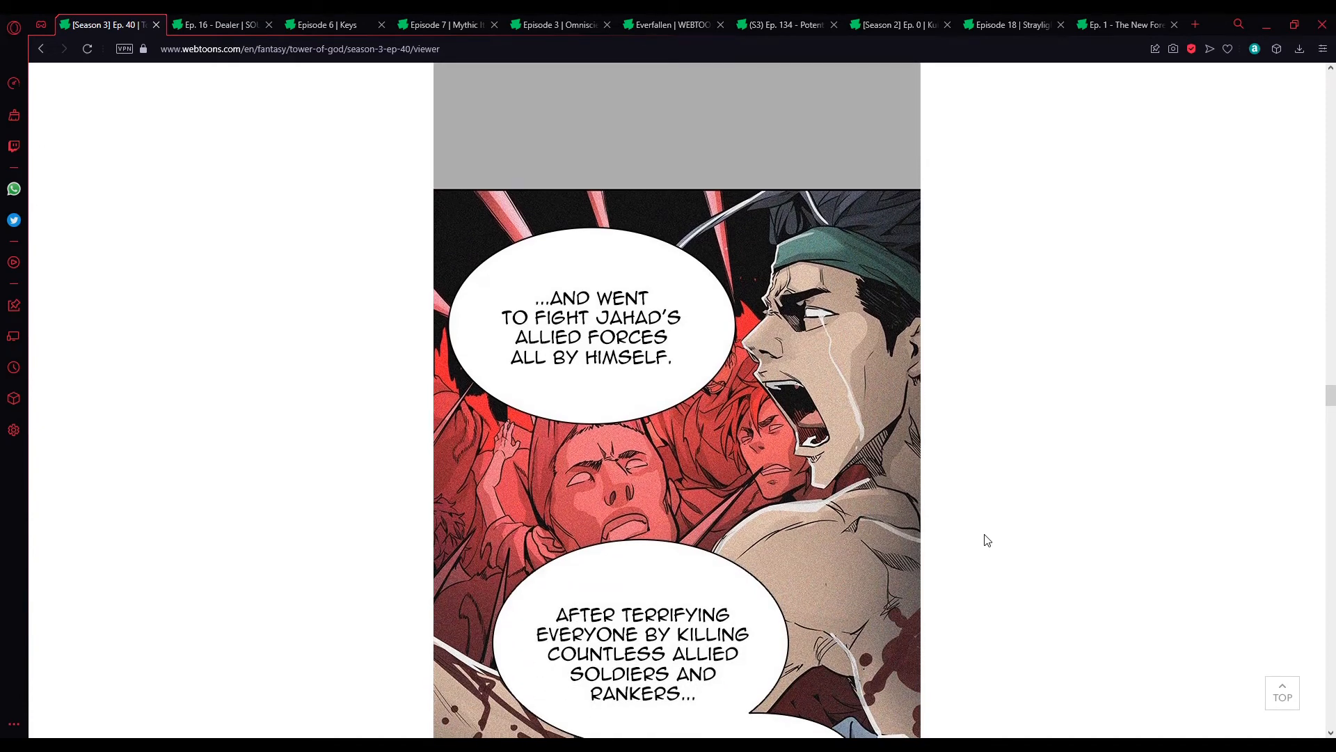
scroll("down", 3)
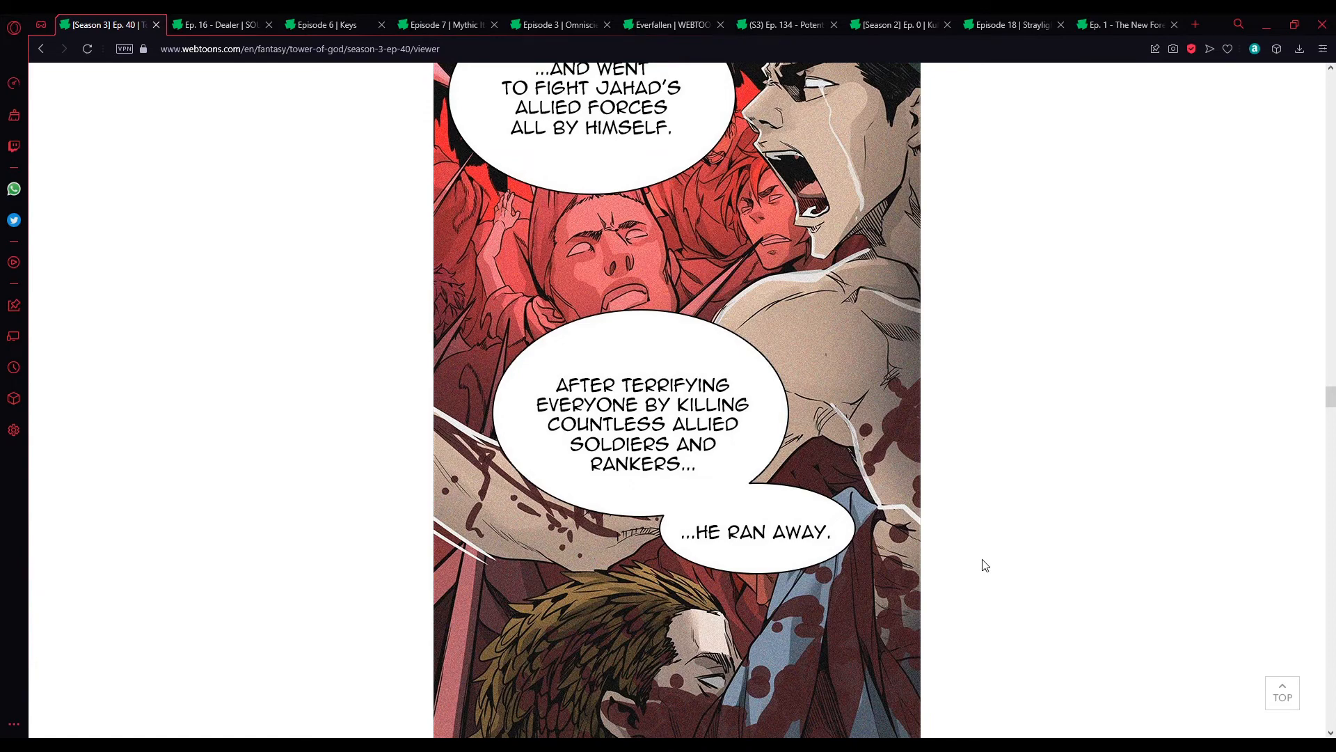
scroll("down", 3)
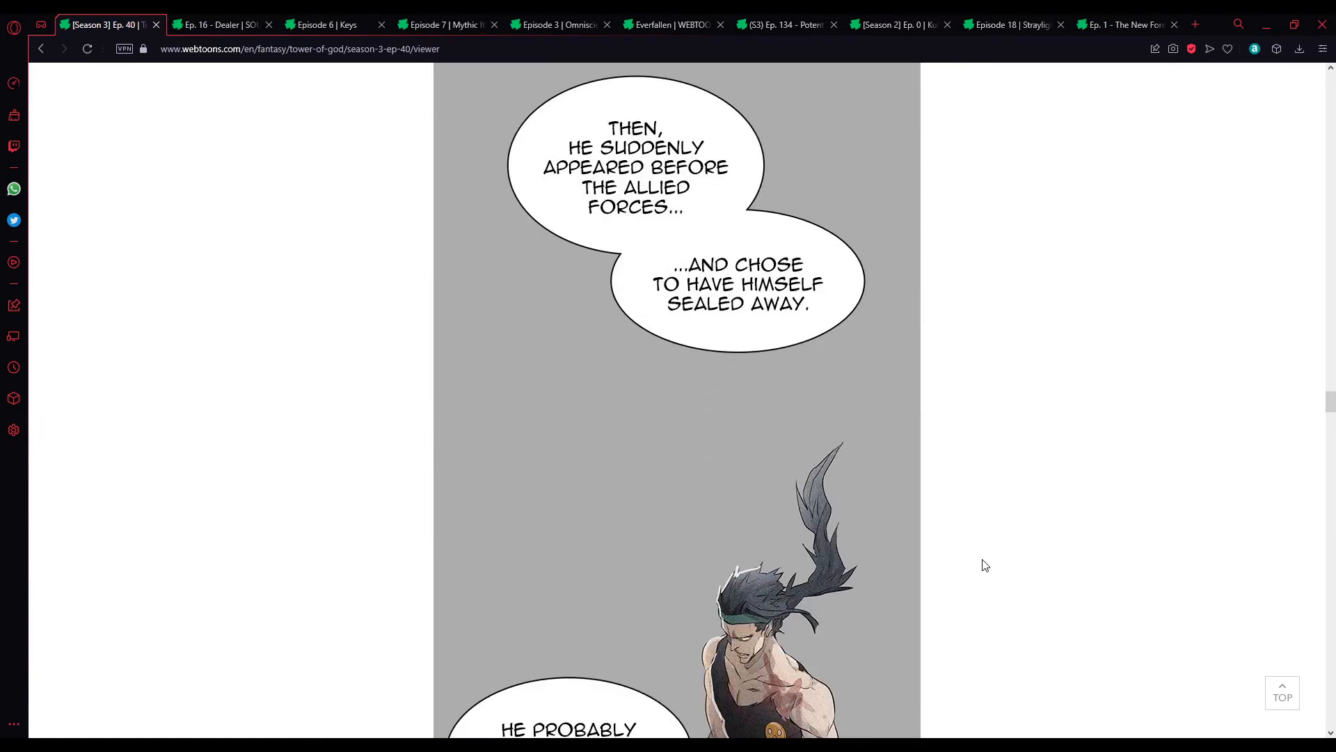
mouse_move(1033, 530)
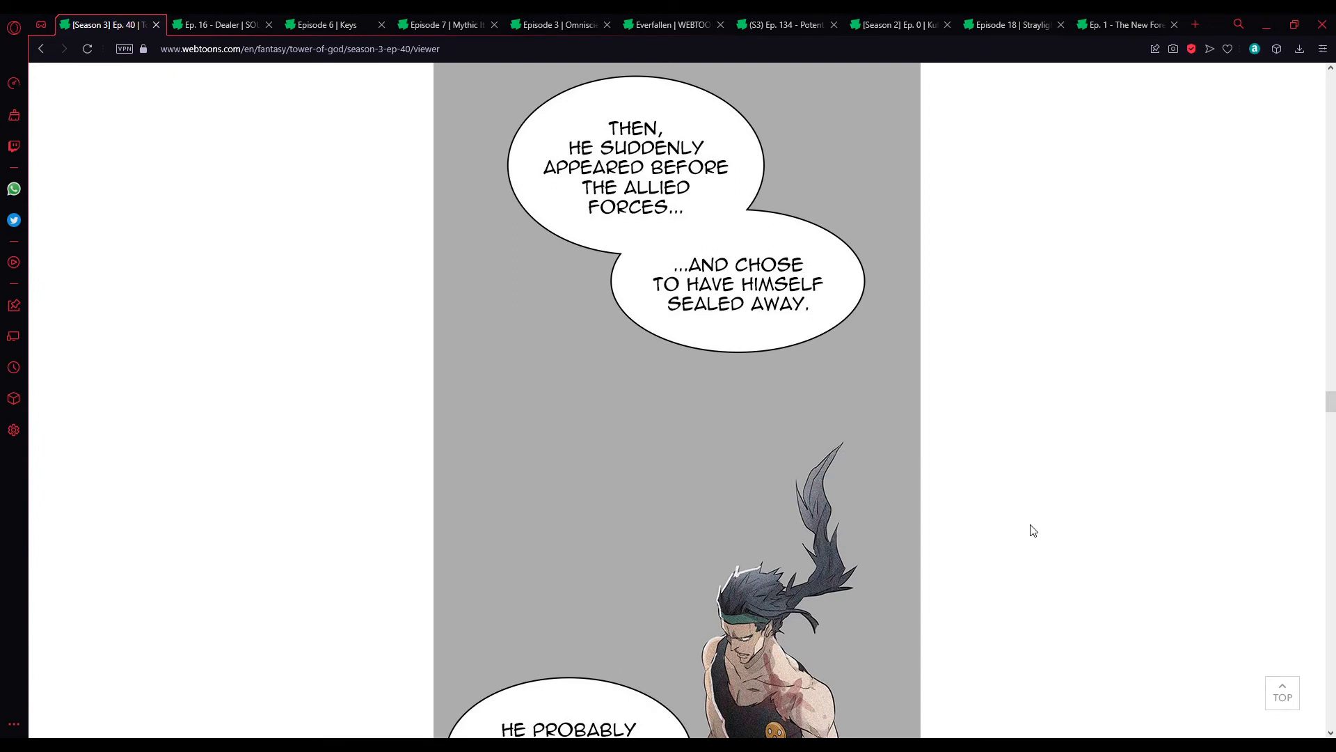
scroll("down", 3)
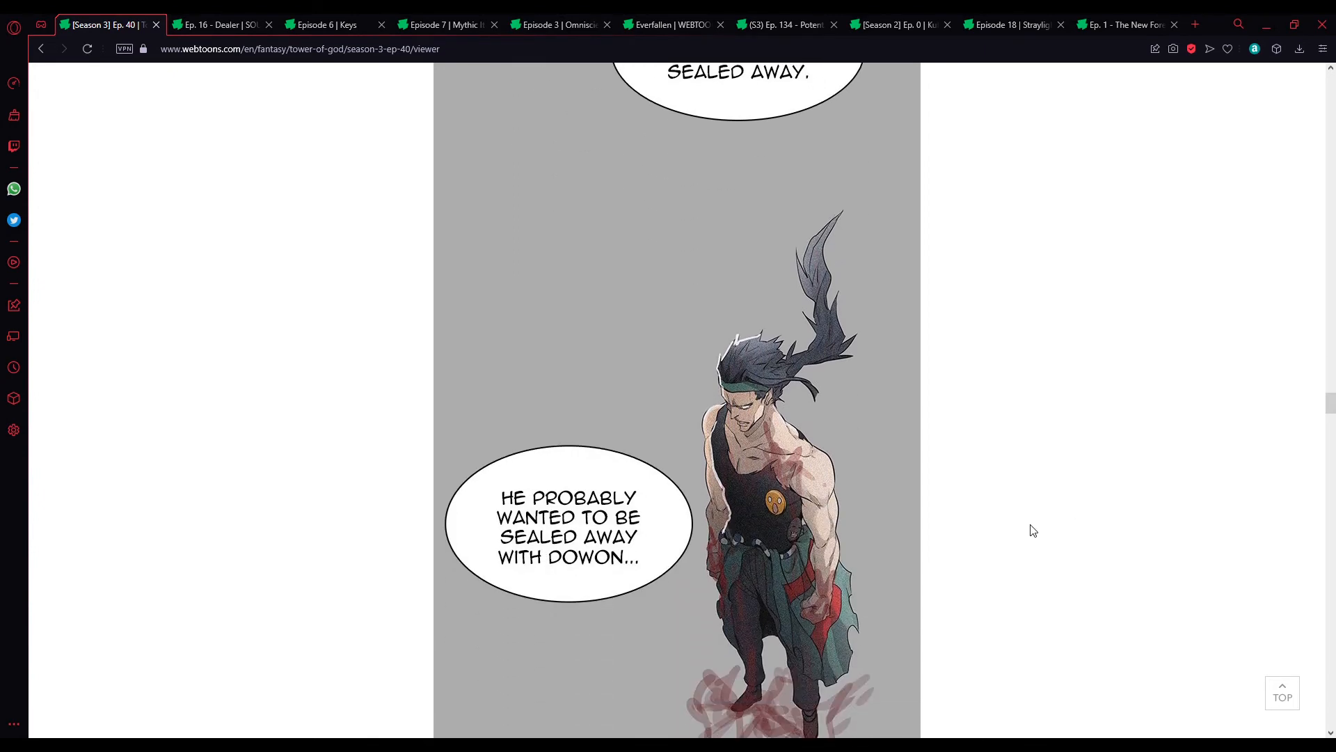
scroll("down", 3)
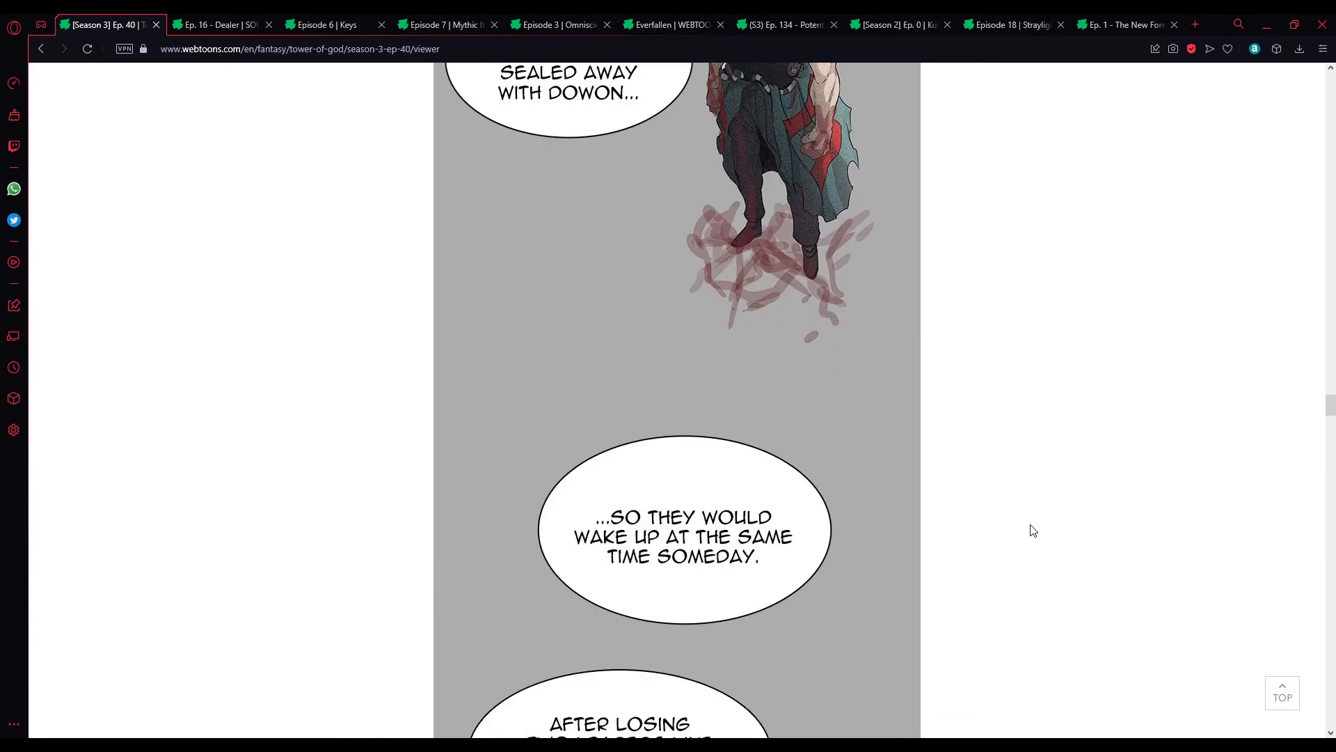
scroll("down", 3)
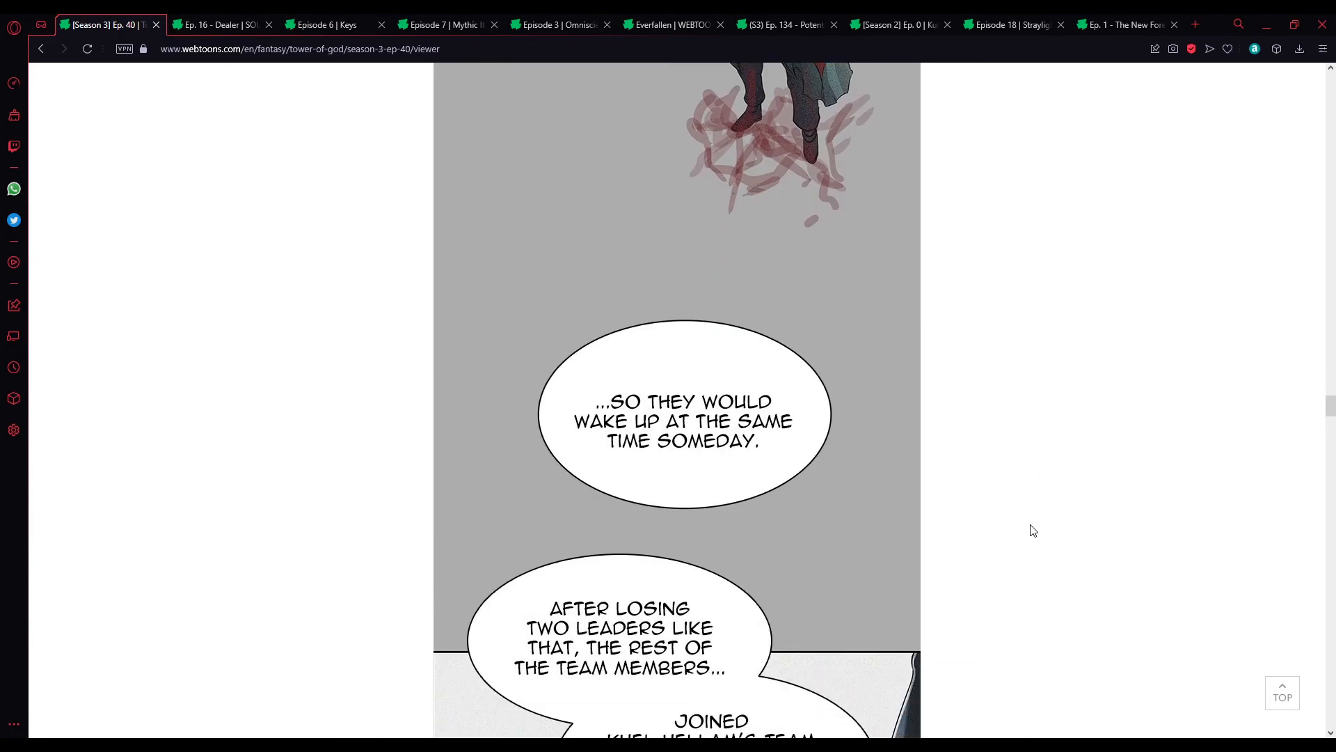
scroll("down", 3)
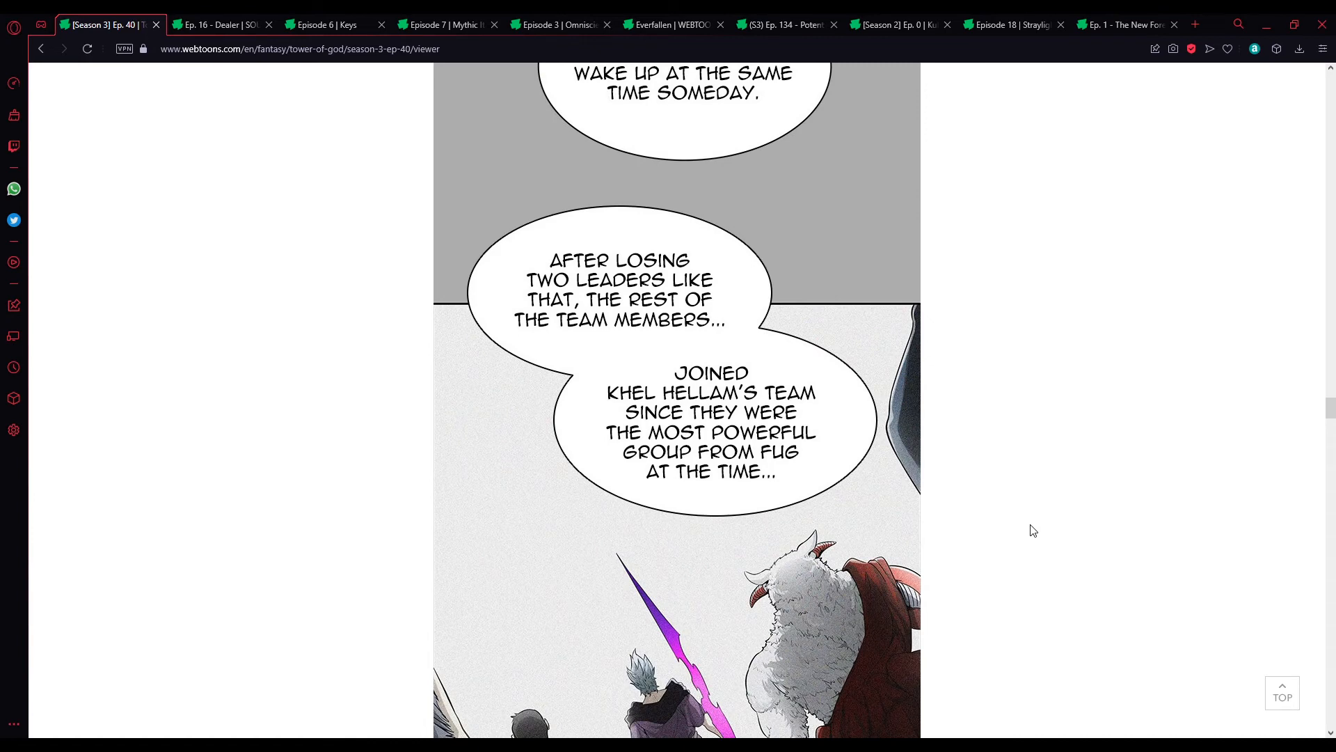
mouse_move(959, 456)
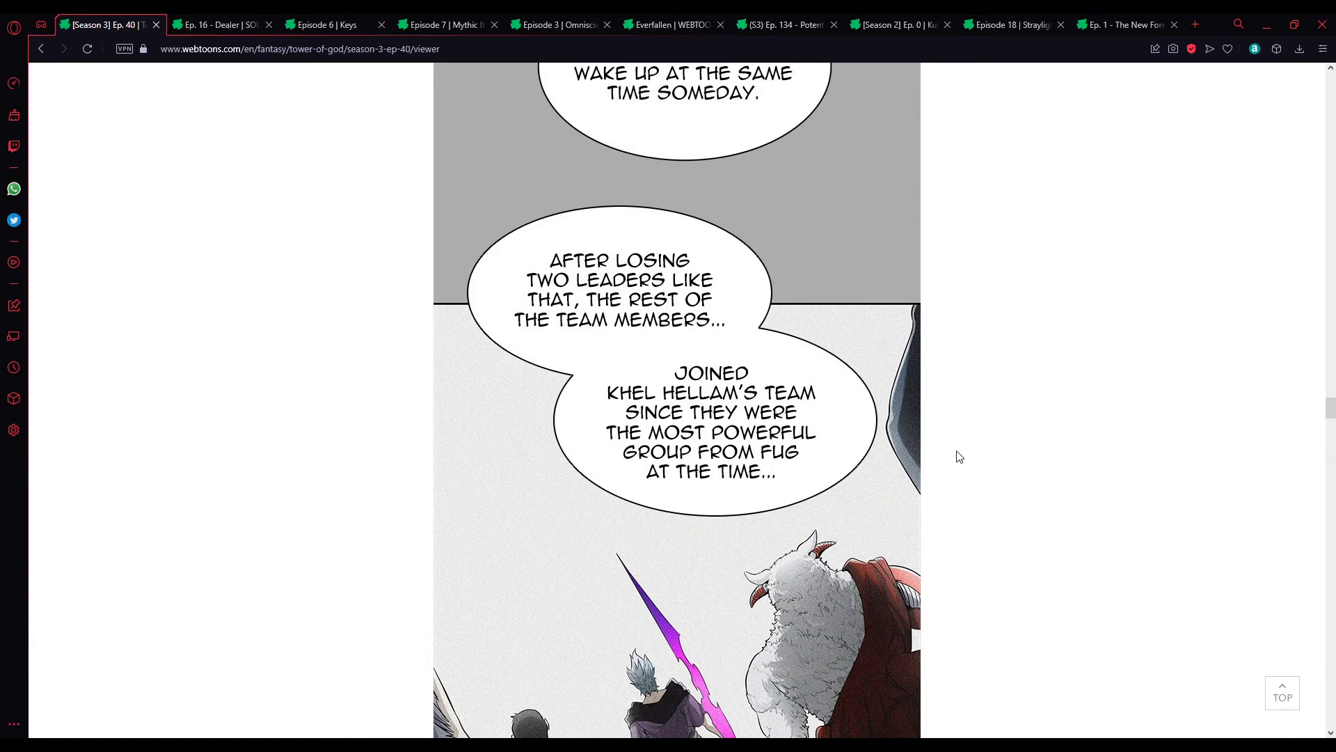
mouse_move(959, 431)
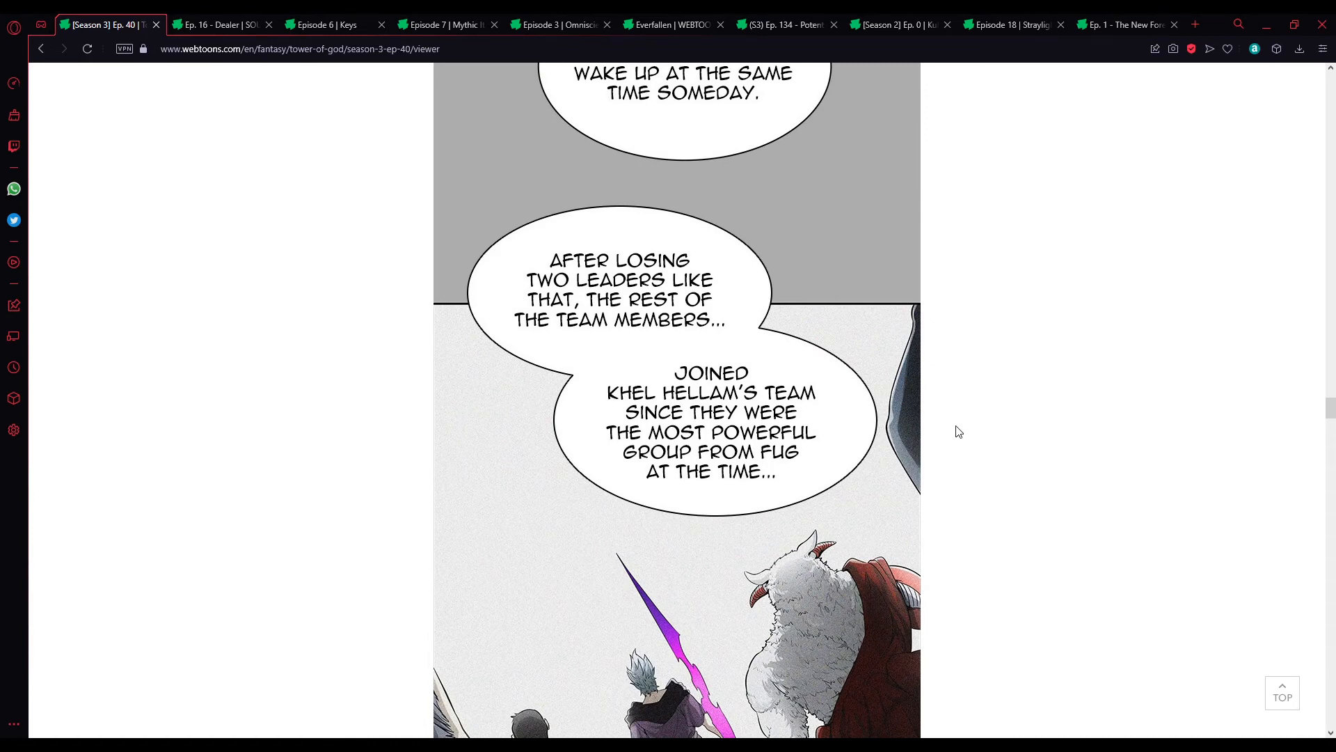
scroll("down", 3)
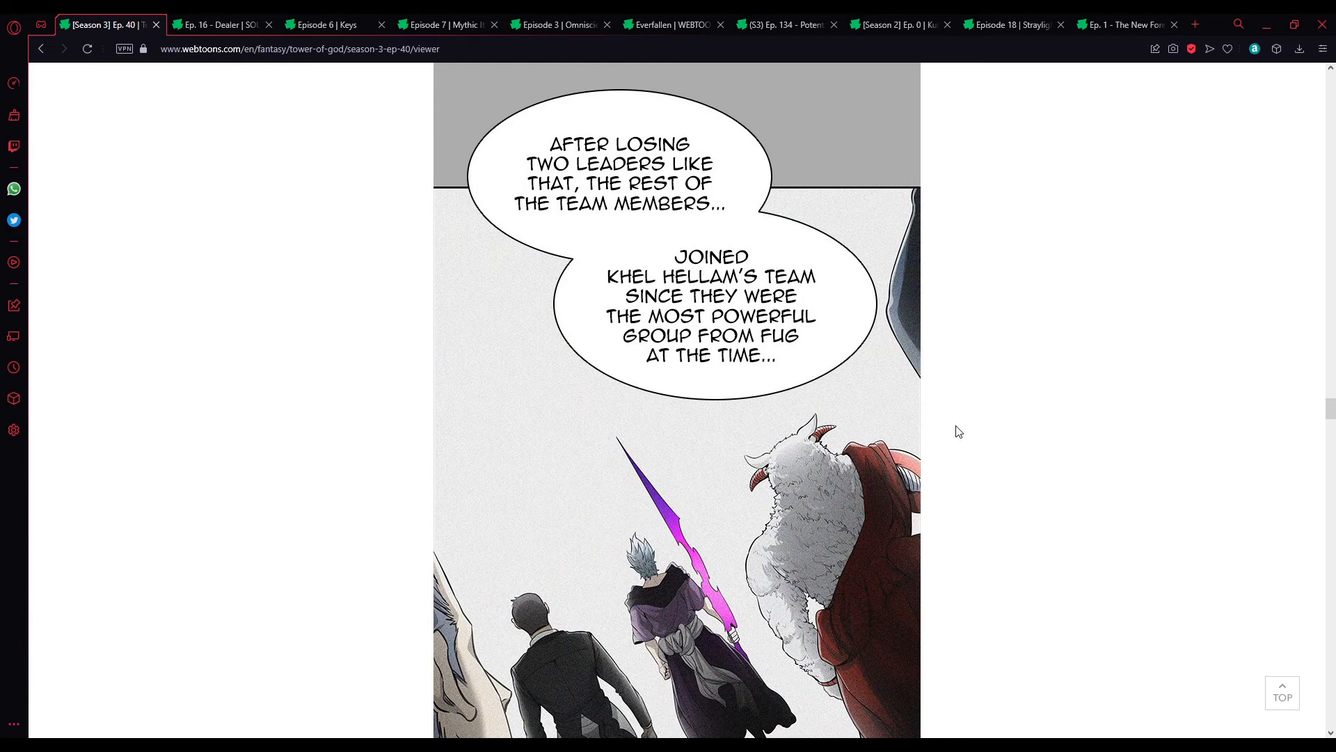
scroll("down", 3)
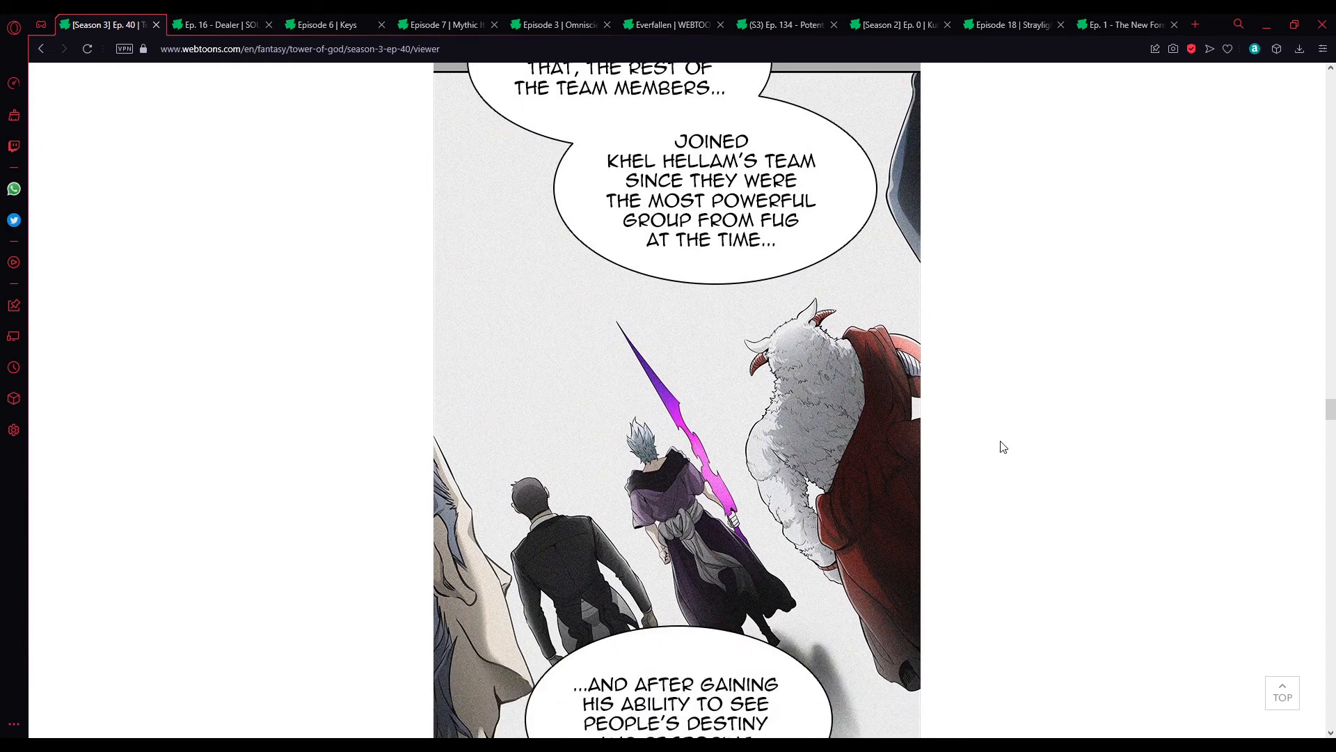
mouse_move(992, 458)
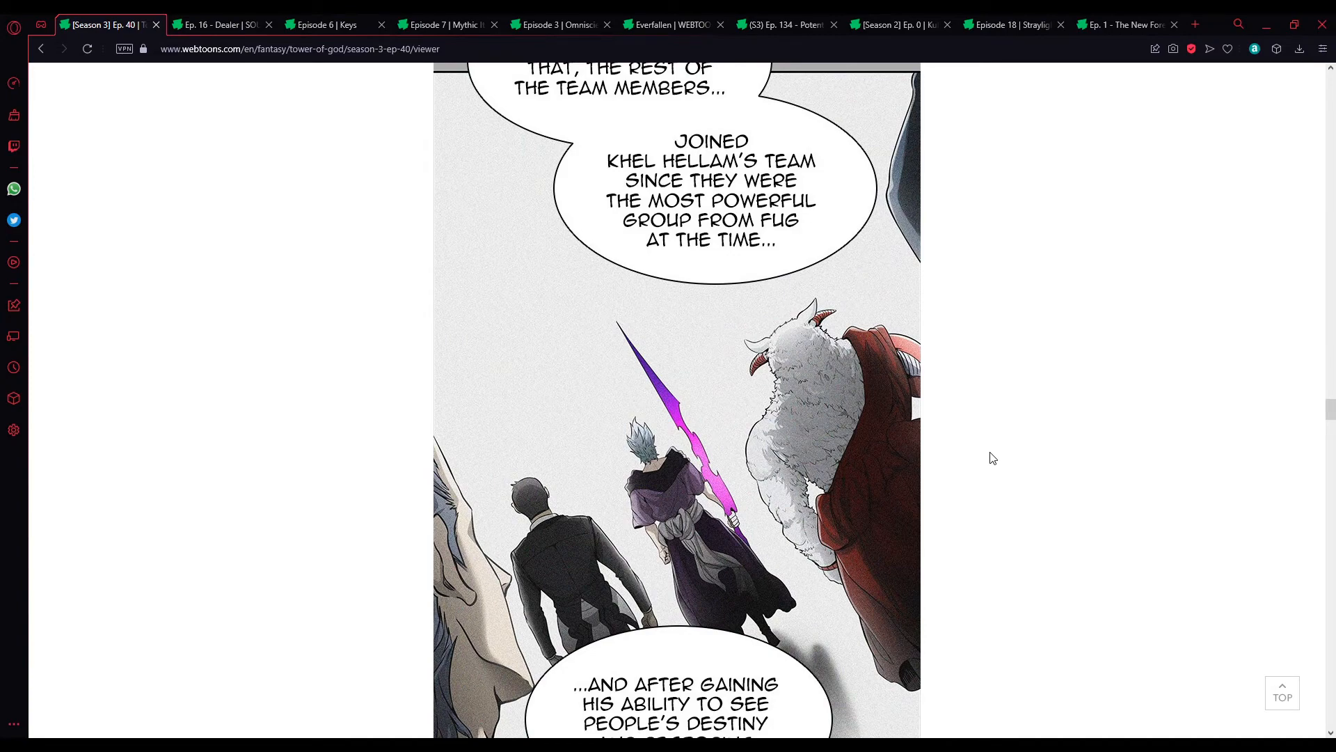
scroll("down", 3)
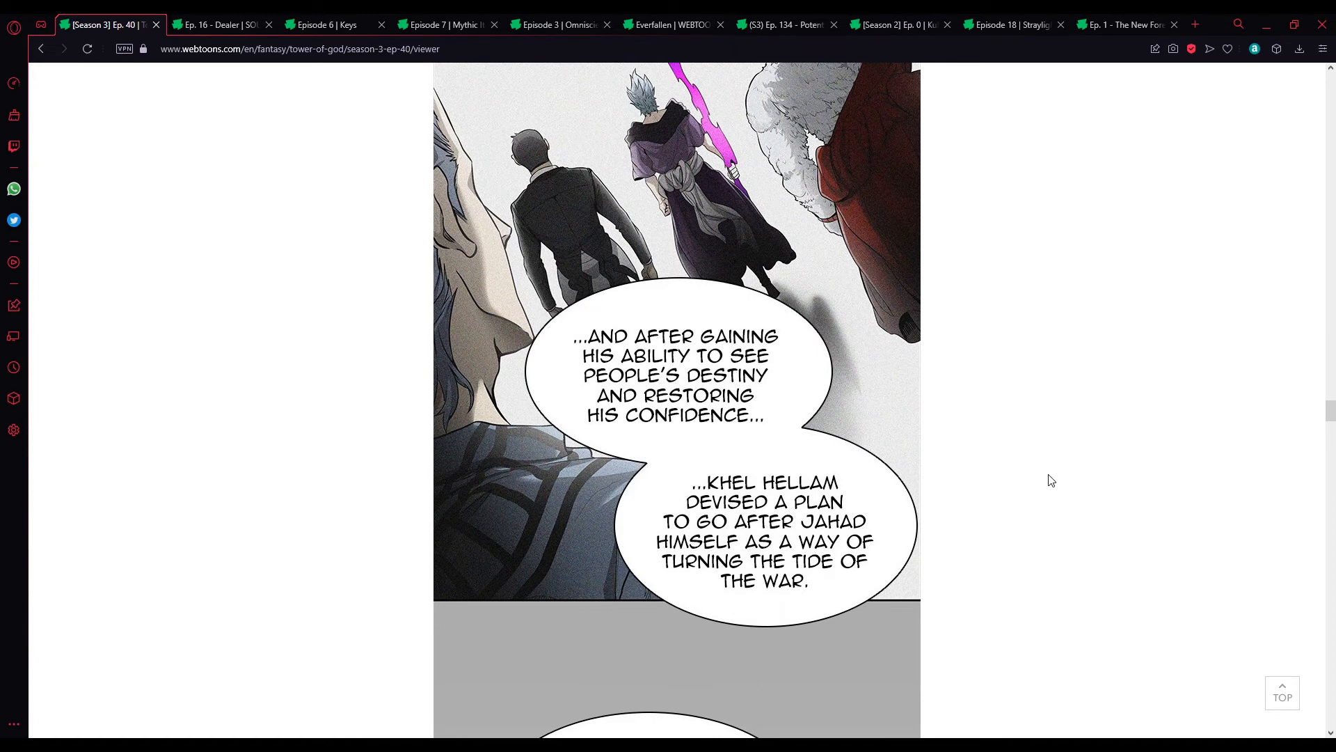
mouse_move(1044, 472)
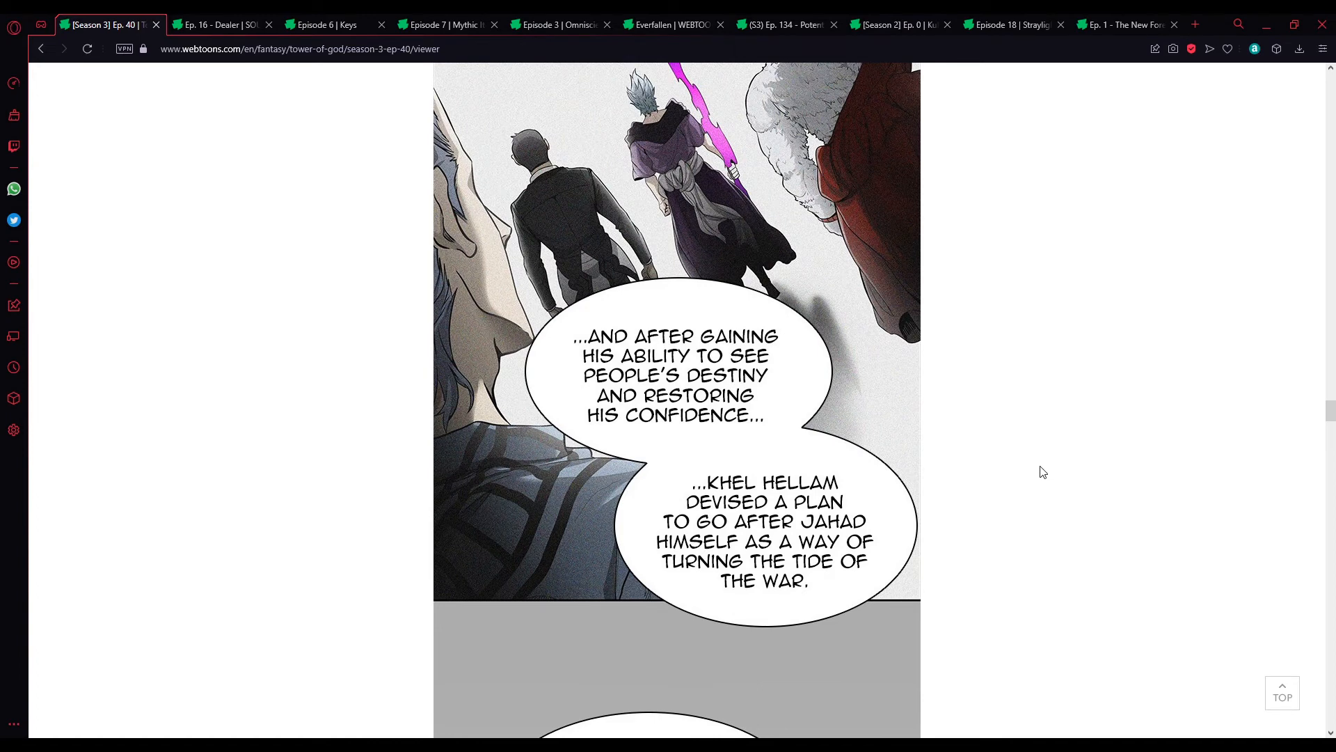
mouse_move(977, 481)
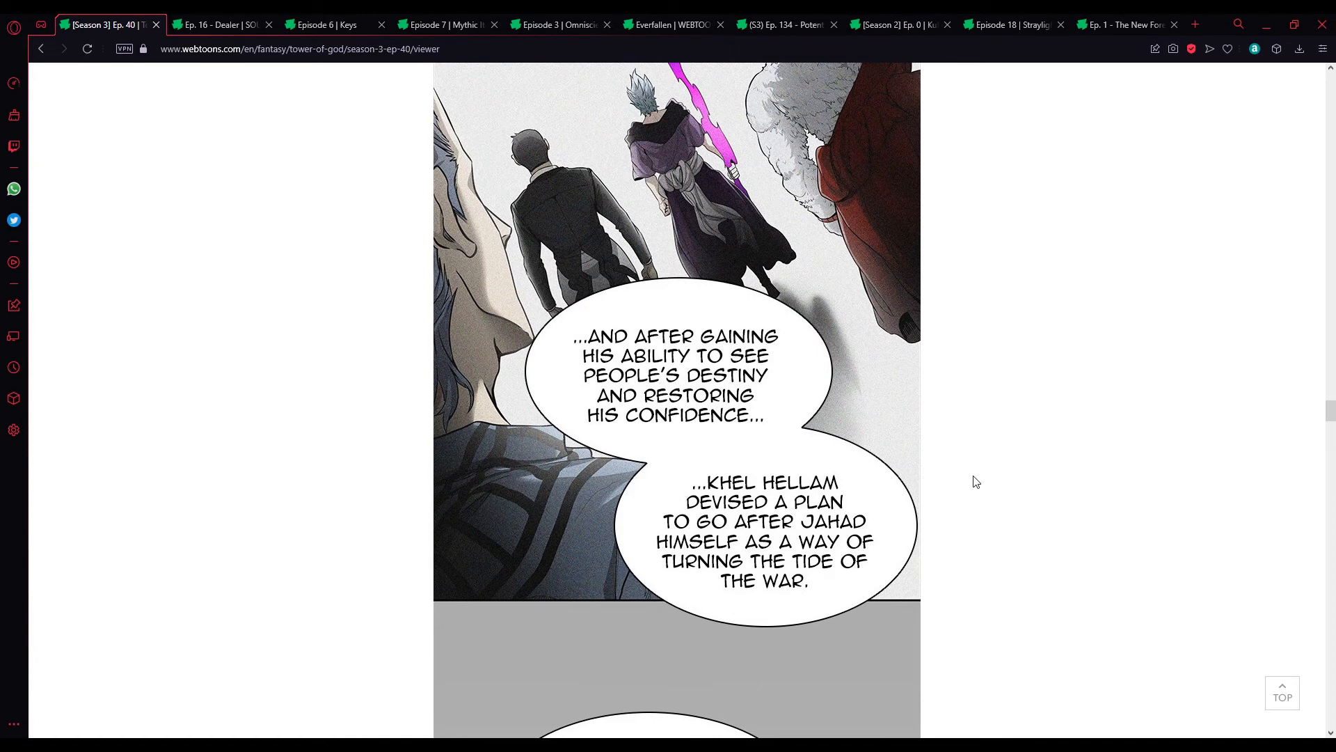
scroll("down", 3)
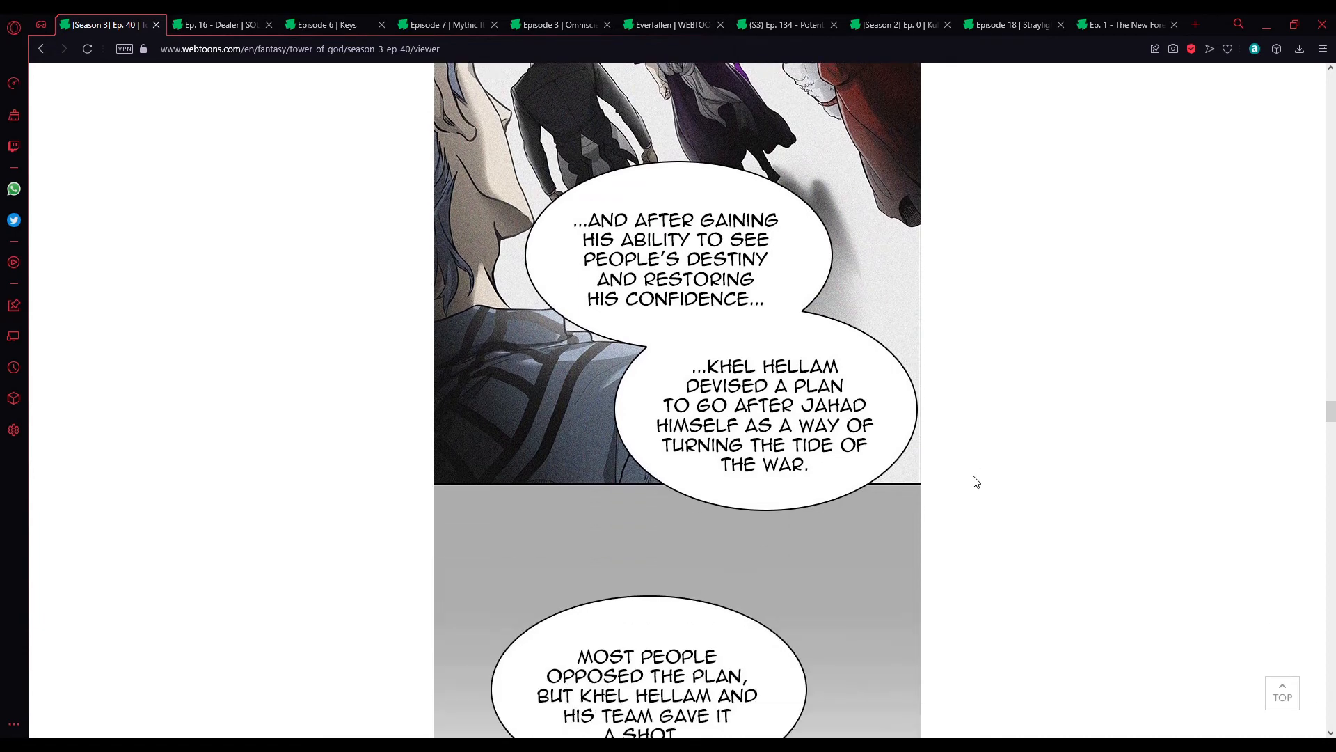
scroll("down", 3)
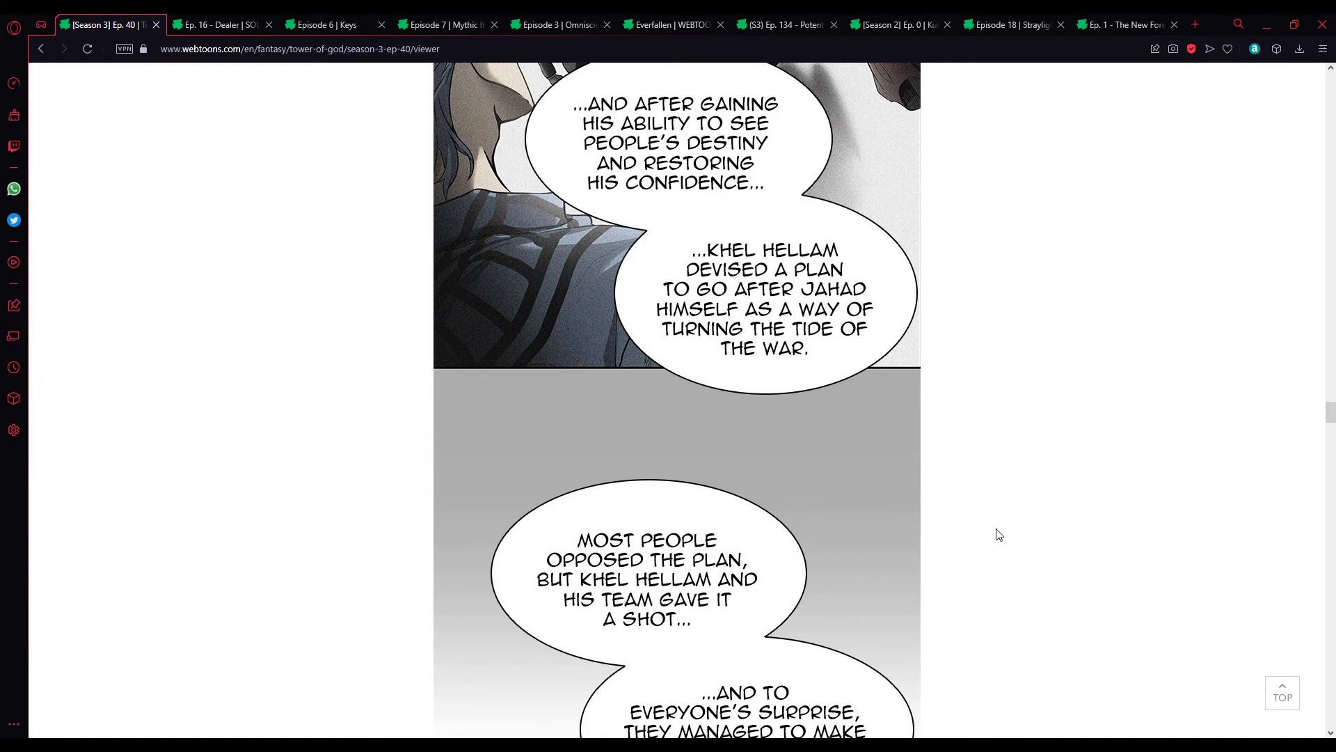
scroll("down", 3)
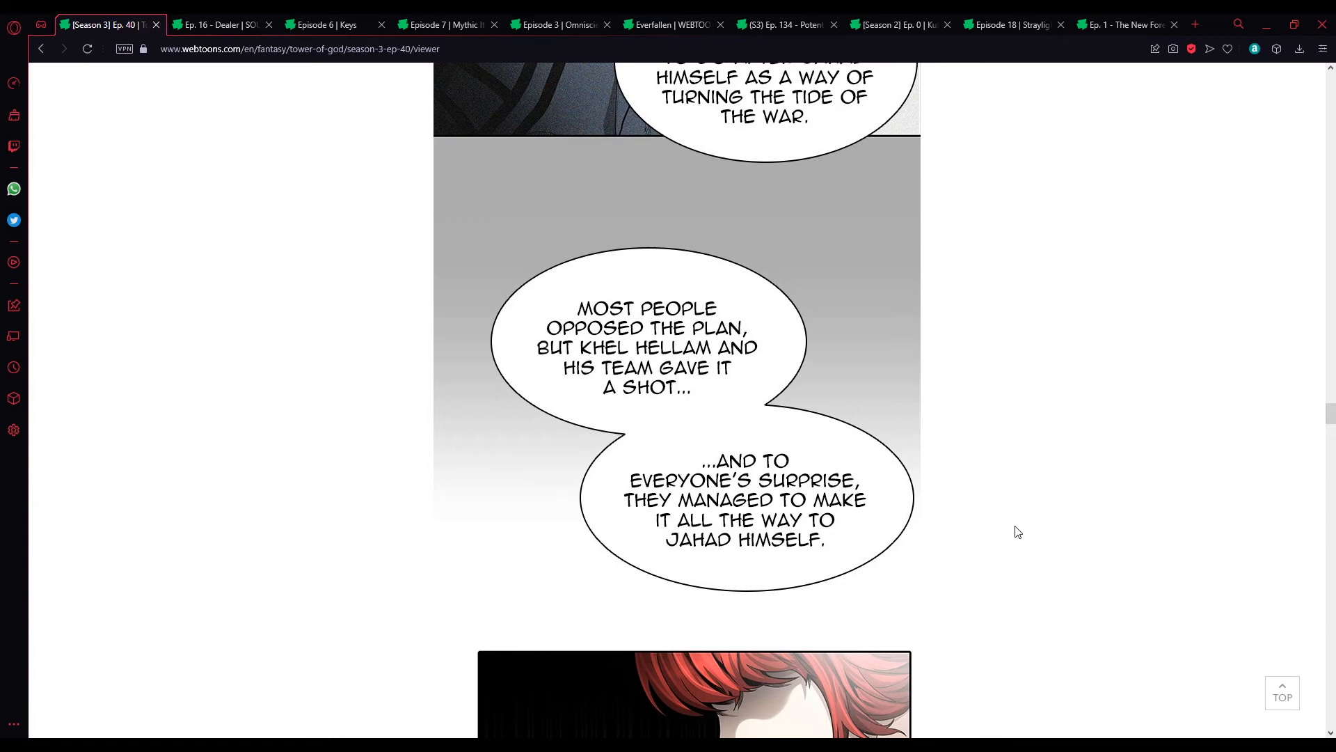
scroll("down", 3)
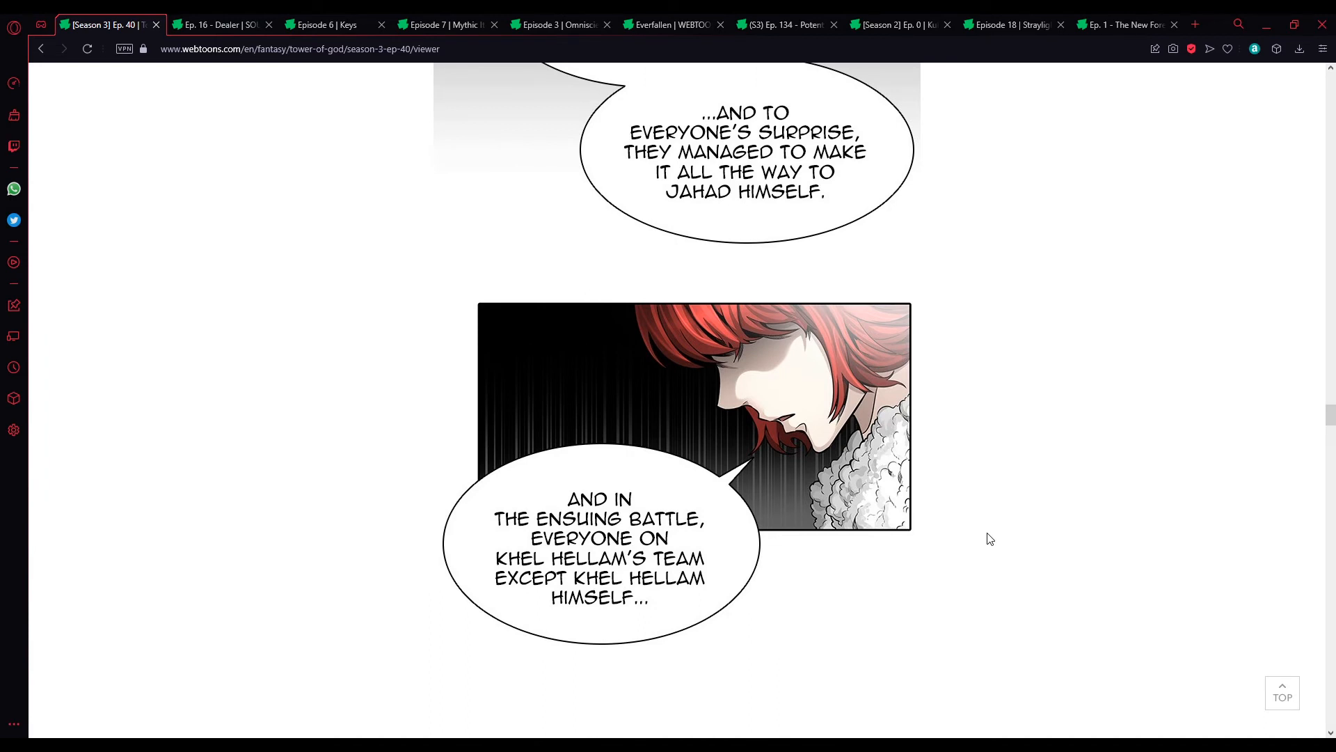
mouse_move(852, 563)
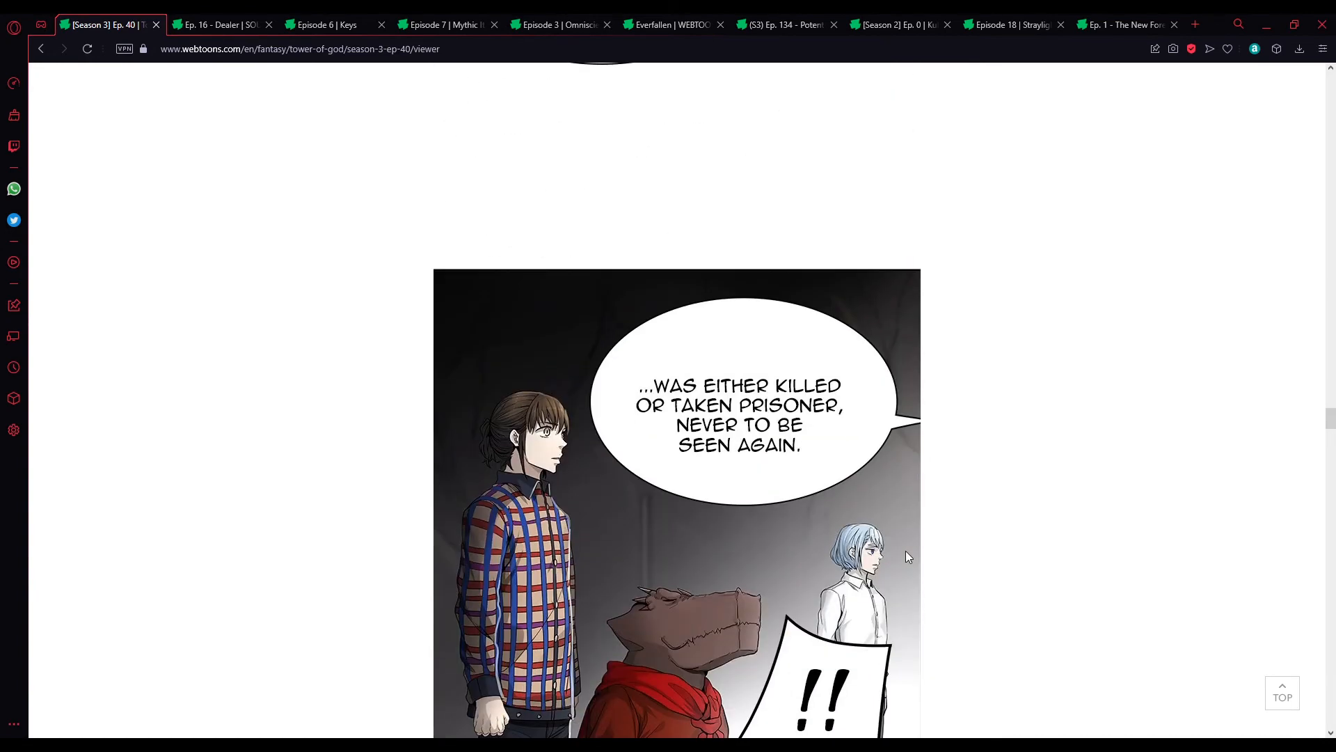
mouse_move(973, 560)
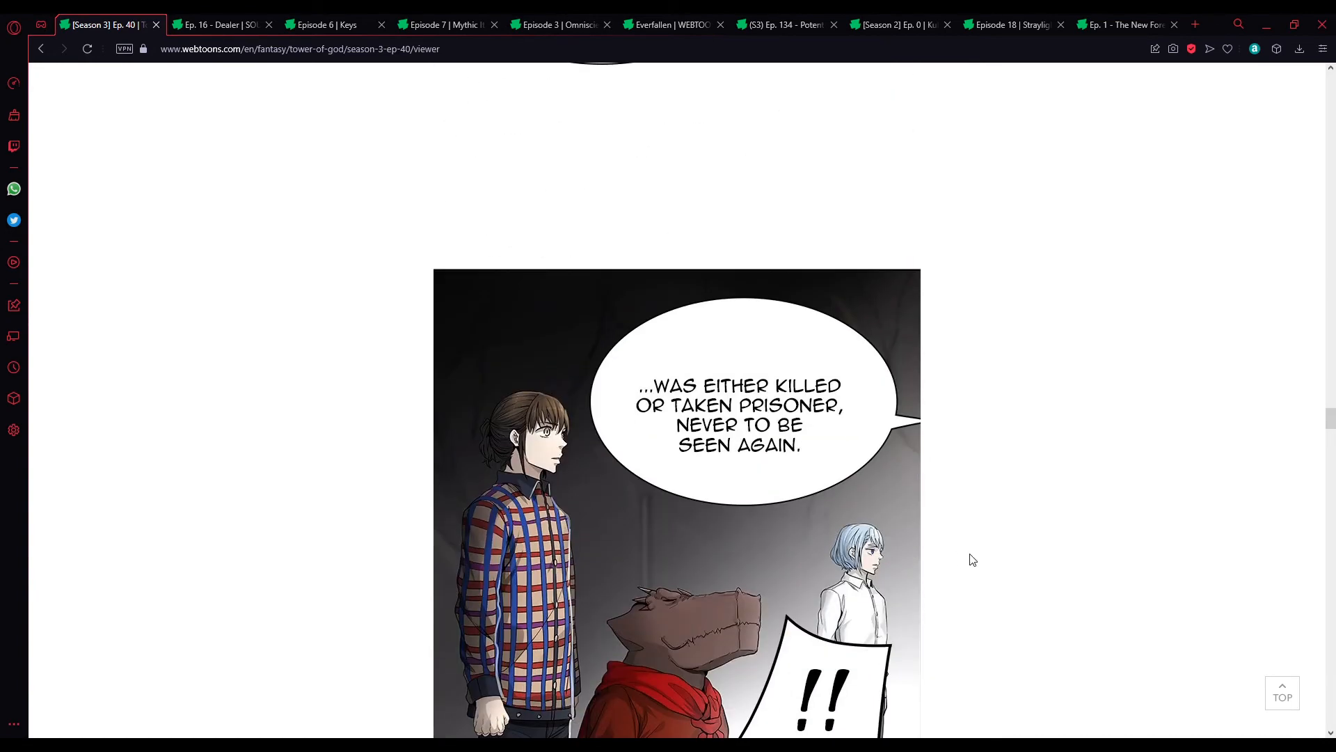
scroll("down", 3)
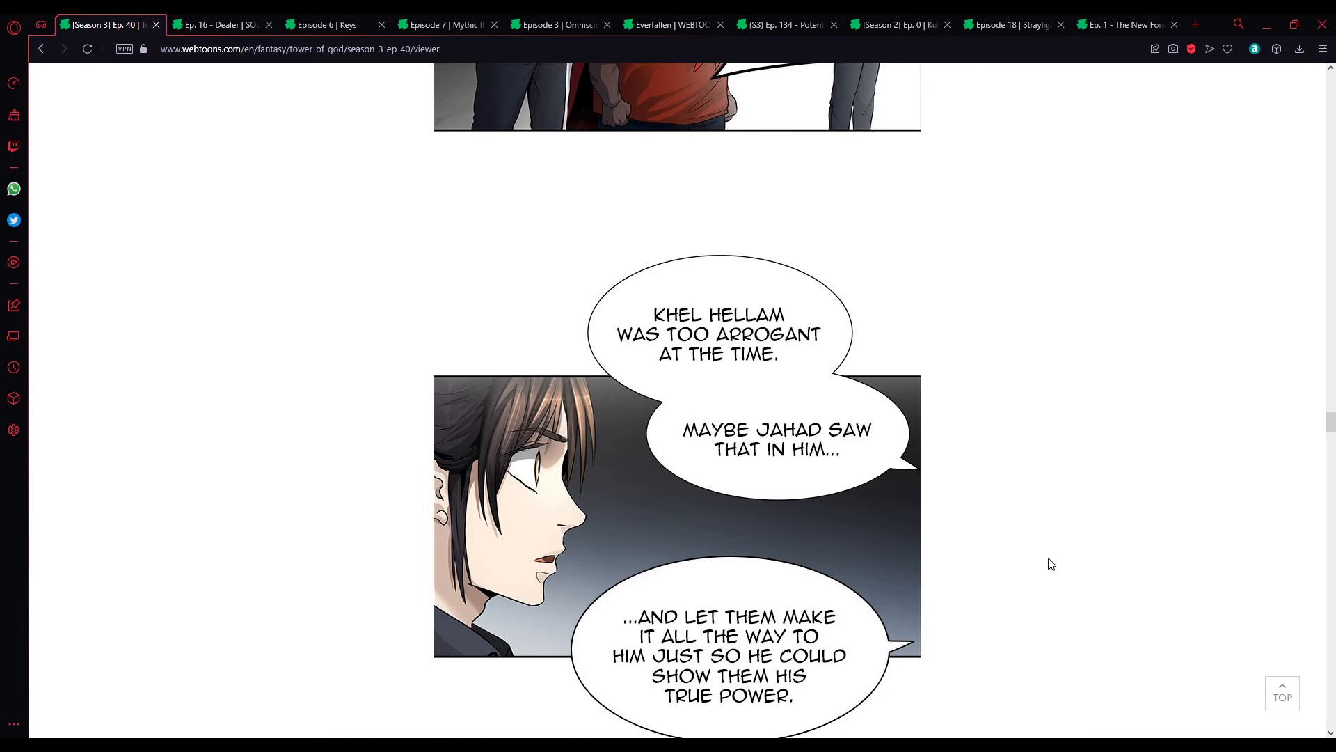
mouse_move(1052, 568)
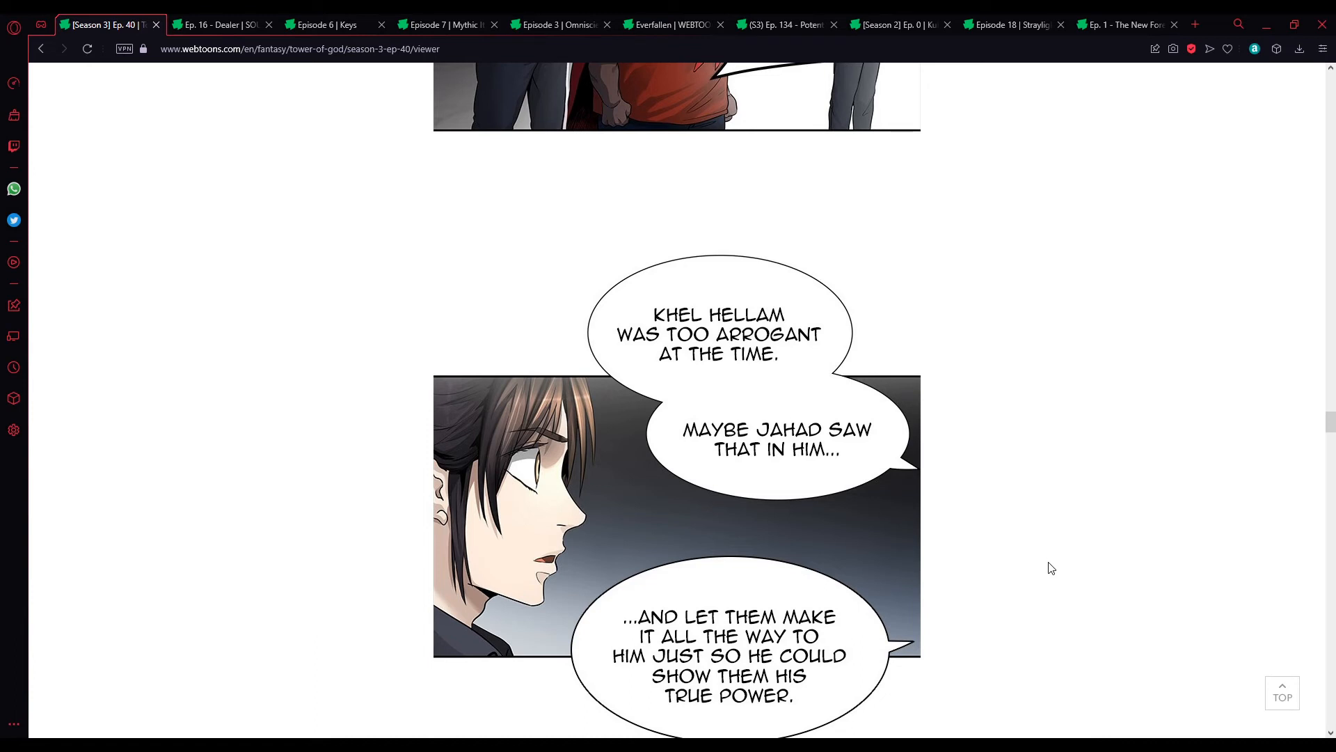
scroll("down", 3)
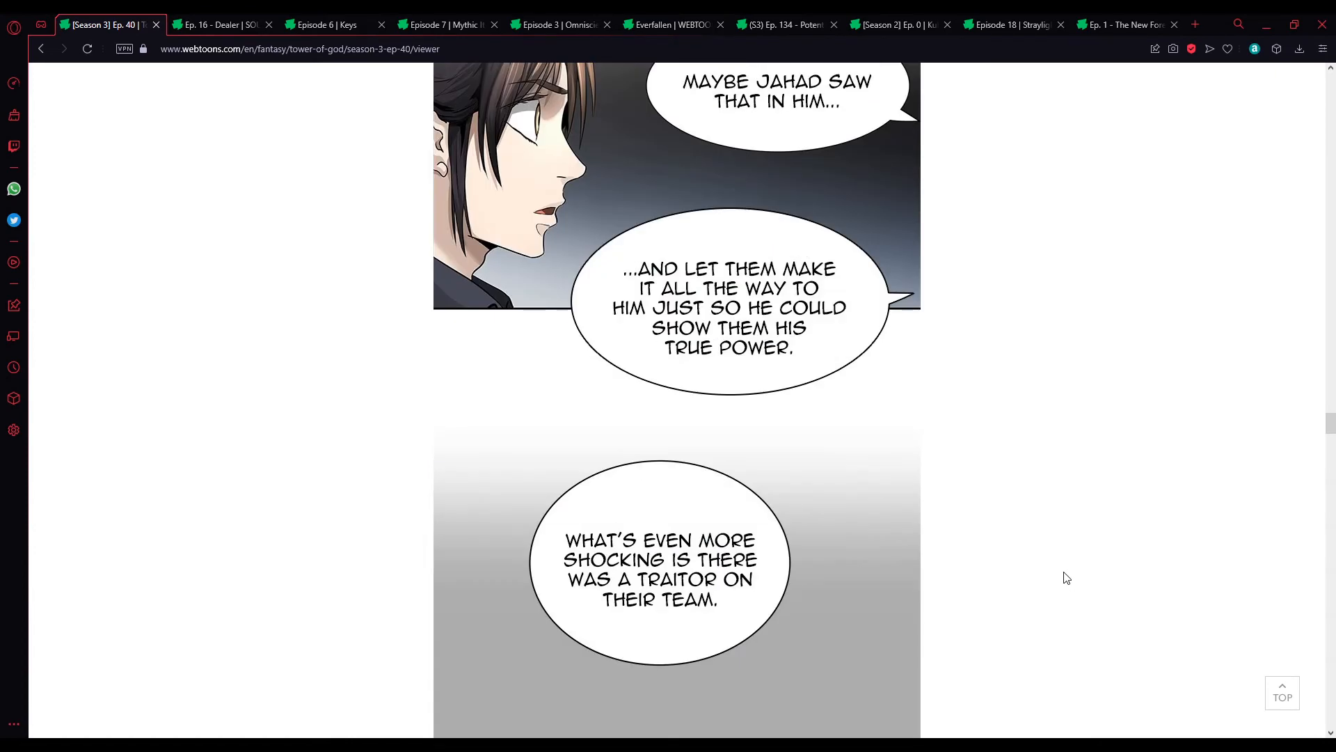
scroll("down", 3)
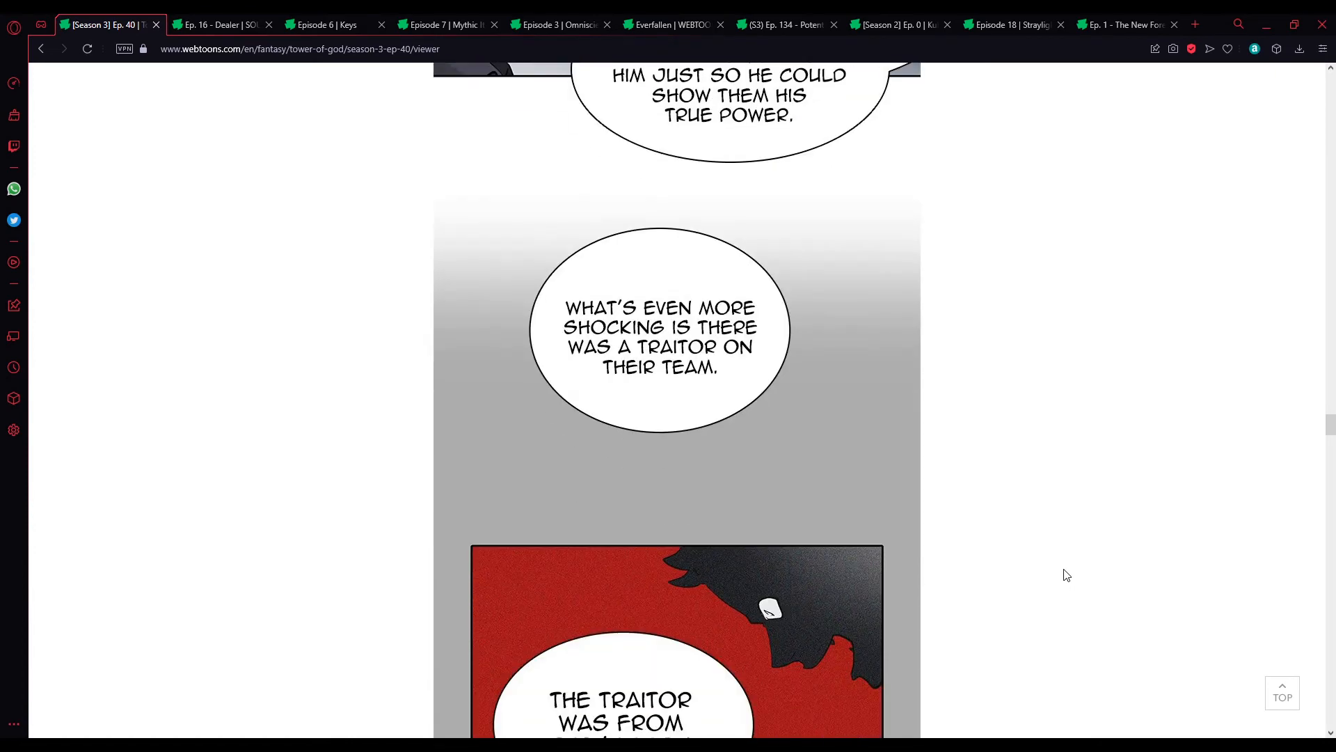
scroll("down", 3)
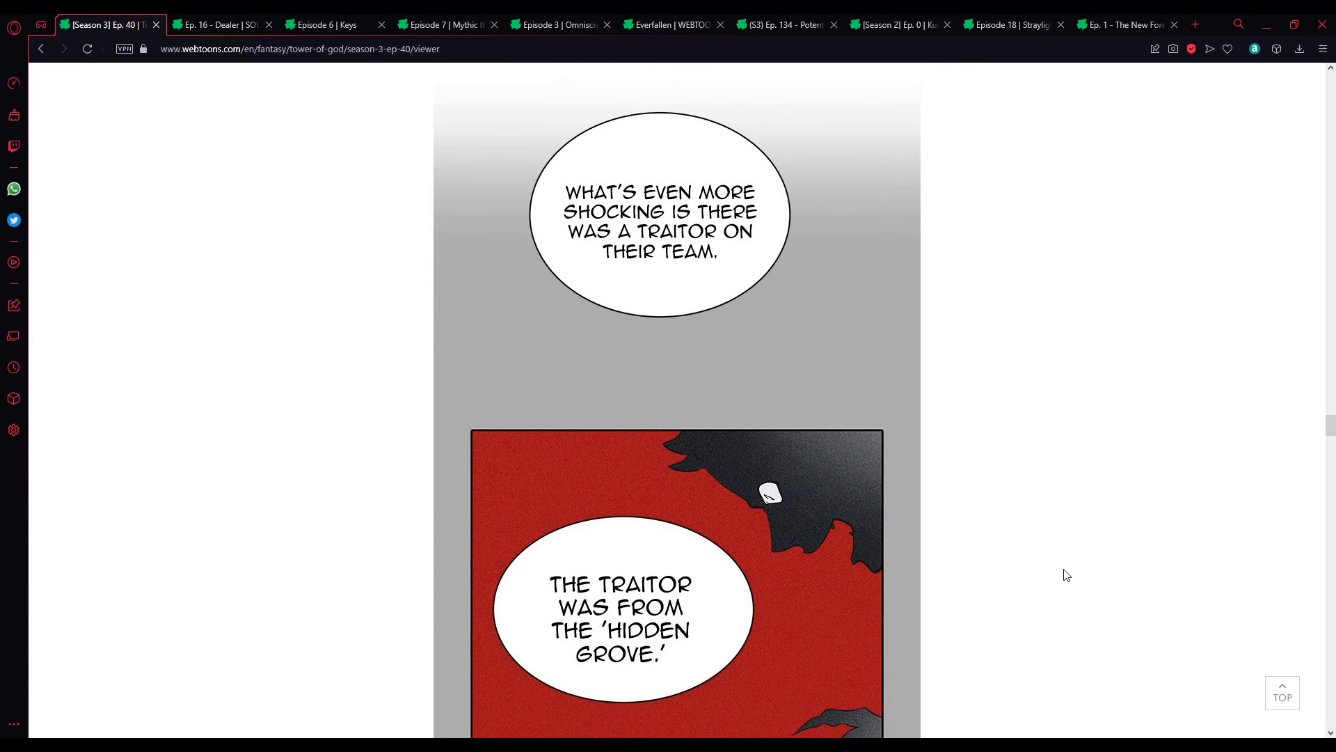
mouse_move(1006, 576)
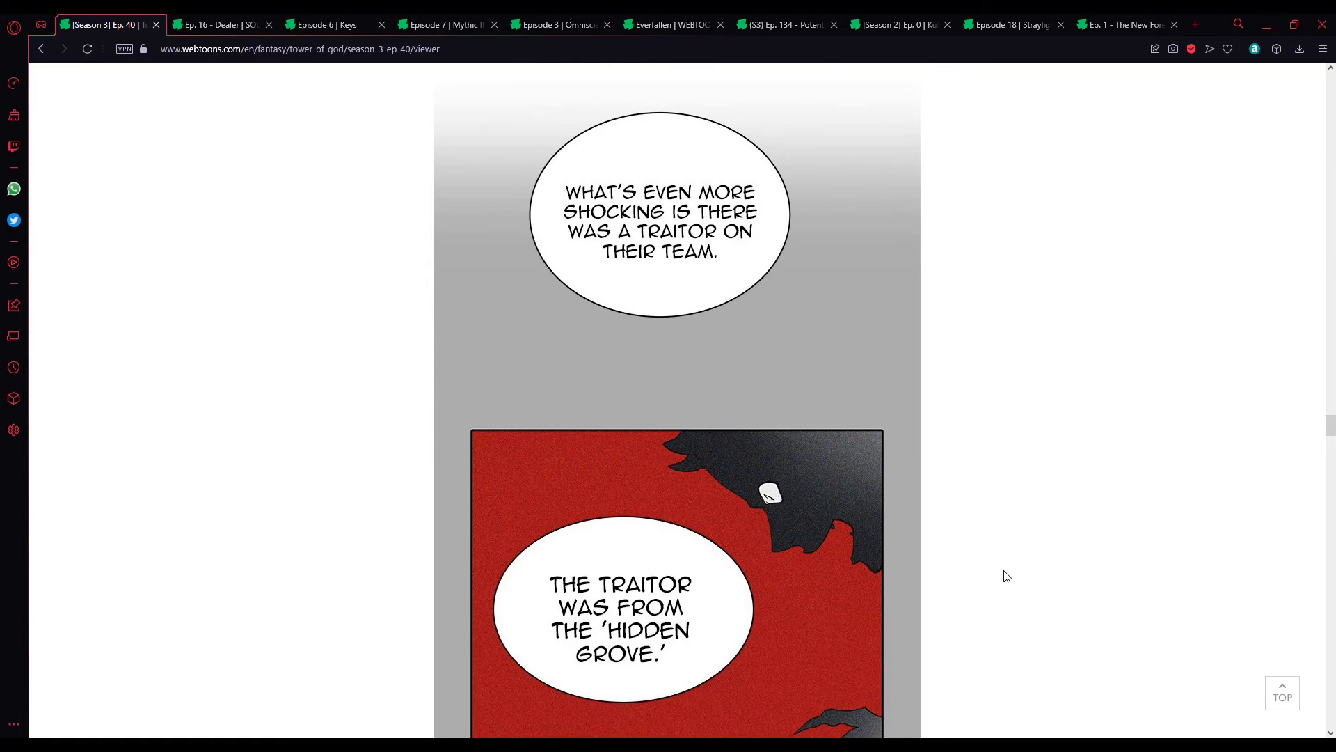
scroll("down", 3)
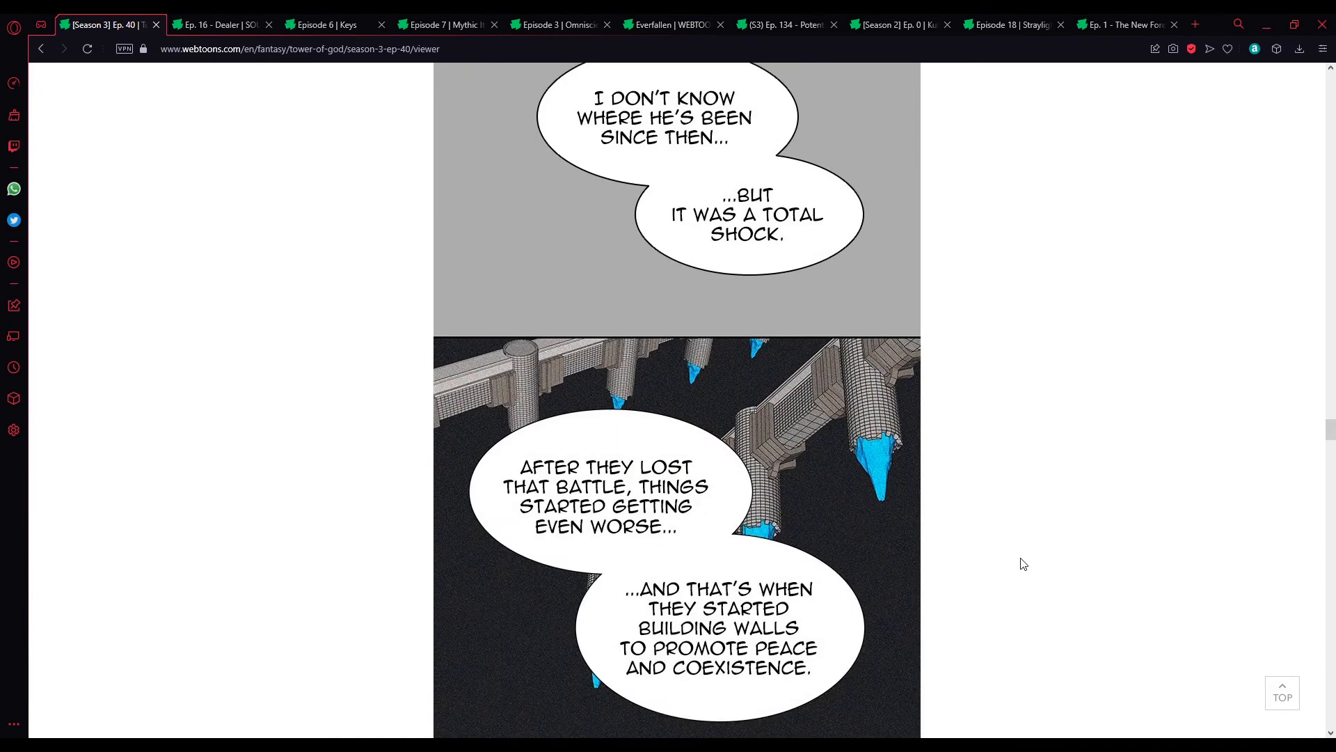
scroll("down", 3)
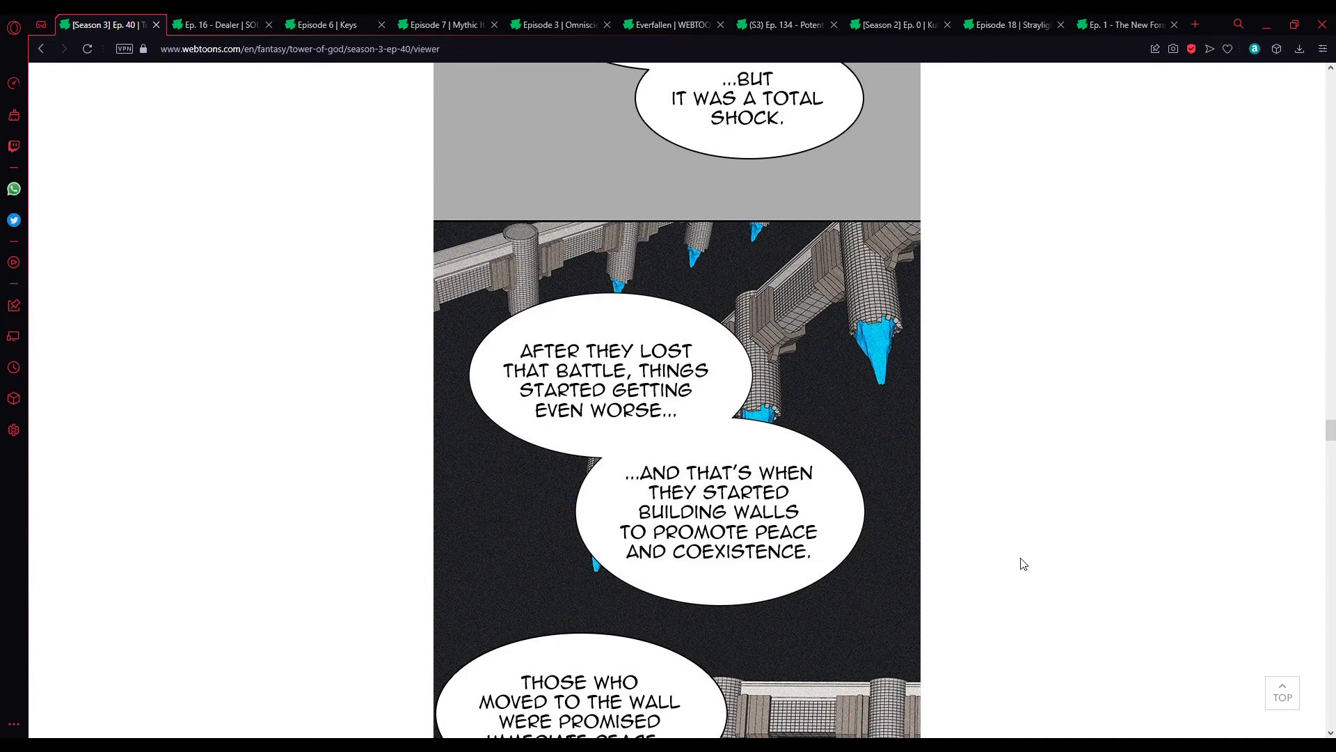
mouse_move(989, 671)
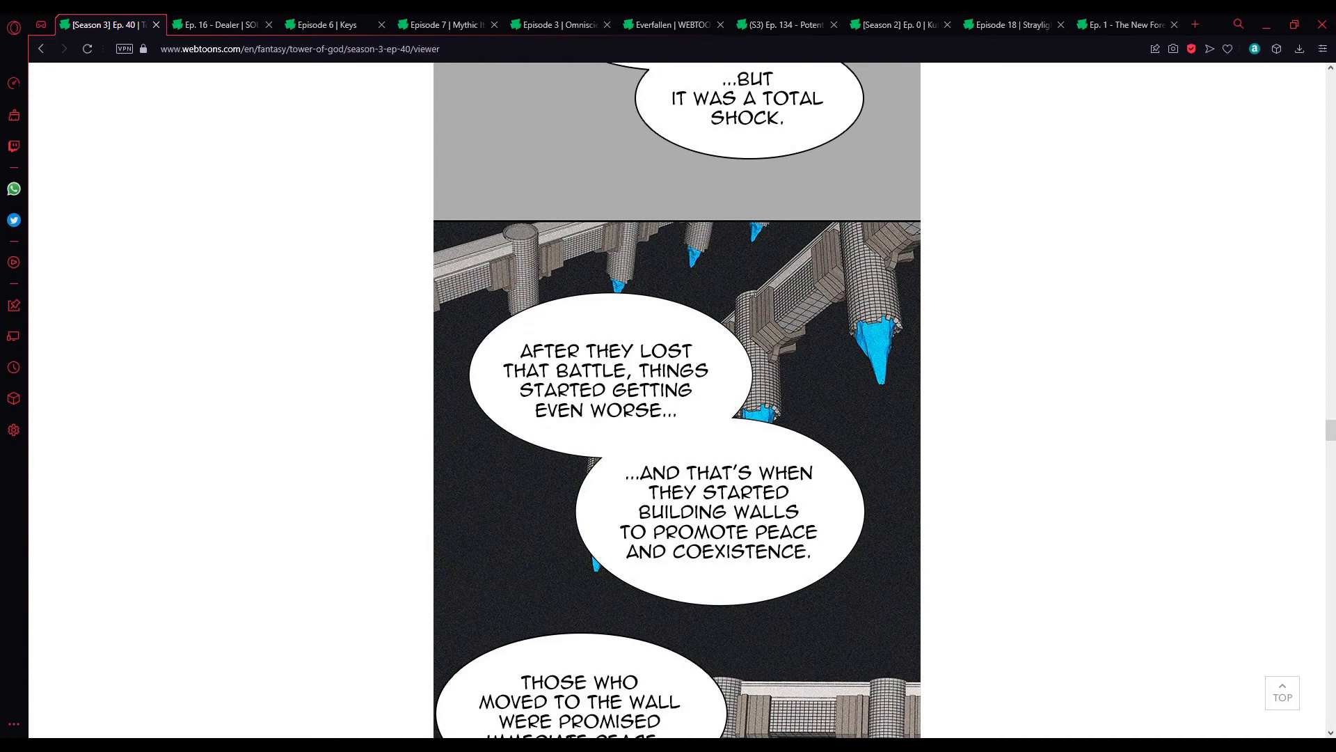
scroll("down", 3)
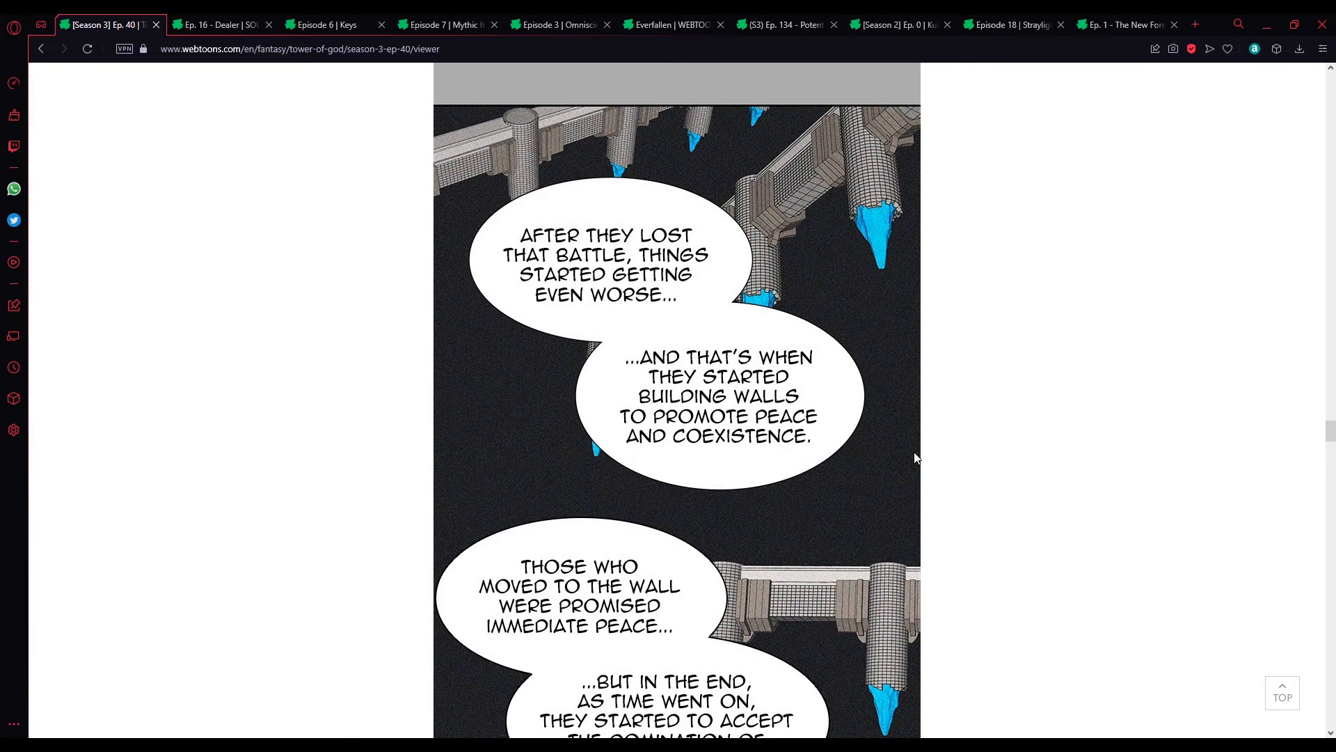
mouse_move(985, 504)
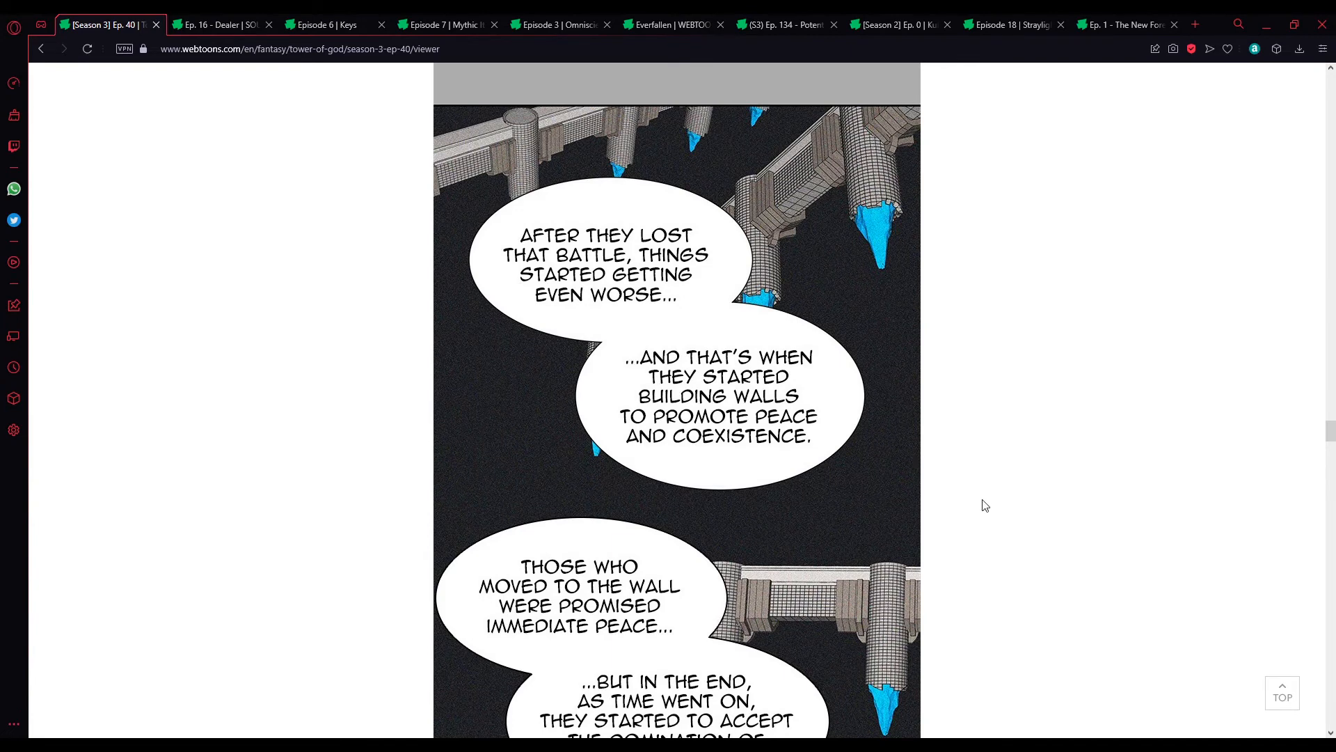
scroll("down", 3)
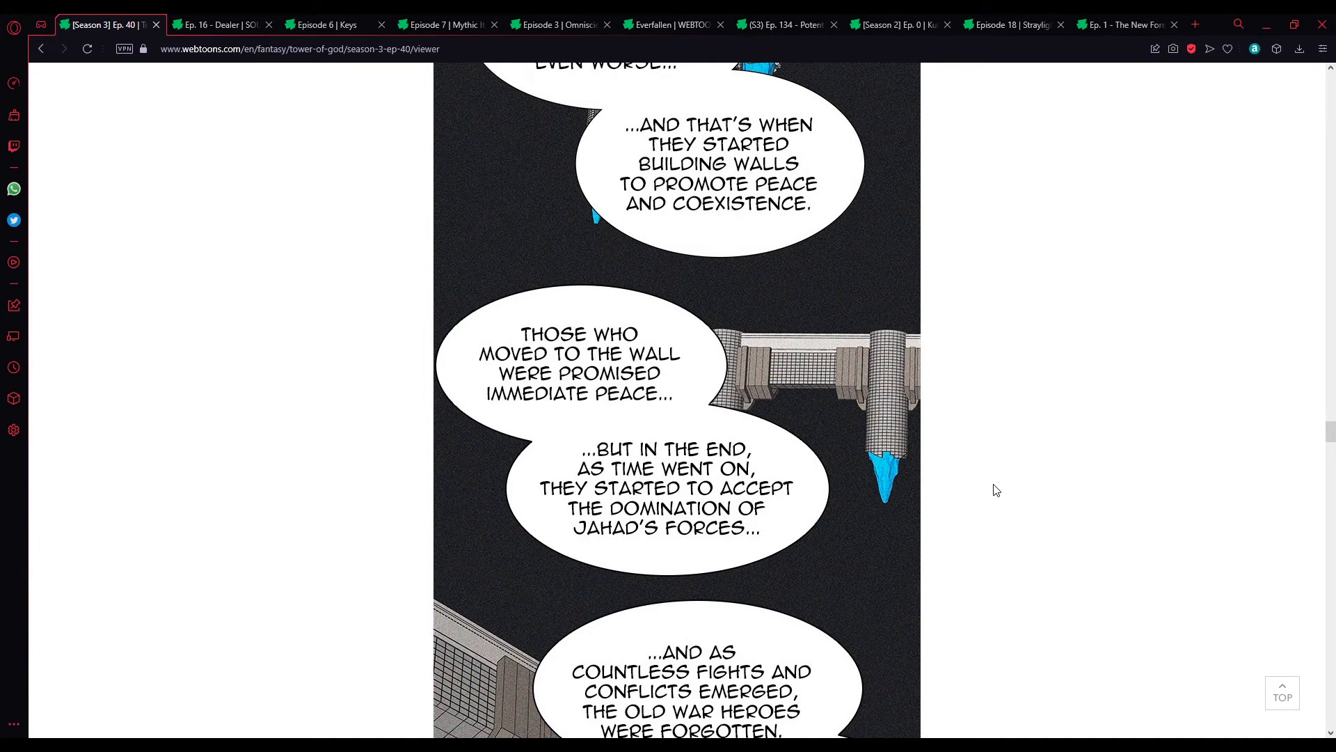
mouse_move(1005, 511)
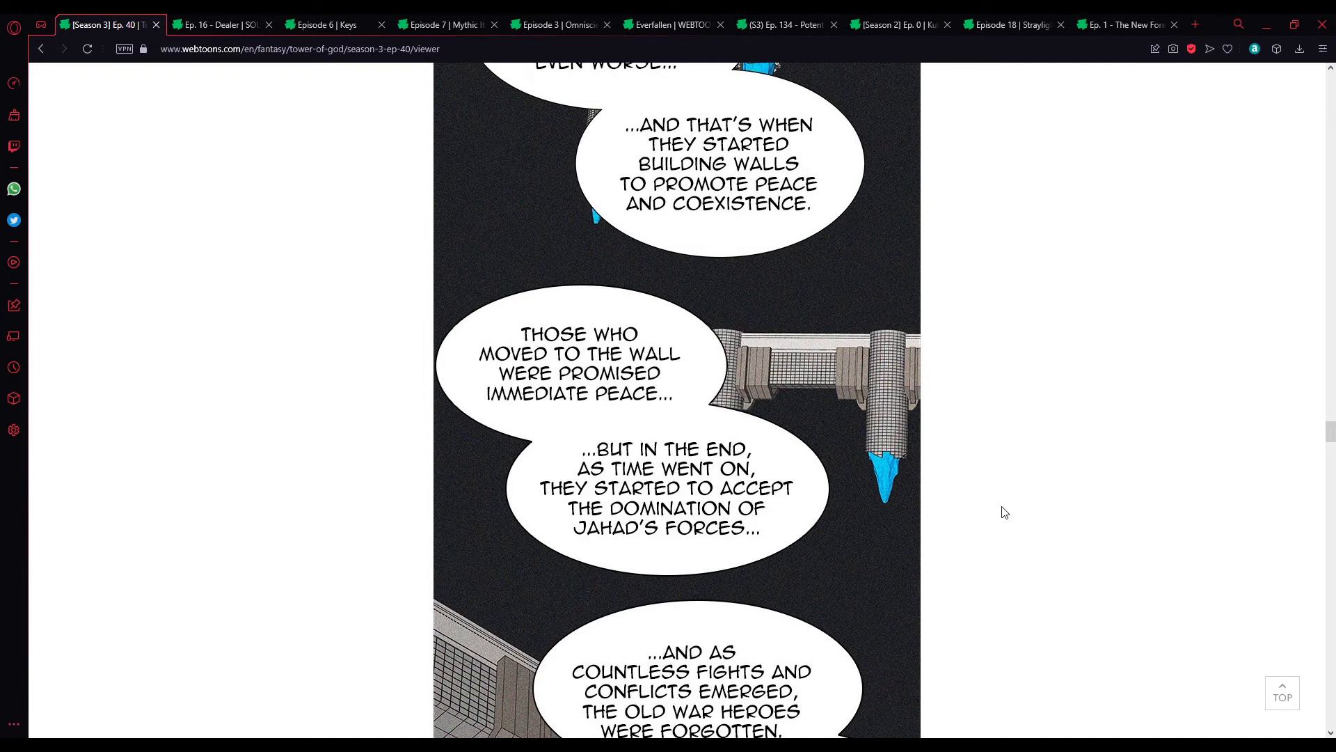
mouse_move(1051, 508)
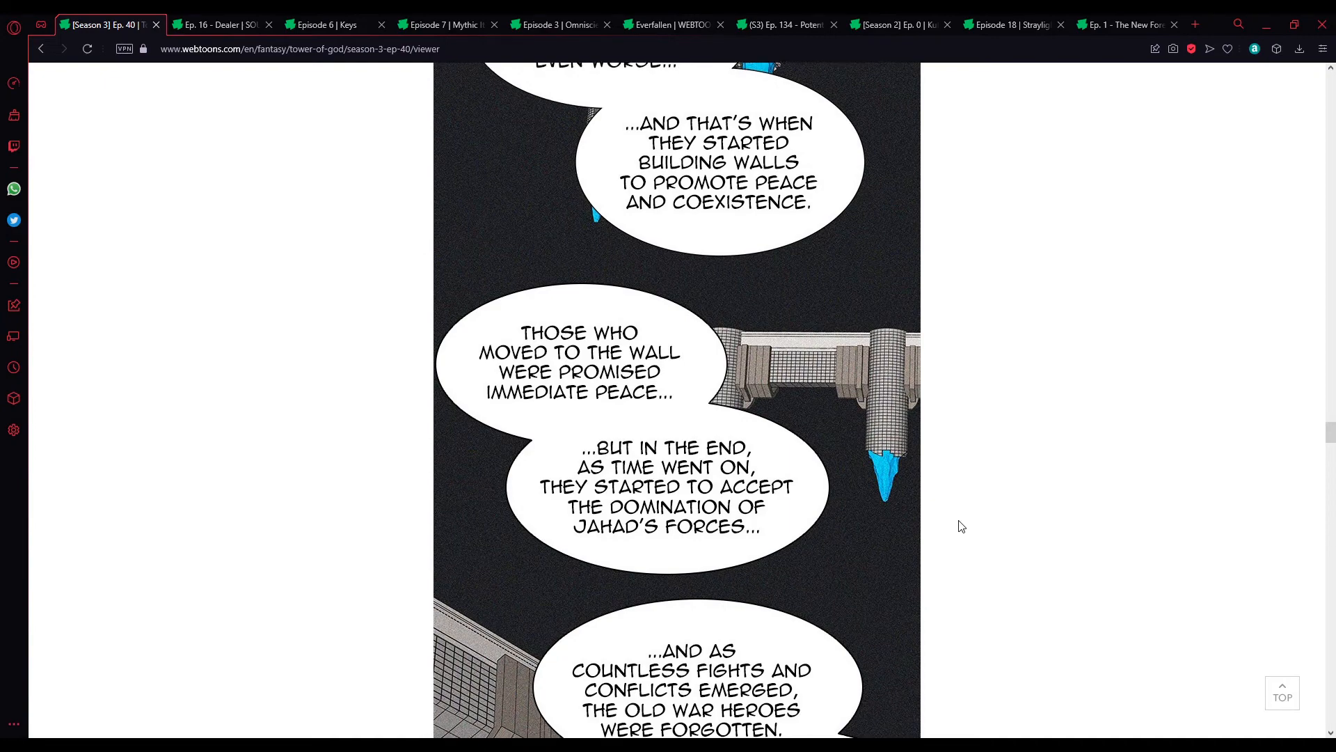
scroll("down", 3)
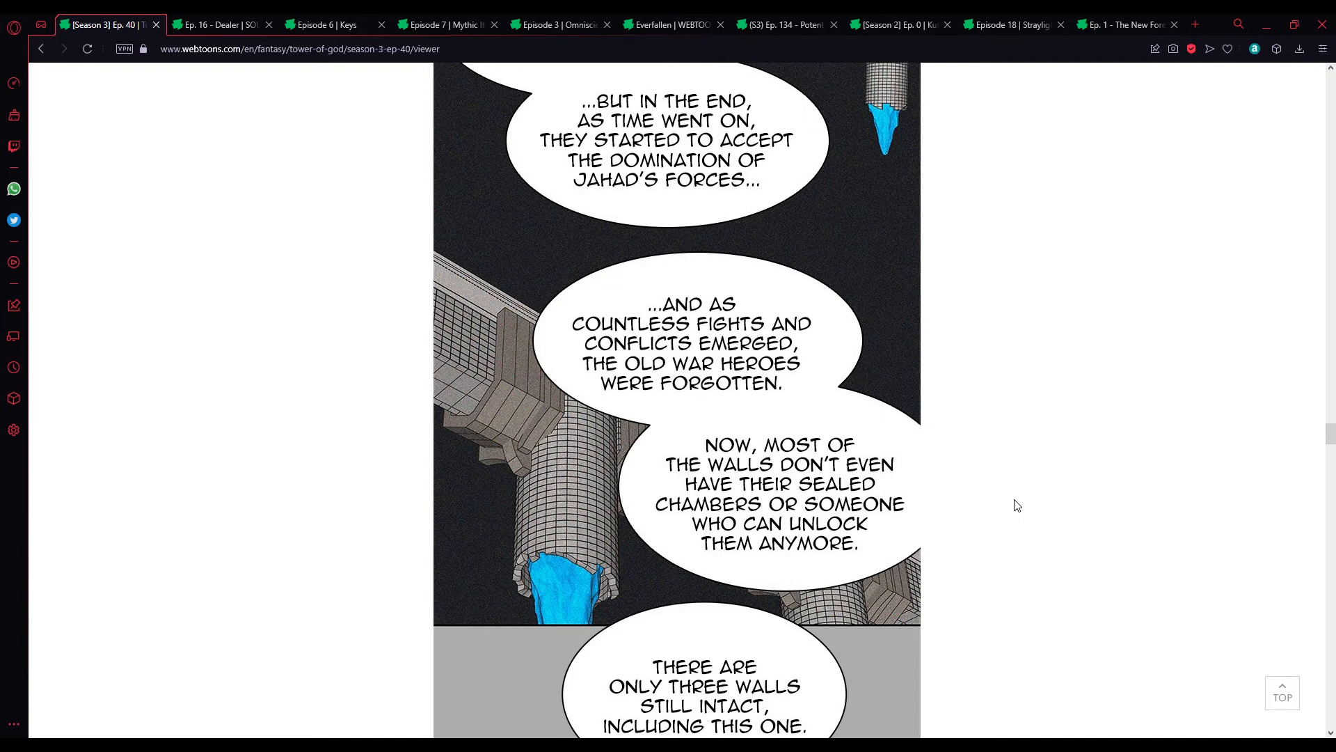
mouse_move(1001, 540)
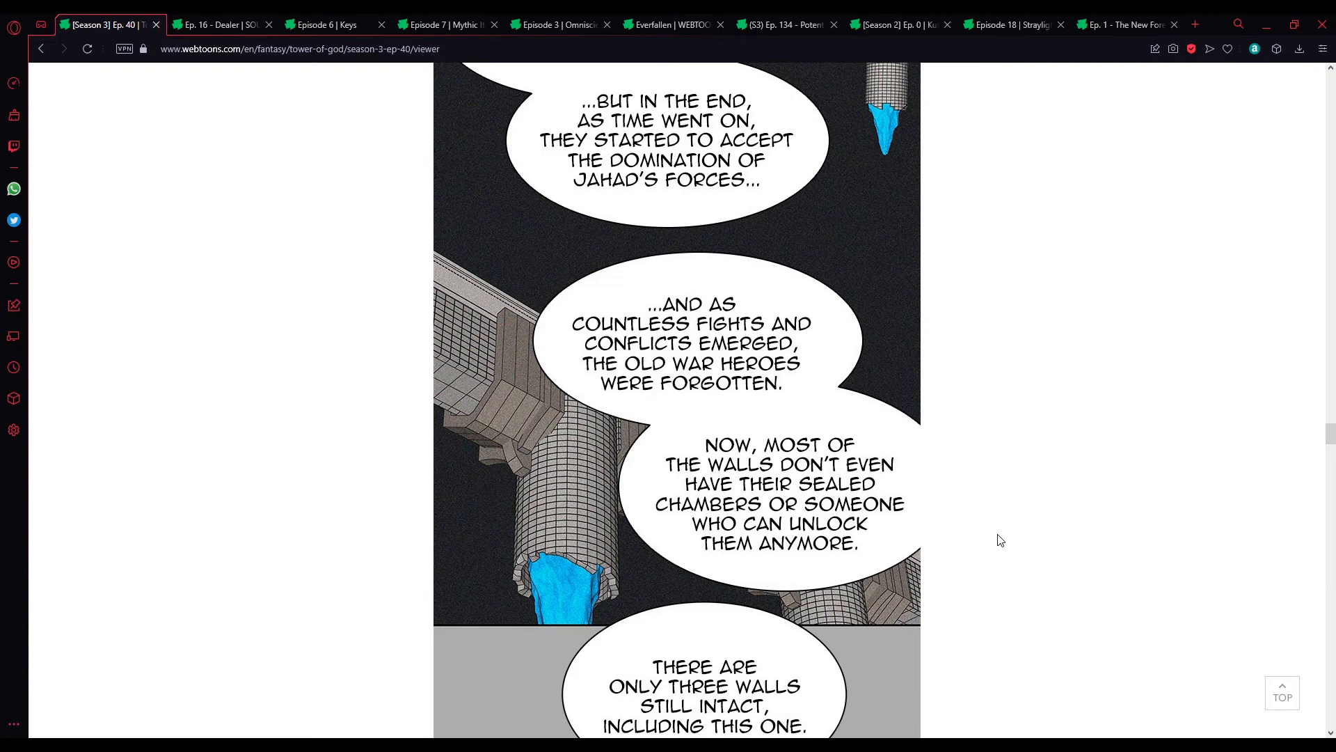
scroll("down", 3)
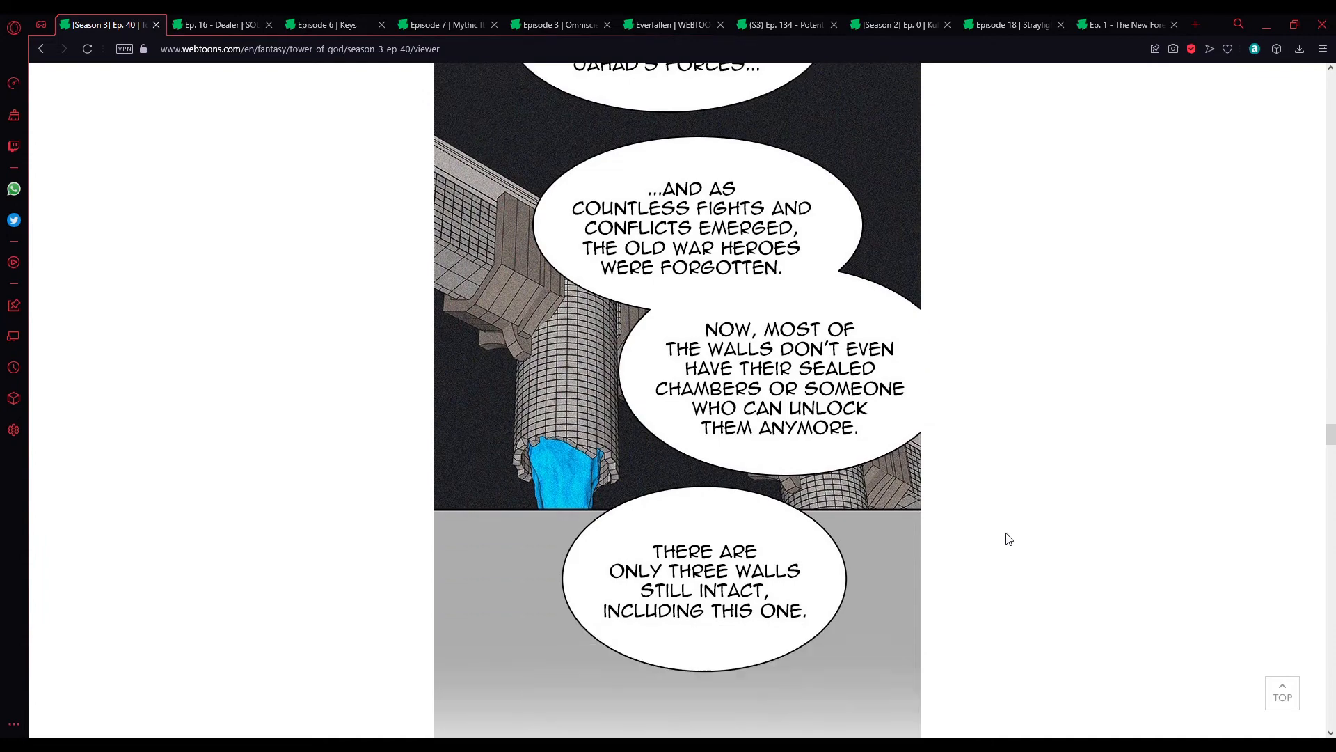
mouse_move(984, 535)
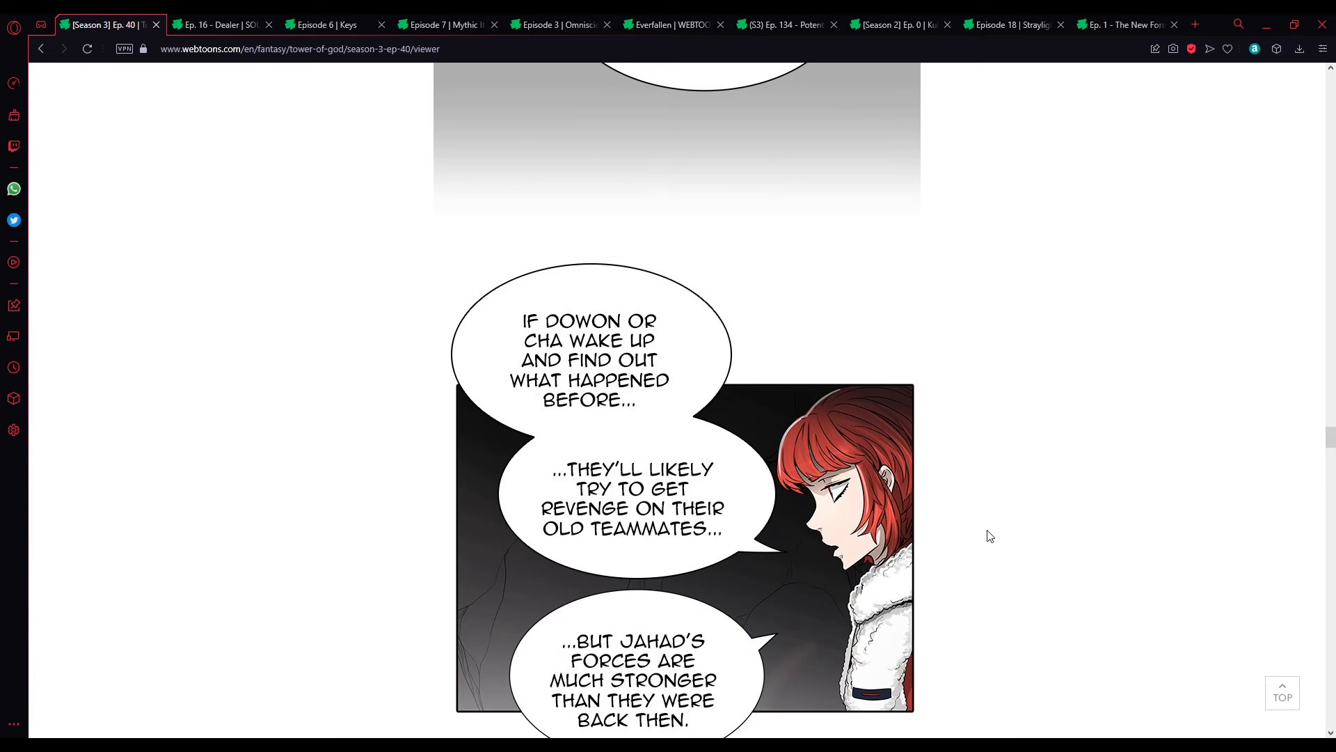
scroll("down", 3)
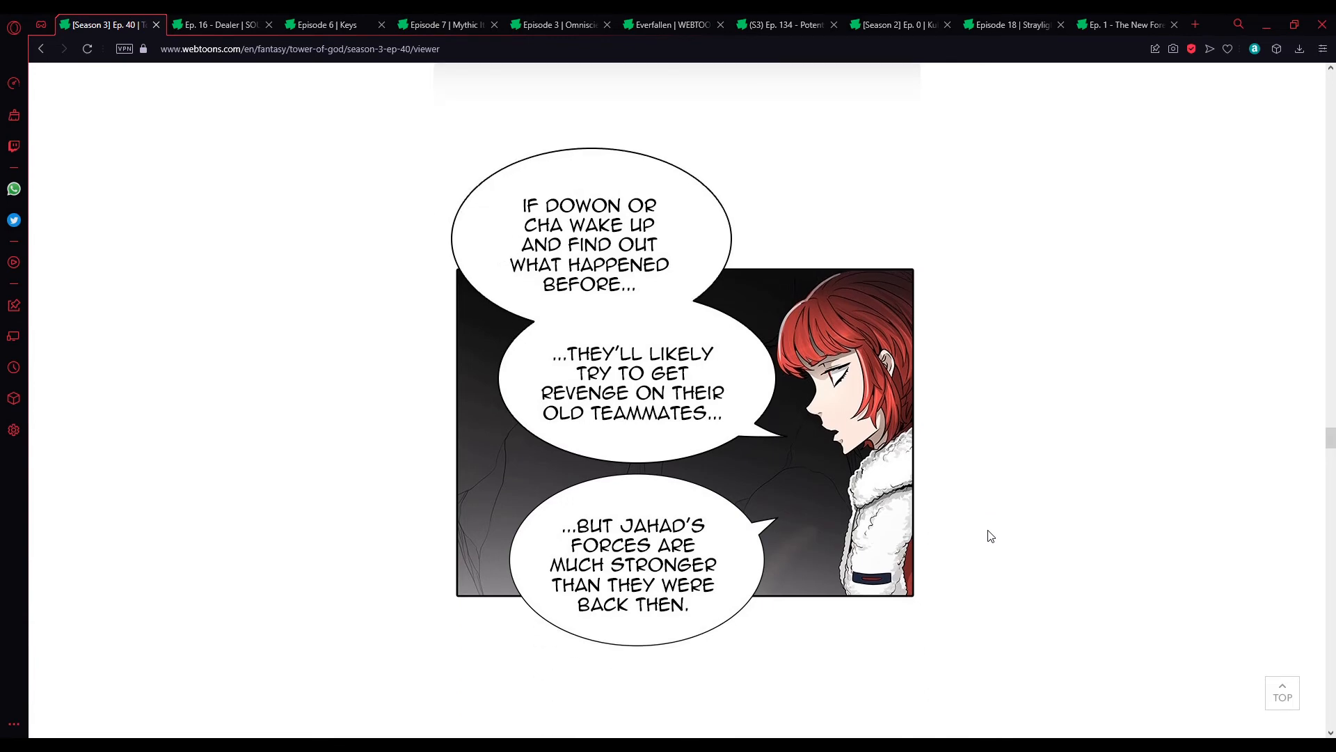
scroll("down", 3)
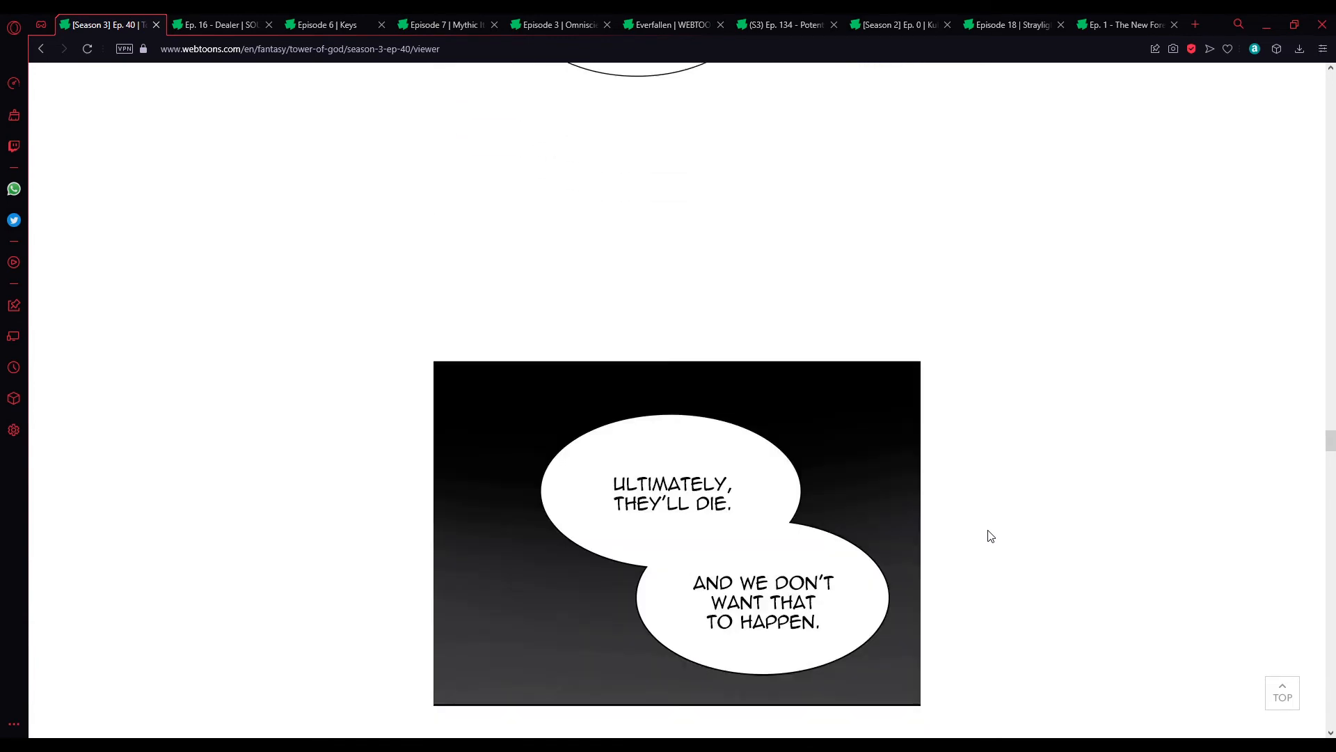
scroll("down", 3)
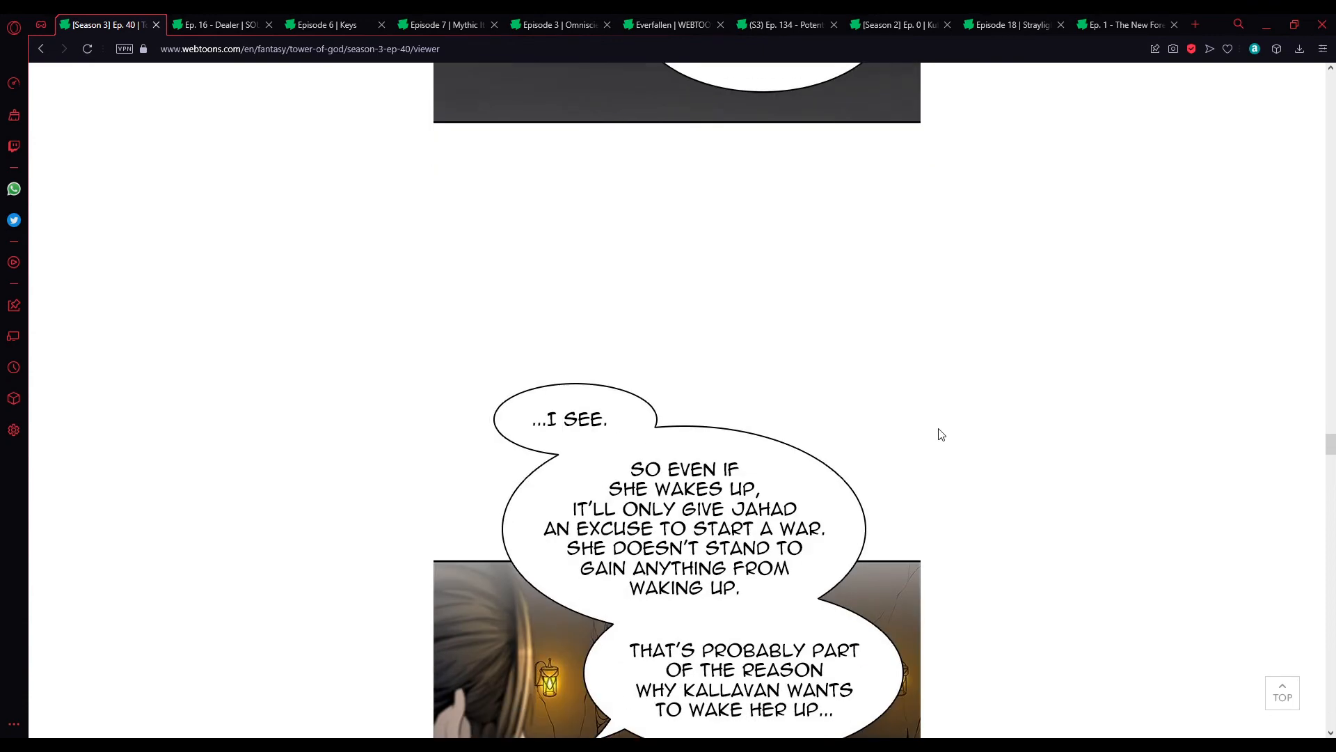
scroll("down", 3)
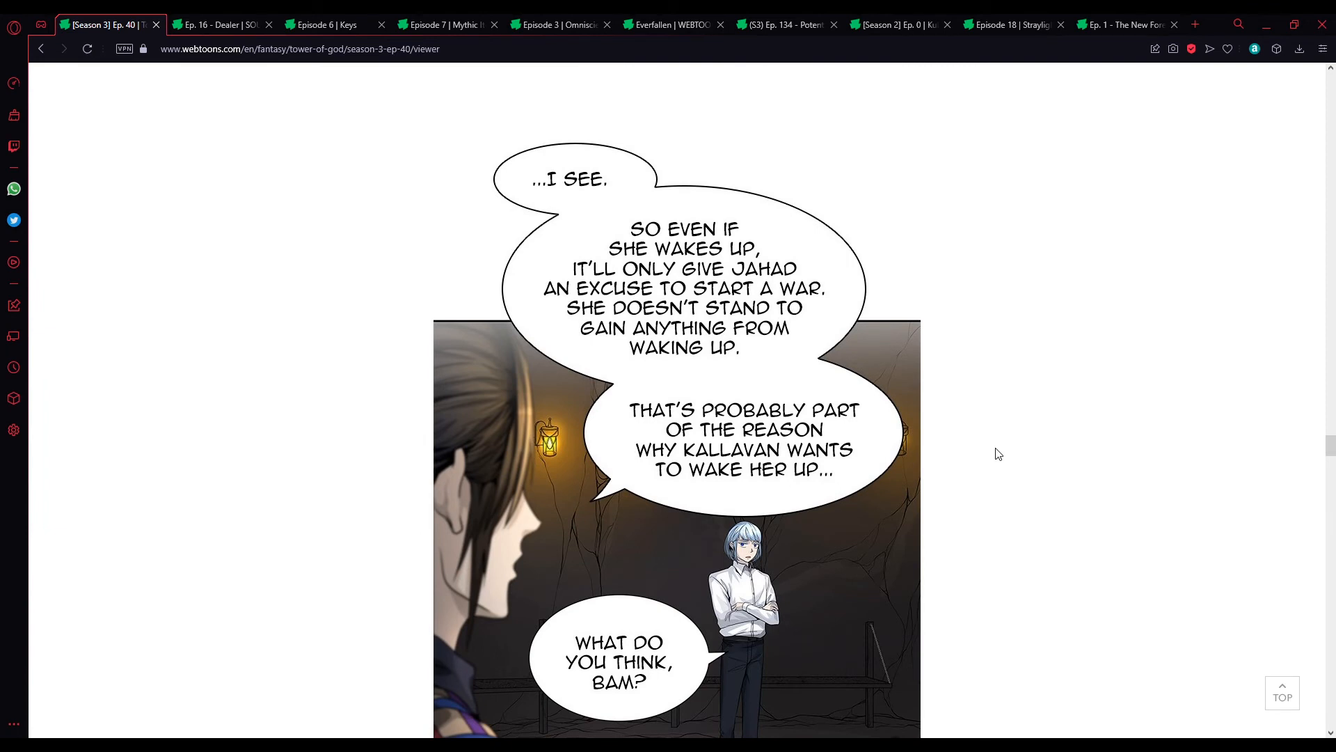
mouse_move(998, 501)
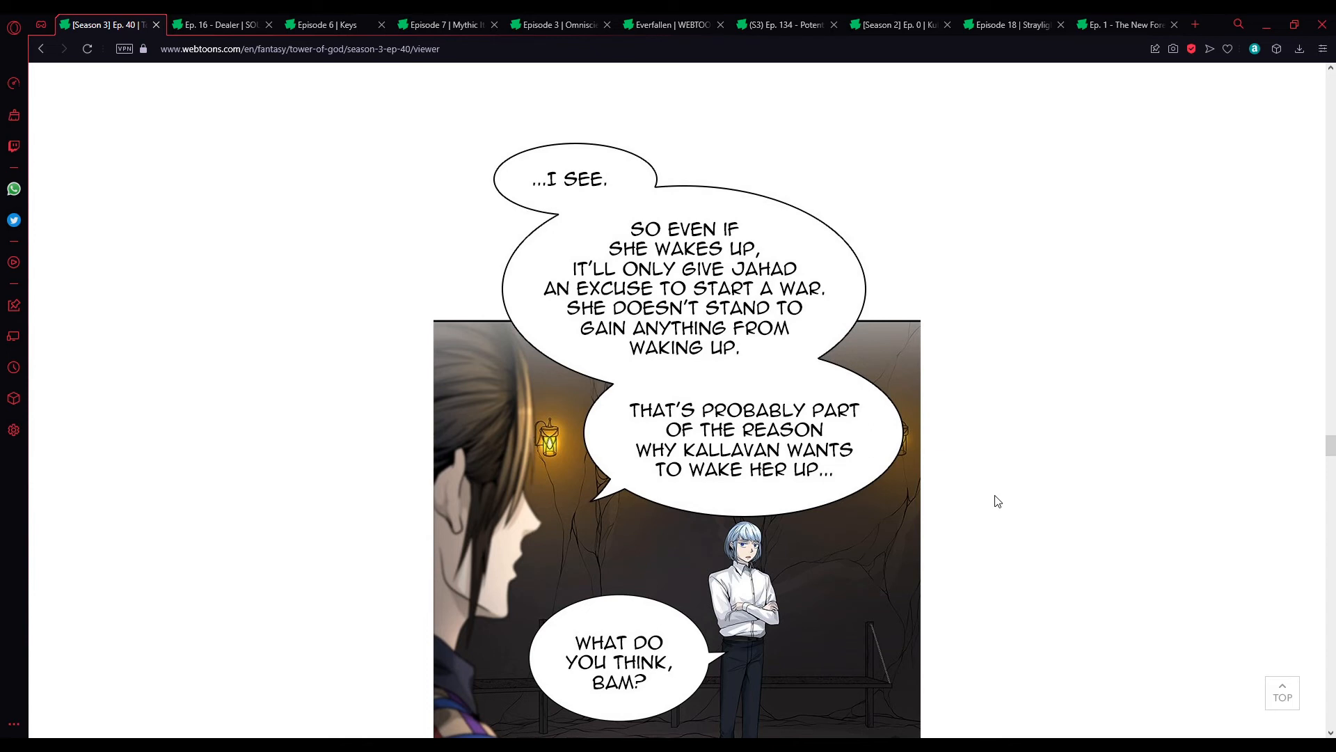
mouse_move(1021, 524)
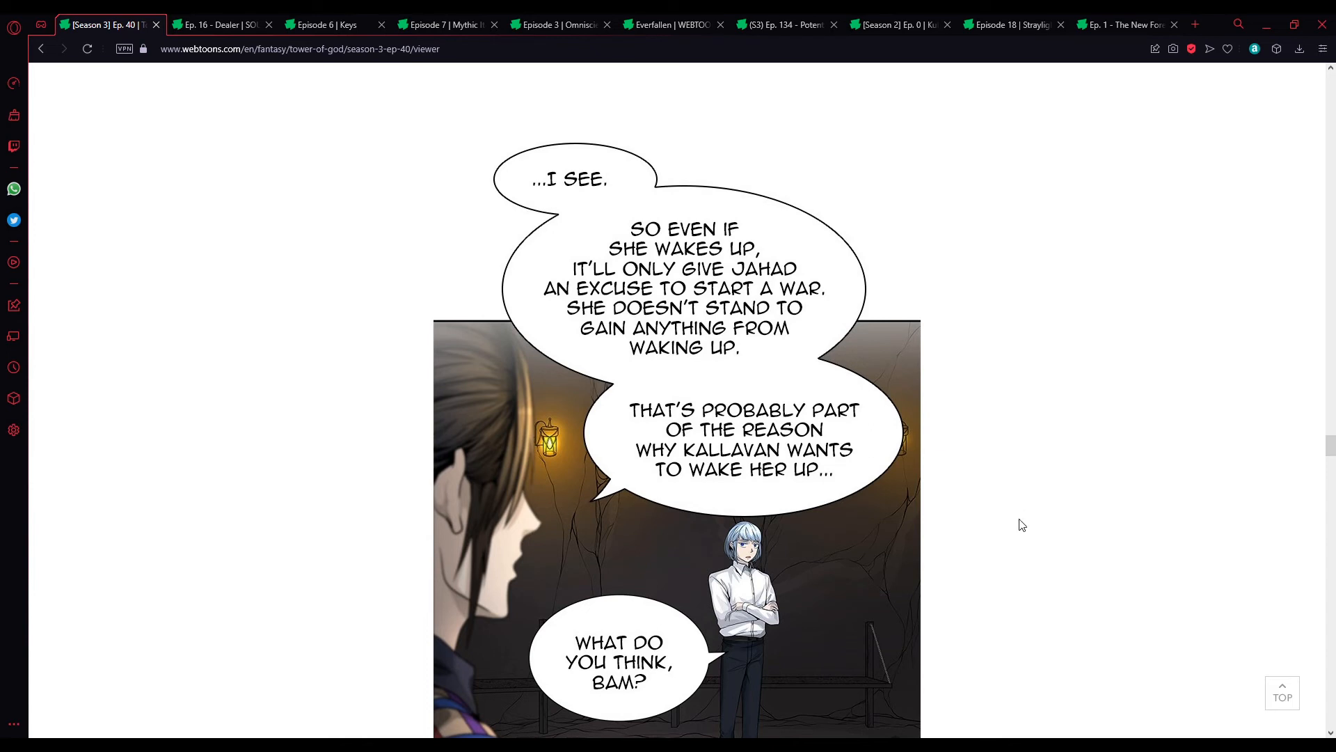
mouse_move(1005, 519)
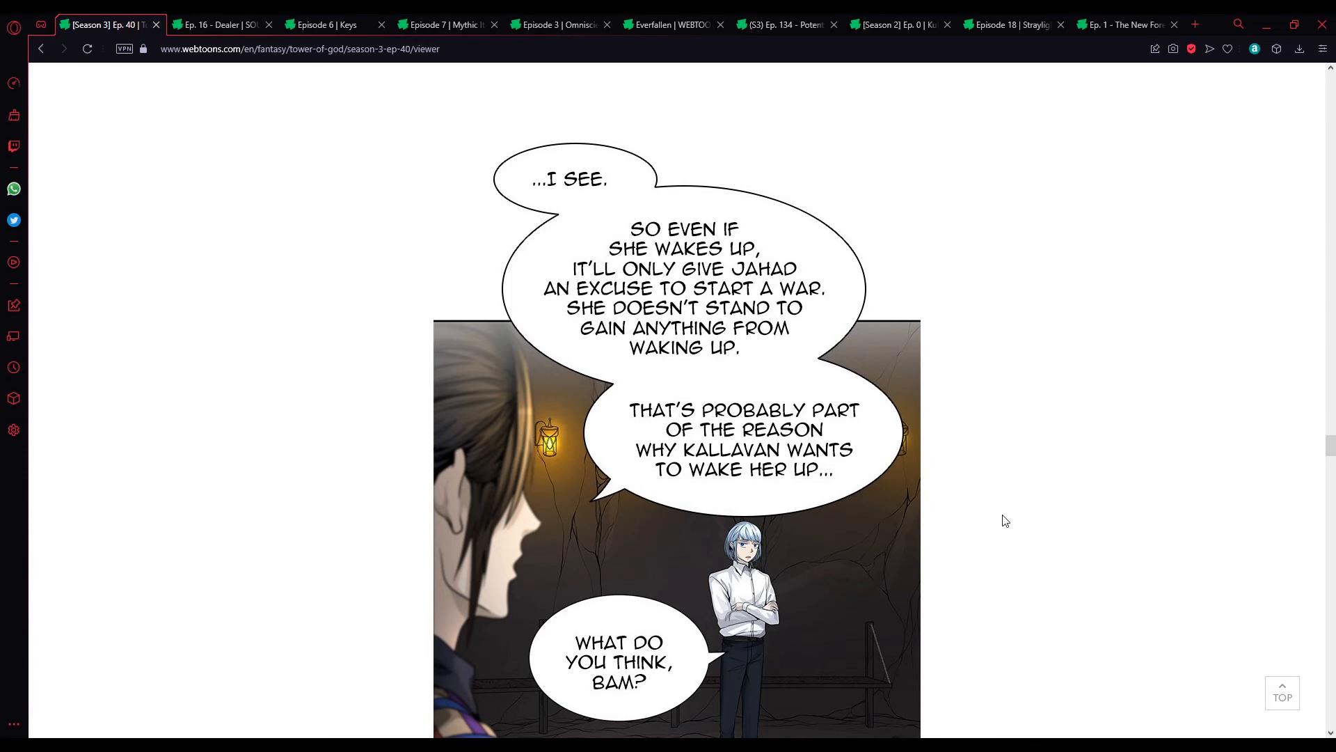
mouse_move(1020, 340)
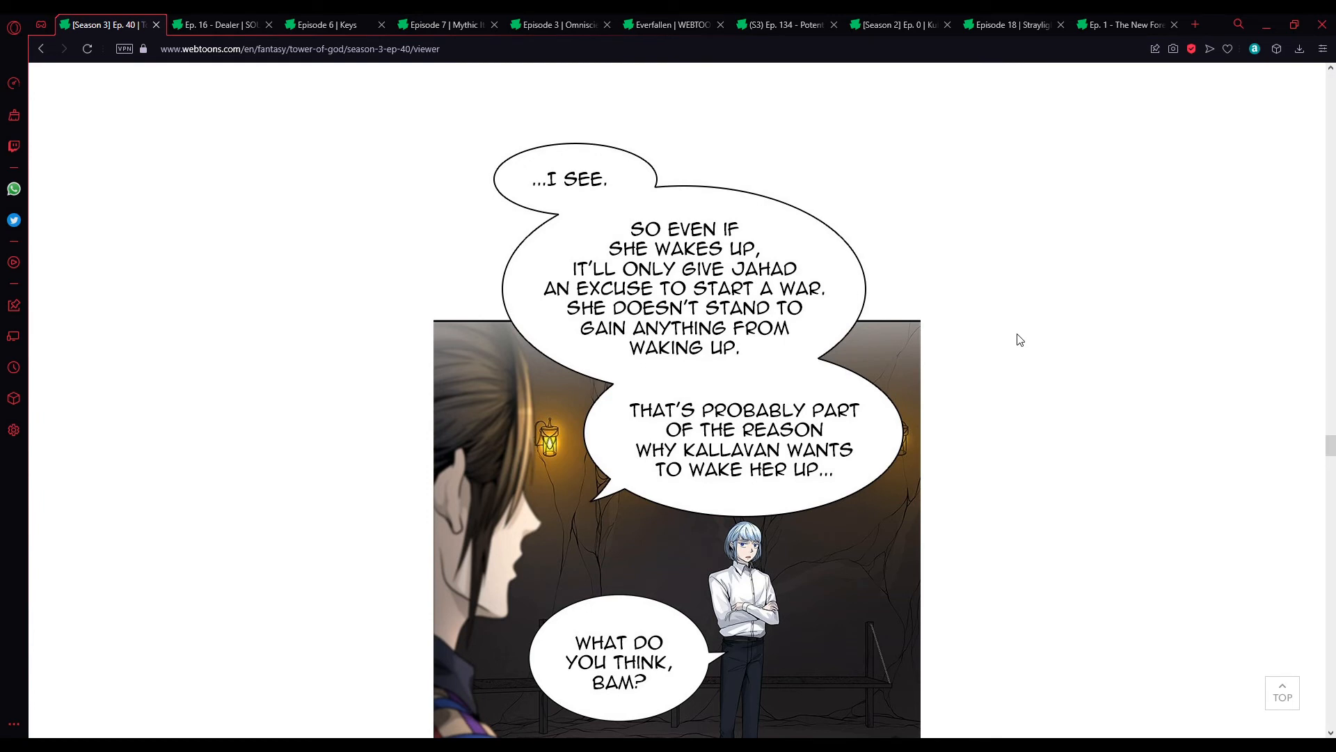
mouse_move(1016, 337)
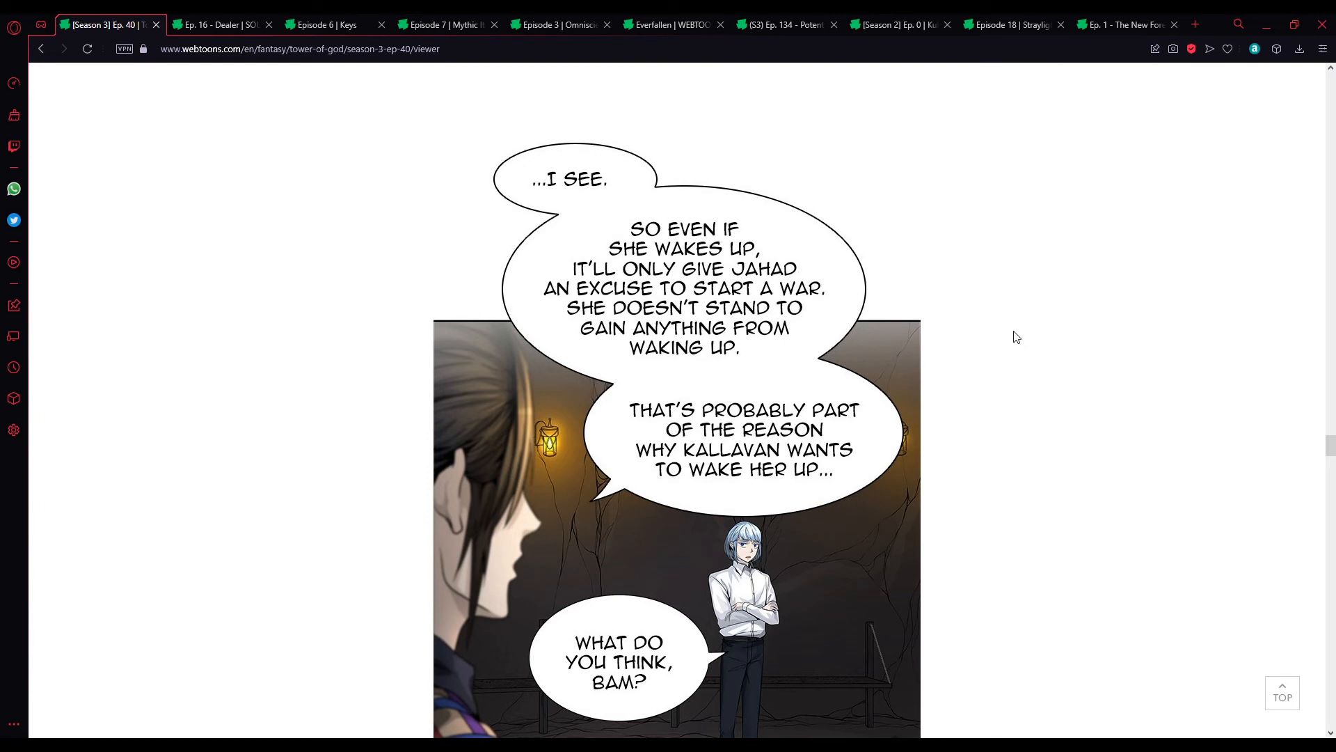
mouse_move(1062, 357)
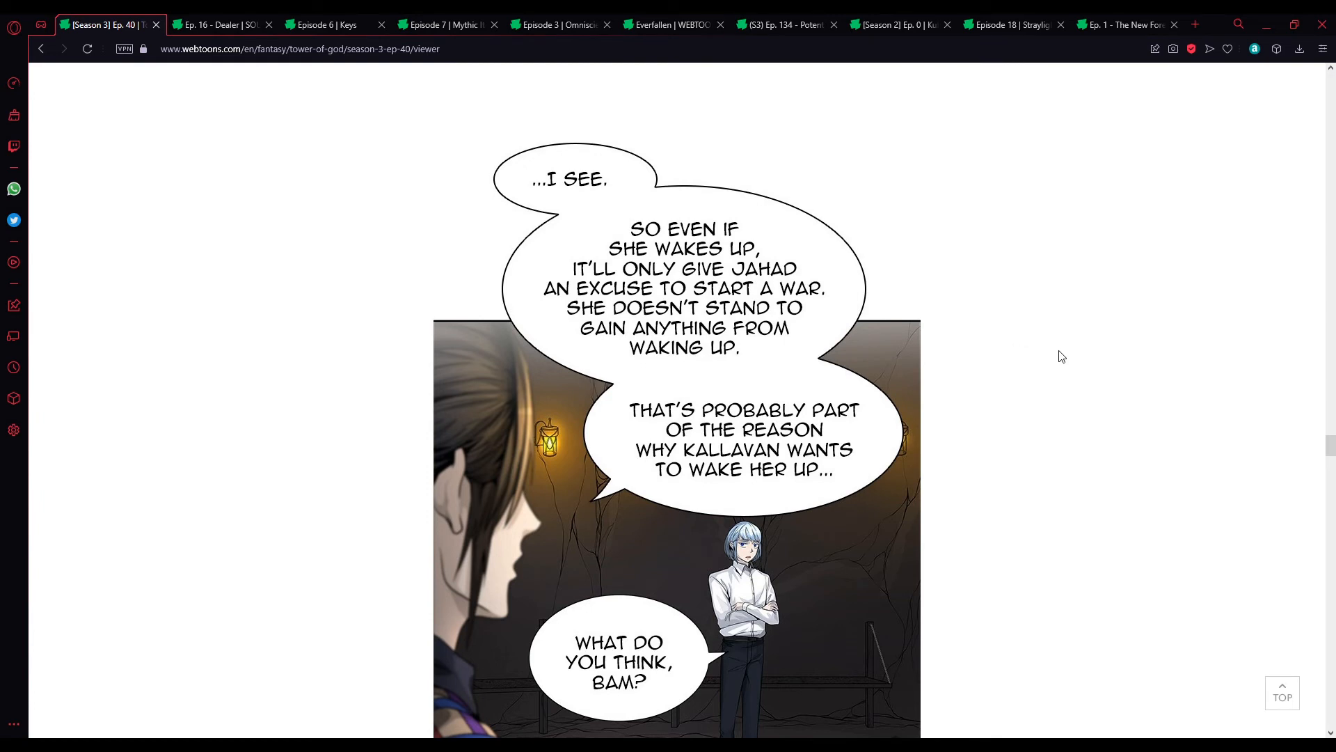
mouse_move(1045, 405)
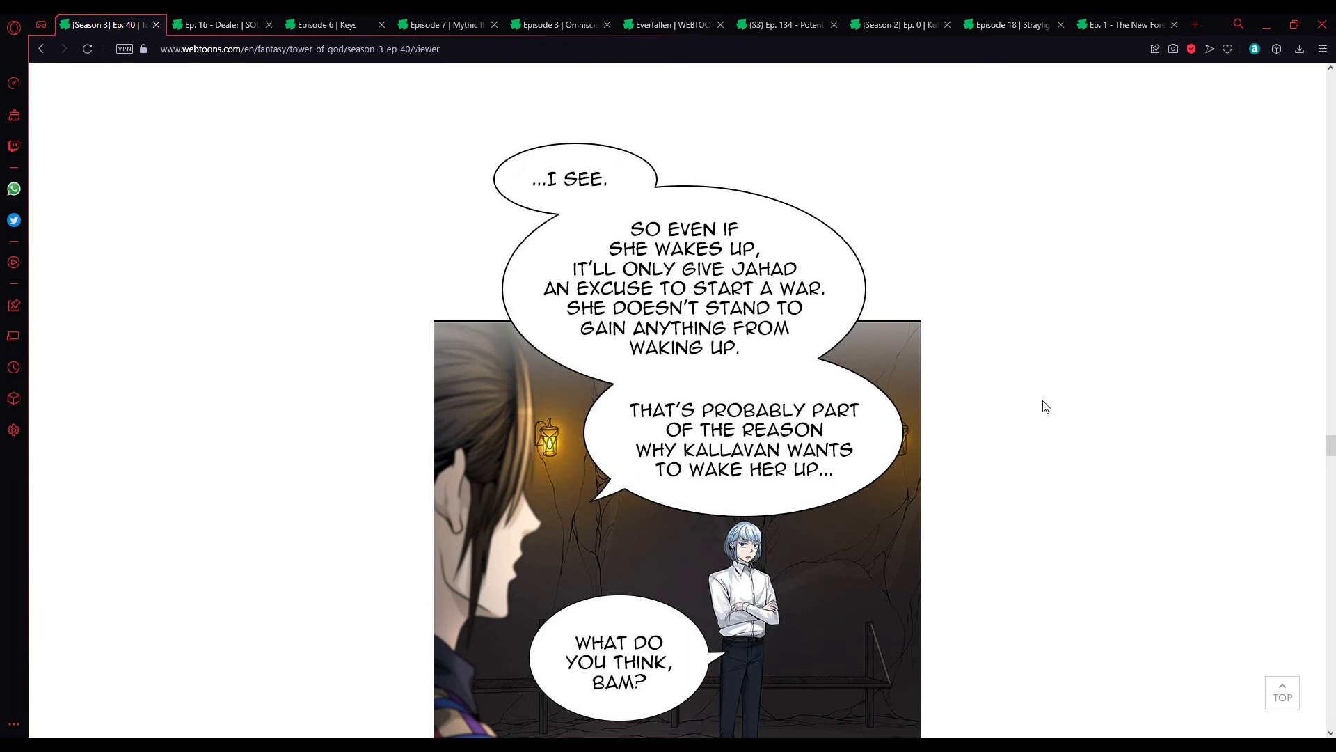
mouse_move(1037, 486)
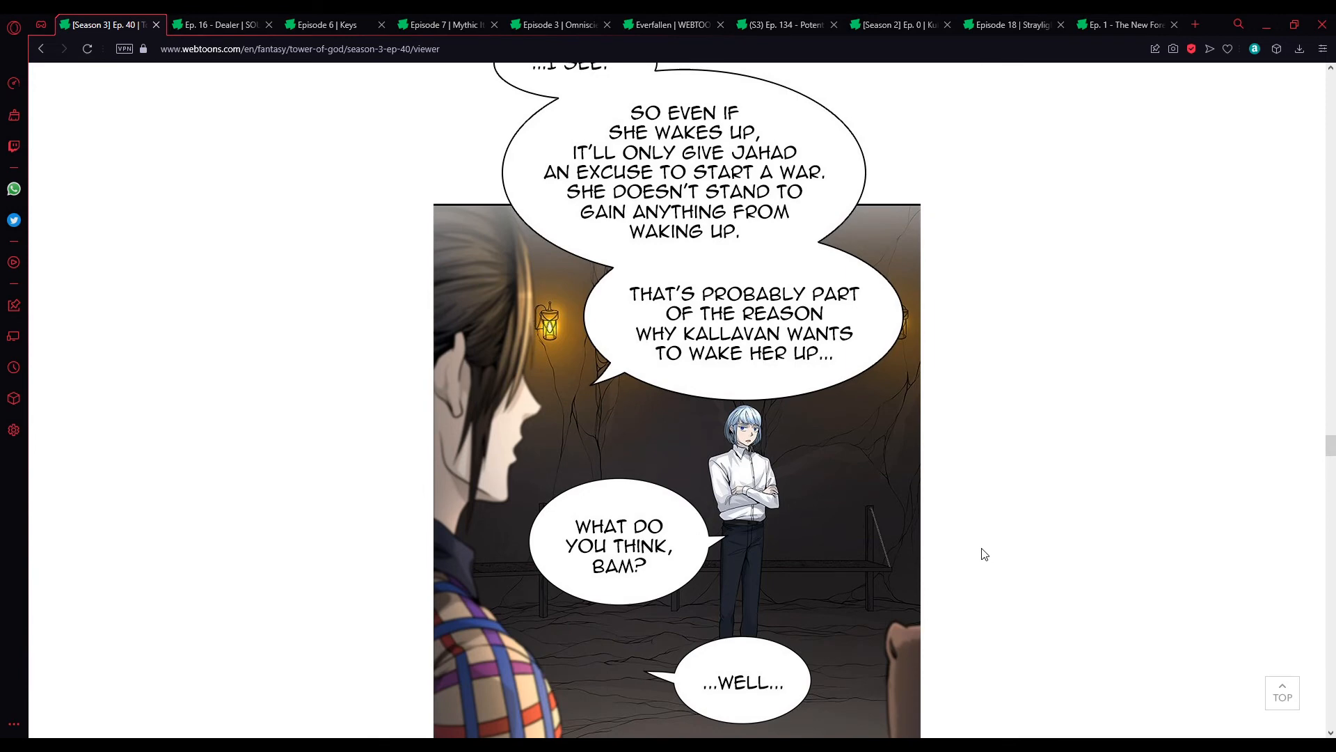
scroll("down", 3)
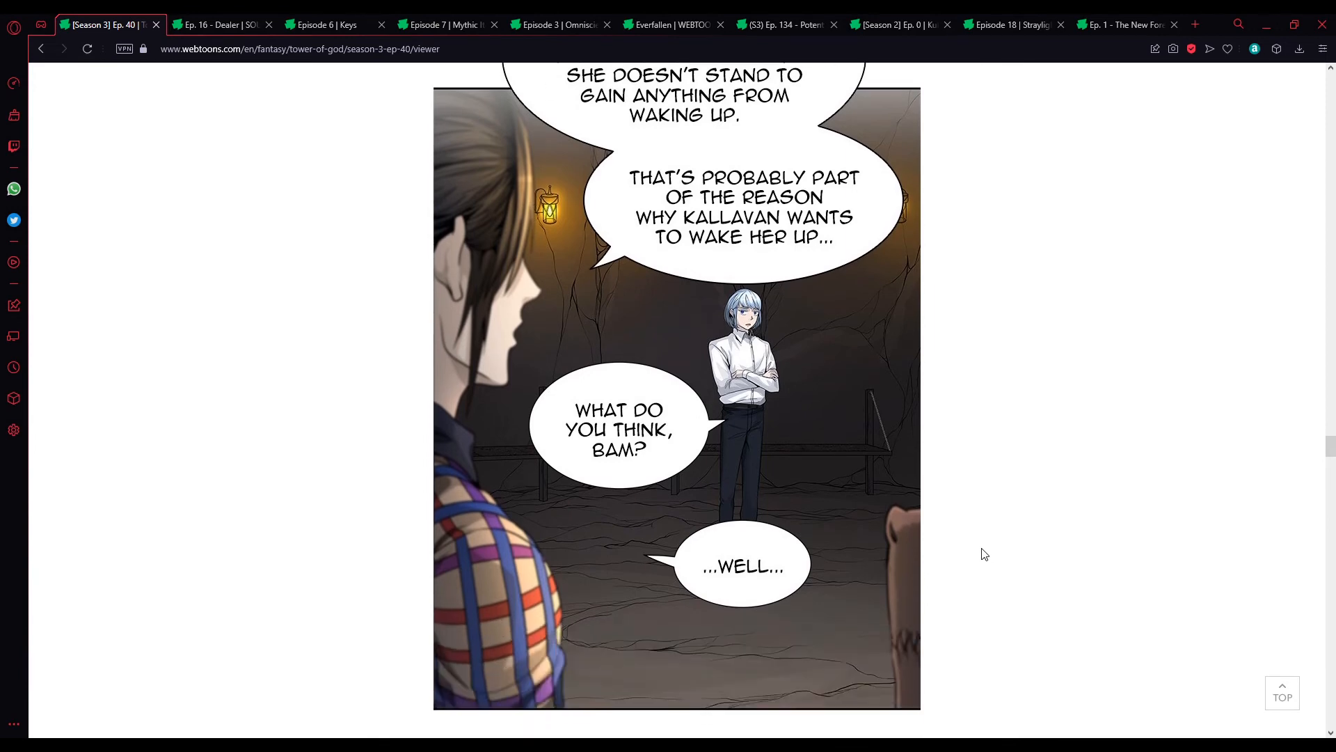
scroll("down", 3)
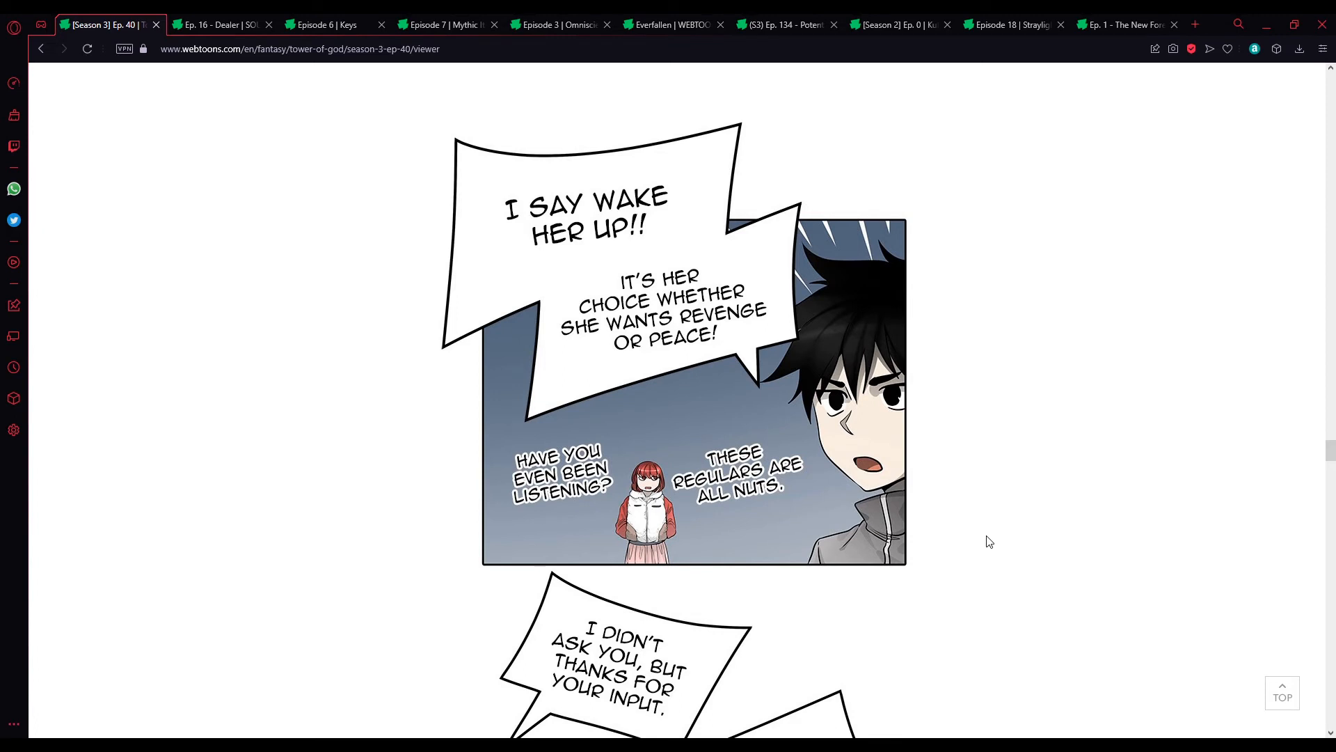
mouse_move(963, 546)
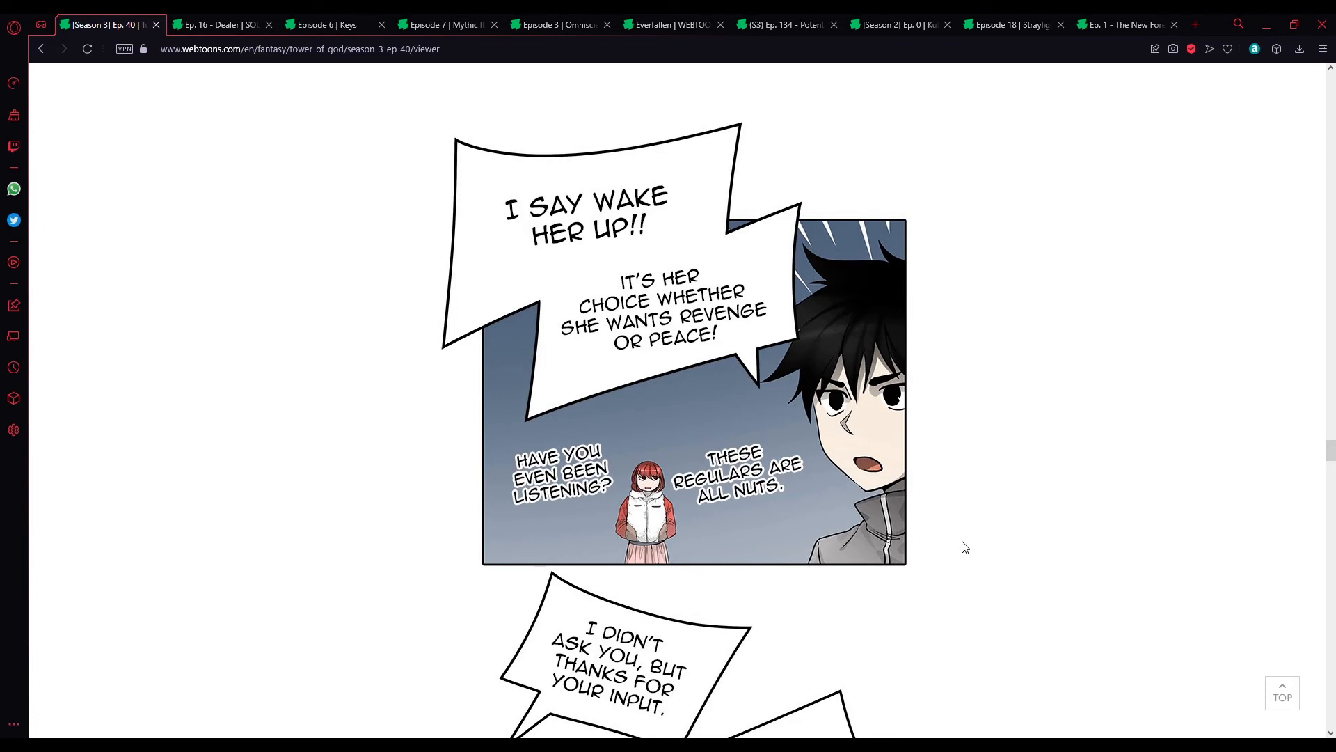
mouse_move(960, 525)
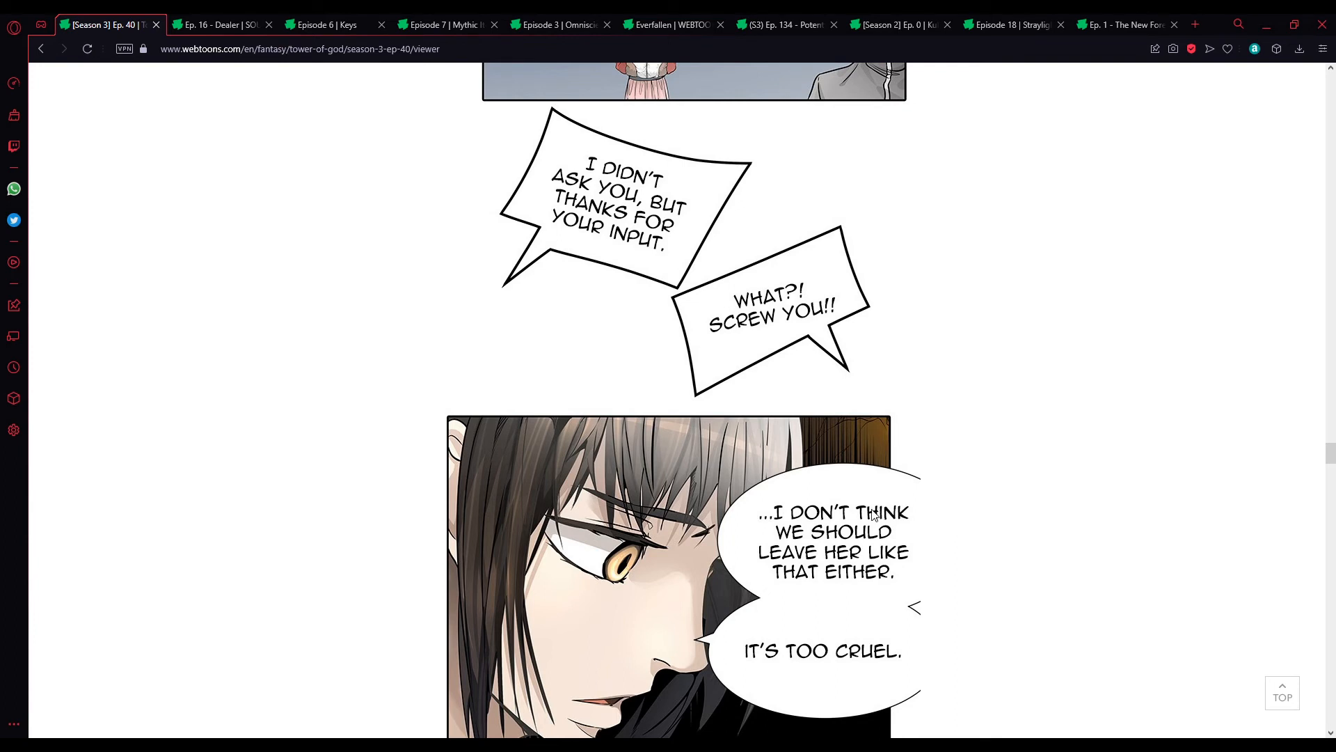
mouse_move(856, 509)
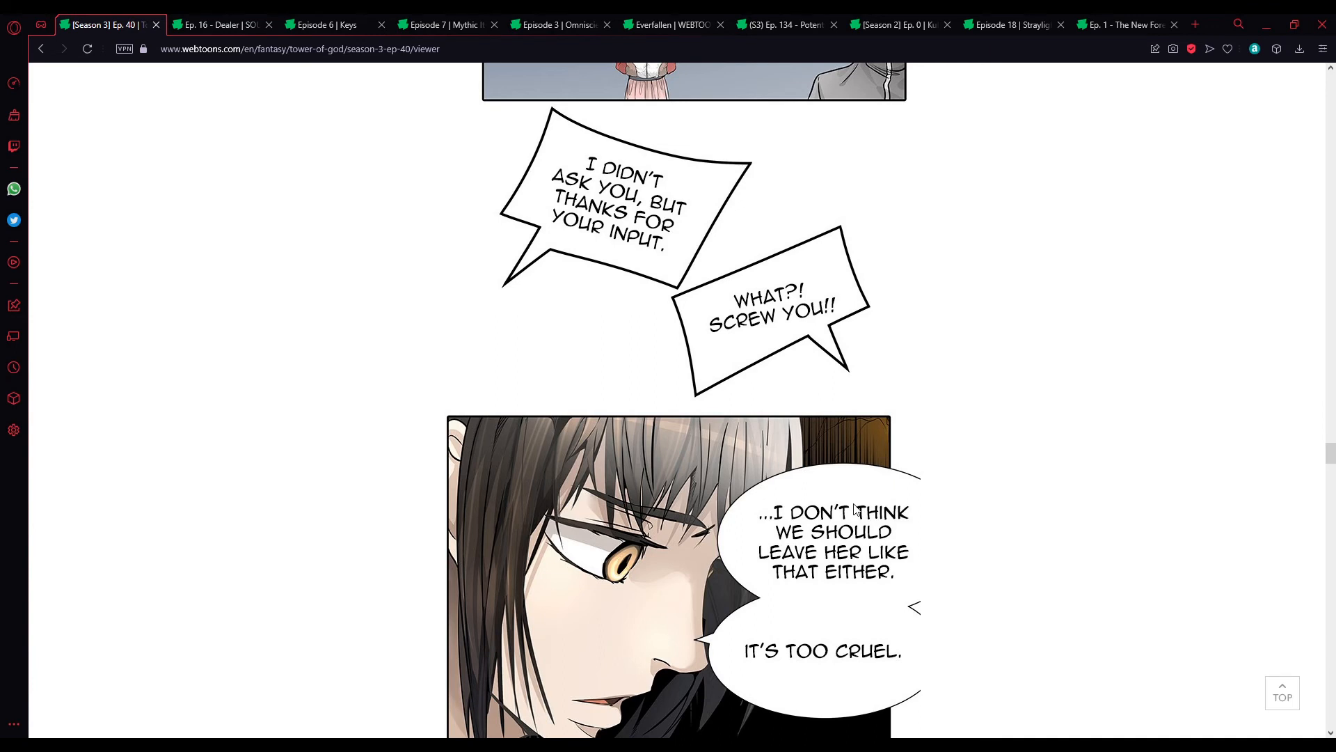
scroll("down", 3)
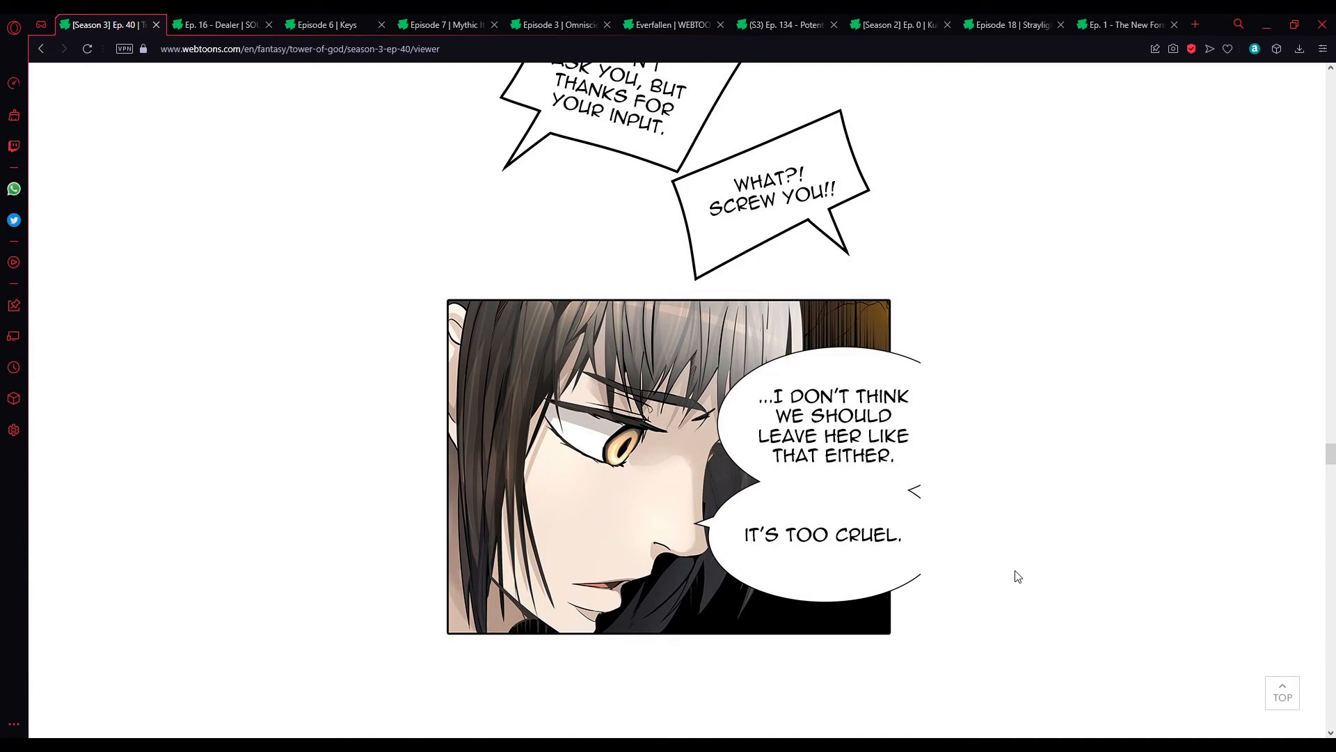
scroll("down", 3)
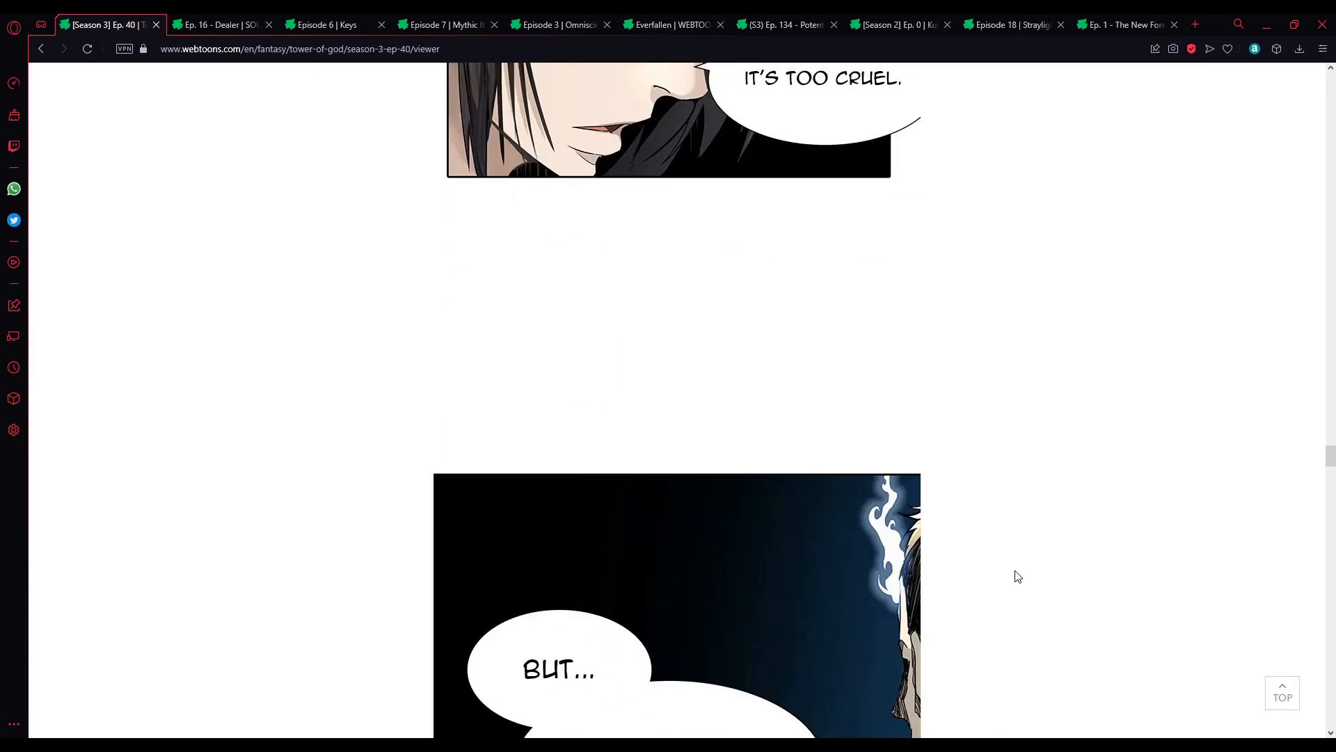
scroll("down", 3)
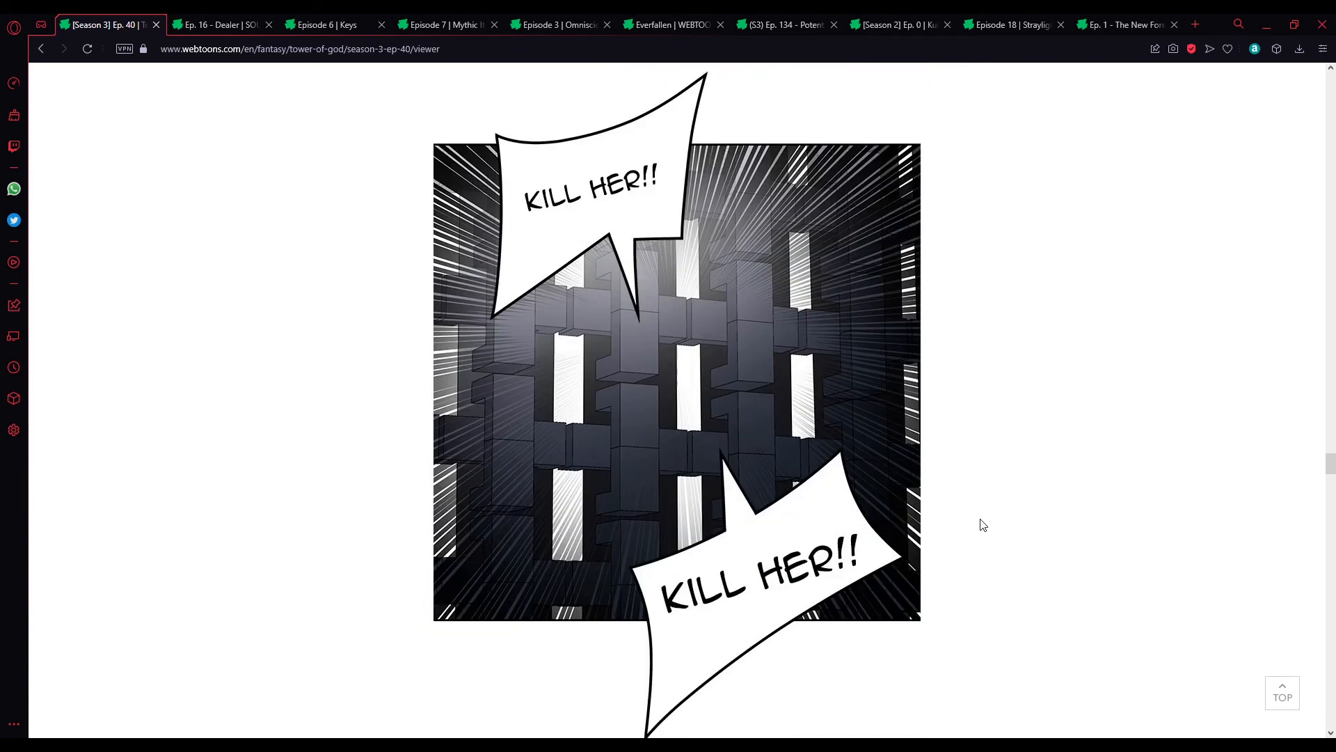
scroll("down", 3)
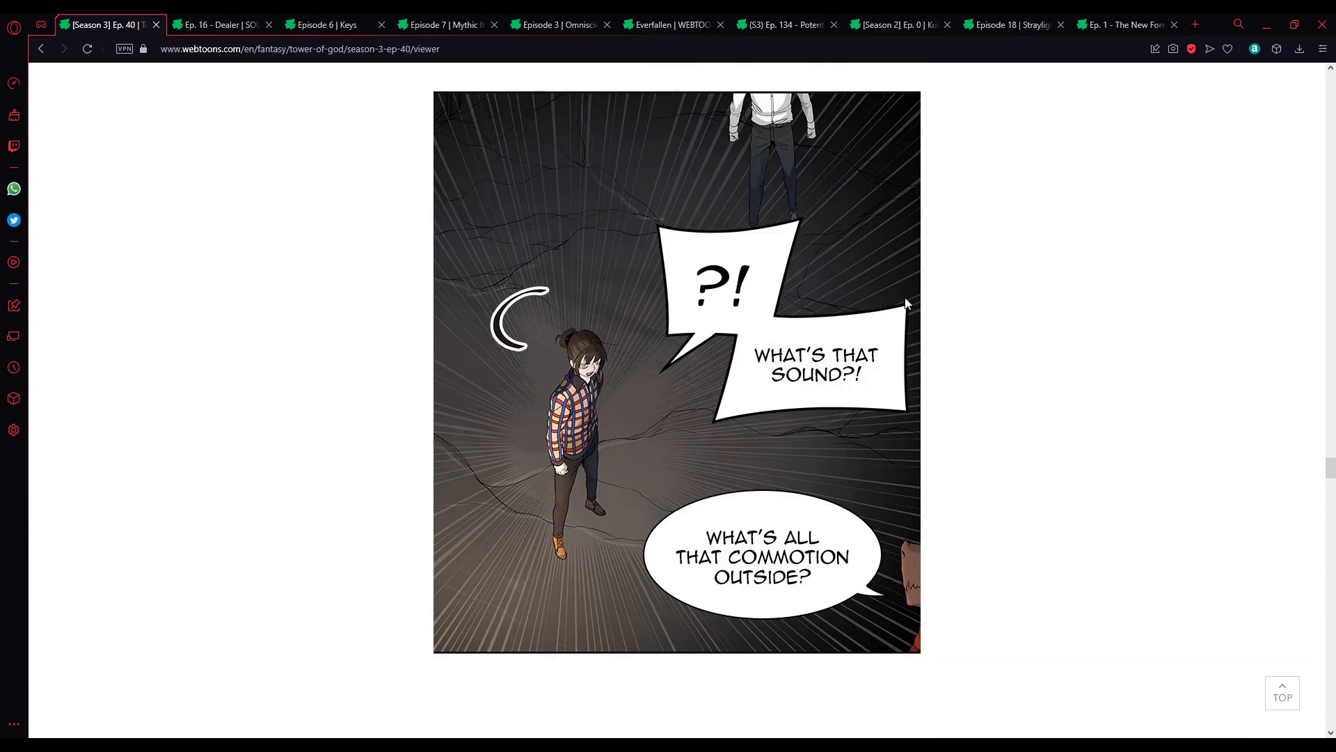
scroll("down", 3)
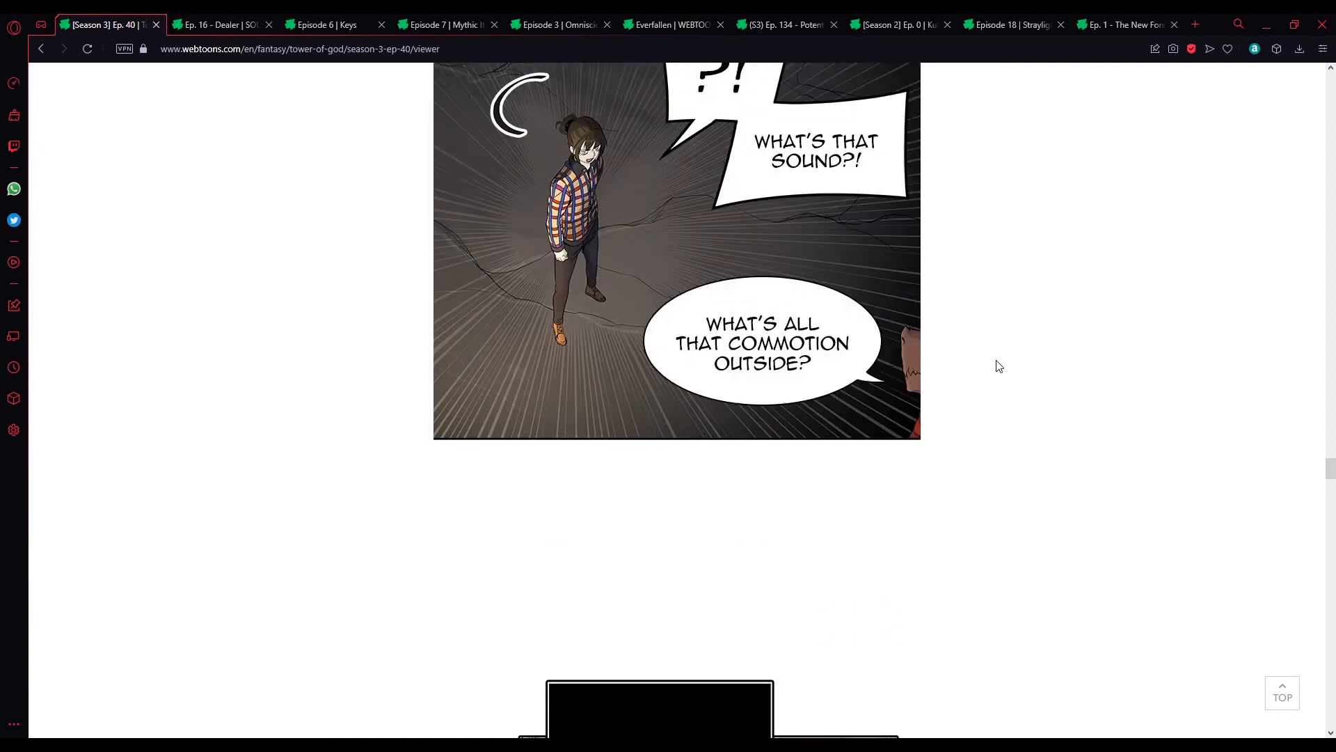
scroll("down", 3)
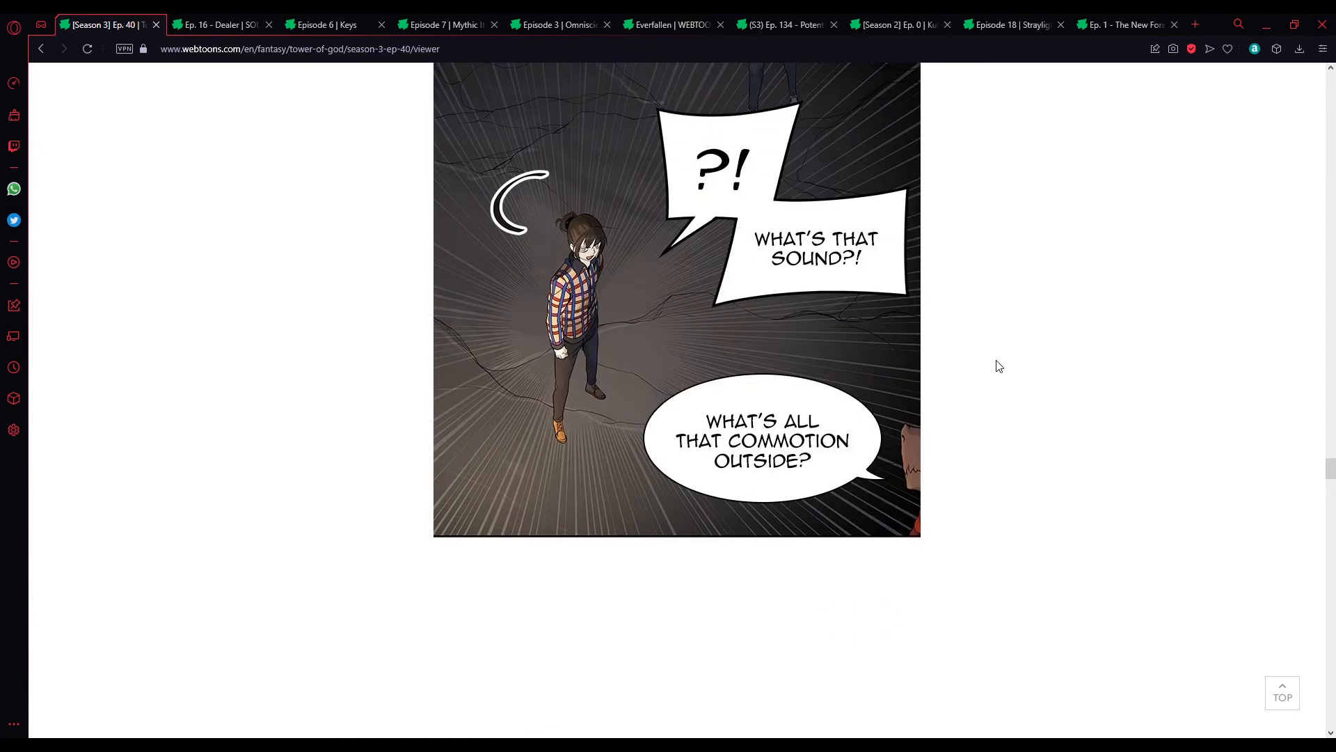
mouse_move(996, 369)
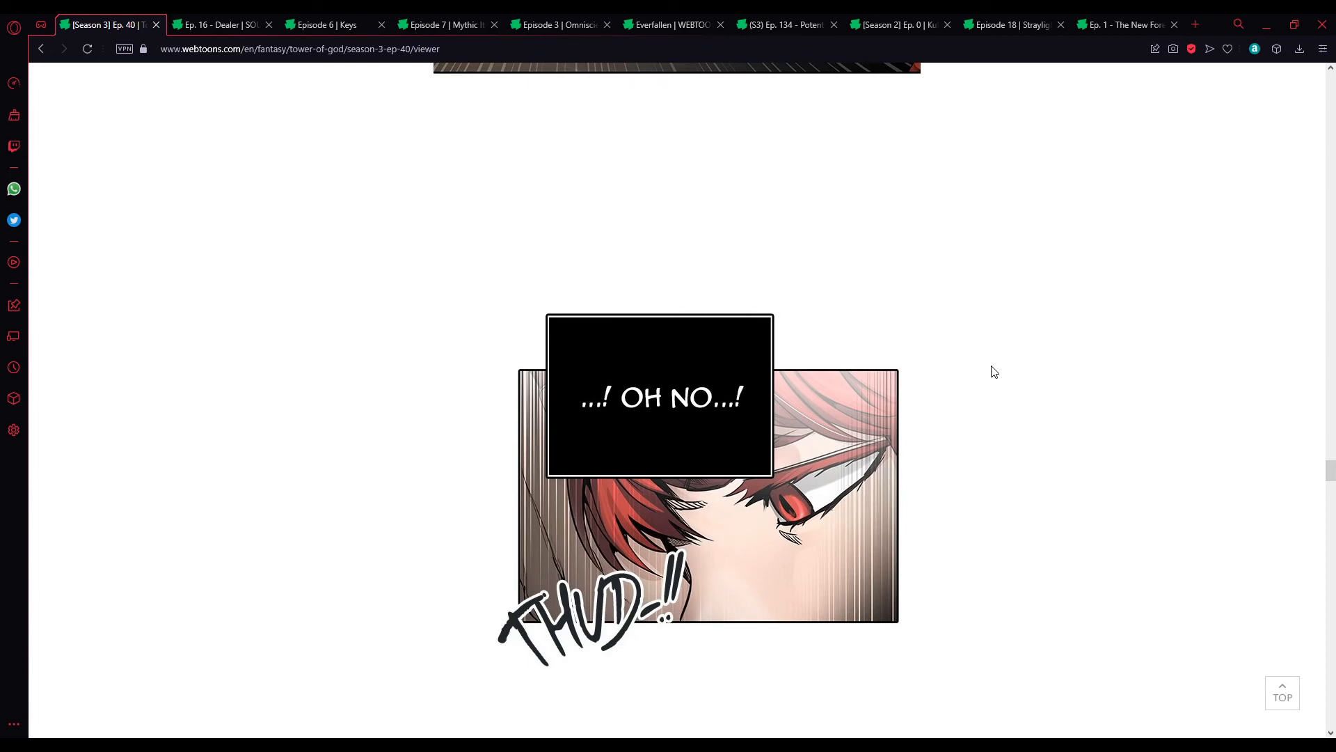
scroll("down", 3)
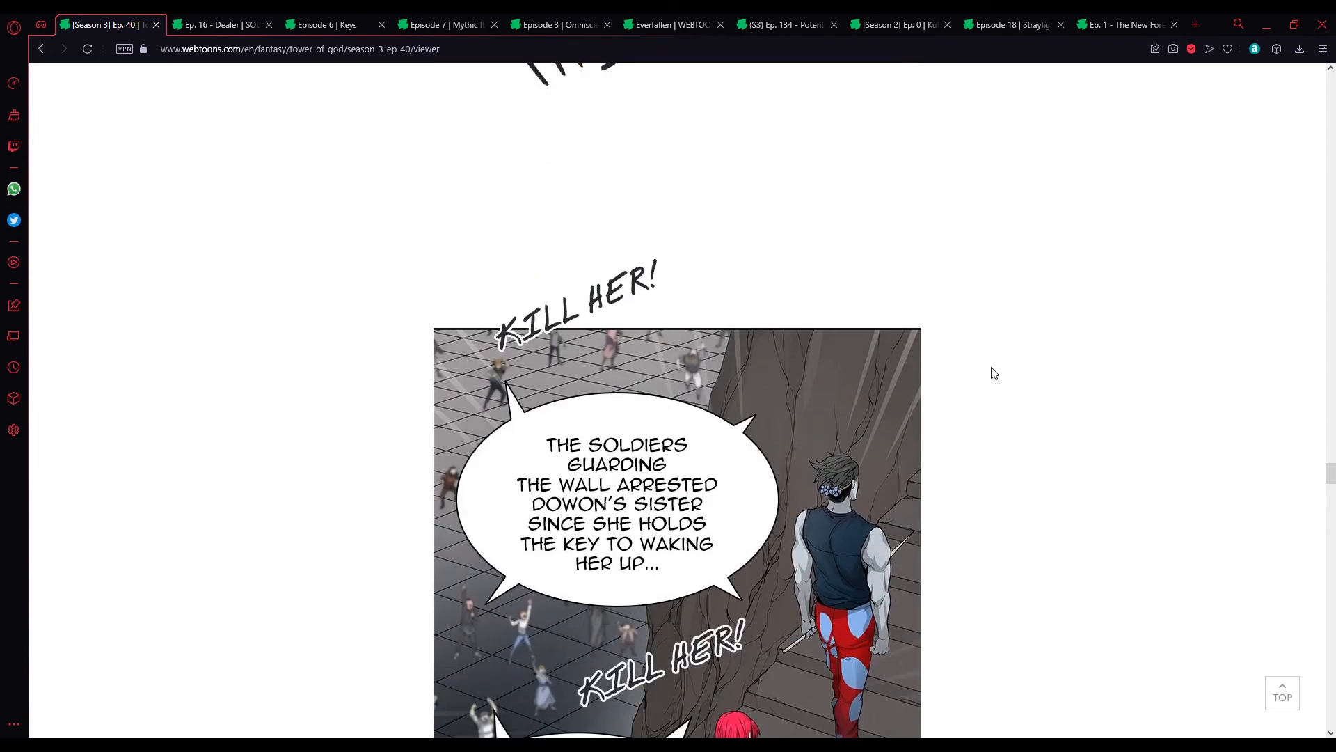
scroll("down", 3)
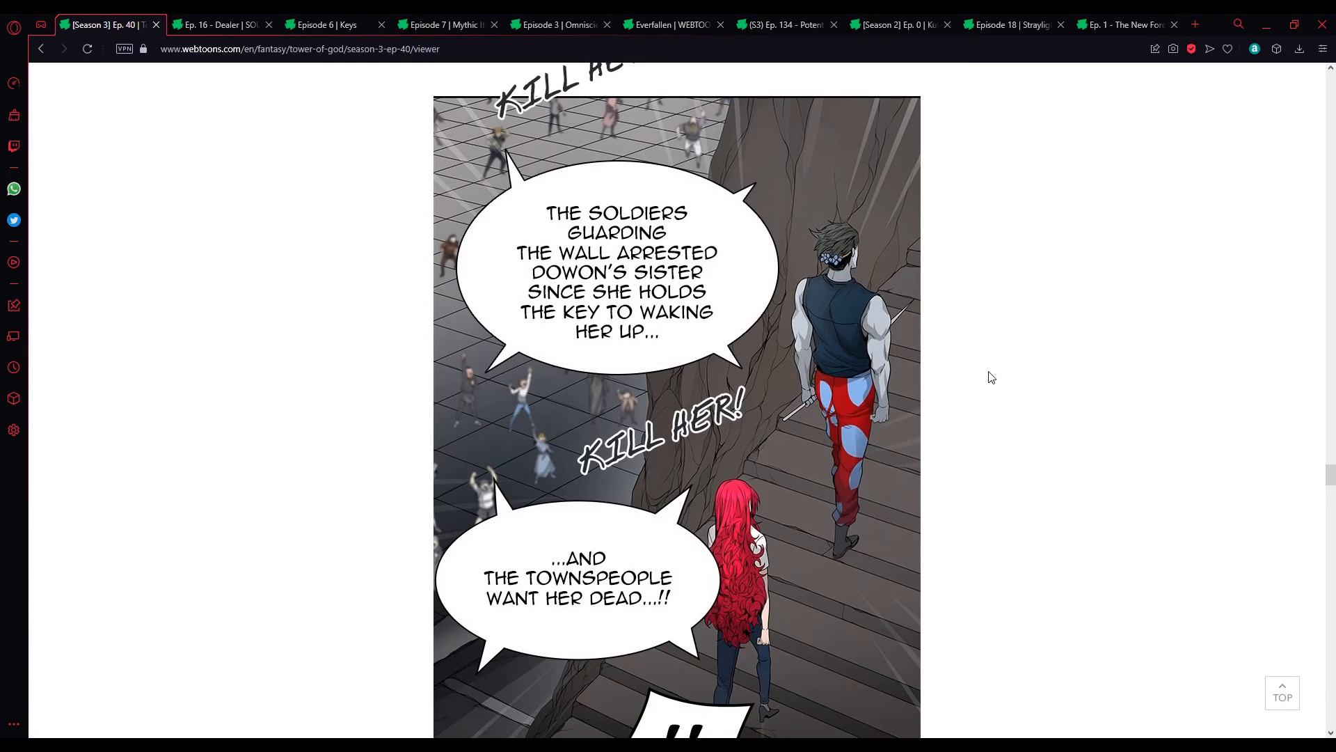
mouse_move(959, 359)
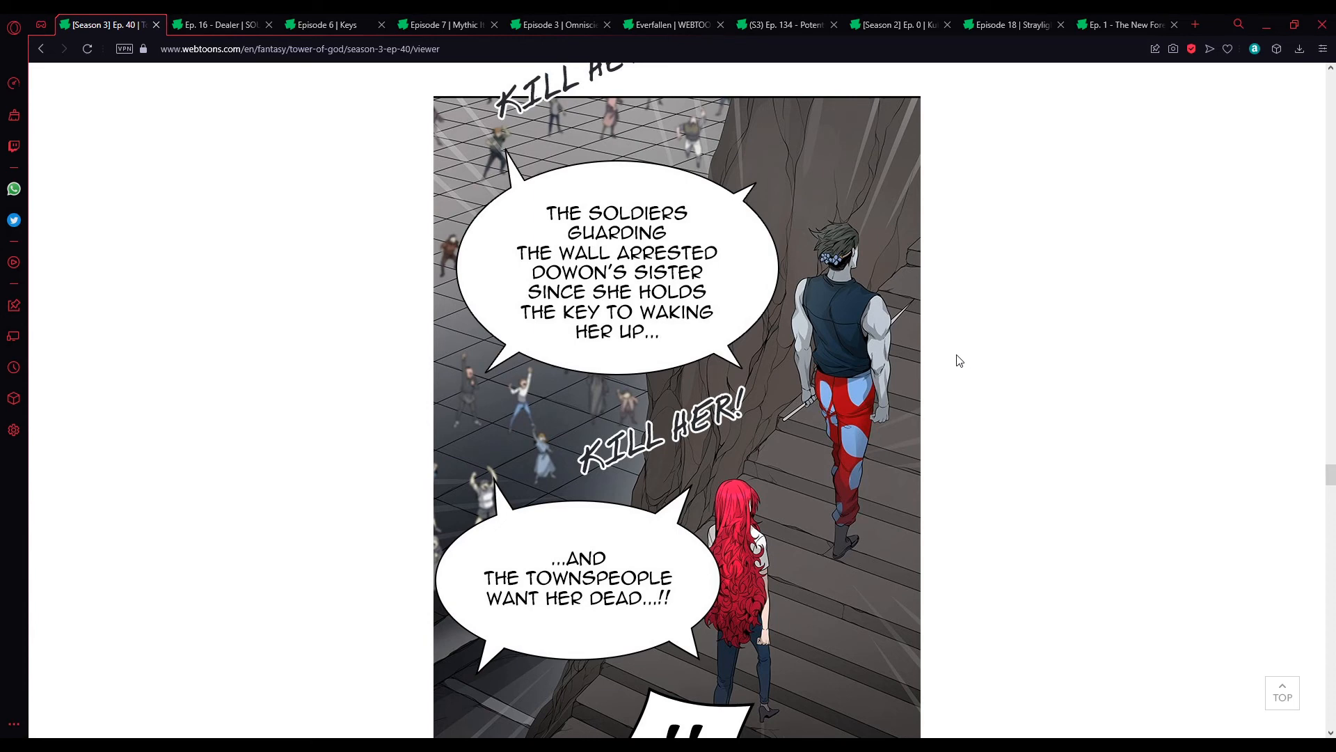
mouse_move(917, 296)
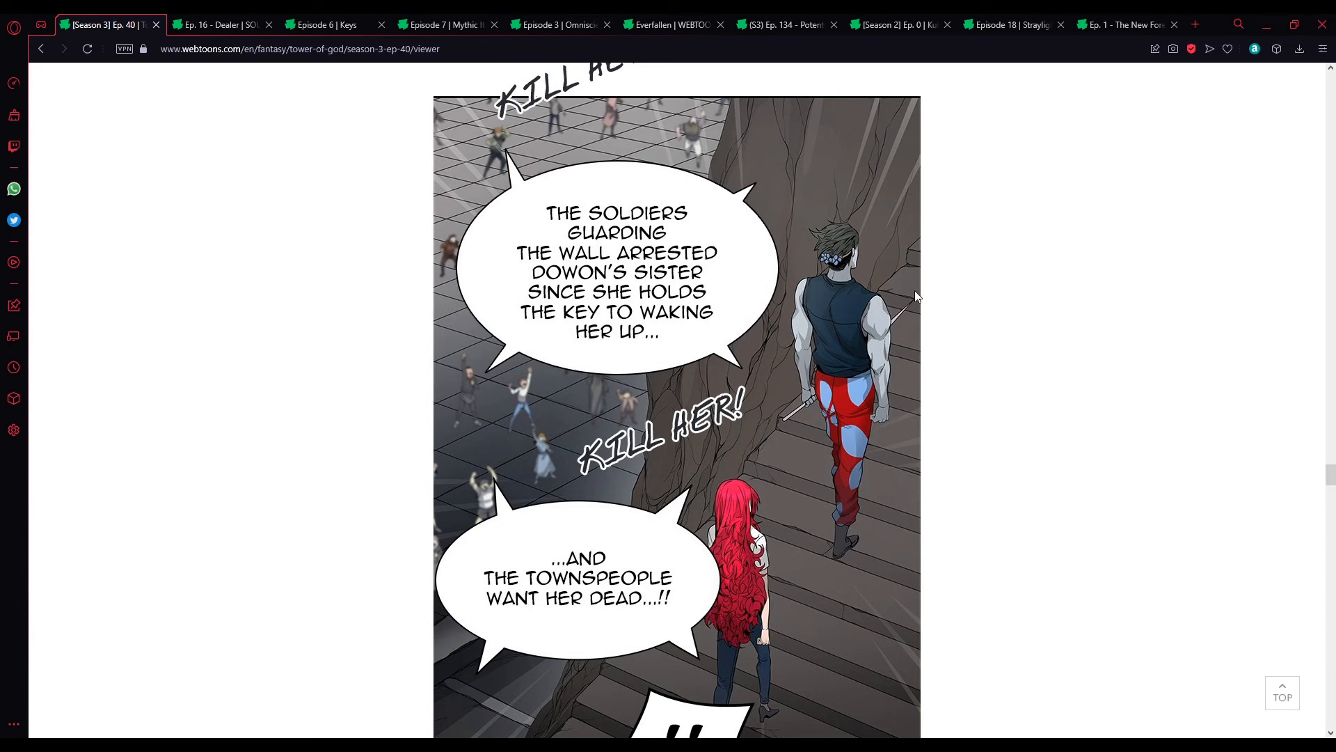
mouse_move(859, 274)
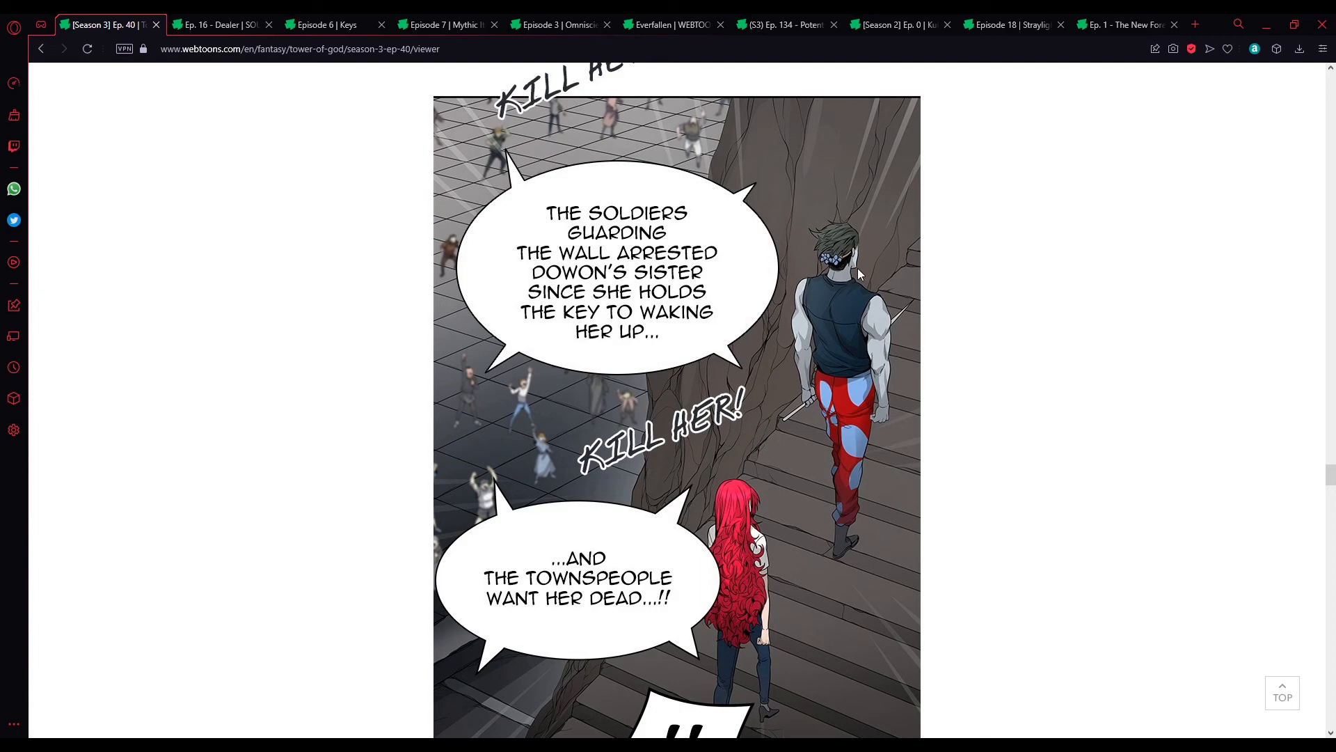
scroll("down", 3)
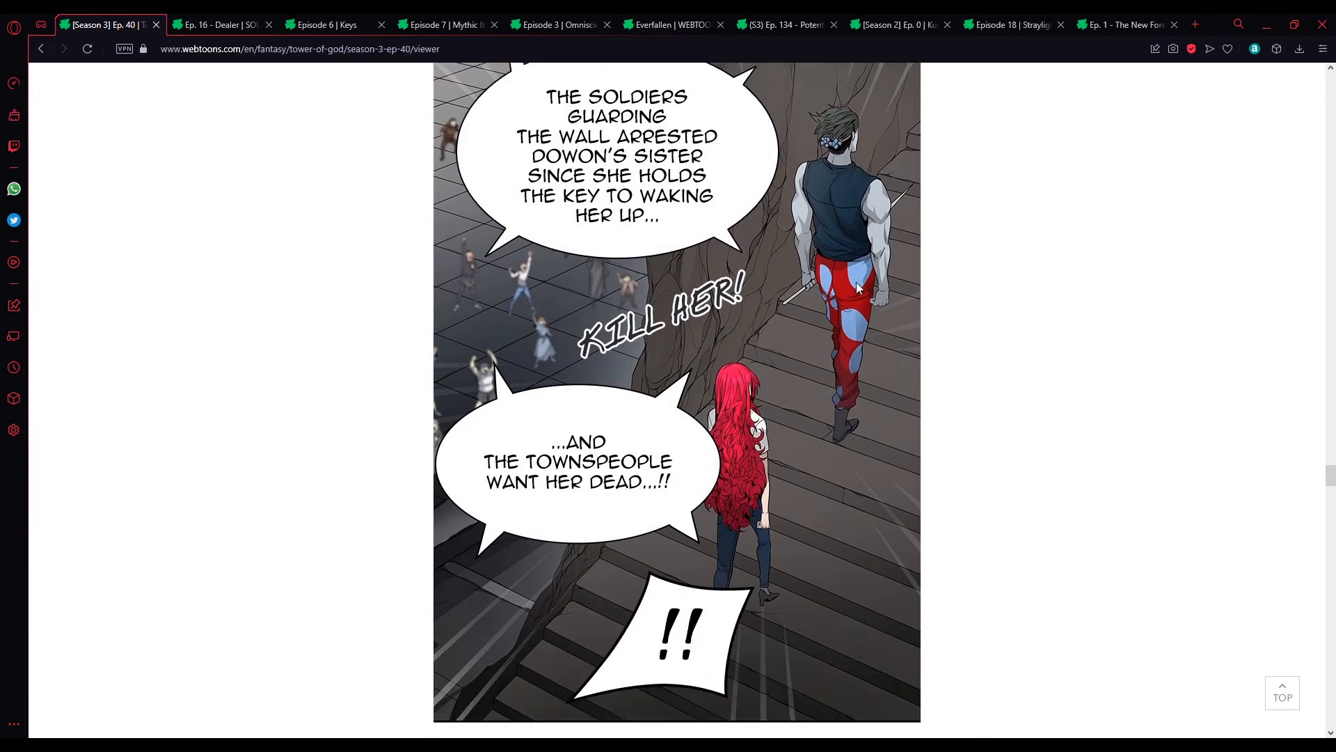
scroll("down", 3)
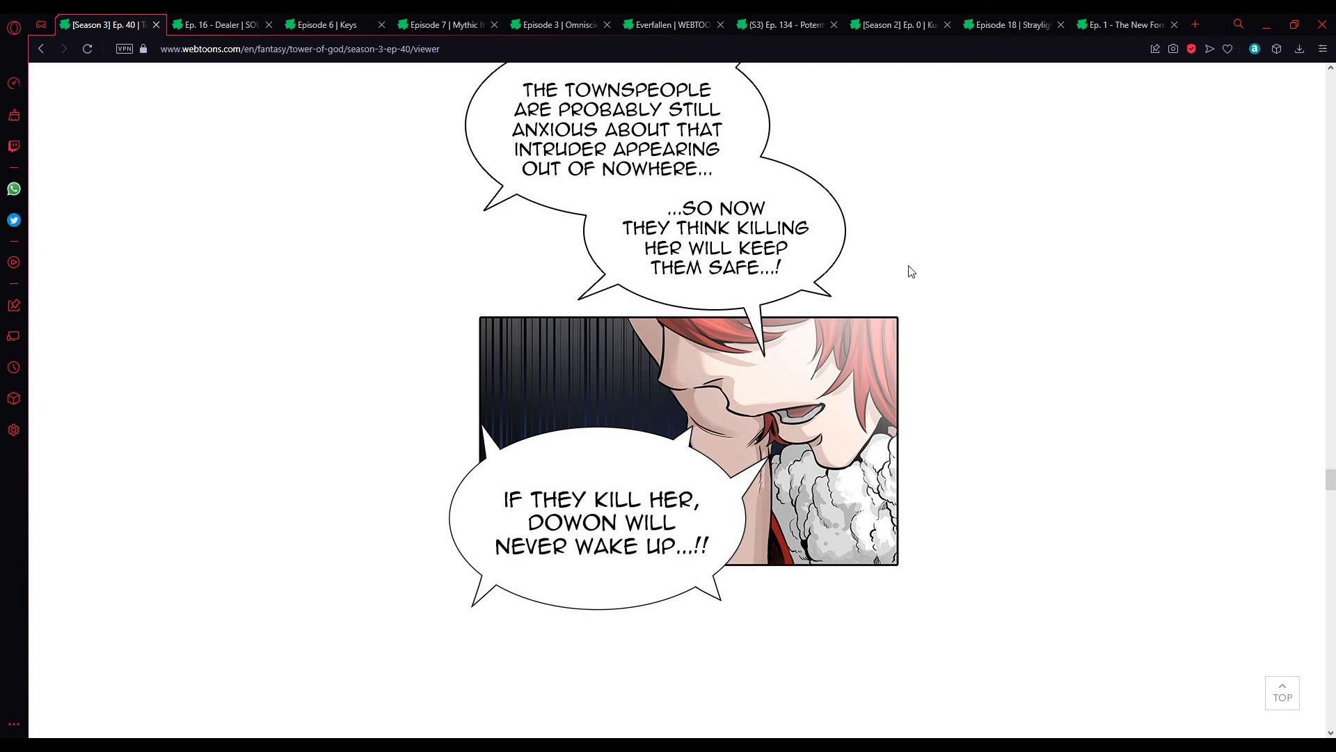
mouse_move(895, 237)
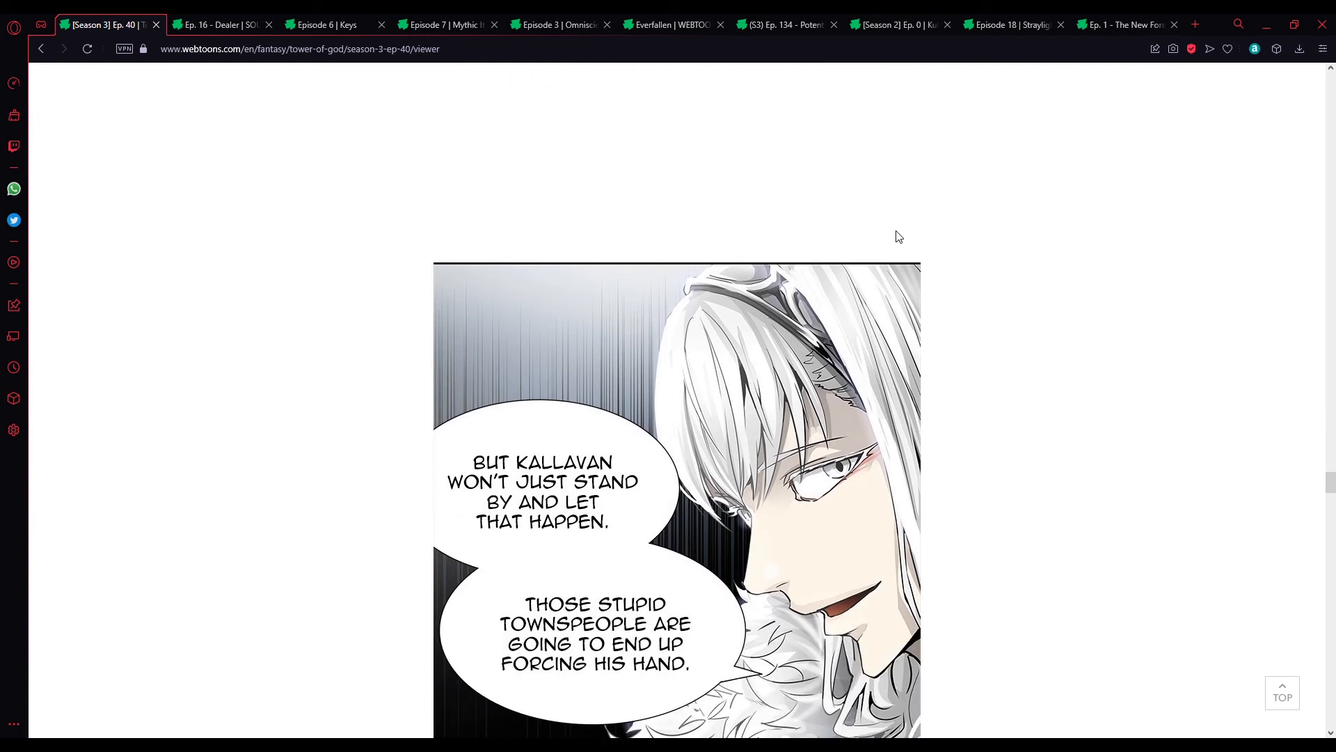
mouse_move(927, 282)
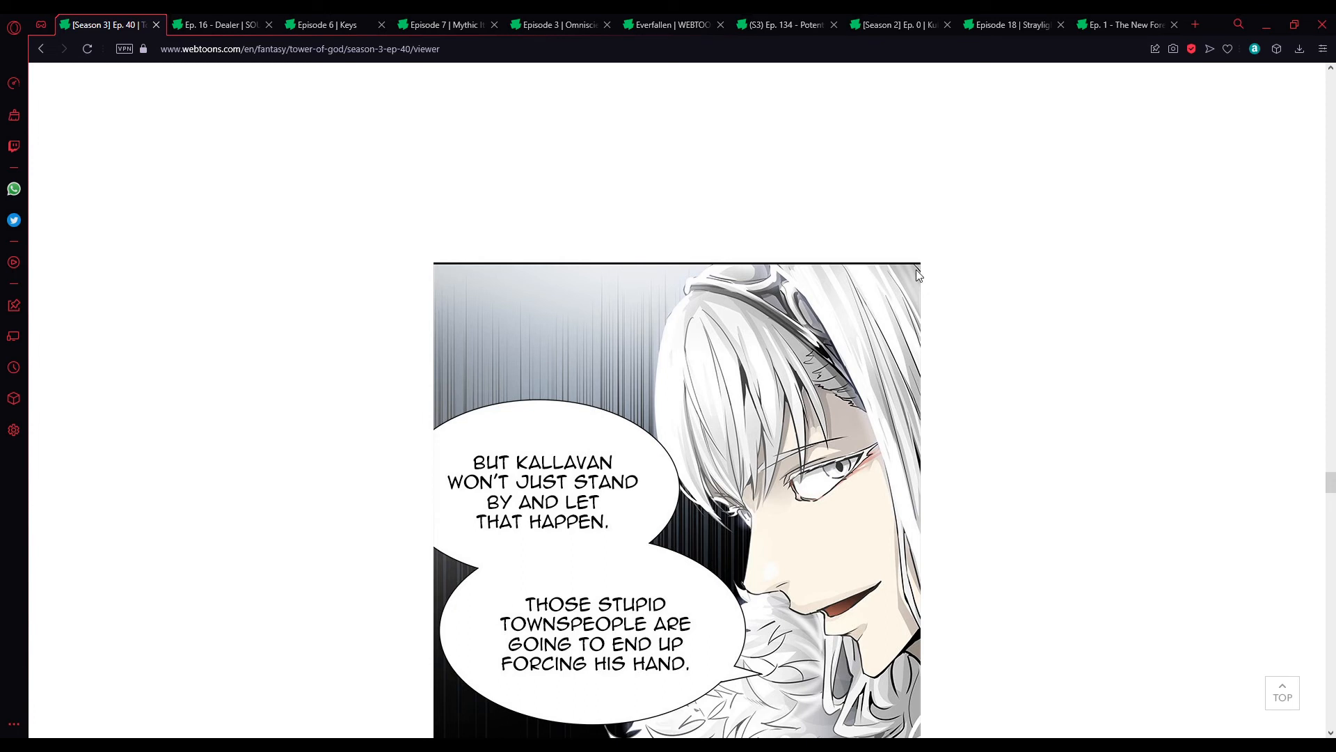
scroll("down", 3)
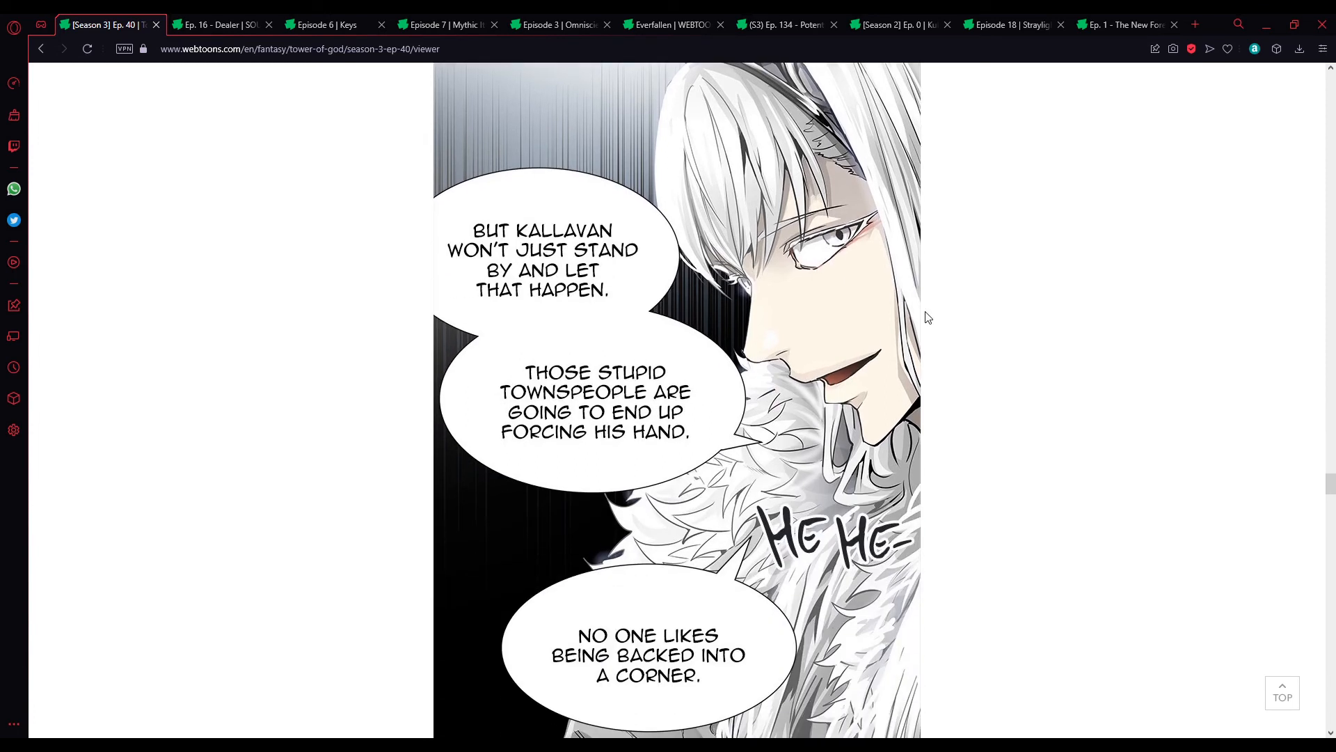
scroll("down", 3)
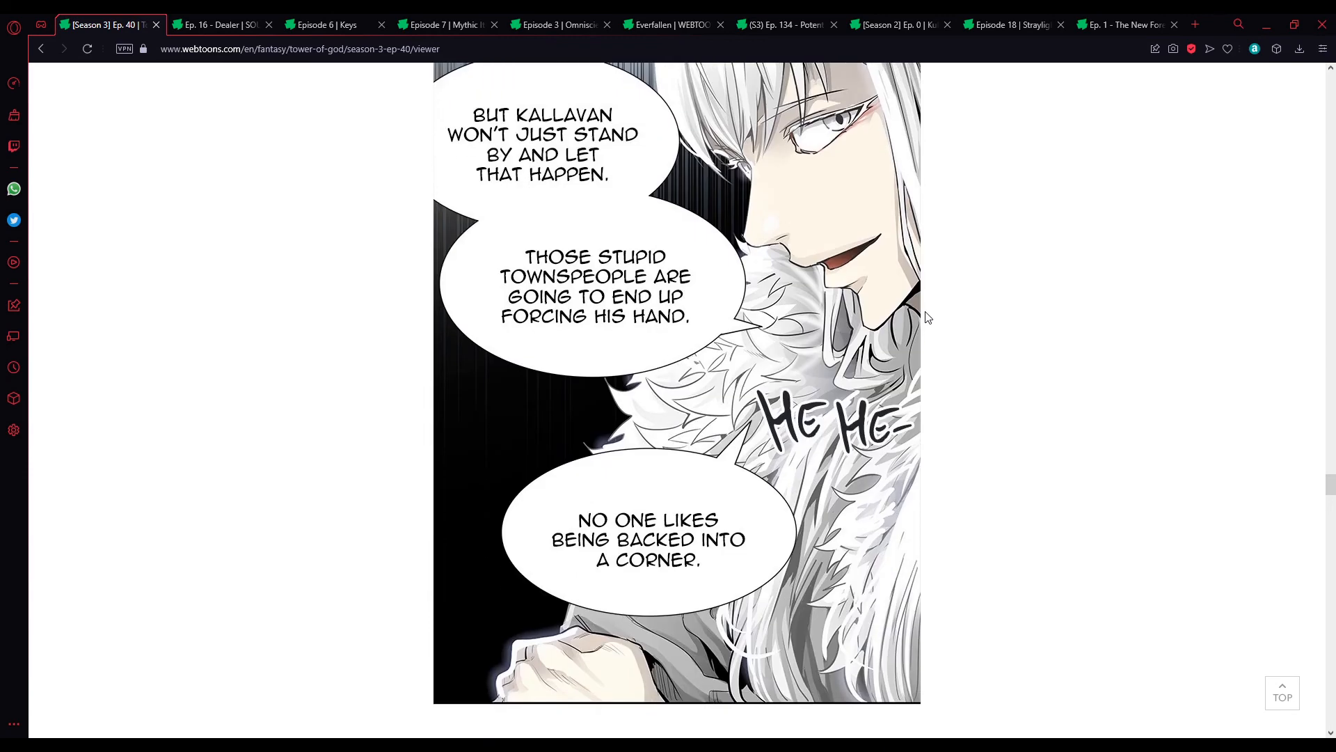
scroll("down", 3)
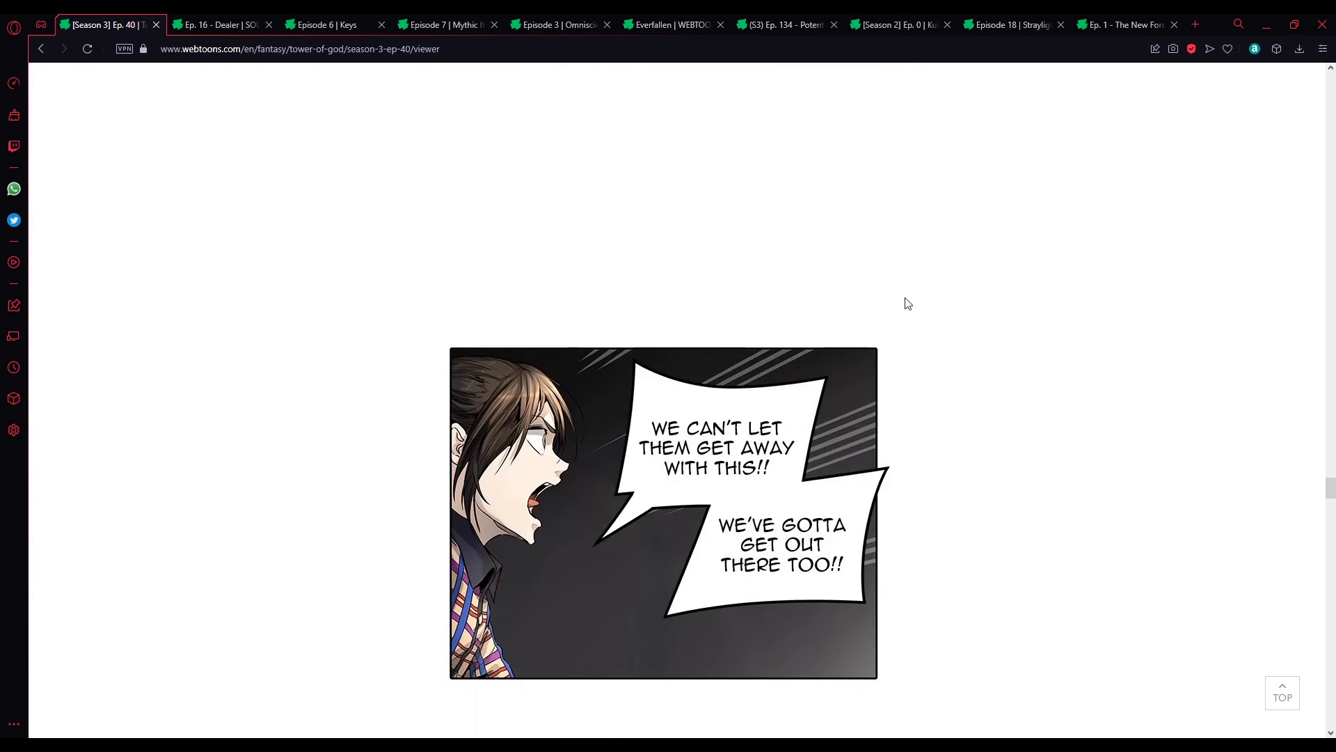
mouse_move(891, 283)
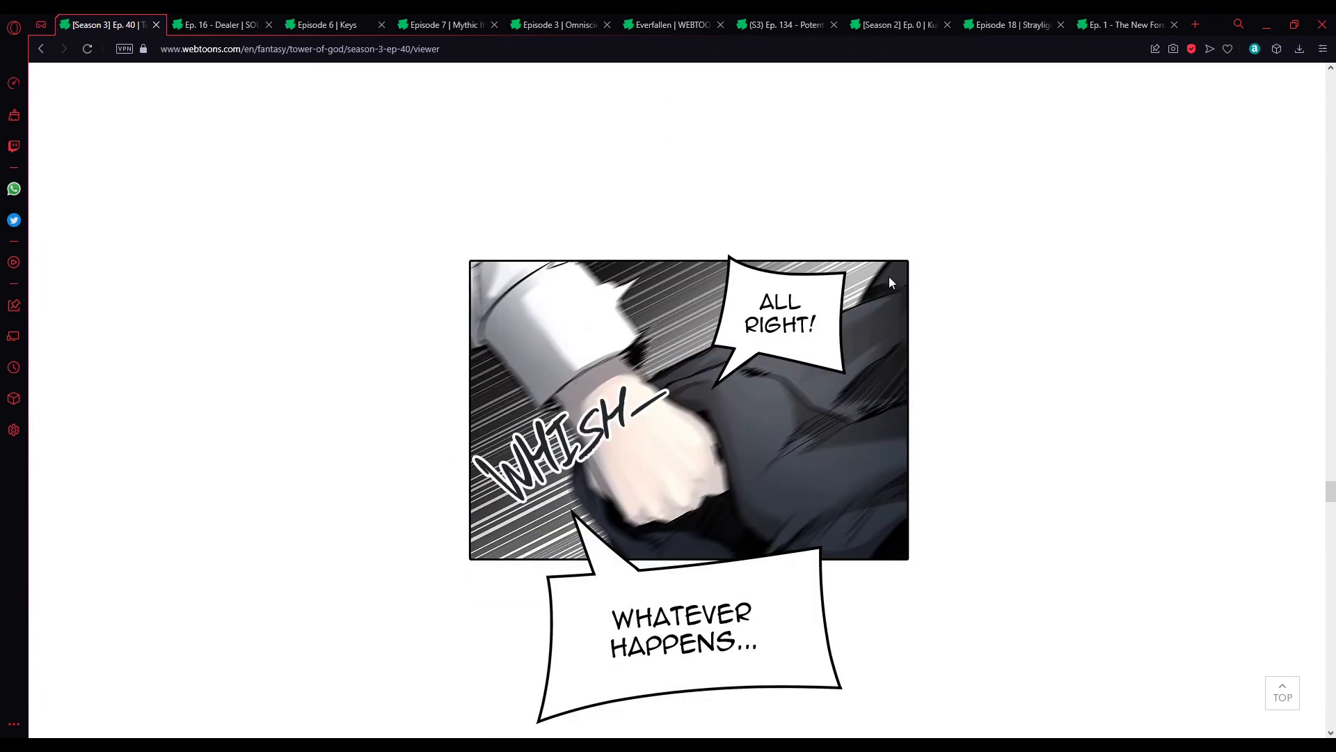
scroll("down", 3)
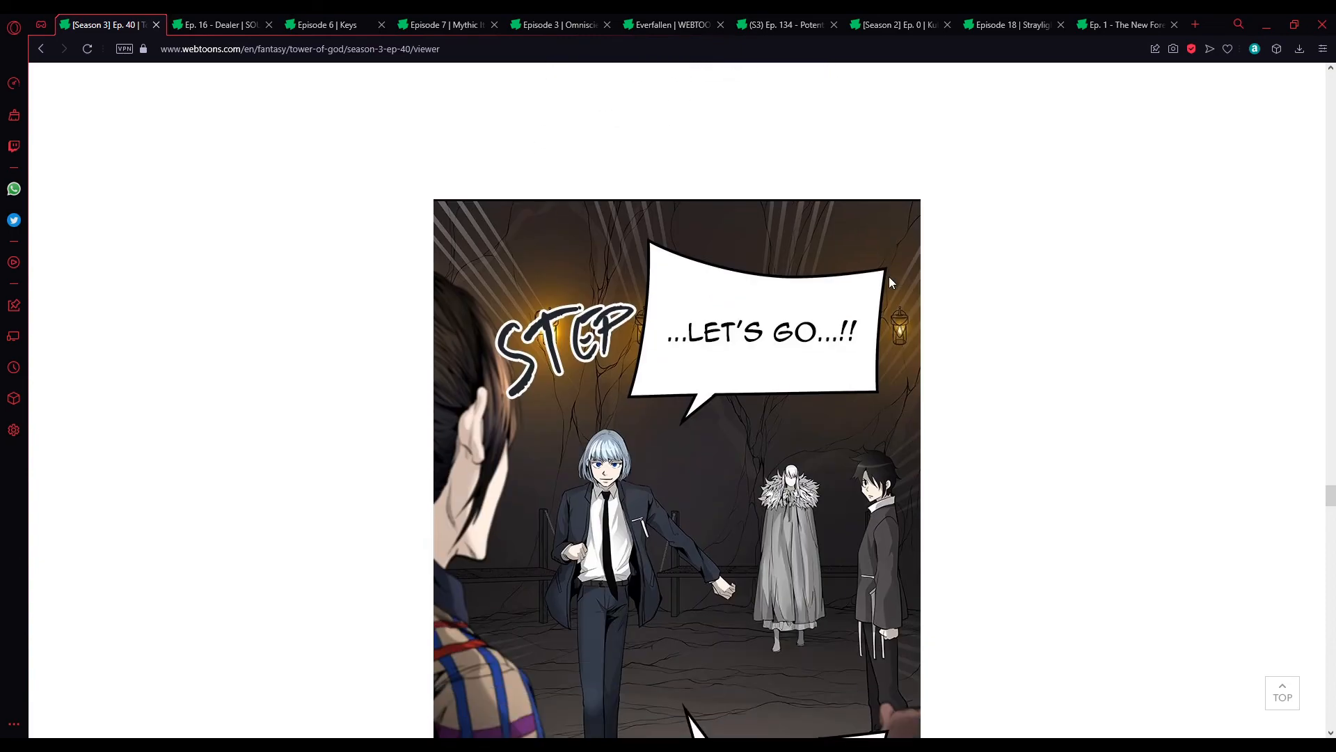
scroll("down", 3)
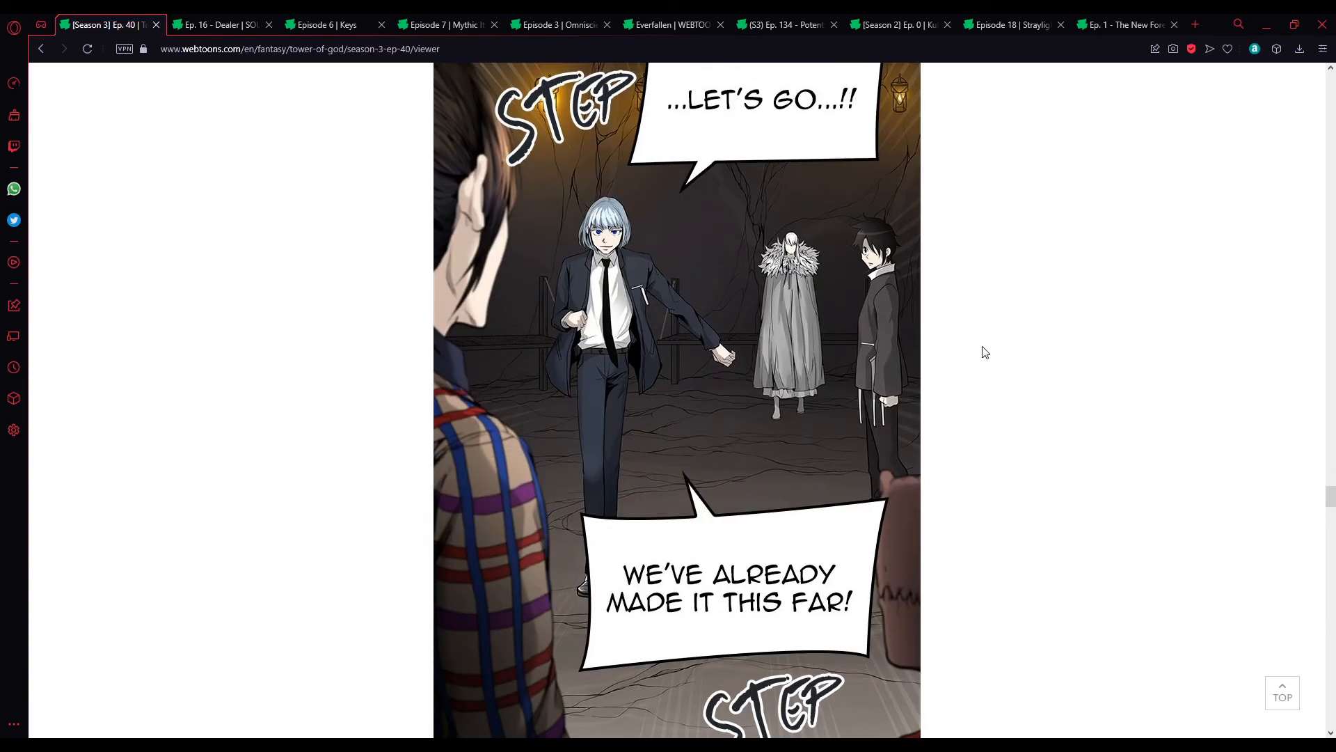
scroll("down", 3)
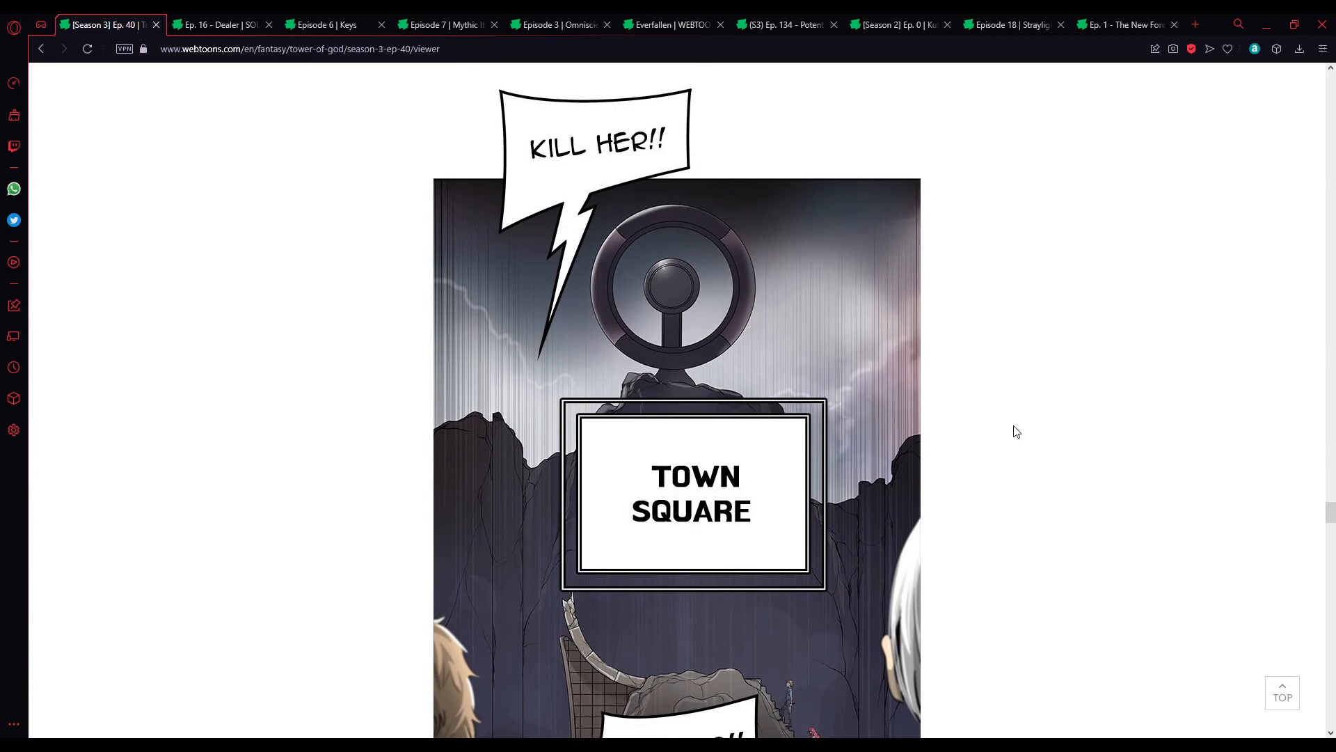
scroll("down", 3)
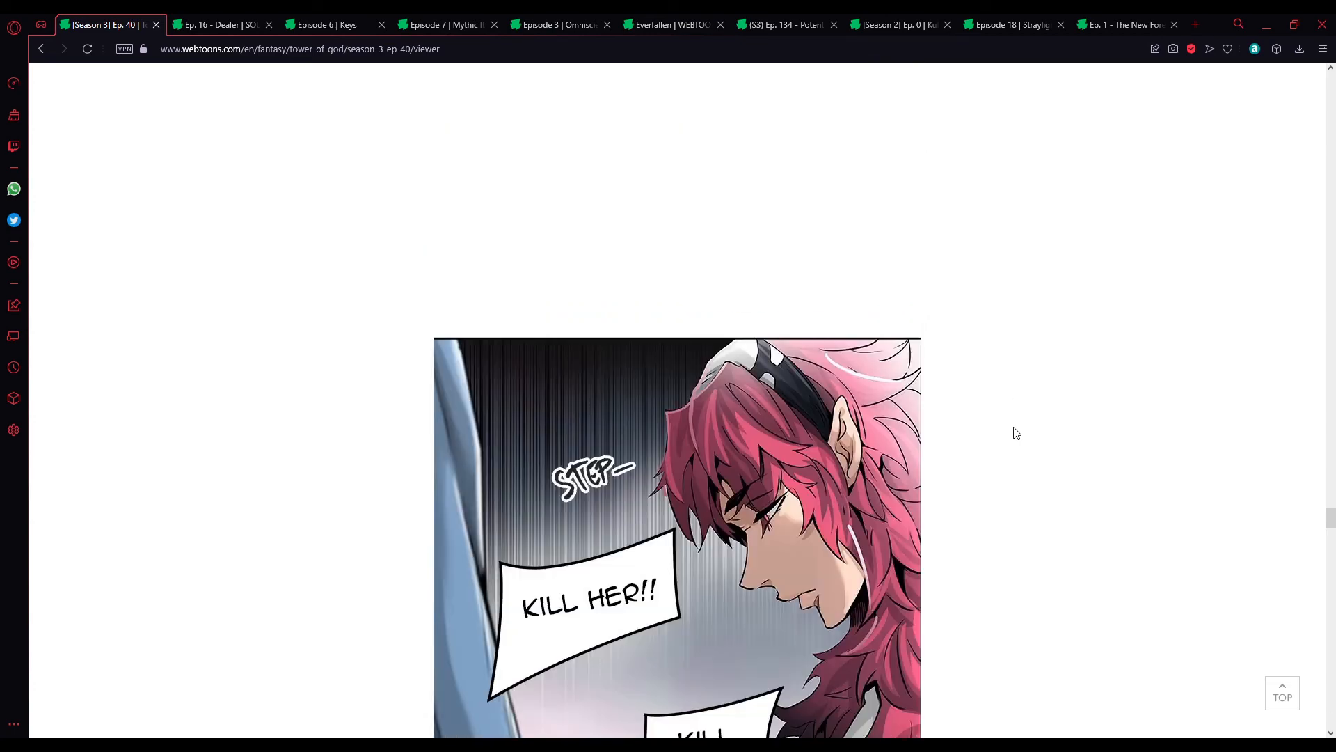
scroll("down", 3)
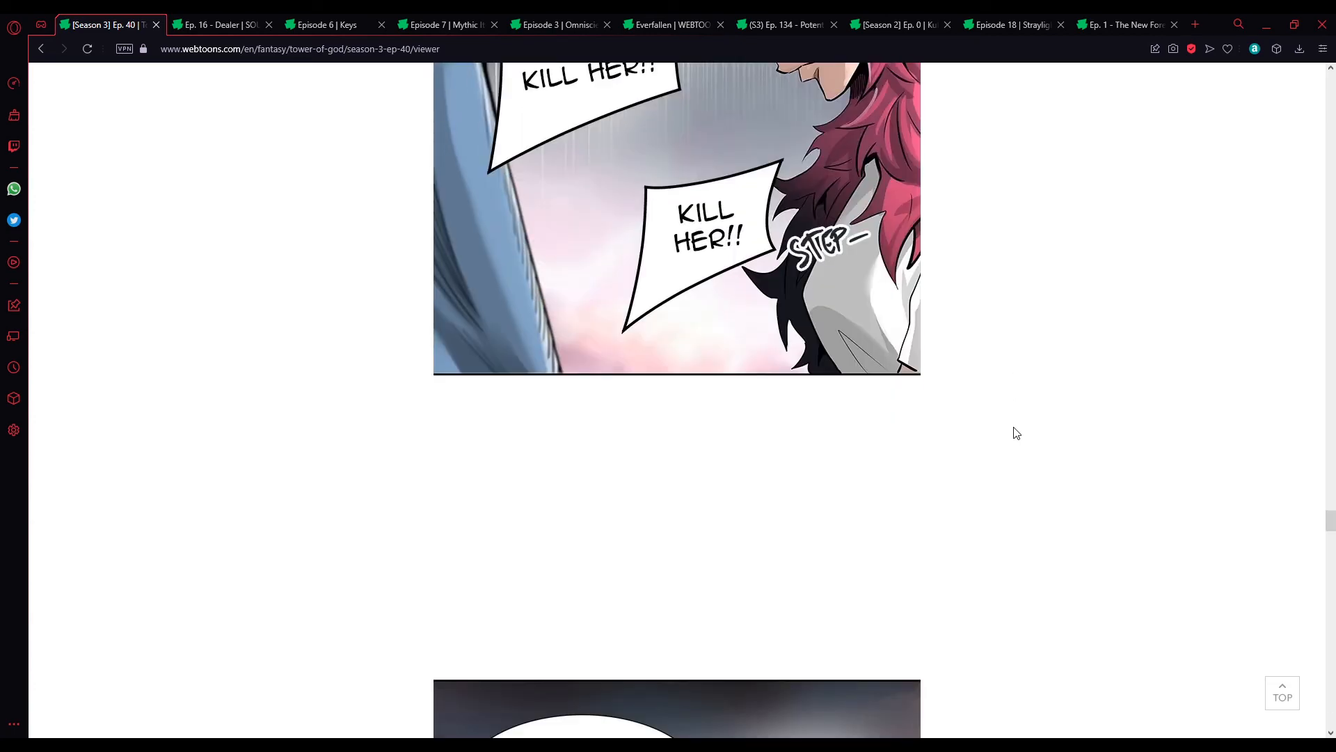
scroll("down", 3)
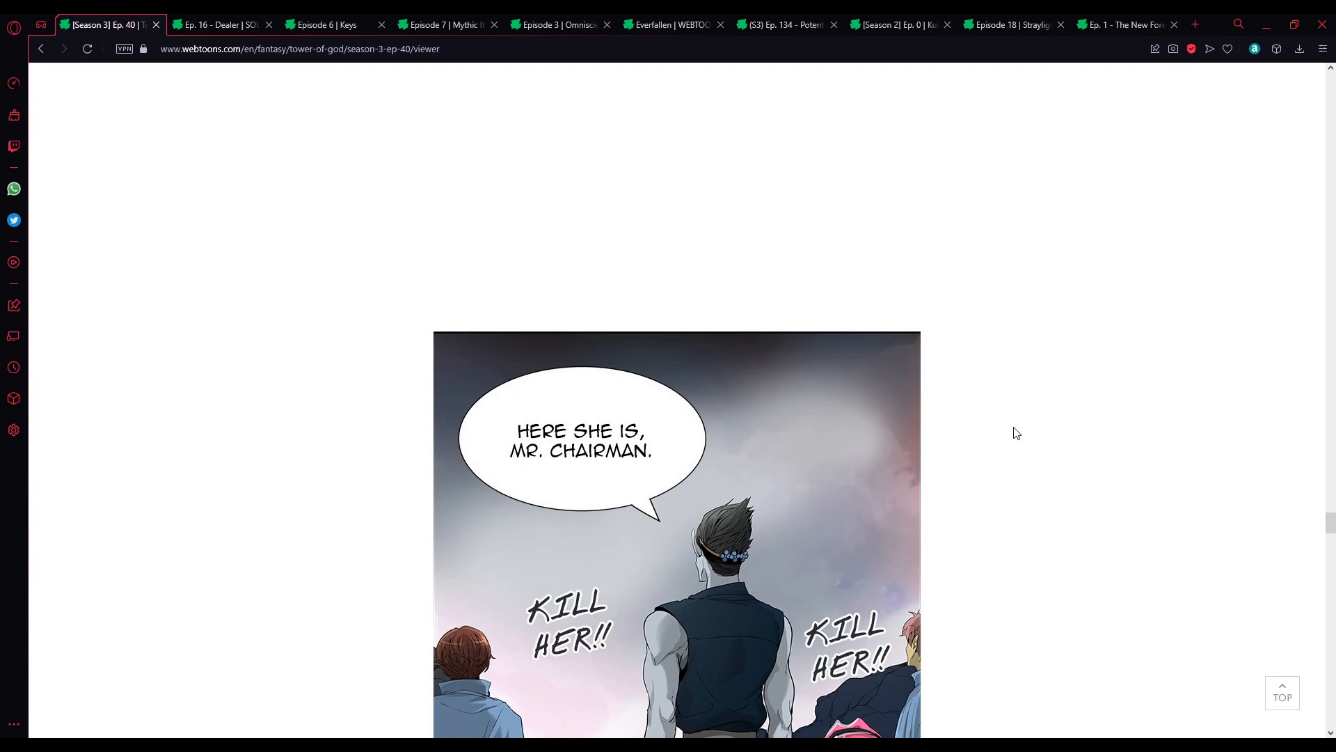
scroll("down", 3)
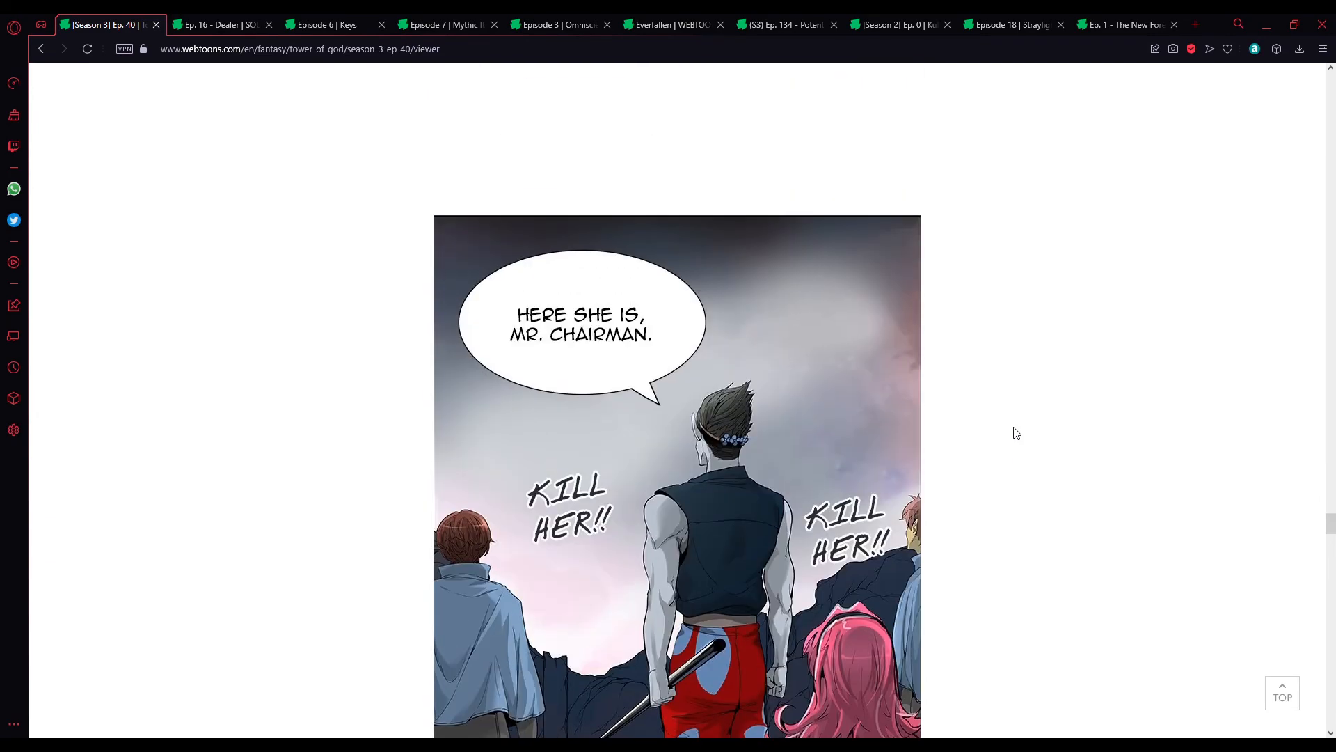
scroll("down", 3)
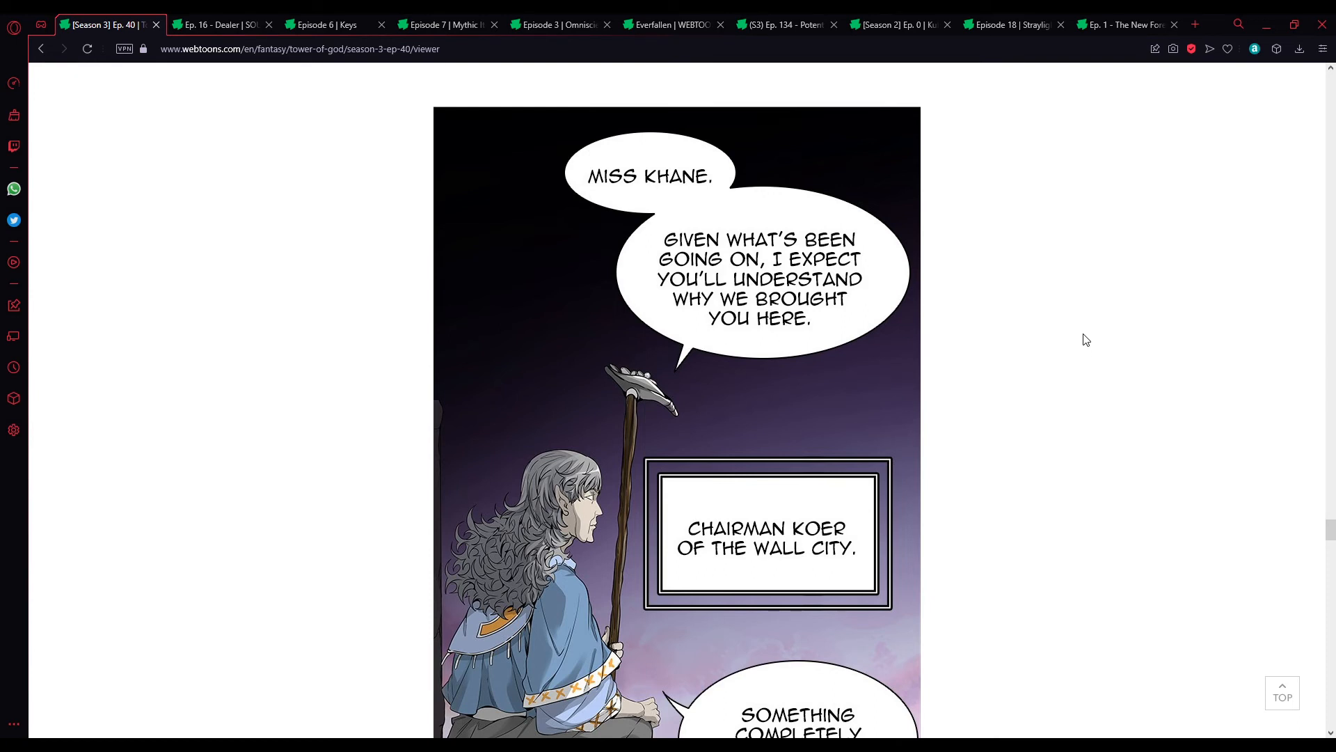
scroll("down", 3)
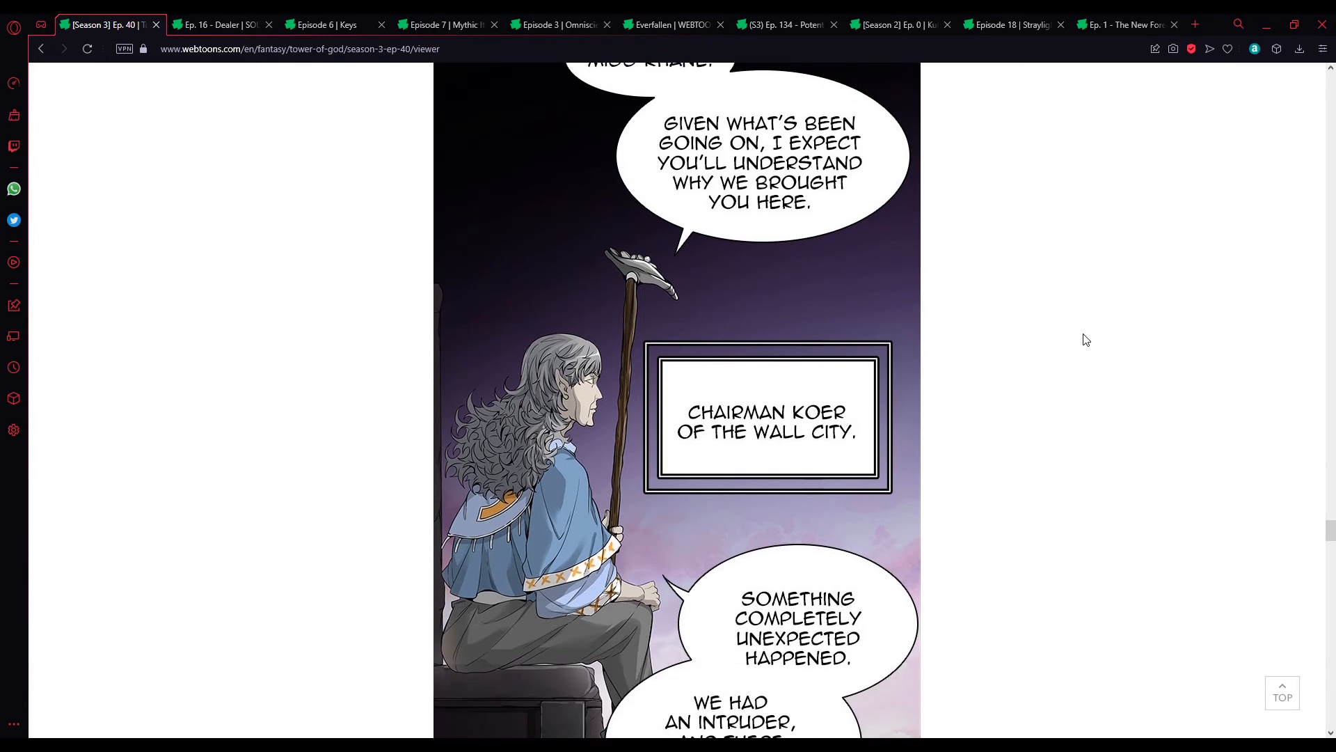
scroll("down", 3)
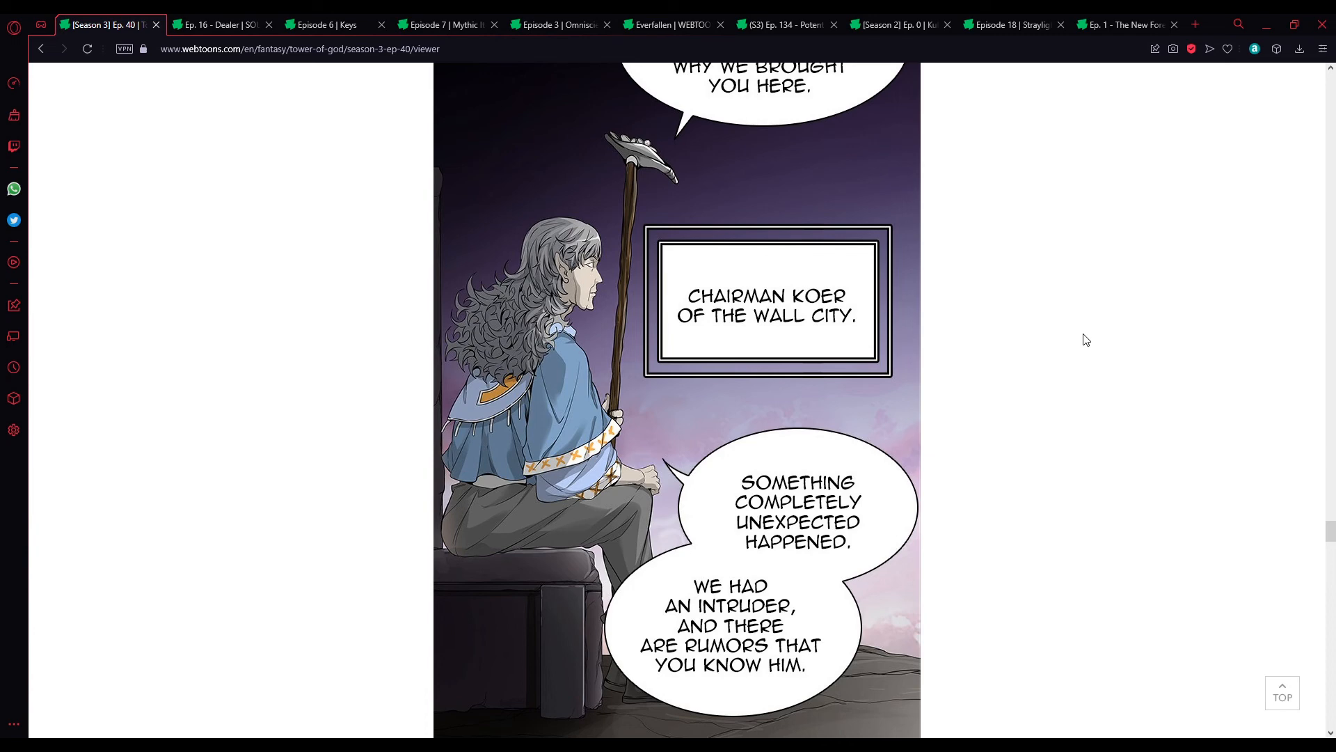
scroll("down", 3)
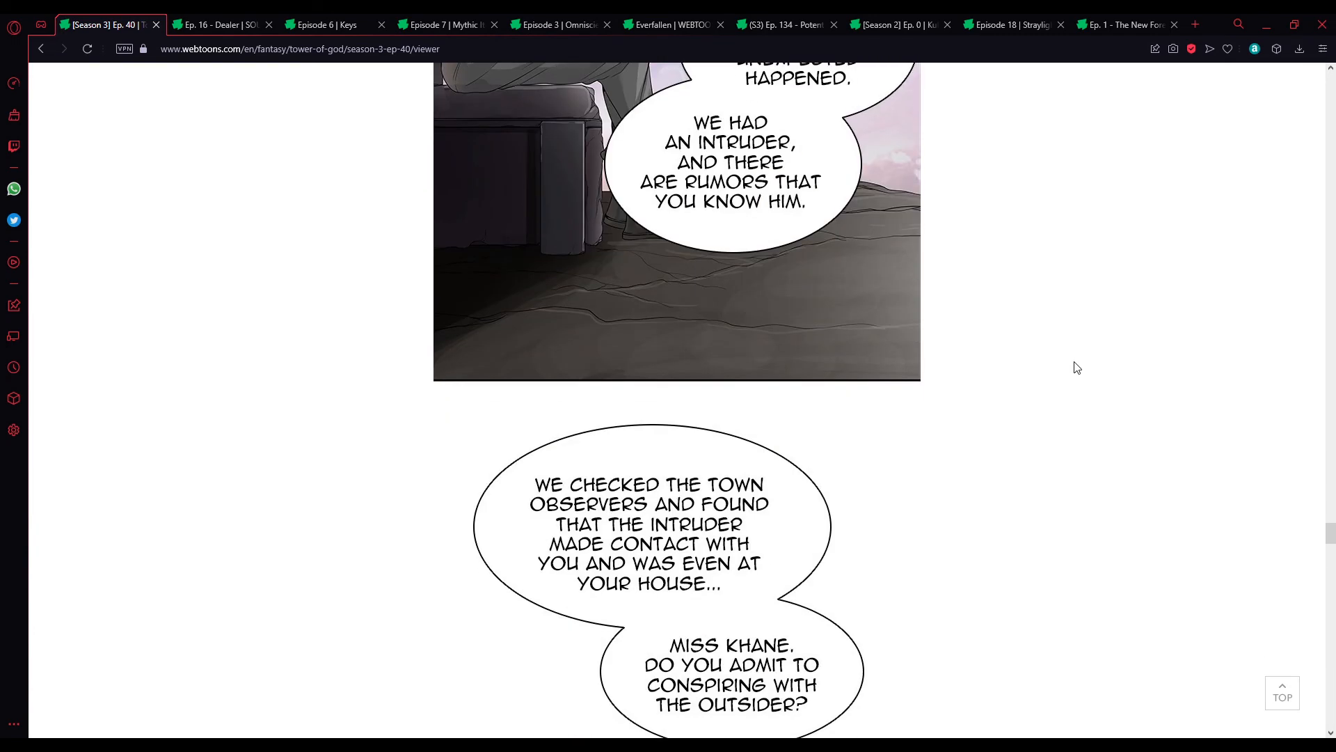
mouse_move(1054, 340)
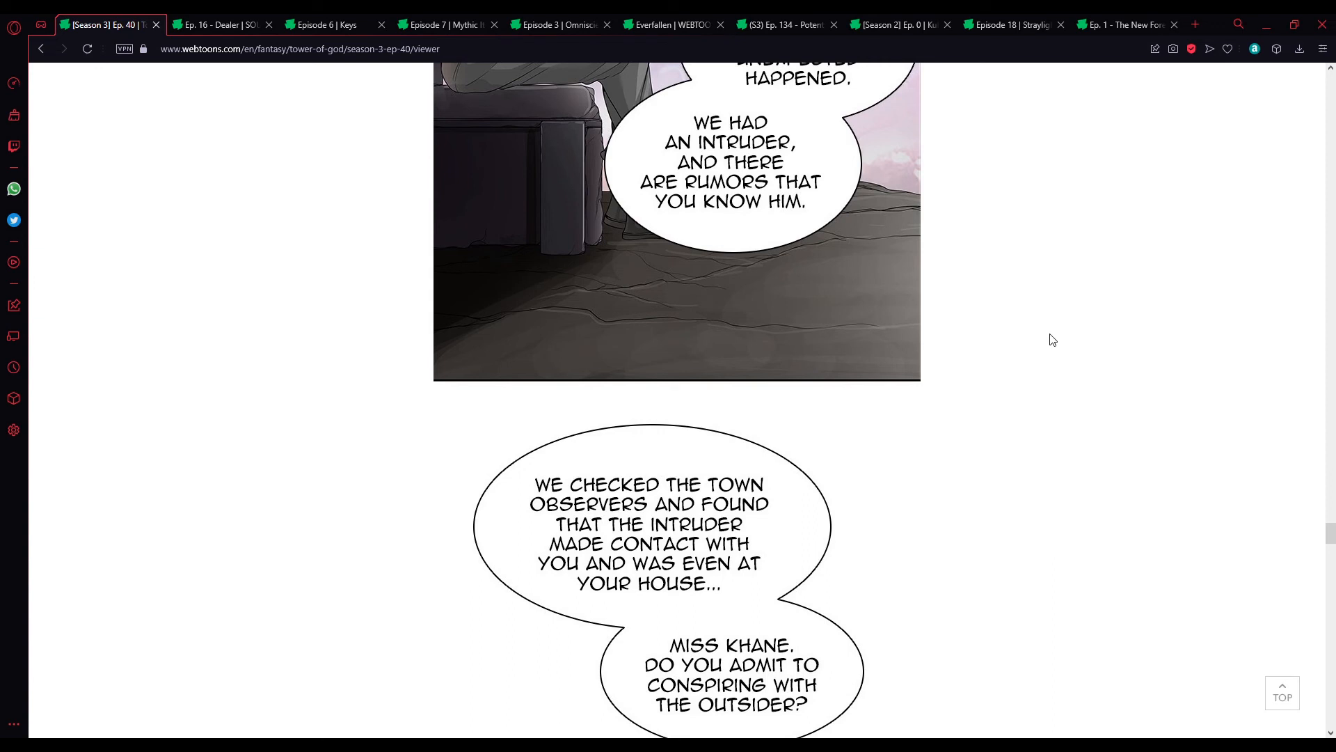
mouse_move(1051, 336)
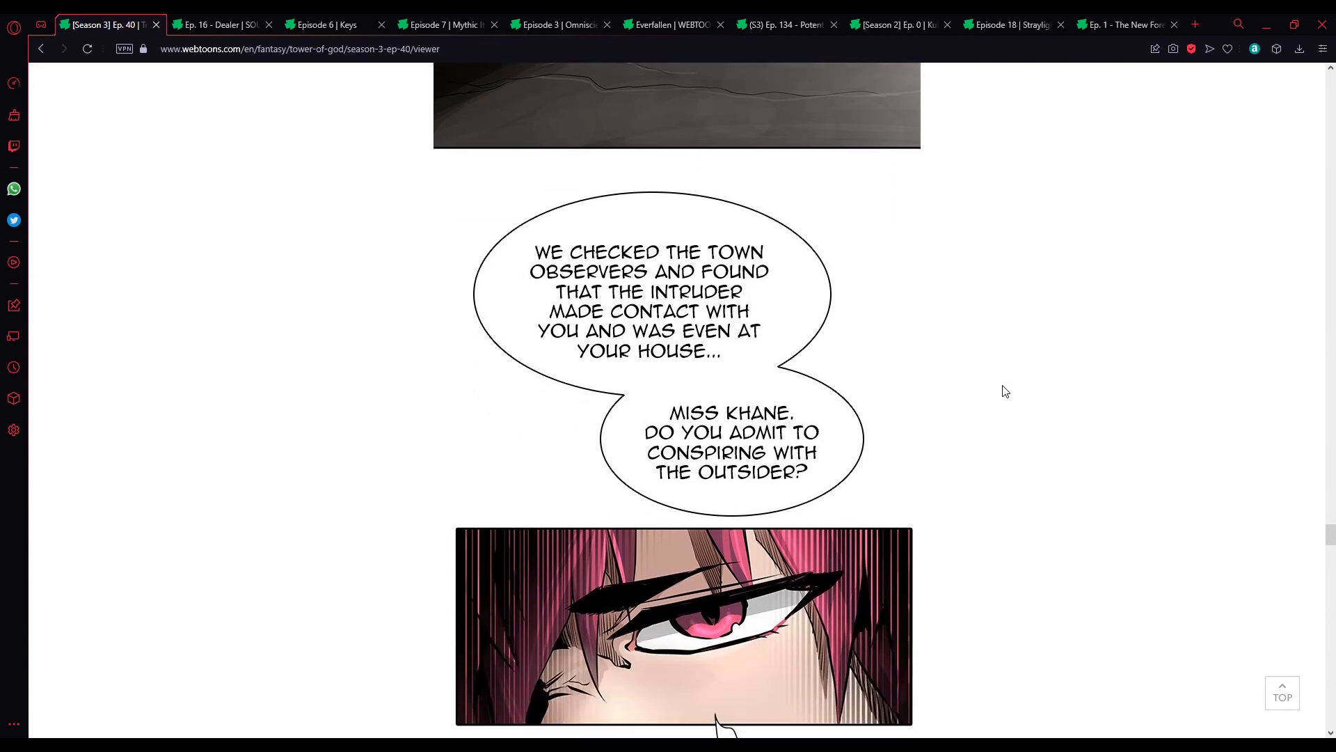
scroll("down", 3)
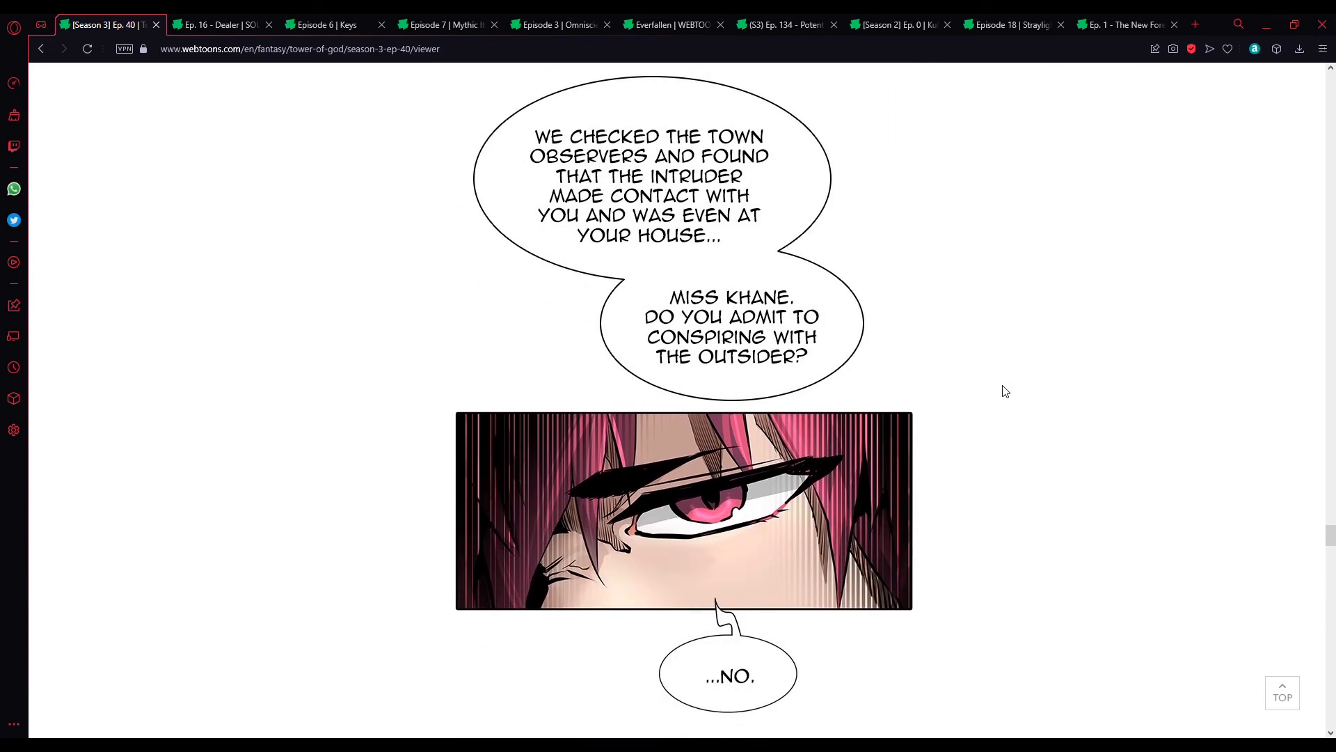
scroll("down", 3)
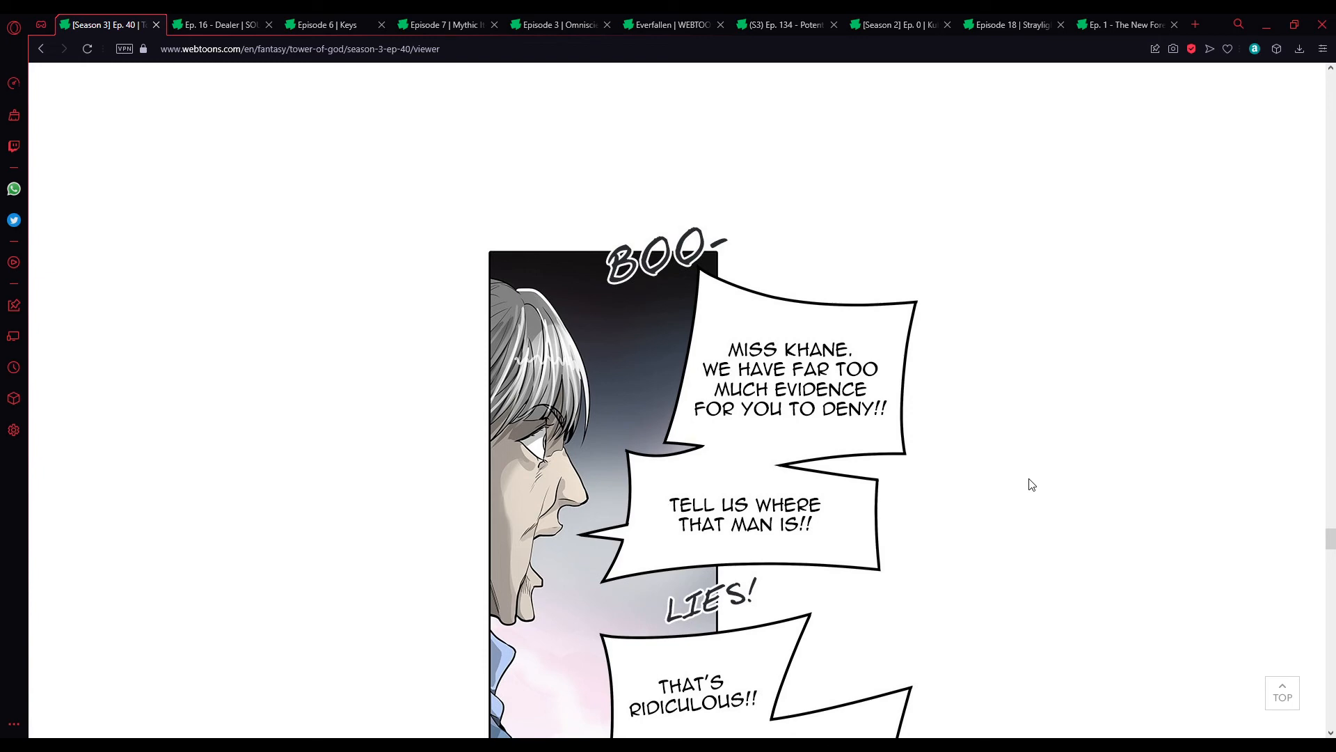
mouse_move(1027, 475)
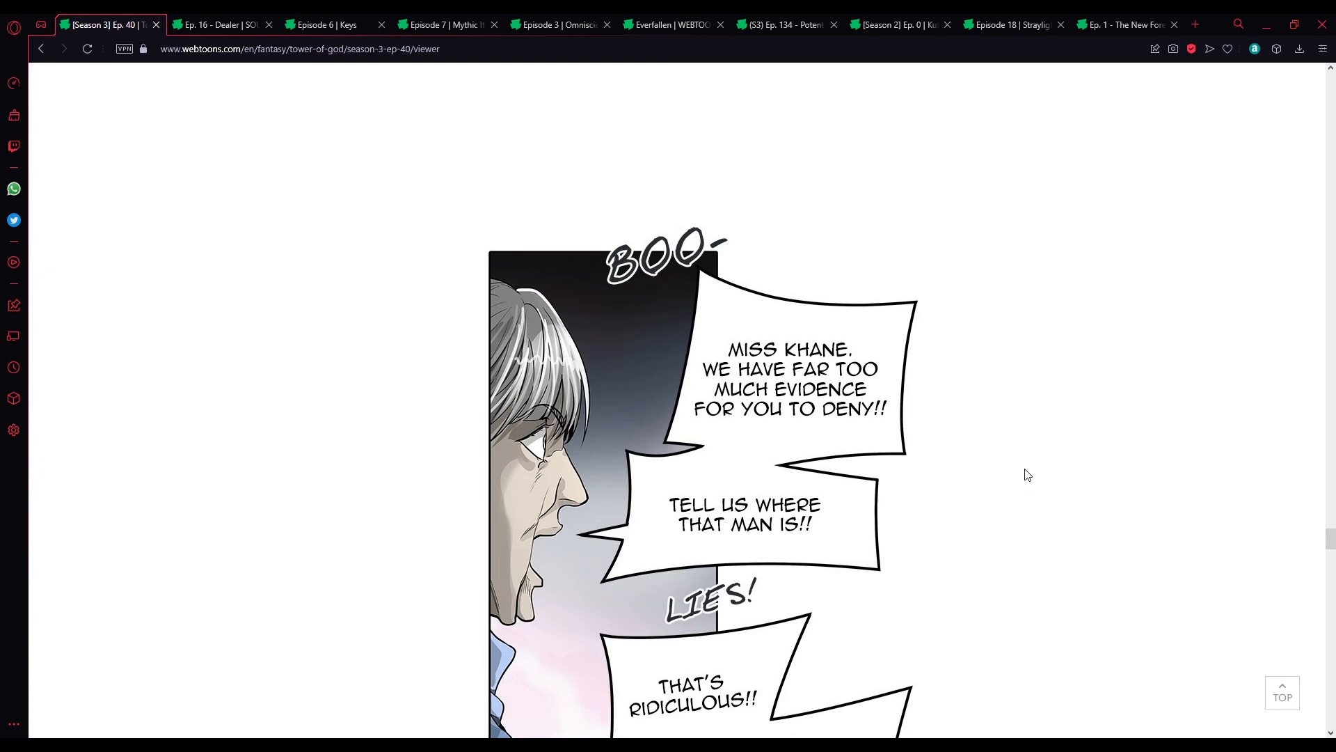
scroll("down", 3)
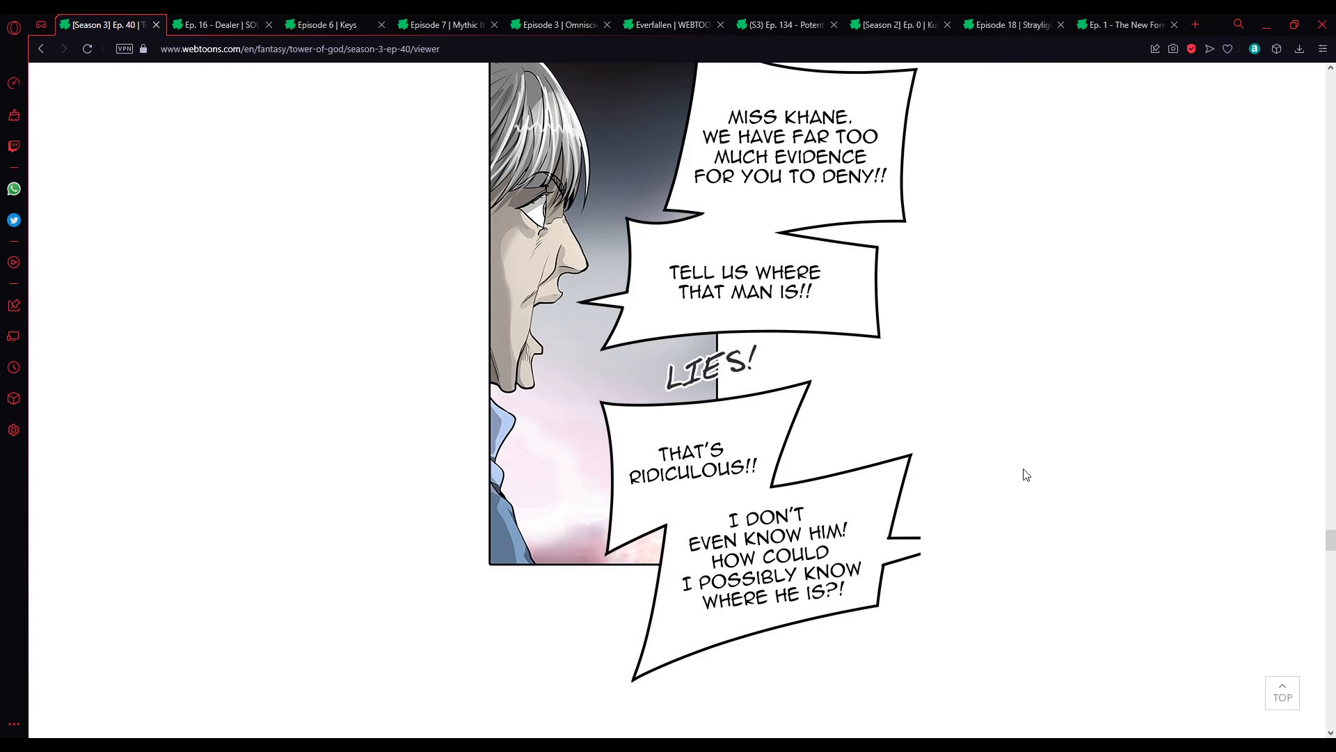
scroll("down", 3)
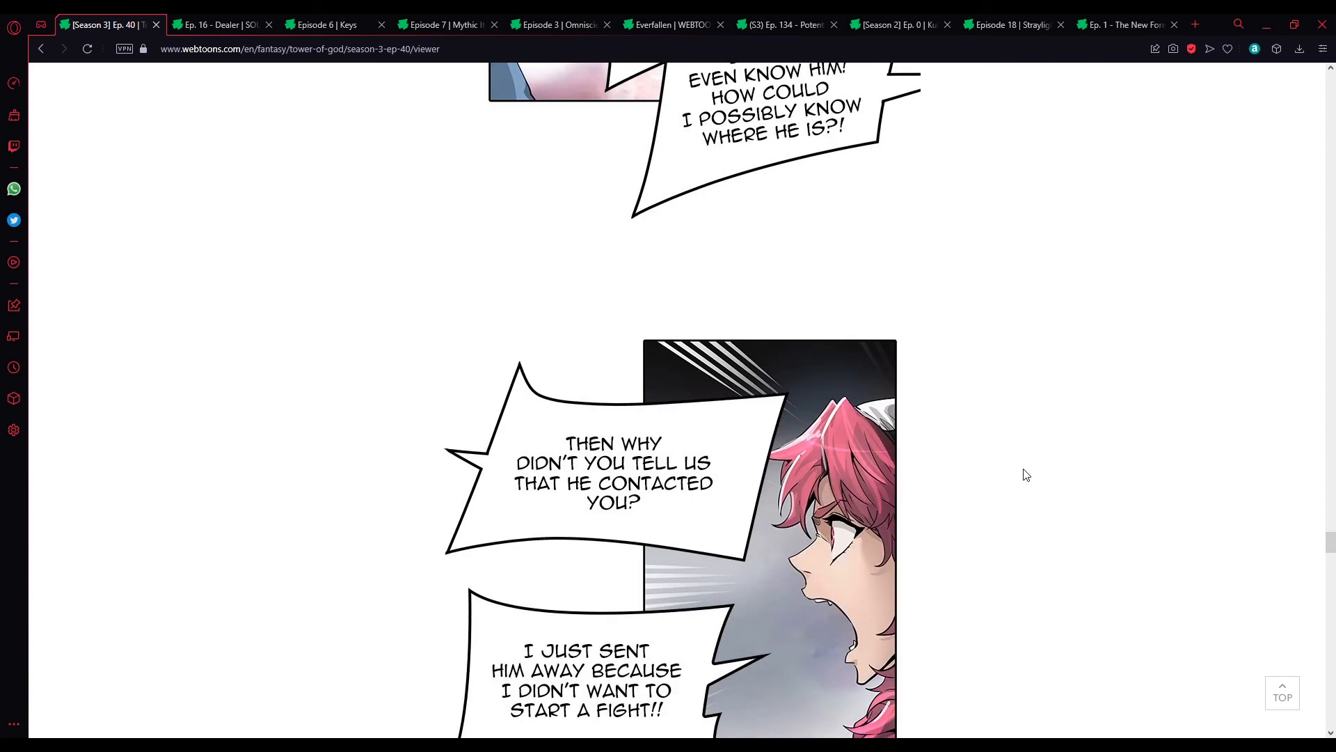
mouse_move(995, 465)
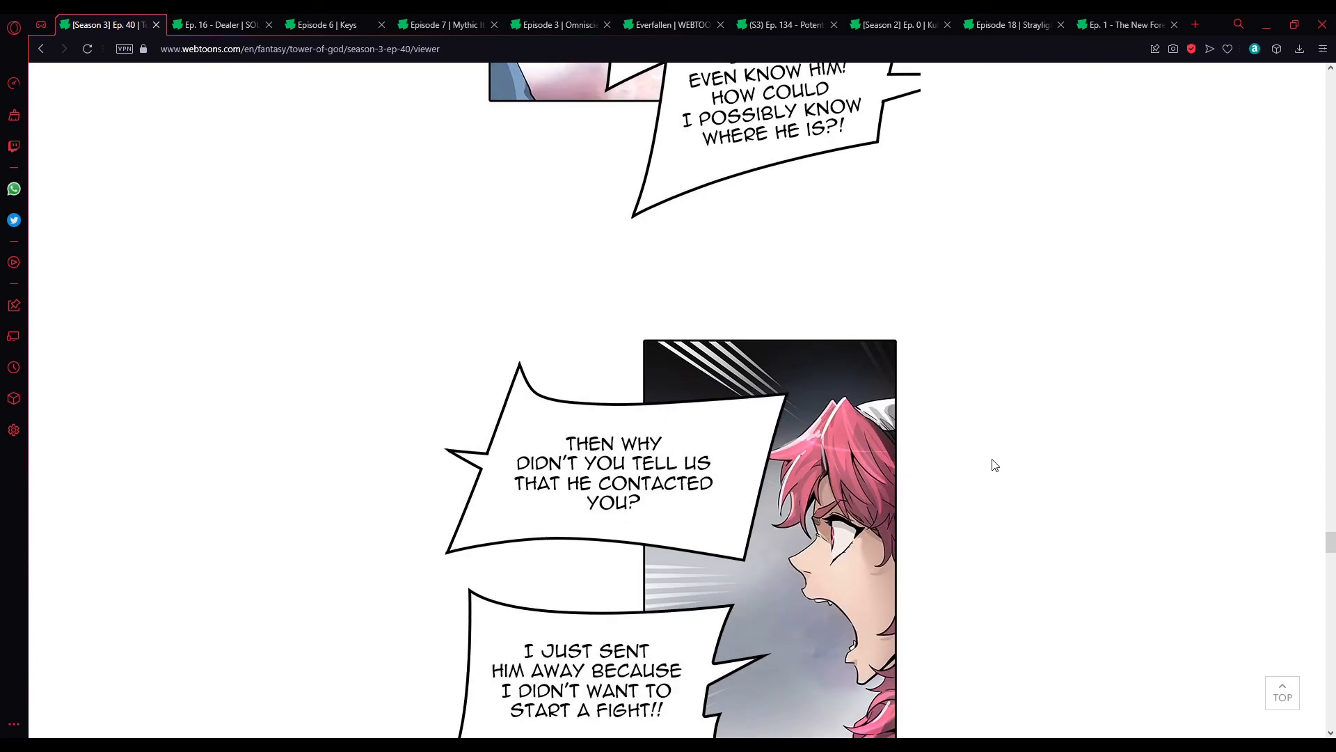
mouse_move(957, 404)
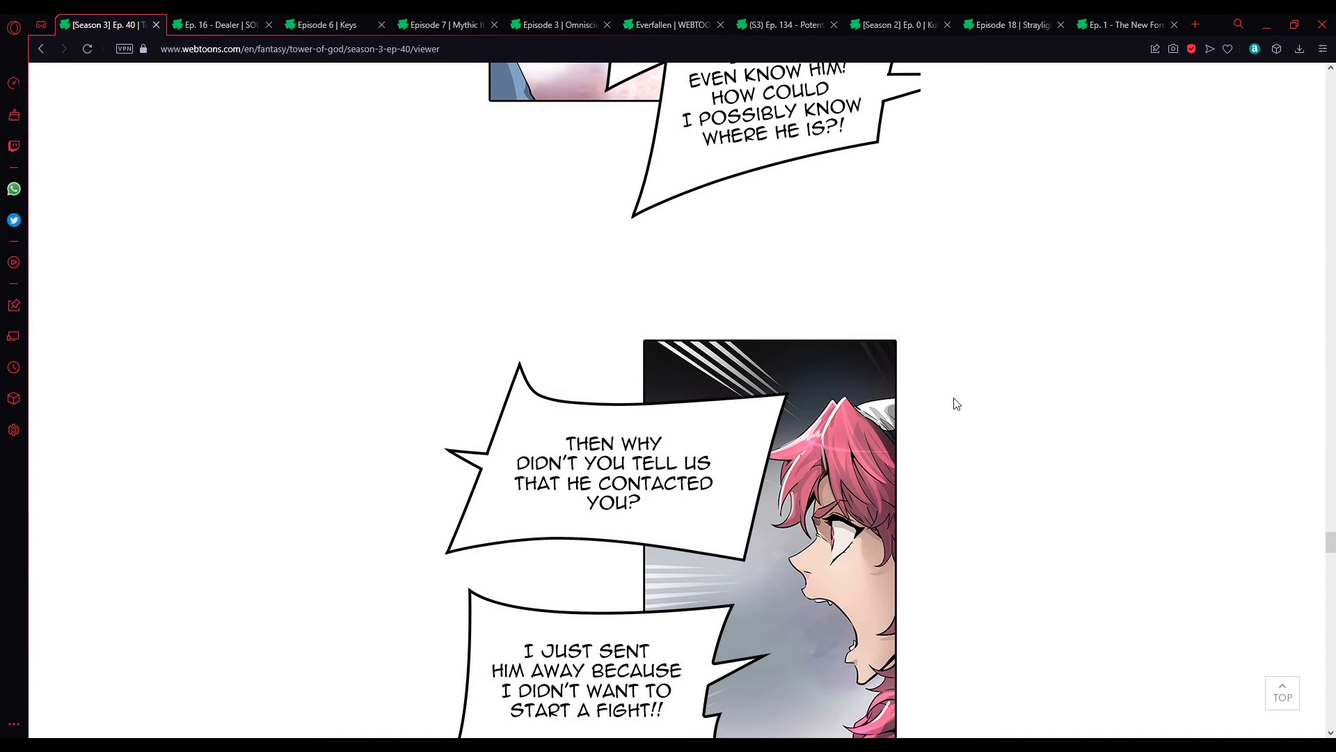
scroll("down", 3)
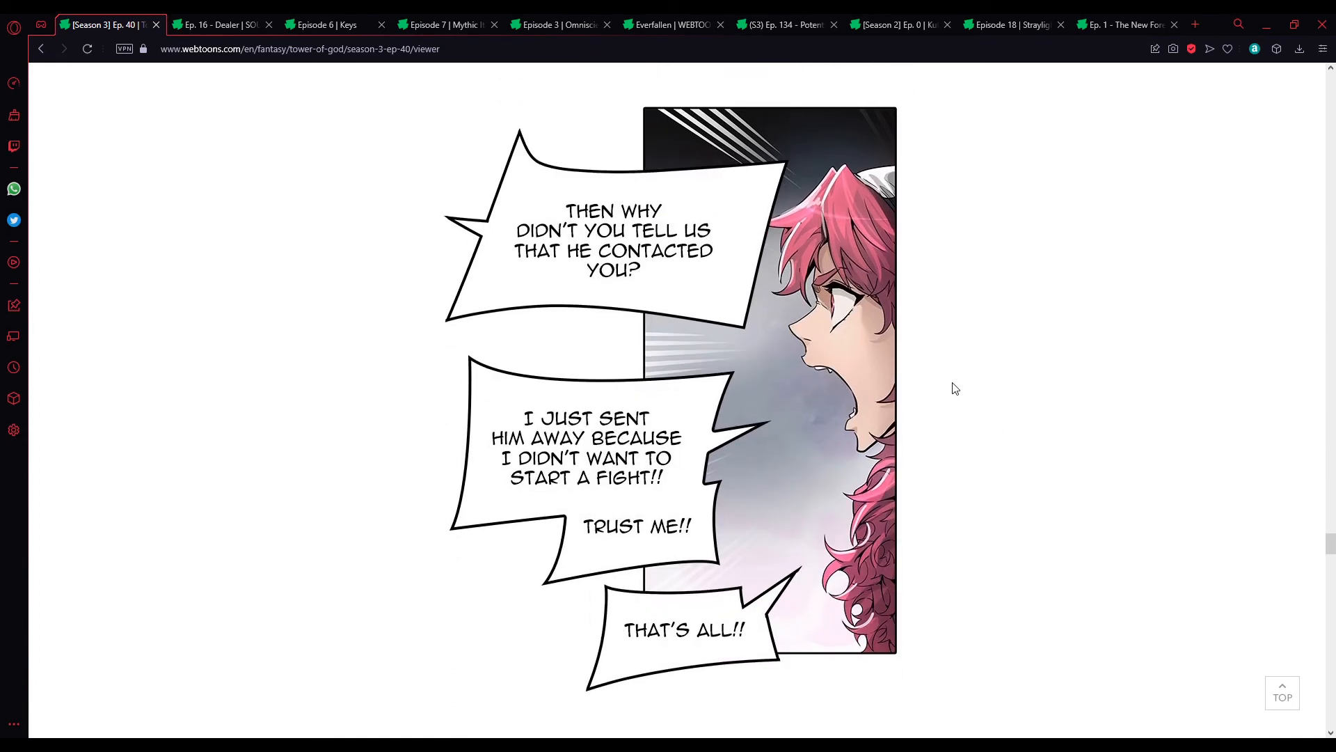
scroll("down", 3)
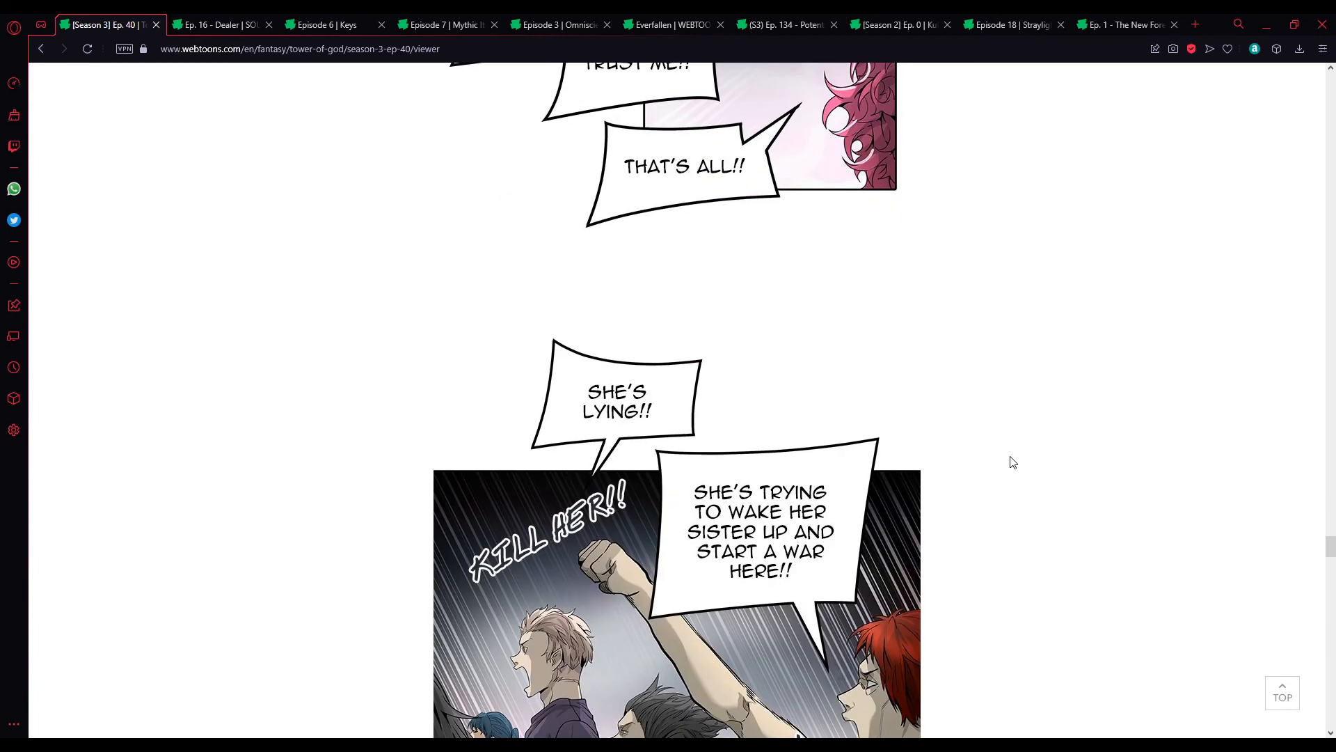
scroll("down", 3)
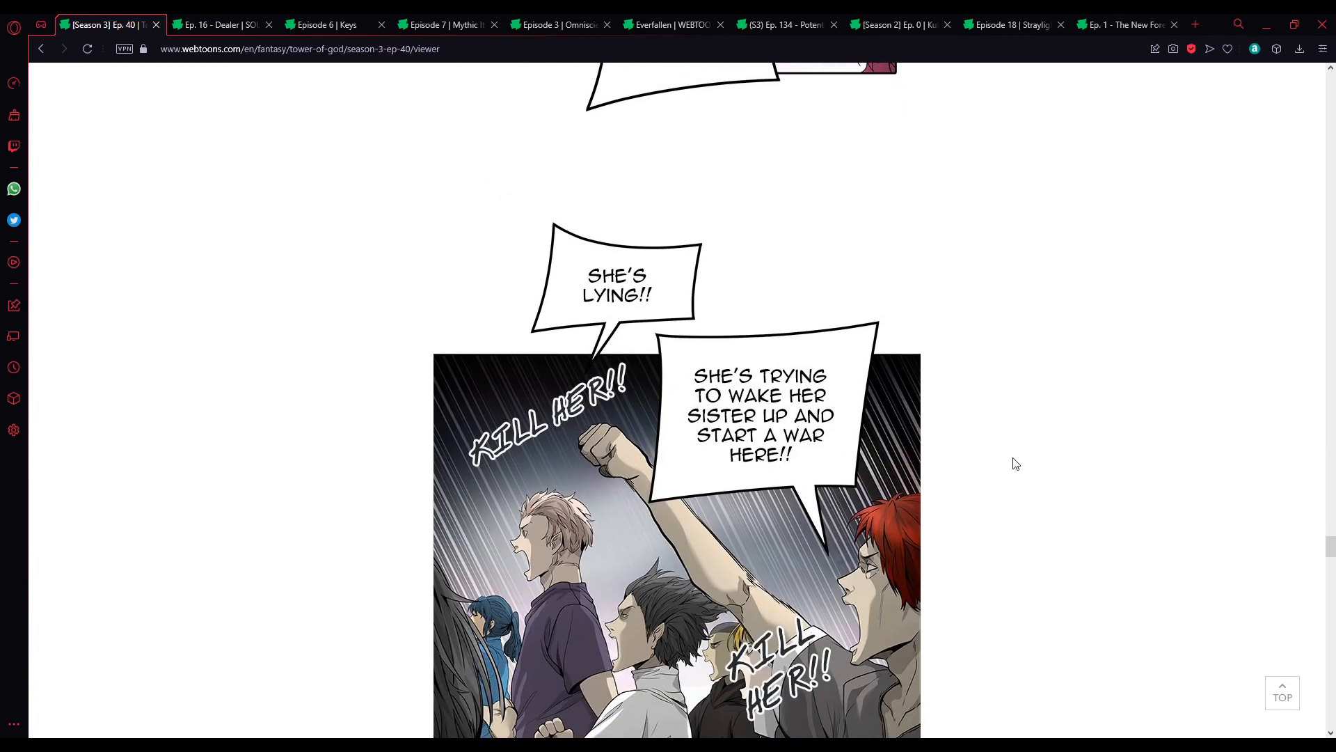
mouse_move(1042, 475)
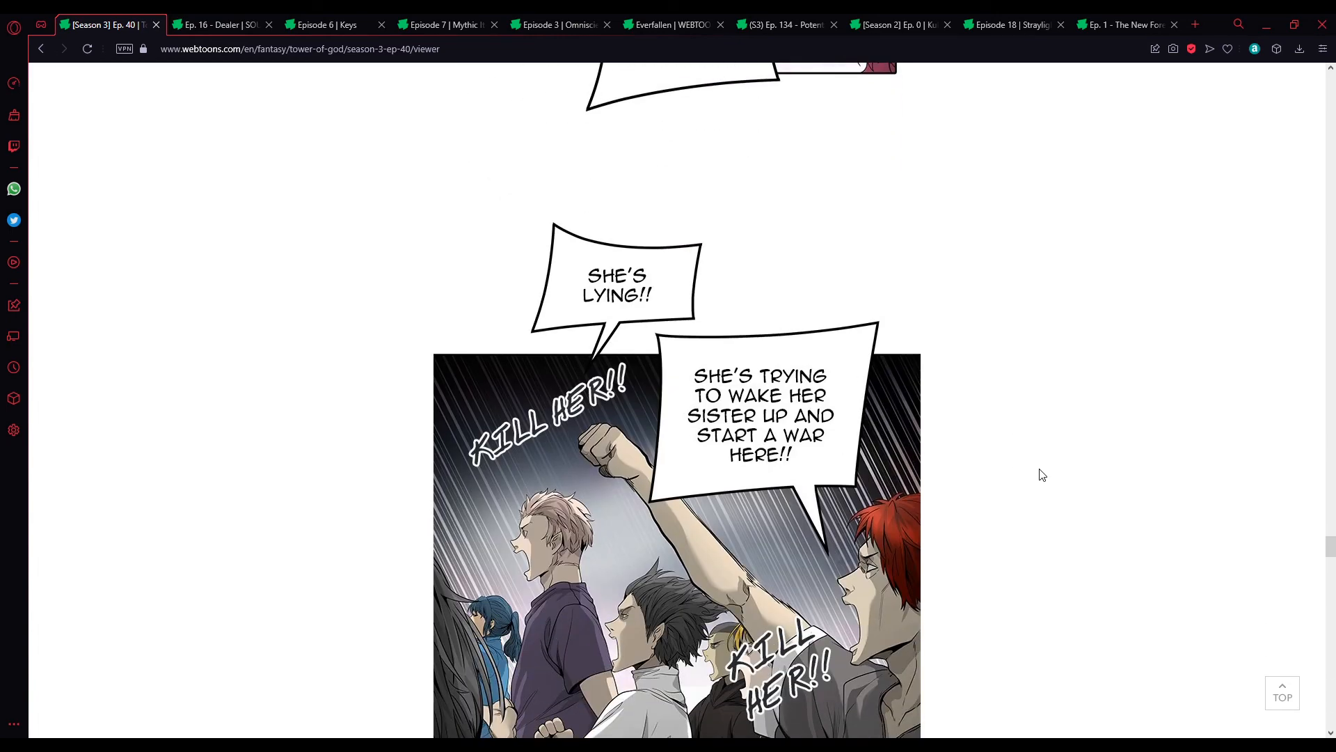
scroll("down", 3)
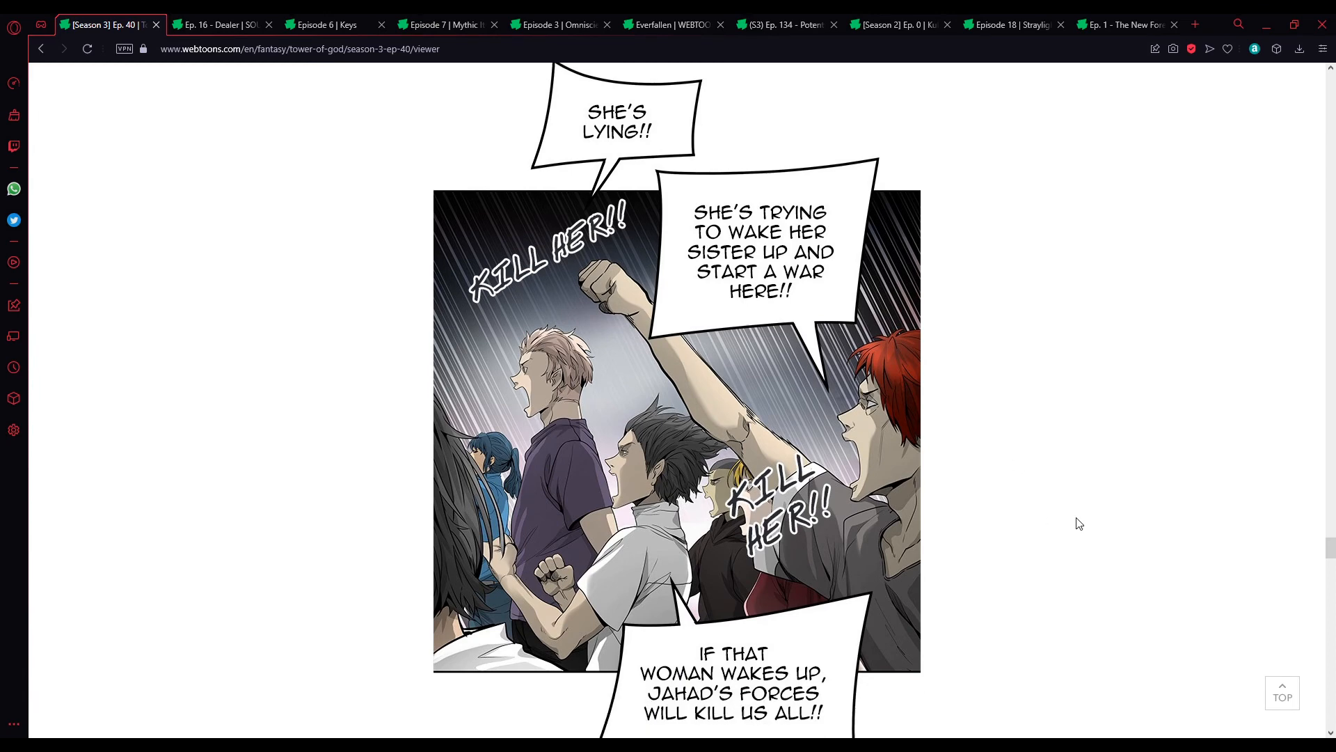
scroll("down", 3)
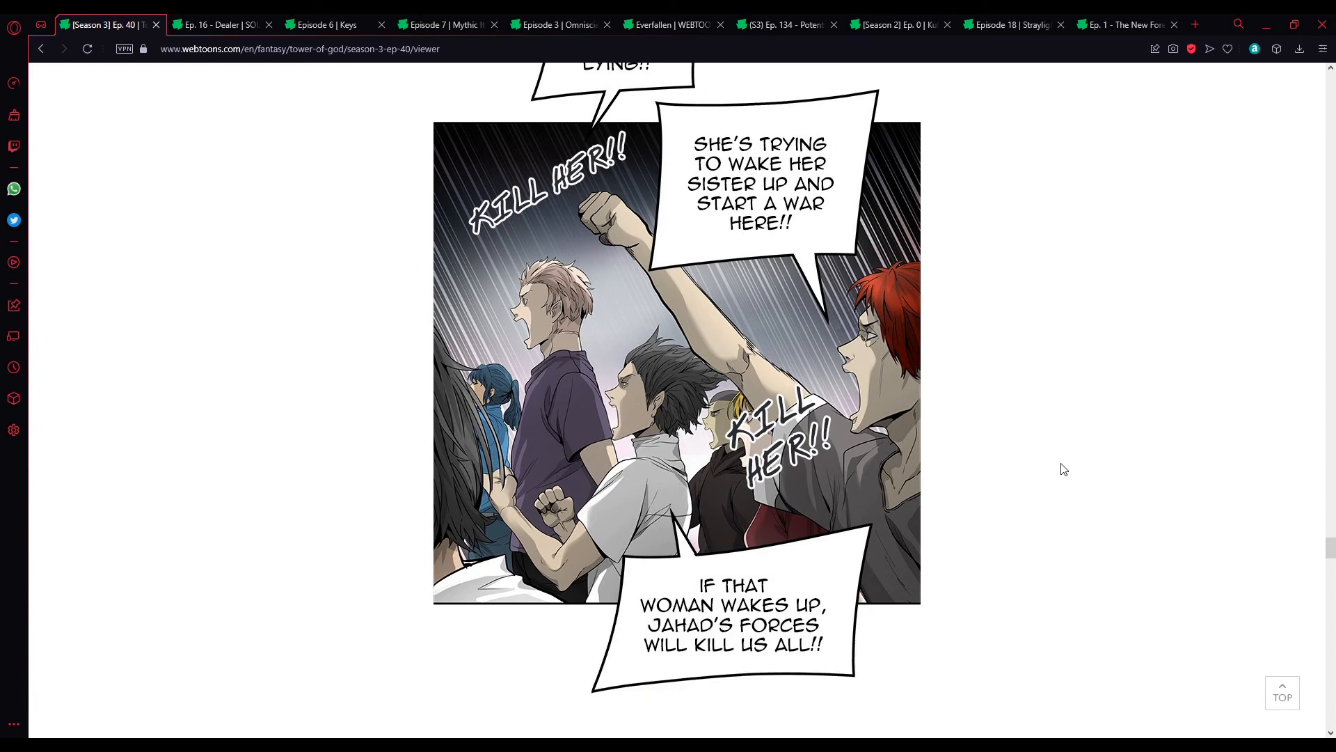
mouse_move(1047, 435)
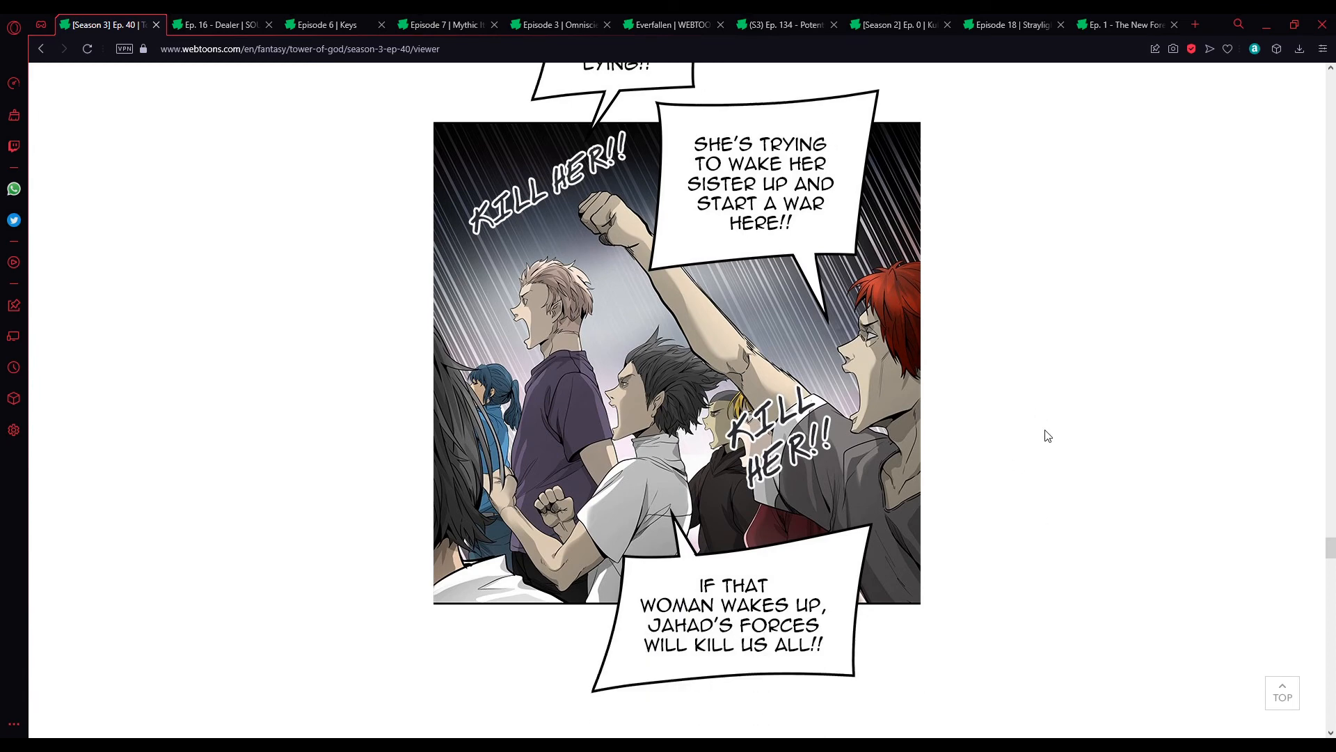
scroll("down", 3)
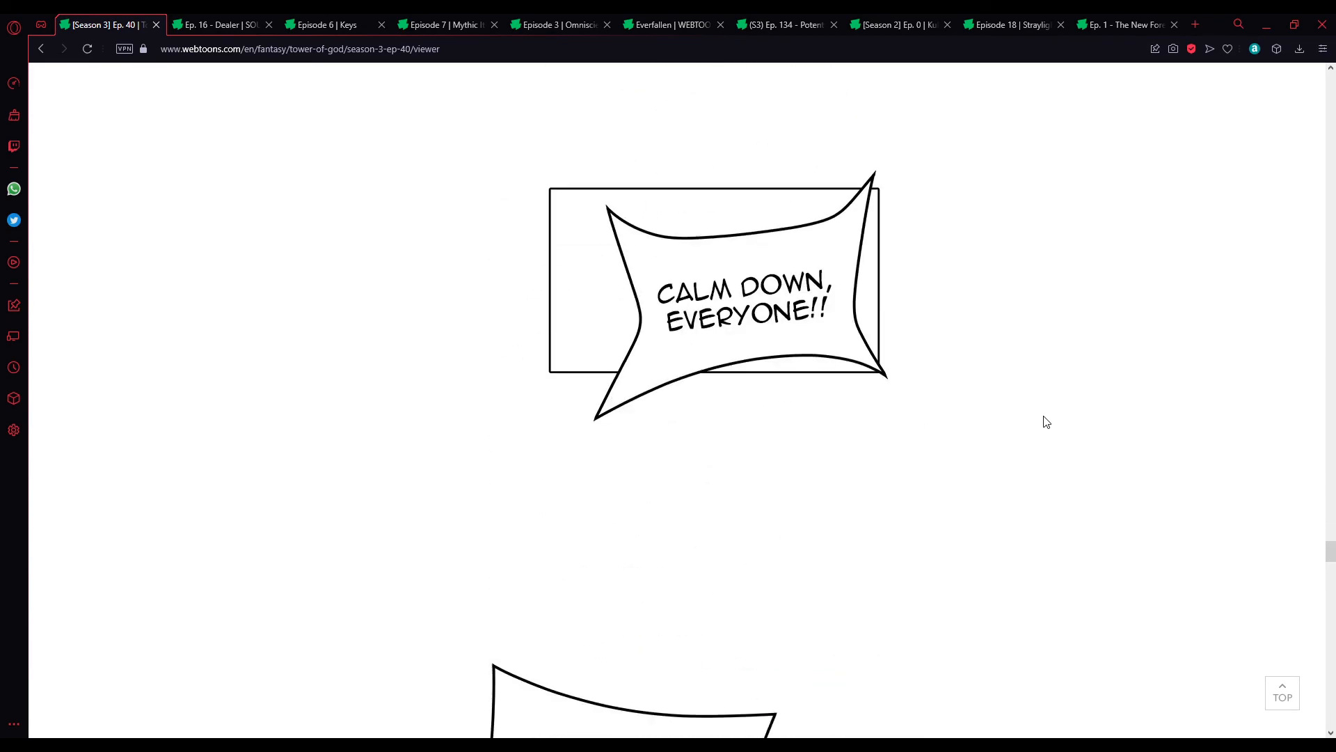
scroll("down", 3)
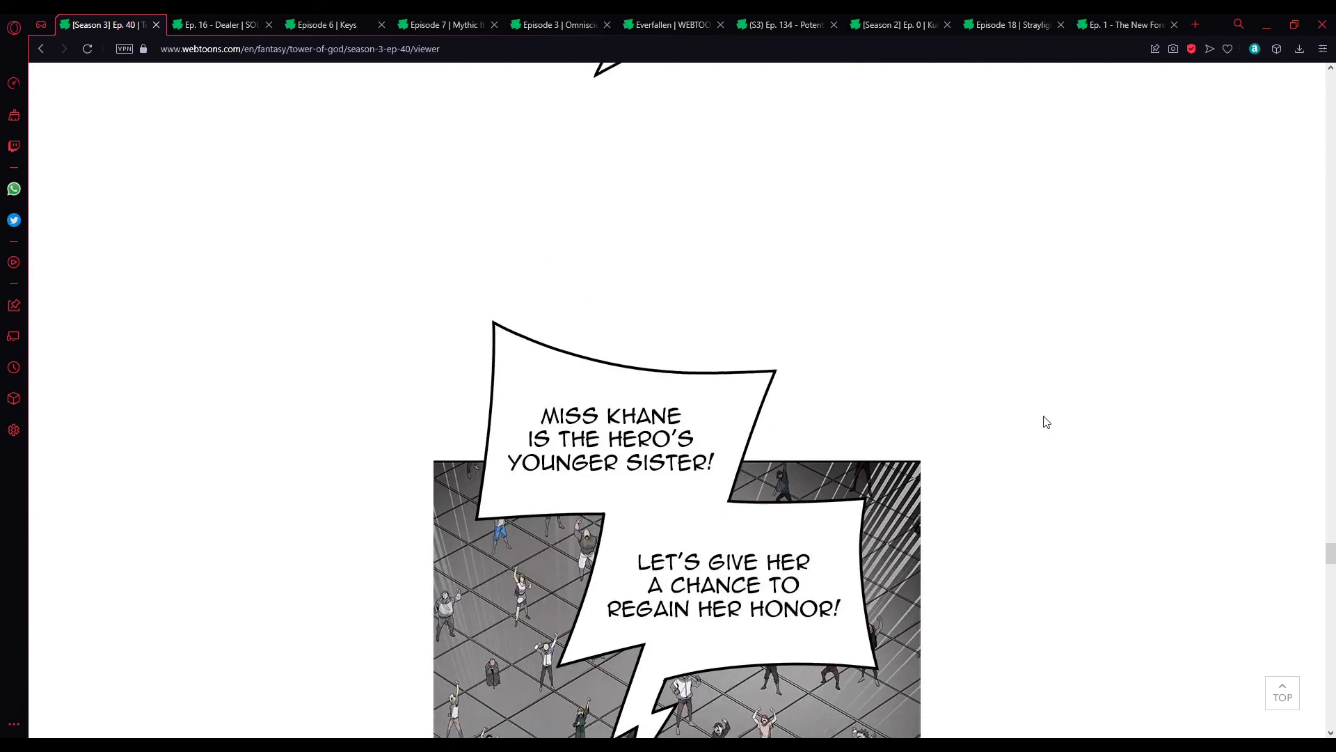
scroll("down", 3)
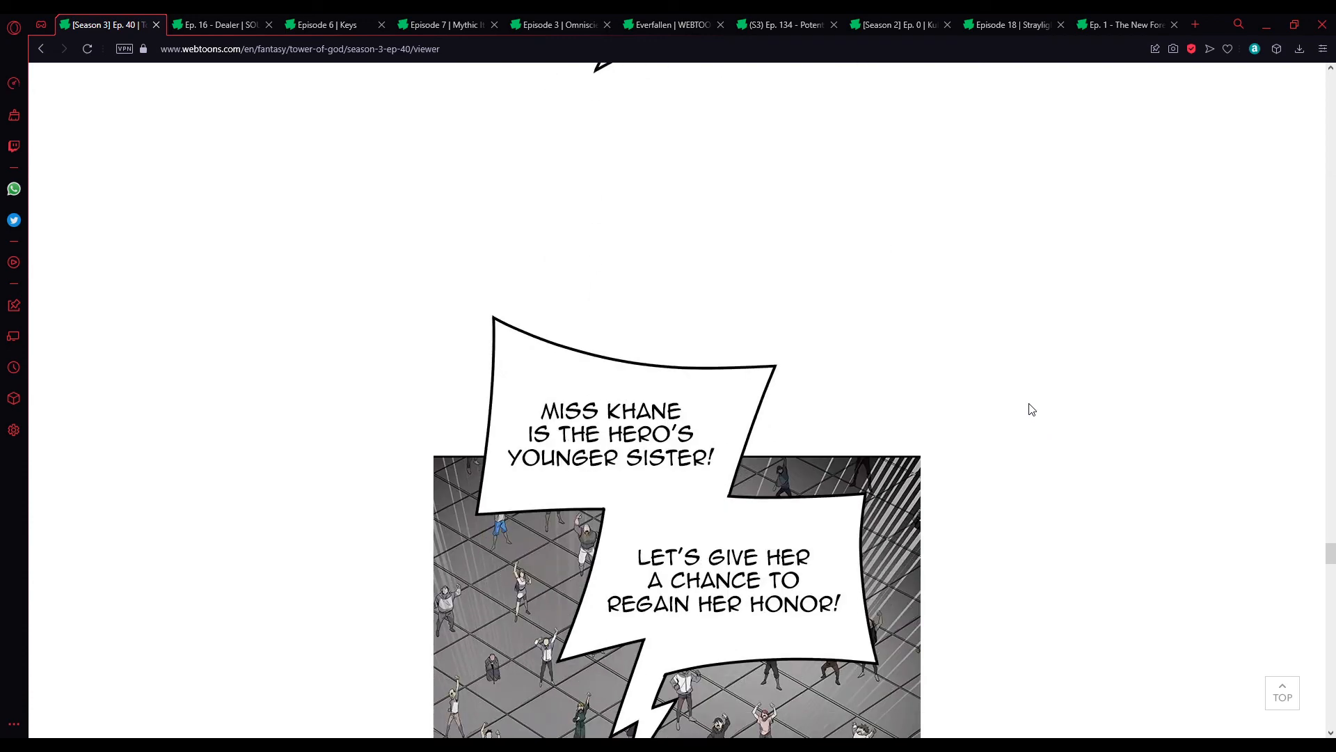
scroll("down", 3)
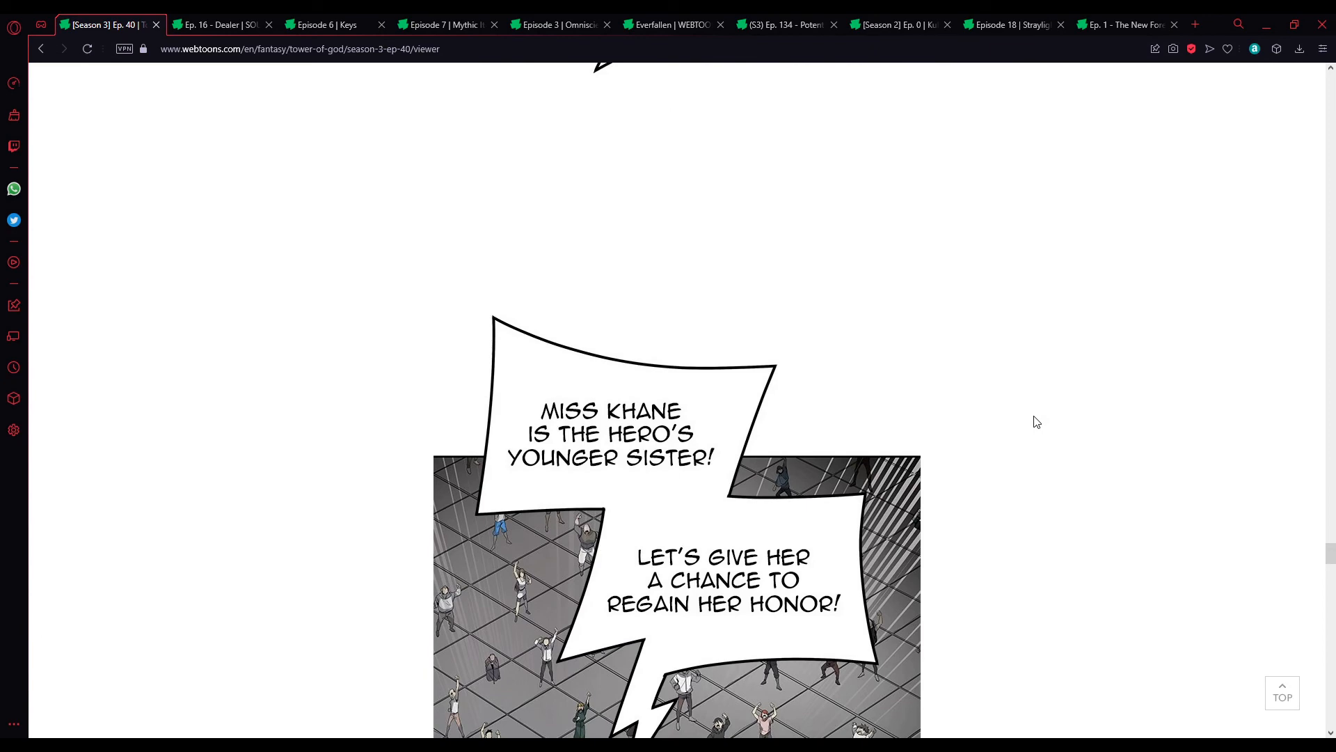
scroll("down", 3)
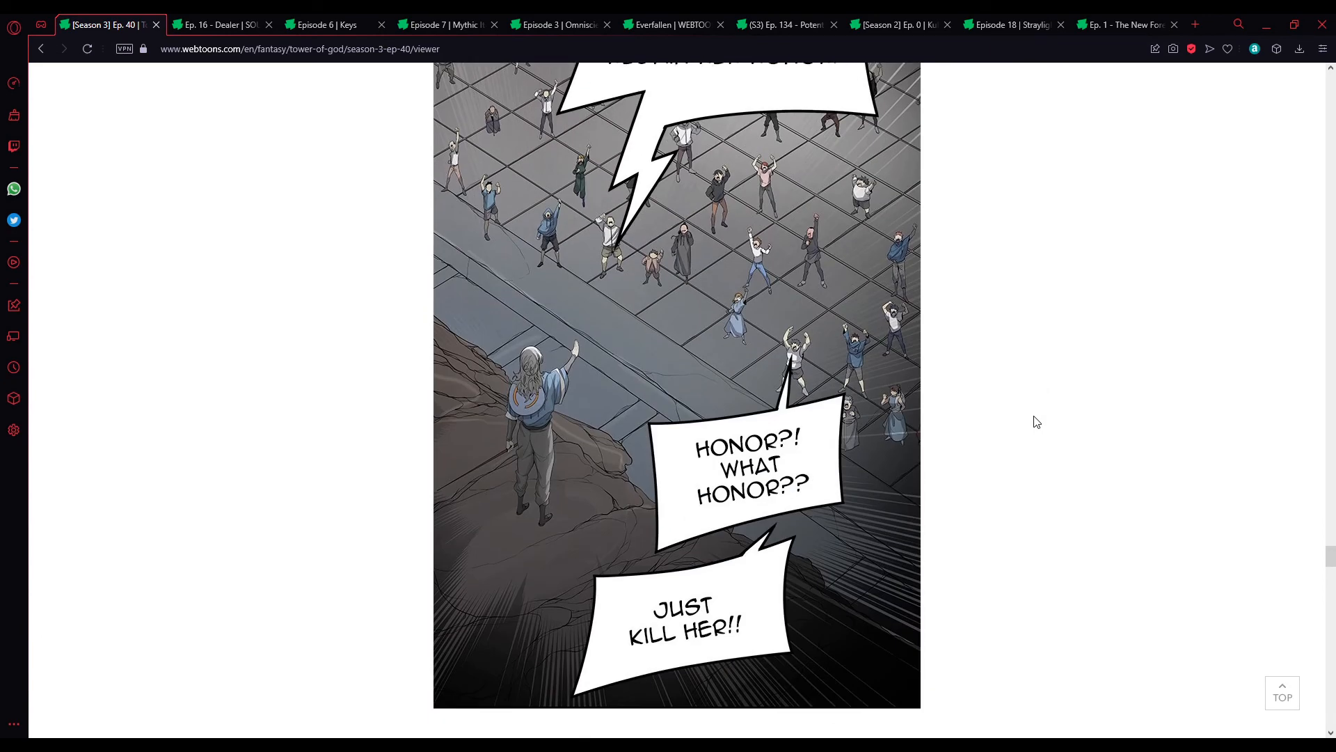
scroll("down", 3)
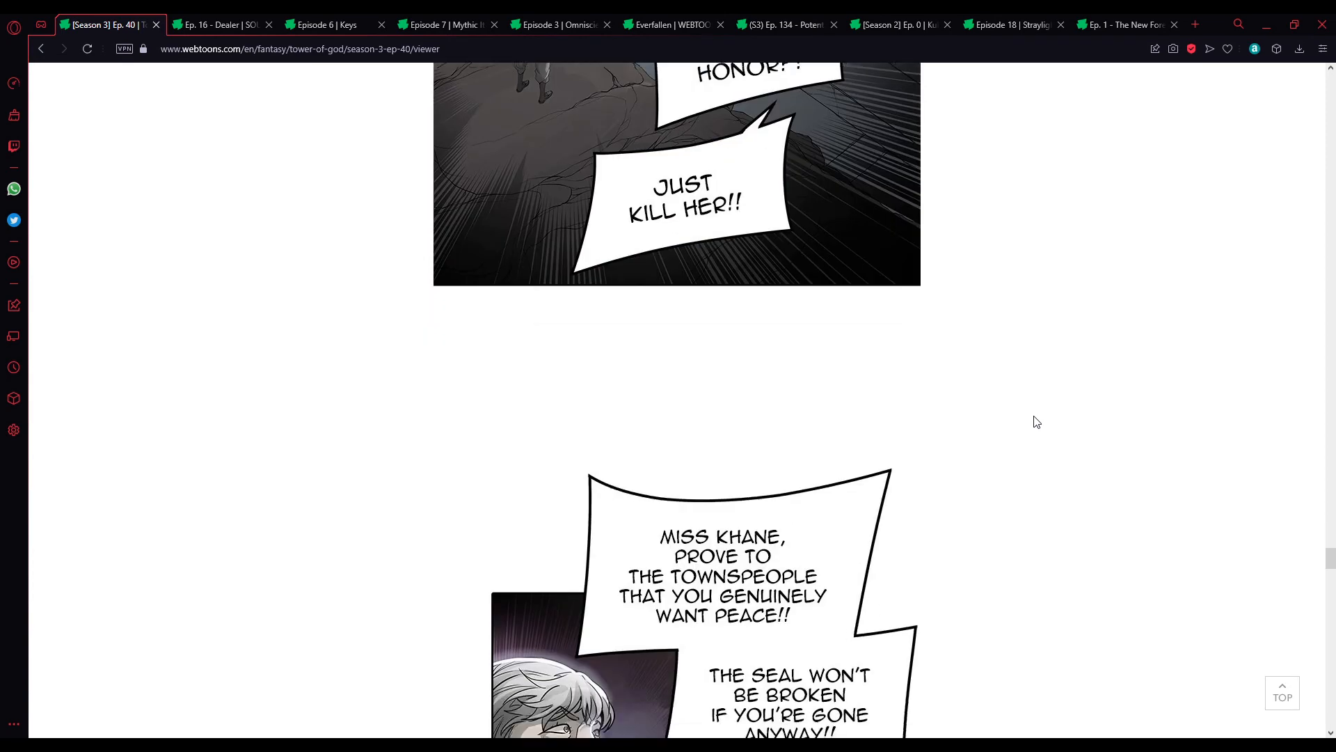
scroll("down", 3)
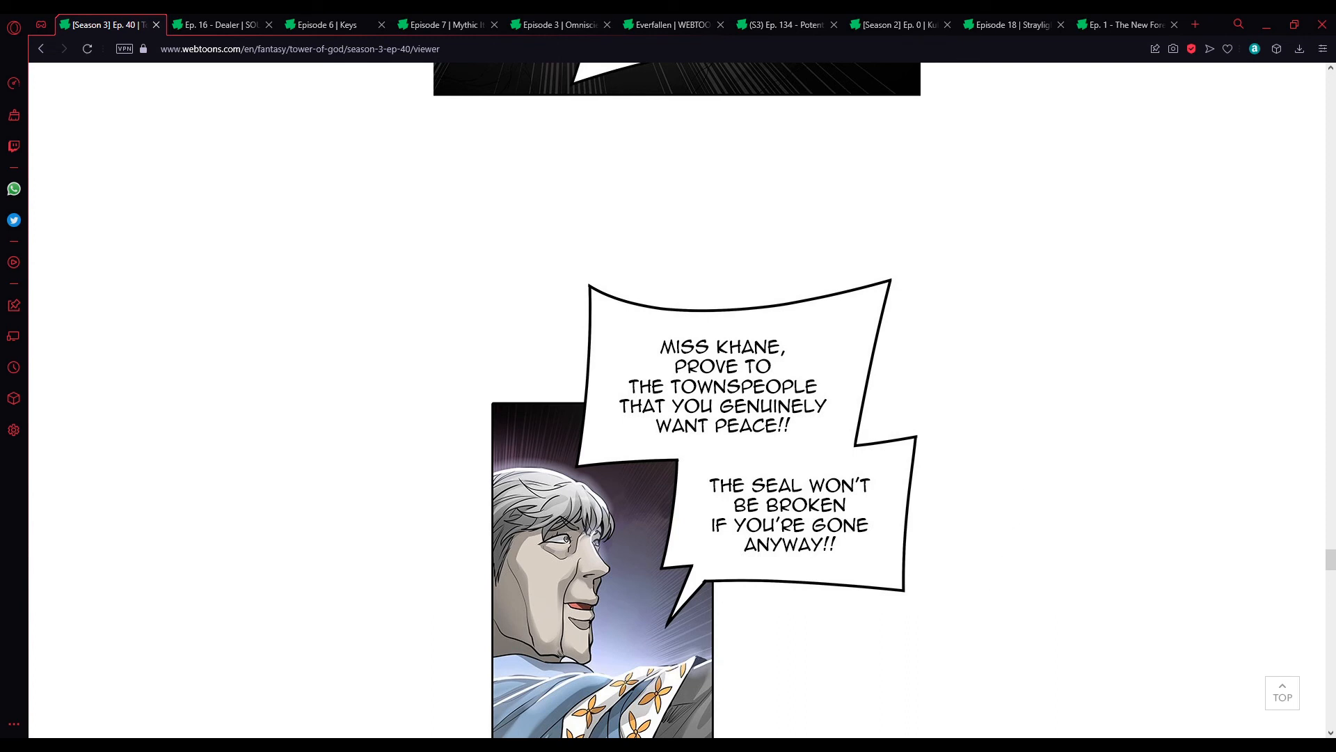
mouse_move(1023, 590)
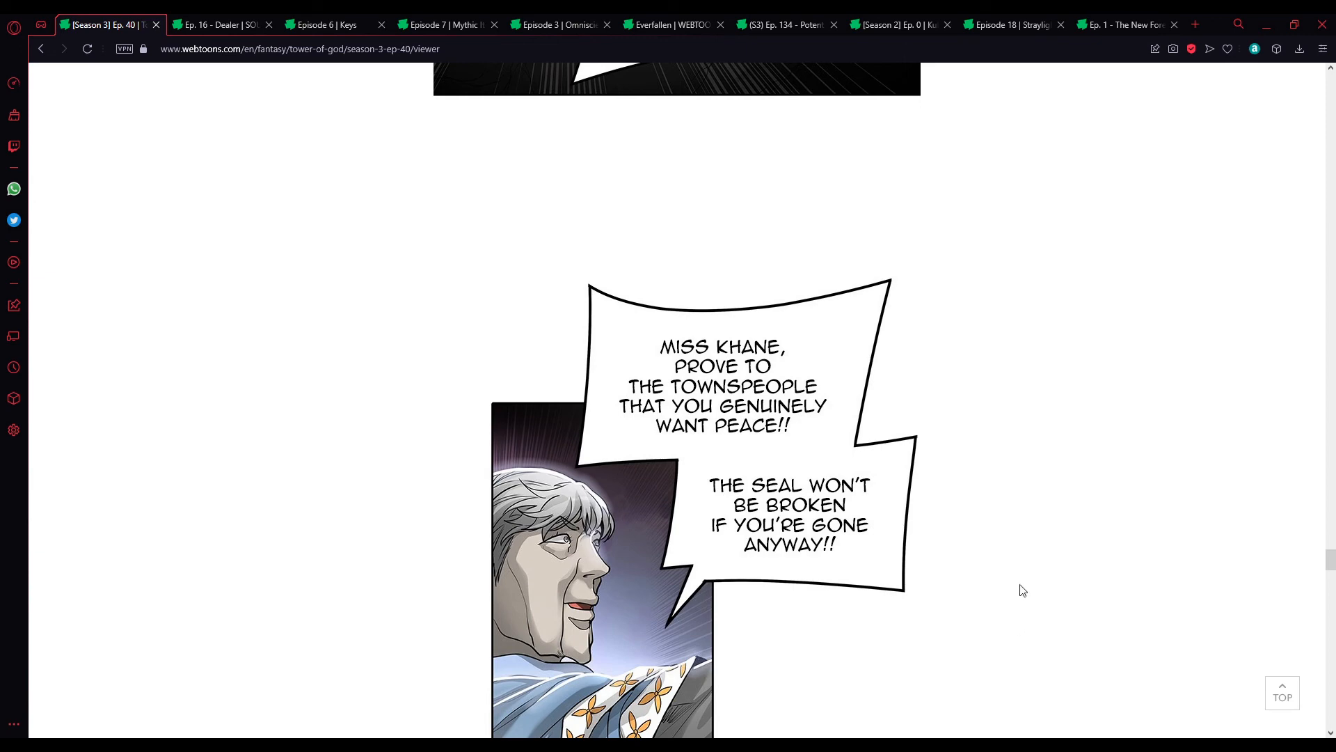
mouse_move(1020, 513)
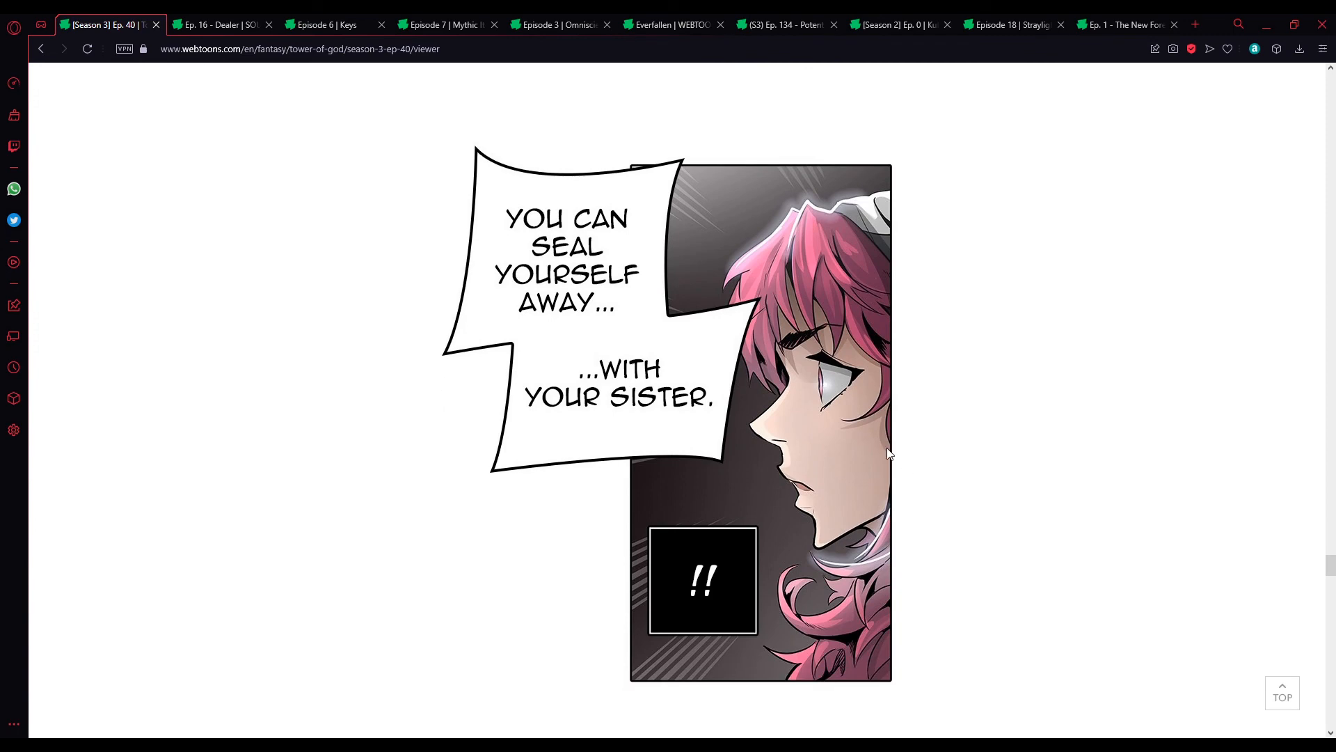
scroll("down", 3)
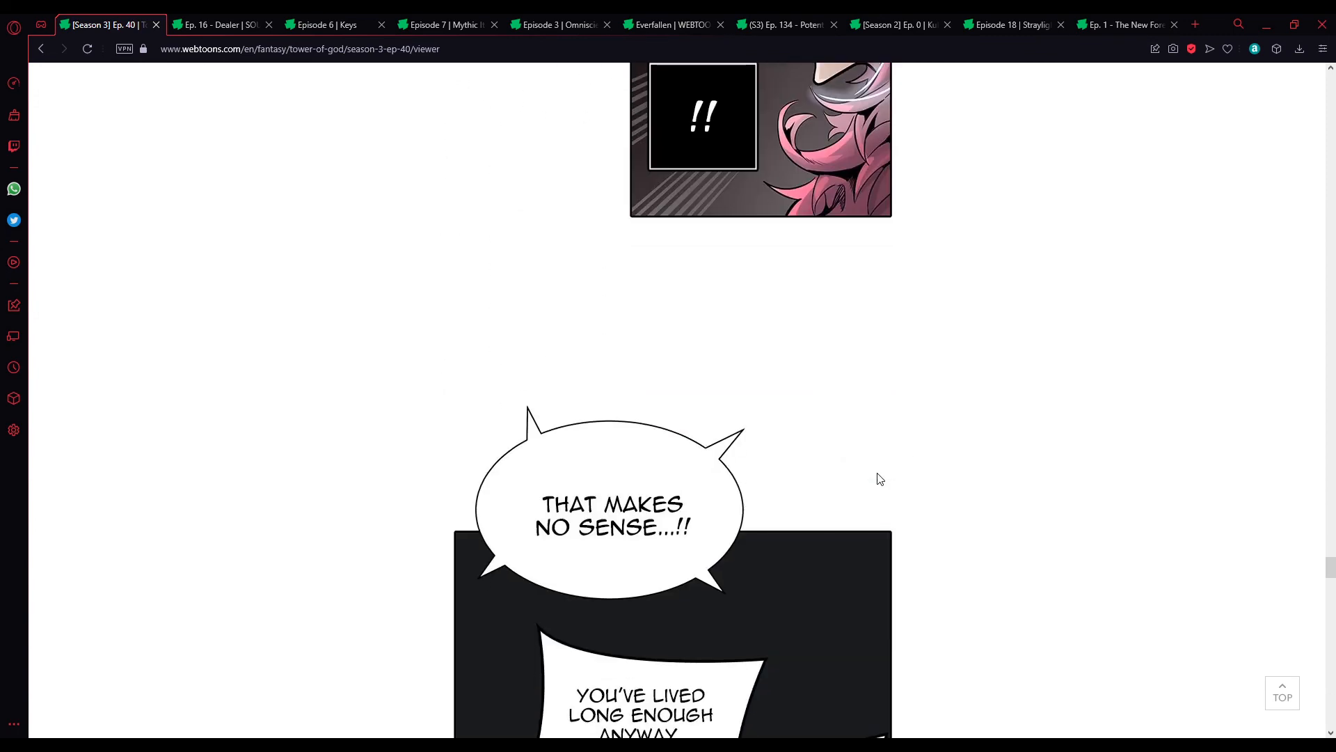
scroll("down", 3)
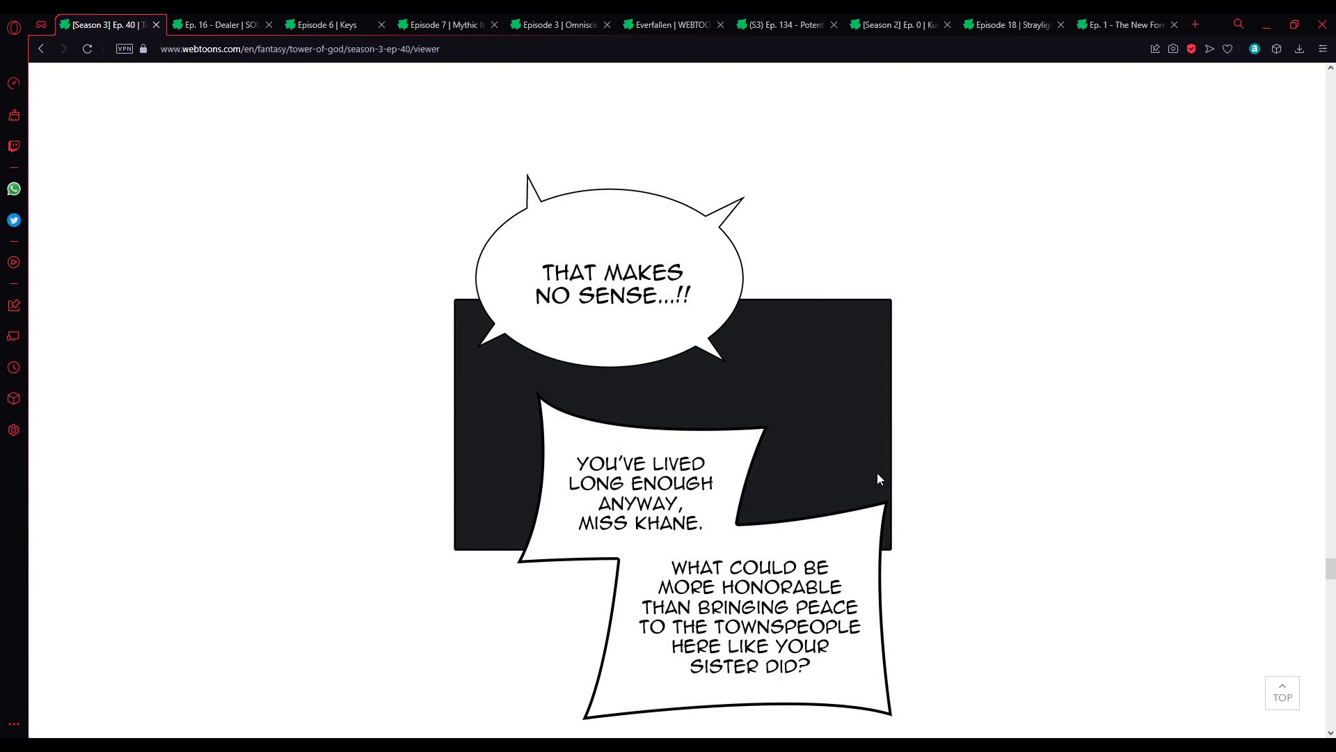
mouse_move(863, 464)
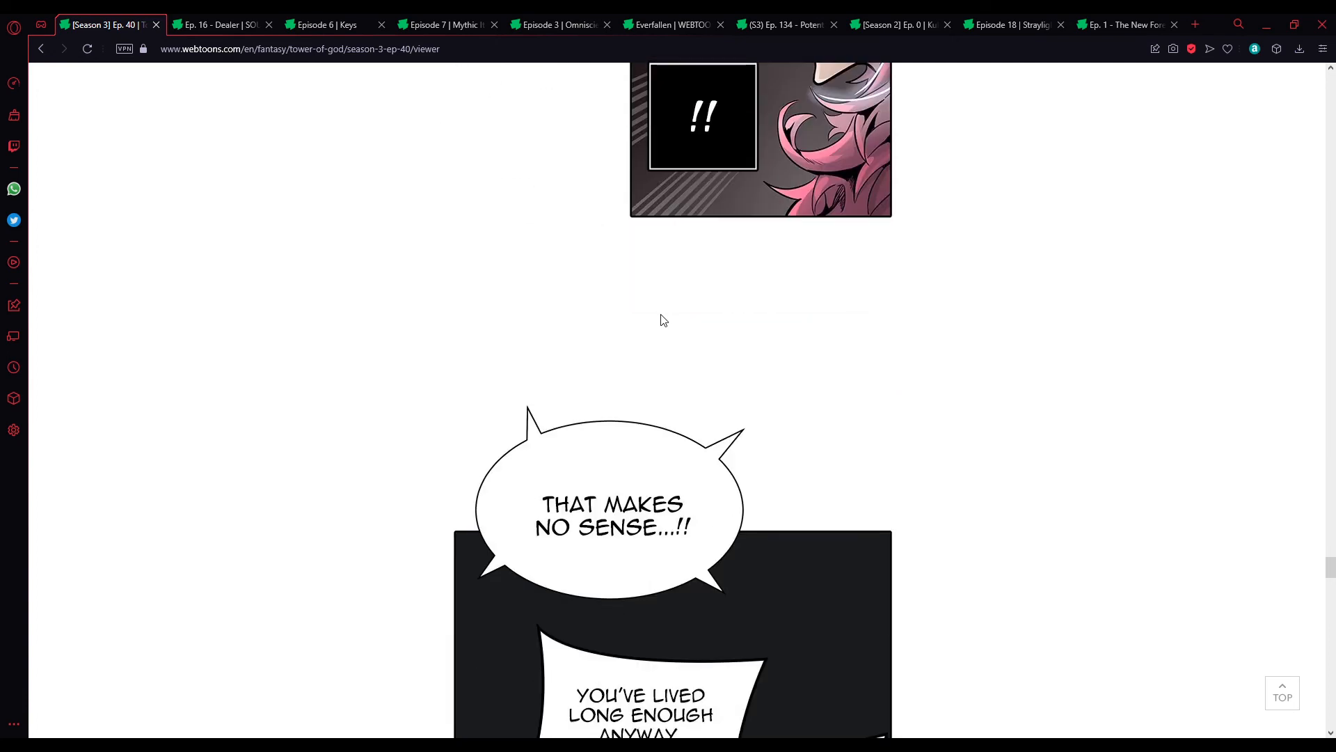
scroll("down", 3)
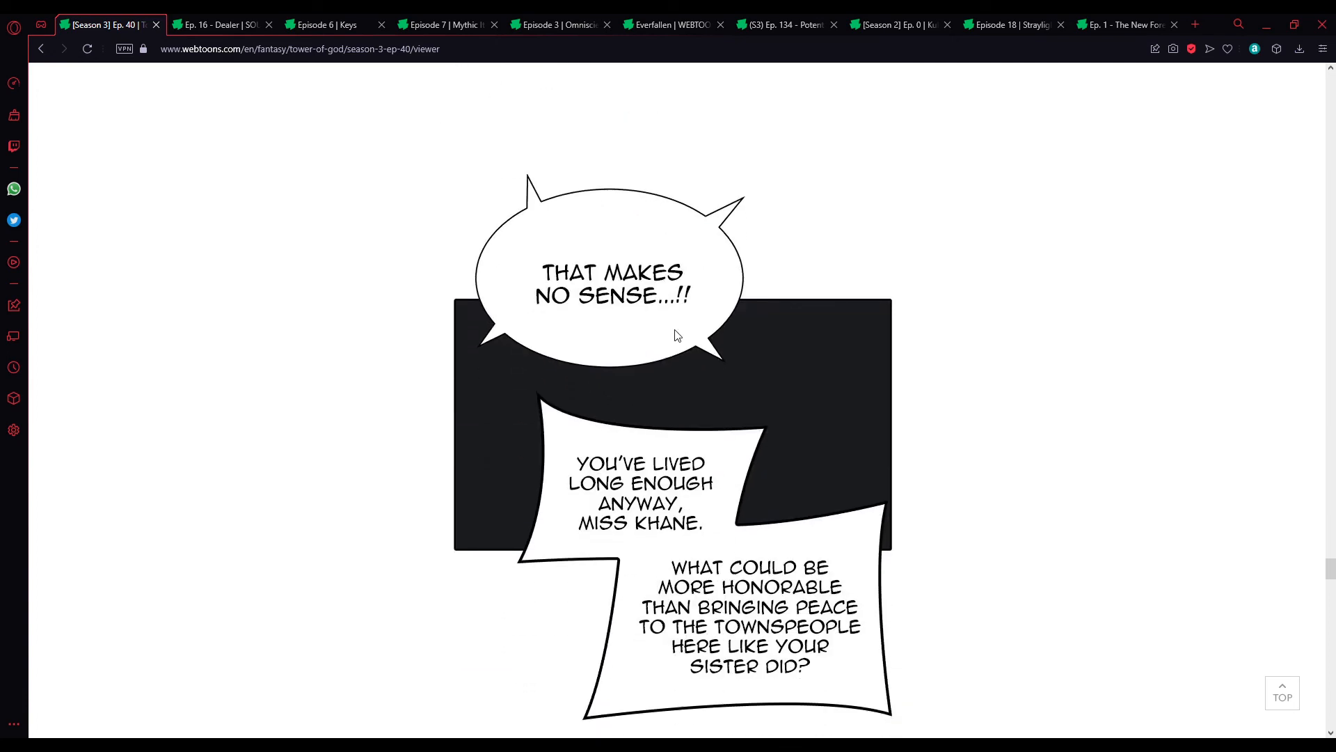
mouse_move(817, 435)
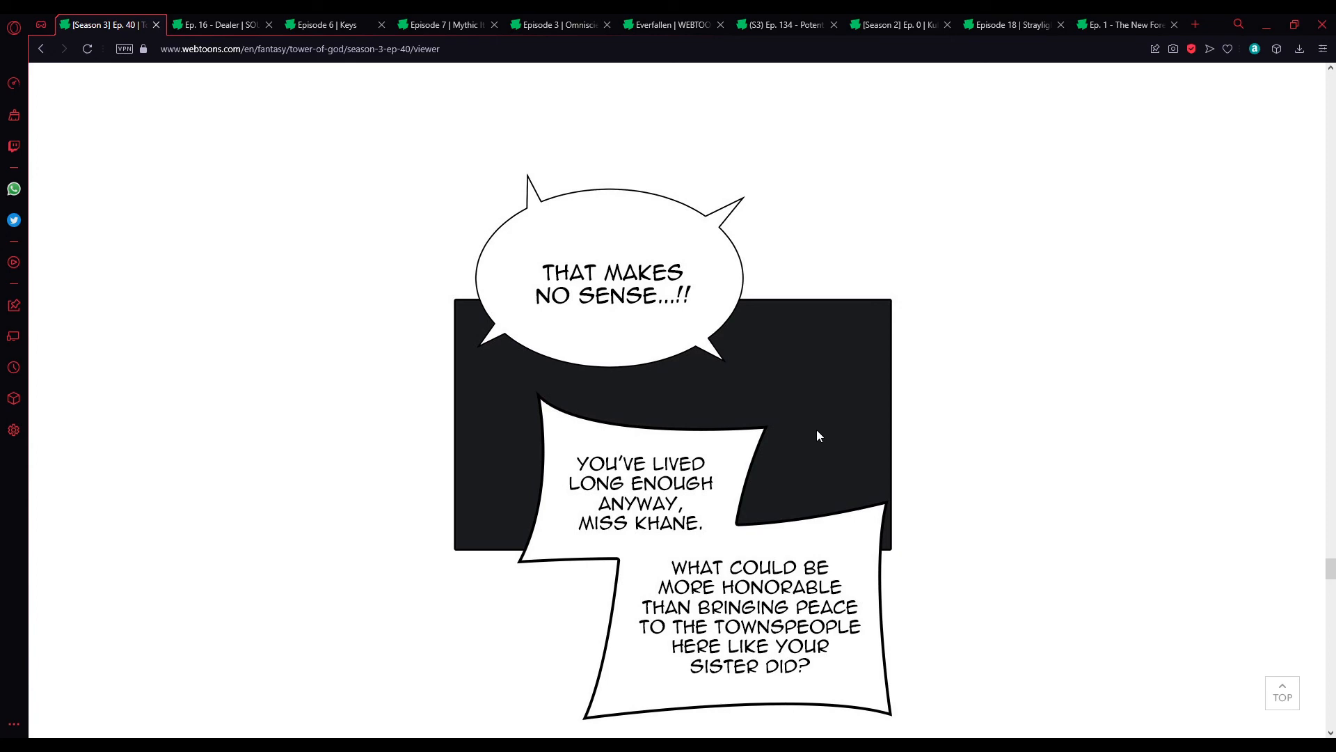
scroll("down", 3)
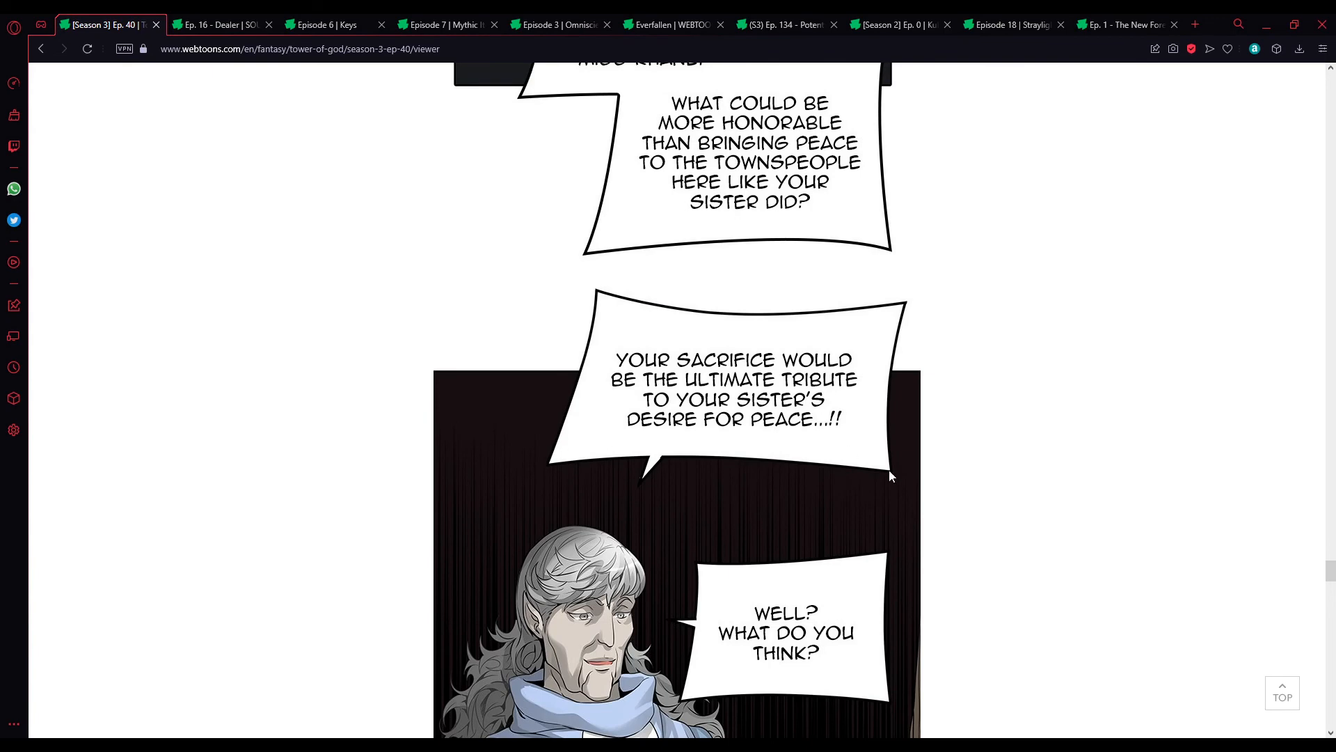
scroll("down", 3)
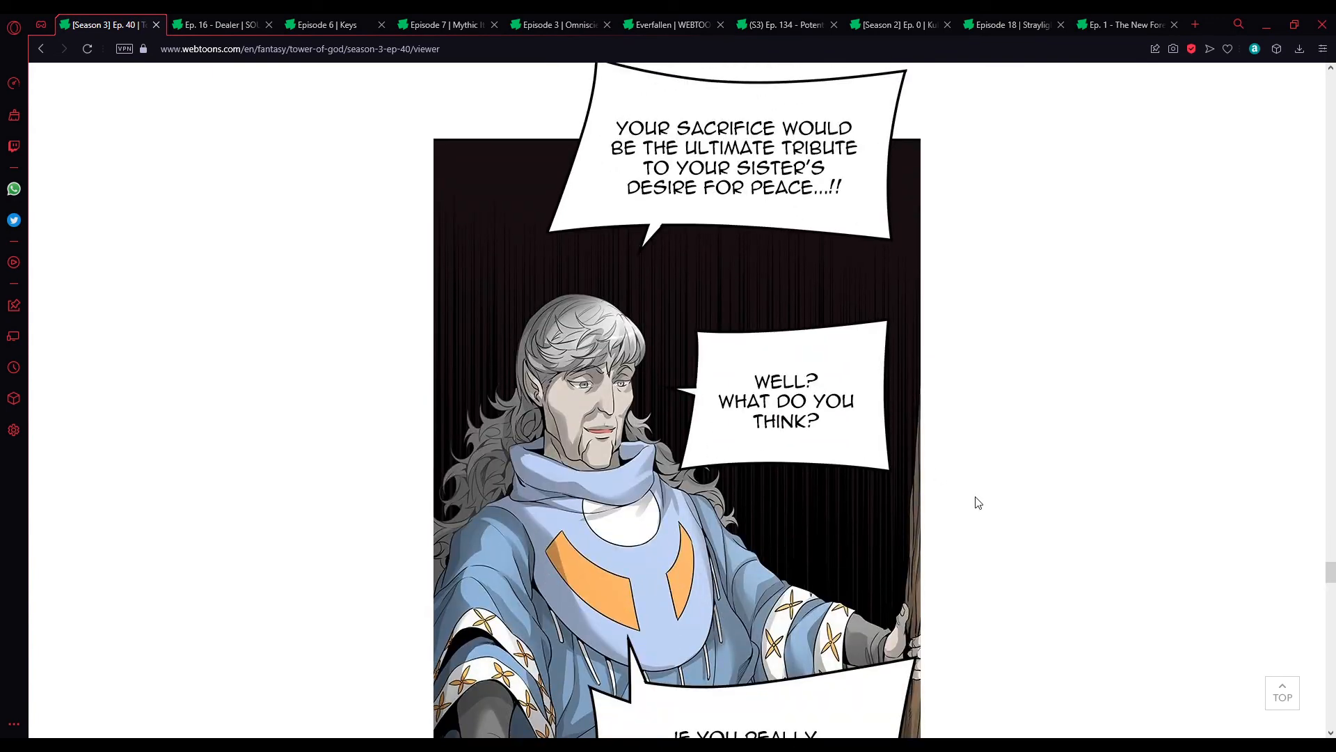
scroll("down", 3)
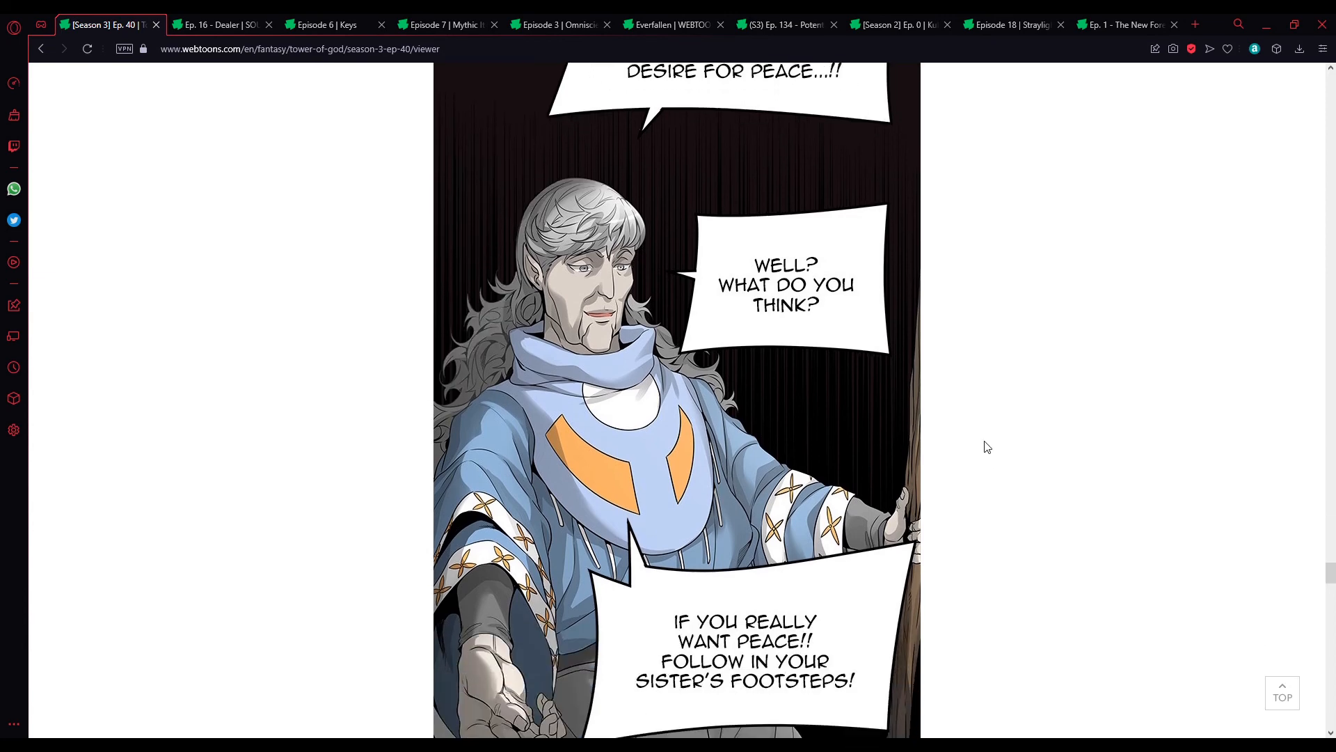
mouse_move(1094, 500)
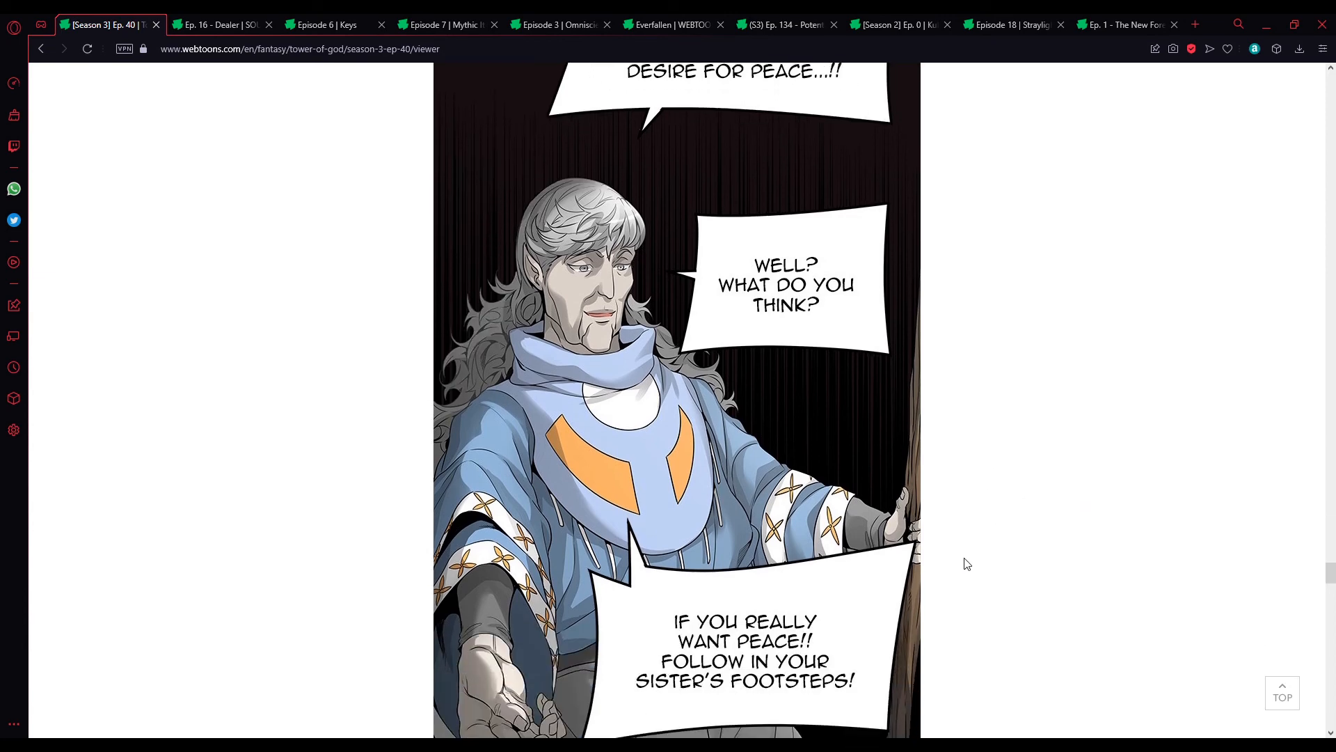
scroll("down", 3)
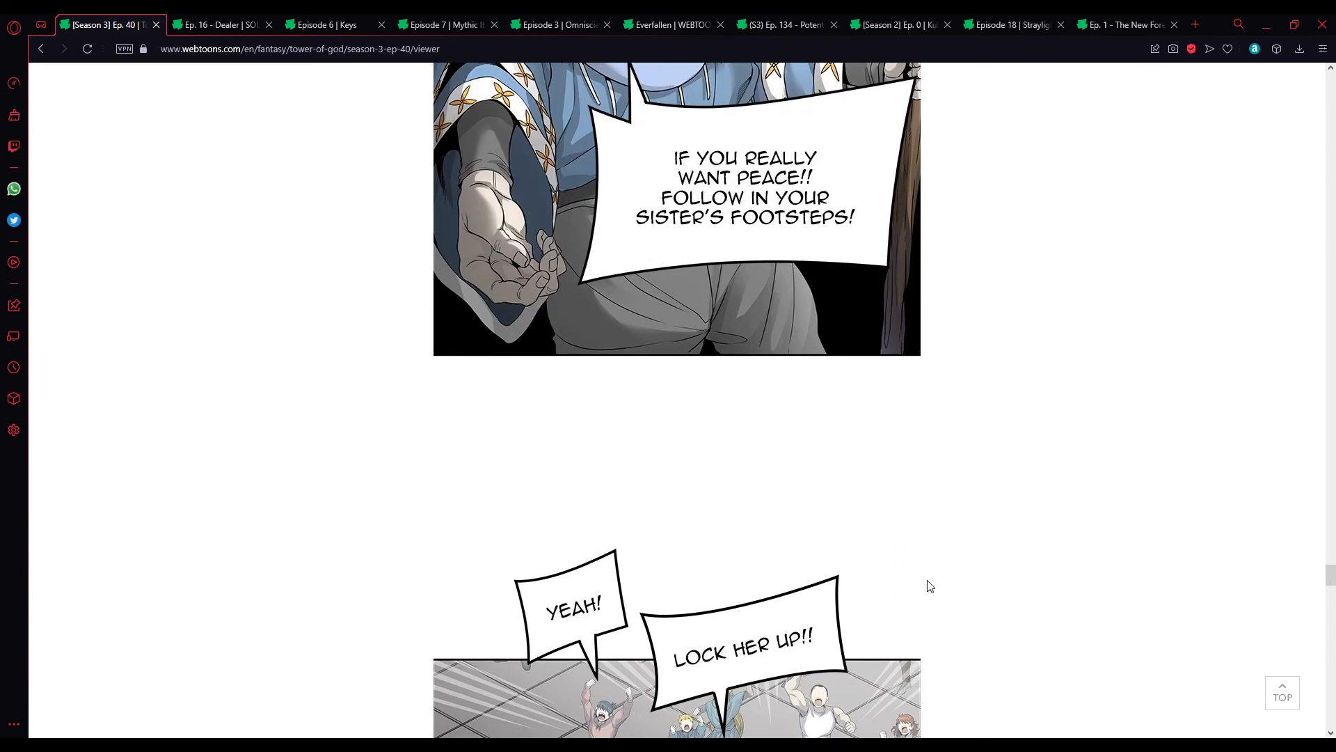
scroll("down", 3)
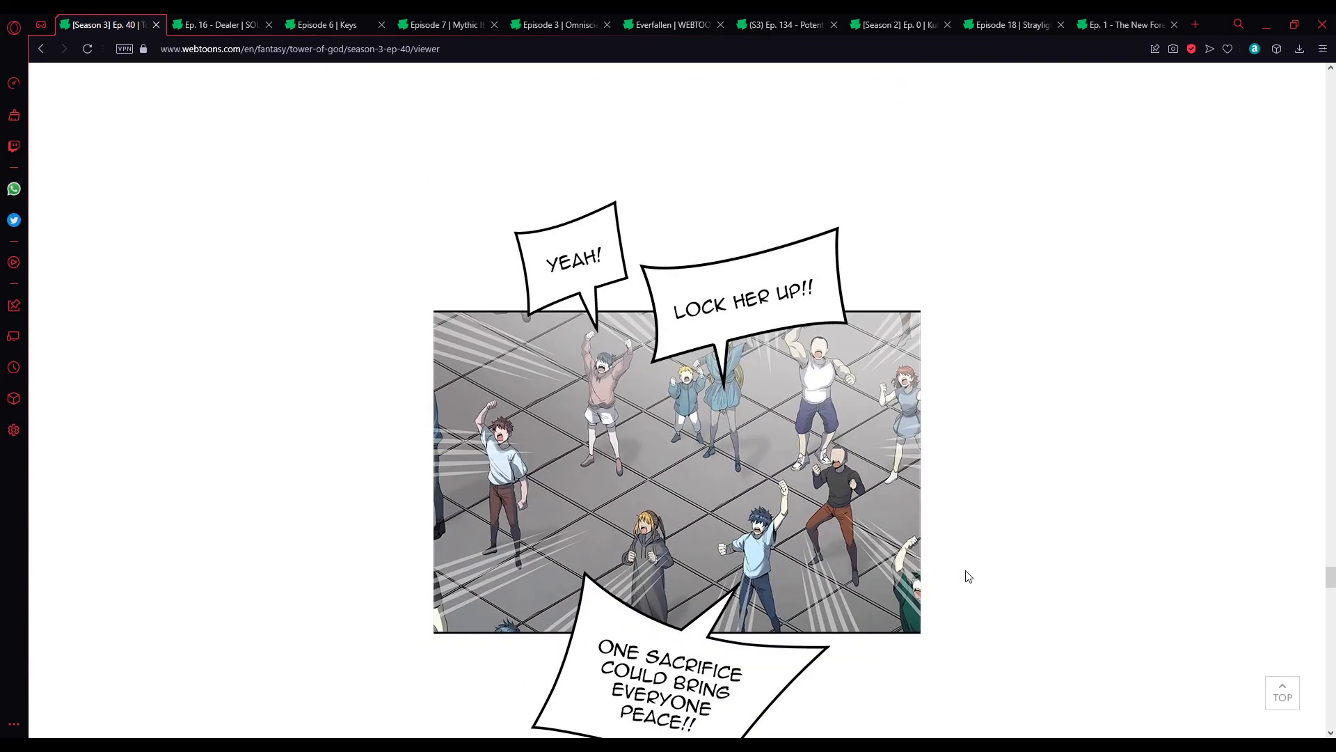
scroll("down", 3)
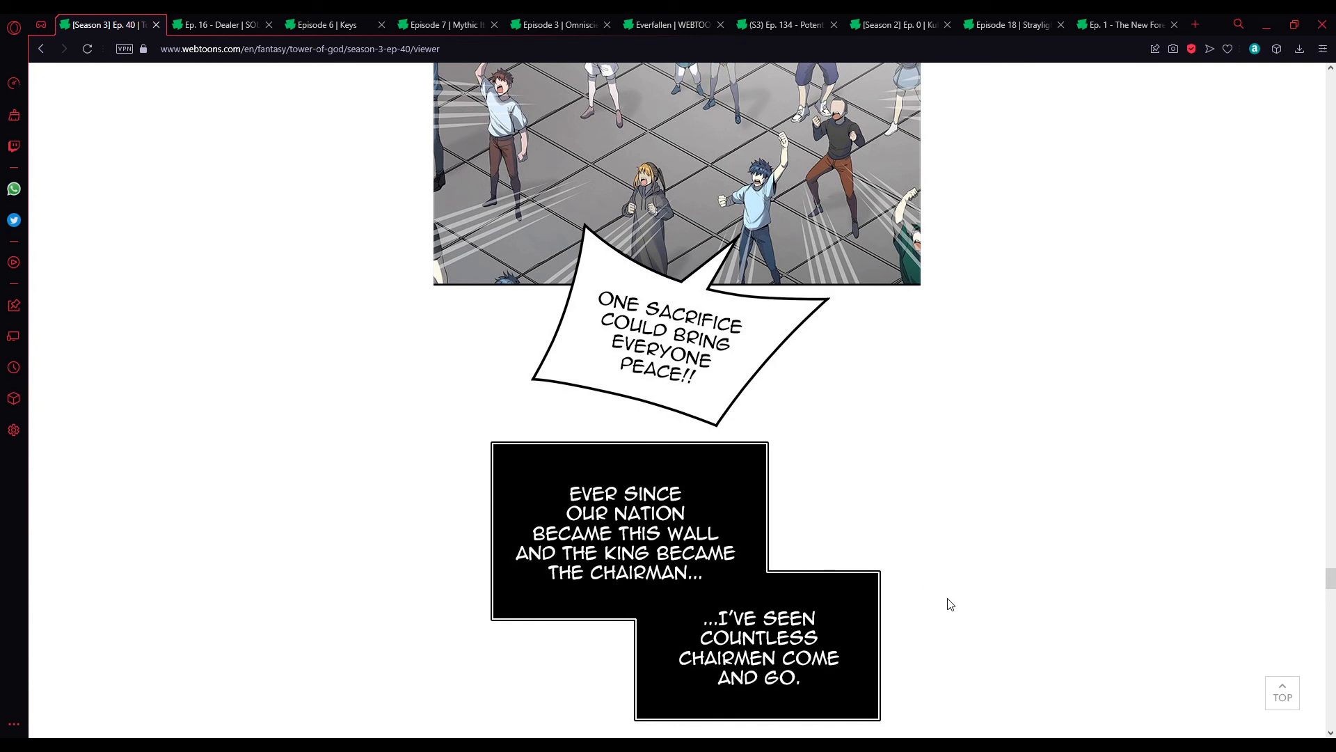
scroll("down", 3)
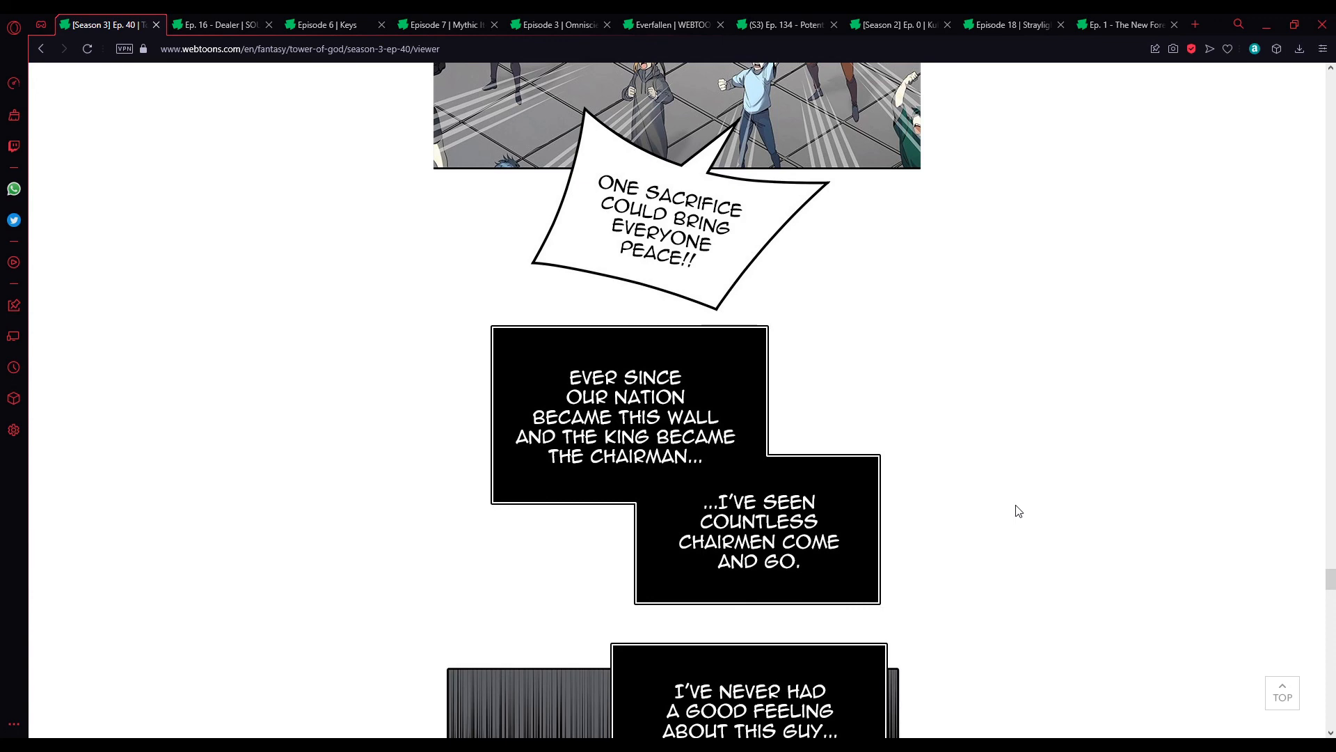
scroll("down", 3)
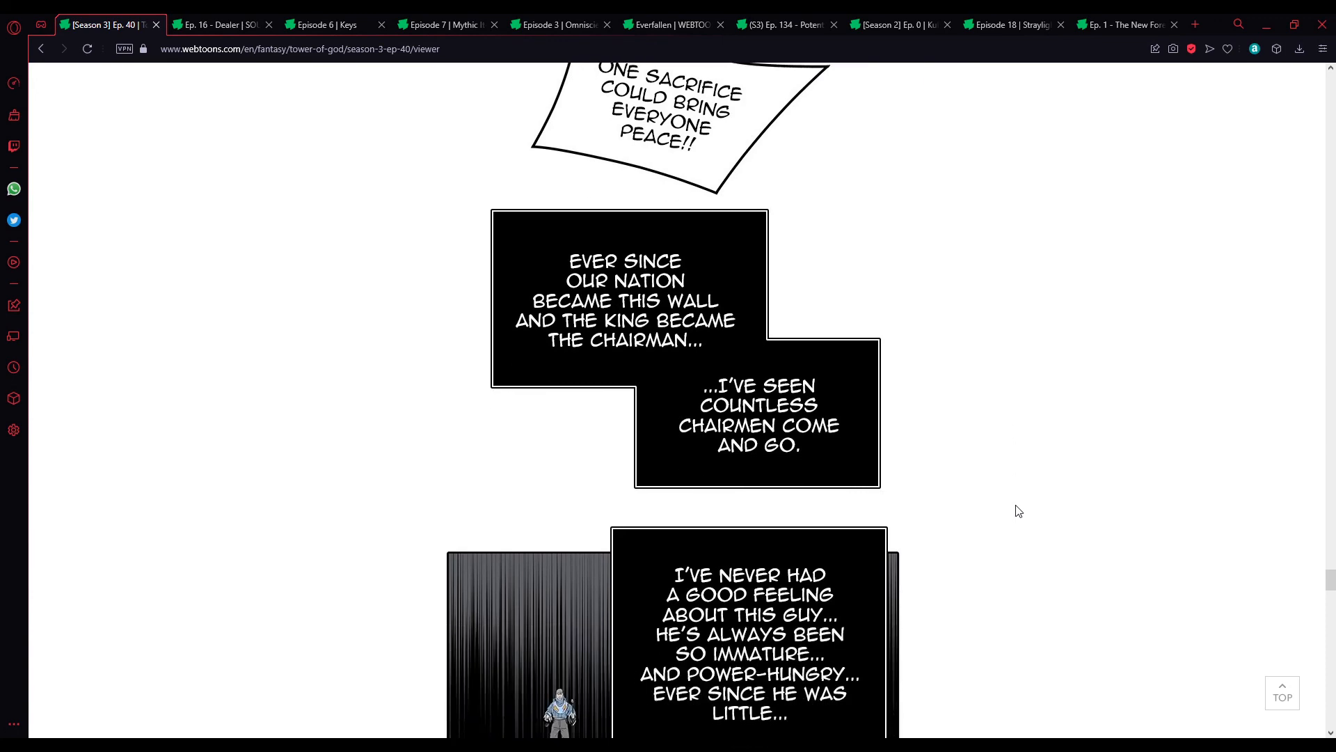
scroll("down", 3)
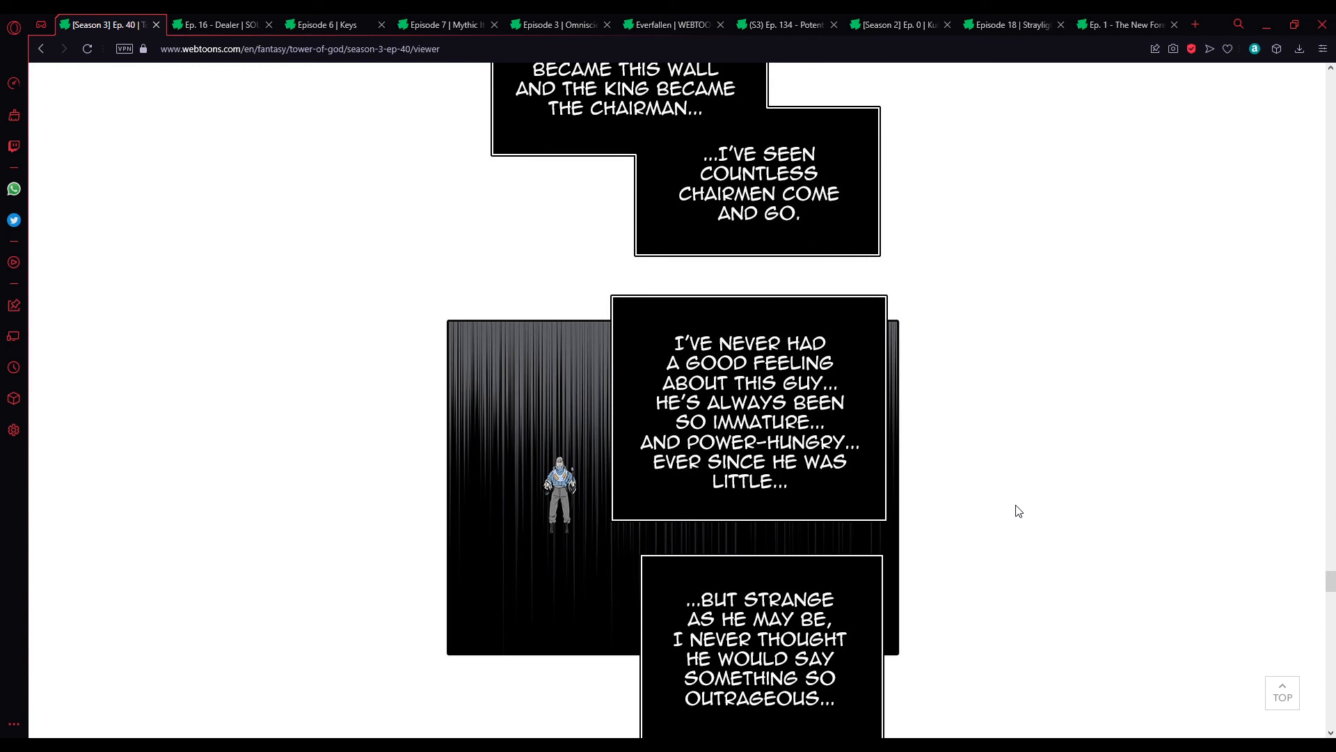
mouse_move(1025, 518)
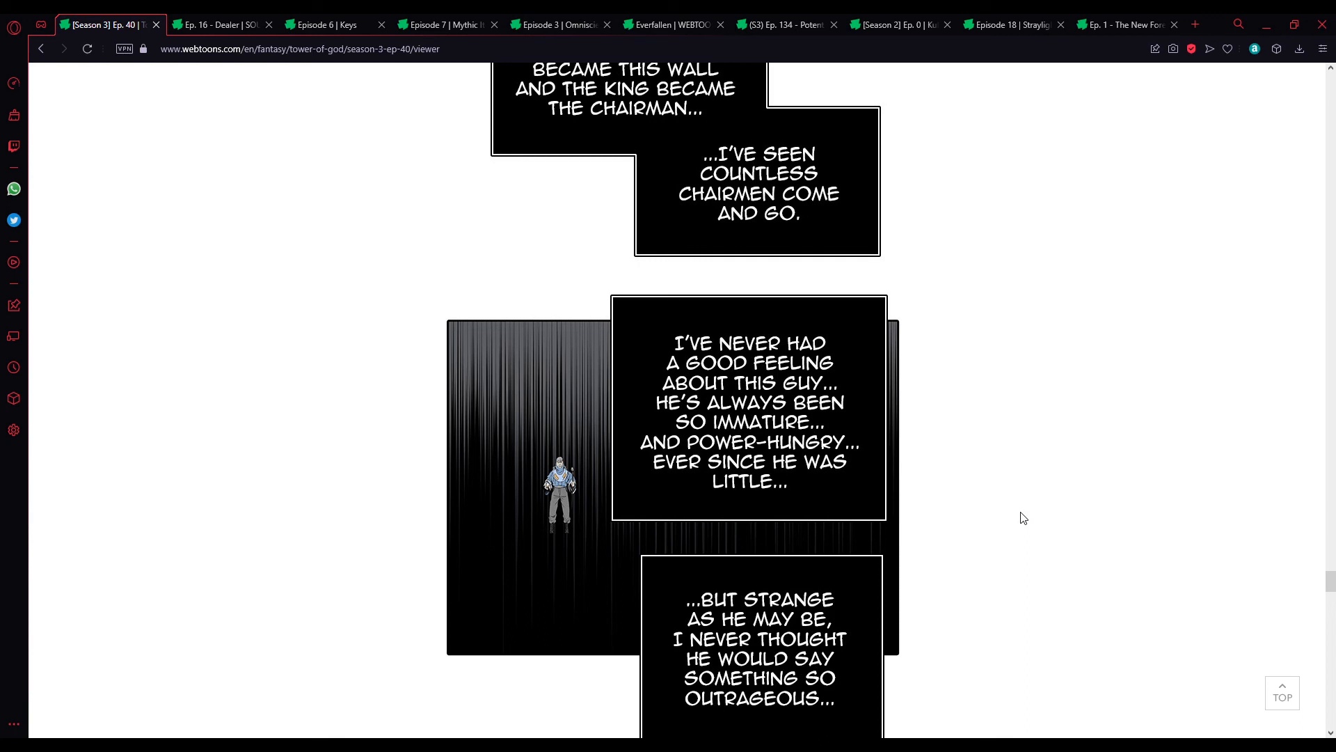
scroll("down", 3)
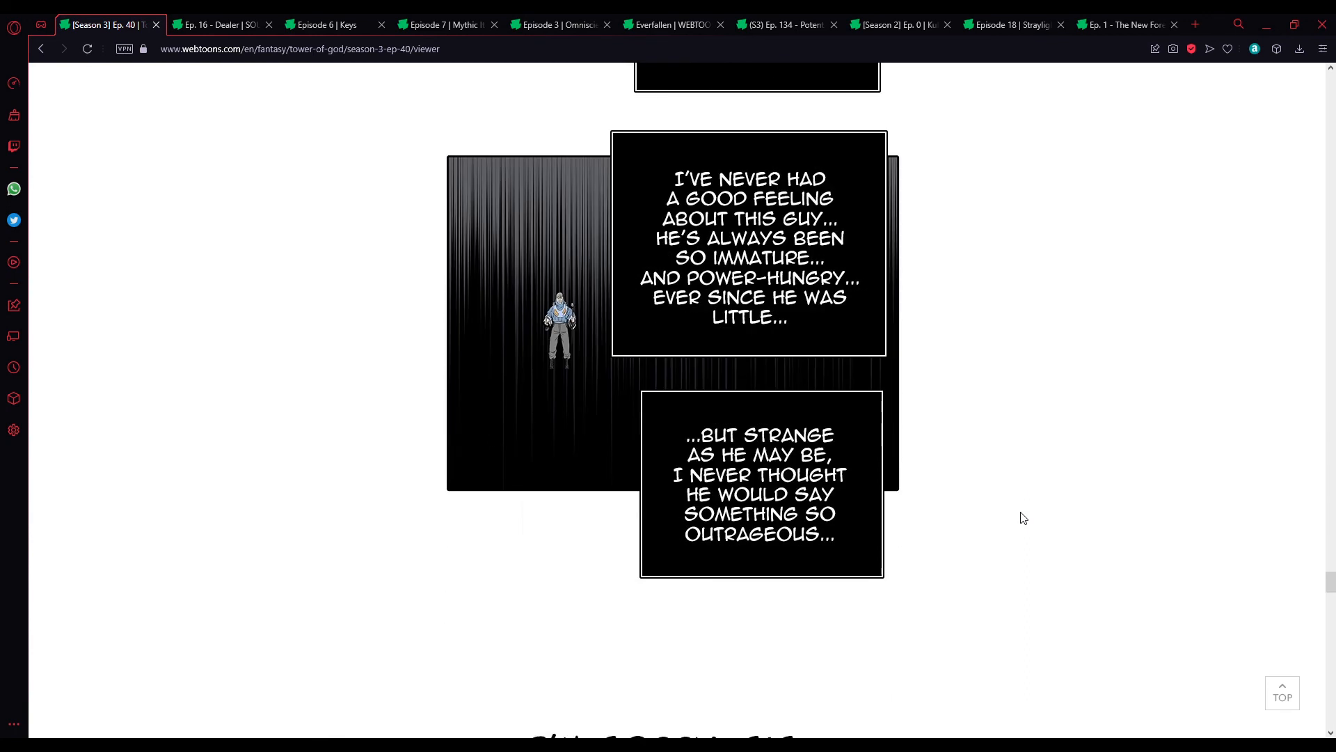
scroll("down", 3)
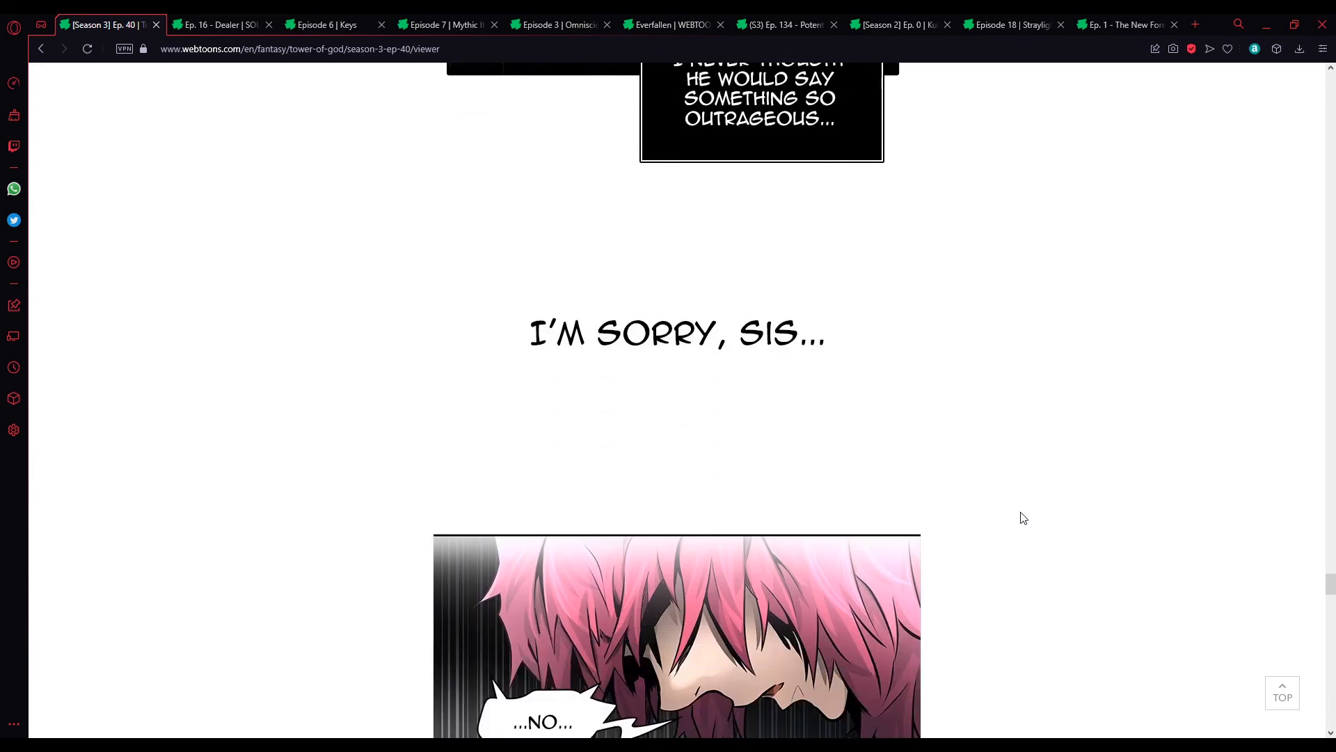
scroll("down", 3)
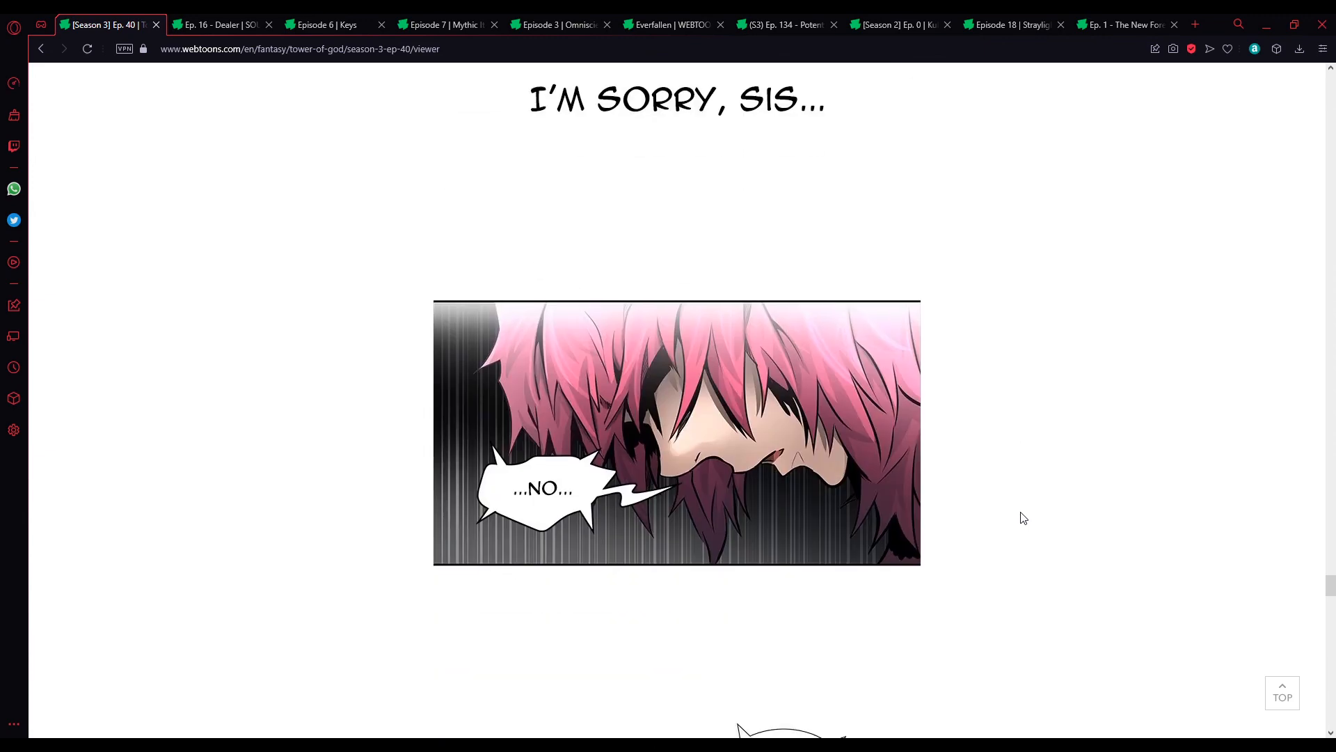
scroll("down", 3)
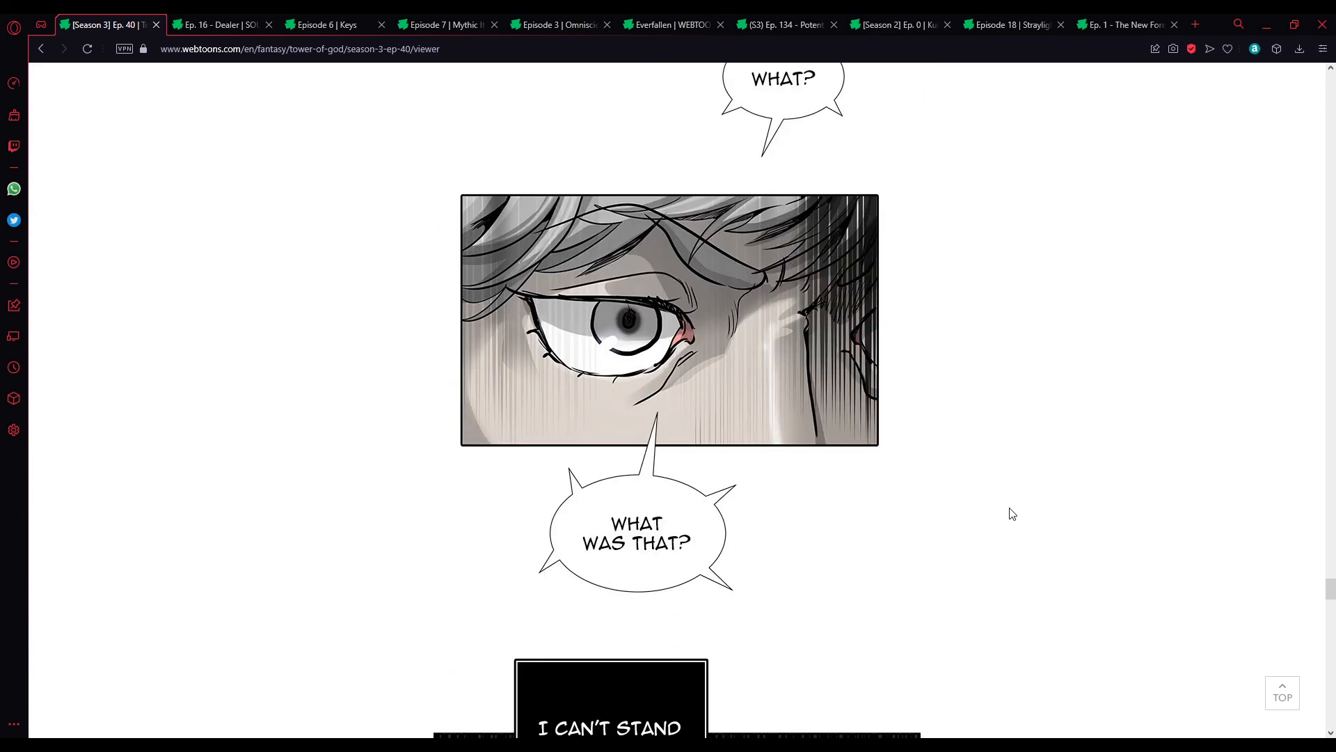
scroll("down", 3)
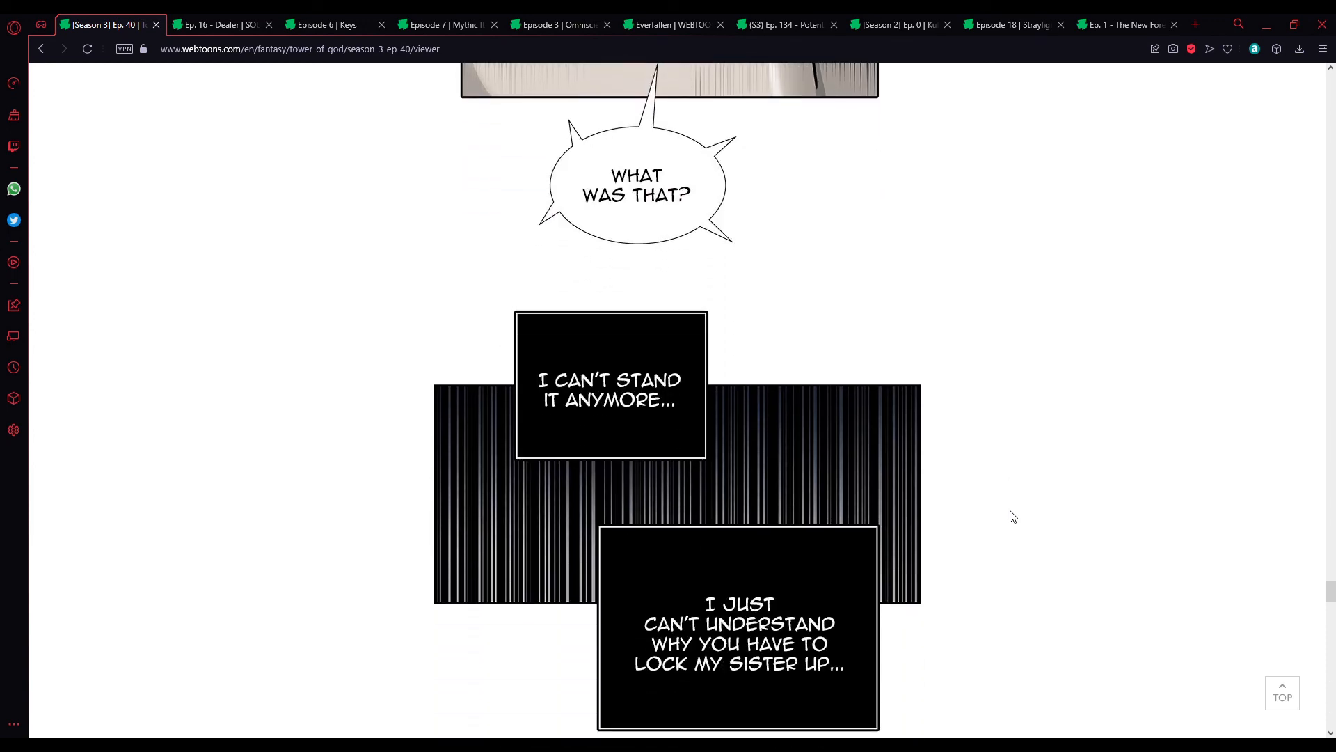
scroll("down", 3)
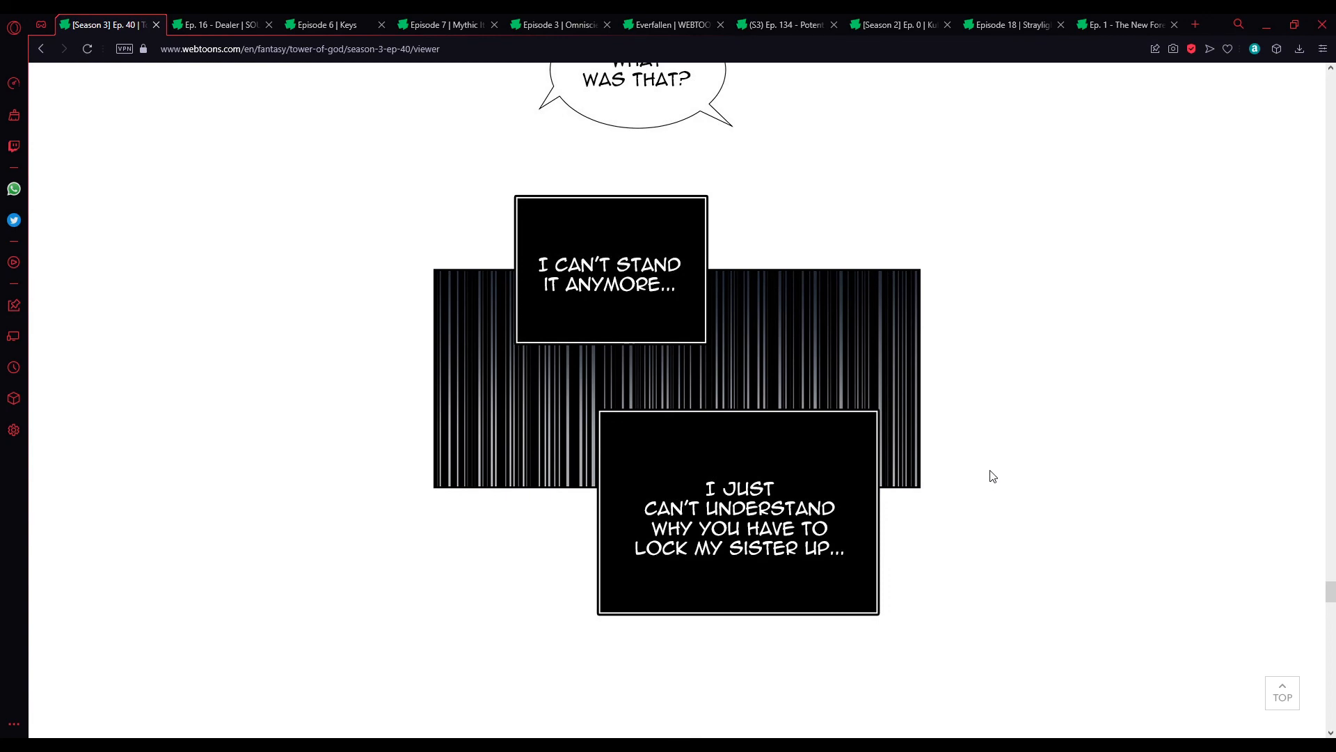
scroll("down", 3)
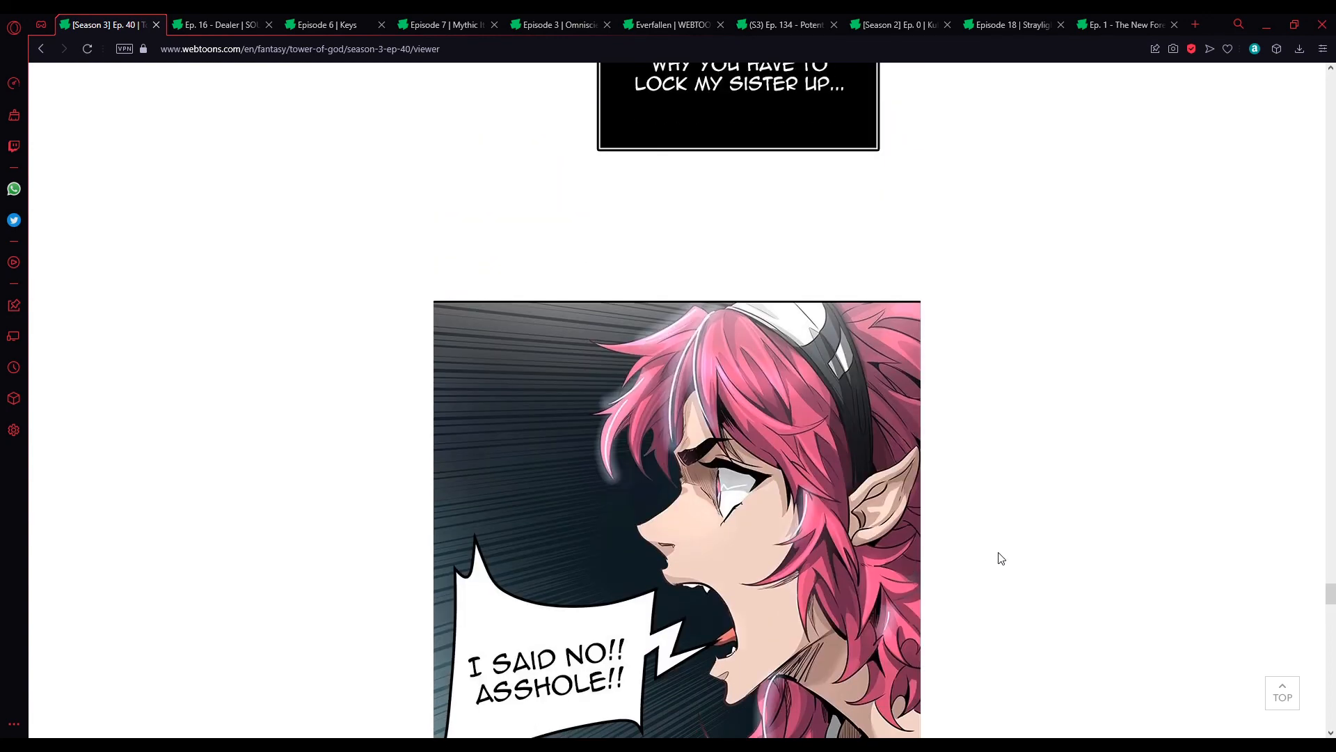
scroll("down", 3)
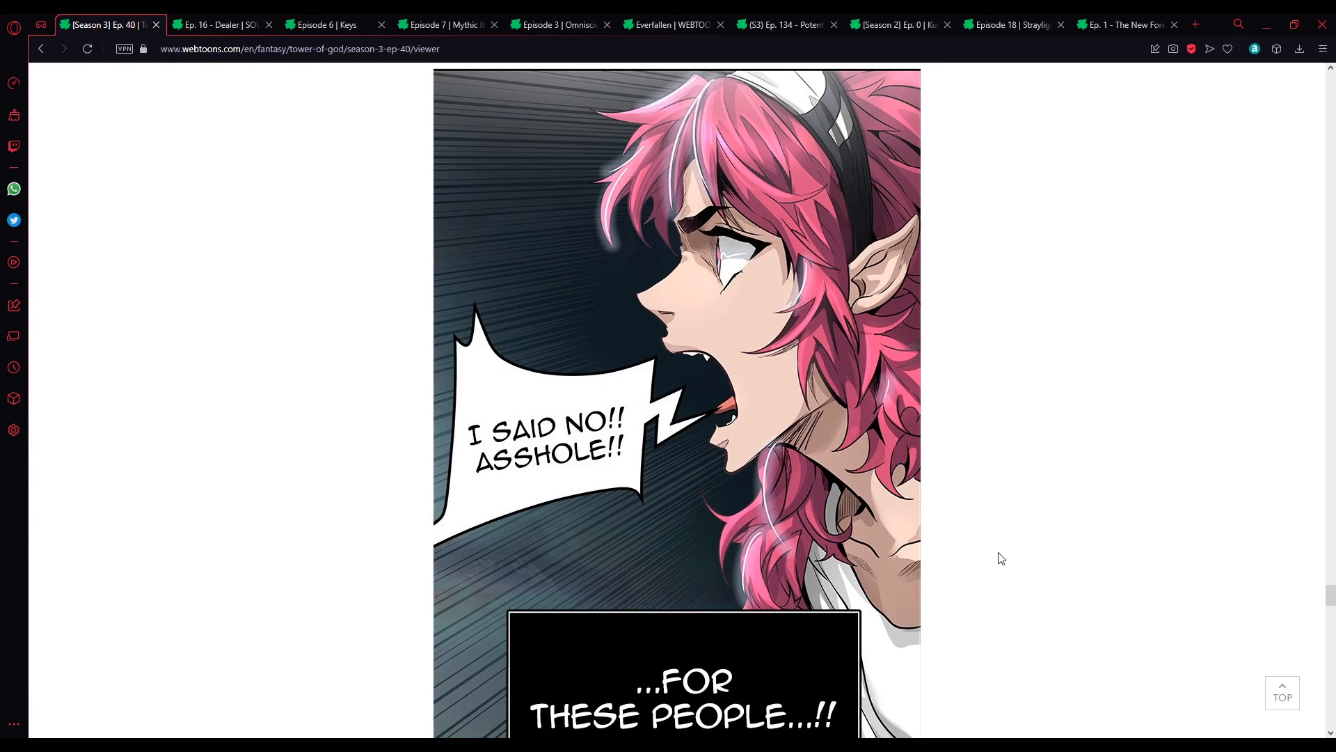
scroll("down", 3)
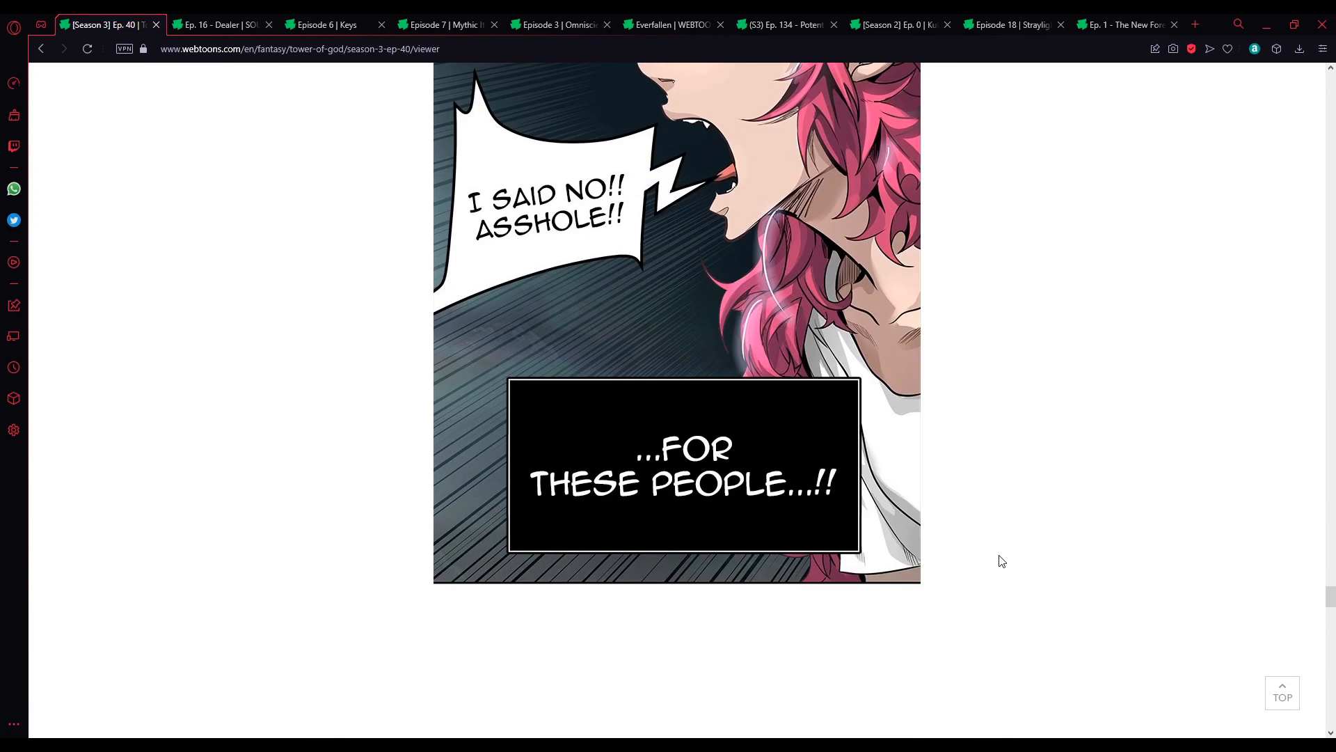
scroll("down", 3)
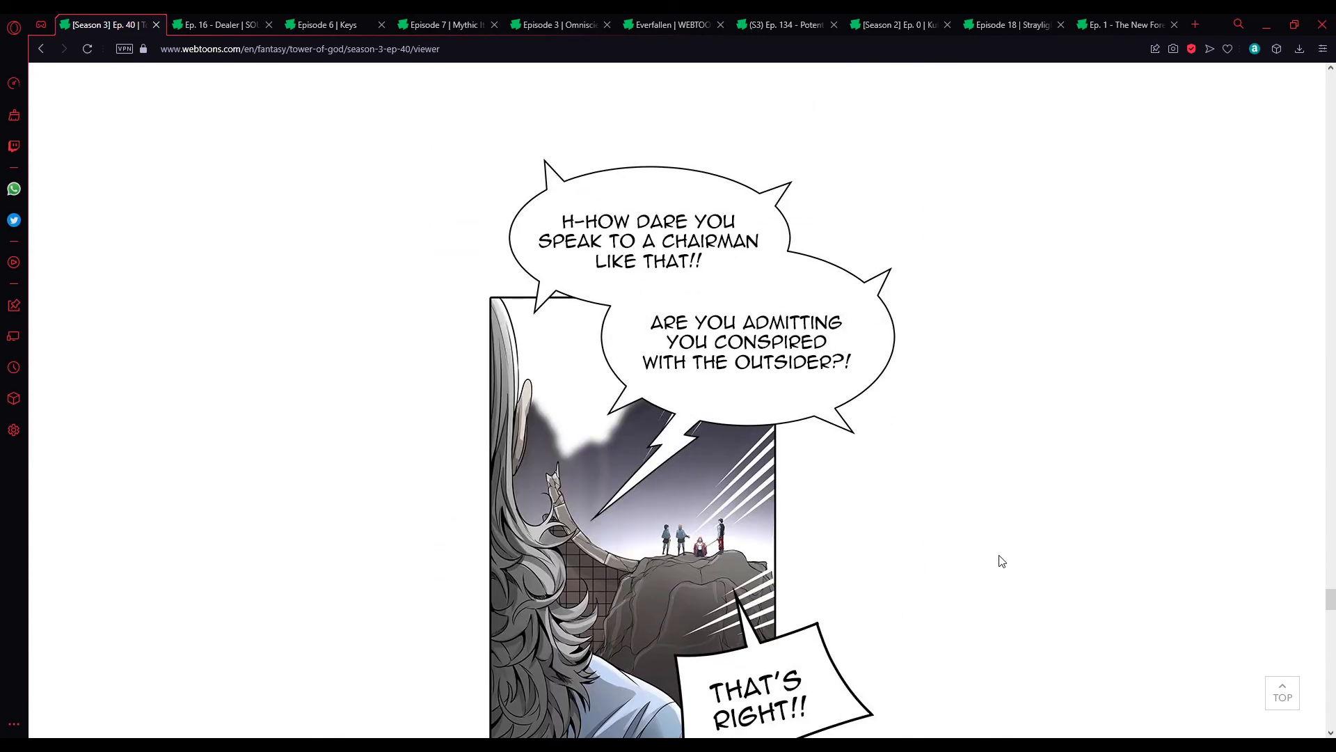
mouse_move(1022, 604)
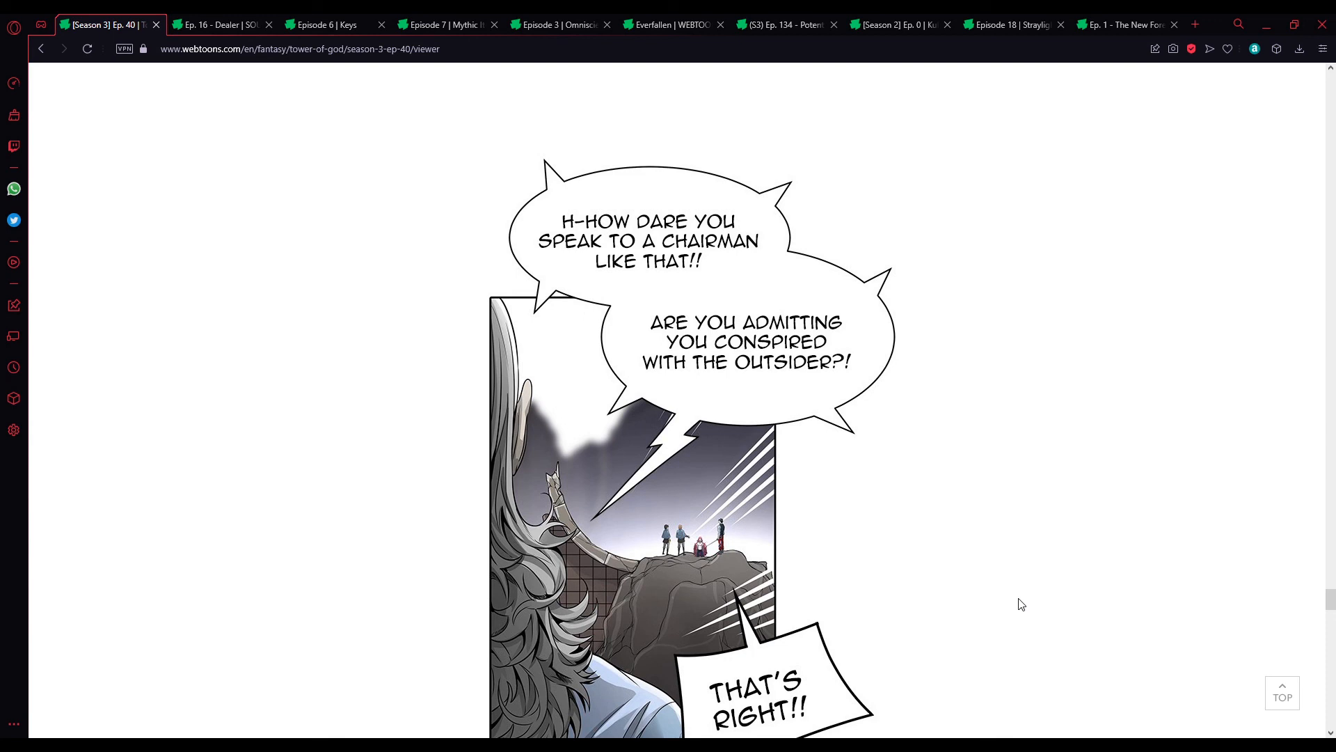
scroll("down", 3)
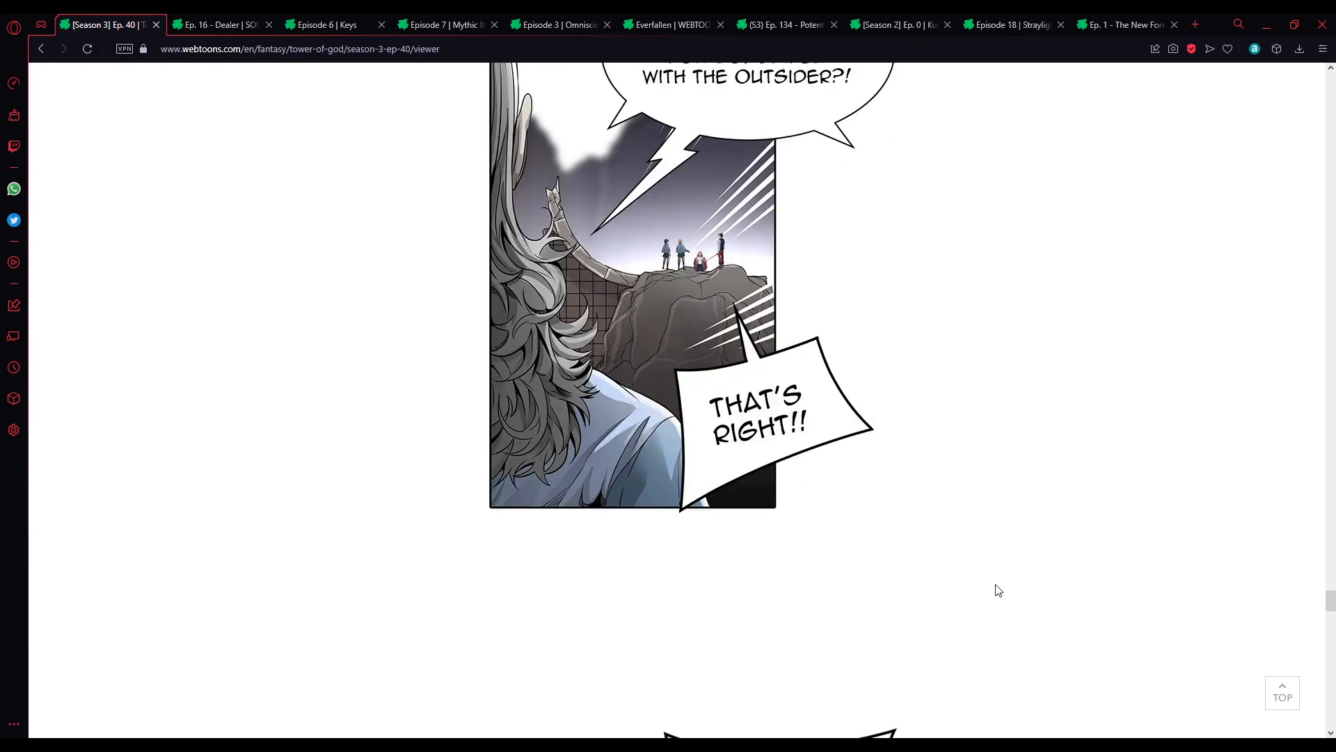
scroll("down", 3)
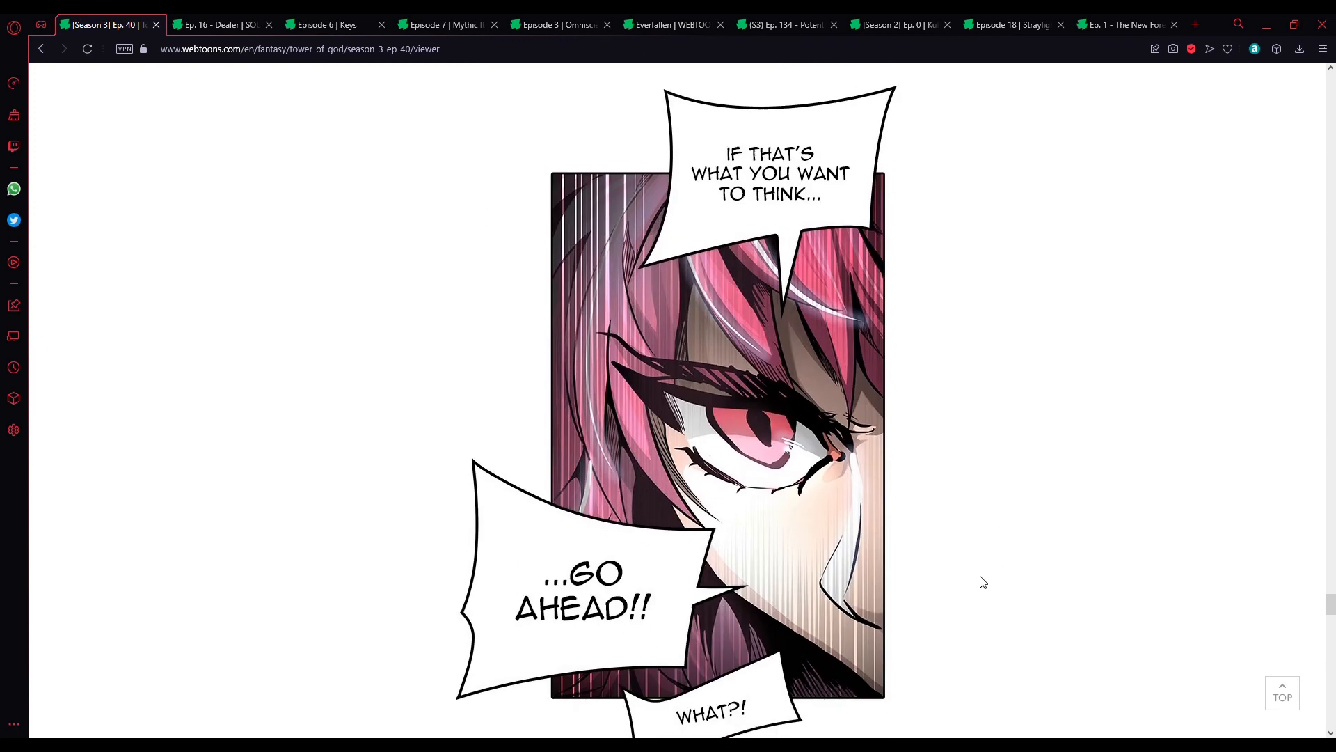
scroll("down", 3)
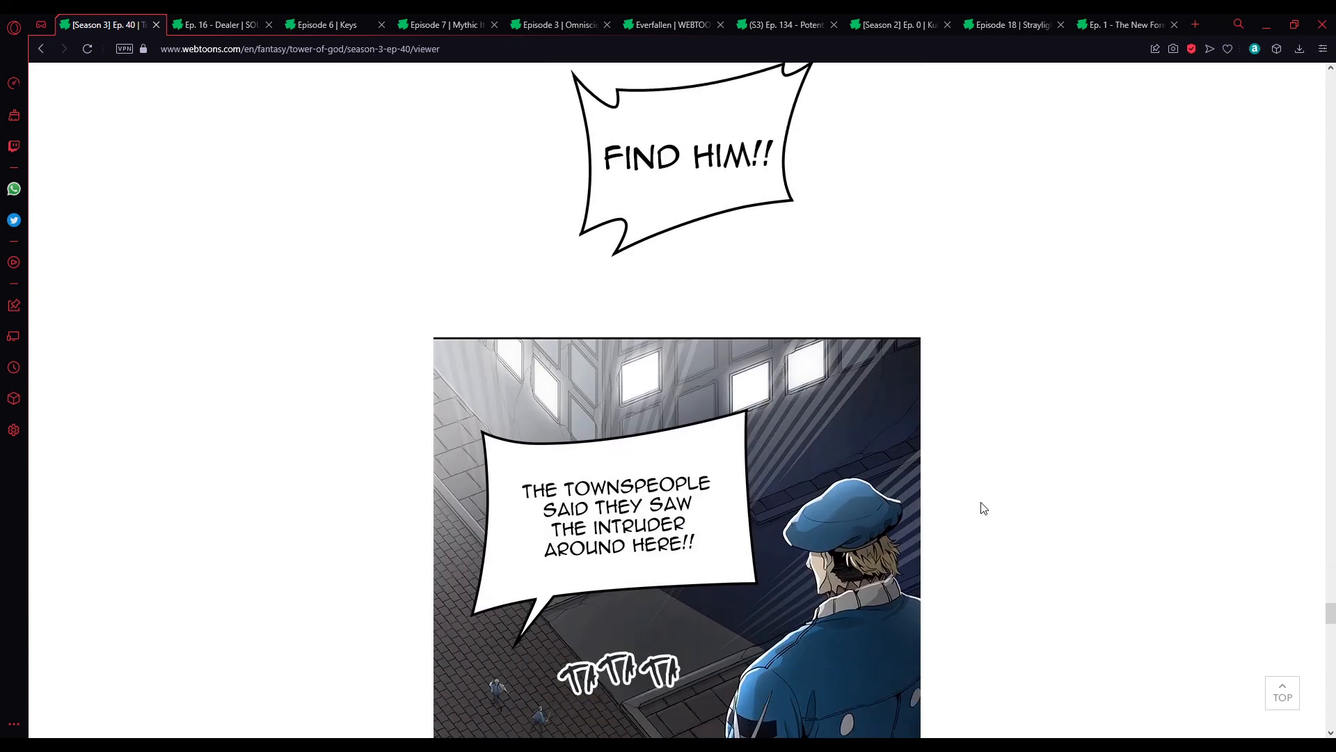
mouse_move(988, 502)
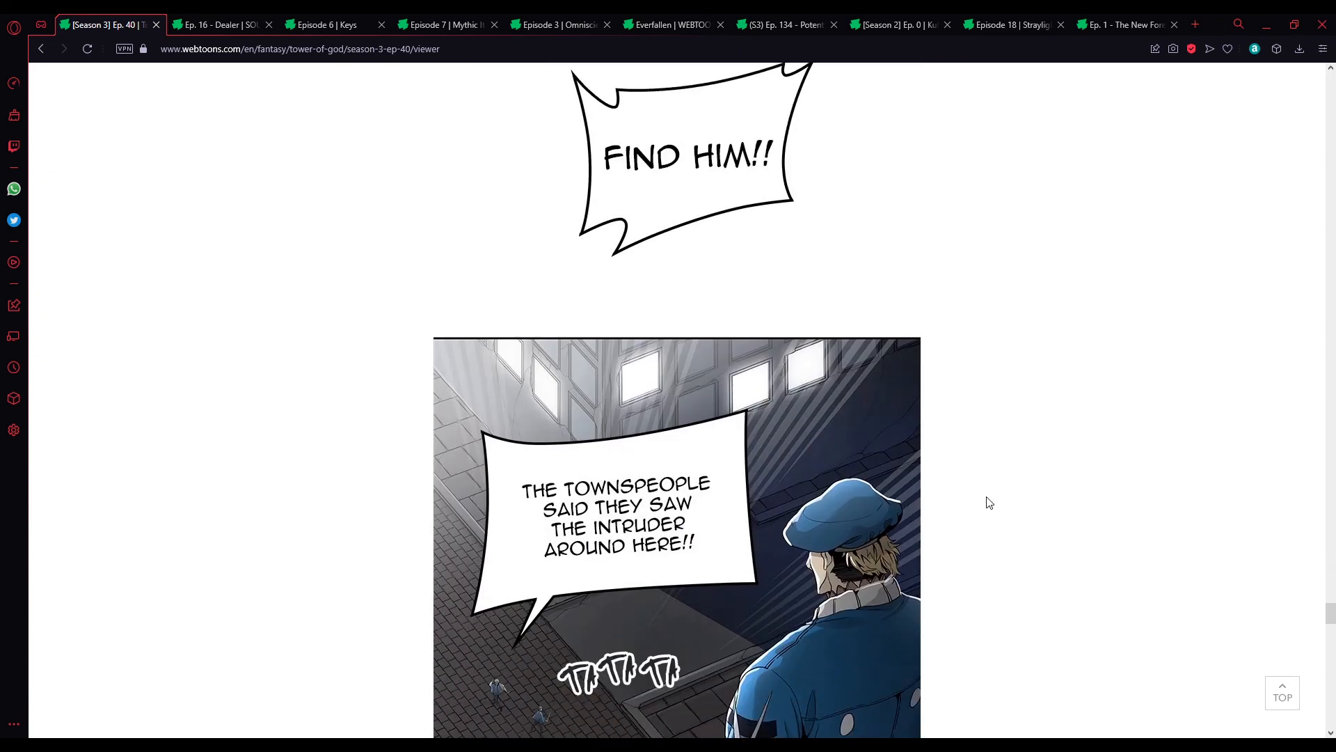
scroll("down", 3)
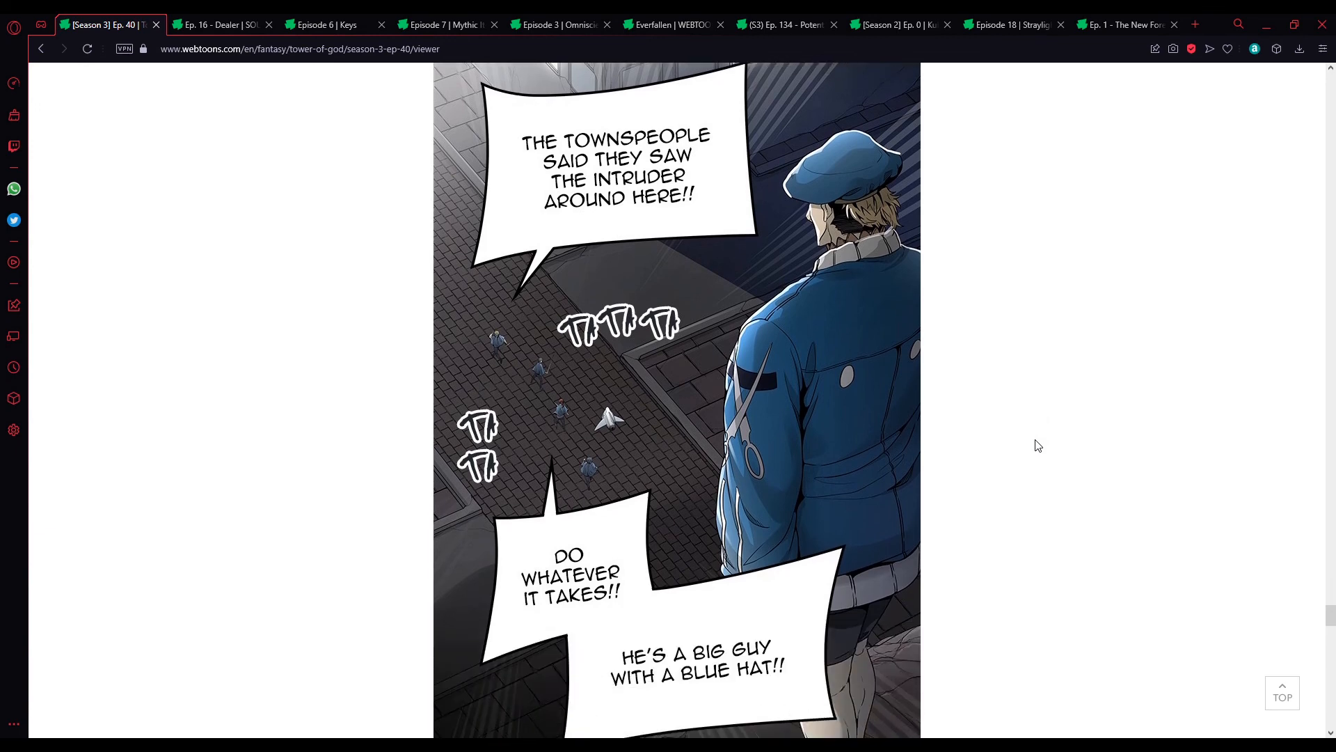
mouse_move(1050, 377)
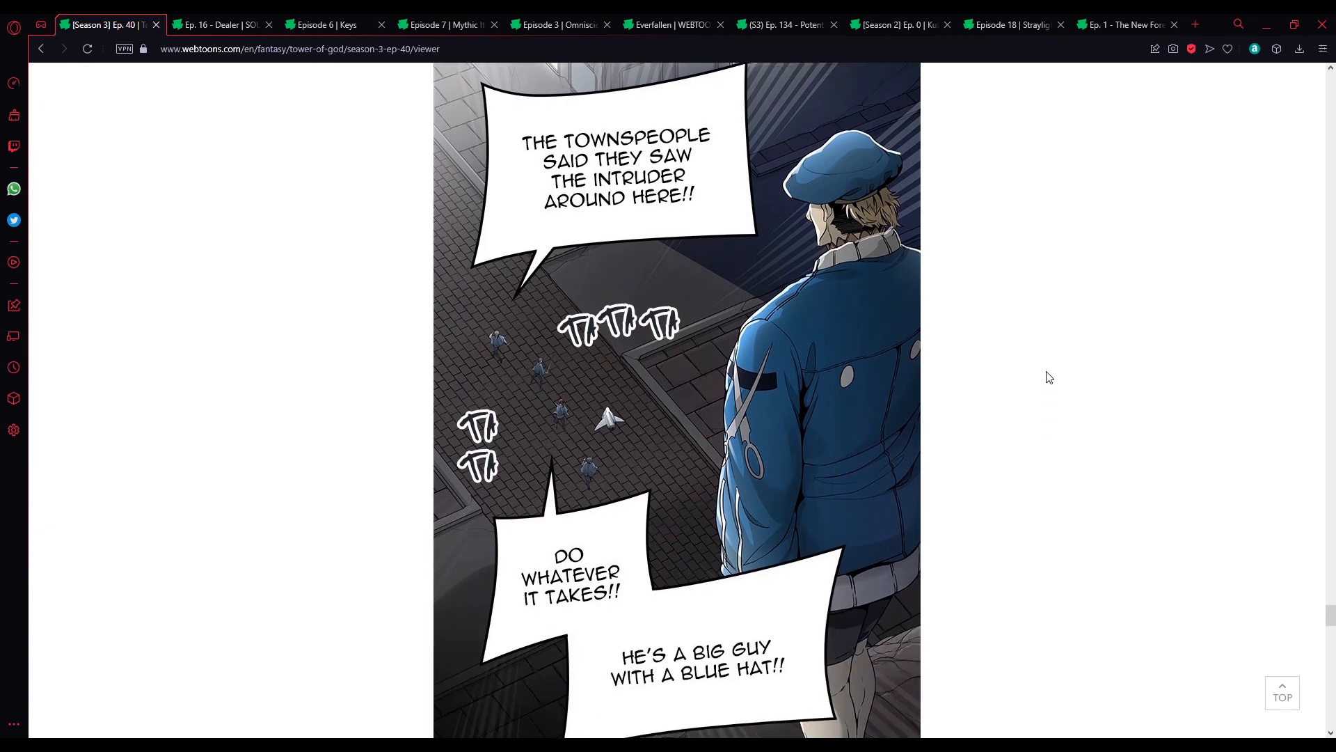
scroll("down", 3)
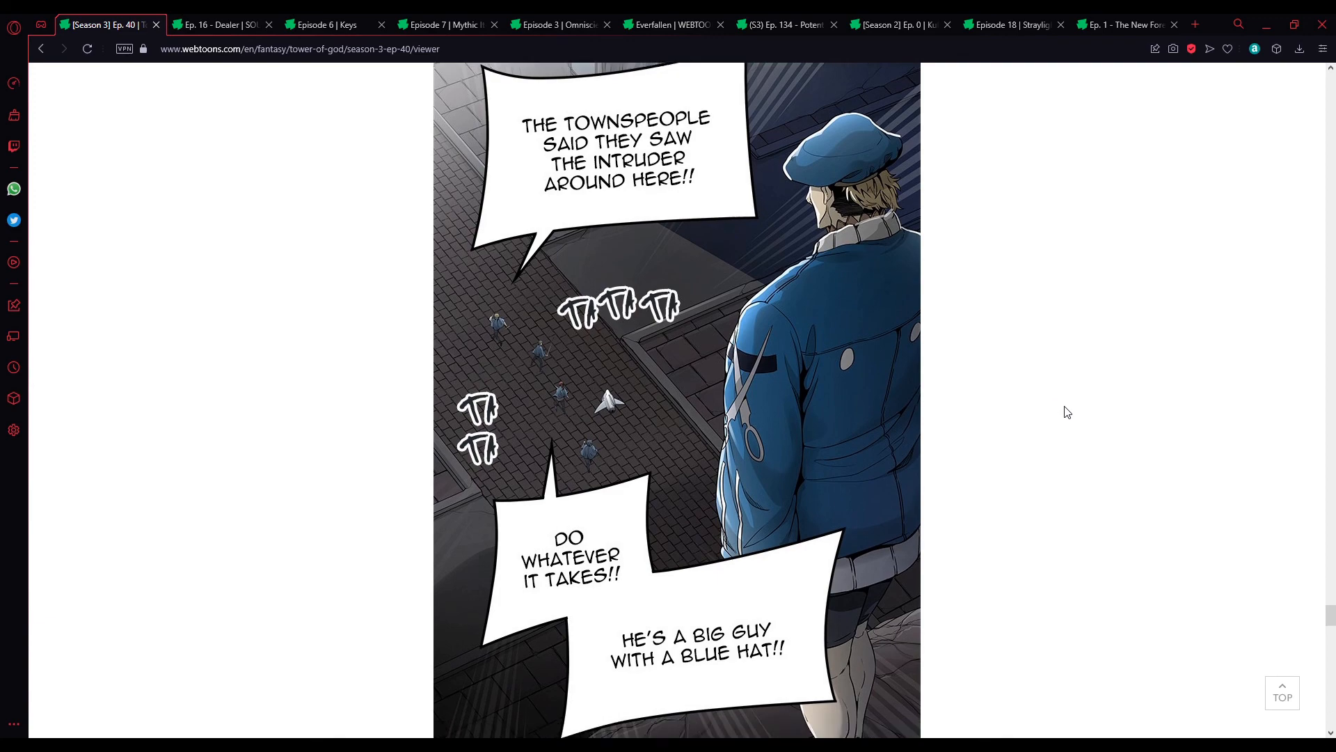
scroll("down", 3)
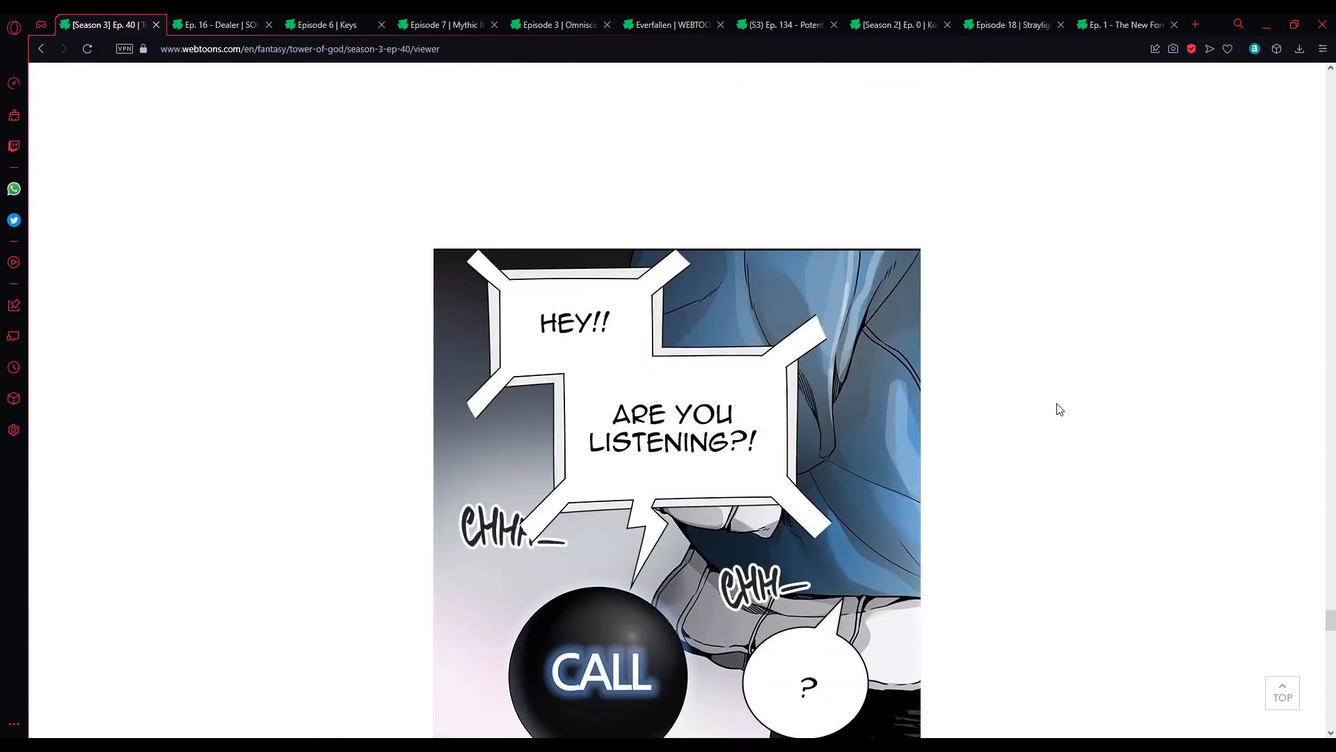
scroll("down", 3)
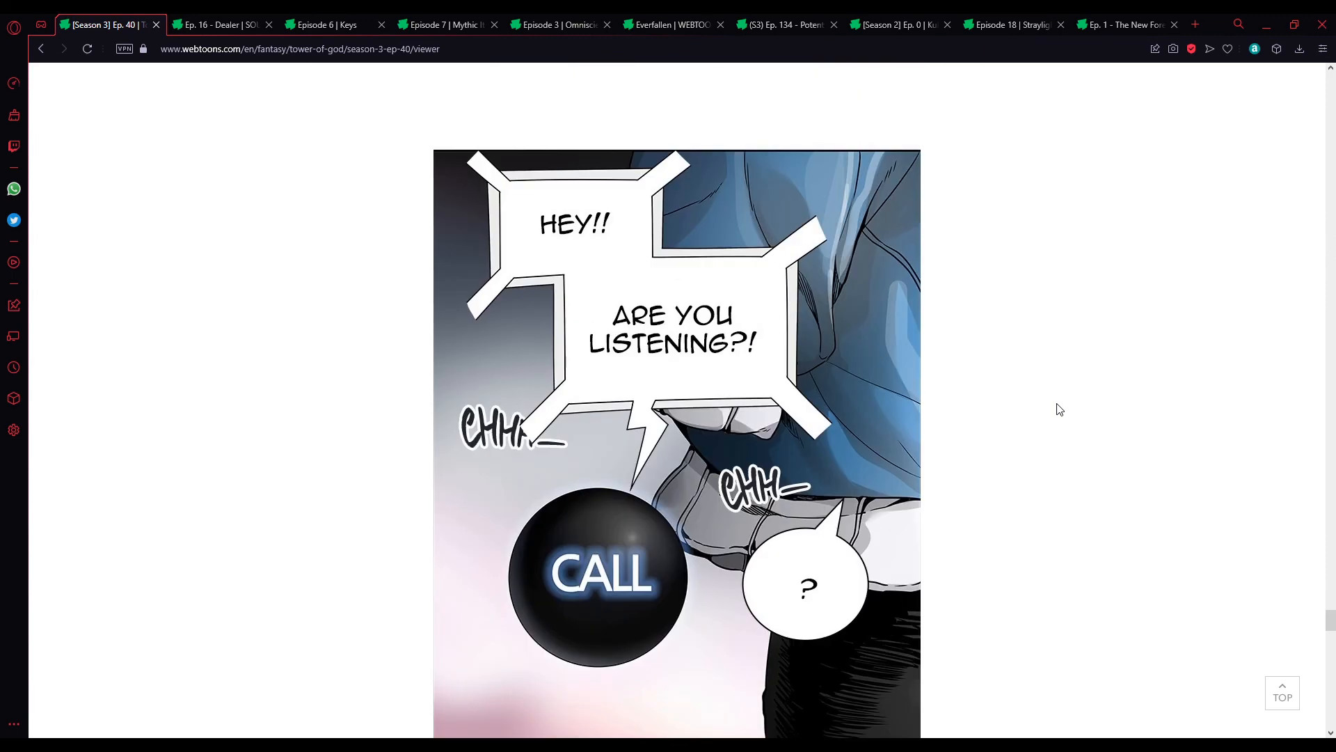
scroll("down", 3)
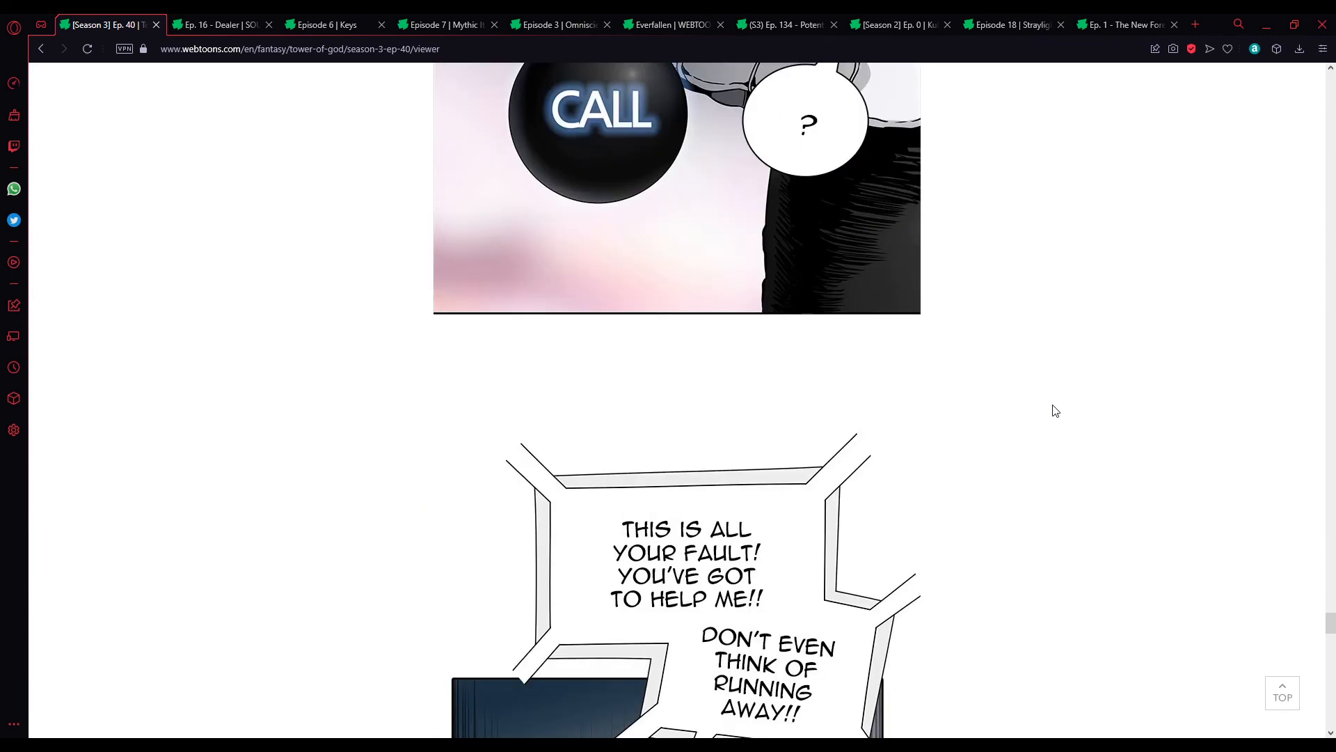
scroll("down", 3)
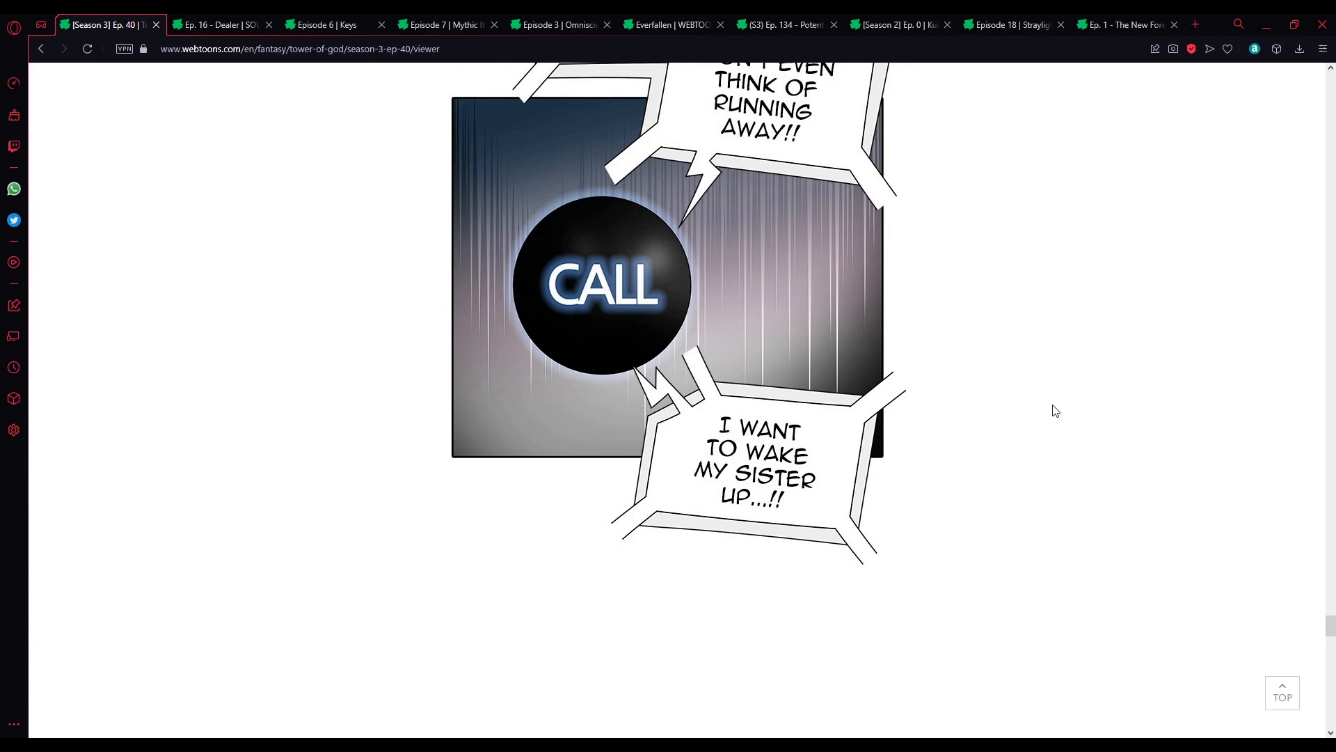
scroll("down", 3)
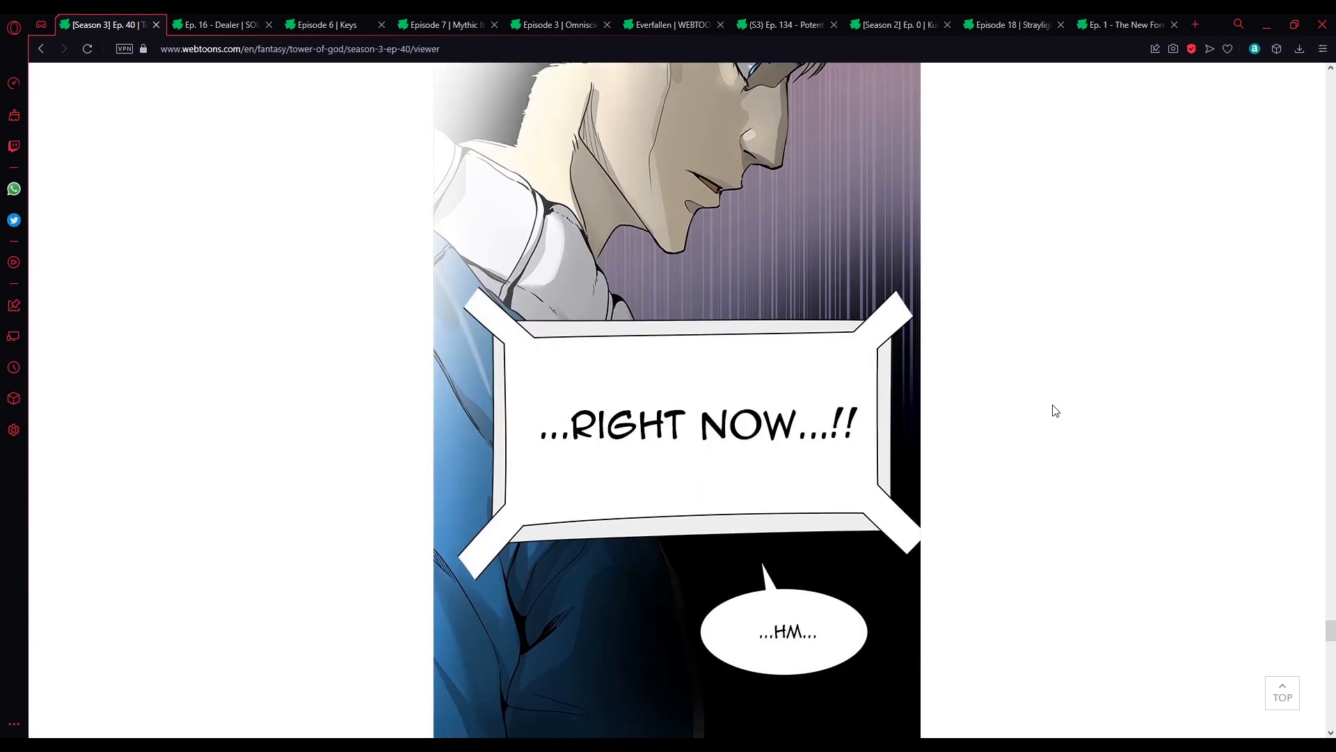
scroll("down", 3)
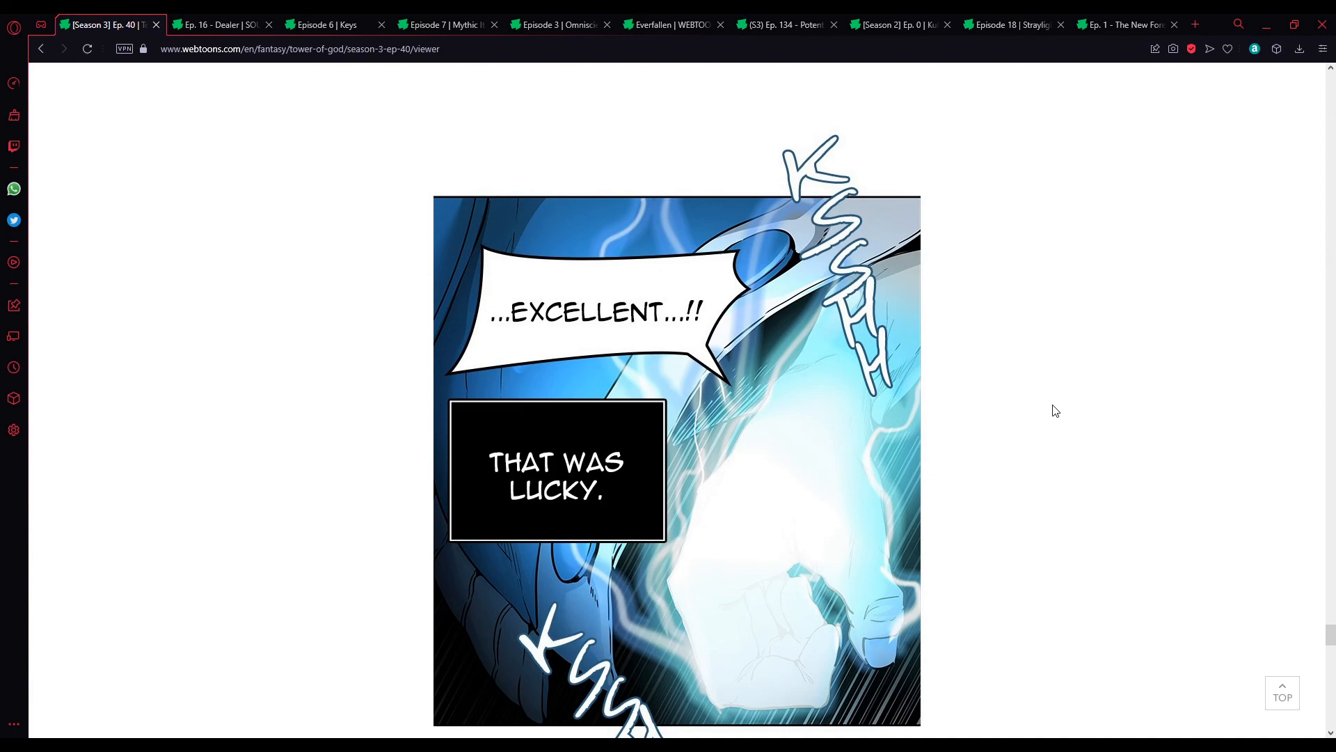
scroll("down", 3)
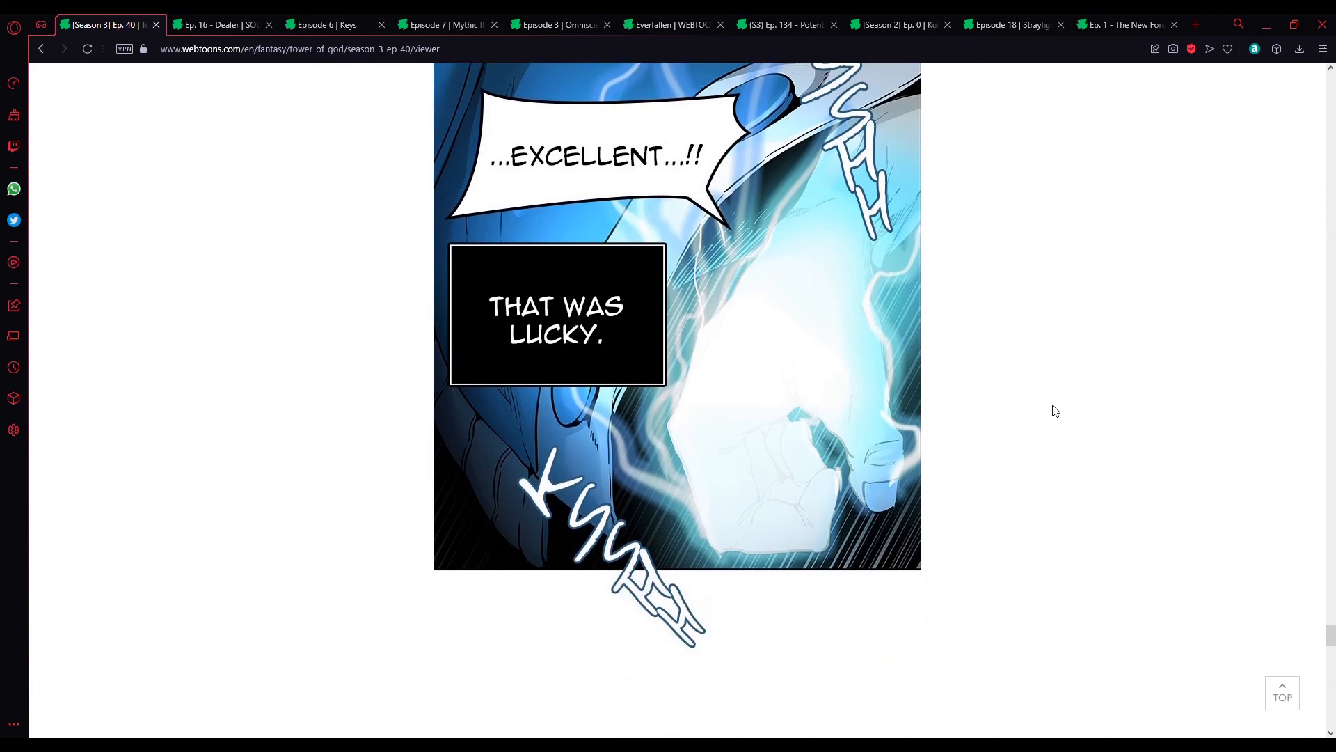
scroll("down", 3)
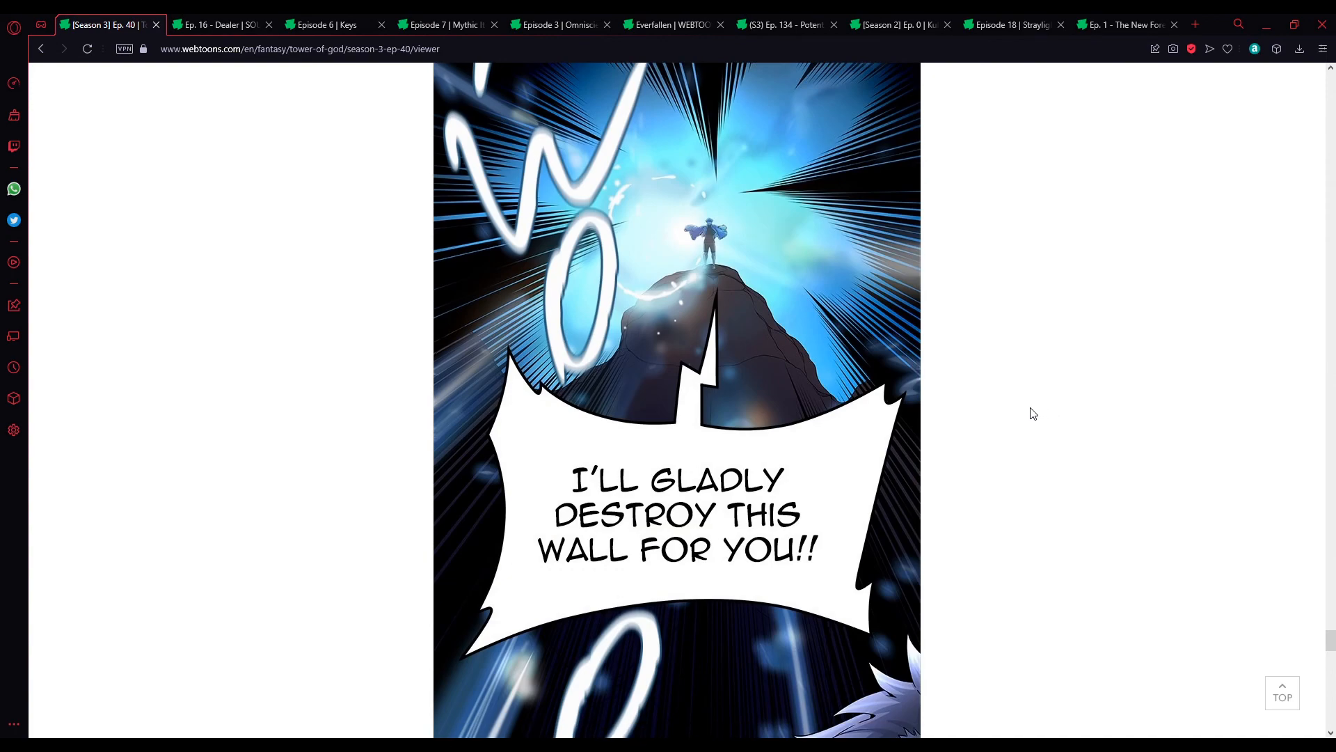
scroll("down", 3)
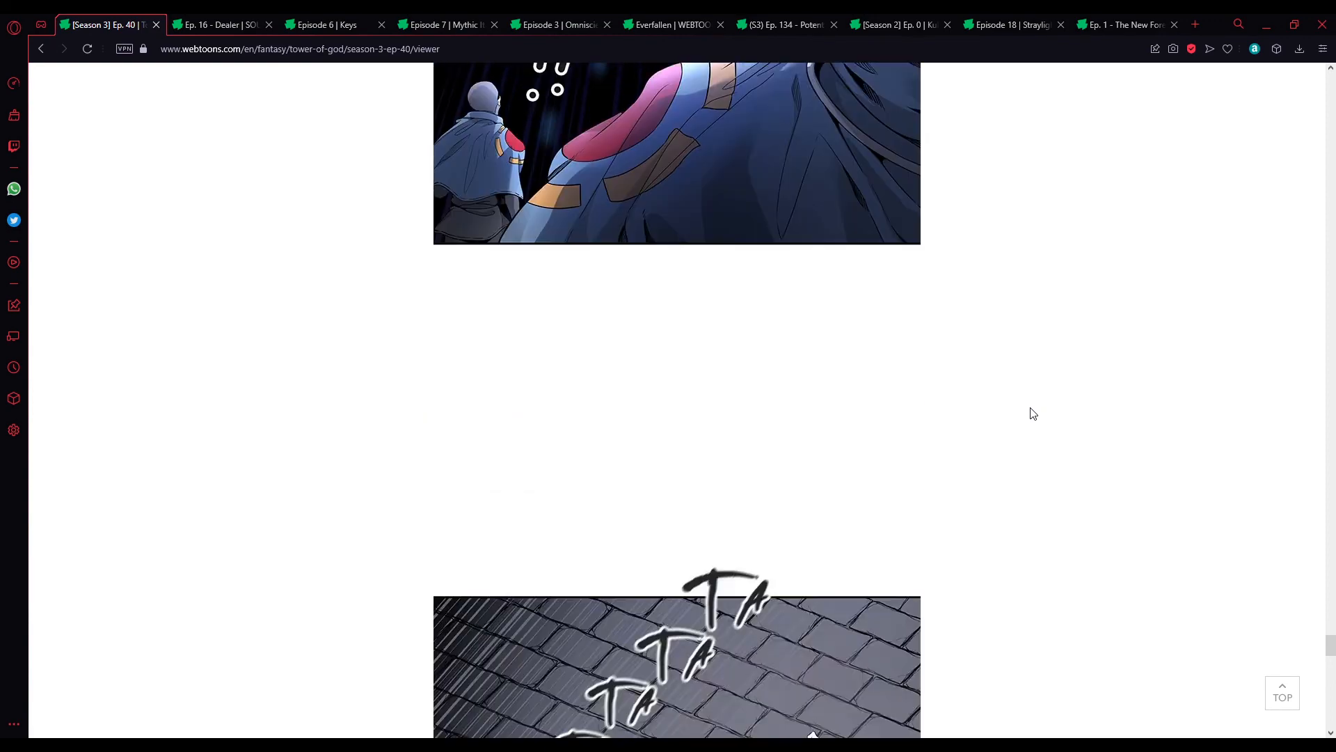
scroll("down", 3)
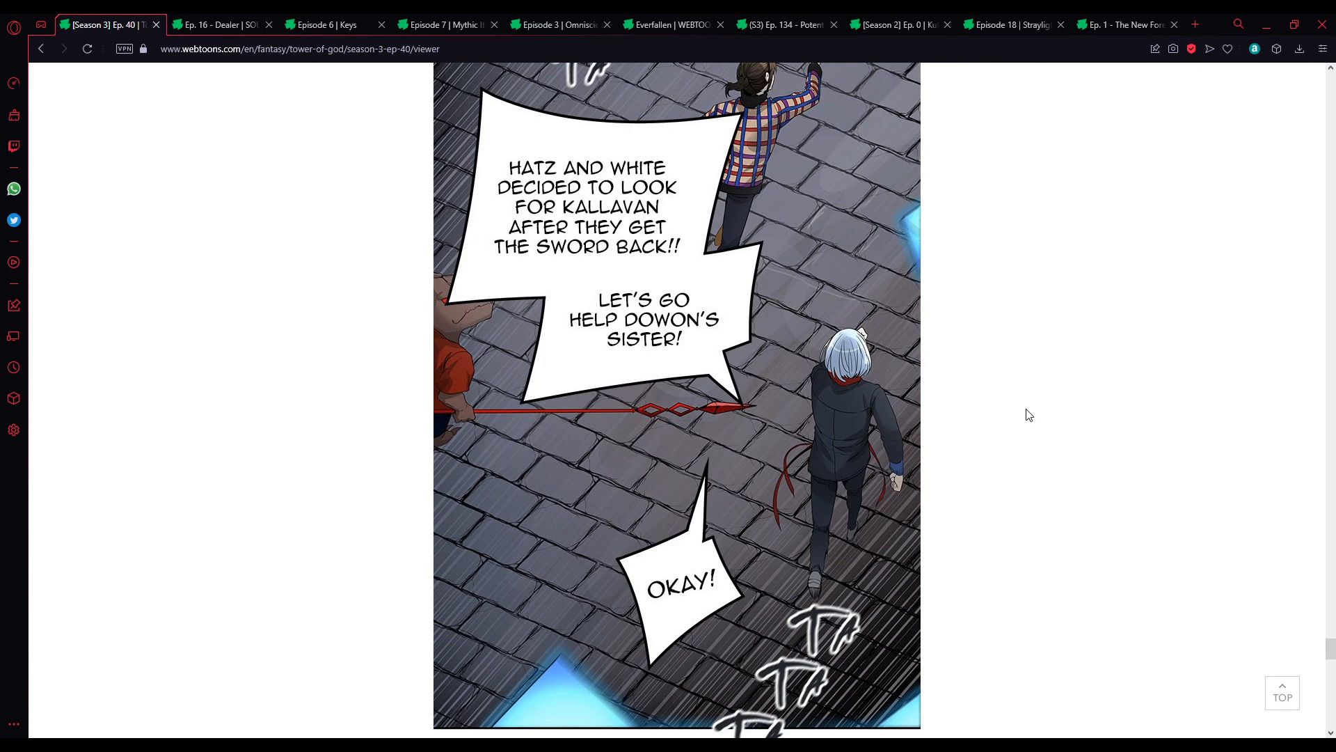
mouse_move(1016, 453)
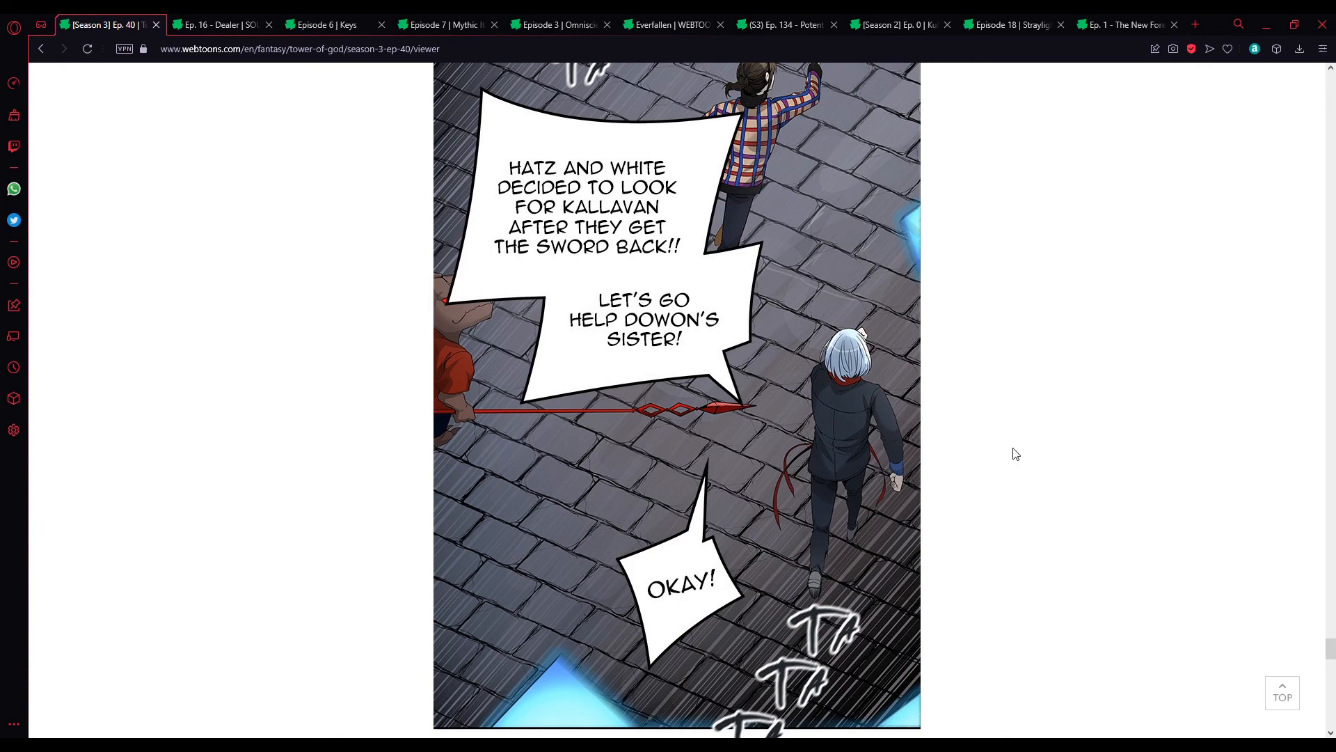
scroll("down", 3)
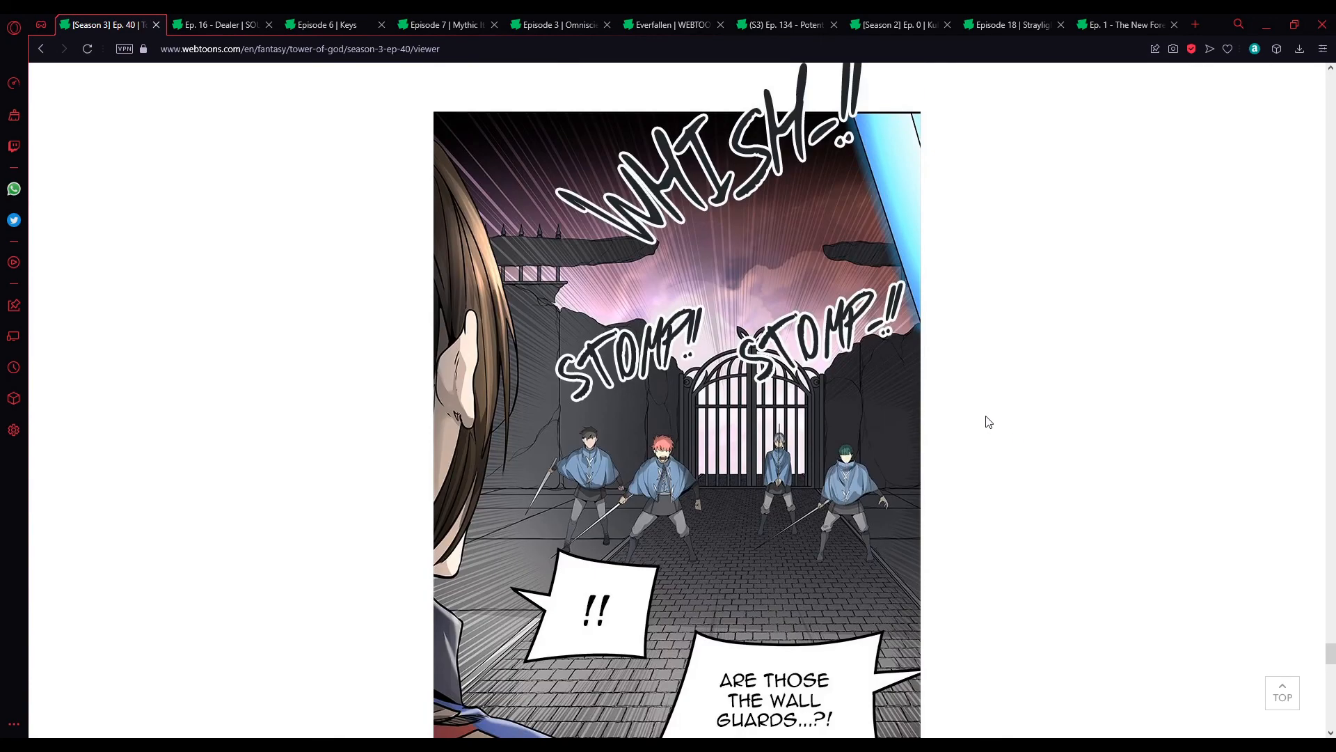
scroll("down", 3)
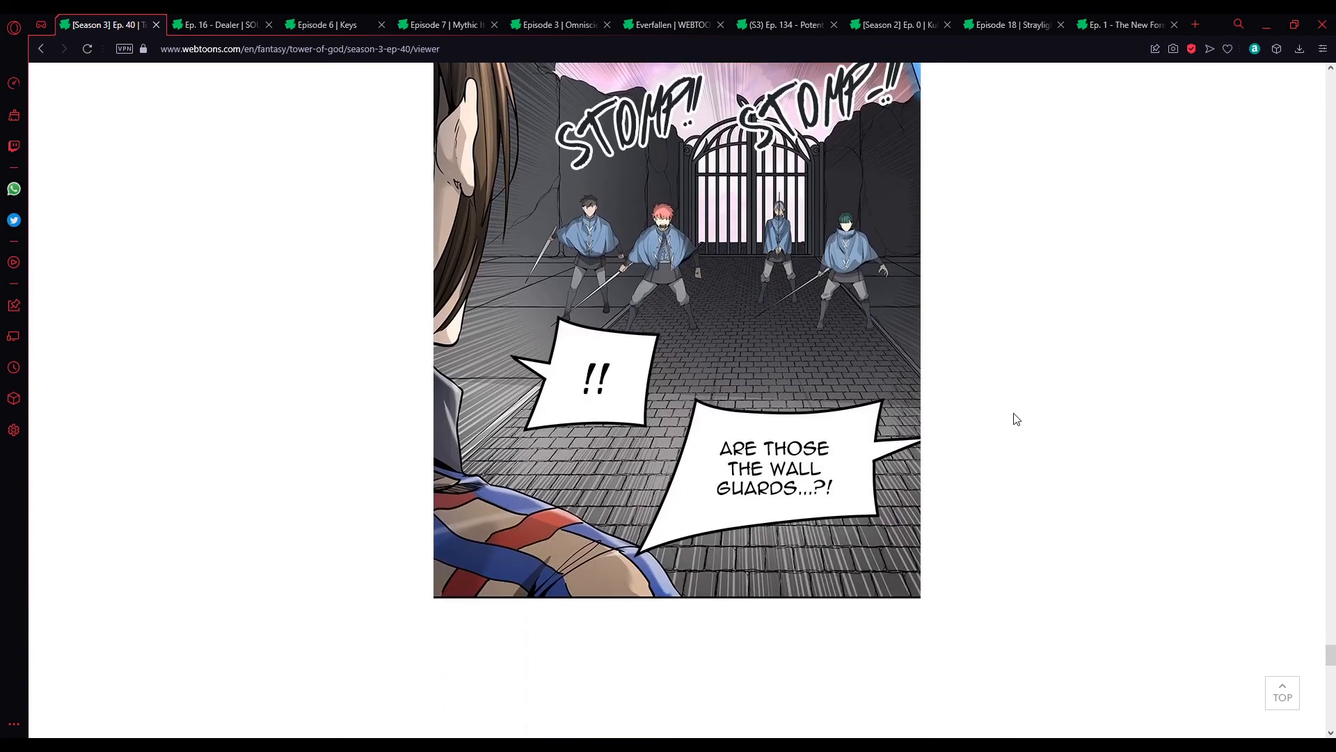
scroll("down", 3)
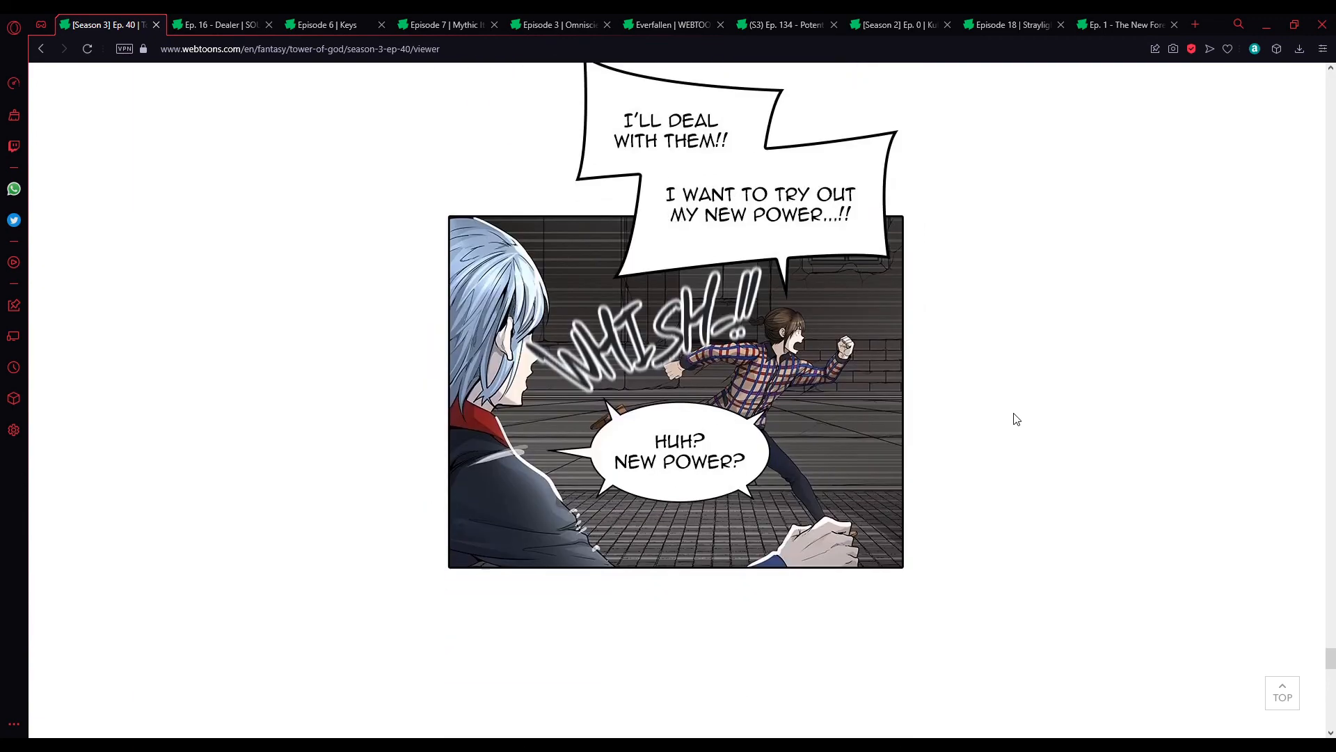
scroll("up", 3)
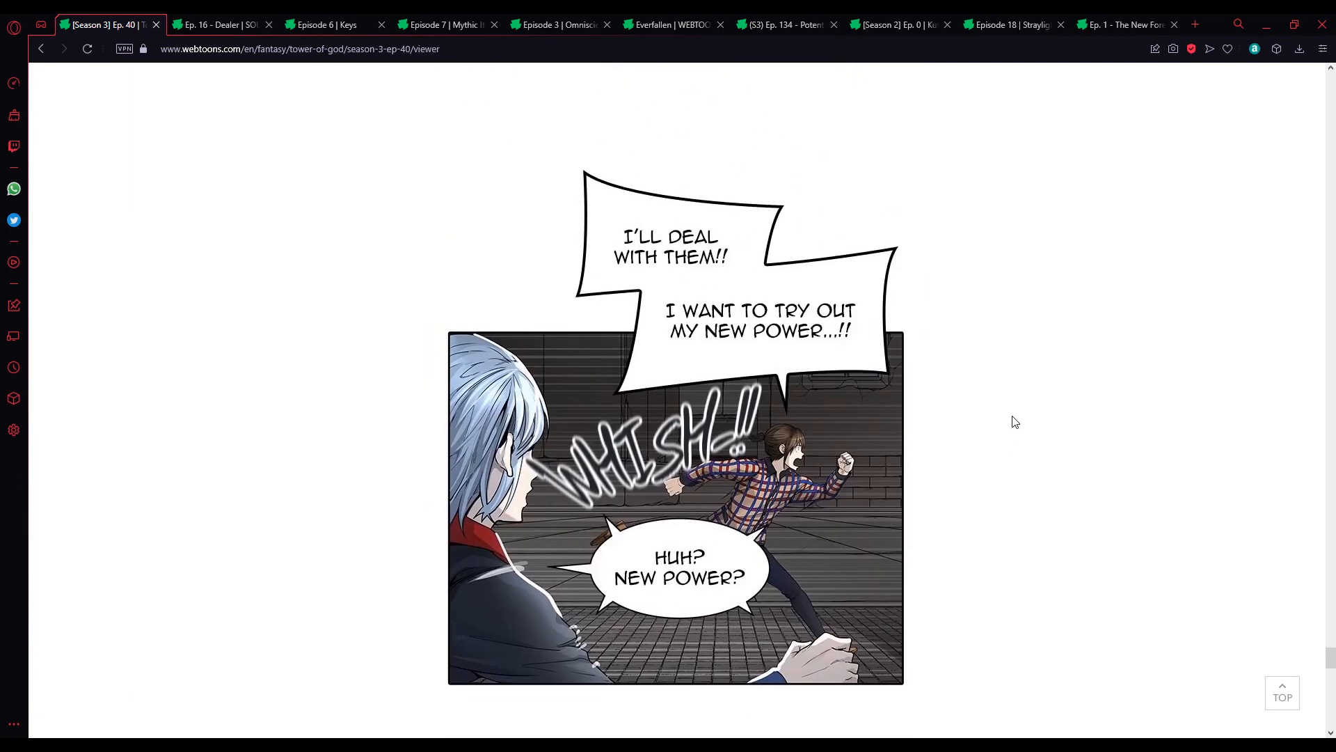
mouse_move(997, 451)
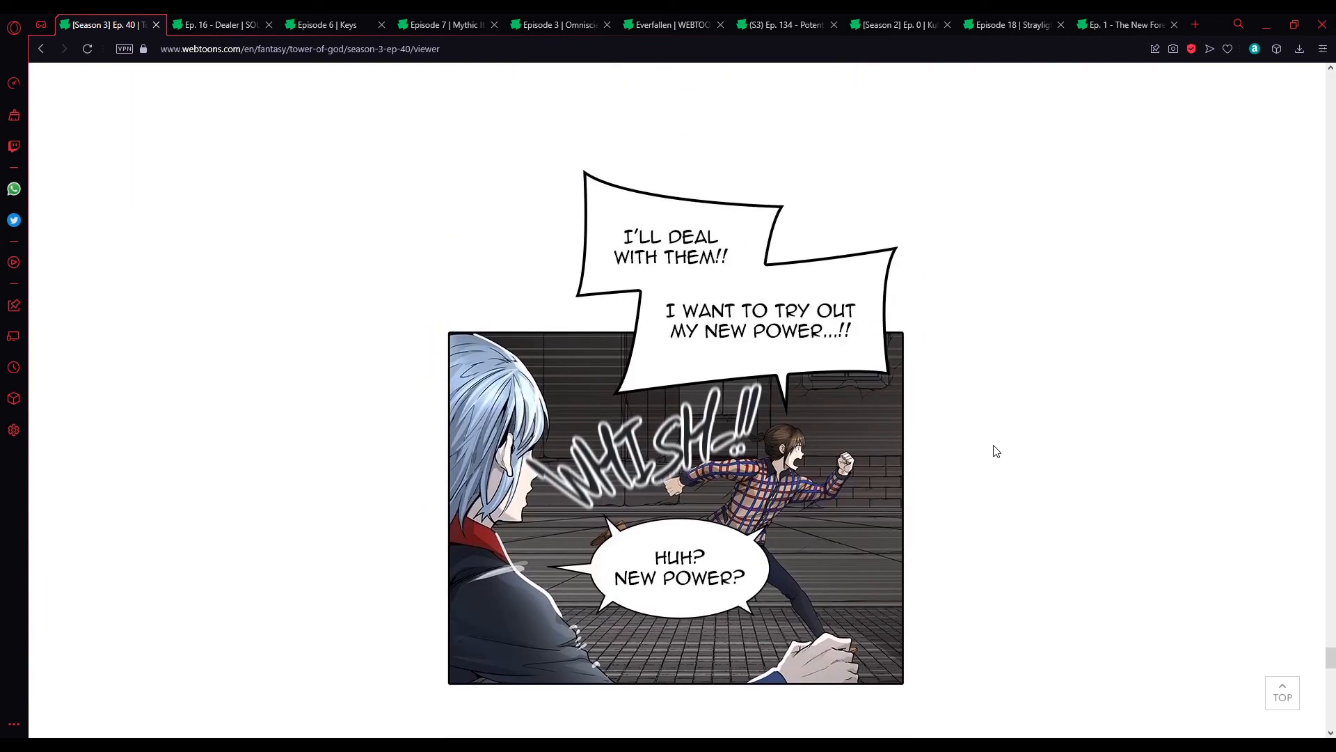
scroll("down", 3)
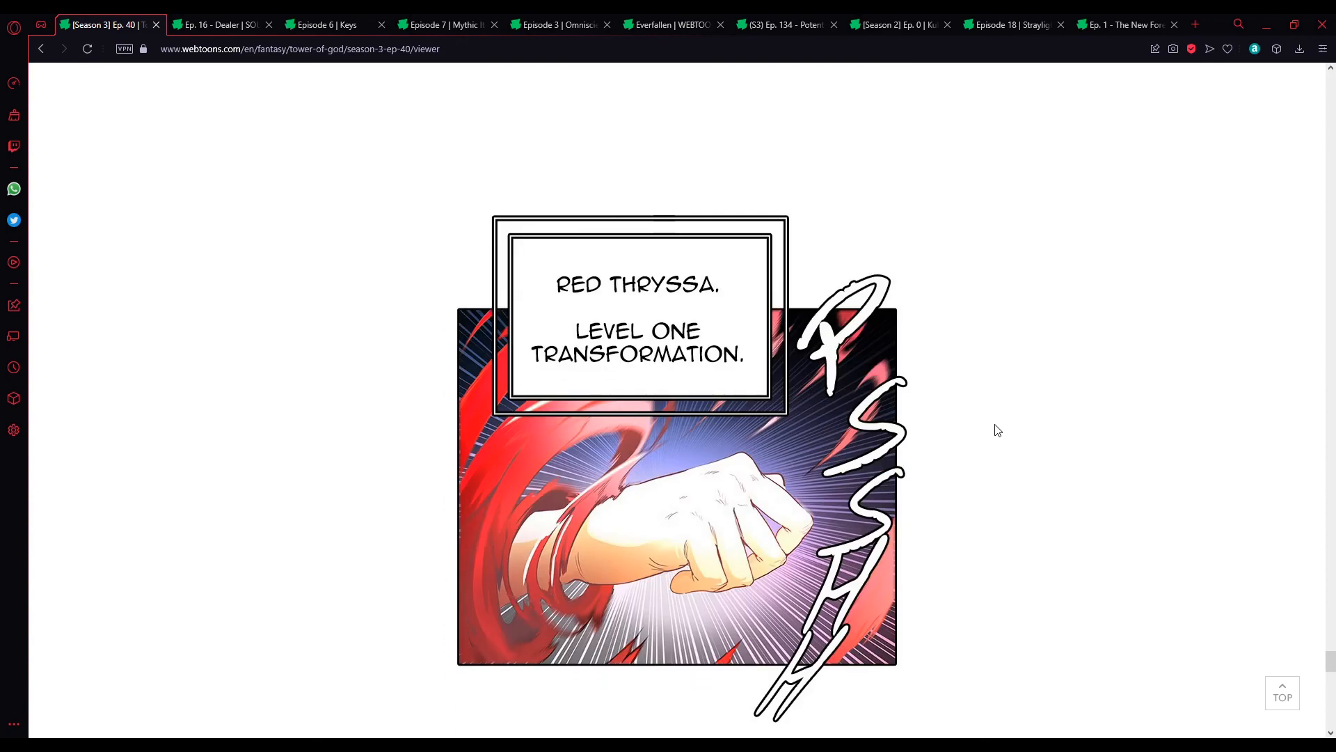
scroll("down", 3)
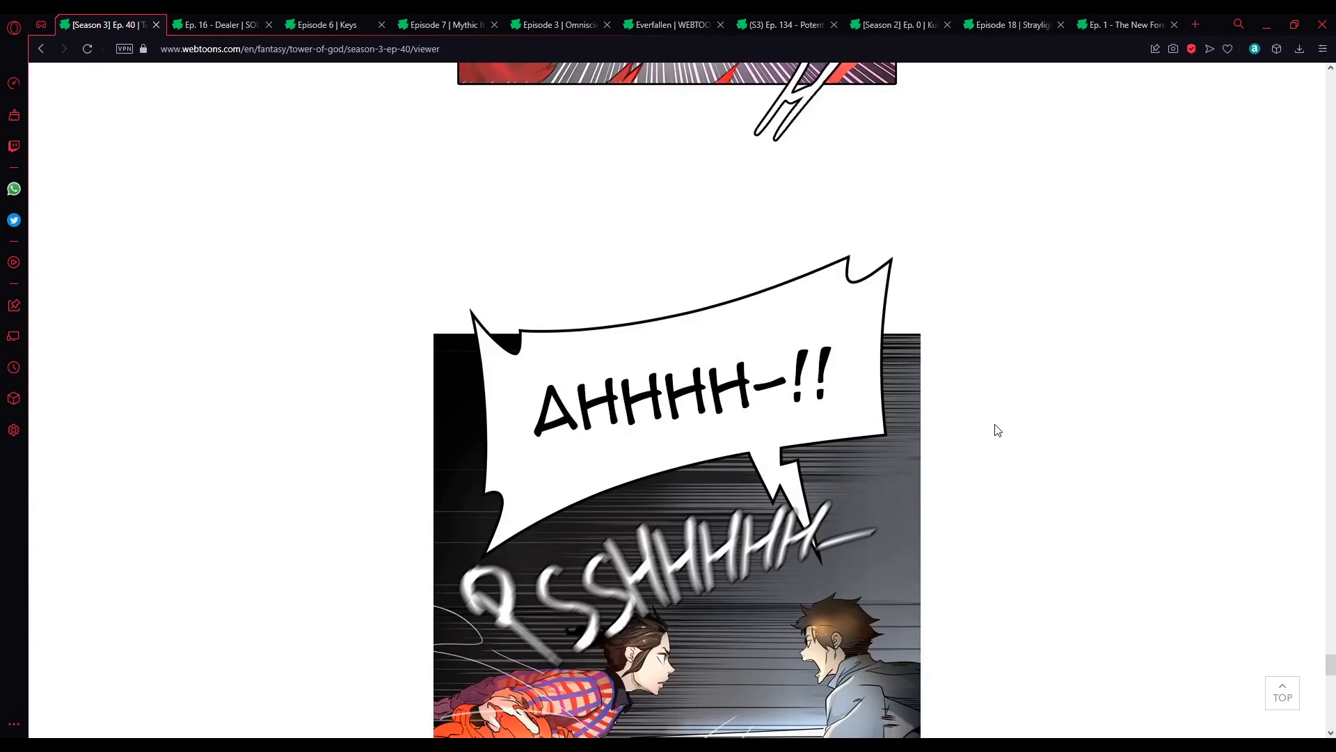
scroll("down", 3)
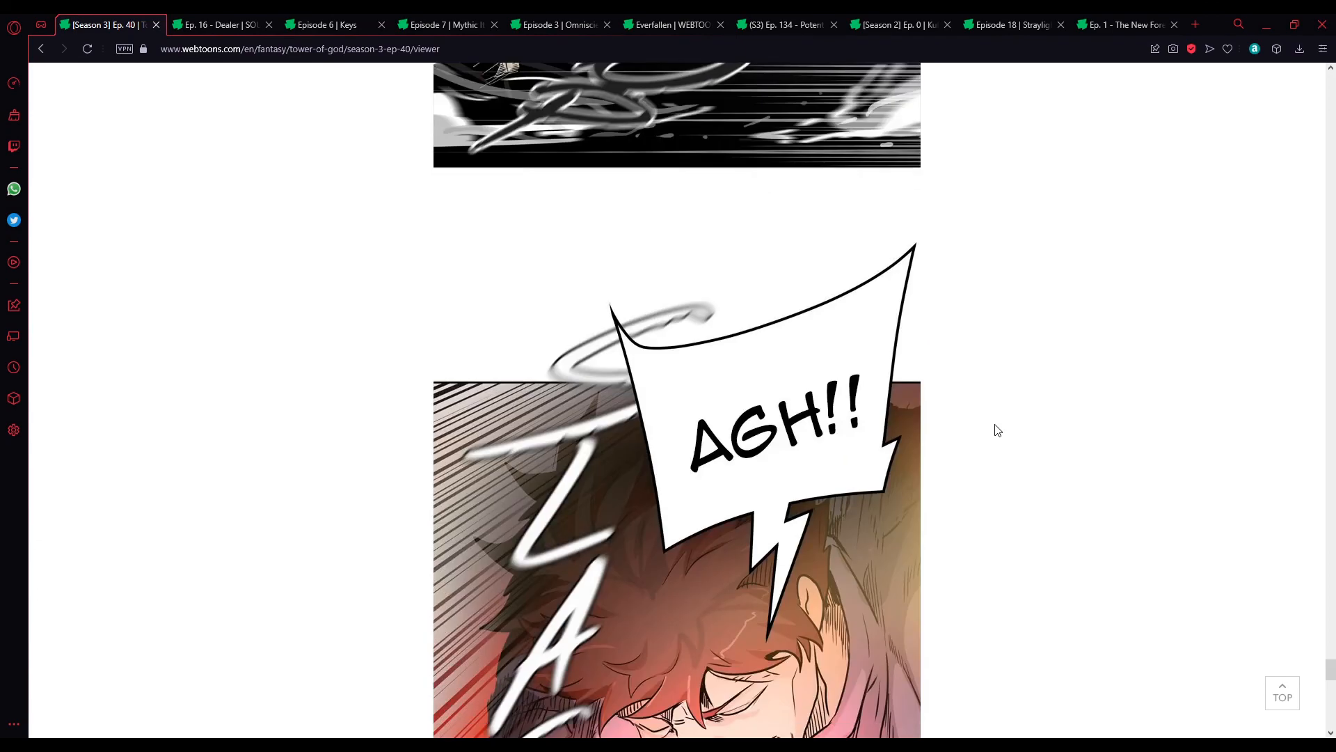
scroll("down", 3)
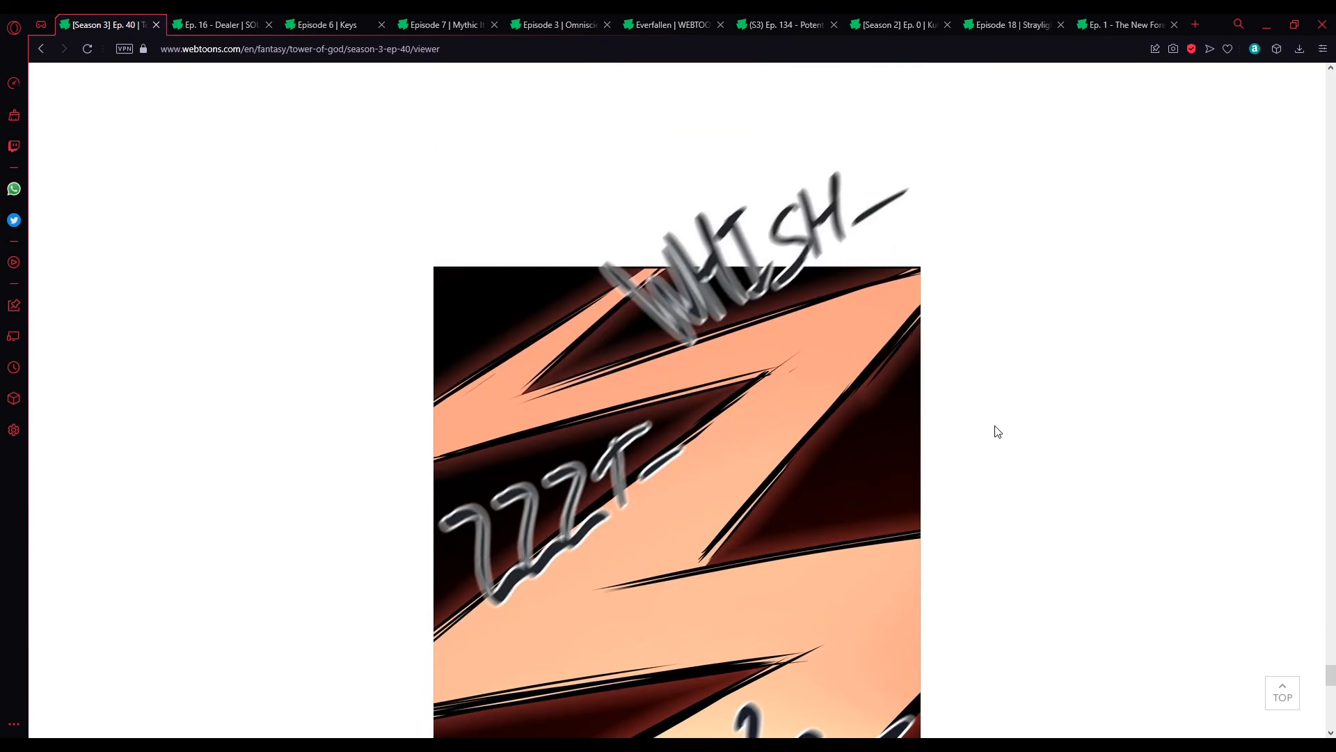
scroll("down", 3)
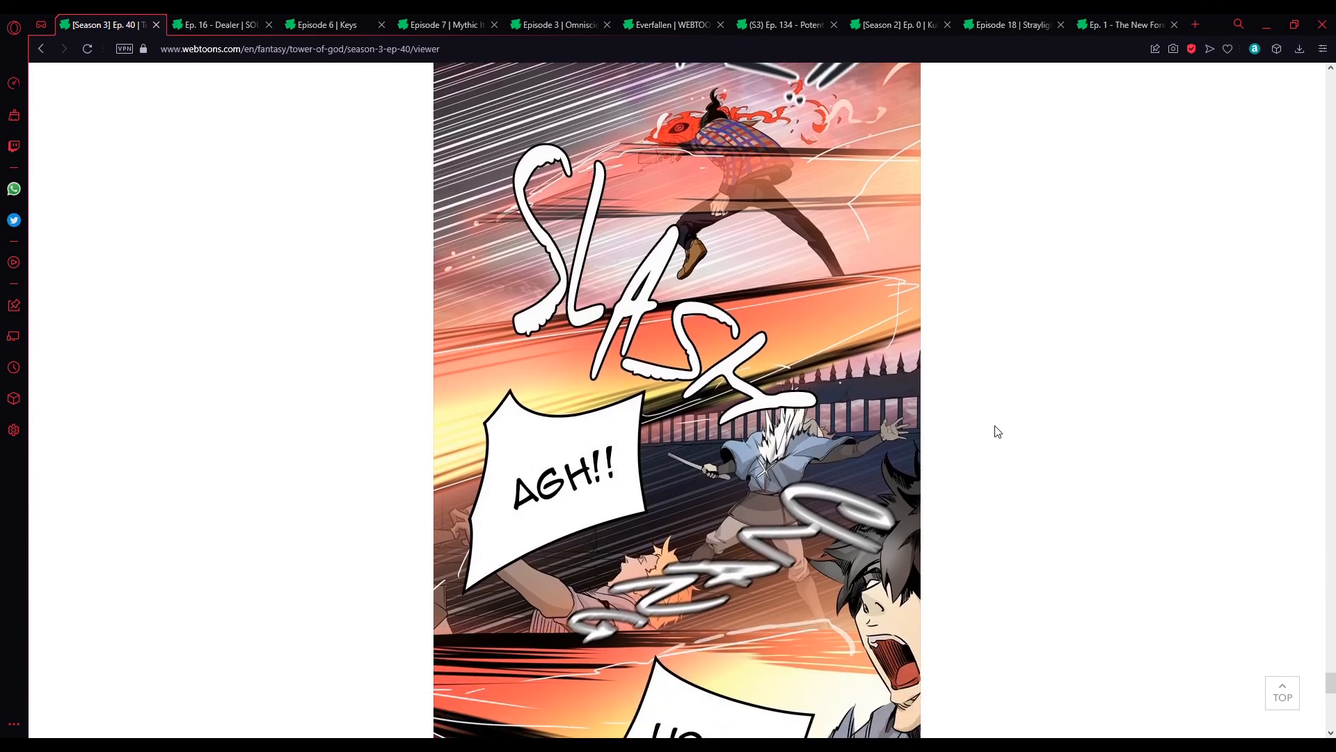
scroll("down", 3)
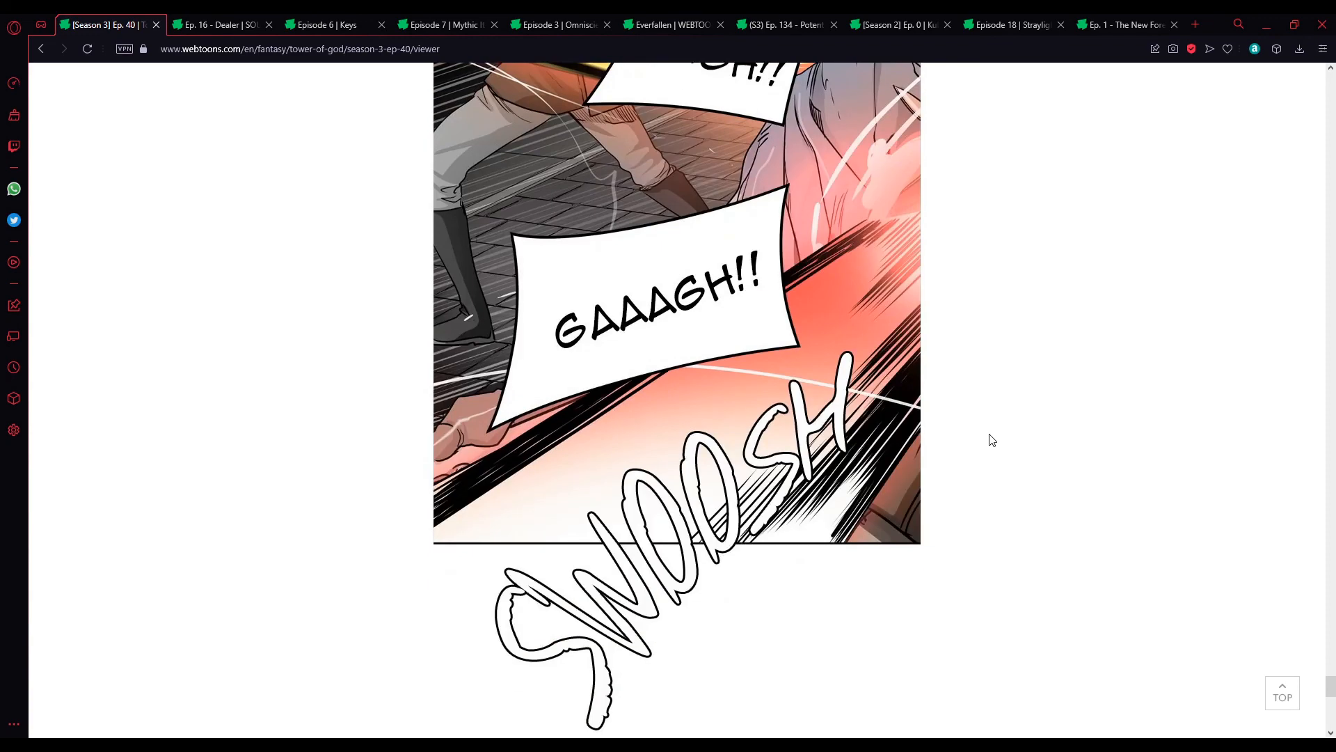
scroll("down", 3)
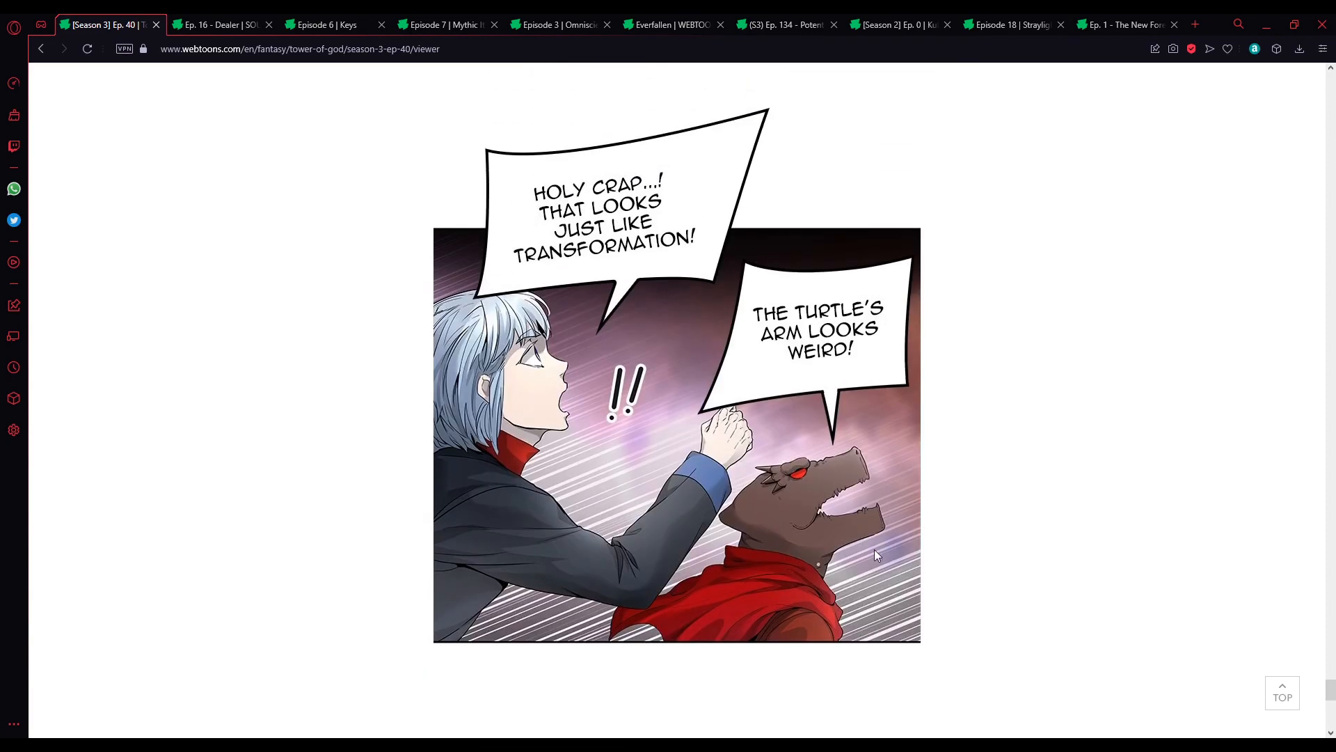
mouse_move(867, 478)
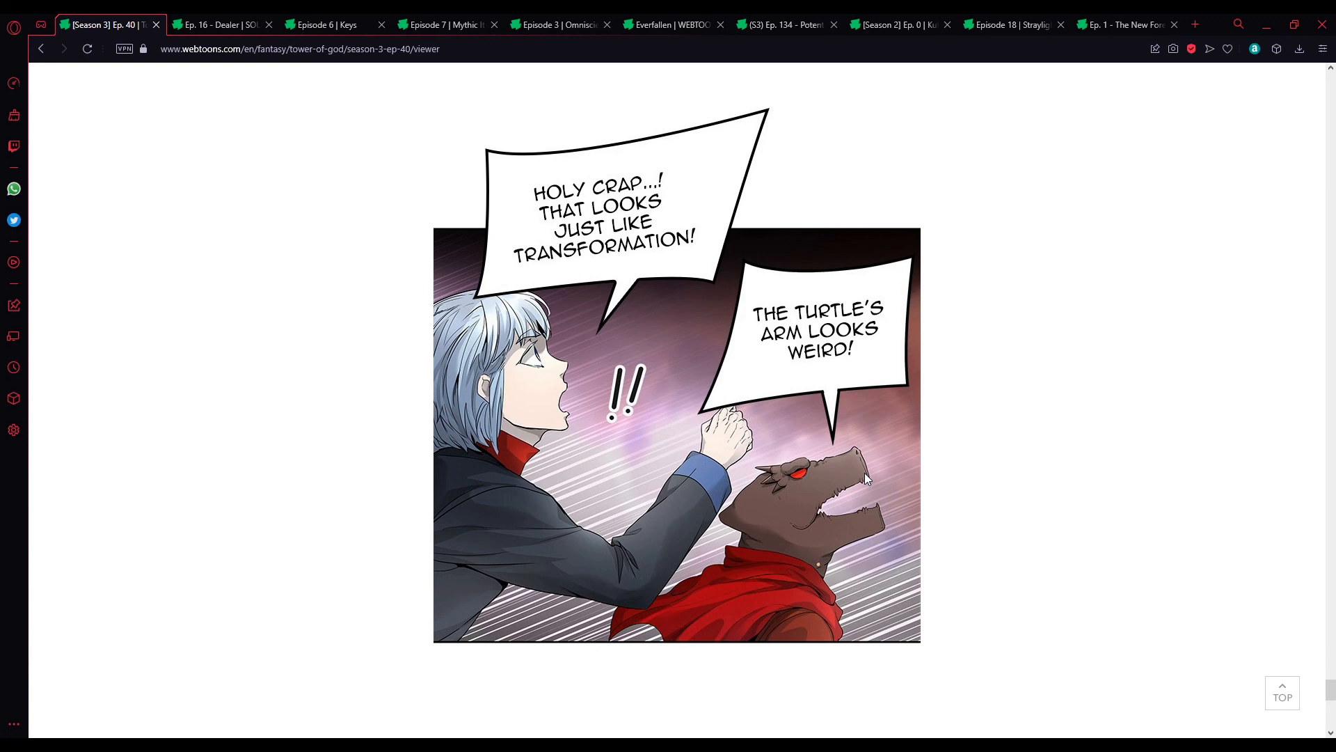
scroll("down", 3)
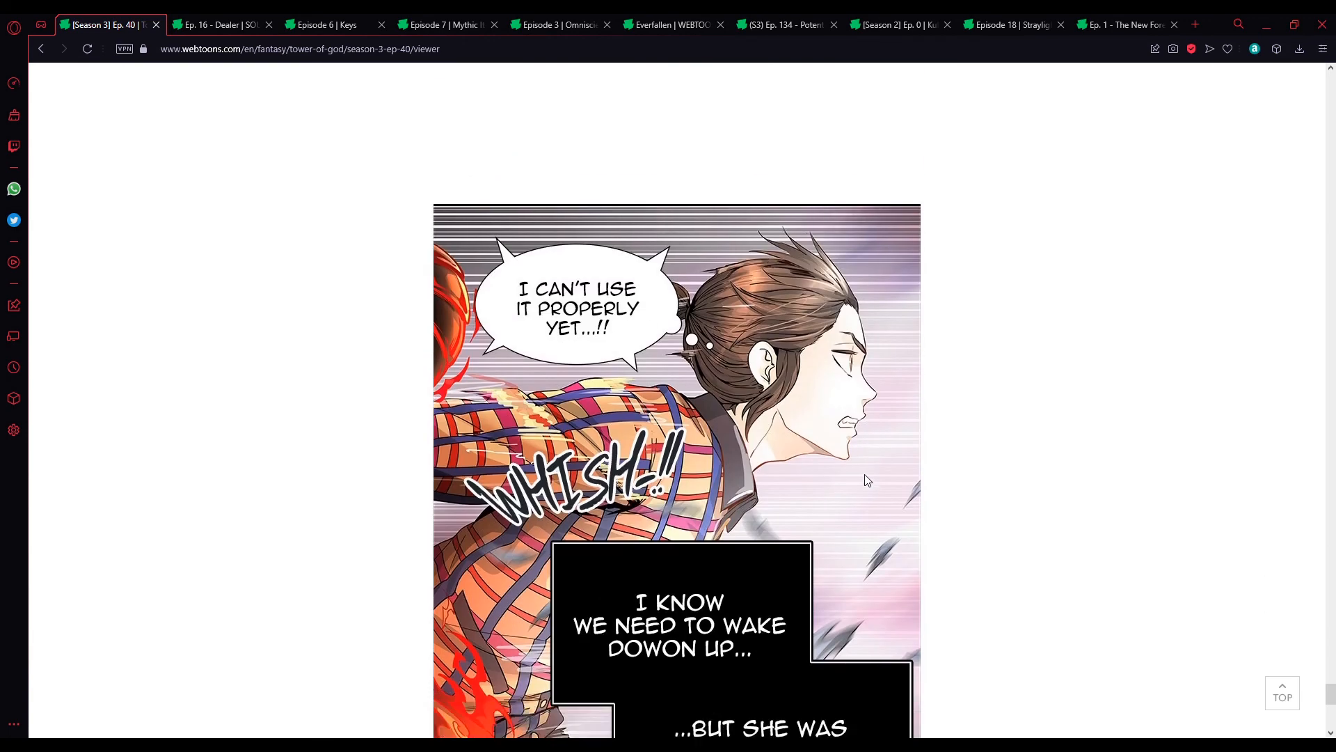
scroll("down", 3)
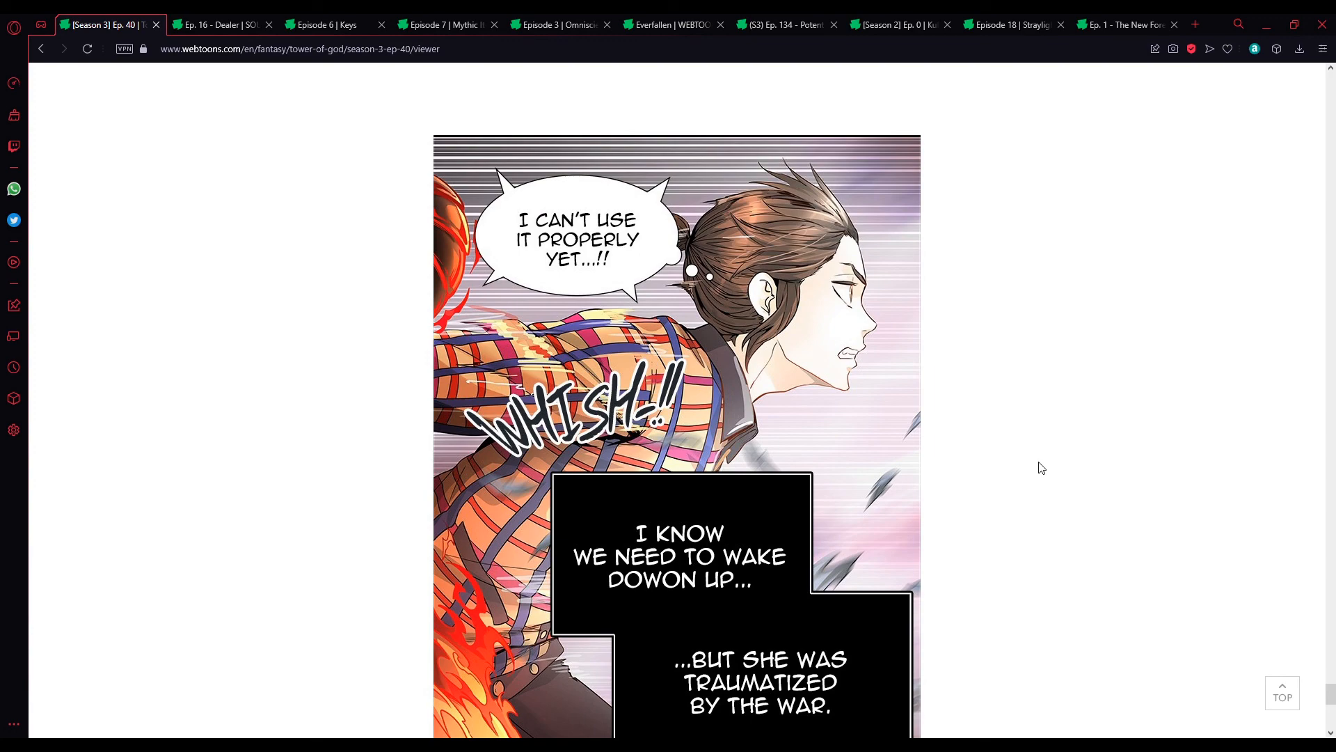
scroll("down", 3)
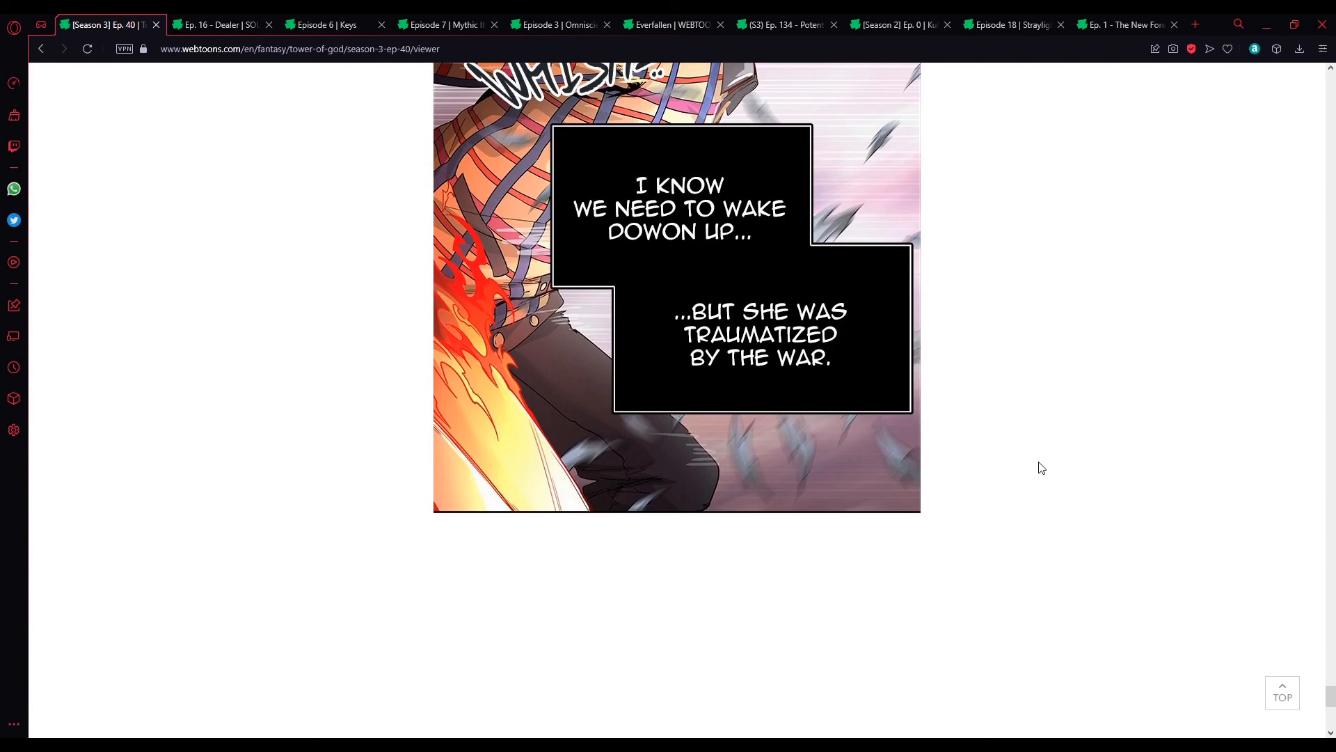
scroll("down", 3)
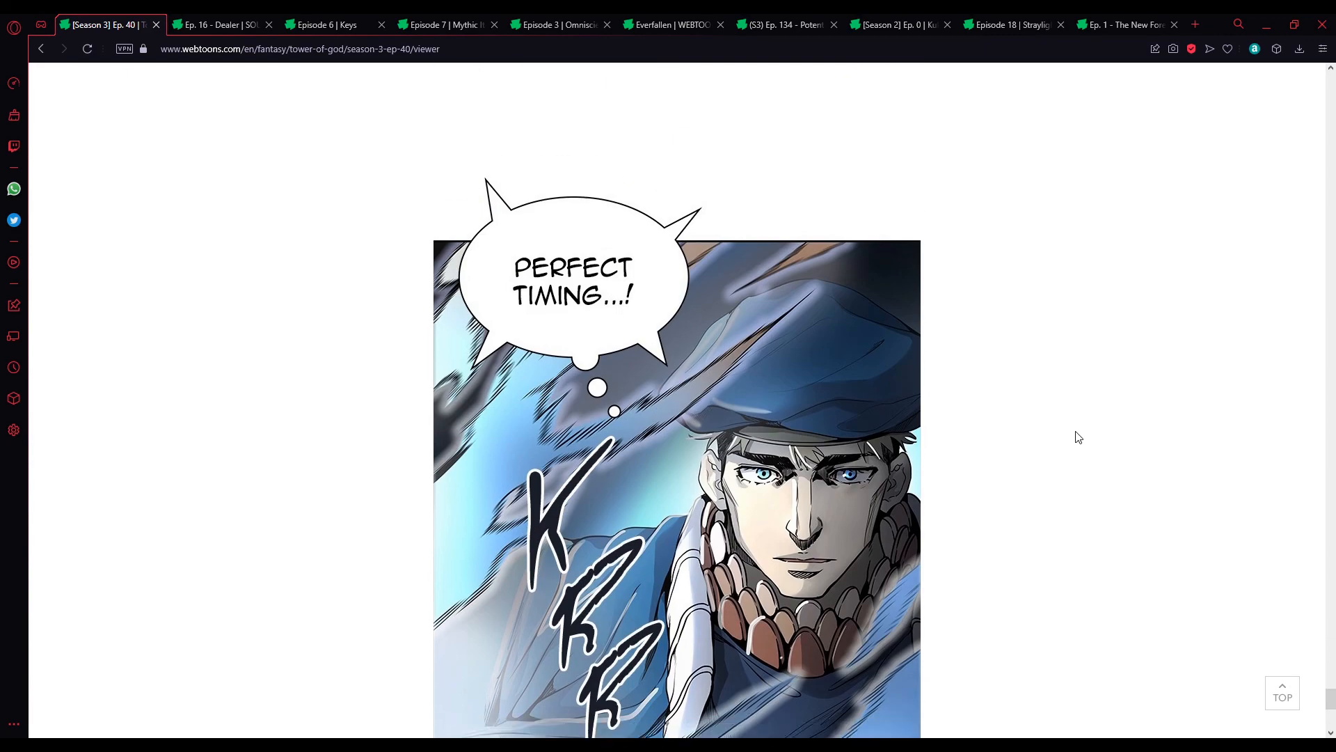
scroll("down", 3)
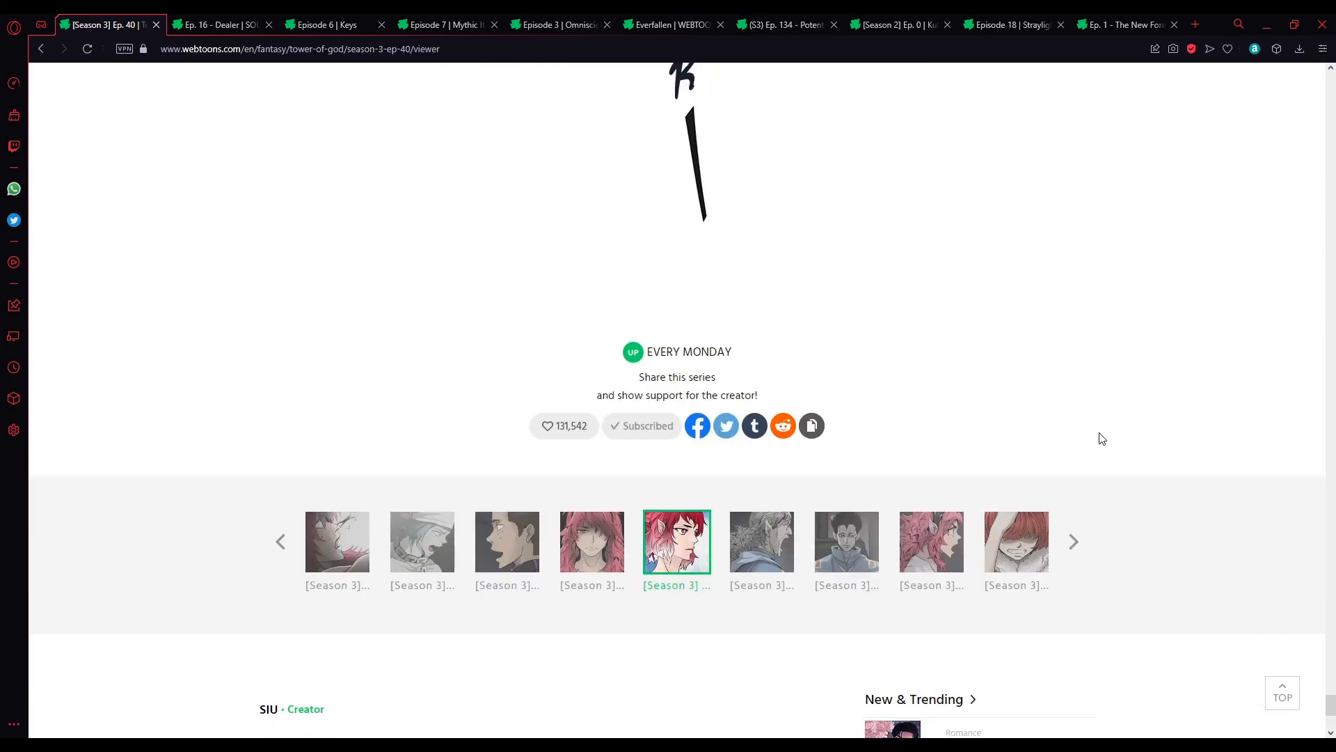
scroll("up", 3)
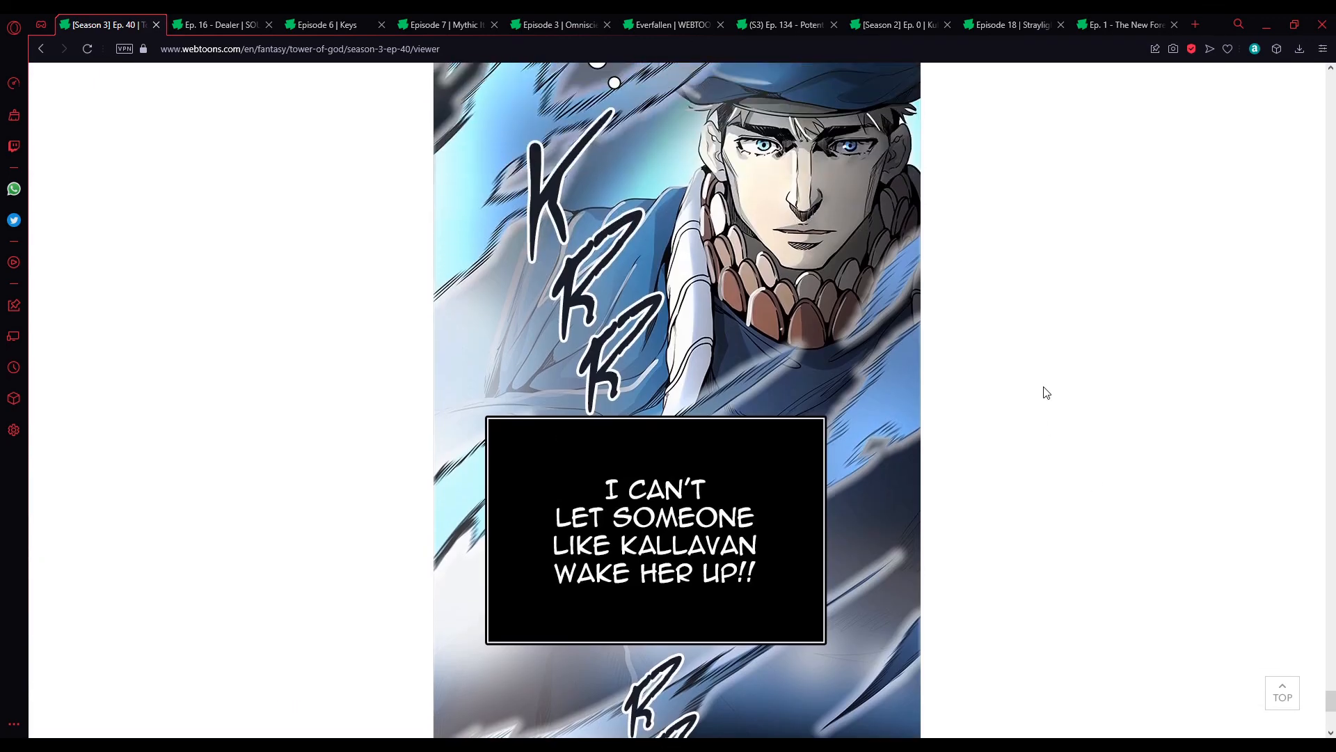
scroll("down", 3)
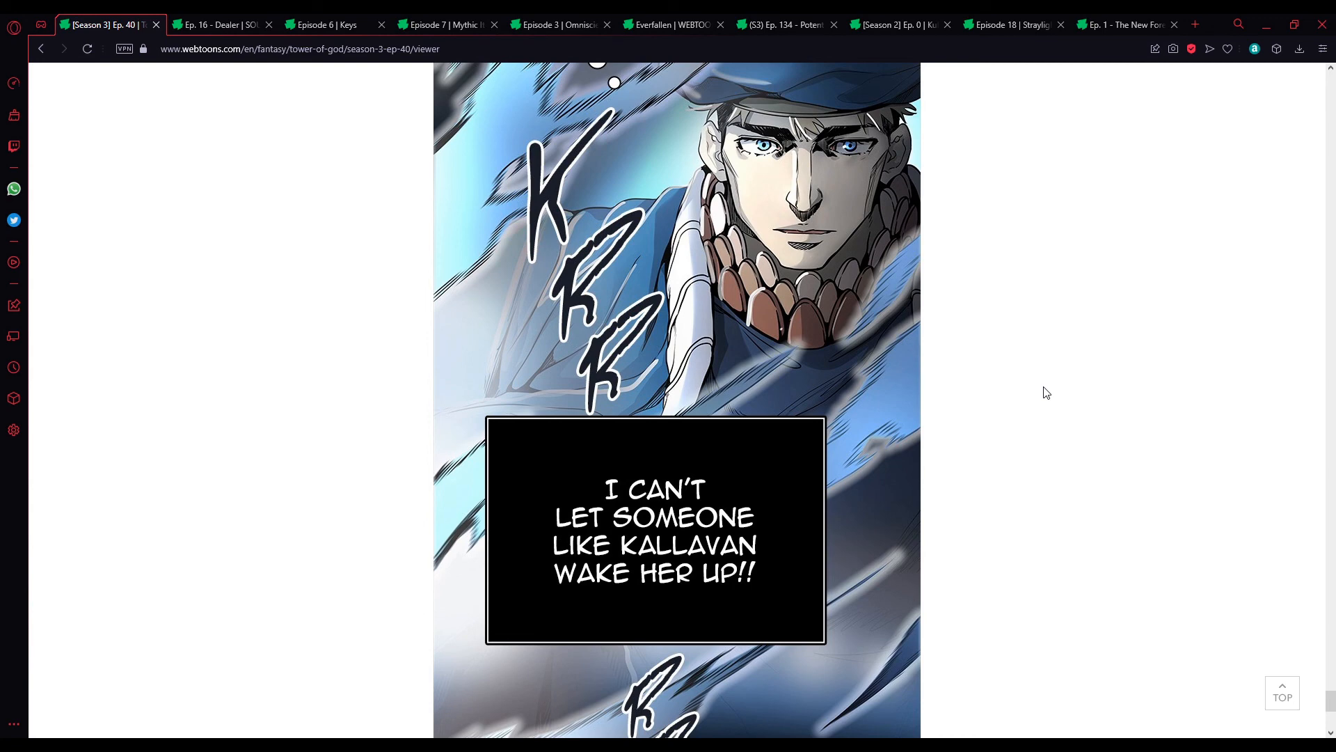